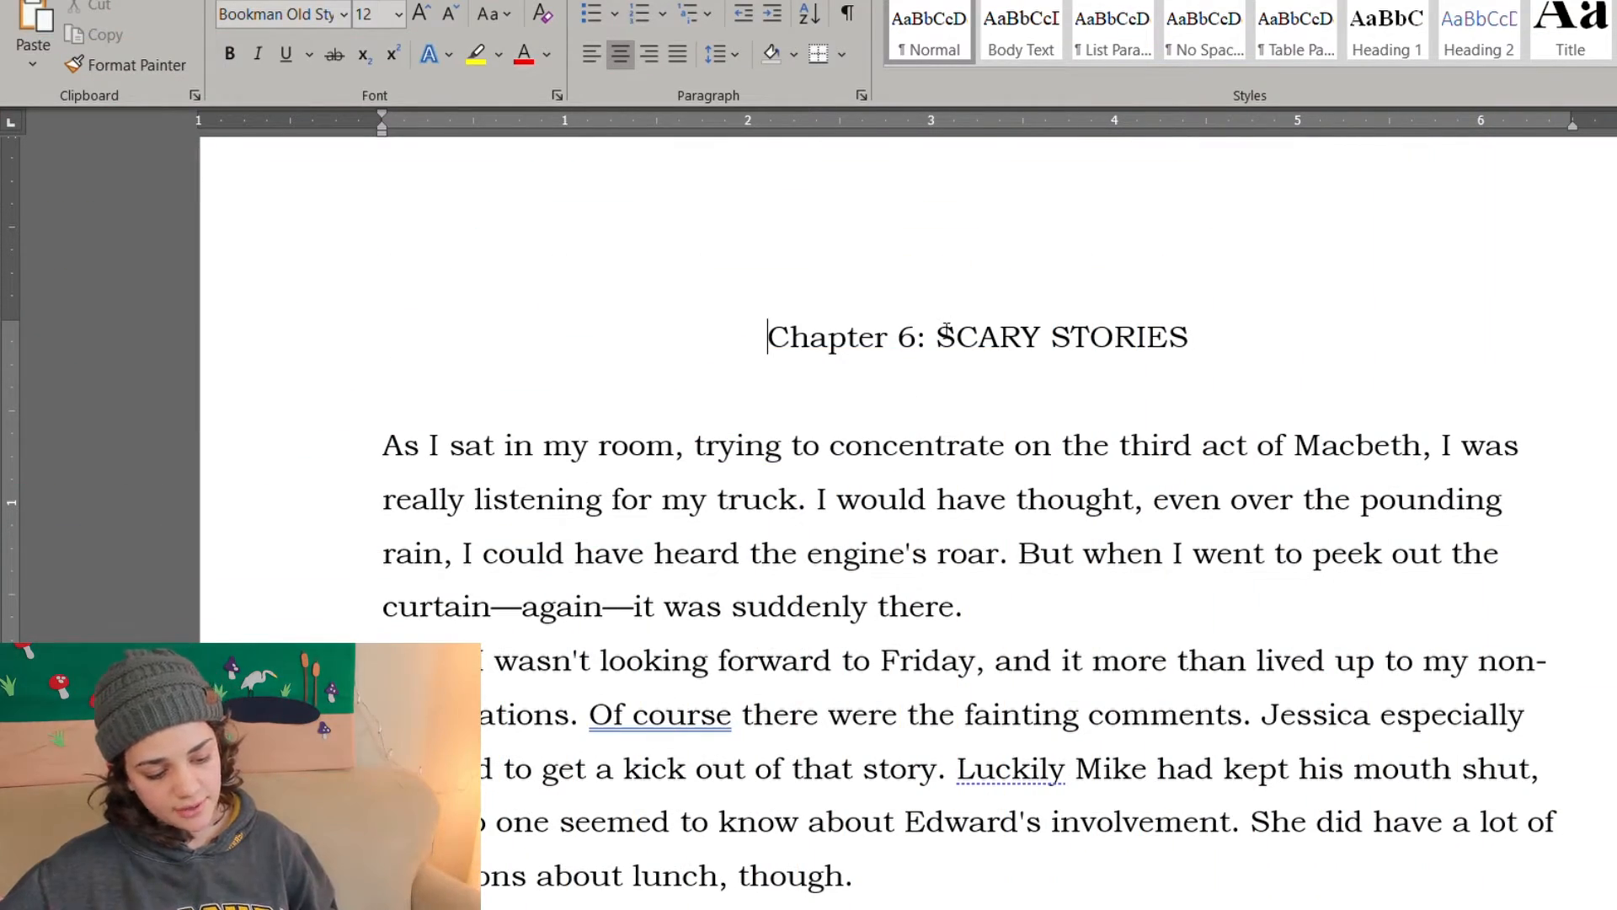
Step: Replace the all-caps title after the S with "cary Stories" so the heading reads "Chapter 6: Scary Stories"
{"action": "key", "text": "Backspace"}
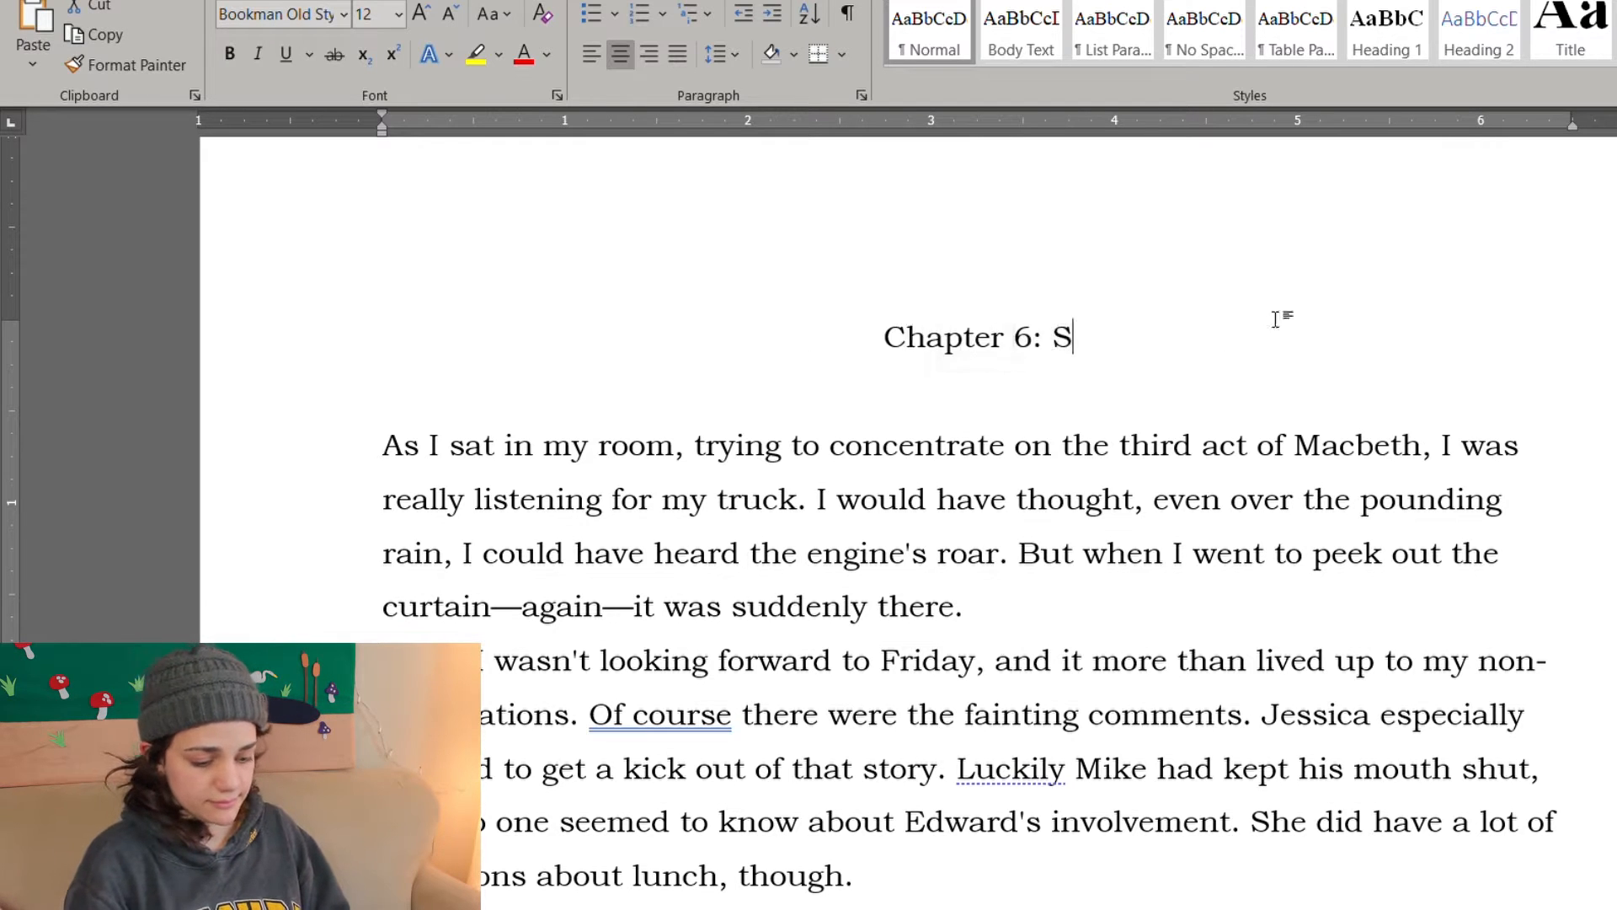
{"action": "type", "text": "cary Stories"}
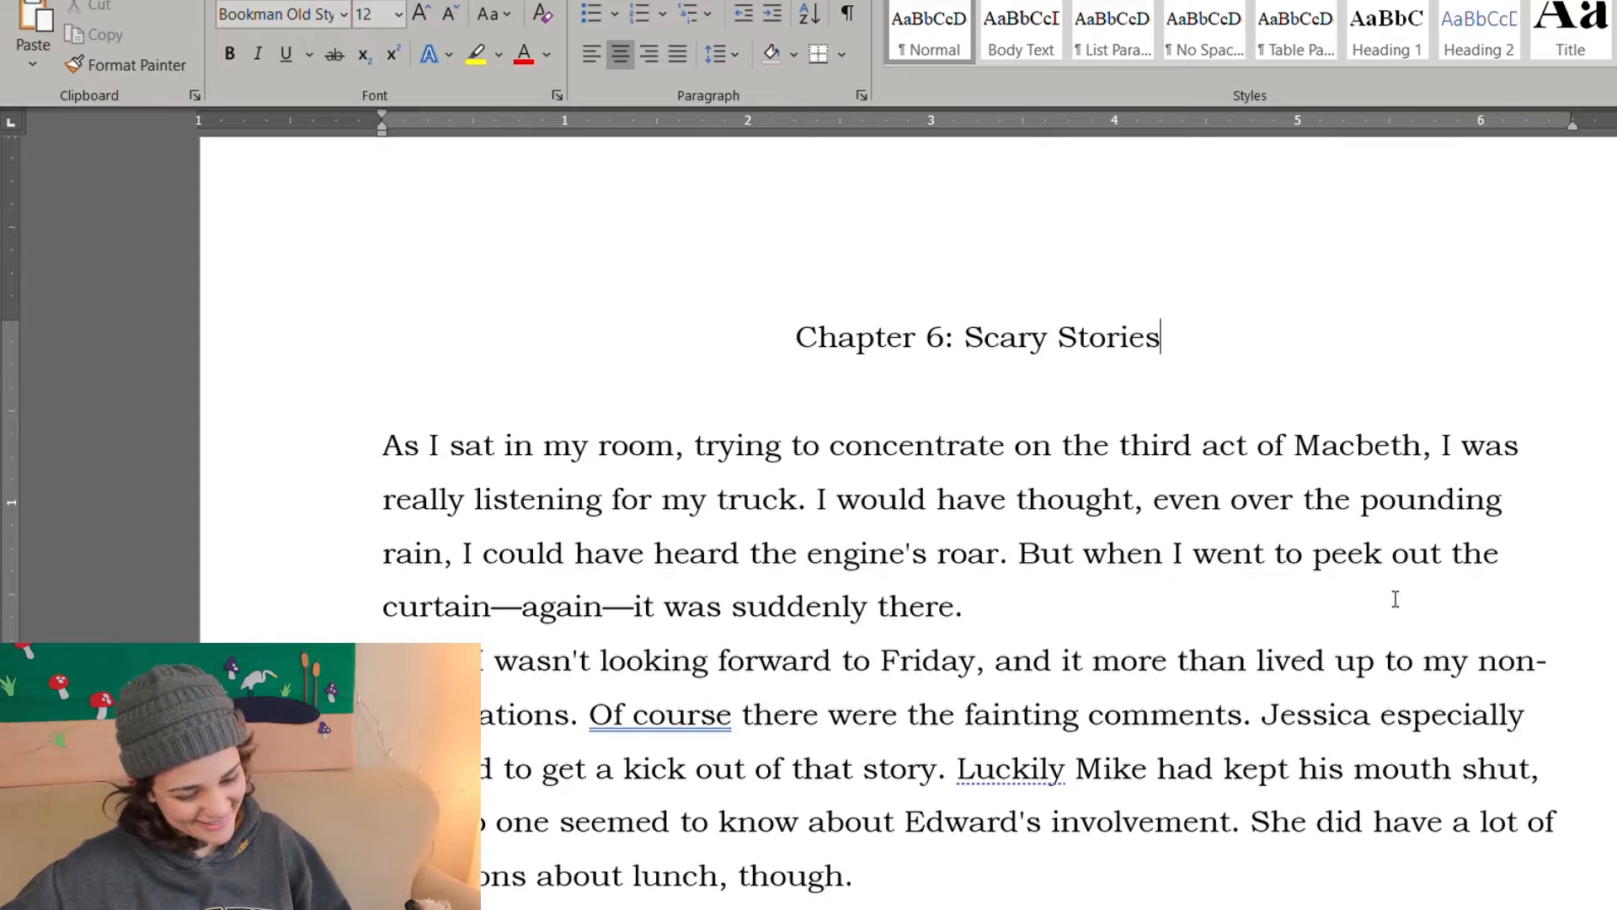
{"action": "scroll", "scroll_direction": "down", "scroll_amount": 3}
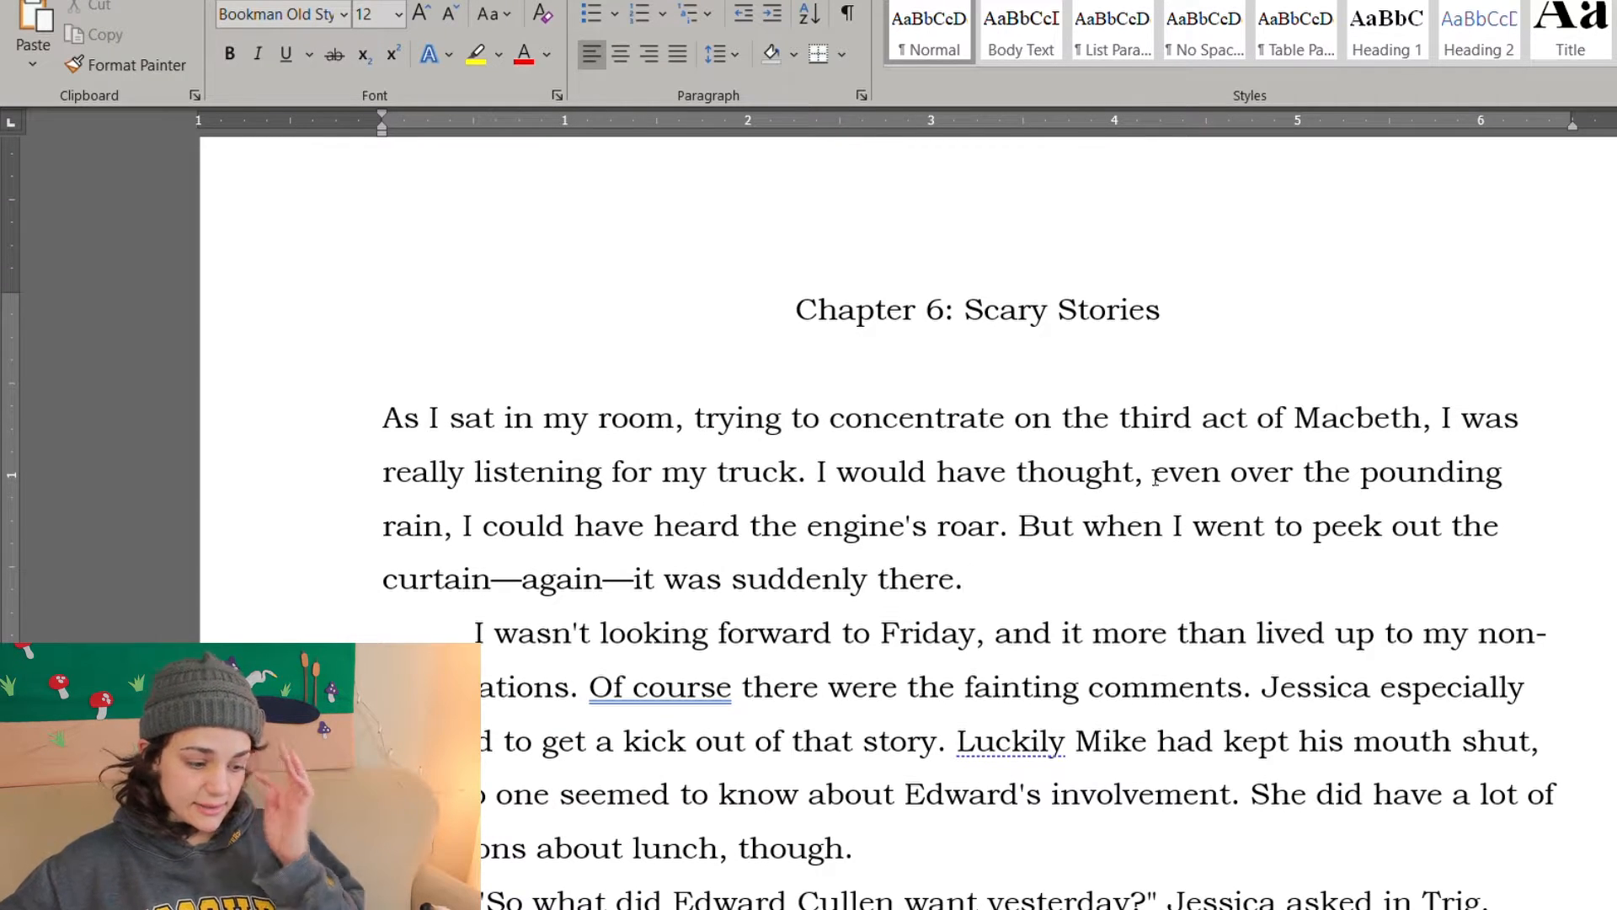
Step: Cut the opening words so the paragraph starts "Friday more than lived up to my non-expectations"
{"action": "scroll", "scroll_direction": "down", "scroll_amount": 3}
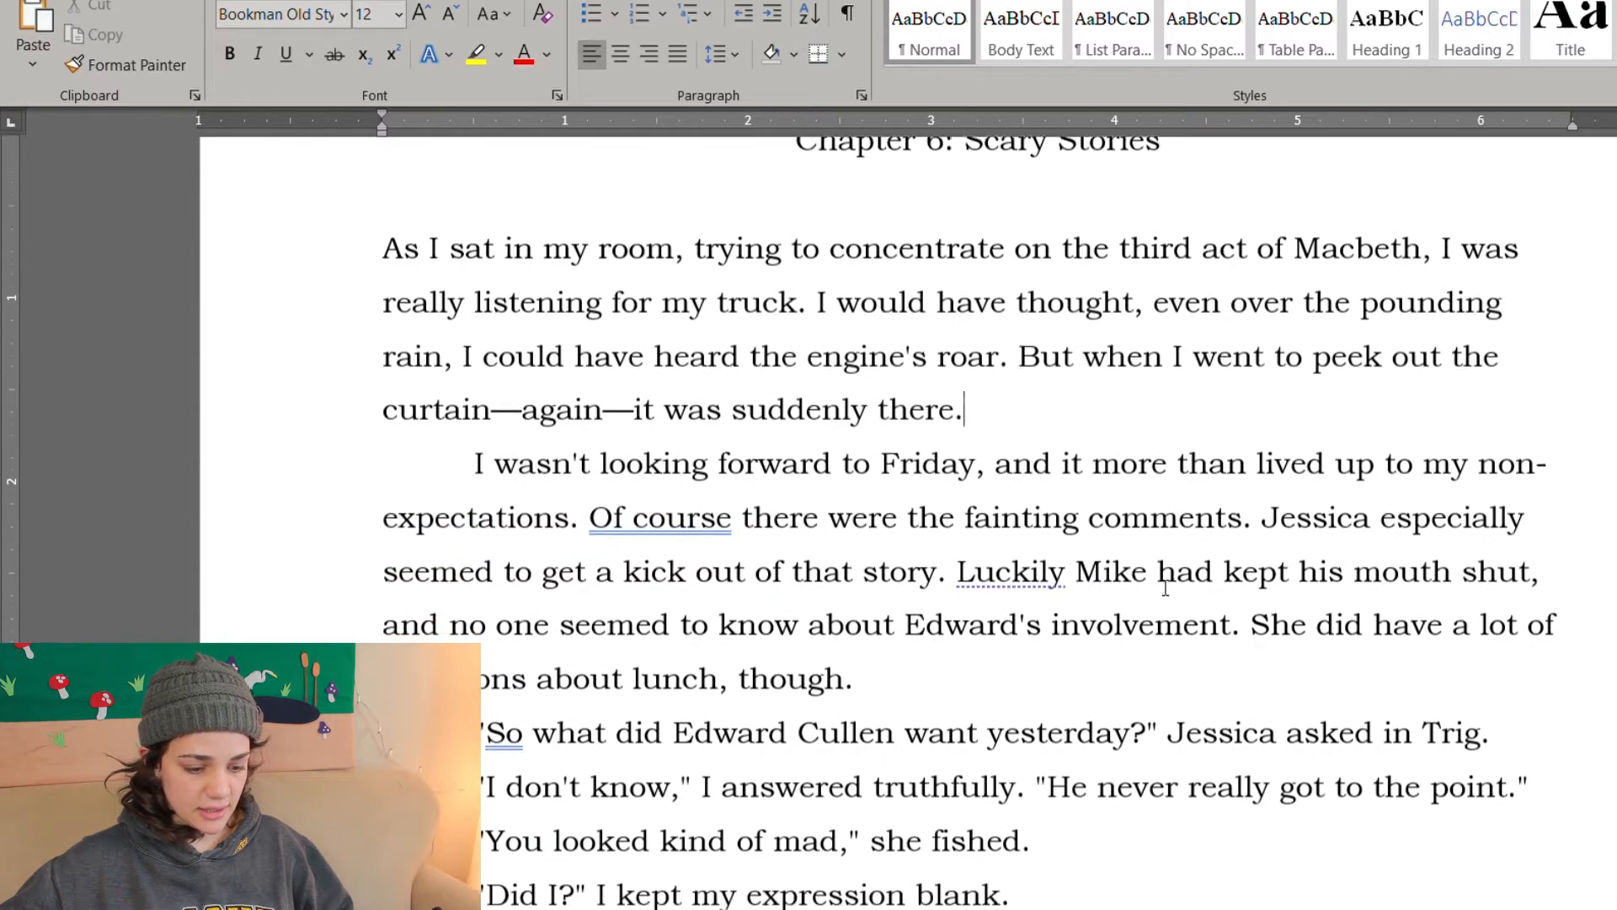
{"action": "scroll", "scroll_direction": "up", "scroll_amount": 3}
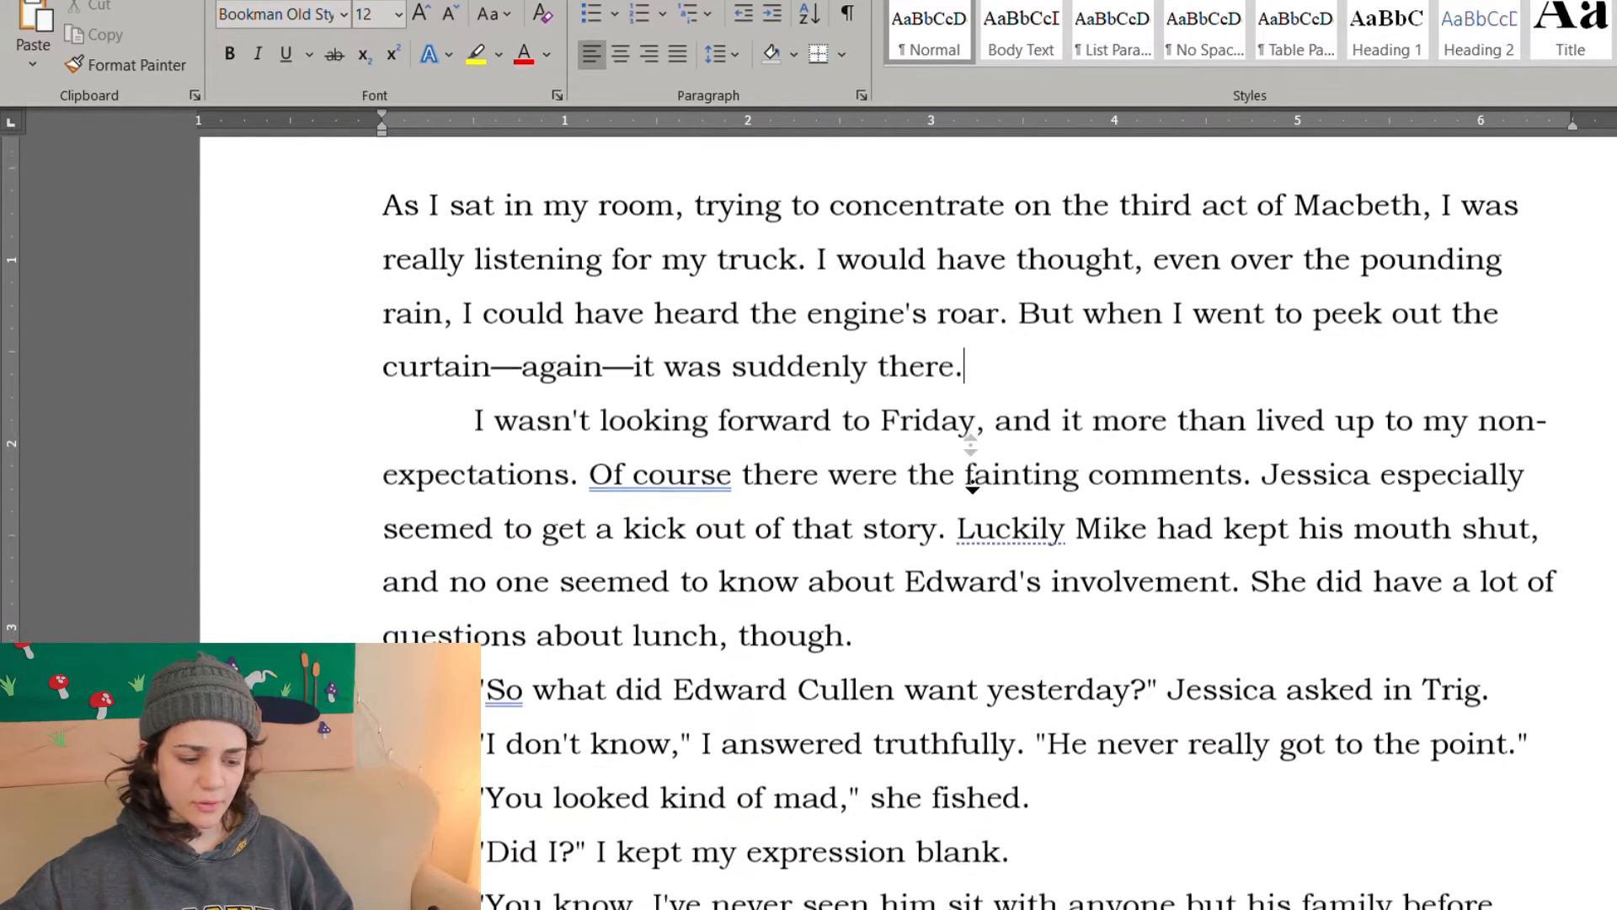
{"action": "scroll", "scroll_direction": "down", "scroll_amount": 3}
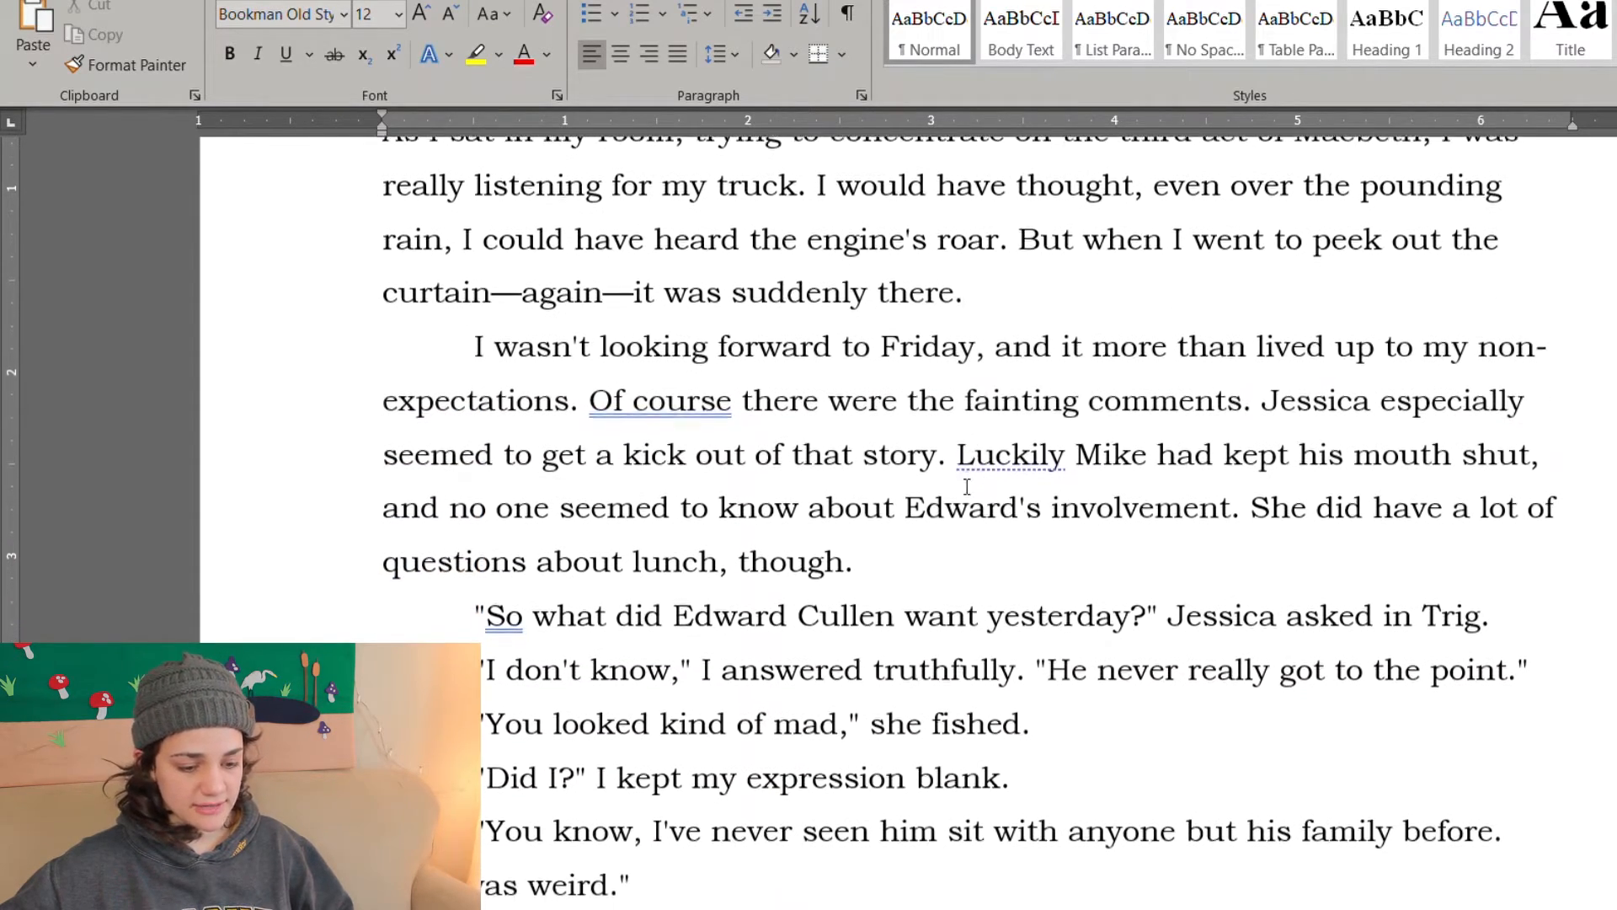
{"action": "scroll", "scroll_direction": "up", "scroll_amount": 3}
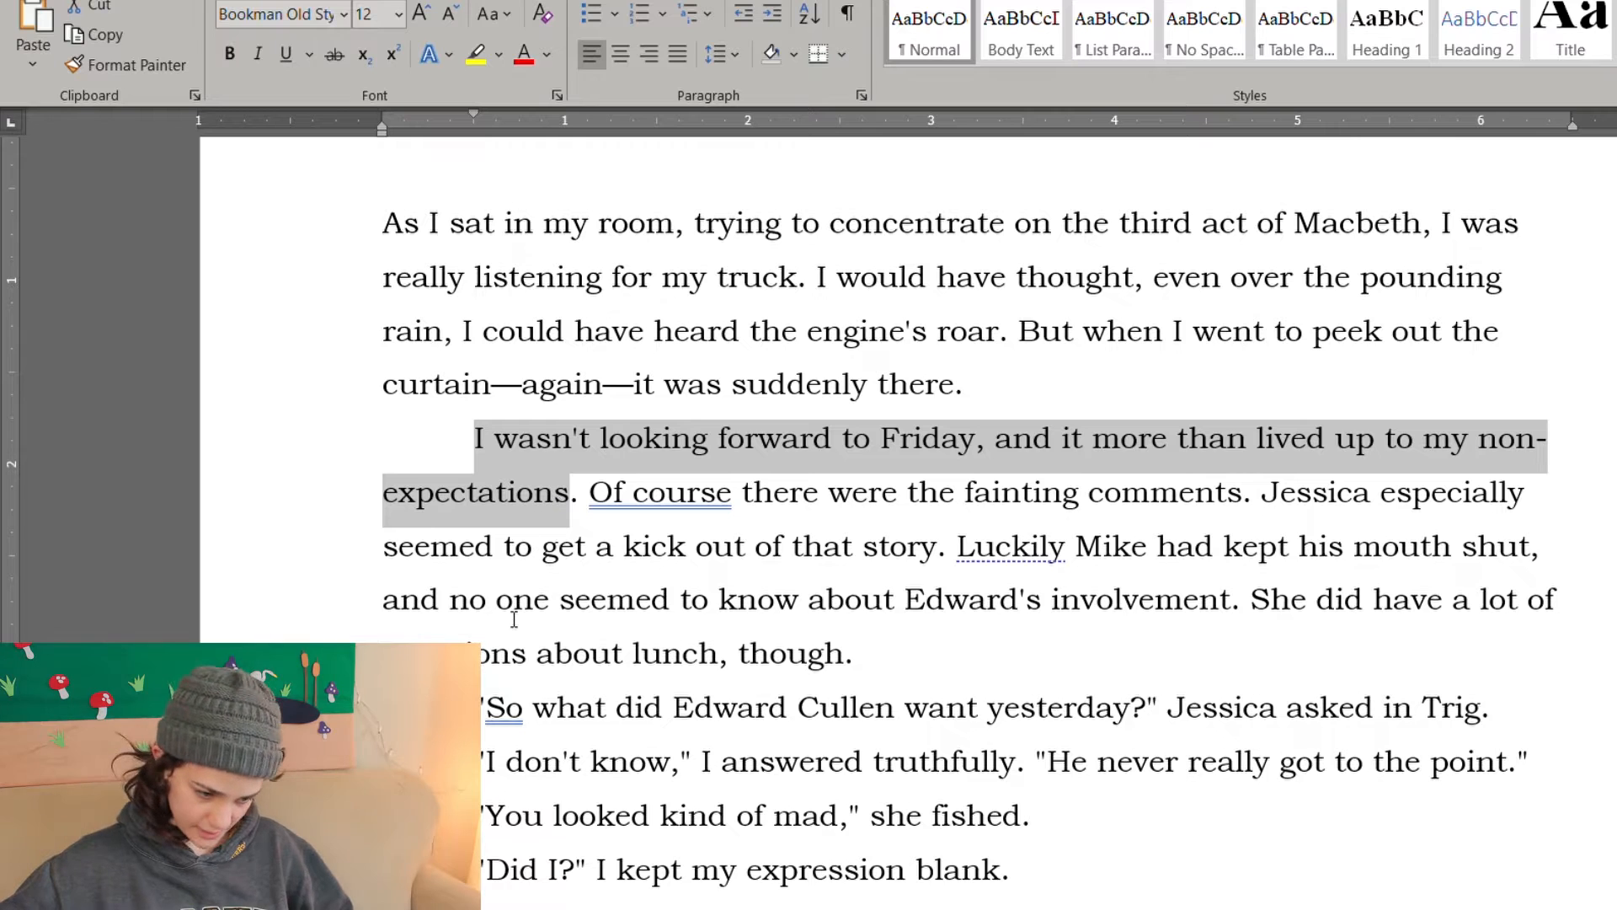
{"action": "scroll", "scroll_direction": "up", "scroll_amount": 3}
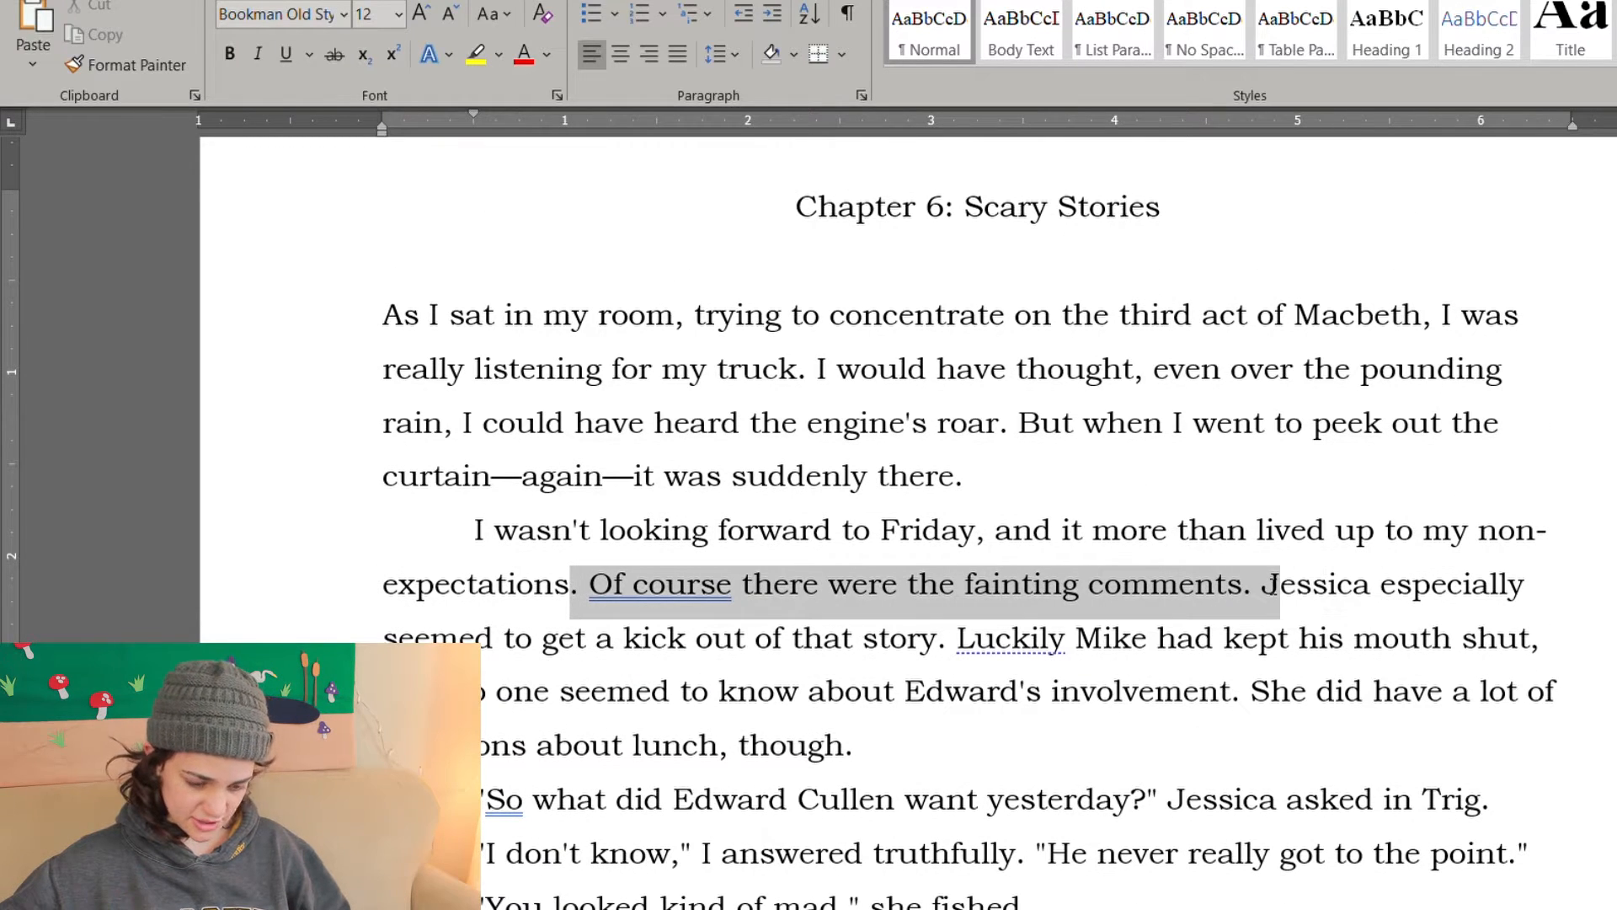
{"action": "scroll", "scroll_direction": "up", "scroll_amount": 3}
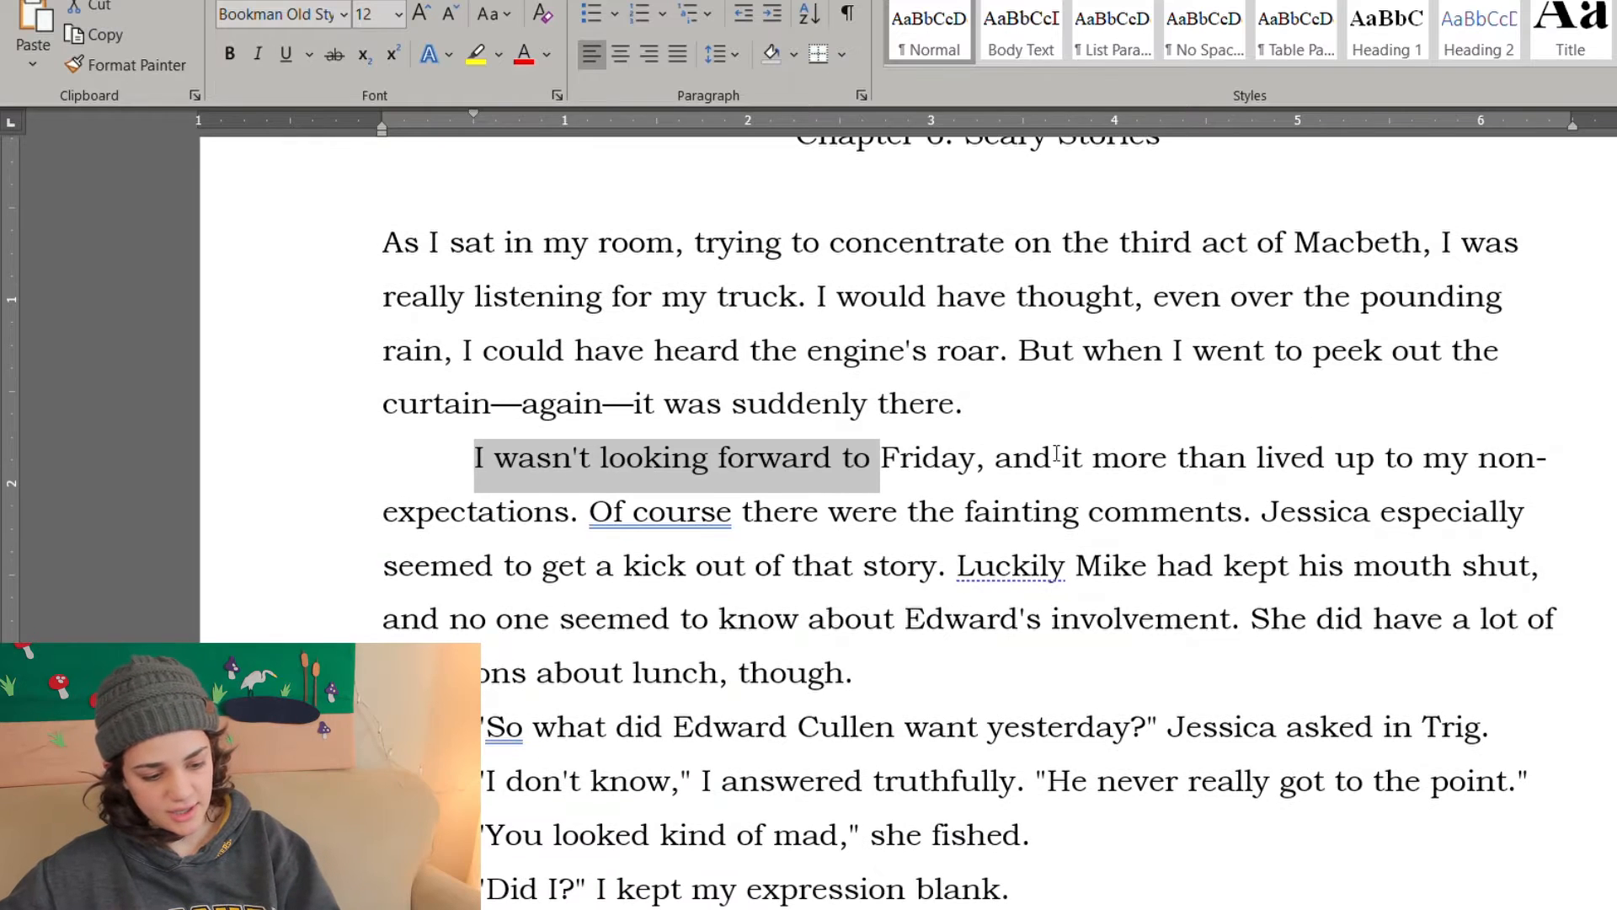
{"action": "key", "text": "Delete"}
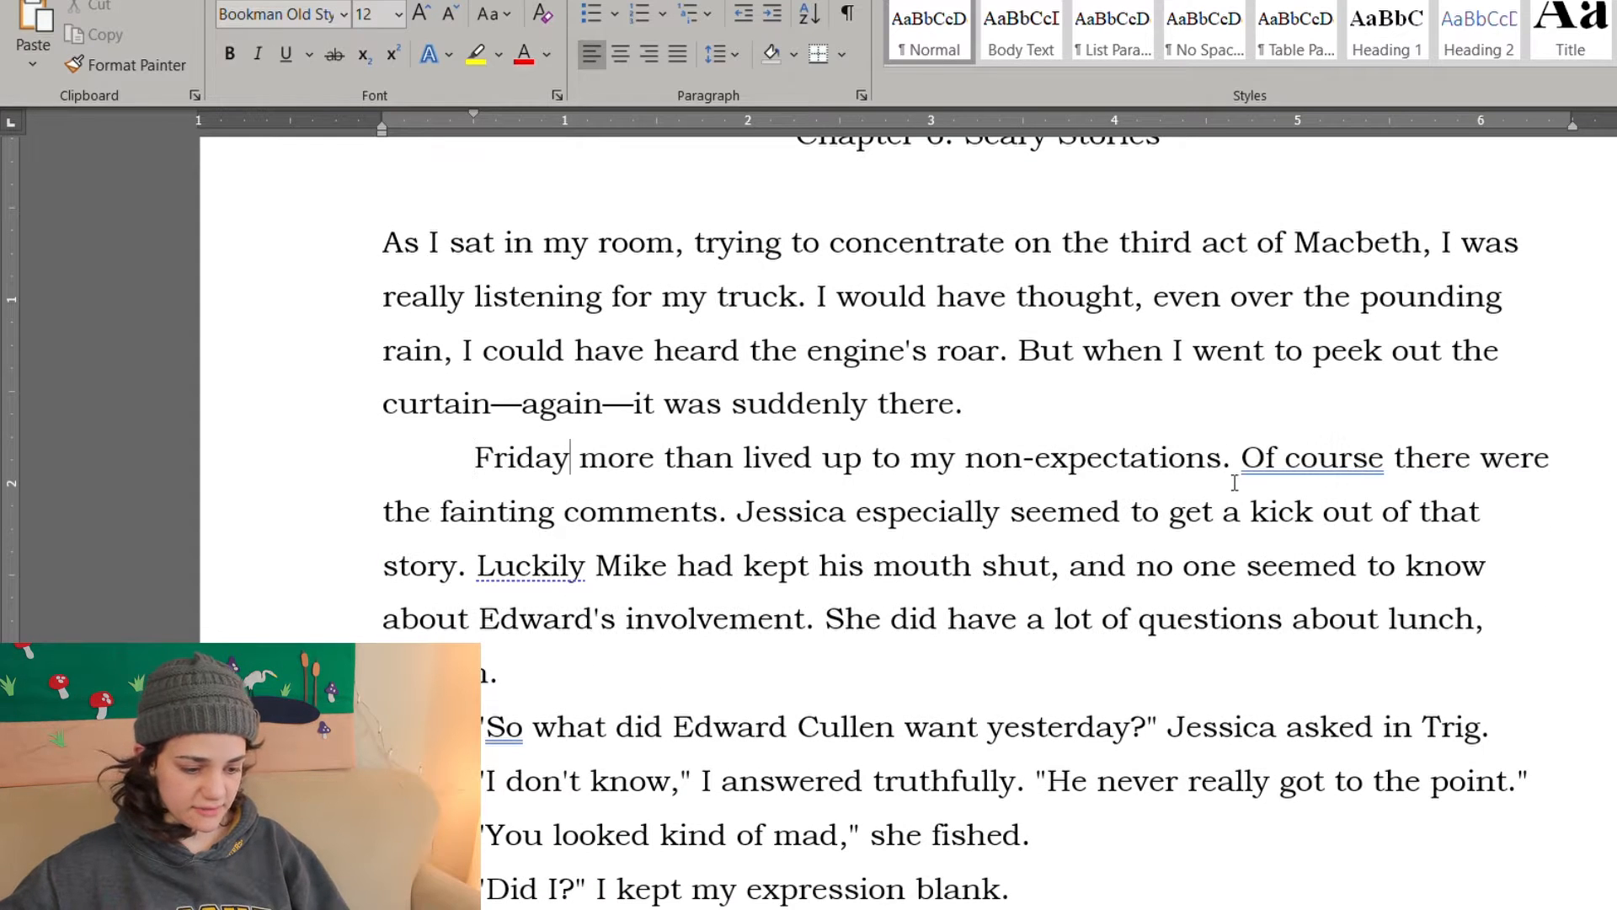
Step: Scroll down to the paragraph's closing sentence about lunch questions
{"action": "scroll", "scroll_direction": "down", "scroll_amount": 3}
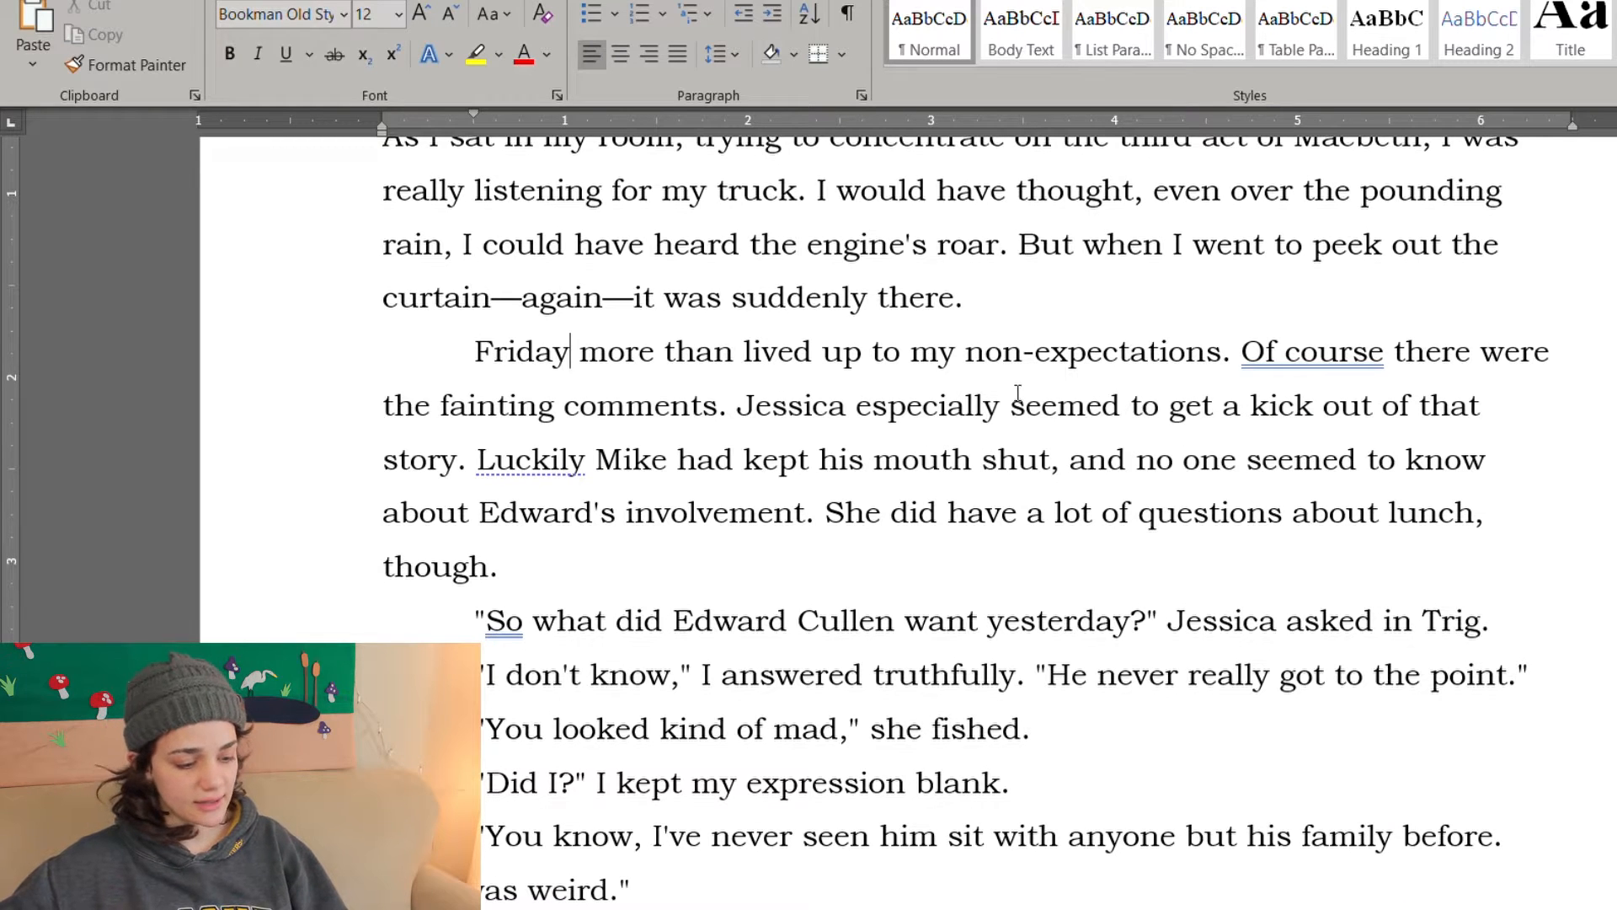
{"action": "scroll", "scroll_direction": "down", "scroll_amount": 3}
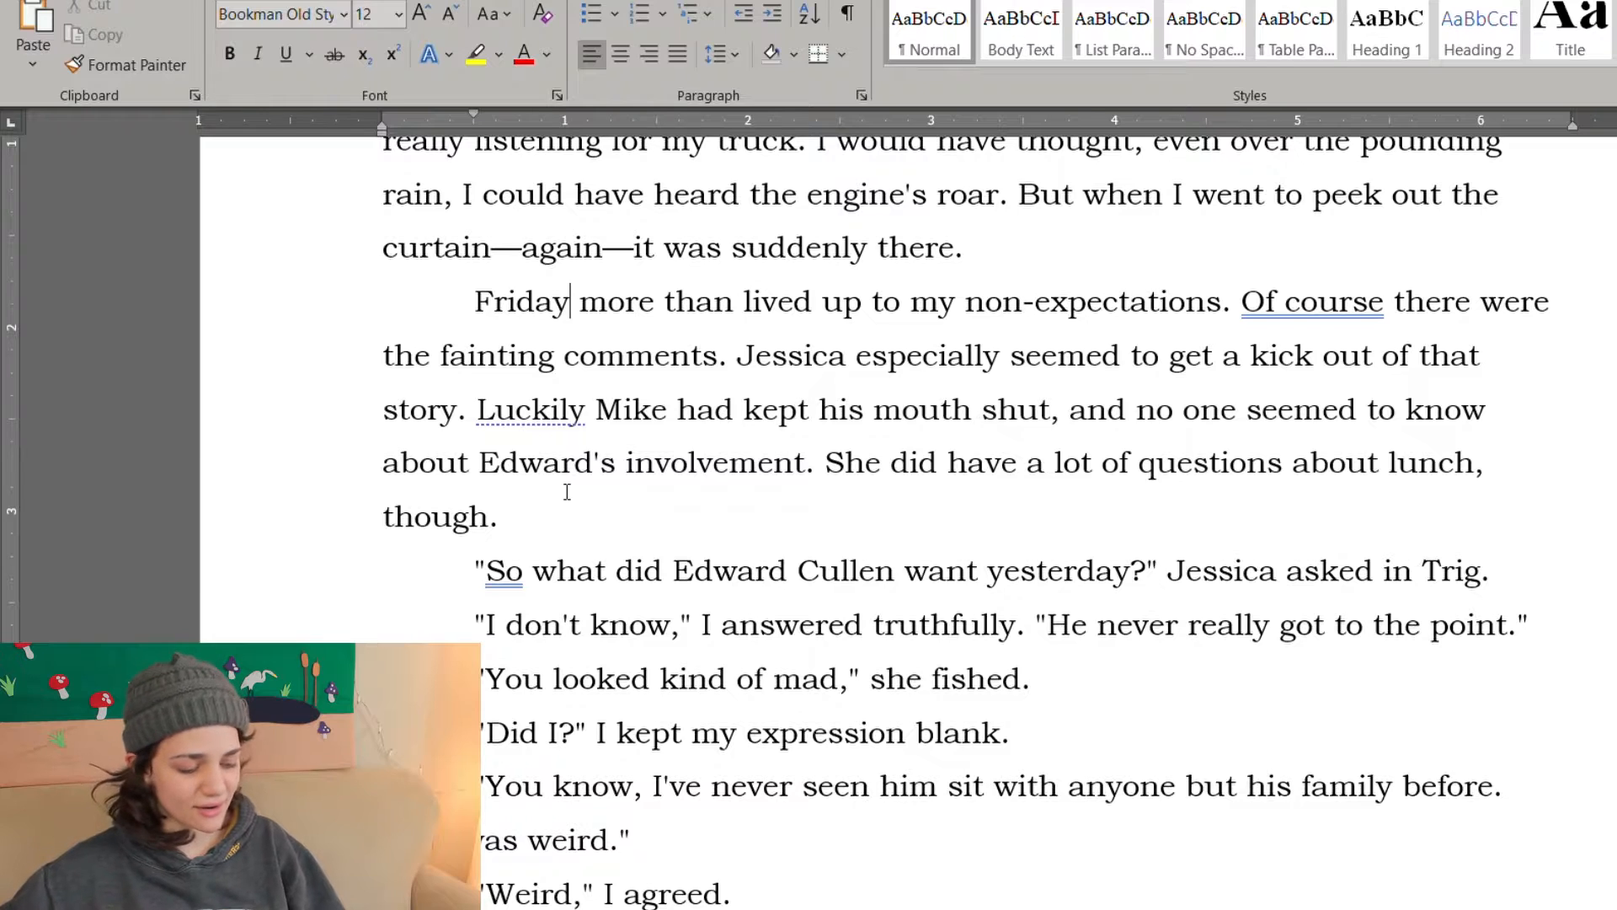
{"action": "scroll", "scroll_direction": "down", "scroll_amount": 3}
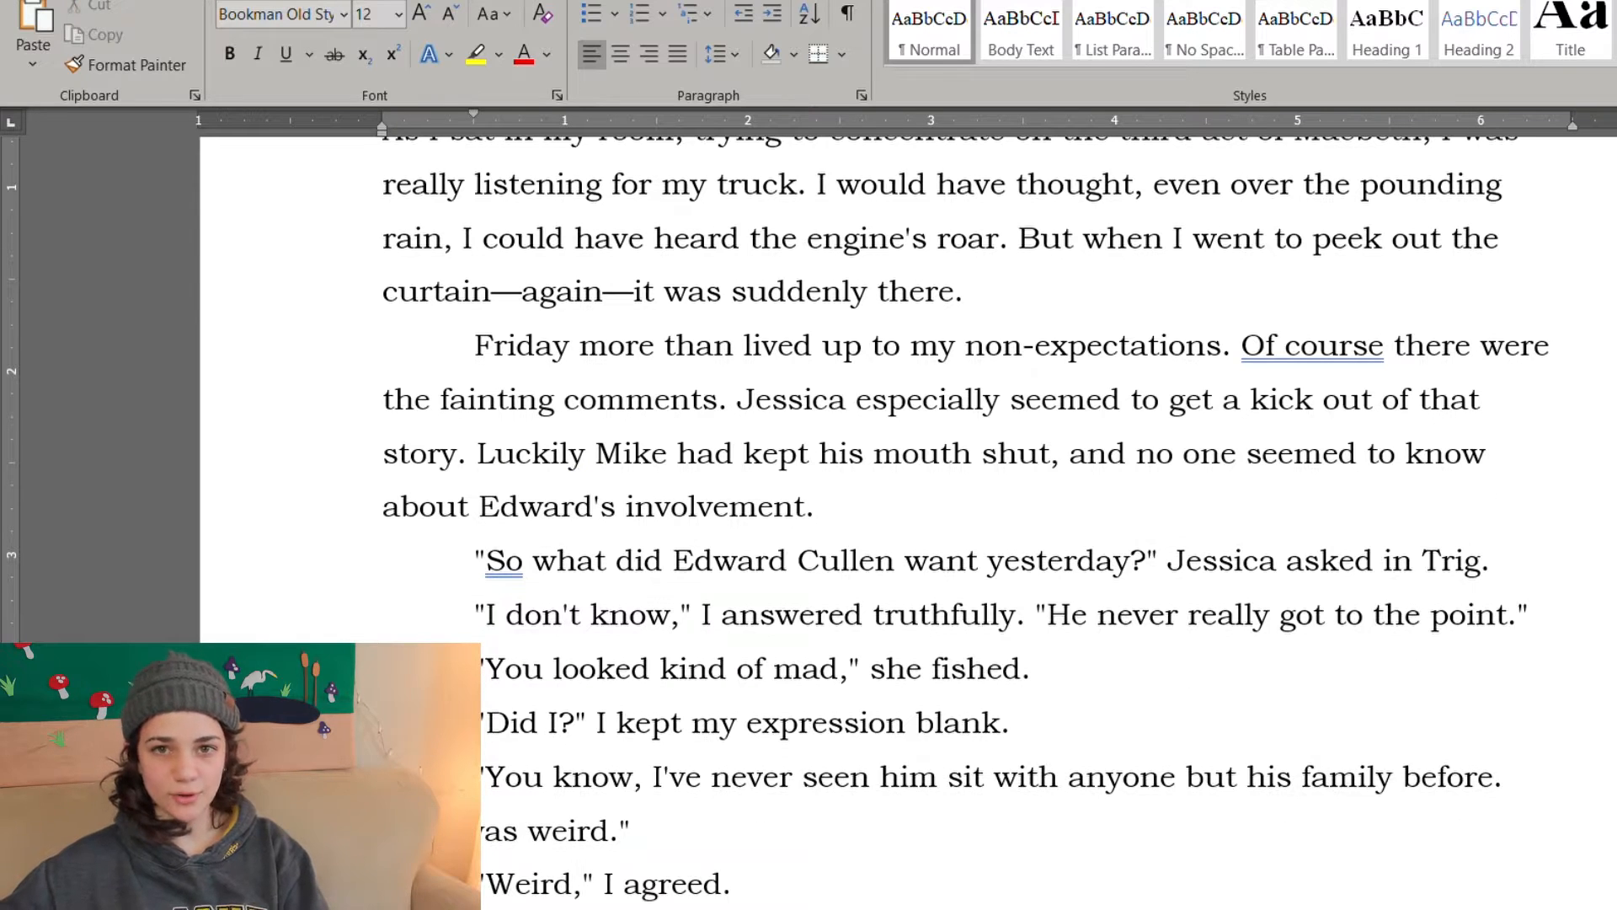
Step: Insert "I choked before I realized she was asking about lunch." ahead of "I don't know"
{"action": "left_click", "coordinate": [816, 505]}
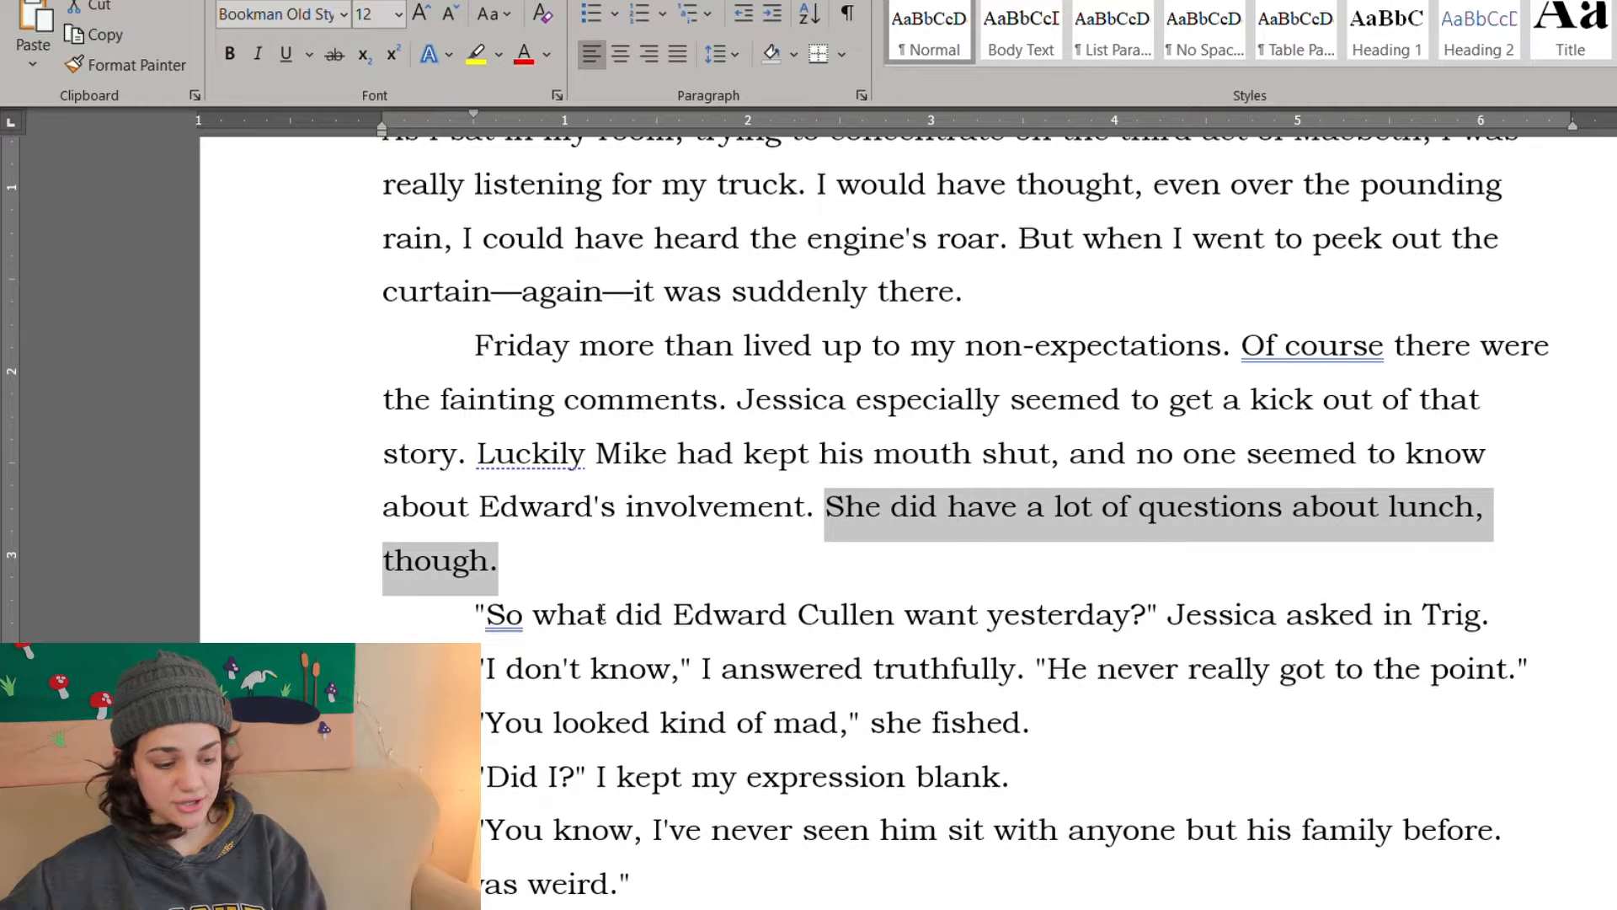
{"action": "scroll", "scroll_direction": "down", "scroll_amount": 3}
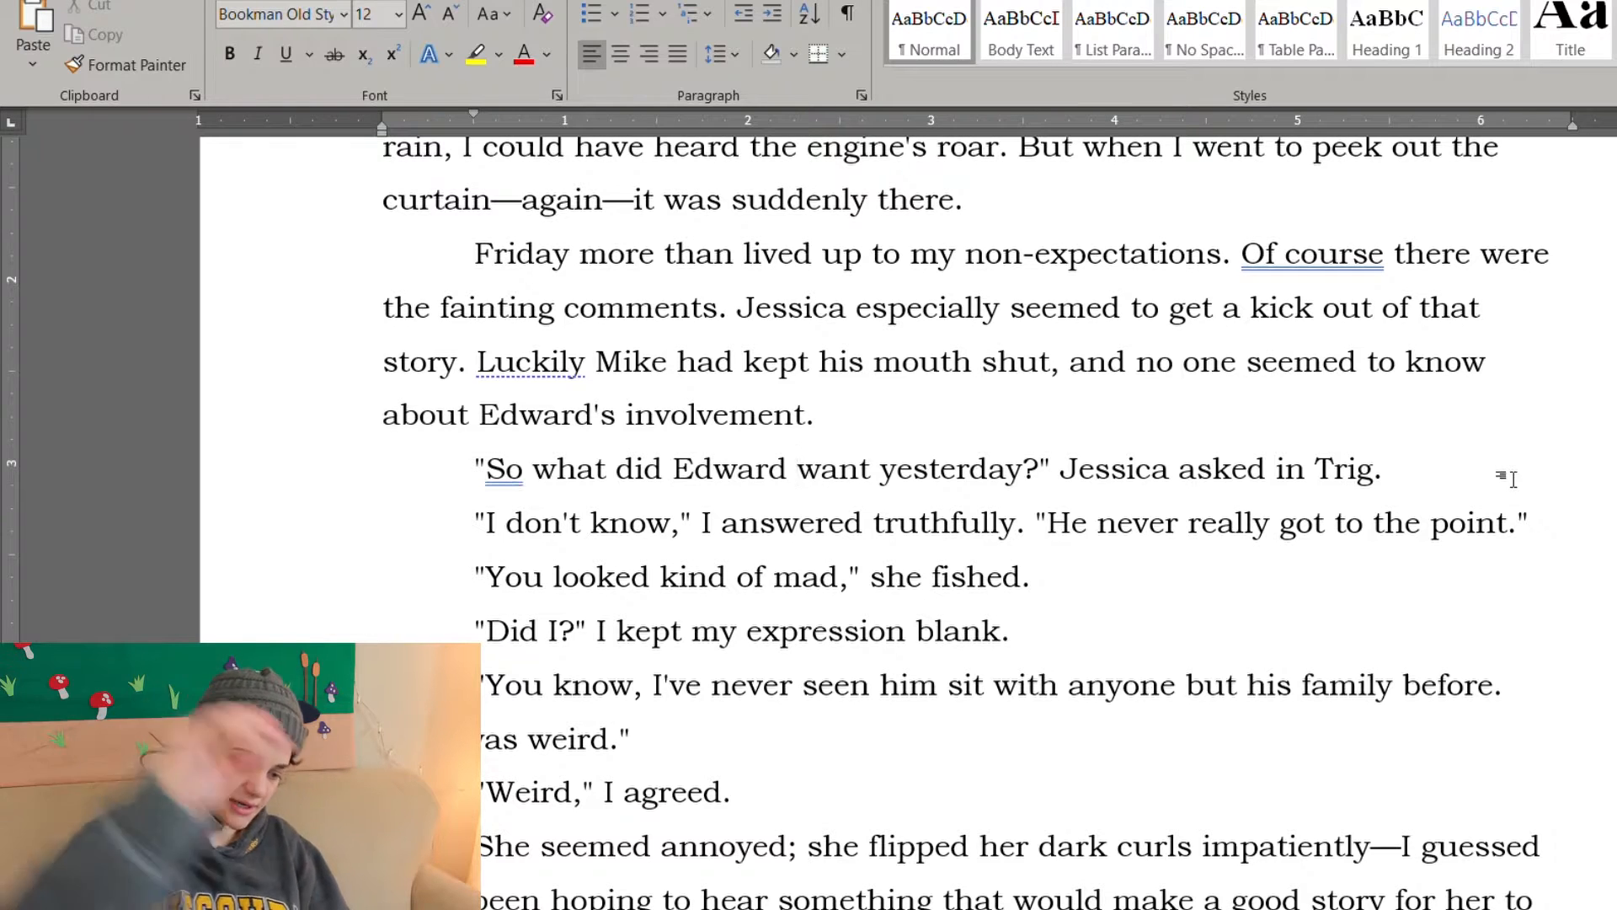
{"action": "type", "text": "I chok"}
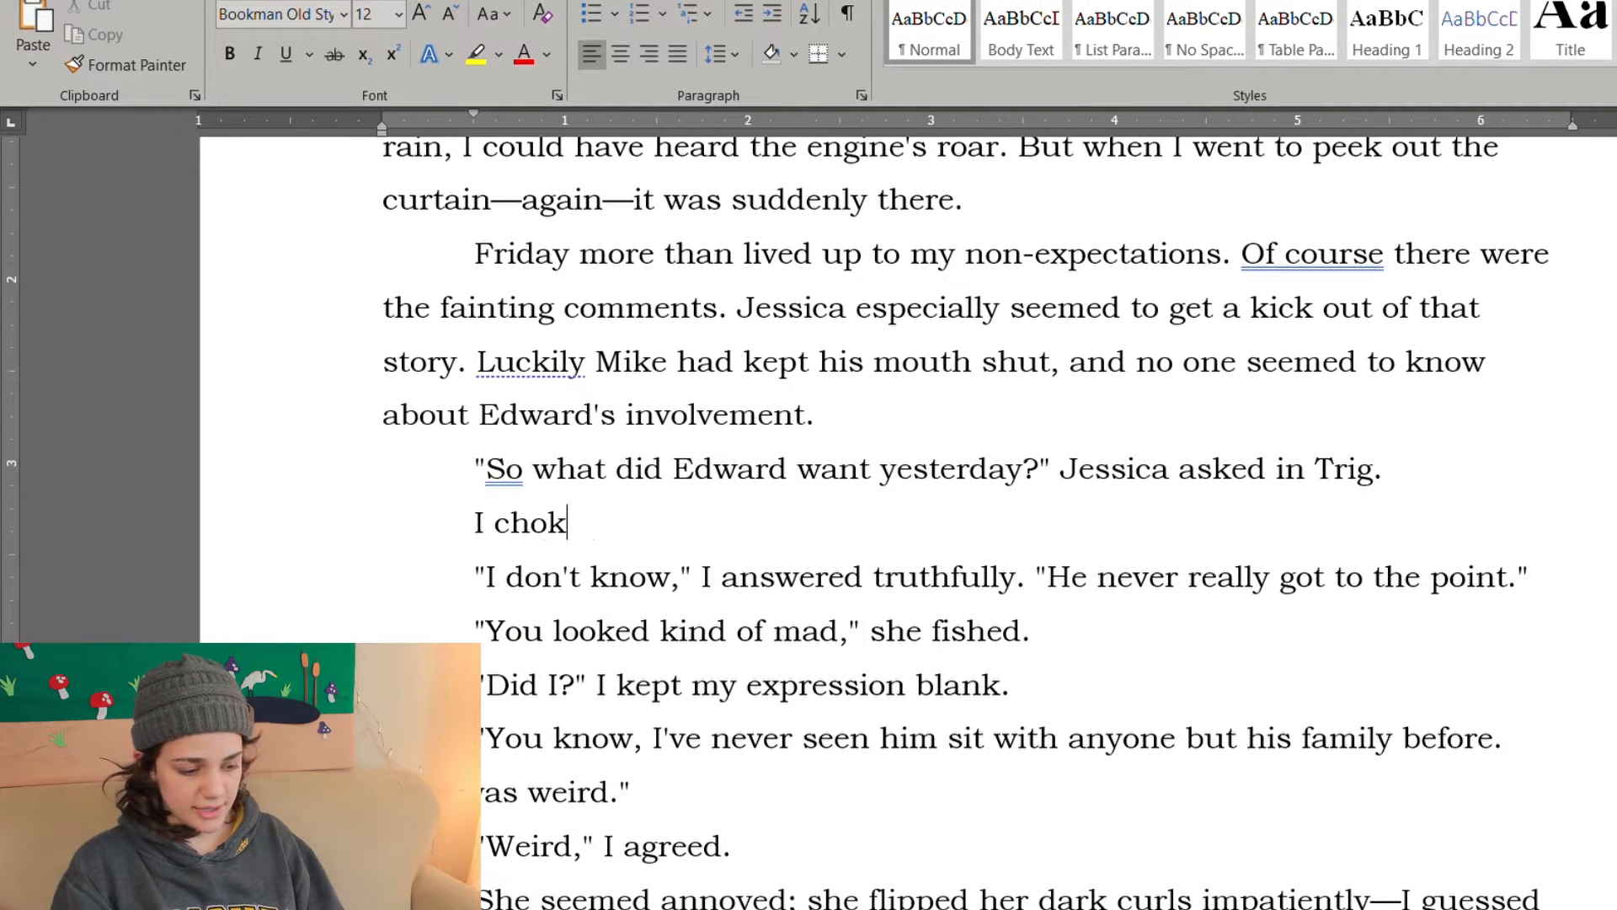
{"action": "type", "text": "ed before I realized"}
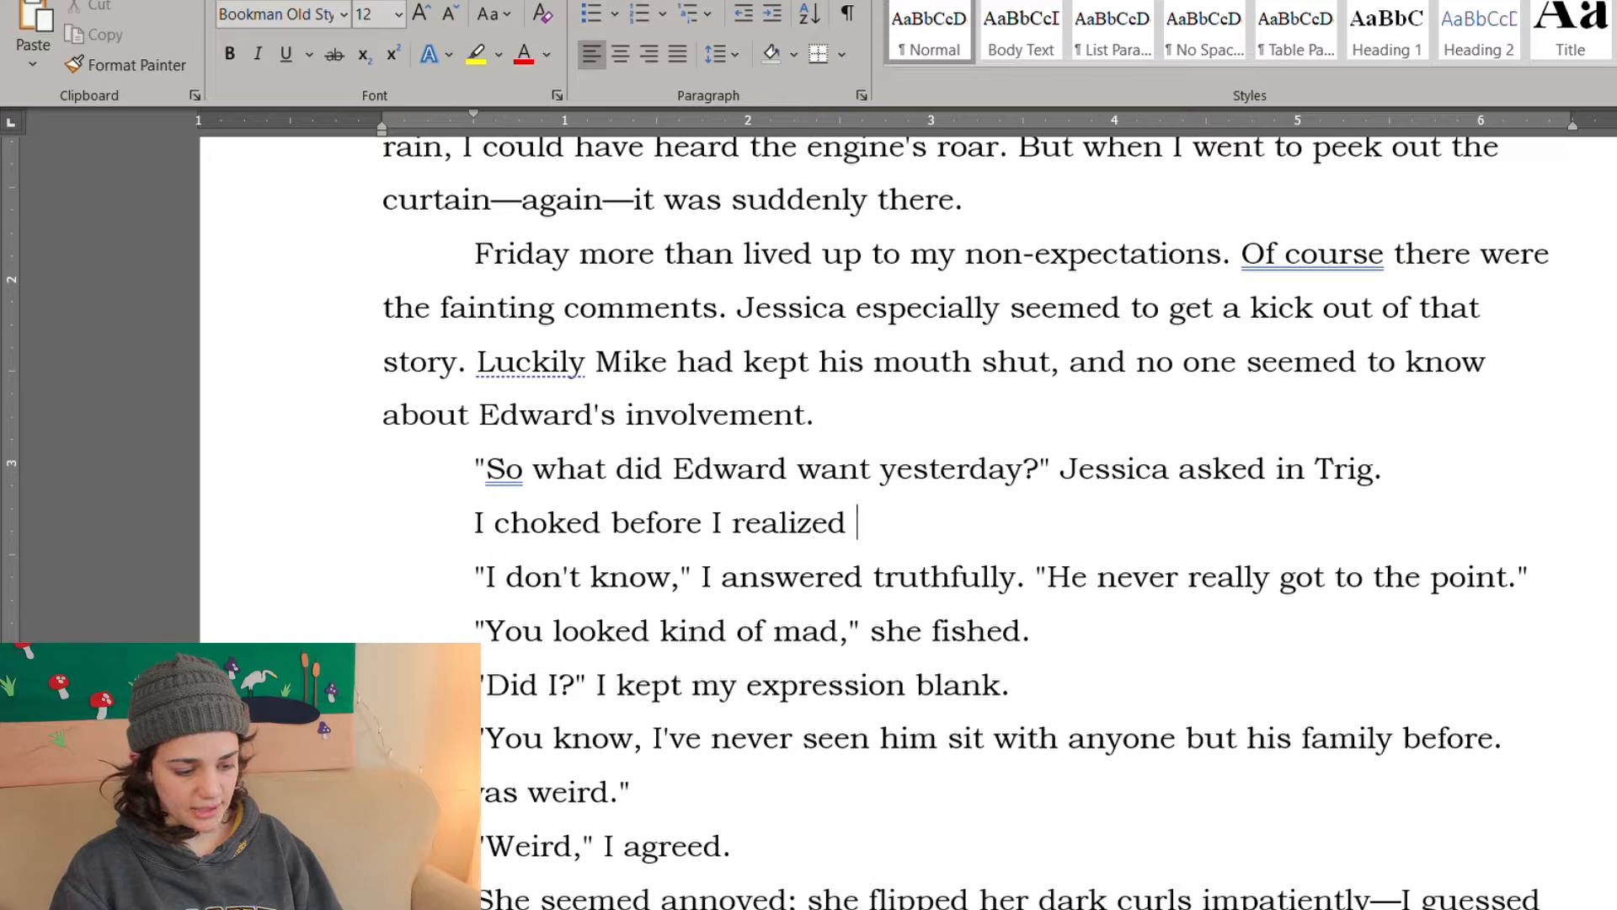
{"action": "type", "text": "she was asking about lu"}
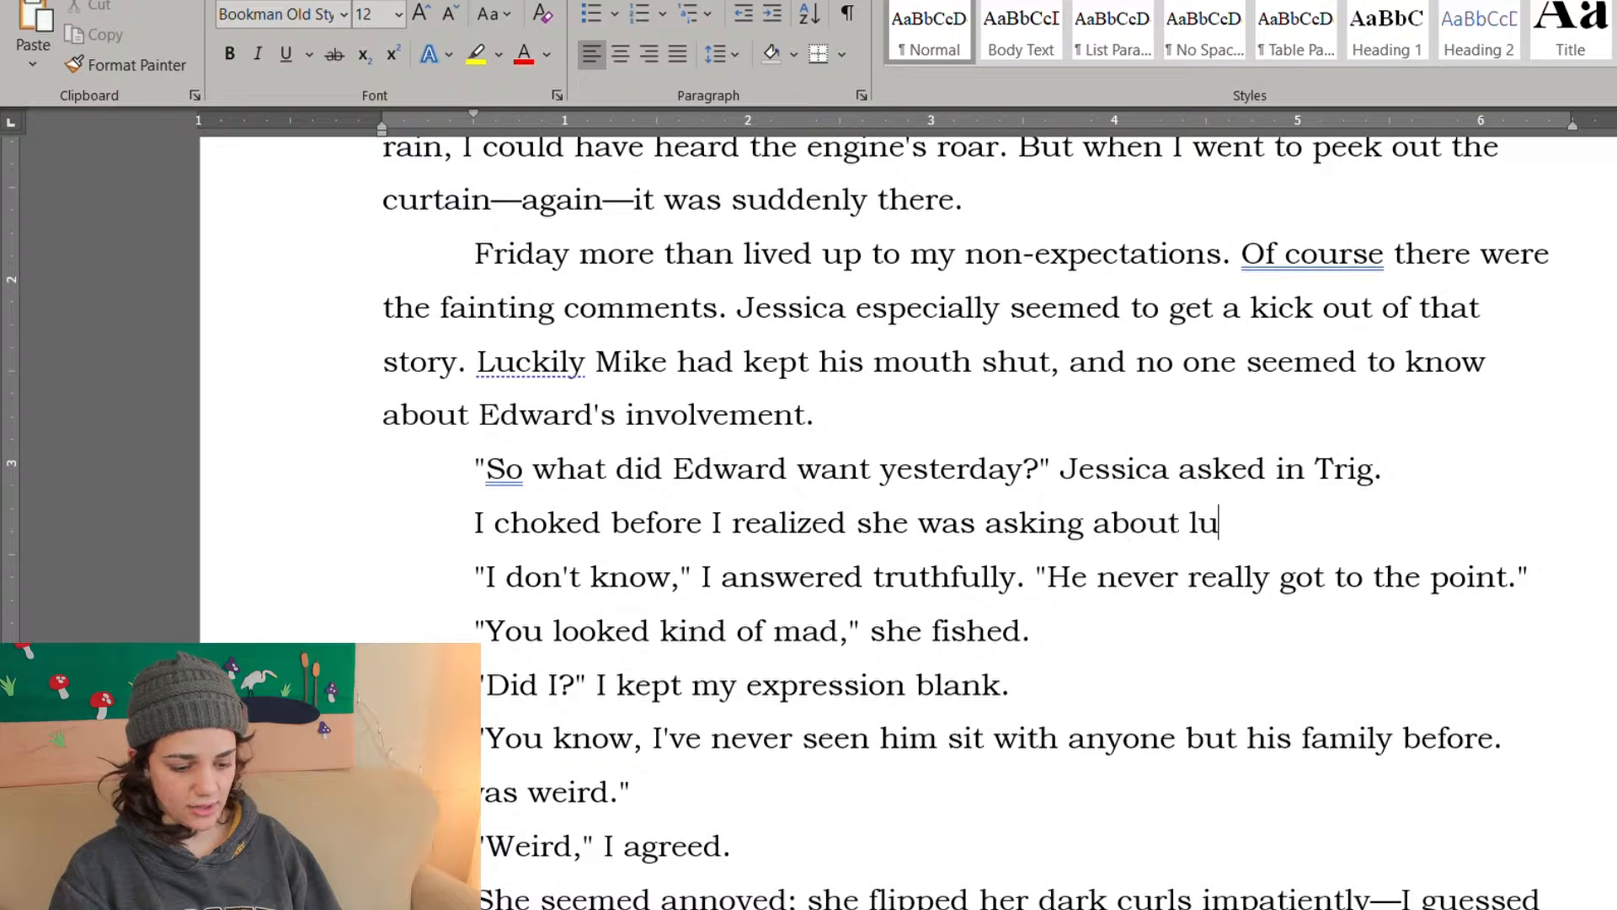
{"action": "type", "text": "nch. \"I don't know,\" I"}
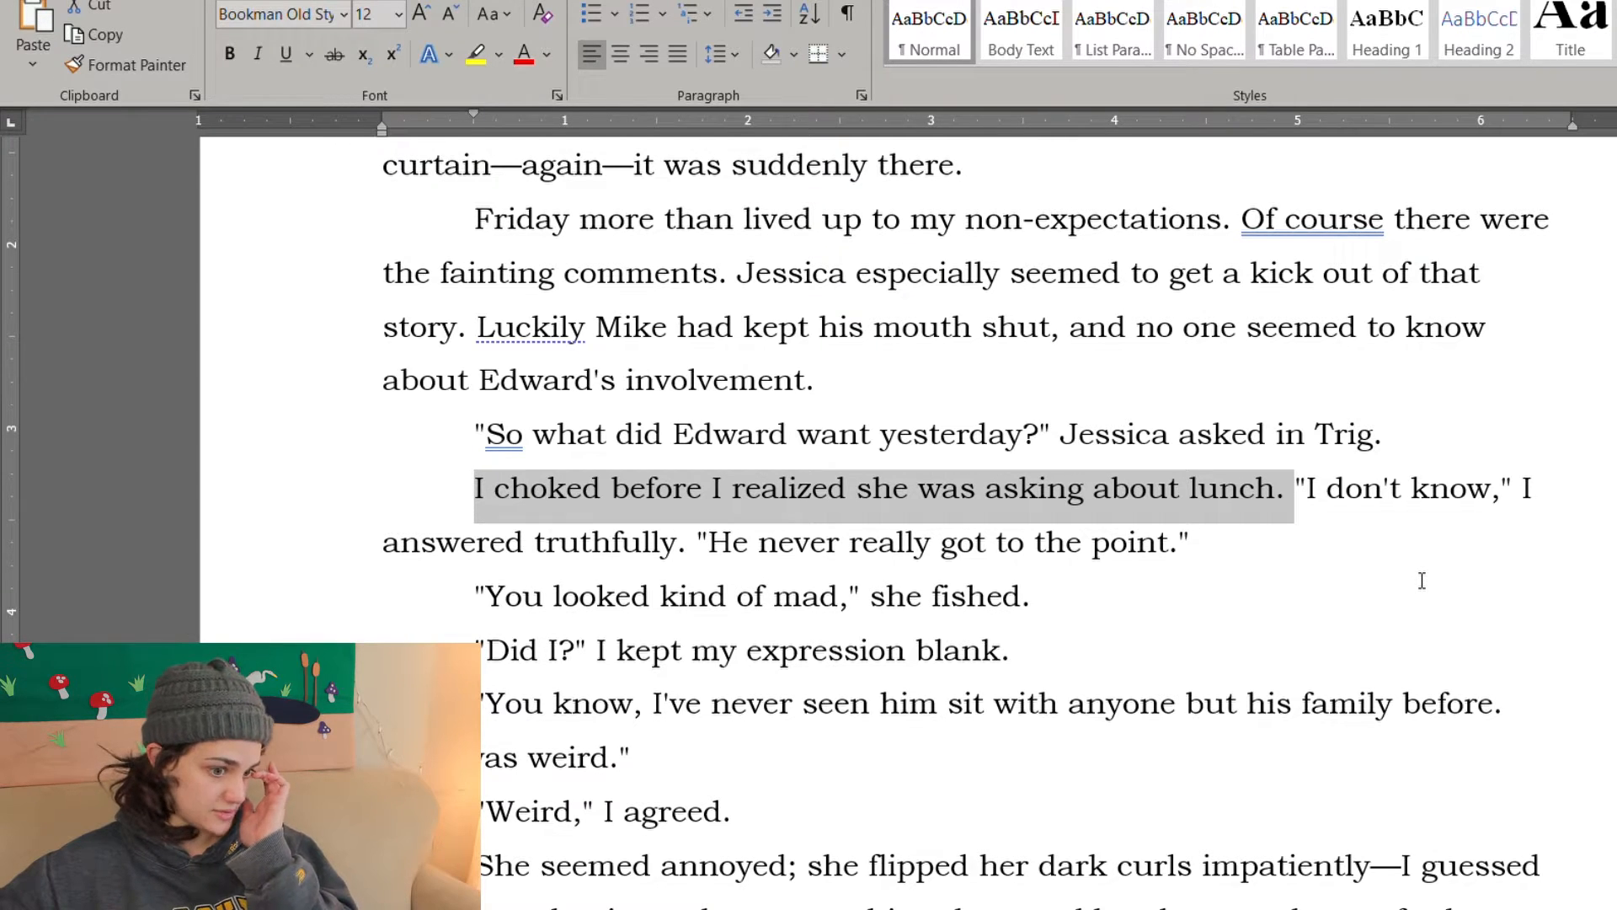
{"action": "left_click", "coordinate": [1312, 489]}
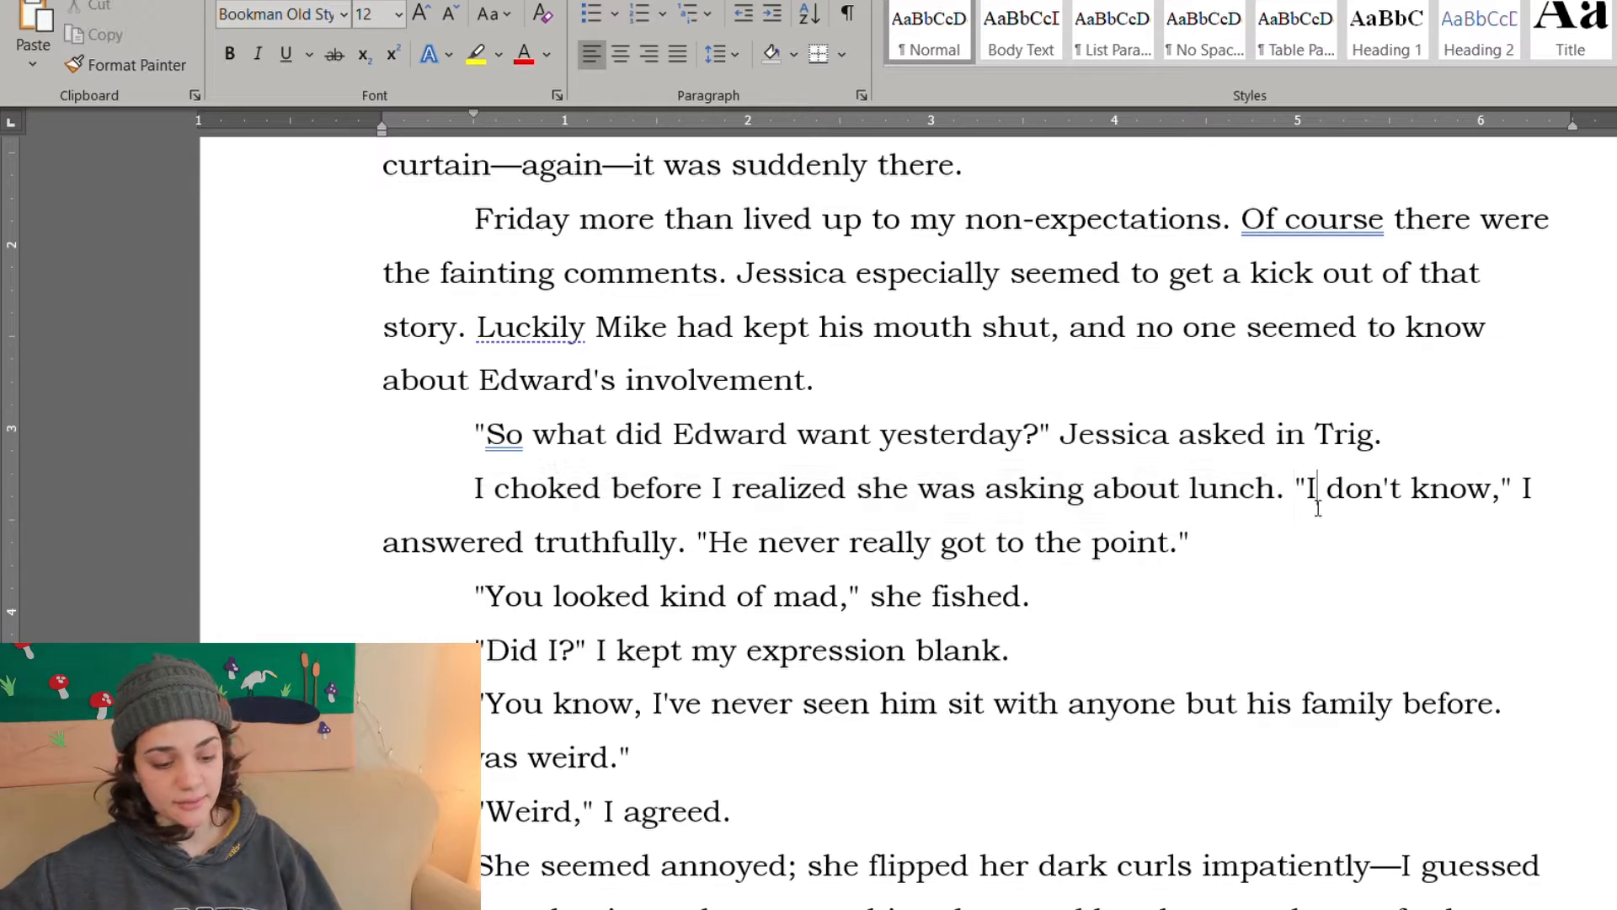
{"action": "scroll", "scroll_direction": "down", "scroll_amount": 3}
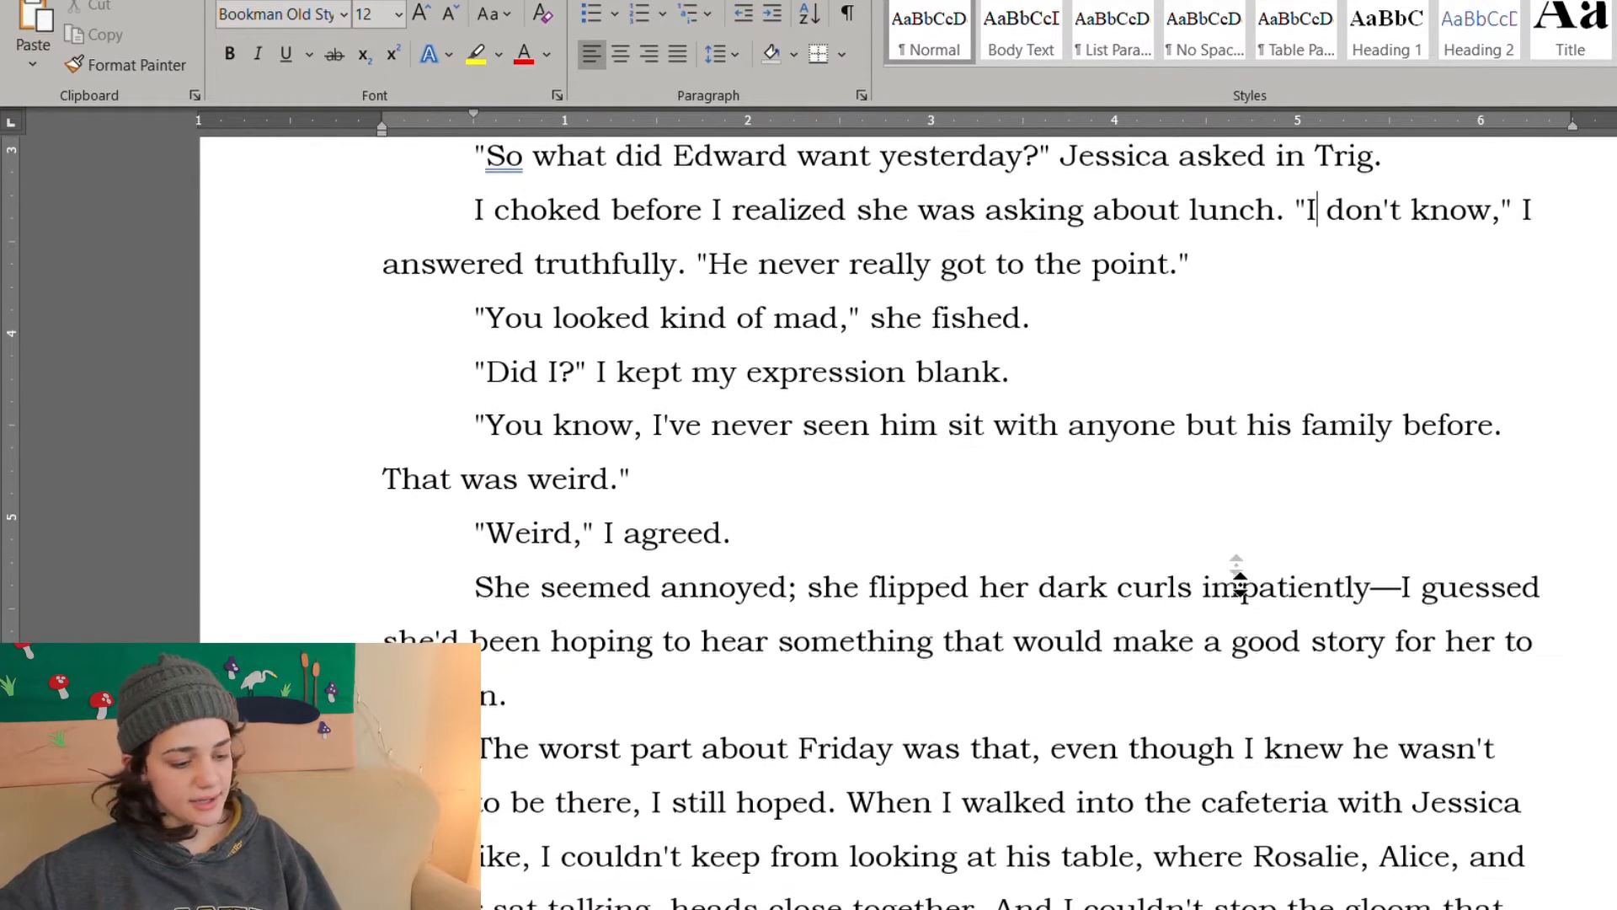
{"action": "scroll", "scroll_direction": "down", "scroll_amount": 3}
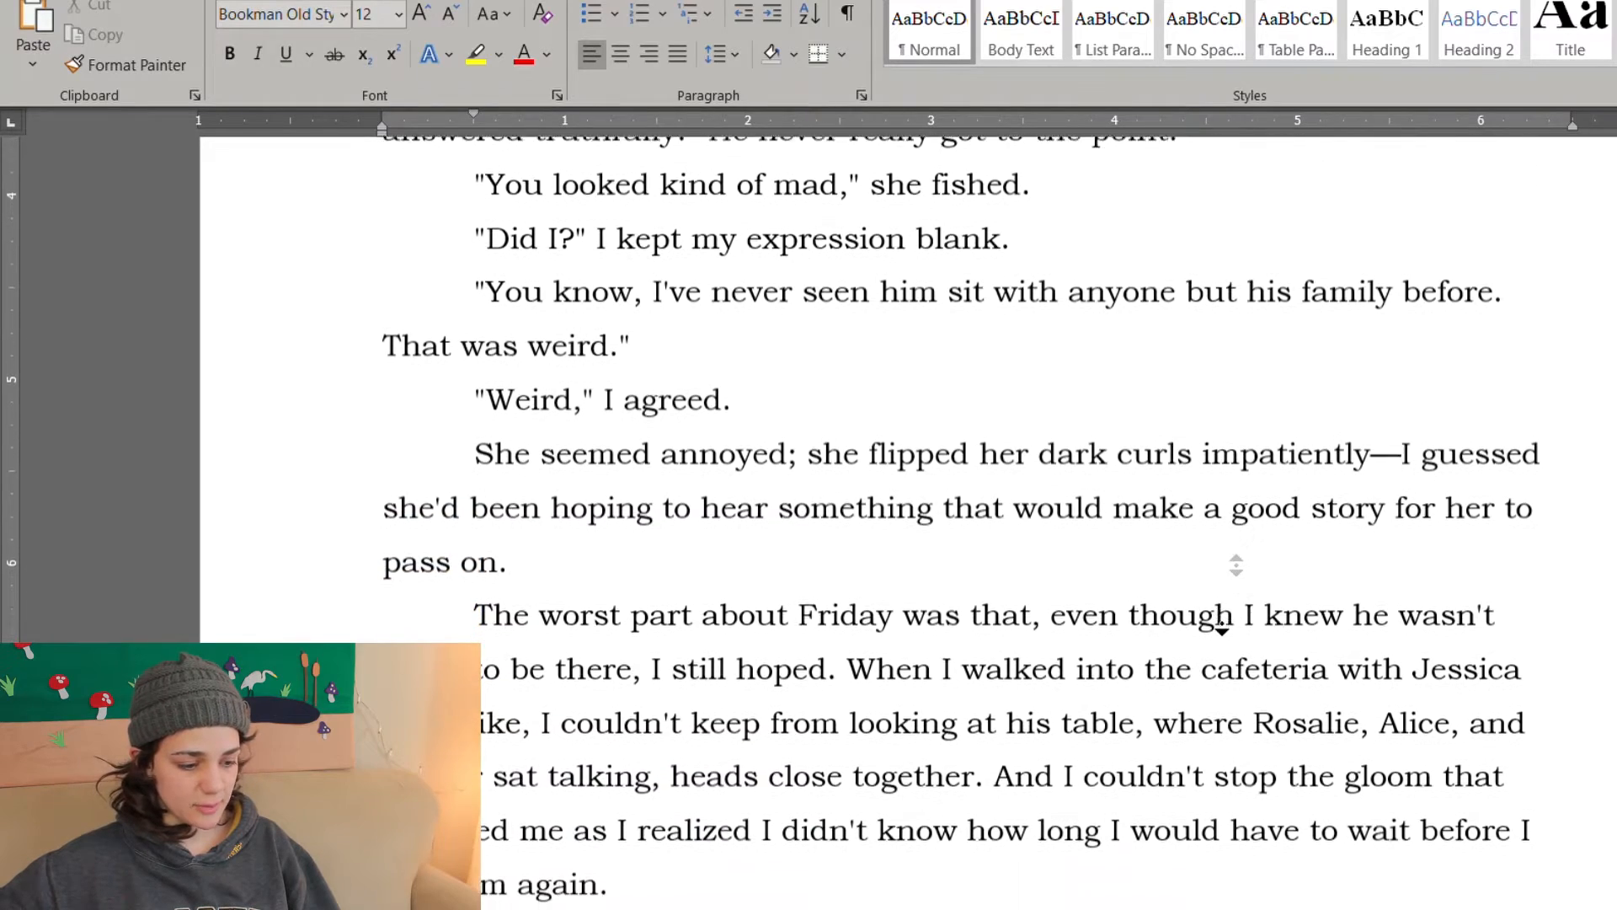
{"action": "scroll", "scroll_direction": "down", "scroll_amount": 3}
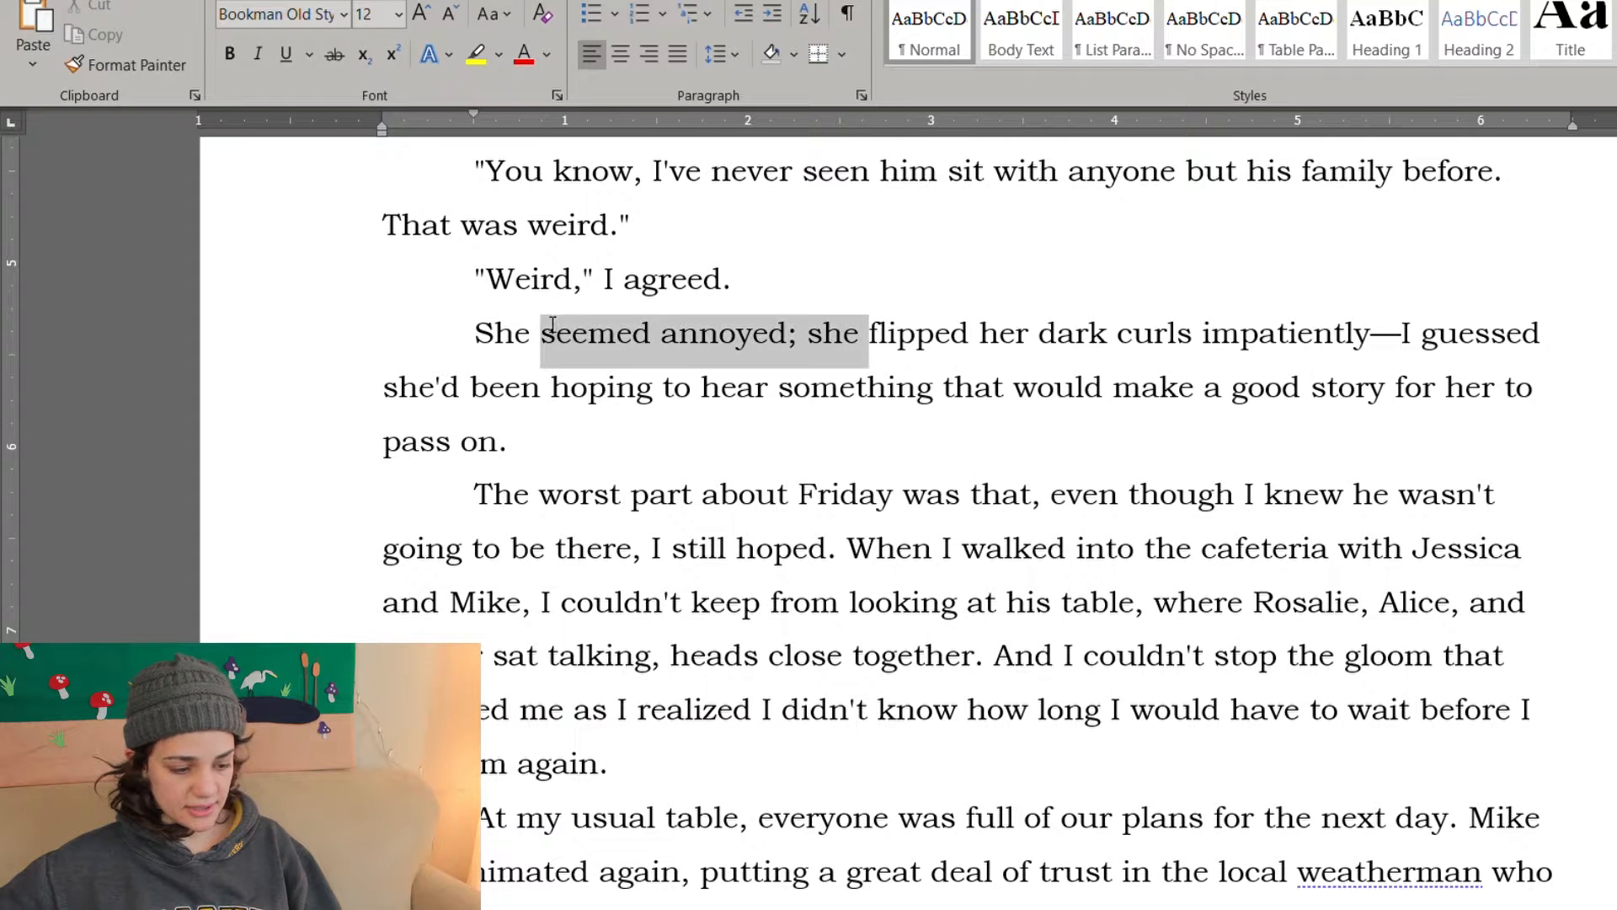
{"action": "key", "text": "Delete"}
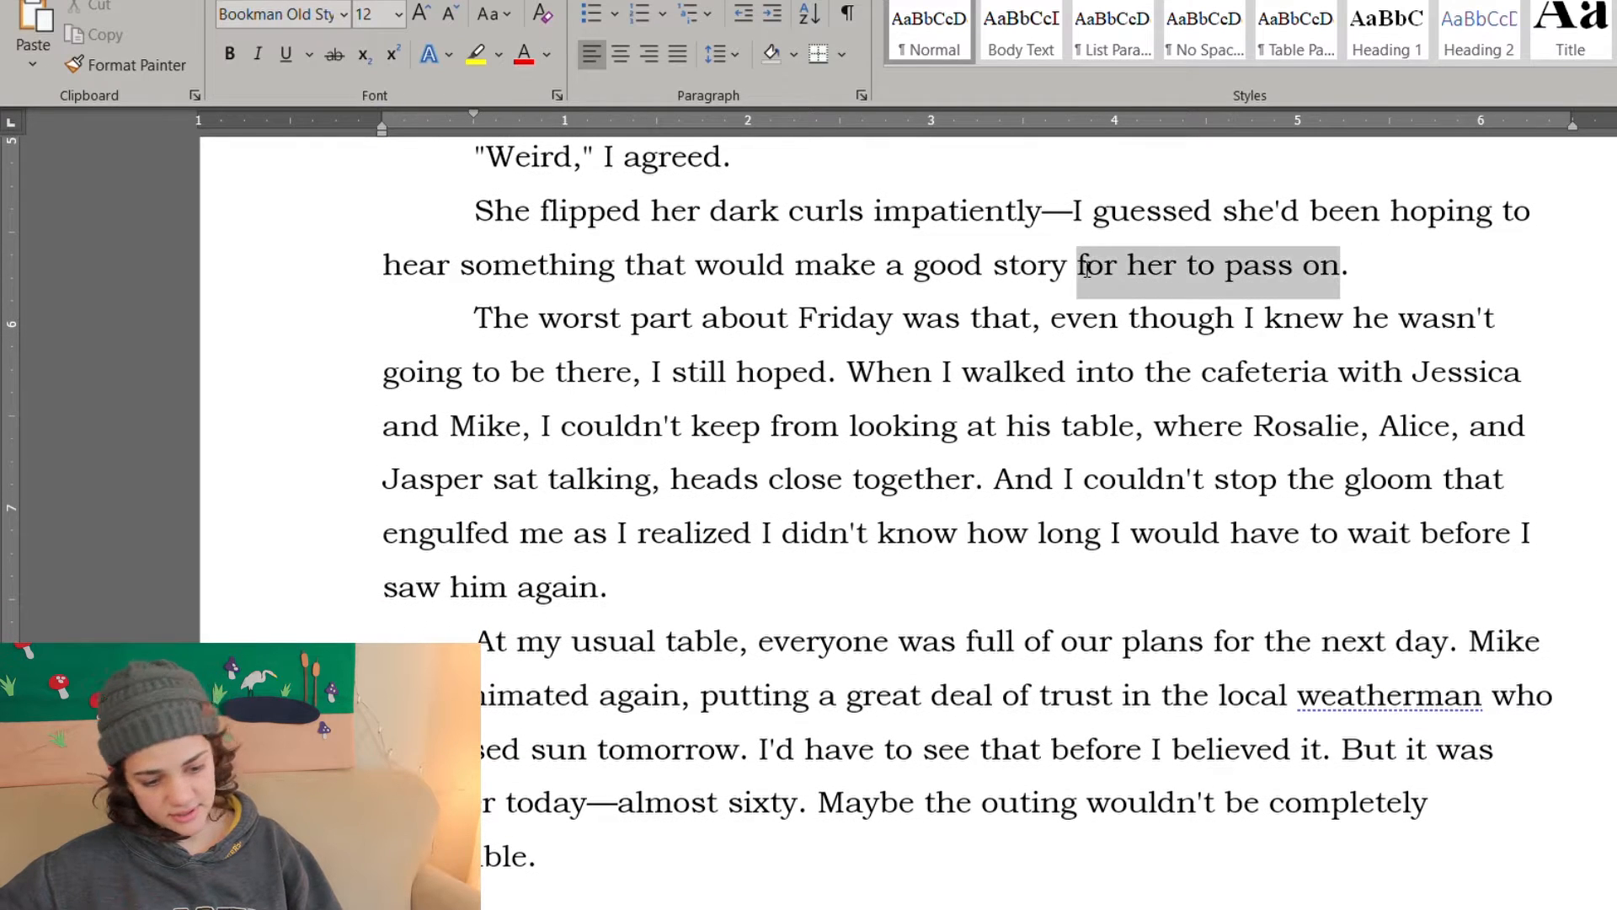
{"action": "key", "text": "Delete"}
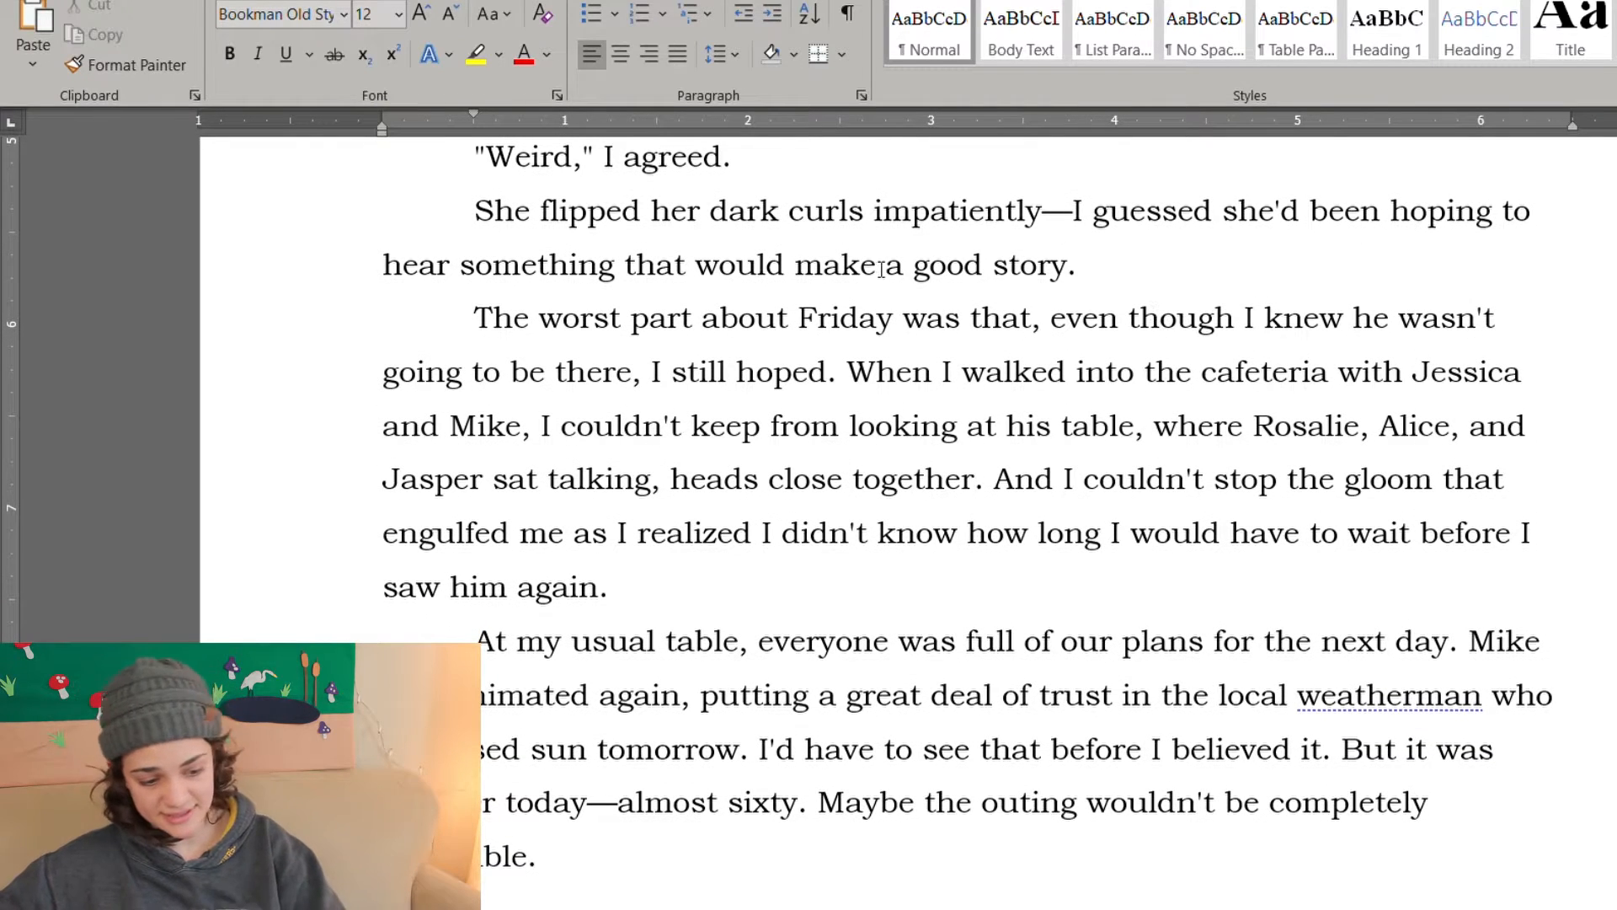
{"action": "key", "text": "Backspace"}
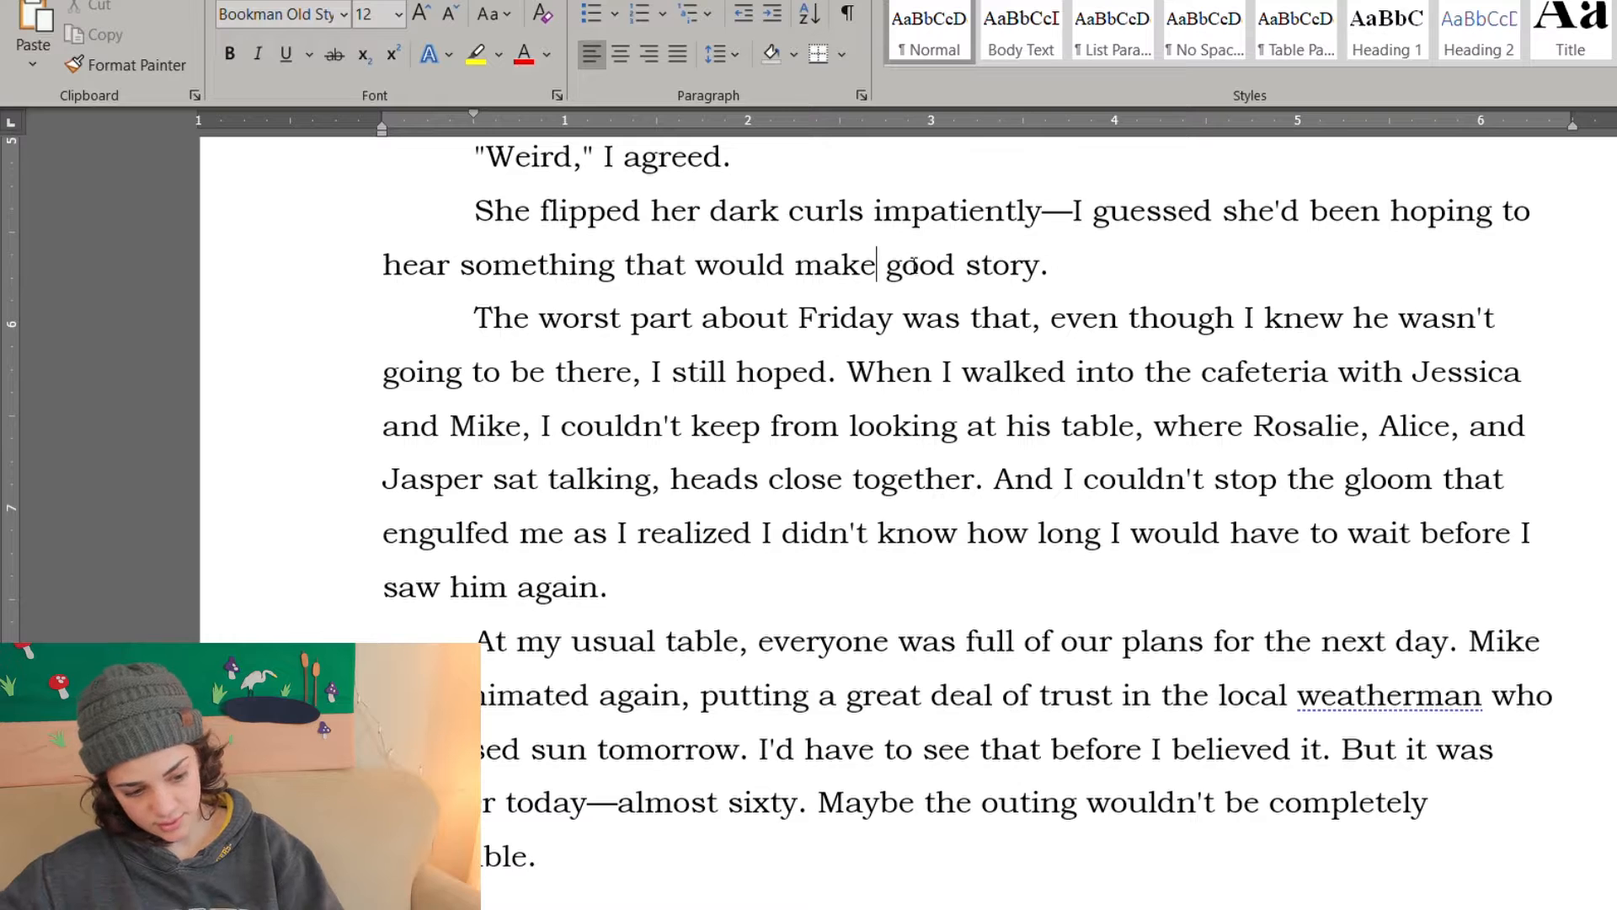
{"action": "type", "text": "gossip"}
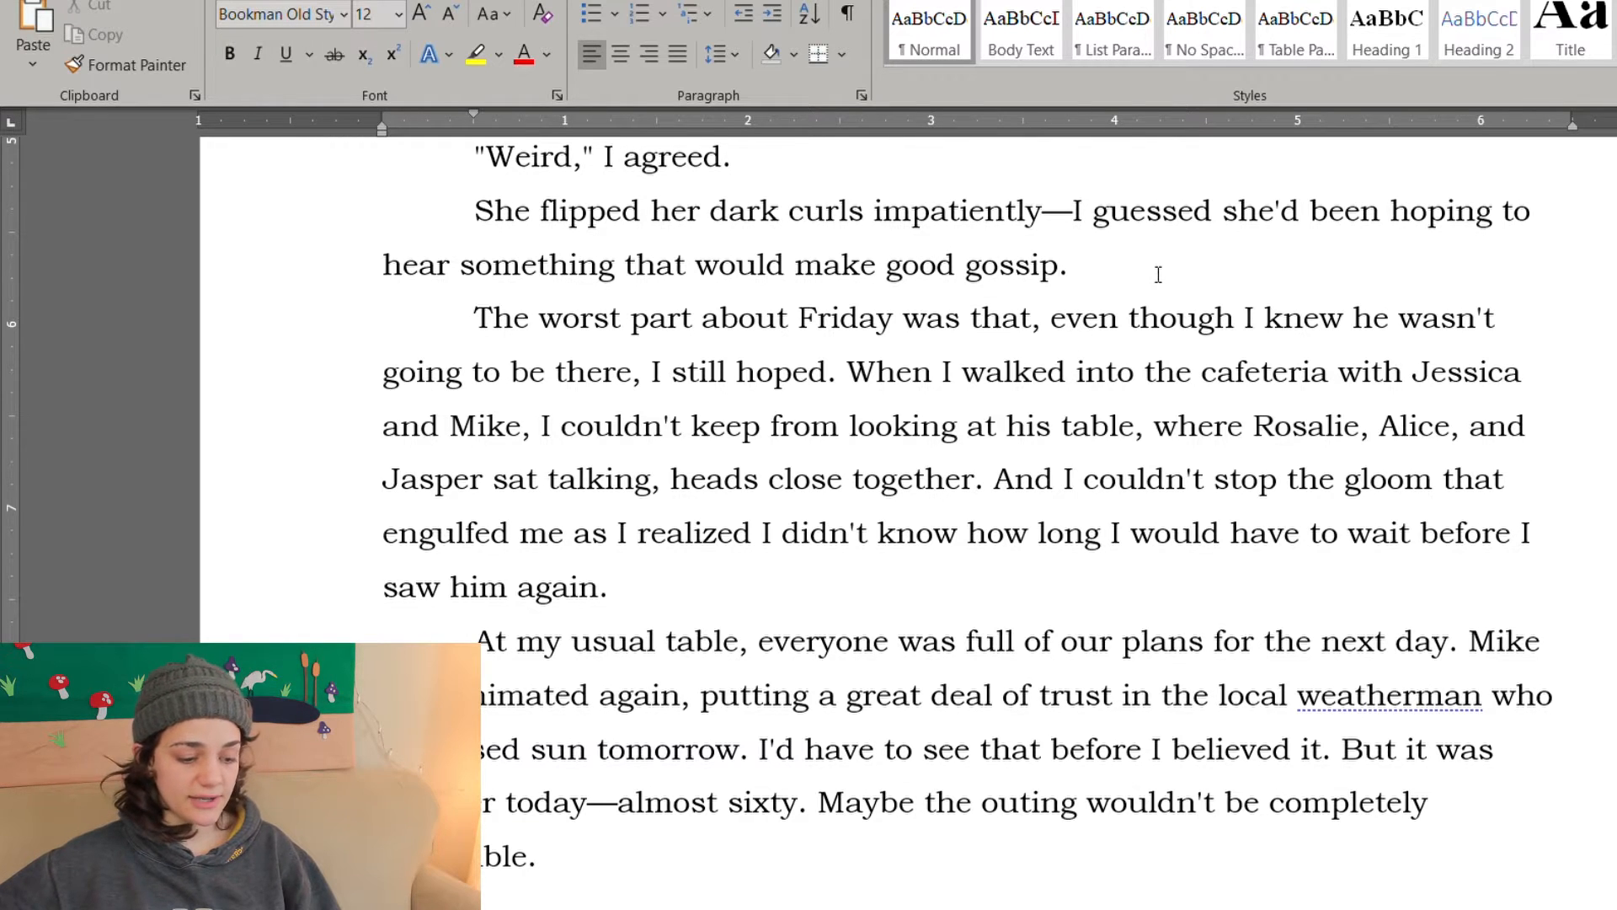
{"action": "scroll", "scroll_direction": "down", "scroll_amount": 3}
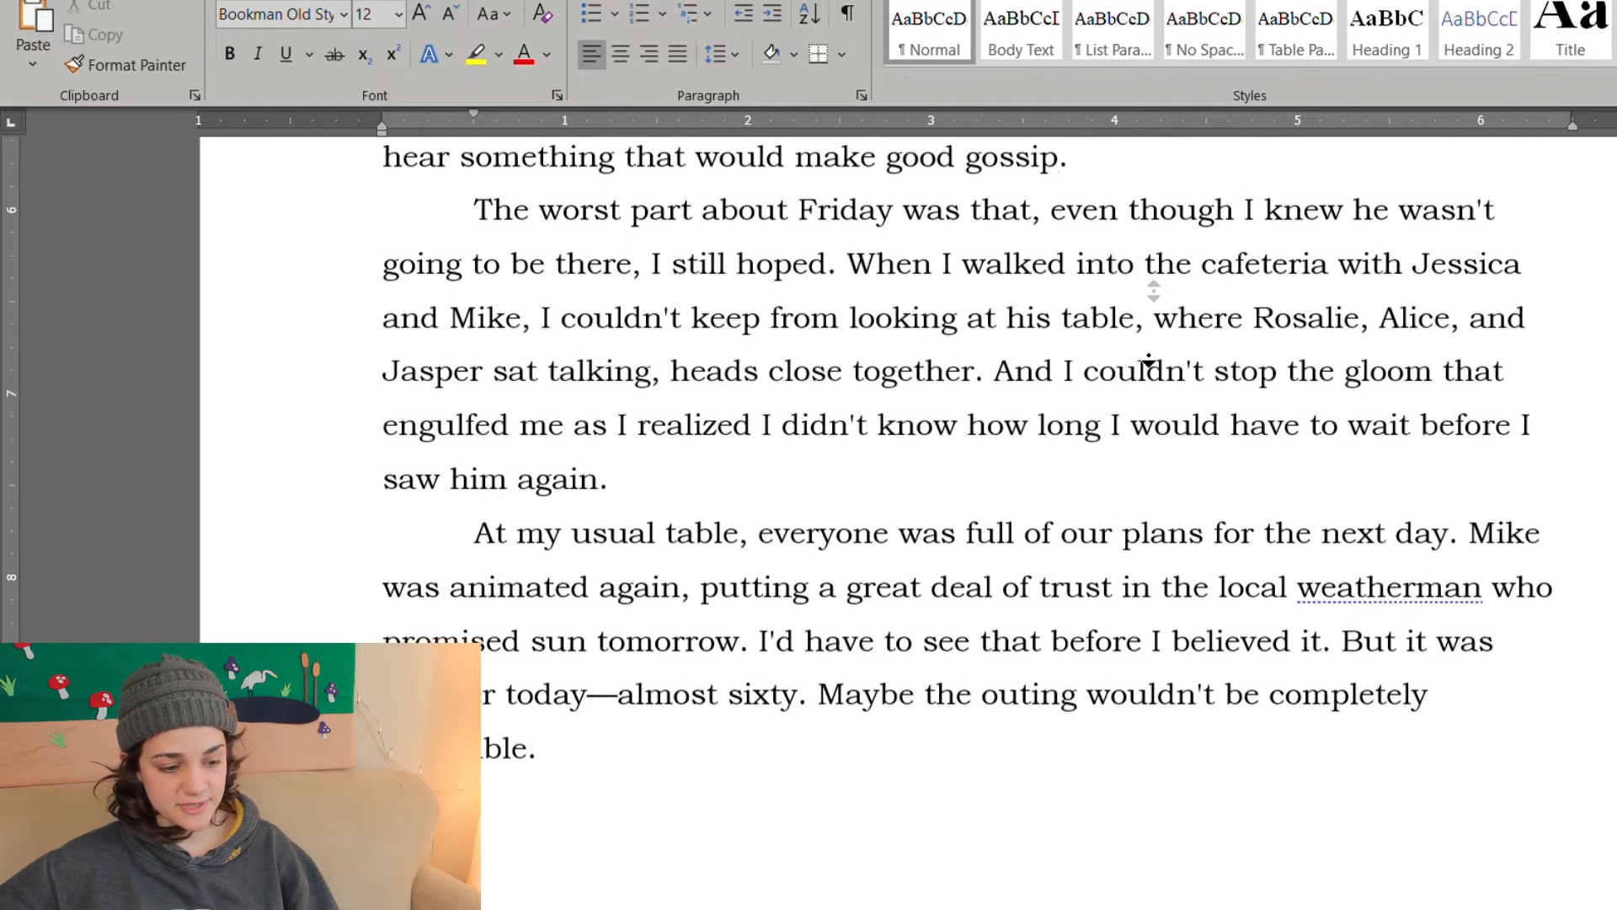
{"action": "scroll", "scroll_direction": "up", "scroll_amount": 3}
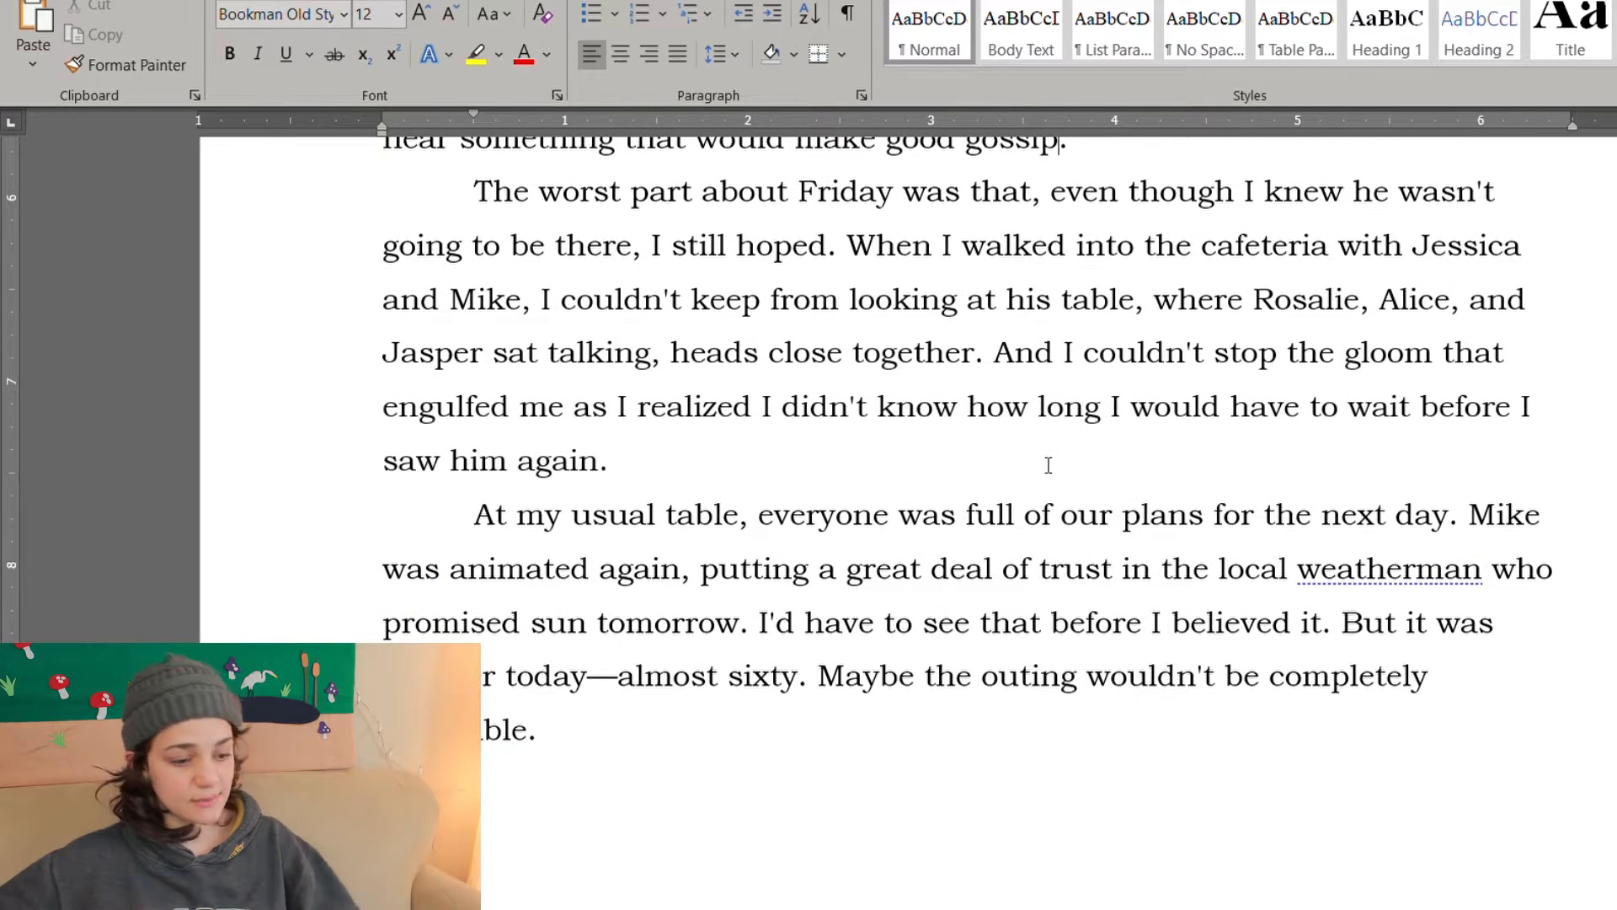
{"action": "scroll", "scroll_direction": "up", "scroll_amount": 3}
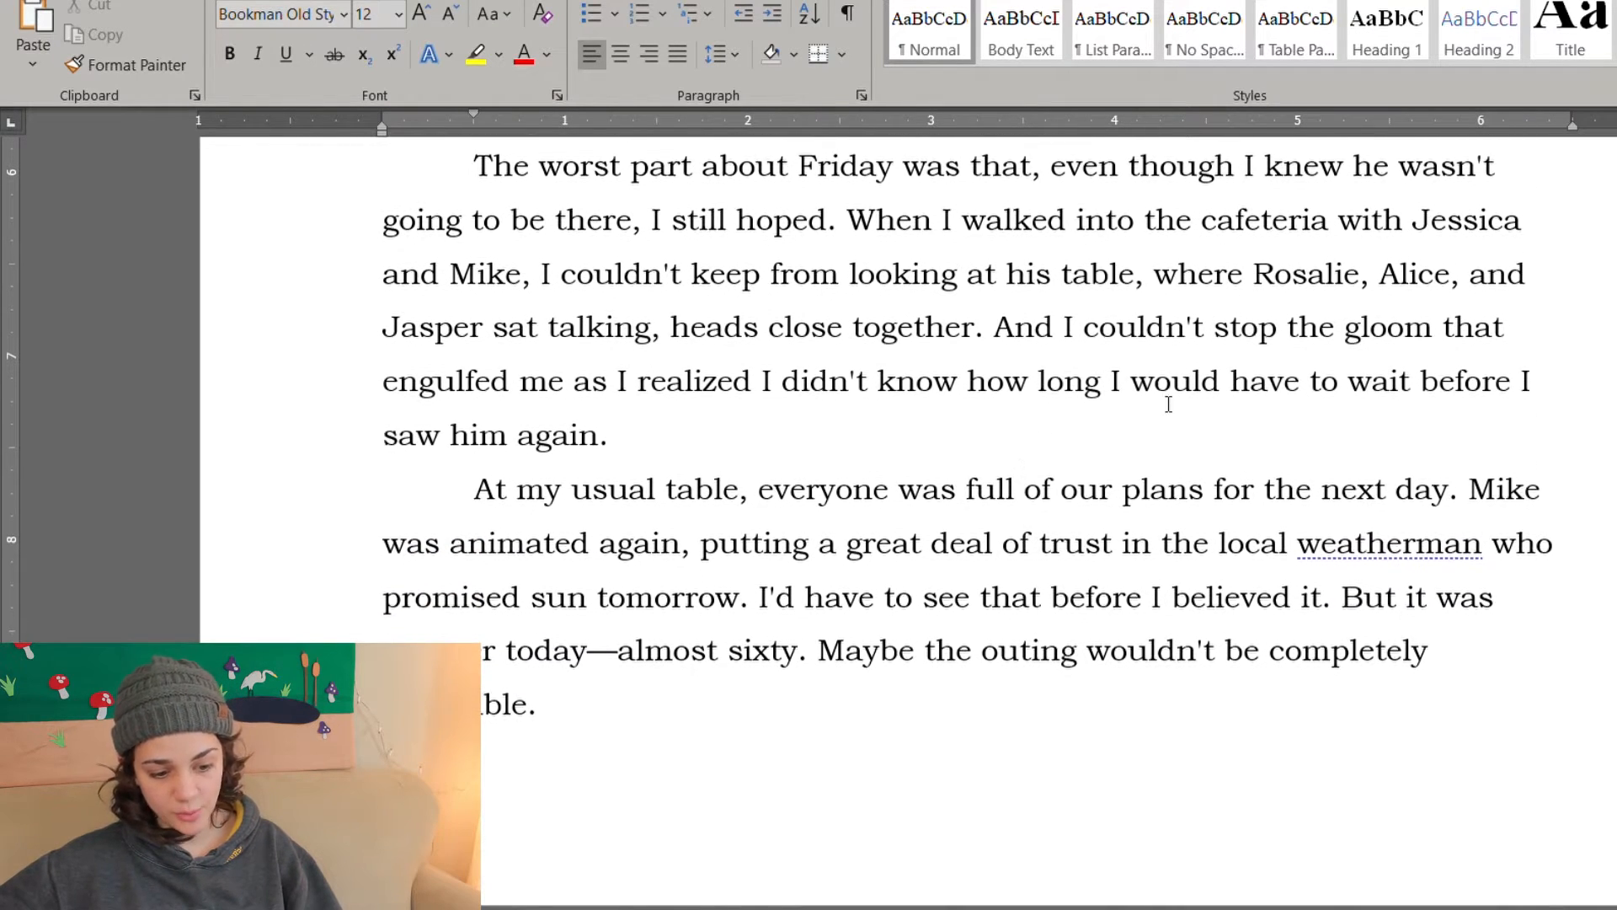
{"action": "mouse_move", "coordinate": [879, 459]}
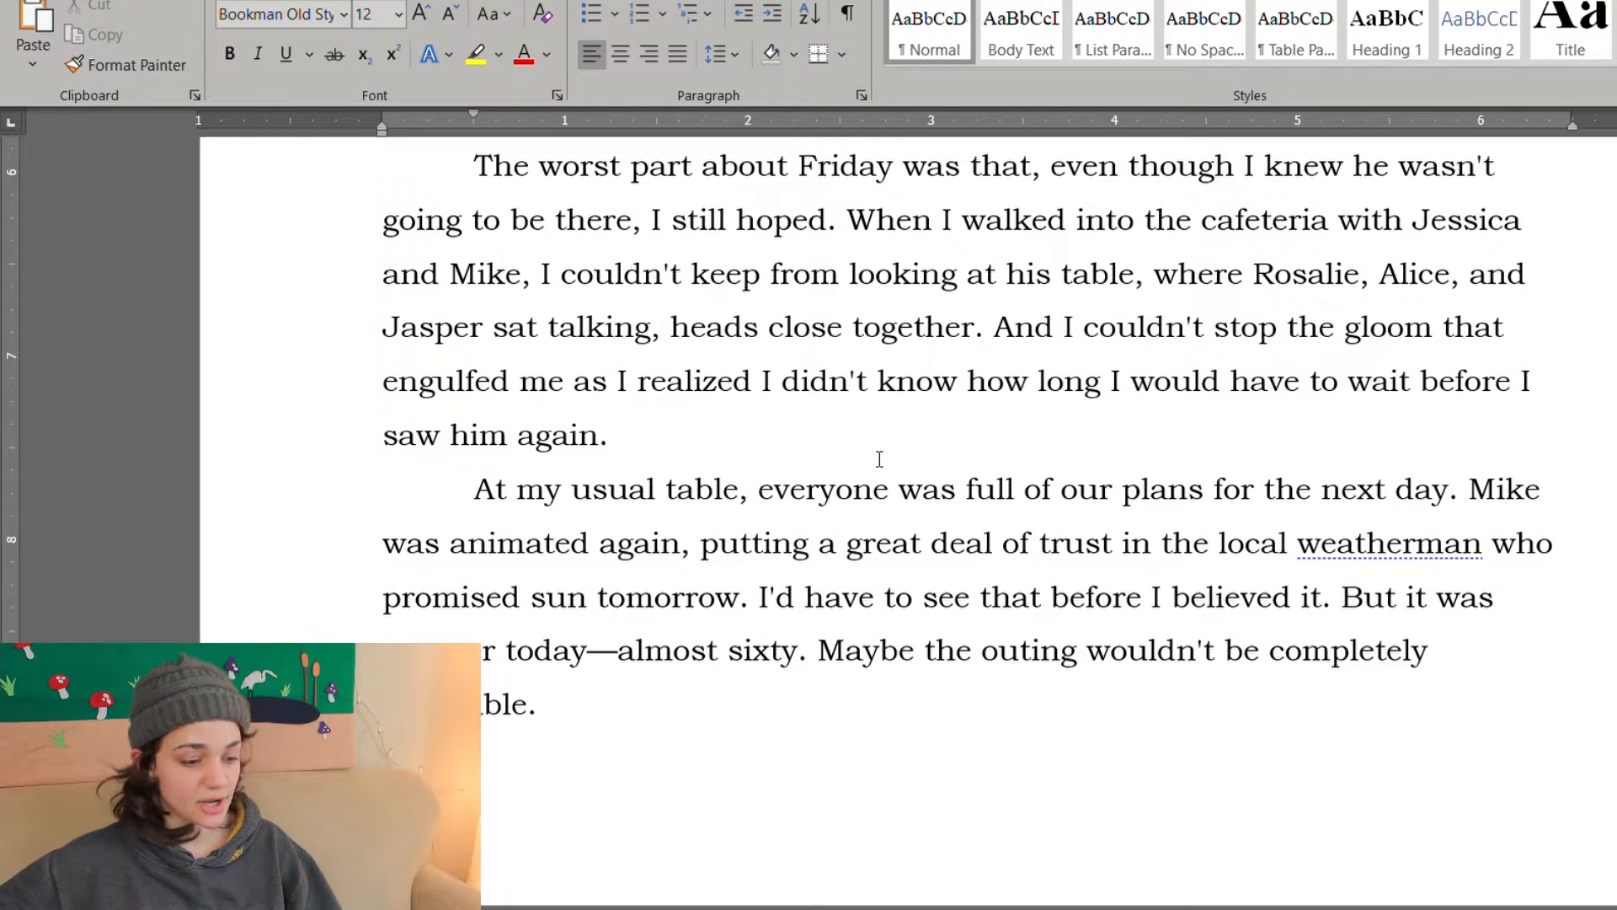
{"action": "mouse_move", "coordinate": [981, 451]}
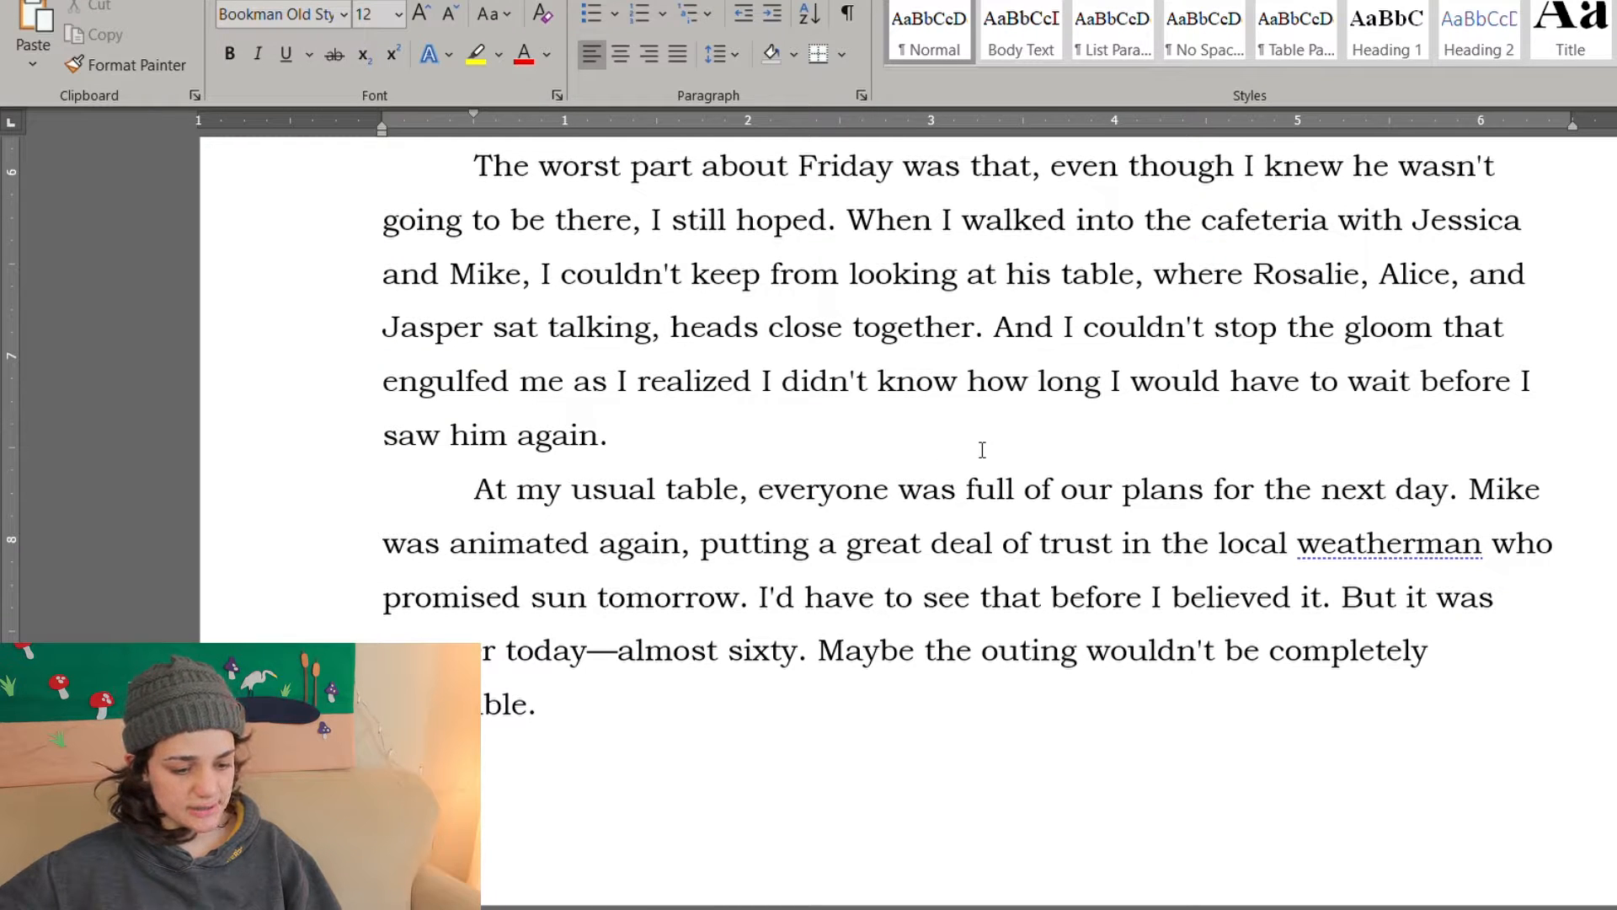
{"action": "scroll", "scroll_direction": "up", "scroll_amount": 3}
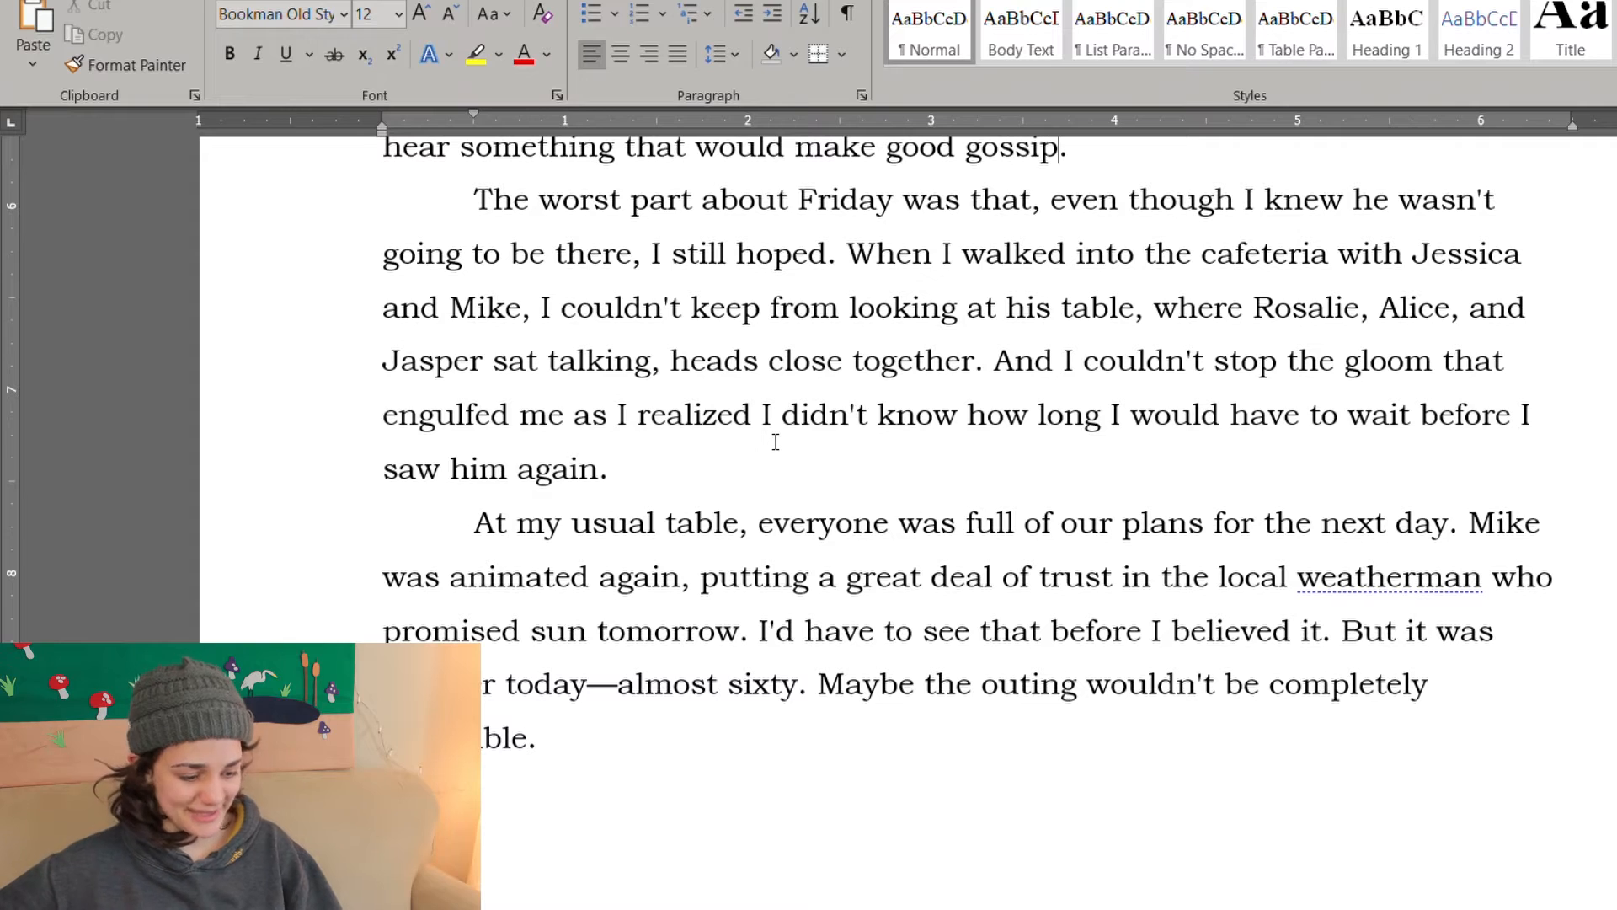
{"action": "mouse_move", "coordinate": [1233, 478]}
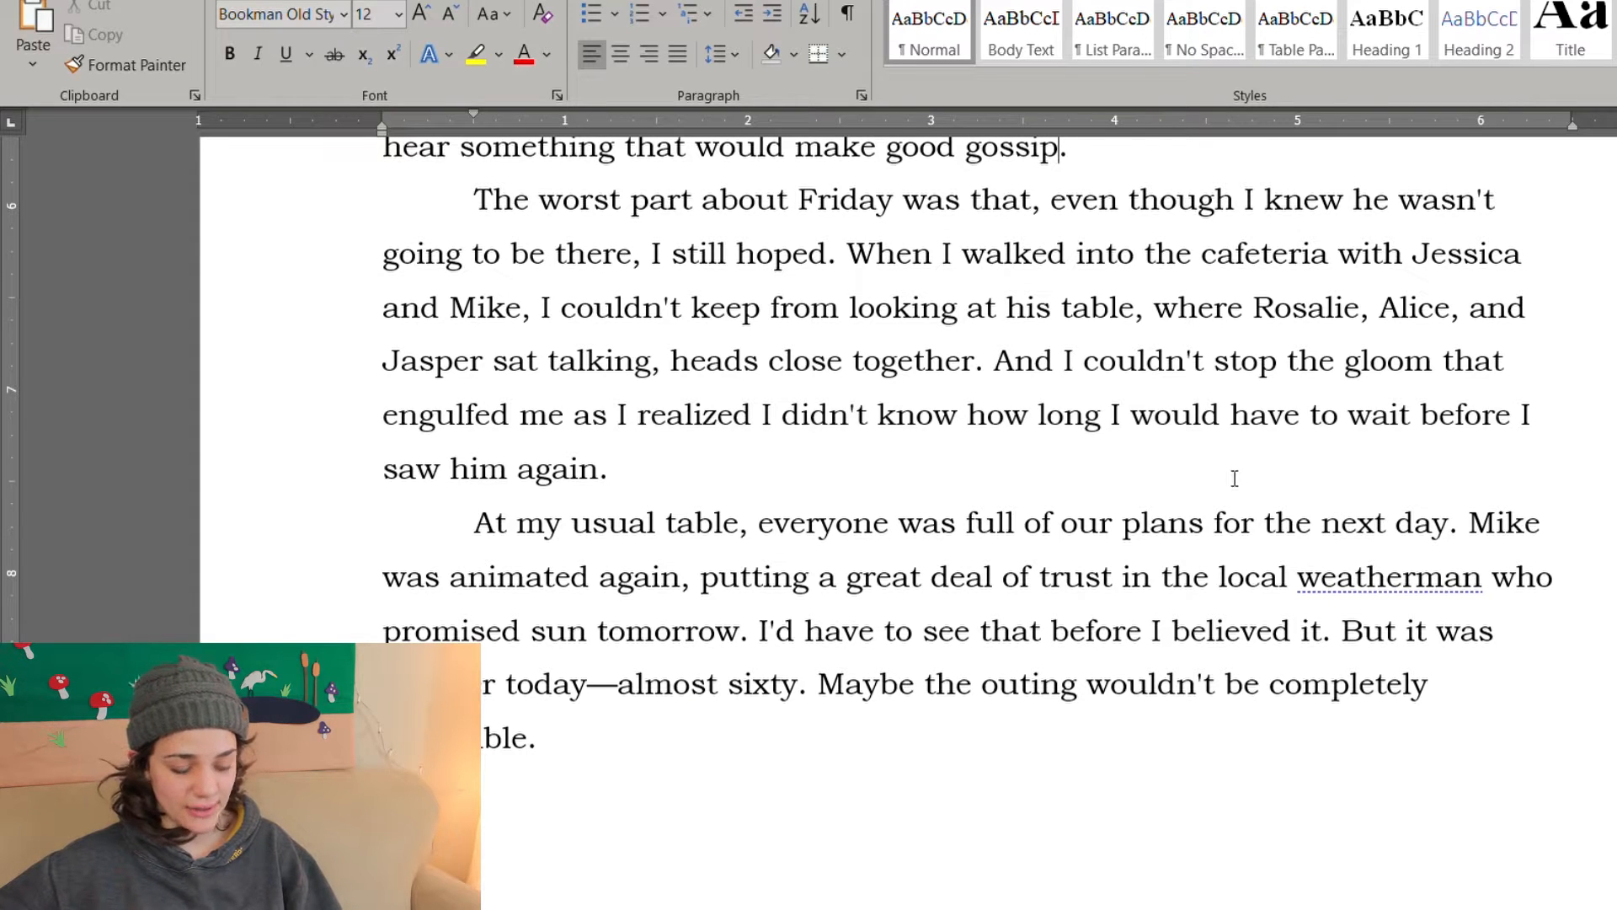
Step: Drop the cafeteria paragraph, open the next with "At lunch," and write "meteorologist" for weatherman
{"action": "left_click", "coordinate": [608, 469]}
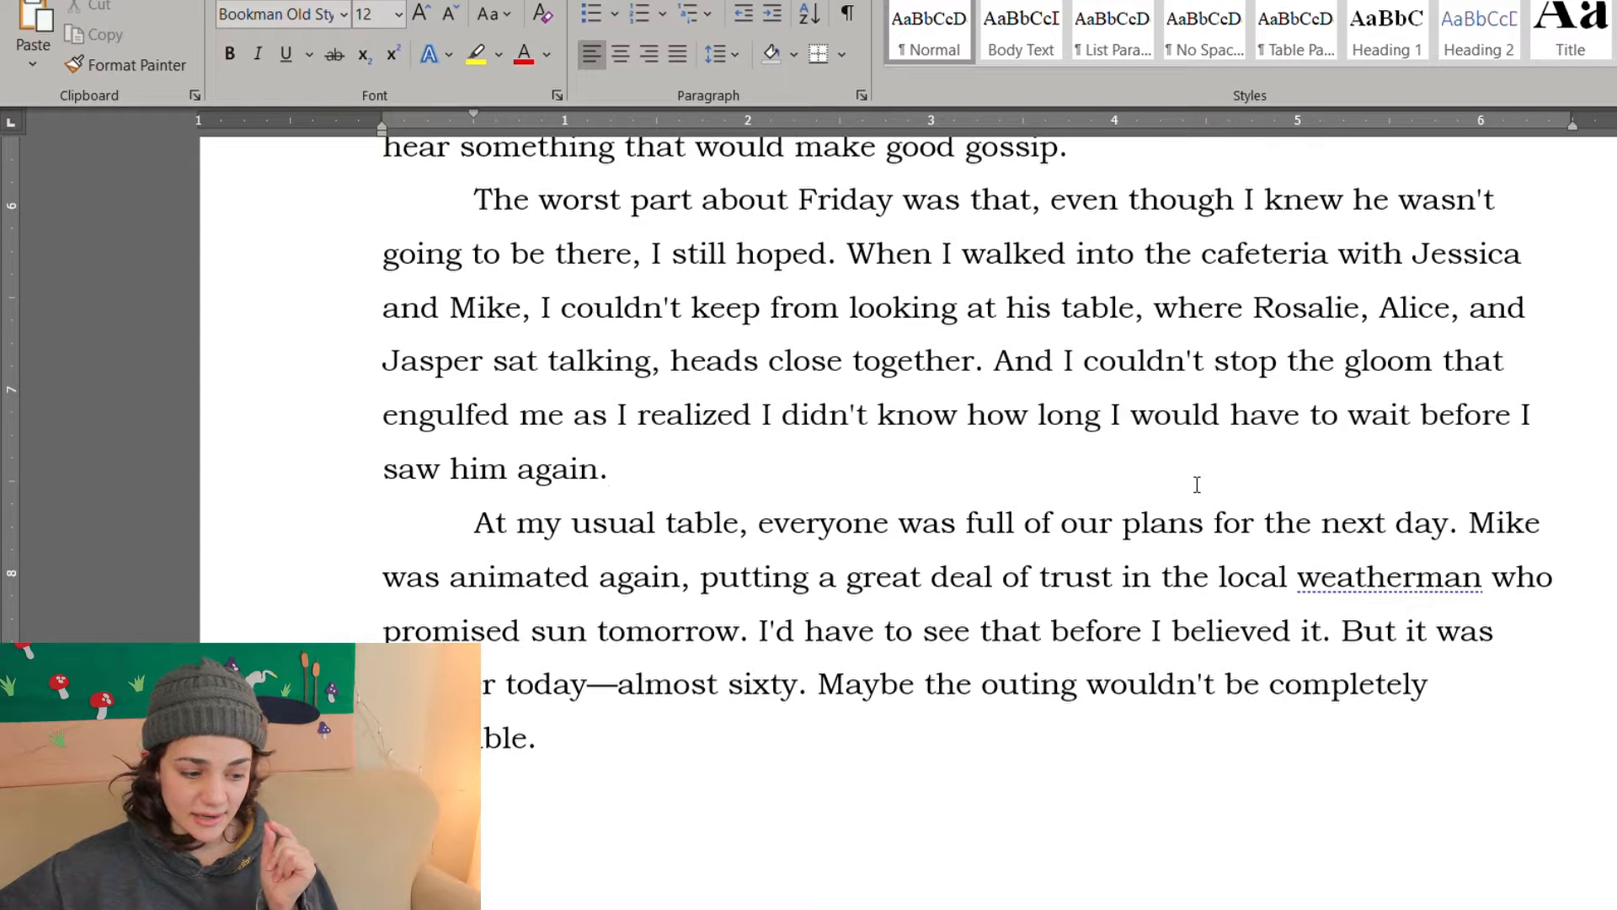
{"action": "scroll", "scroll_direction": "up", "scroll_amount": 3}
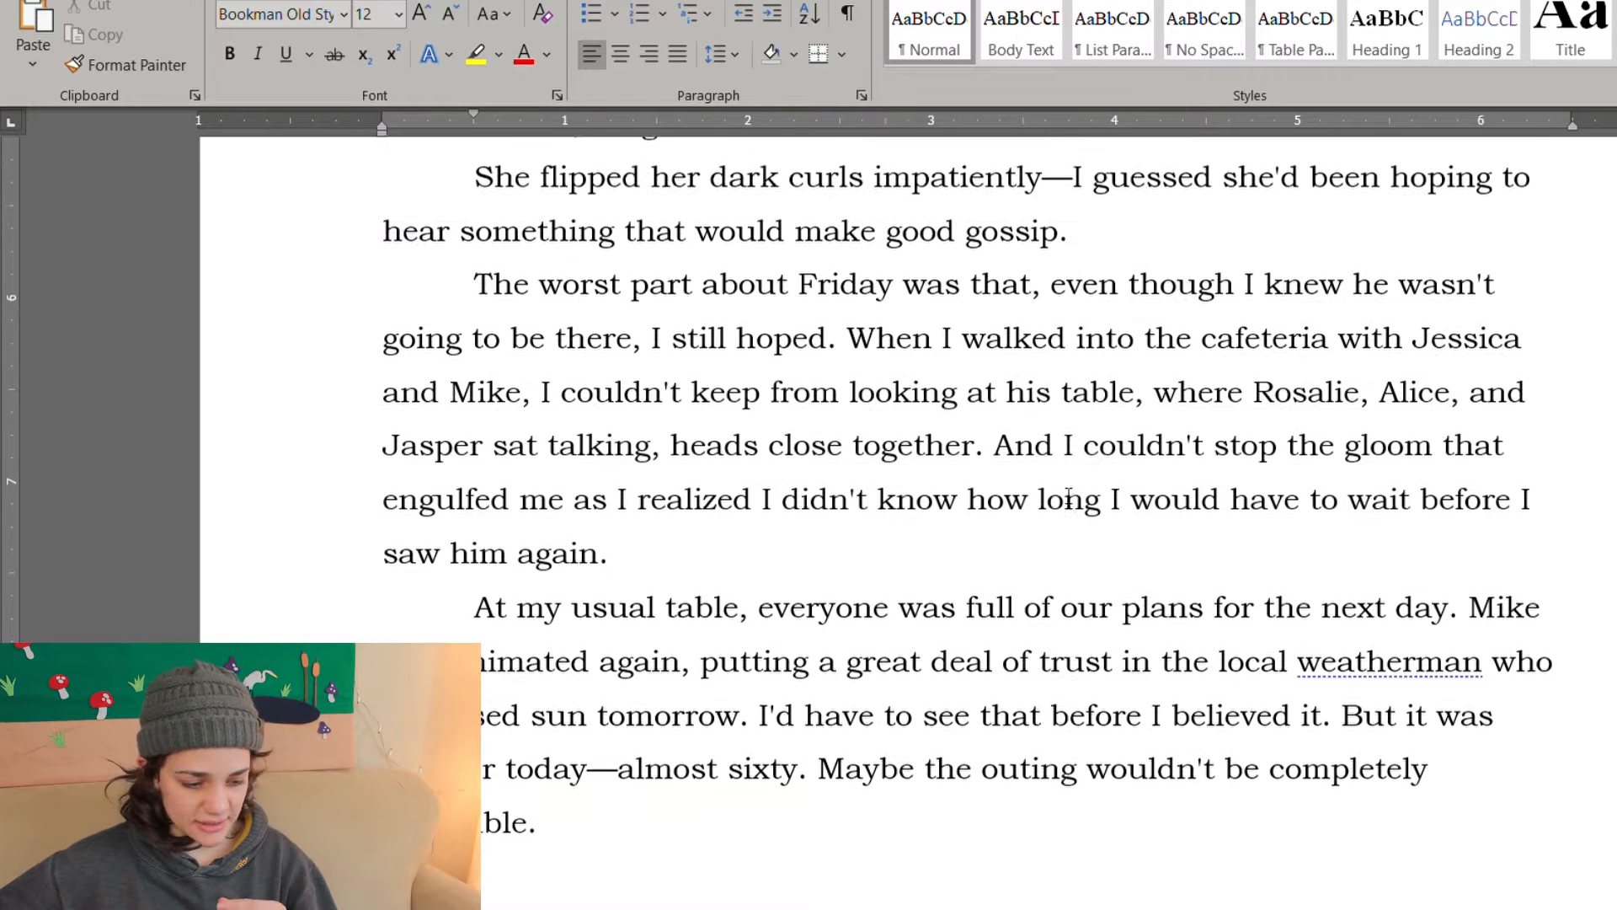
{"action": "scroll", "scroll_direction": "up", "scroll_amount": 3}
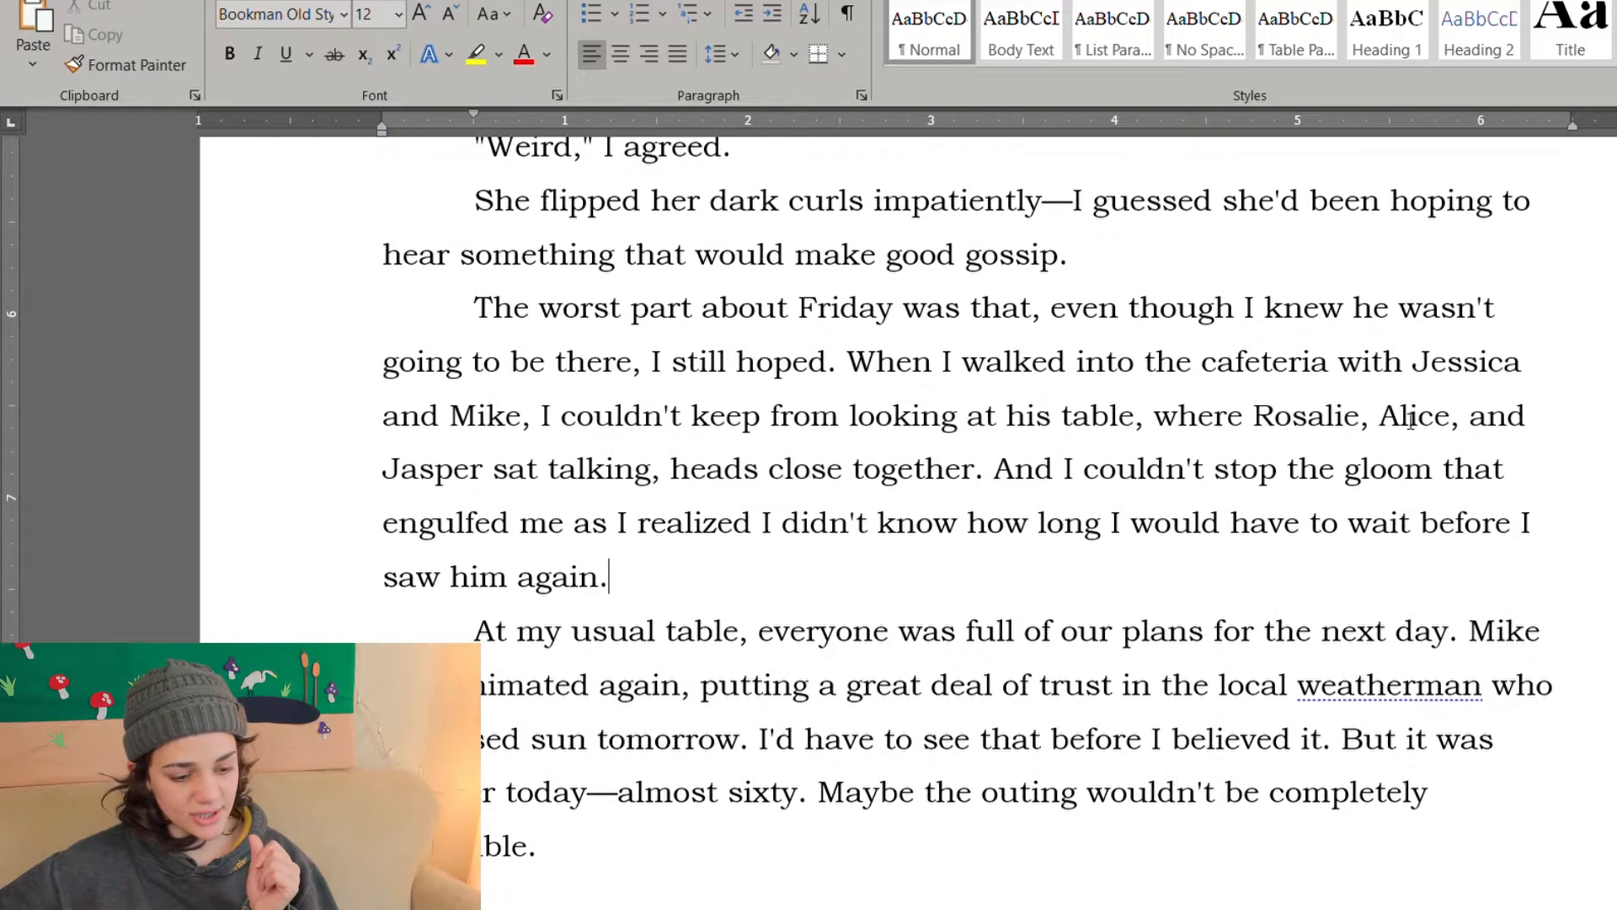
{"action": "scroll", "scroll_direction": "down", "scroll_amount": 3}
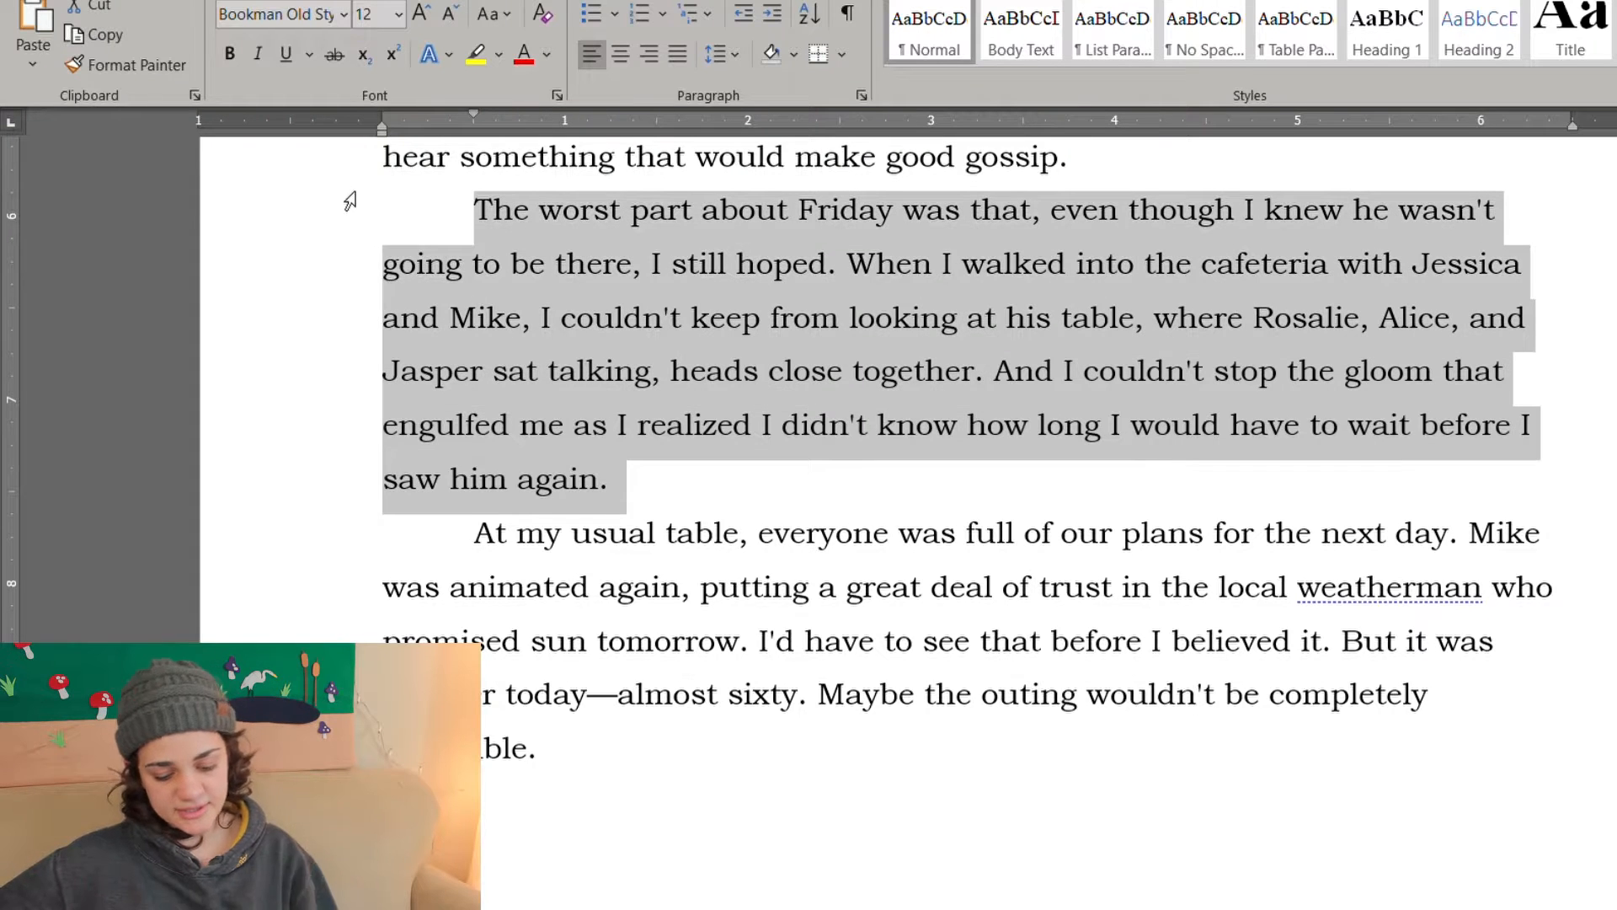
{"action": "scroll", "scroll_direction": "down", "scroll_amount": 3}
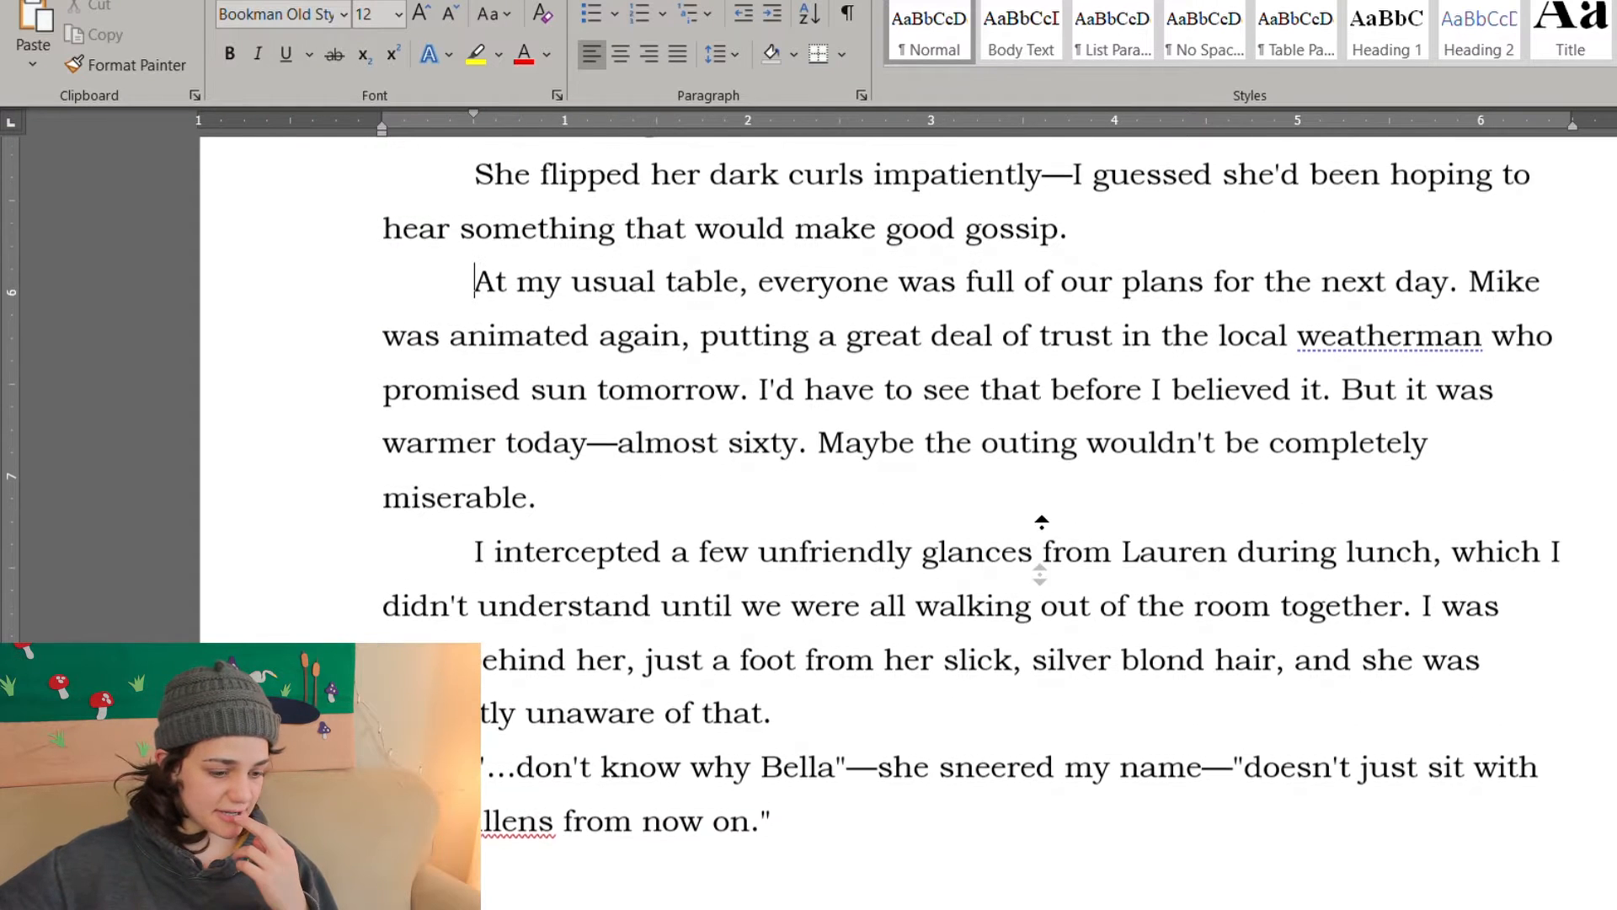
{"action": "scroll", "scroll_direction": "up", "scroll_amount": 3}
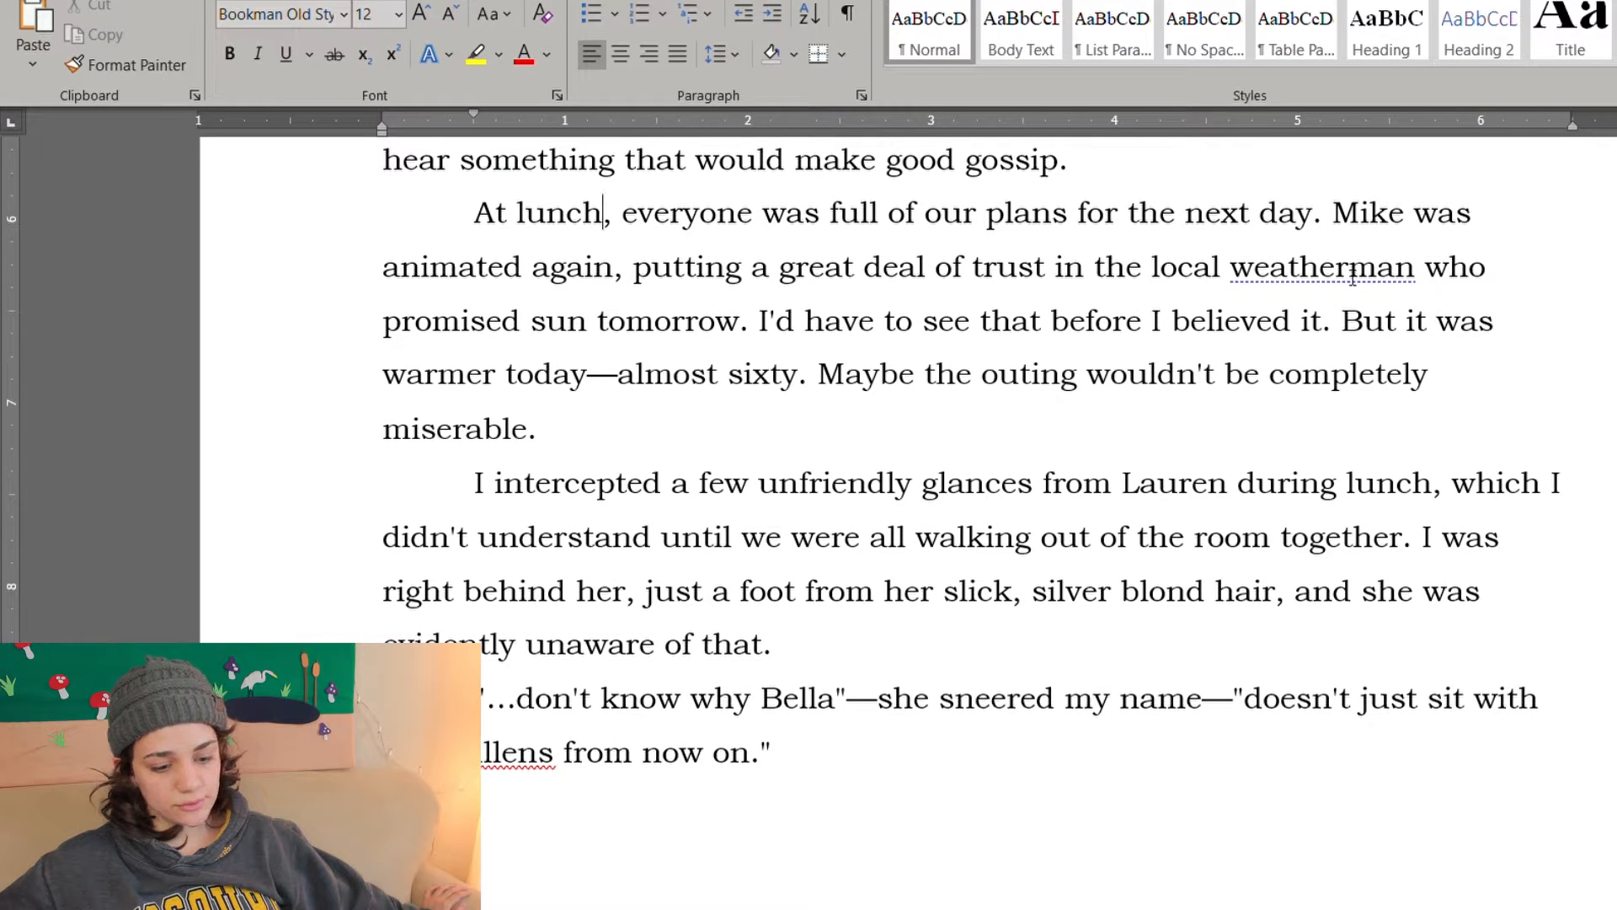
{"action": "type", "text": "meteorologist"}
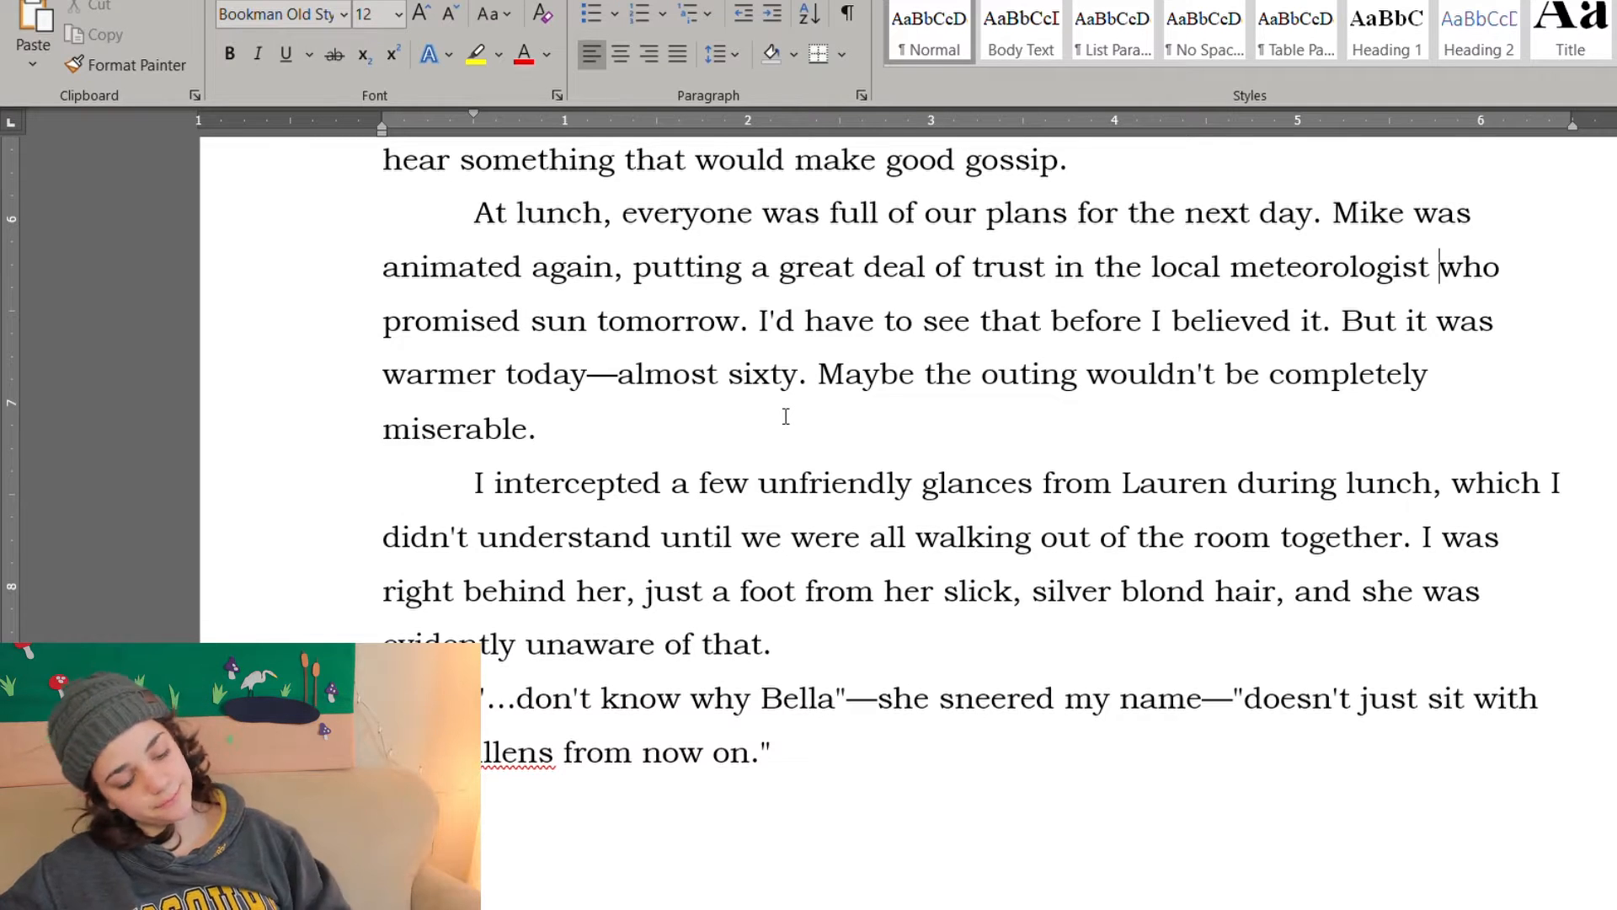
{"action": "mouse_move", "coordinate": [389, 403]}
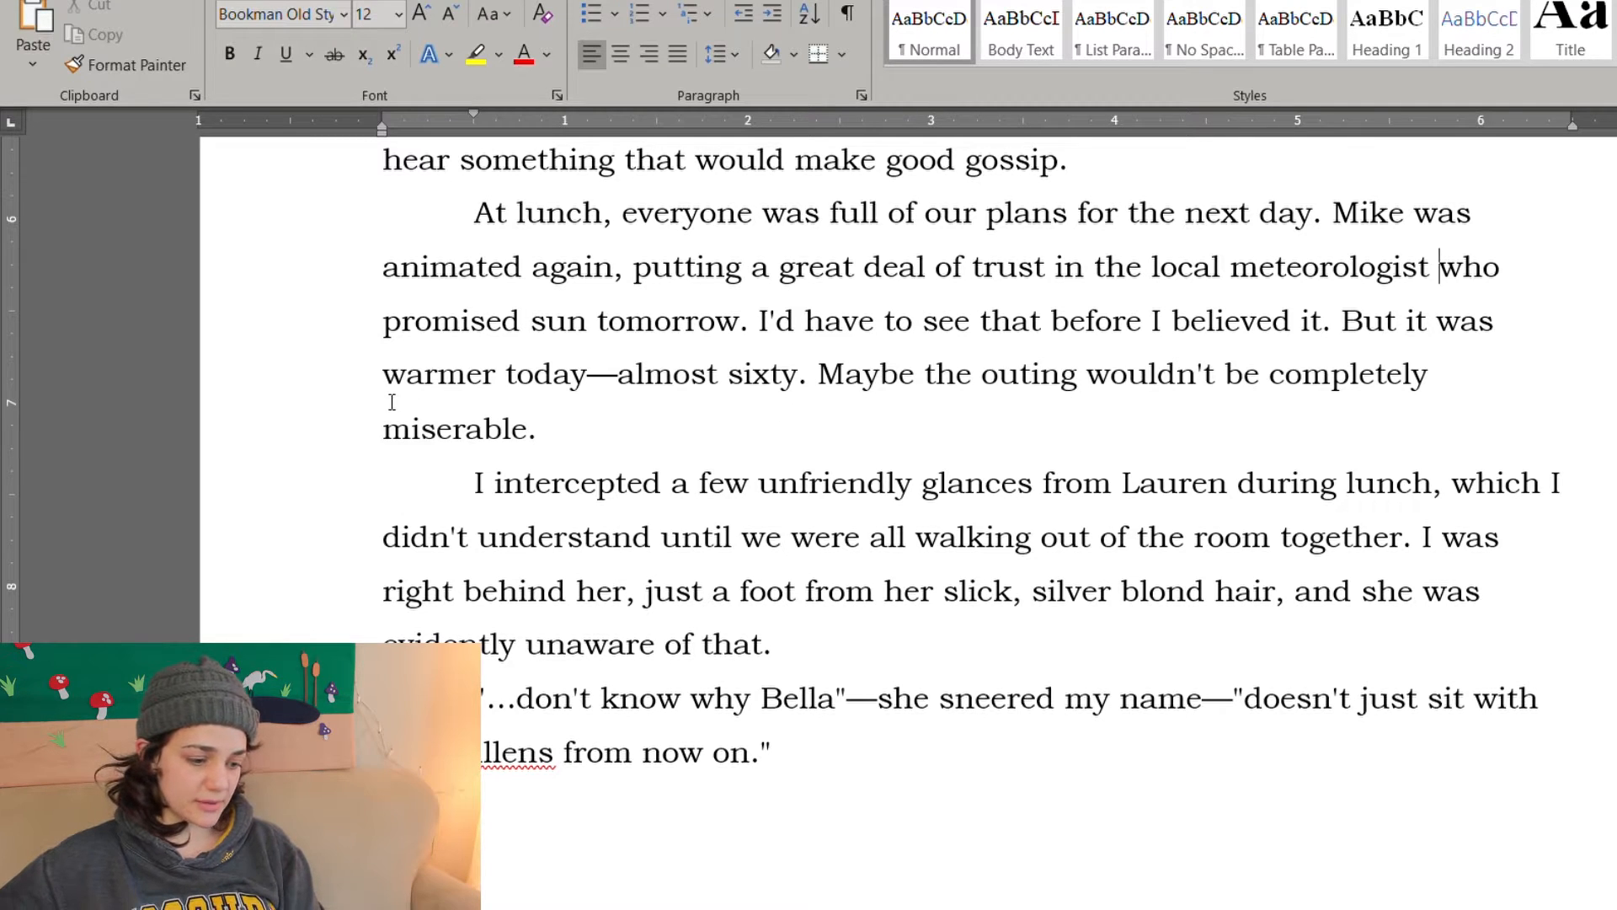
Step: Make Lauren's hair just silver by removing "blond" from her description
{"action": "scroll", "scroll_direction": "down", "scroll_amount": 3}
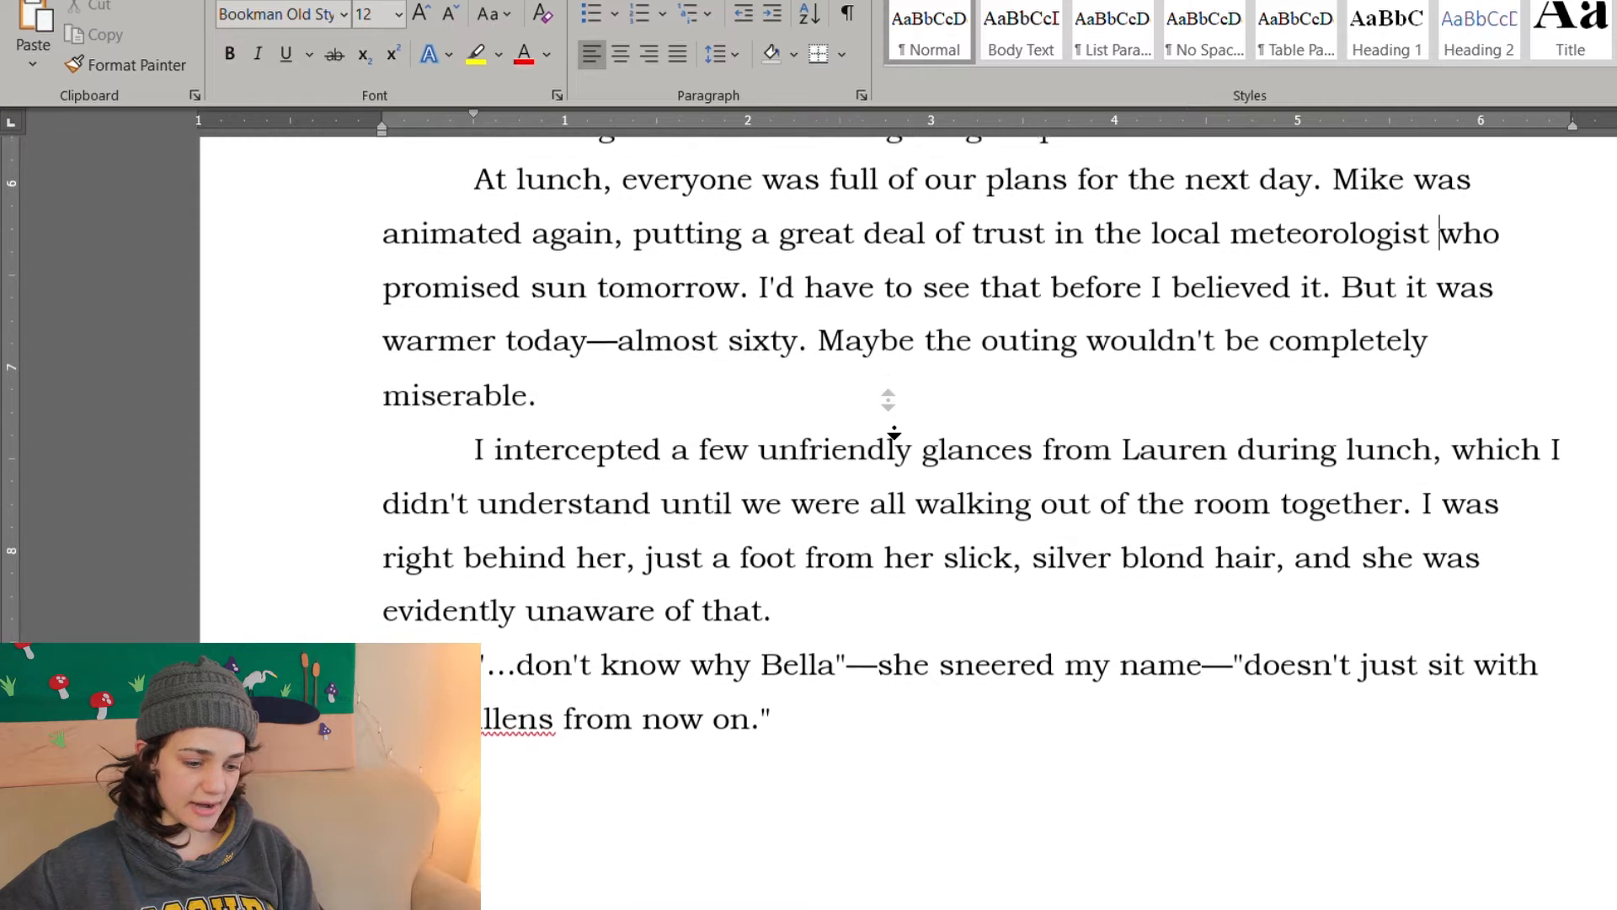
{"action": "scroll", "scroll_direction": "down", "scroll_amount": 3}
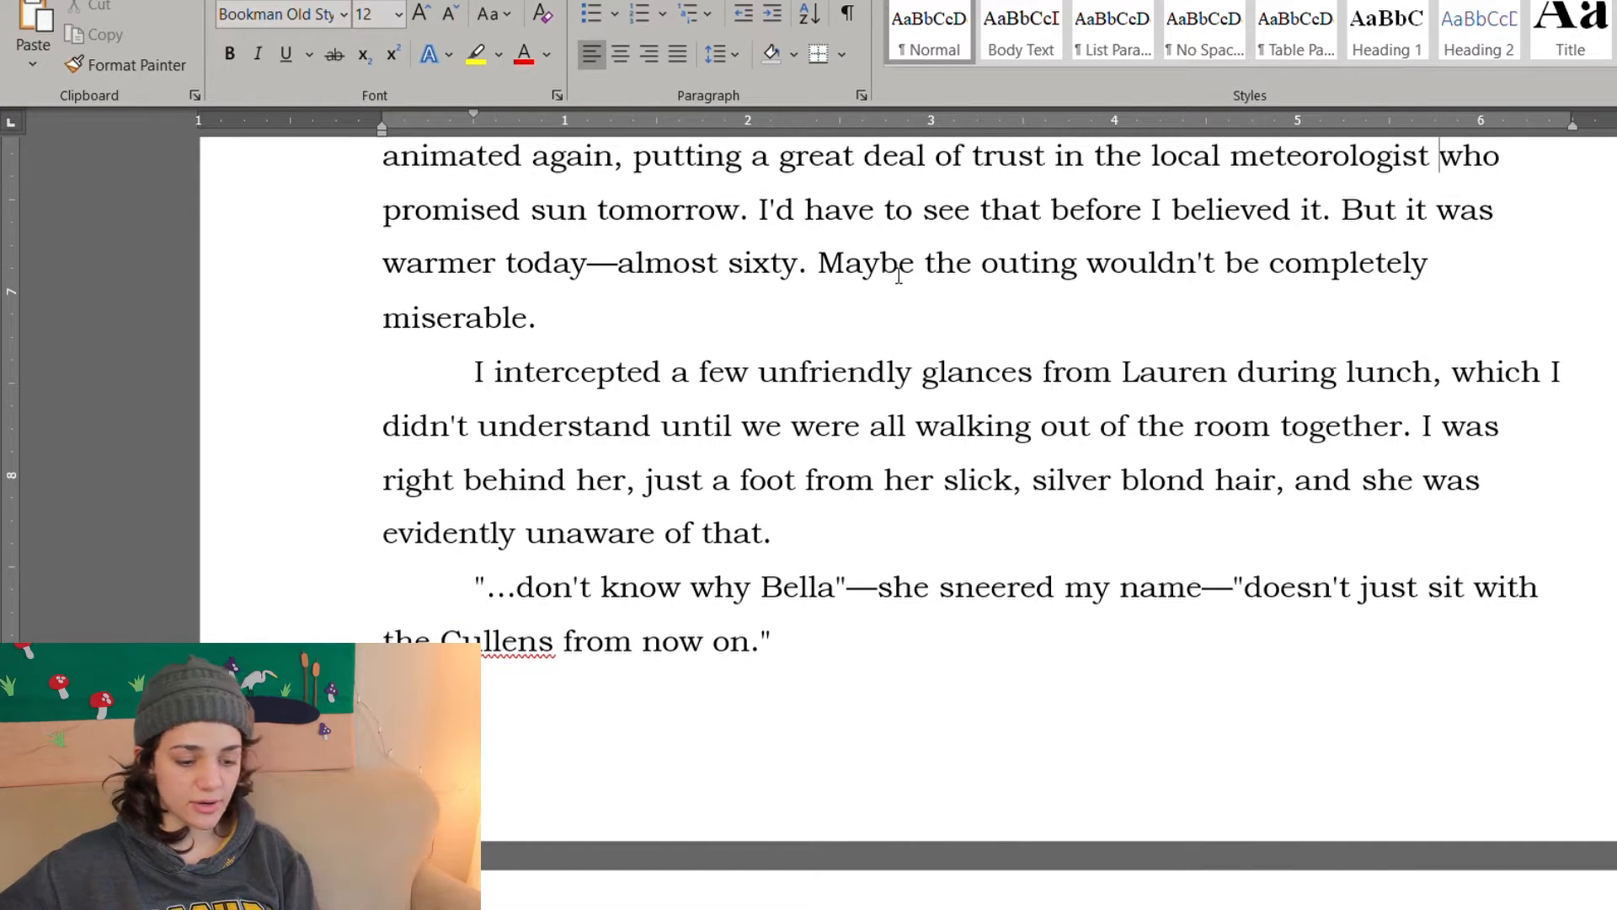
{"action": "scroll", "scroll_direction": "down", "scroll_amount": 3}
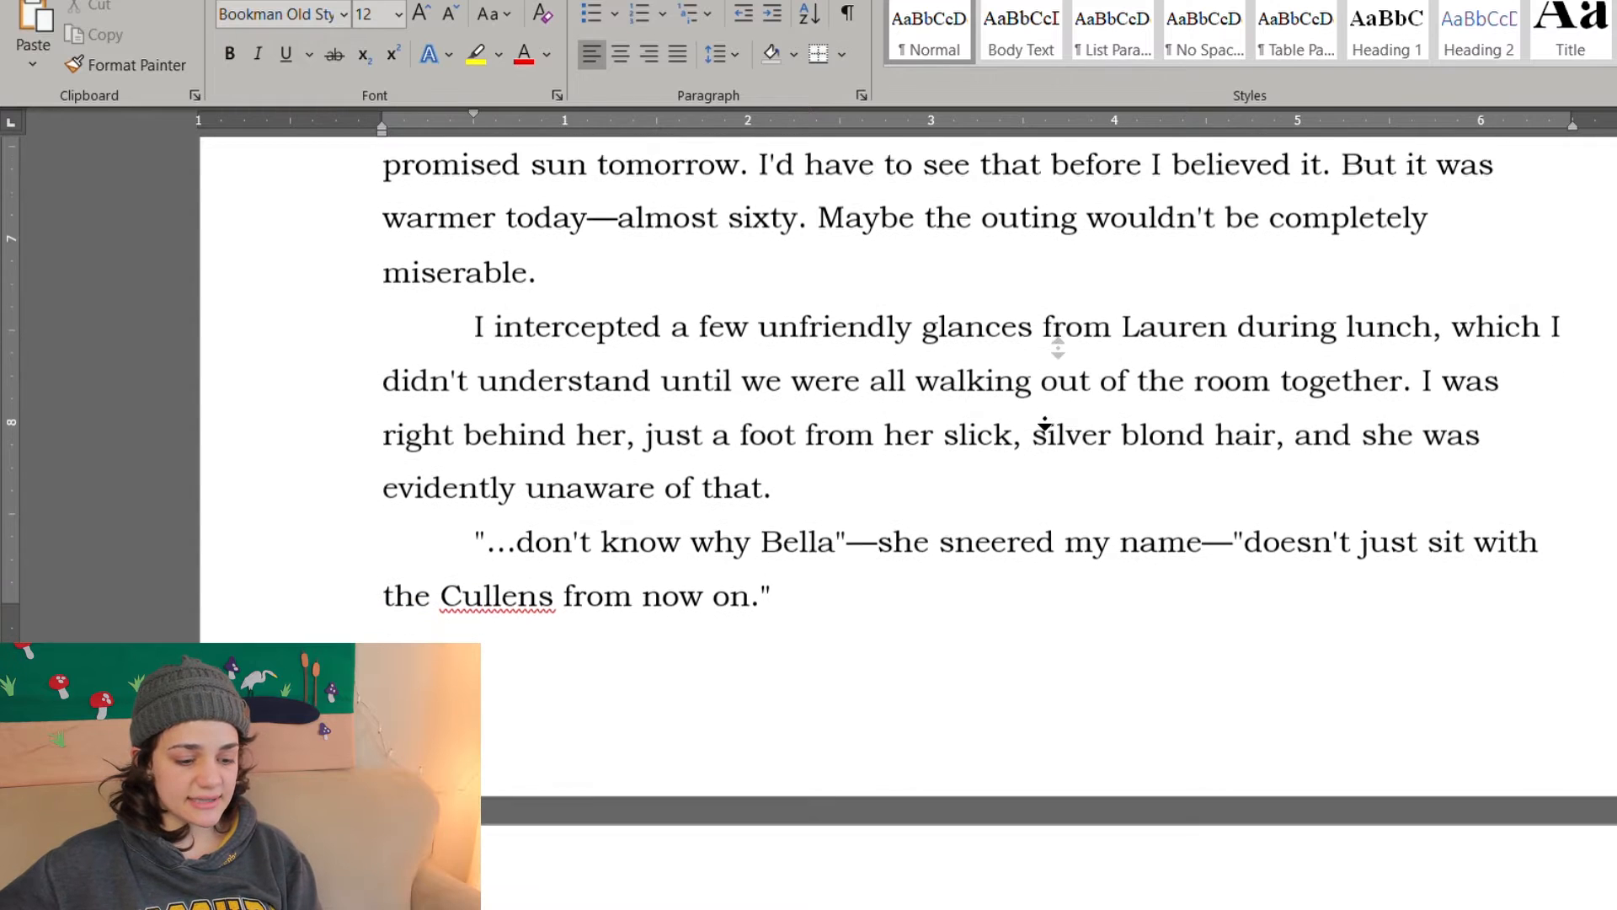
{"action": "scroll", "scroll_direction": "down", "scroll_amount": 3}
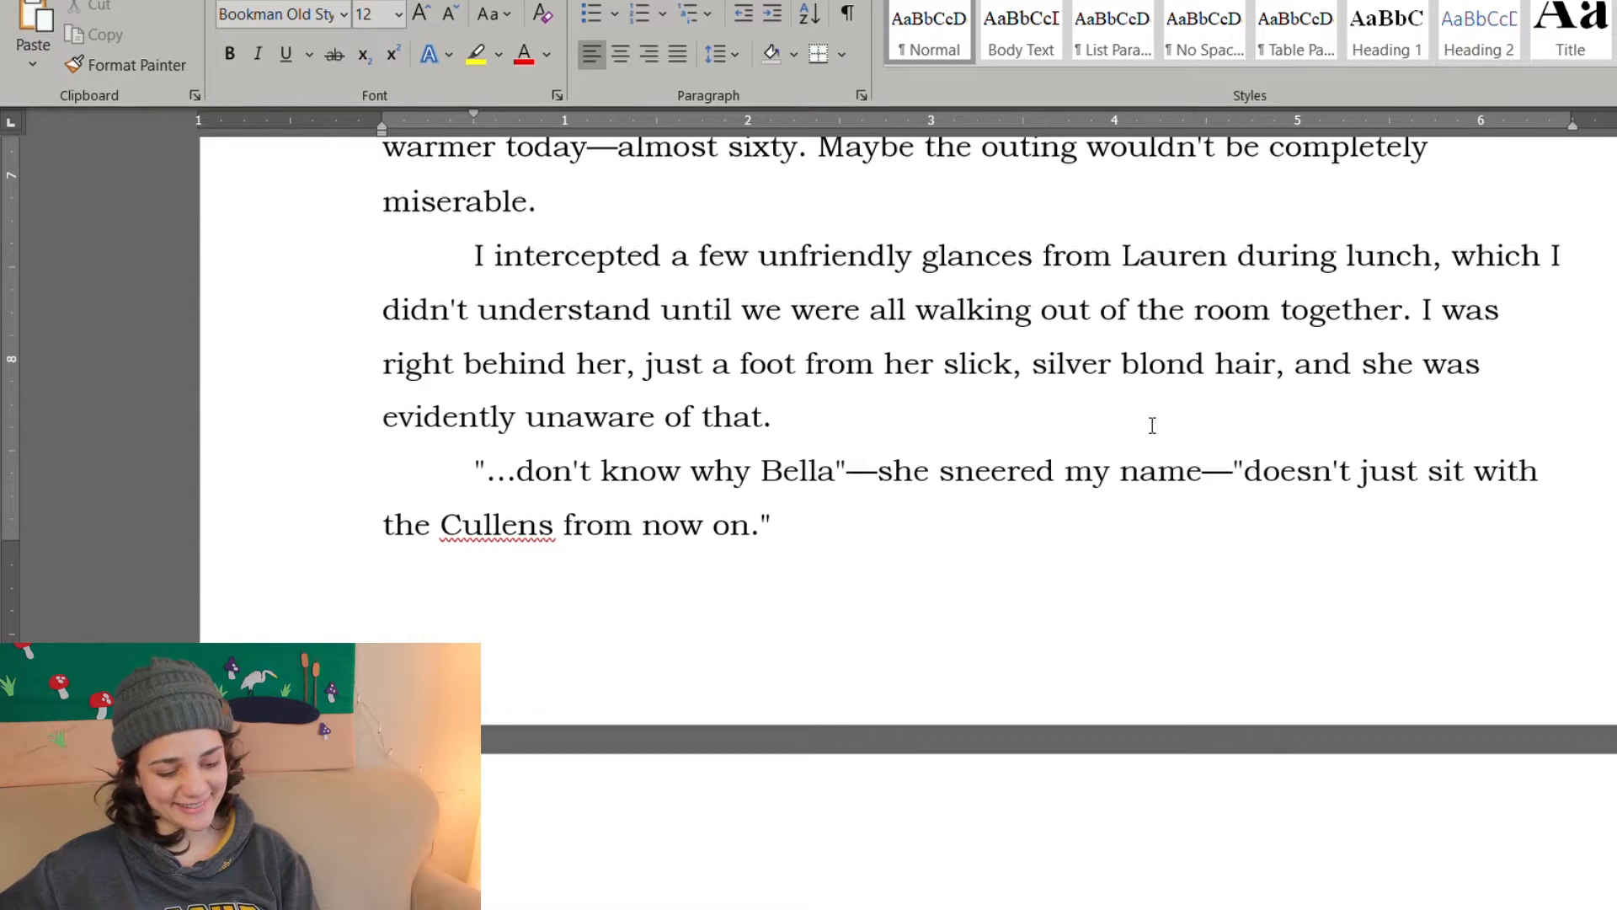
{"action": "left_click", "coordinate": [772, 416]}
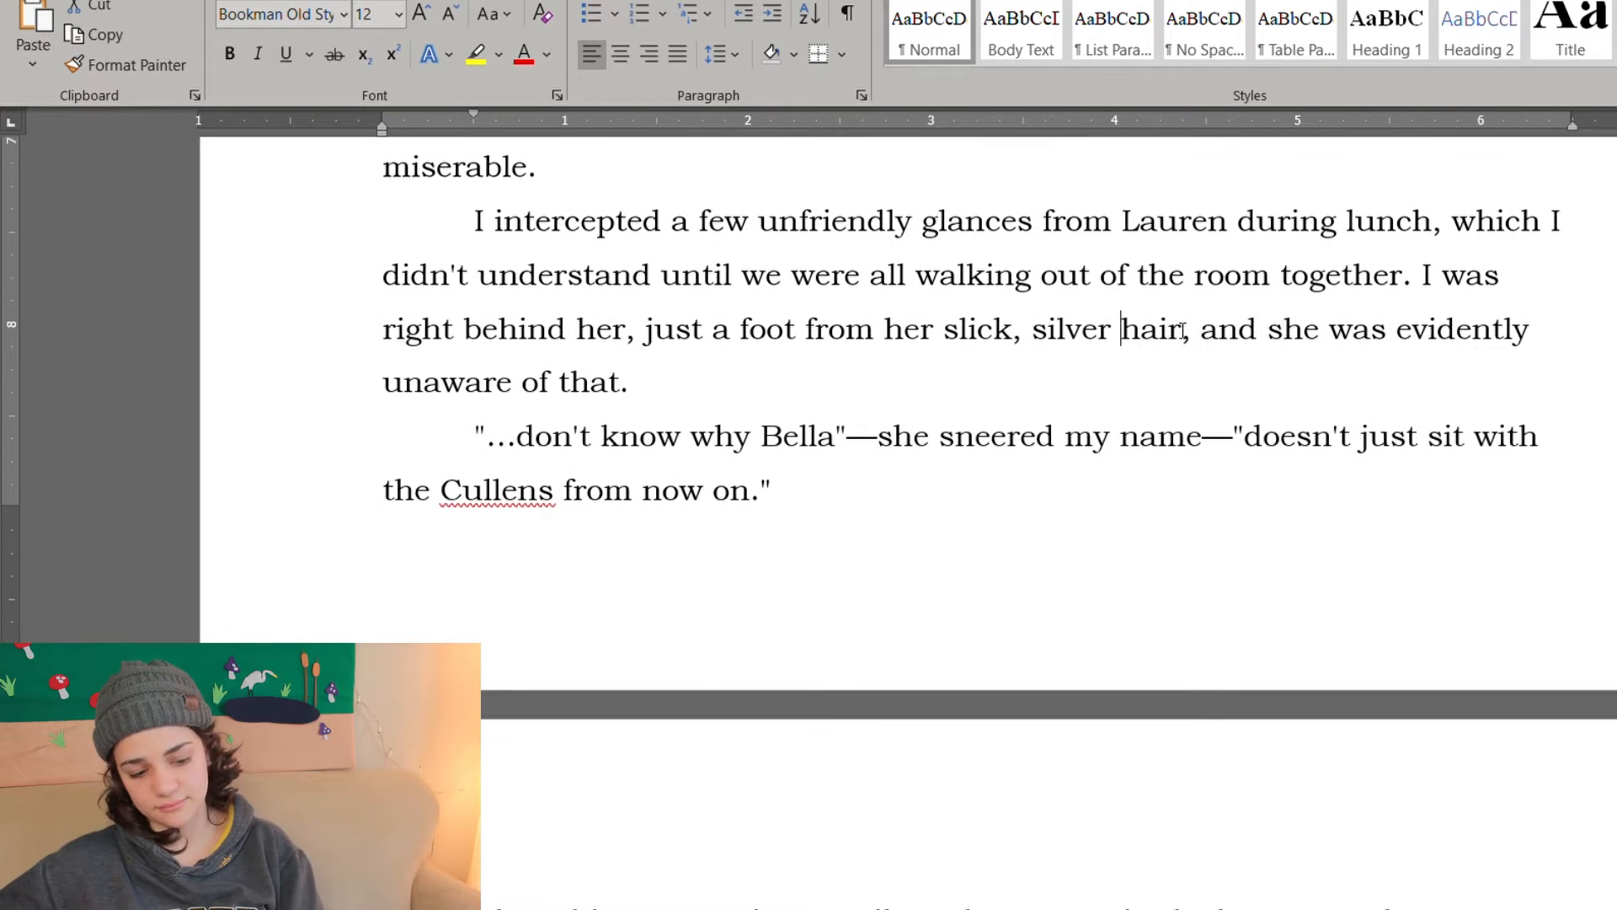
{"action": "scroll", "scroll_direction": "down", "scroll_amount": 3}
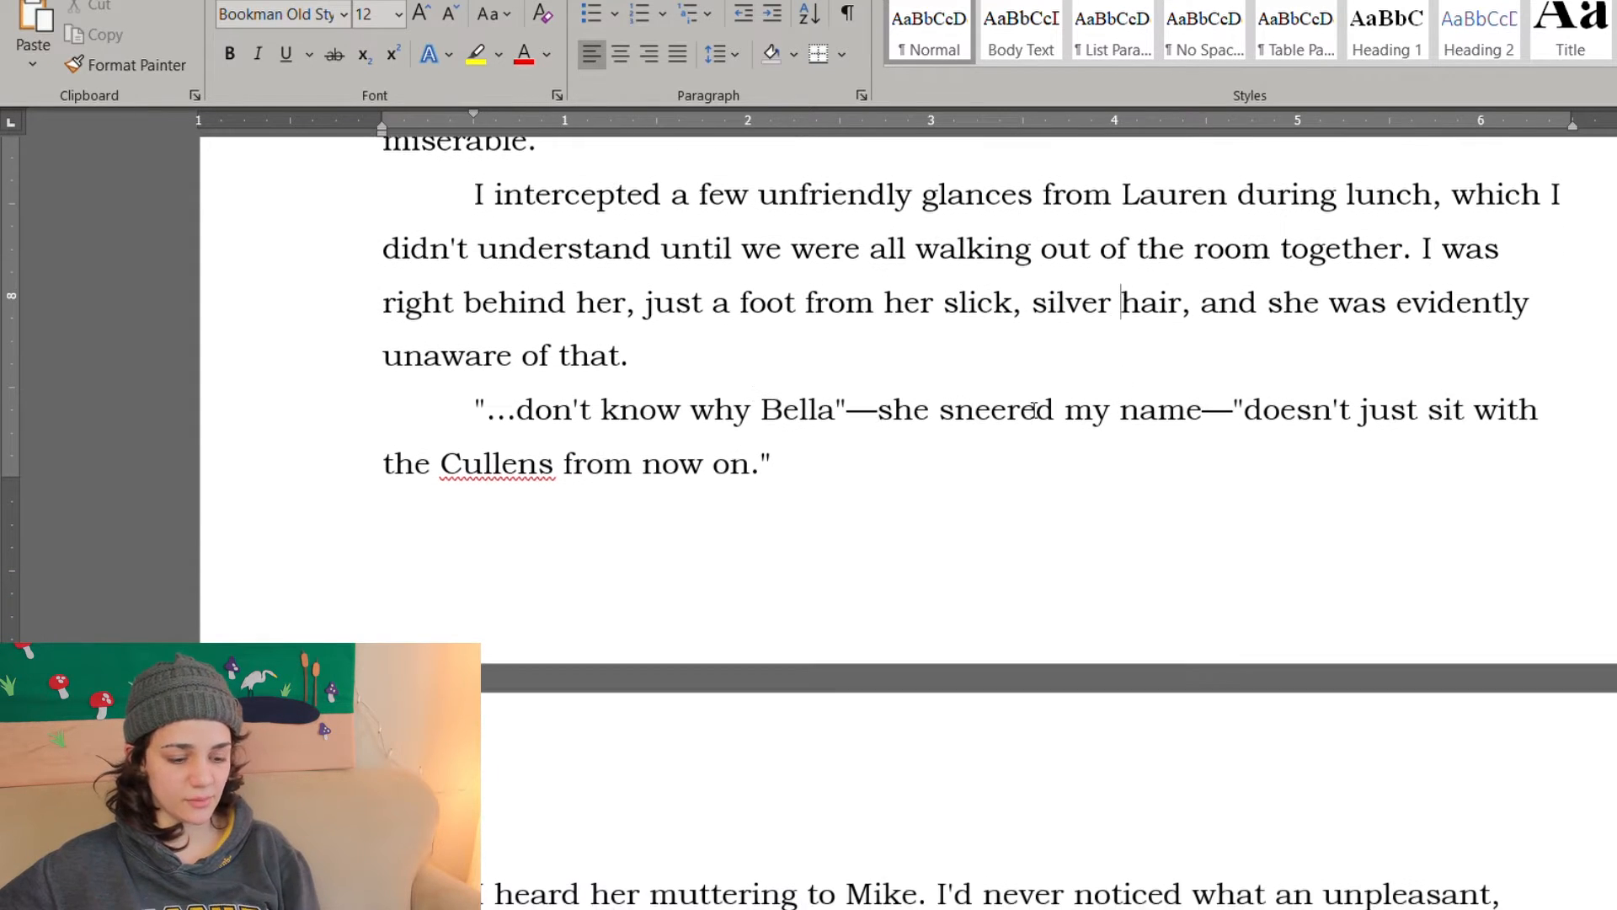
{"action": "scroll", "scroll_direction": "up", "scroll_amount": 3}
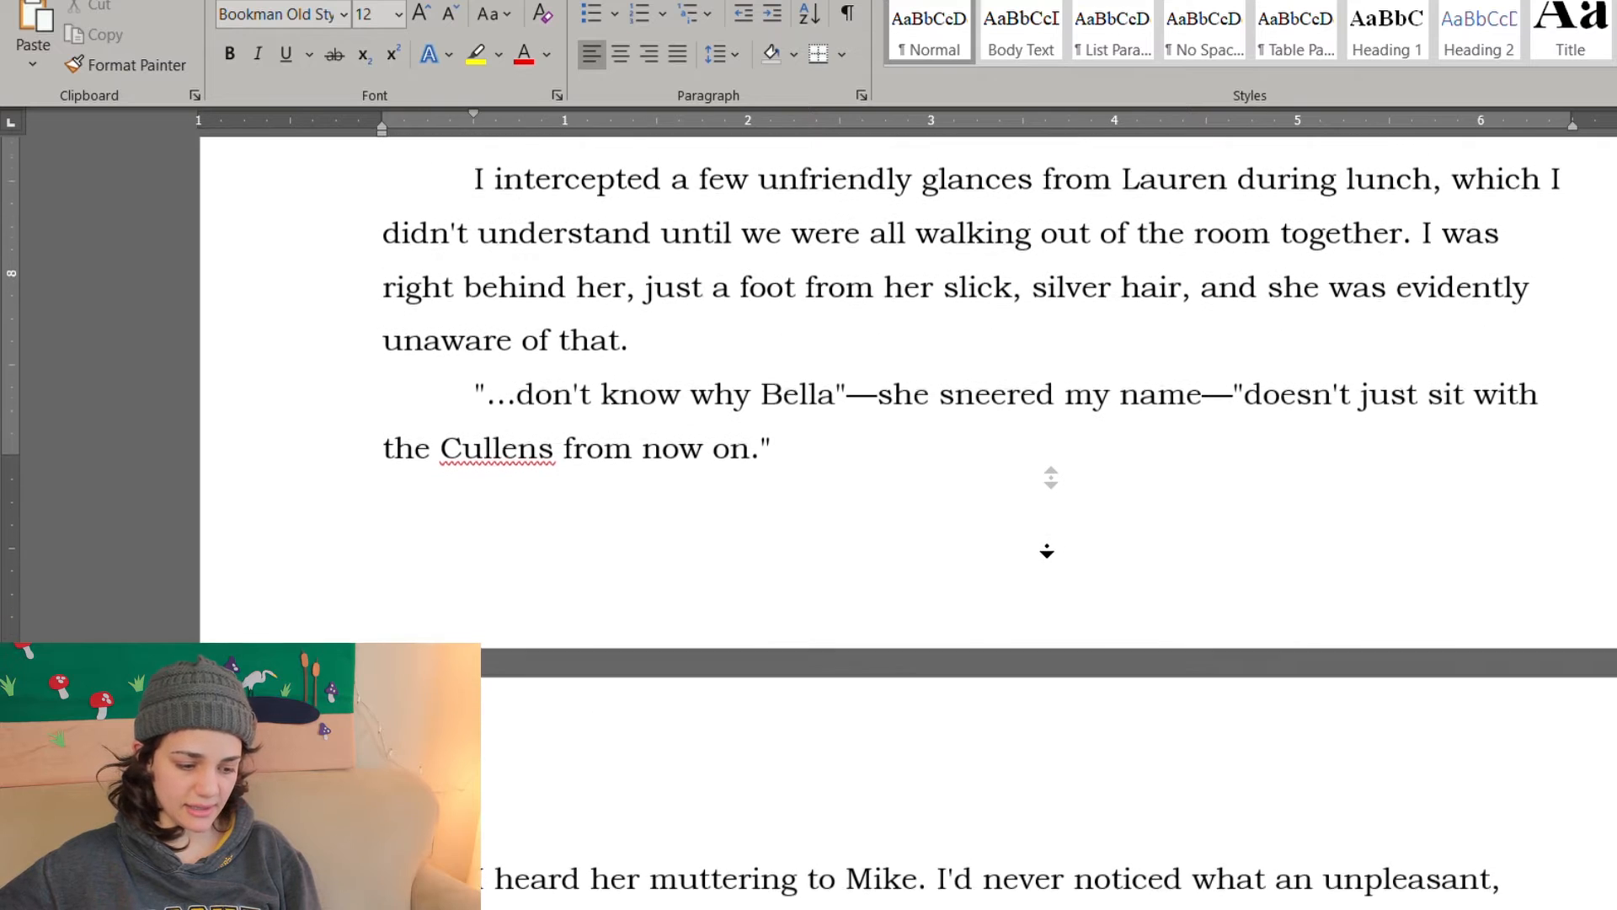
{"action": "scroll", "scroll_direction": "down", "scroll_amount": 3}
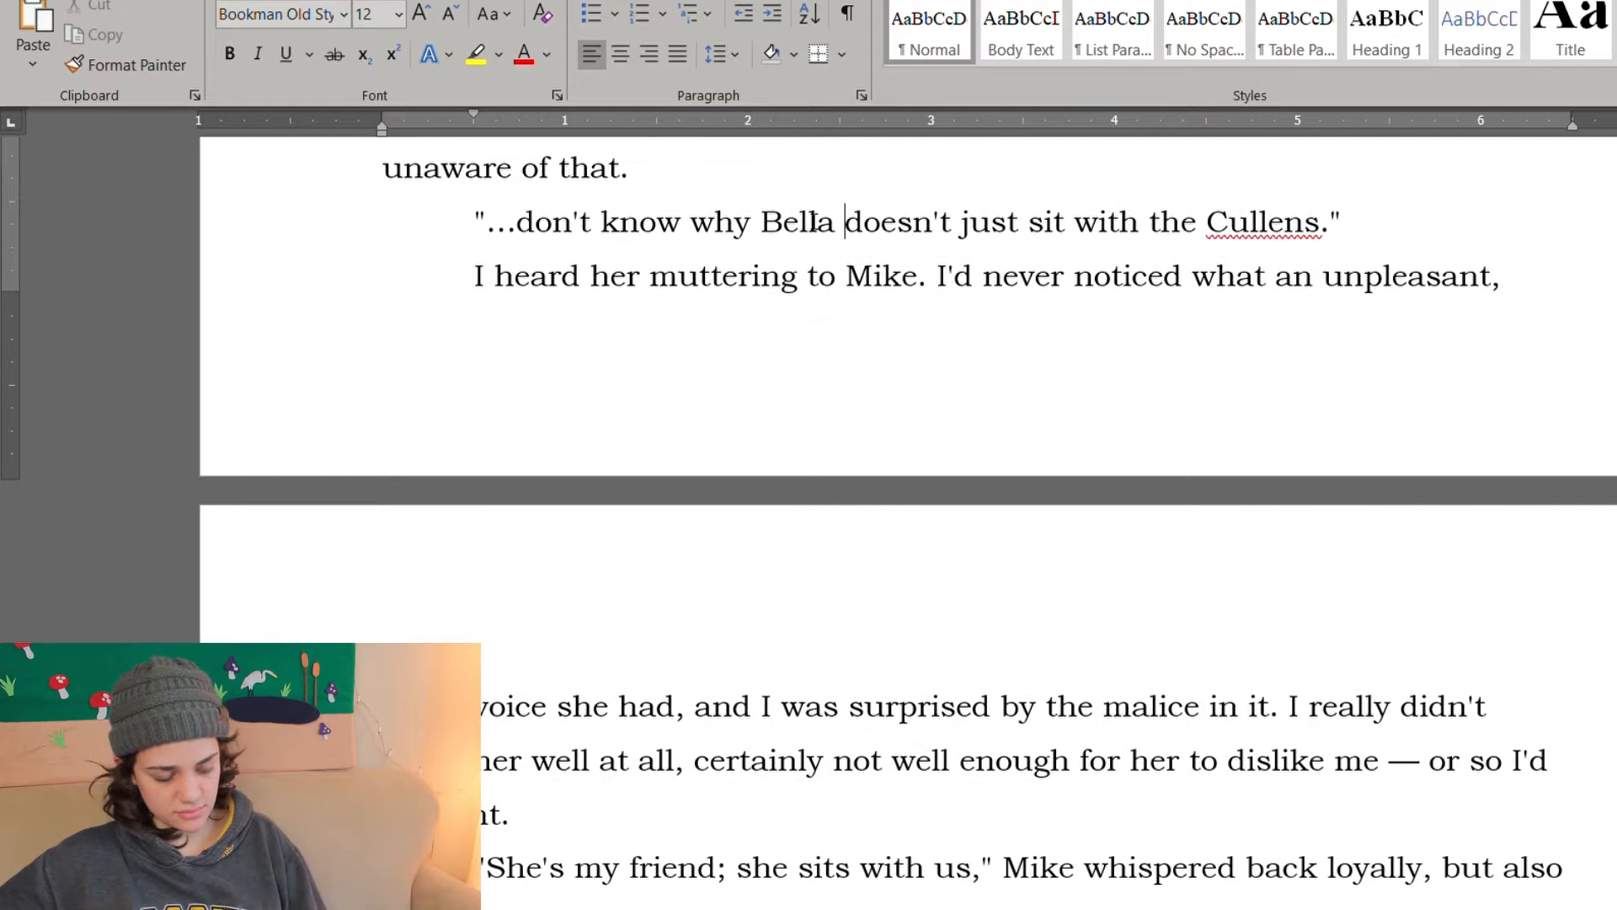
Step: Italicize Bella, end the quote "Cullens," she muttered to Mike, and drop the separate muttering sentence
{"action": "double_click", "coordinate": [799, 222]}
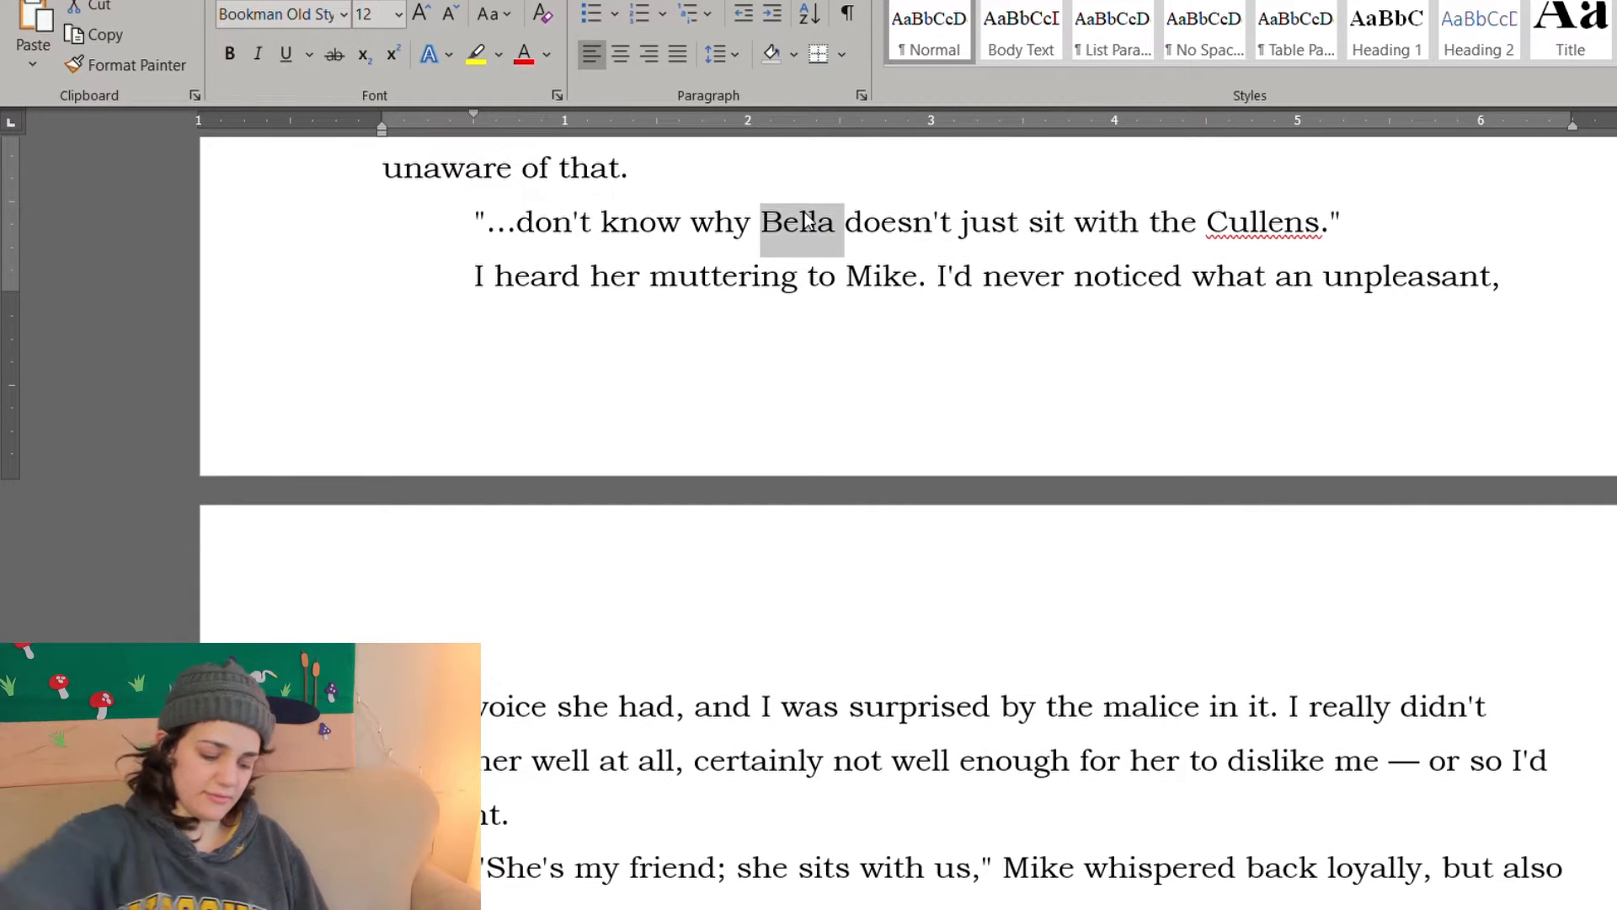
{"action": "left_click", "coordinate": [256, 54]}
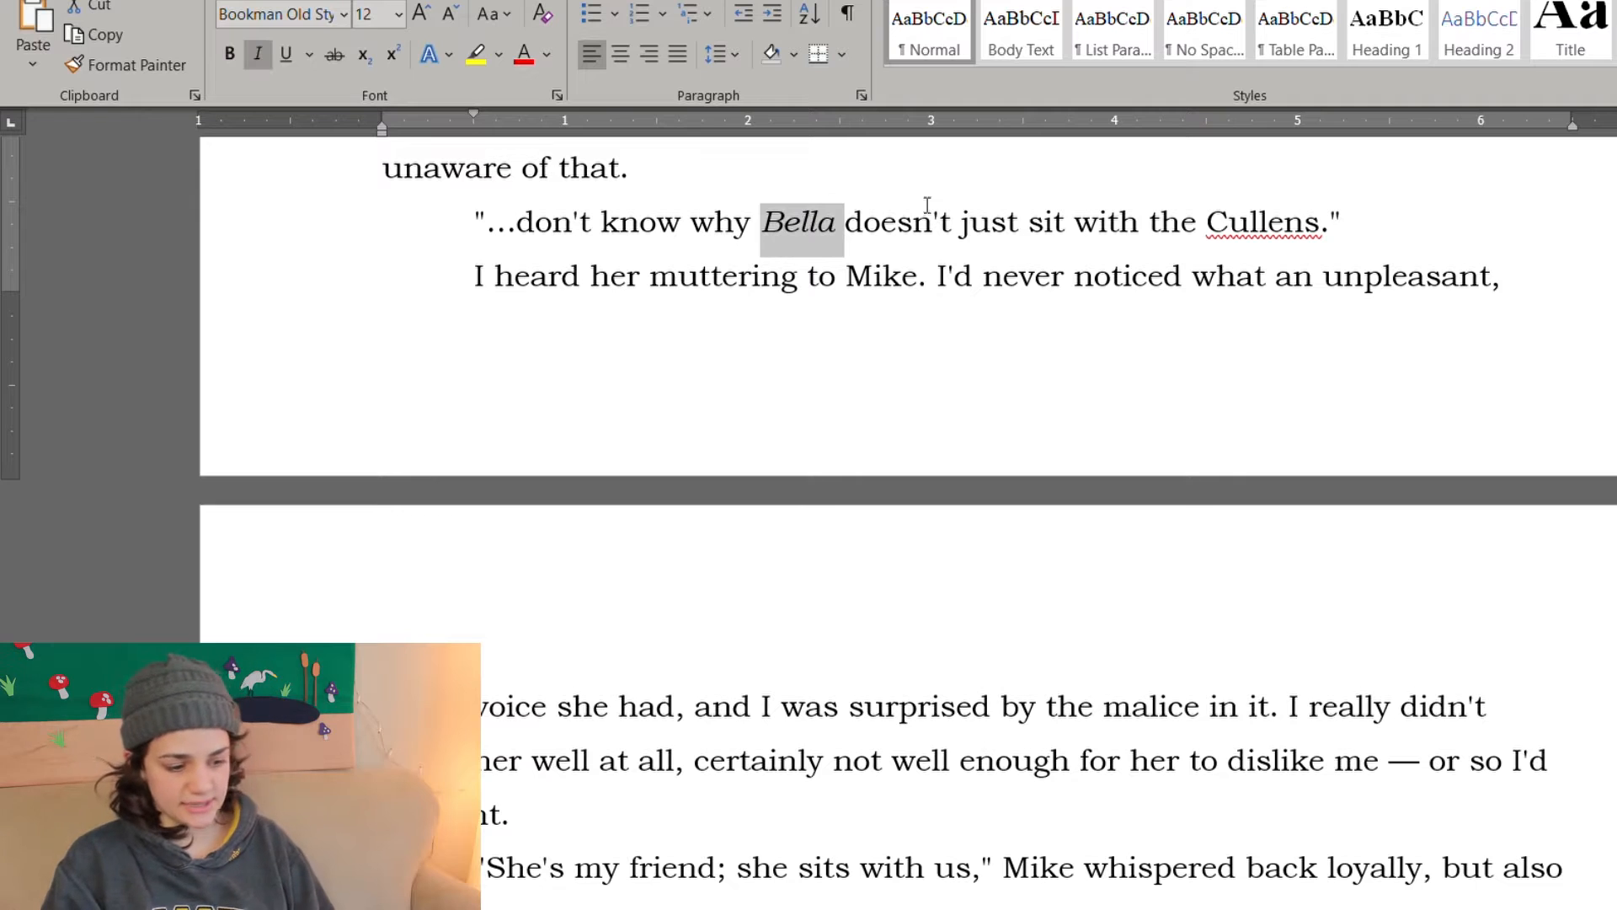
{"action": "left_click", "coordinate": [1326, 222]}
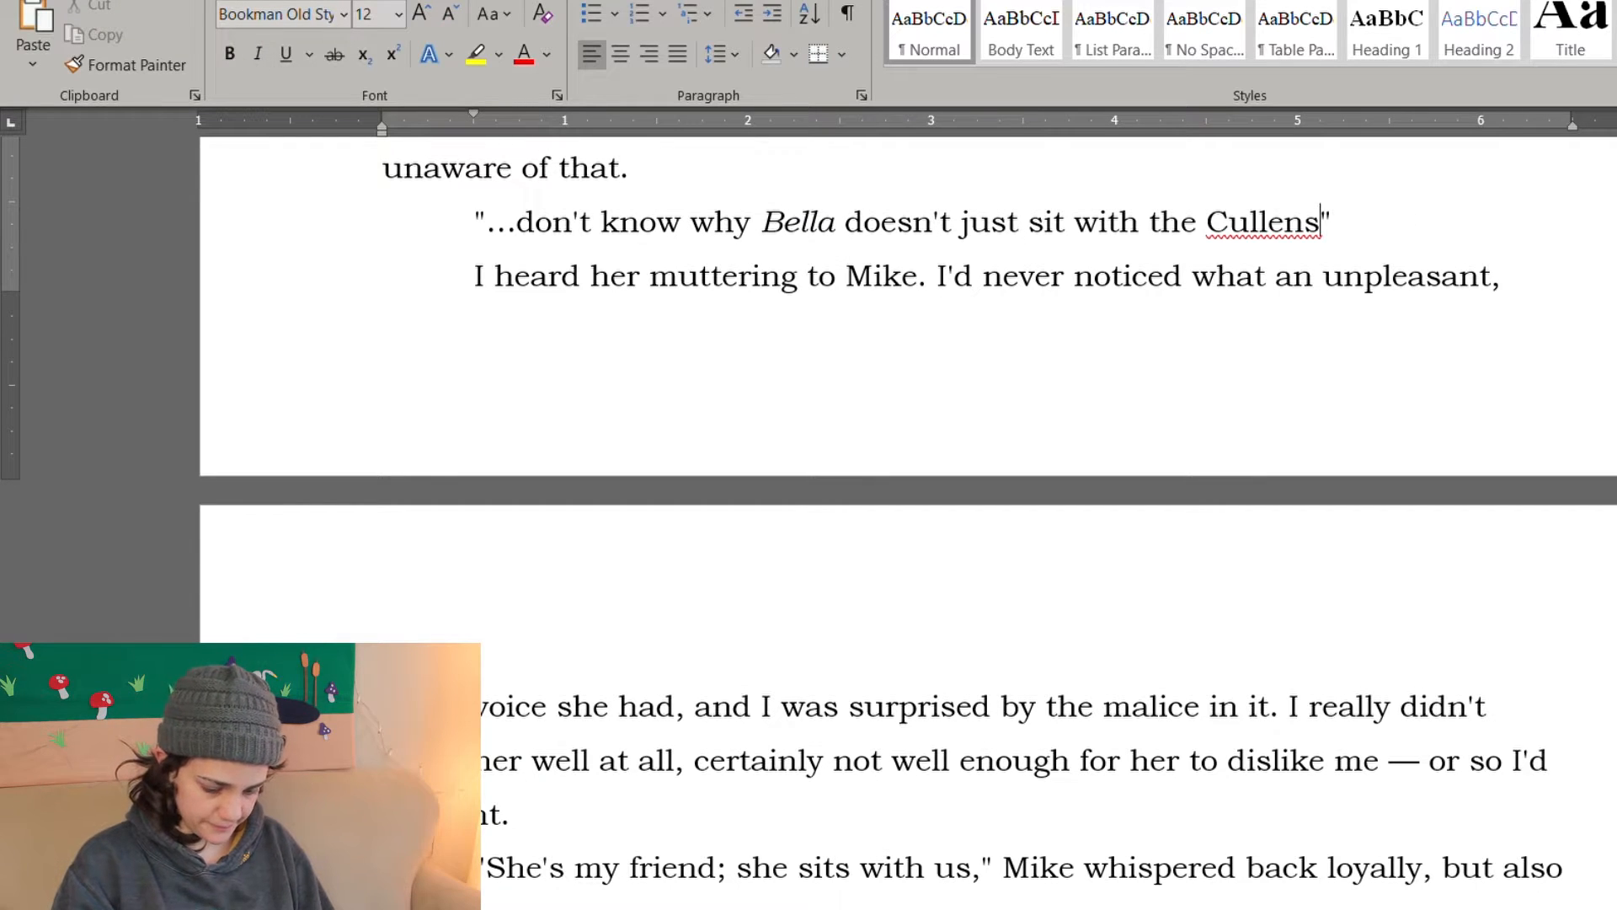
{"action": "type", "text": ","}
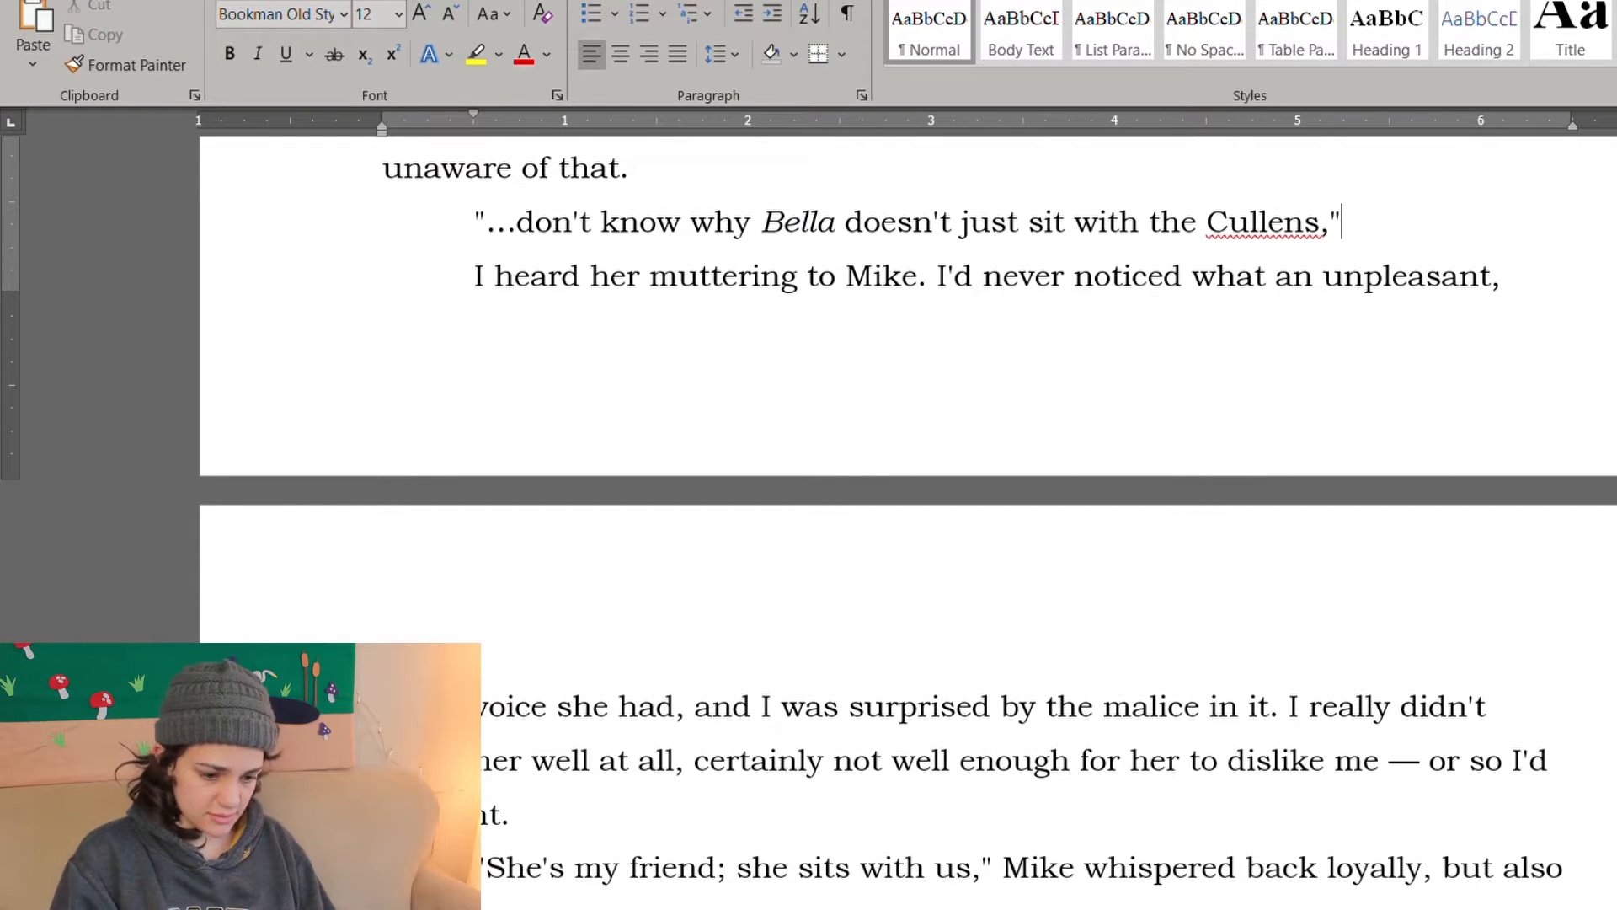
{"action": "type", "text": "she muttered to"}
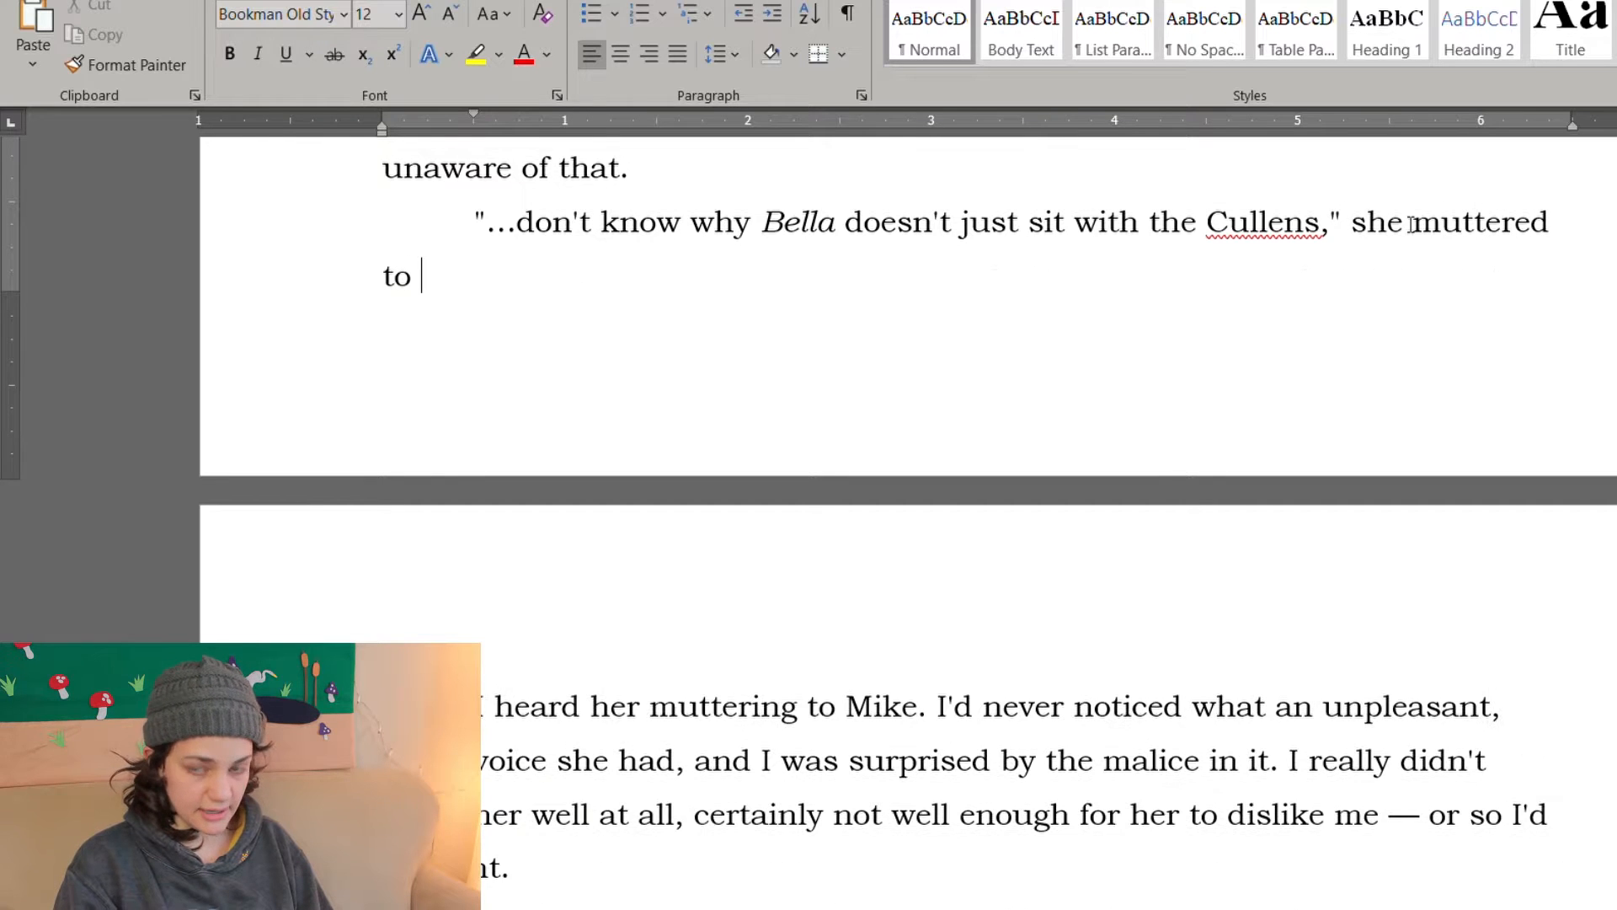
{"action": "scroll", "scroll_direction": "down", "scroll_amount": 3}
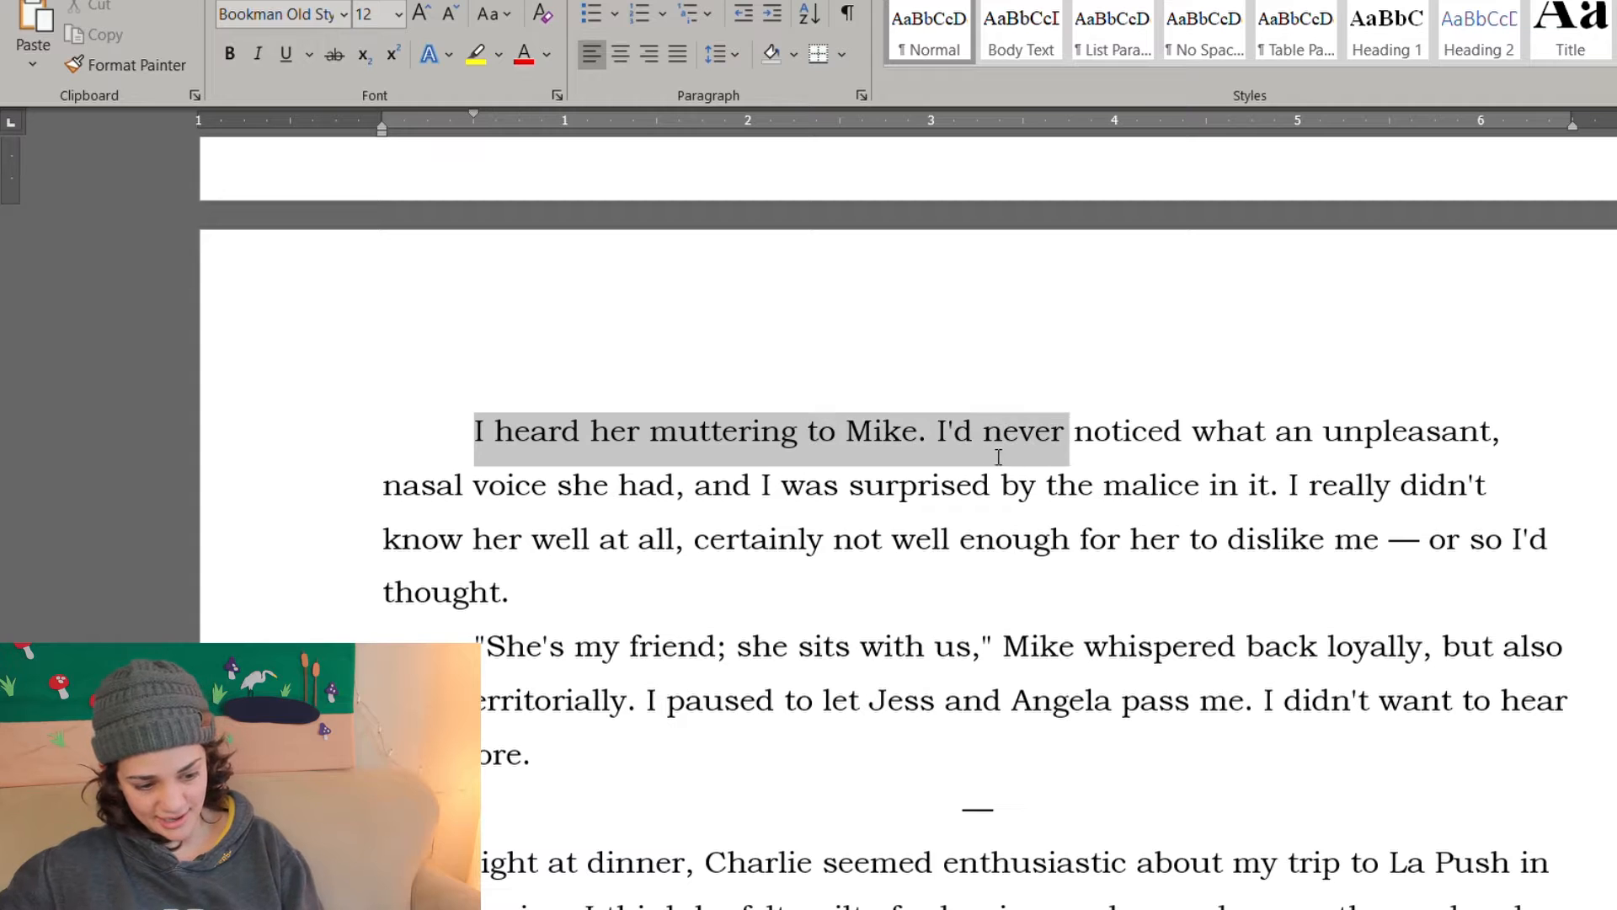
{"action": "key", "text": "Delete"}
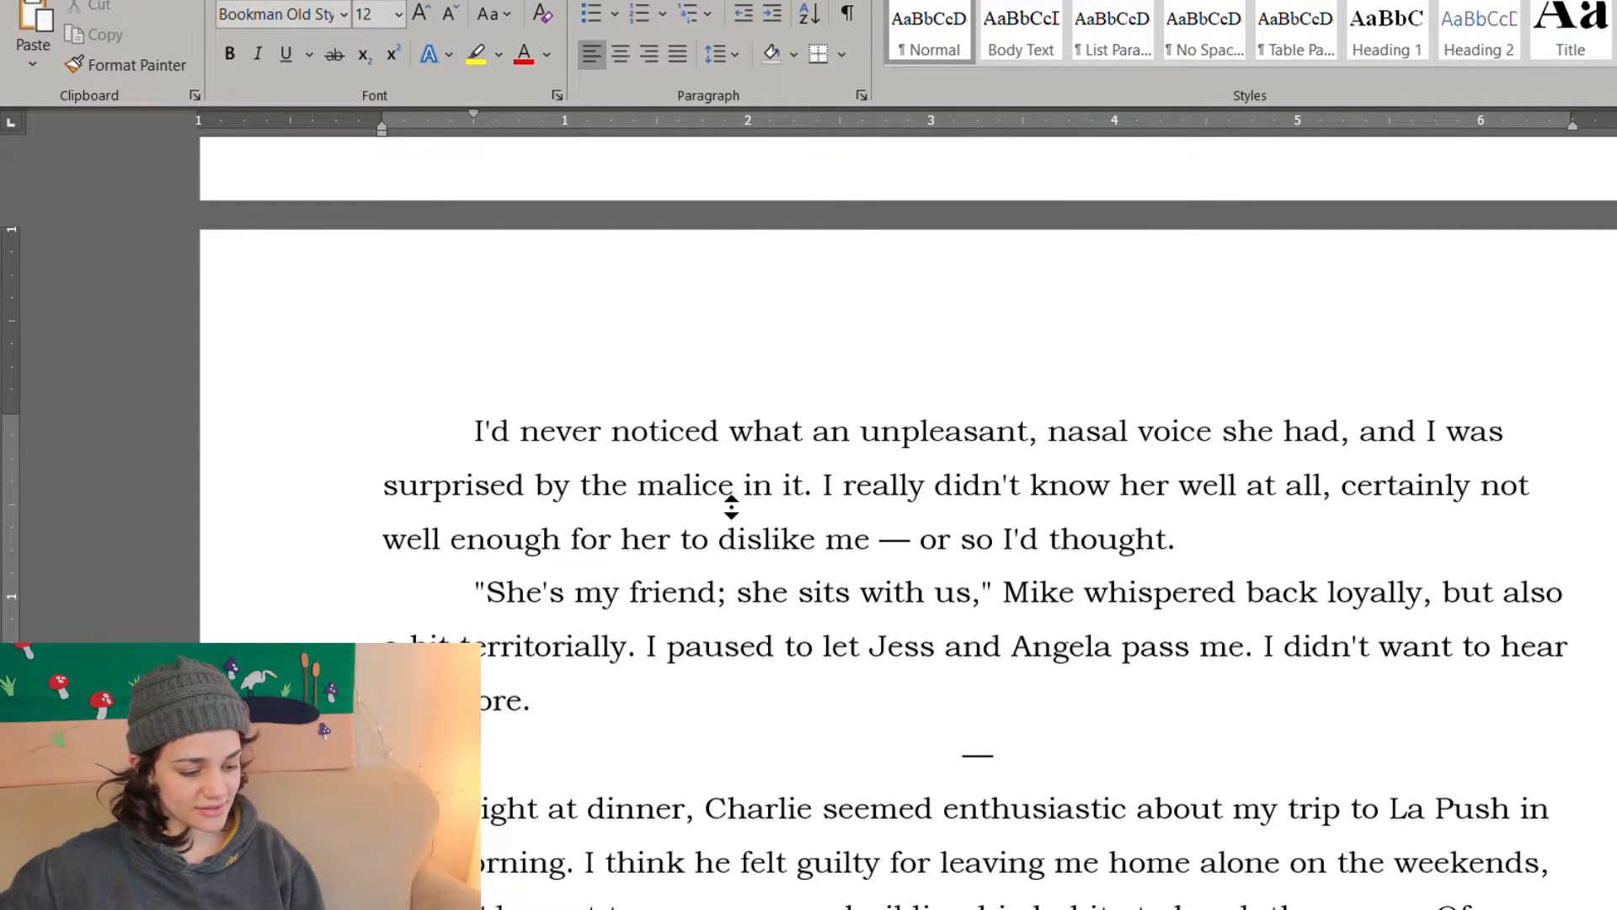
{"action": "scroll", "scroll_direction": "down", "scroll_amount": 3}
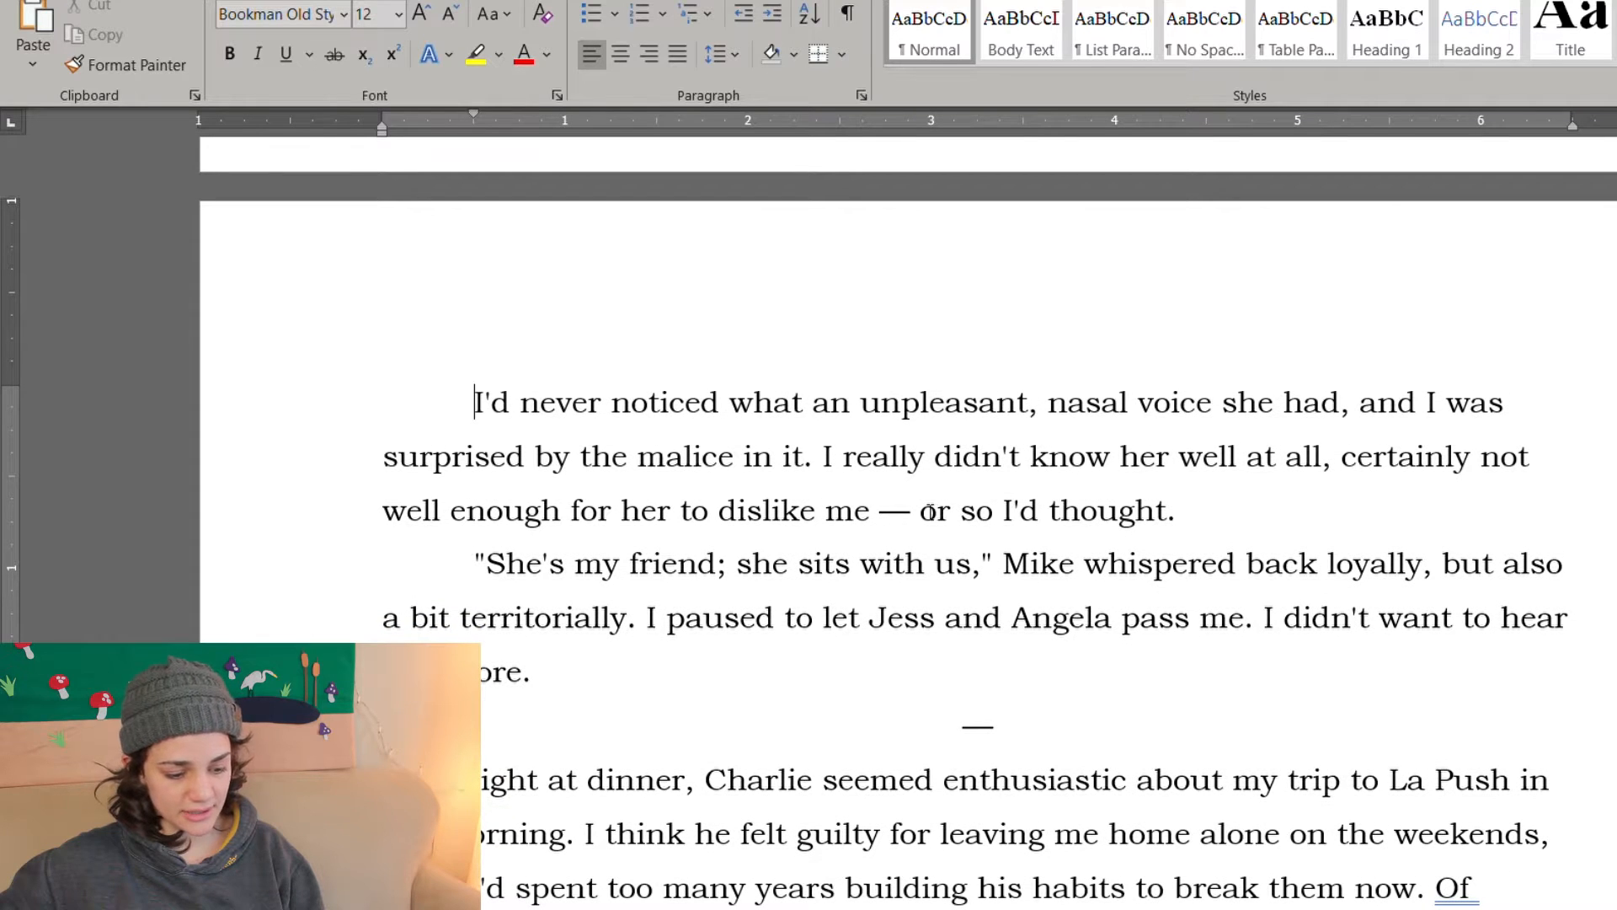
{"action": "scroll", "scroll_direction": "down", "scroll_amount": 3}
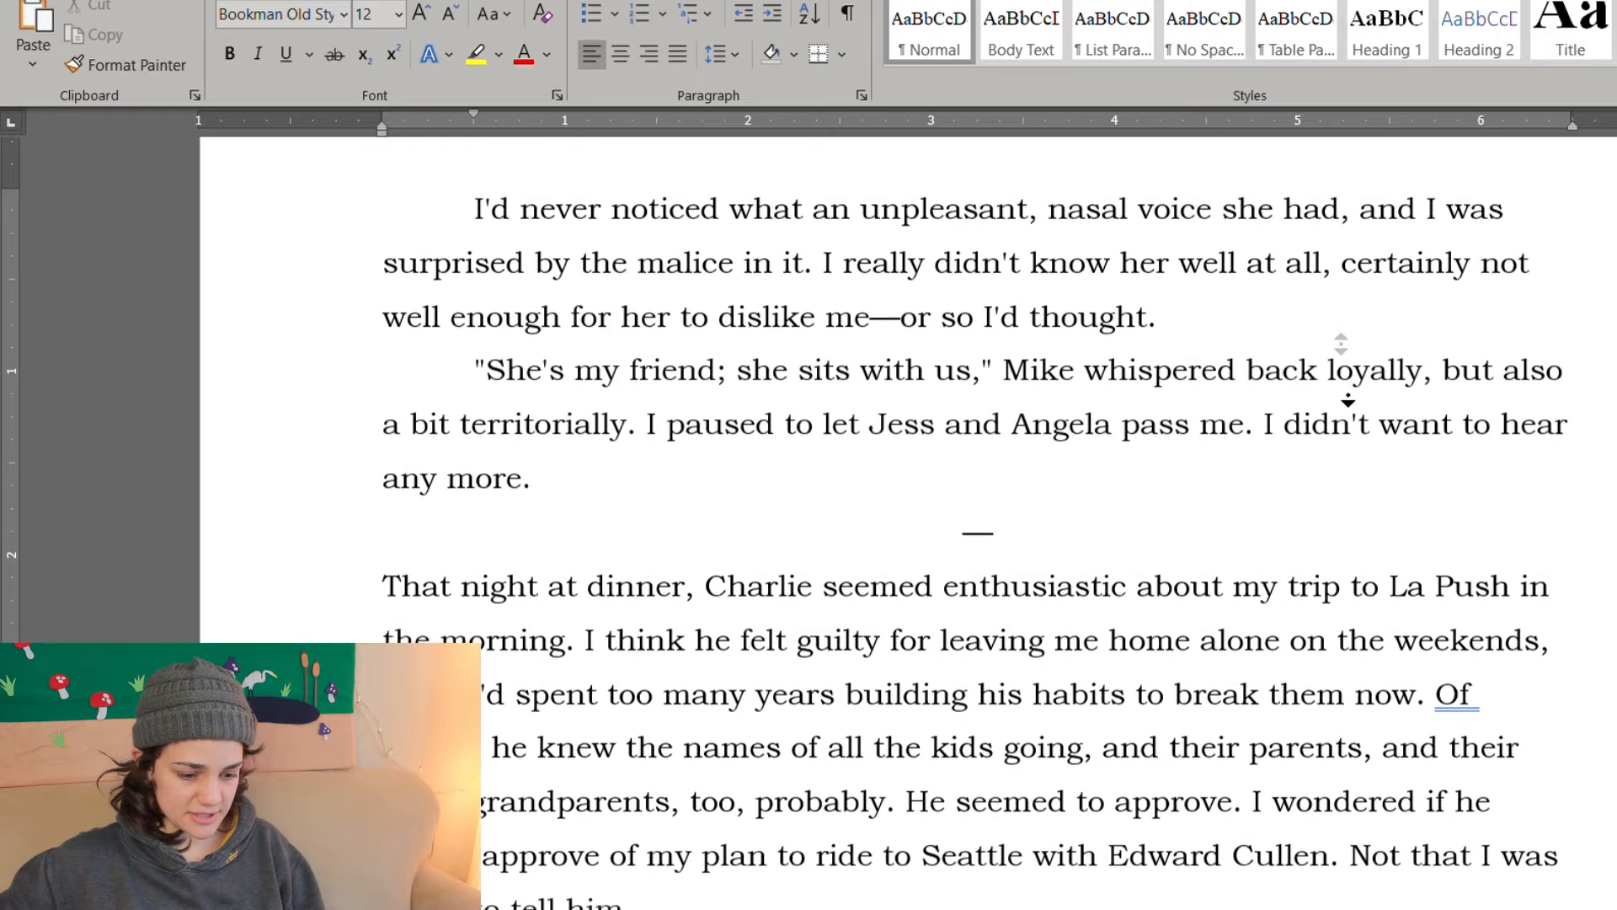
{"action": "scroll", "scroll_direction": "down", "scroll_amount": 3}
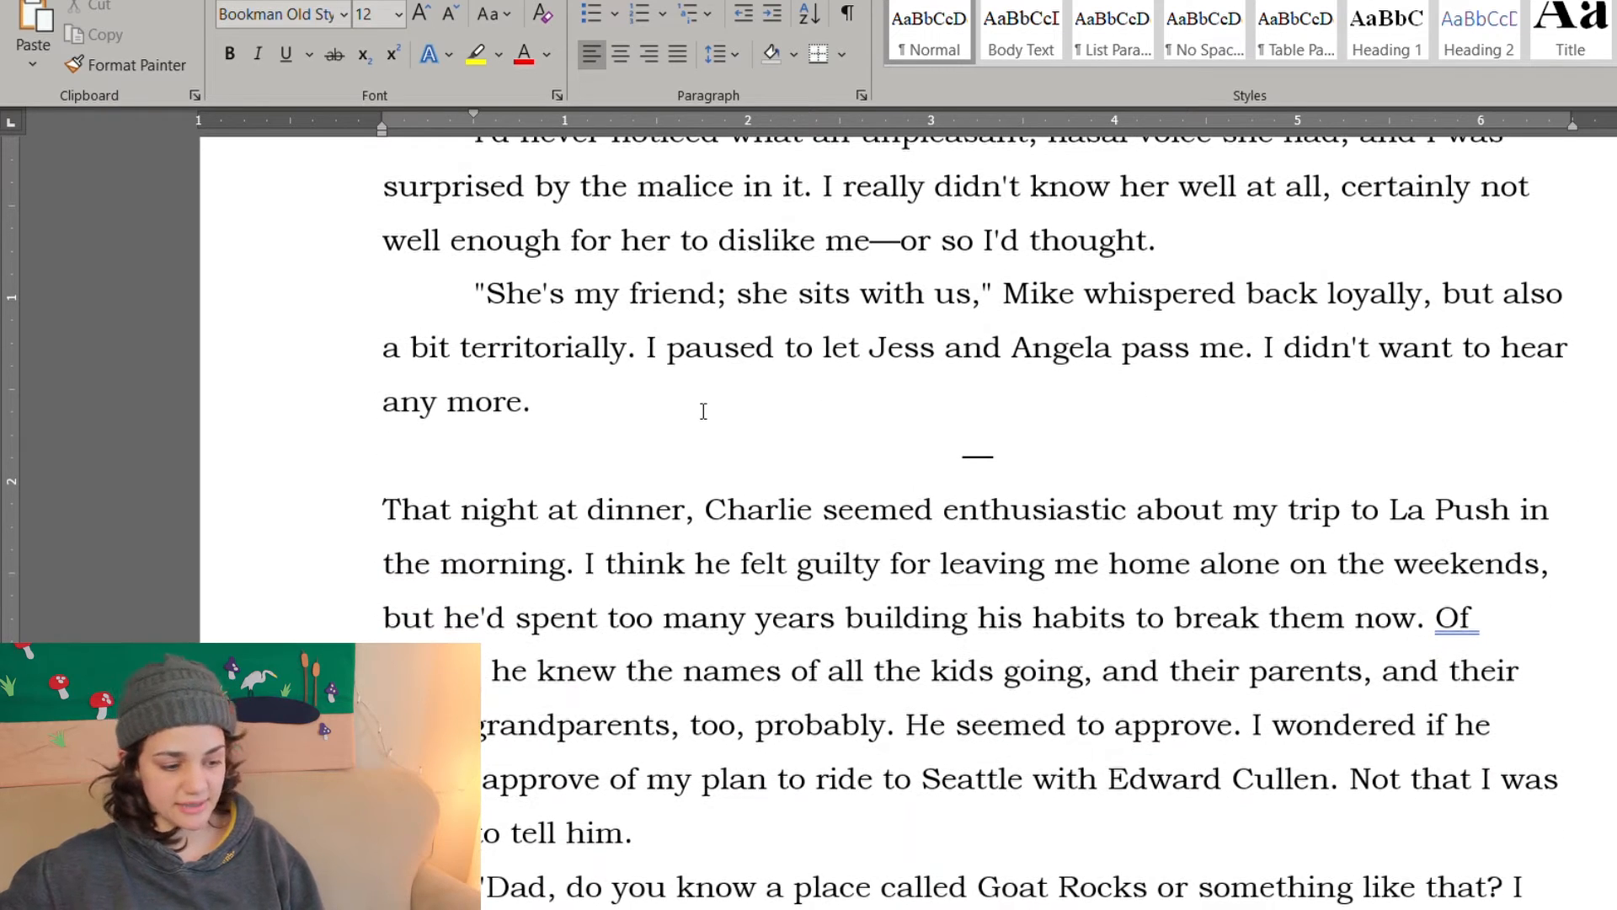
{"action": "left_click", "coordinate": [871, 239]}
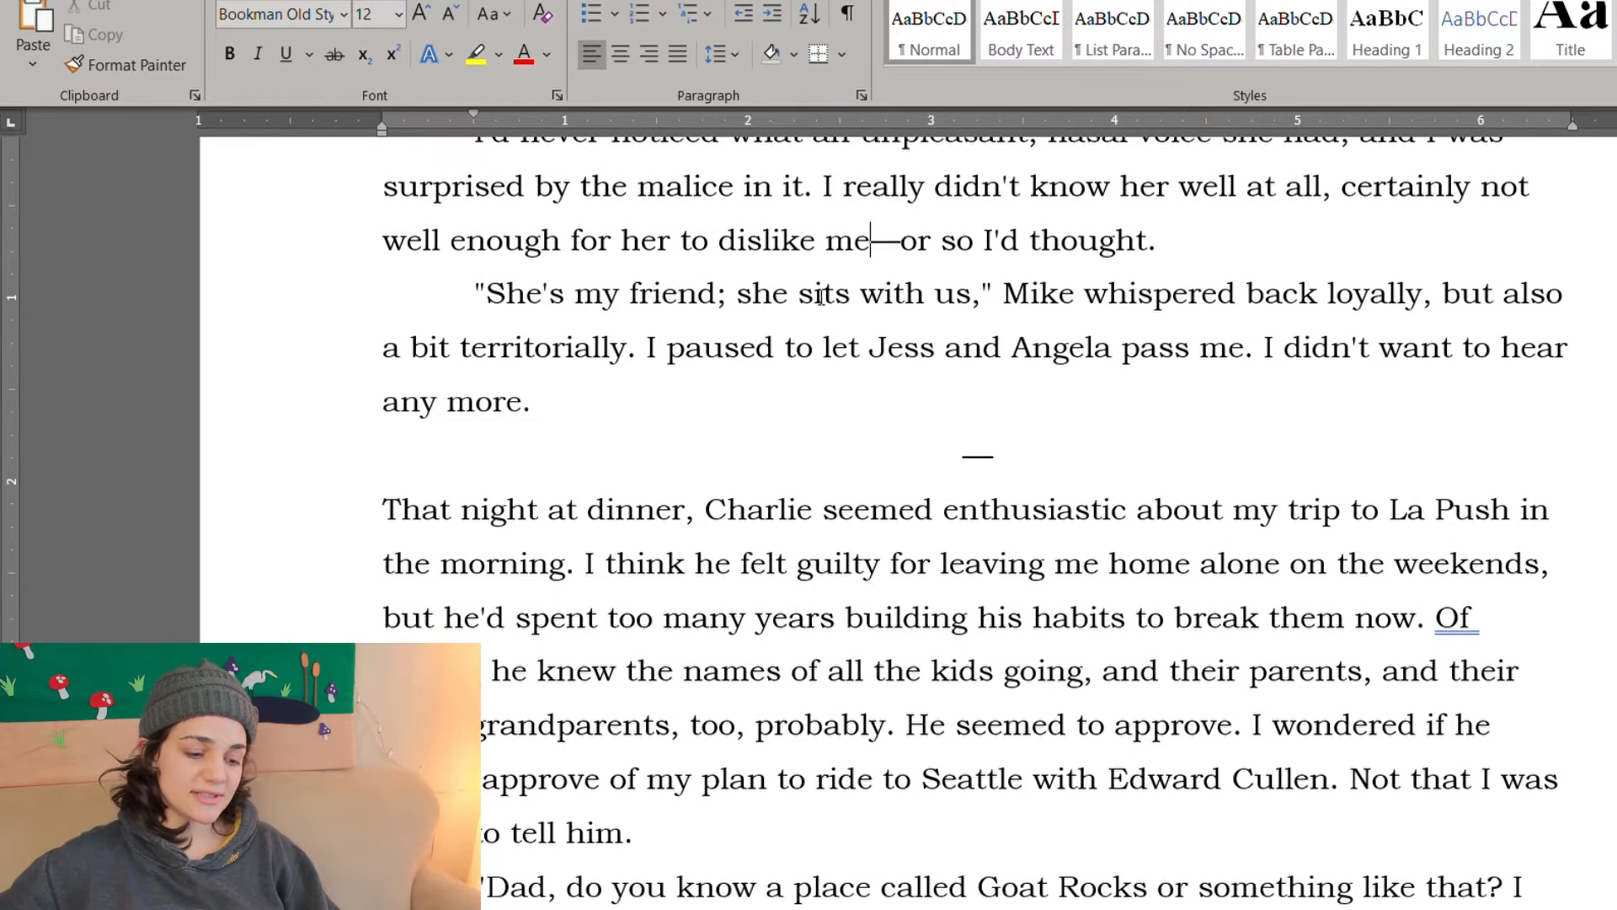
{"action": "scroll", "scroll_direction": "down", "scroll_amount": 3}
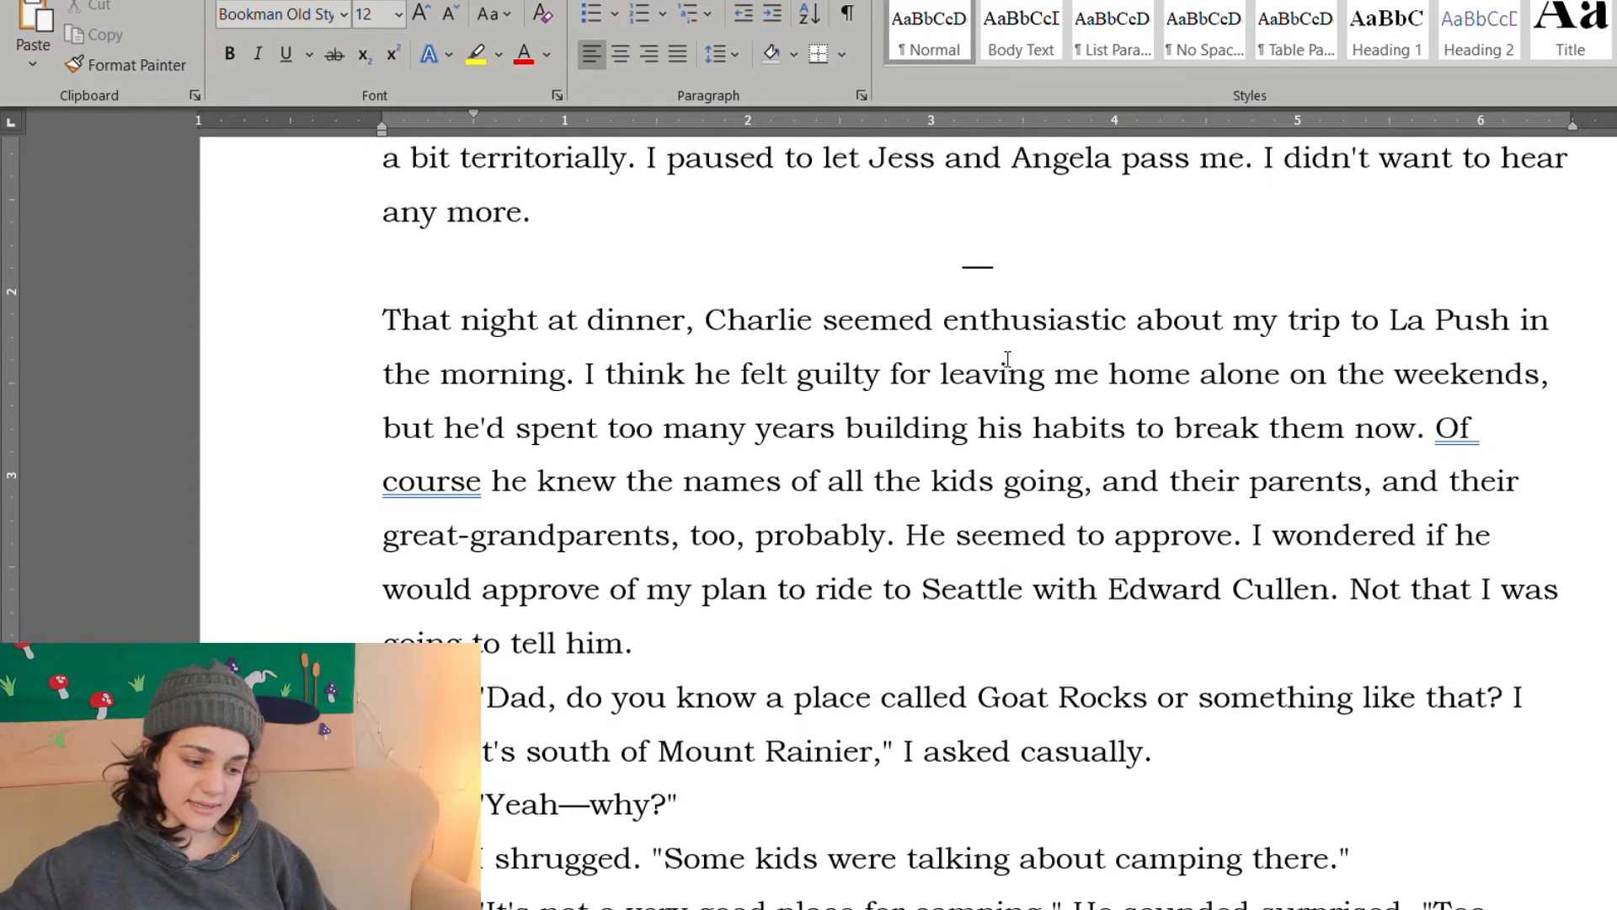
{"action": "scroll", "scroll_direction": "down", "scroll_amount": 3}
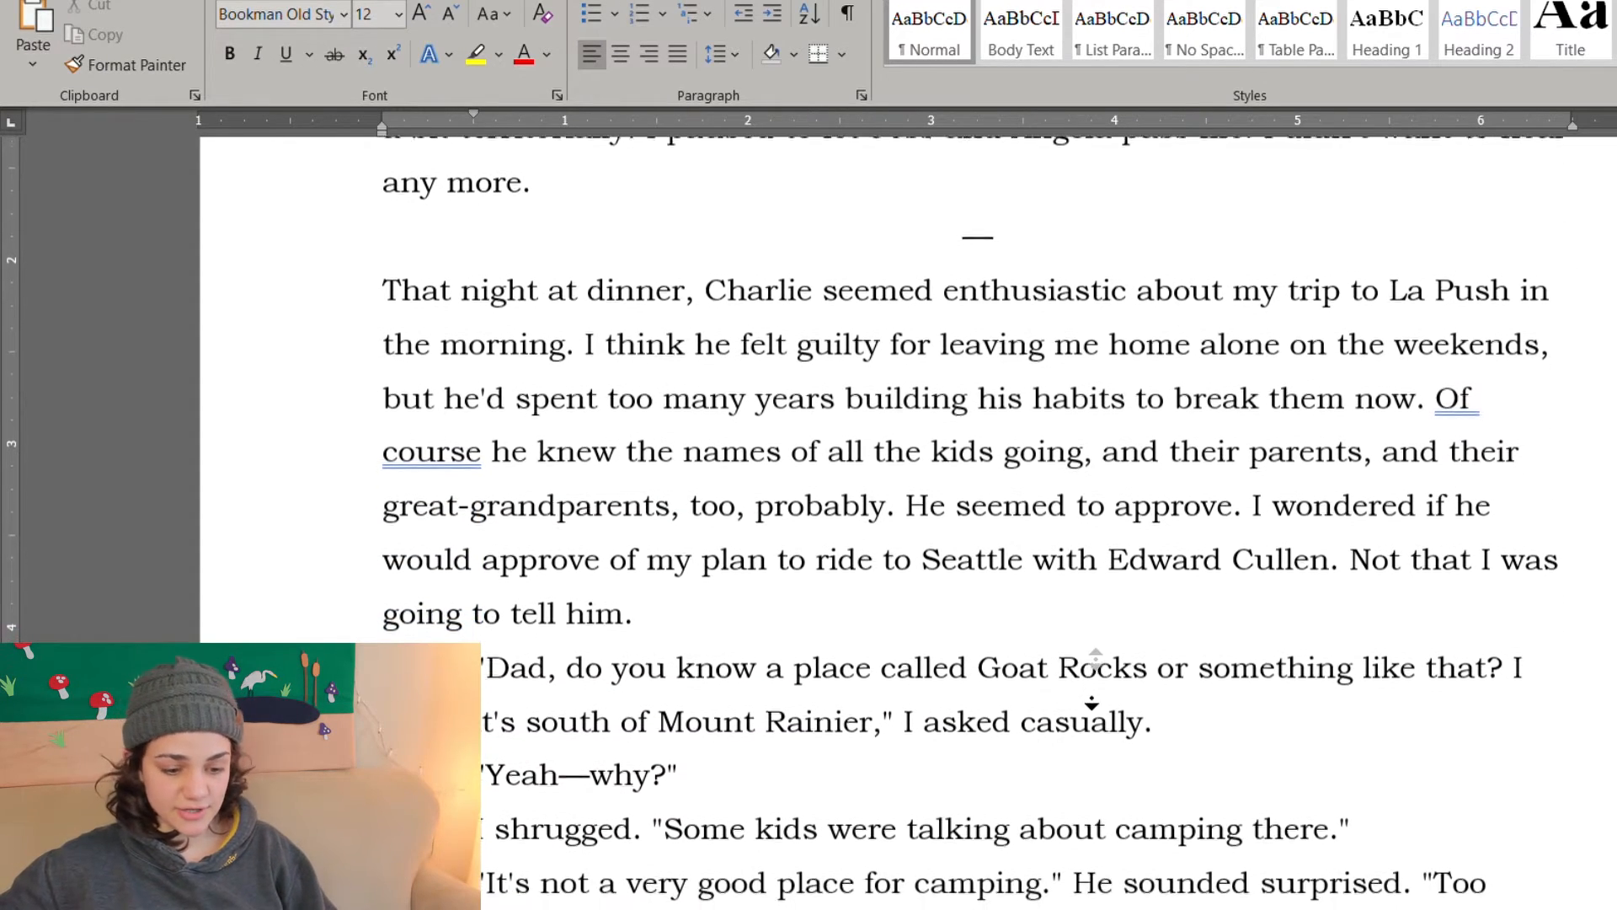
{"action": "scroll", "scroll_direction": "up", "scroll_amount": 3}
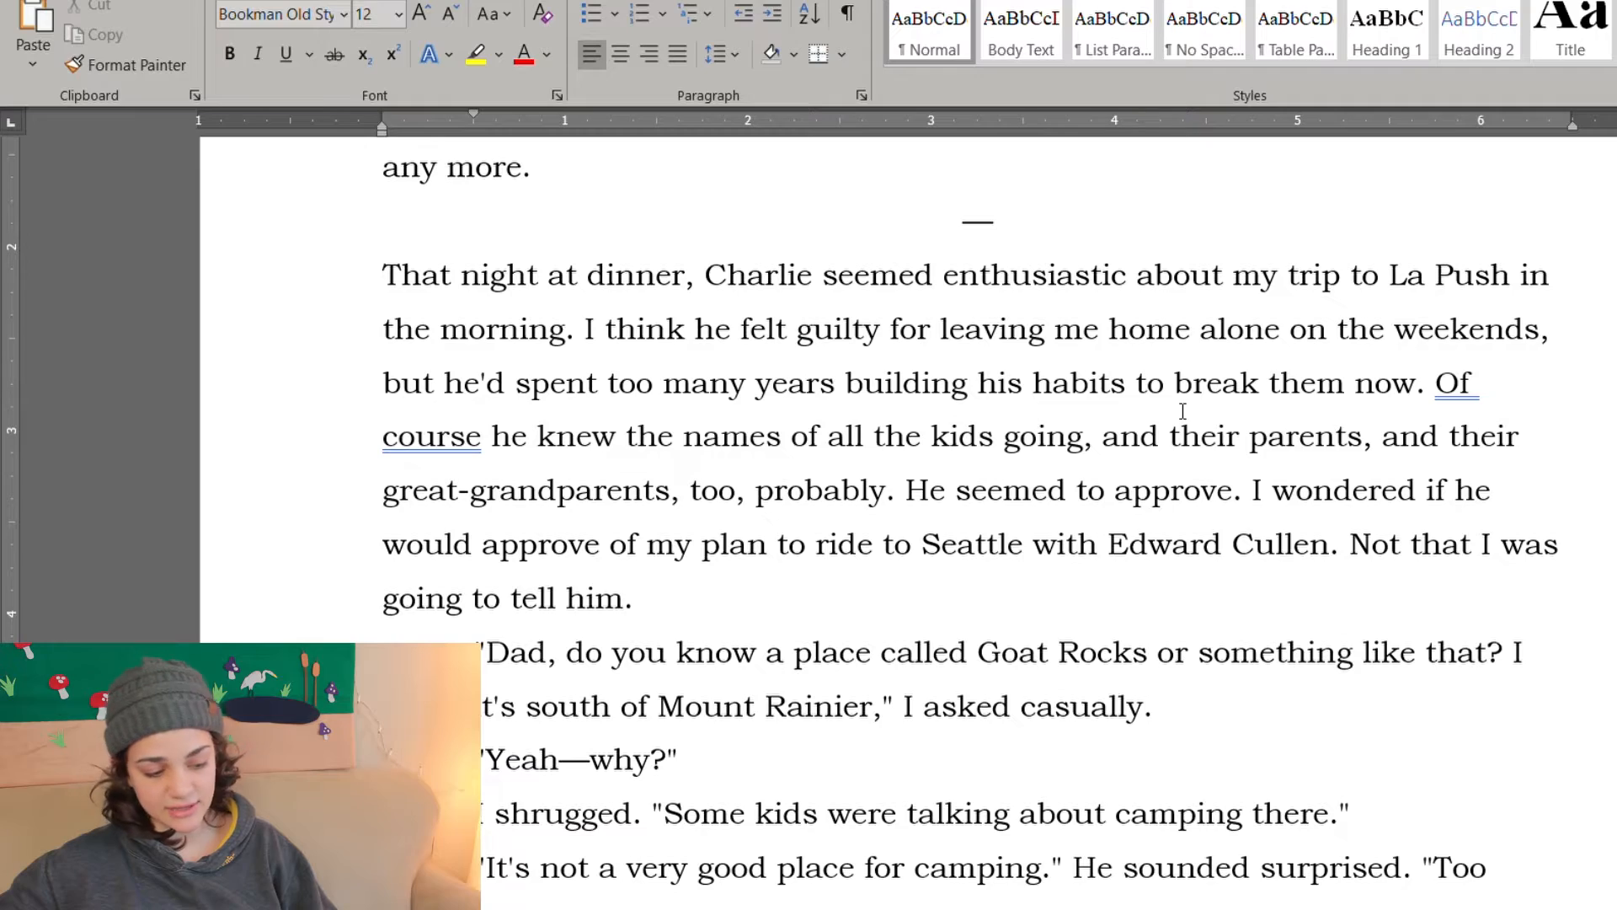
{"action": "scroll", "scroll_direction": "up", "scroll_amount": 3}
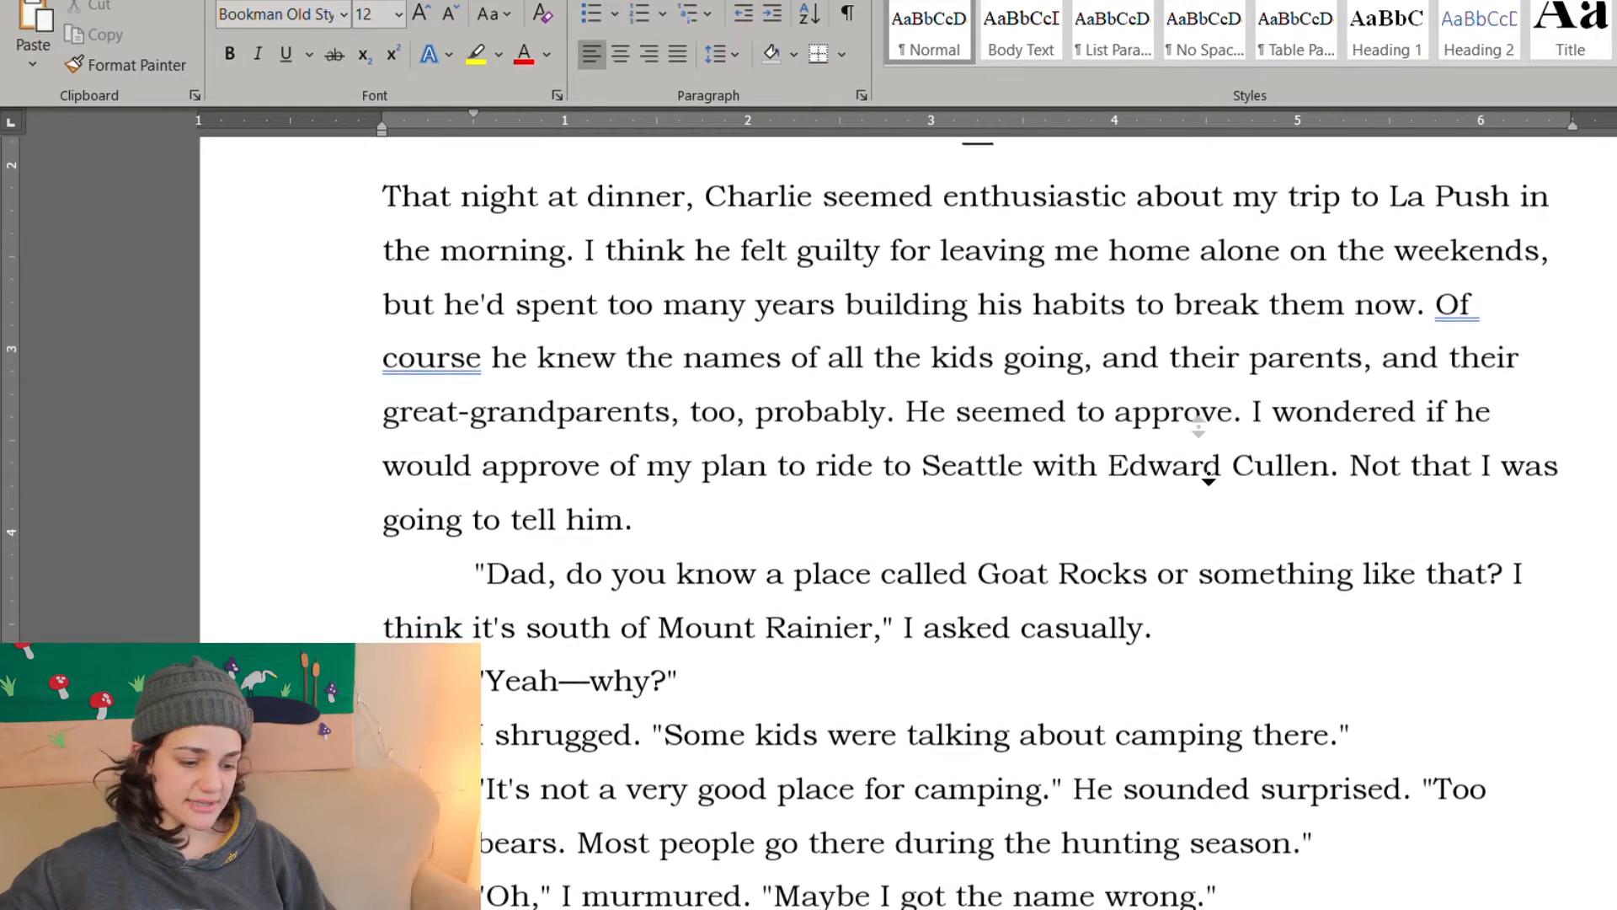
{"action": "scroll", "scroll_direction": "down", "scroll_amount": 3}
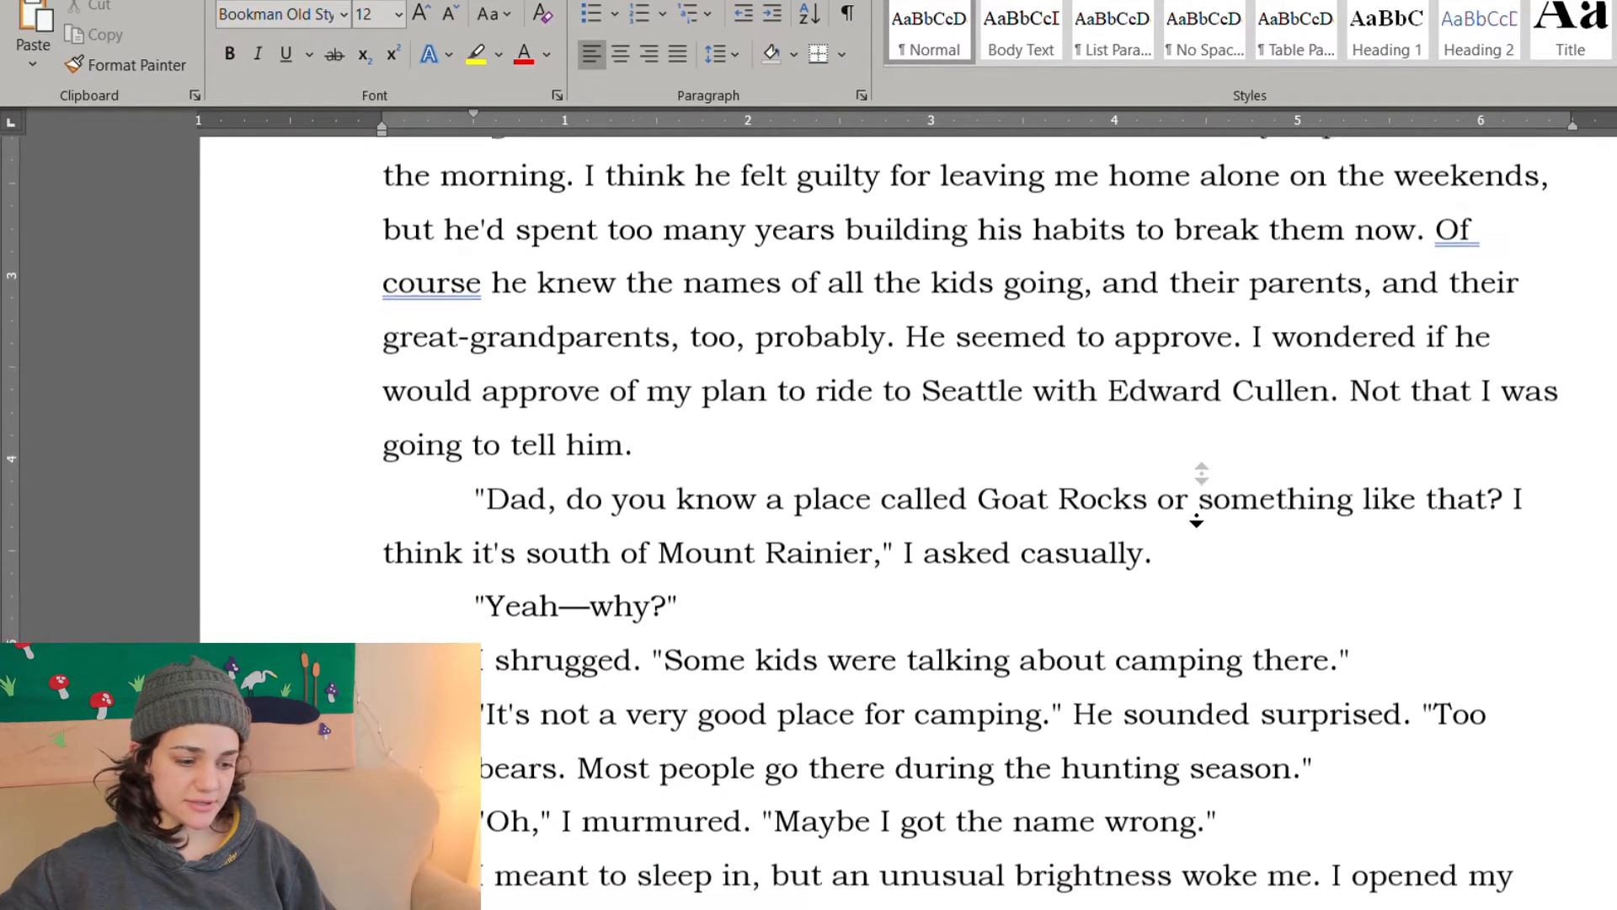
{"action": "scroll", "scroll_direction": "down", "scroll_amount": 3}
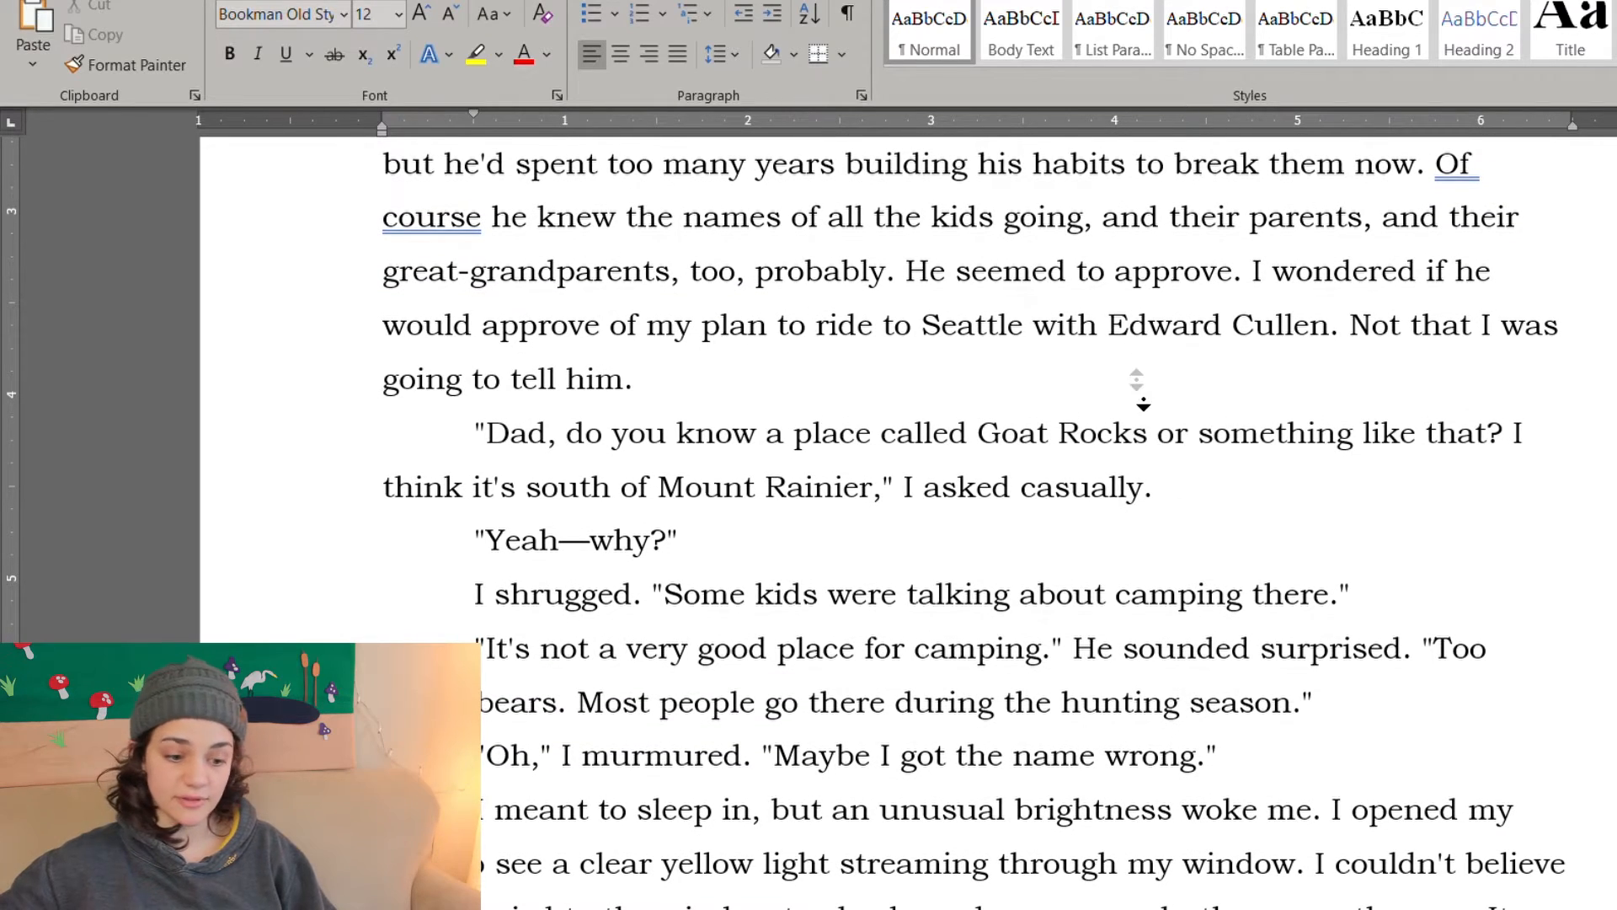
{"action": "scroll", "scroll_direction": "down", "scroll_amount": 3}
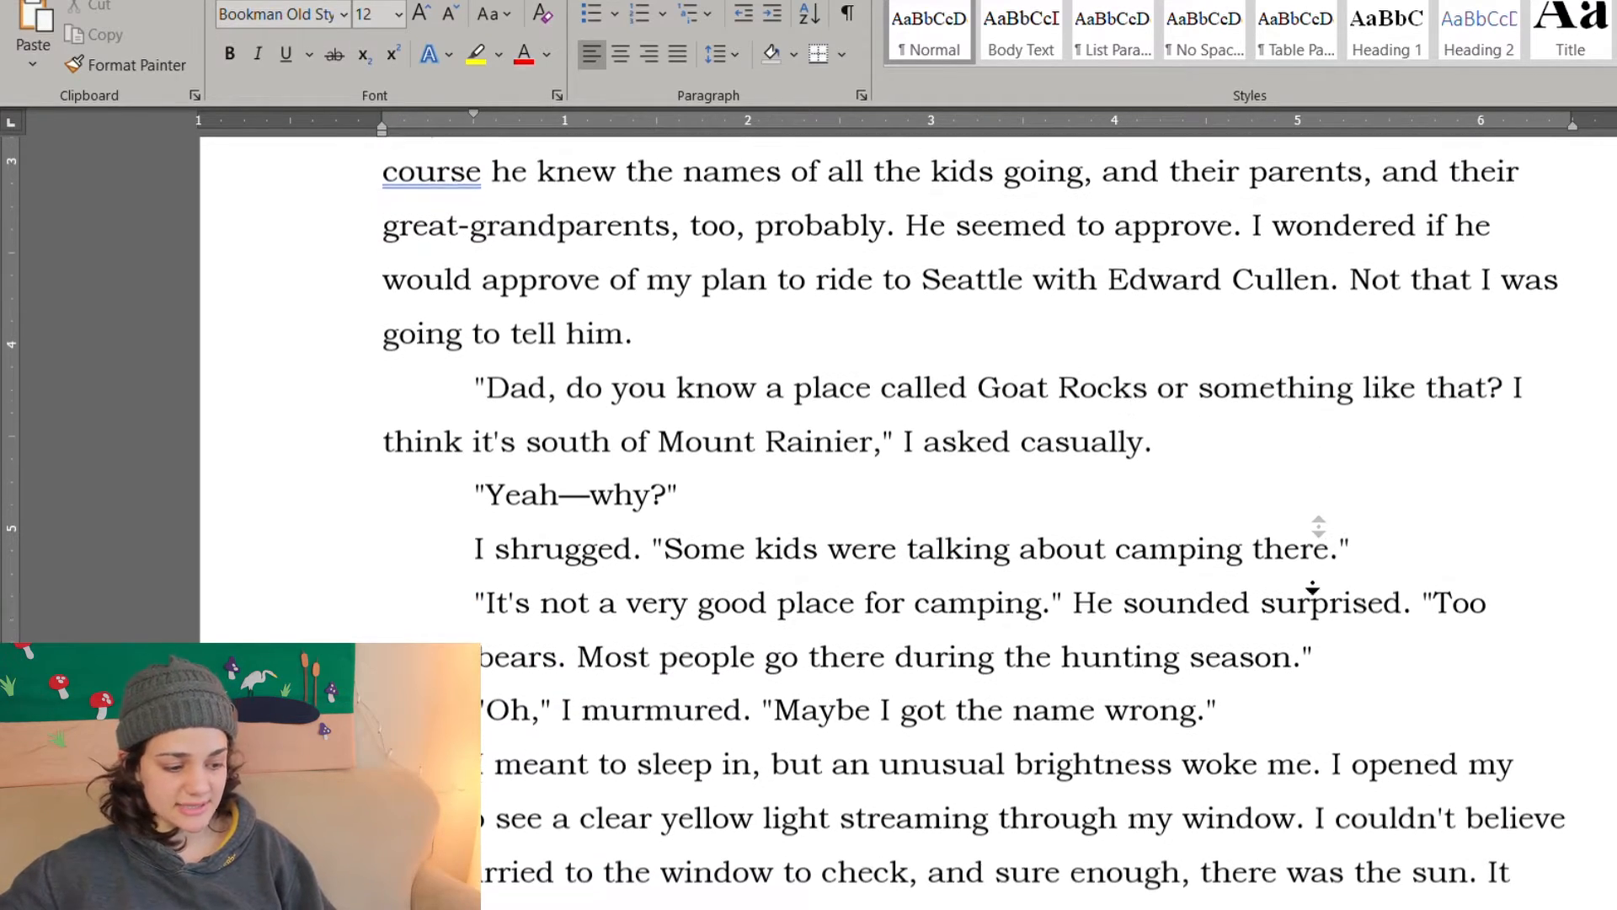
{"action": "scroll", "scroll_direction": "down", "scroll_amount": 3}
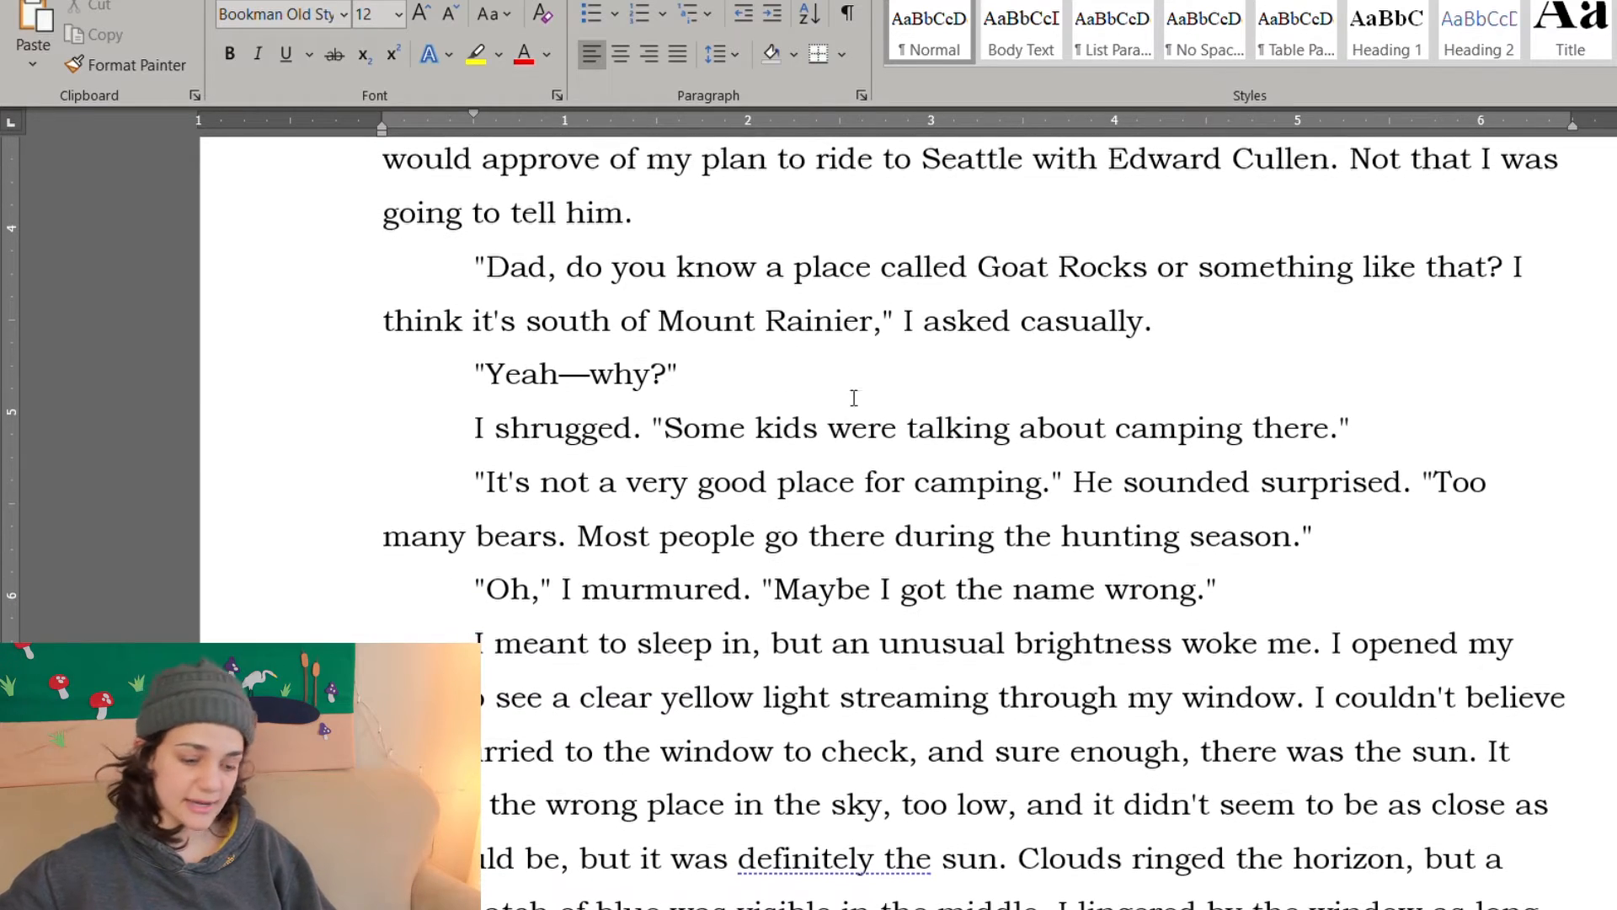
{"action": "scroll", "scroll_direction": "down", "scroll_amount": 3}
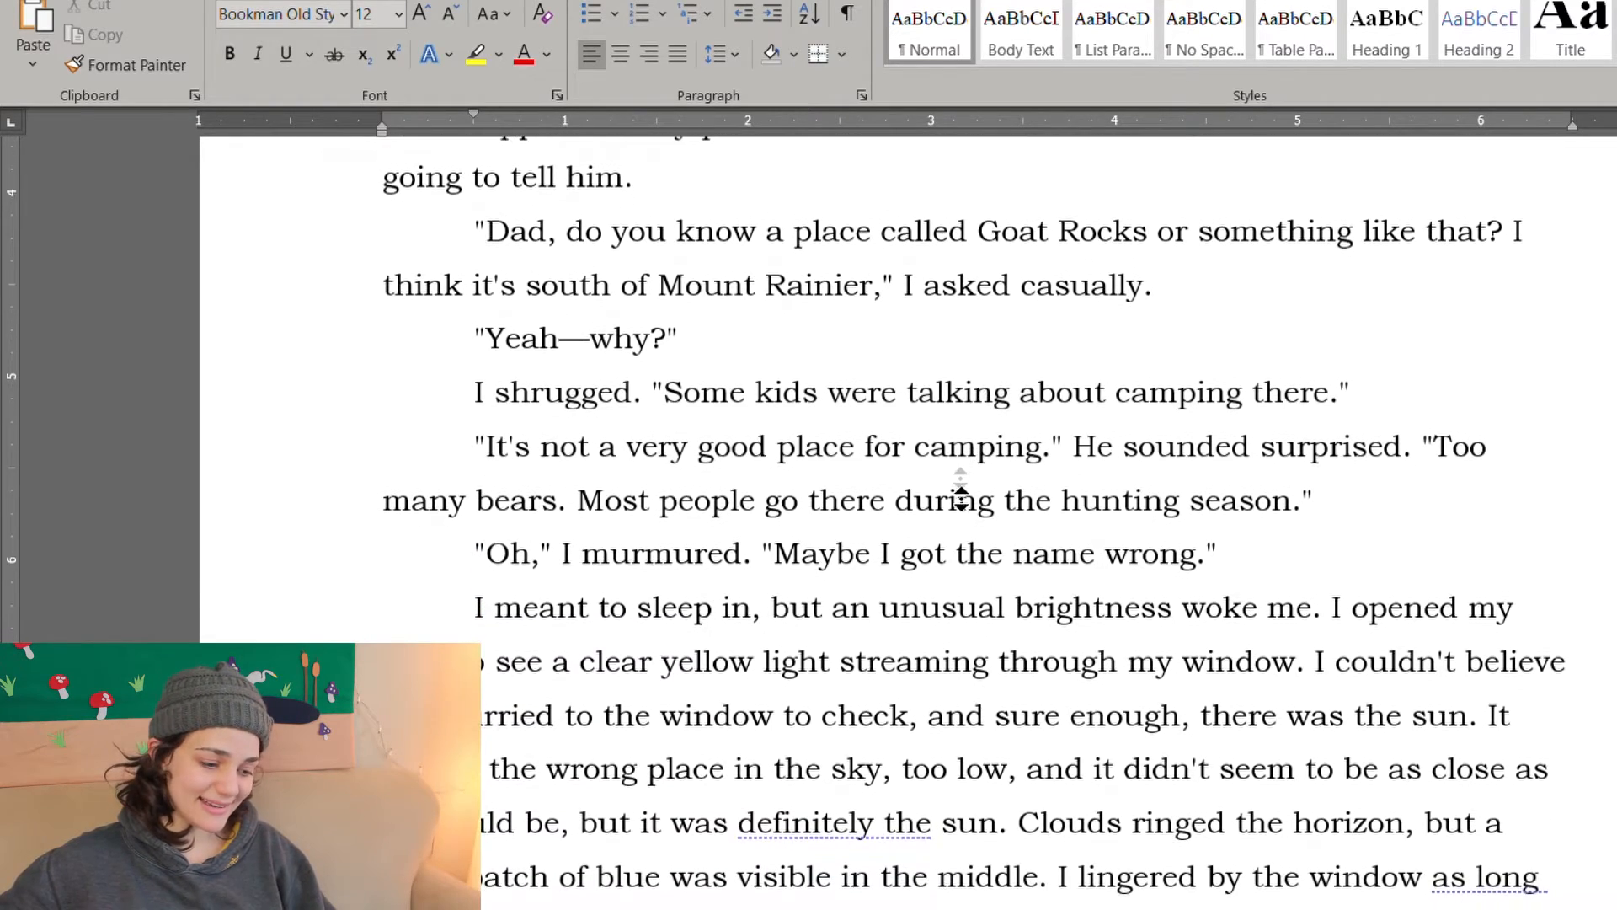
{"action": "scroll", "scroll_direction": "down", "scroll_amount": 3}
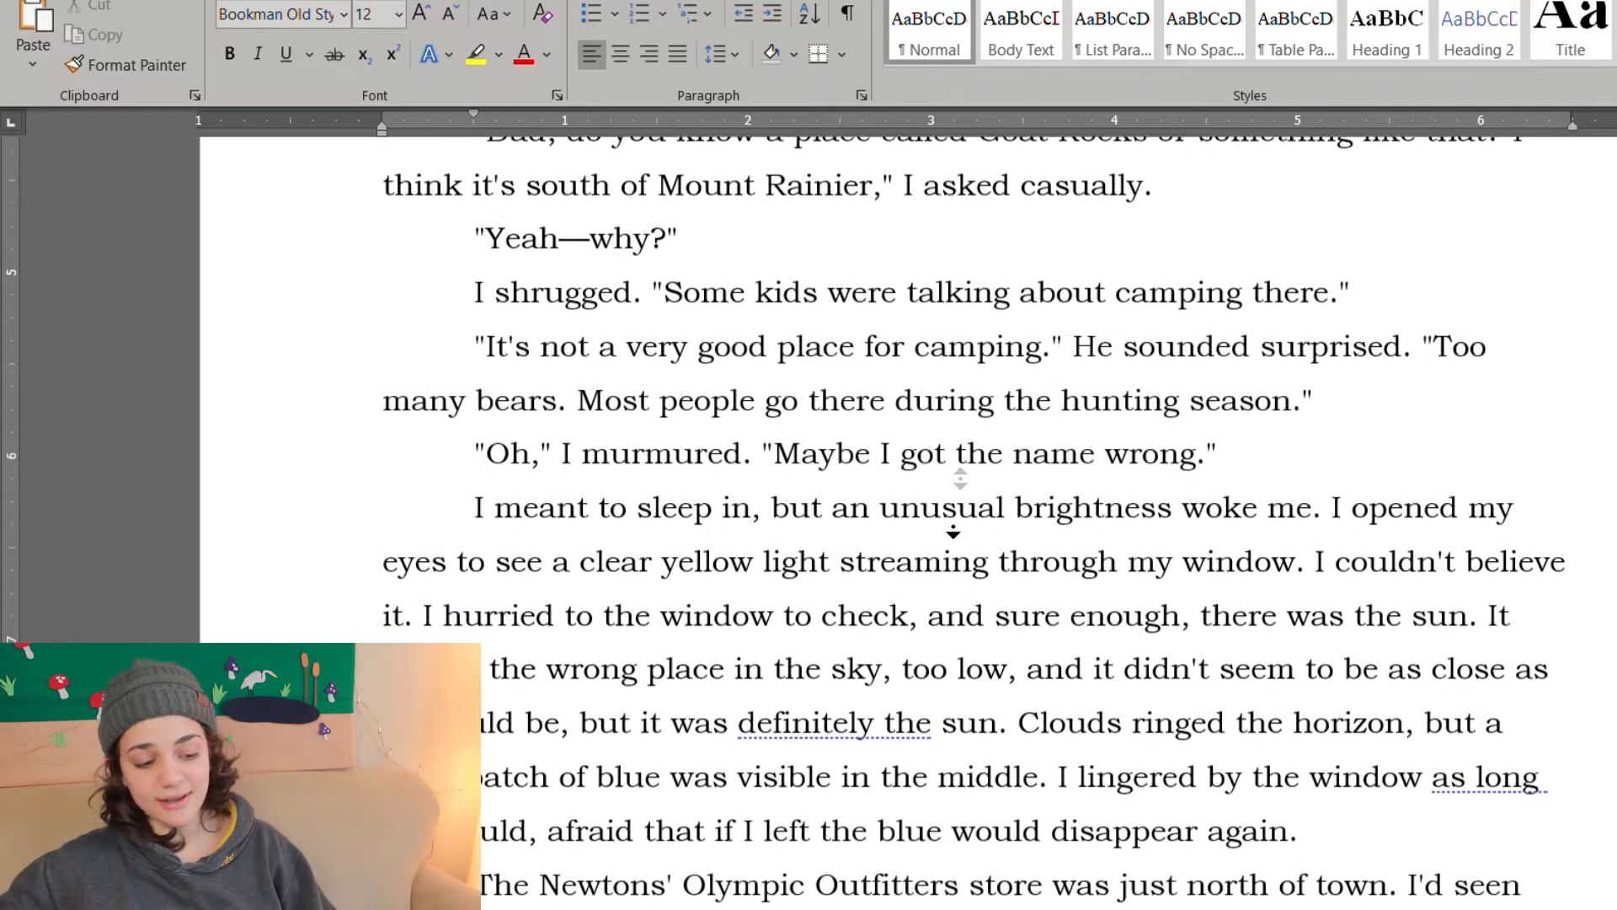
{"action": "scroll", "scroll_direction": "up", "scroll_amount": 3}
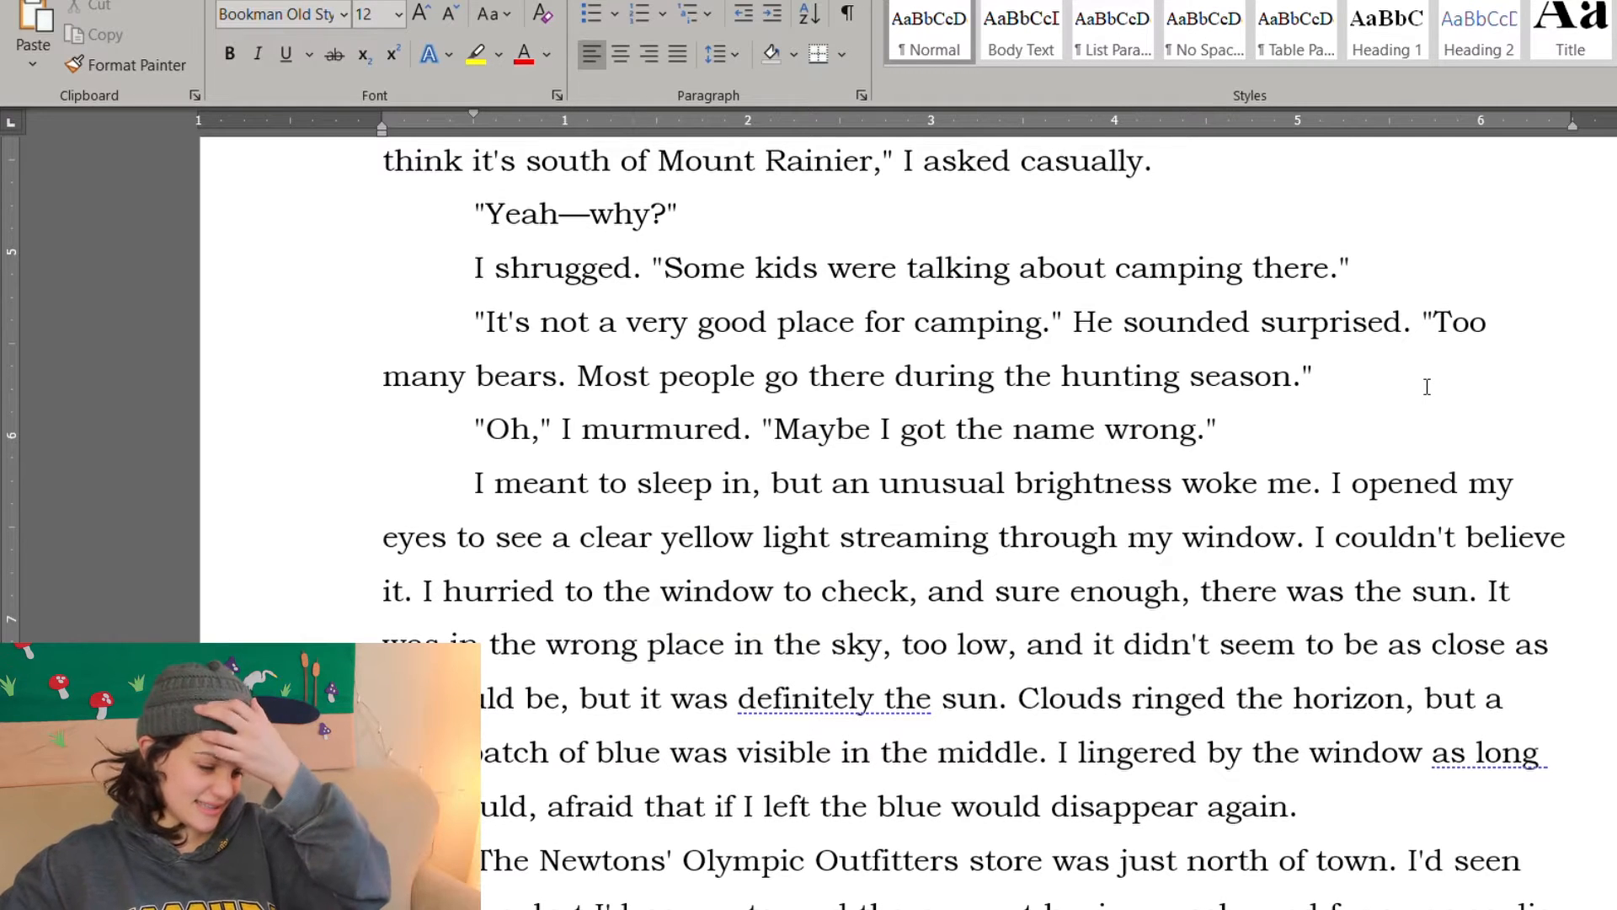
{"action": "scroll", "scroll_direction": "down", "scroll_amount": 3}
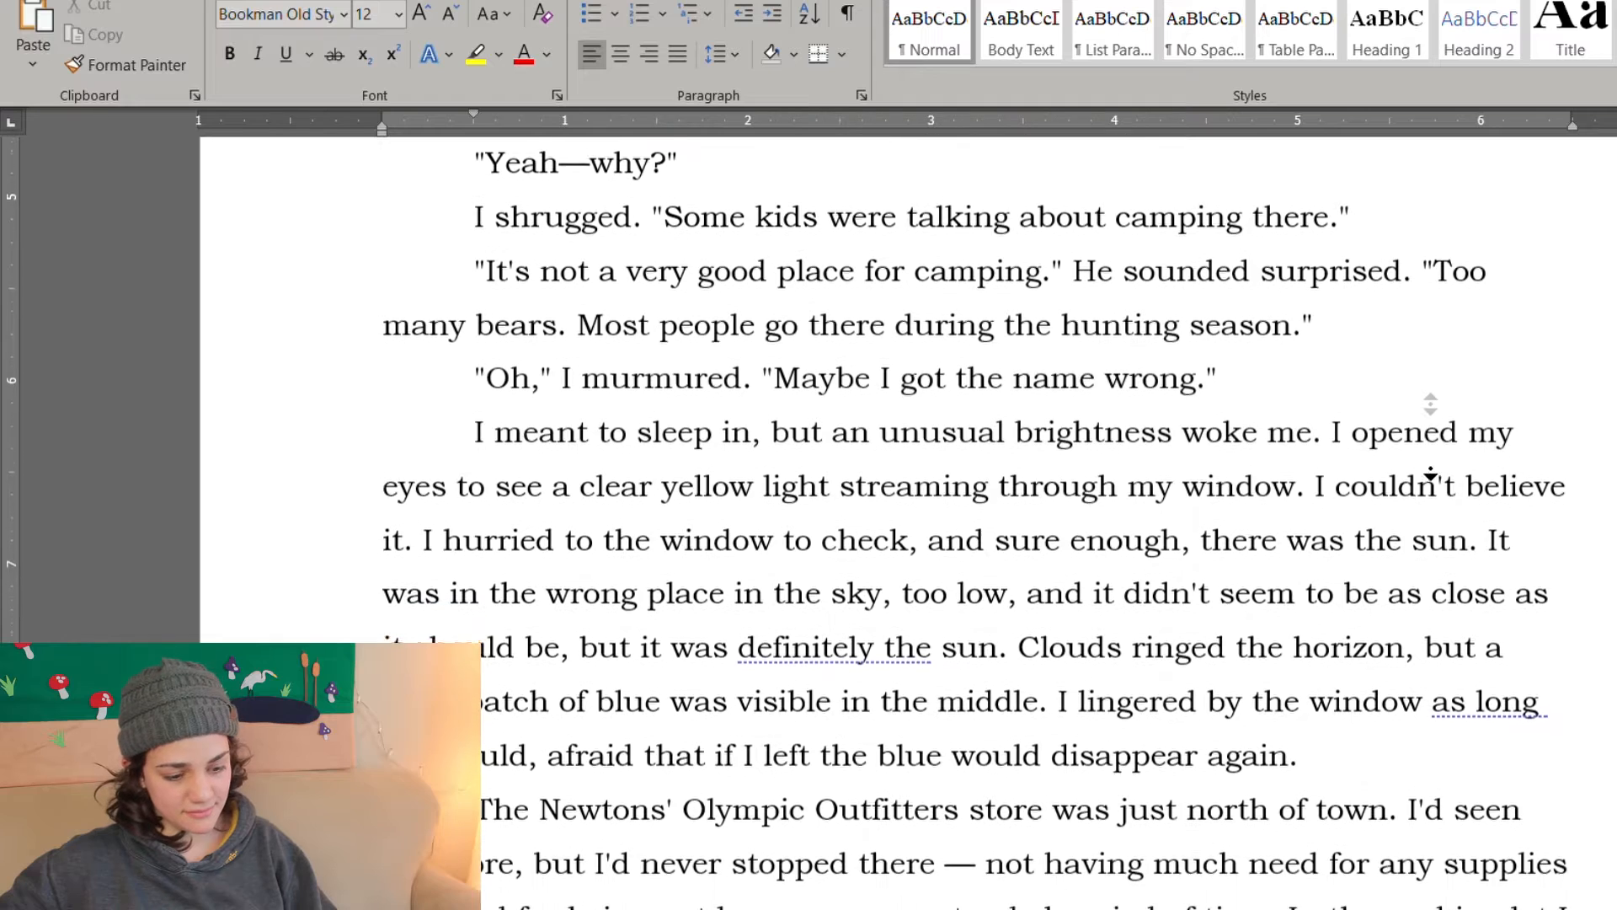
{"action": "scroll", "scroll_direction": "down", "scroll_amount": 3}
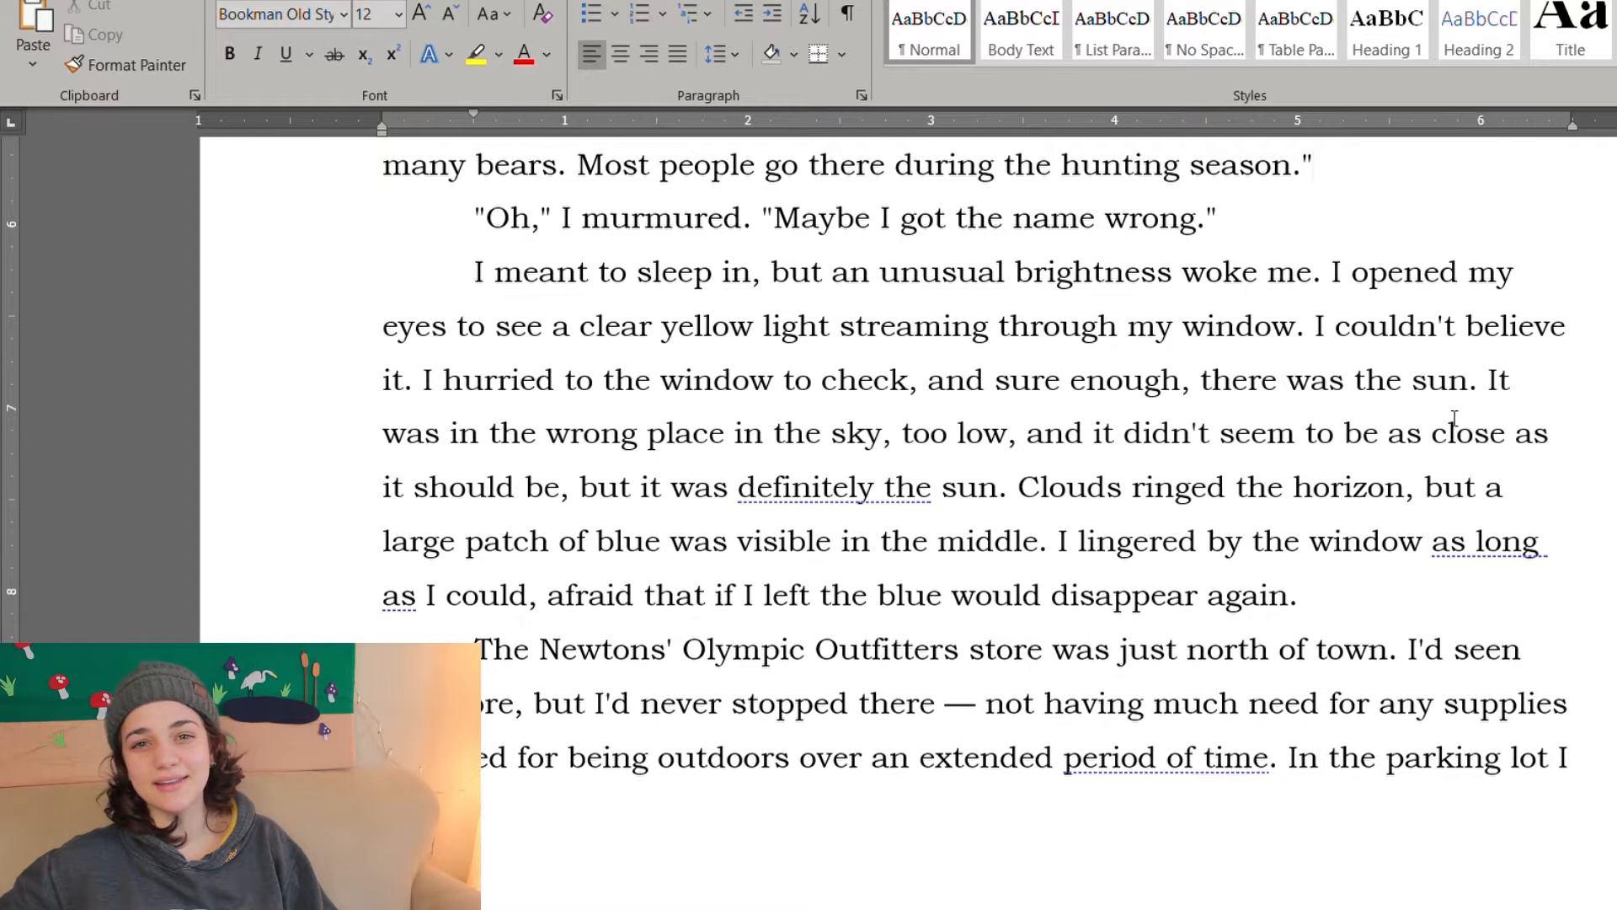
{"action": "scroll", "scroll_direction": "down", "scroll_amount": 3}
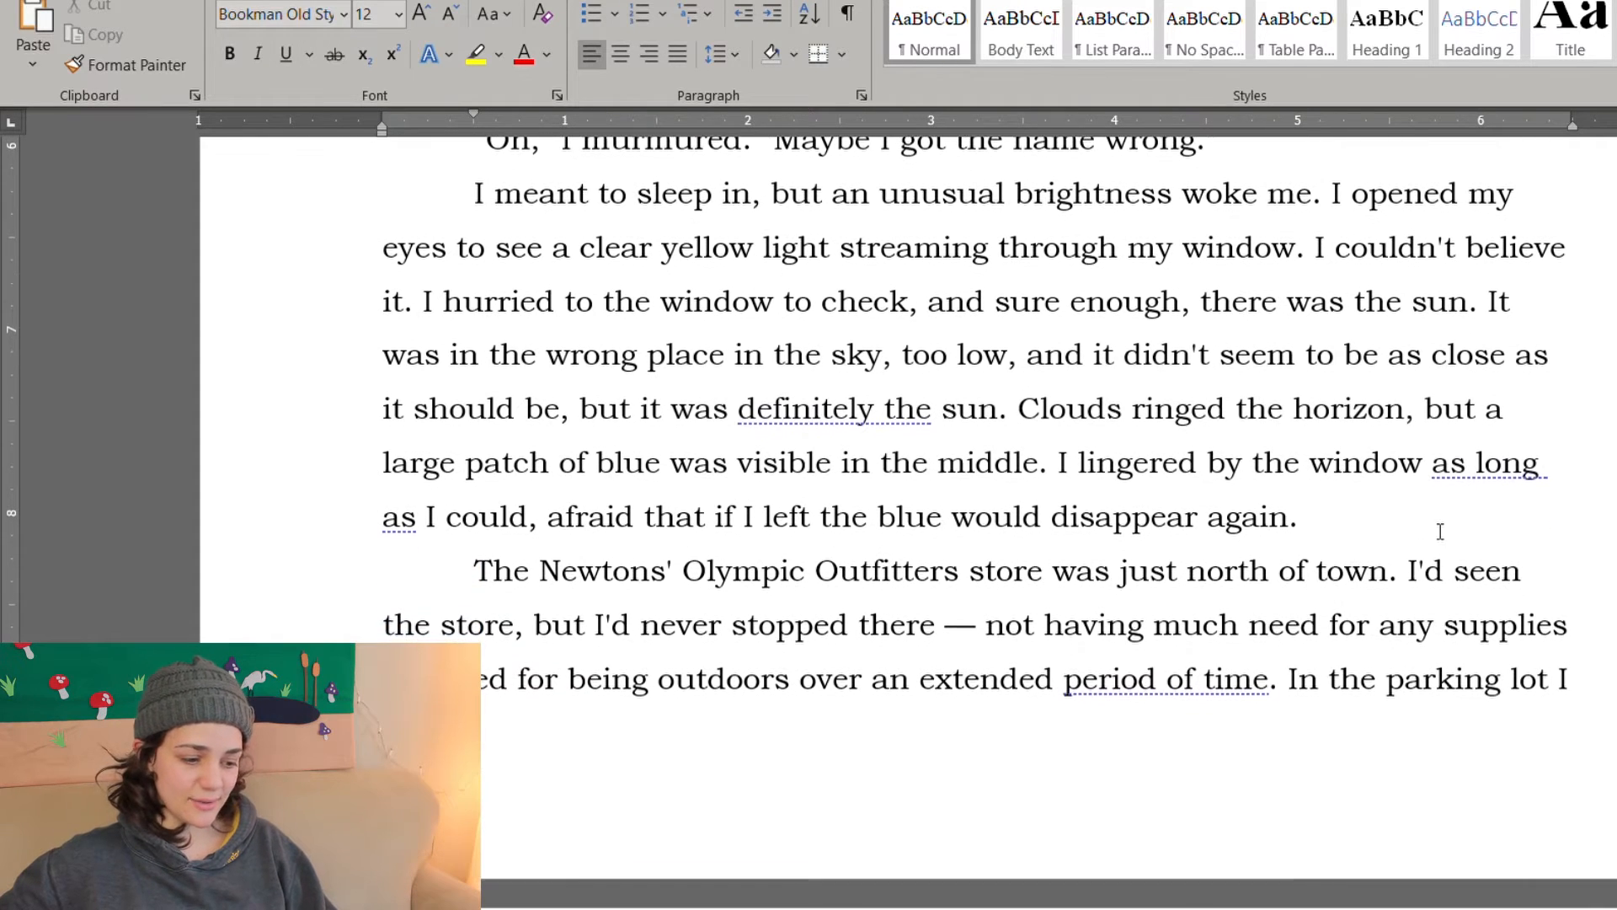
{"action": "scroll", "scroll_direction": "down", "scroll_amount": 3}
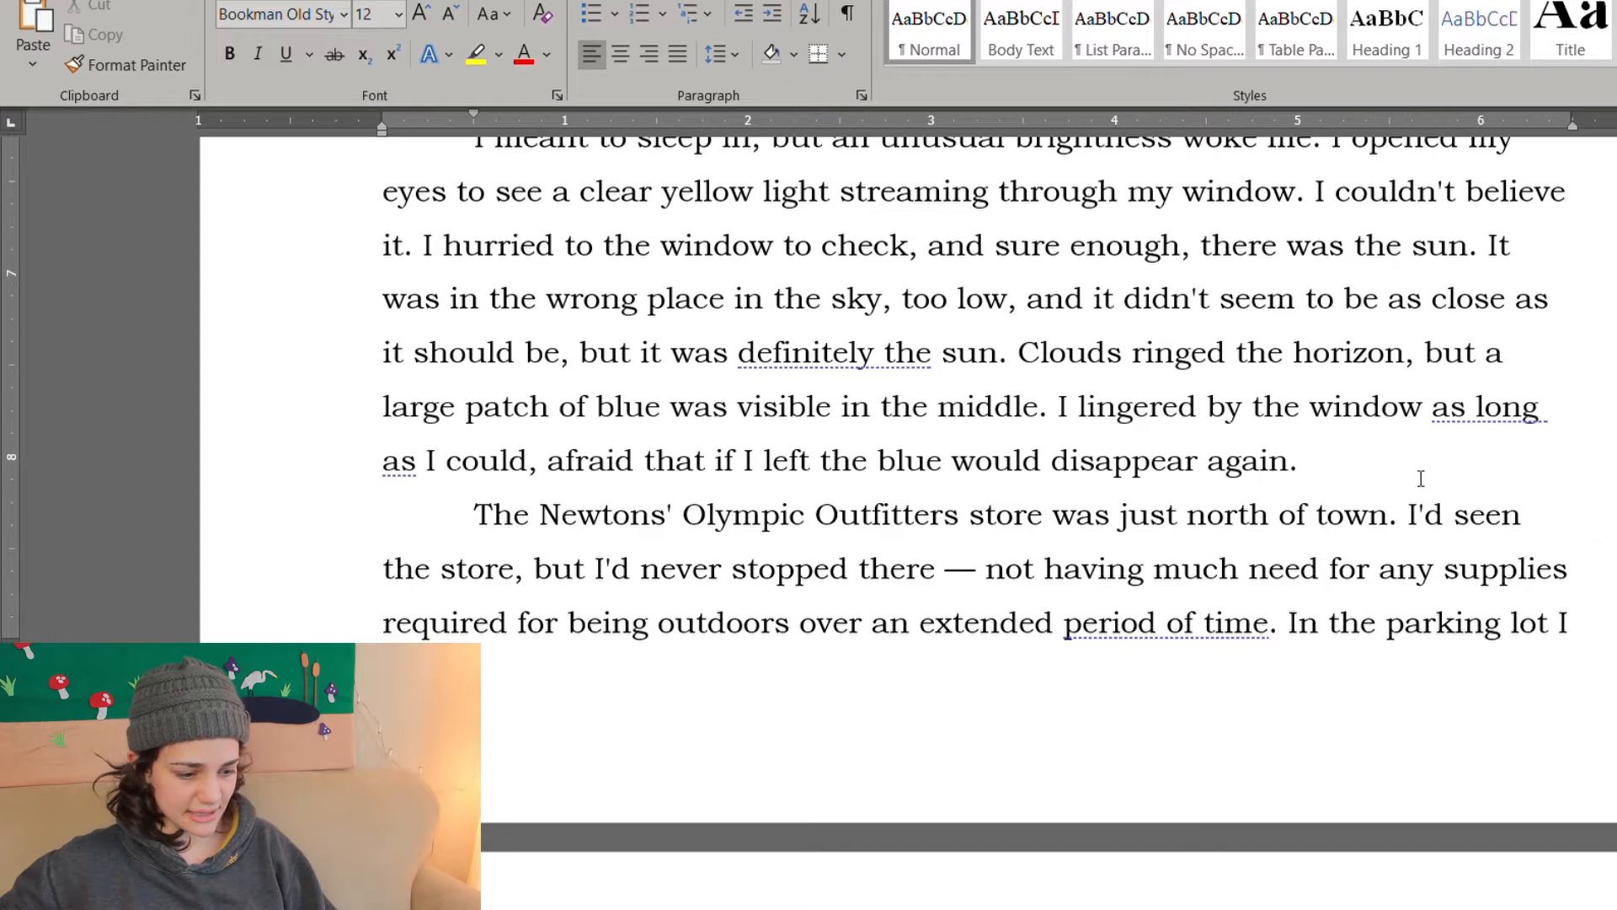
Step: Add a comma after "if I left"
{"action": "scroll", "scroll_direction": "up", "scroll_amount": 3}
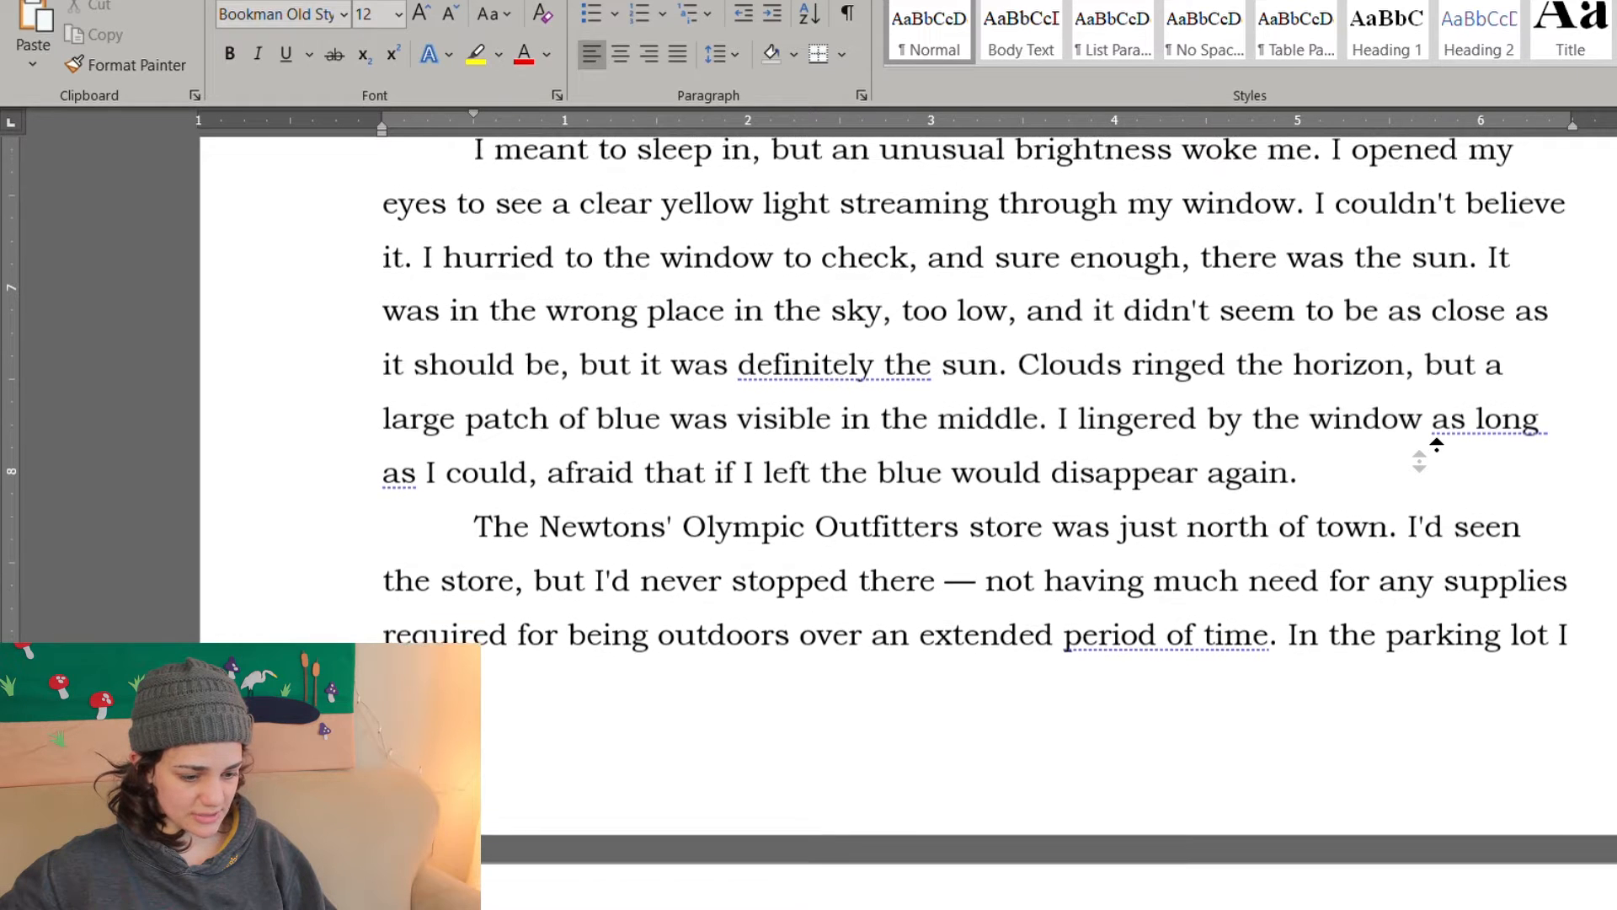
{"action": "scroll", "scroll_direction": "up", "scroll_amount": 3}
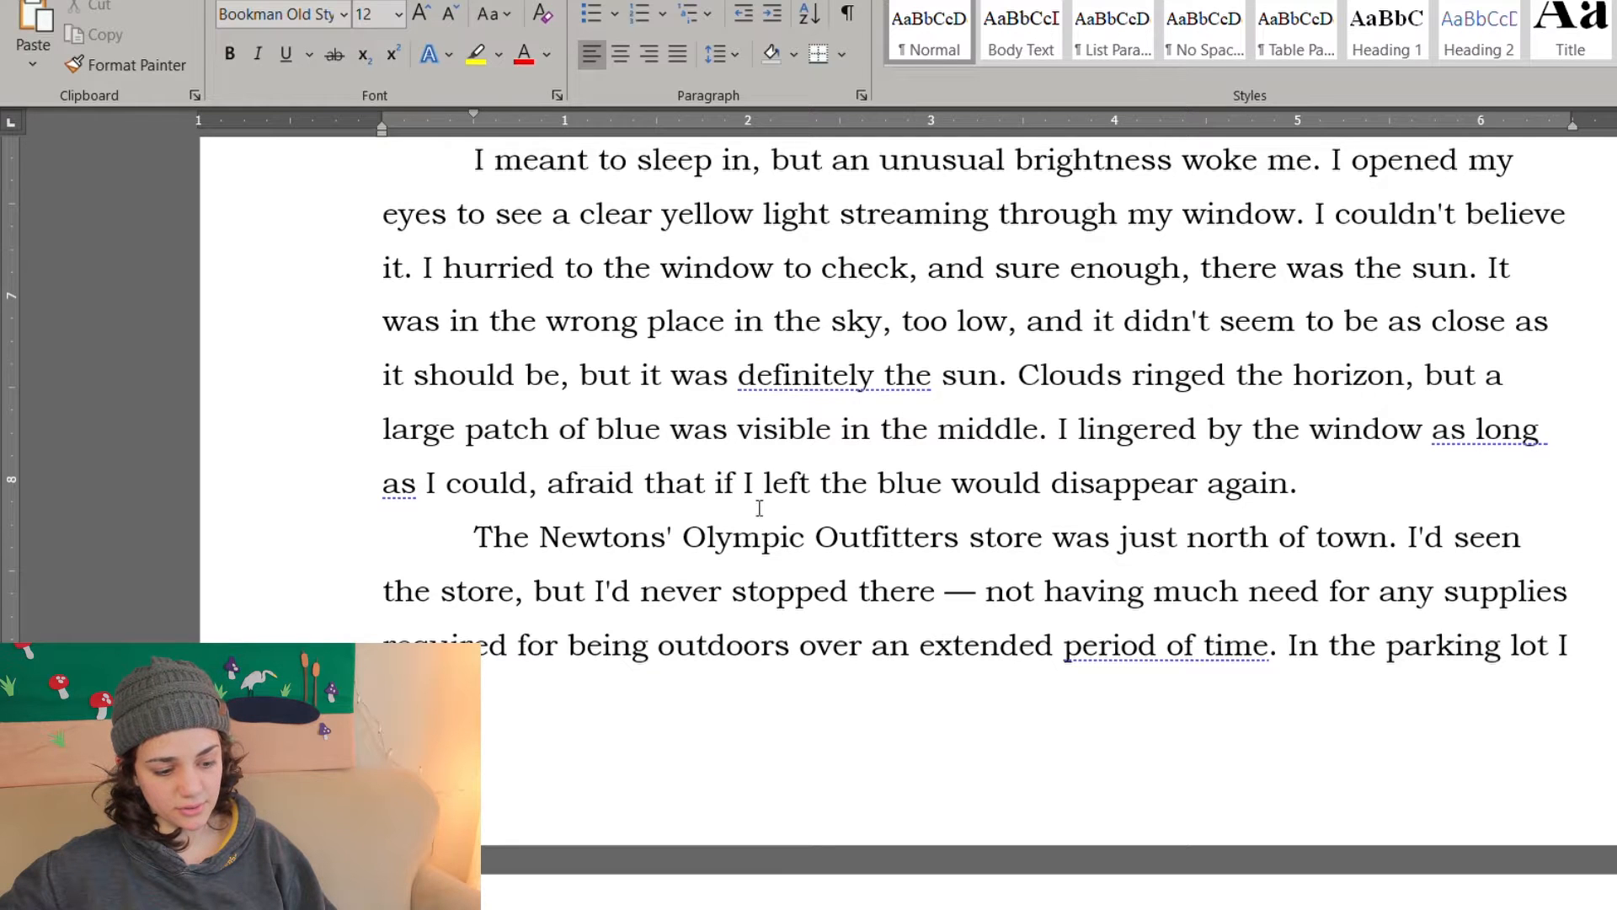
{"action": "type", "text": ","}
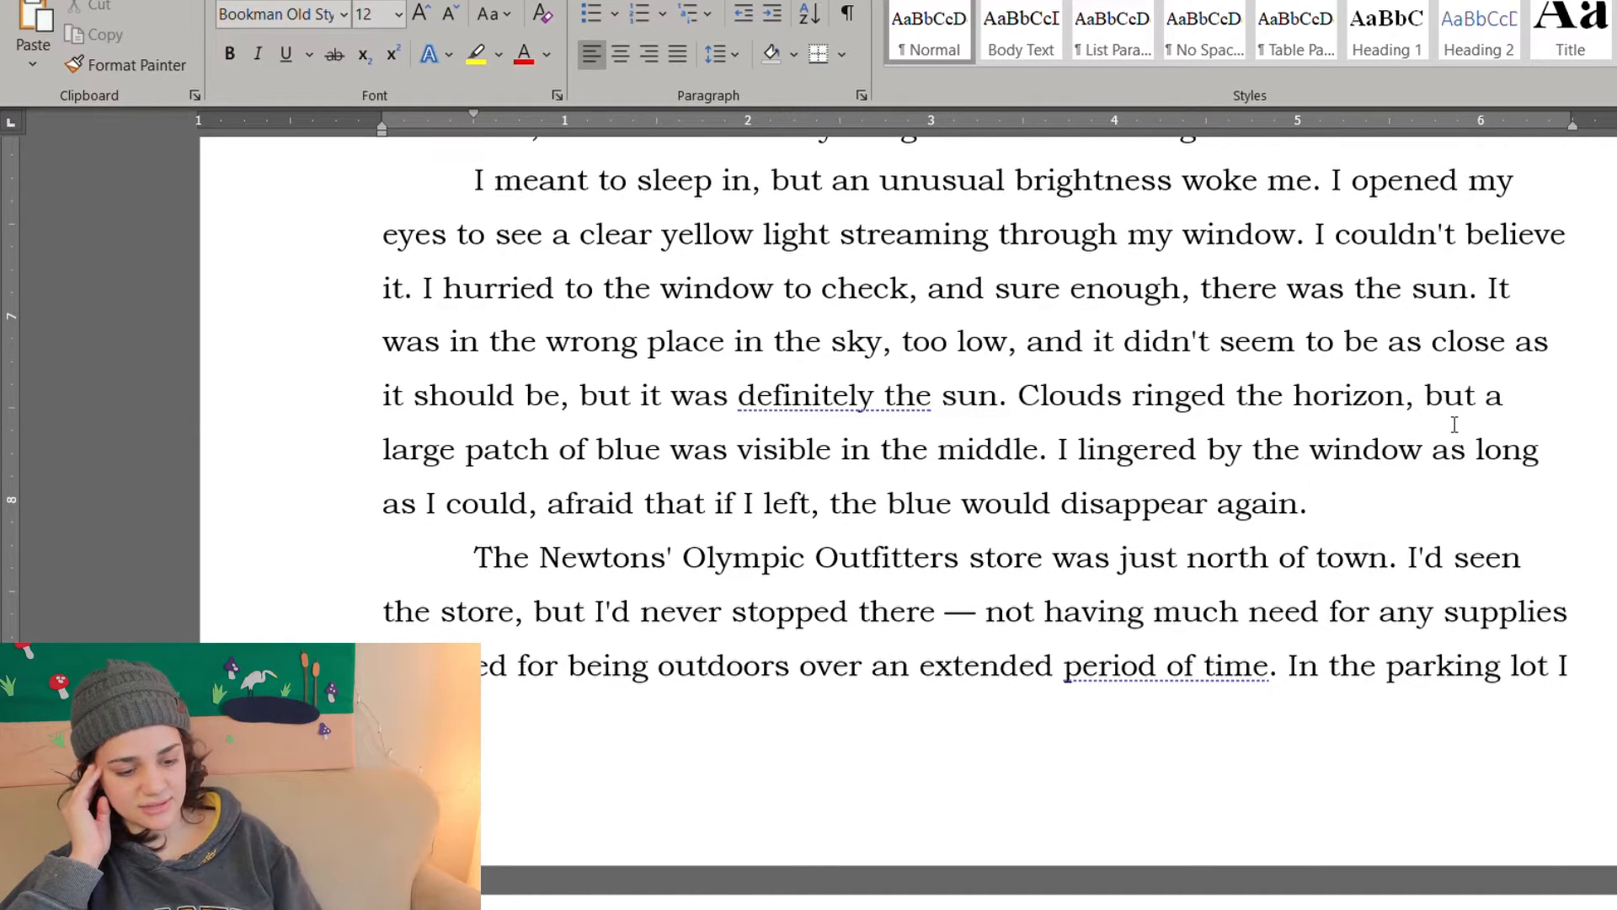
{"action": "left_click", "coordinate": [1308, 504]}
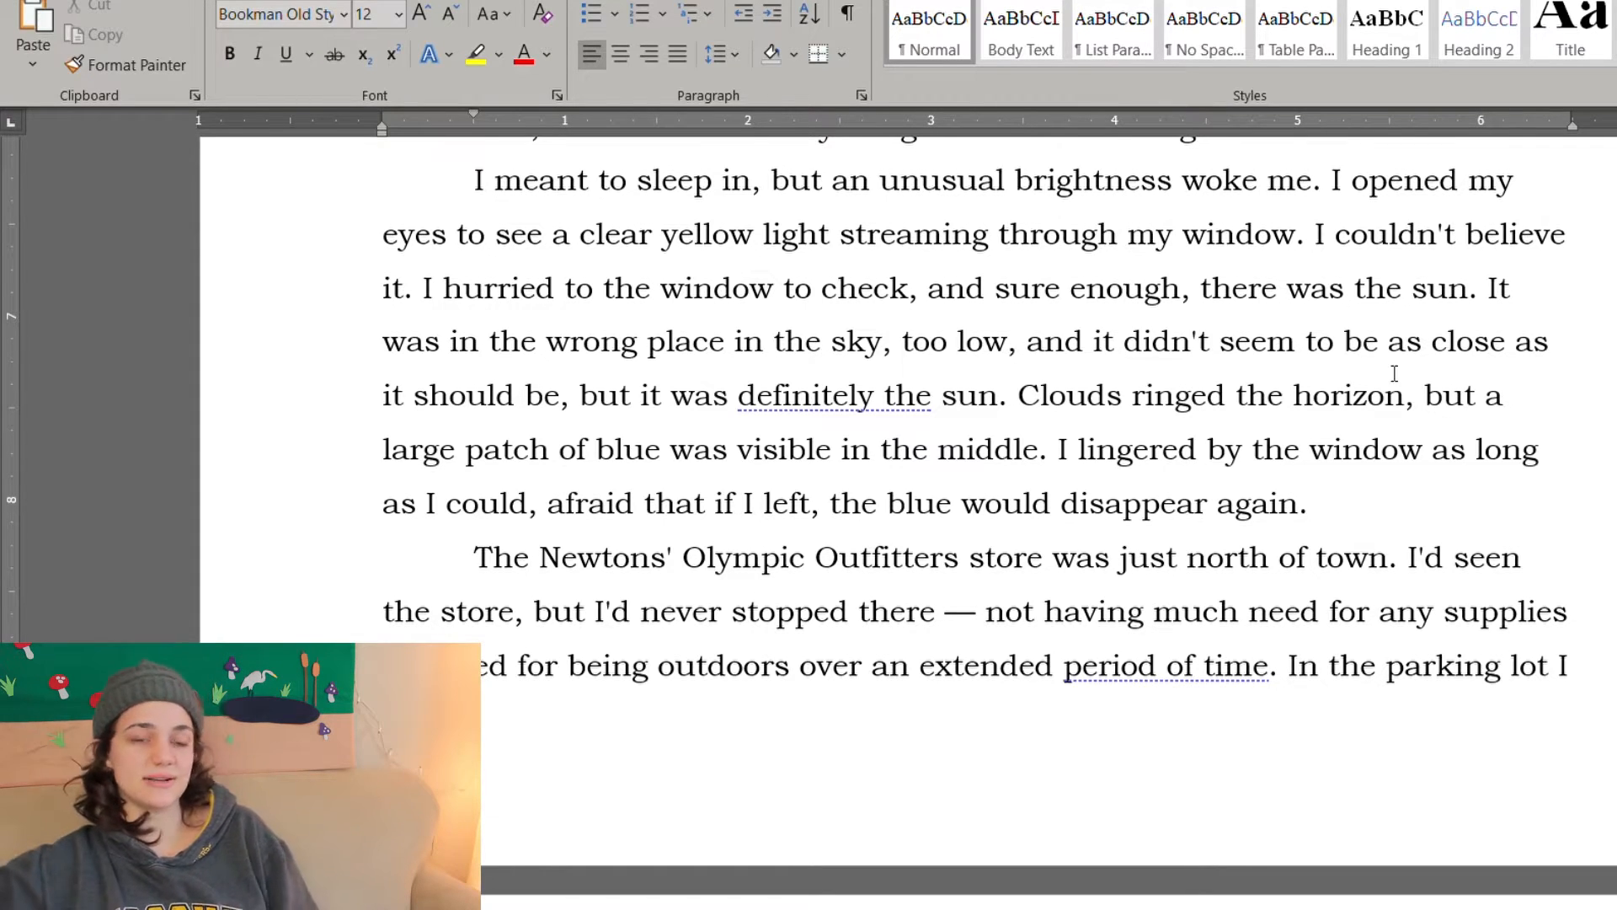
Step: Cut the clause about not needing outdoor supplies so the sentence ends at "never stopped there"
{"action": "scroll", "scroll_direction": "up", "scroll_amount": 3}
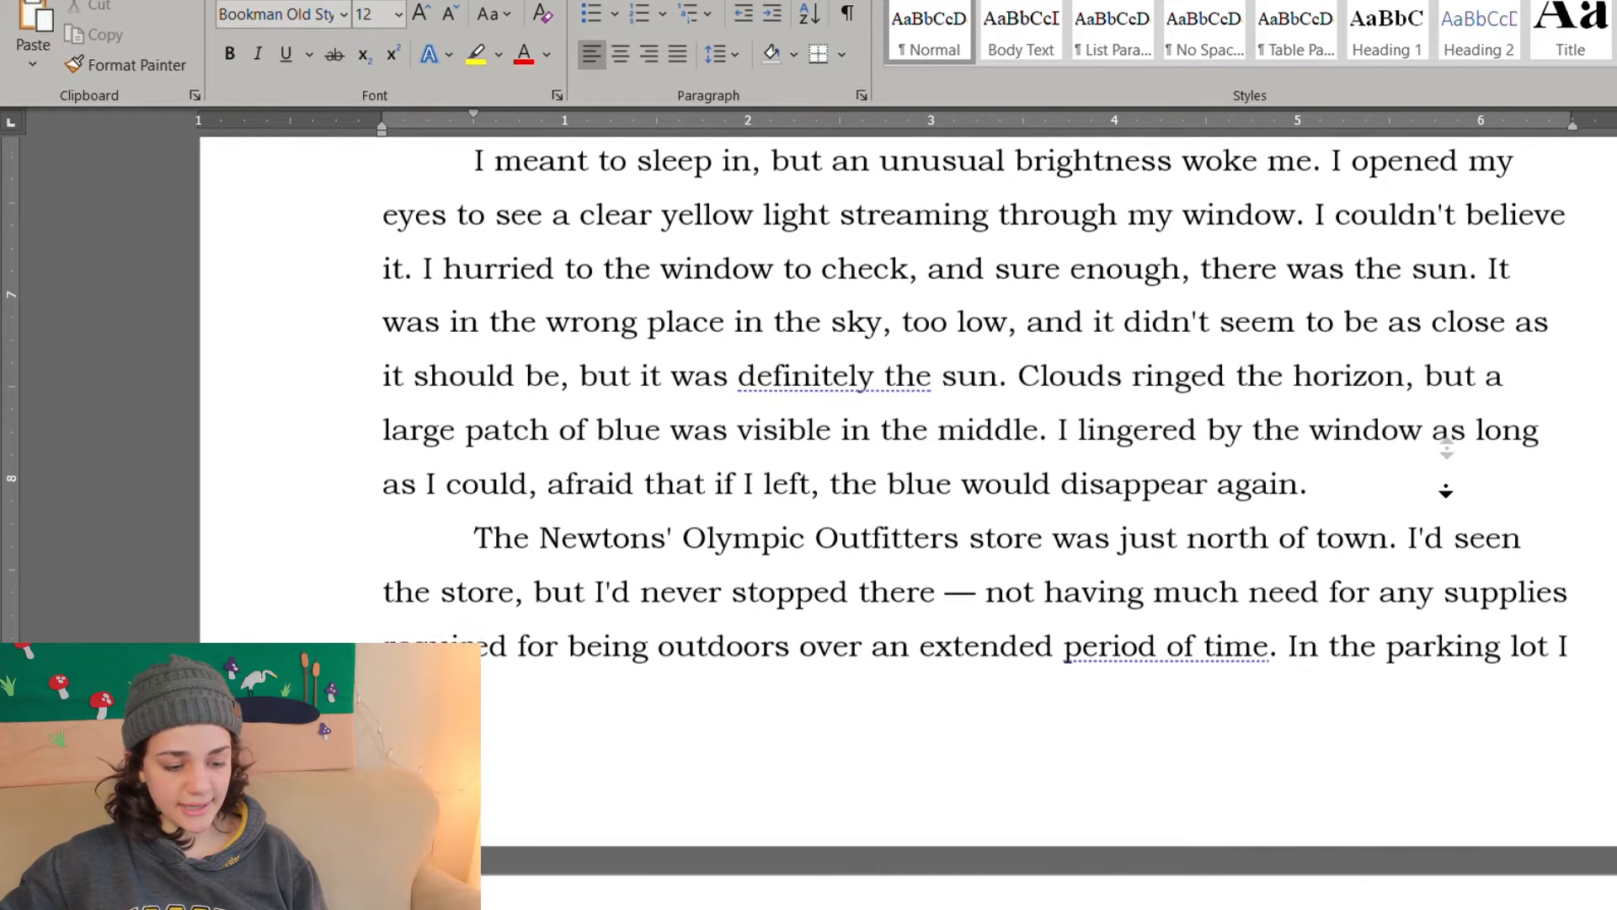
{"action": "scroll", "scroll_direction": "down", "scroll_amount": 3}
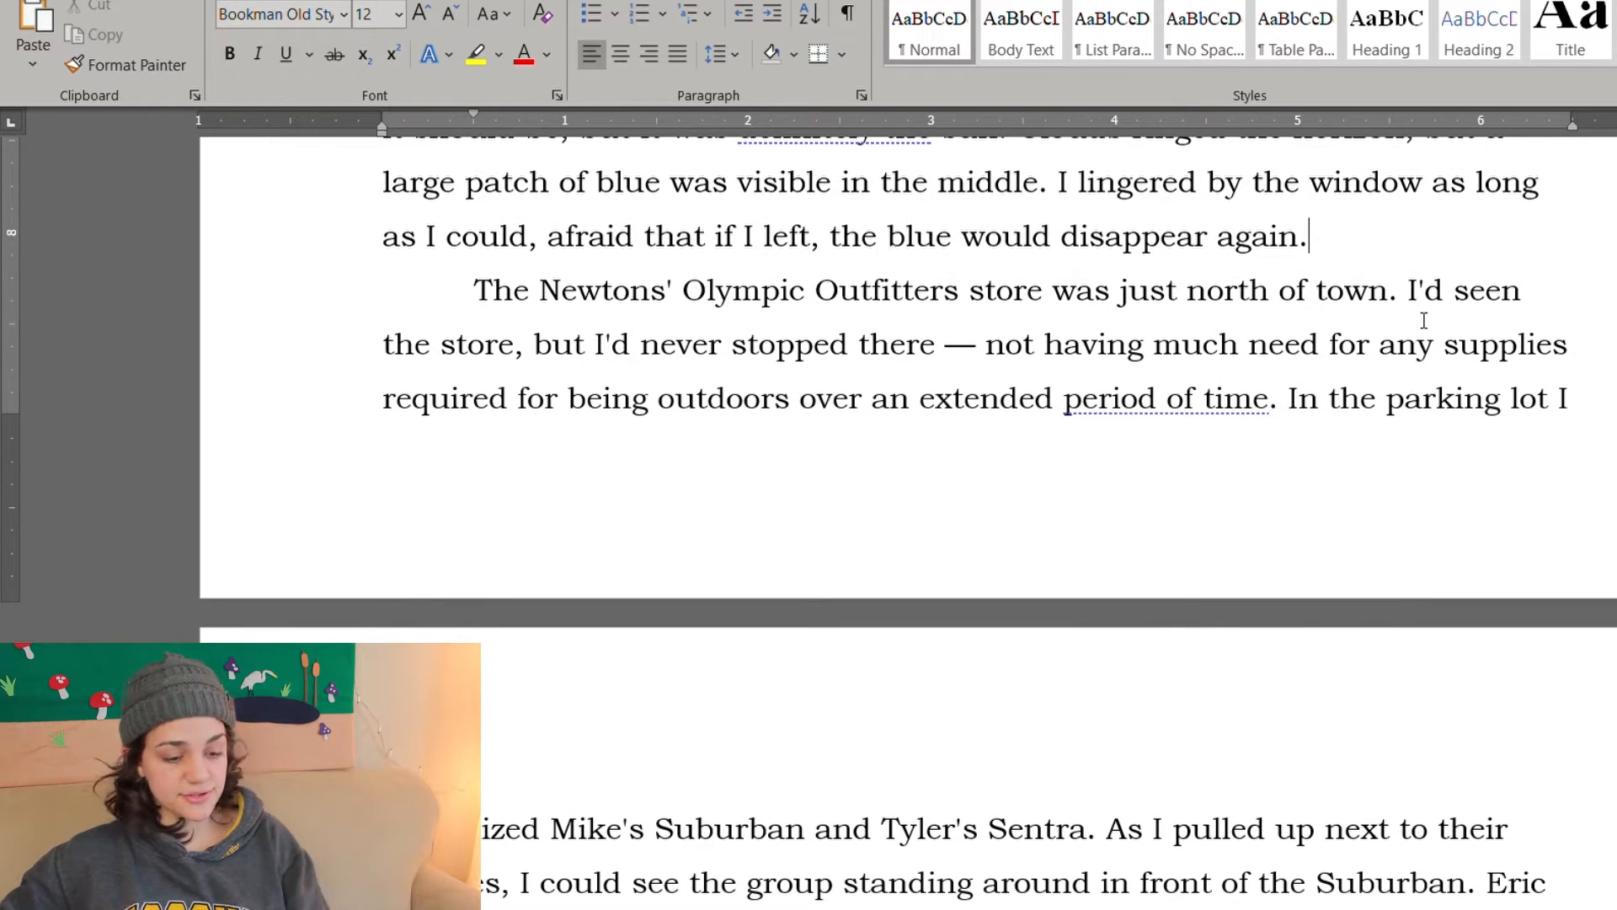
{"action": "scroll", "scroll_direction": "down", "scroll_amount": 3}
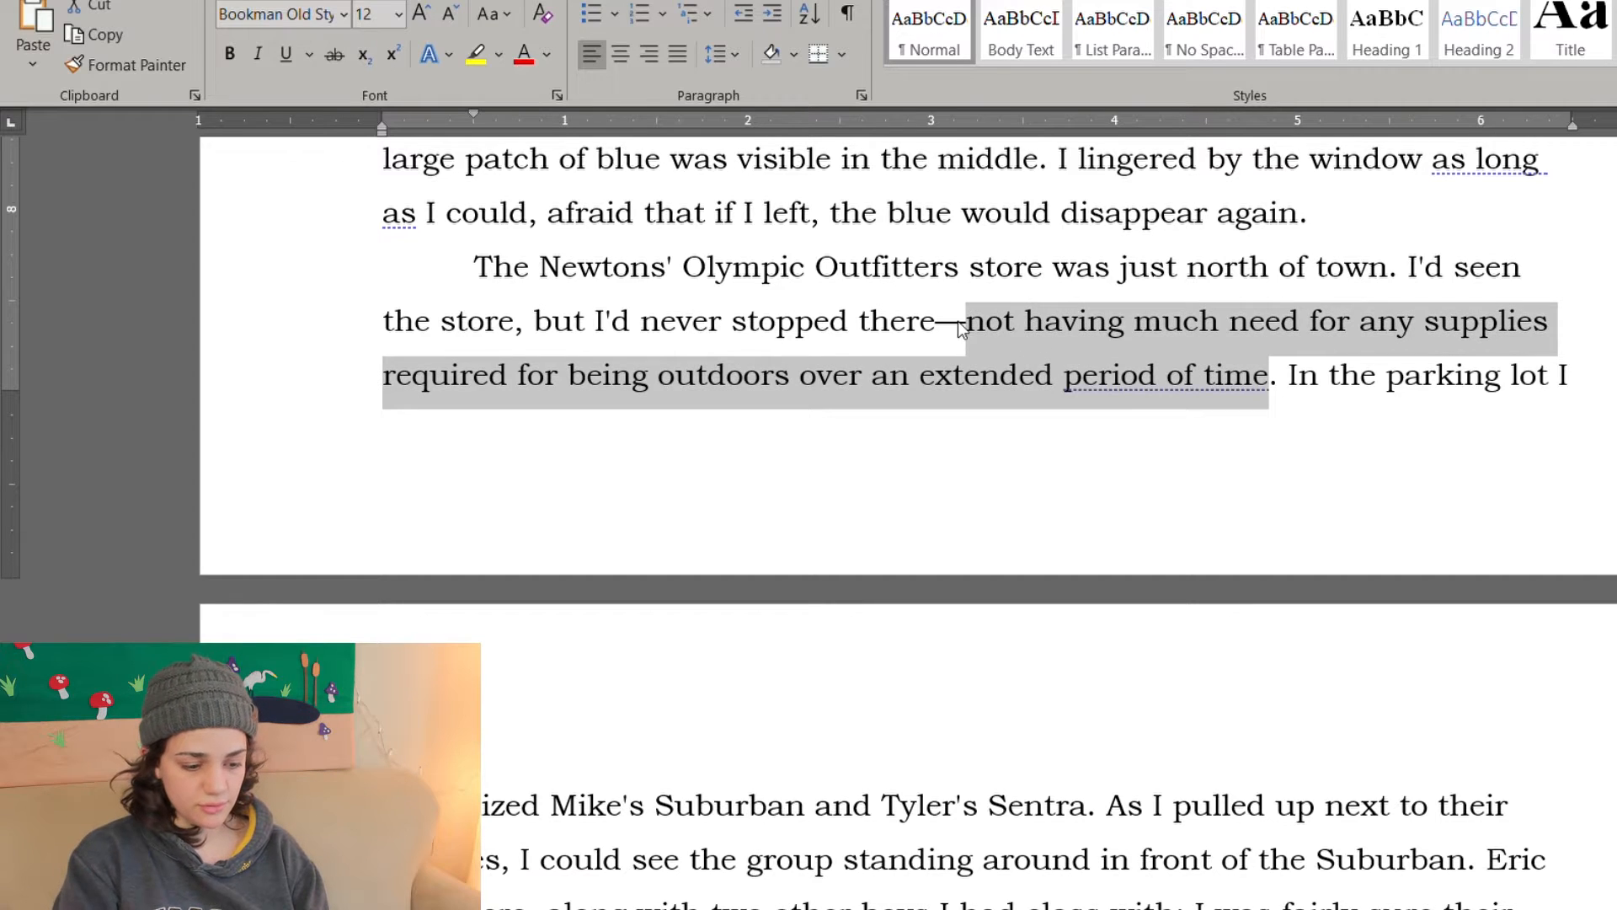
{"action": "key", "text": "Delete"}
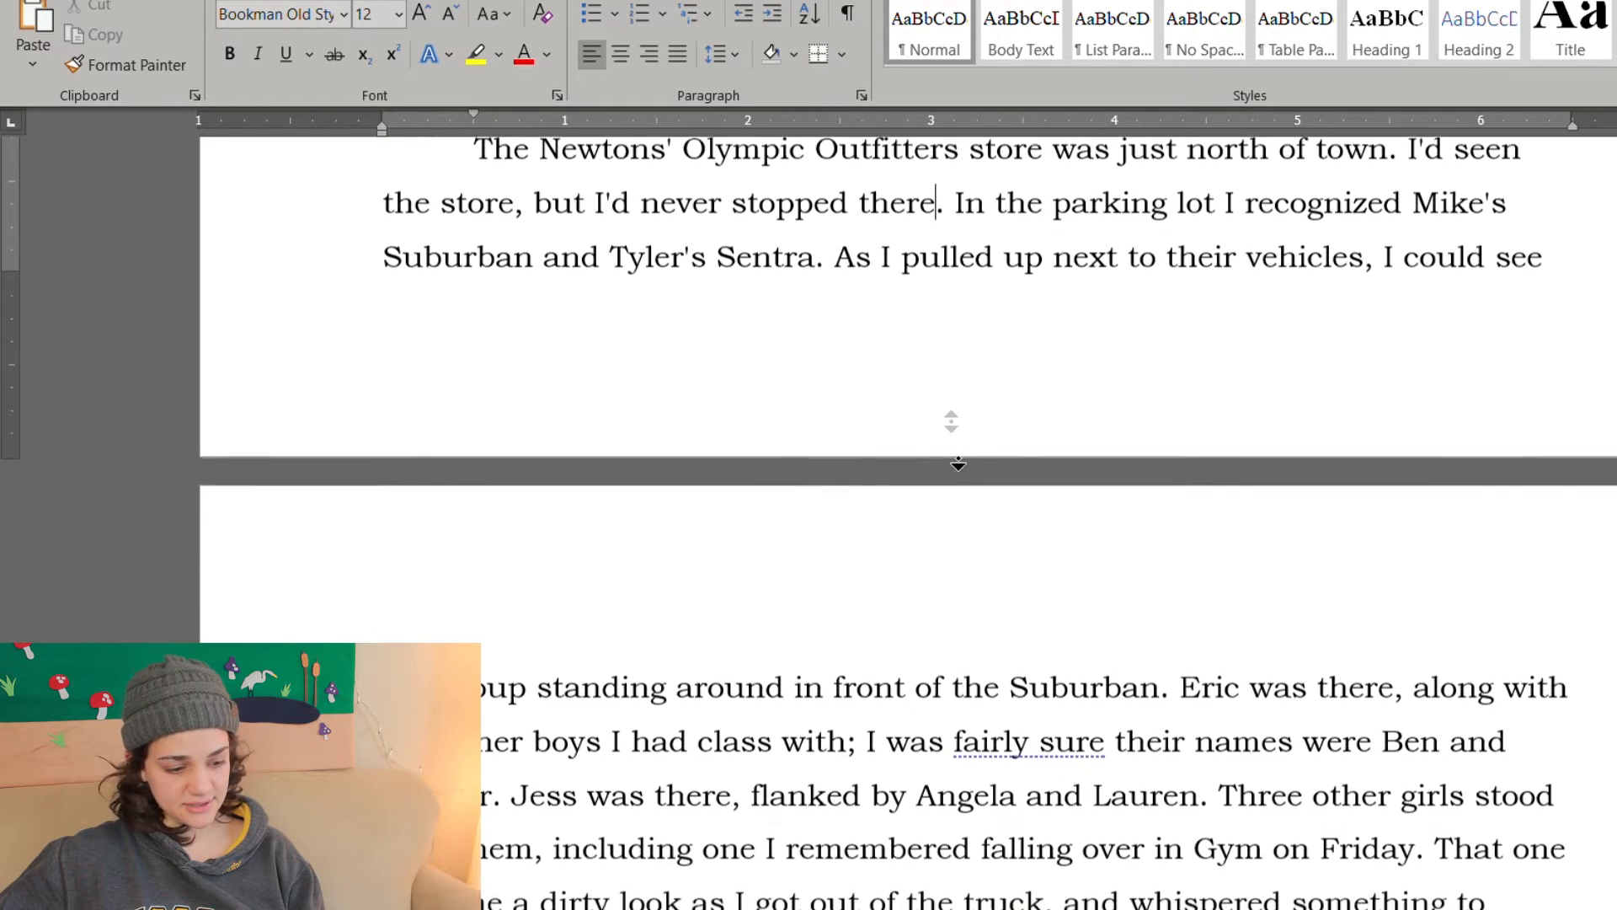
Step: Insert "a" before "miracle would occur" and drop the comma after "truck"
{"action": "scroll", "scroll_direction": "down", "scroll_amount": 3}
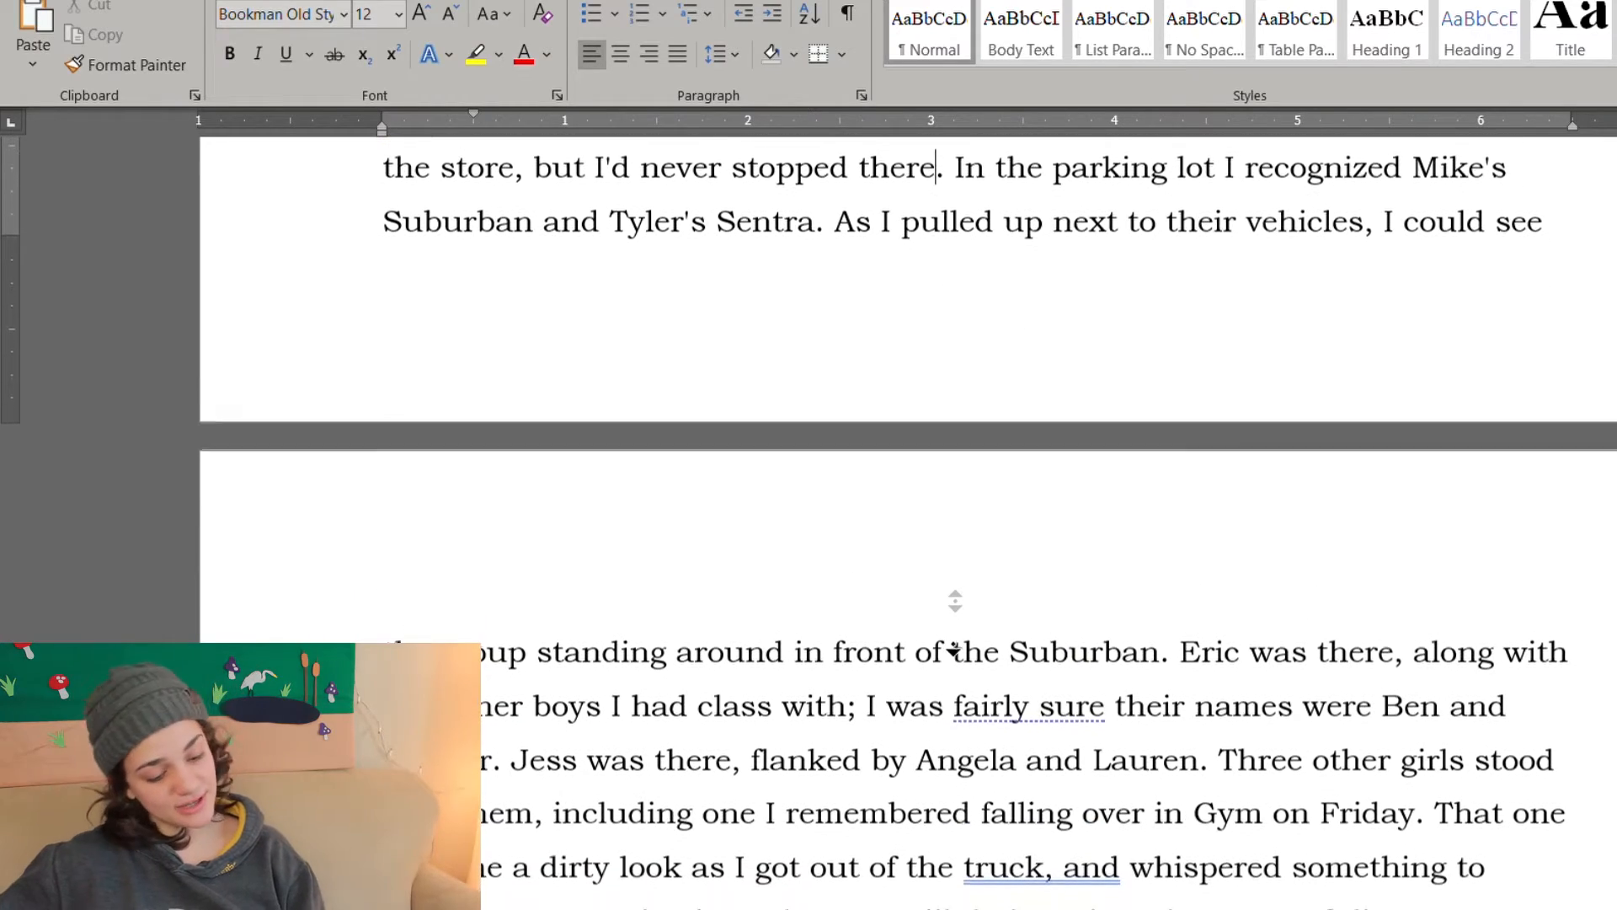
{"action": "scroll", "scroll_direction": "down", "scroll_amount": 3}
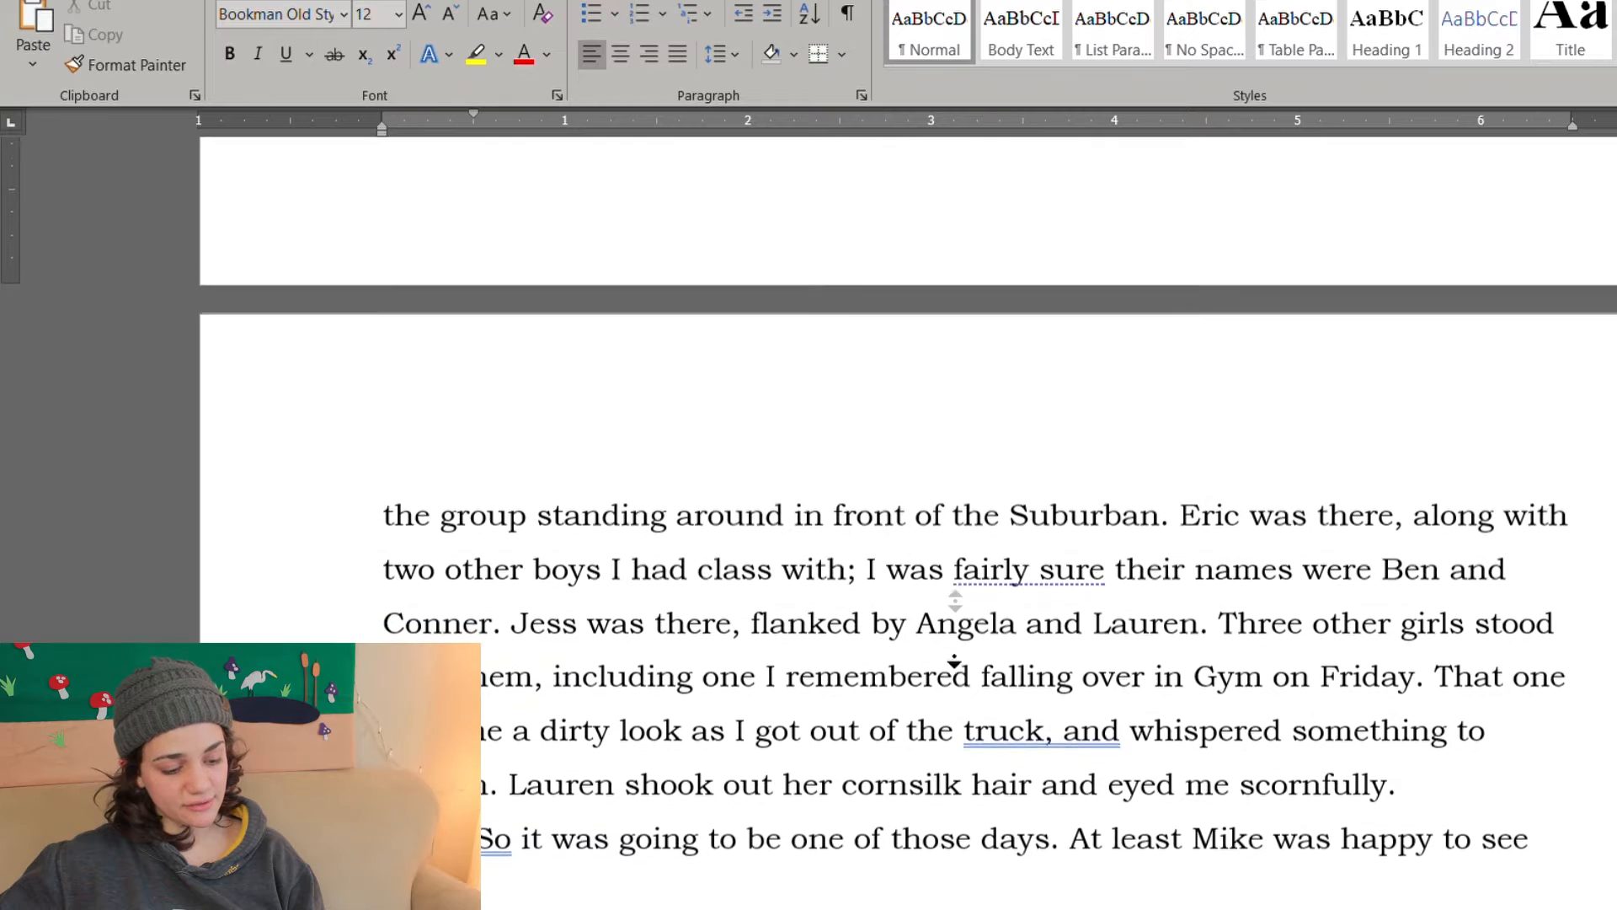
{"action": "scroll", "scroll_direction": "down", "scroll_amount": 3}
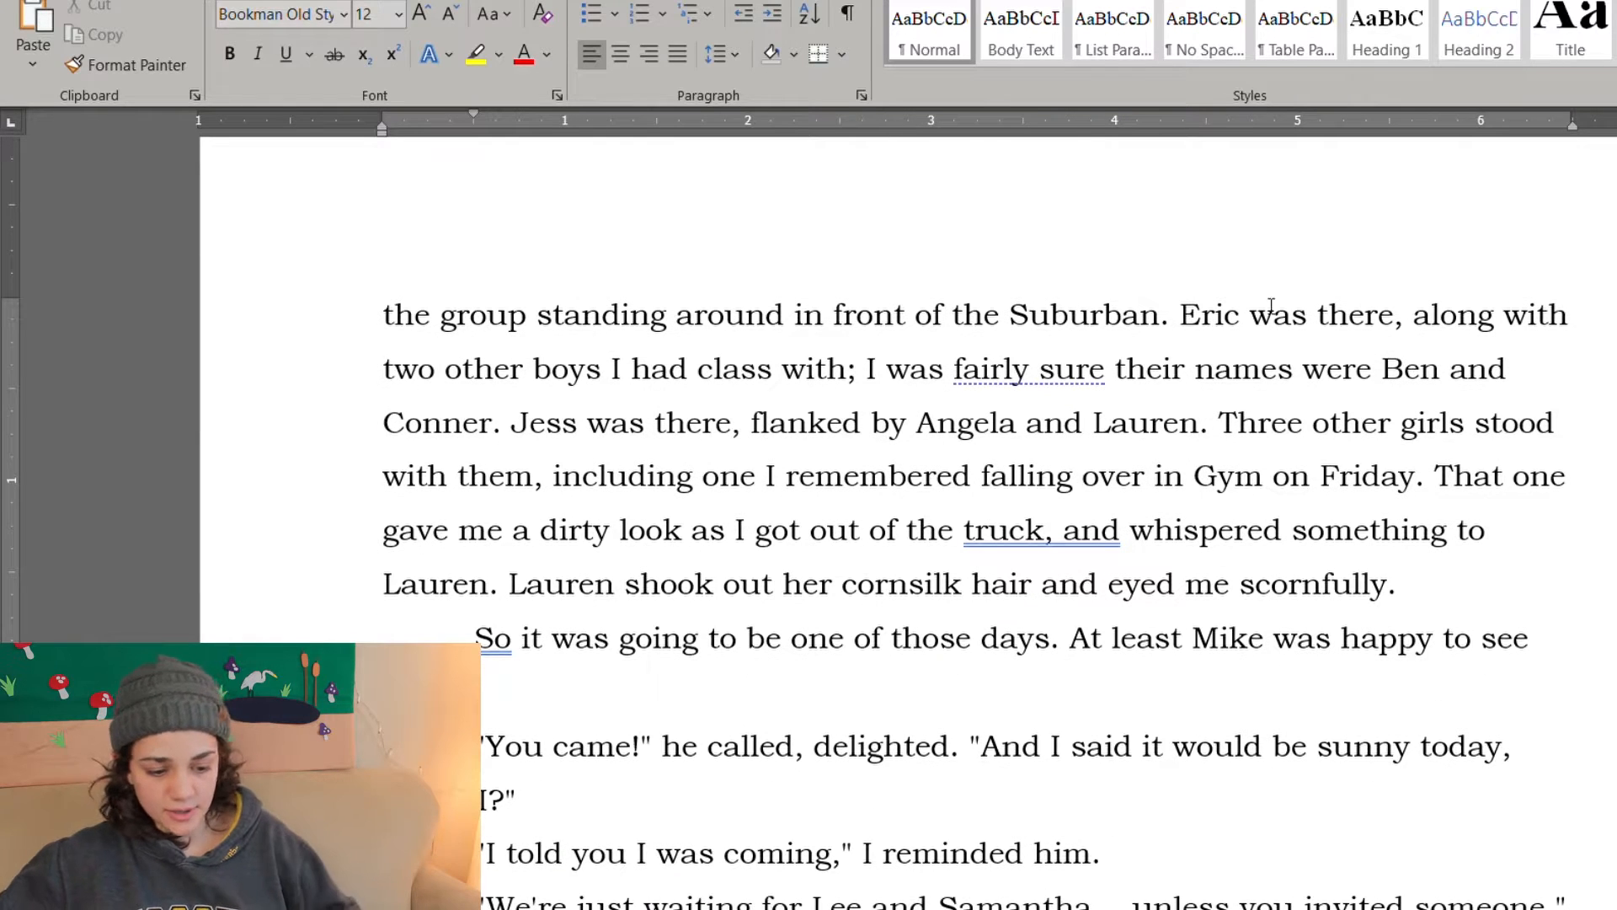
{"action": "type", "text": "a"}
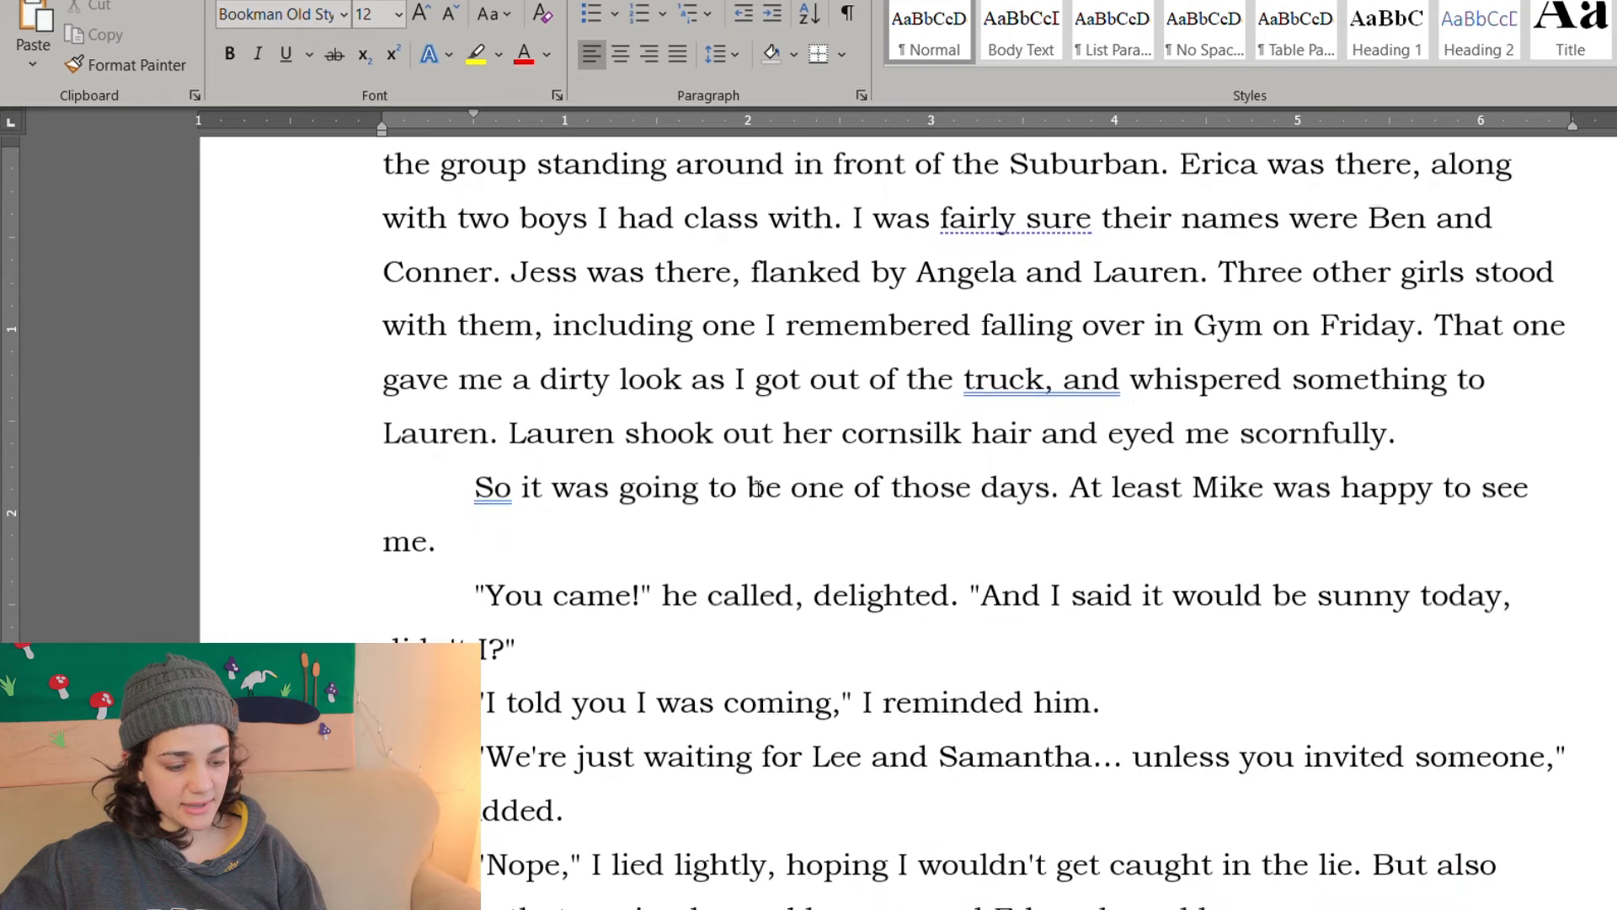
{"action": "left_click", "coordinate": [843, 217]}
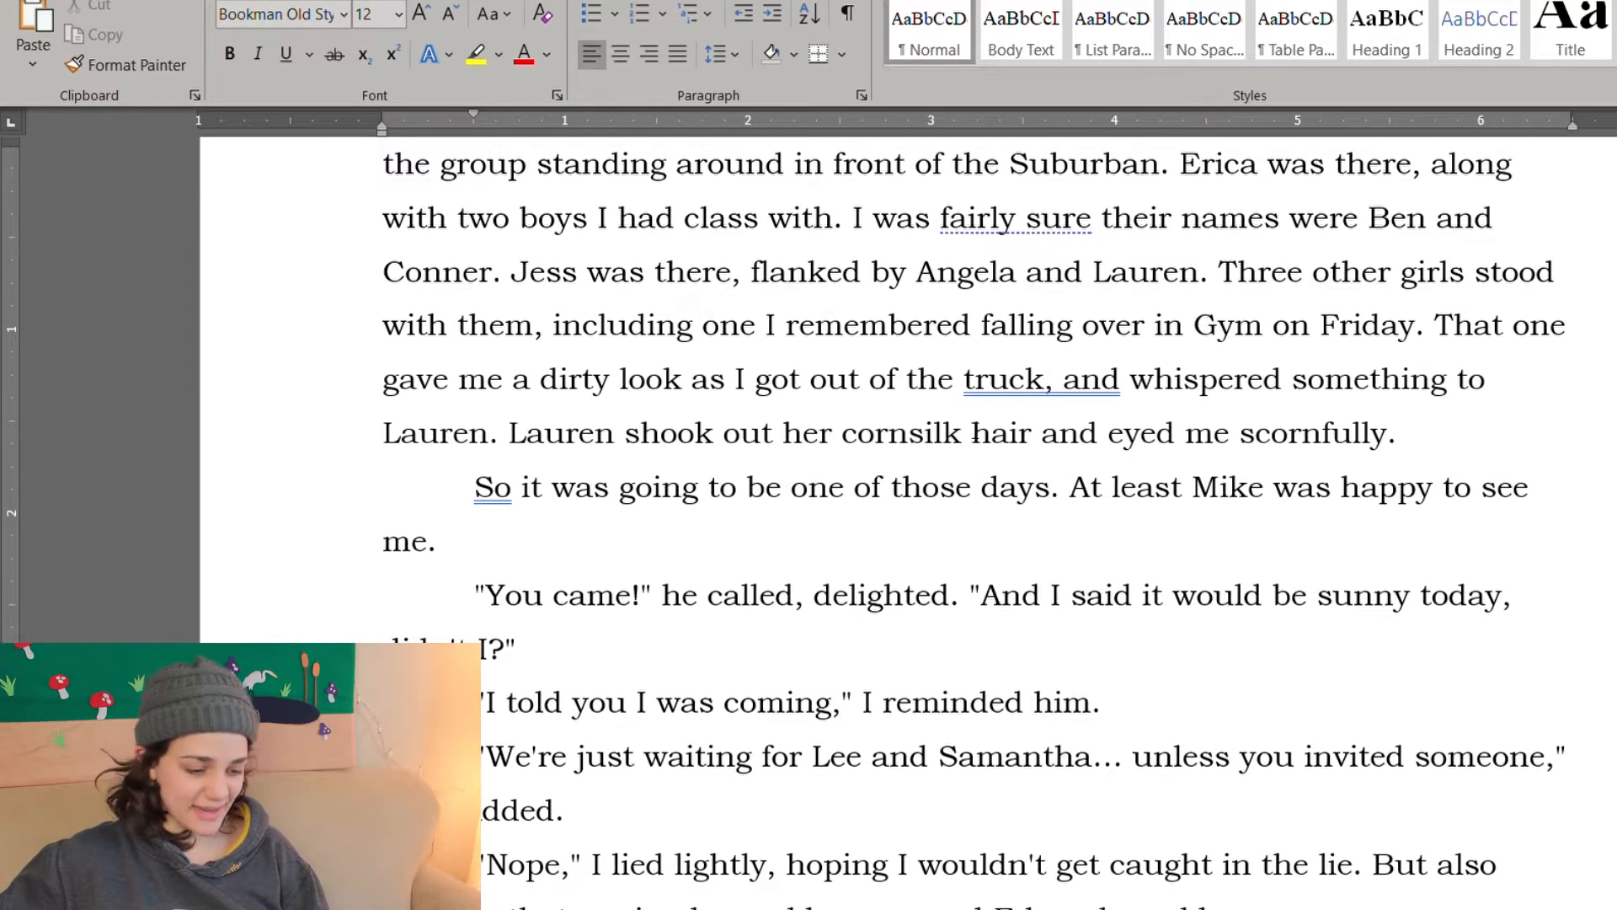
{"action": "left_click", "coordinate": [1050, 379]}
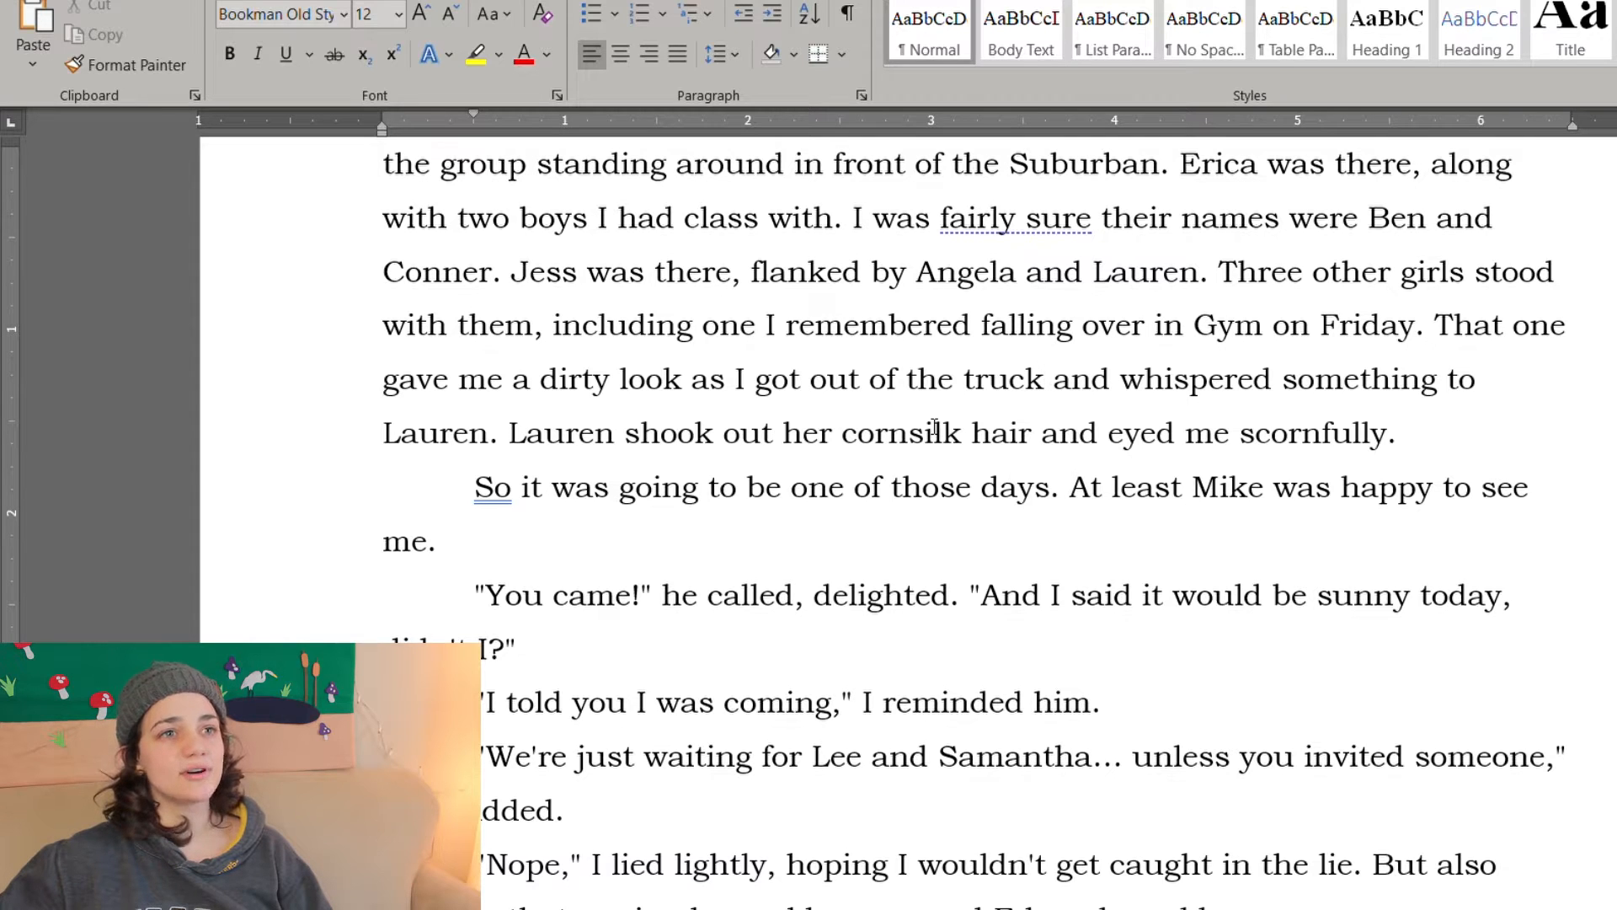
{"action": "left_click", "coordinate": [1044, 379]}
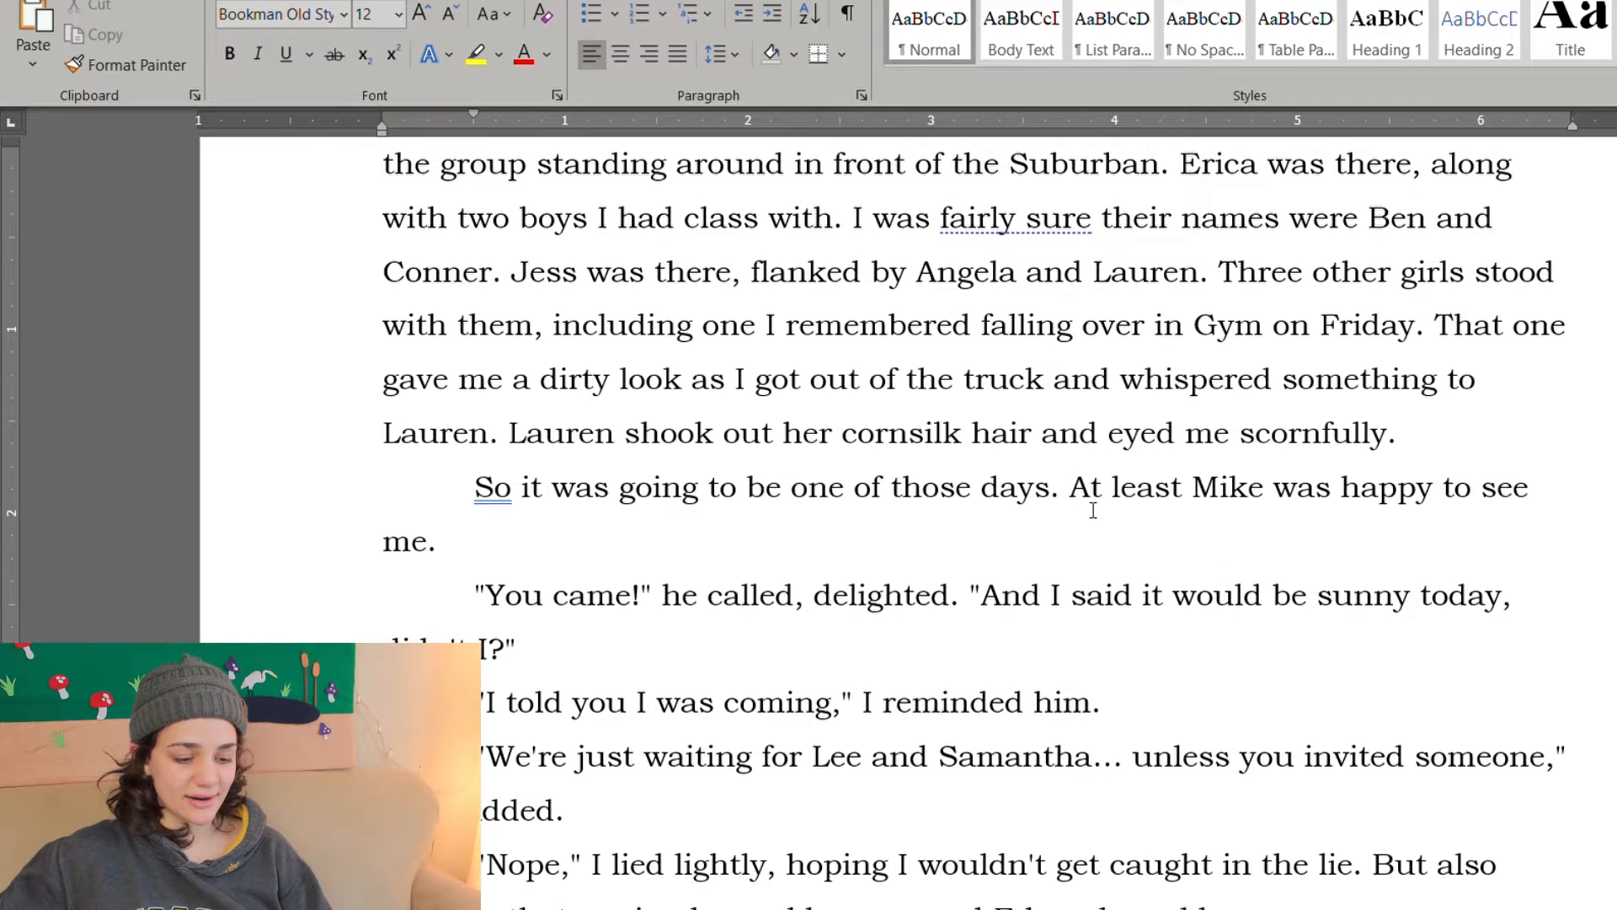
Step: Remove "in the lie" so the sentence reads "hoping I wouldn't get caught."
{"action": "scroll", "scroll_direction": "down", "scroll_amount": 3}
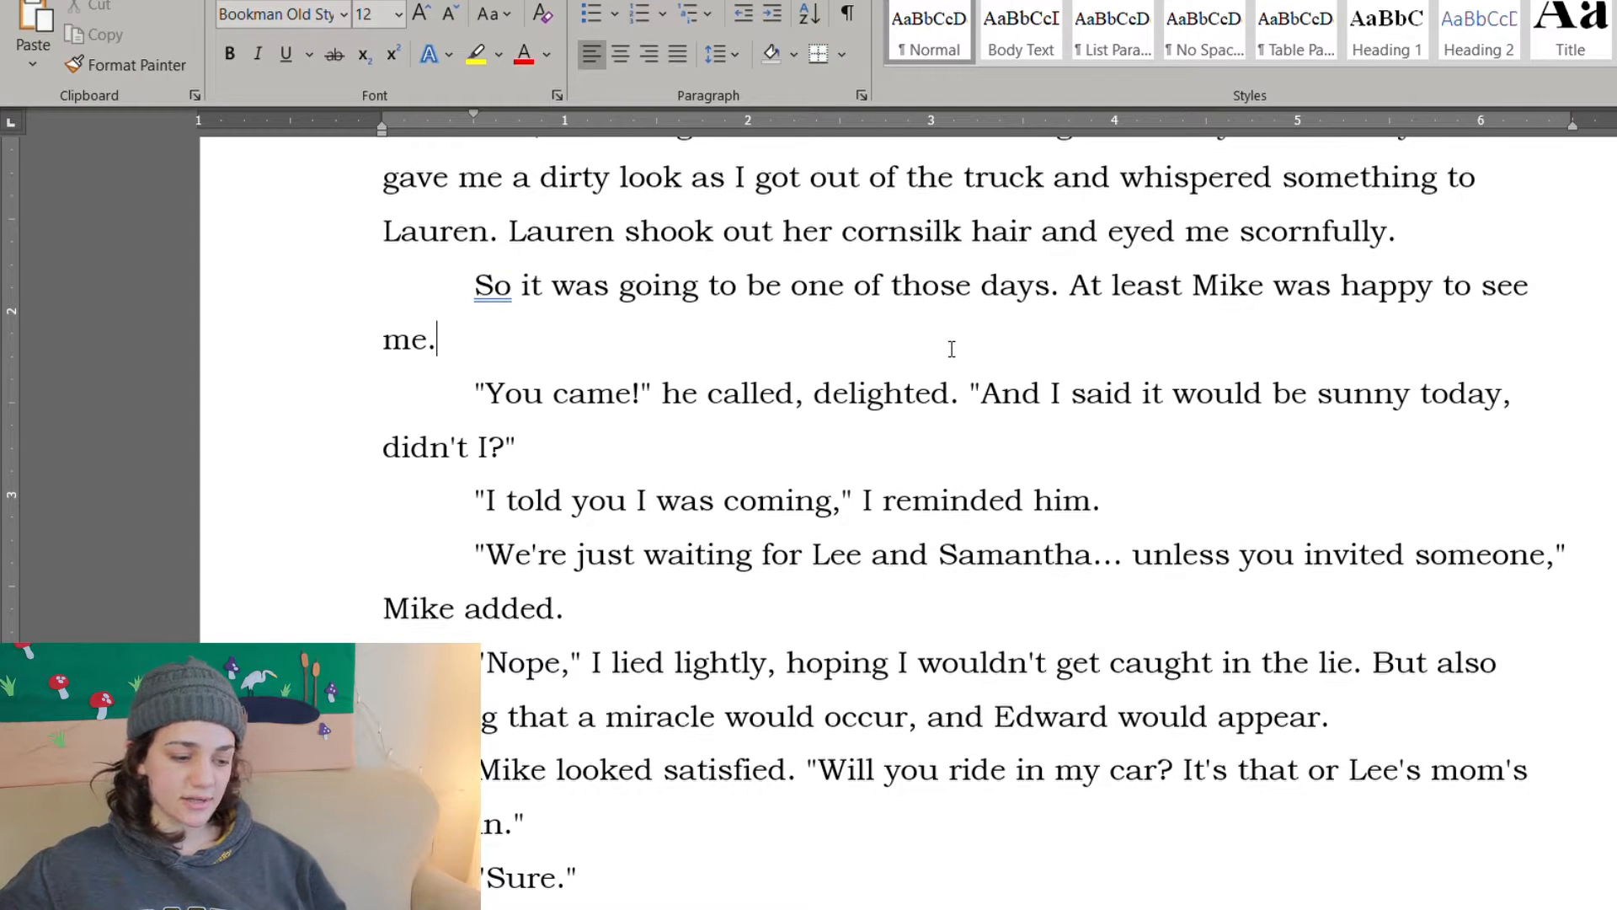
{"action": "scroll", "scroll_direction": "down", "scroll_amount": 3}
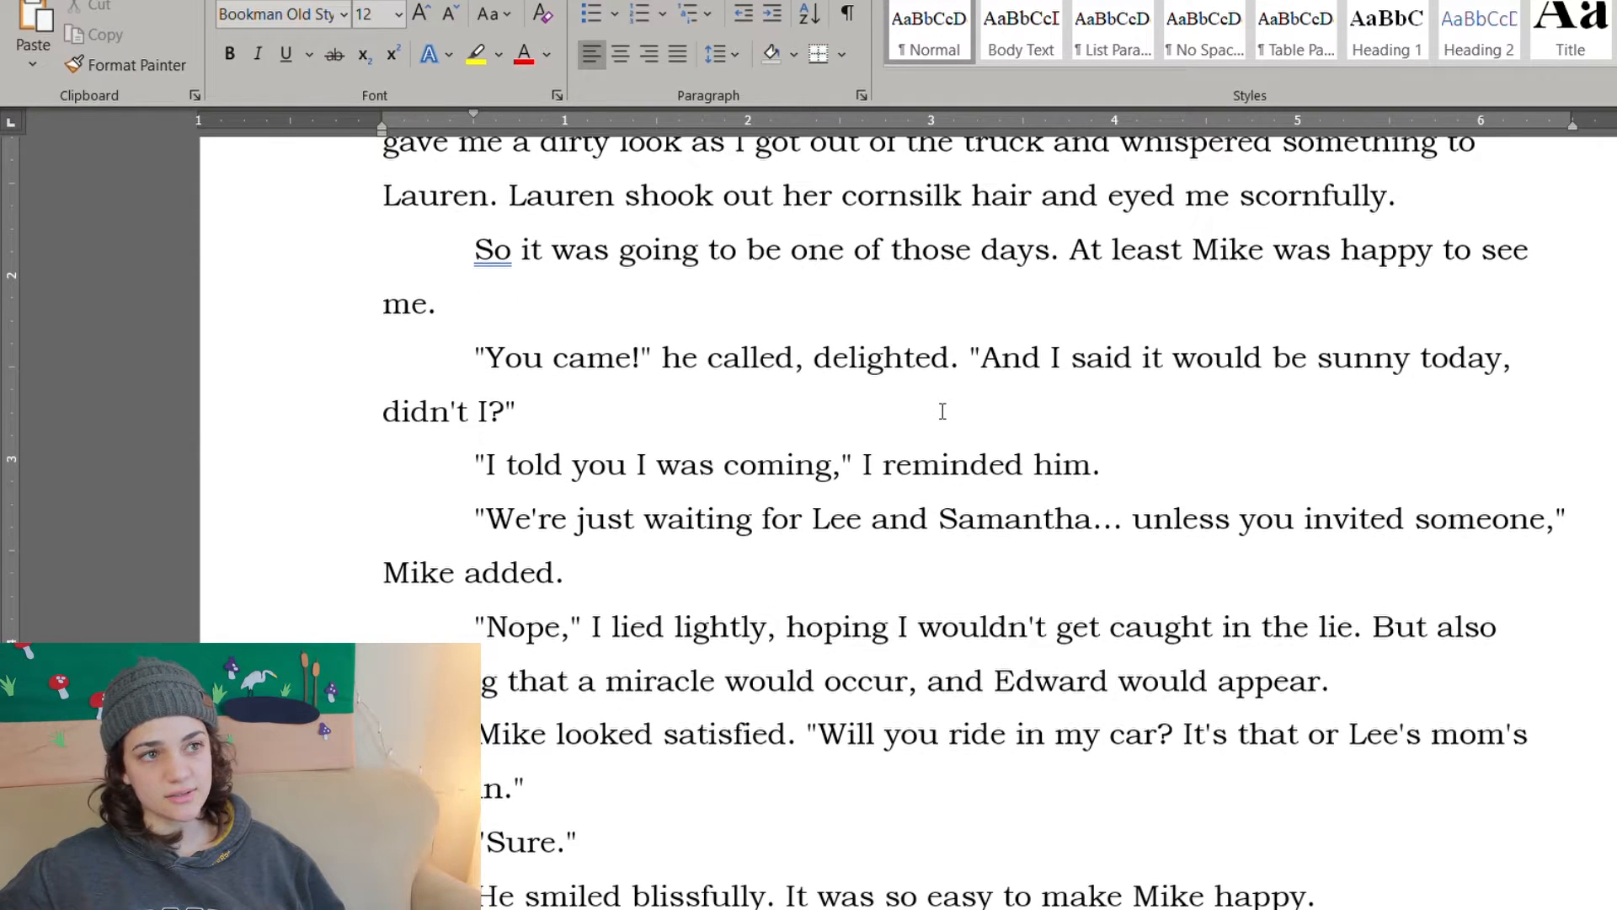
{"action": "left_click", "coordinate": [438, 303]}
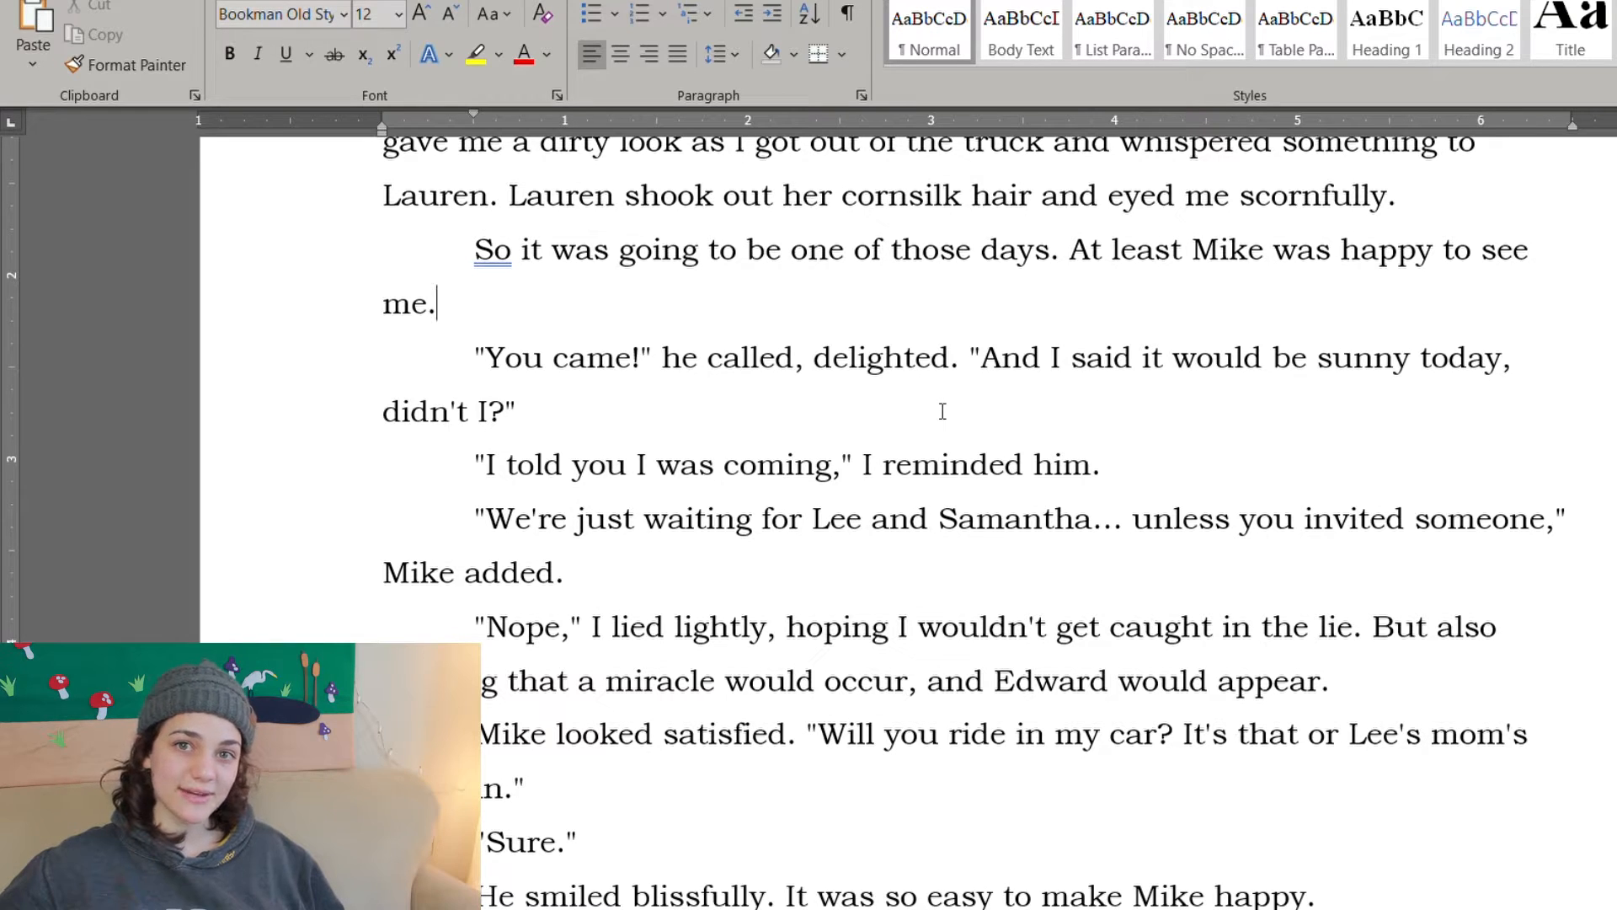
{"action": "left_click", "coordinate": [517, 411]}
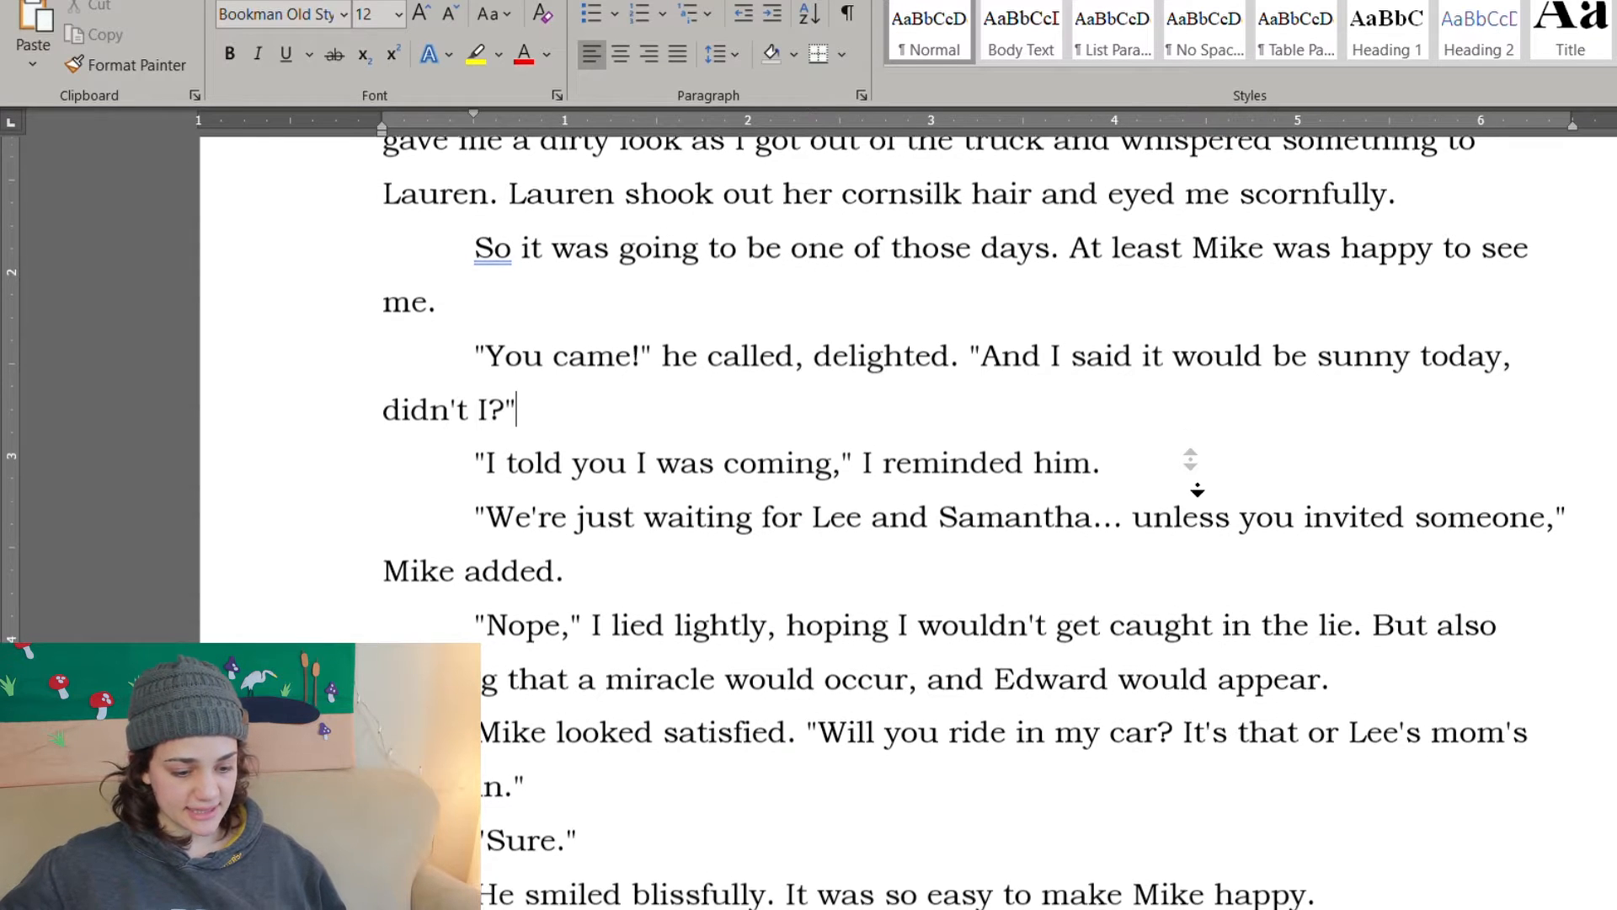
{"action": "scroll", "scroll_direction": "down", "scroll_amount": 3}
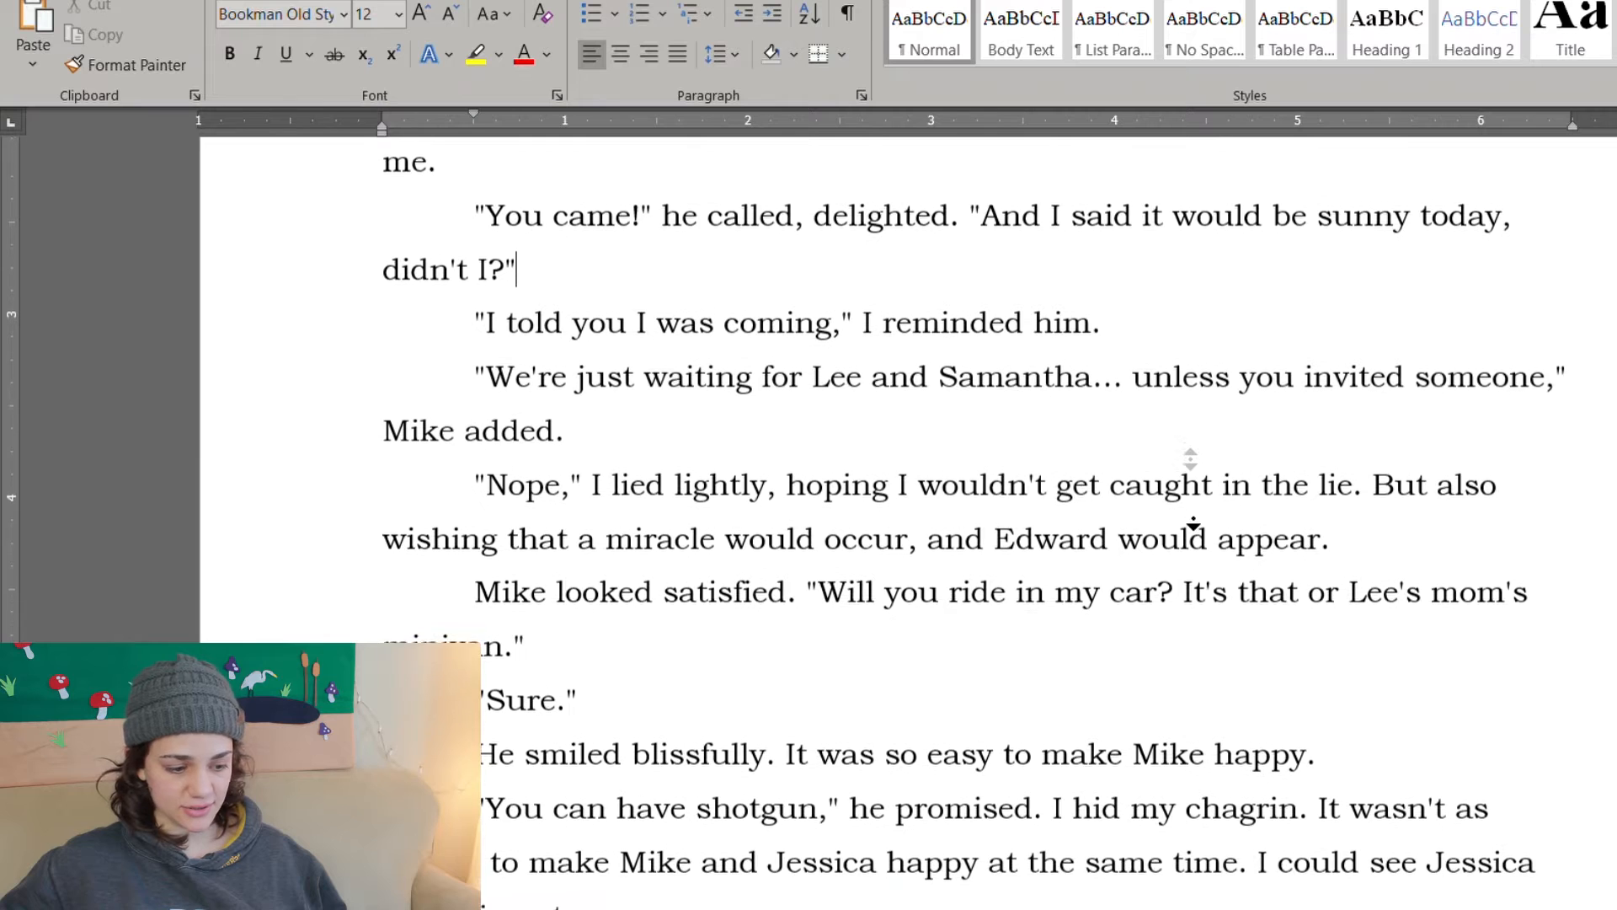
{"action": "scroll", "scroll_direction": "down", "scroll_amount": 3}
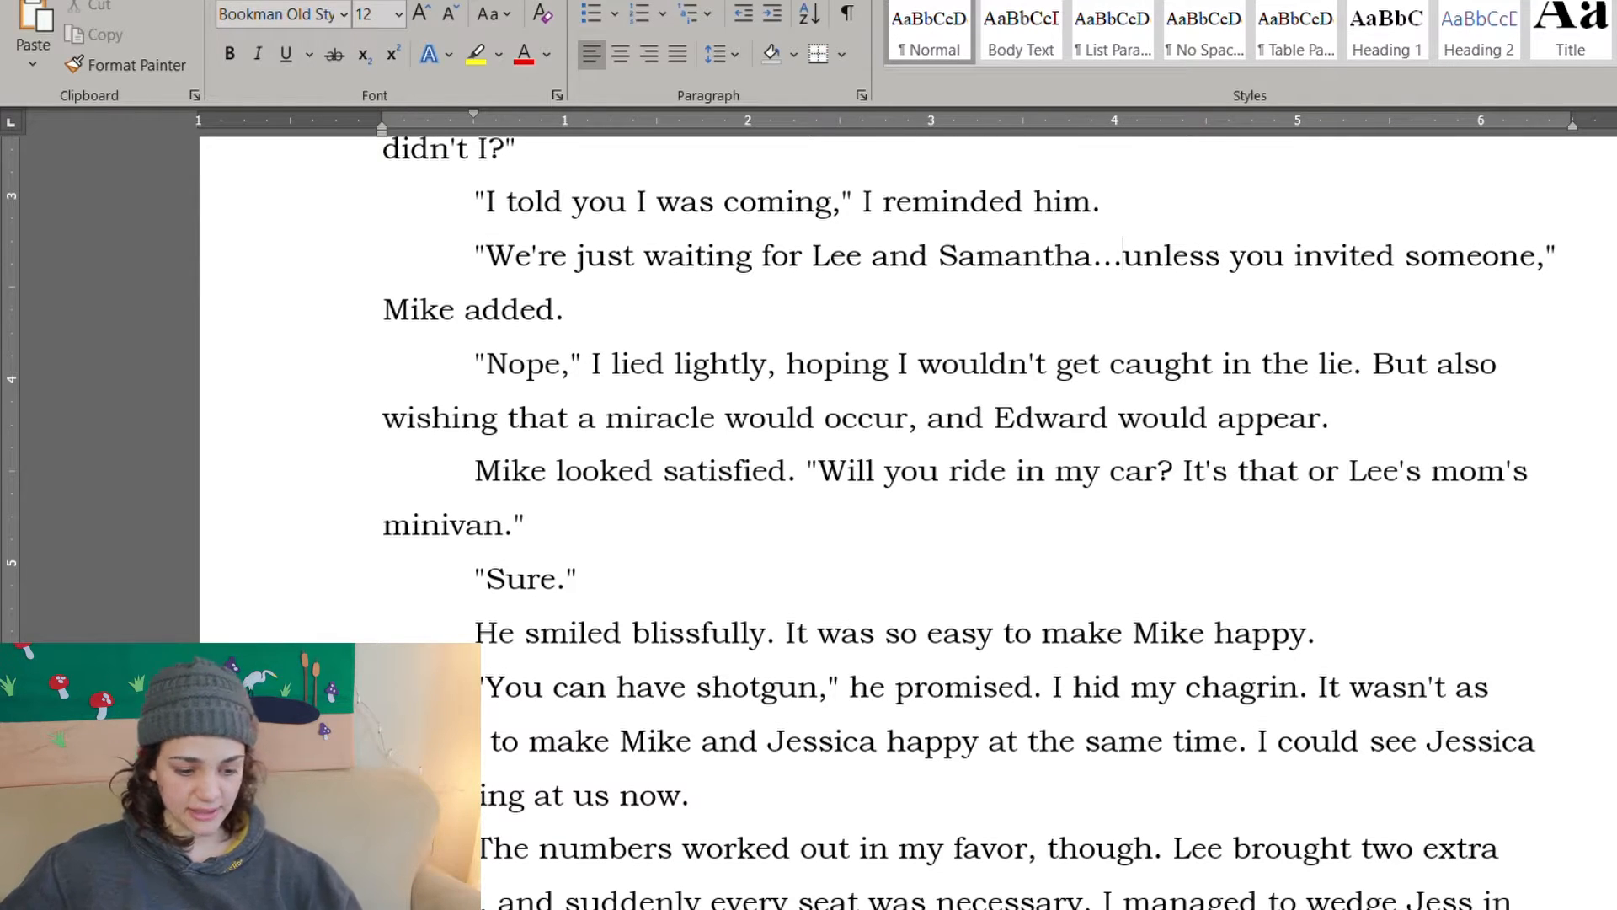
{"action": "key", "text": "Backspace"}
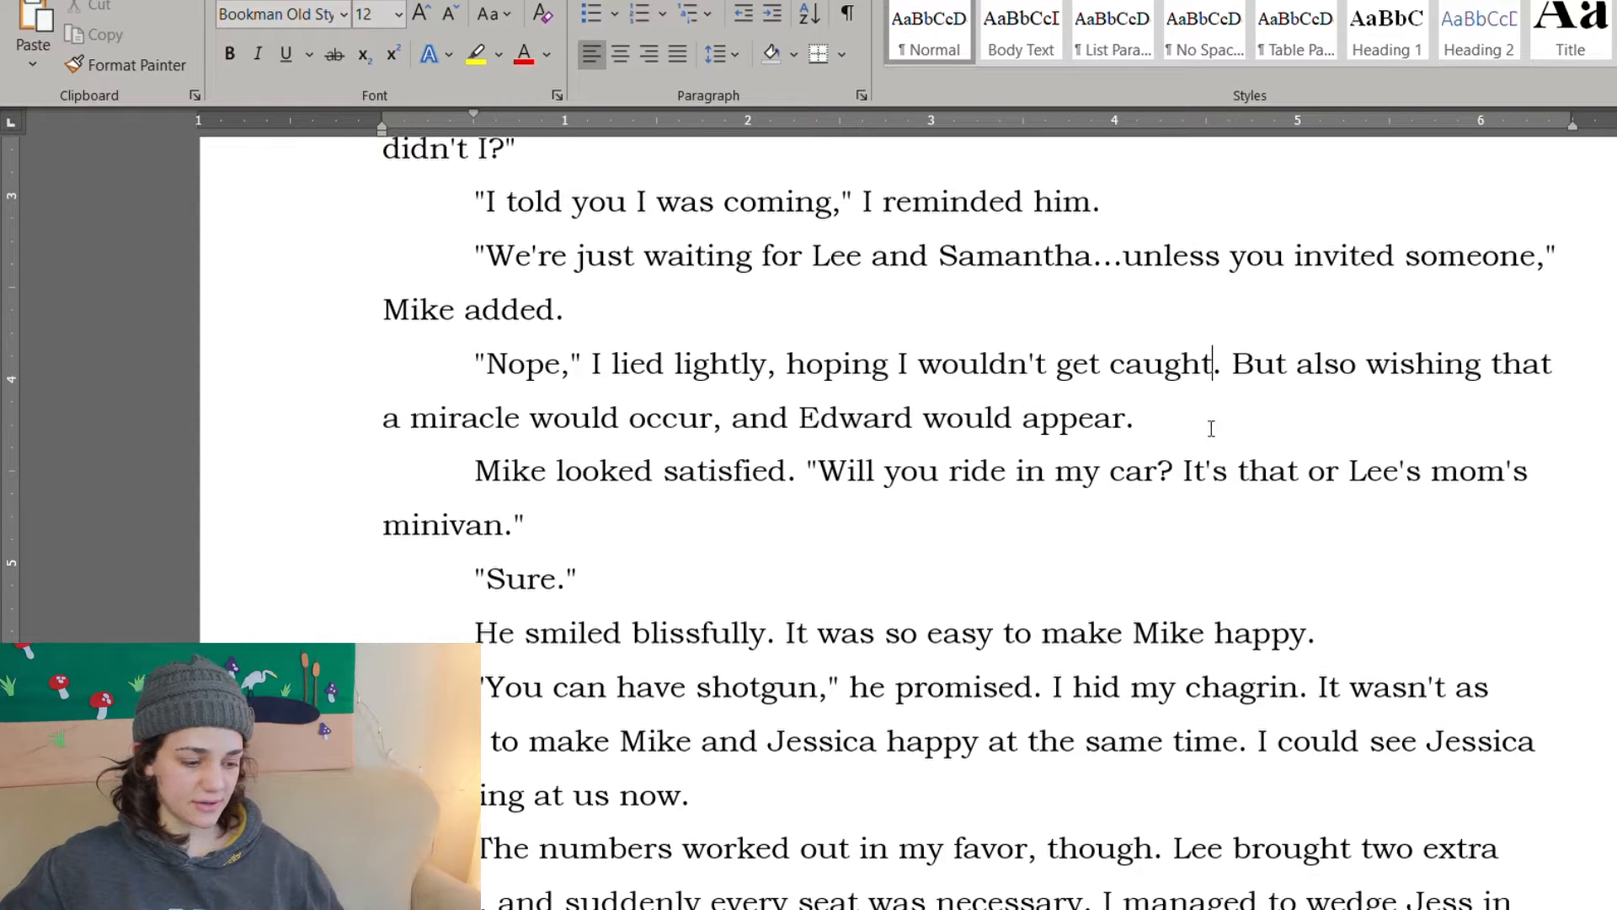
Step: Scroll down through the following paragraphs to the Suburban ride to La Push
{"action": "scroll", "scroll_direction": "down", "scroll_amount": 3}
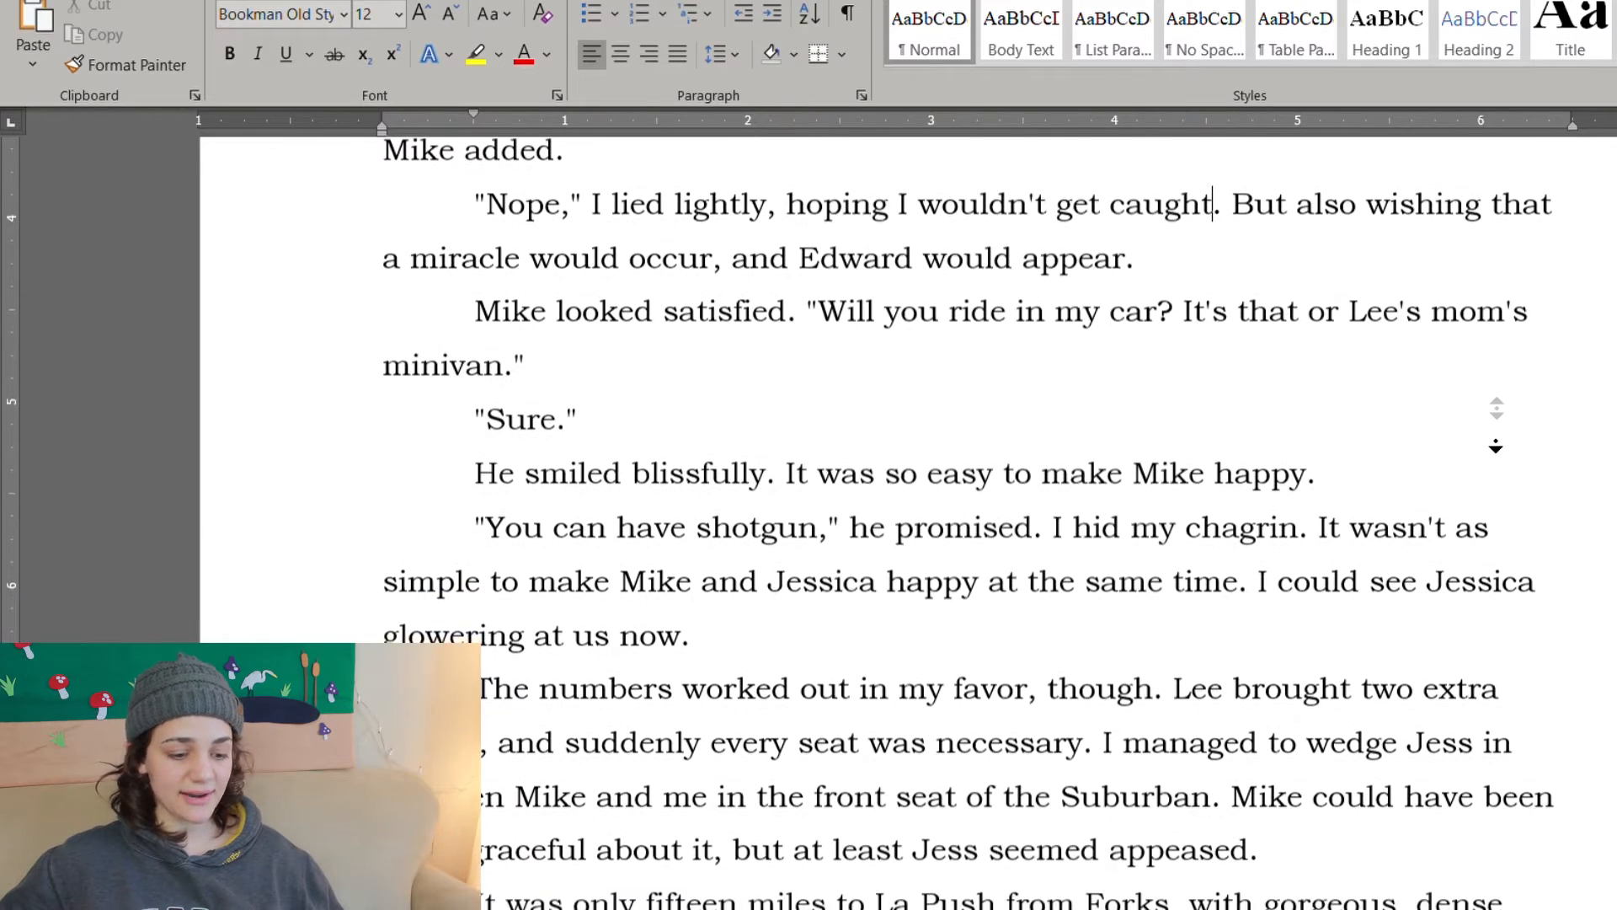
{"action": "scroll", "scroll_direction": "down", "scroll_amount": 3}
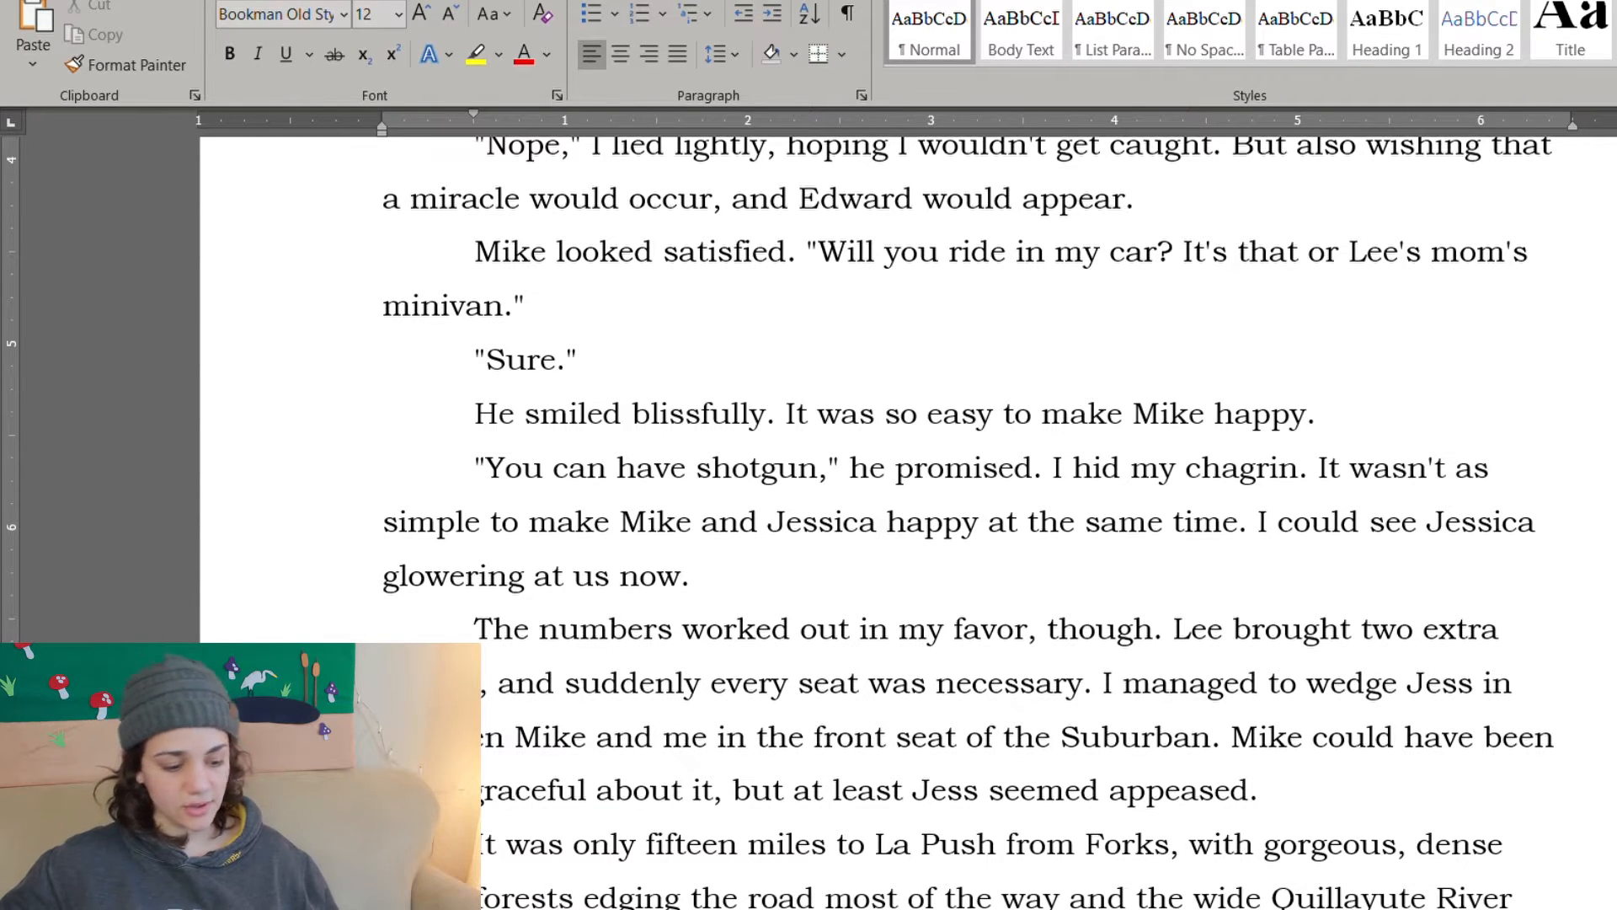
{"action": "scroll", "scroll_direction": "down", "scroll_amount": 3}
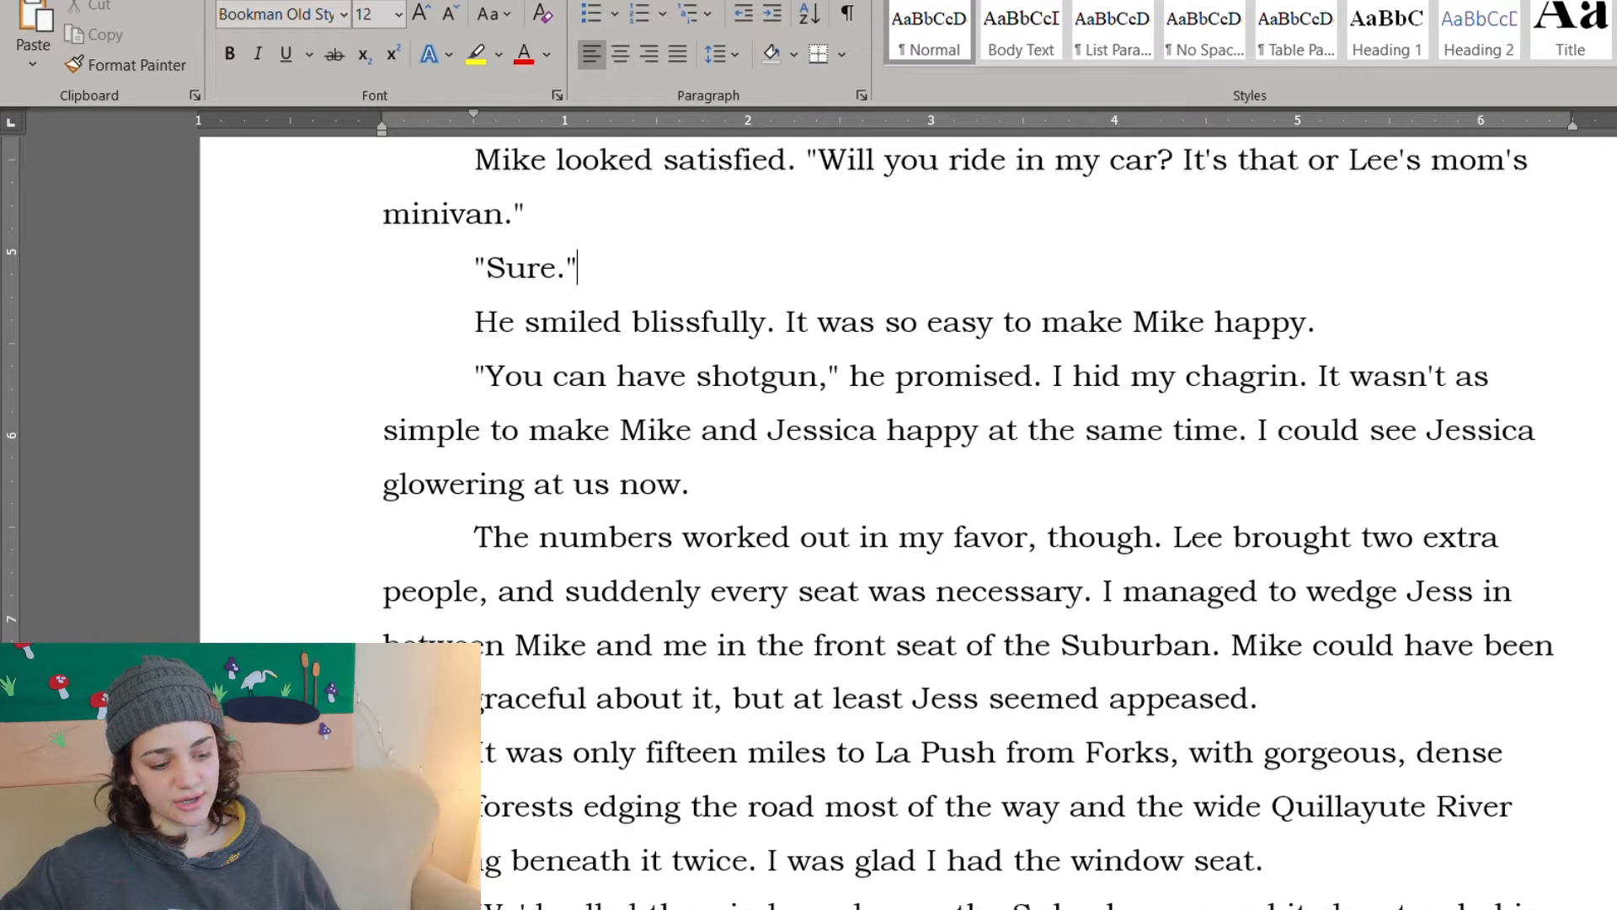
{"action": "scroll", "scroll_direction": "down", "scroll_amount": 3}
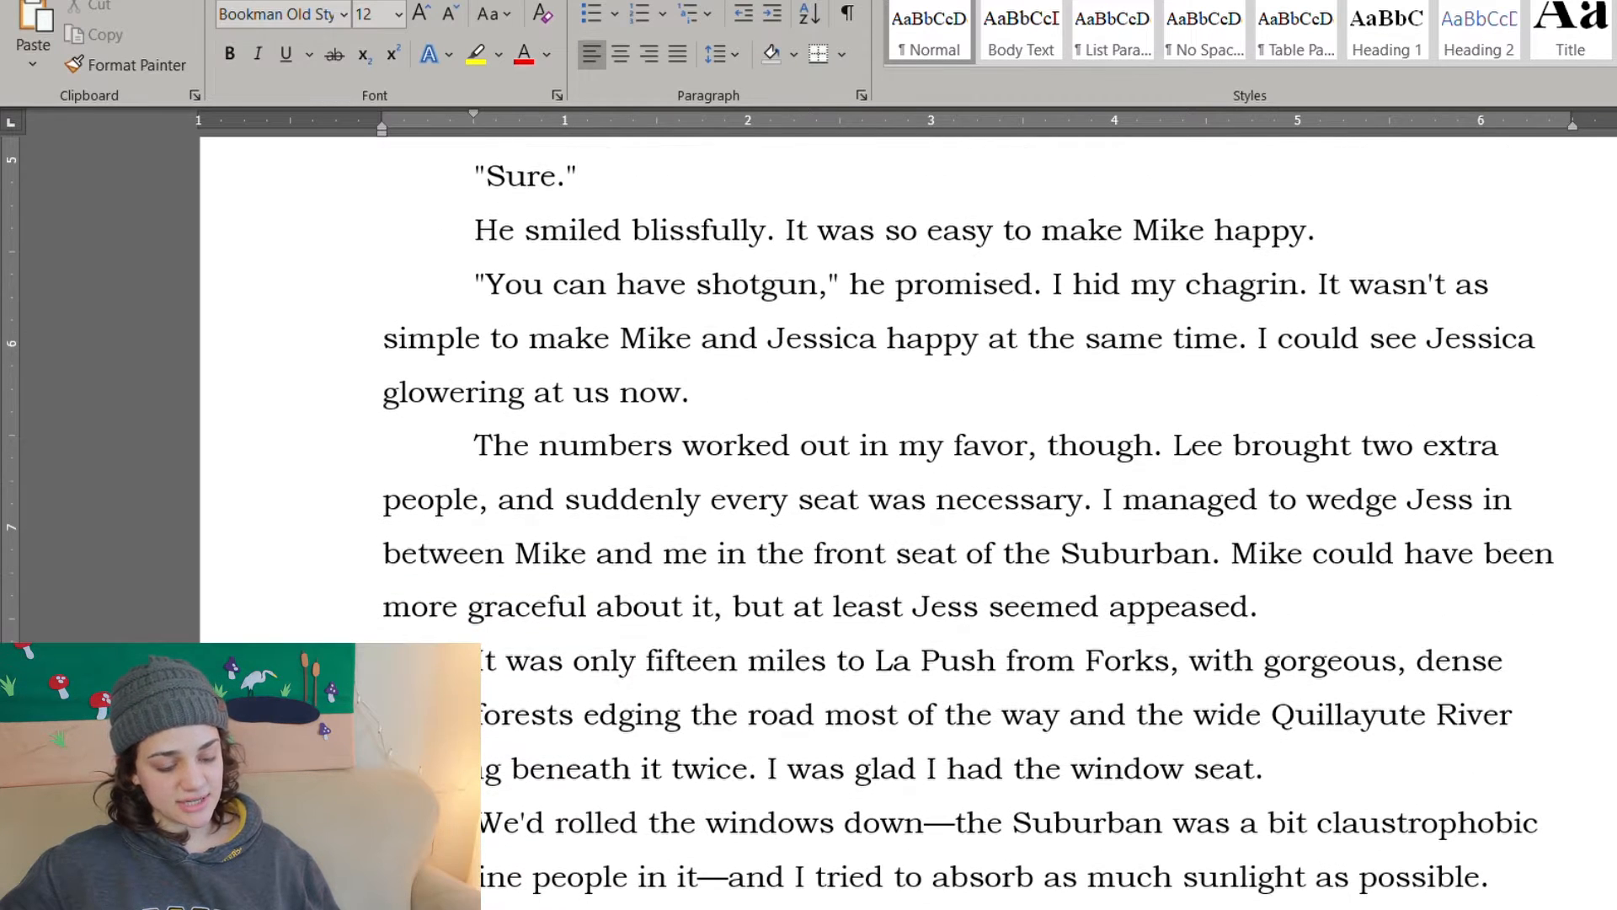
{"action": "scroll", "scroll_direction": "down", "scroll_amount": 3}
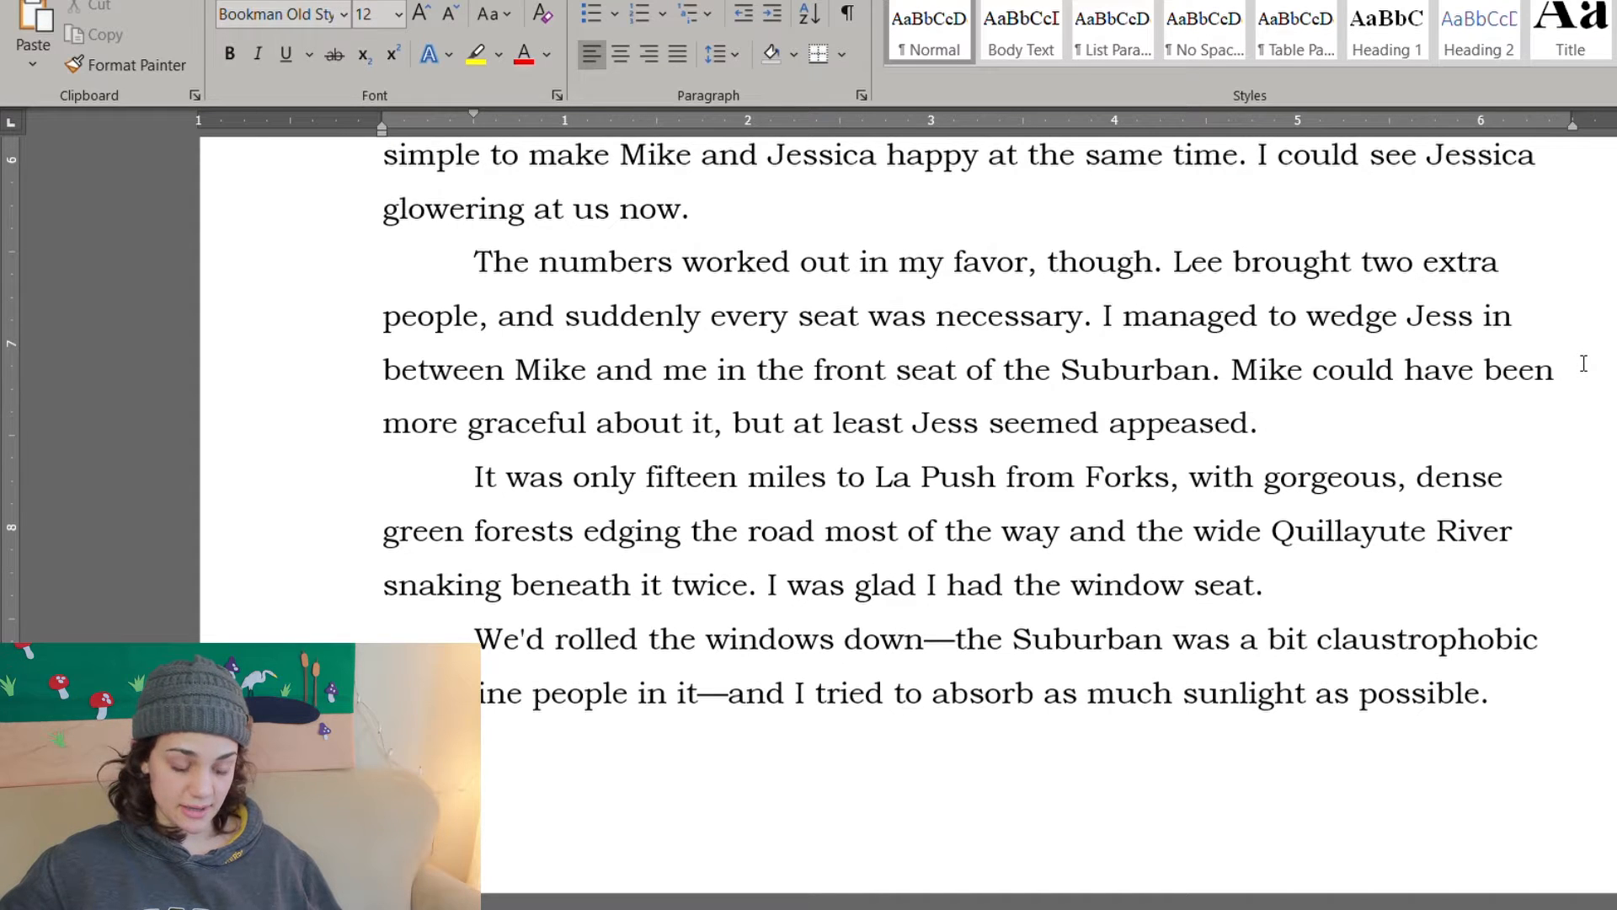
{"action": "scroll", "scroll_direction": "down", "scroll_amount": 3}
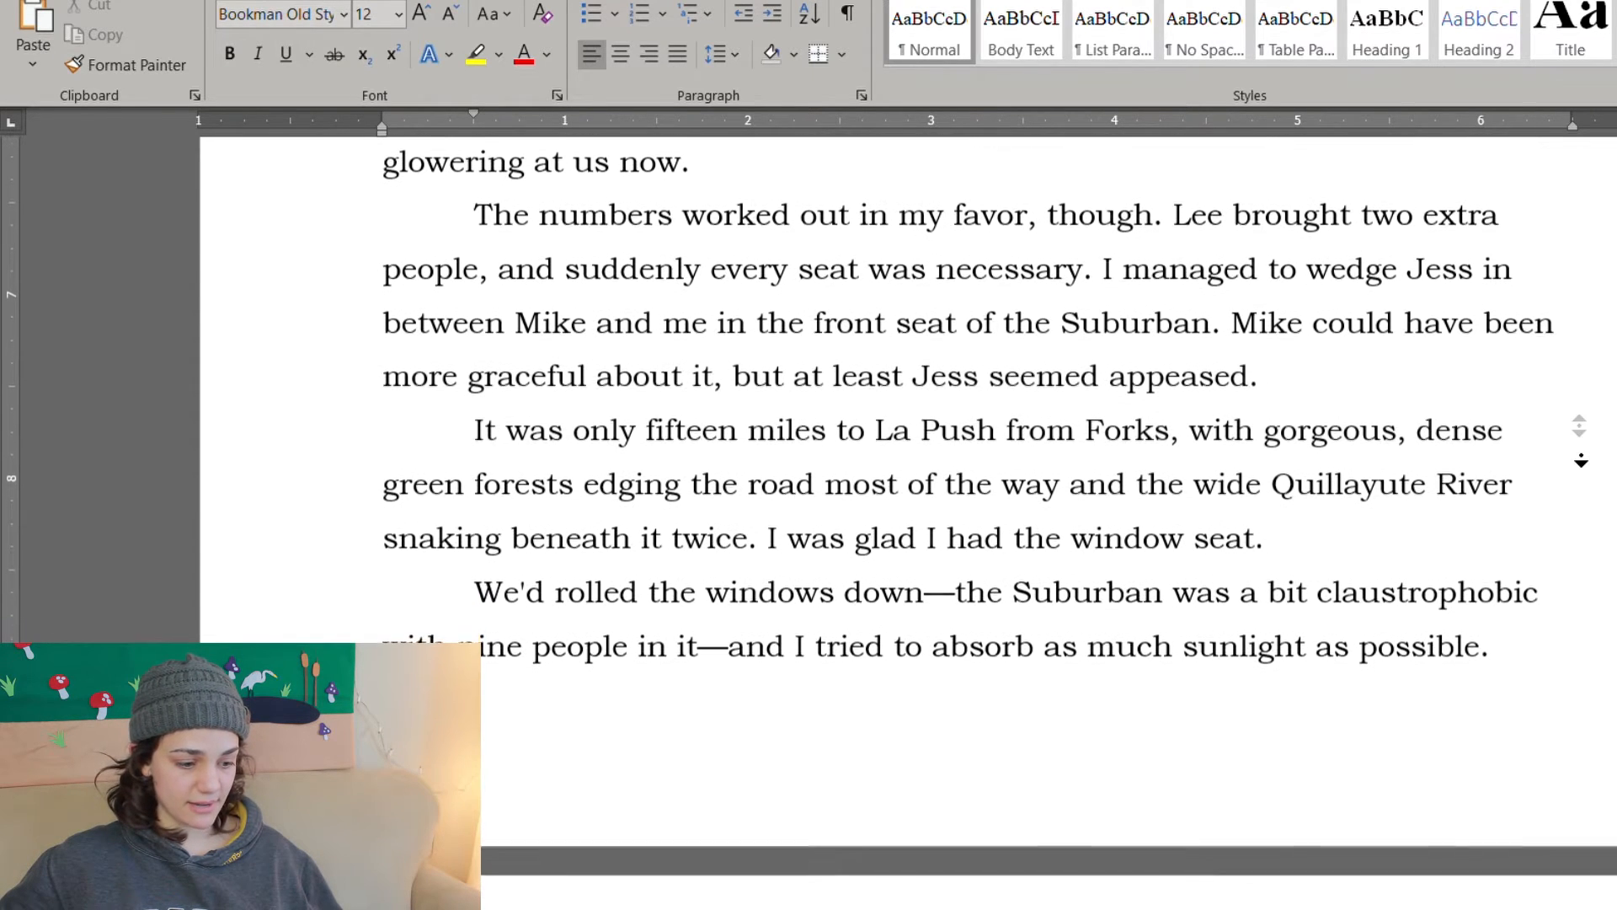
{"action": "scroll", "scroll_direction": "down", "scroll_amount": 3}
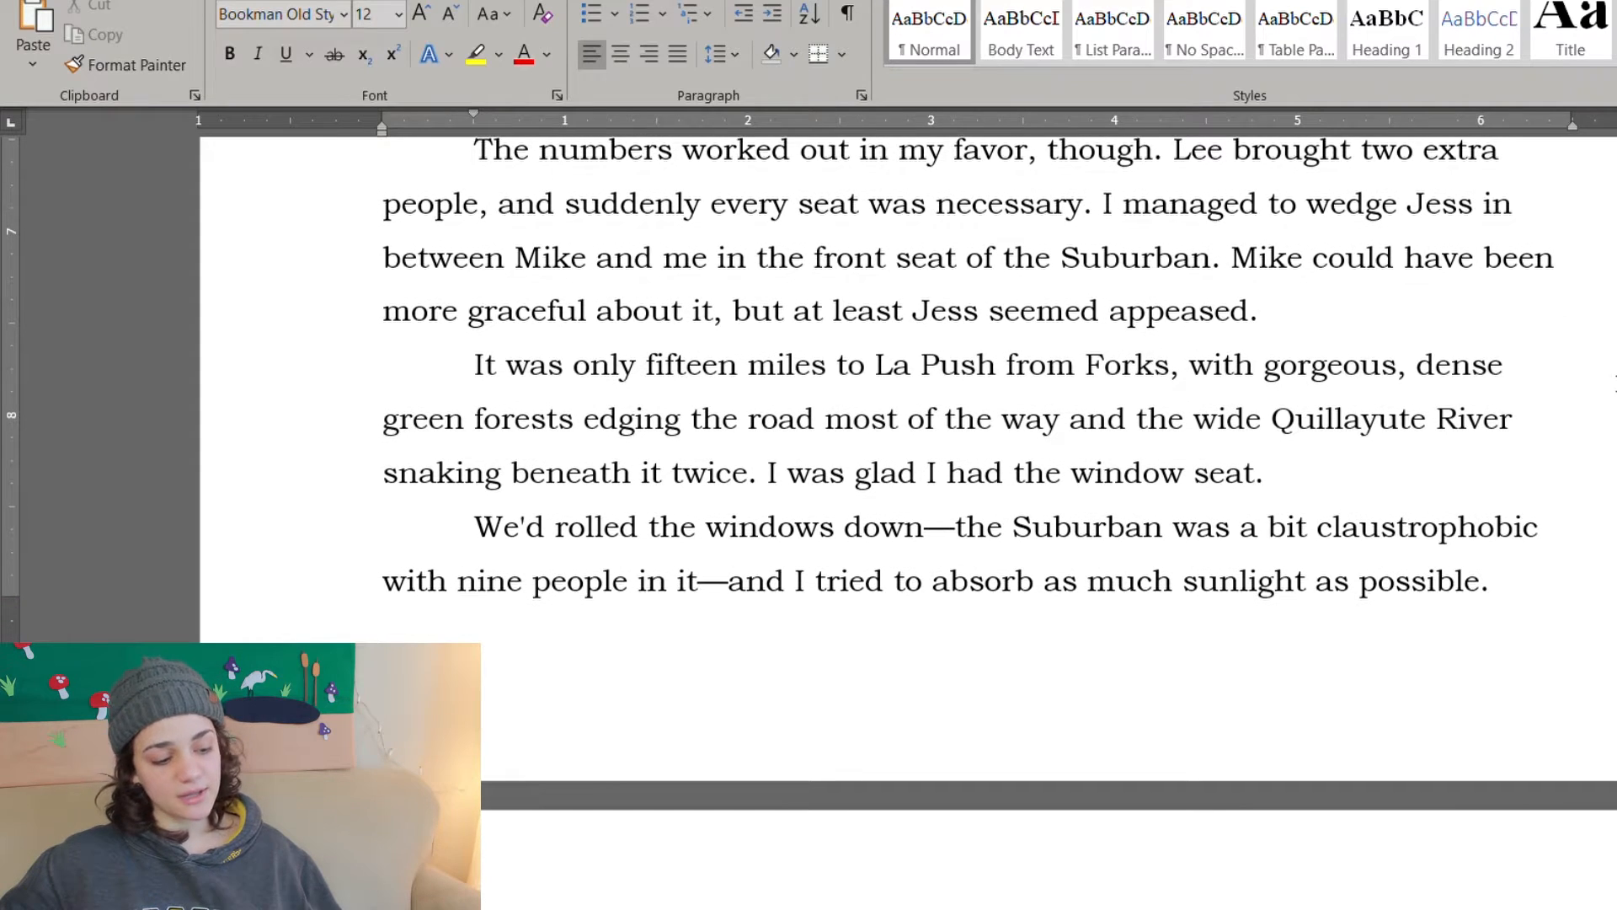
{"action": "scroll", "scroll_direction": "down", "scroll_amount": 3}
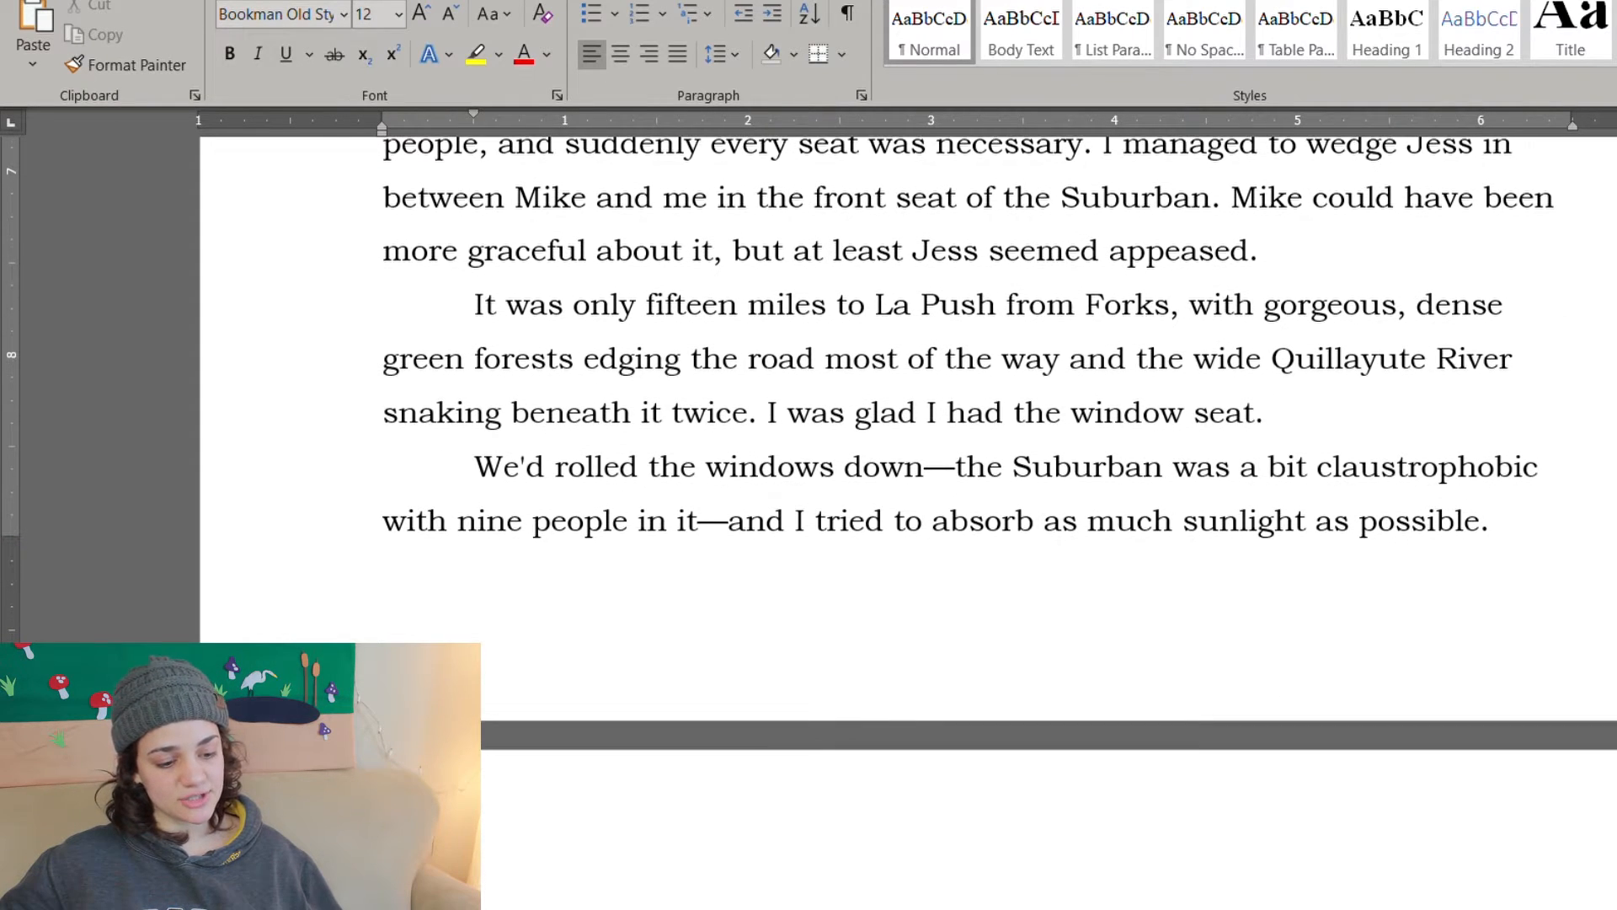
{"action": "scroll", "scroll_direction": "down", "scroll_amount": 3}
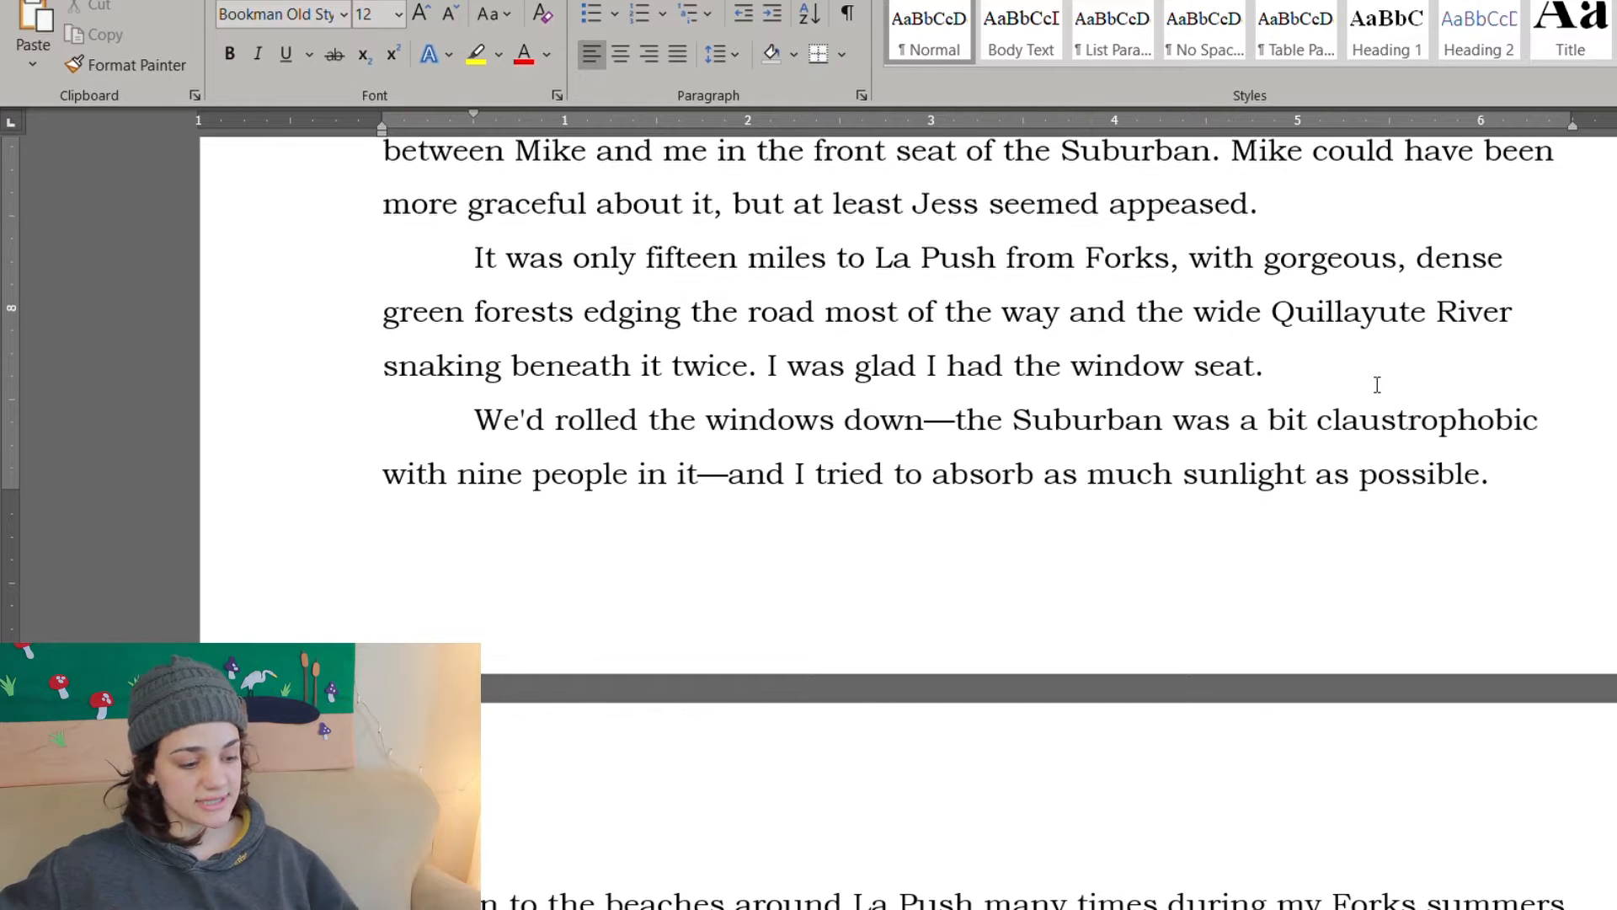
{"action": "mouse_move", "coordinate": [1430, 349]}
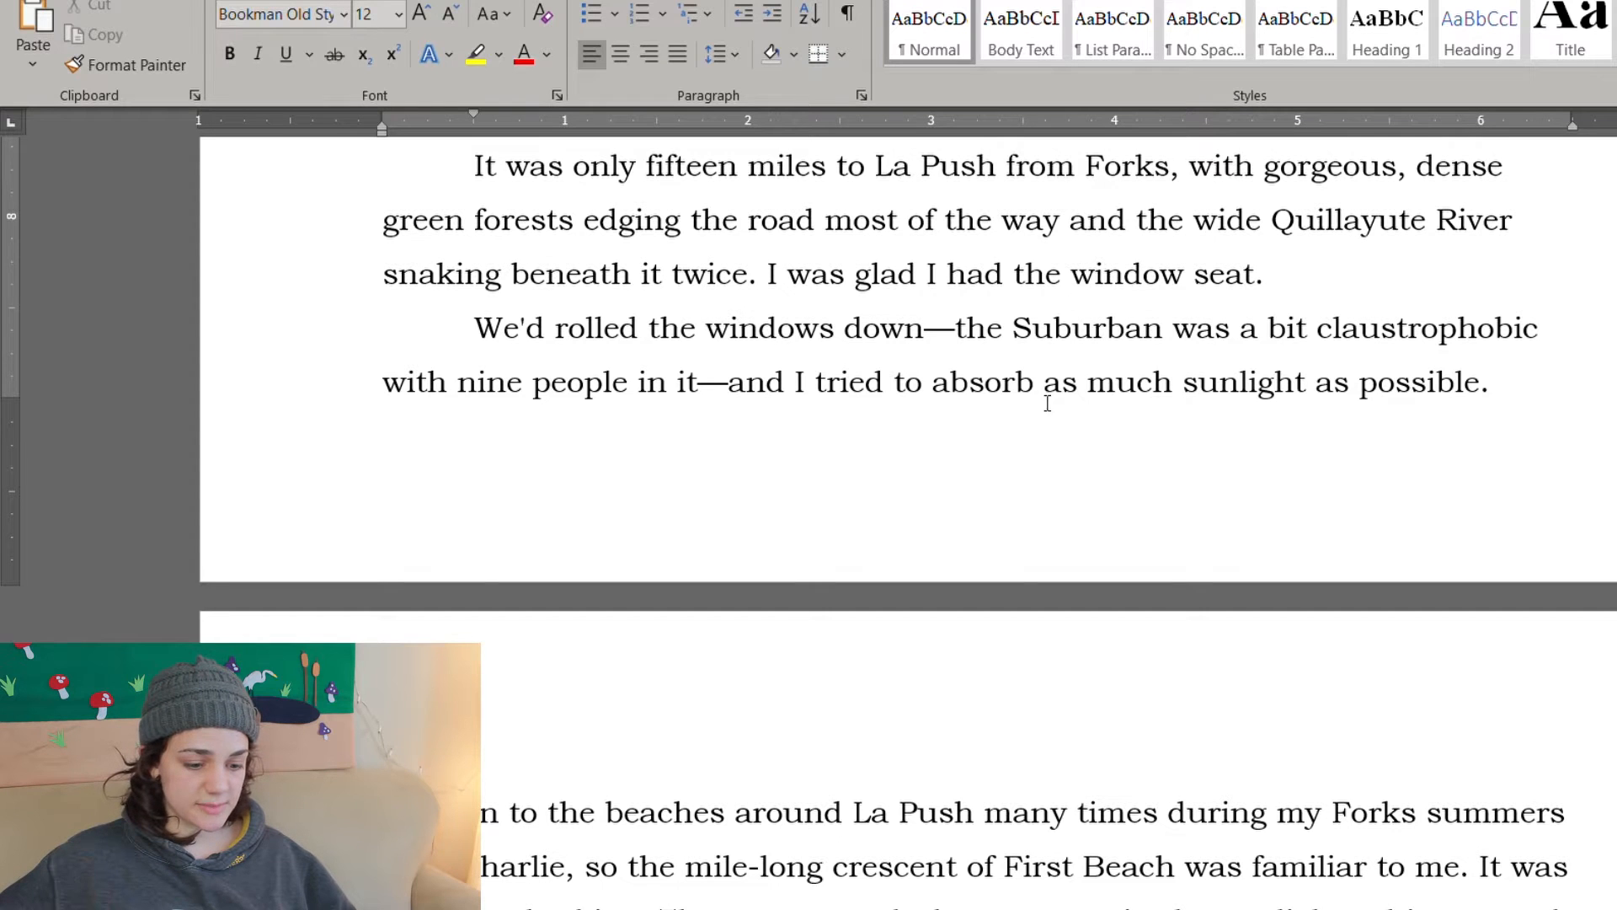
Step: Scroll through the beach description around the clouds sentence with the pelicans and driftwood fire ring
{"action": "scroll", "scroll_direction": "down", "scroll_amount": 3}
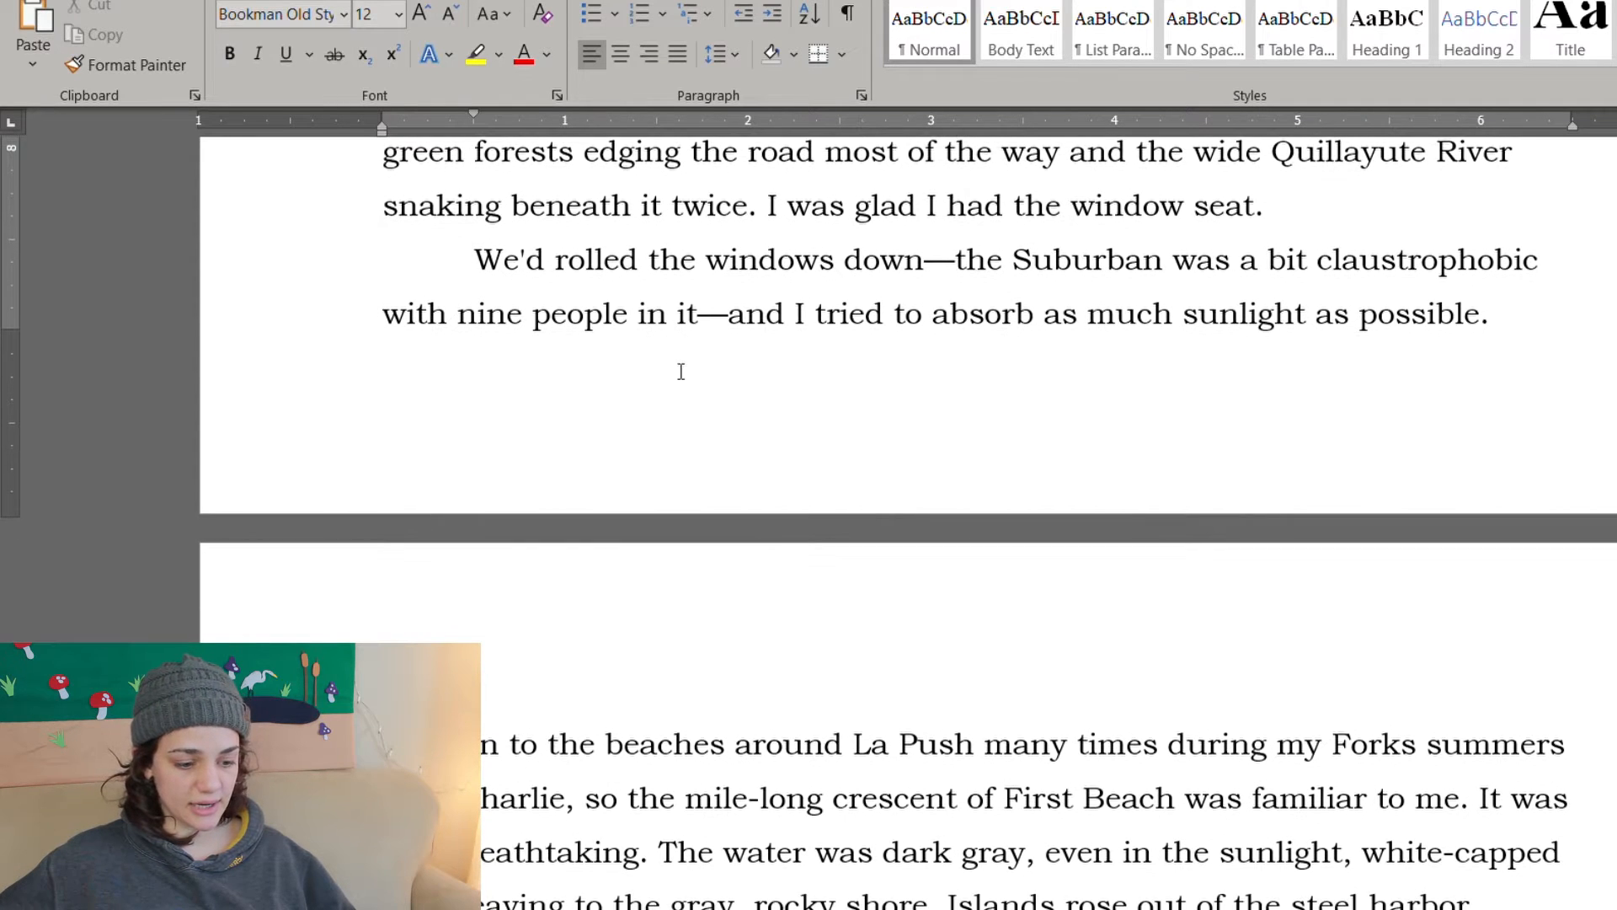
{"action": "scroll", "scroll_direction": "down", "scroll_amount": 3}
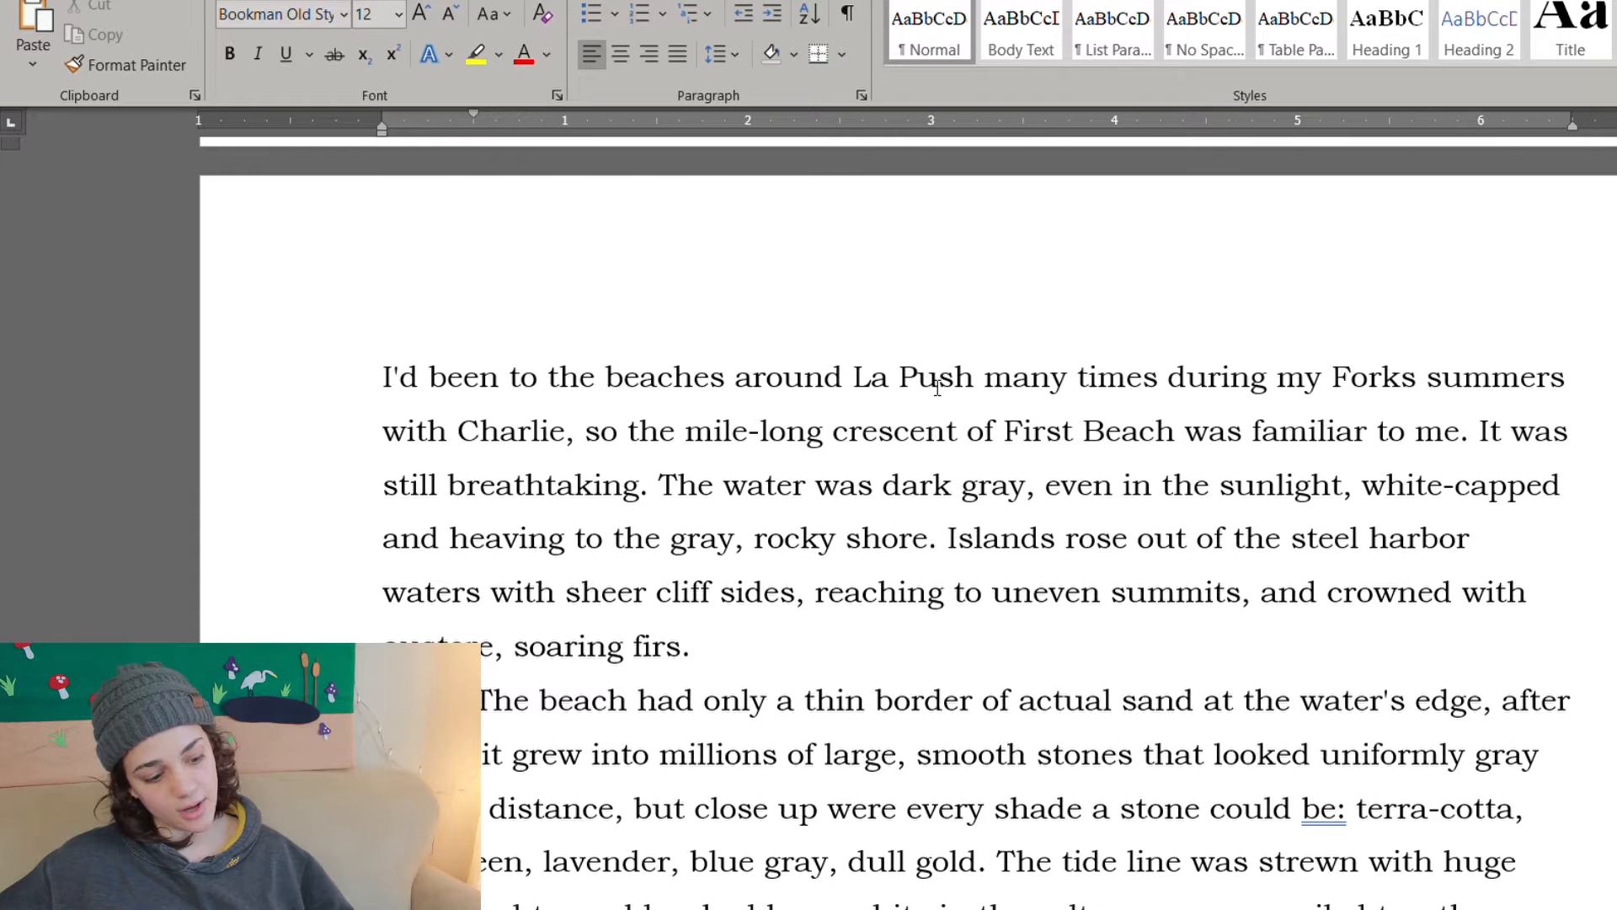
{"action": "scroll", "scroll_direction": "down", "scroll_amount": 3}
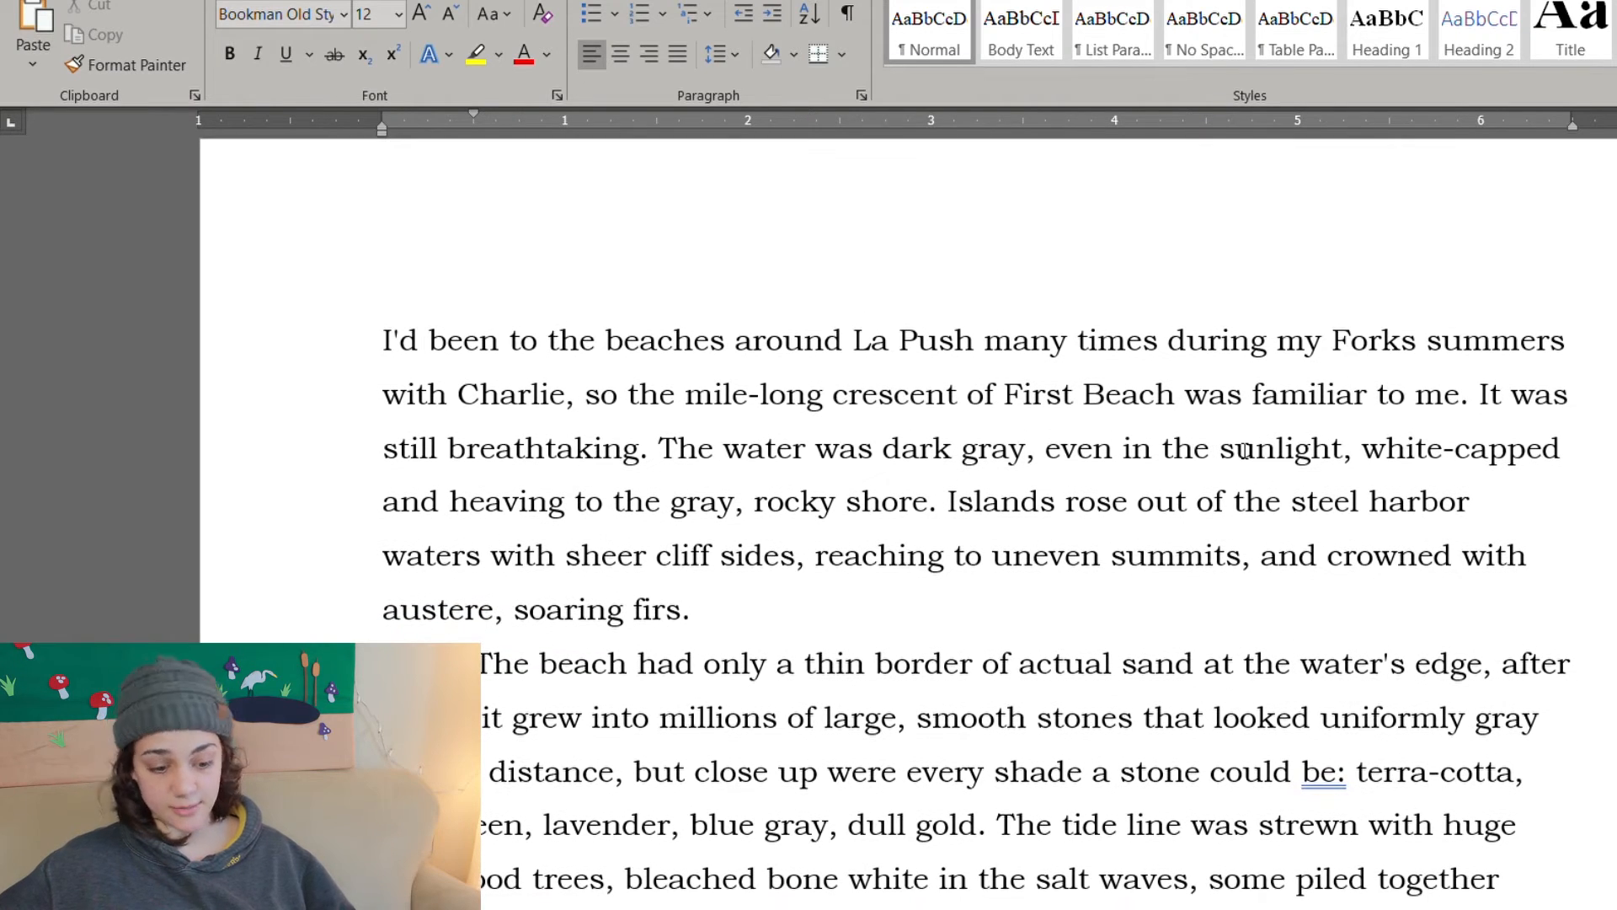
{"action": "scroll", "scroll_direction": "down", "scroll_amount": 3}
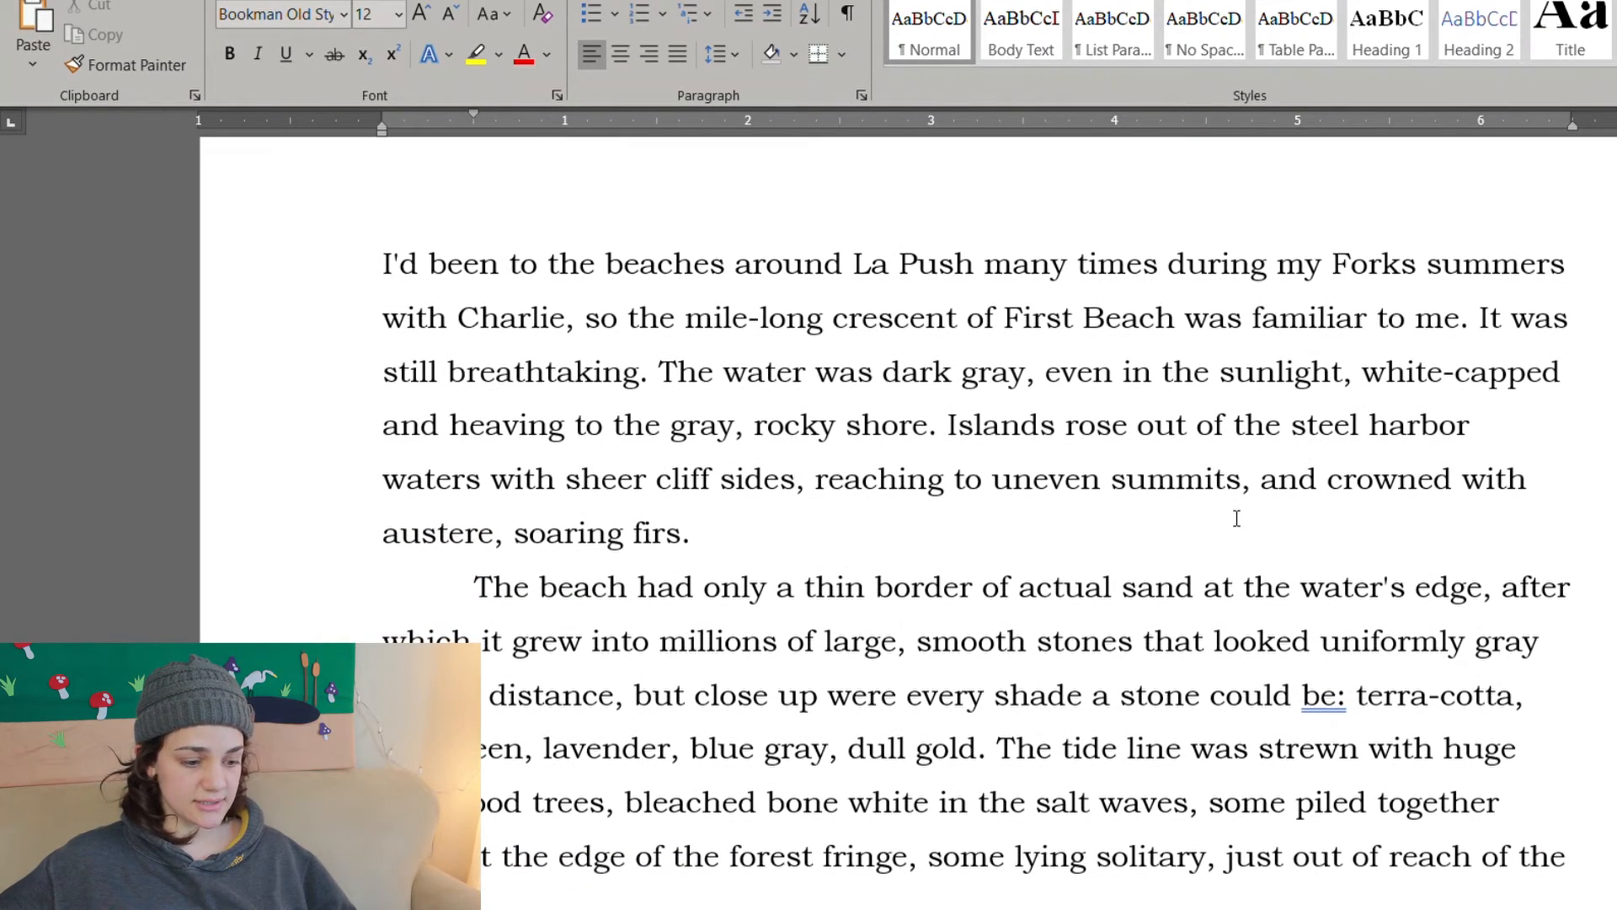
{"action": "scroll", "scroll_direction": "up", "scroll_amount": 3}
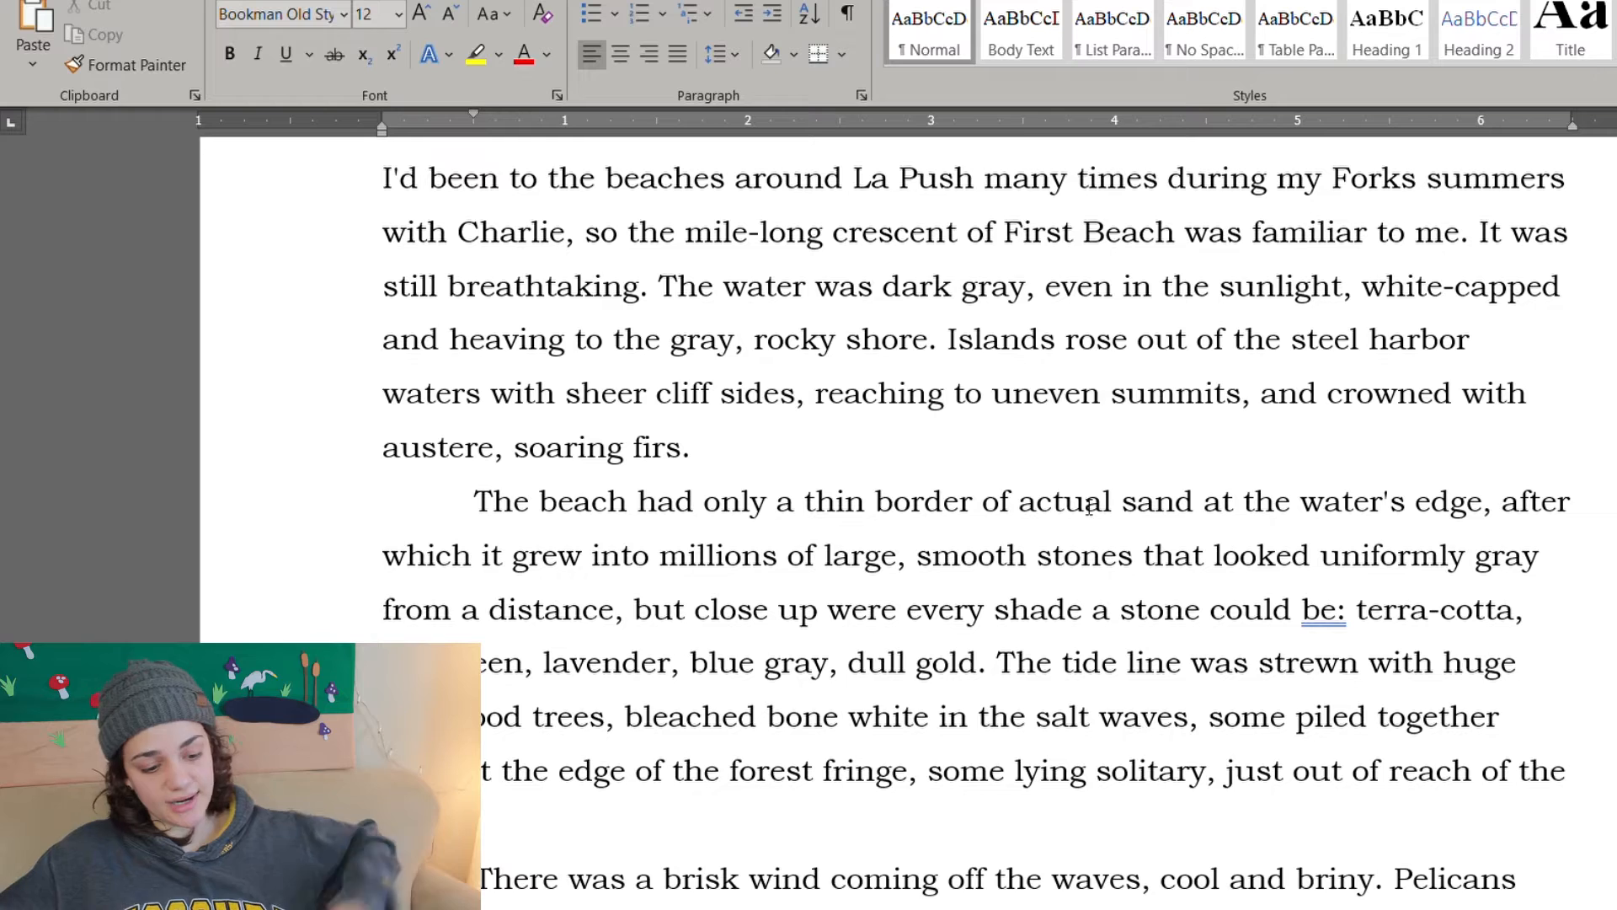
{"action": "scroll", "scroll_direction": "down", "scroll_amount": 3}
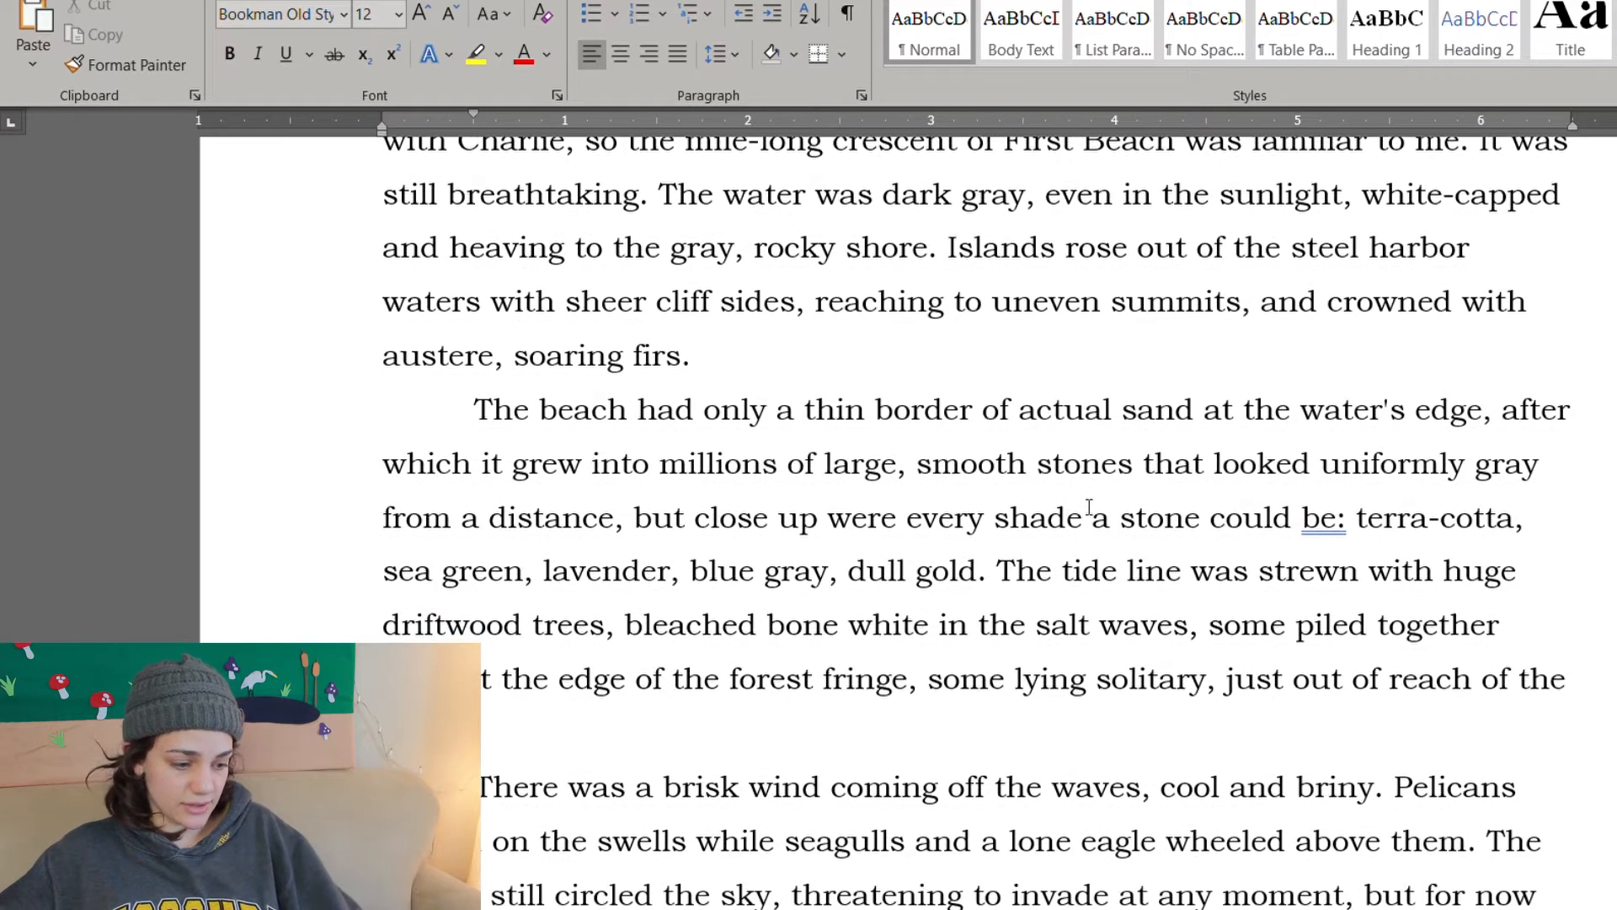
{"action": "scroll", "scroll_direction": "up", "scroll_amount": 3}
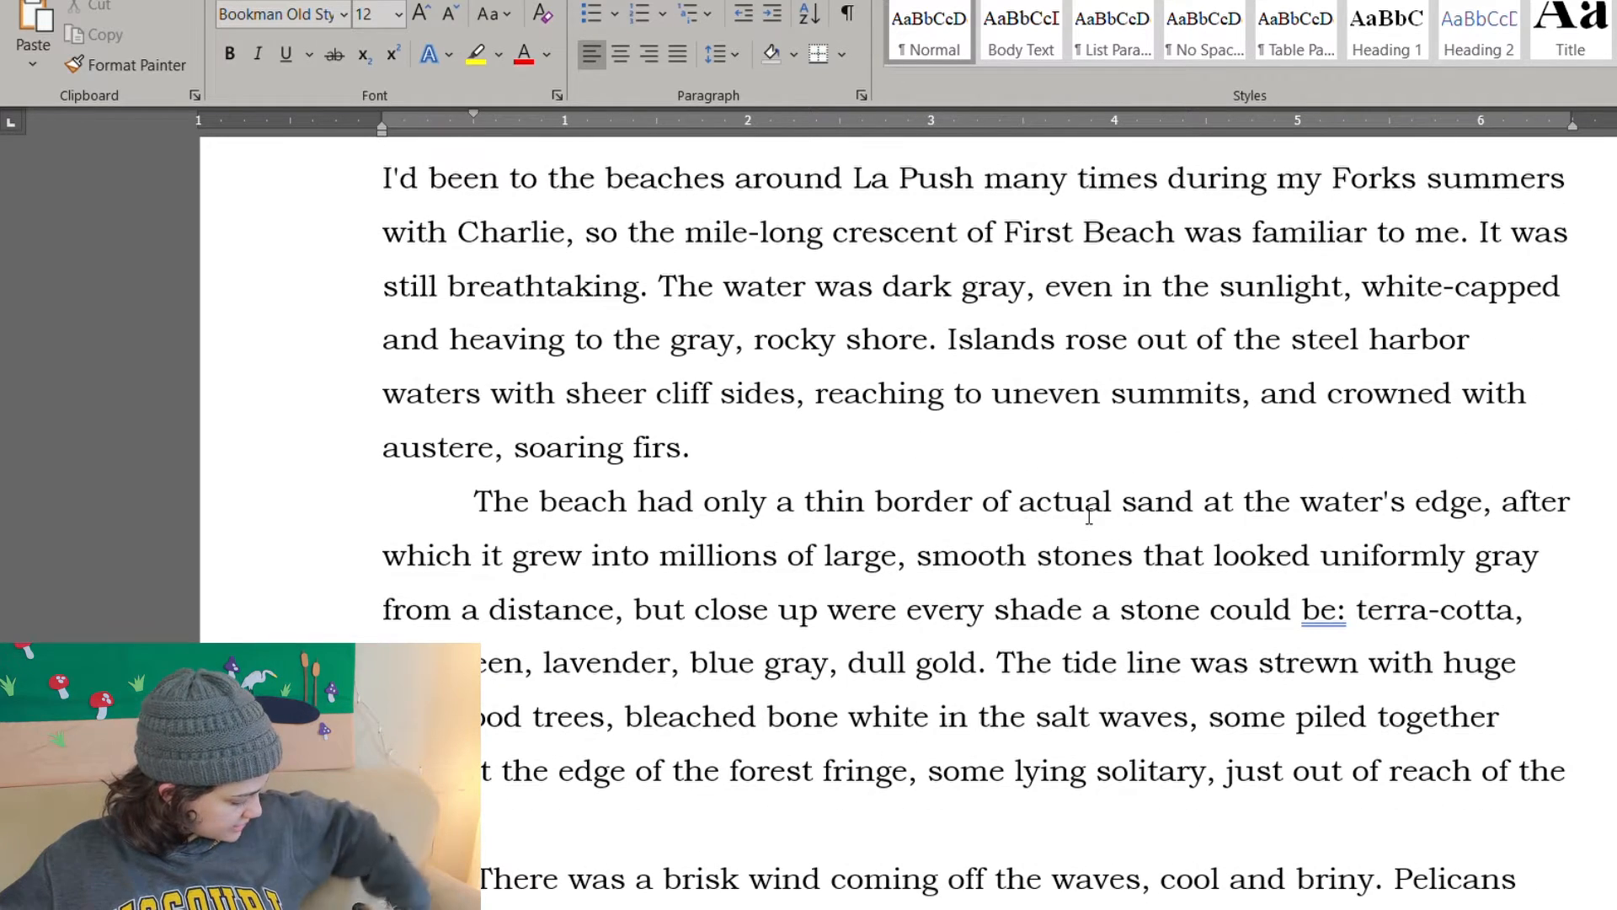
{"action": "scroll", "scroll_direction": "down", "scroll_amount": 3}
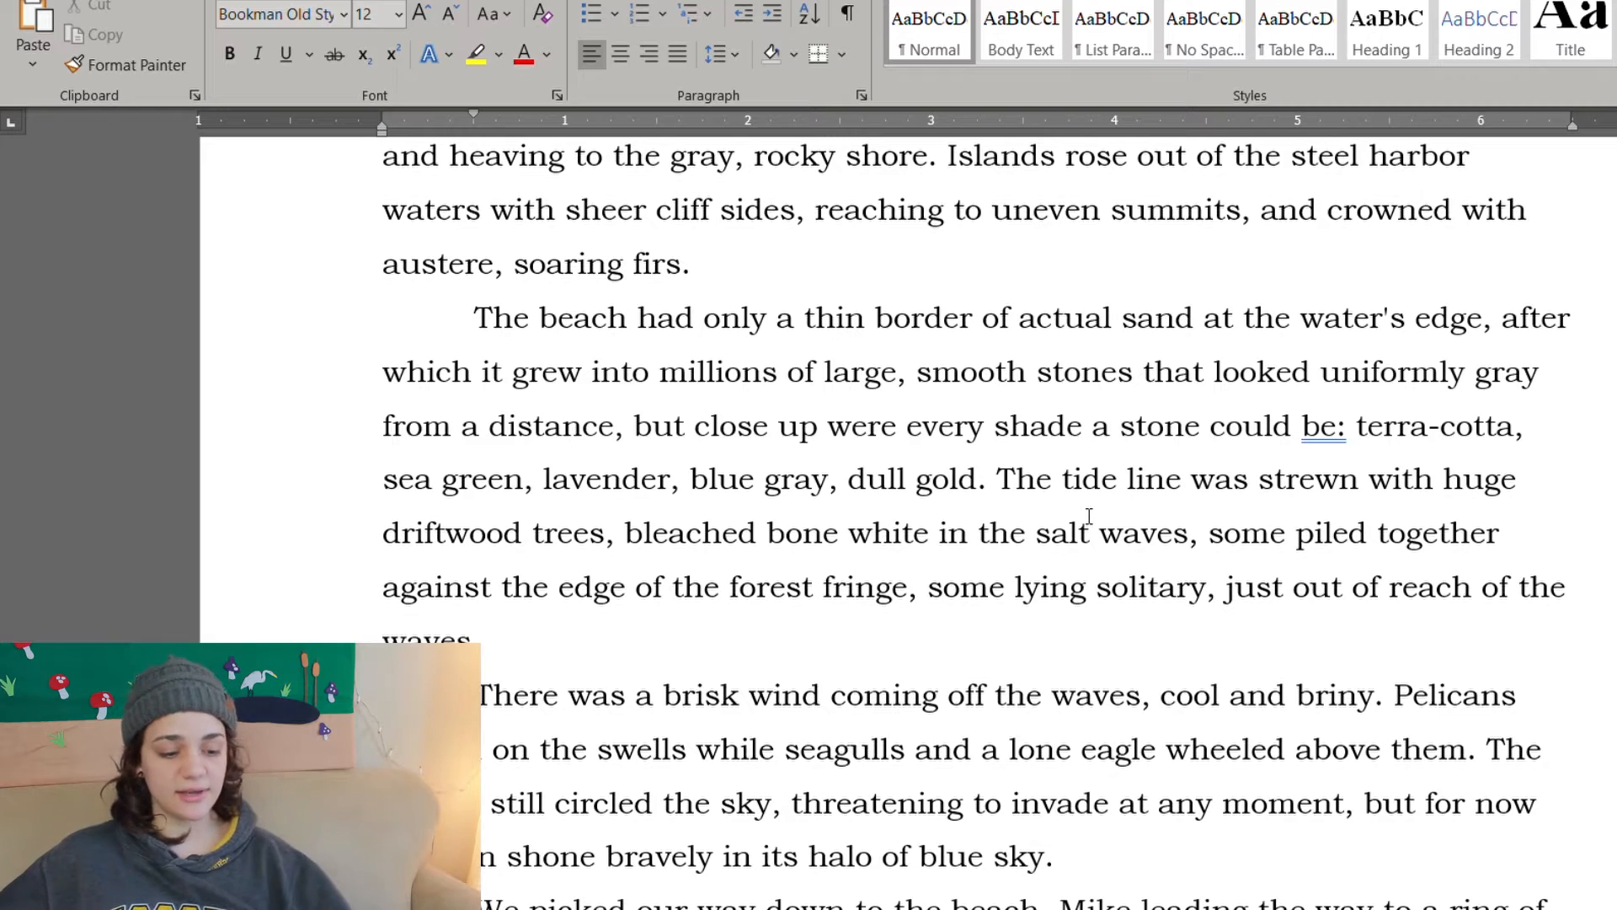
{"action": "scroll", "scroll_direction": "down", "scroll_amount": 3}
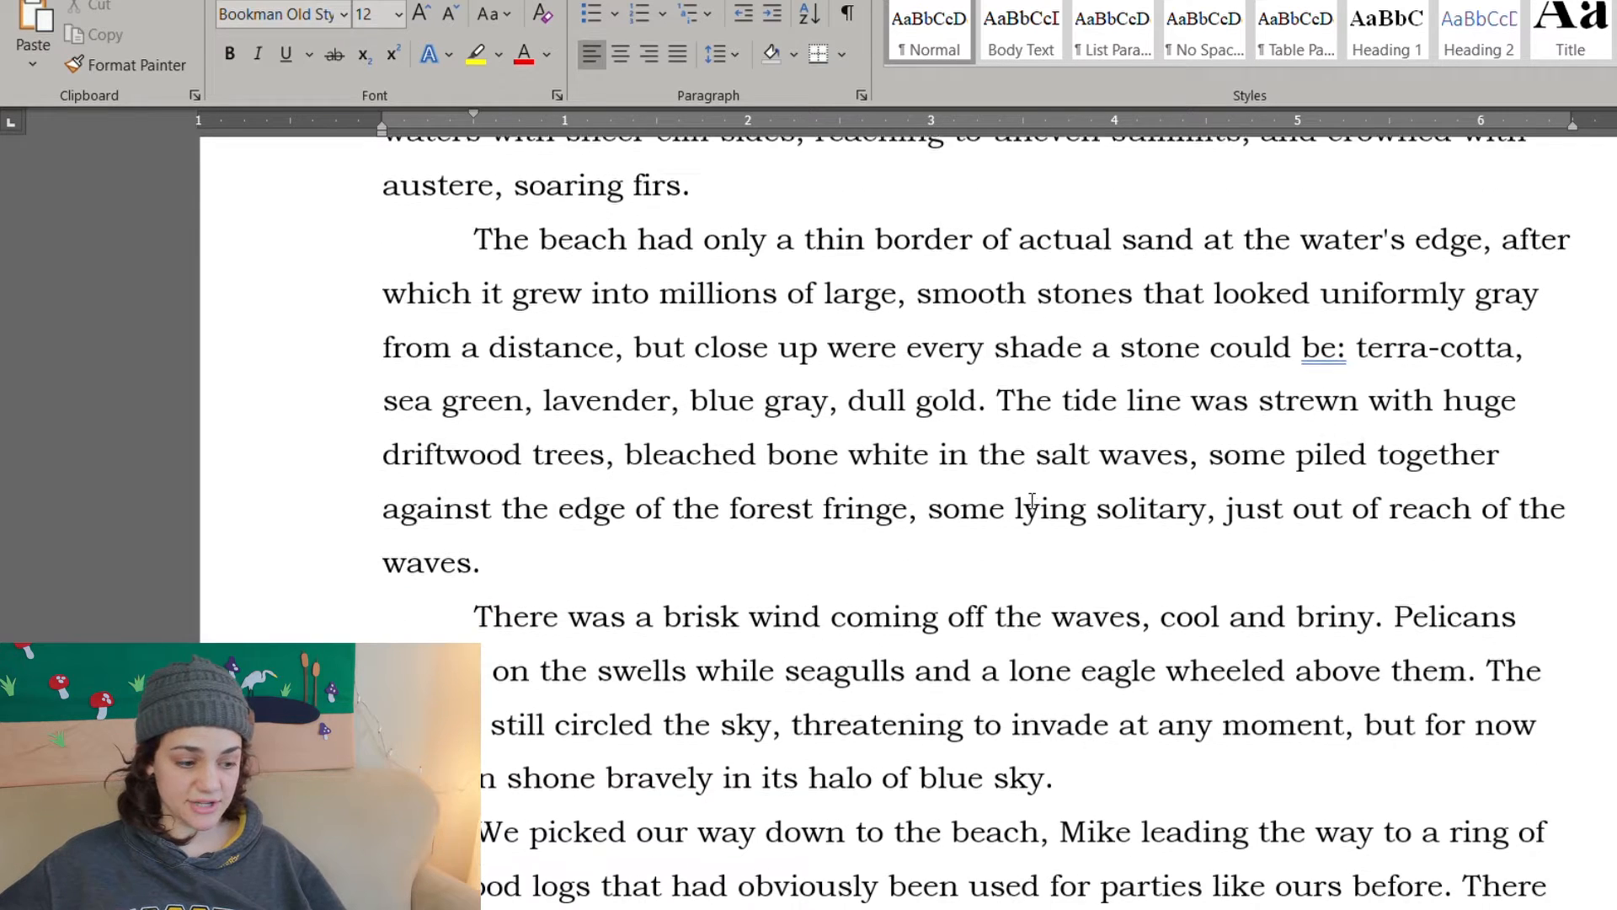
{"action": "scroll", "scroll_direction": "up", "scroll_amount": 3}
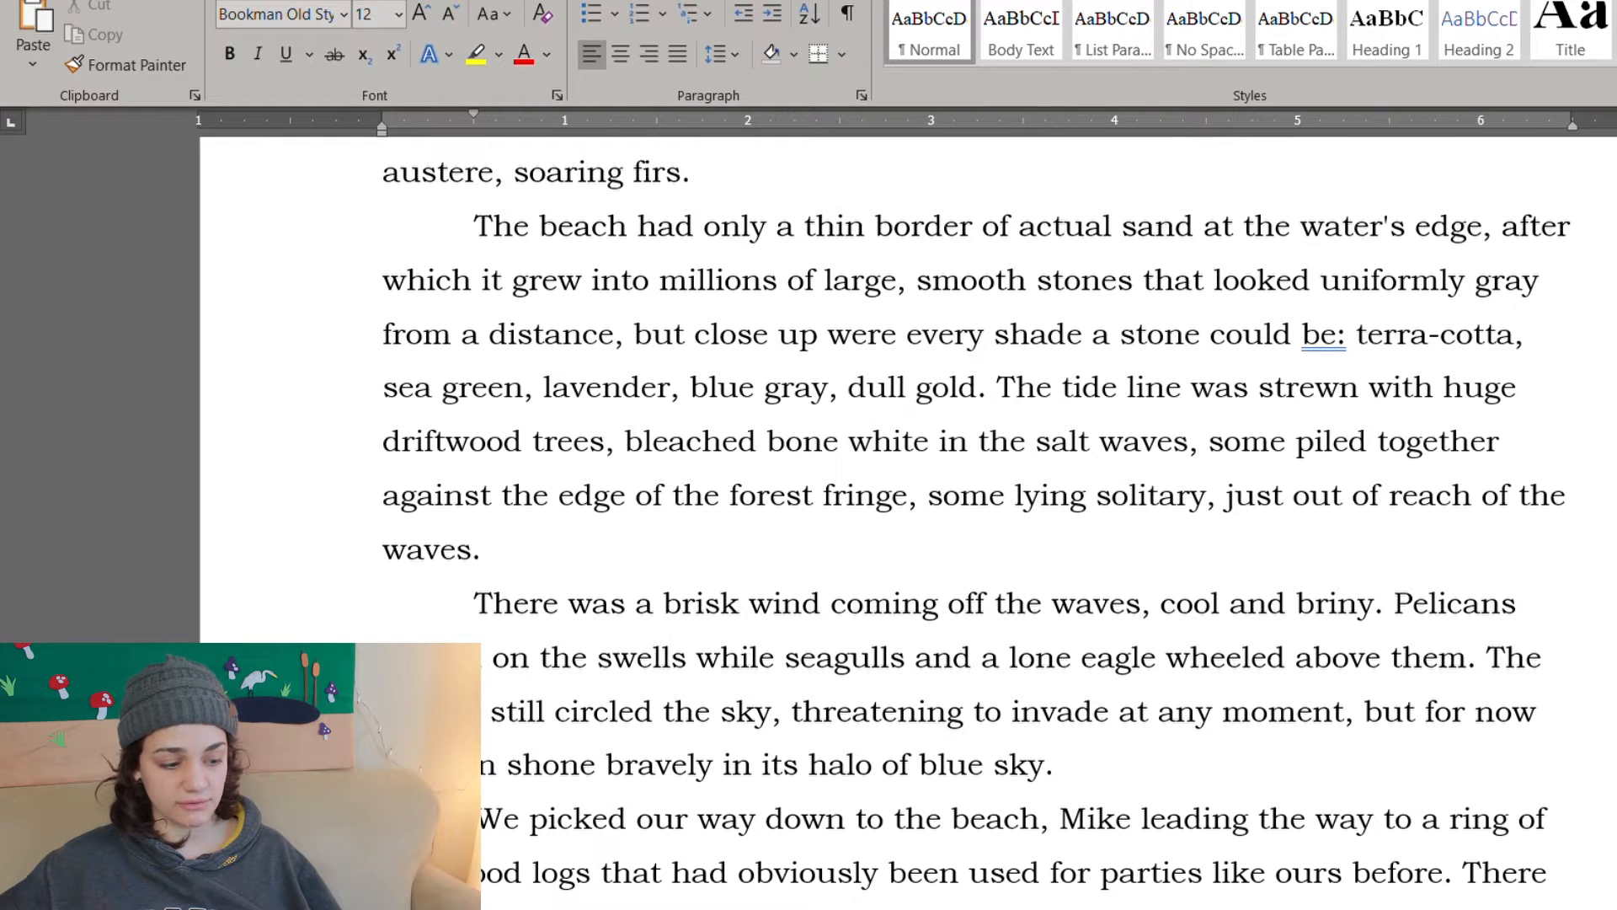
{"action": "scroll", "scroll_direction": "down", "scroll_amount": 3}
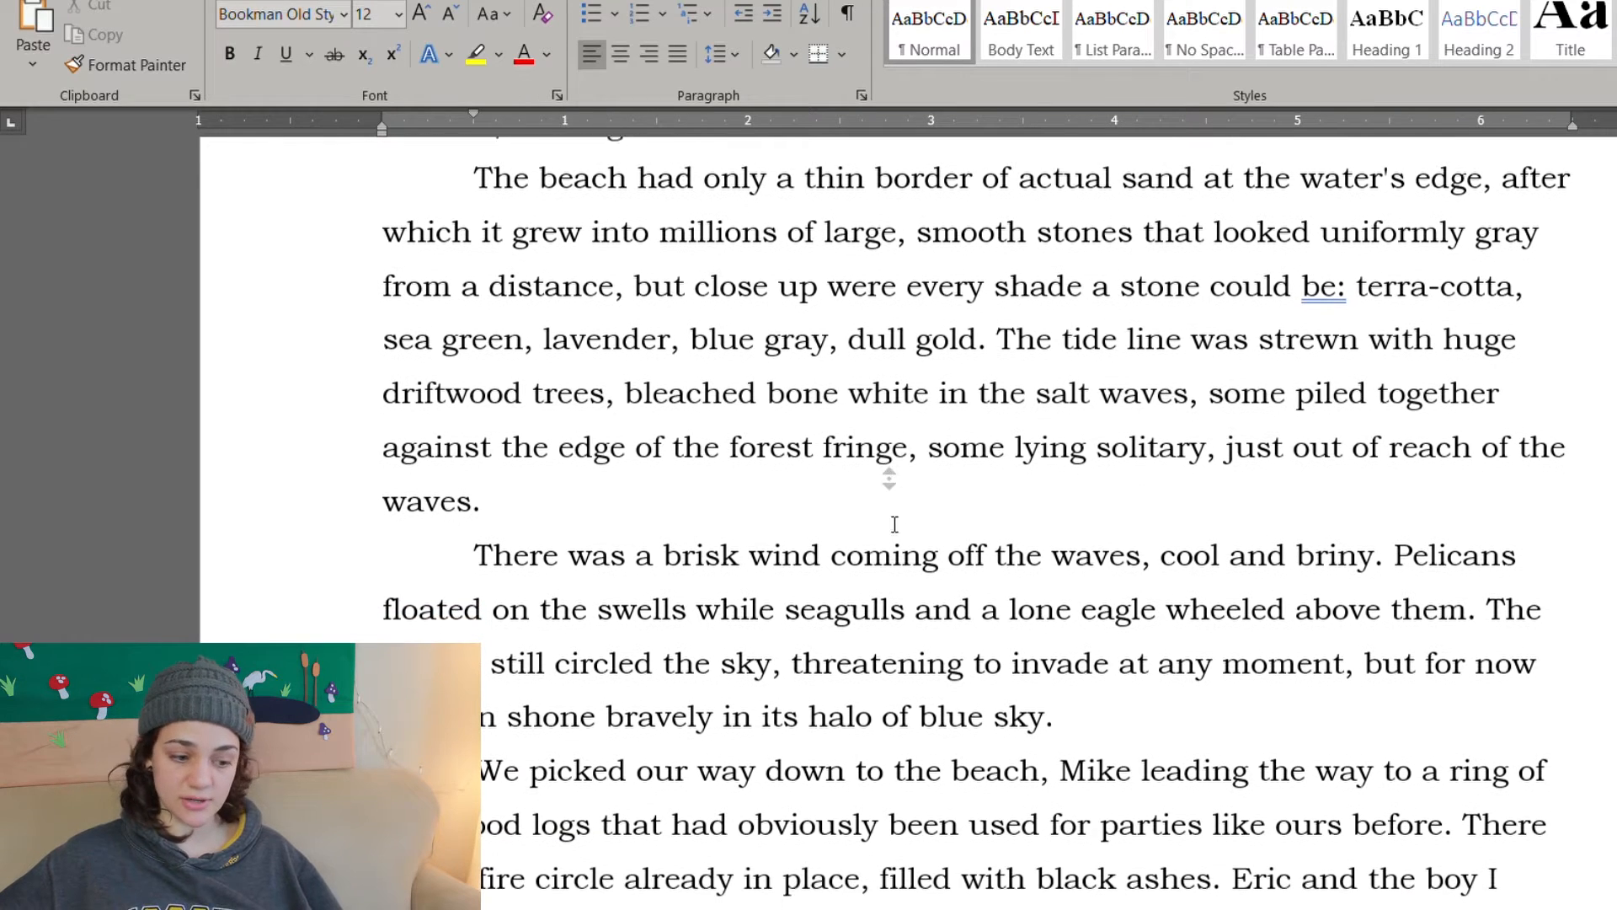
{"action": "scroll", "scroll_direction": "up", "scroll_amount": 3}
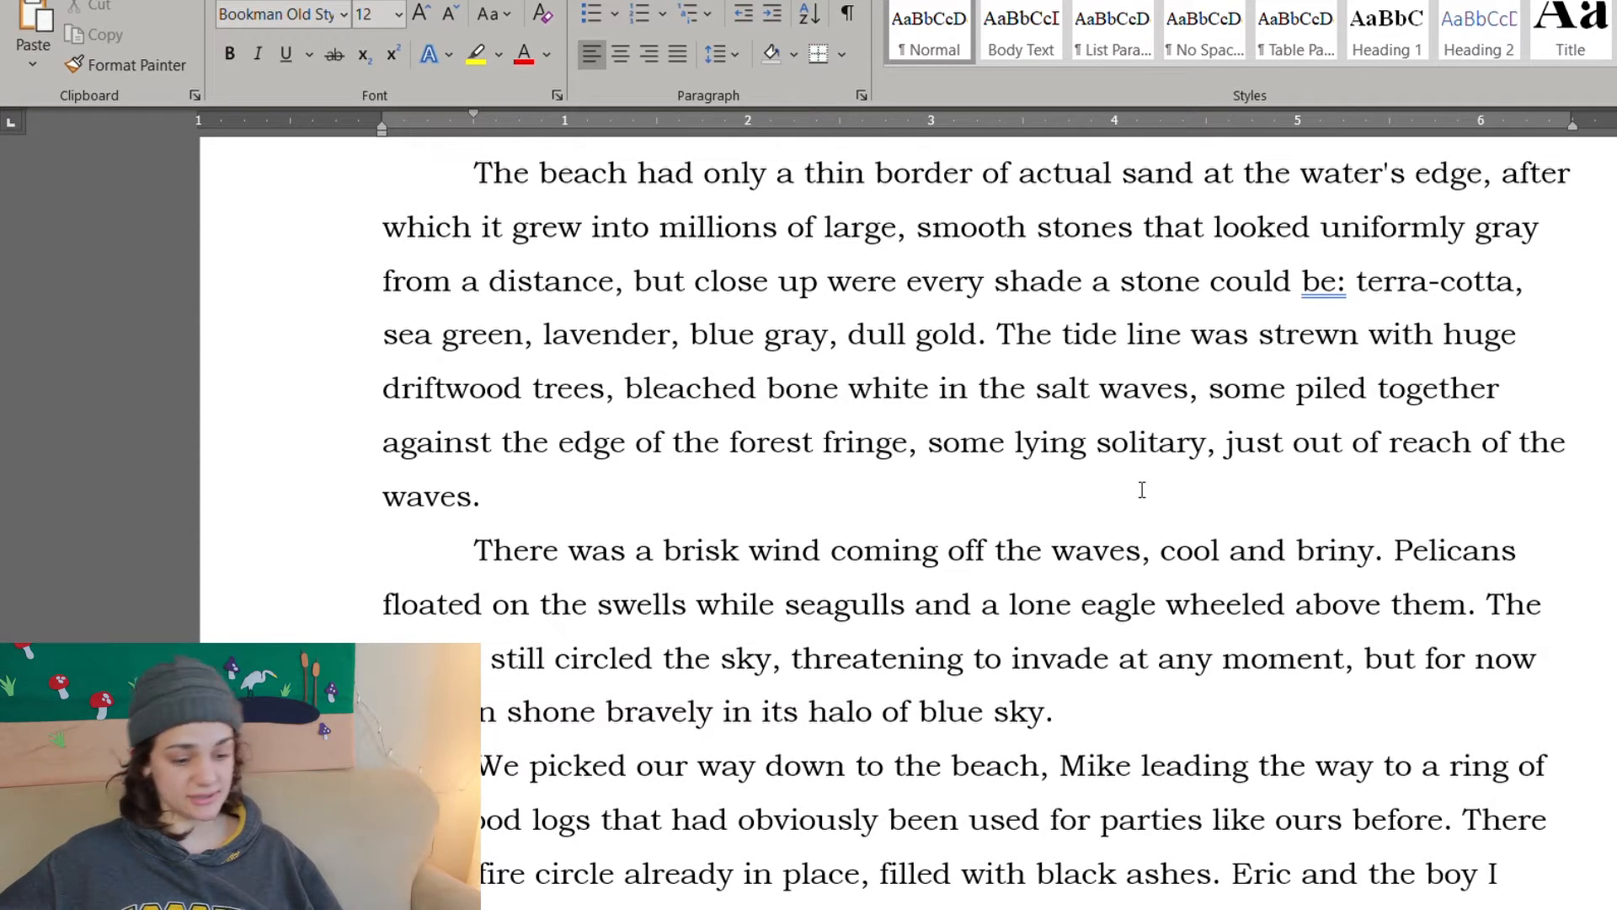
{"action": "mouse_move", "coordinate": [1139, 524]}
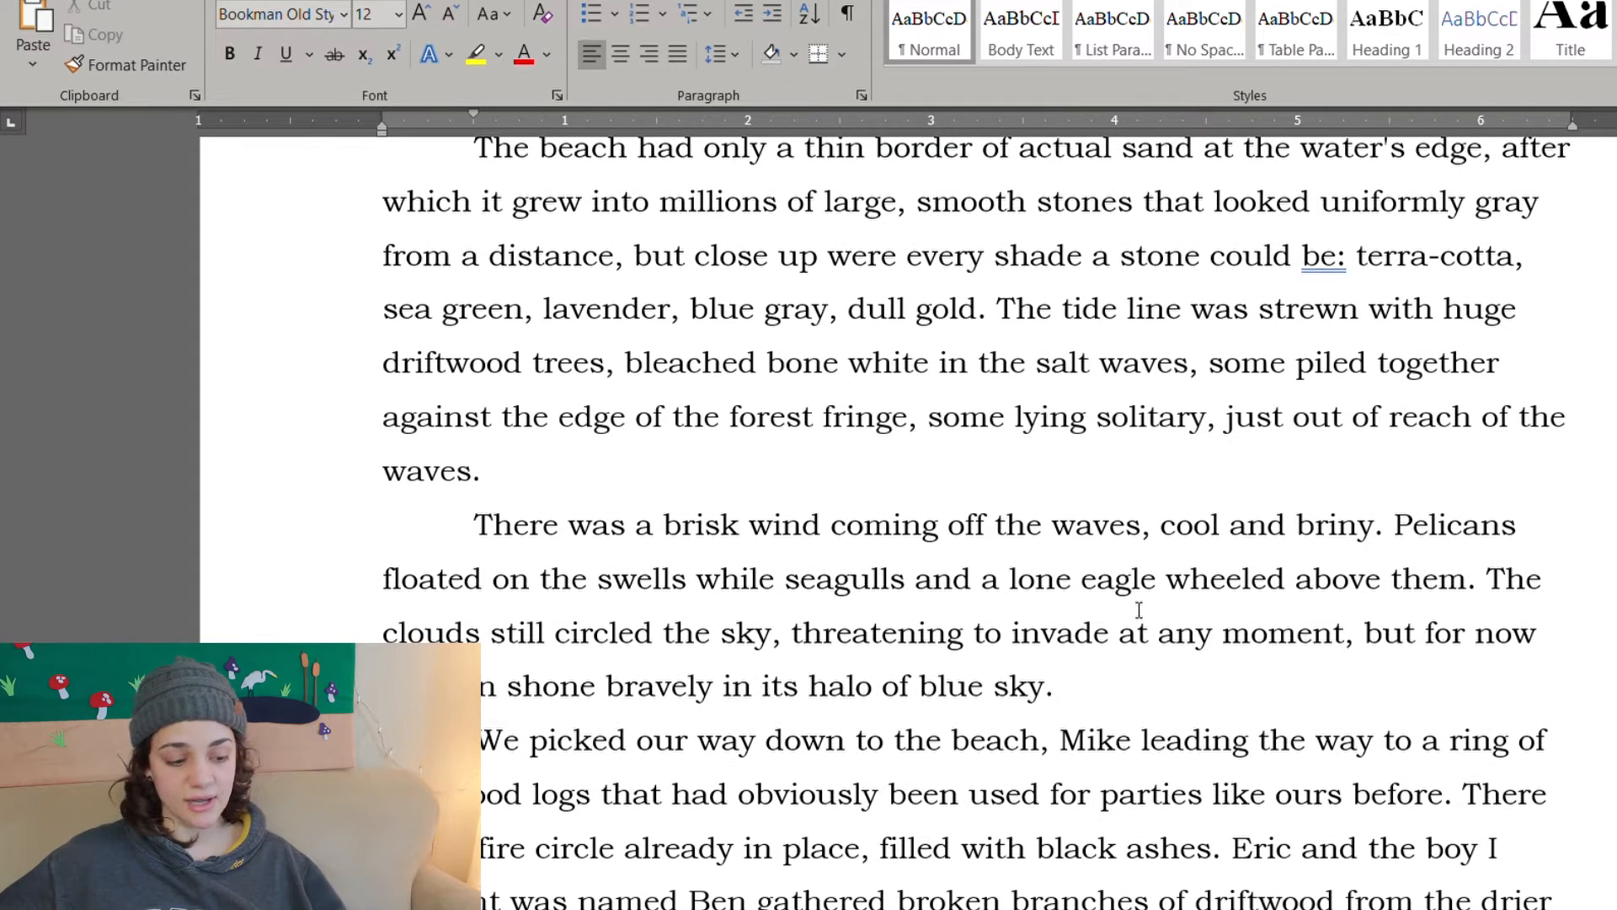
{"action": "mouse_move", "coordinate": [1076, 494]}
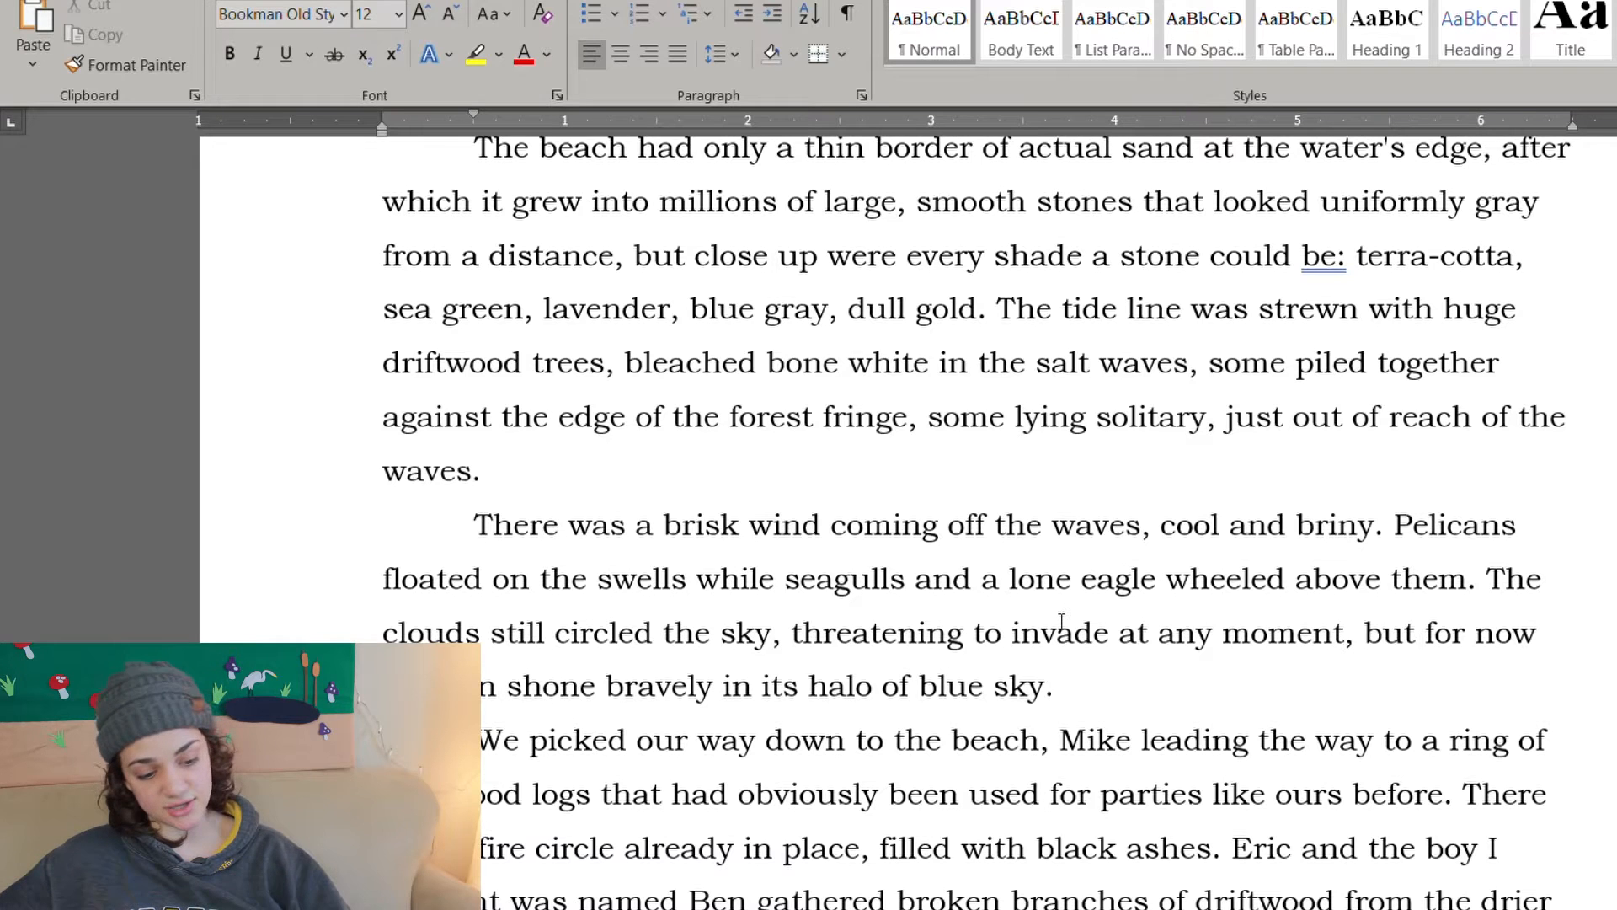
{"action": "scroll", "scroll_direction": "up", "scroll_amount": 3}
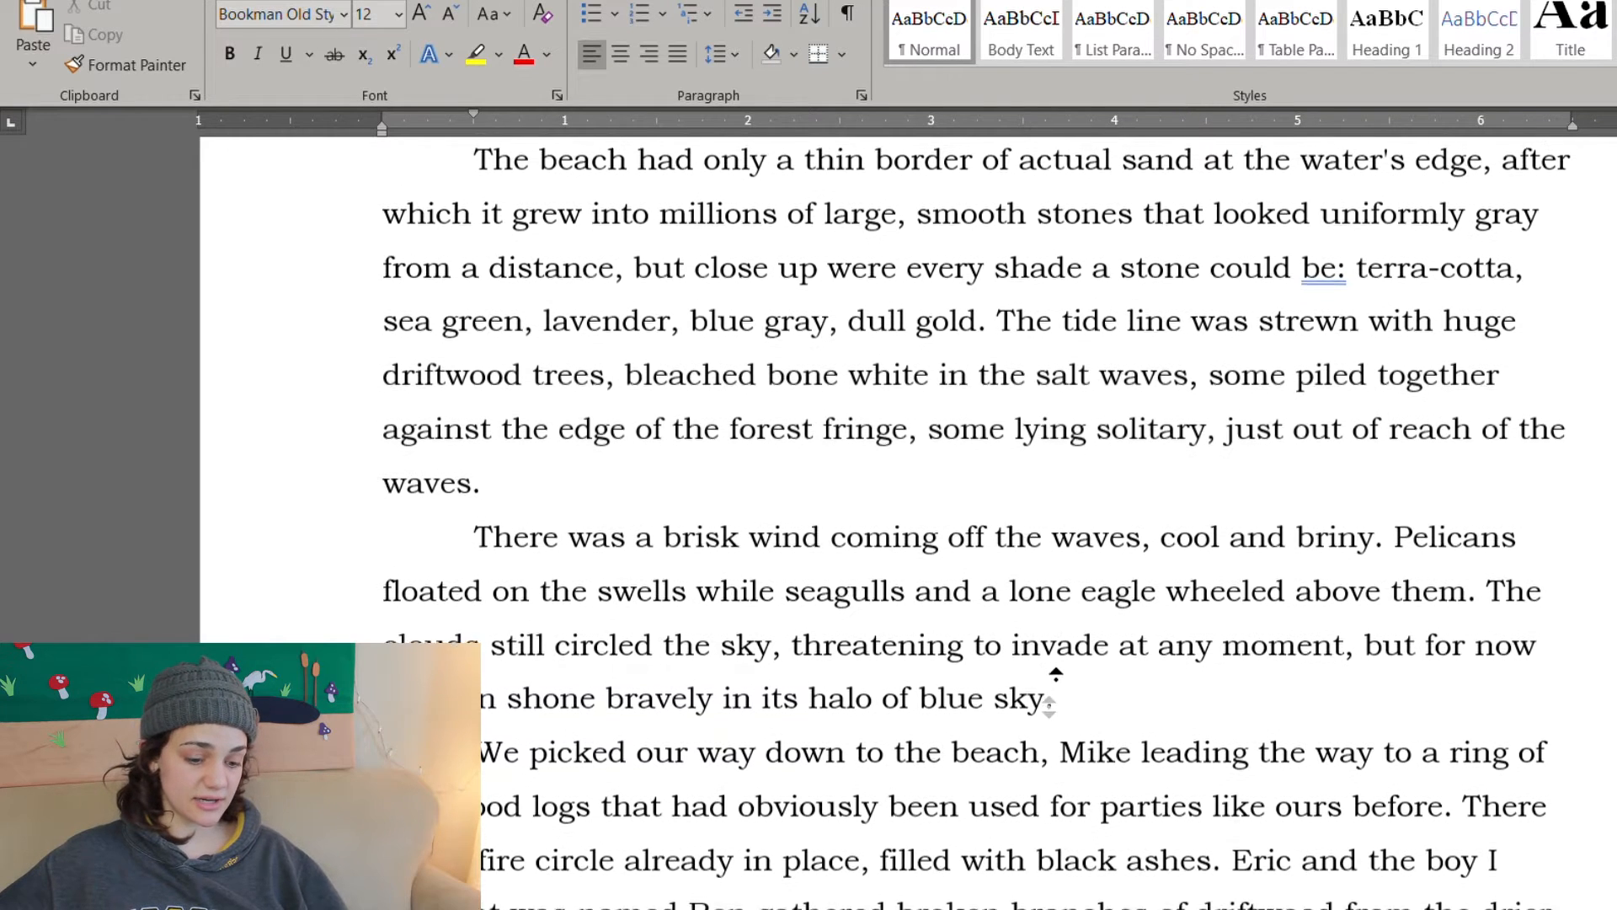
{"action": "scroll", "scroll_direction": "up", "scroll_amount": 3}
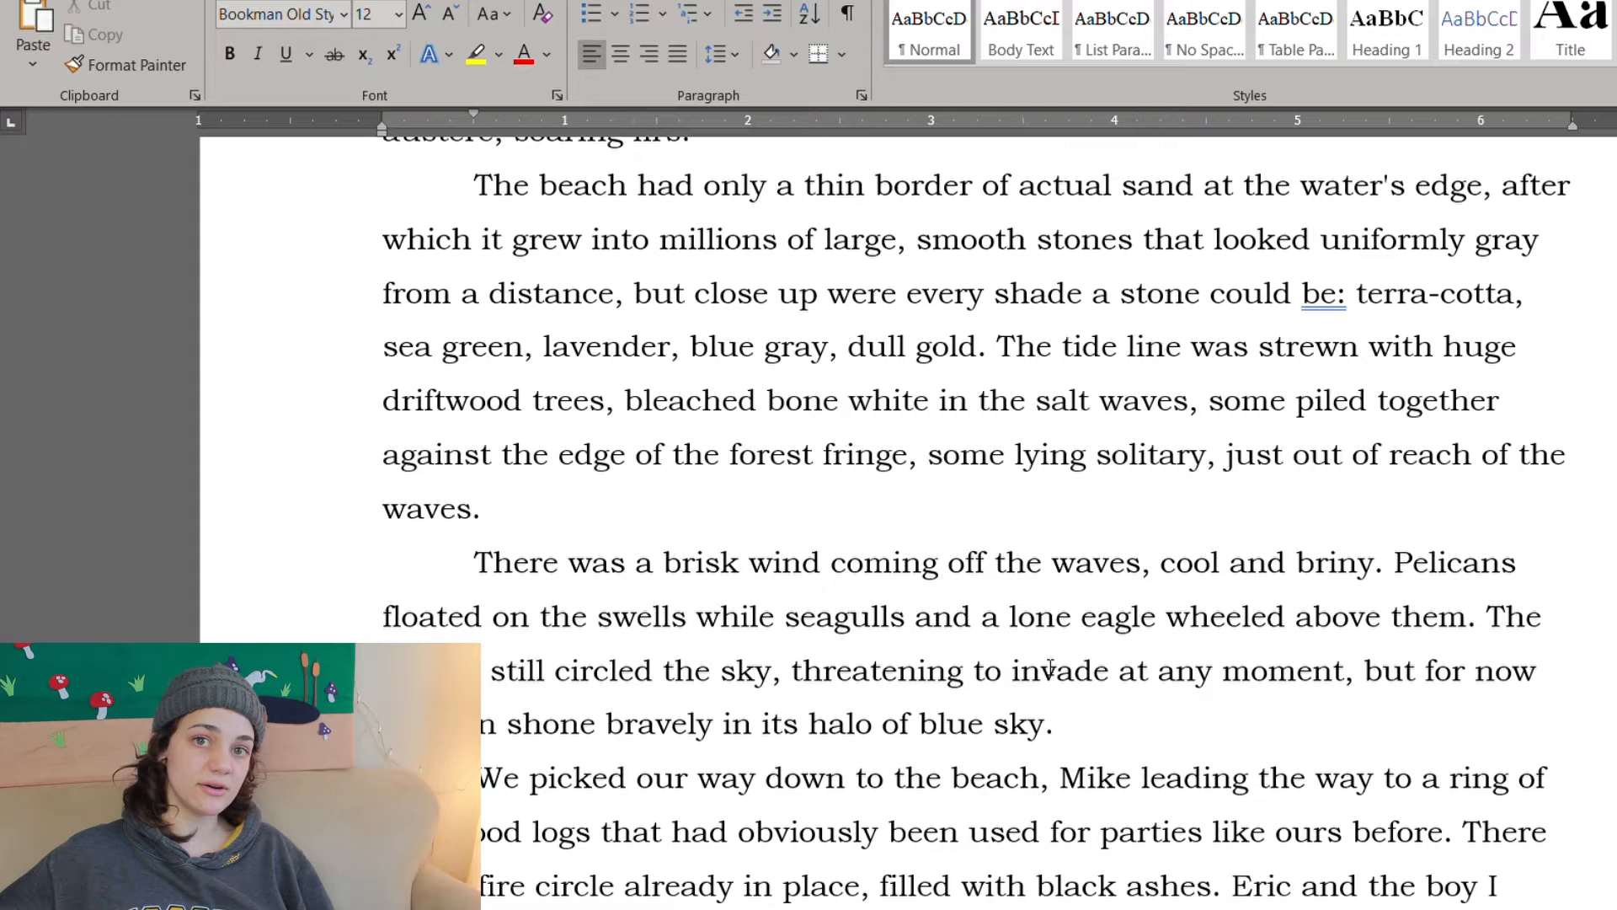
{"action": "scroll", "scroll_direction": "down", "scroll_amount": 3}
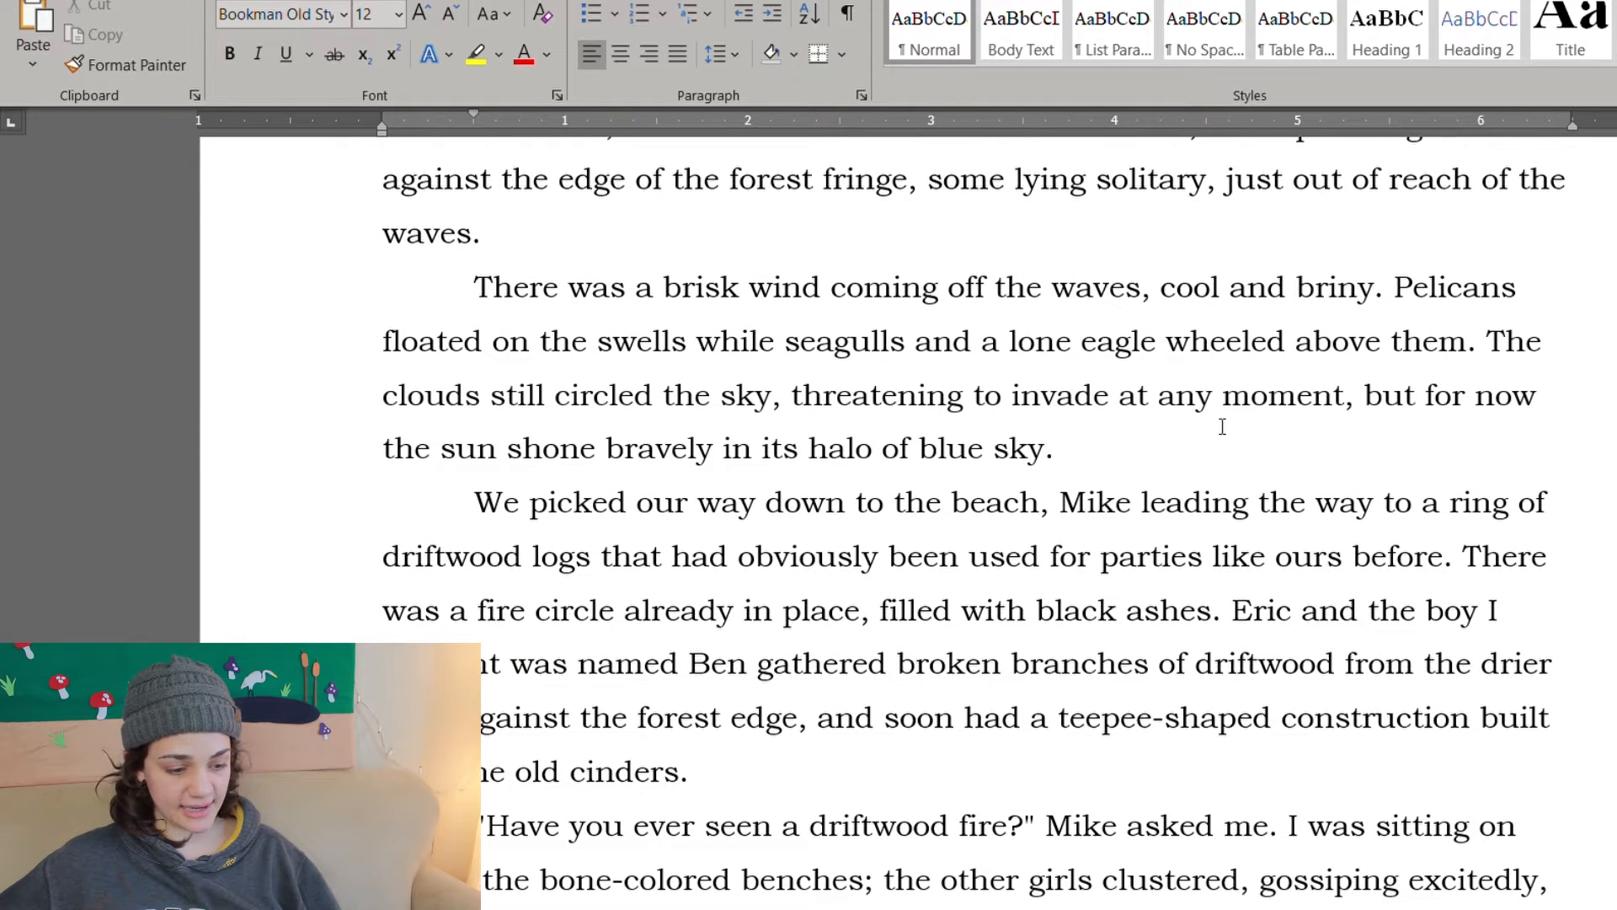
{"action": "mouse_move", "coordinate": [1134, 464]}
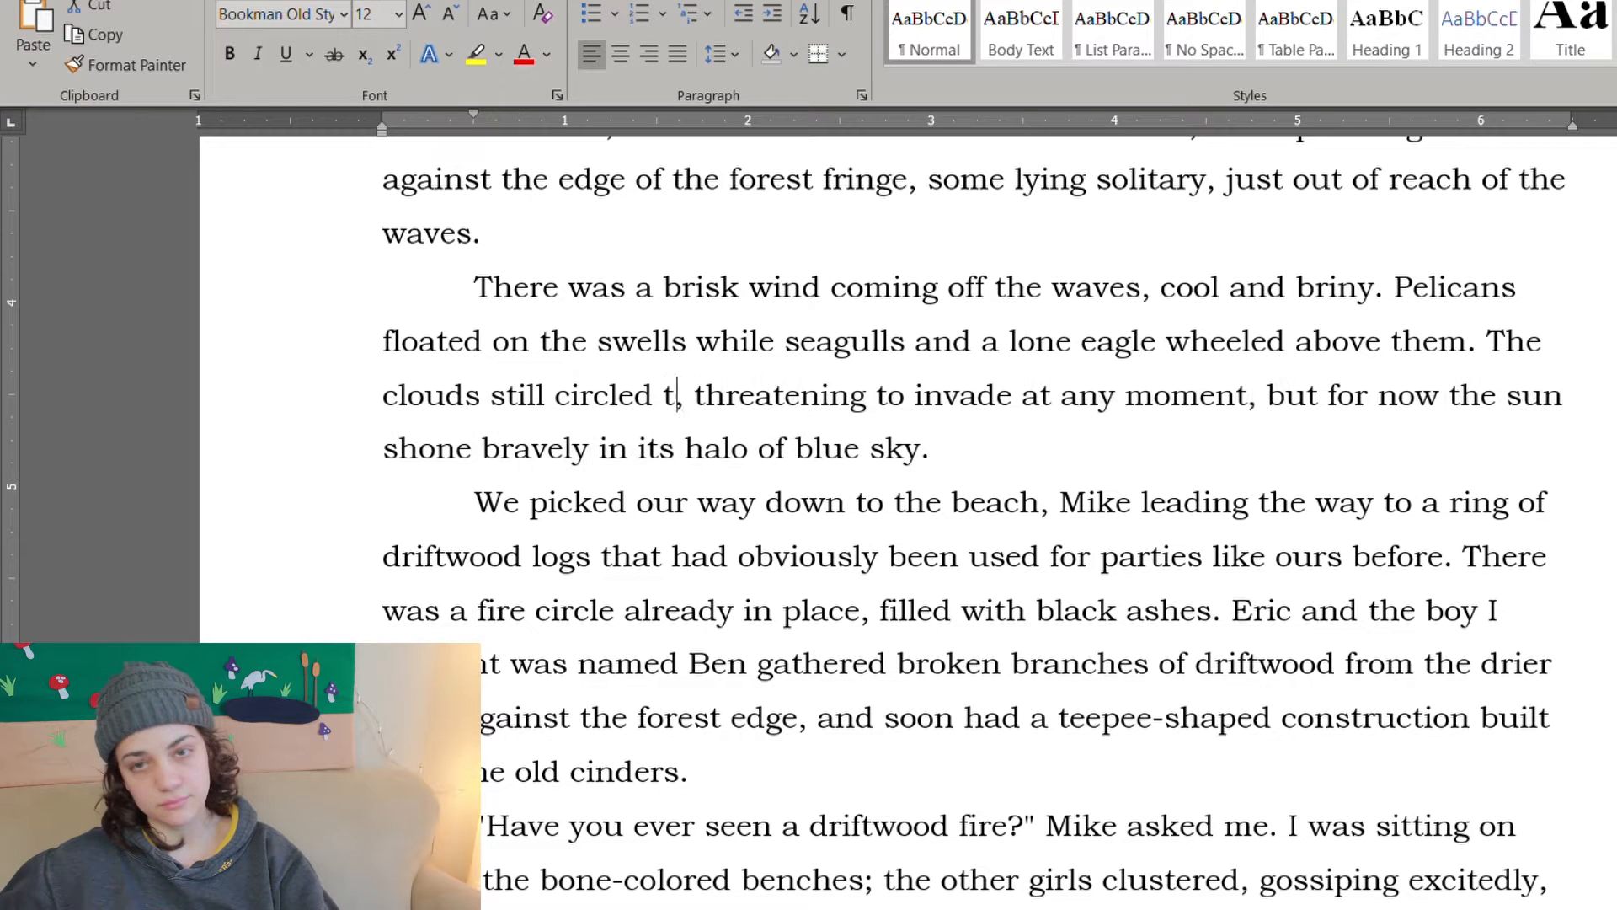
Step: Remove the leftover letter after "circled," then look back over the Suburban passage and return to the fire scene
{"action": "key", "text": "Backspace"}
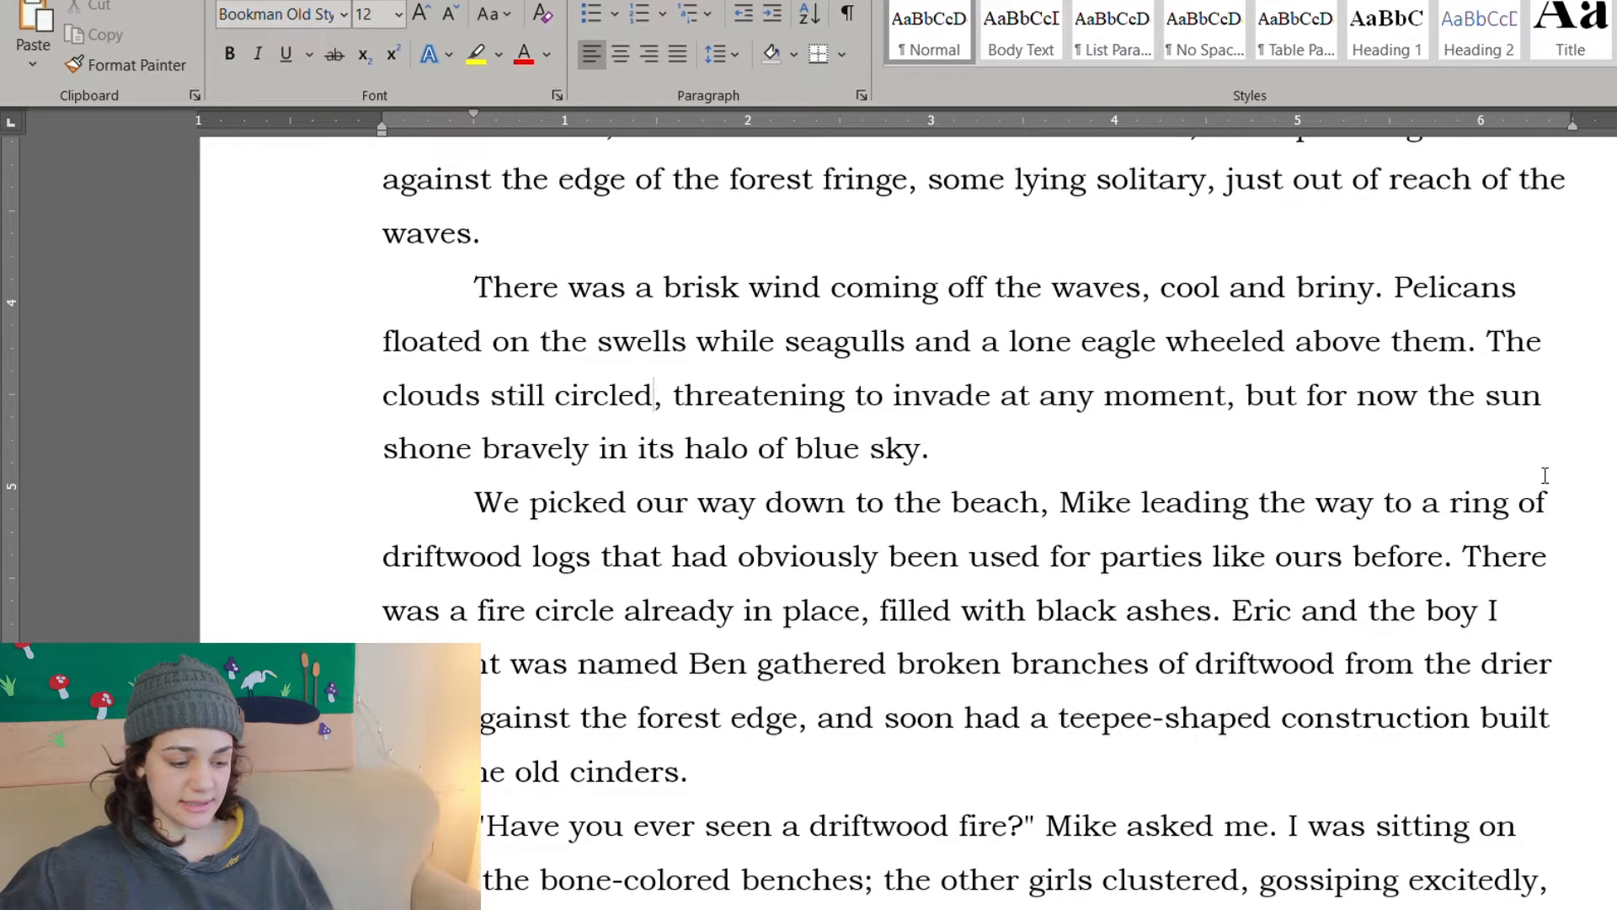
{"action": "scroll", "scroll_direction": "up", "scroll_amount": 3}
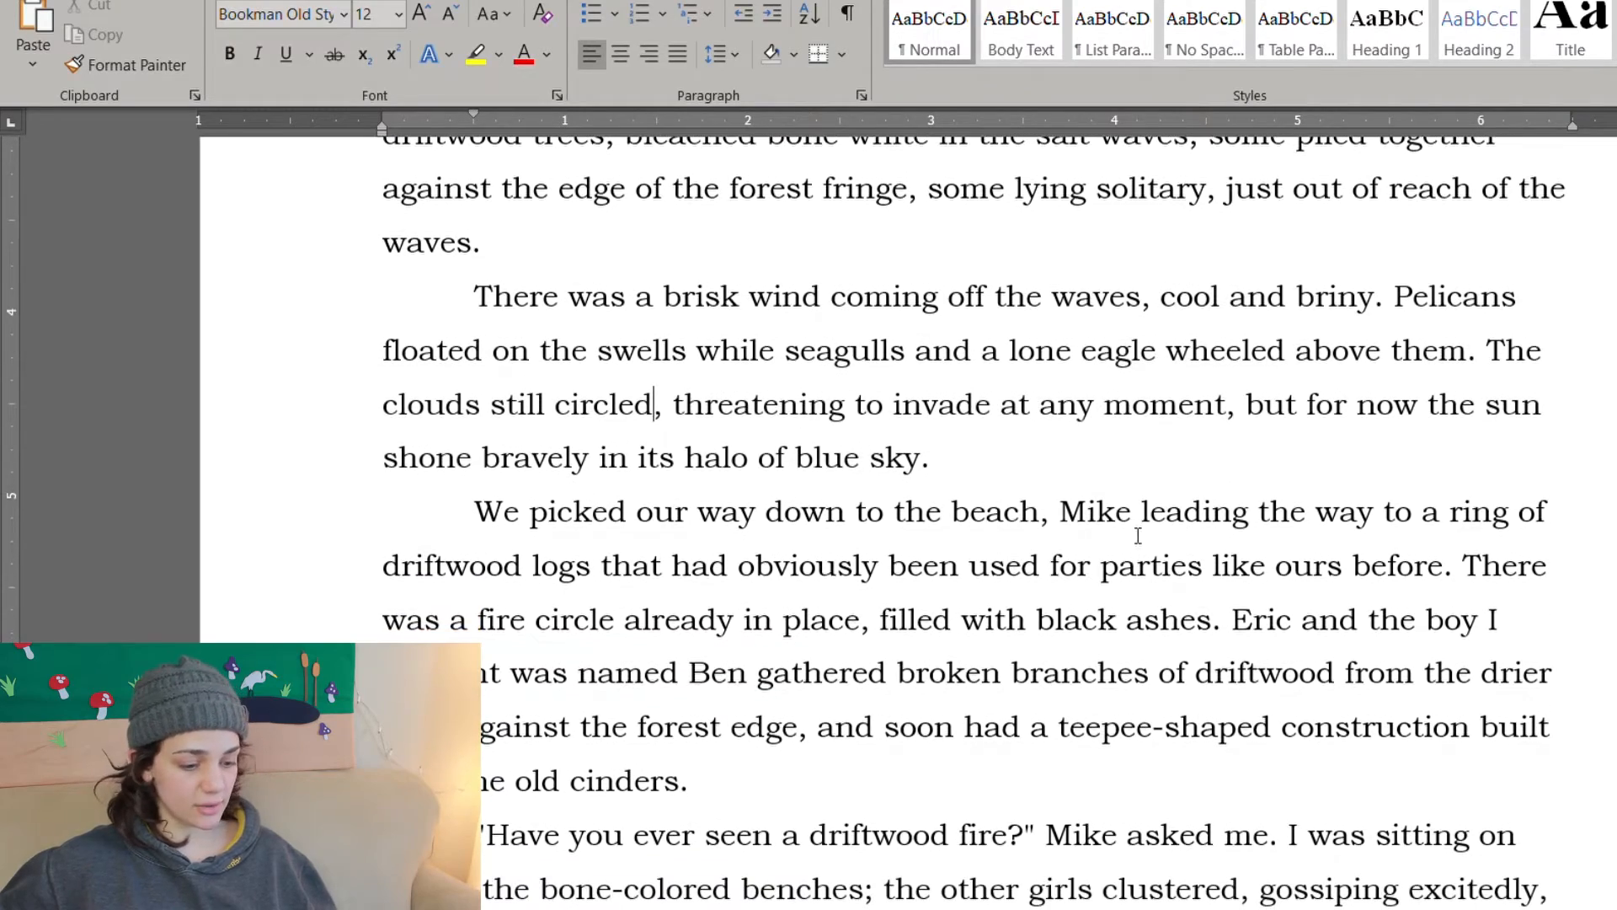
{"action": "scroll", "scroll_direction": "down", "scroll_amount": 3}
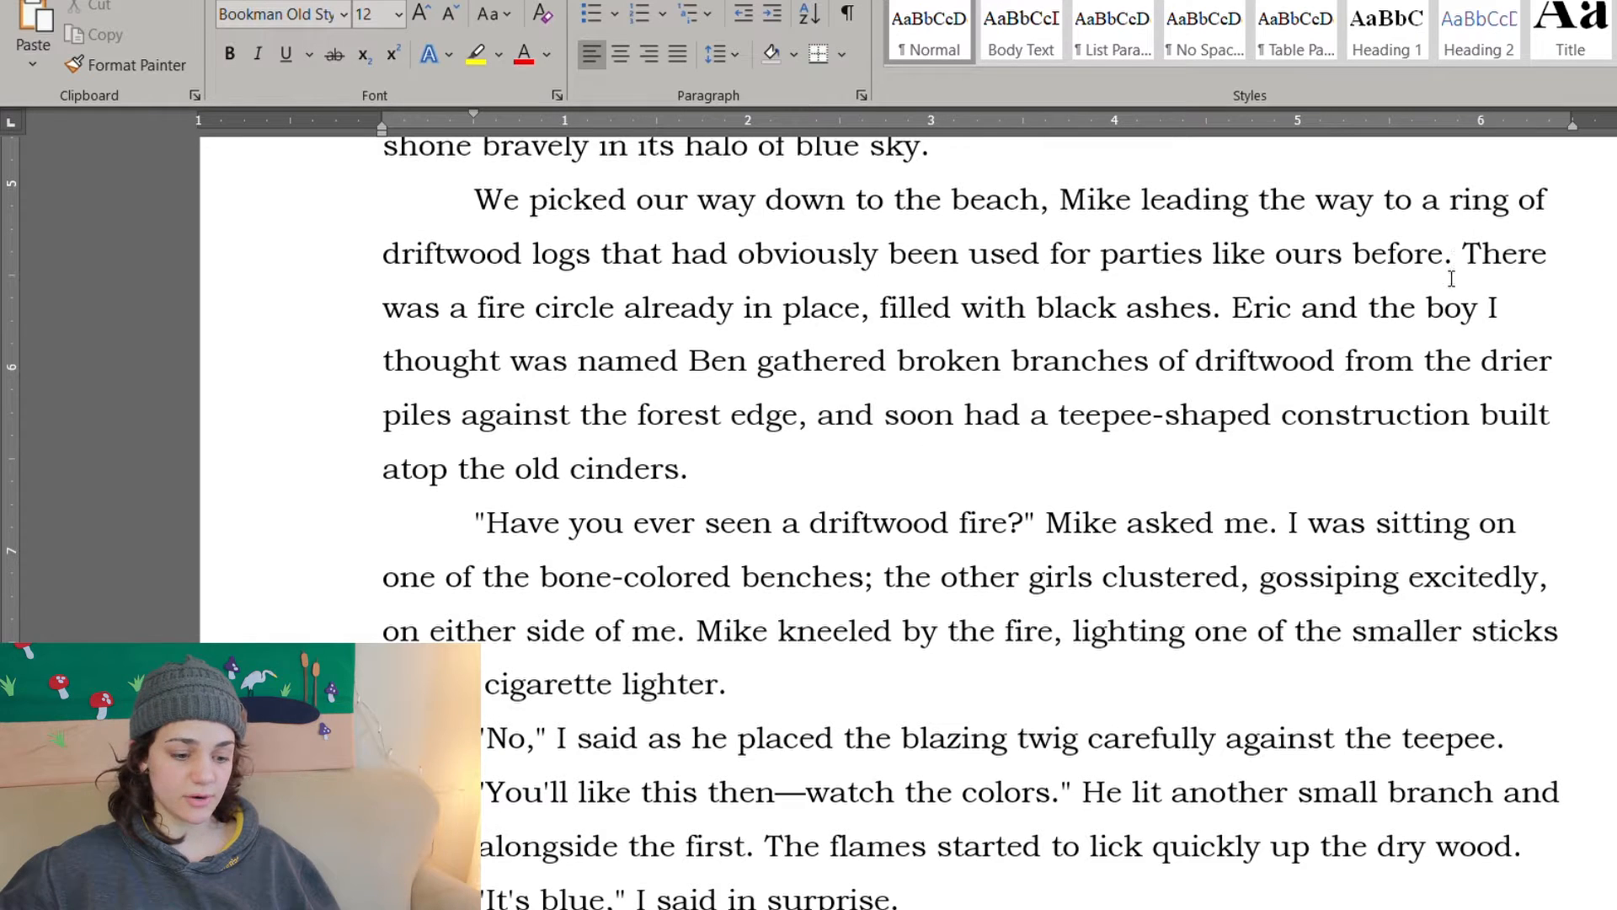
{"action": "mouse_move", "coordinate": [642, 330]}
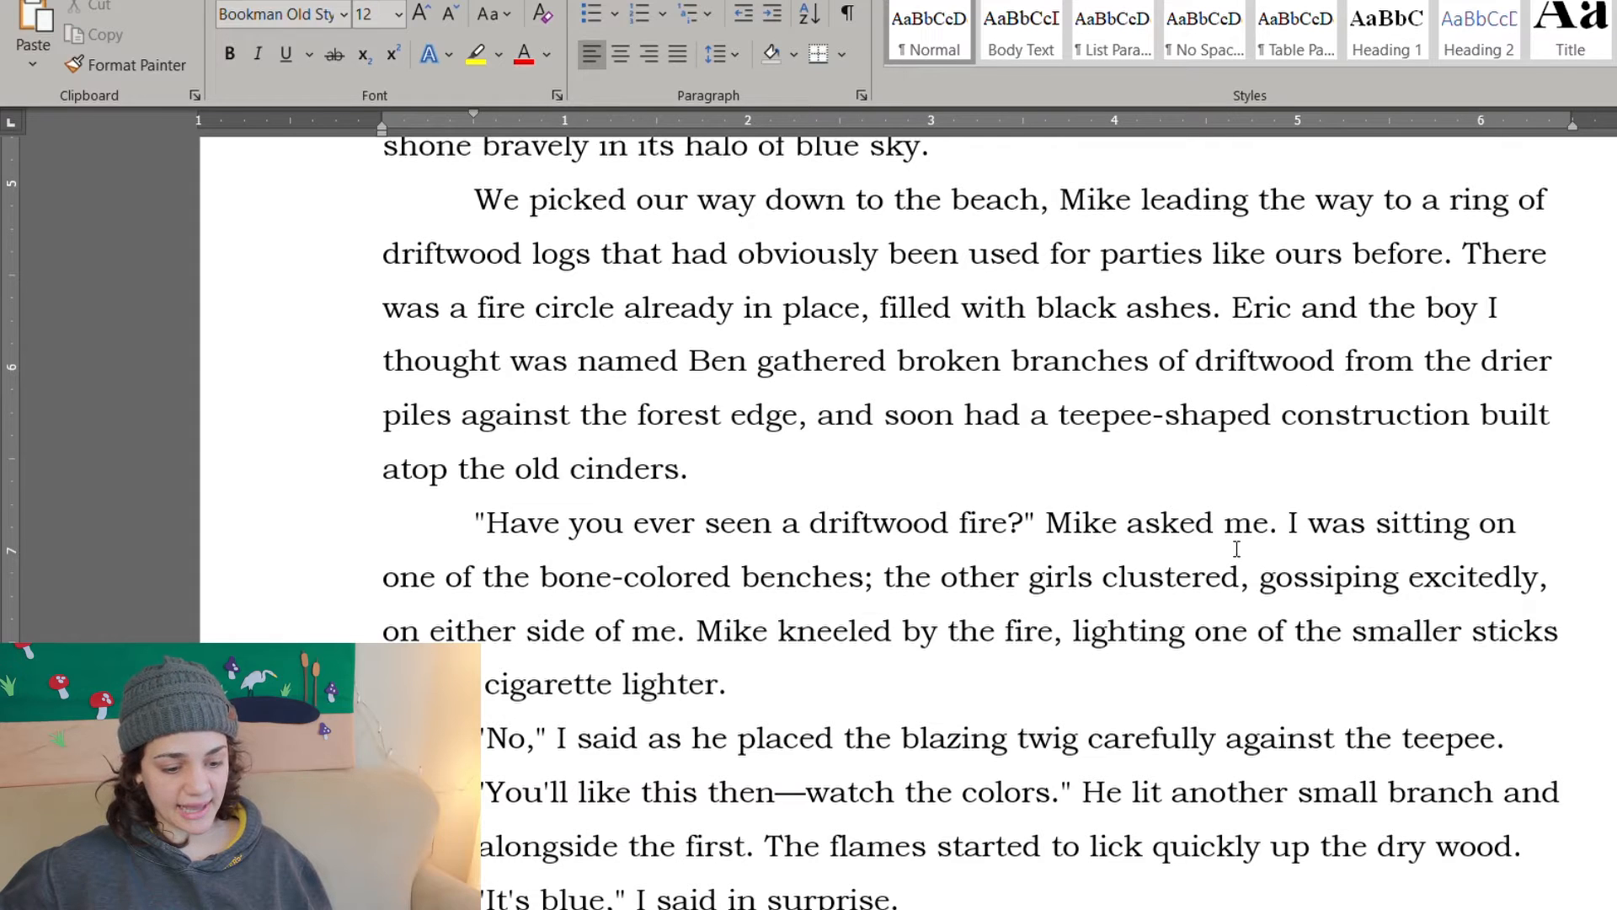
{"action": "scroll", "scroll_direction": "up", "scroll_amount": 3}
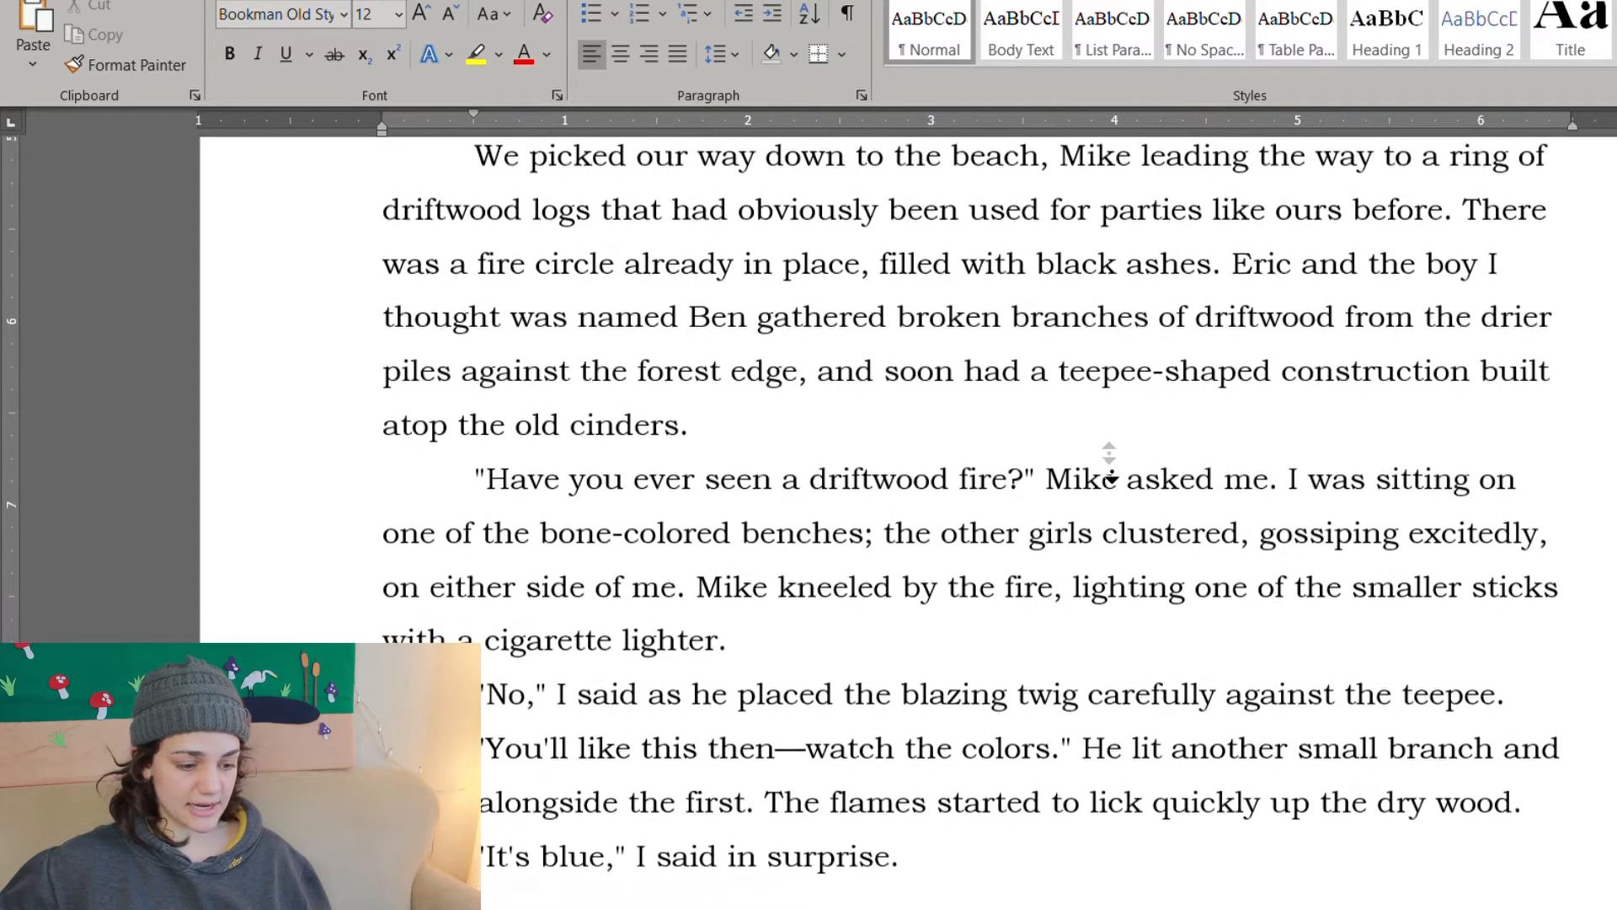
{"action": "scroll", "scroll_direction": "down", "scroll_amount": 3}
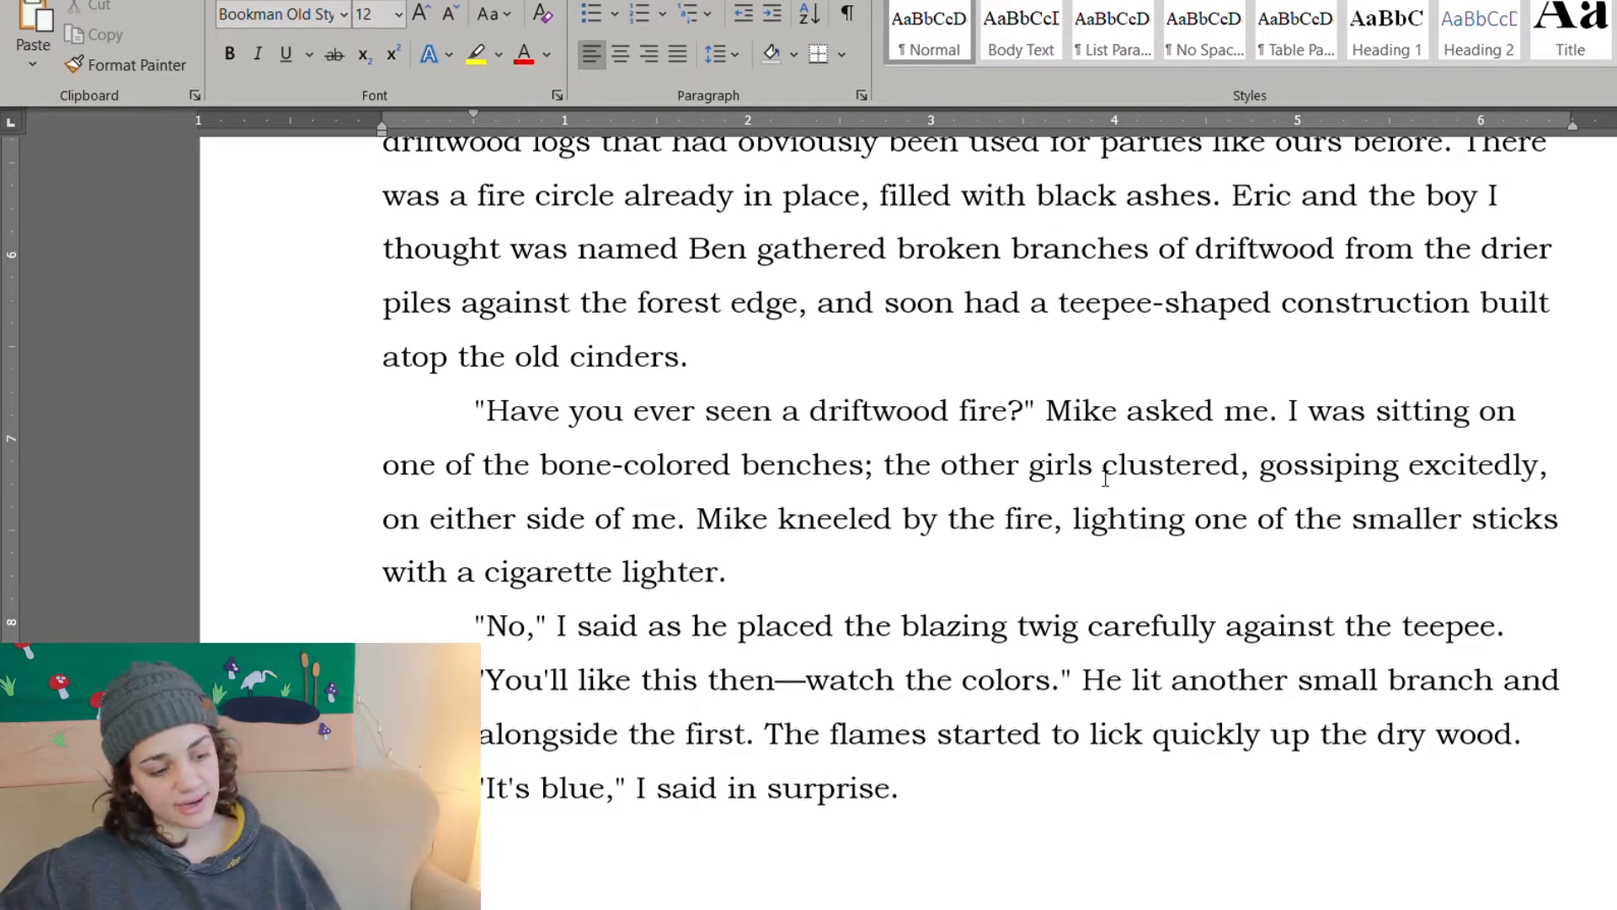
{"action": "scroll", "scroll_direction": "up", "scroll_amount": 3}
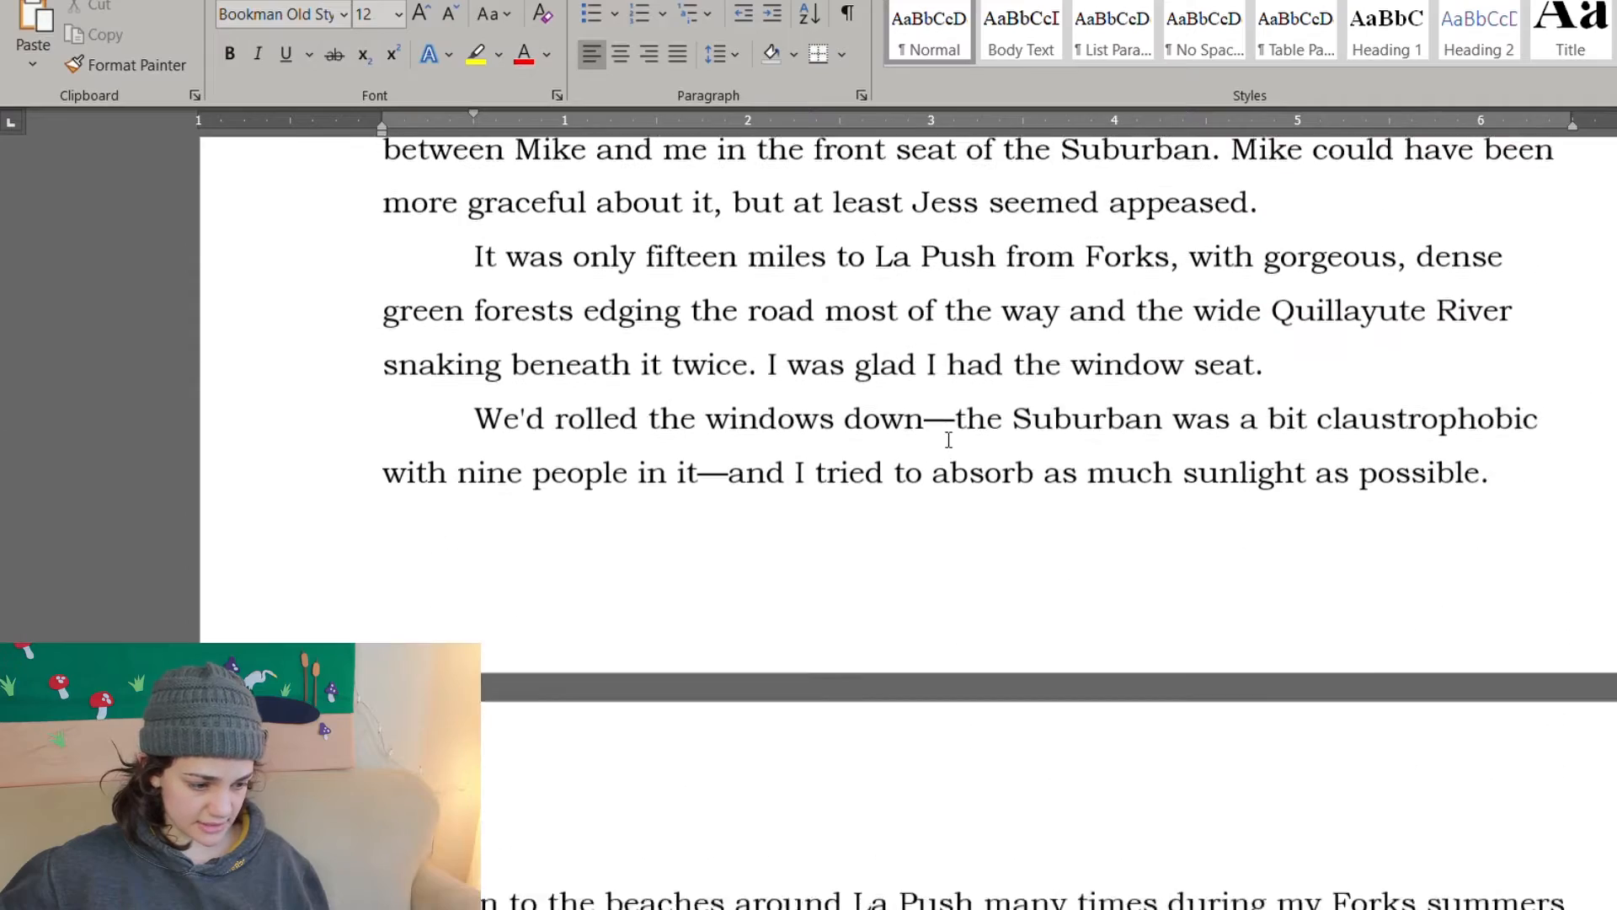
{"action": "scroll", "scroll_direction": "up", "scroll_amount": 3}
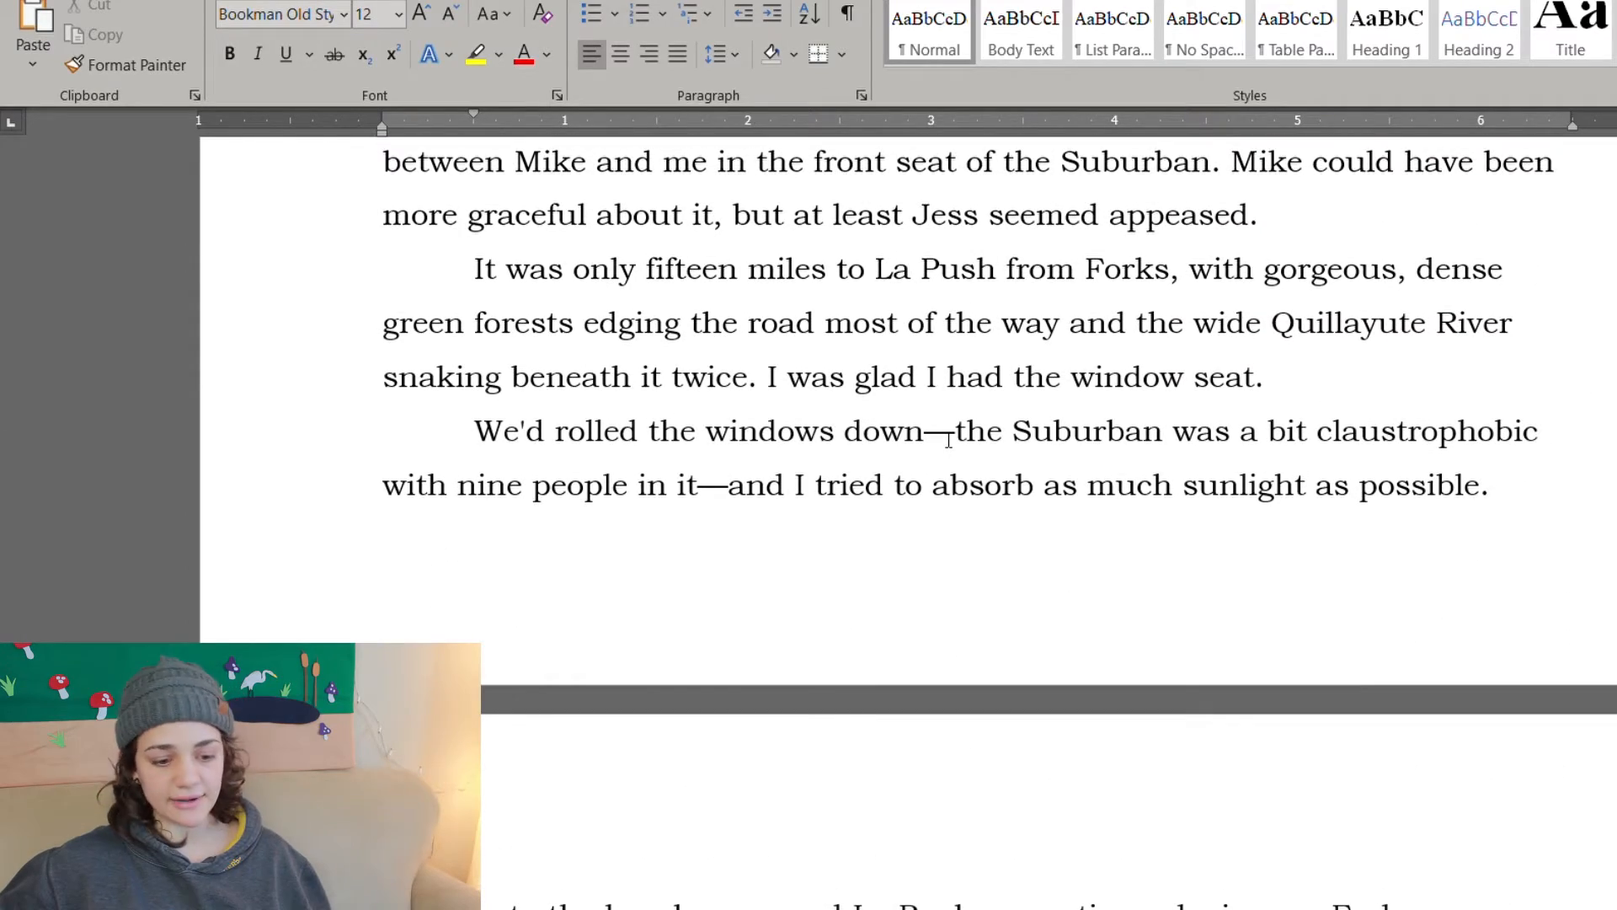
{"action": "scroll", "scroll_direction": "down", "scroll_amount": 3}
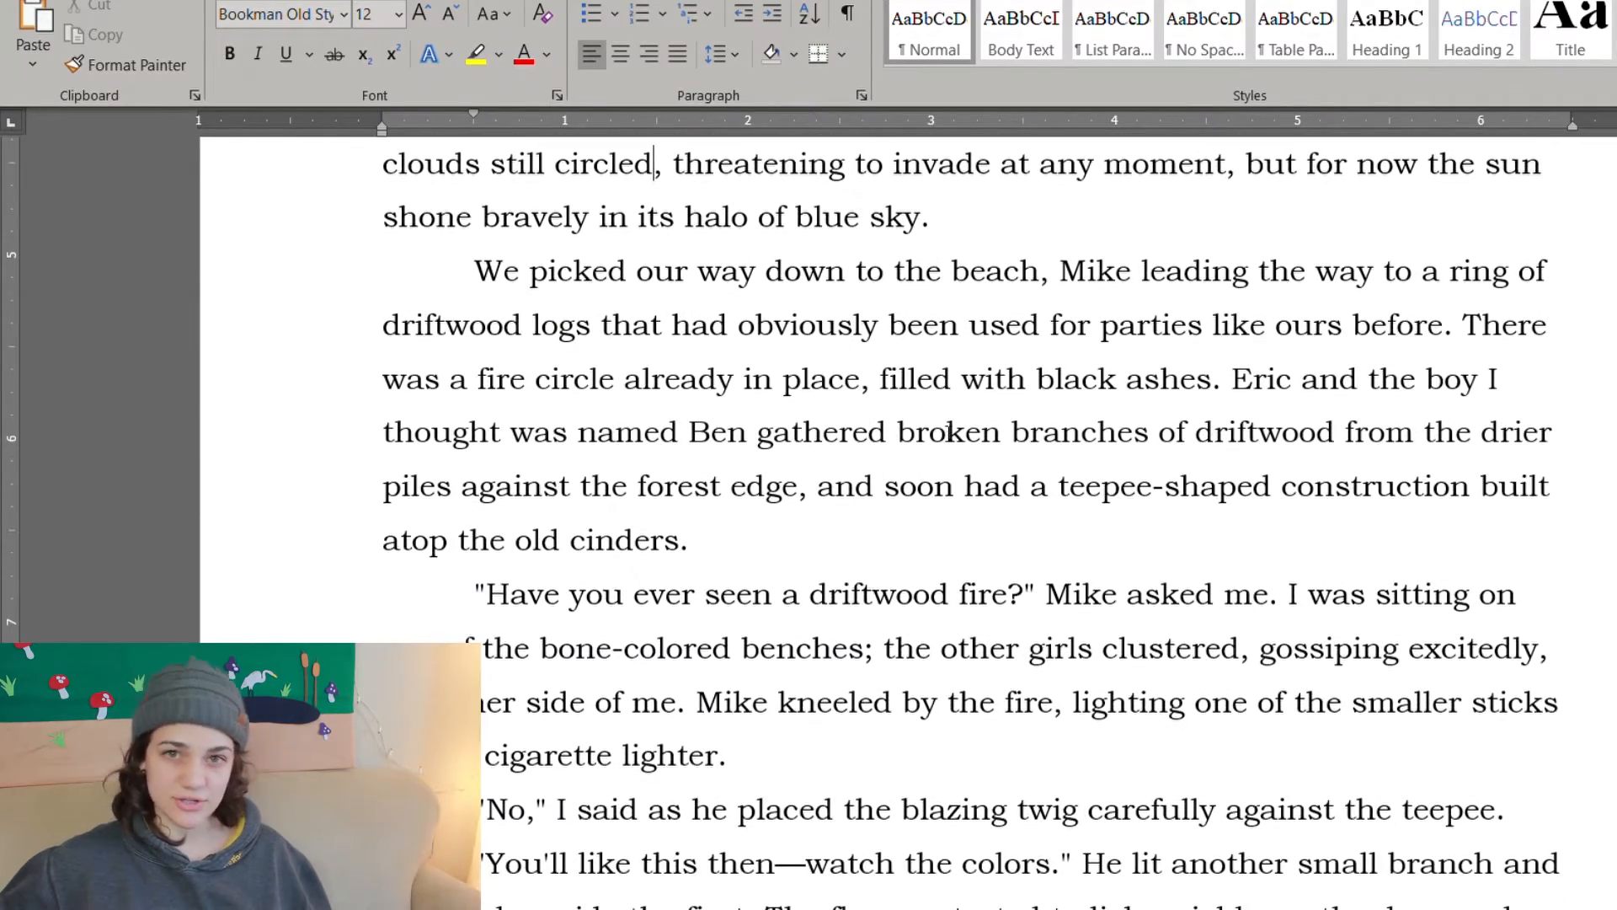
{"action": "scroll", "scroll_direction": "up", "scroll_amount": 3}
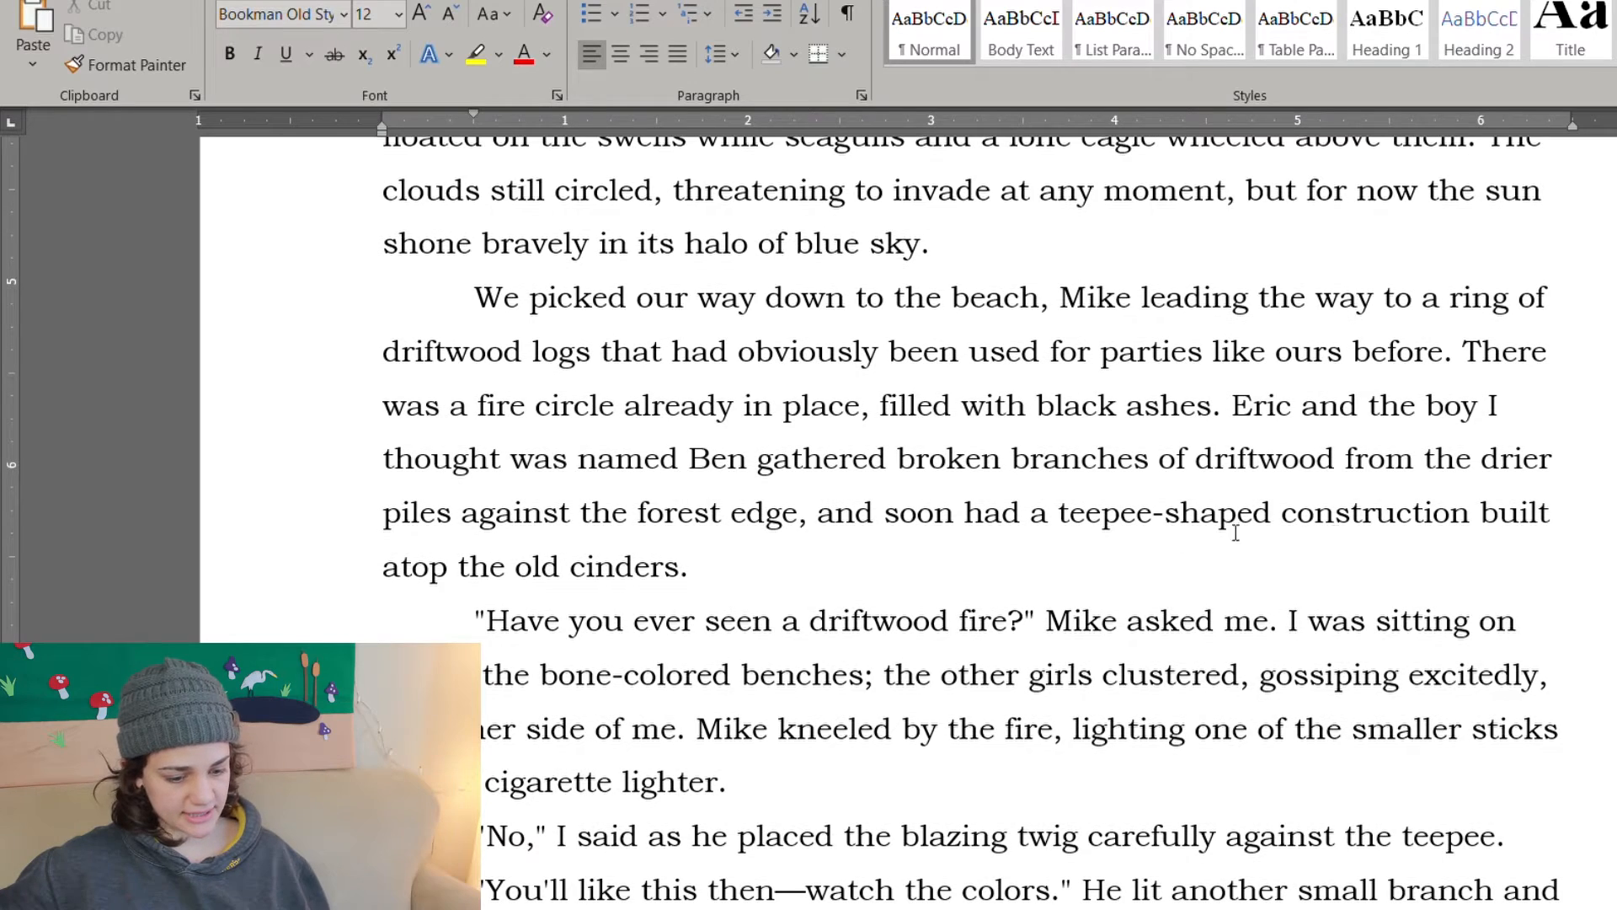
{"action": "scroll", "scroll_direction": "down", "scroll_amount": 3}
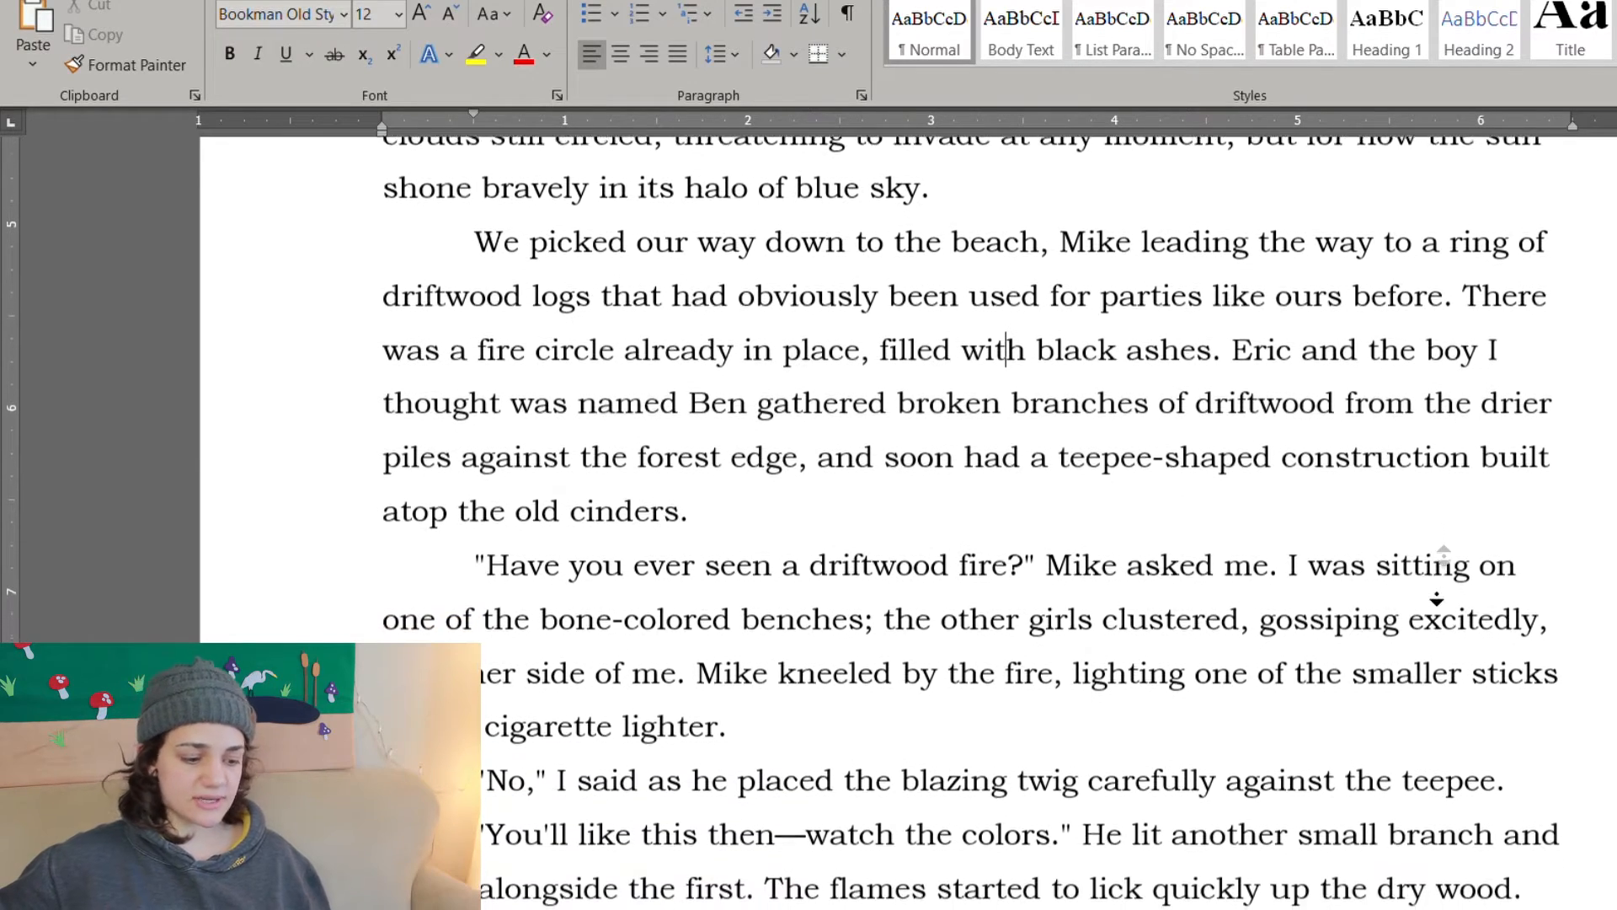
{"action": "scroll", "scroll_direction": "down", "scroll_amount": 3}
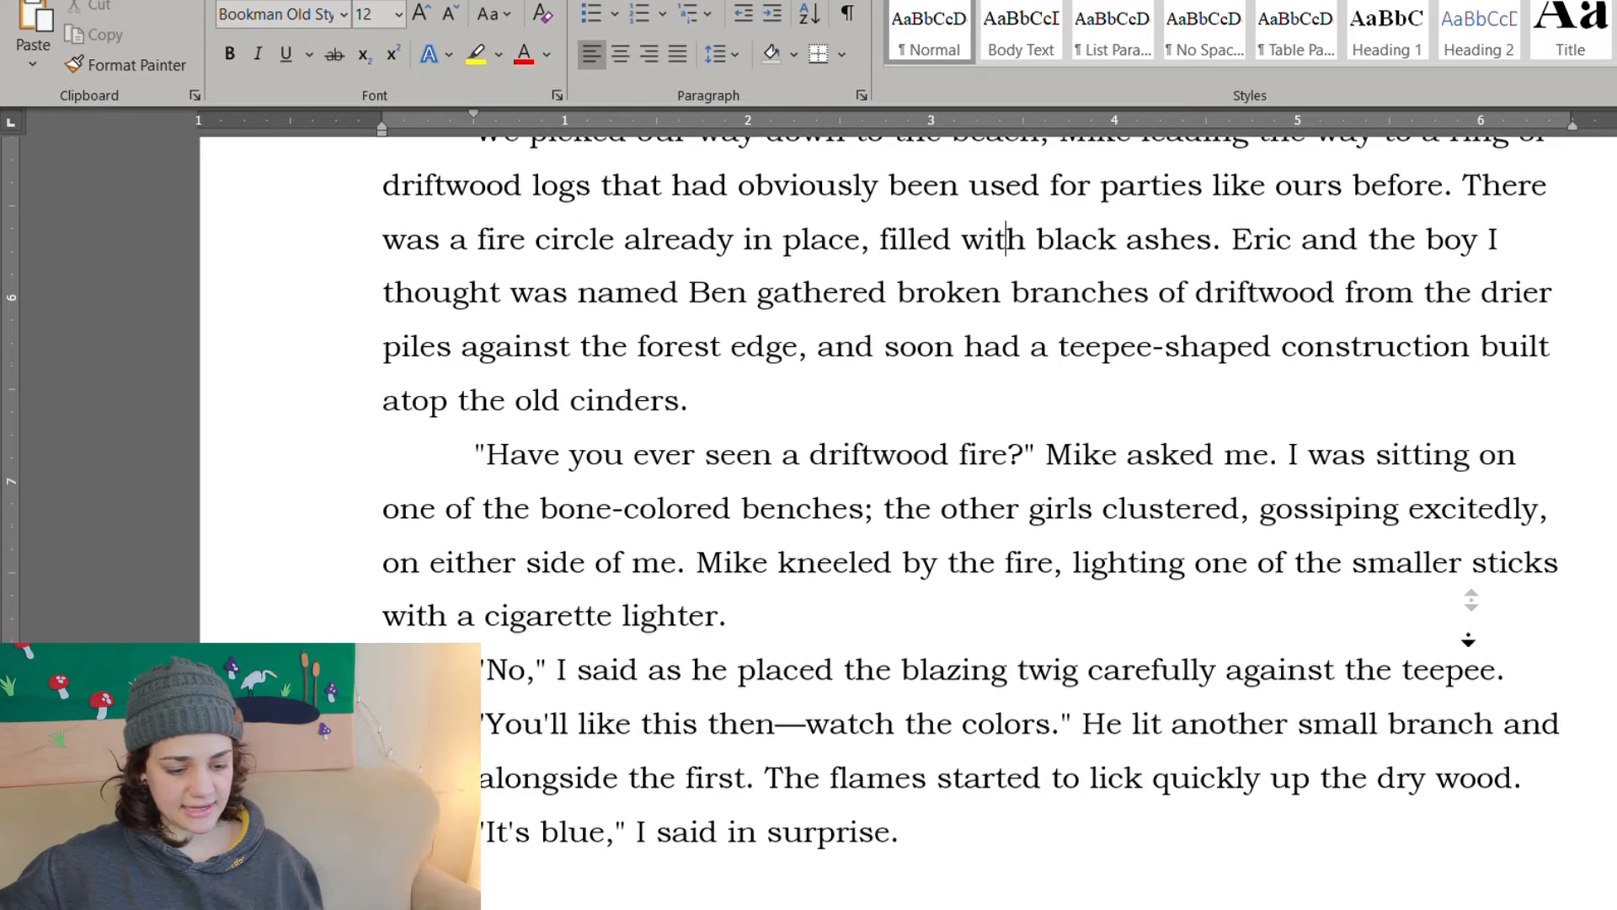
{"action": "scroll", "scroll_direction": "down", "scroll_amount": 3}
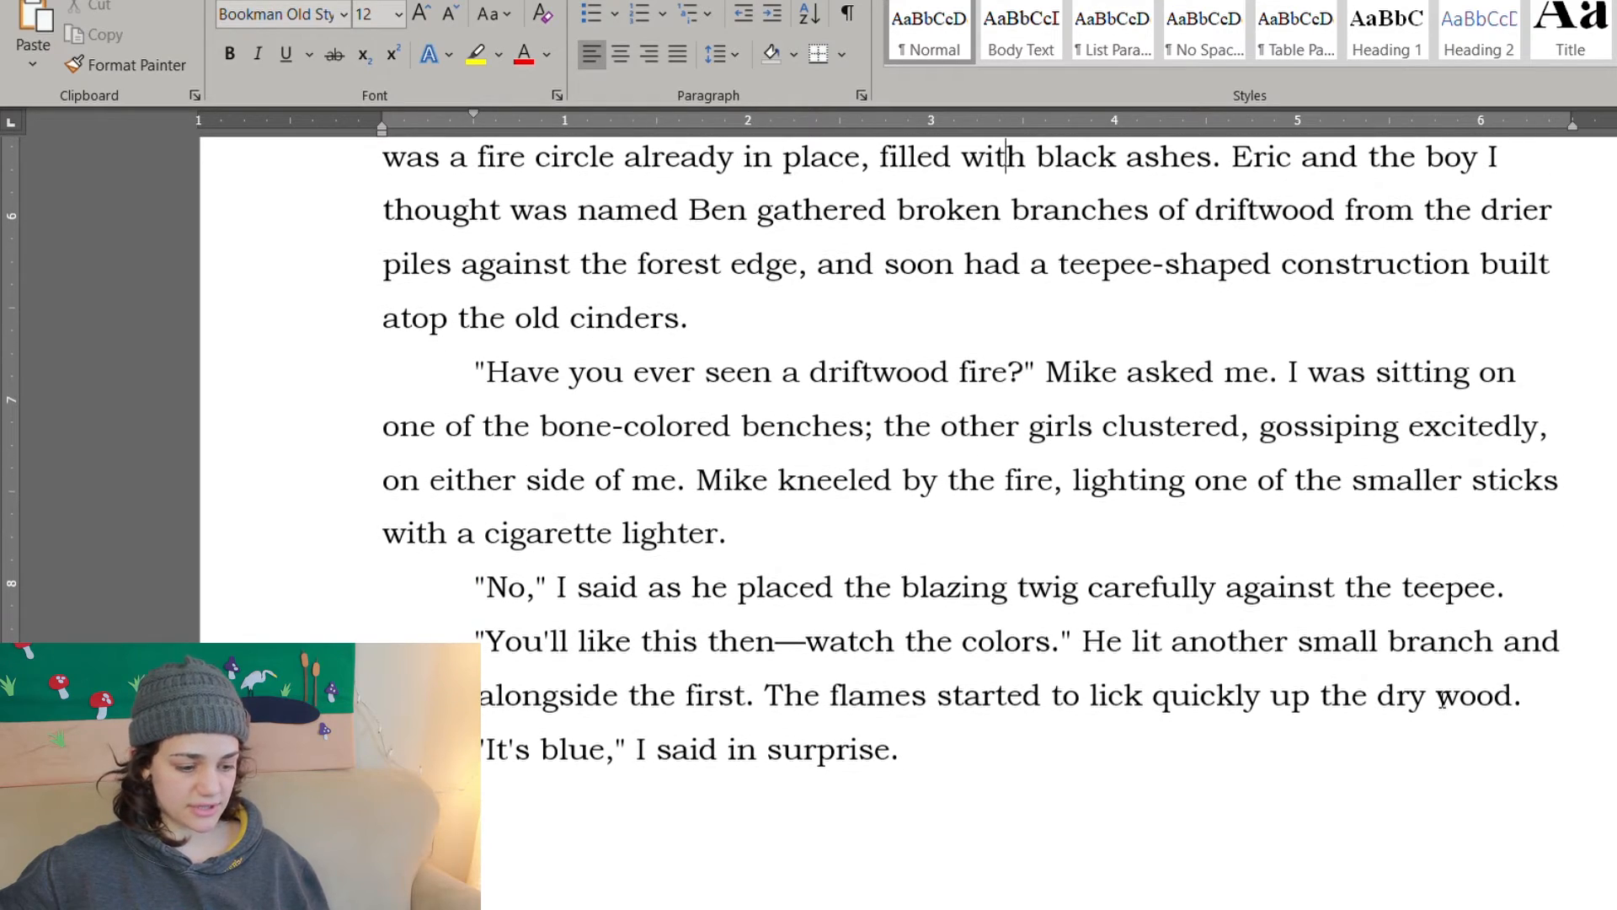
Step: Write "chattering" for gossiping and add the sentence about Jessica doubled over following a tiny sand crab with her finger
{"action": "scroll", "scroll_direction": "down", "scroll_amount": 3}
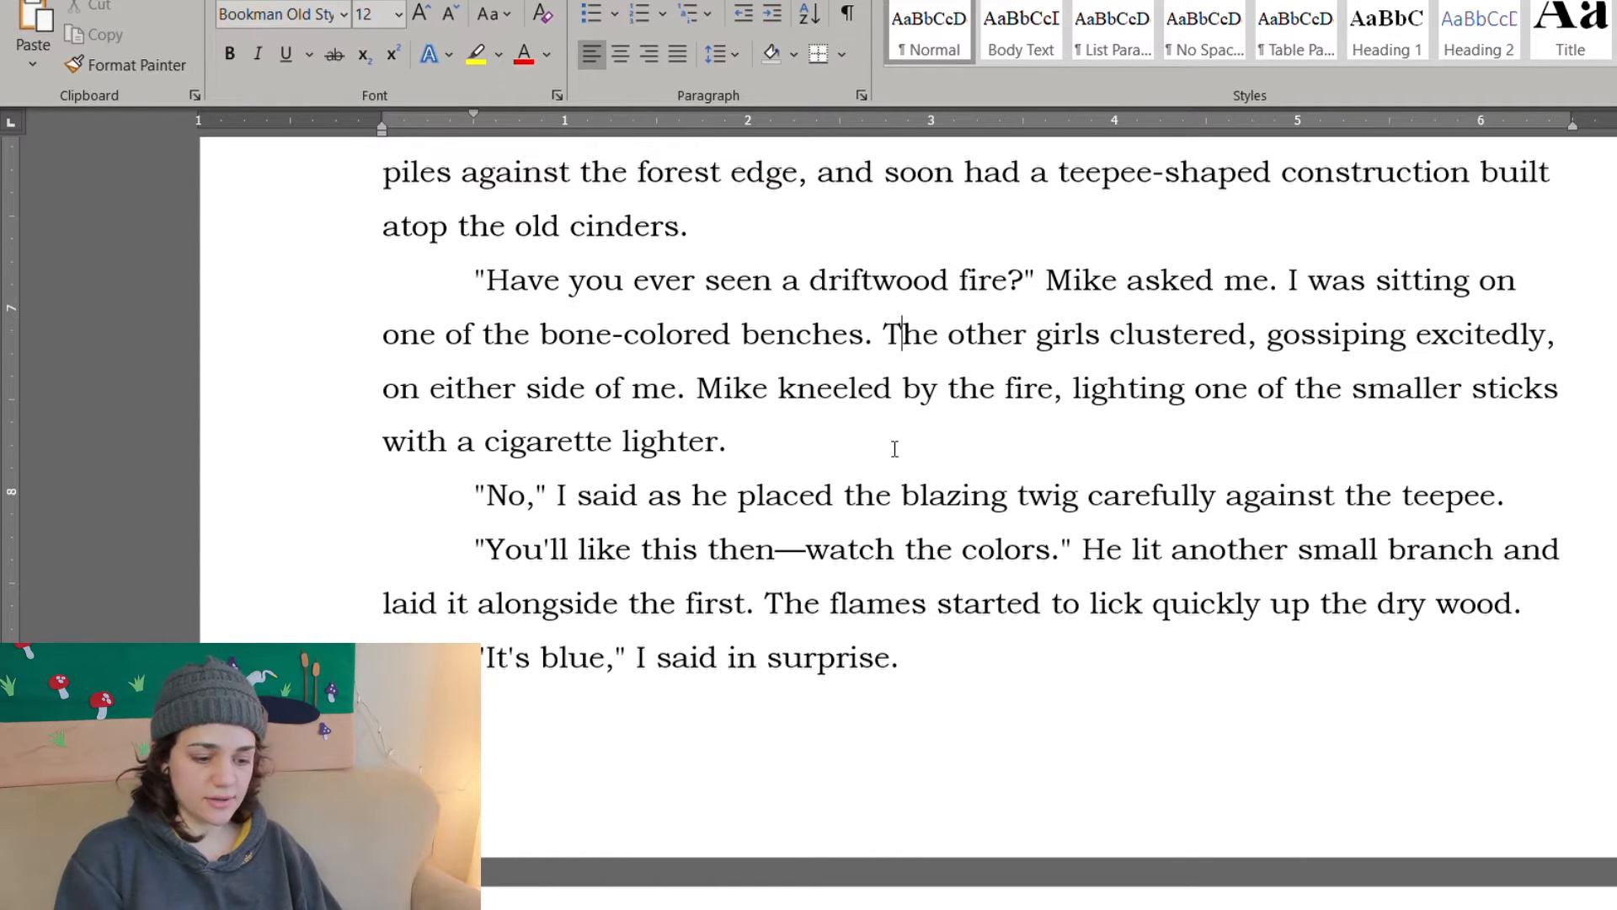
{"action": "type", "text": "chatter"}
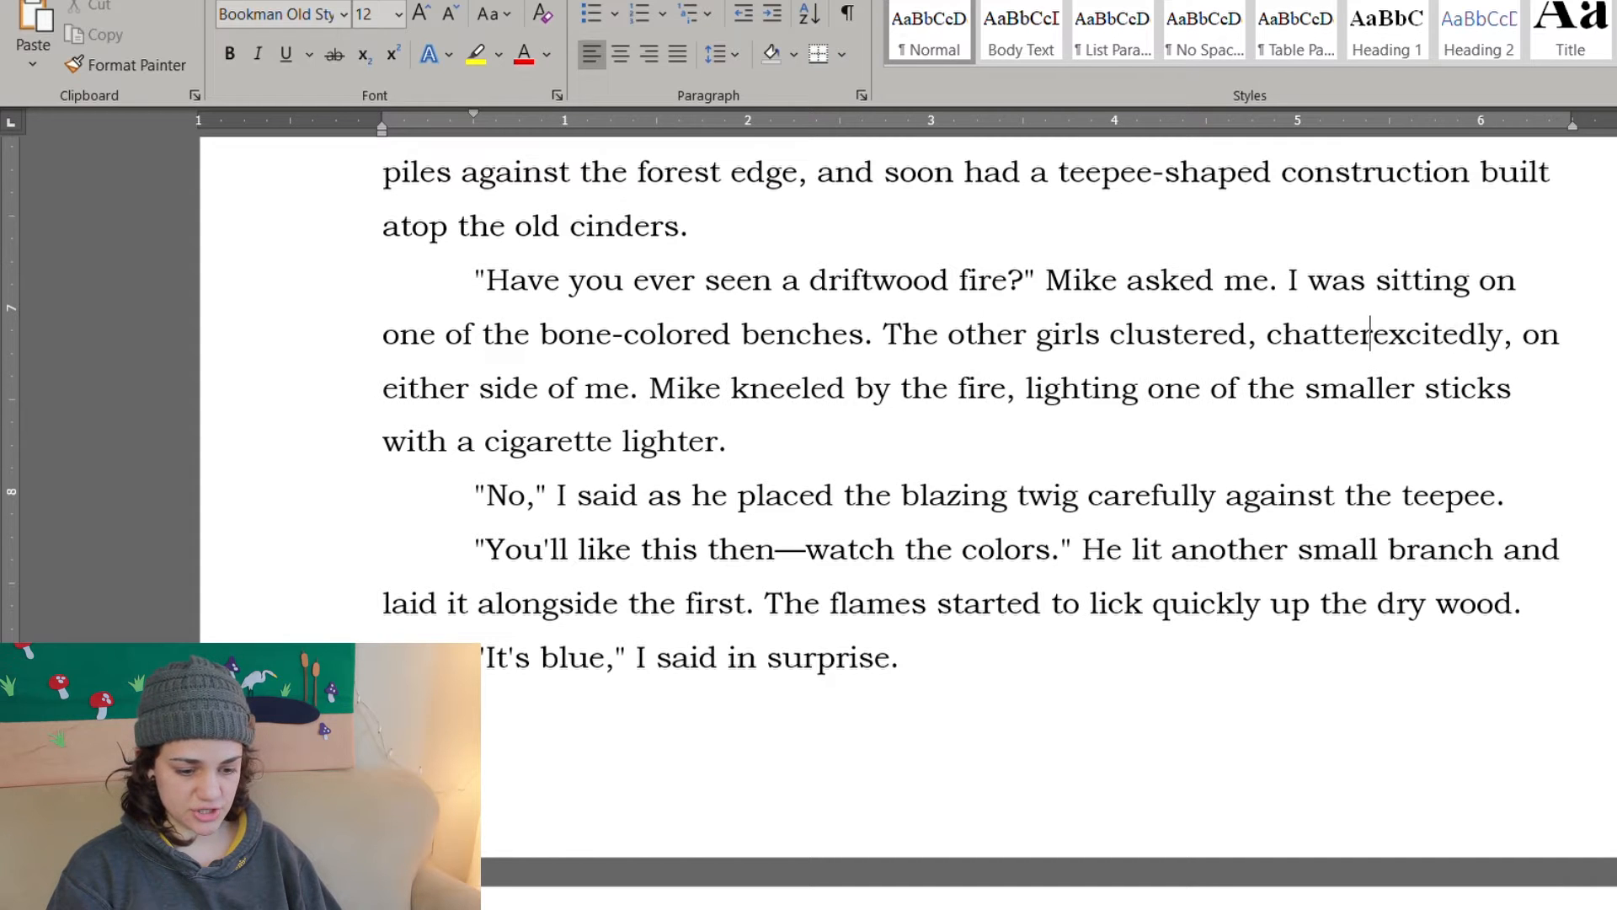
{"action": "type", "text": "ing"}
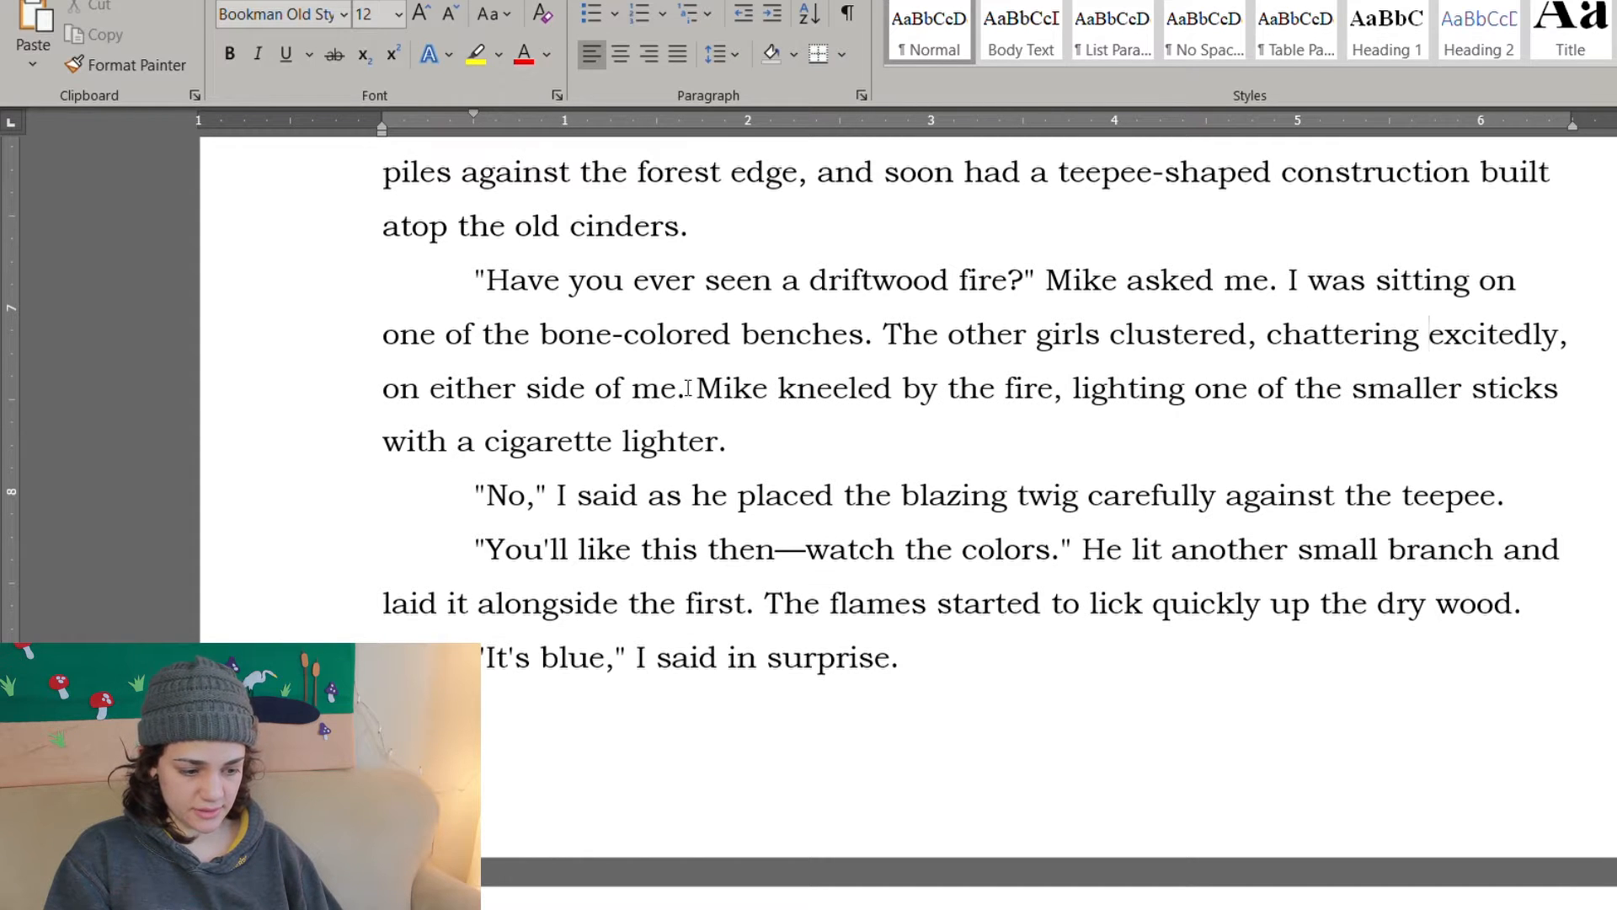
{"action": "type", "text": "Jessica"}
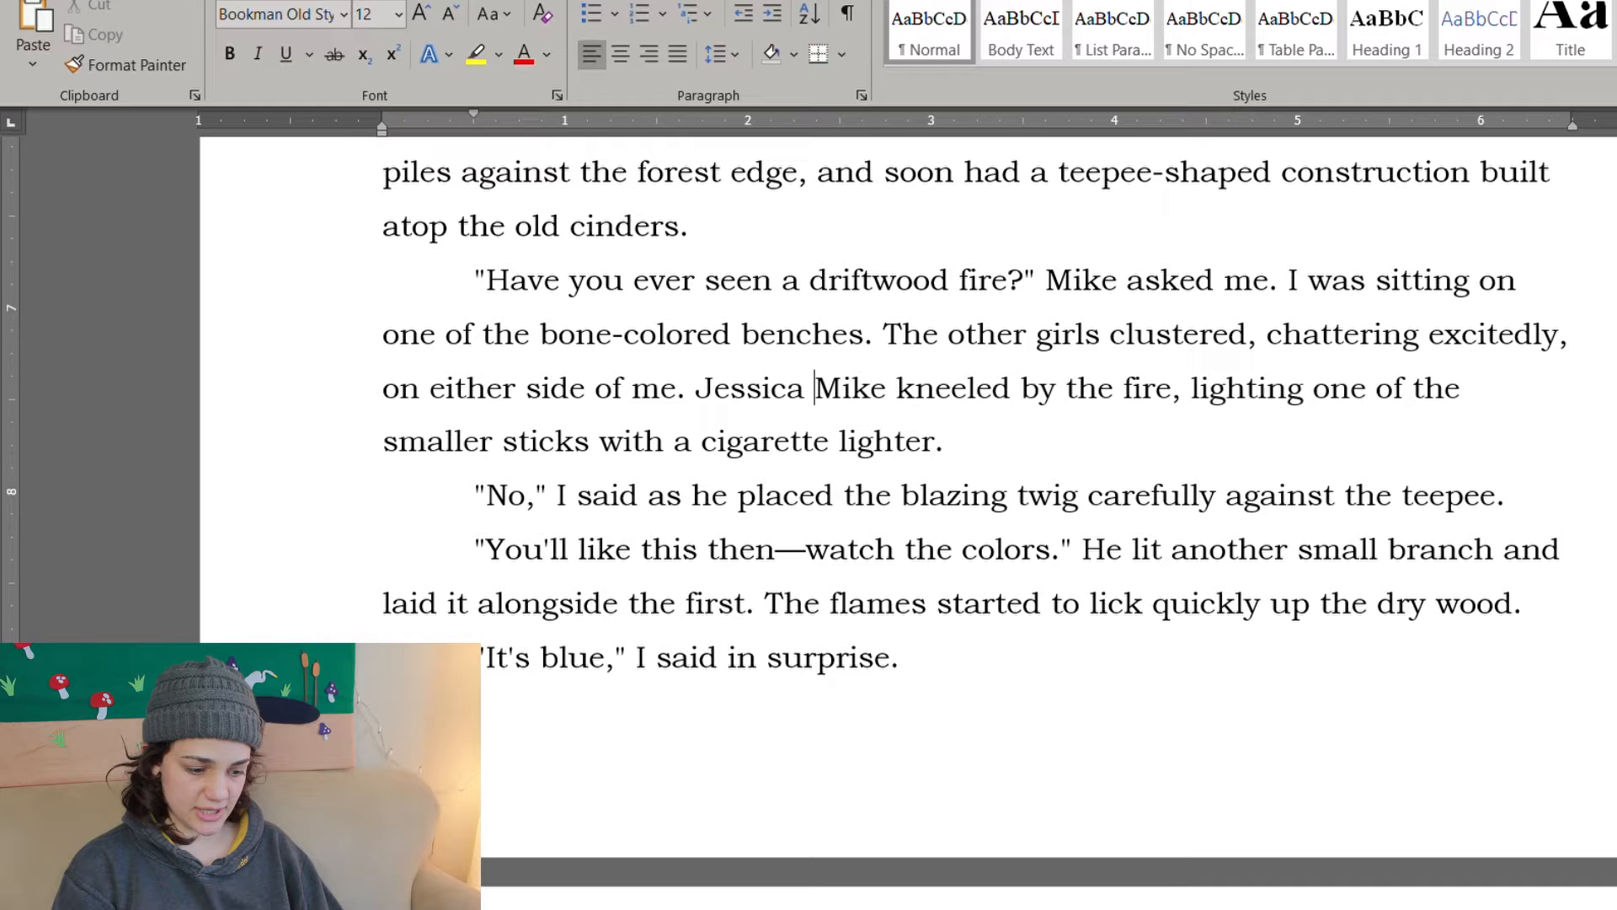
{"action": "type", "text": "was"}
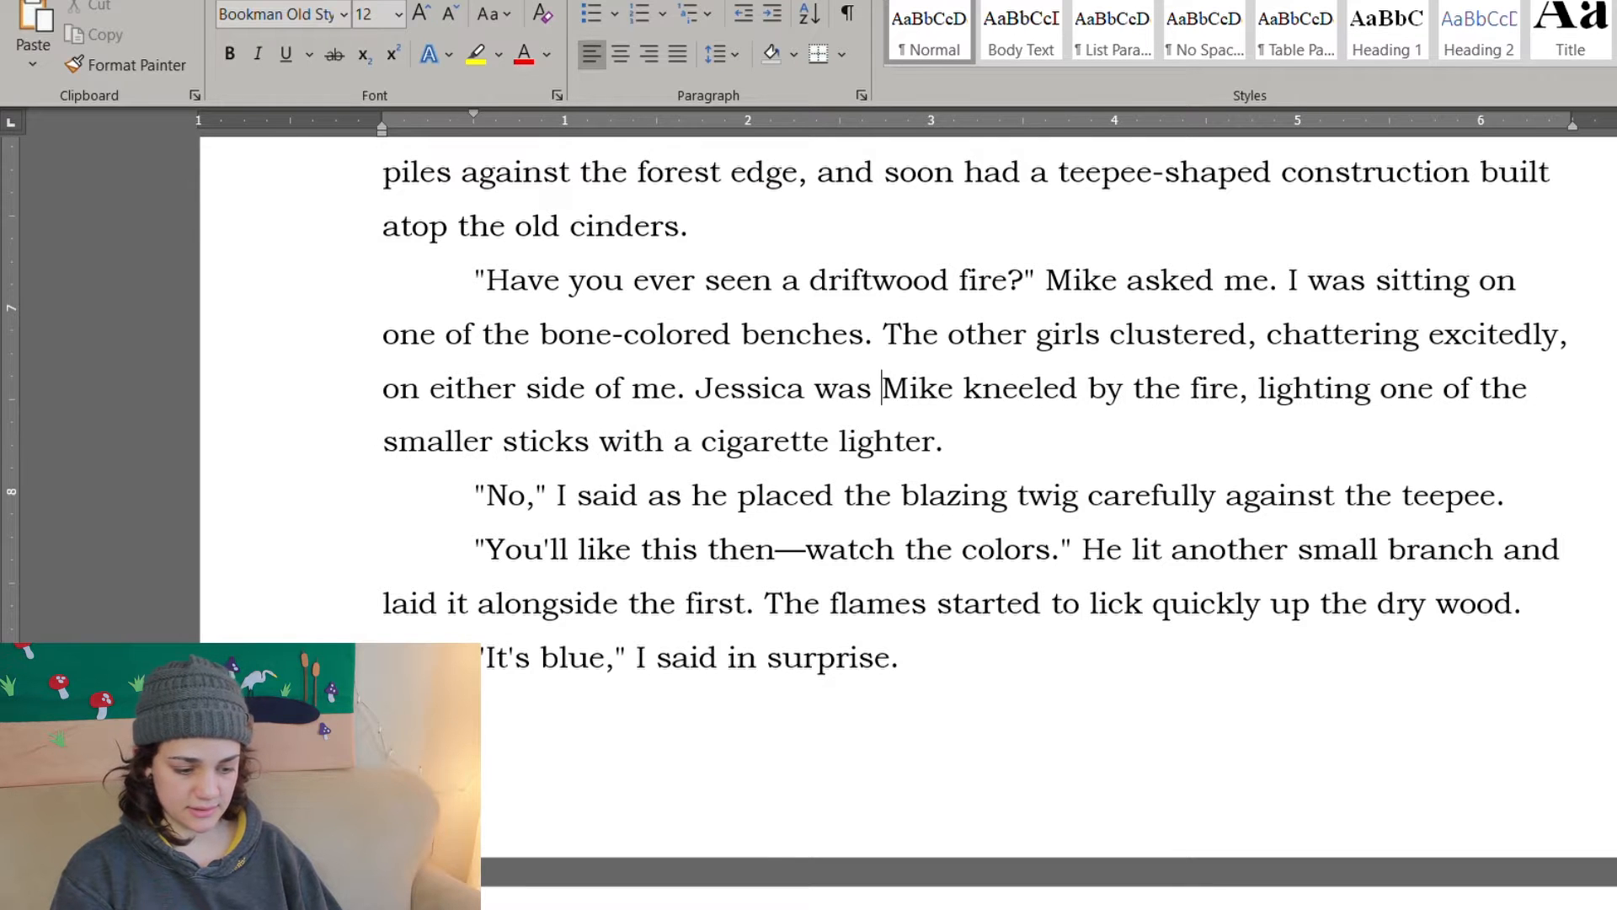
{"action": "type", "text": "doubled over, following a ti"}
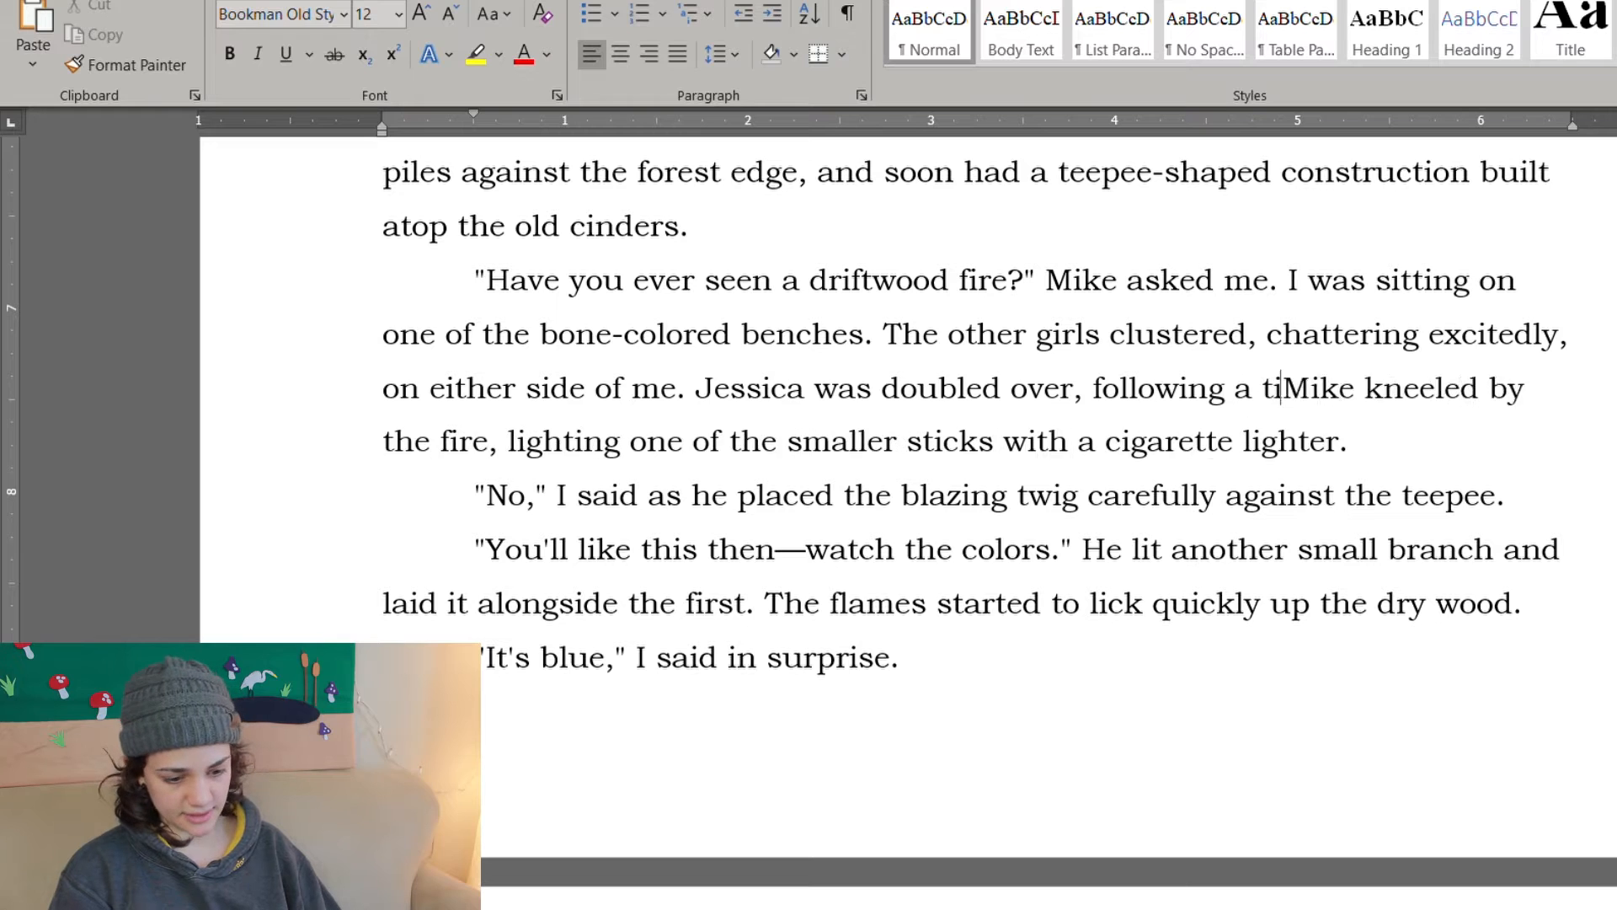
{"action": "type", "text": "ny sand crab with"}
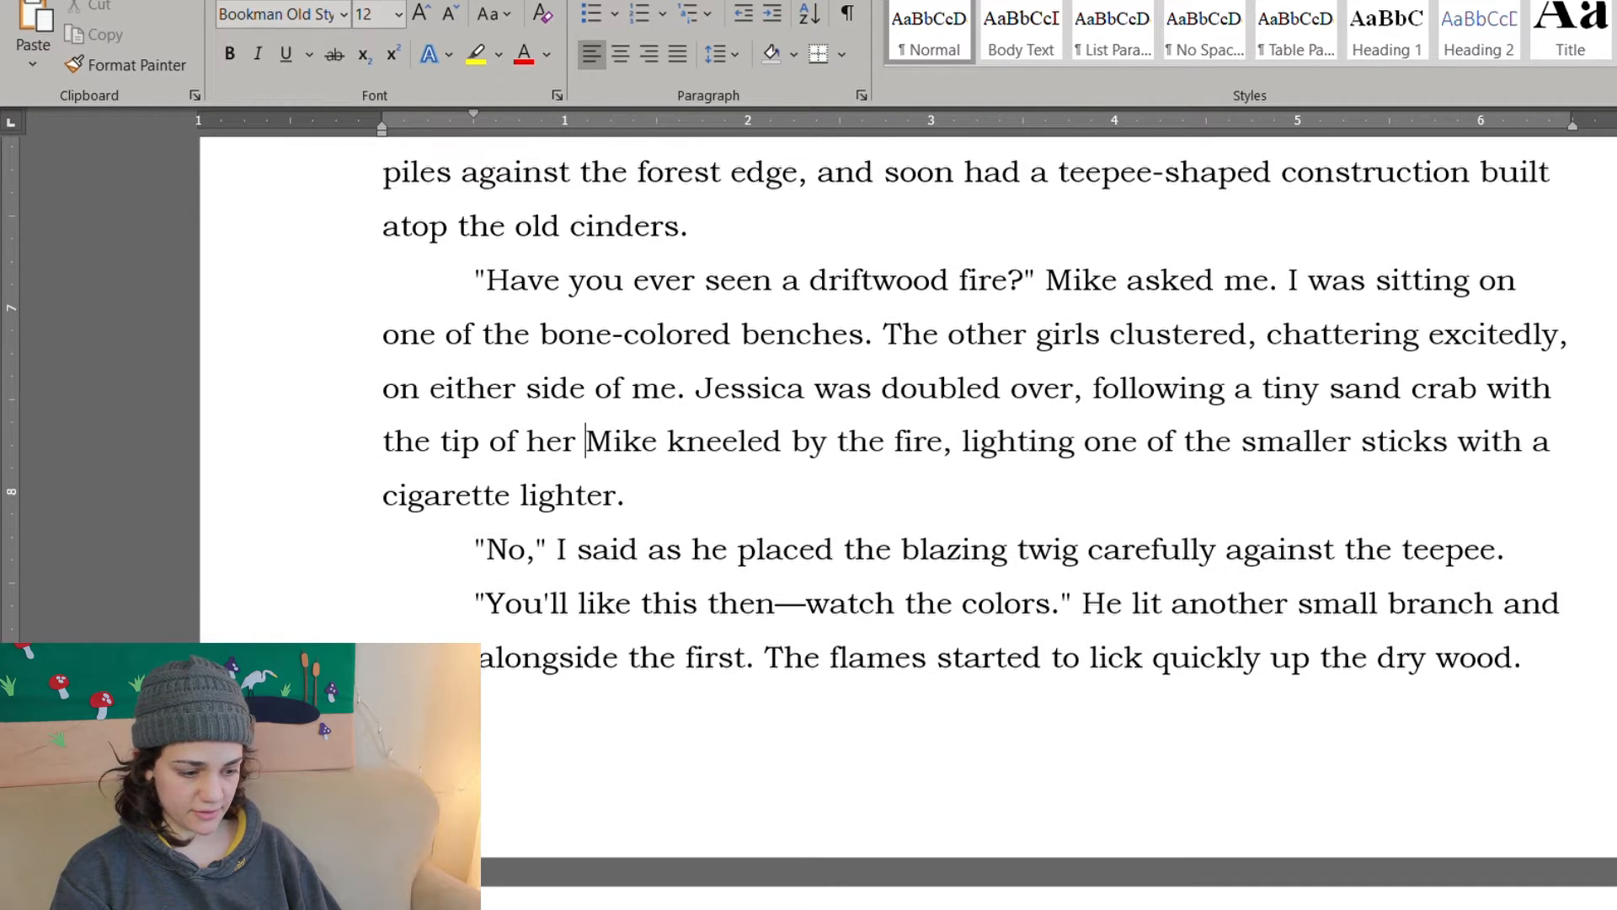
{"action": "type", "text": "finger."}
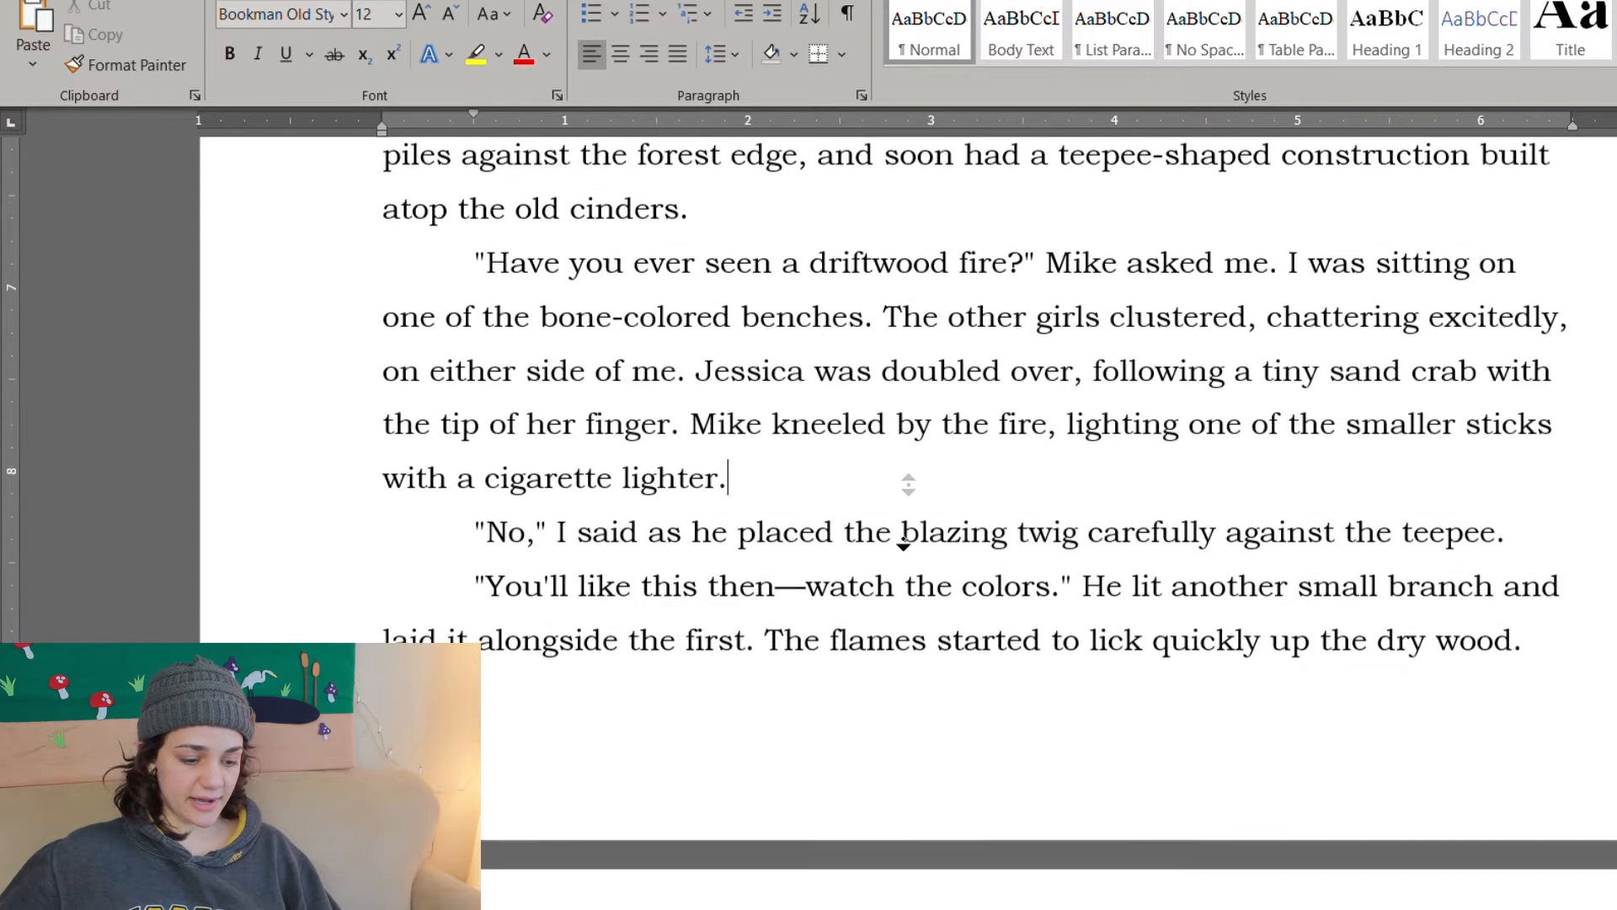
Step: Replace "lighting" with "igniting" in "one of the smaller sticks"
{"action": "scroll", "scroll_direction": "down", "scroll_amount": 3}
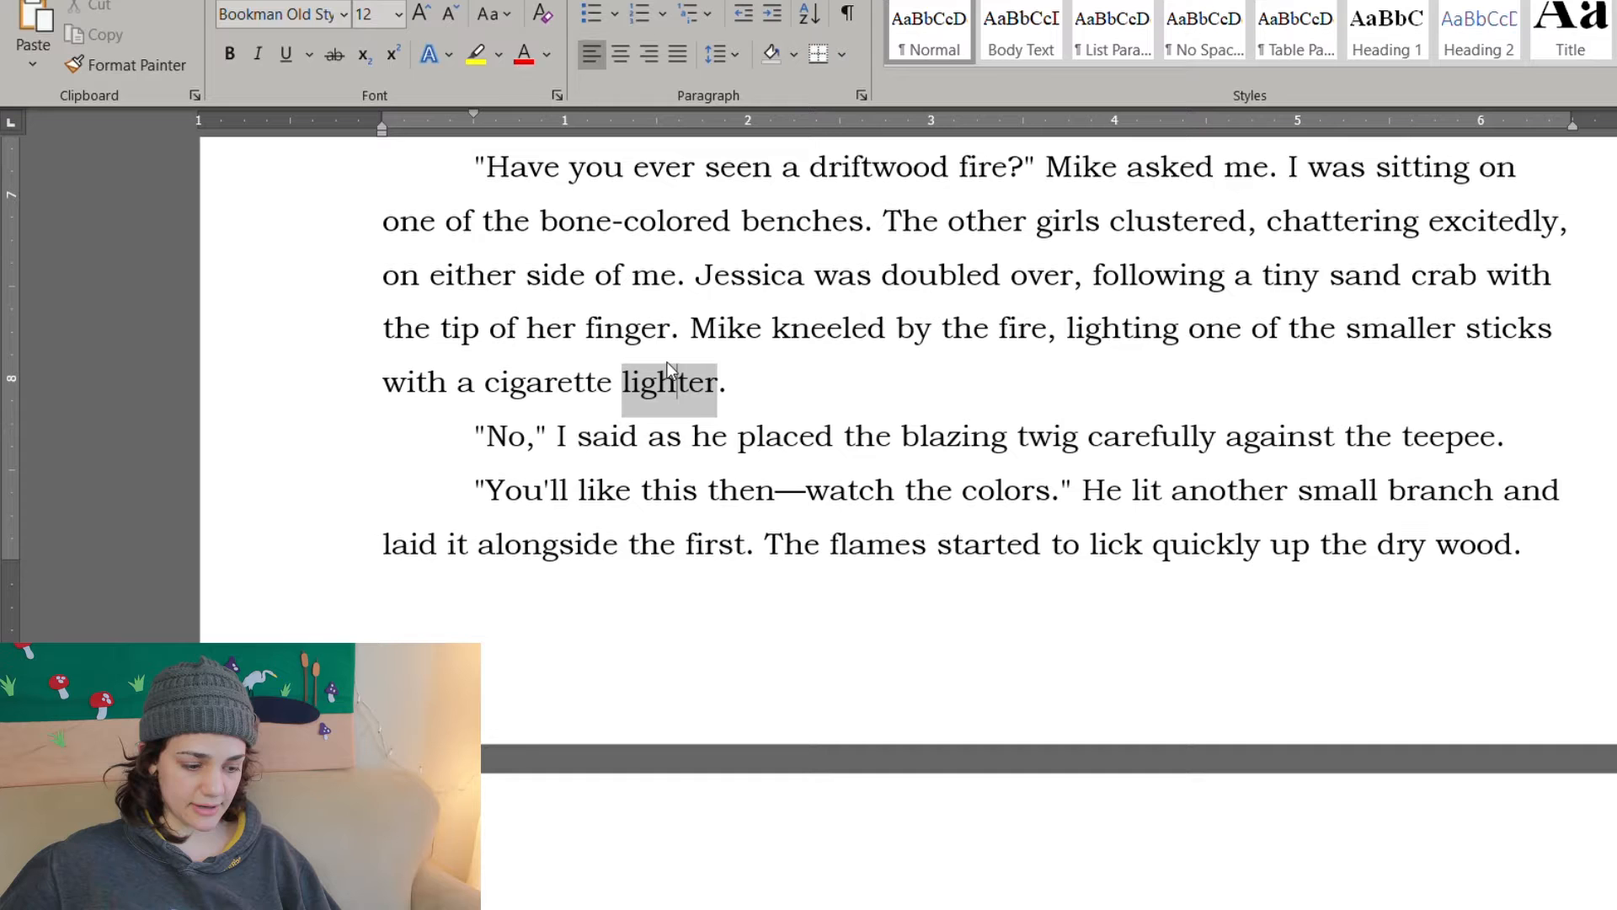
{"action": "double_click", "coordinate": [1123, 328]}
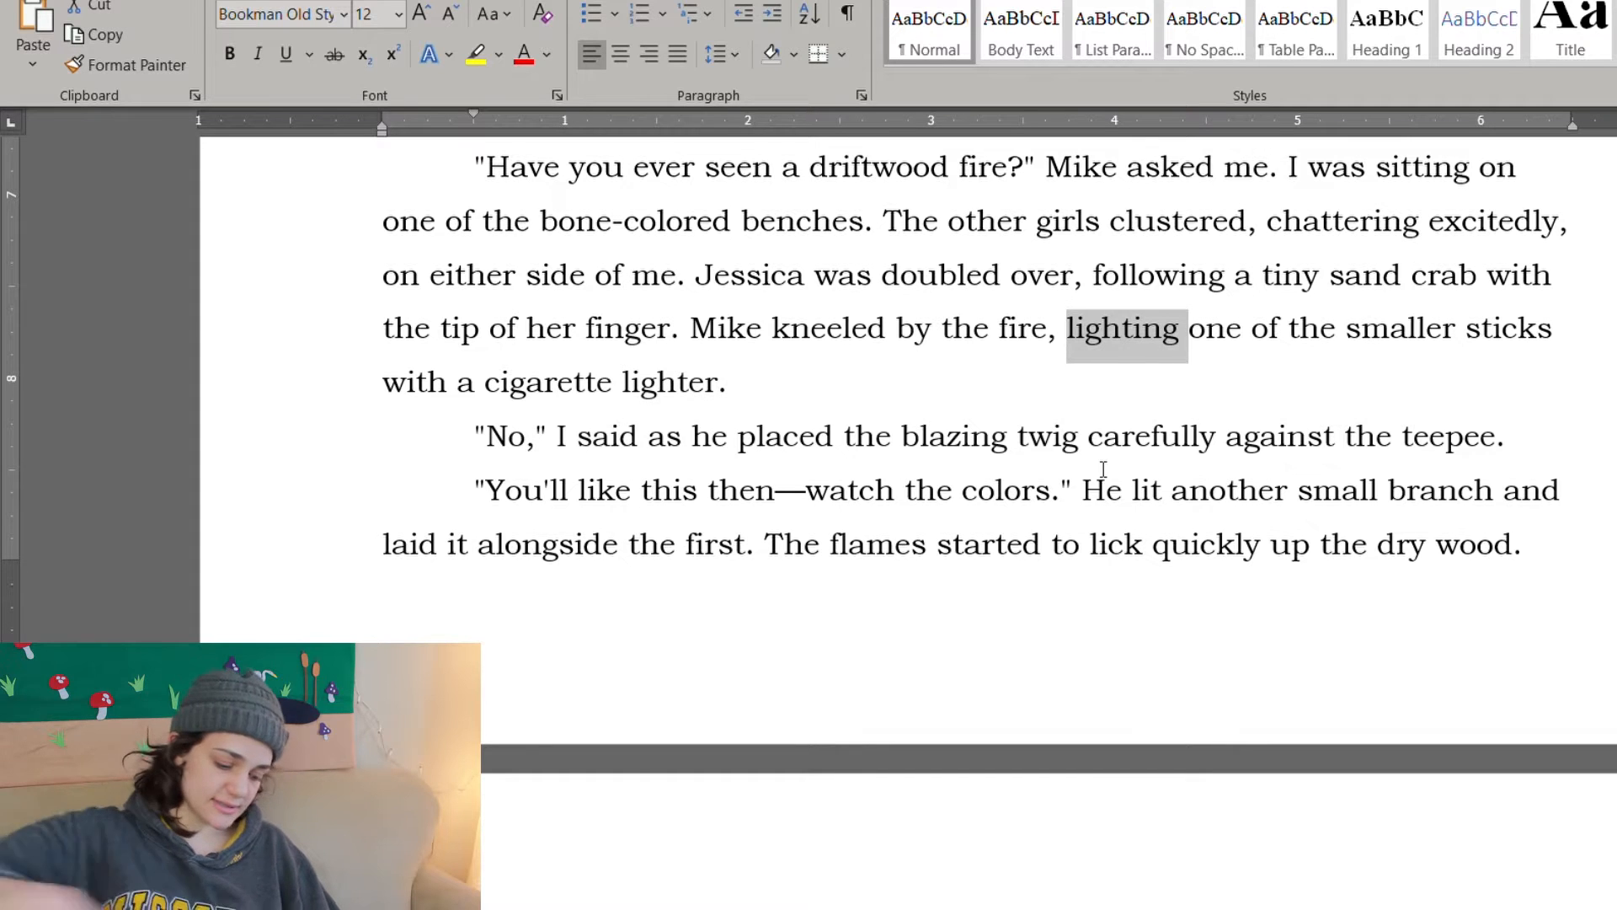
{"action": "type", "text": "igniting"}
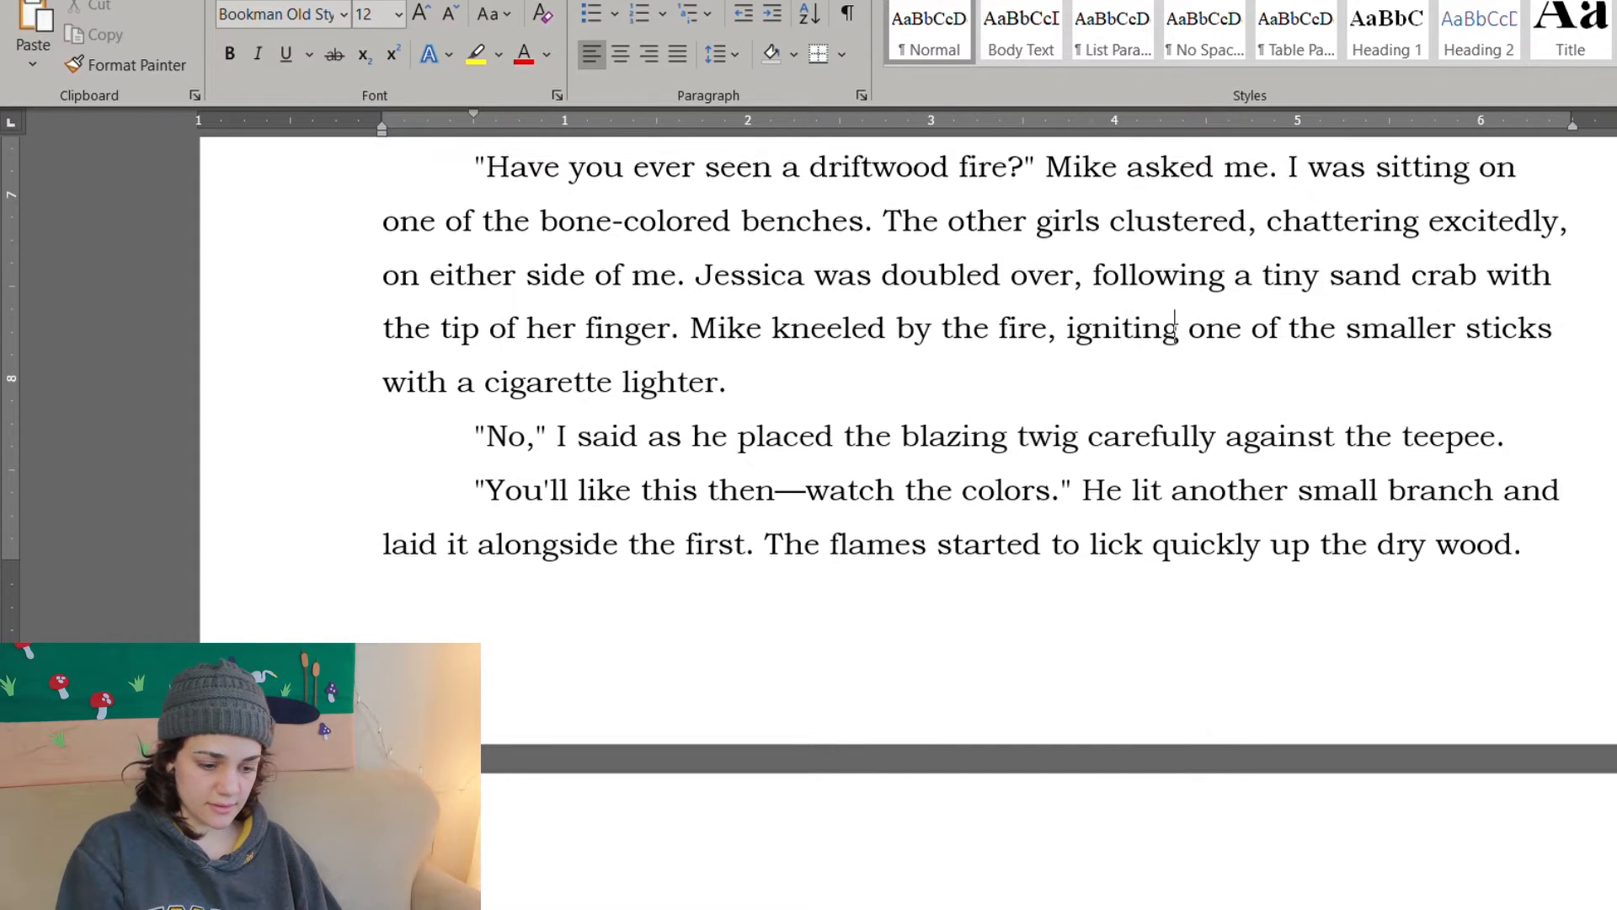
Step: Finish the word "striking", then cut "started to" after "The flames" and "yet" from "hadn't yet caught"
{"action": "type", "text": "stri"}
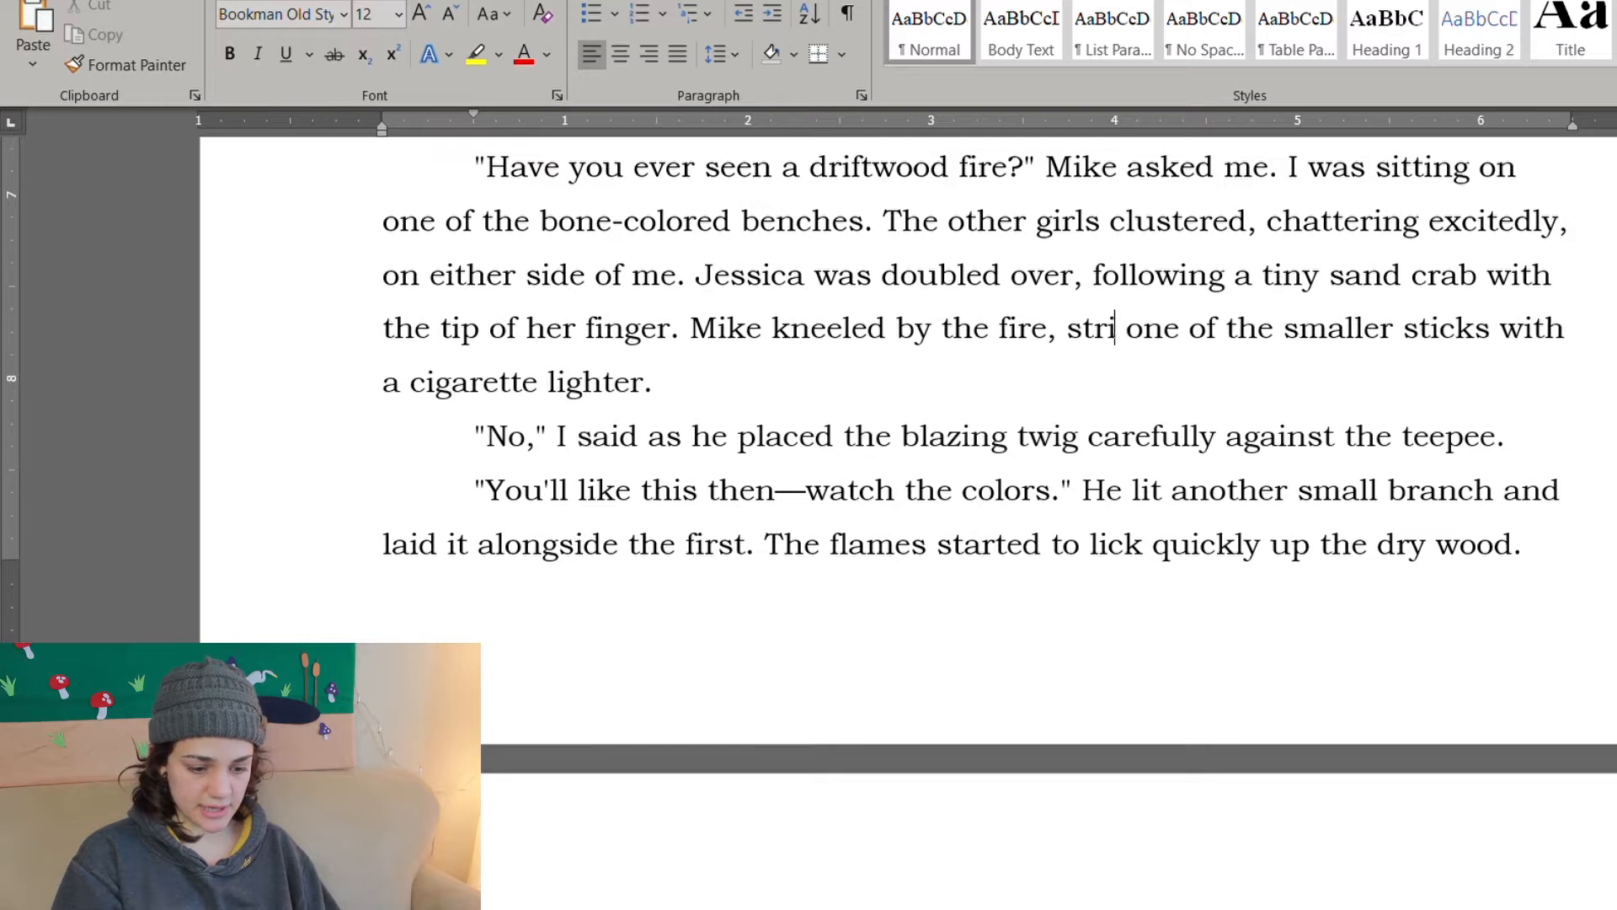
{"action": "type", "text": "king"}
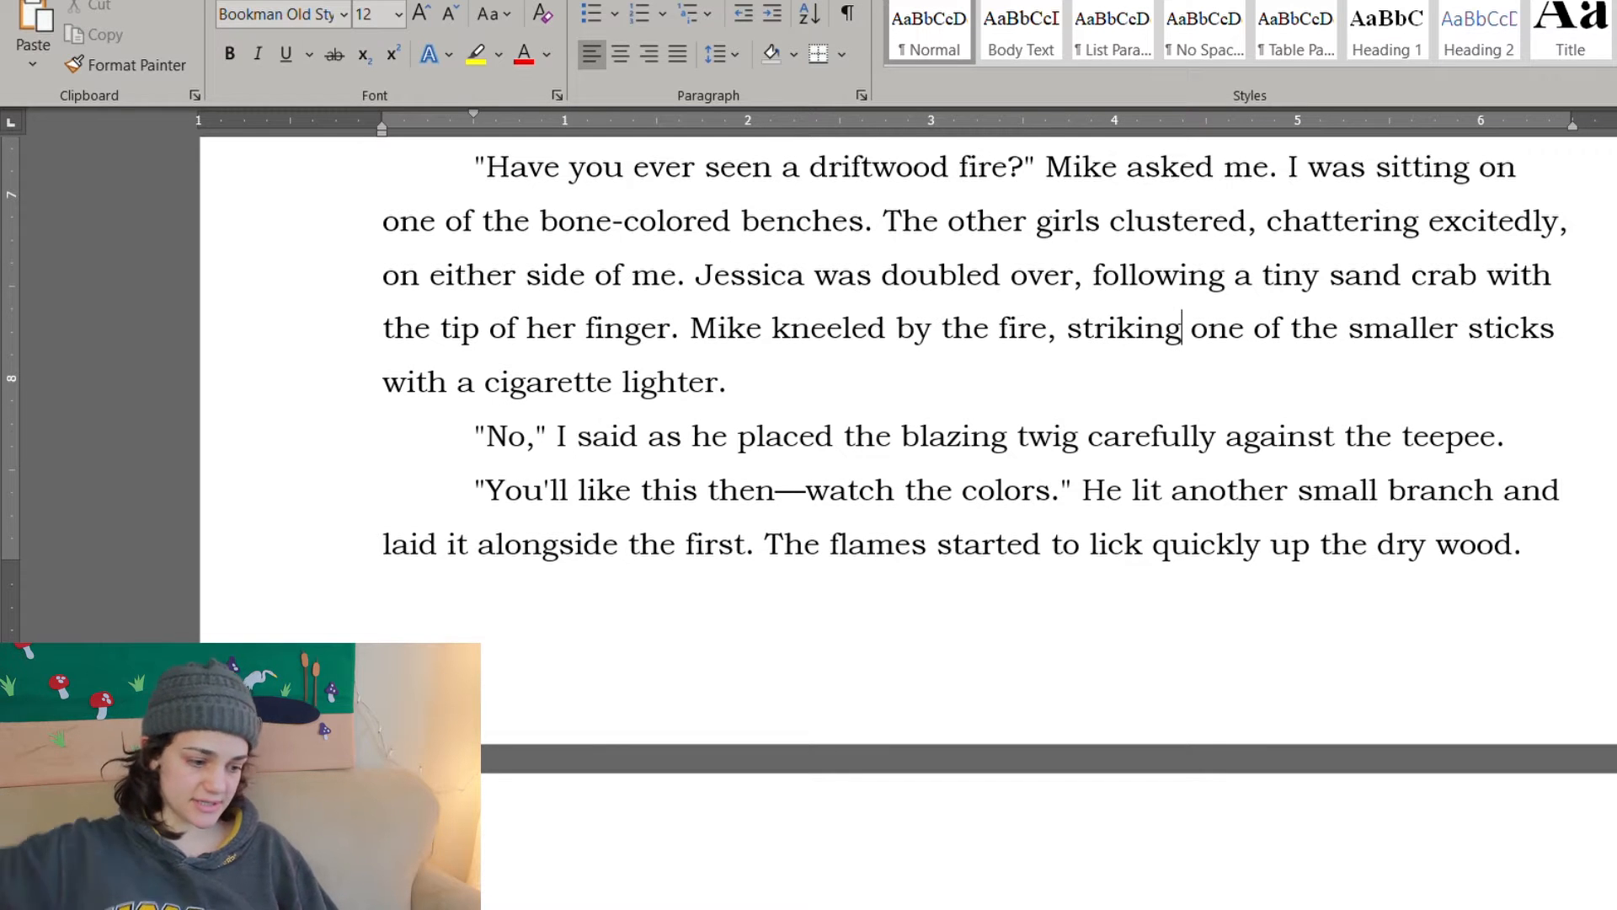
{"action": "scroll", "scroll_direction": "down", "scroll_amount": 3}
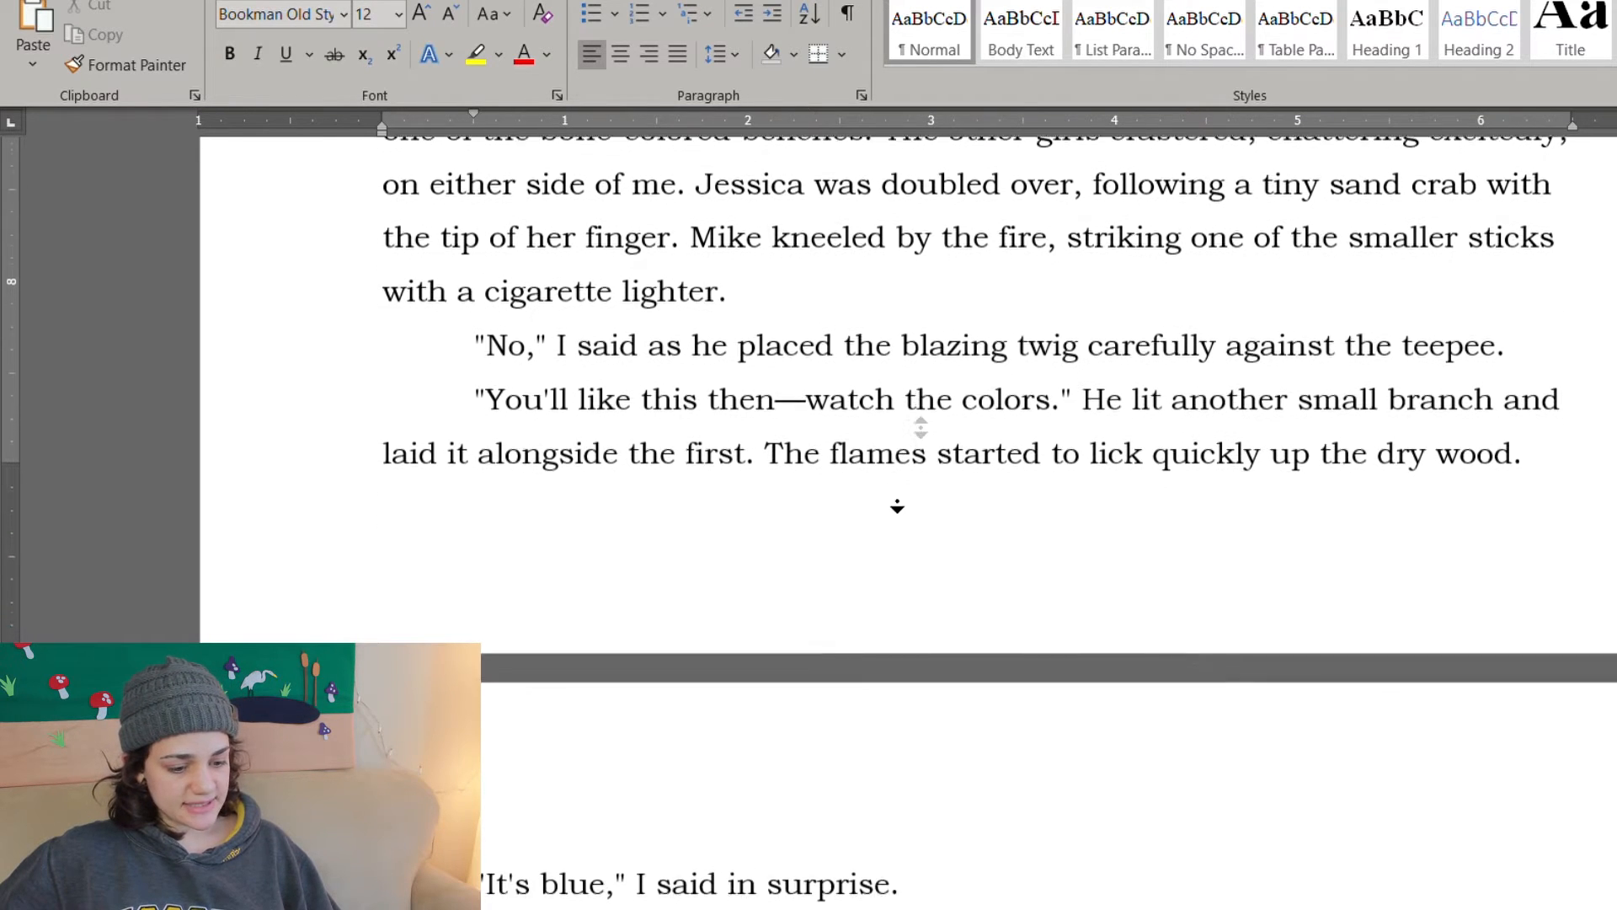
{"action": "scroll", "scroll_direction": "down", "scroll_amount": 3}
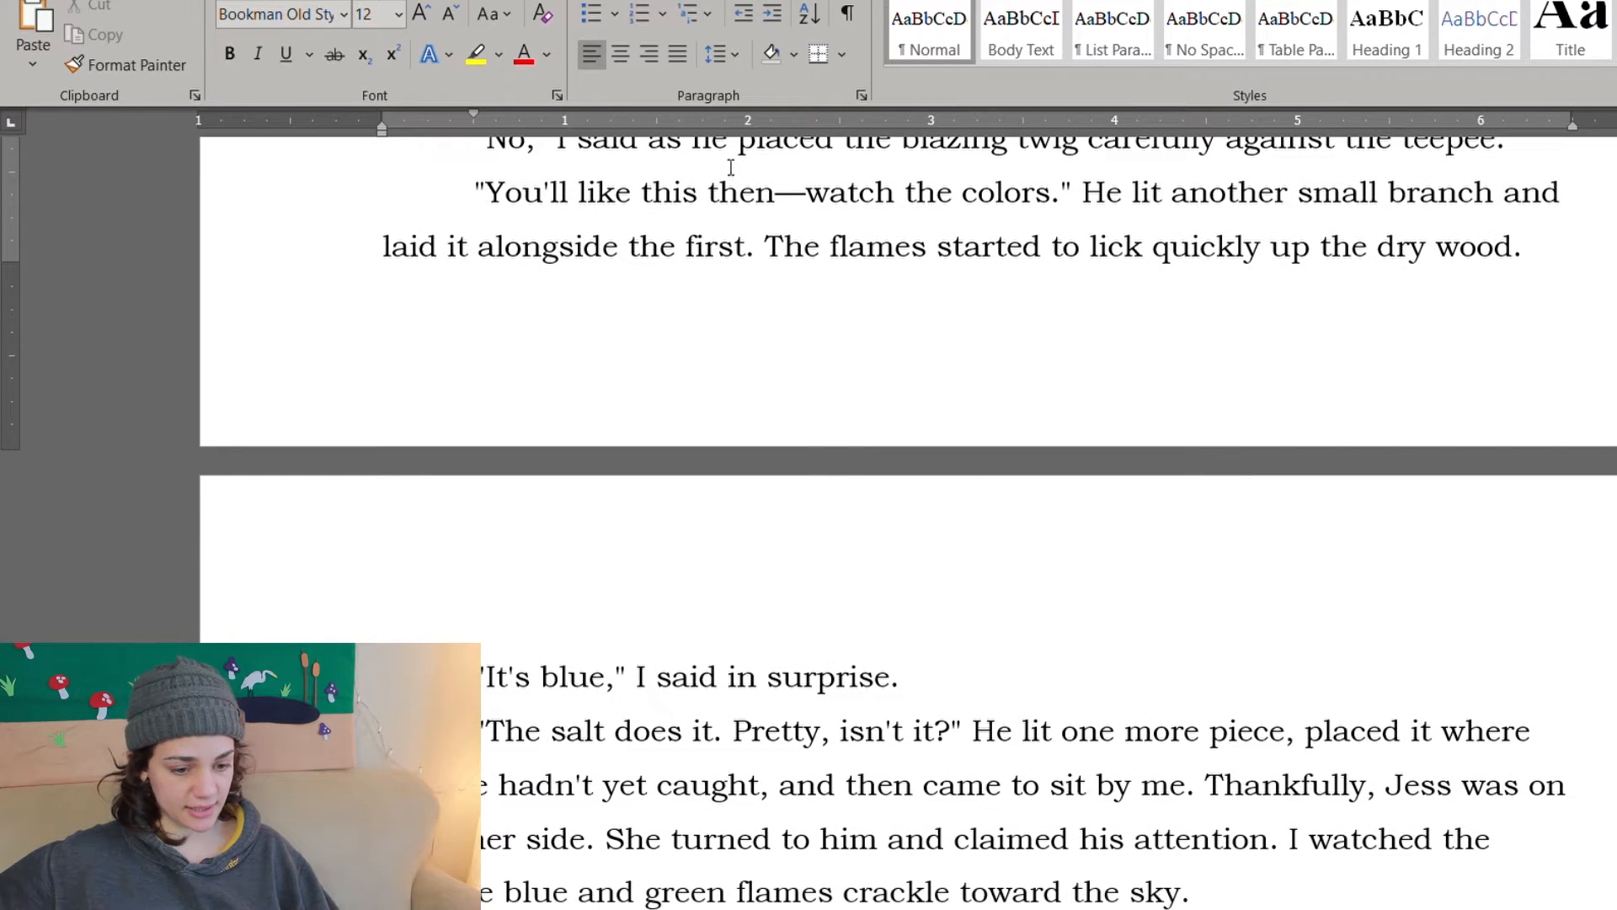
{"action": "mouse_move", "coordinate": [951, 363]}
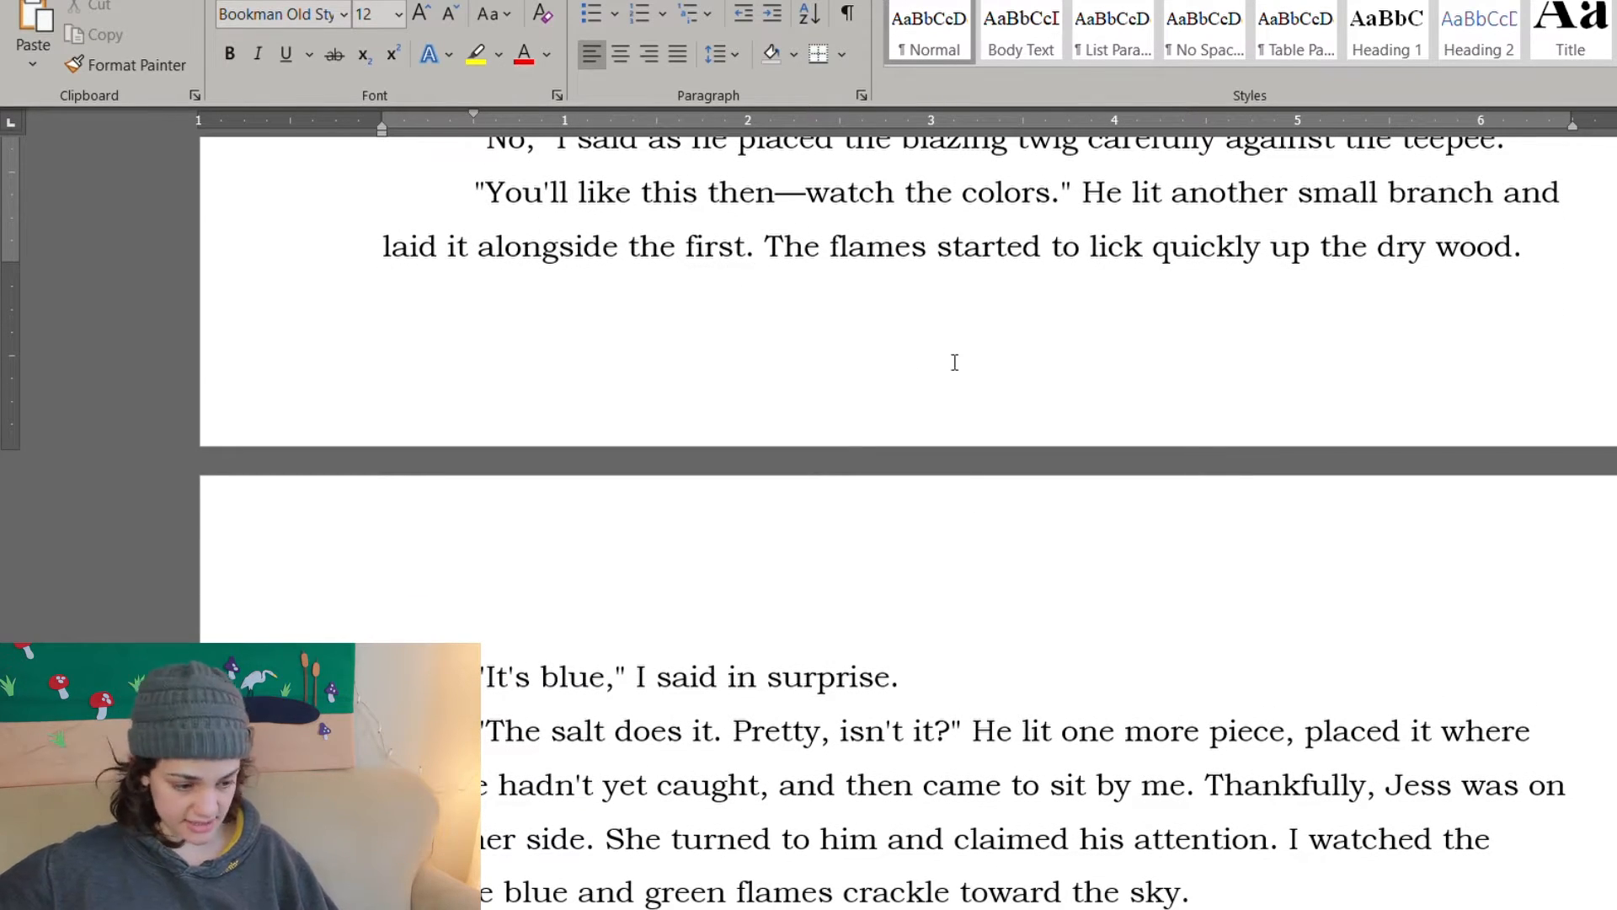
{"action": "scroll", "scroll_direction": "down", "scroll_amount": 3}
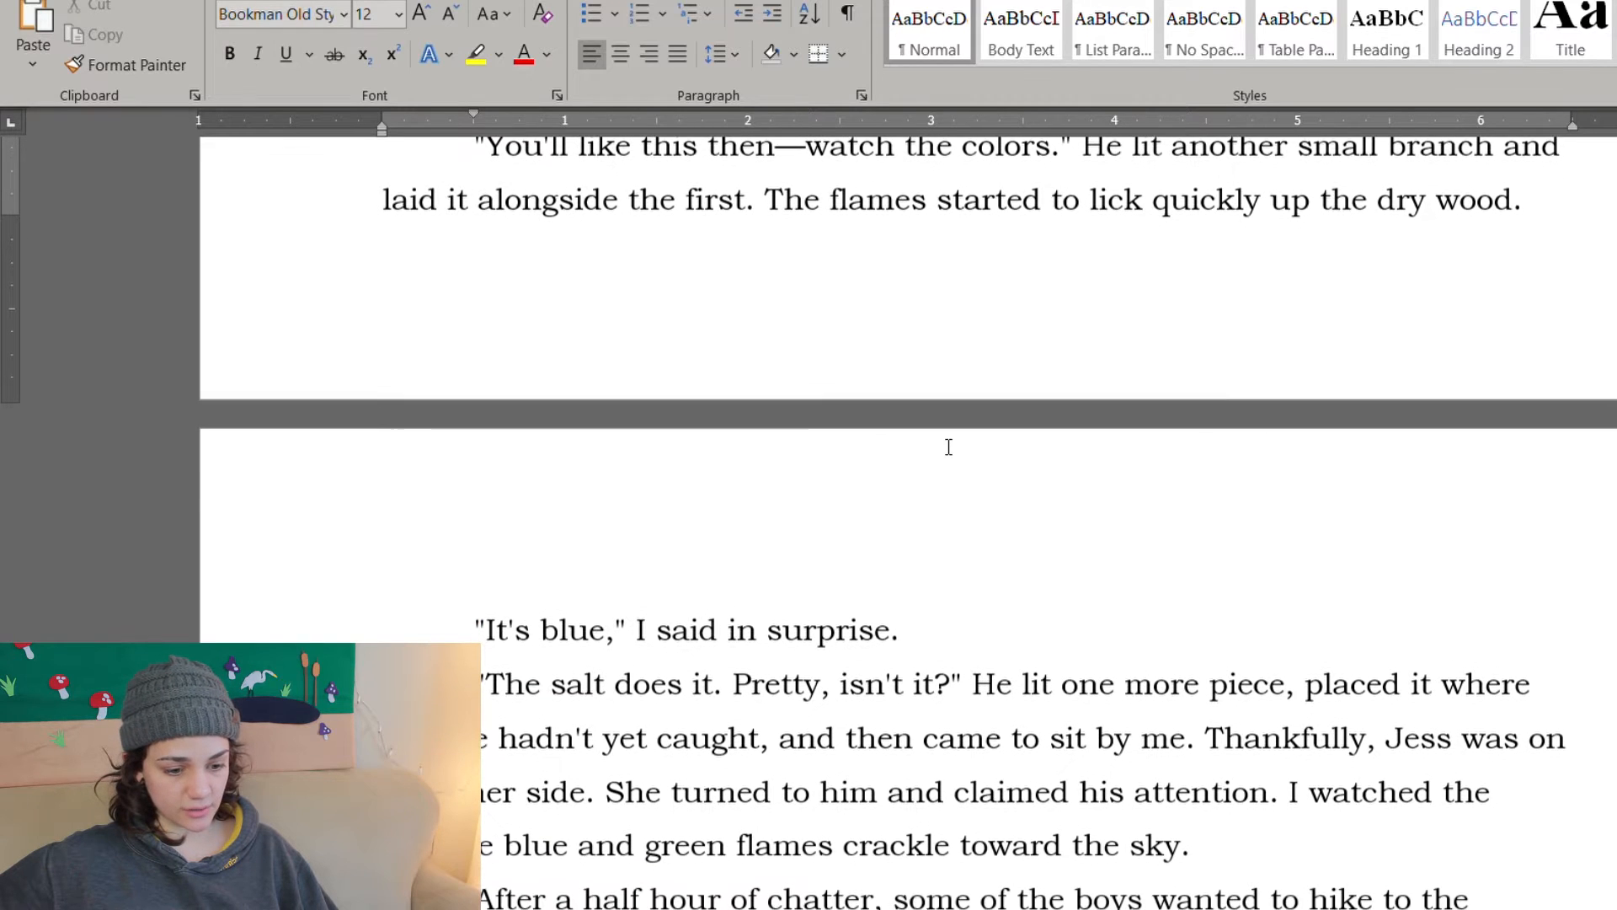
{"action": "scroll", "scroll_direction": "up", "scroll_amount": 3}
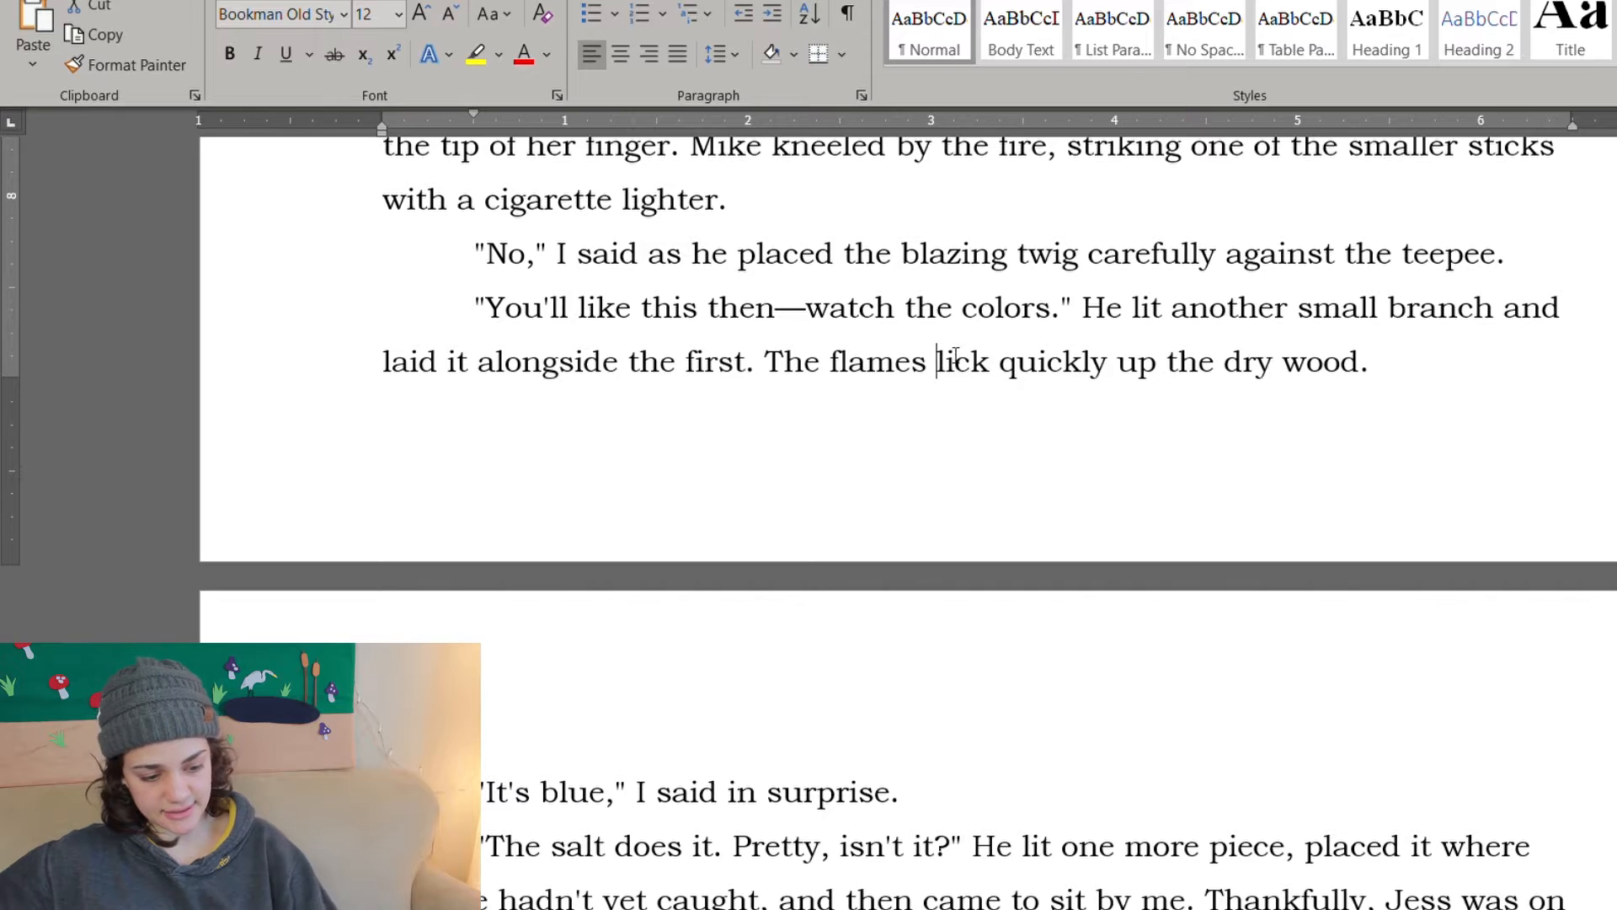
{"action": "scroll", "scroll_direction": "down", "scroll_amount": 3}
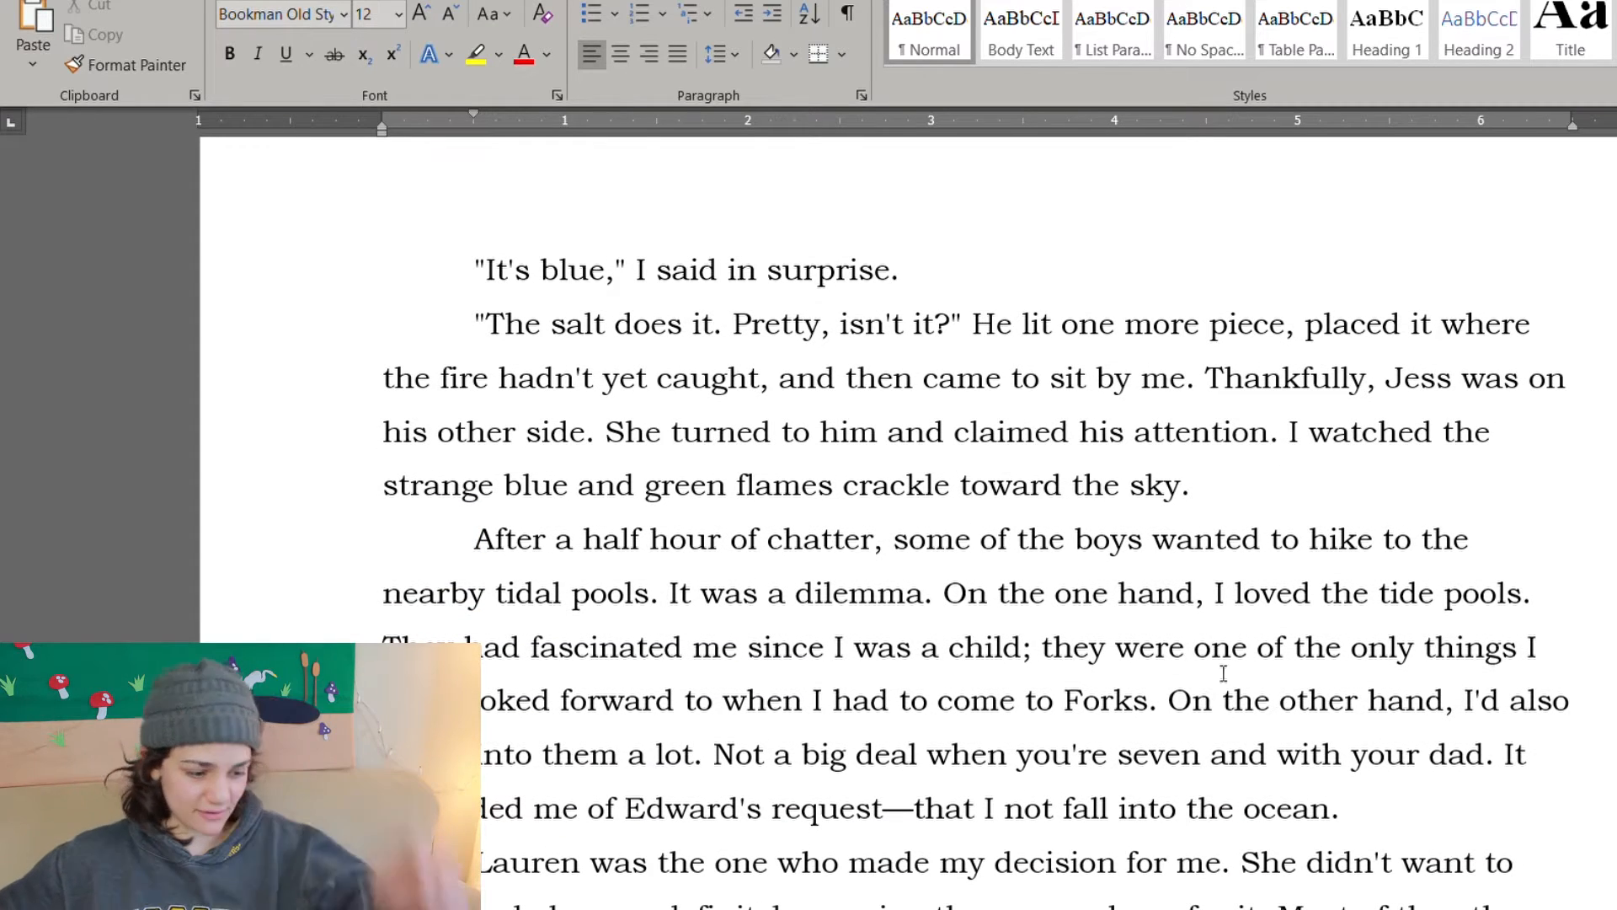
{"action": "scroll", "scroll_direction": "up", "scroll_amount": 3}
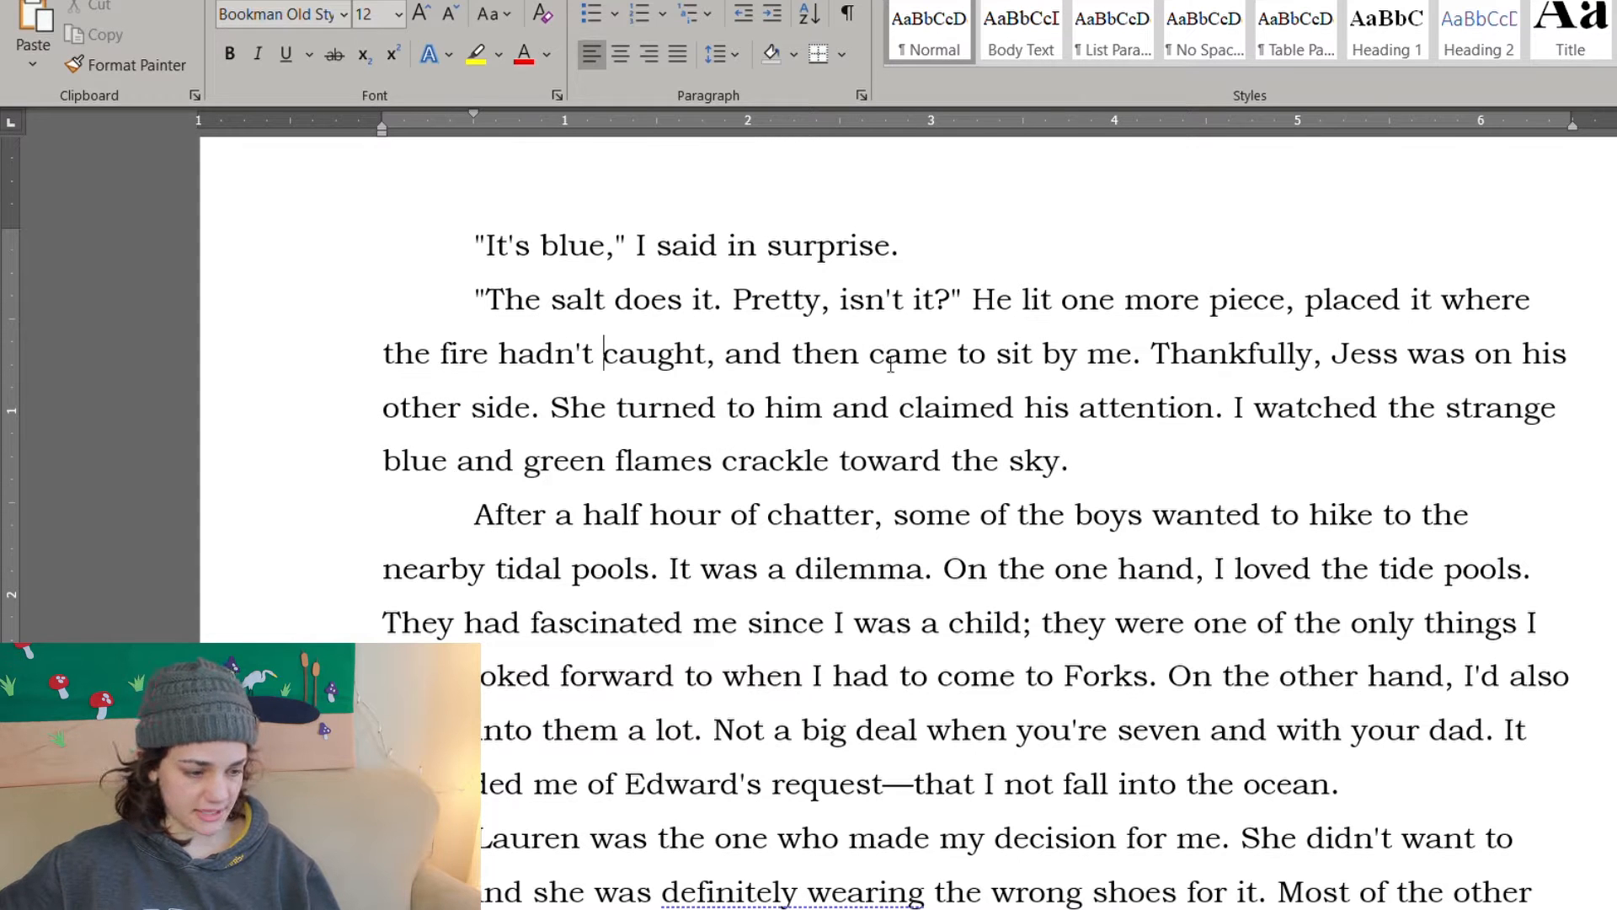
{"action": "scroll", "scroll_direction": "down", "scroll_amount": 3}
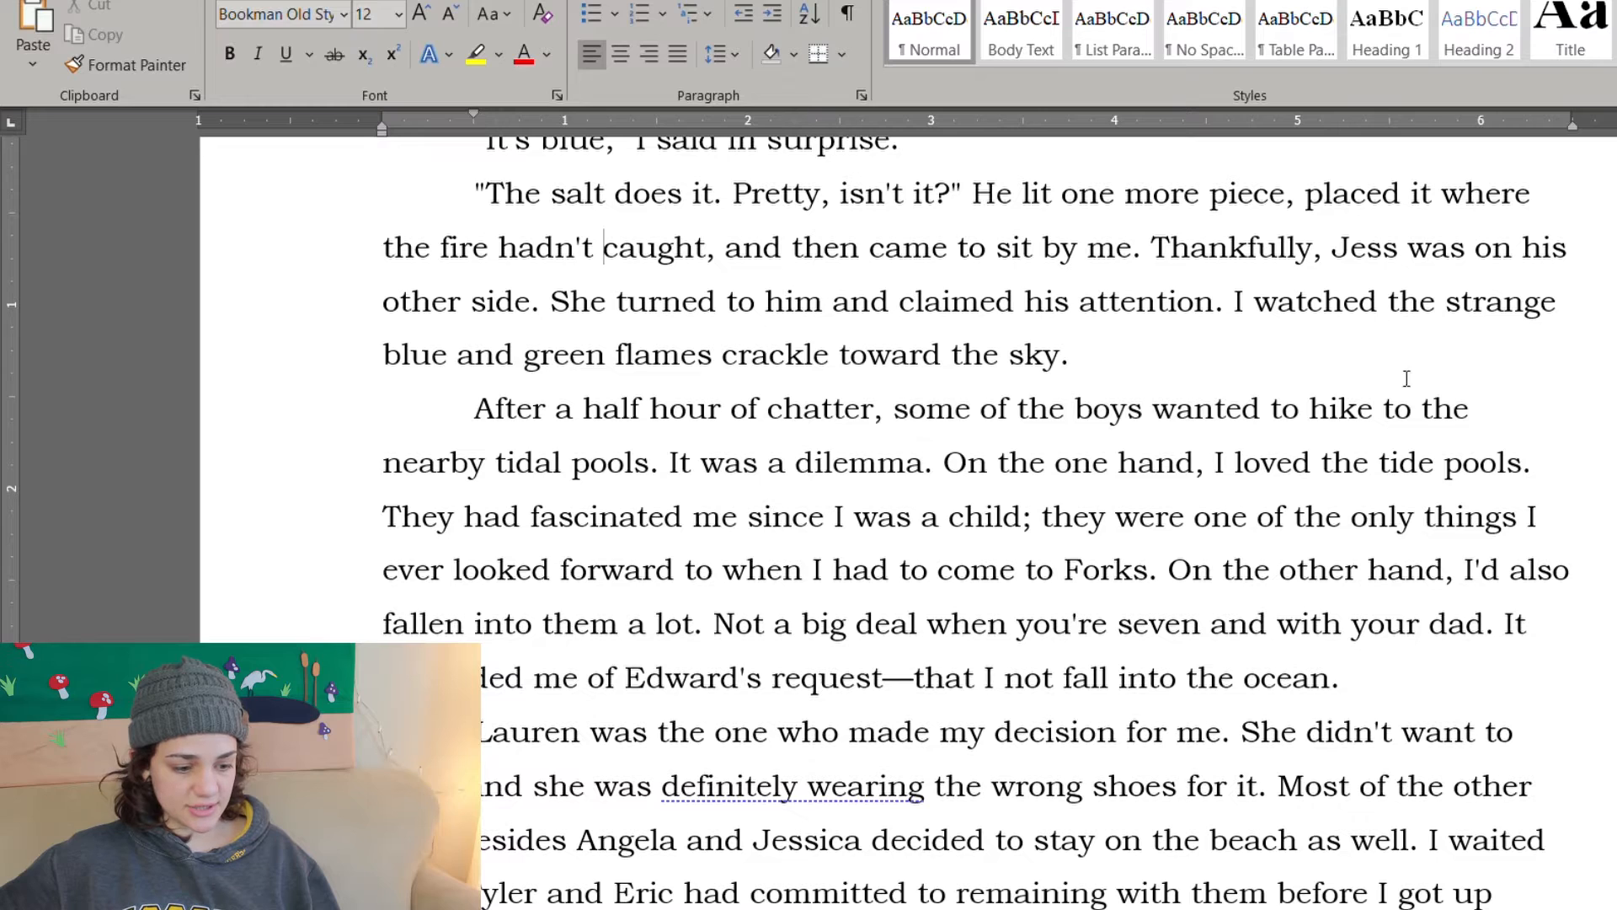
{"action": "scroll", "scroll_direction": "up", "scroll_amount": 3}
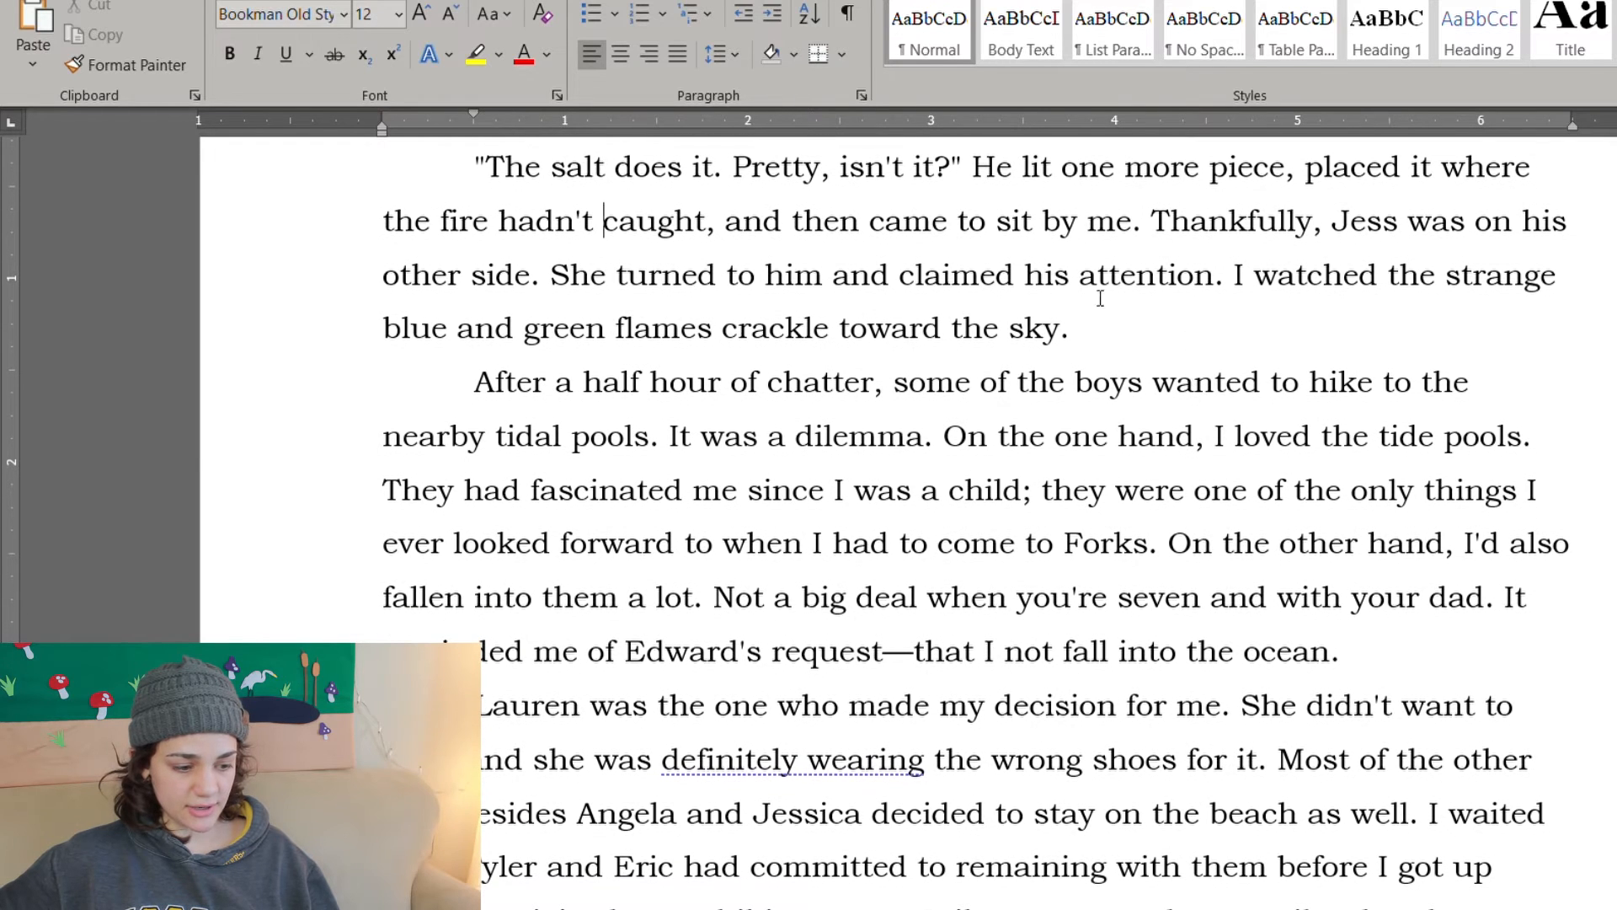
Step: Write "called his attention to the crab." and a new line: "Ew," he said, but he leaned over and watched it with her
{"action": "scroll", "scroll_direction": "up", "scroll_amount": 3}
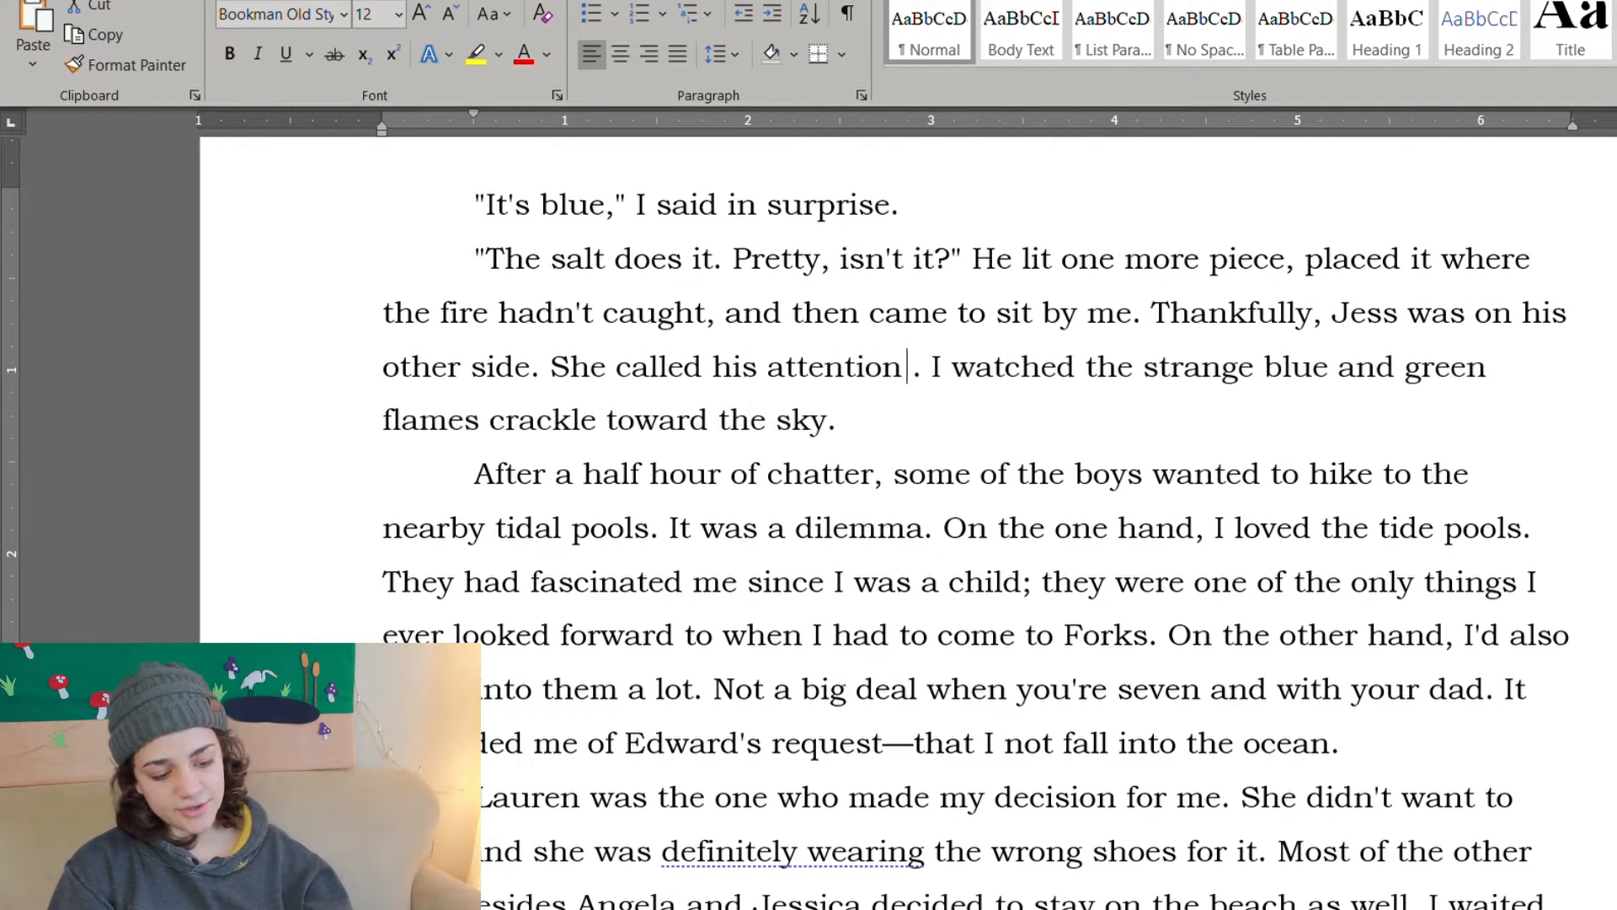
{"action": "type", "text": "to the cr"}
{"action": "type", "text": "“Ew"}
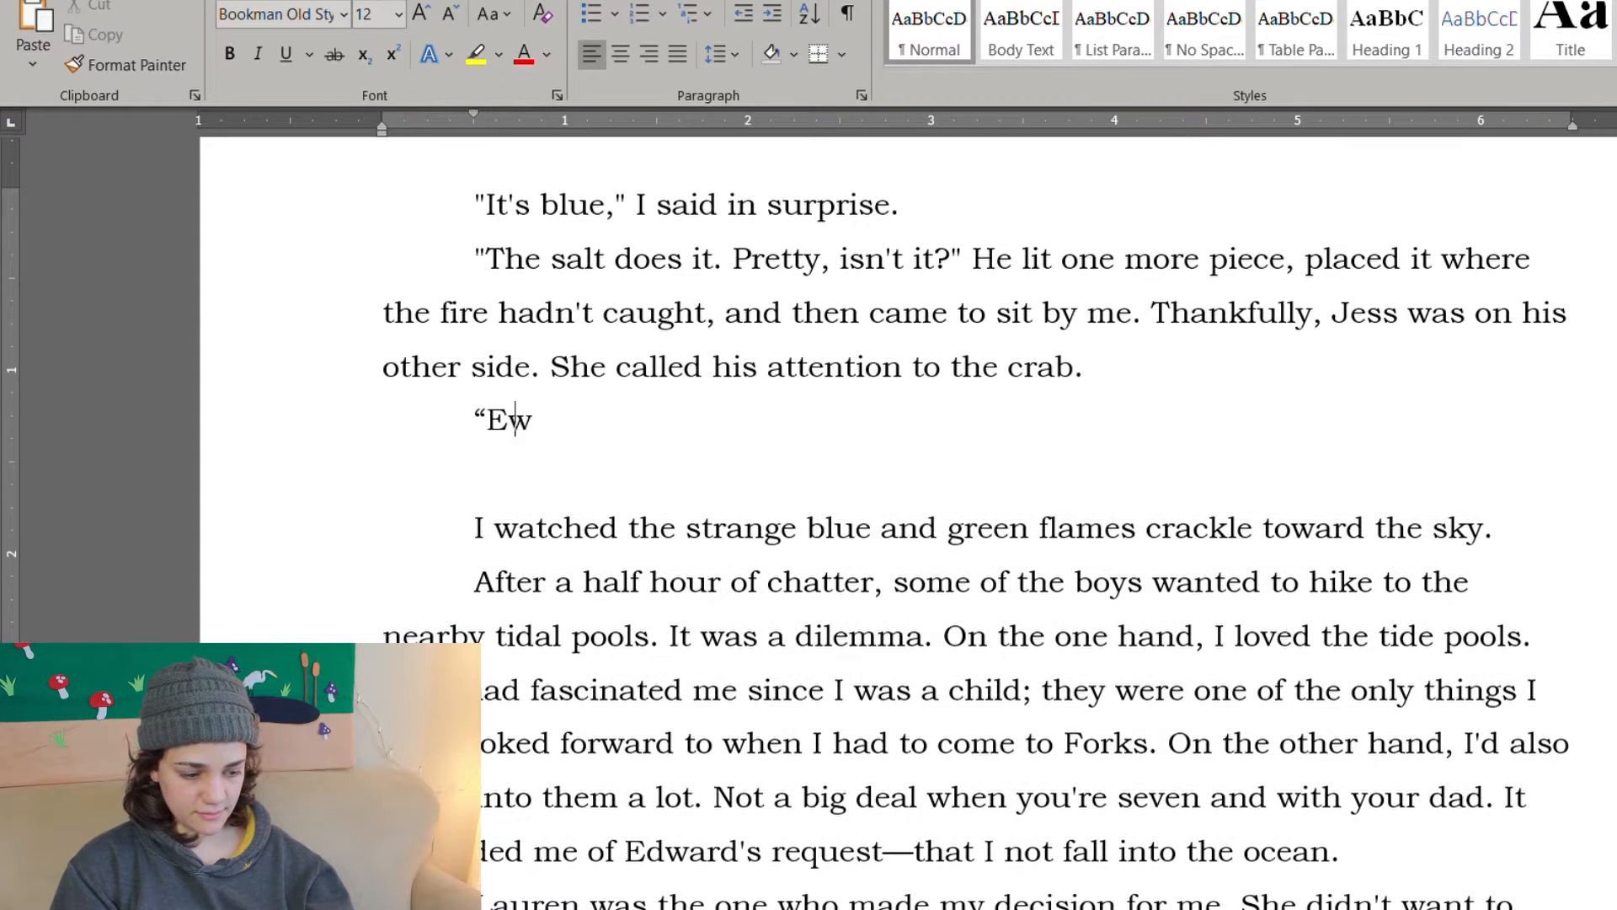
{"action": "type", "text": ",\" he said, b"}
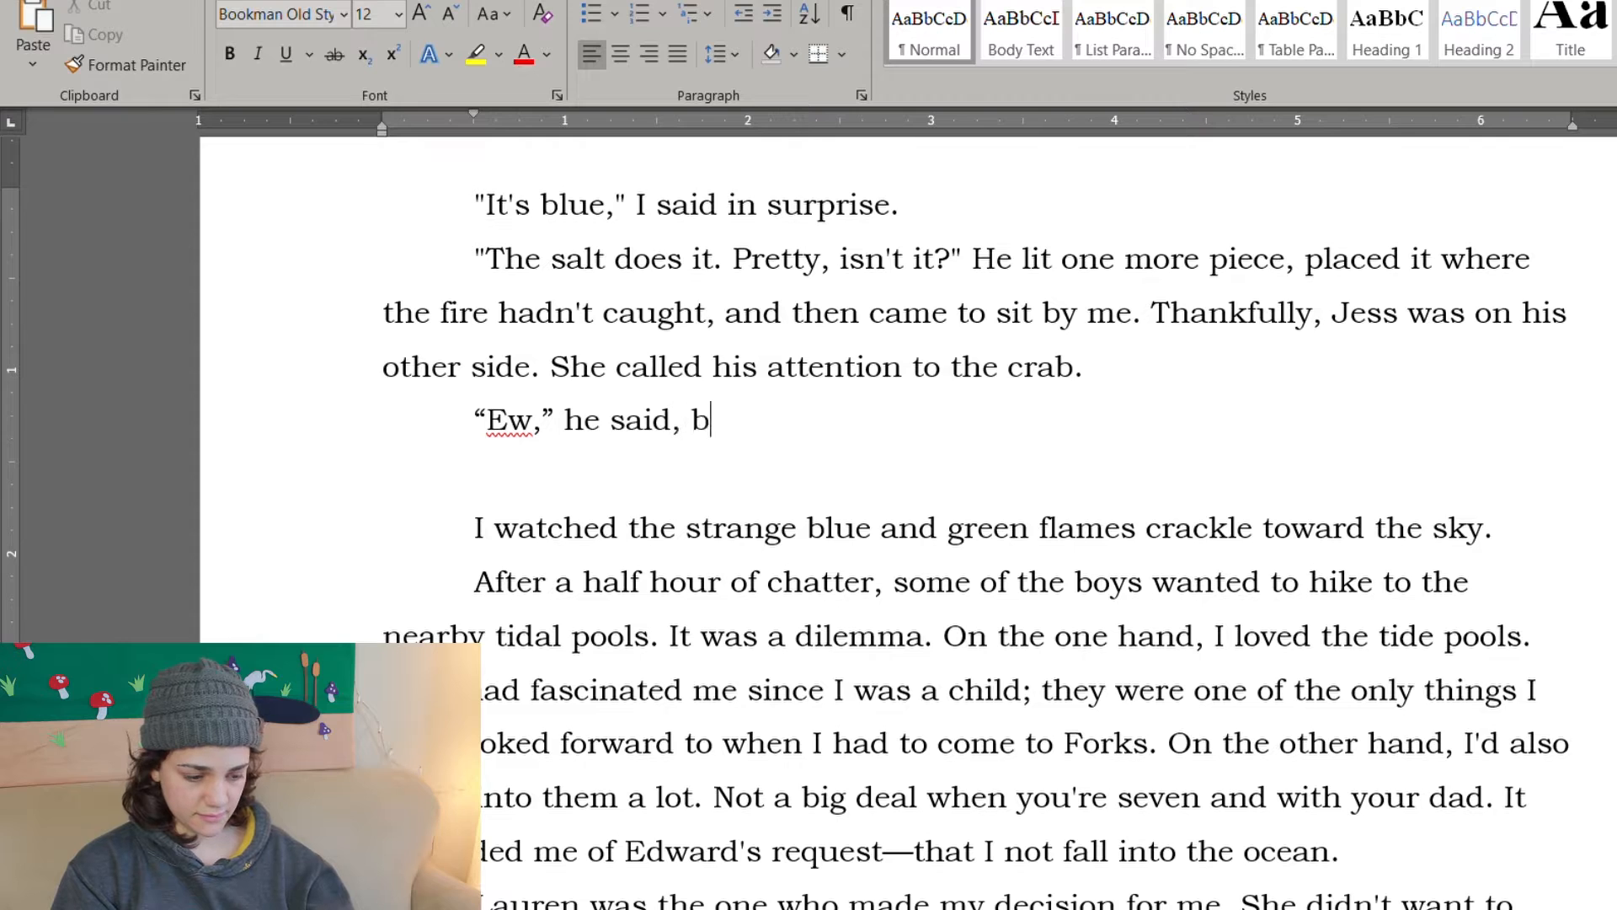
{"action": "type", "text": "ut he learned over and"}
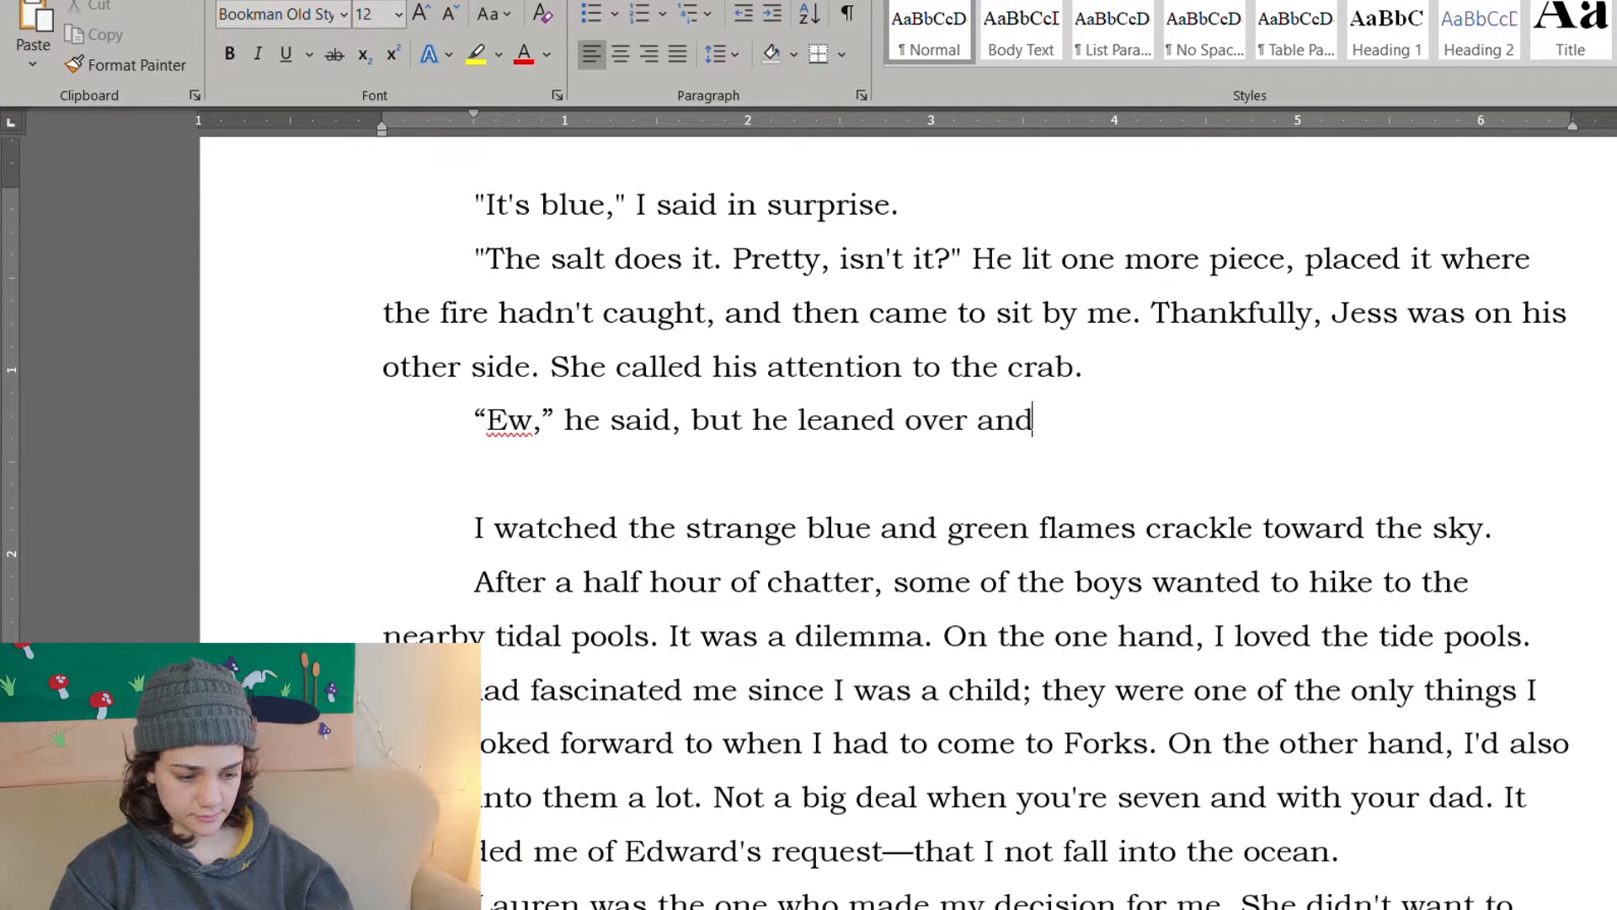
{"action": "type", "text": "watched"}
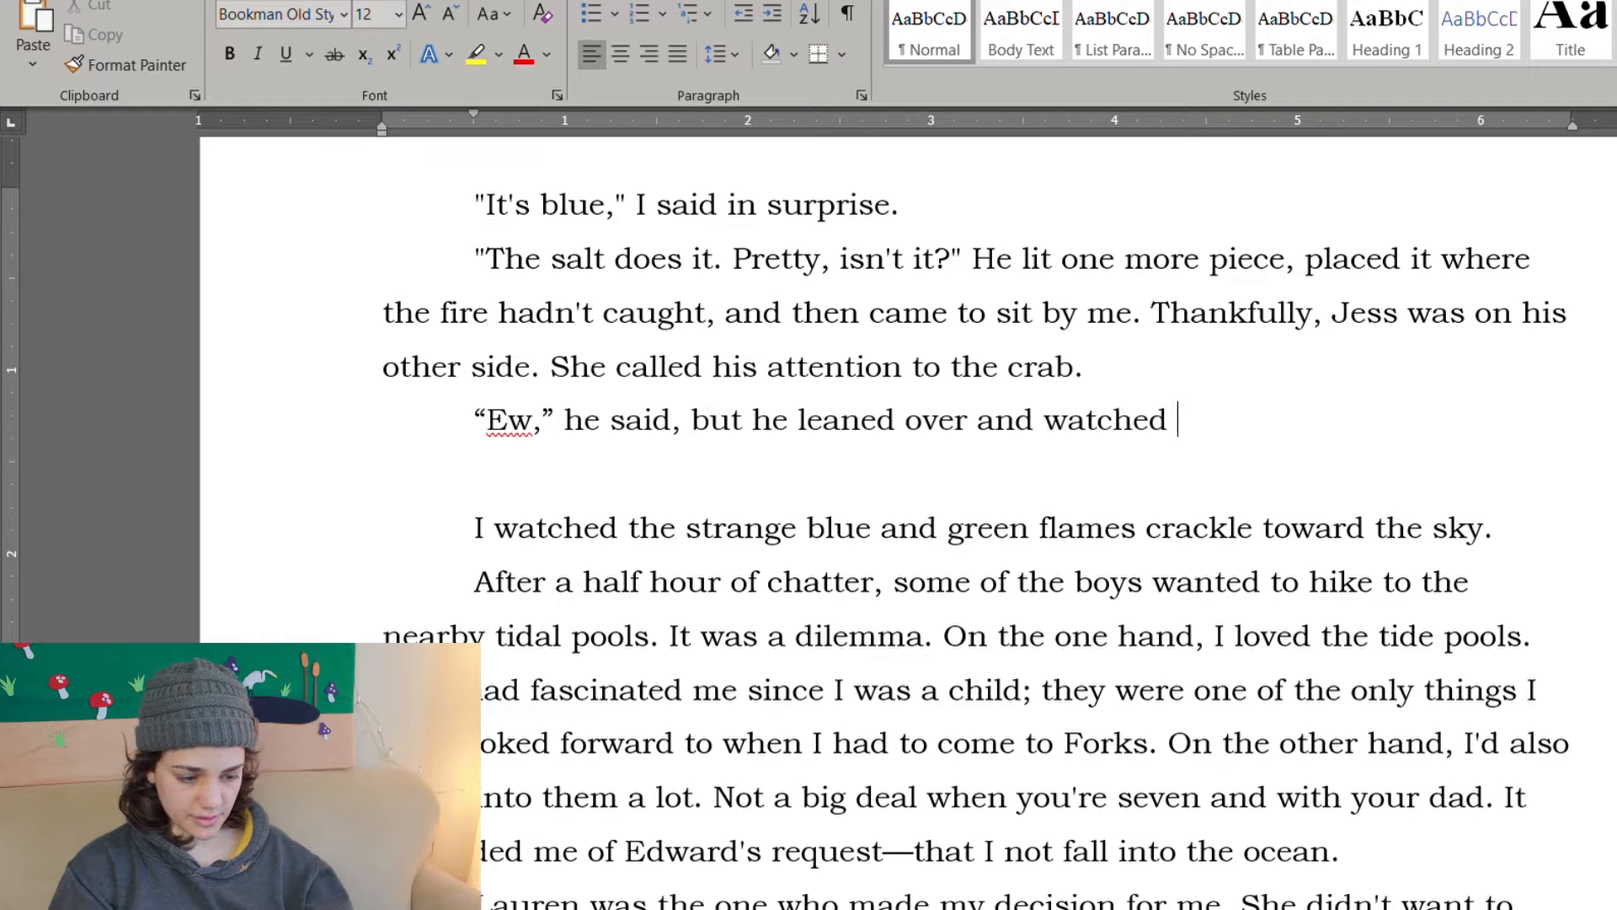
{"action": "type", "text": "it with her."}
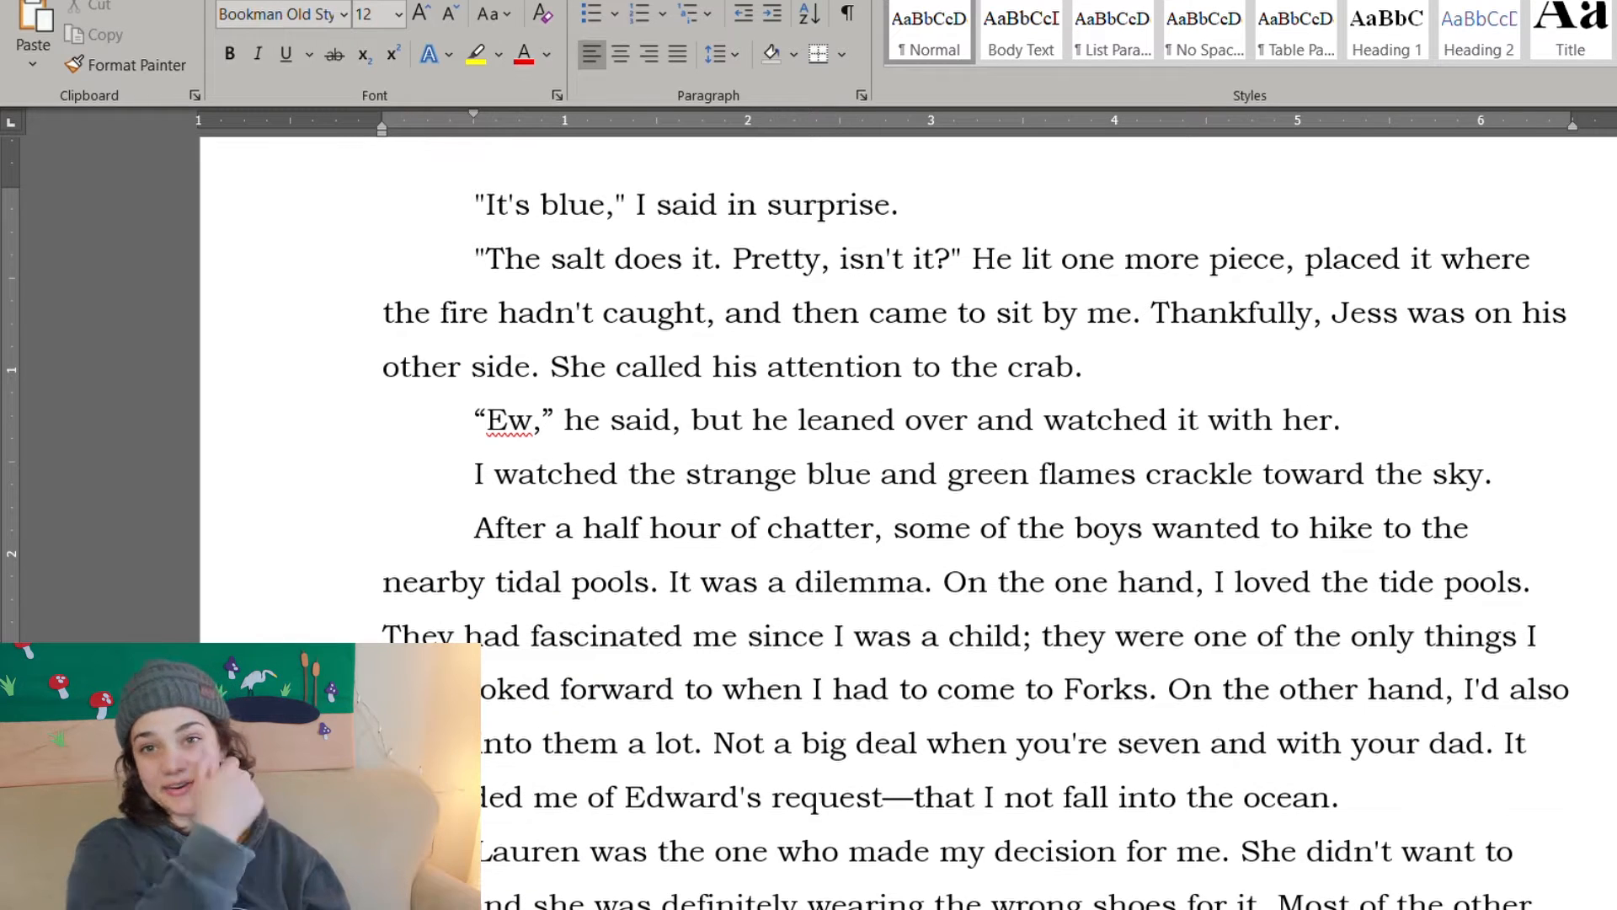
{"action": "left_click", "coordinate": [1344, 419]}
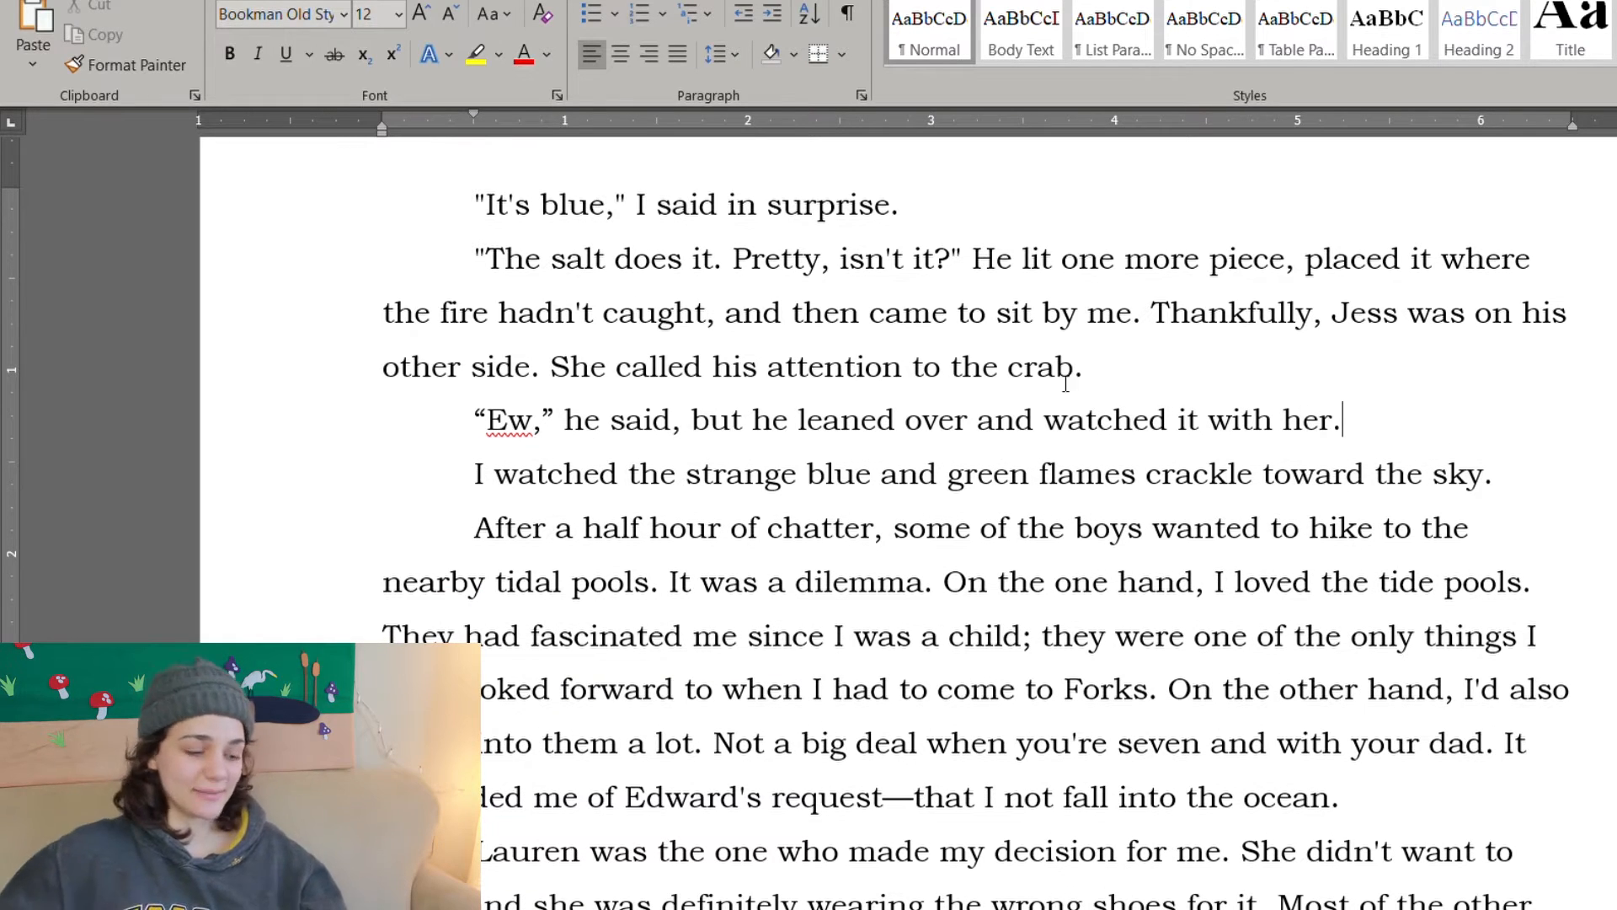
Step: Replace "After a half hour of chatter," with "We hung around for a while, then" and drop "nearby" before "tidal pools"
{"action": "scroll", "scroll_direction": "down", "scroll_amount": 3}
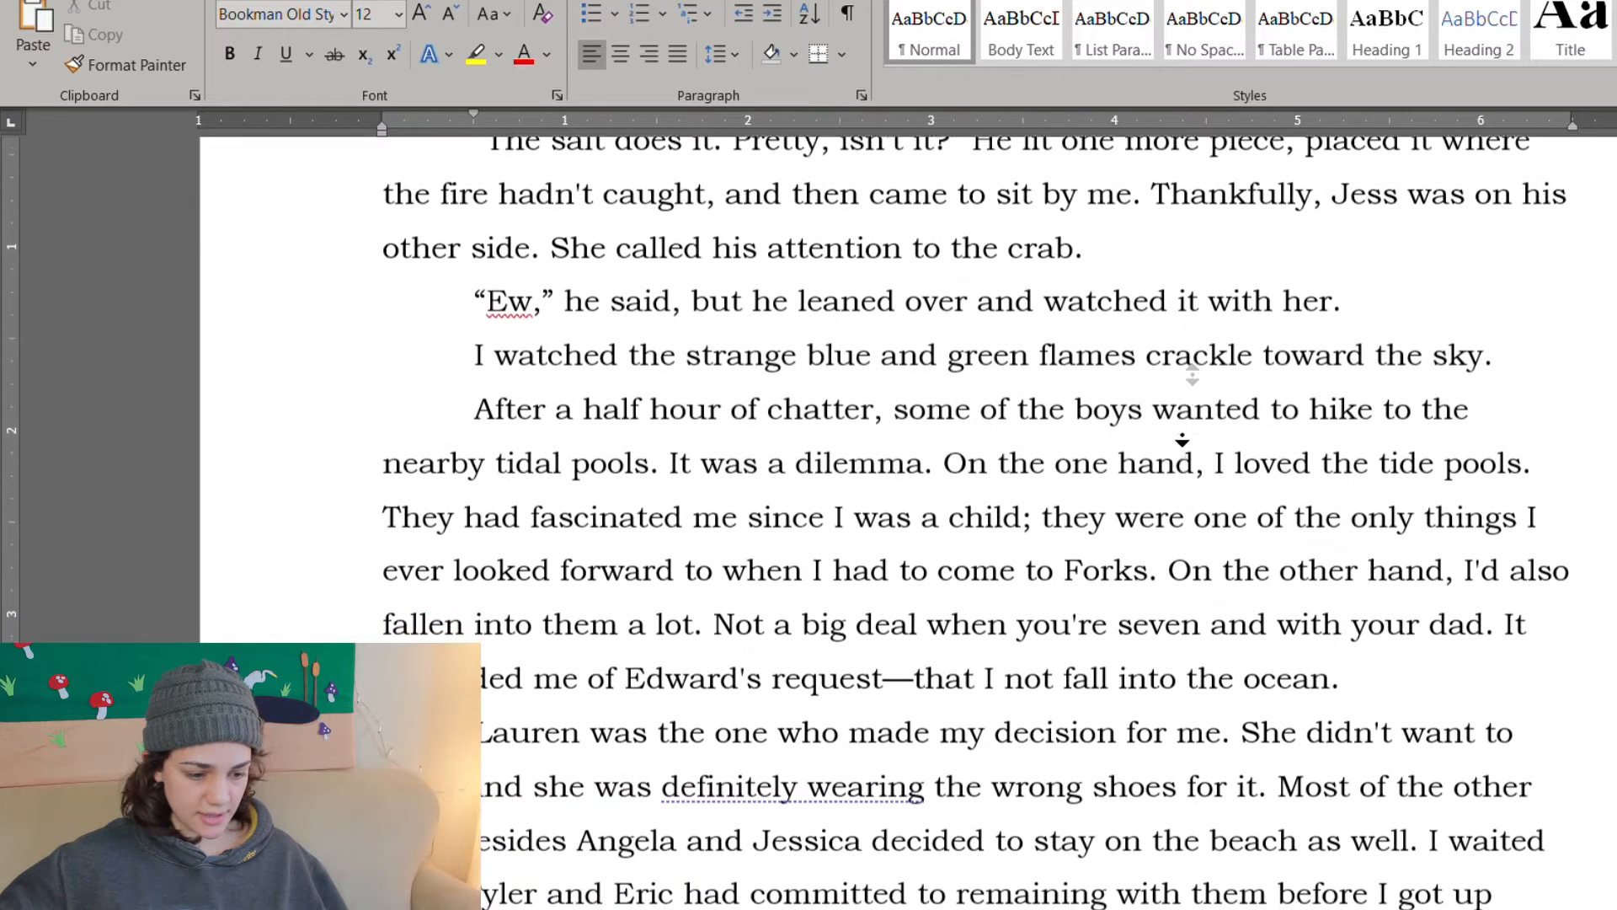
{"action": "scroll", "scroll_direction": "down", "scroll_amount": 3}
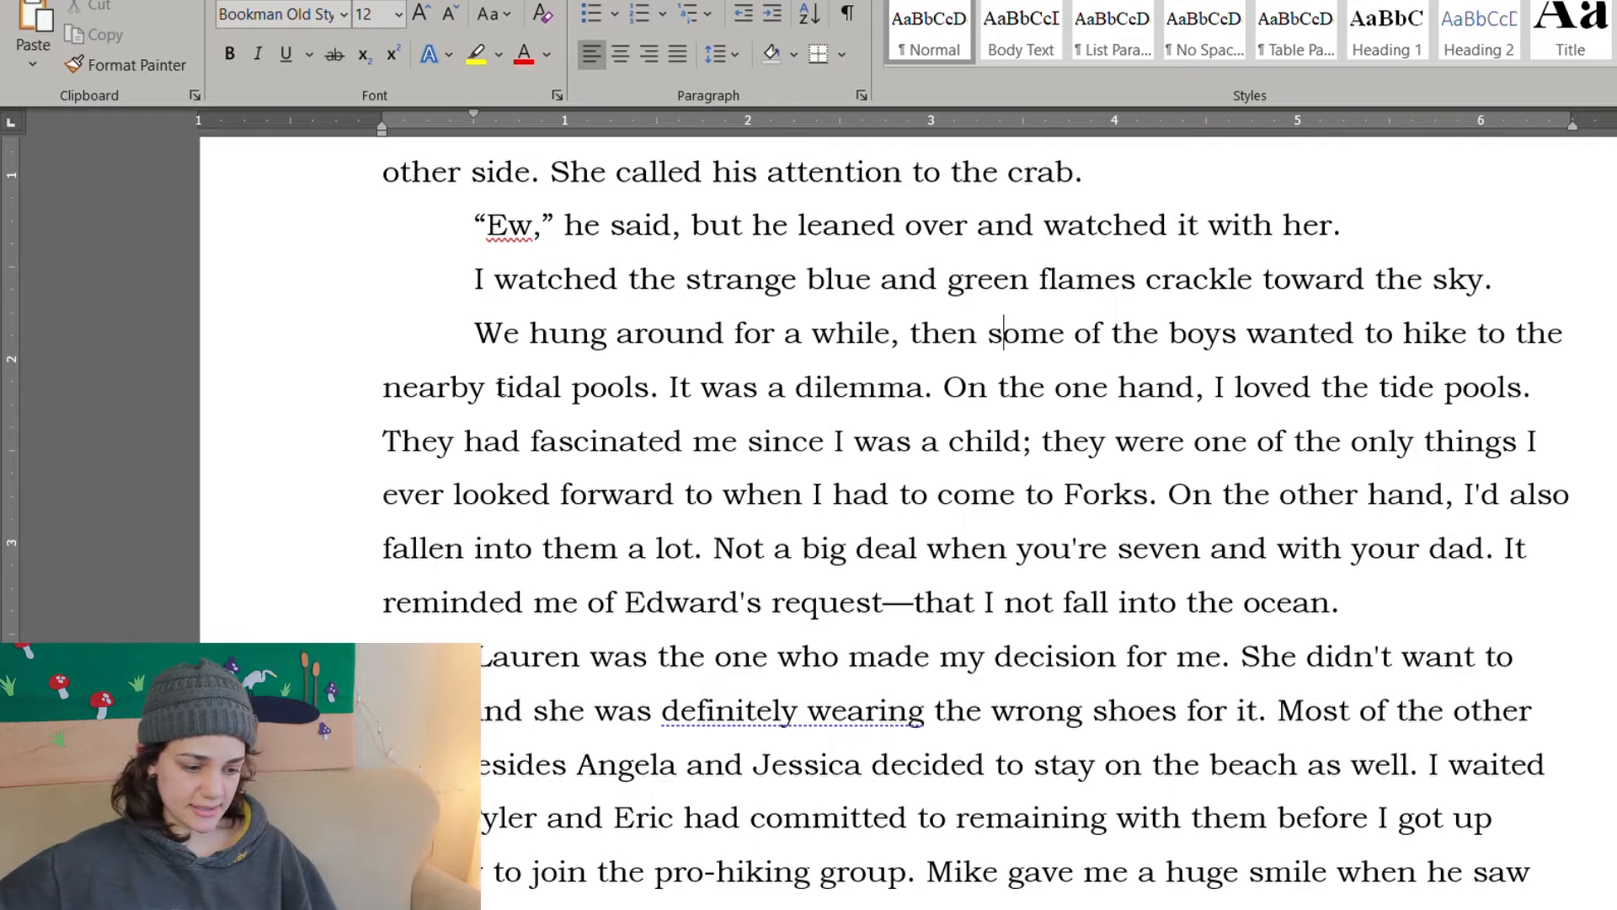
{"action": "double_click", "coordinate": [435, 367]}
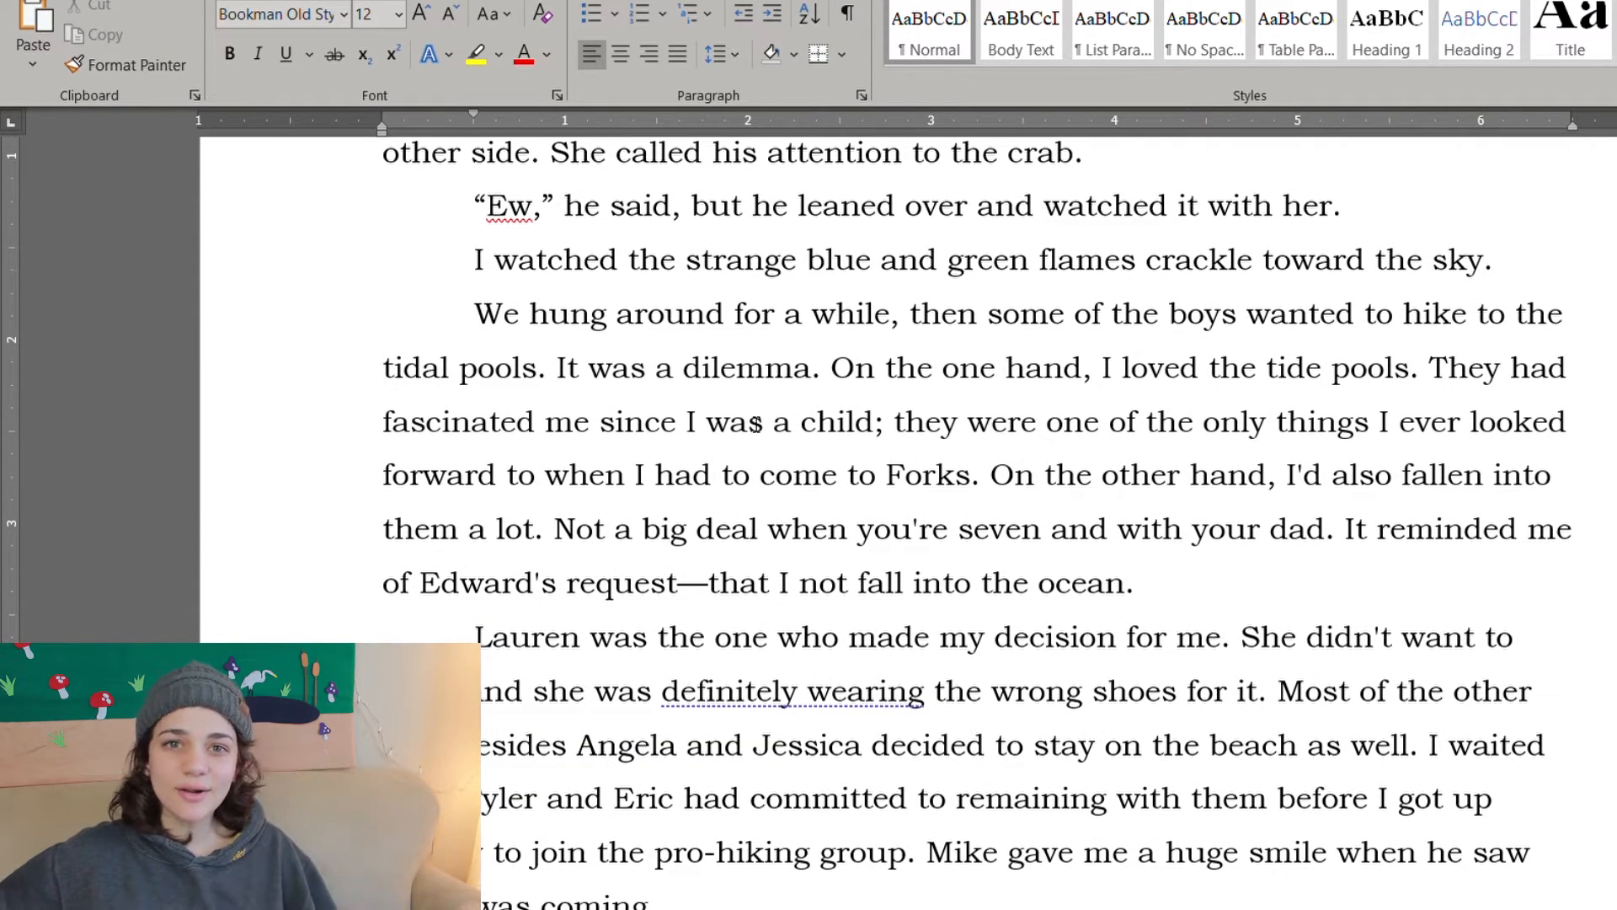
{"action": "scroll", "scroll_direction": "up", "scroll_amount": 3}
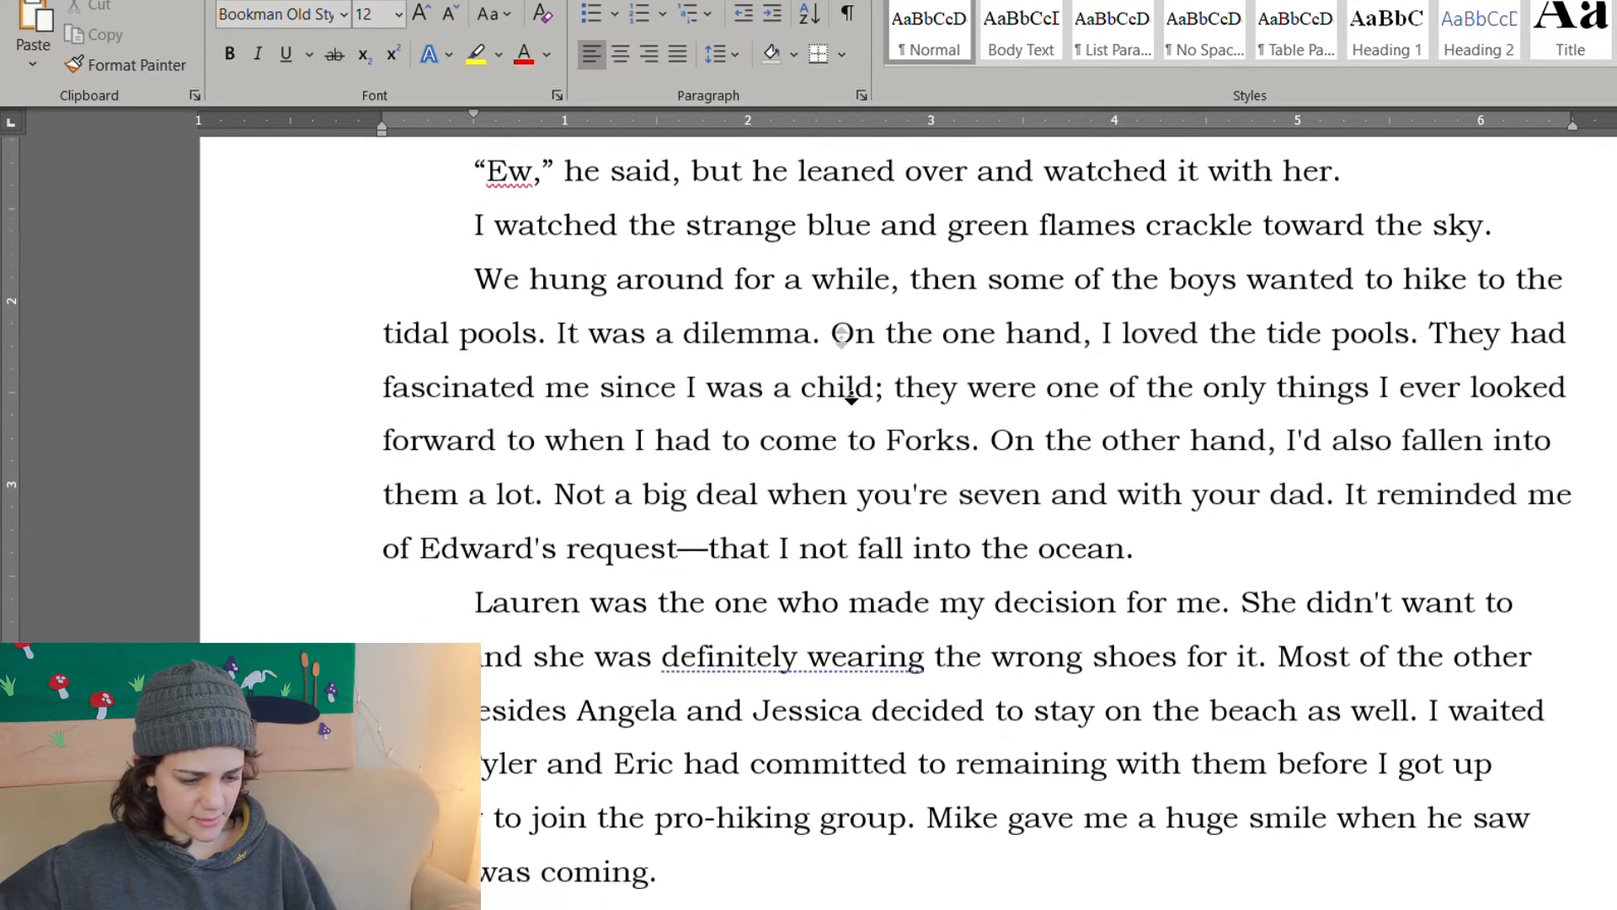
{"action": "scroll", "scroll_direction": "down", "scroll_amount": 3}
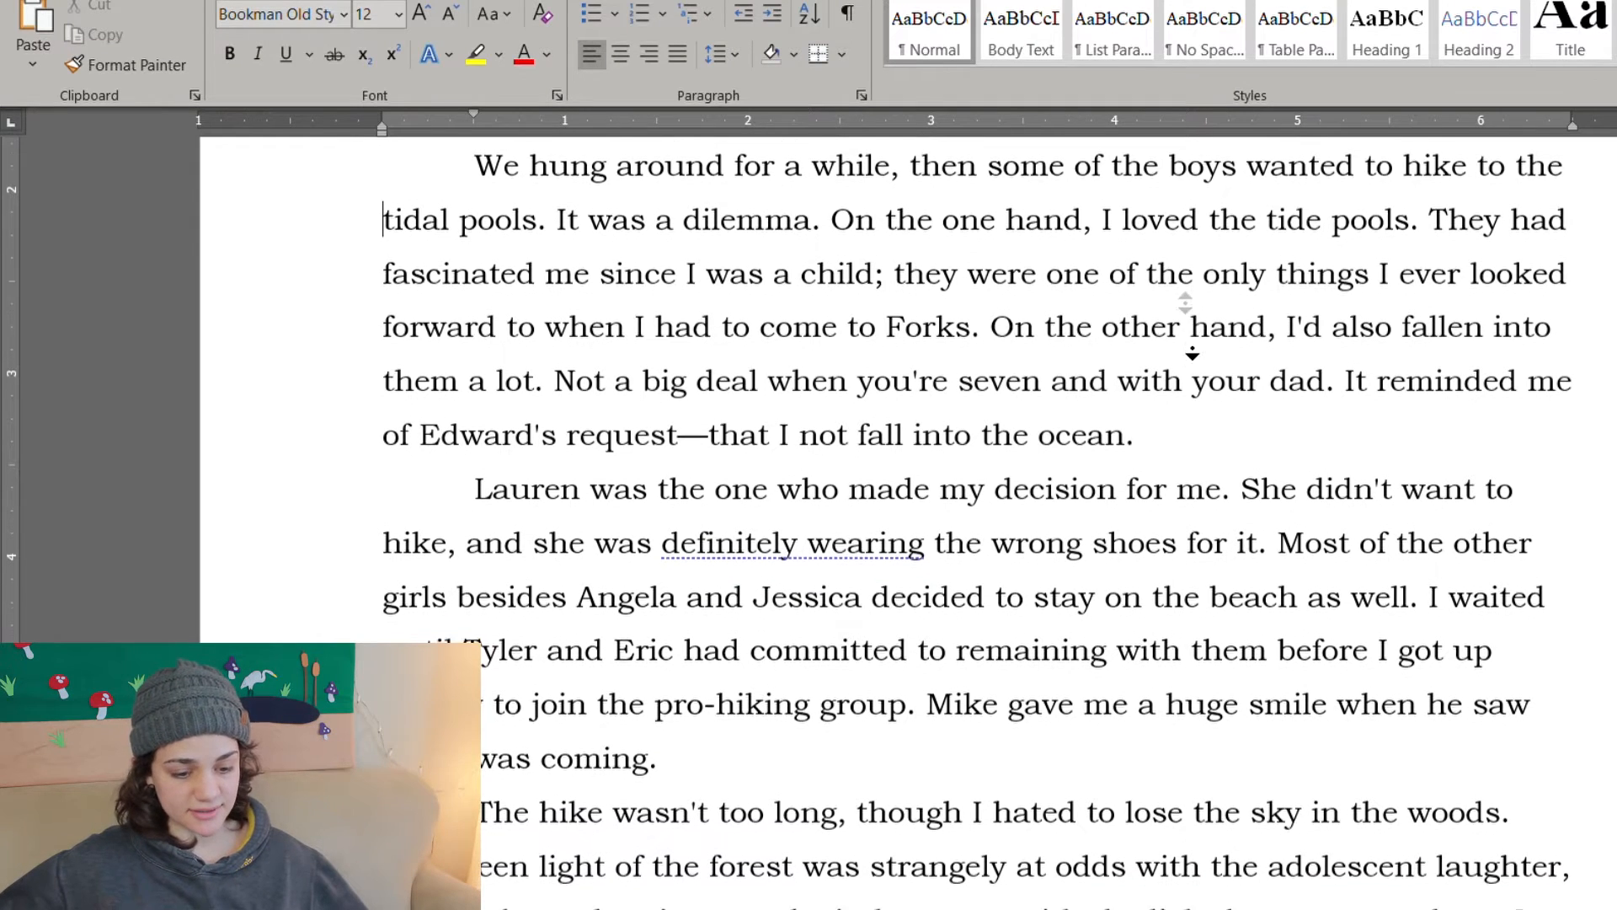
{"action": "scroll", "scroll_direction": "down", "scroll_amount": 3}
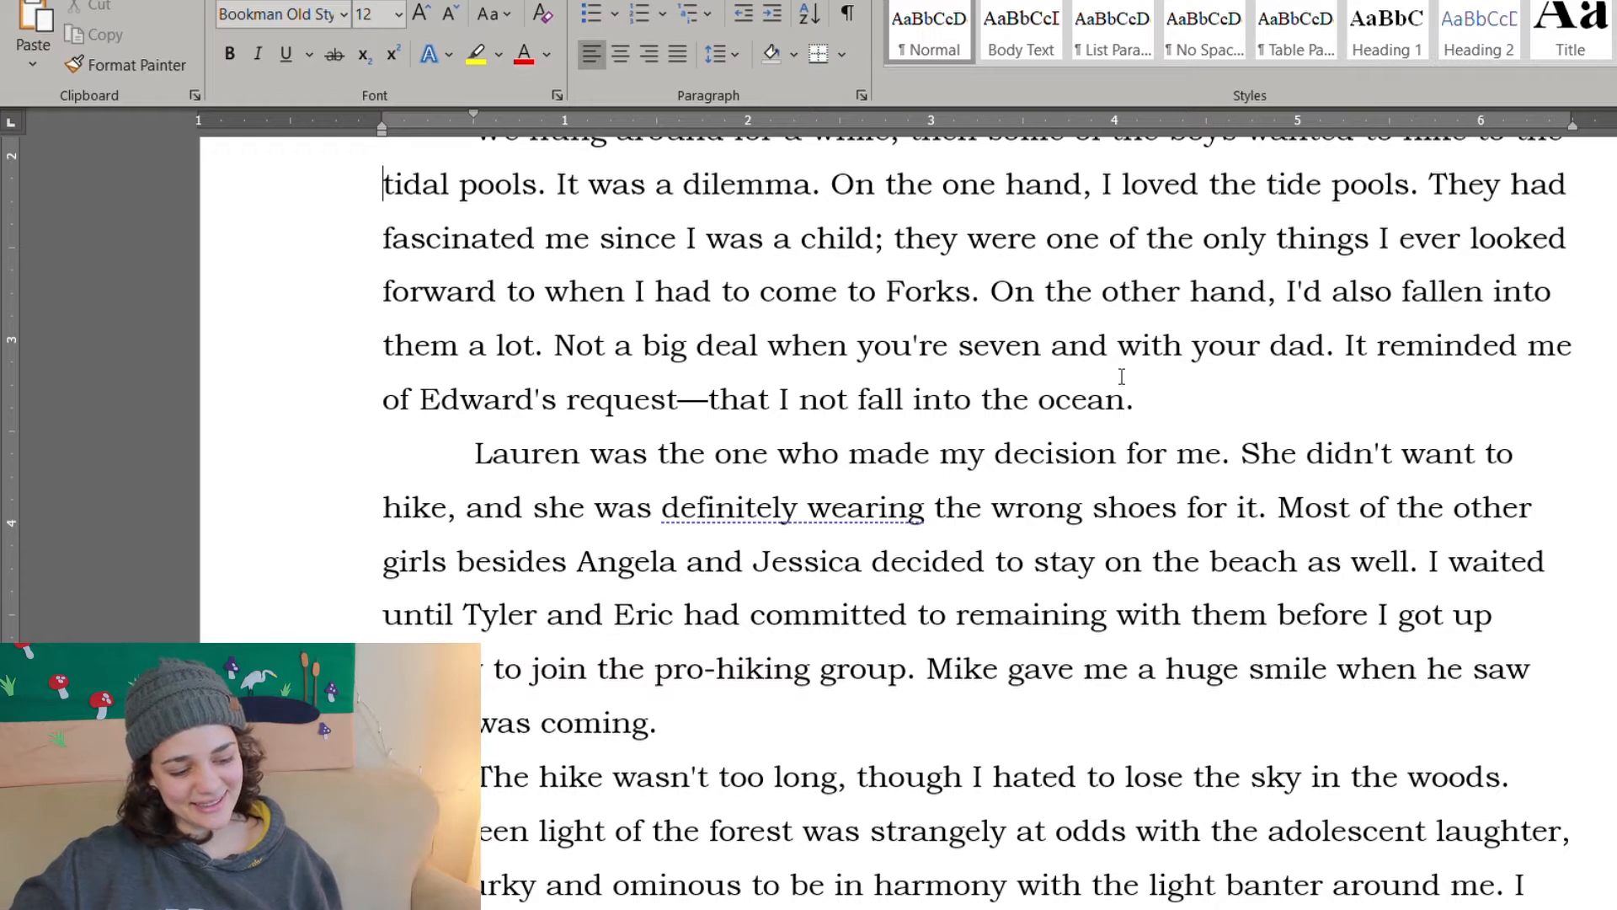
{"action": "mouse_move", "coordinate": [1273, 413]}
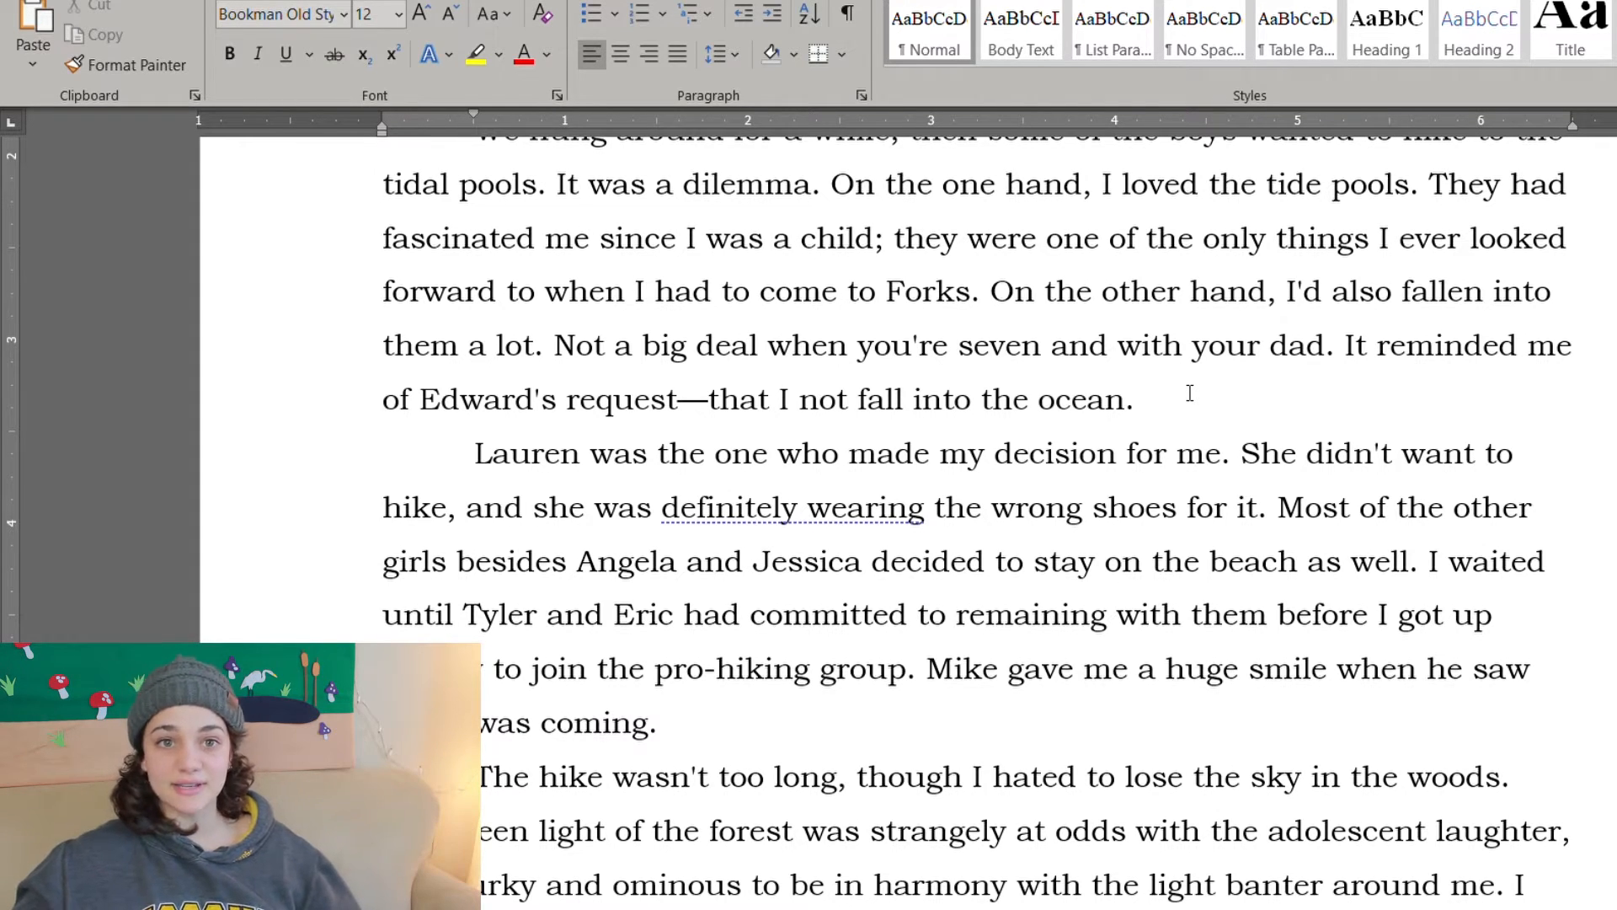
{"action": "left_click", "coordinate": [384, 184]}
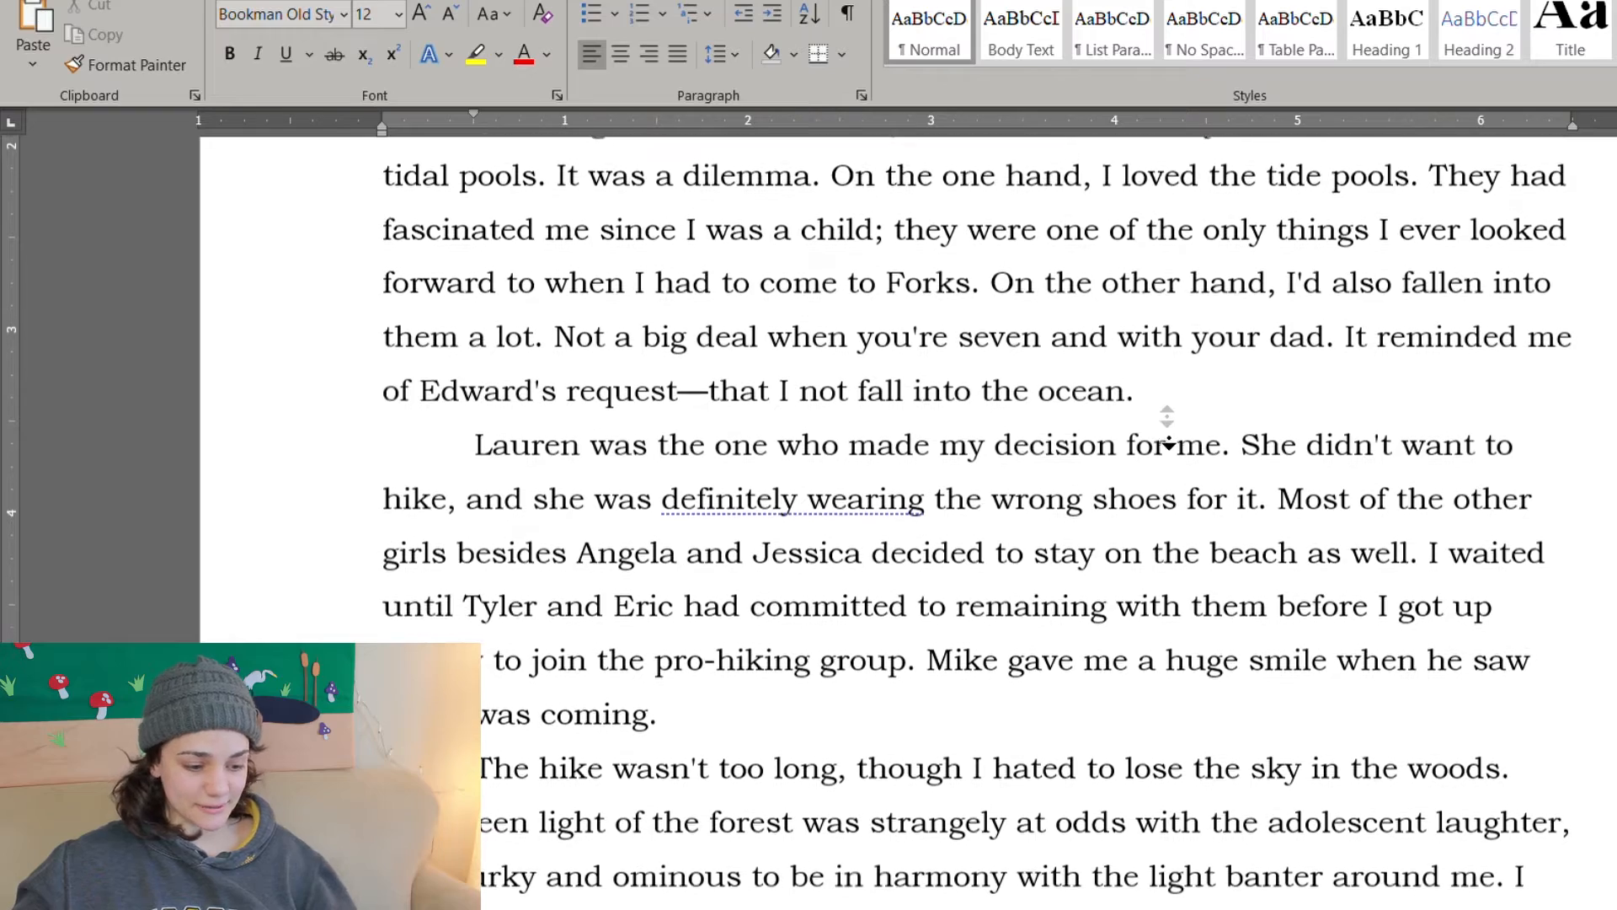
{"action": "scroll", "scroll_direction": "up", "scroll_amount": 3}
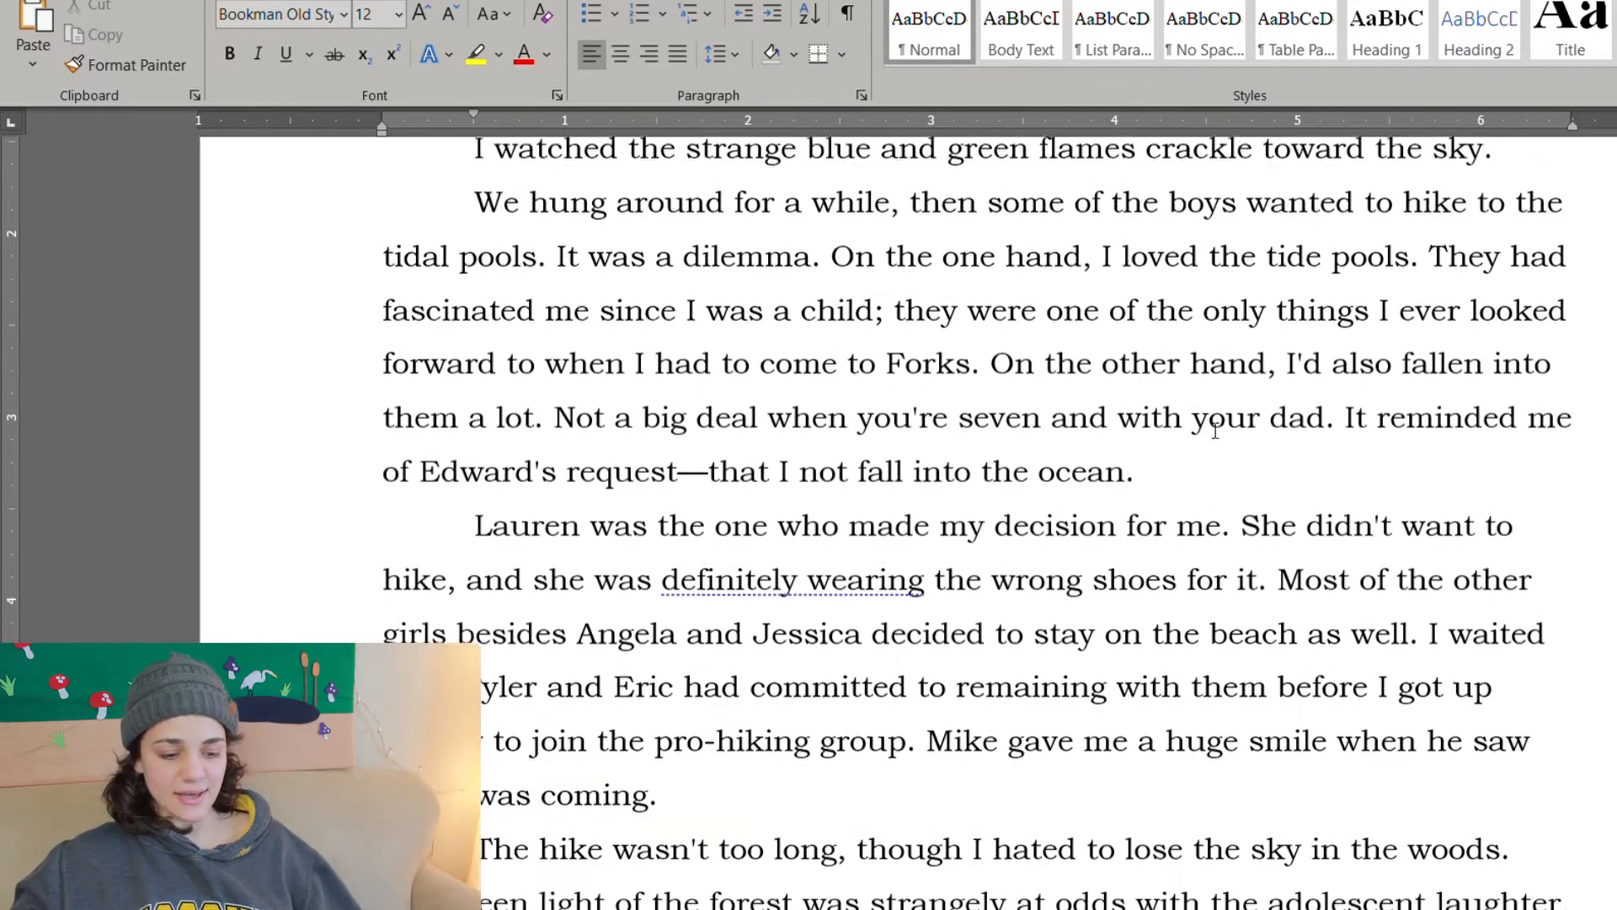
Step: Cut "On the one hand," and the clause through "come to Forks", ending "since I was a child" with a period
{"action": "scroll", "scroll_direction": "up", "scroll_amount": 3}
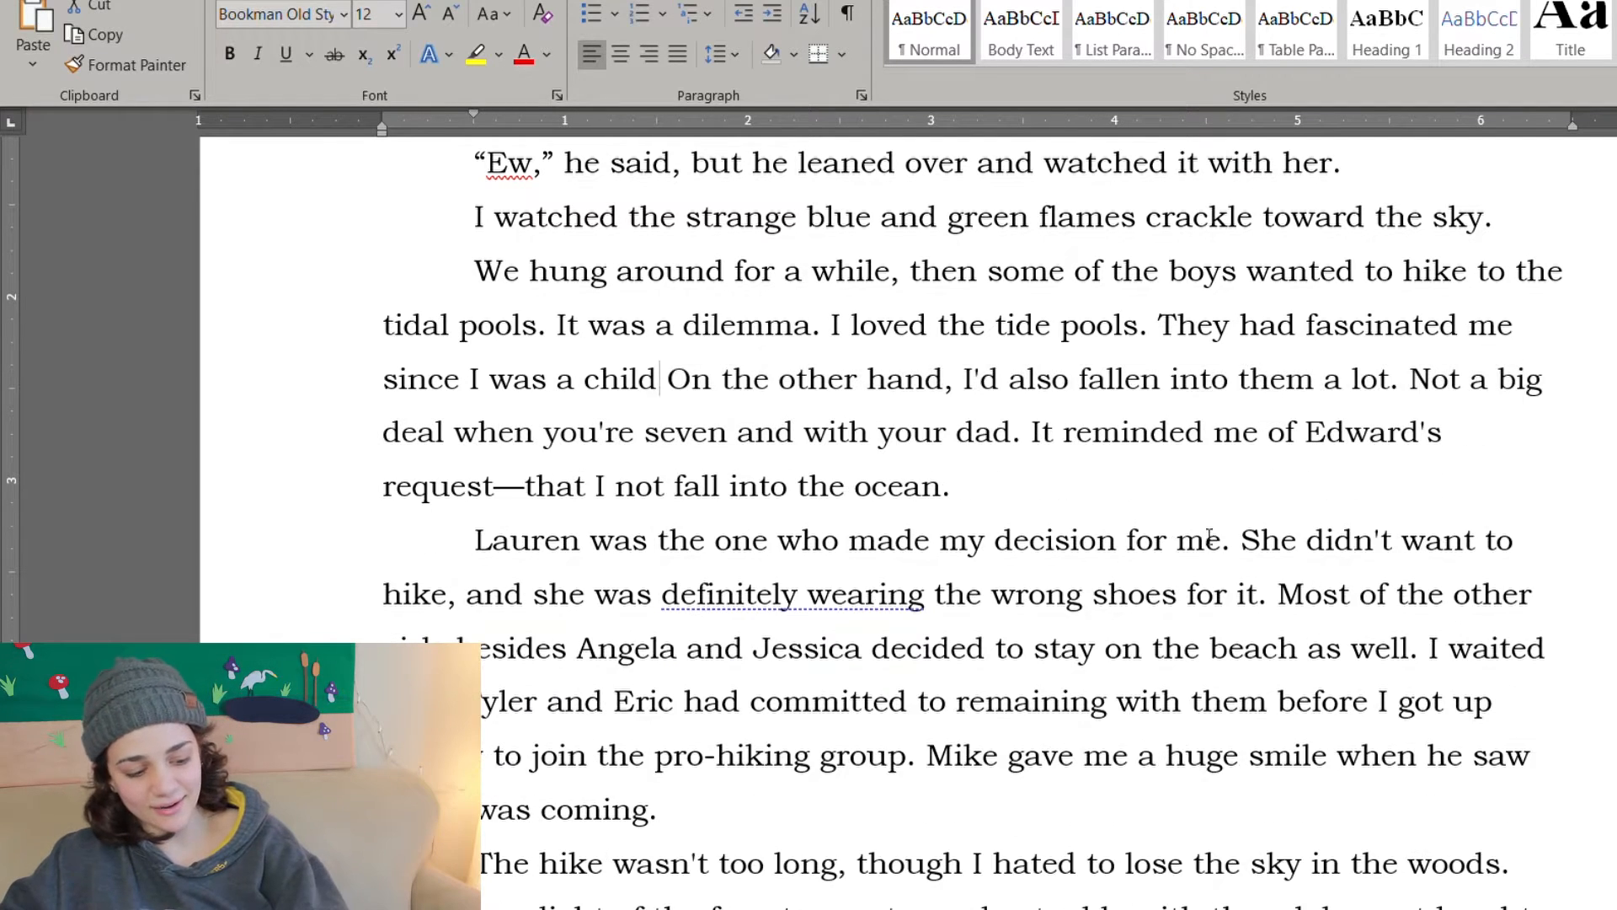
{"action": "type", "text": "."}
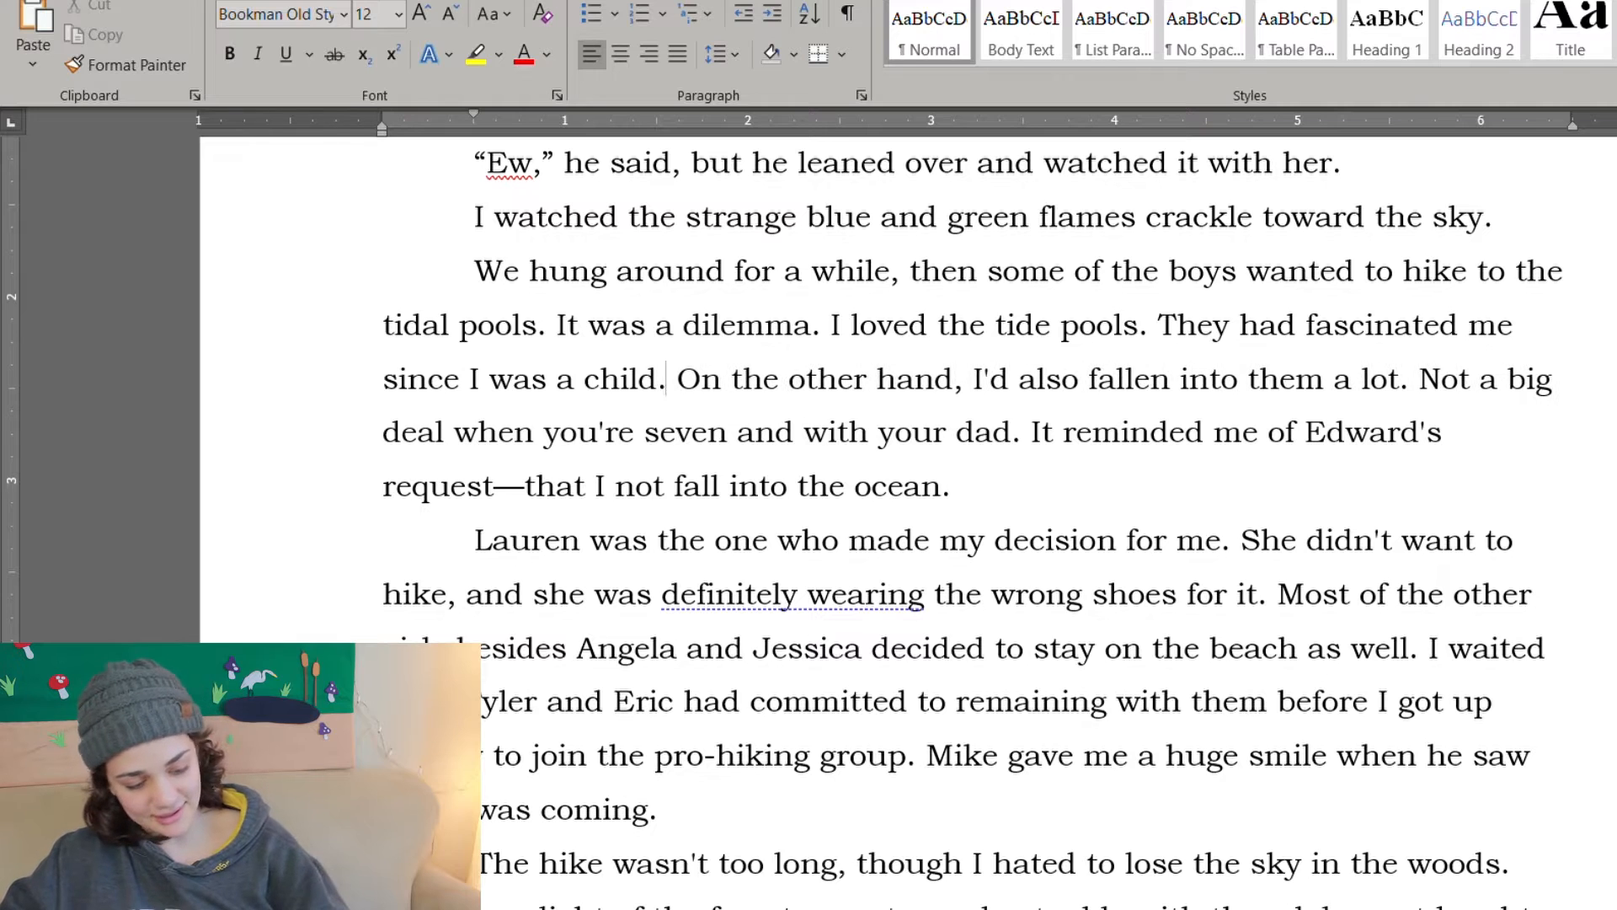
{"action": "scroll", "scroll_direction": "down", "scroll_amount": 3}
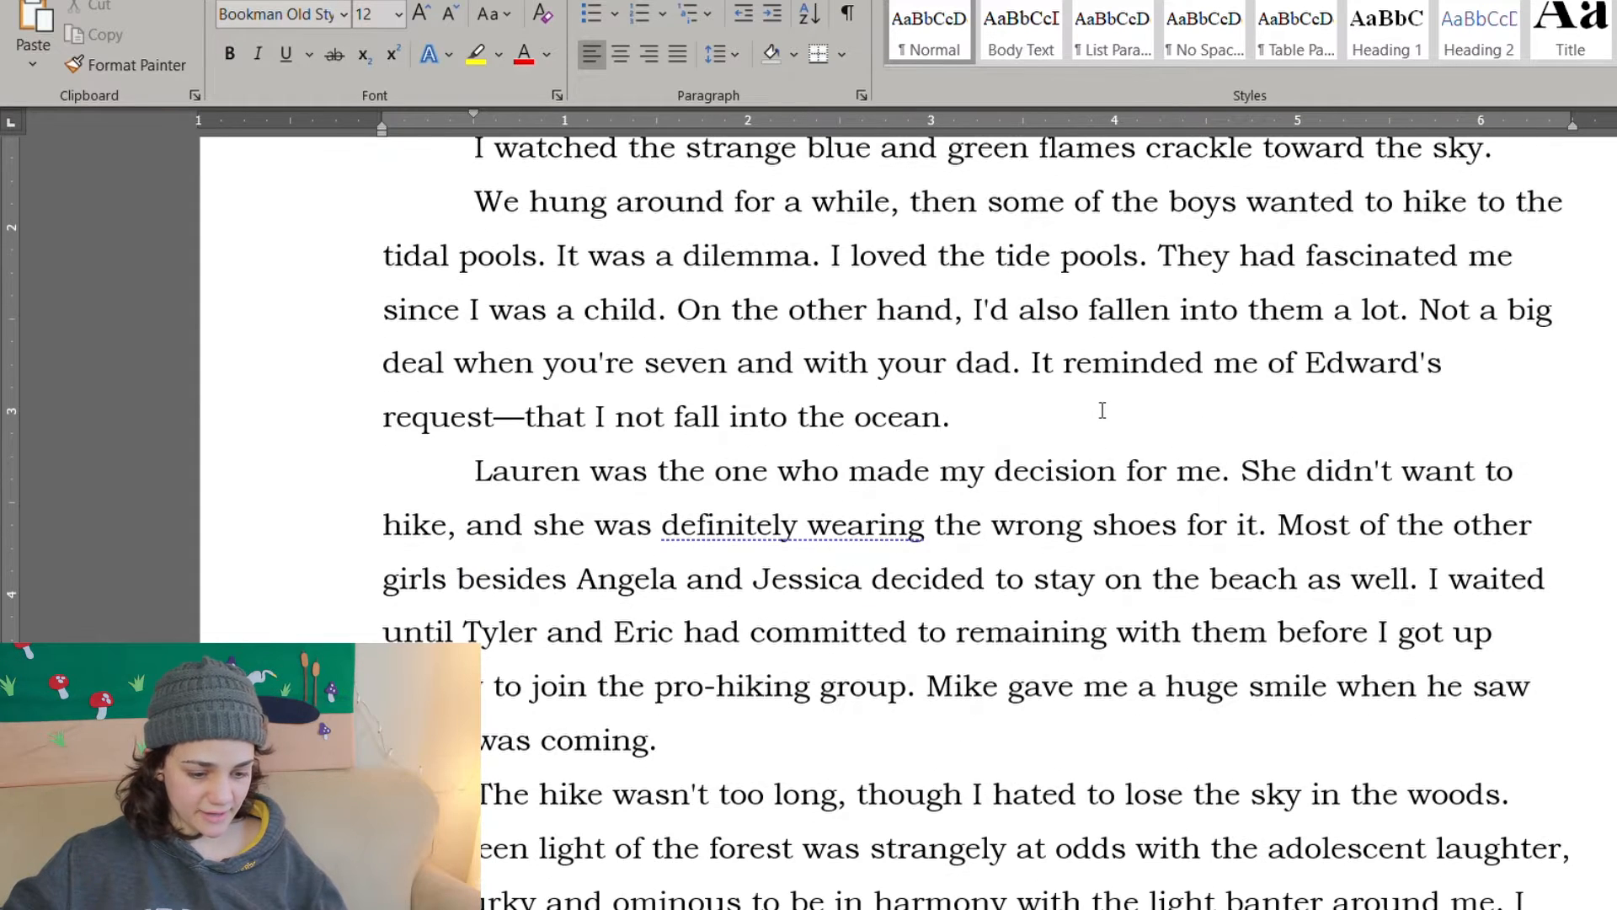
{"action": "mouse_move", "coordinate": [952, 358]}
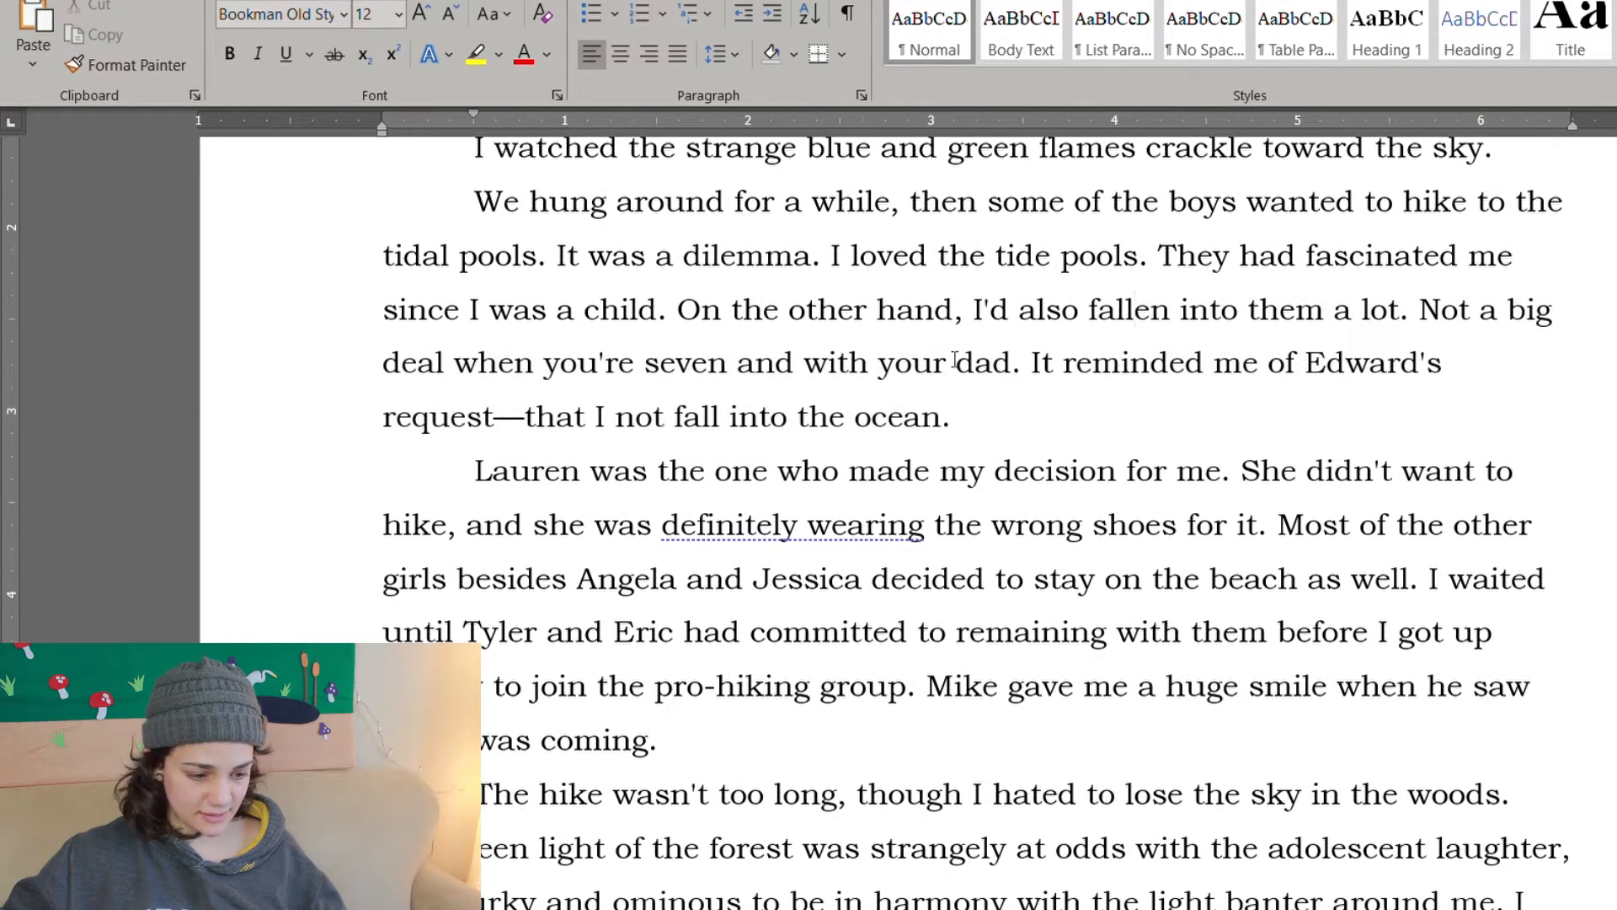
{"action": "scroll", "scroll_direction": "up", "scroll_amount": 3}
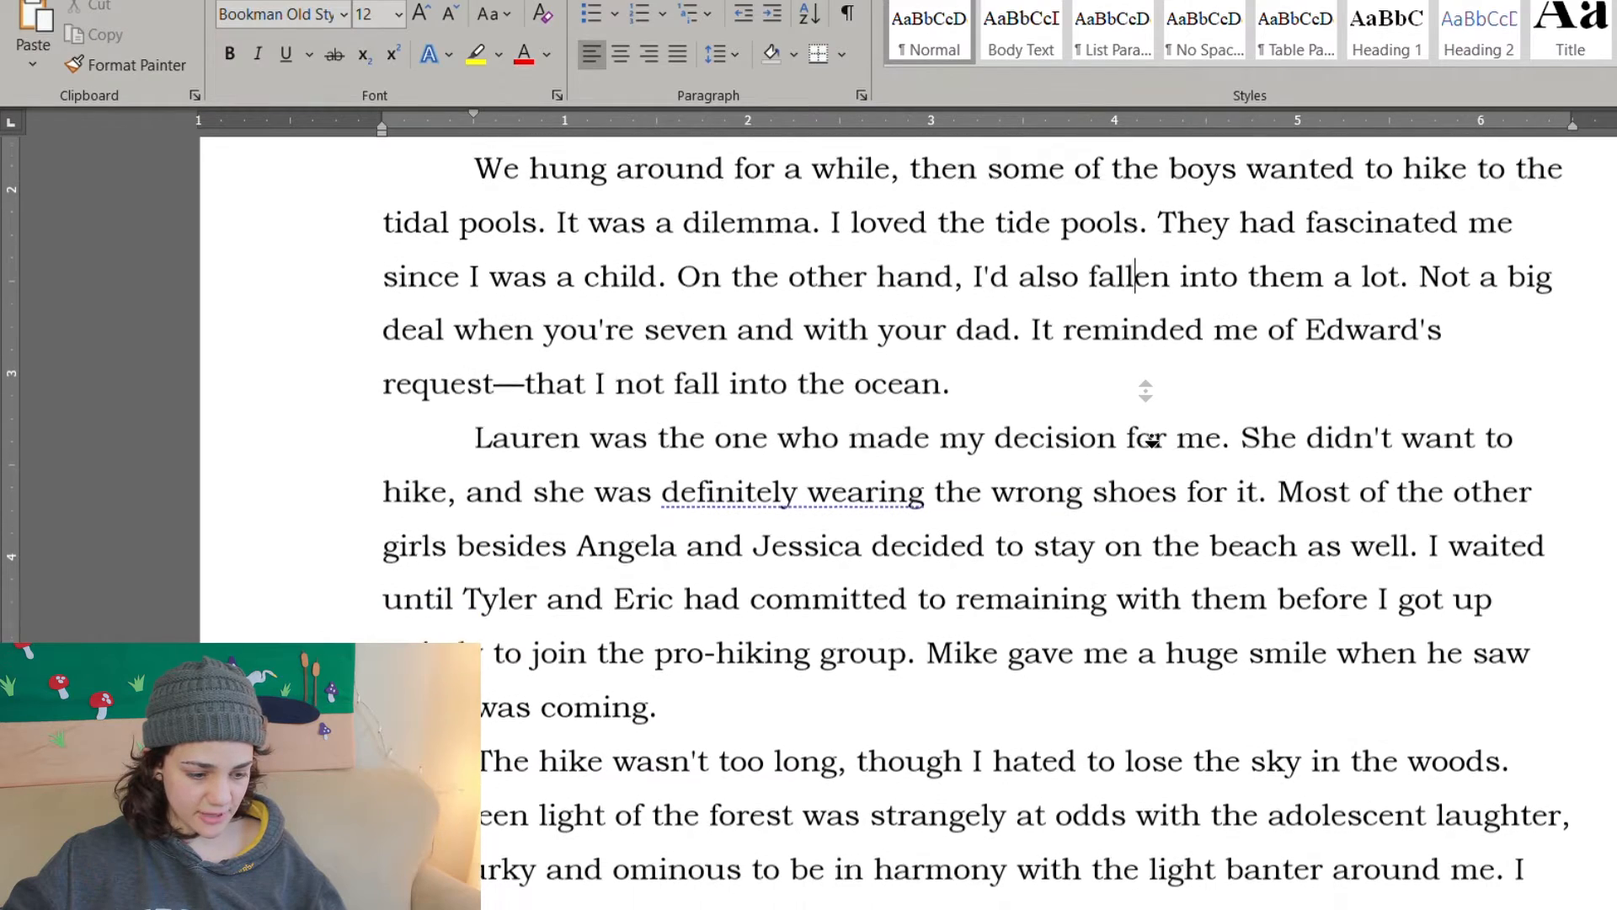
{"action": "scroll", "scroll_direction": "down", "scroll_amount": 3}
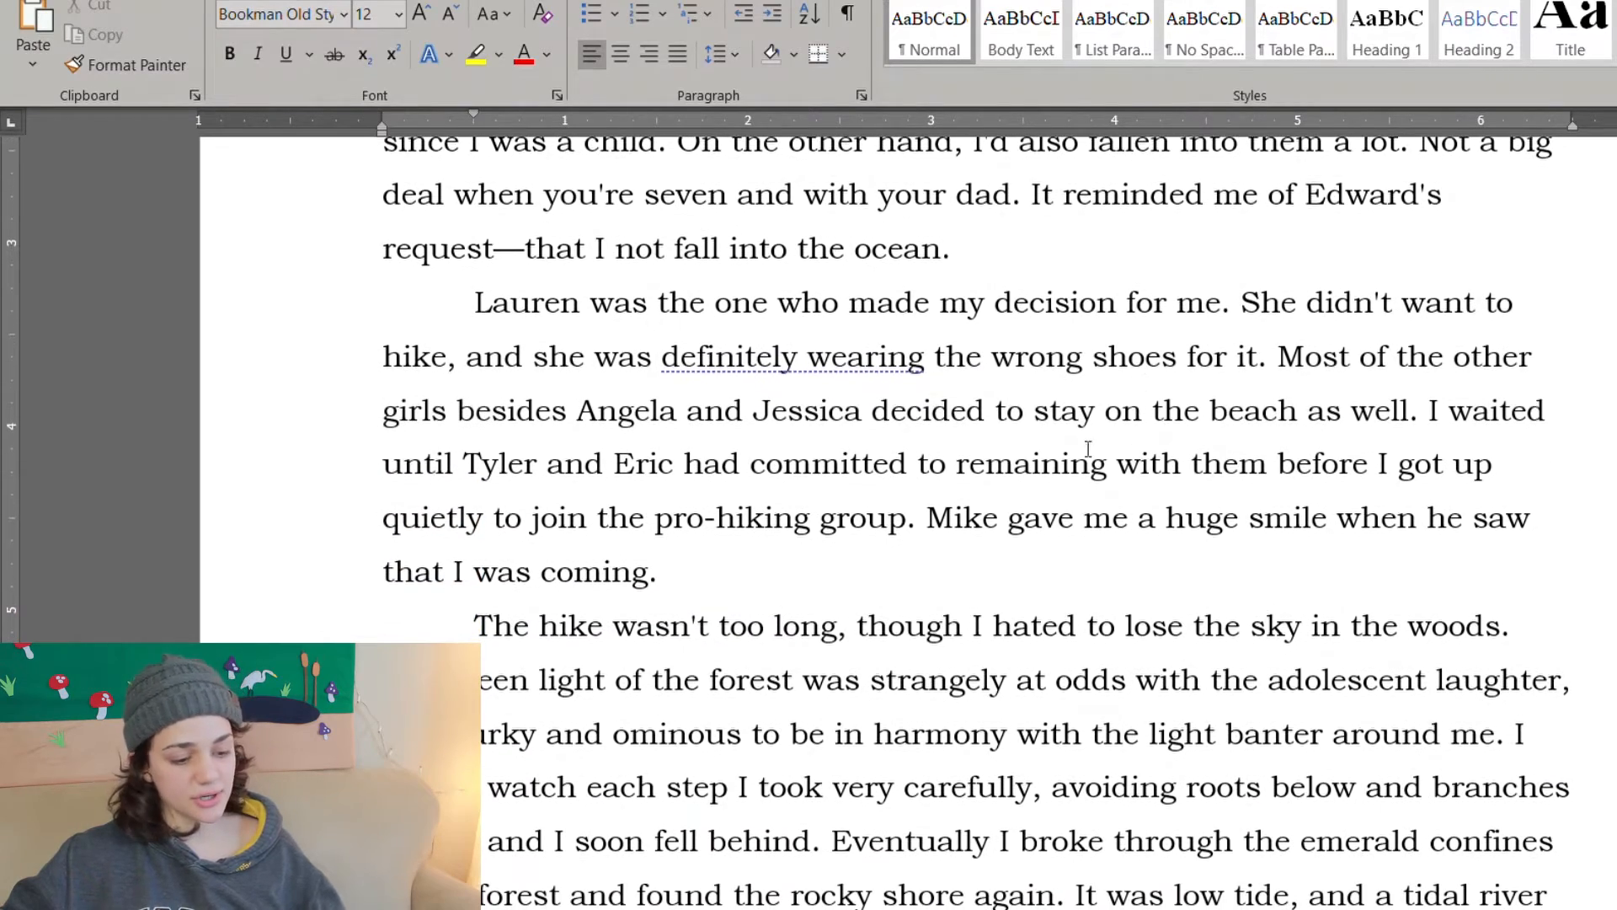
{"action": "mouse_move", "coordinate": [1243, 433]}
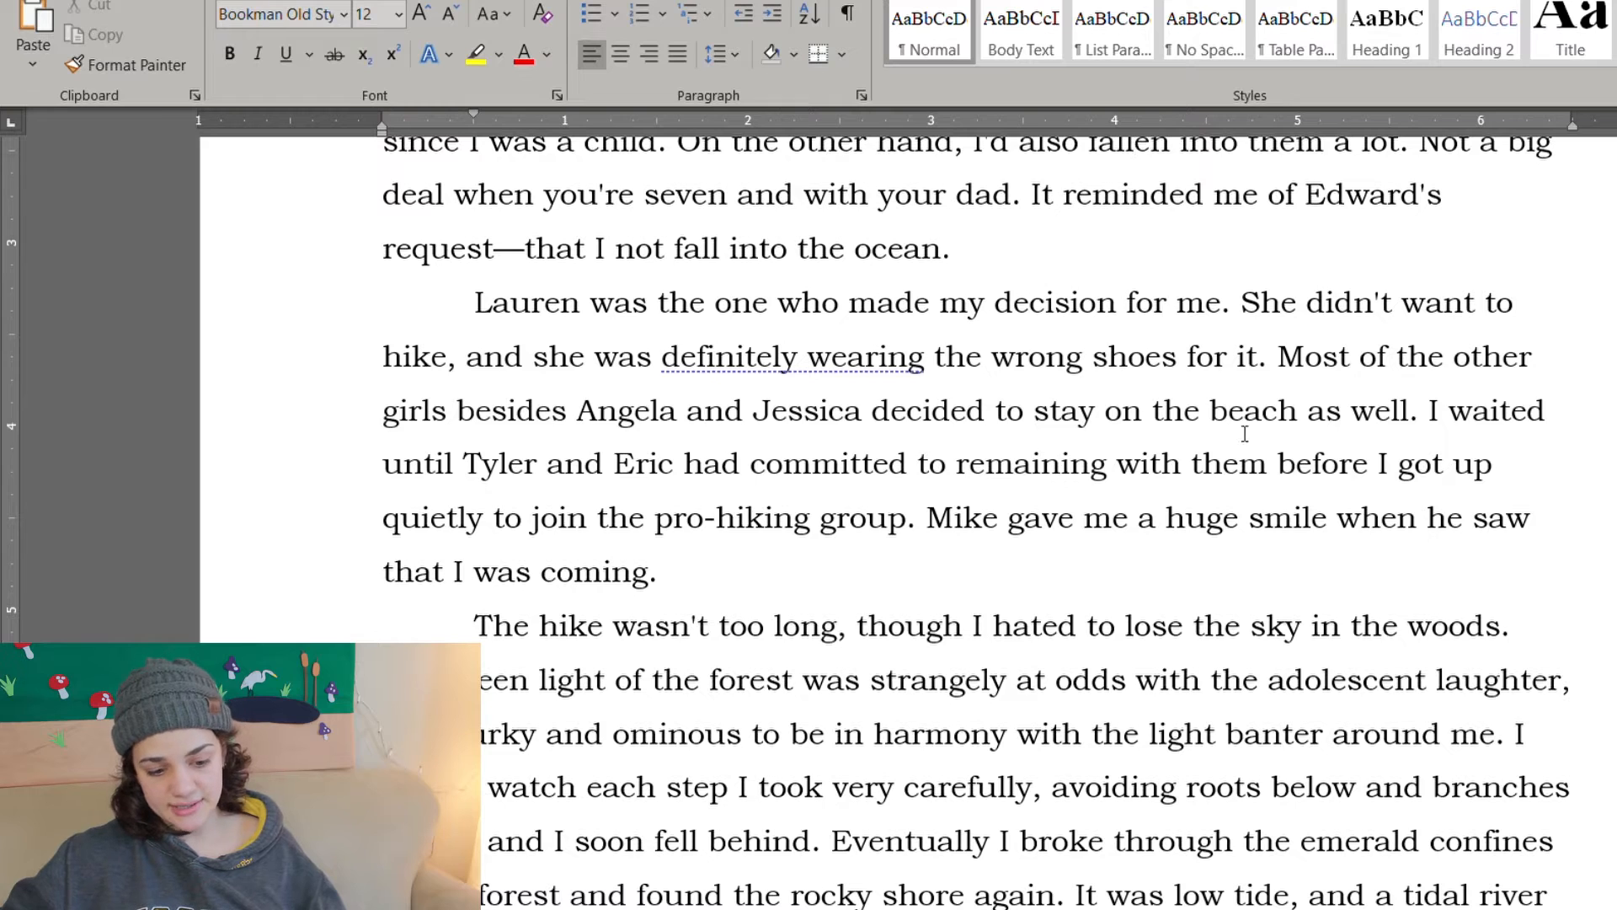
{"action": "scroll", "scroll_direction": "down", "scroll_amount": 3}
{"action": "type", "text": "a"}
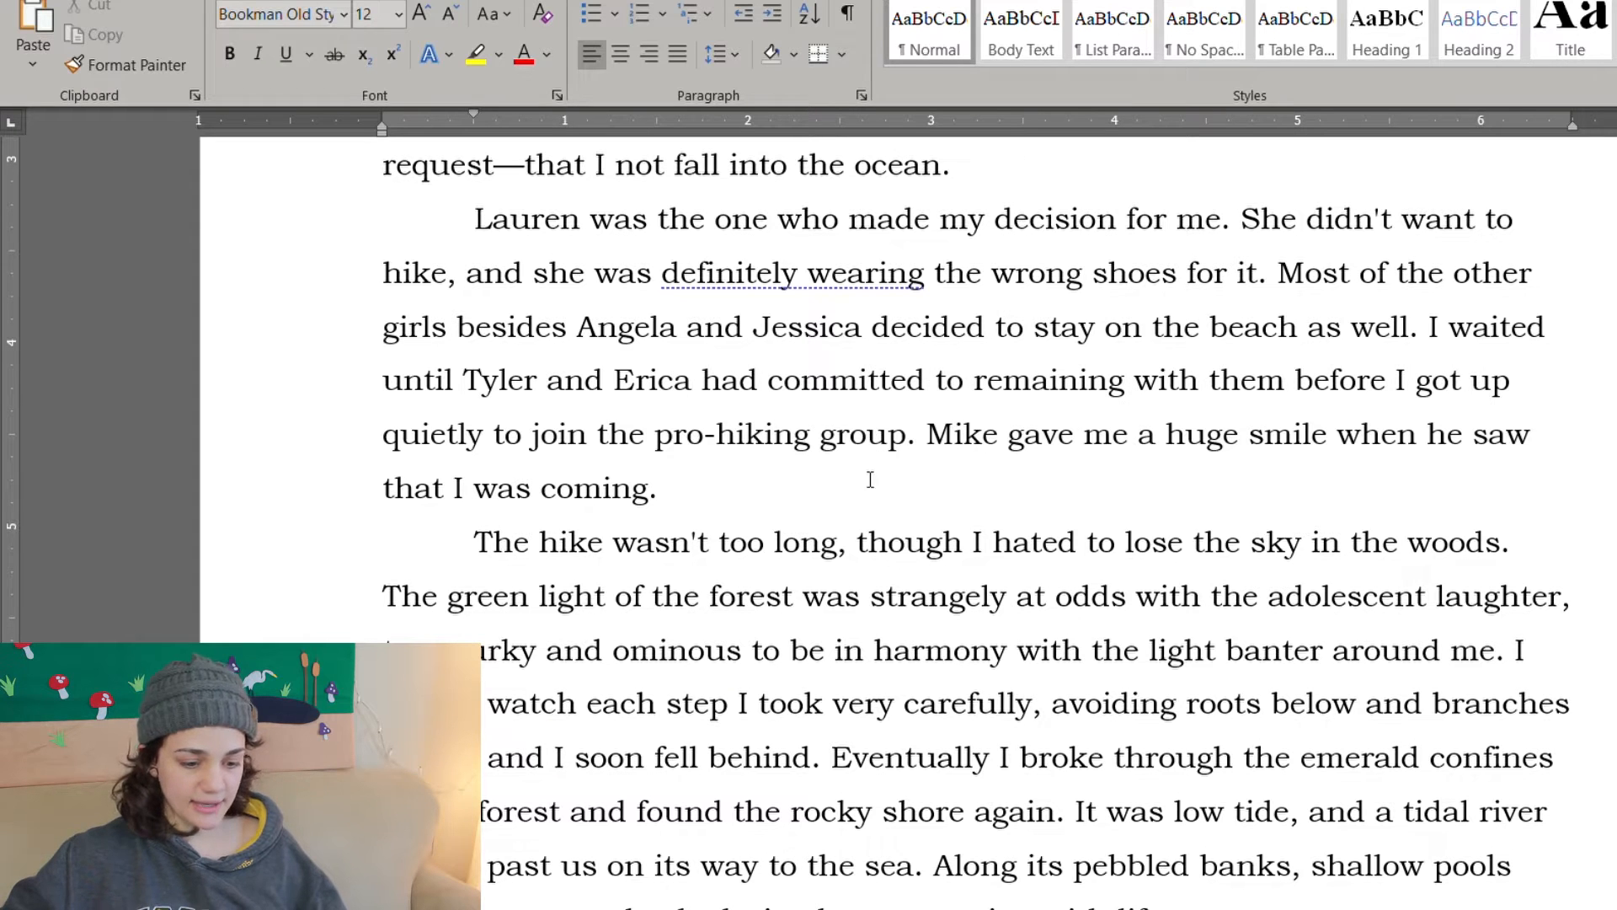
{"action": "mouse_move", "coordinate": [590, 374]}
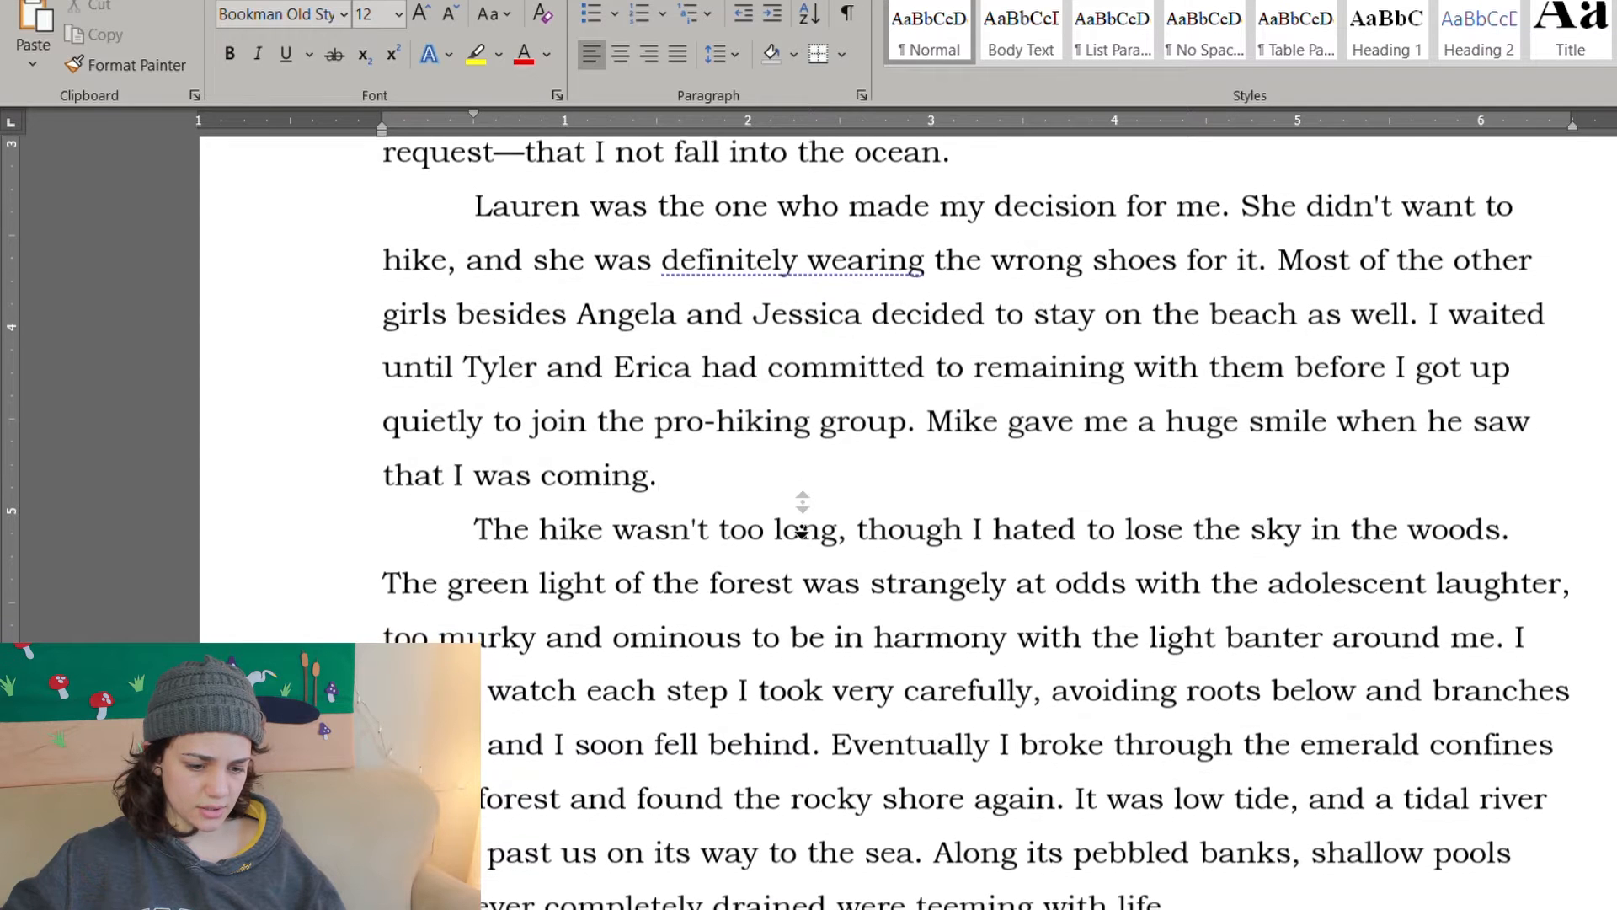
{"action": "scroll", "scroll_direction": "up", "scroll_amount": 3}
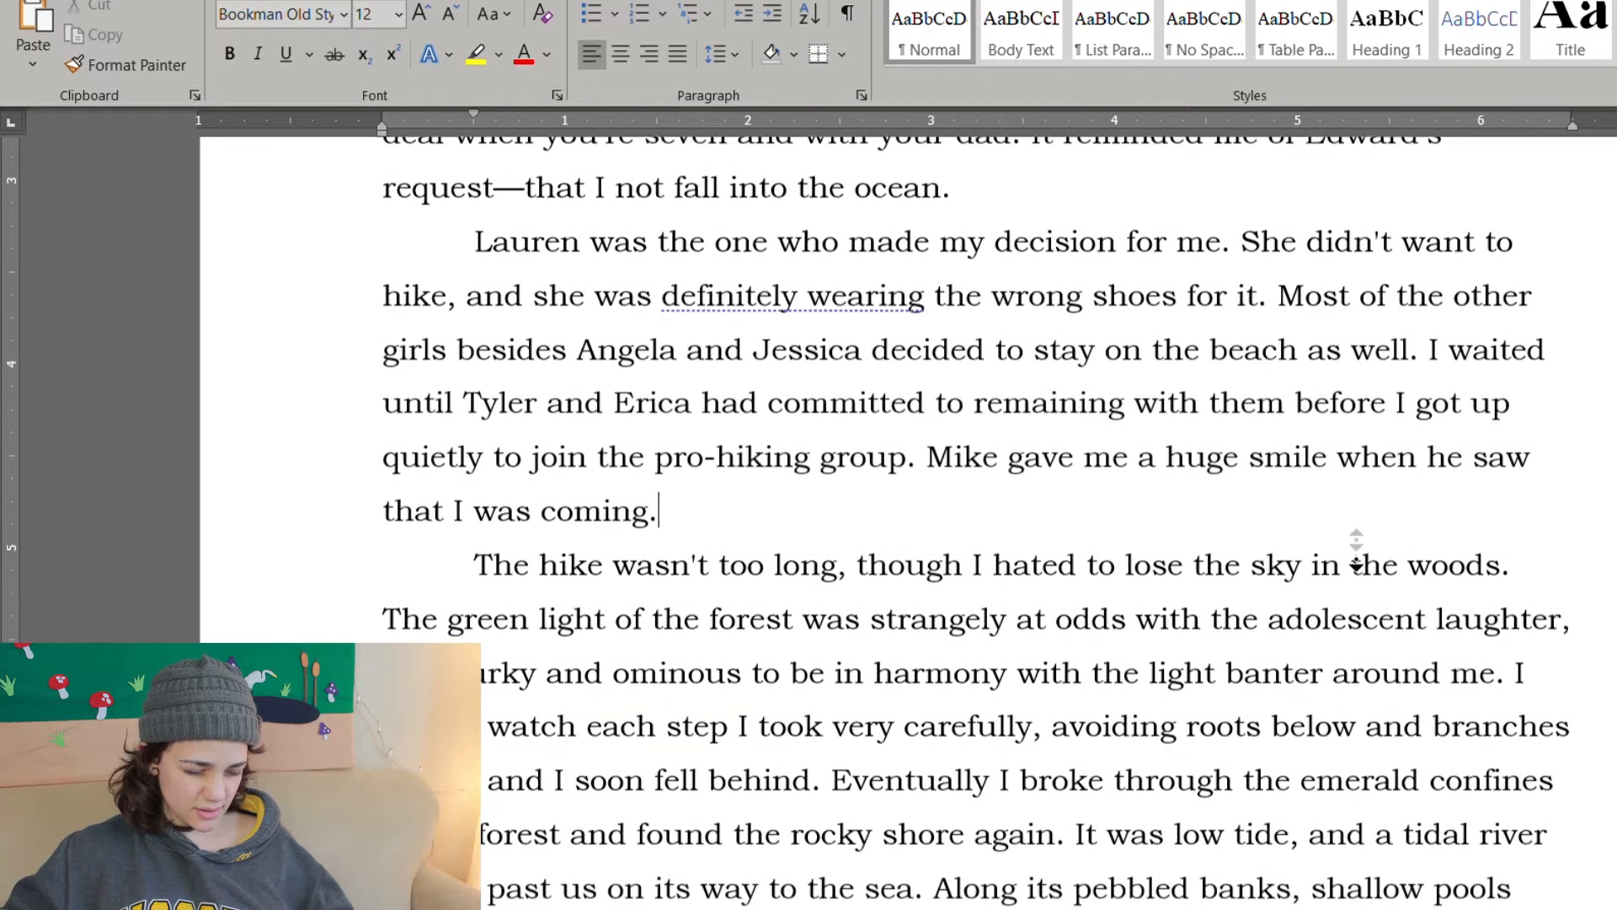
{"action": "scroll", "scroll_direction": "down", "scroll_amount": 3}
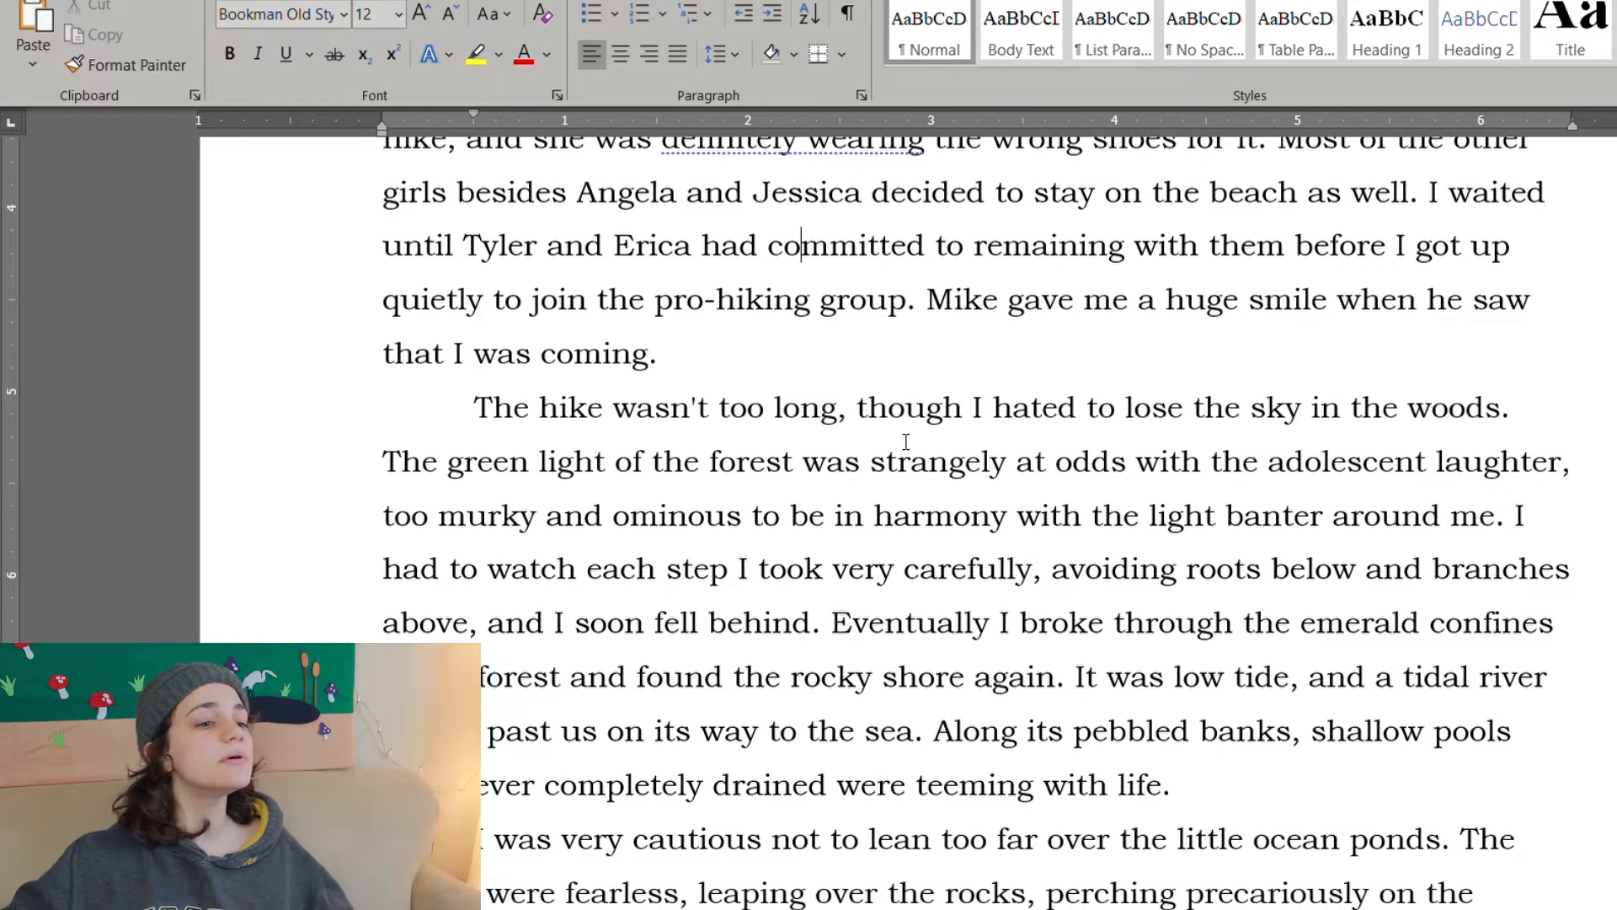
{"action": "scroll", "scroll_direction": "down", "scroll_amount": 3}
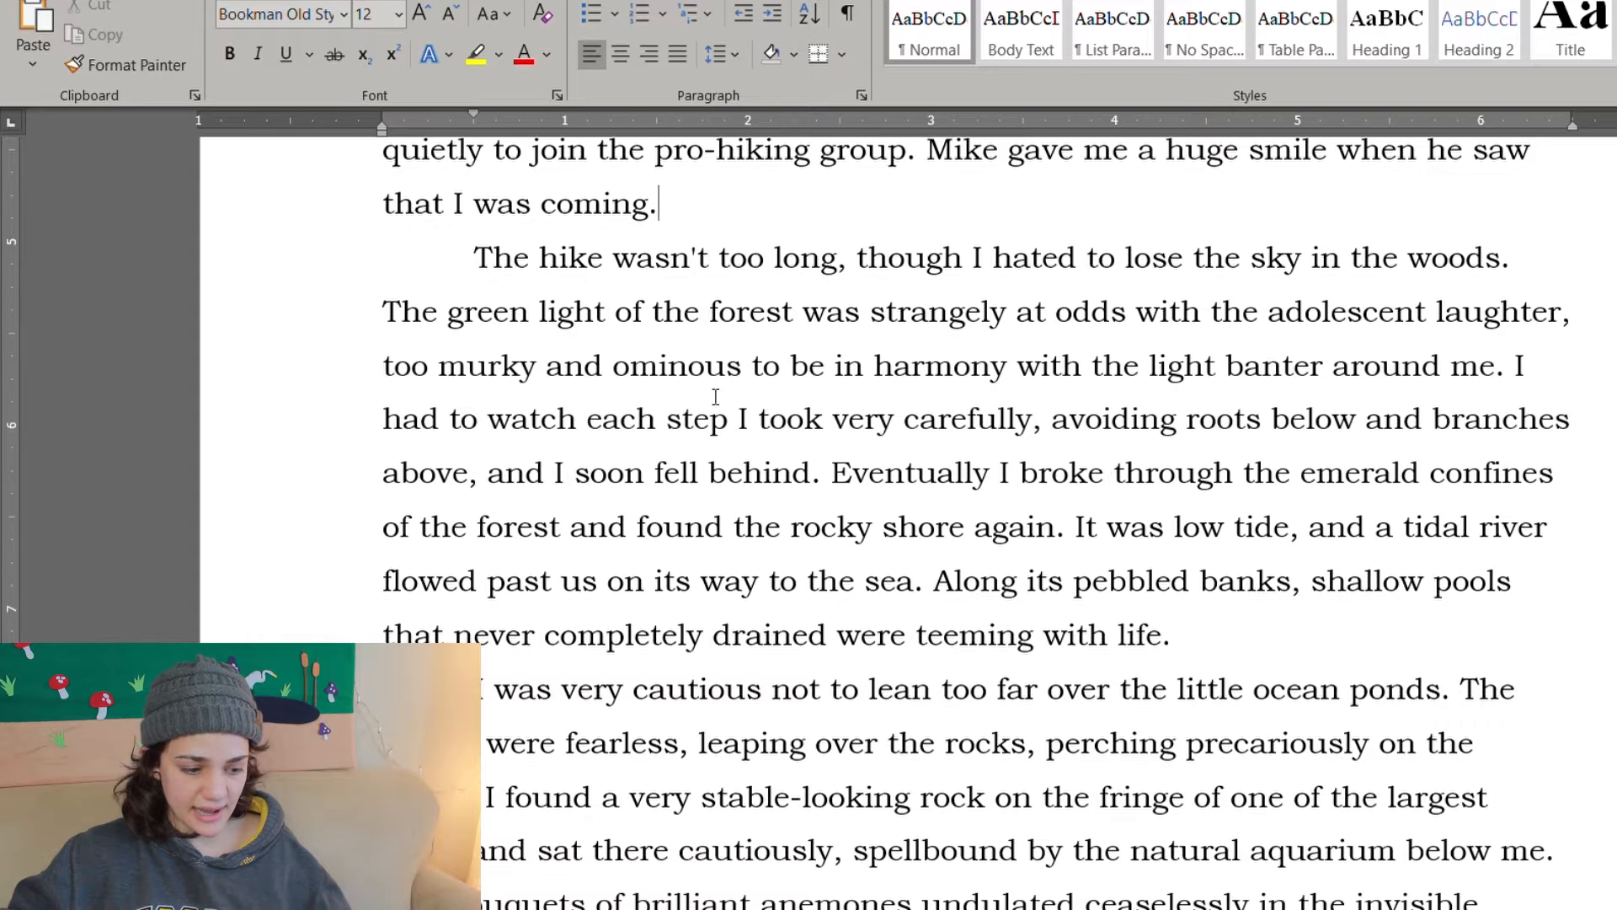
{"action": "mouse_move", "coordinate": [1547, 382]}
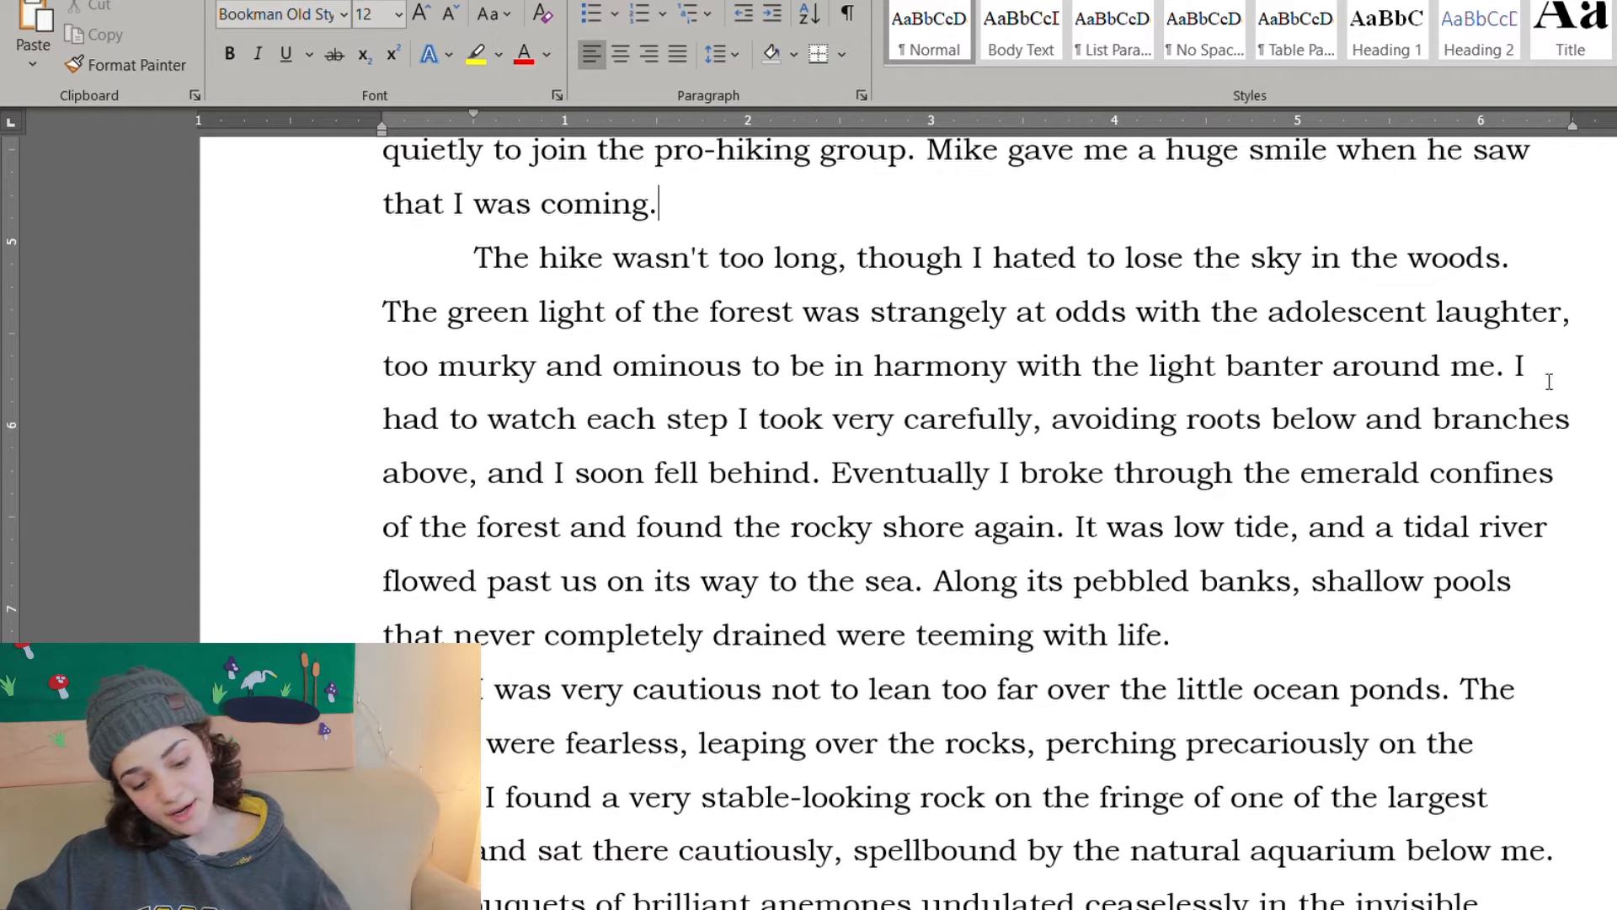
{"action": "scroll", "scroll_direction": "down", "scroll_amount": 3}
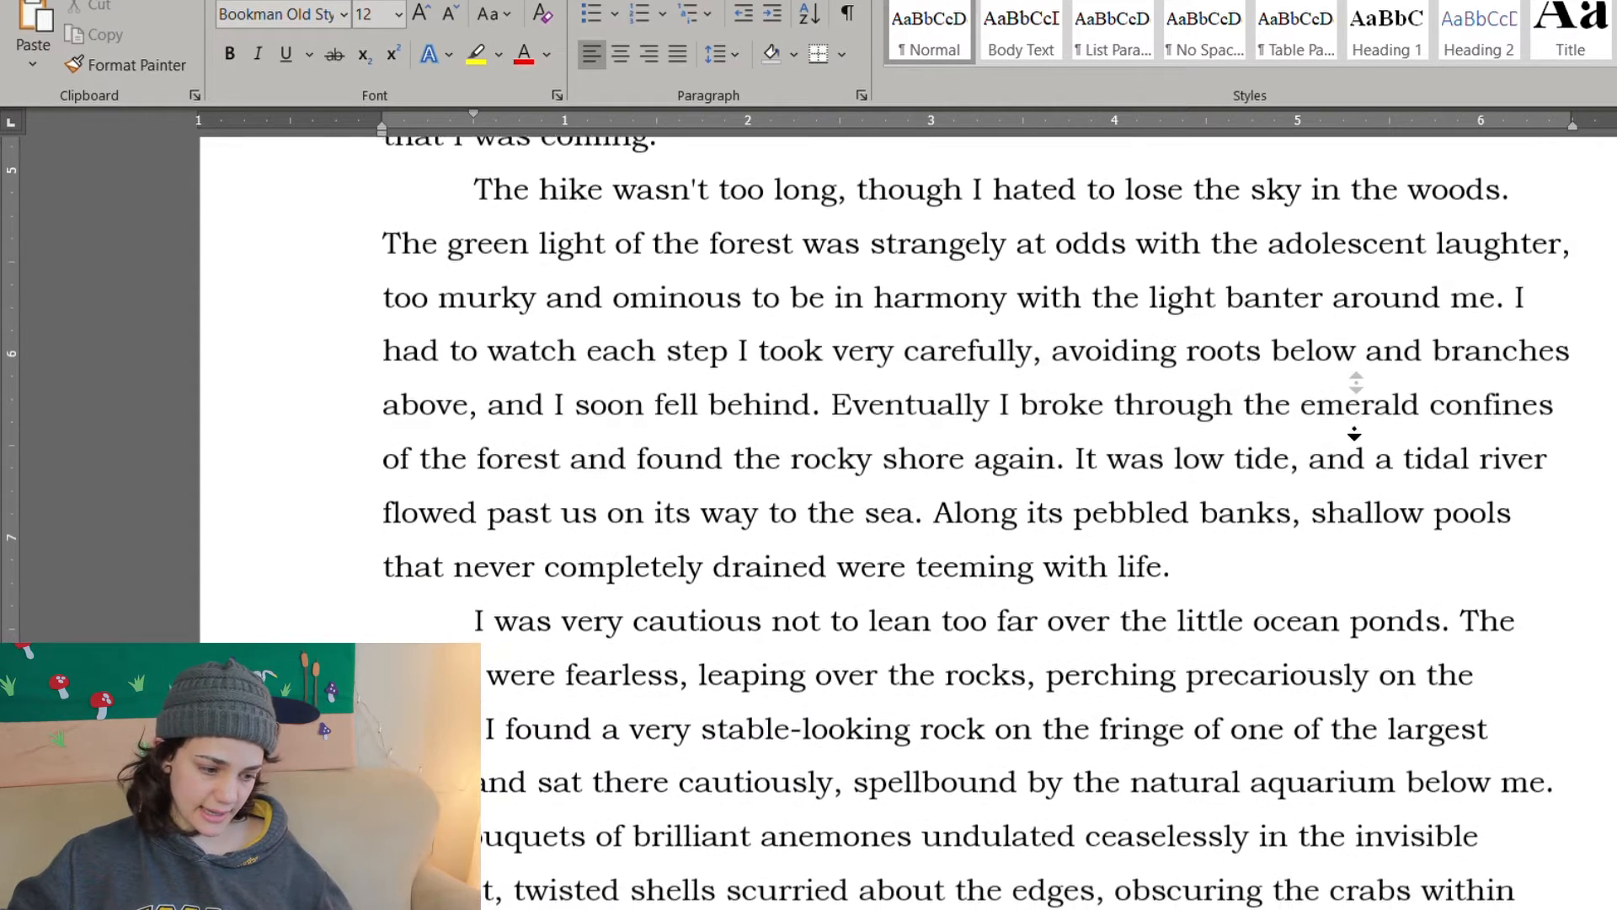
{"action": "scroll", "scroll_direction": "down", "scroll_amount": 3}
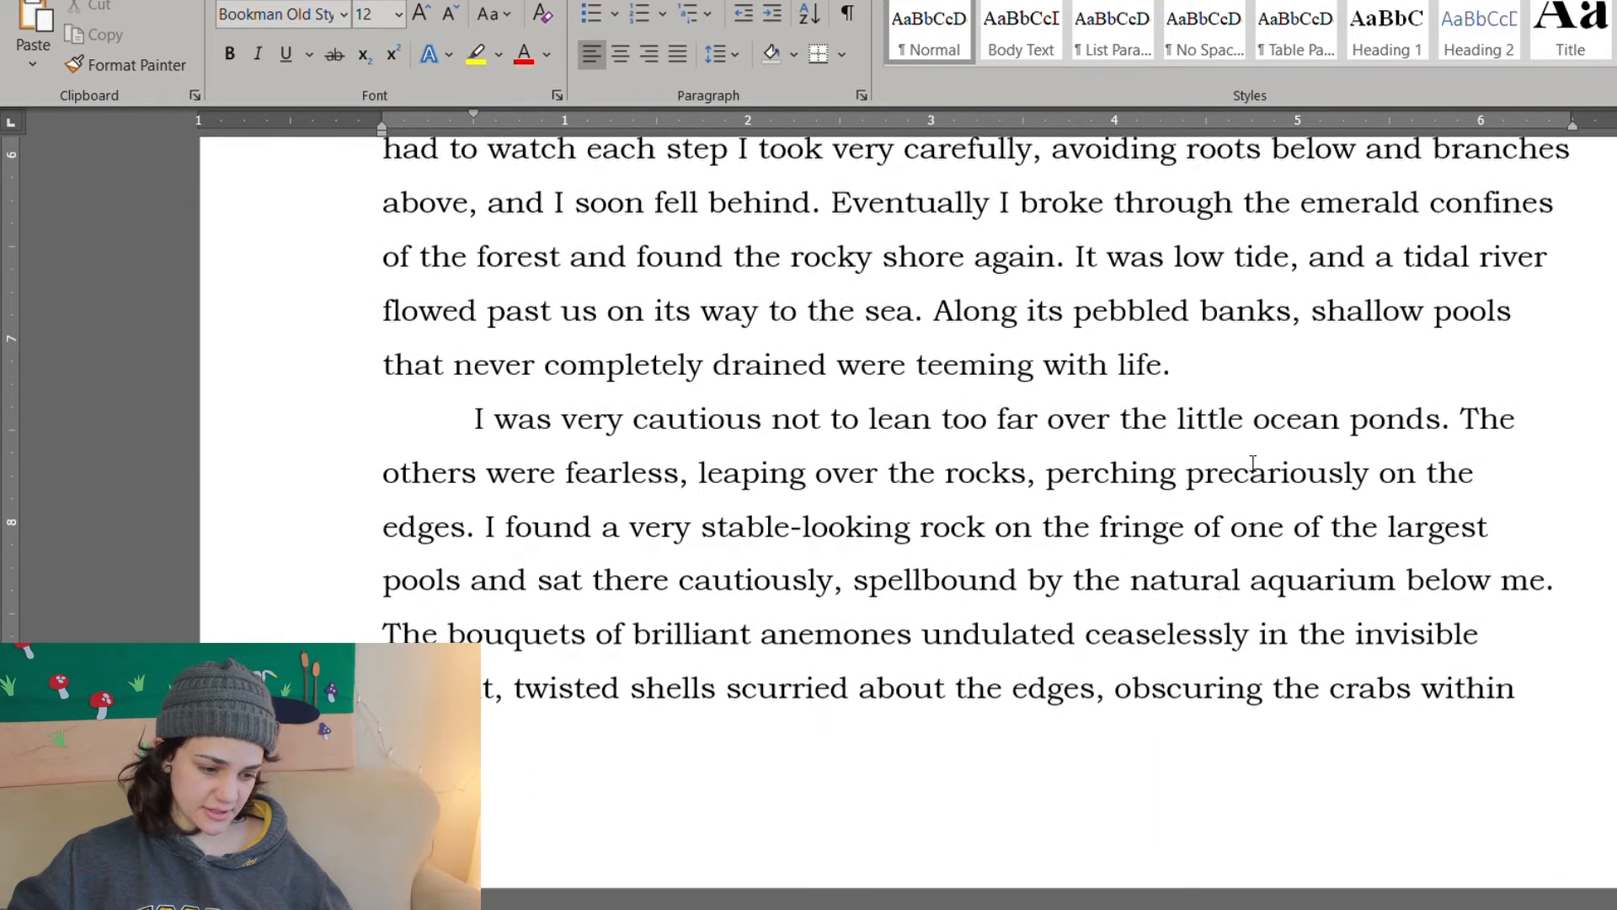
{"action": "scroll", "scroll_direction": "up", "scroll_amount": 3}
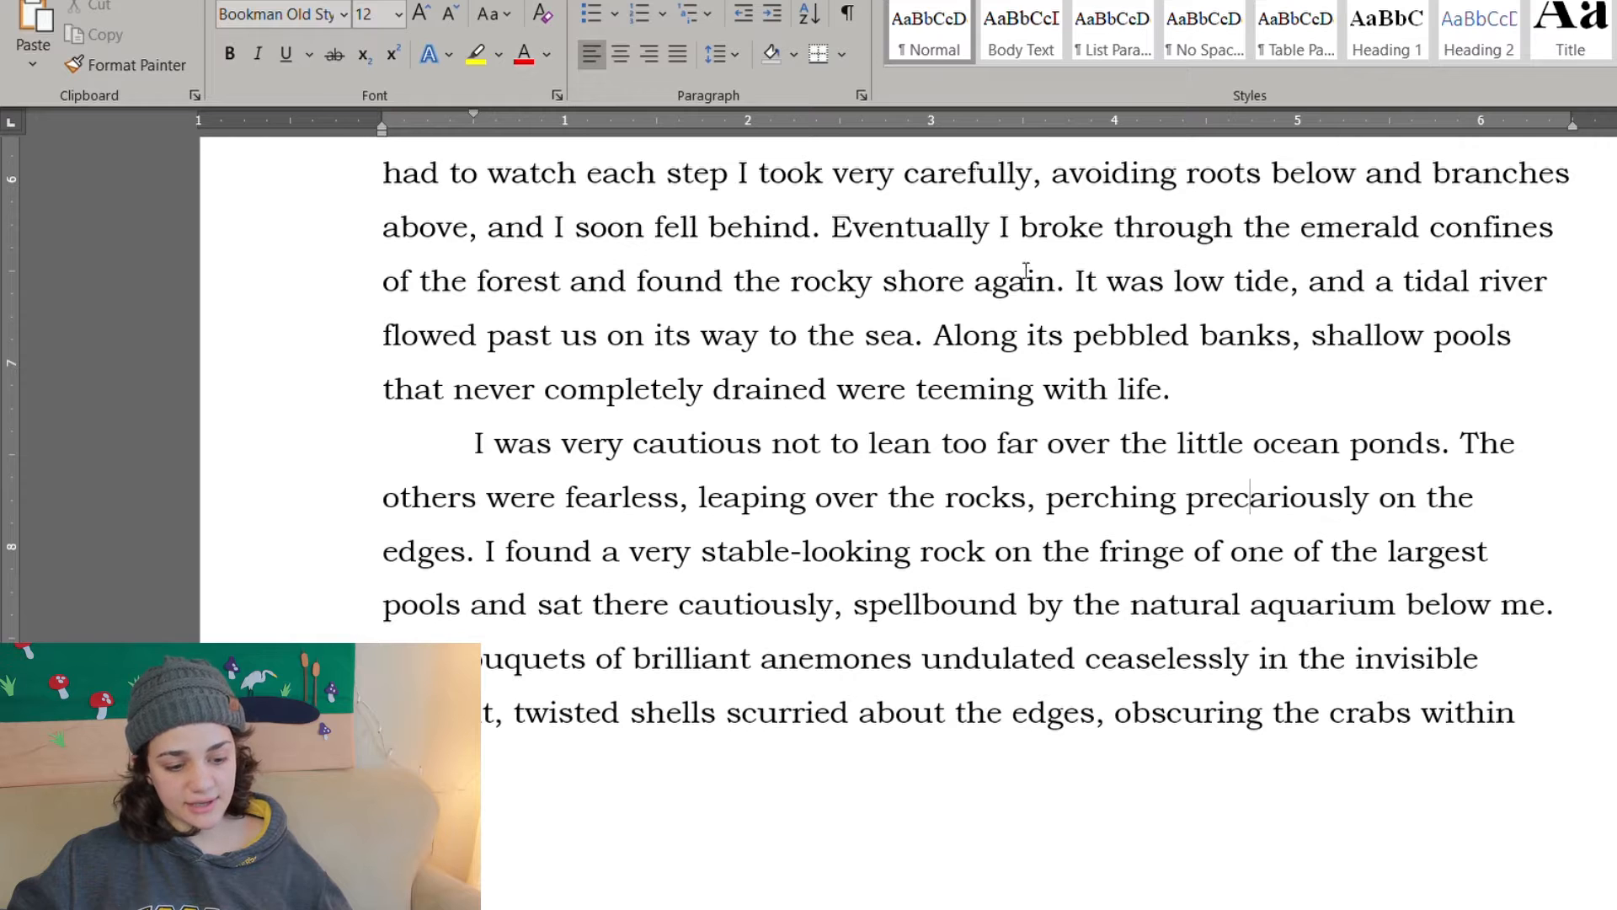
{"action": "scroll", "scroll_direction": "up", "scroll_amount": 3}
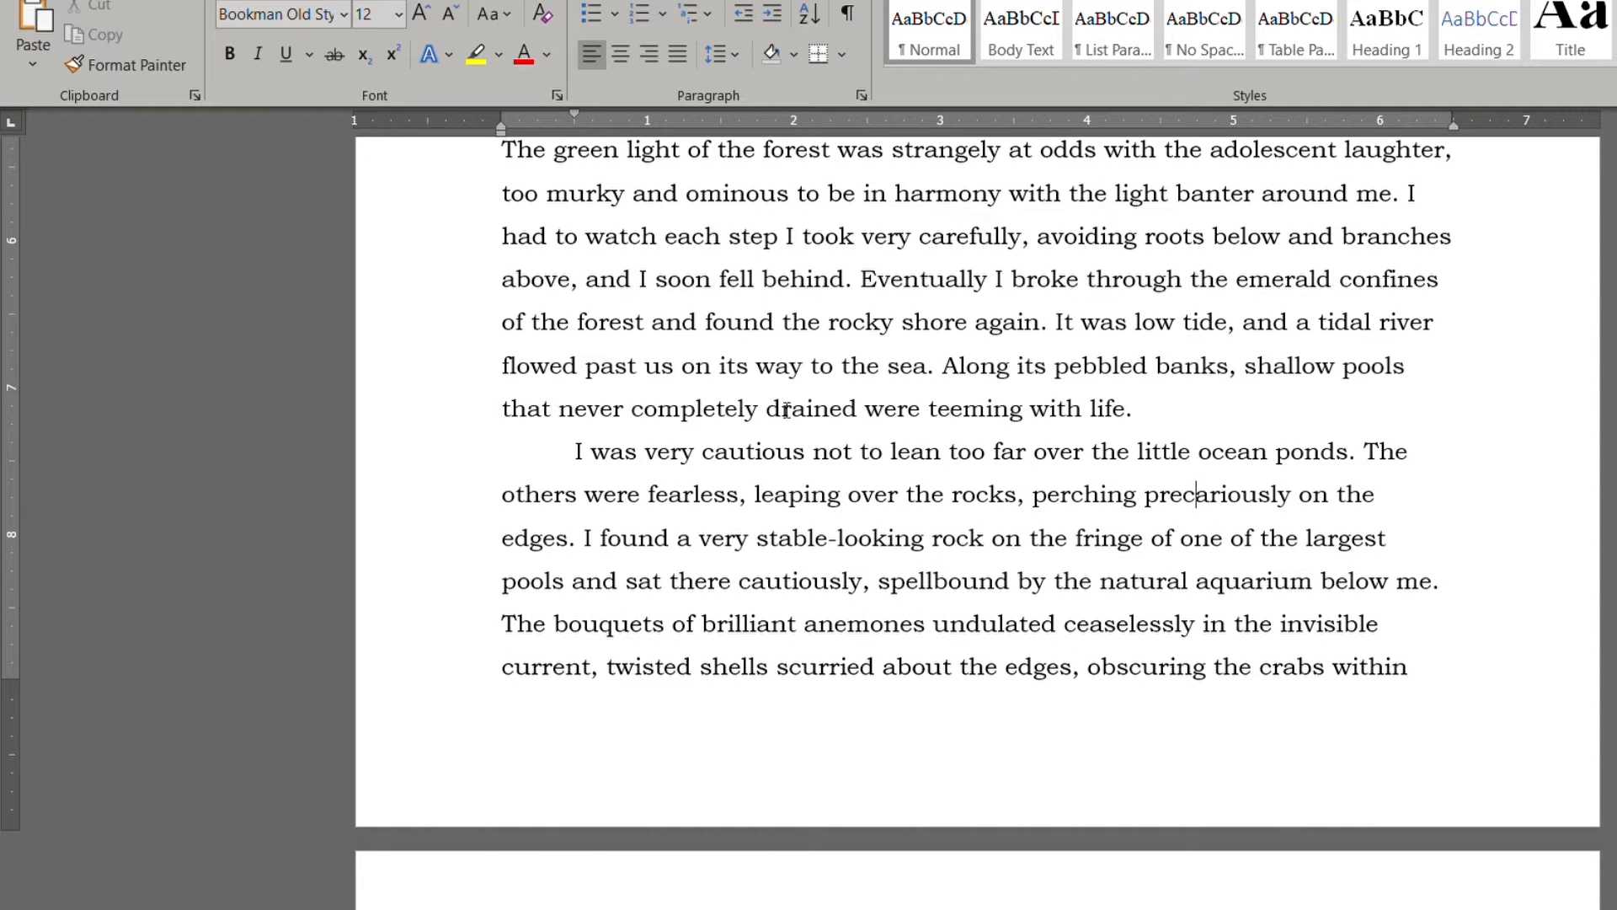
{"action": "scroll", "scroll_direction": "down", "scroll_amount": 3}
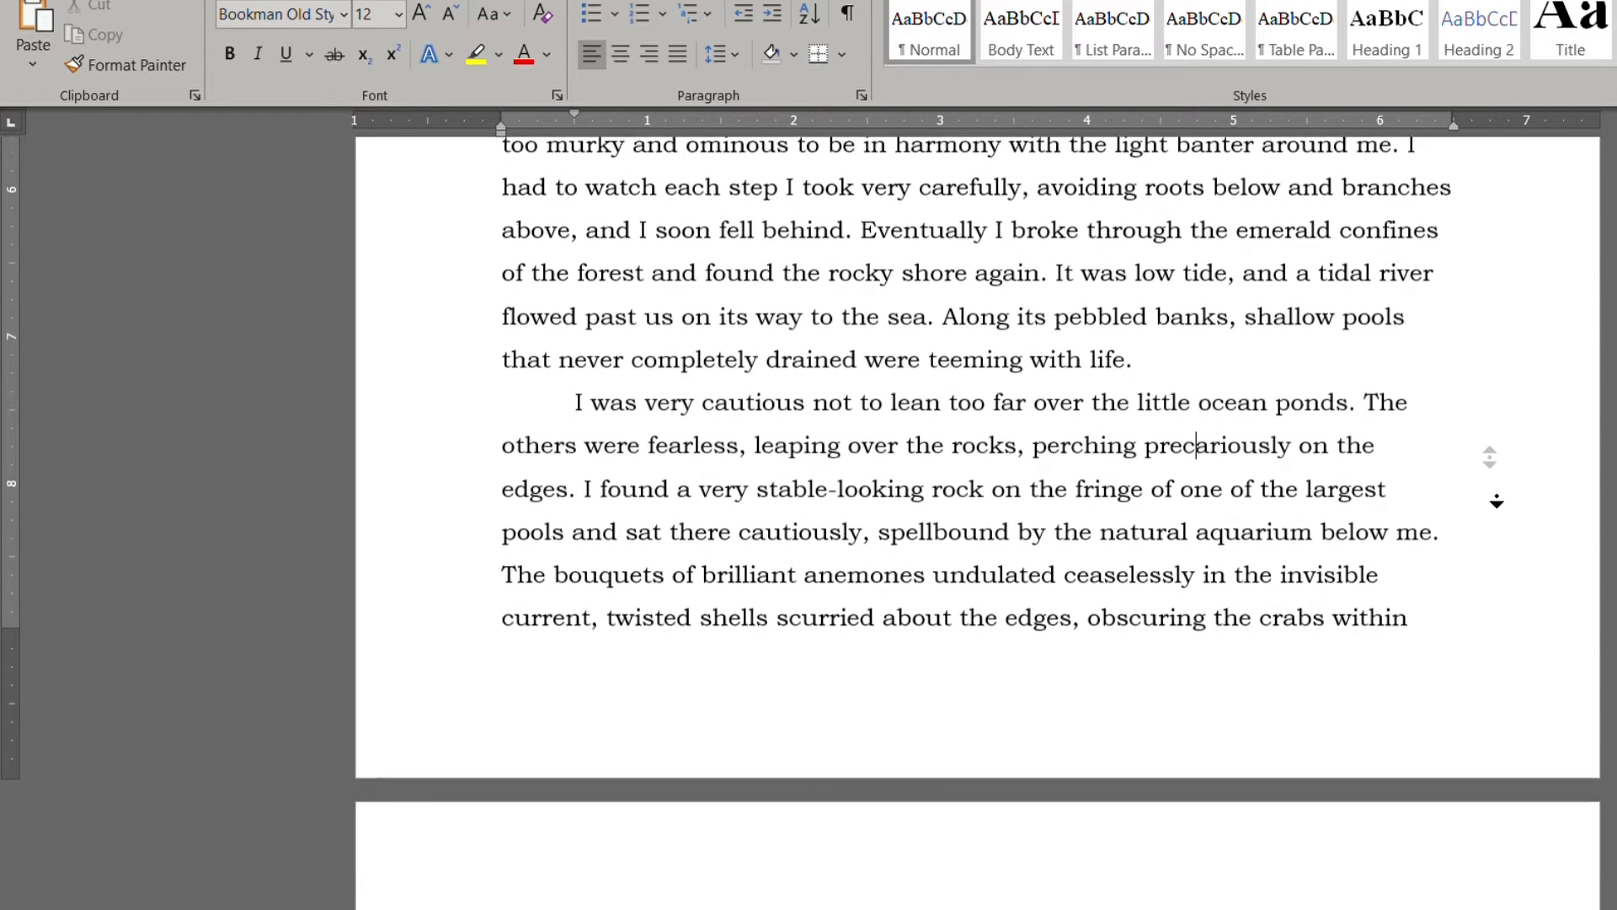
{"action": "scroll", "scroll_direction": "down", "scroll_amount": 3}
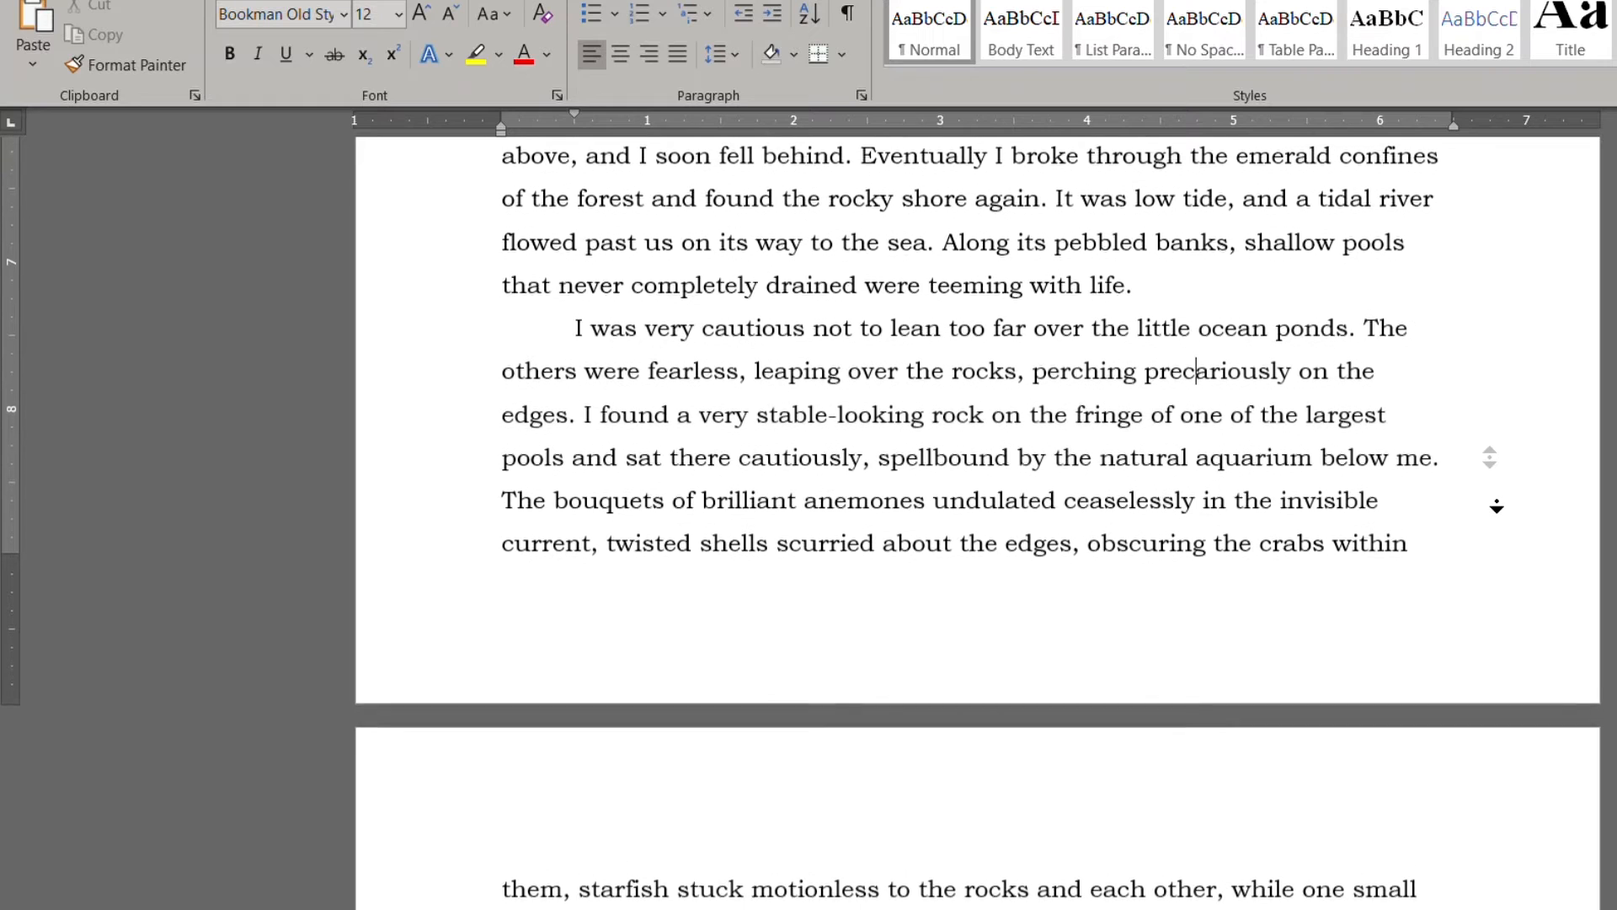
{"action": "scroll", "scroll_direction": "down", "scroll_amount": 3}
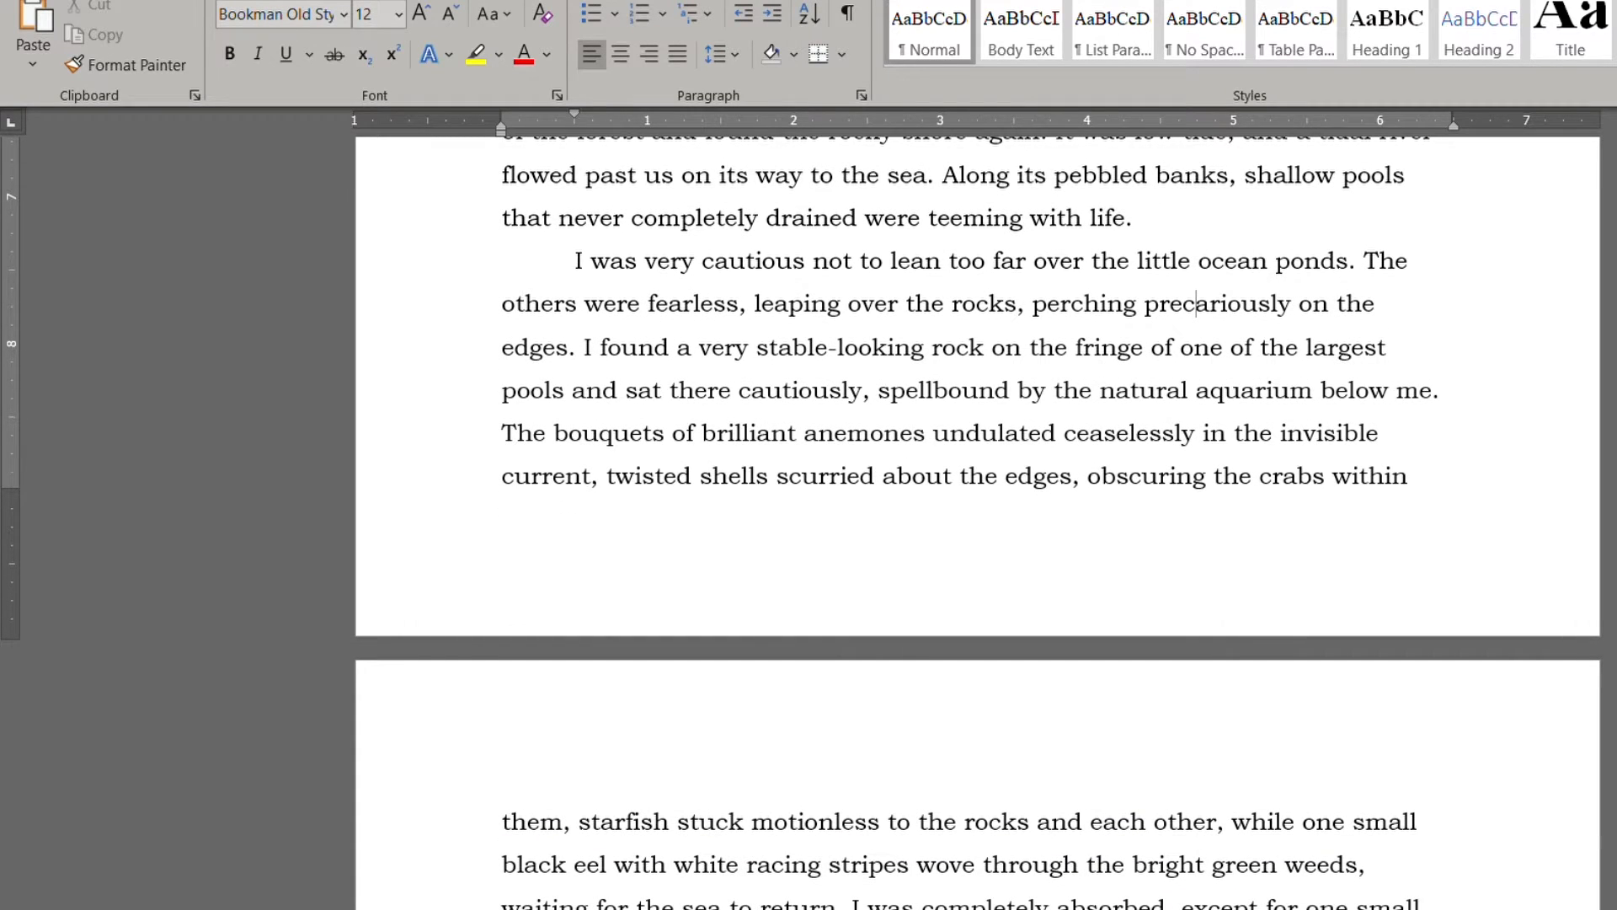
{"action": "mouse_move", "coordinate": [1451, 588]}
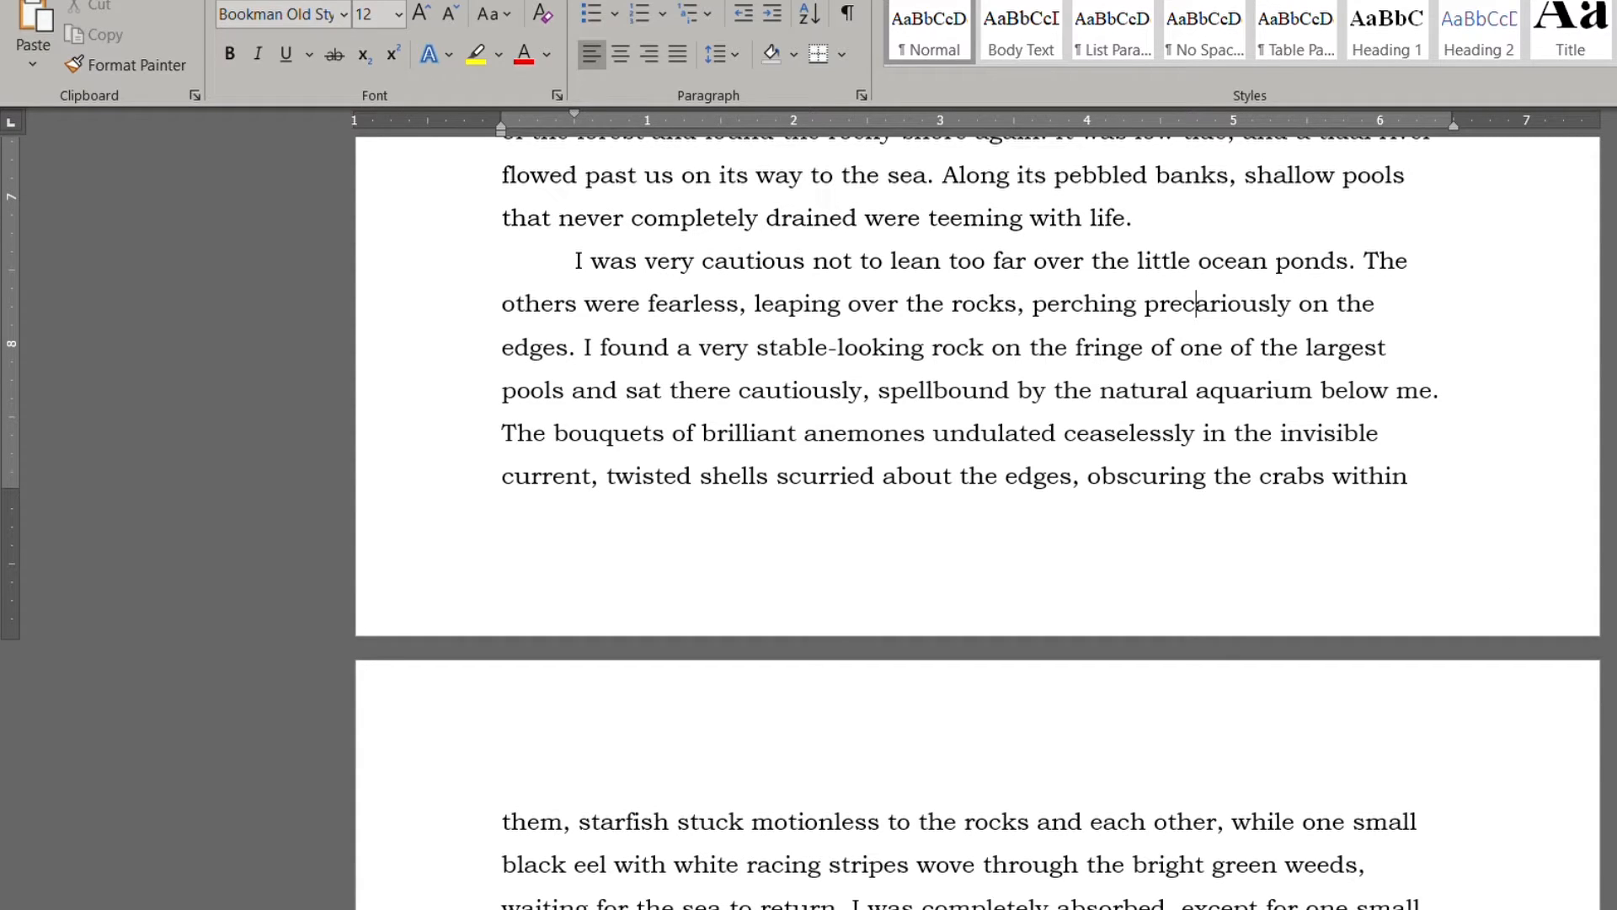
{"action": "scroll", "scroll_direction": "down", "scroll_amount": 3}
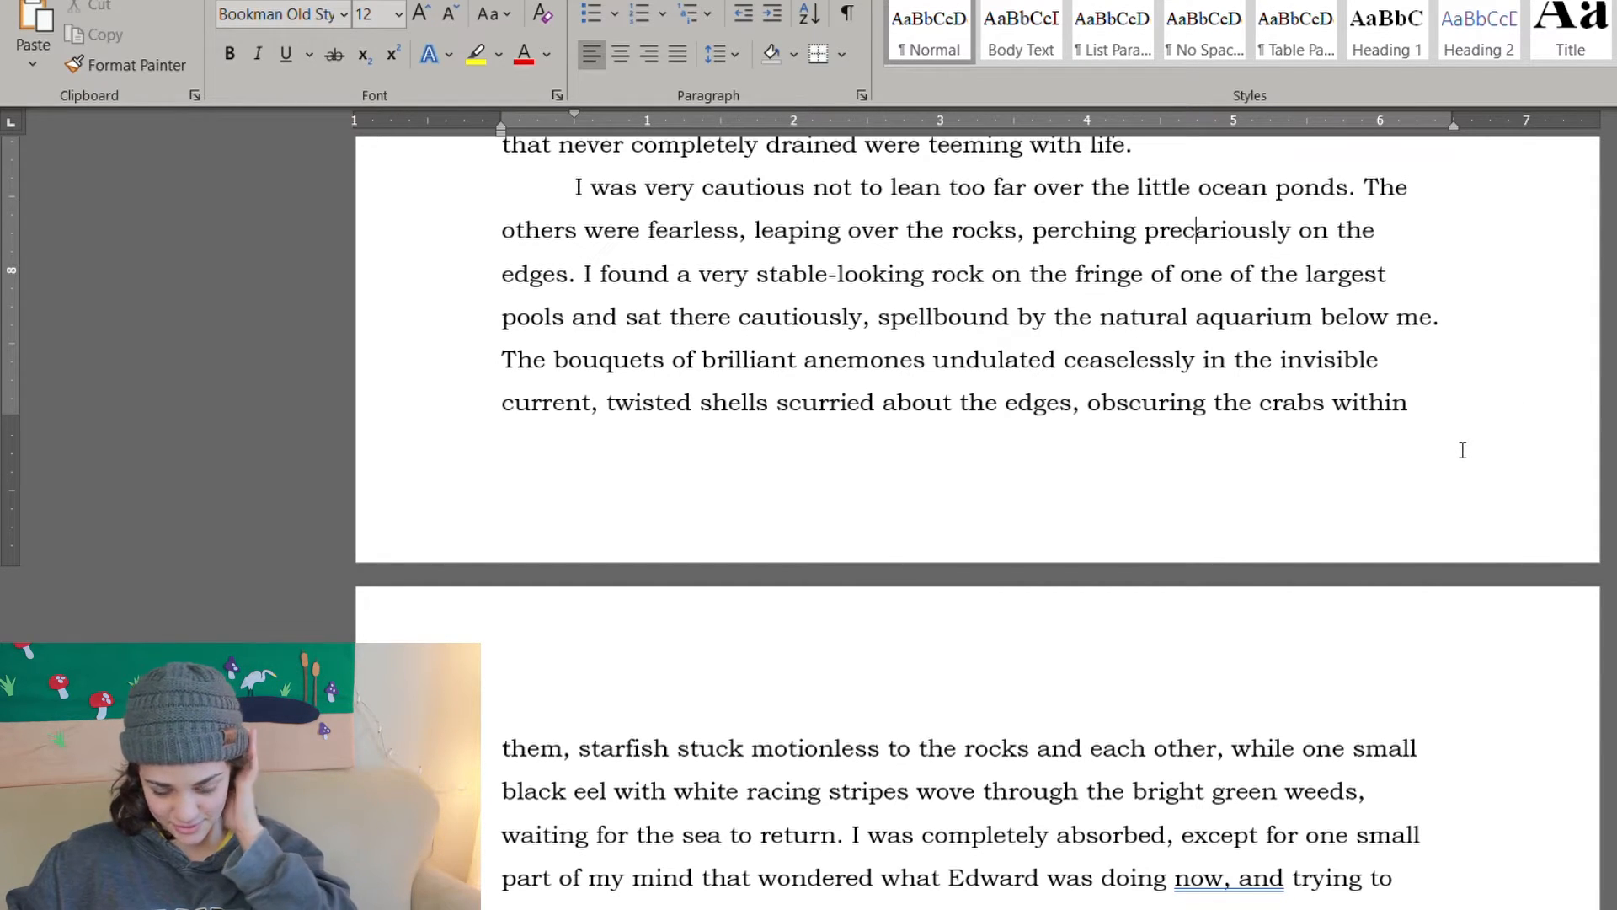
Step: Delete "brilliant", "ceaselessly" and "obscuring the crabs within them," from the anemone sentence
{"action": "double_click", "coordinate": [750, 359]}
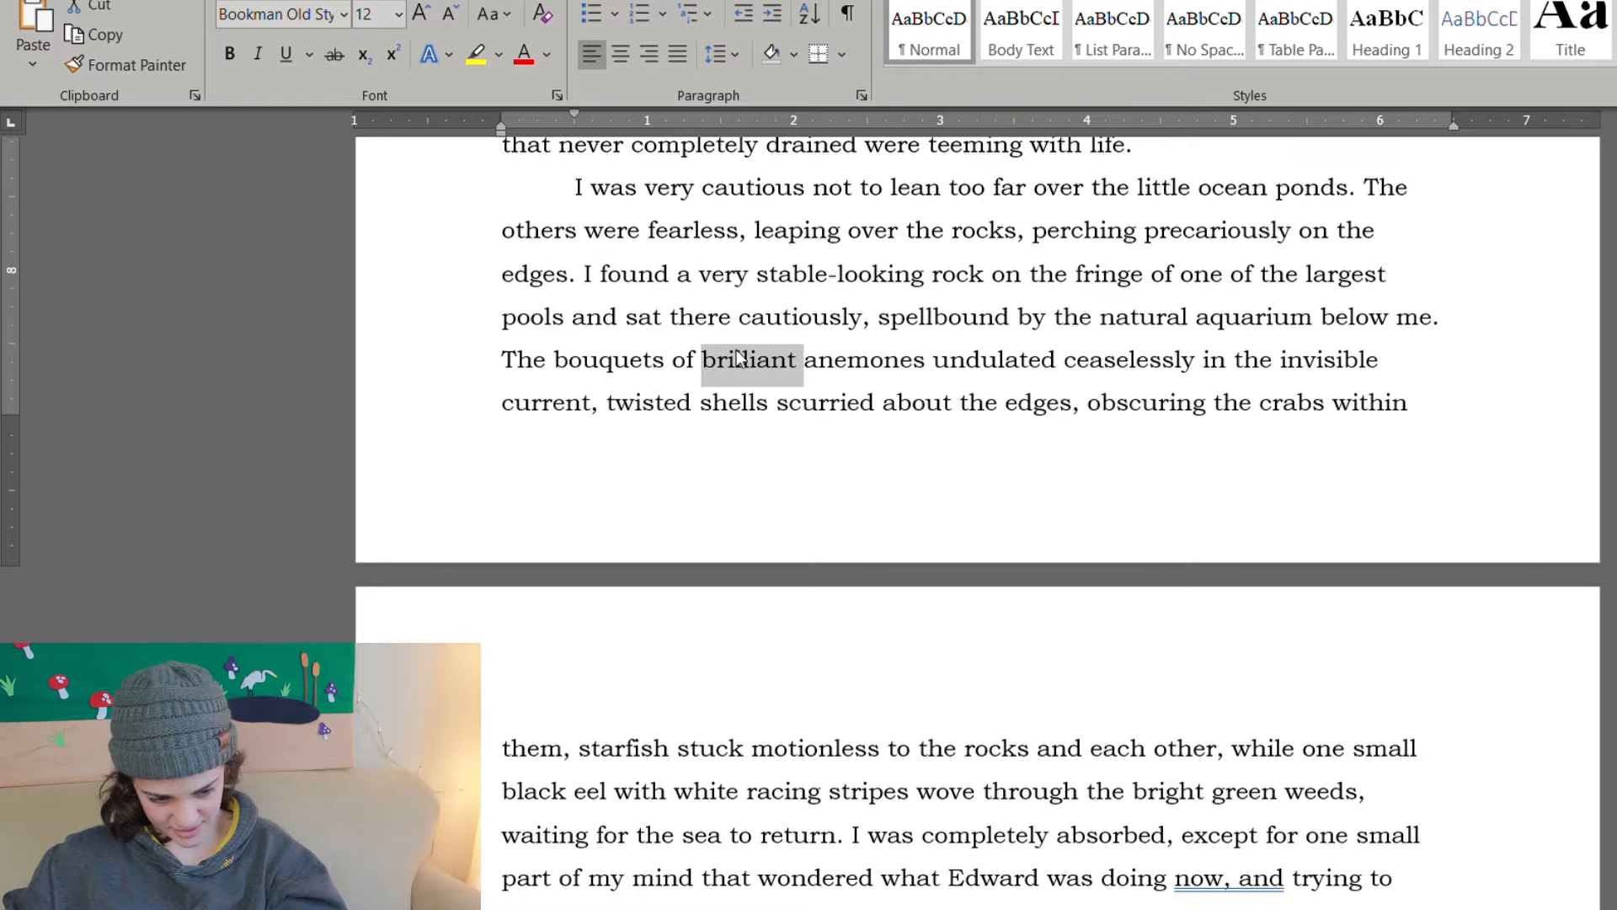
{"action": "key", "text": "Delete"}
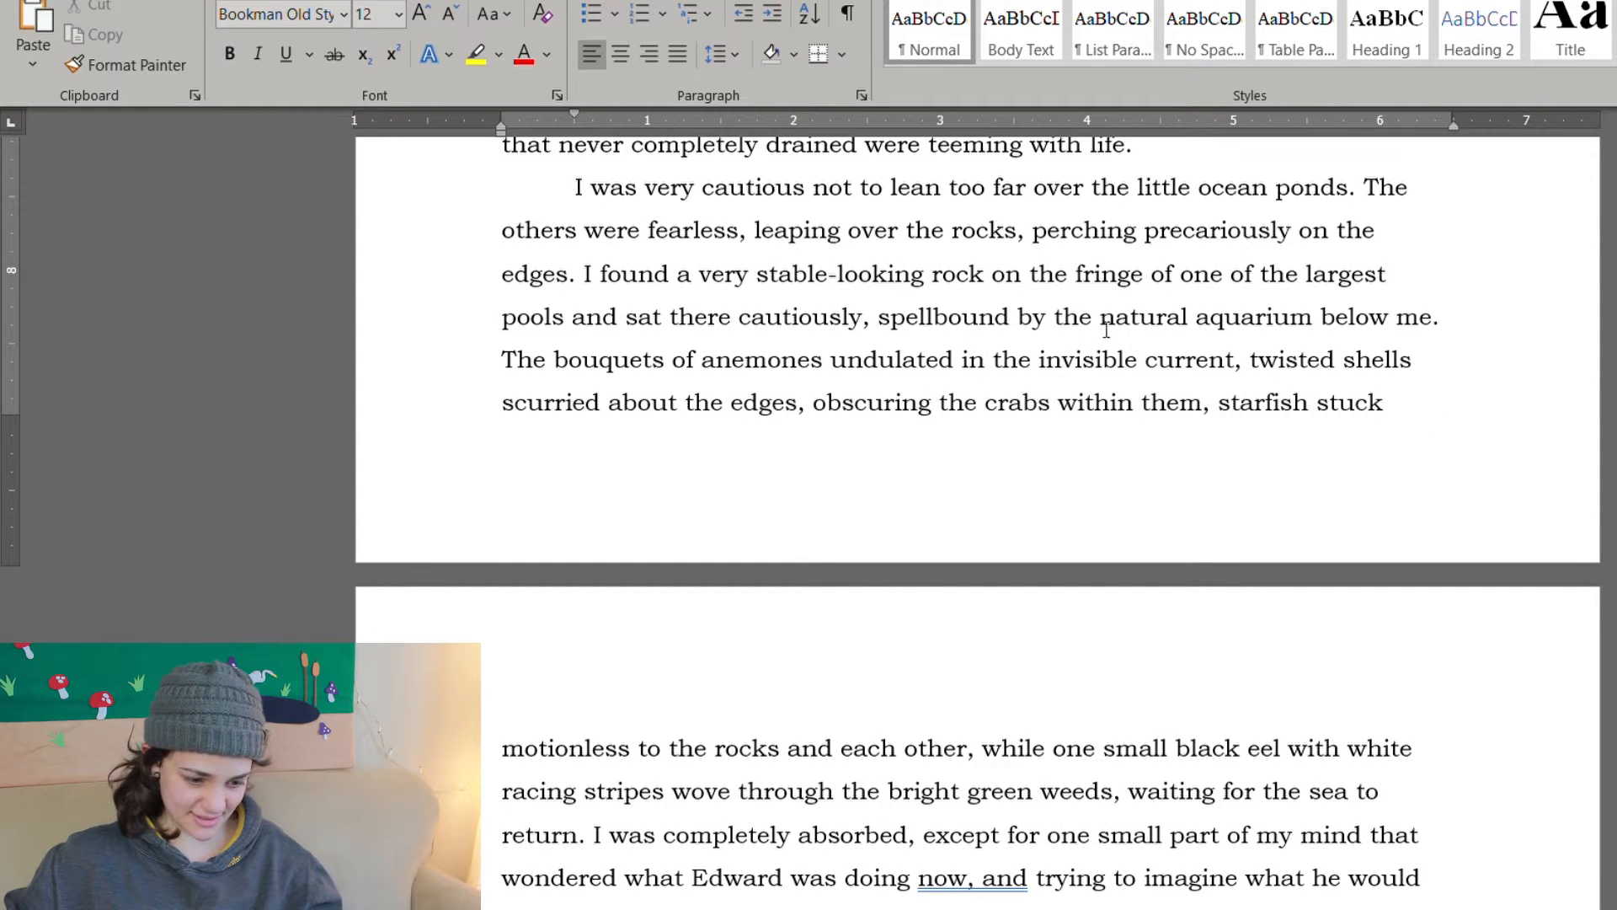
{"action": "scroll", "scroll_direction": "down", "scroll_amount": 3}
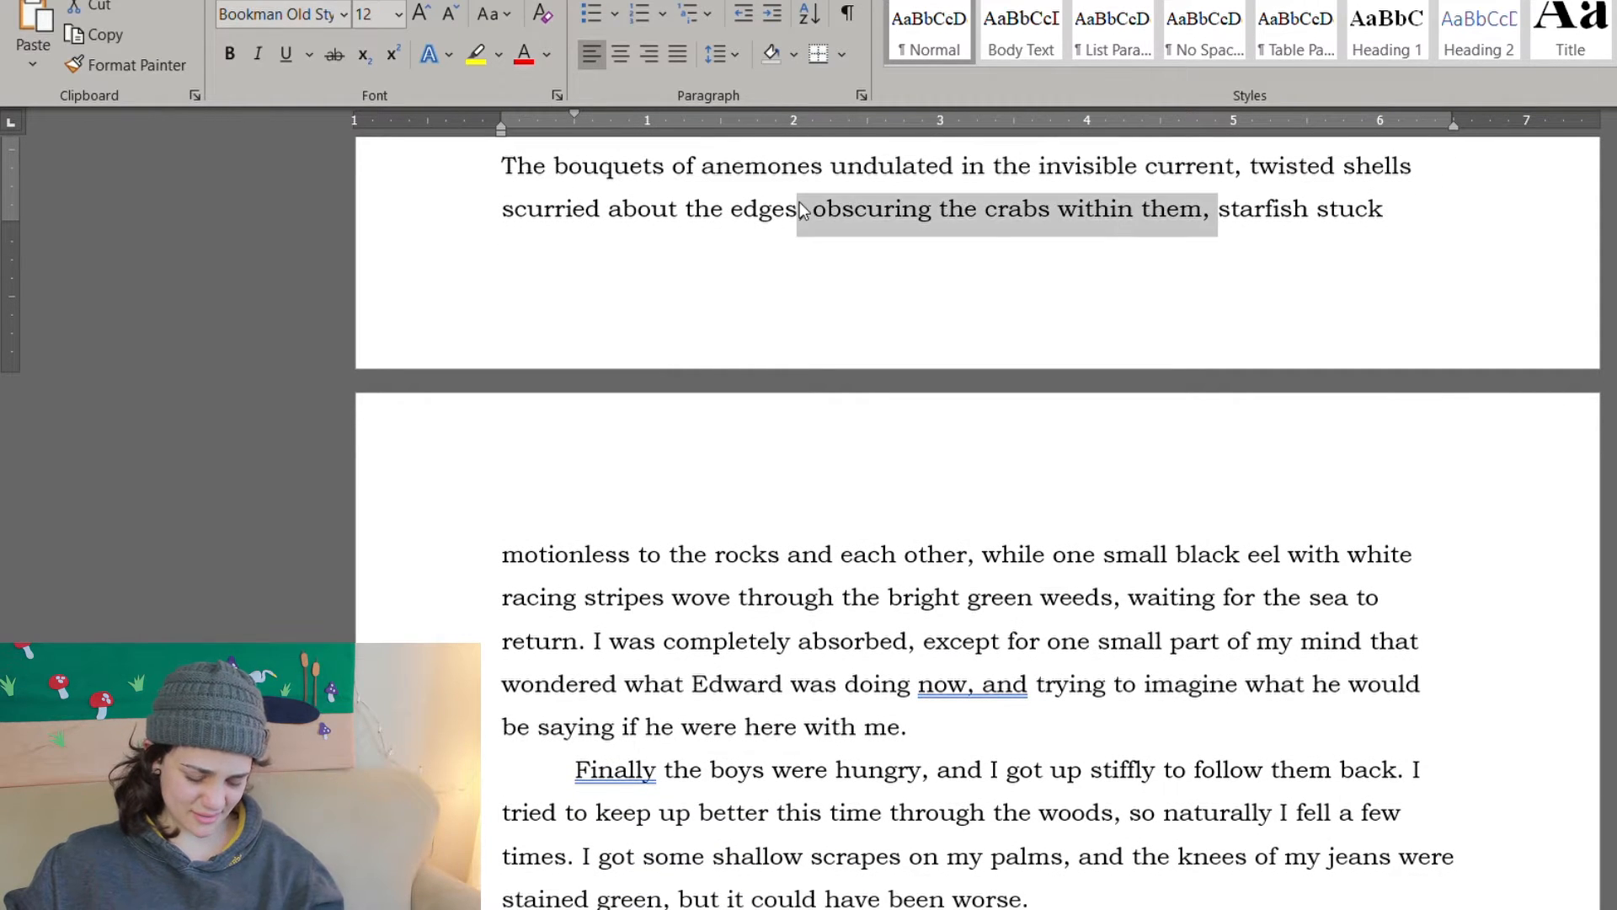
{"action": "scroll", "scroll_direction": "up", "scroll_amount": 3}
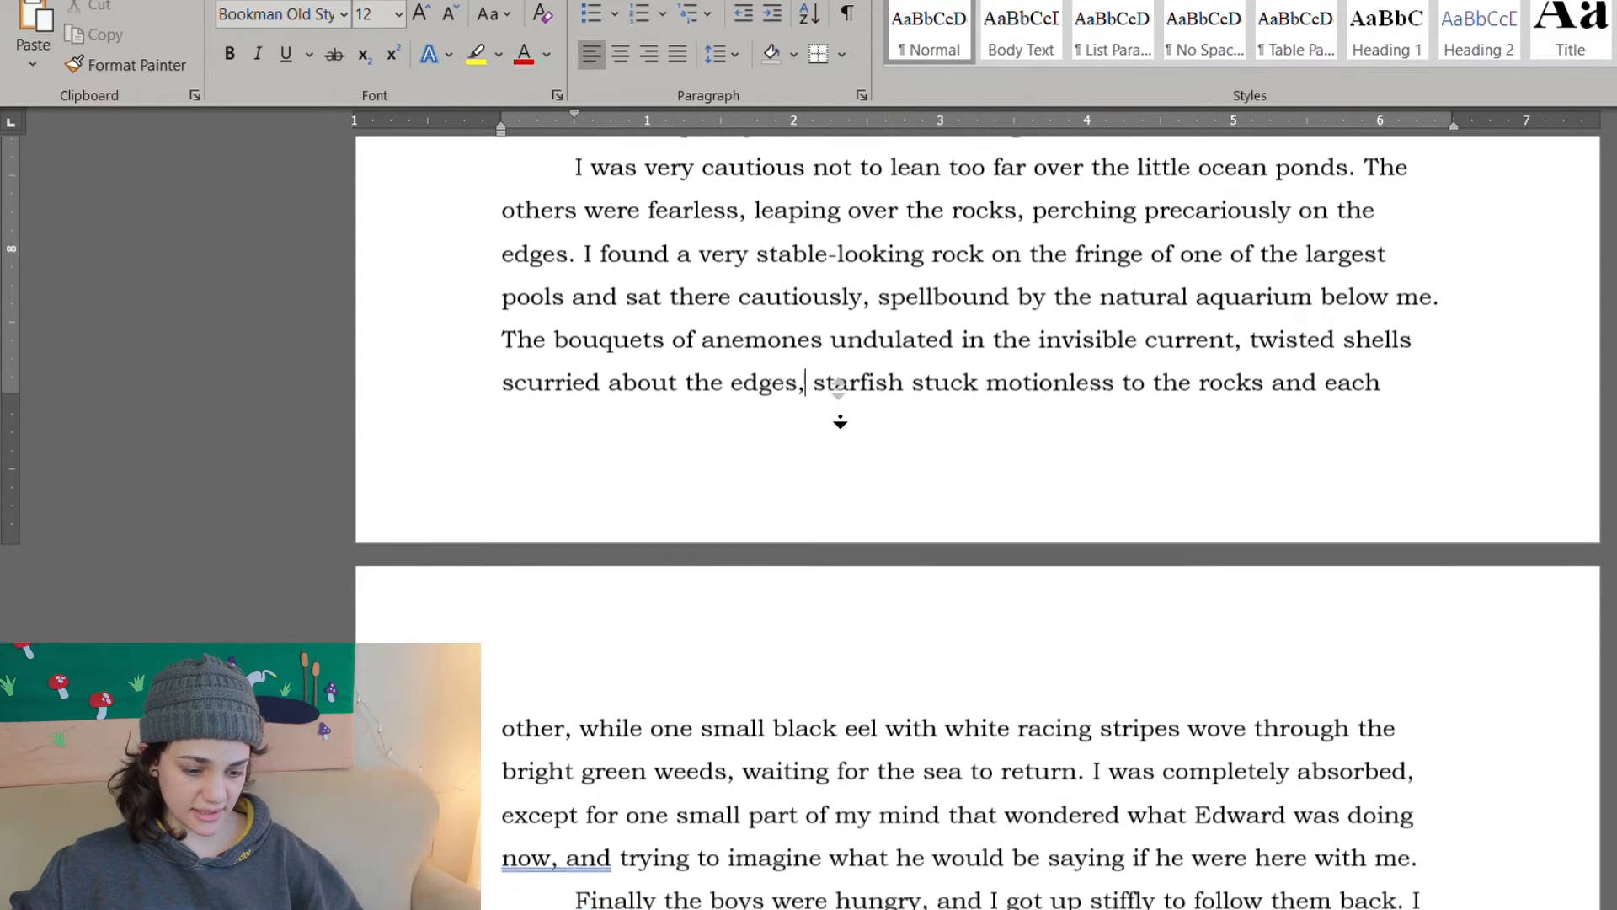
{"action": "scroll", "scroll_direction": "down", "scroll_amount": 3}
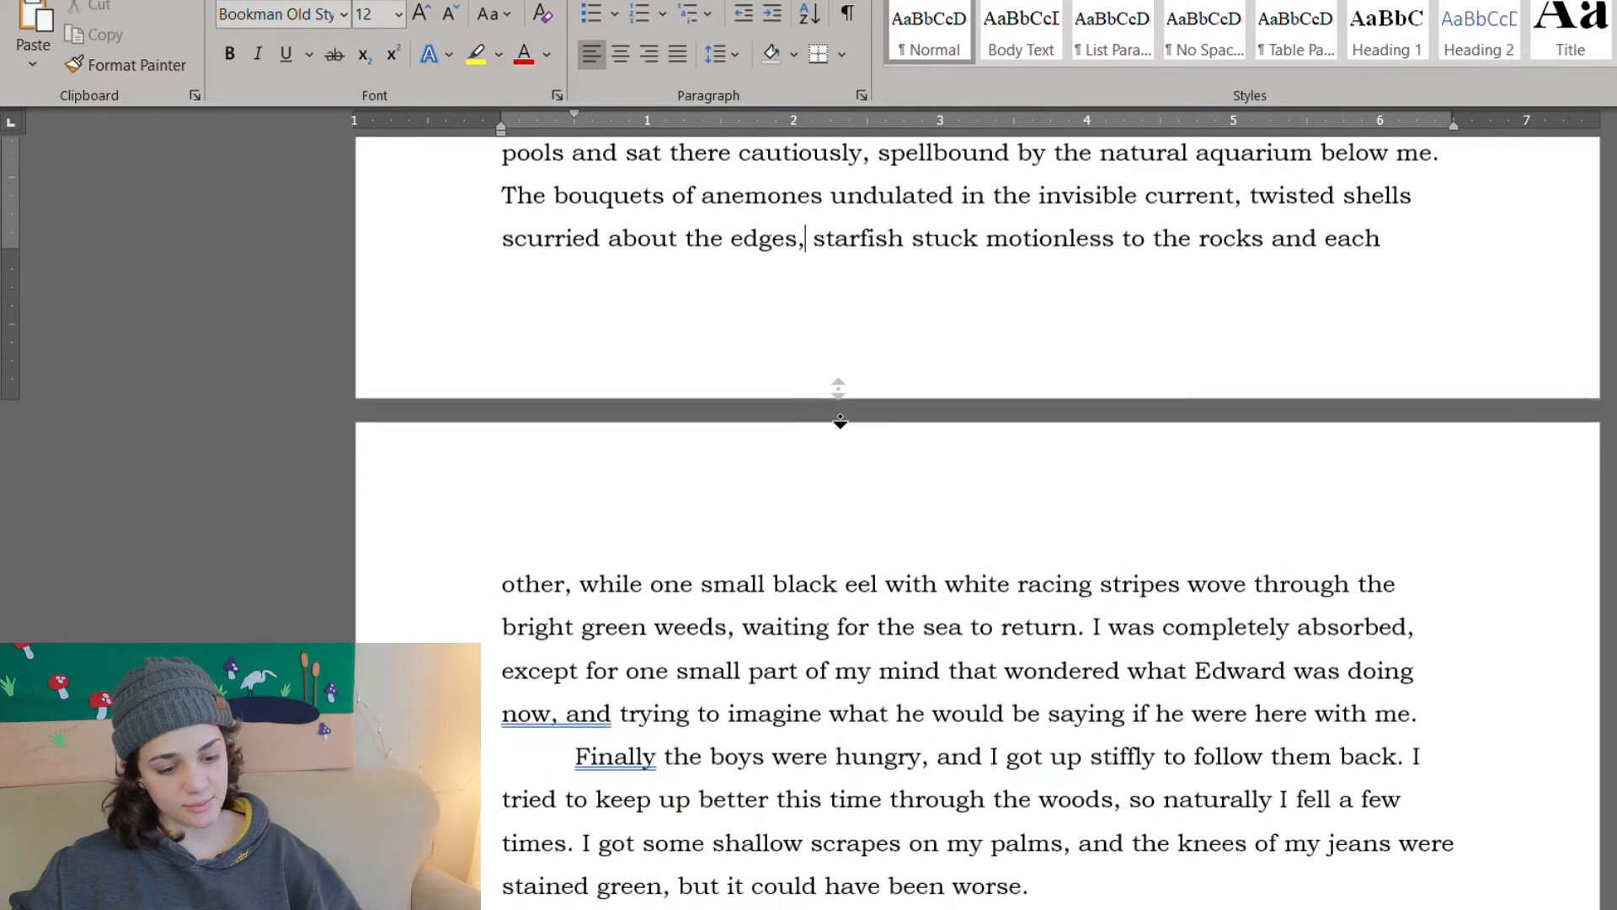
{"action": "scroll", "scroll_direction": "down", "scroll_amount": 3}
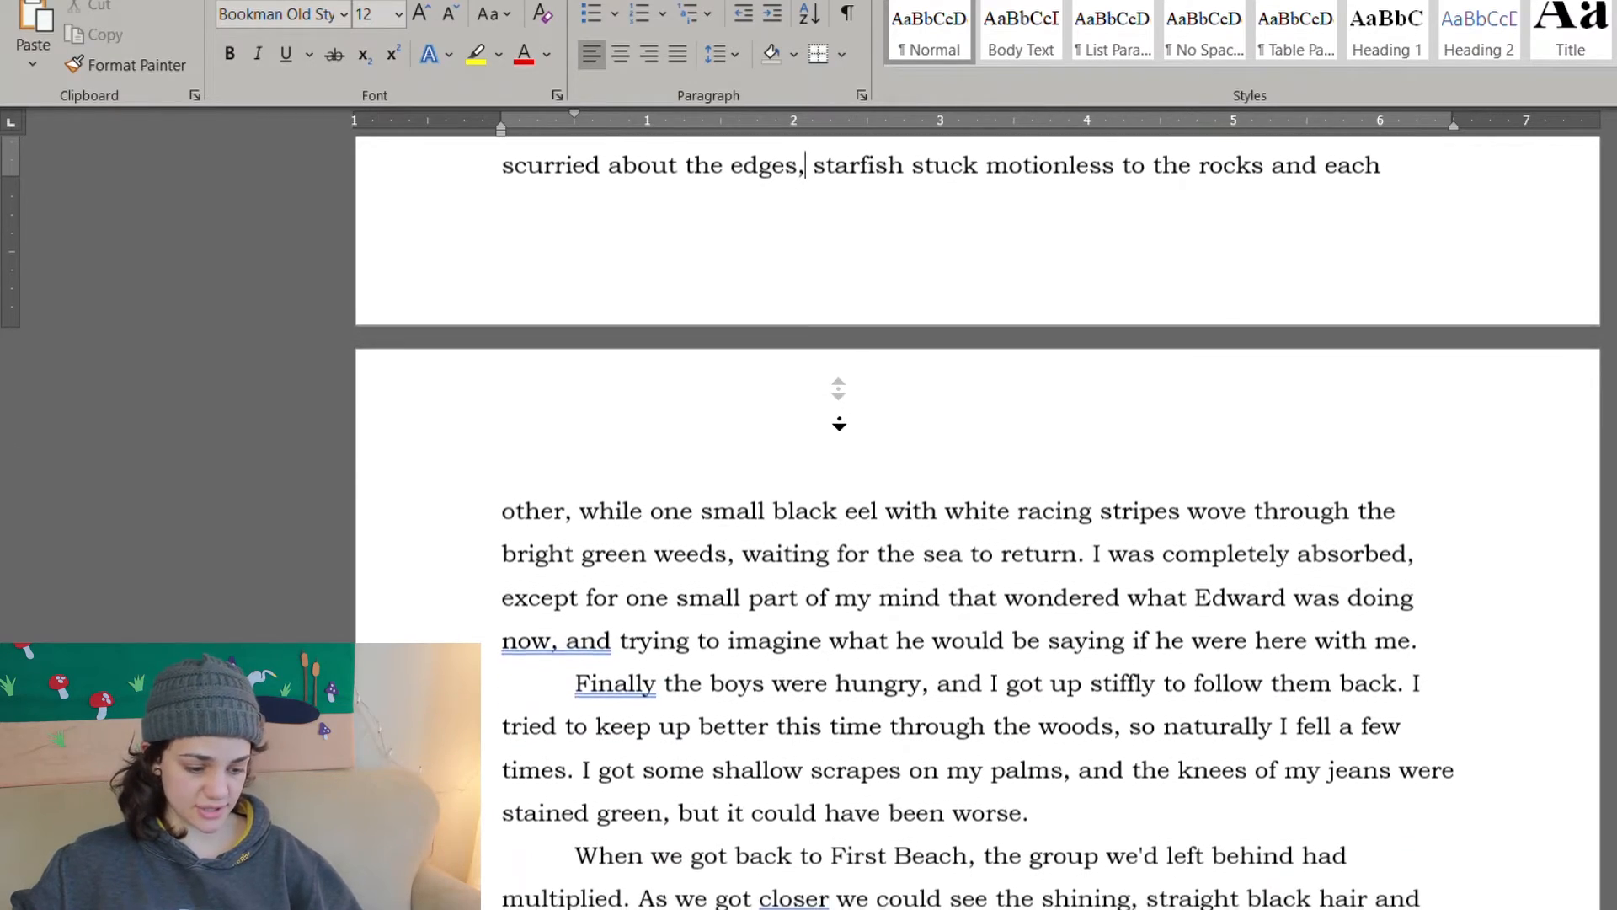
{"action": "scroll", "scroll_direction": "down", "scroll_amount": 3}
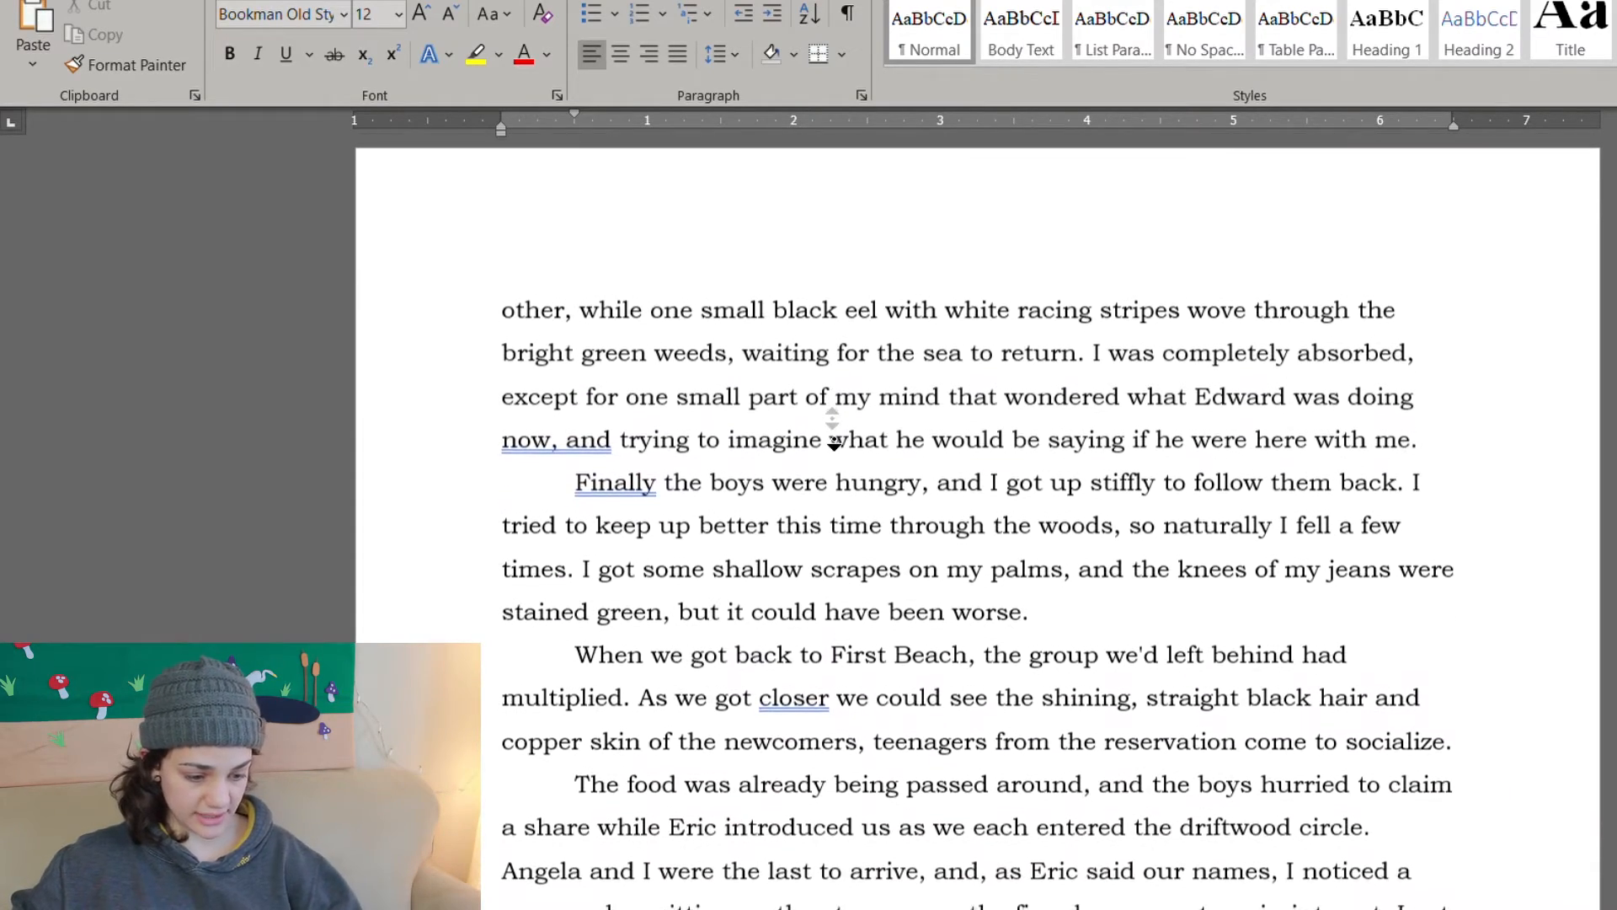
{"action": "scroll", "scroll_direction": "down", "scroll_amount": 3}
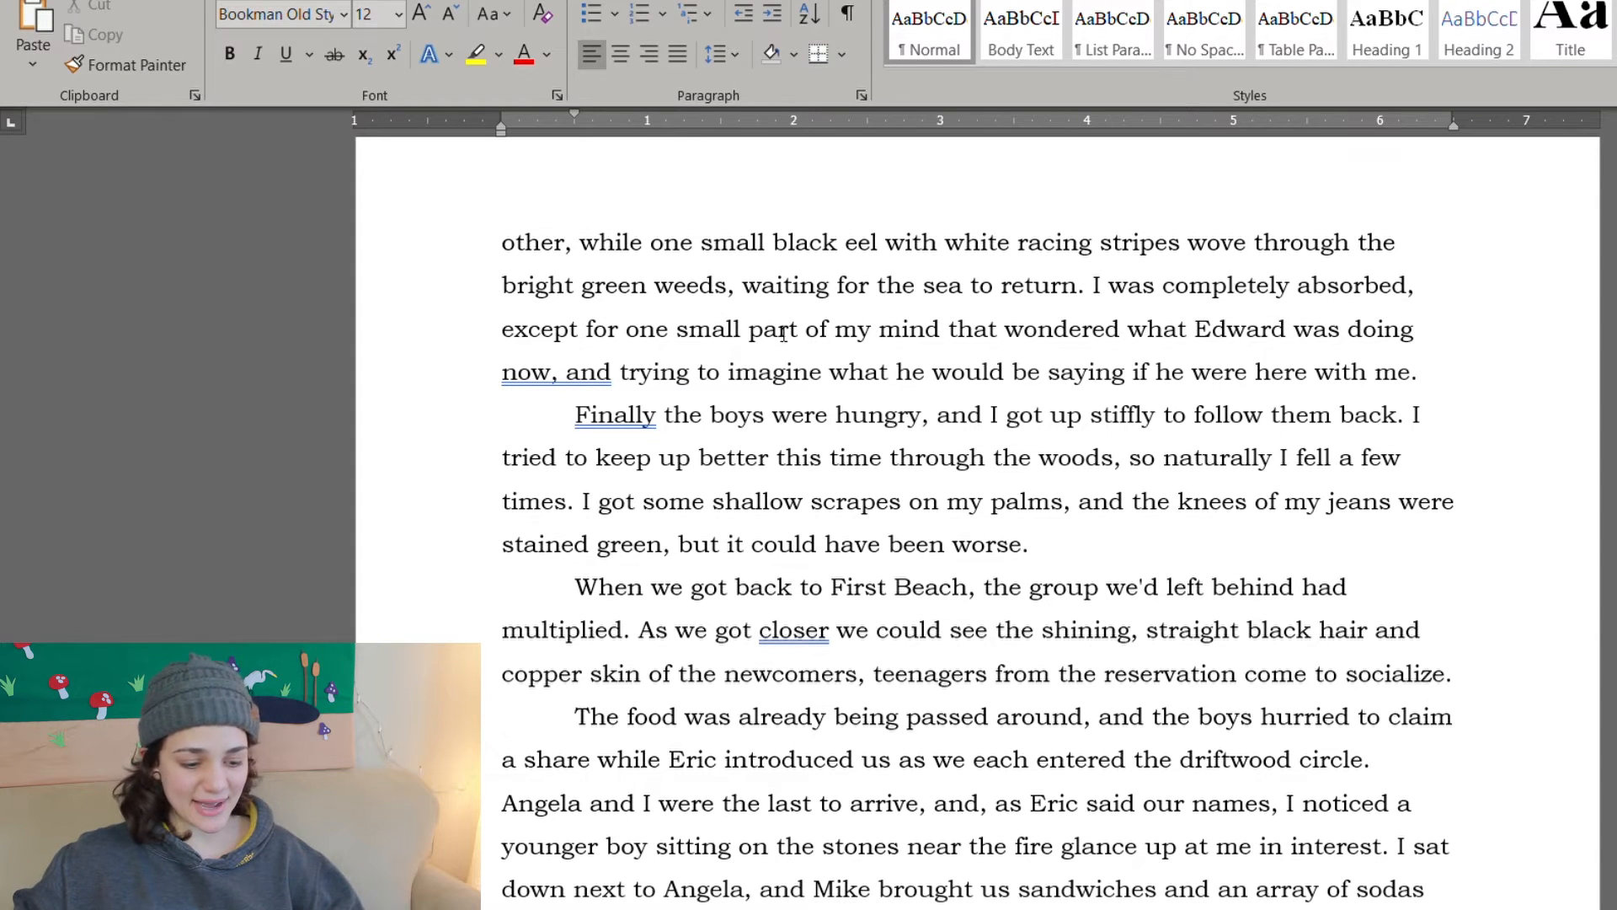
{"action": "scroll", "scroll_direction": "down", "scroll_amount": 3}
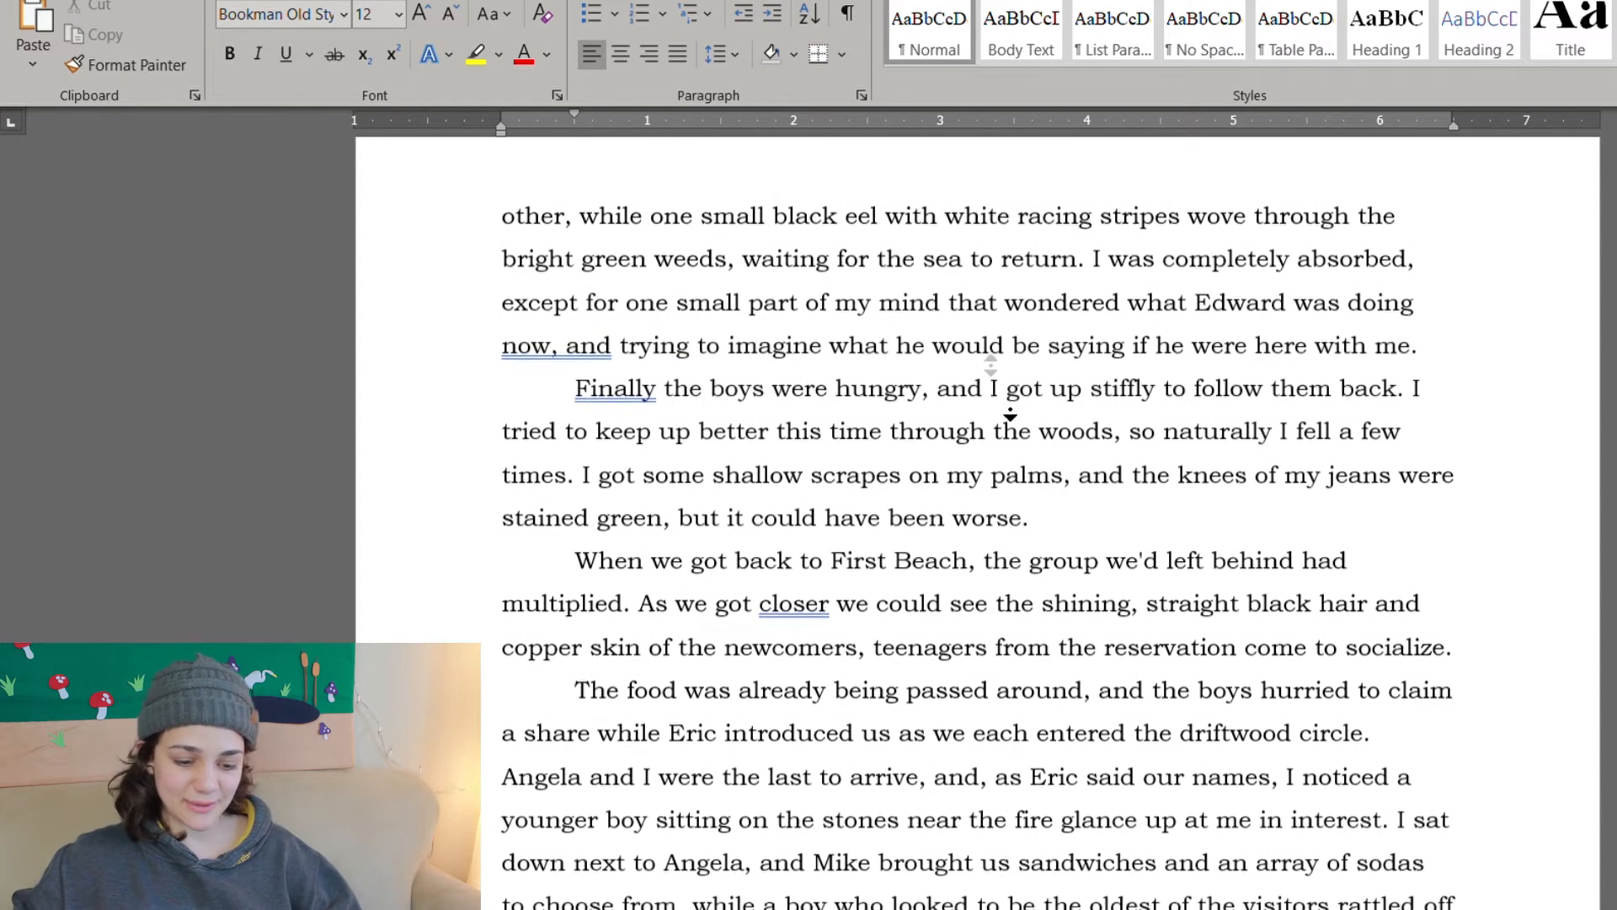
{"action": "scroll", "scroll_direction": "down", "scroll_amount": 3}
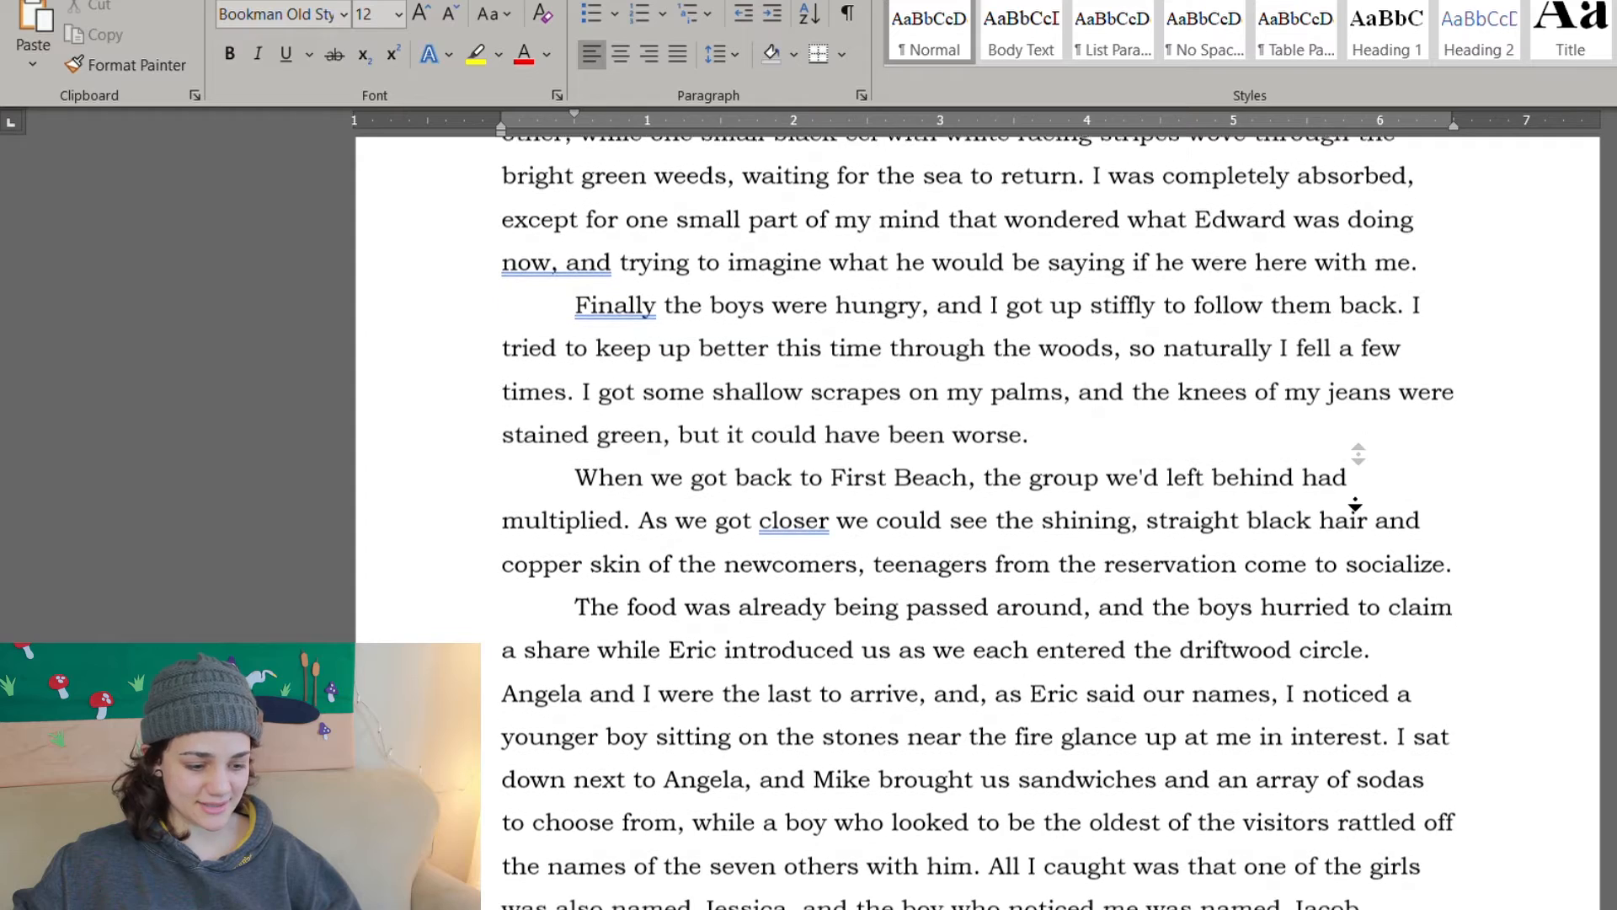
{"action": "scroll", "scroll_direction": "down", "scroll_amount": 3}
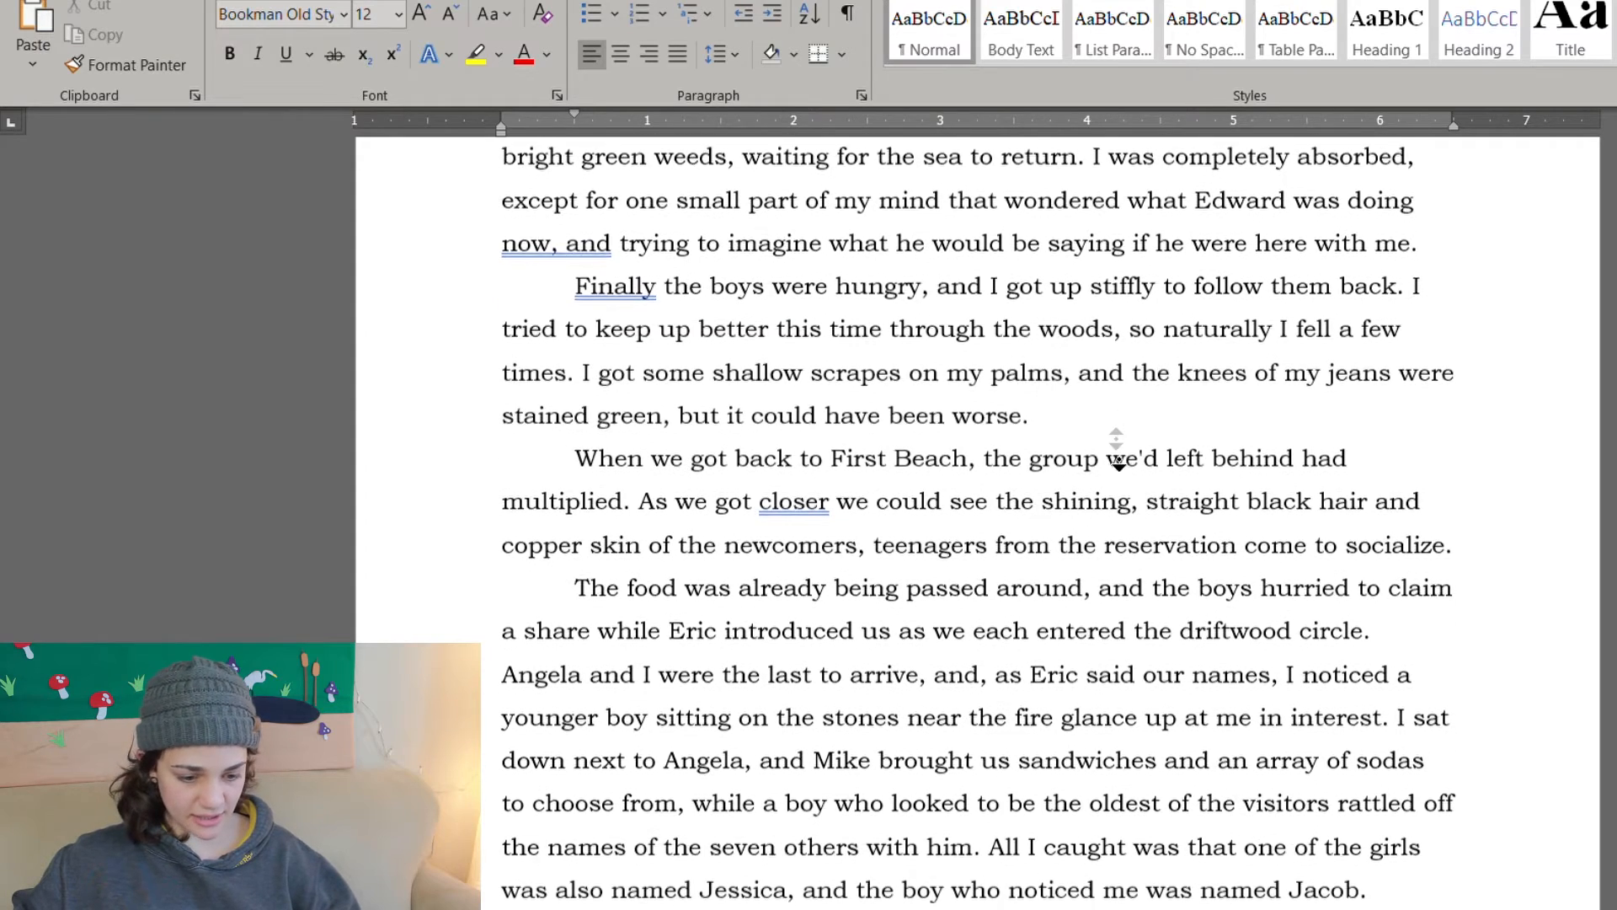
{"action": "scroll", "scroll_direction": "down", "scroll_amount": 3}
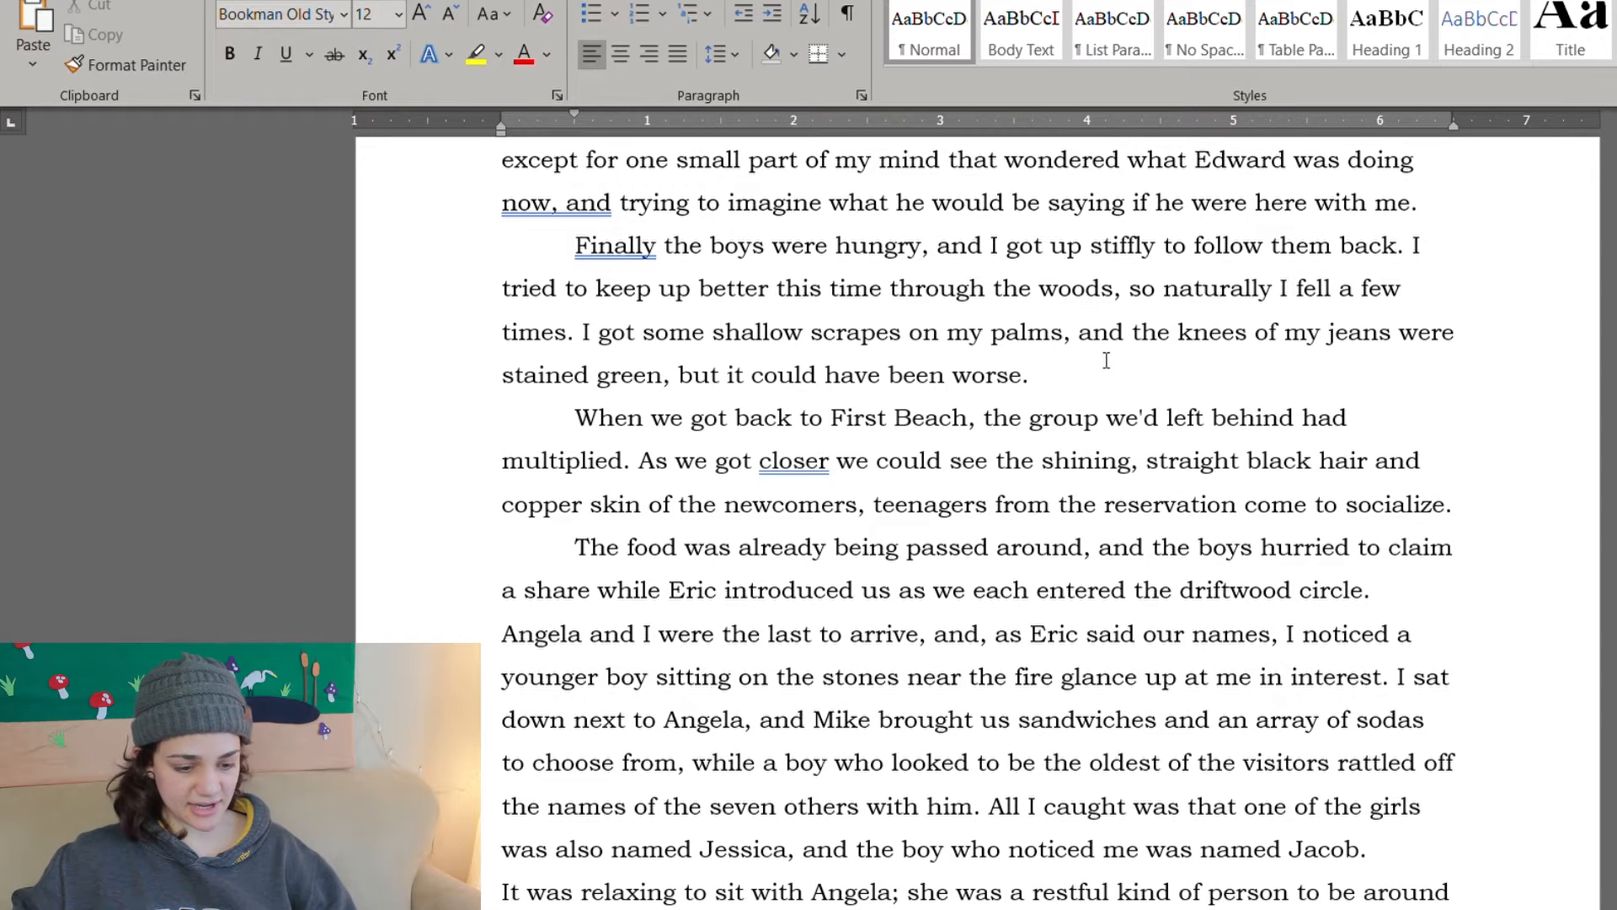
{"action": "scroll", "scroll_direction": "down", "scroll_amount": 3}
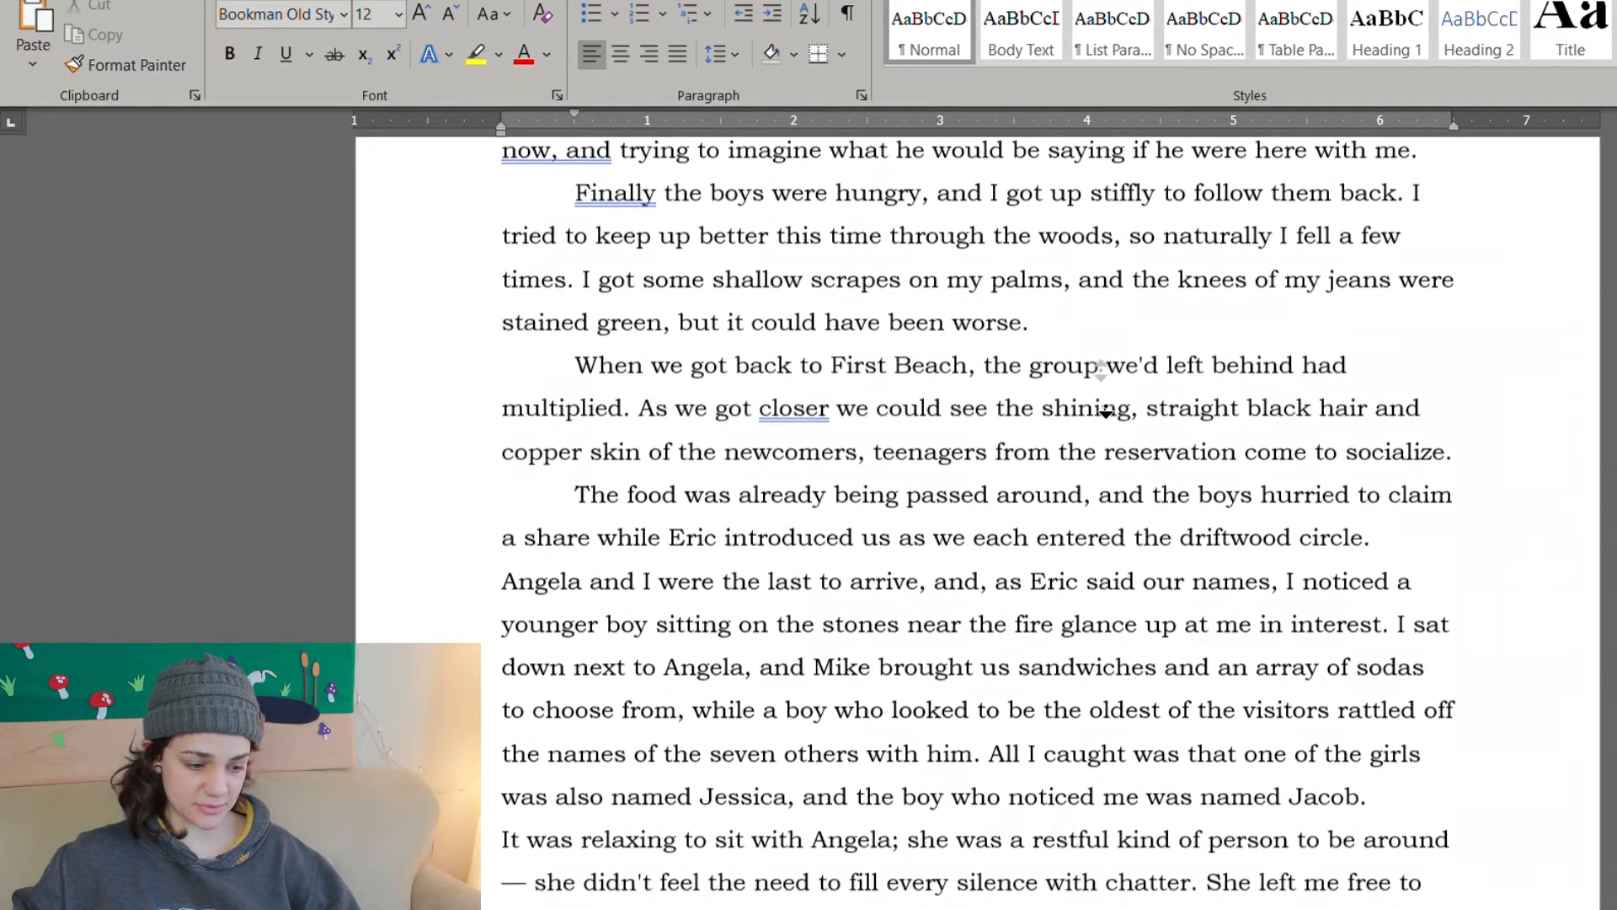
{"action": "scroll", "scroll_direction": "down", "scroll_amount": 3}
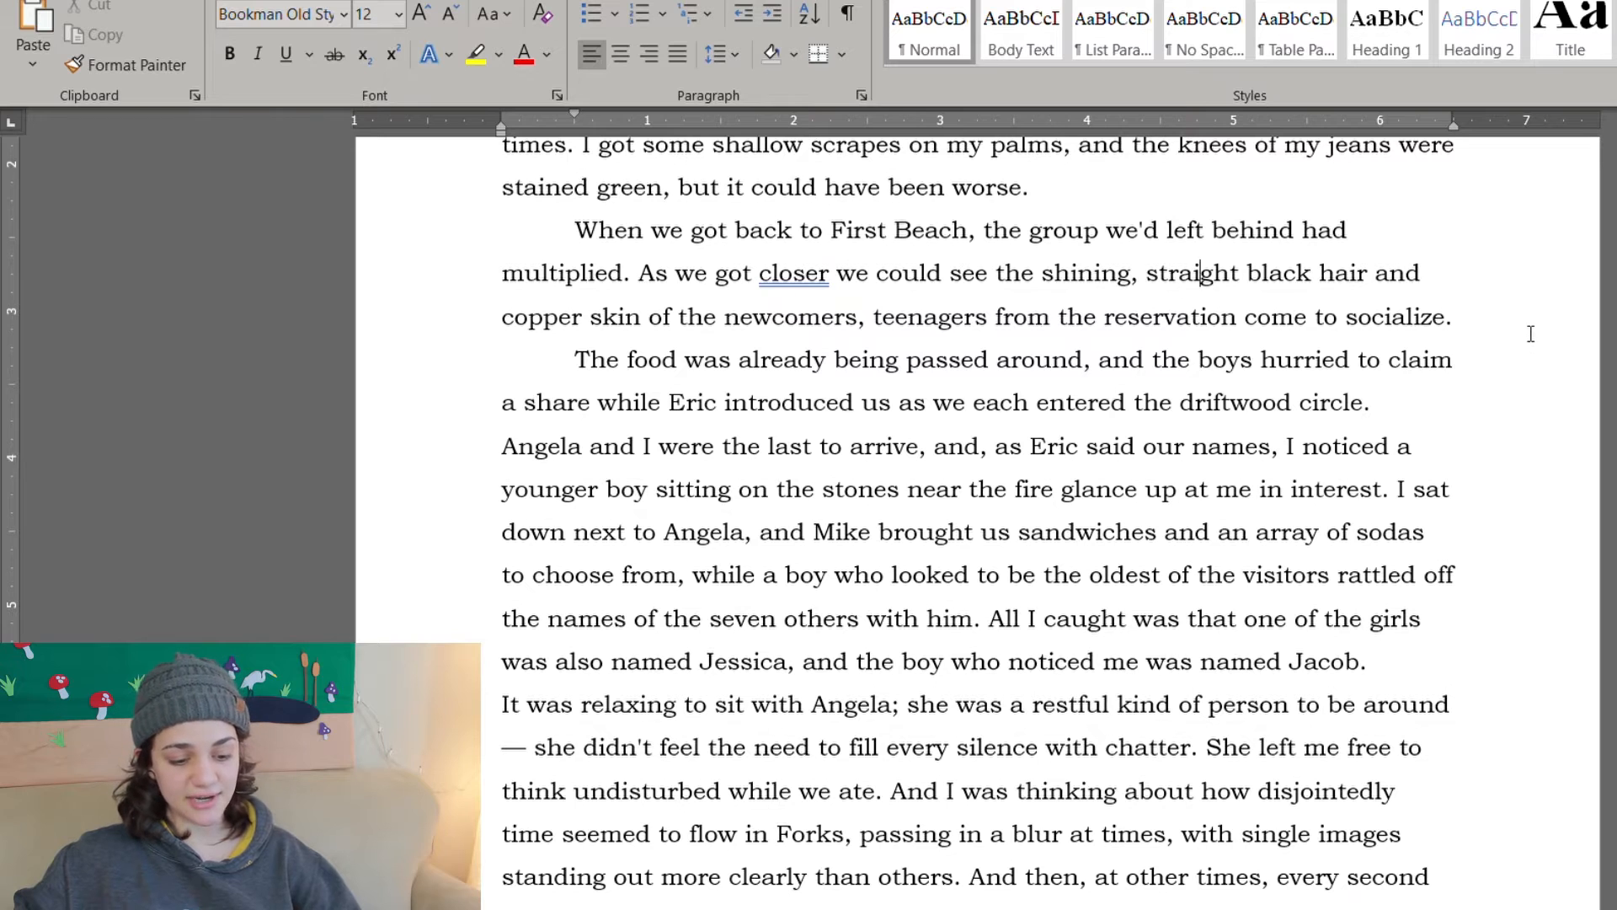
{"action": "scroll", "scroll_direction": "down", "scroll_amount": 3}
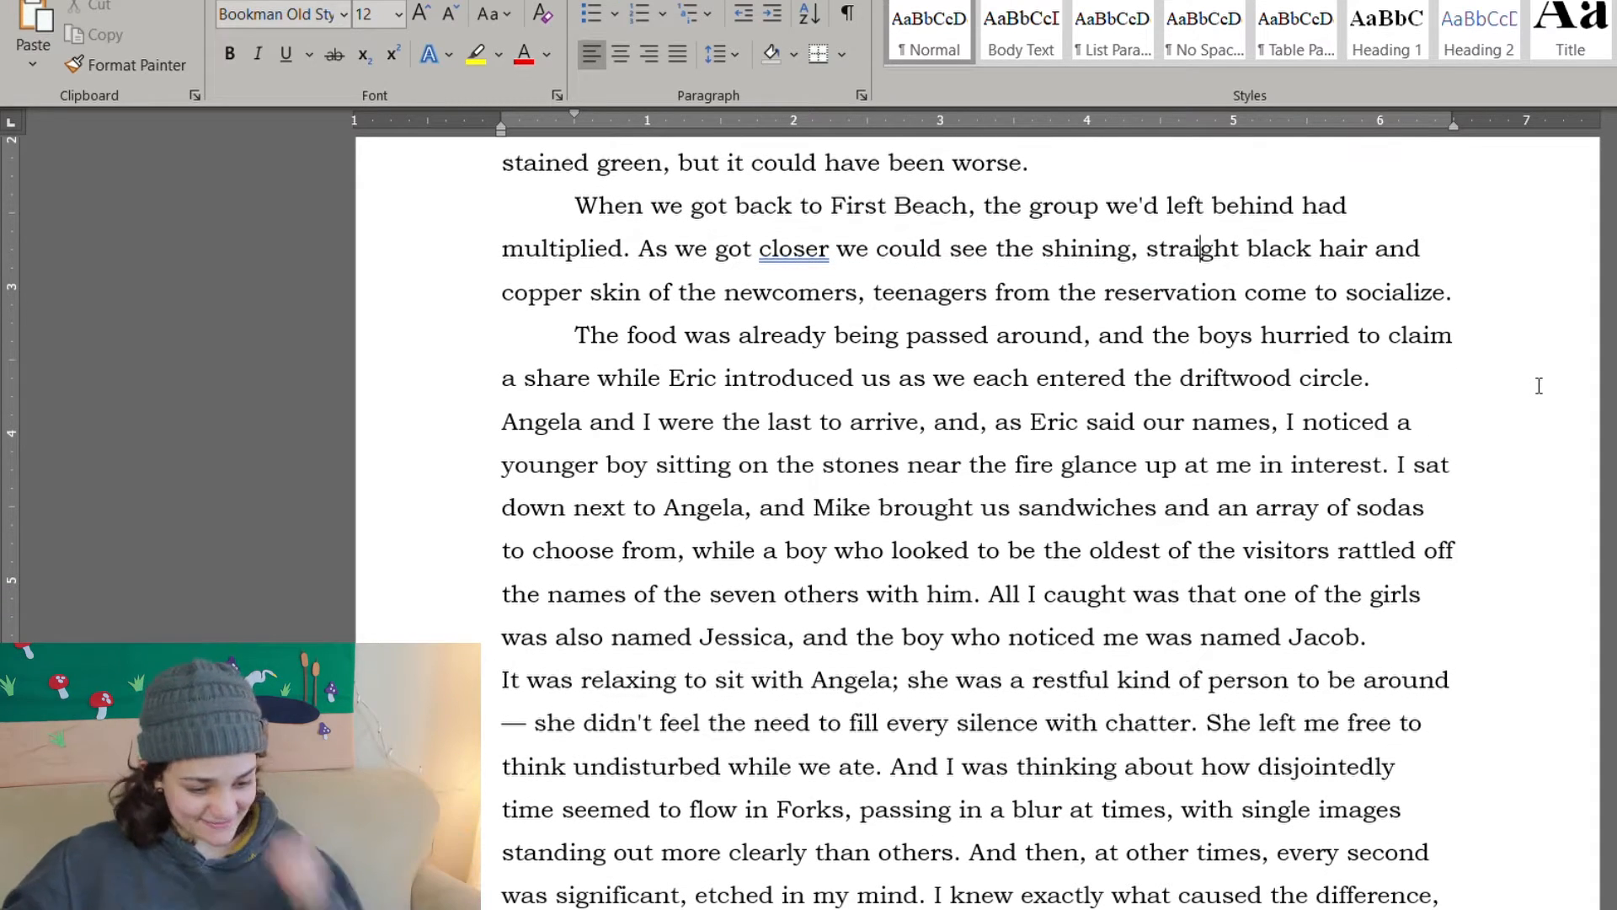
{"action": "scroll", "scroll_direction": "down", "scroll_amount": 3}
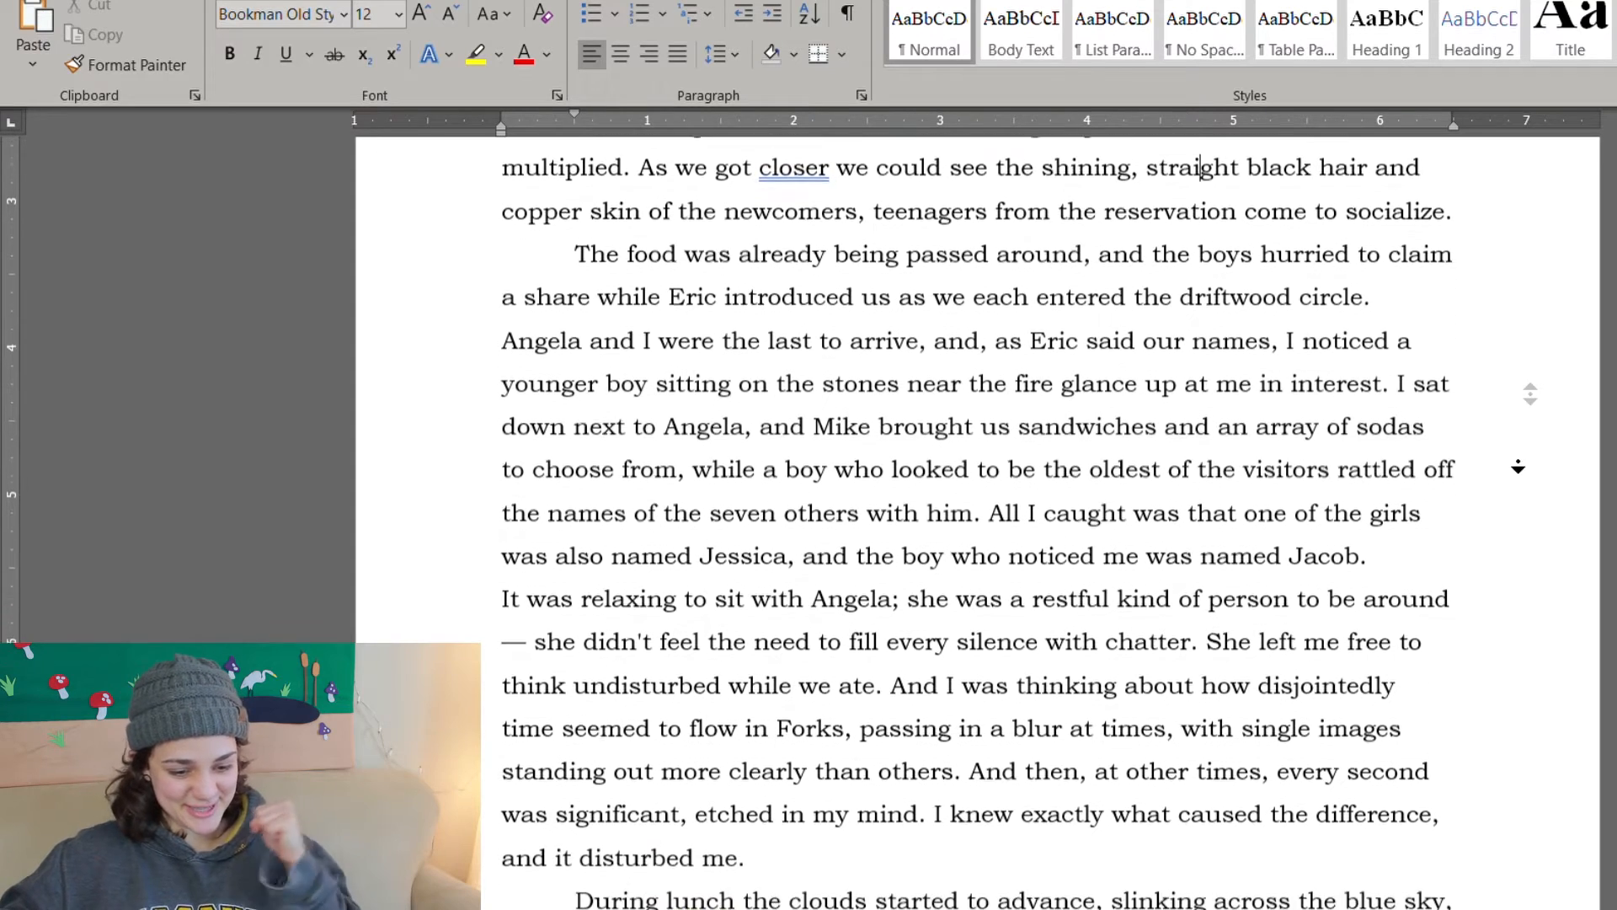
{"action": "scroll", "scroll_direction": "down", "scroll_amount": 3}
{"action": "type", "text": "a"}
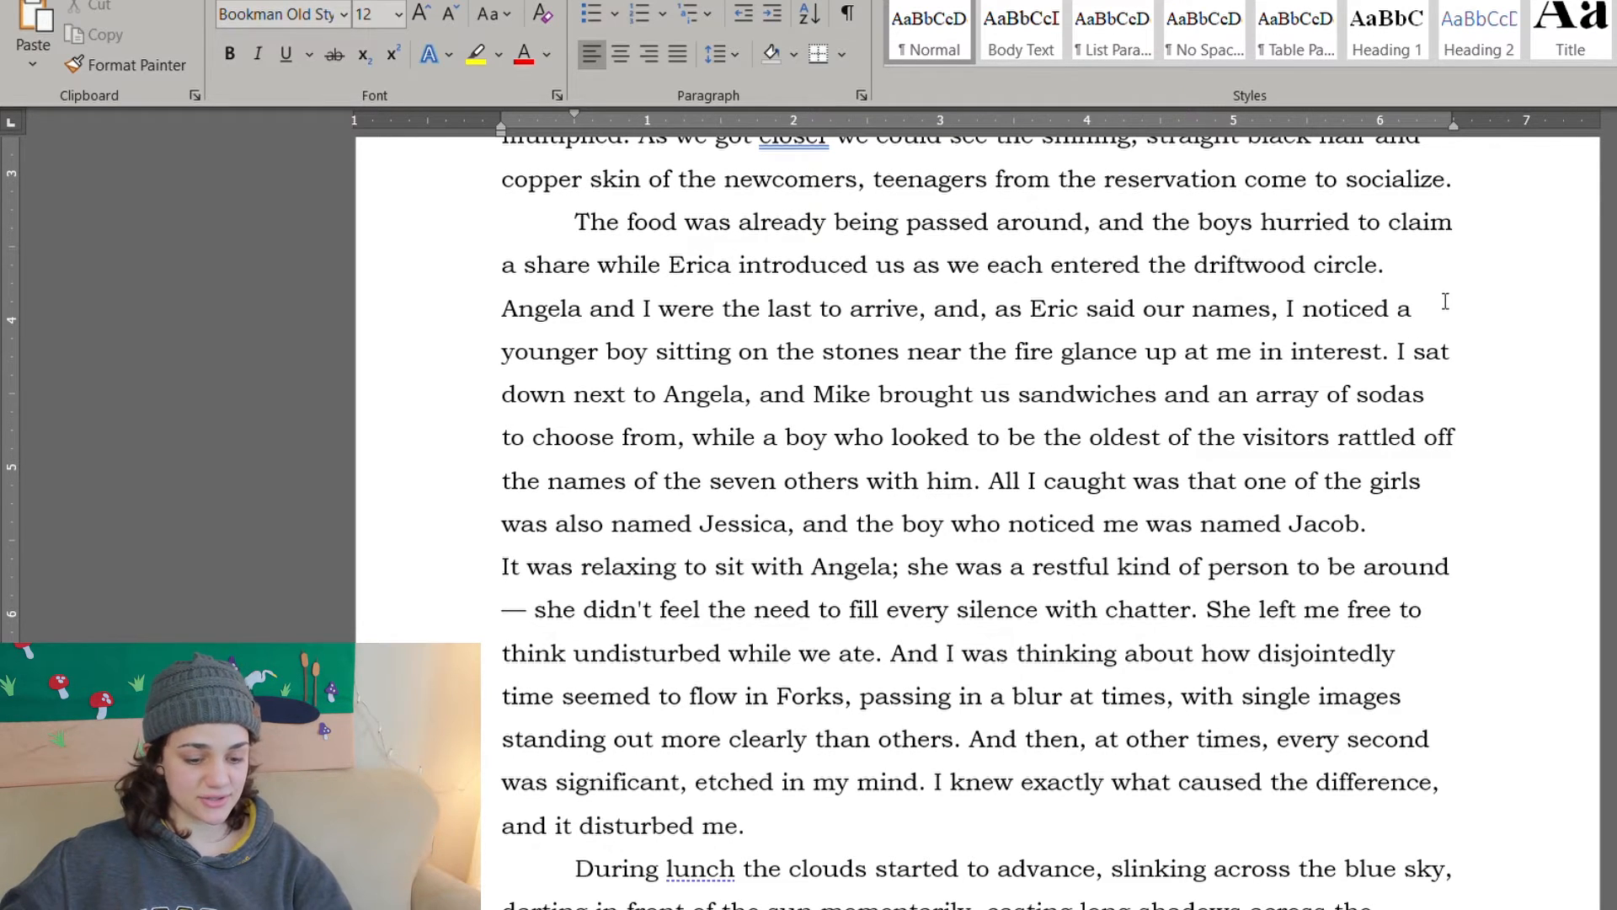
{"action": "scroll", "scroll_direction": "down", "scroll_amount": 3}
{"action": "type", "text": "girl"}
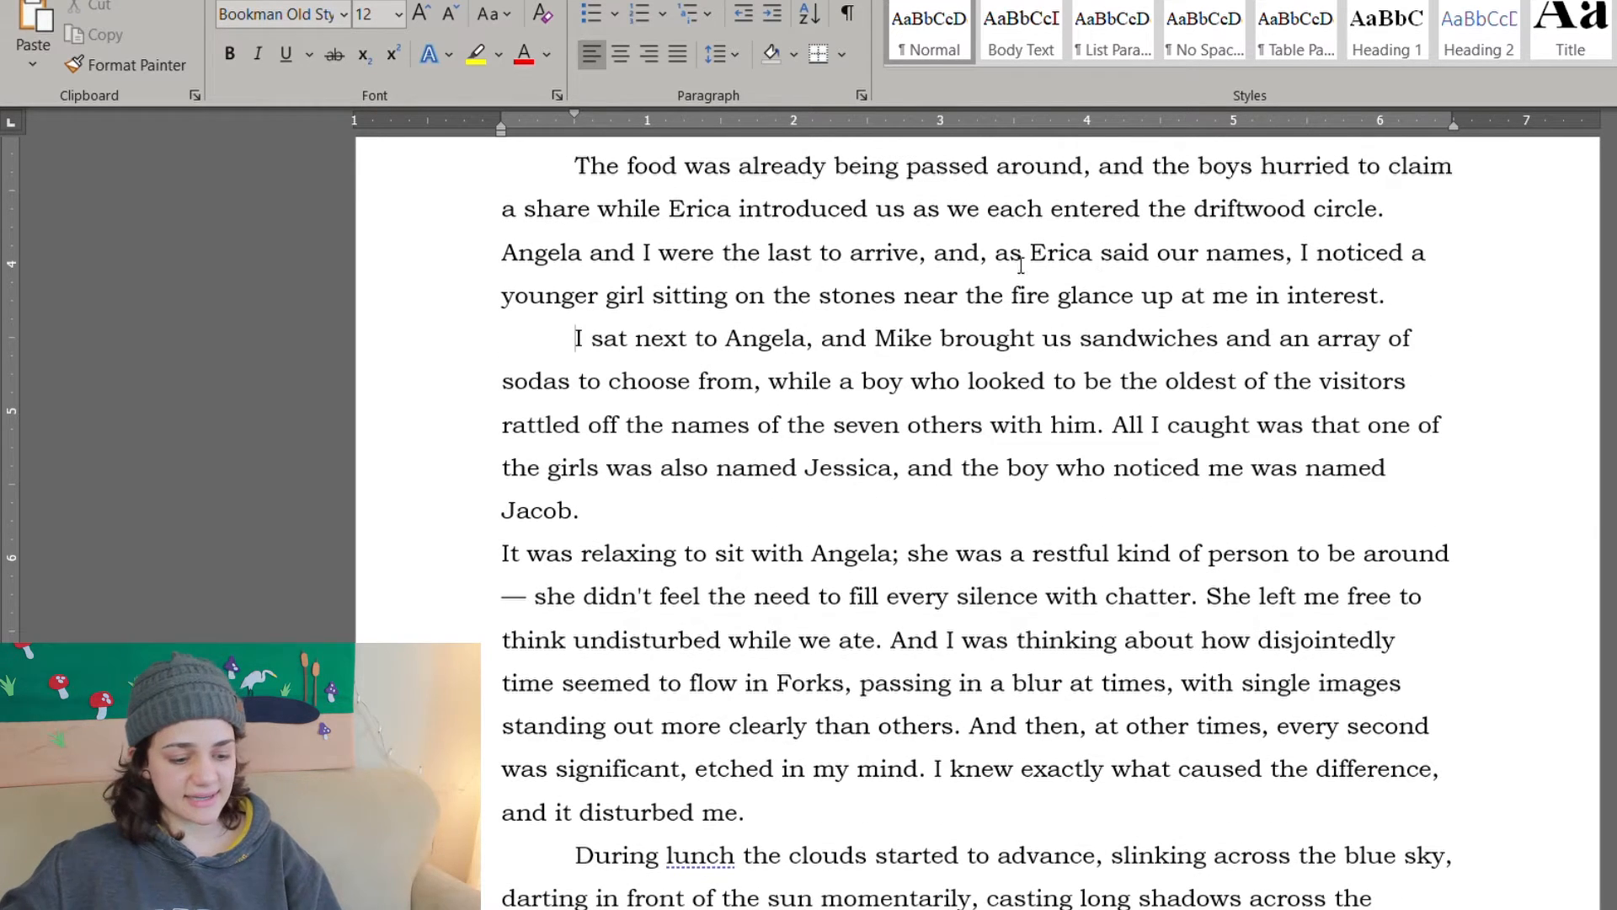
{"action": "scroll", "scroll_direction": "up", "scroll_amount": 3}
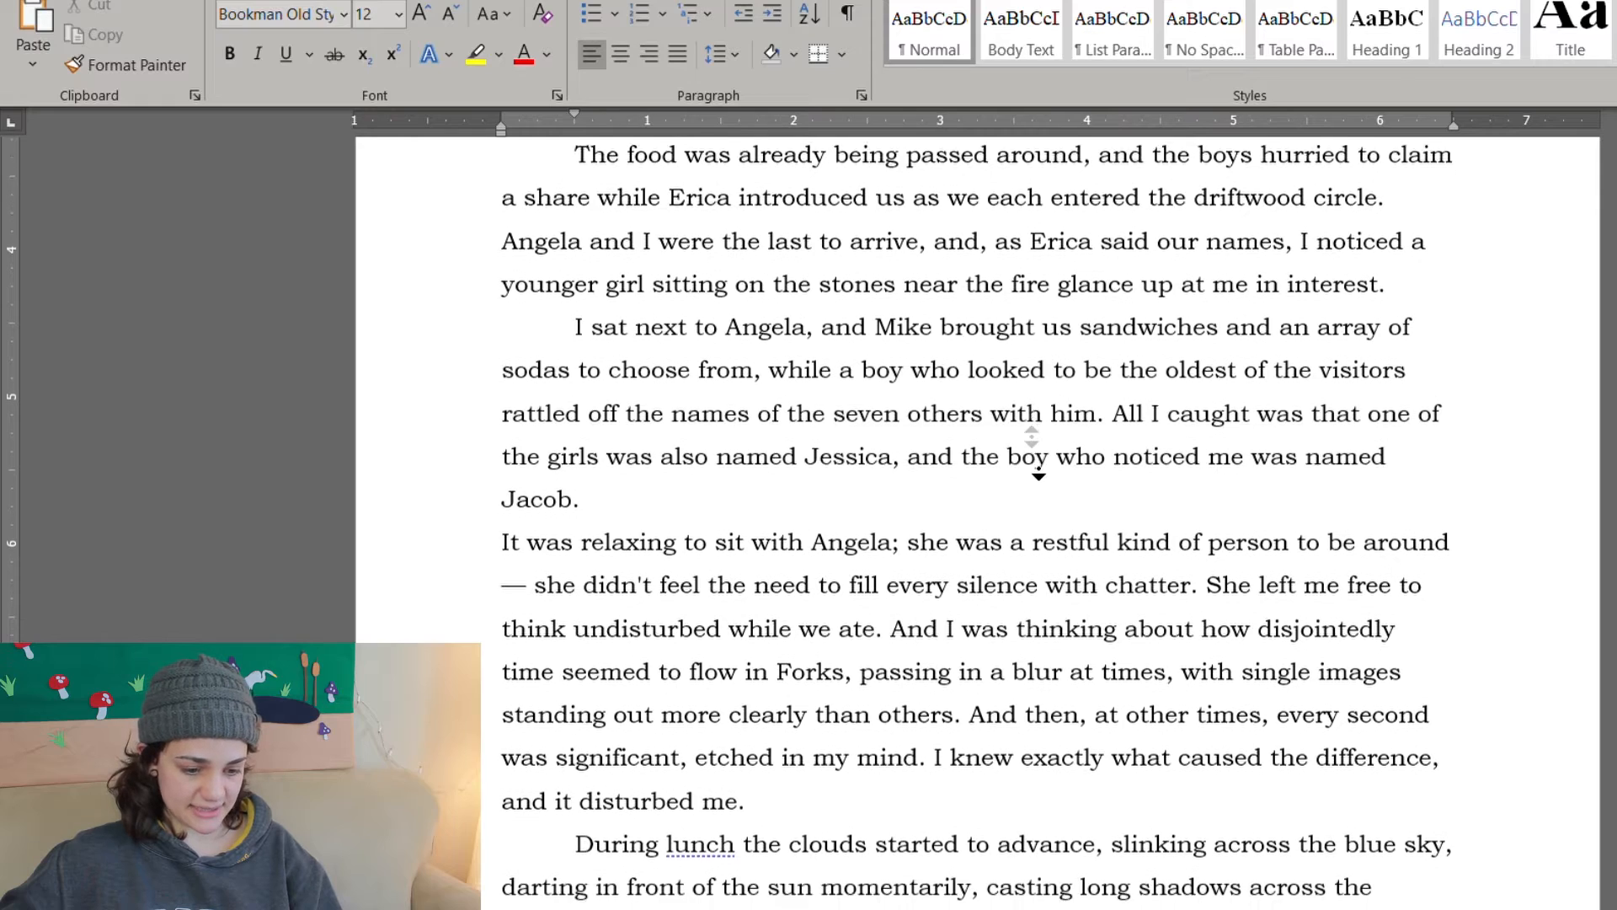
{"action": "scroll", "scroll_direction": "down", "scroll_amount": 3}
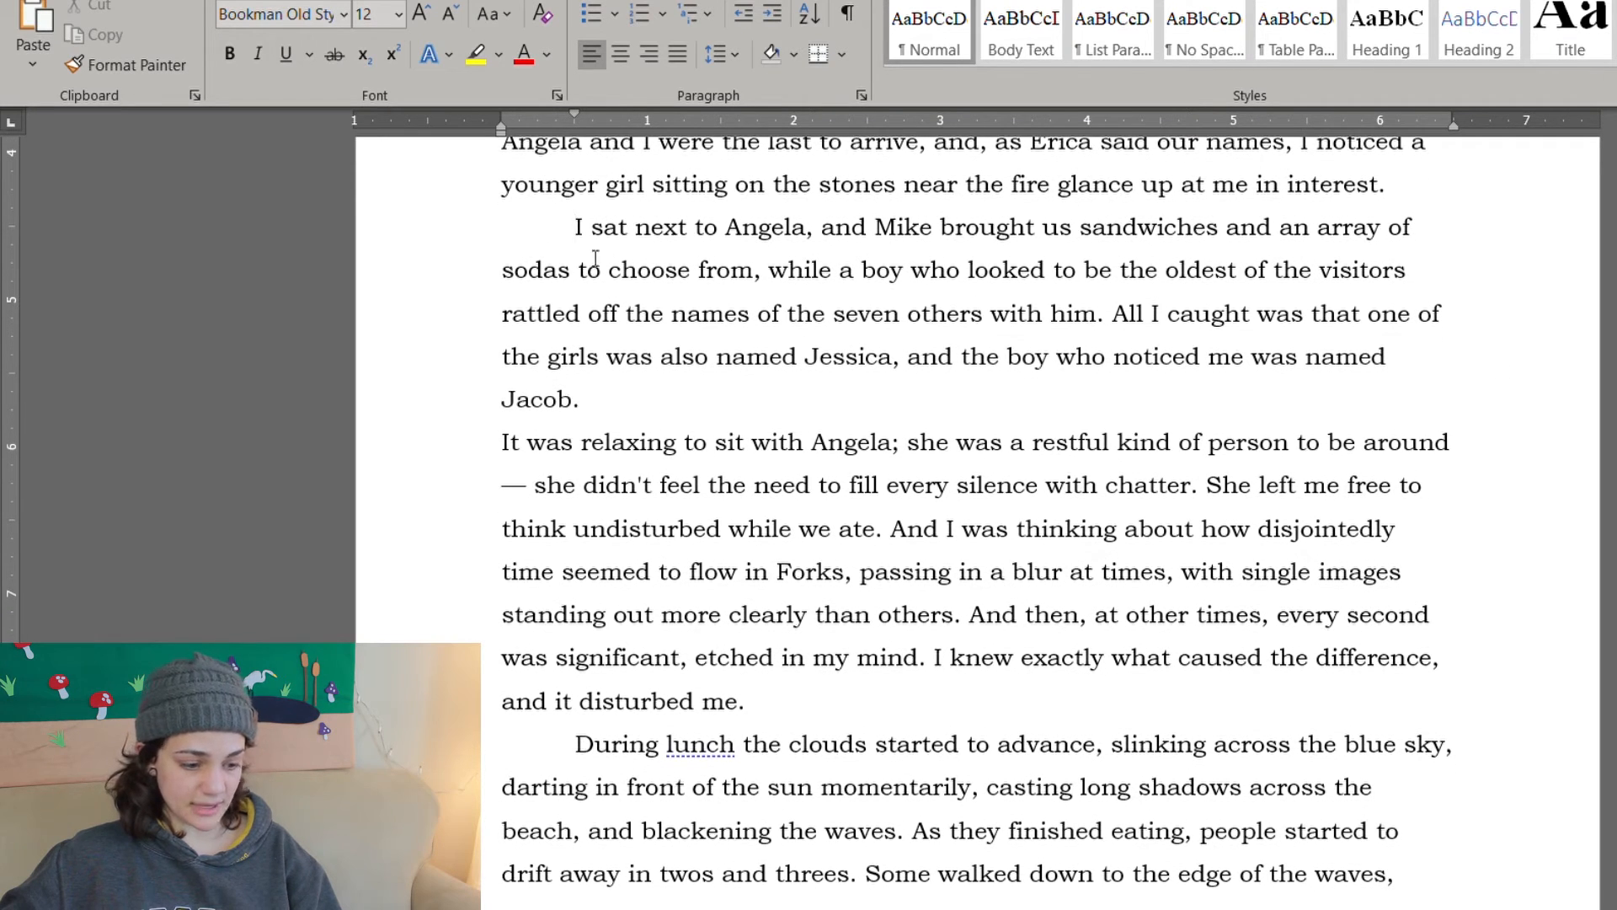
Step: Change "boy" to "girl" and "Jacob" to "Jasmine", indent the Angela paragraph, close its dash and drop "with chatter"
{"action": "double_click", "coordinate": [848, 356]}
{"action": "type", "text": "girl"}
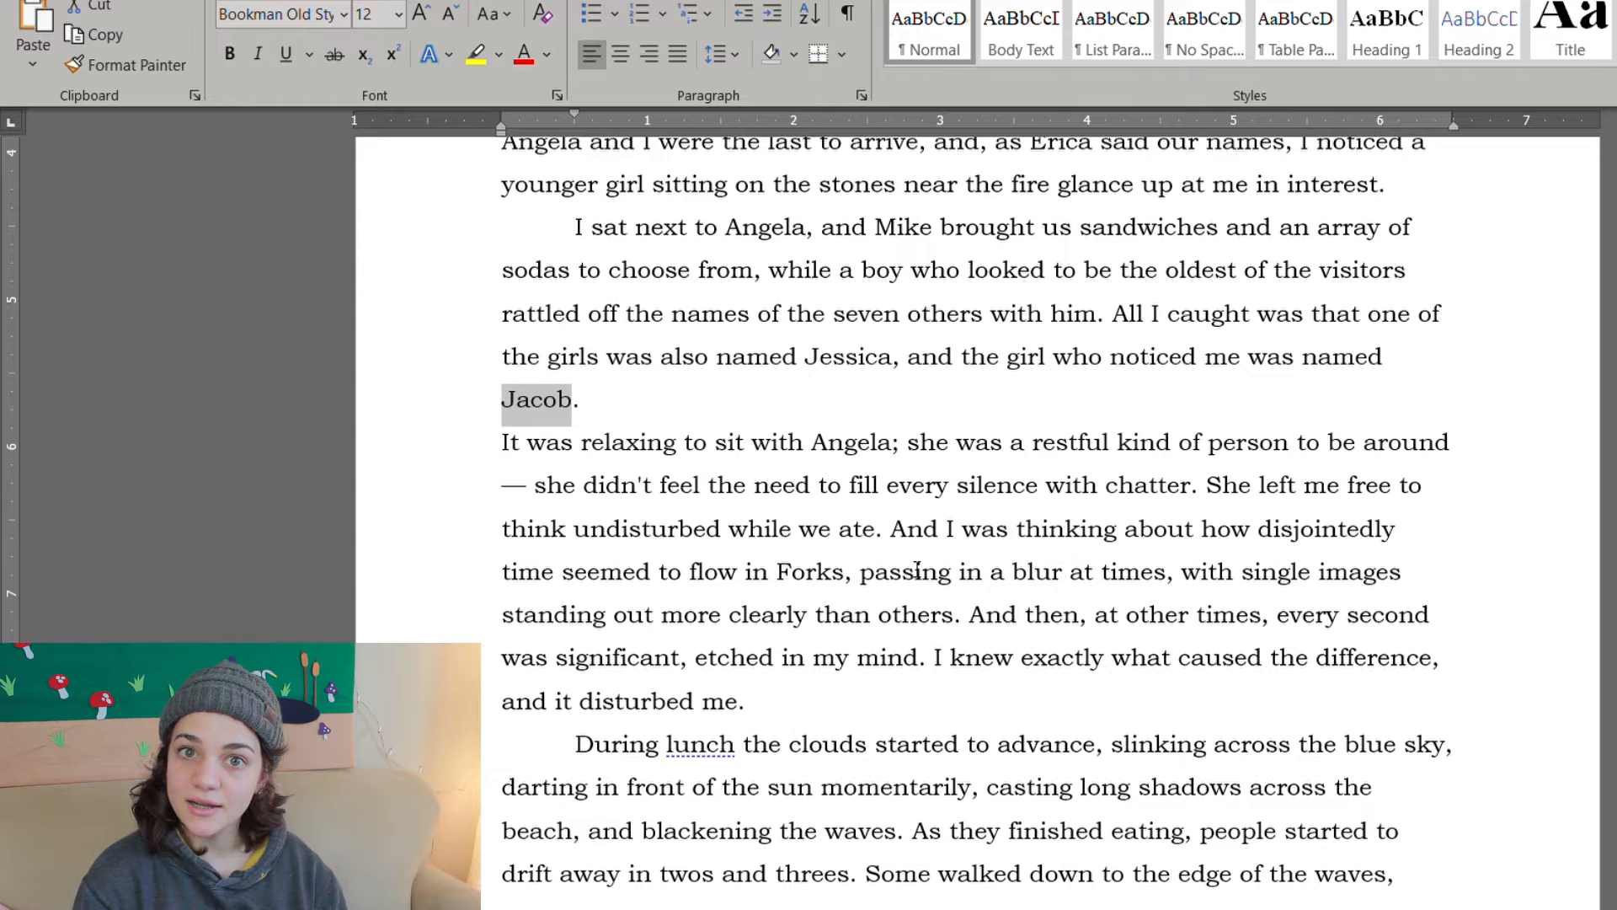
{"action": "type", "text": "Jasmi"}
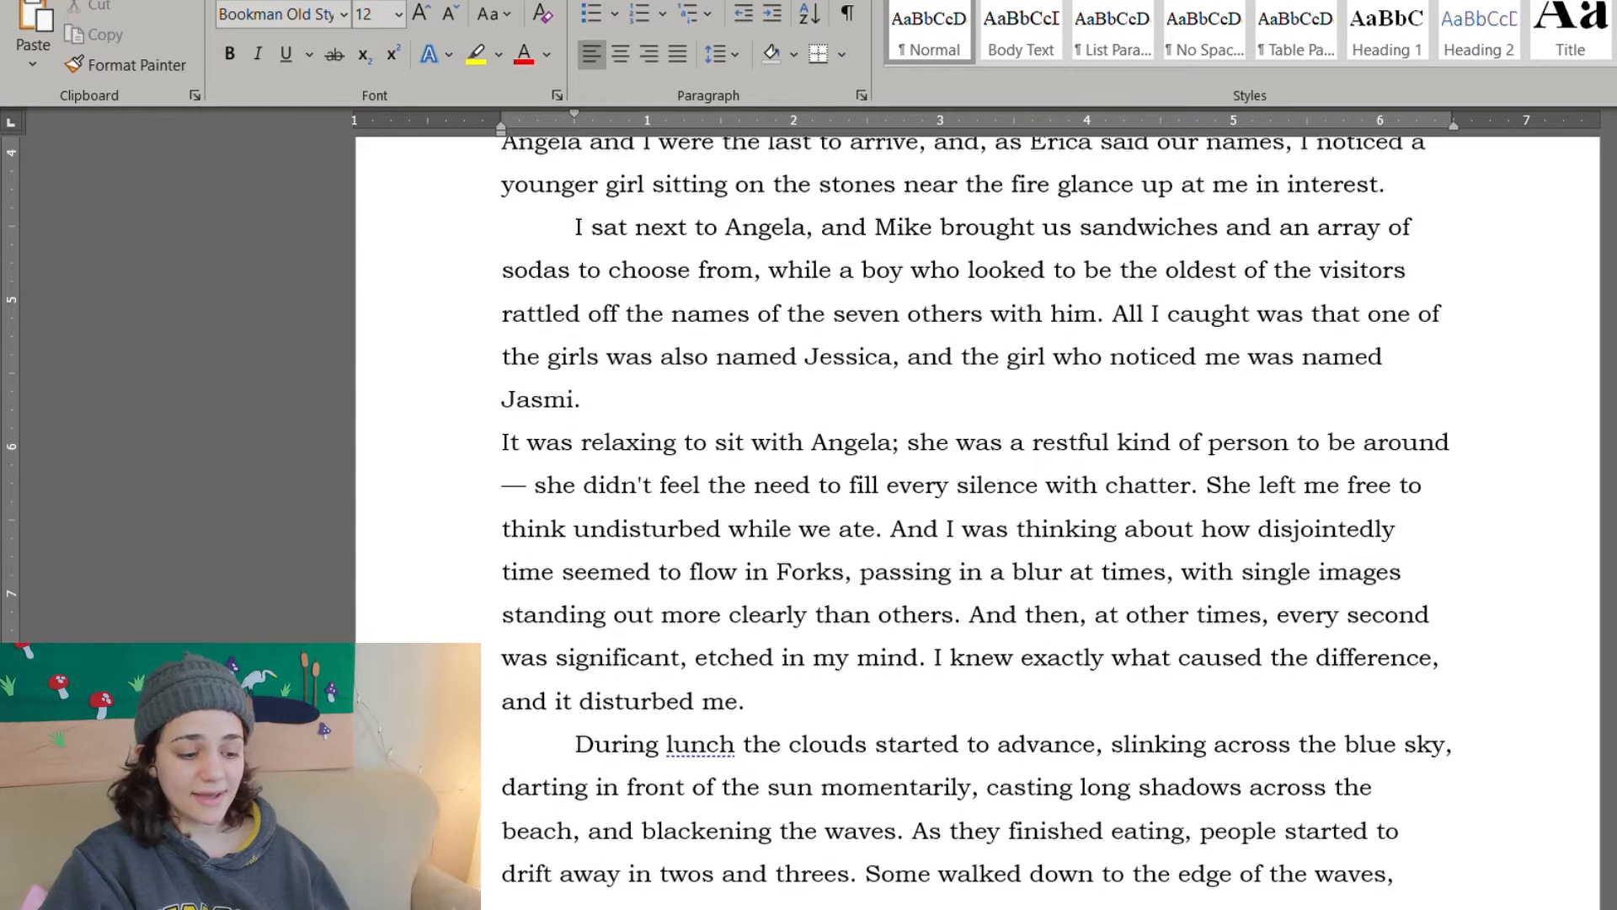
{"action": "type", "text": "ne"}
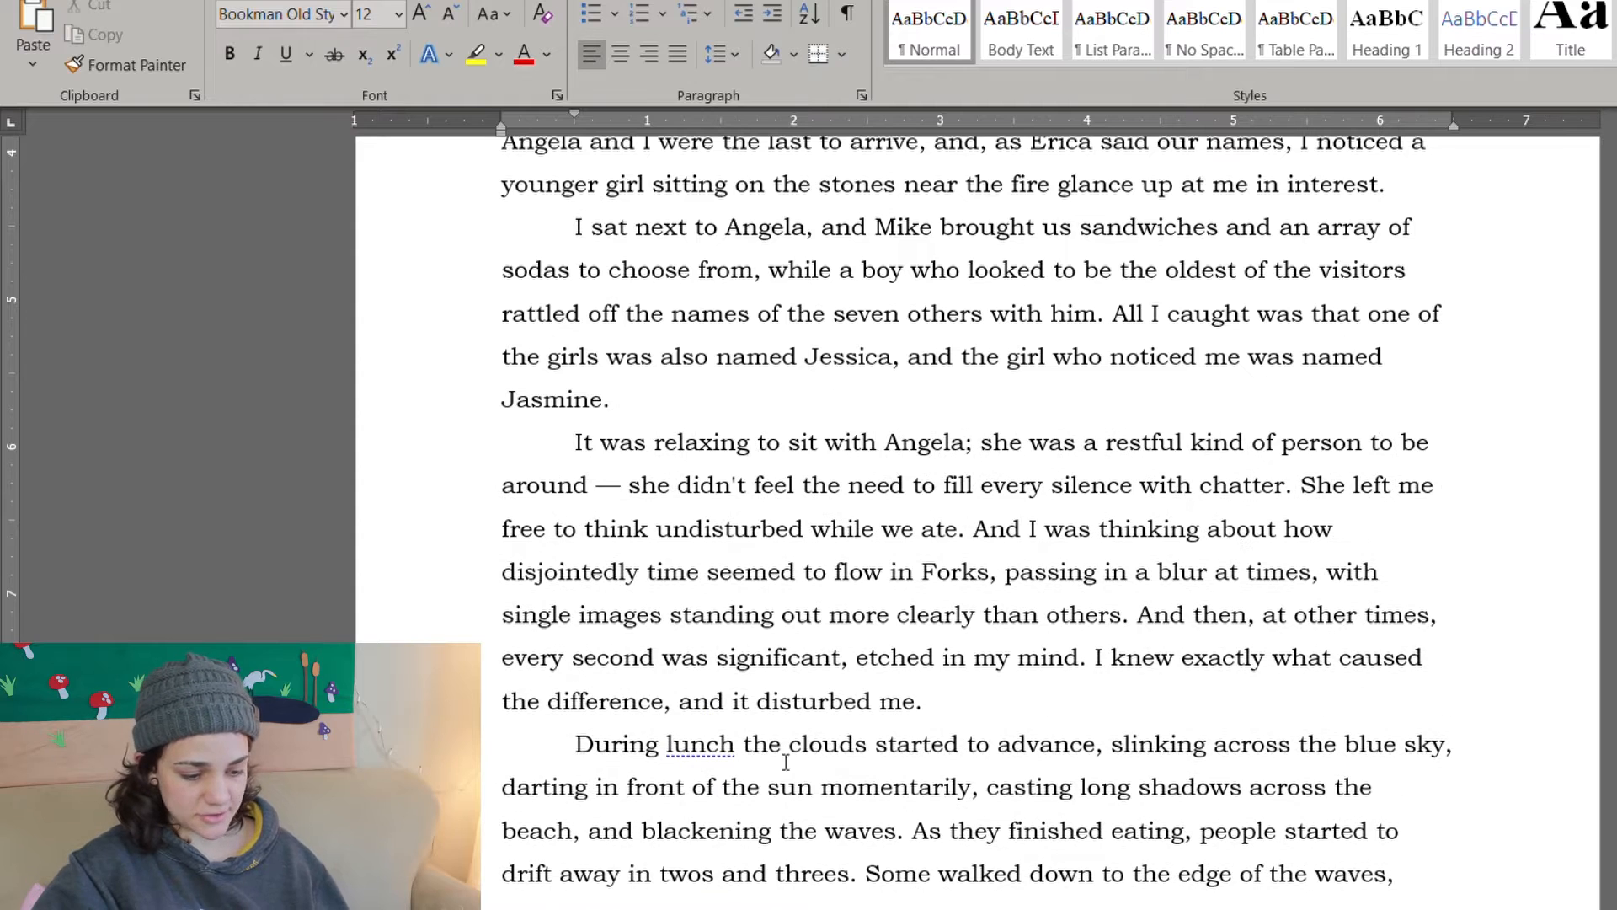
{"action": "scroll", "scroll_direction": "down", "scroll_amount": 3}
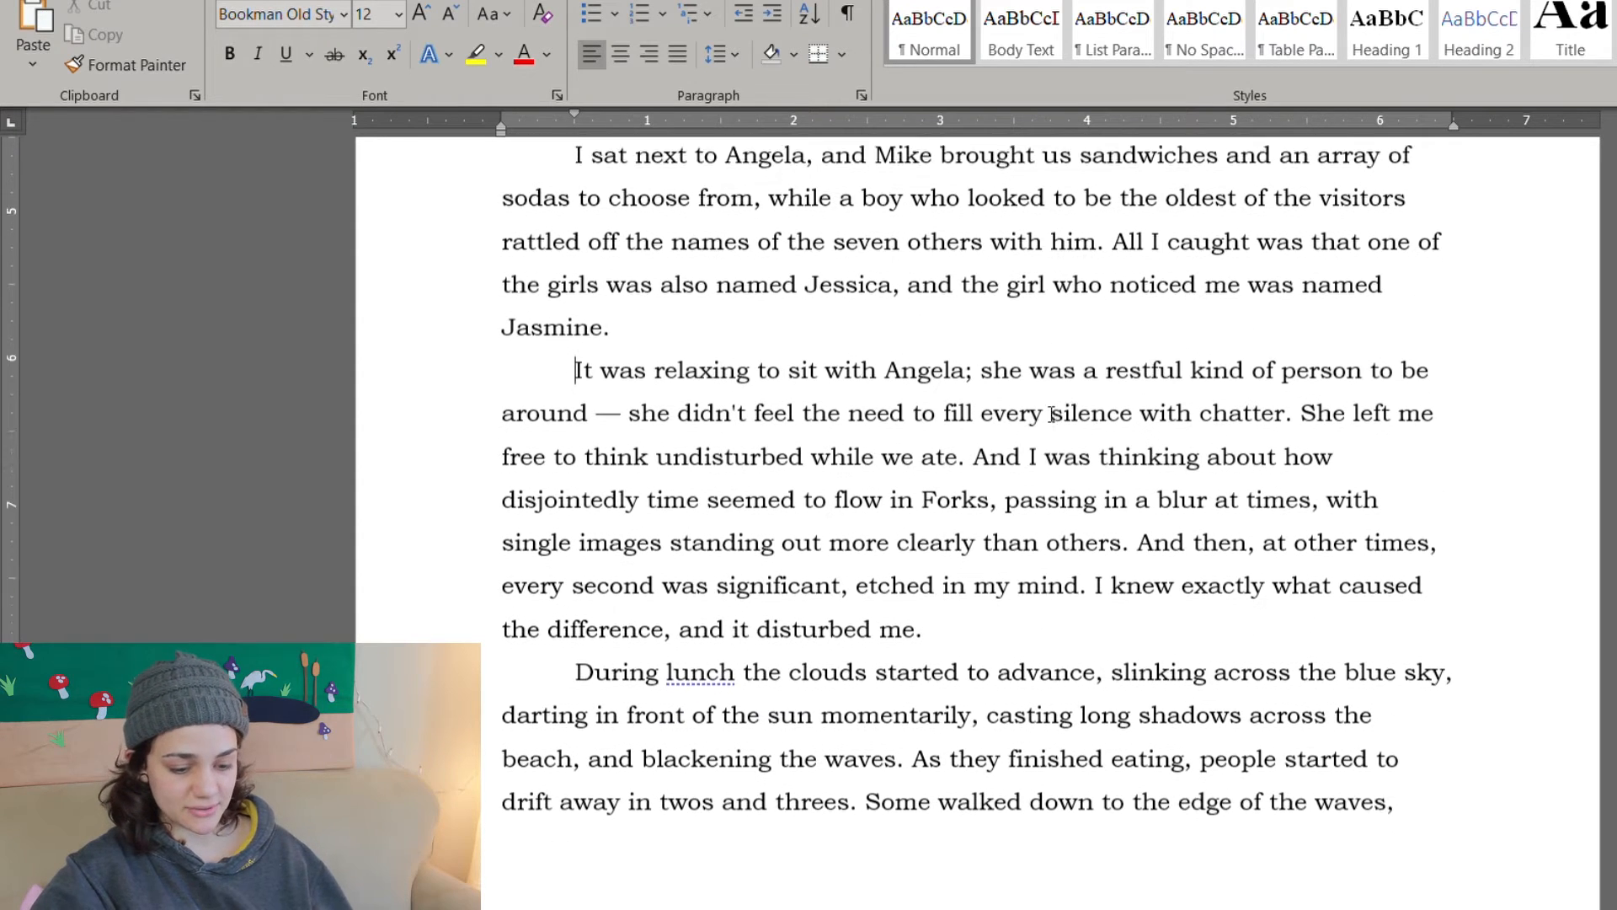
{"action": "scroll", "scroll_direction": "down", "scroll_amount": 3}
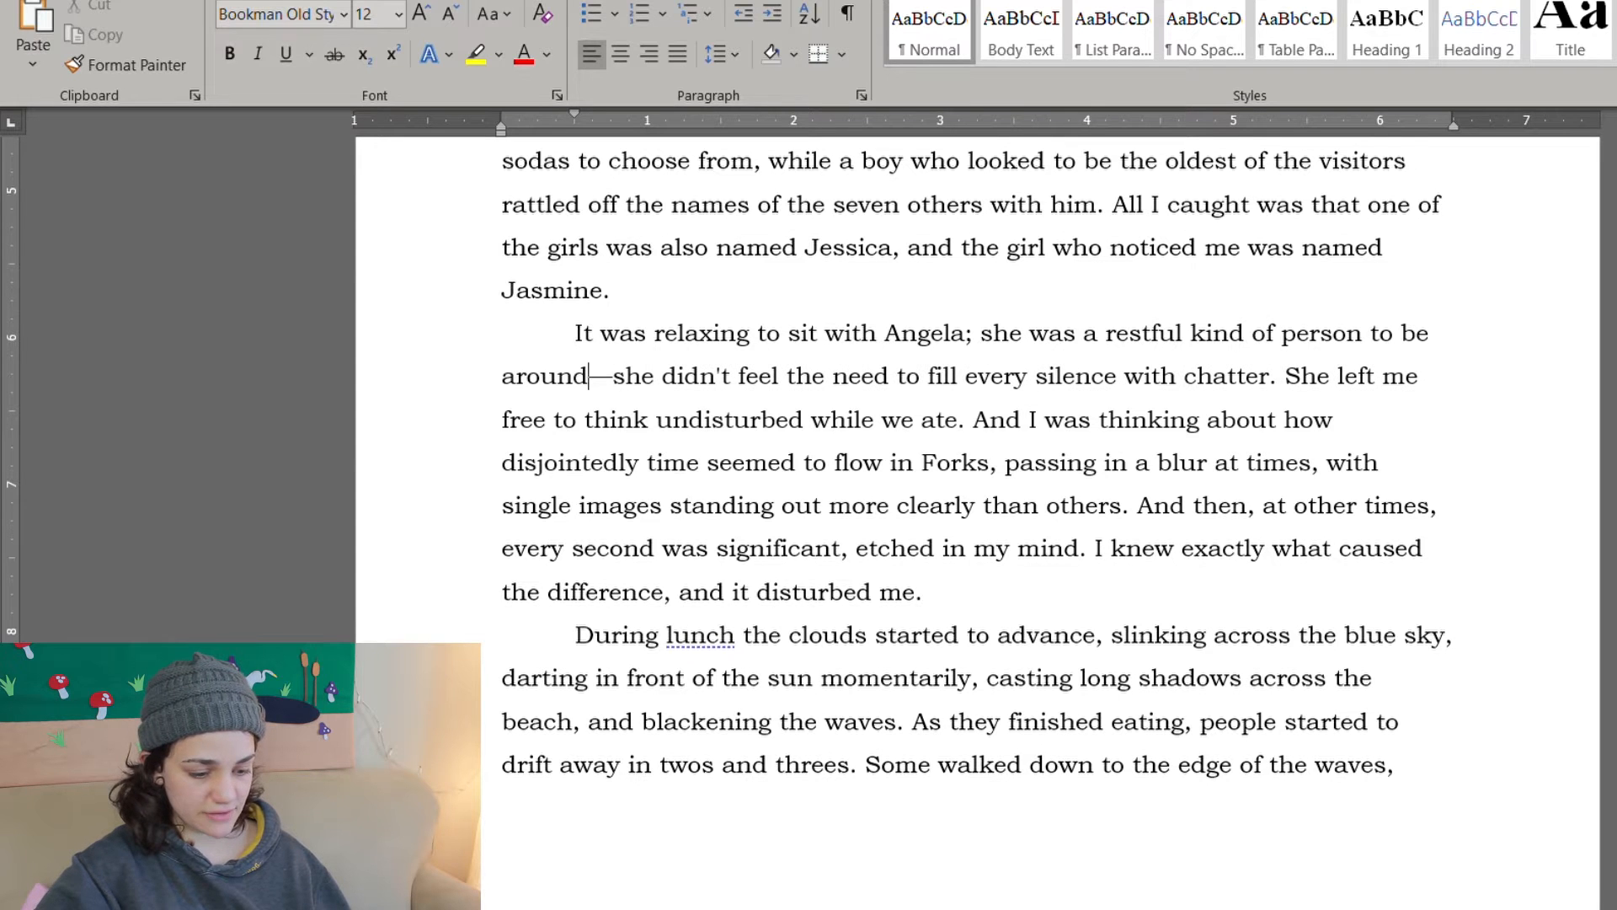
{"action": "scroll", "scroll_direction": "down", "scroll_amount": 3}
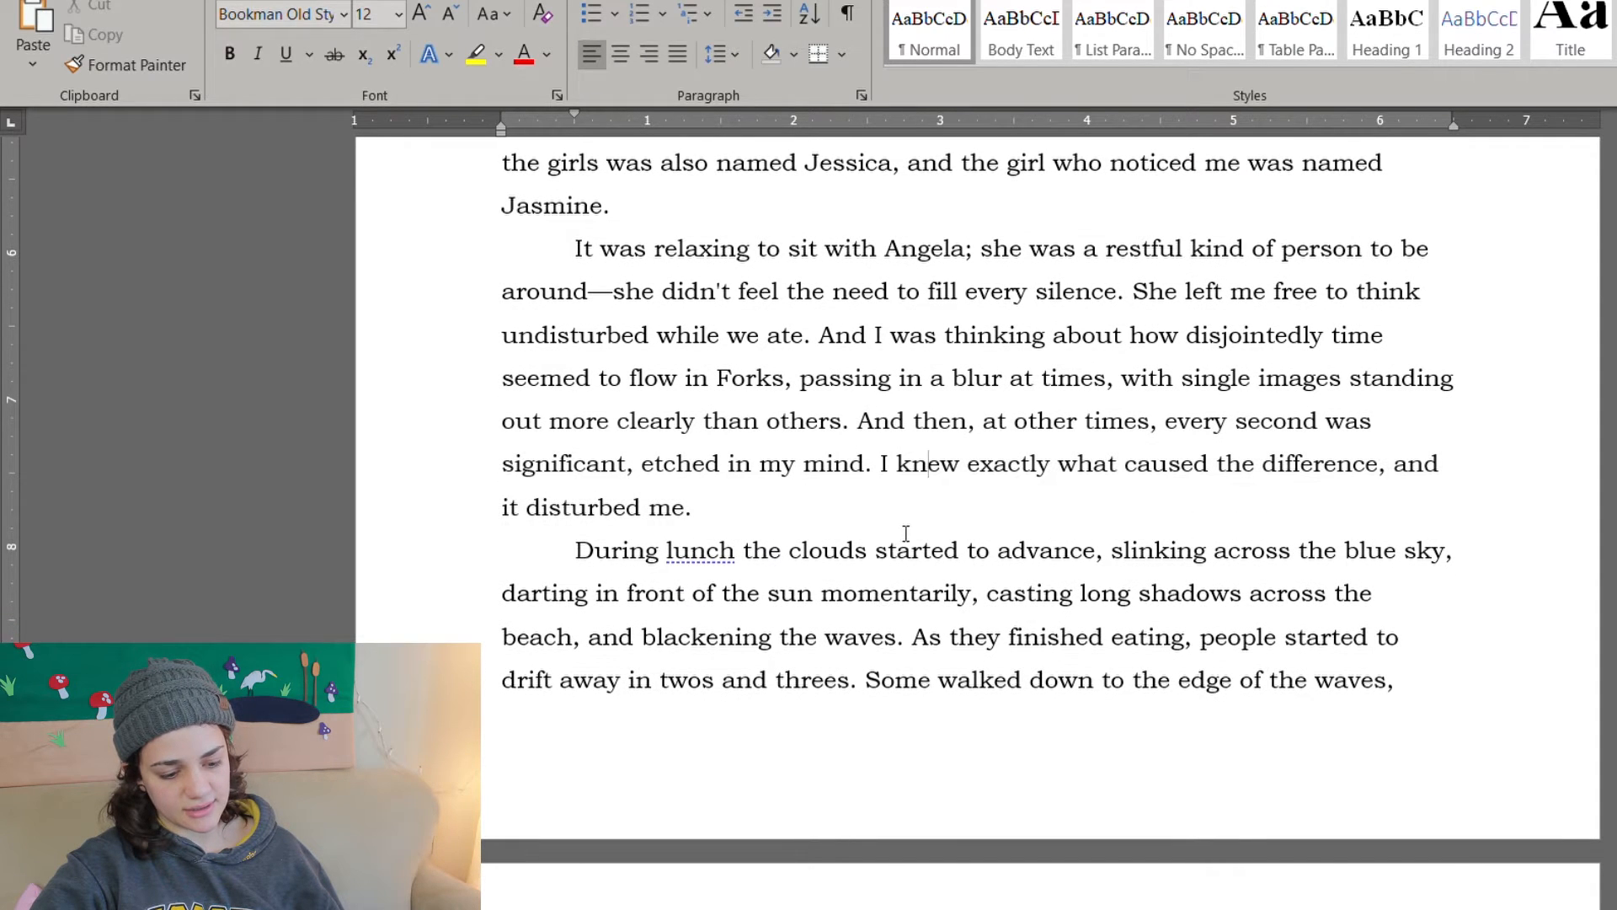
Step: Delete the sentences from "And I was thinking" to "disturbed me." and add a comma after "During lunch"
{"action": "scroll", "scroll_direction": "up", "scroll_amount": 3}
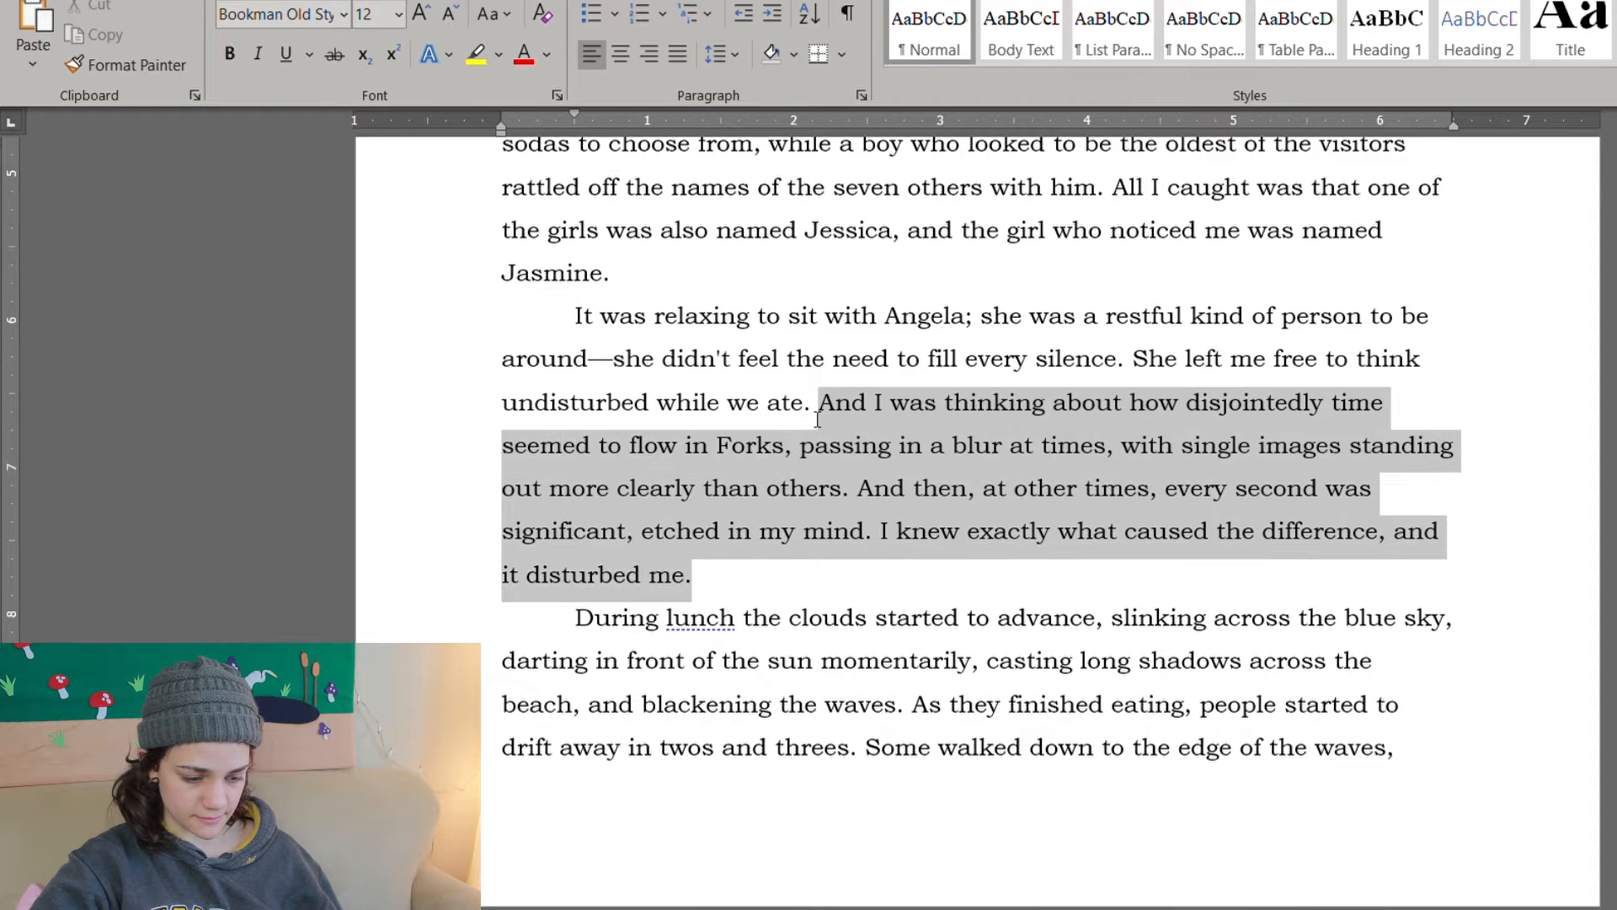
{"action": "key", "text": "Delete"}
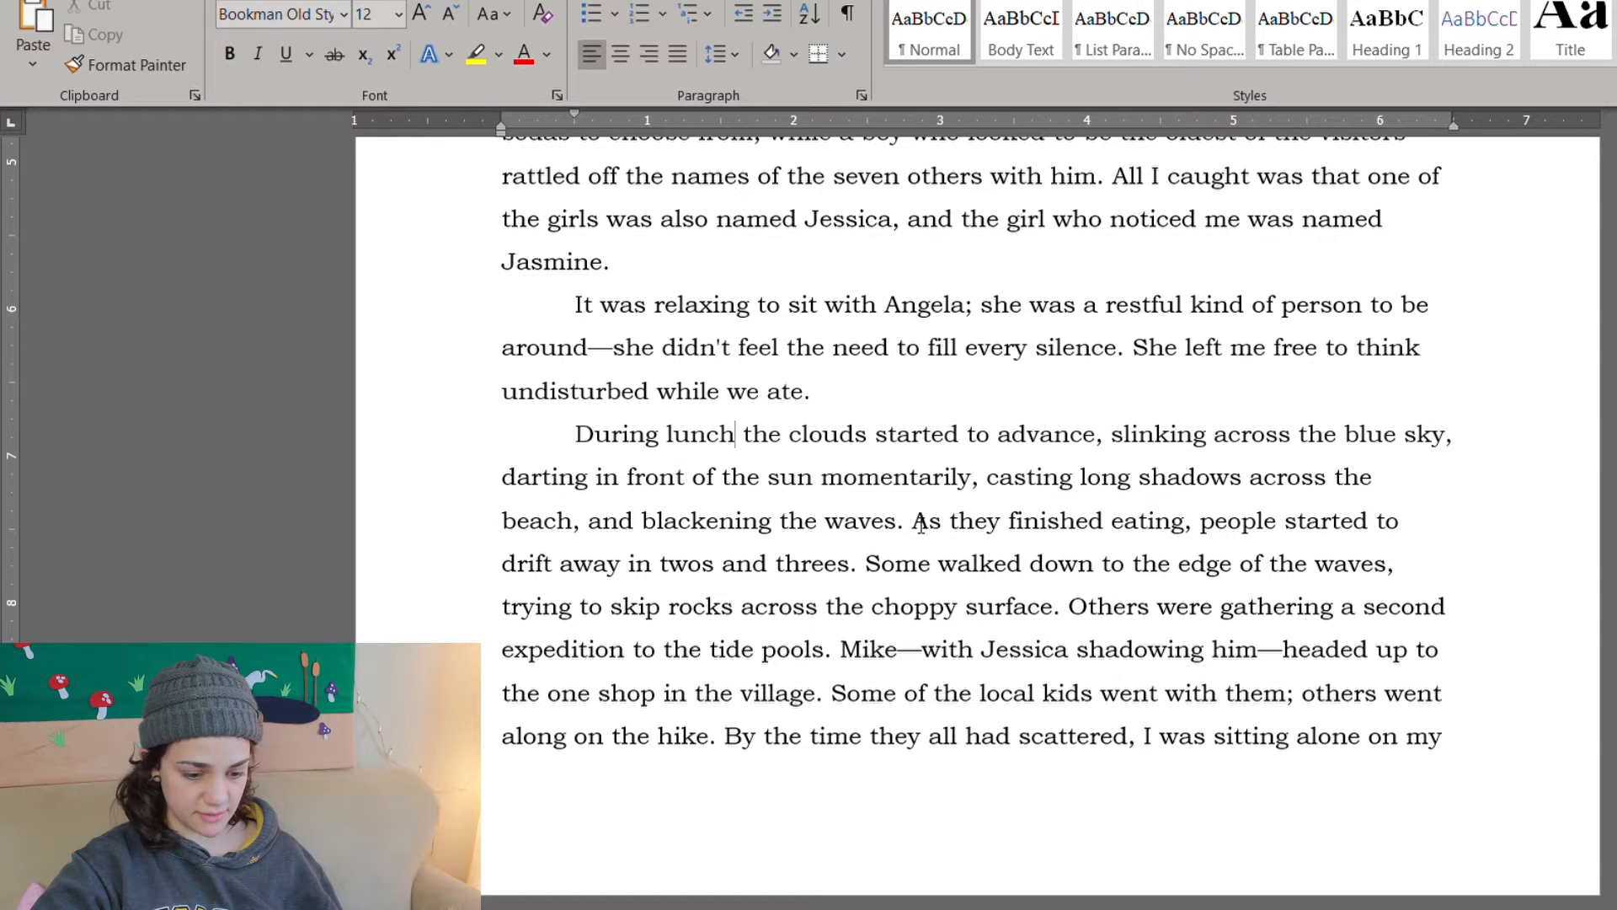
{"action": "type", "text": ","}
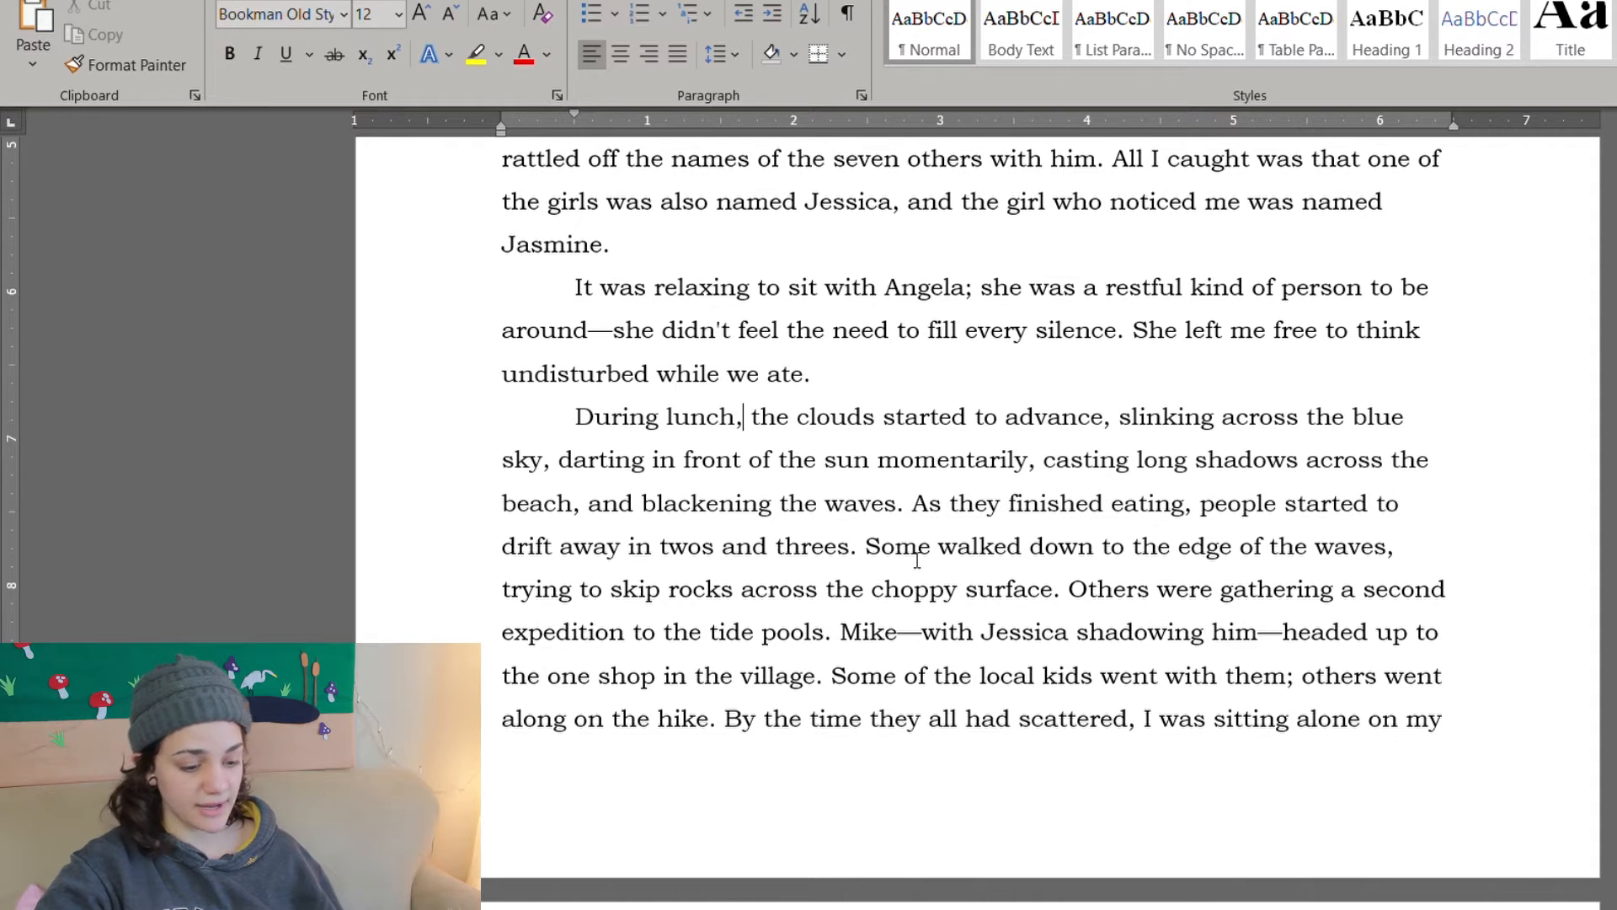
Step: Scroll on to the driftwood log paragraph introducing Jacob
{"action": "scroll", "scroll_direction": "down", "scroll_amount": 3}
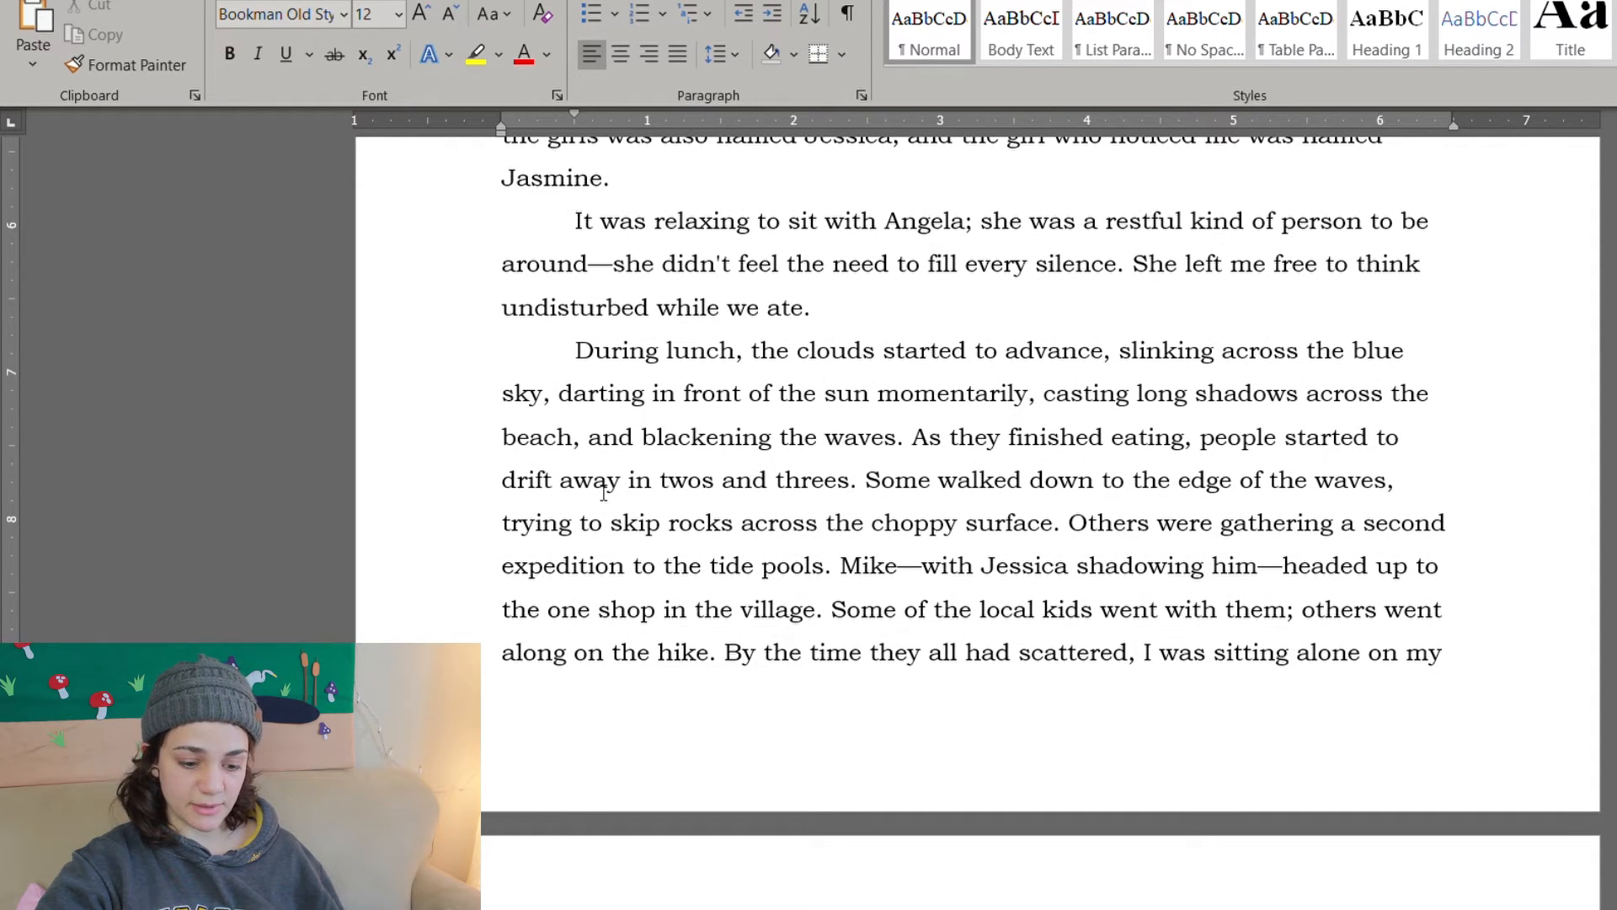
{"action": "scroll", "scroll_direction": "down", "scroll_amount": 3}
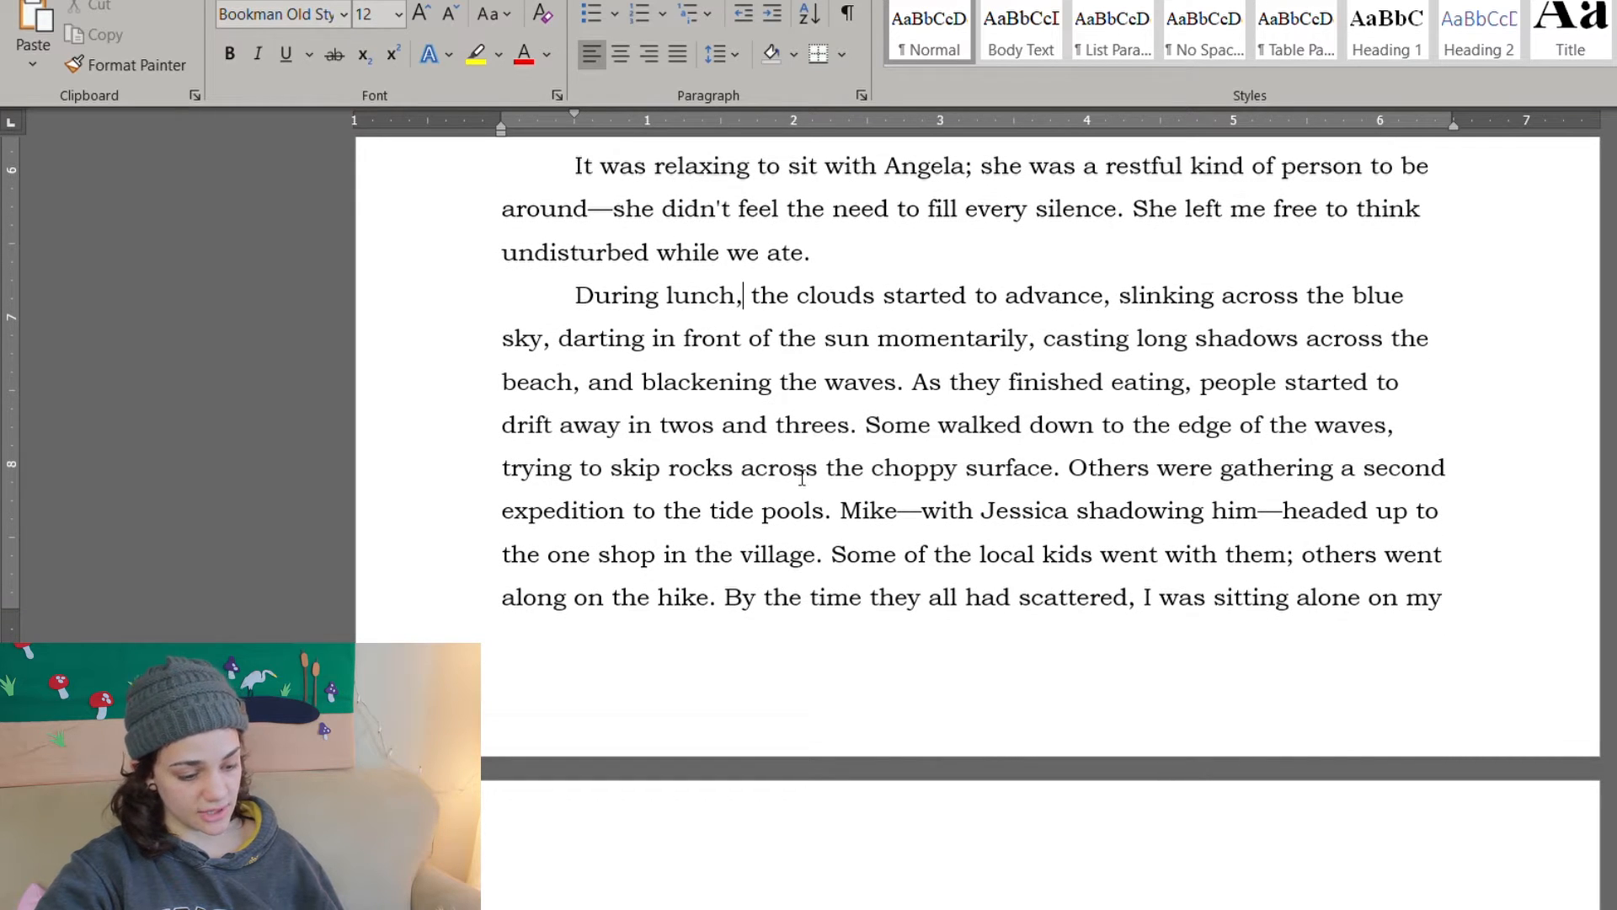
{"action": "scroll", "scroll_direction": "down", "scroll_amount": 3}
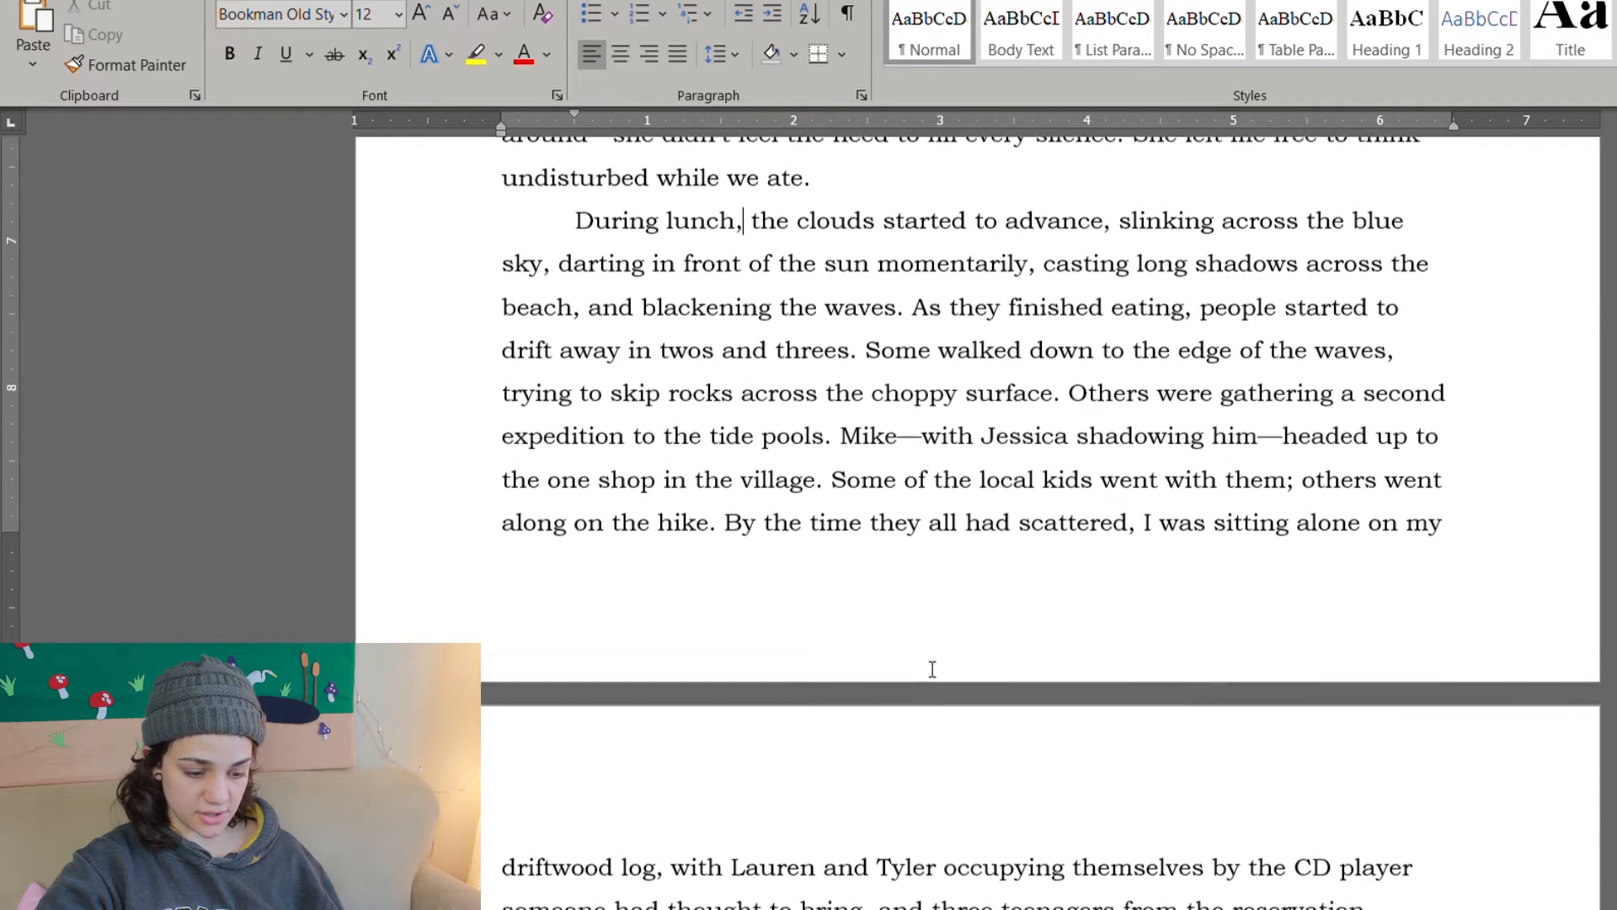
{"action": "scroll", "scroll_direction": "down", "scroll_amount": 3}
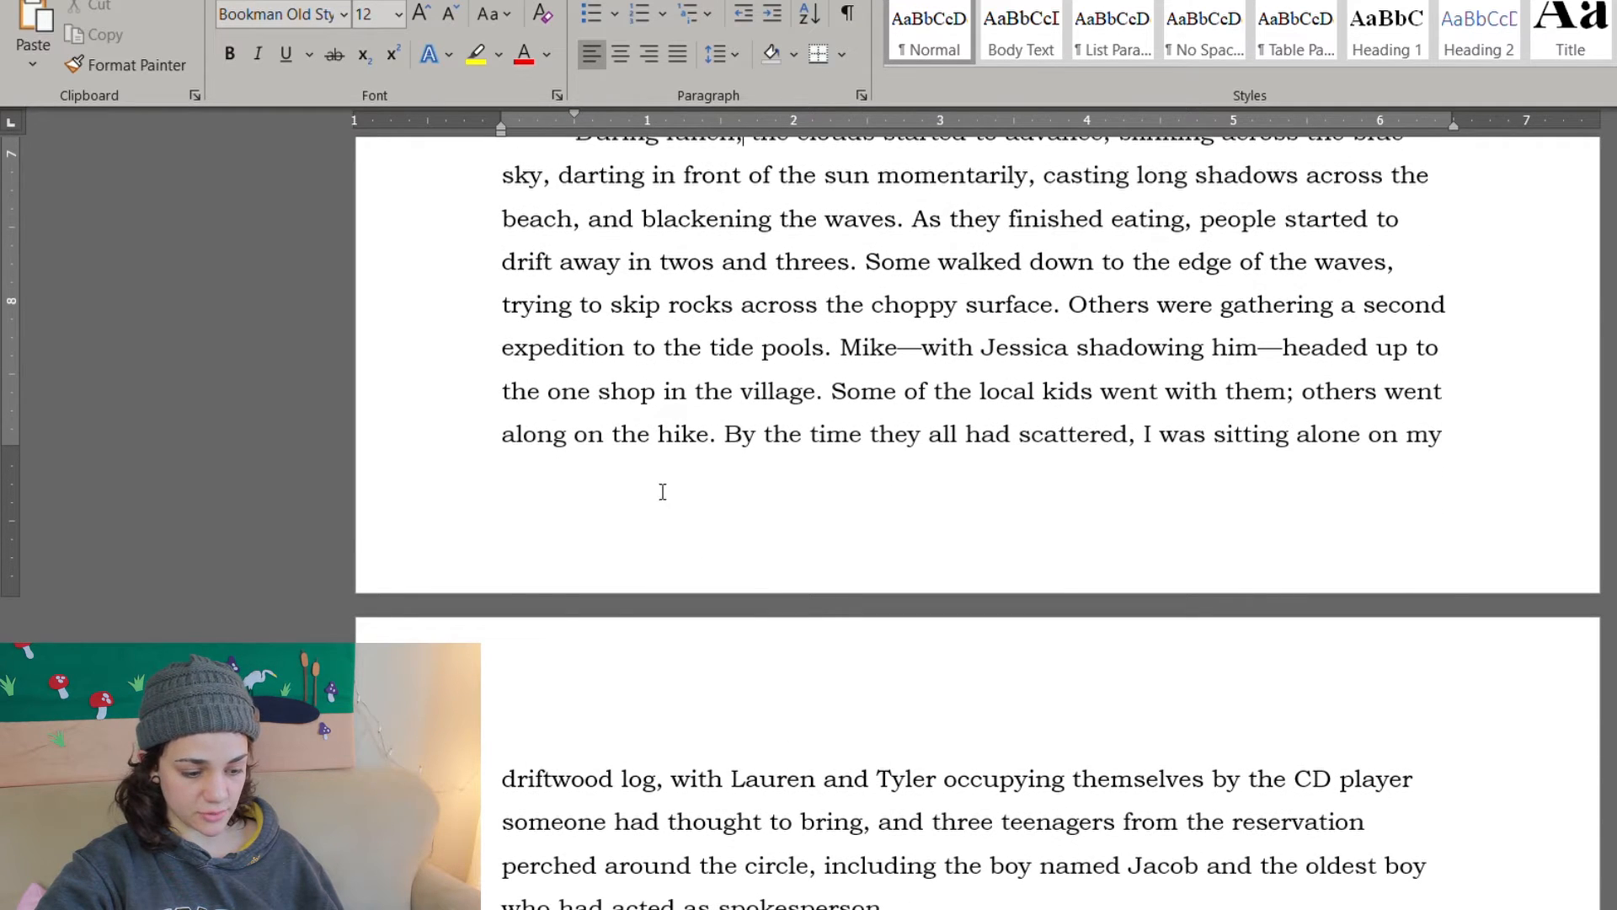
{"action": "scroll", "scroll_direction": "down", "scroll_amount": 3}
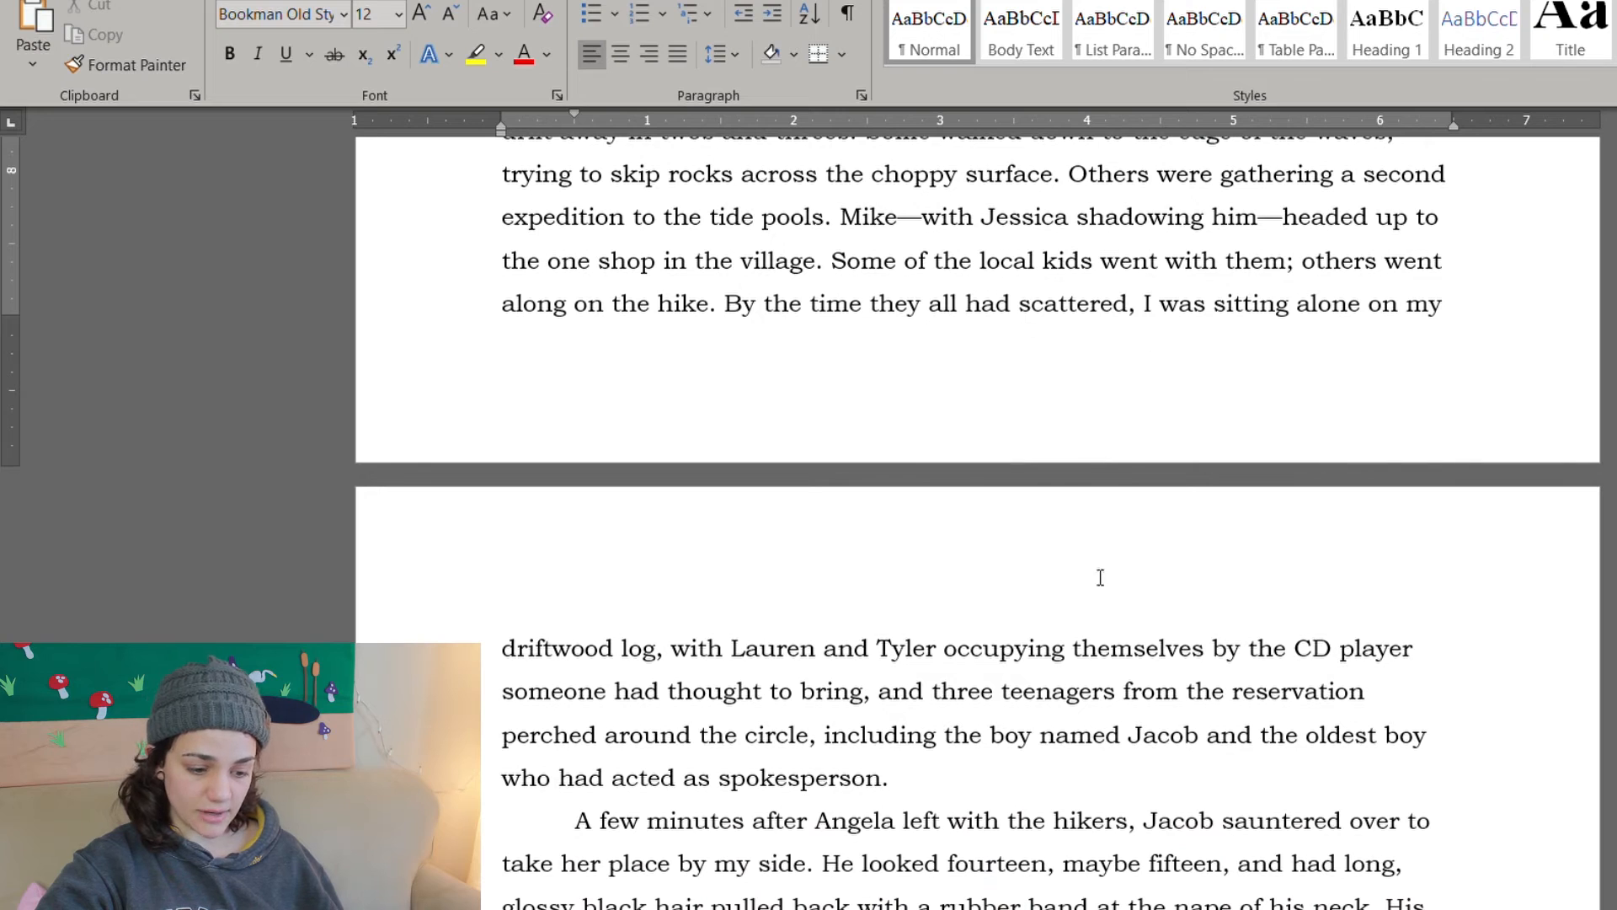
{"action": "scroll", "scroll_direction": "down", "scroll_amount": 3}
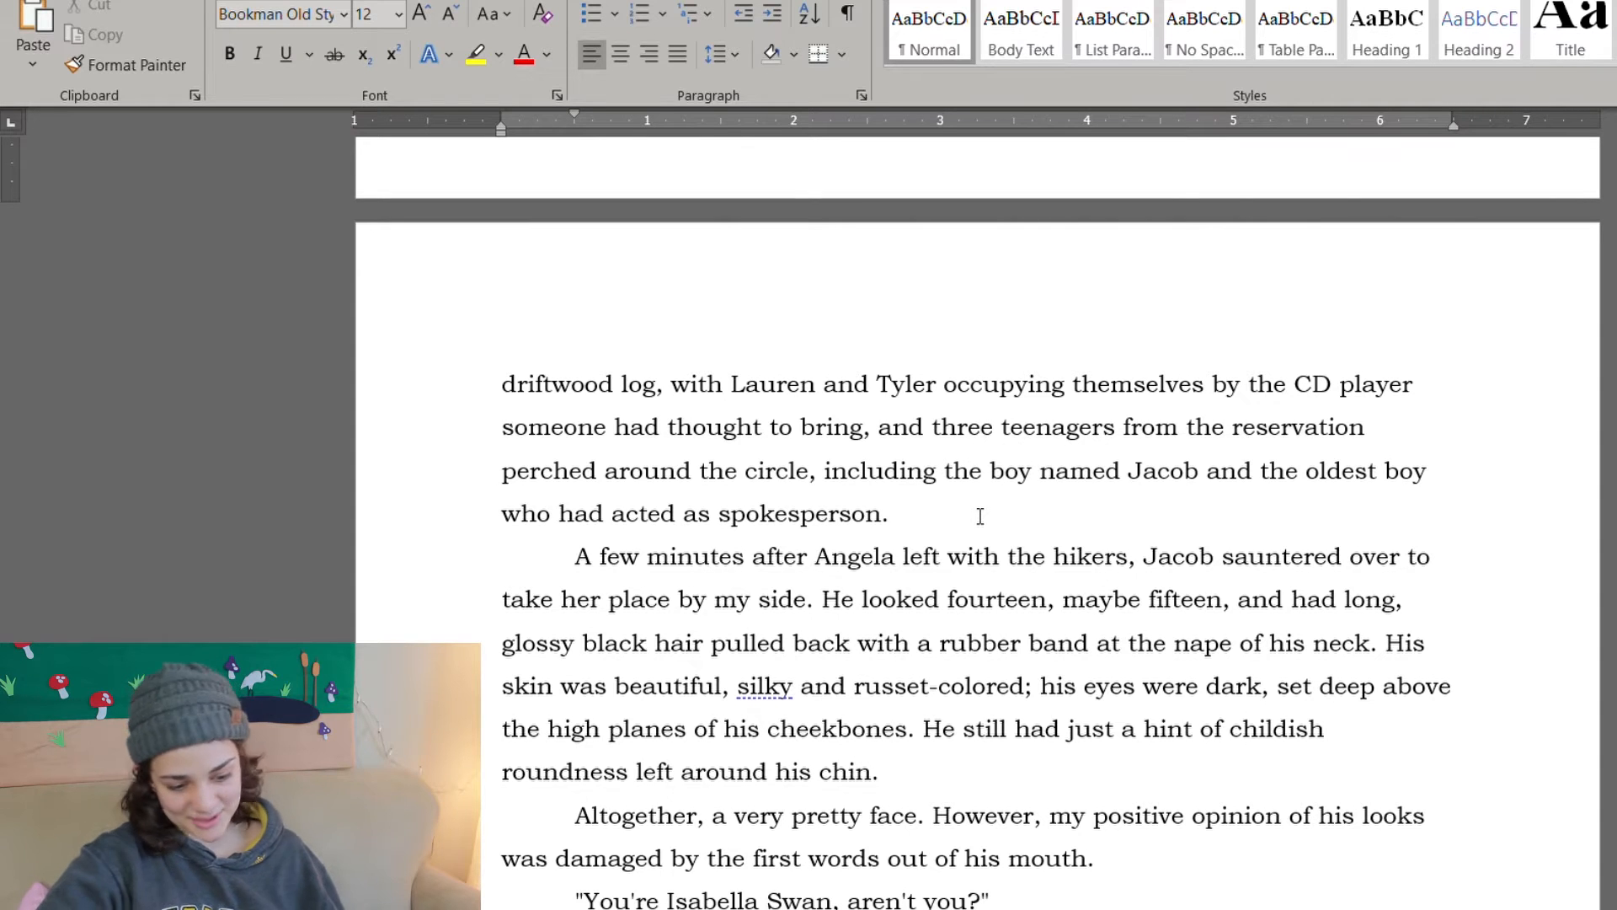
Step: Make the noticing teenager a girl named Jasmine and have Jasmine saunter over instead of Jacob
{"action": "left_click", "coordinate": [932, 427]}
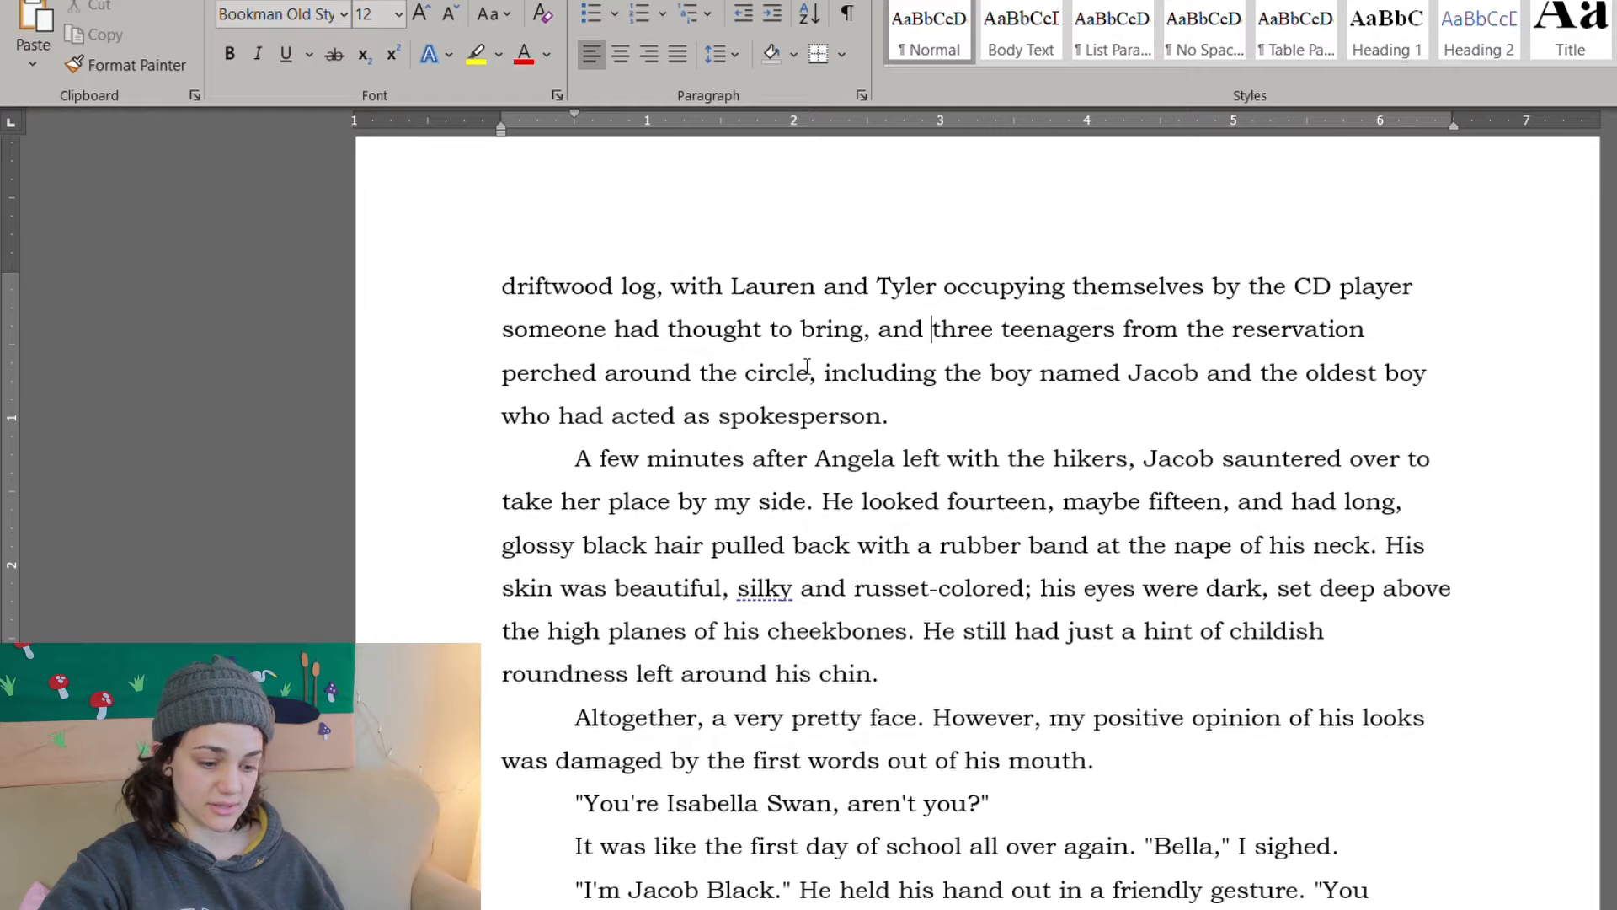
{"action": "type", "text": "girl"}
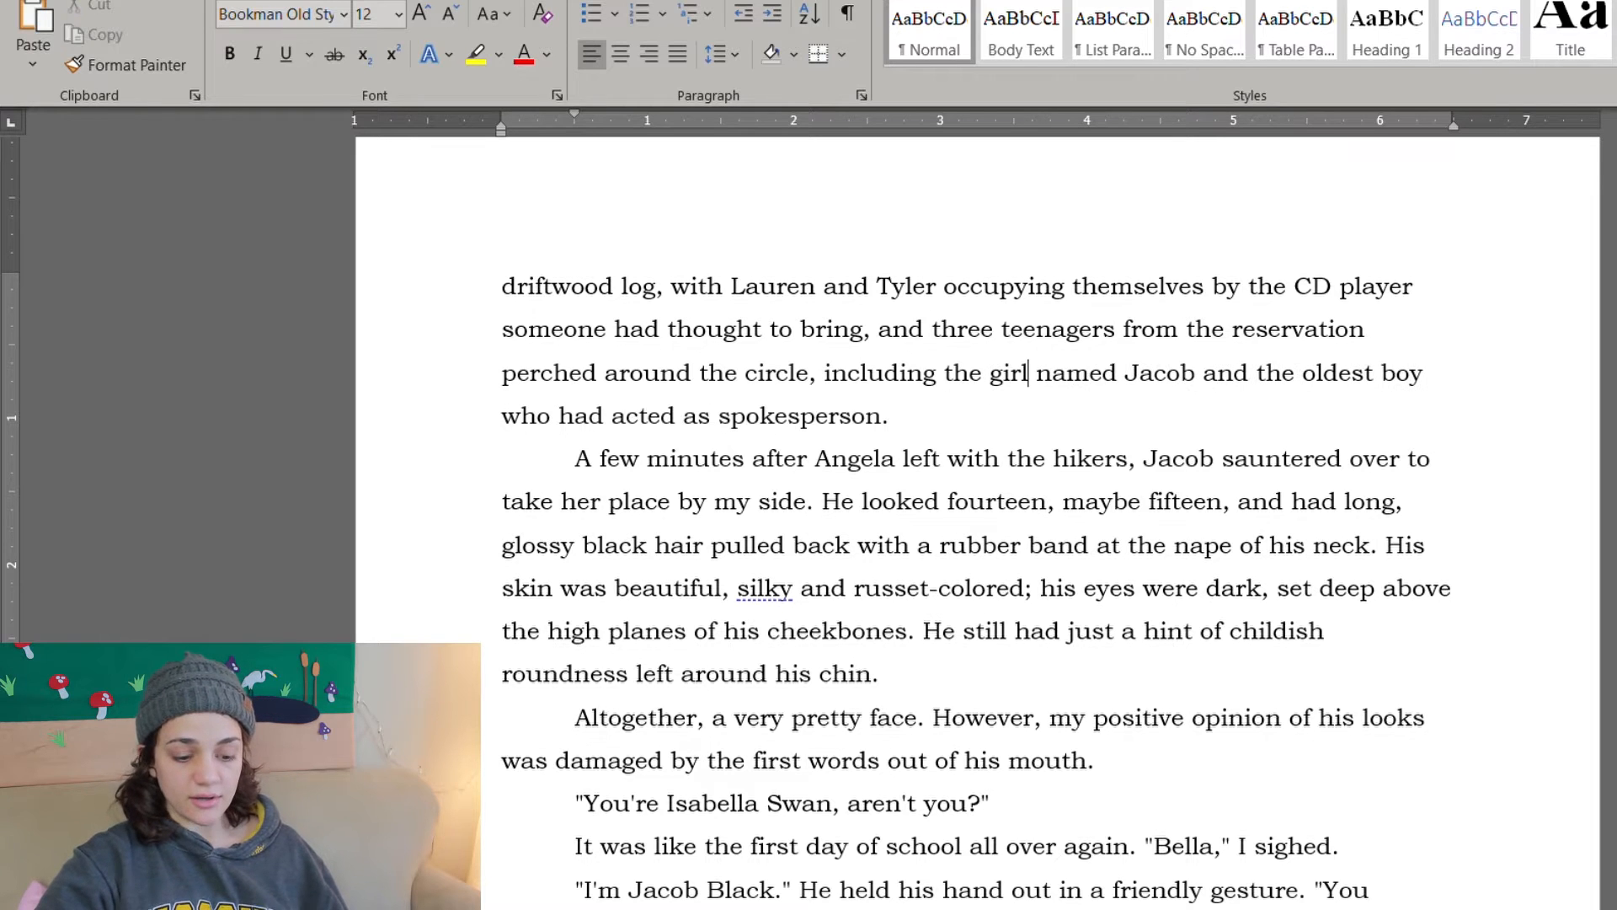
{"action": "type", "text": "Jas"}
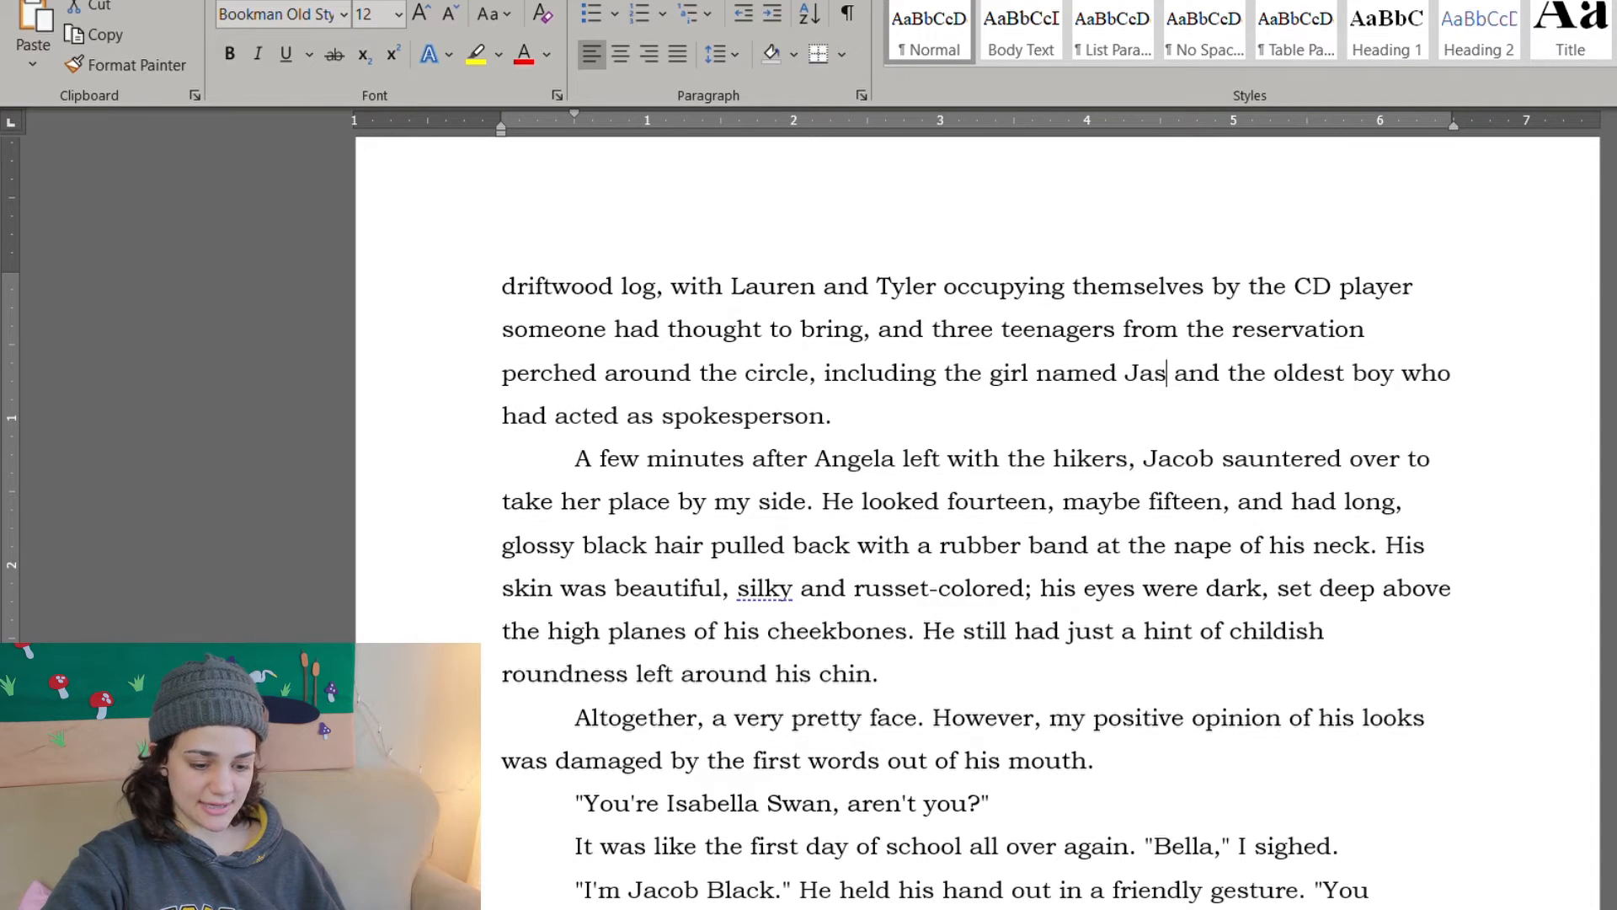
{"action": "type", "text": "mine"}
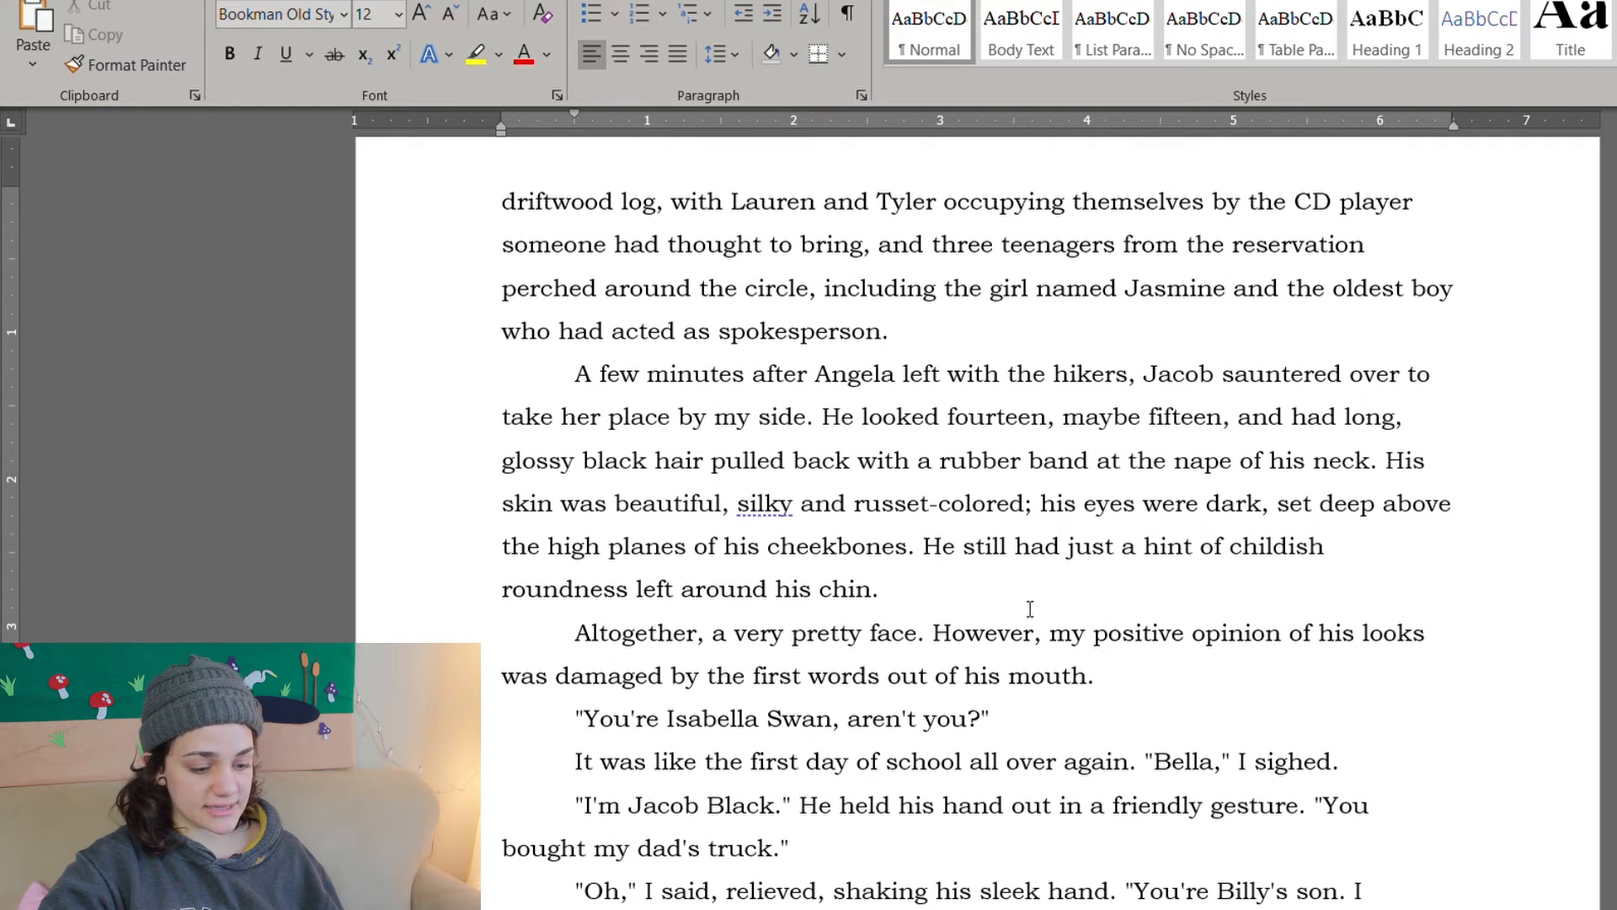
{"action": "double_click", "coordinate": [1180, 332]}
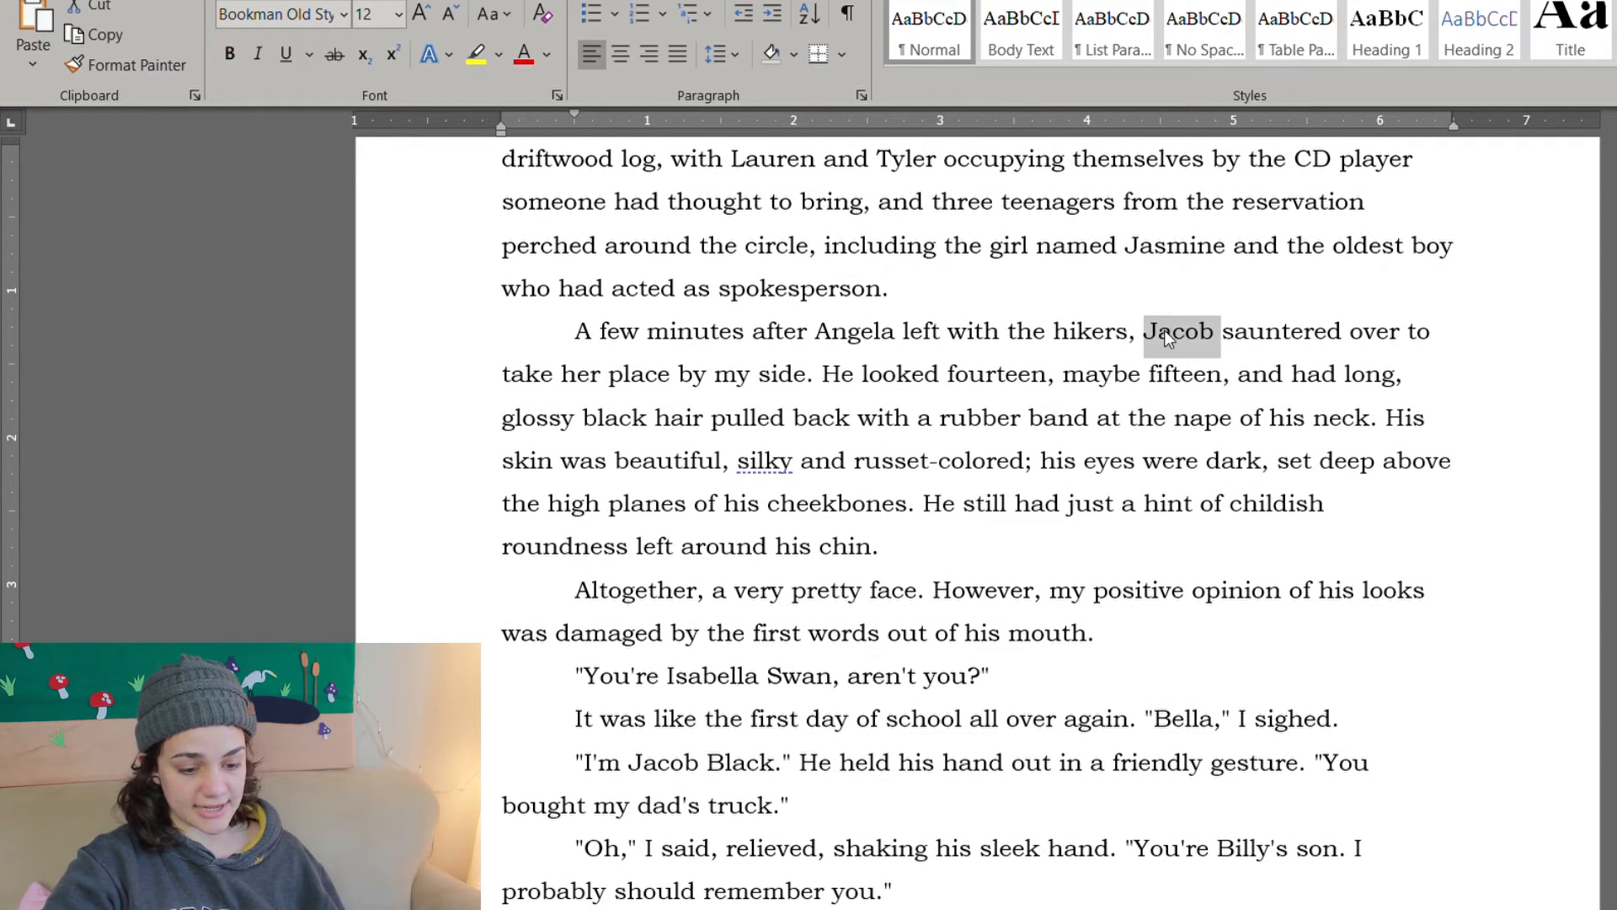
{"action": "type", "text": "Jasmine"}
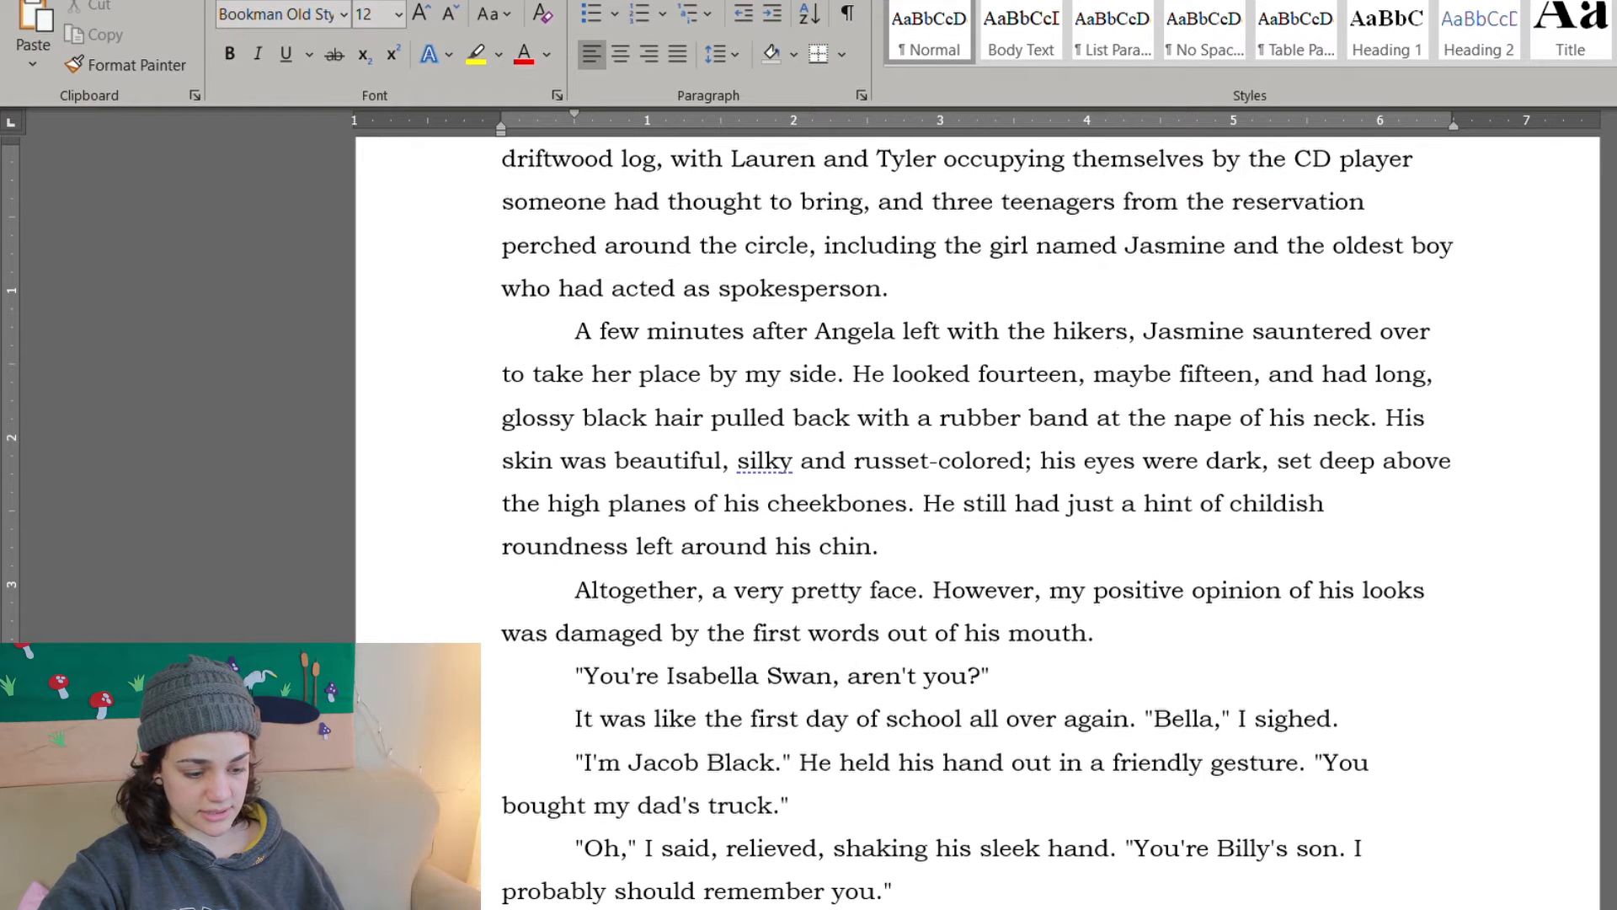
Step: Switch the appearance paragraph to "She looked fourteen", "her neck", "Her skin", "her cheekbones" and "her mouth"
{"action": "scroll", "scroll_direction": "down", "scroll_amount": 3}
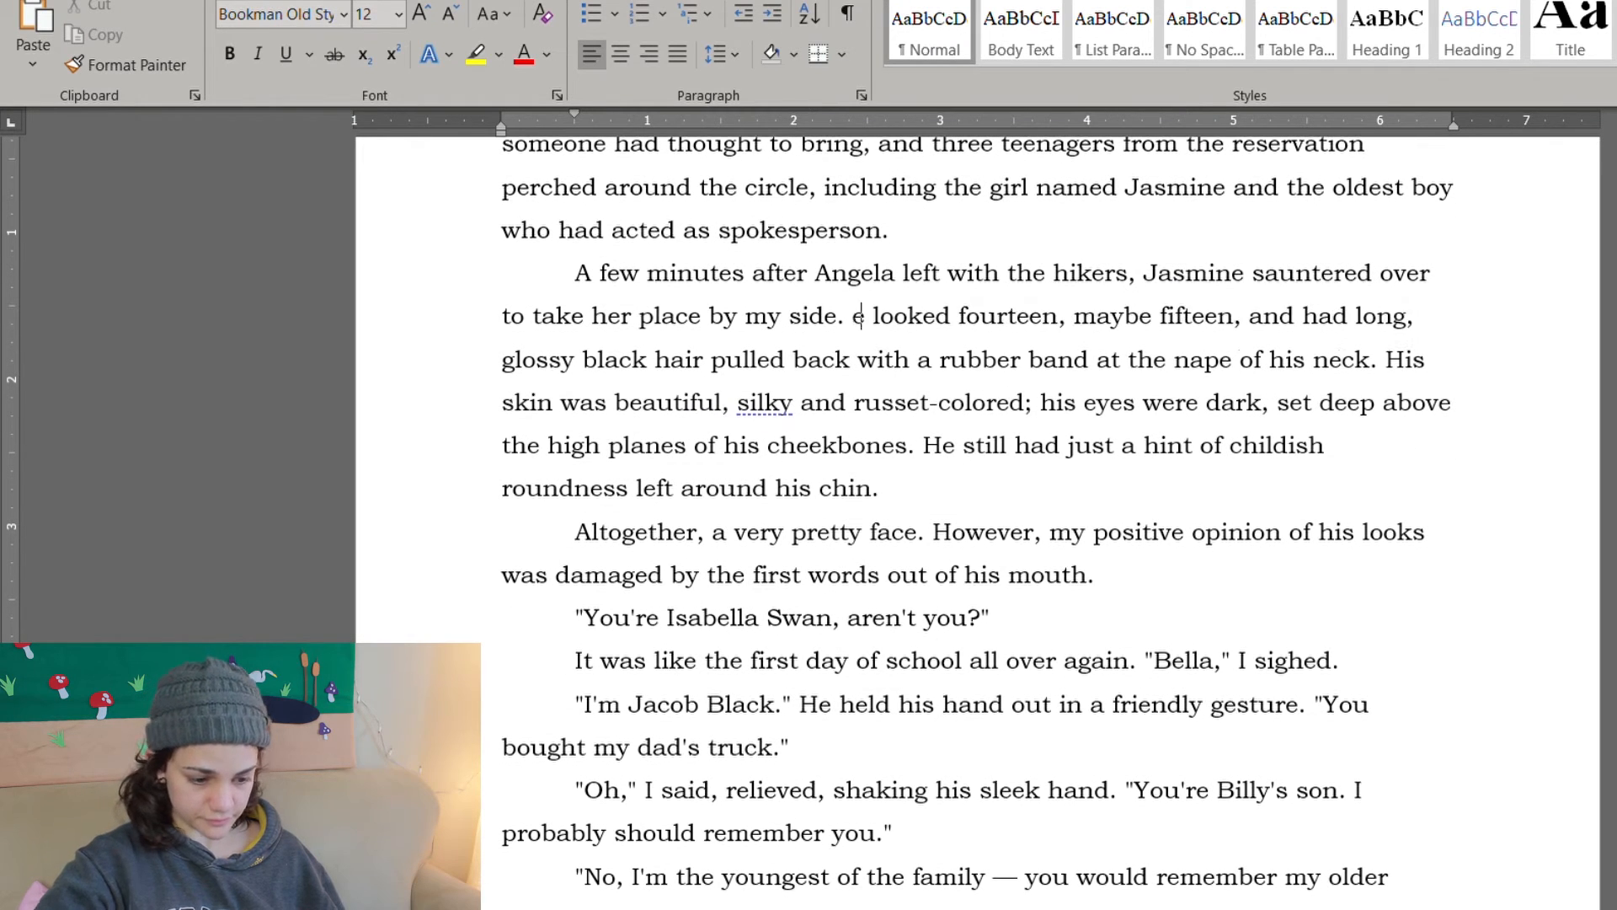
{"action": "type", "text": "Sh"}
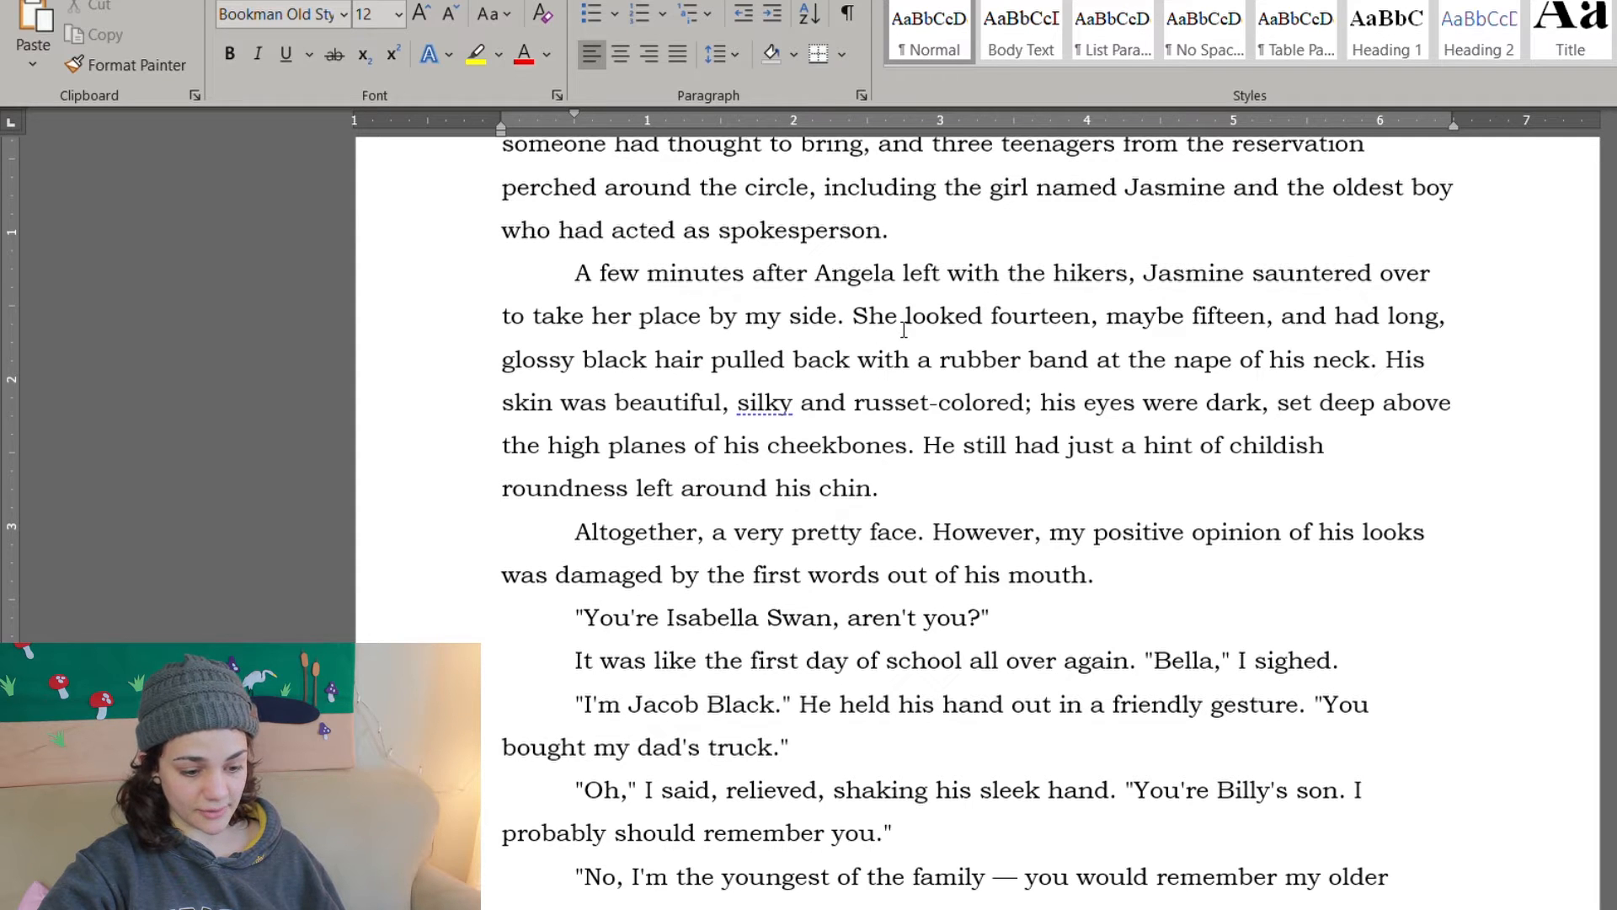
{"action": "double_click", "coordinate": [1289, 359]}
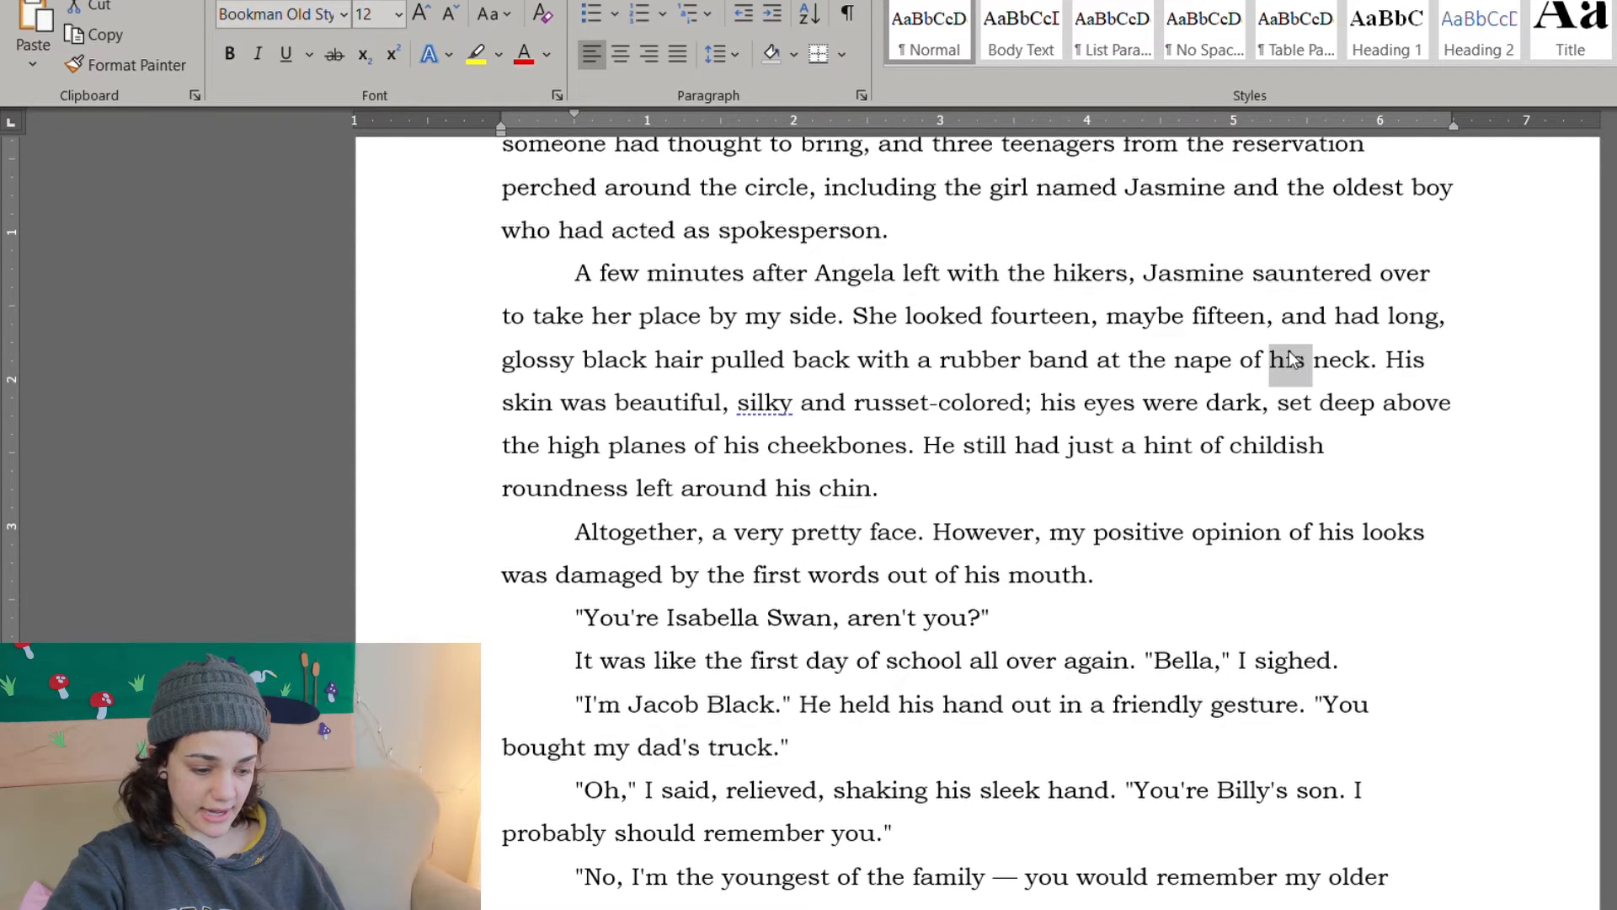
{"action": "type", "text": "her"}
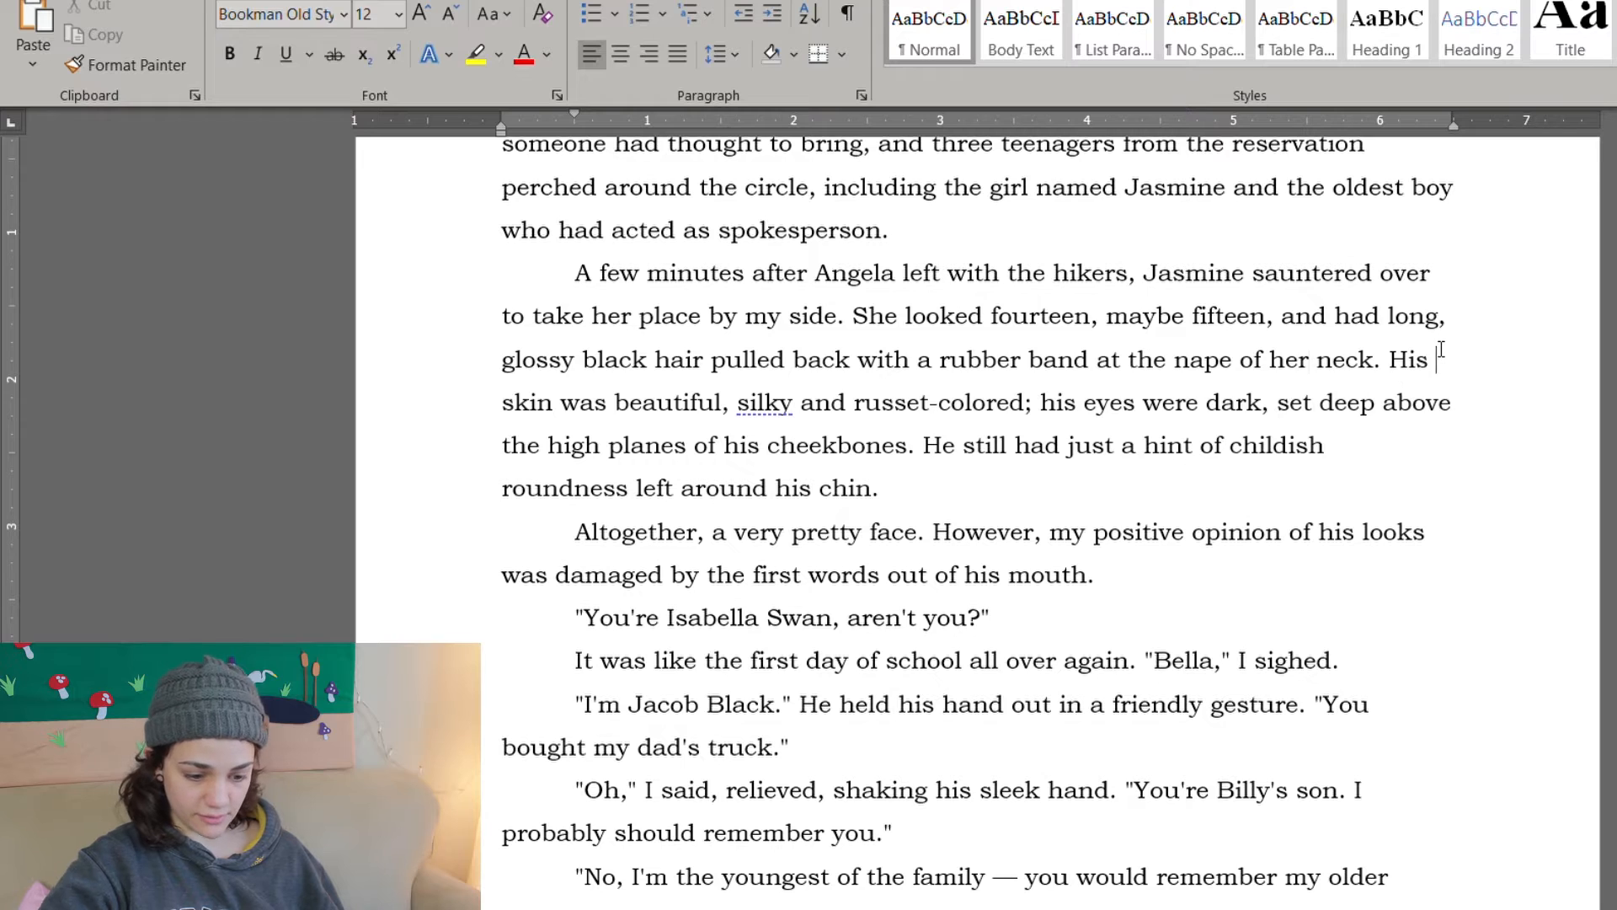
{"action": "type", "text": "Her"}
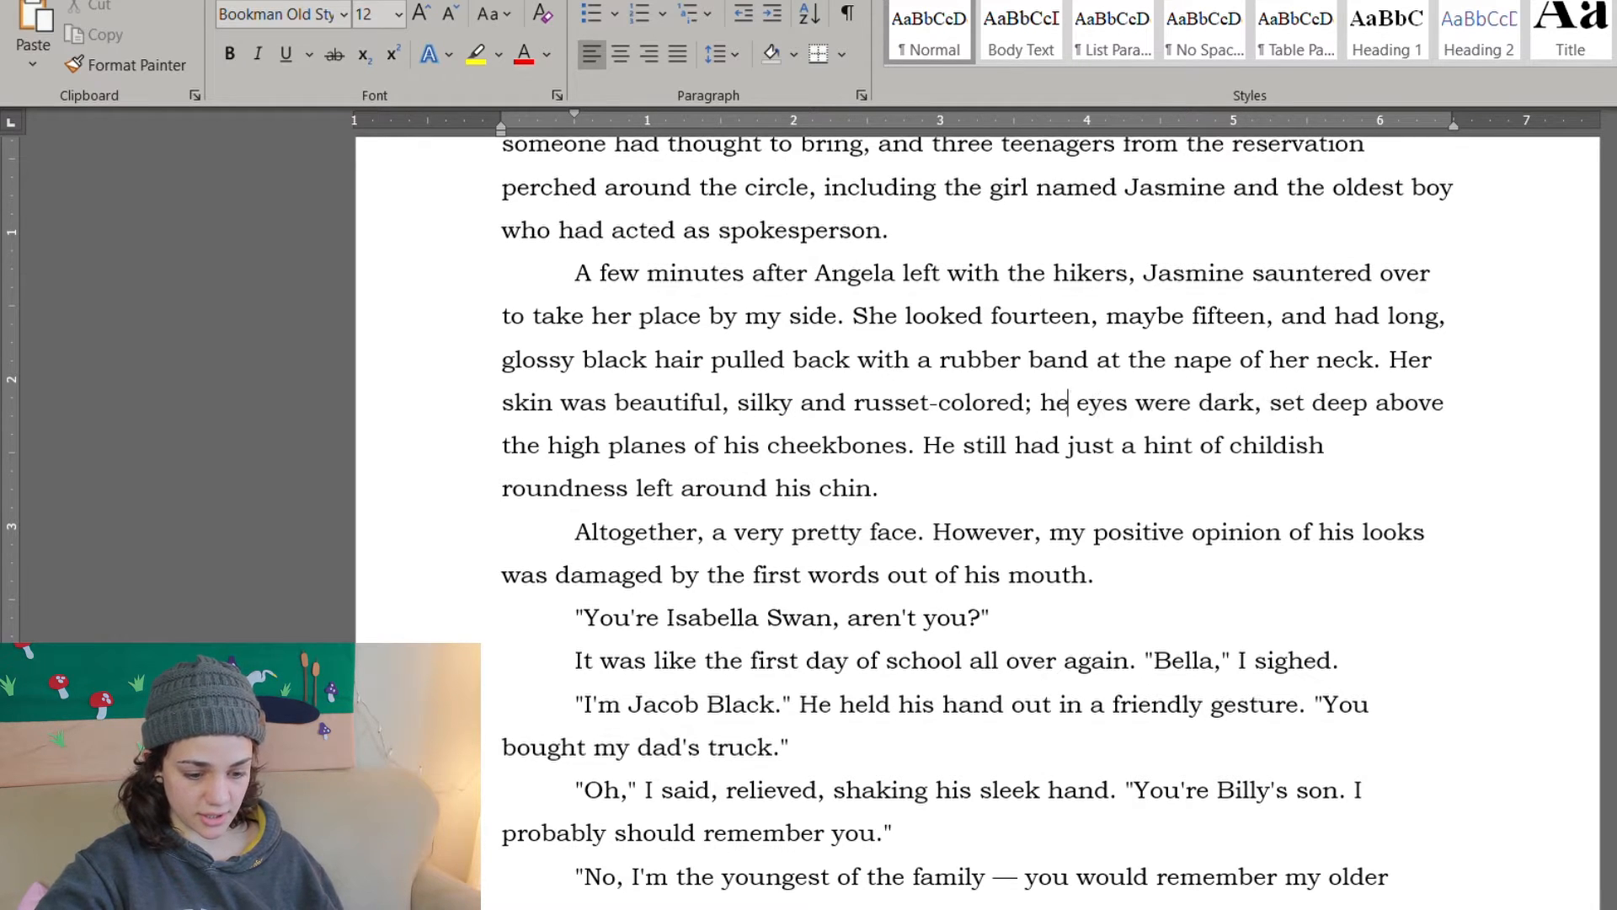
{"action": "type", "text": "r"}
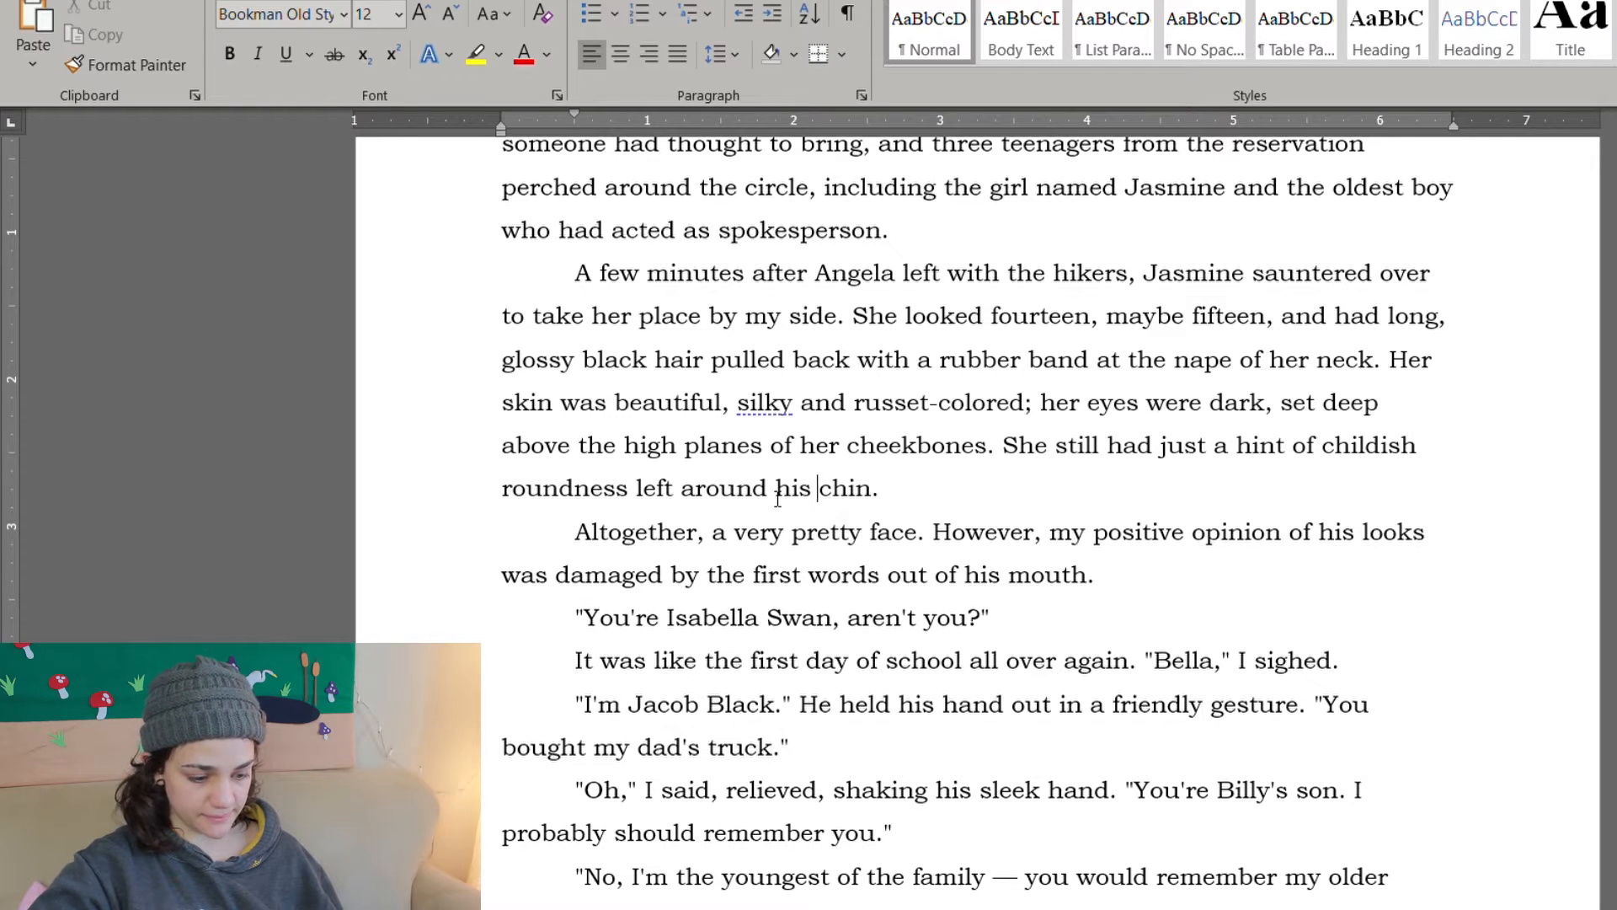
{"action": "type", "text": "her"}
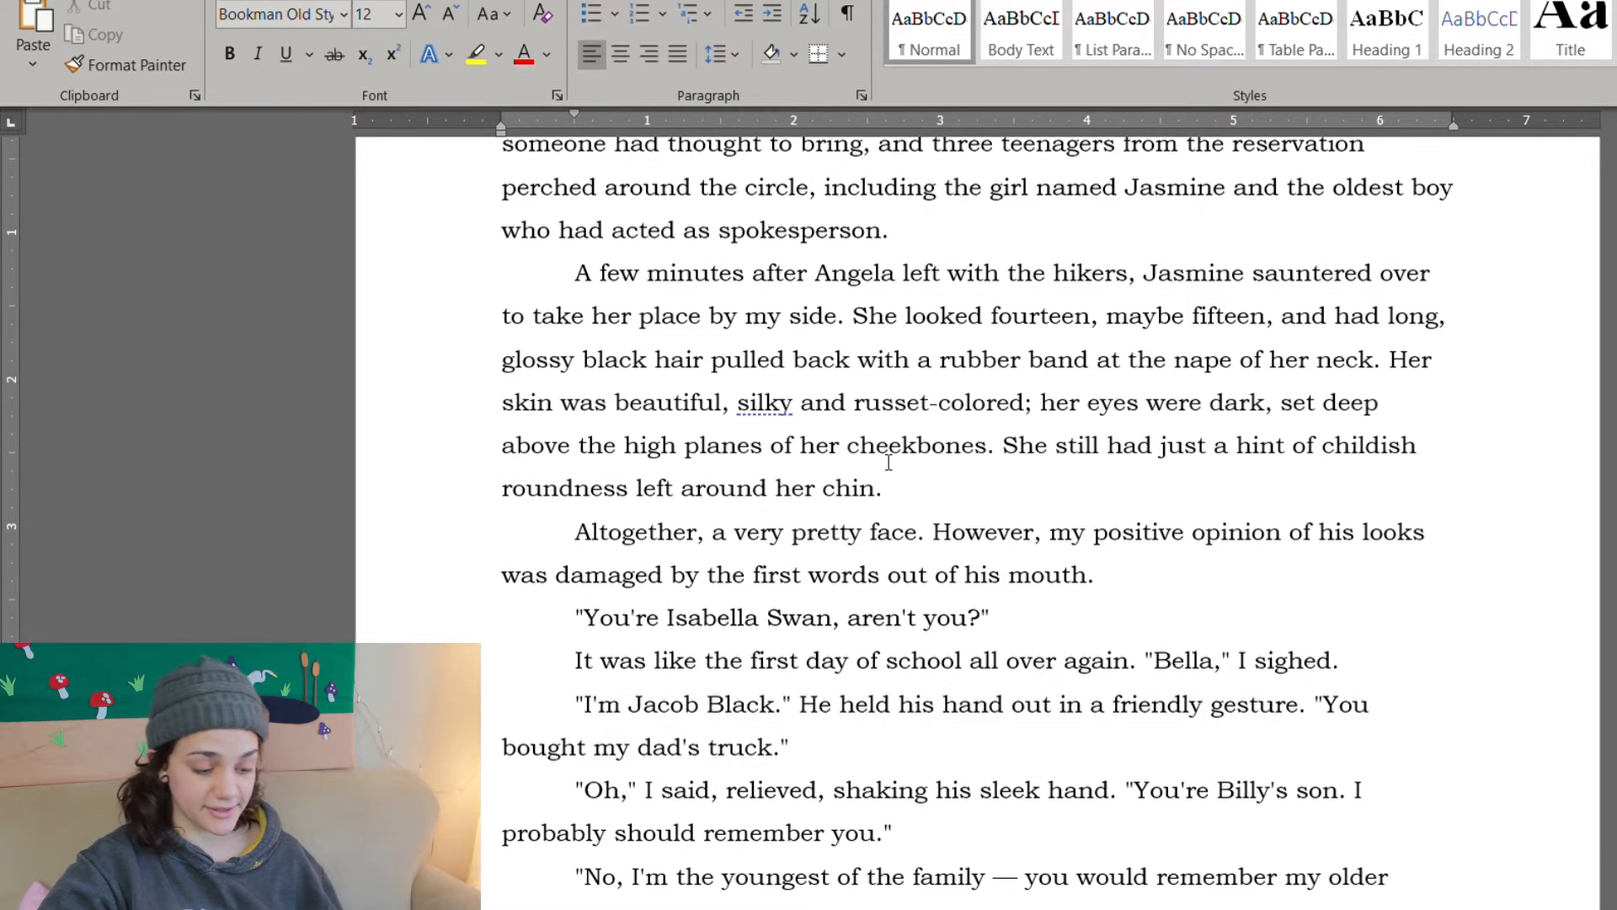
{"action": "scroll", "scroll_direction": "down", "scroll_amount": 3}
{"action": "type", "text": "er"}
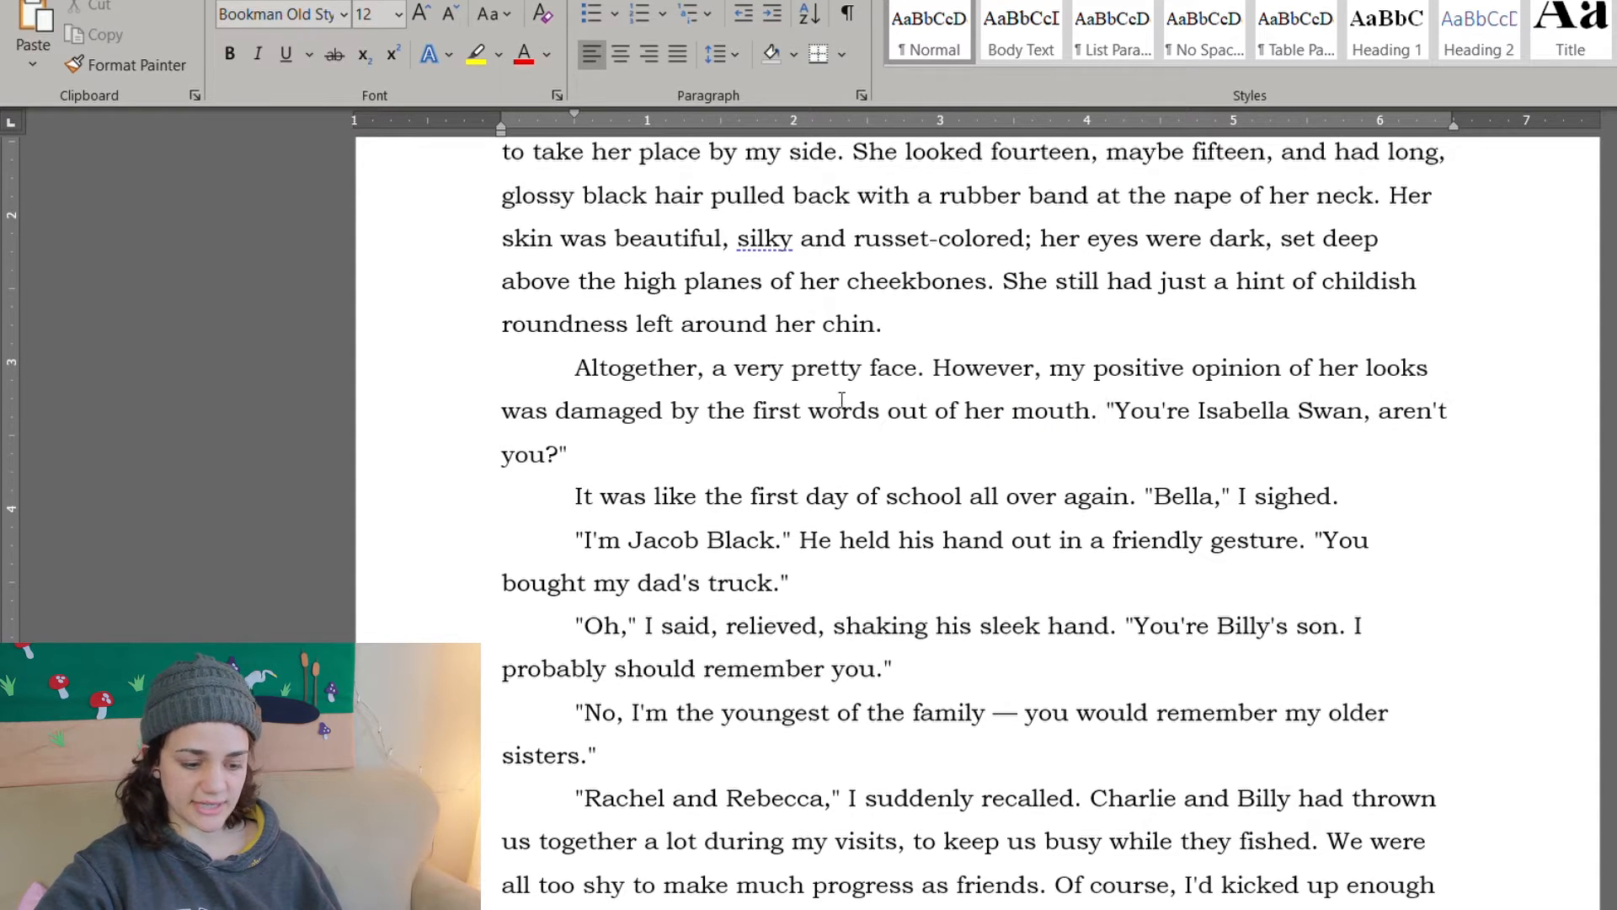
Step: Make the introduction "I'm Jasmine Black" with she holding her hand out and "shaking her sleek hand"
{"action": "scroll", "scroll_direction": "down", "scroll_amount": 3}
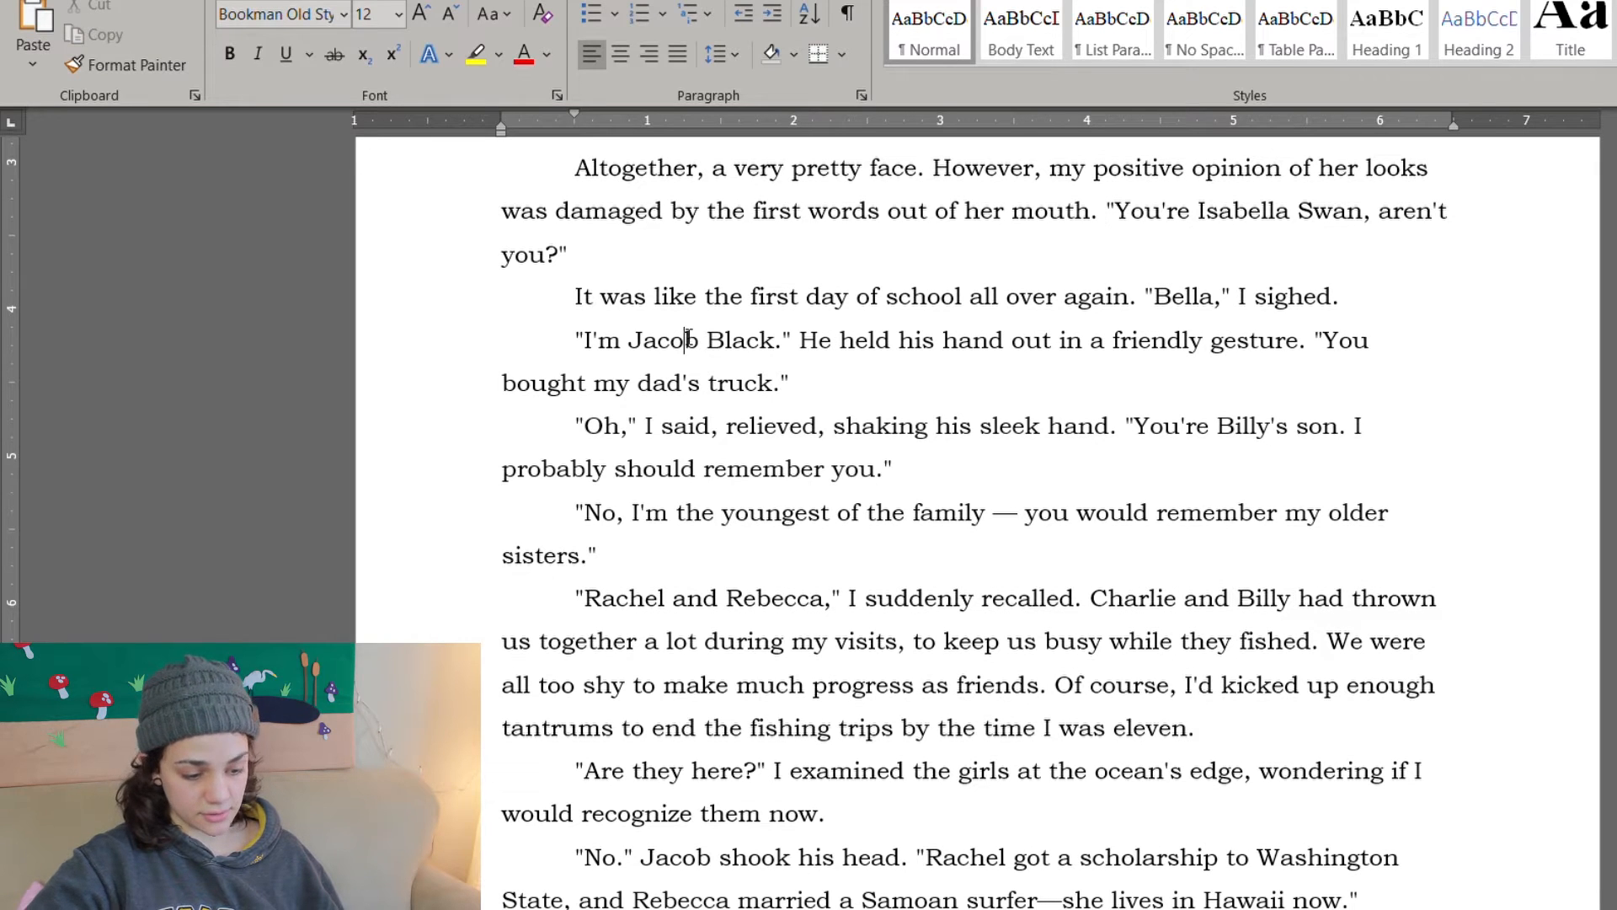
{"action": "type", "text": "Jasmine"}
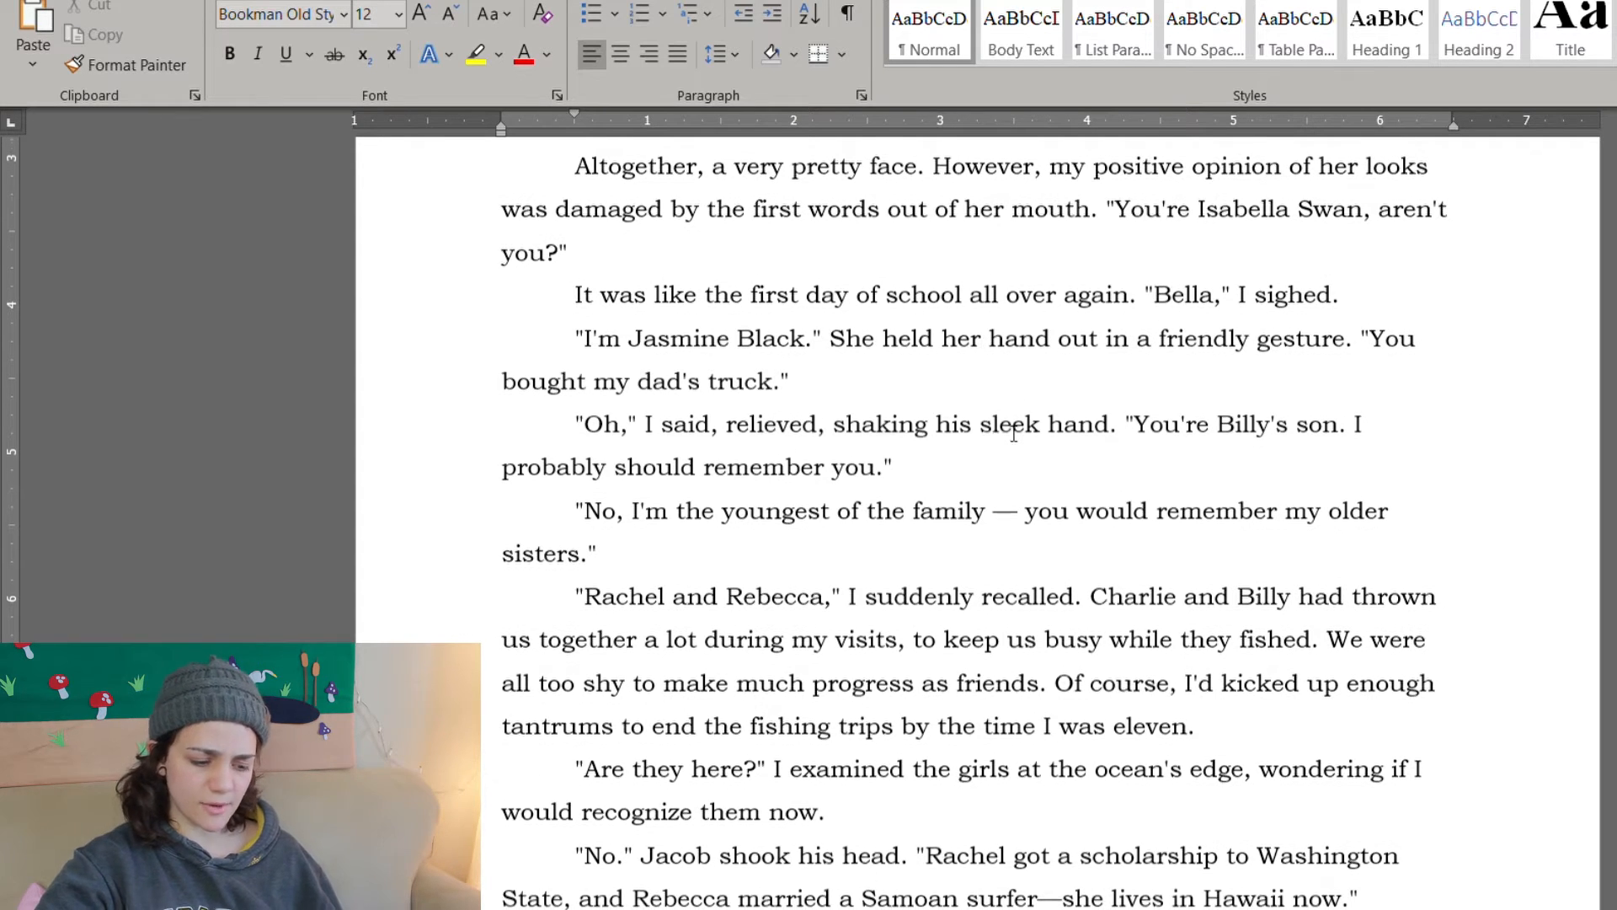
{"action": "scroll", "scroll_direction": "down", "scroll_amount": 3}
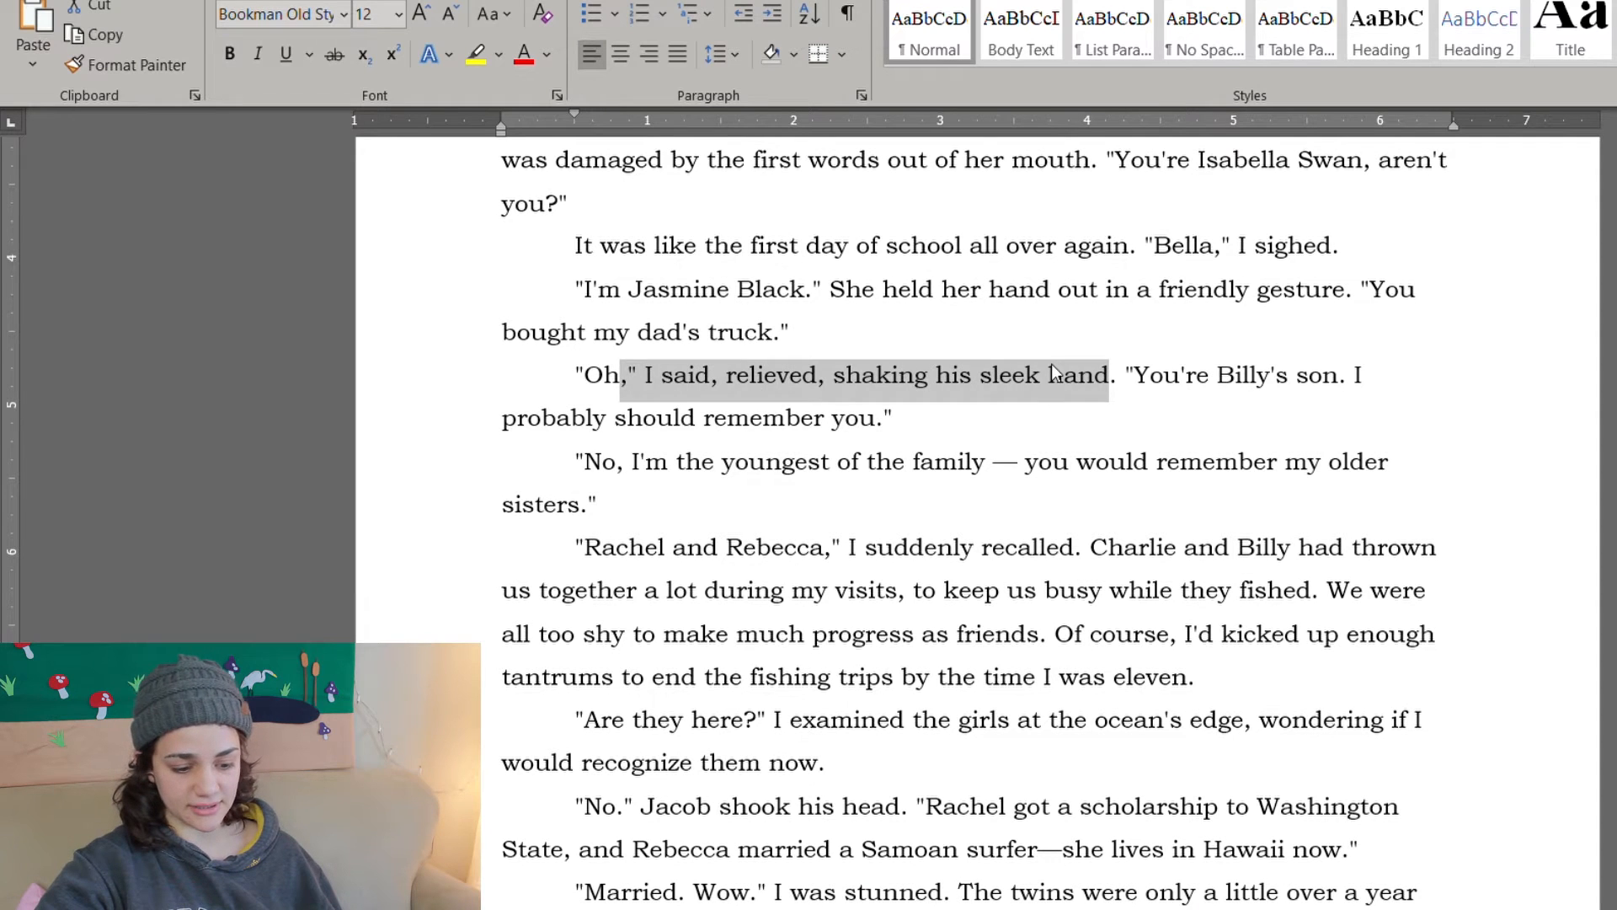
{"action": "type", "text": "her"}
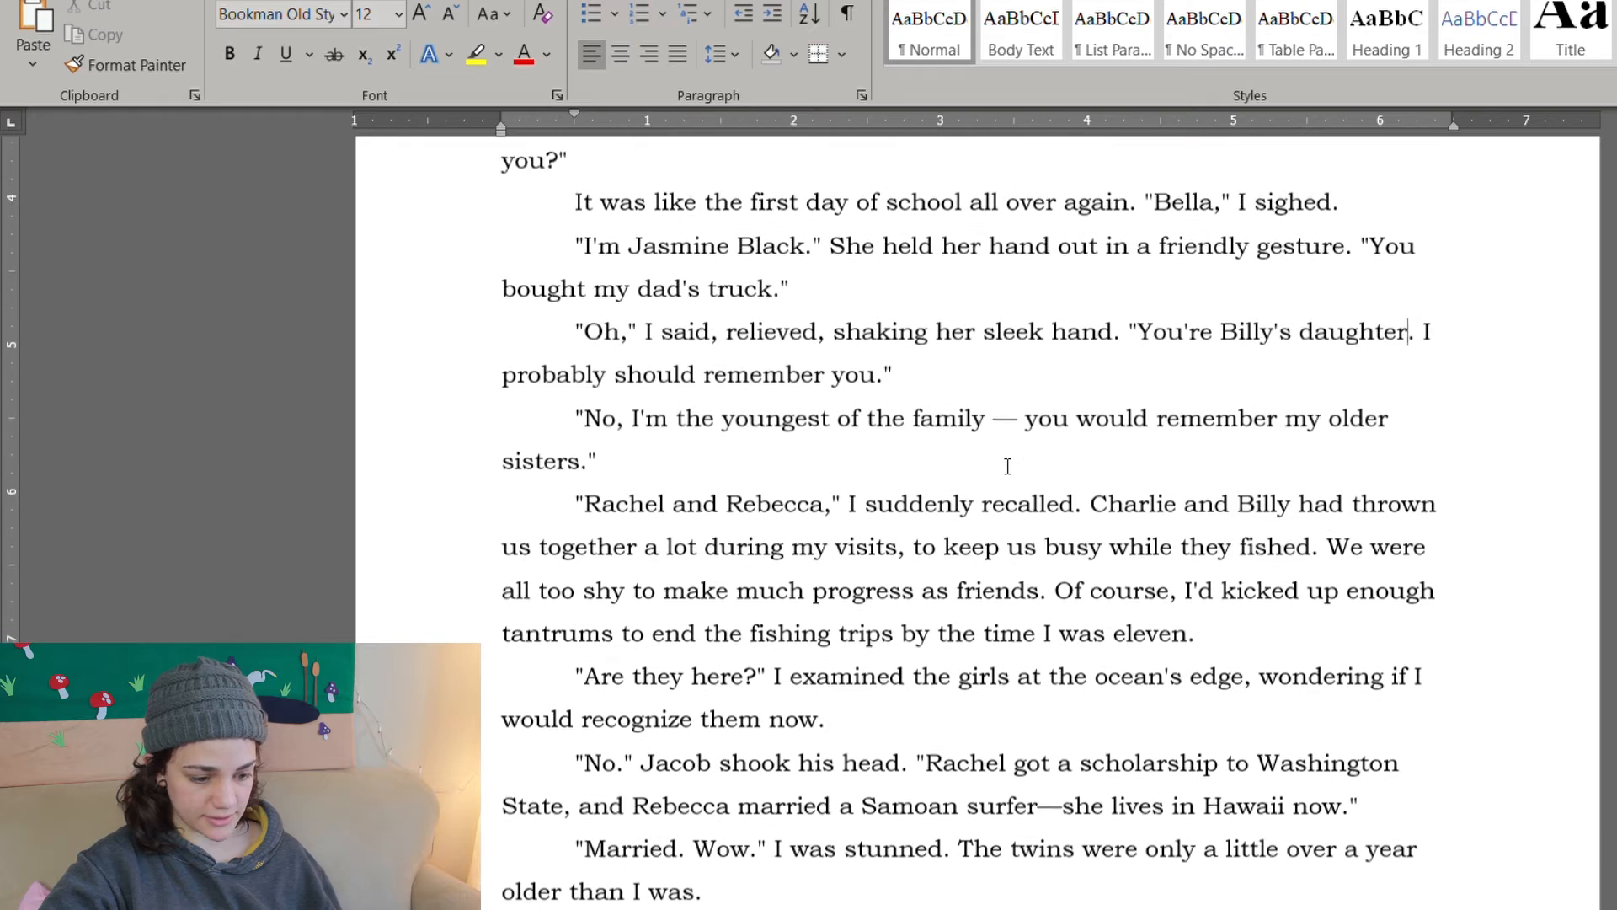
Step: Review the Billy's daughter passage and the fishing-trip tantrums sentence, leaving the tantrums sentence unchanged
{"action": "scroll", "scroll_direction": "down", "scroll_amount": 3}
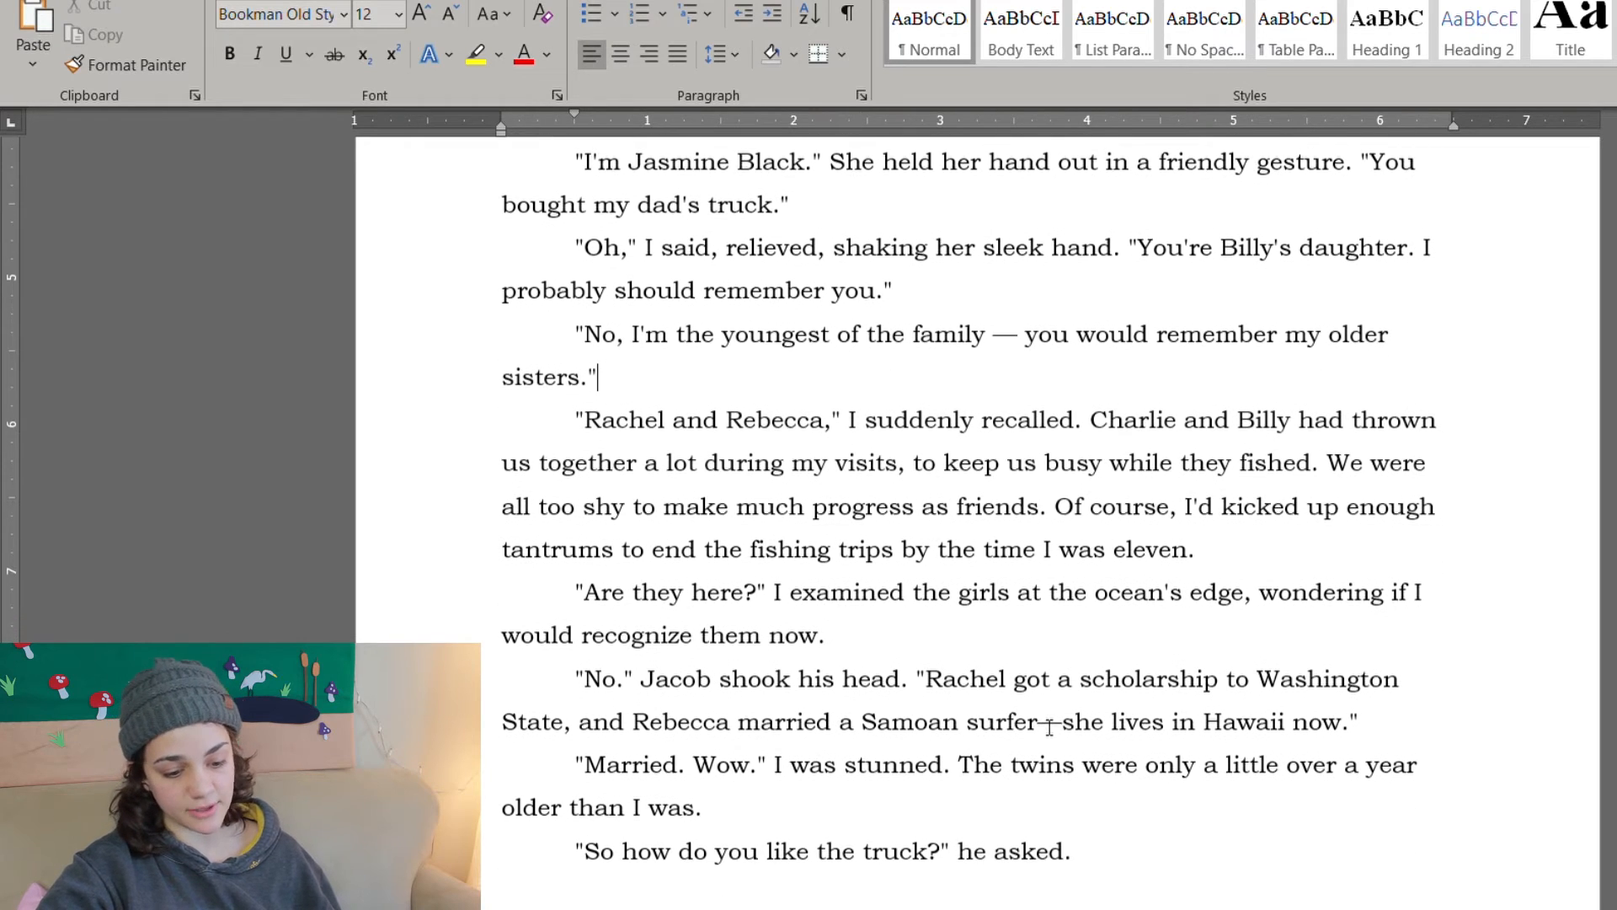
{"action": "scroll", "scroll_direction": "down", "scroll_amount": 3}
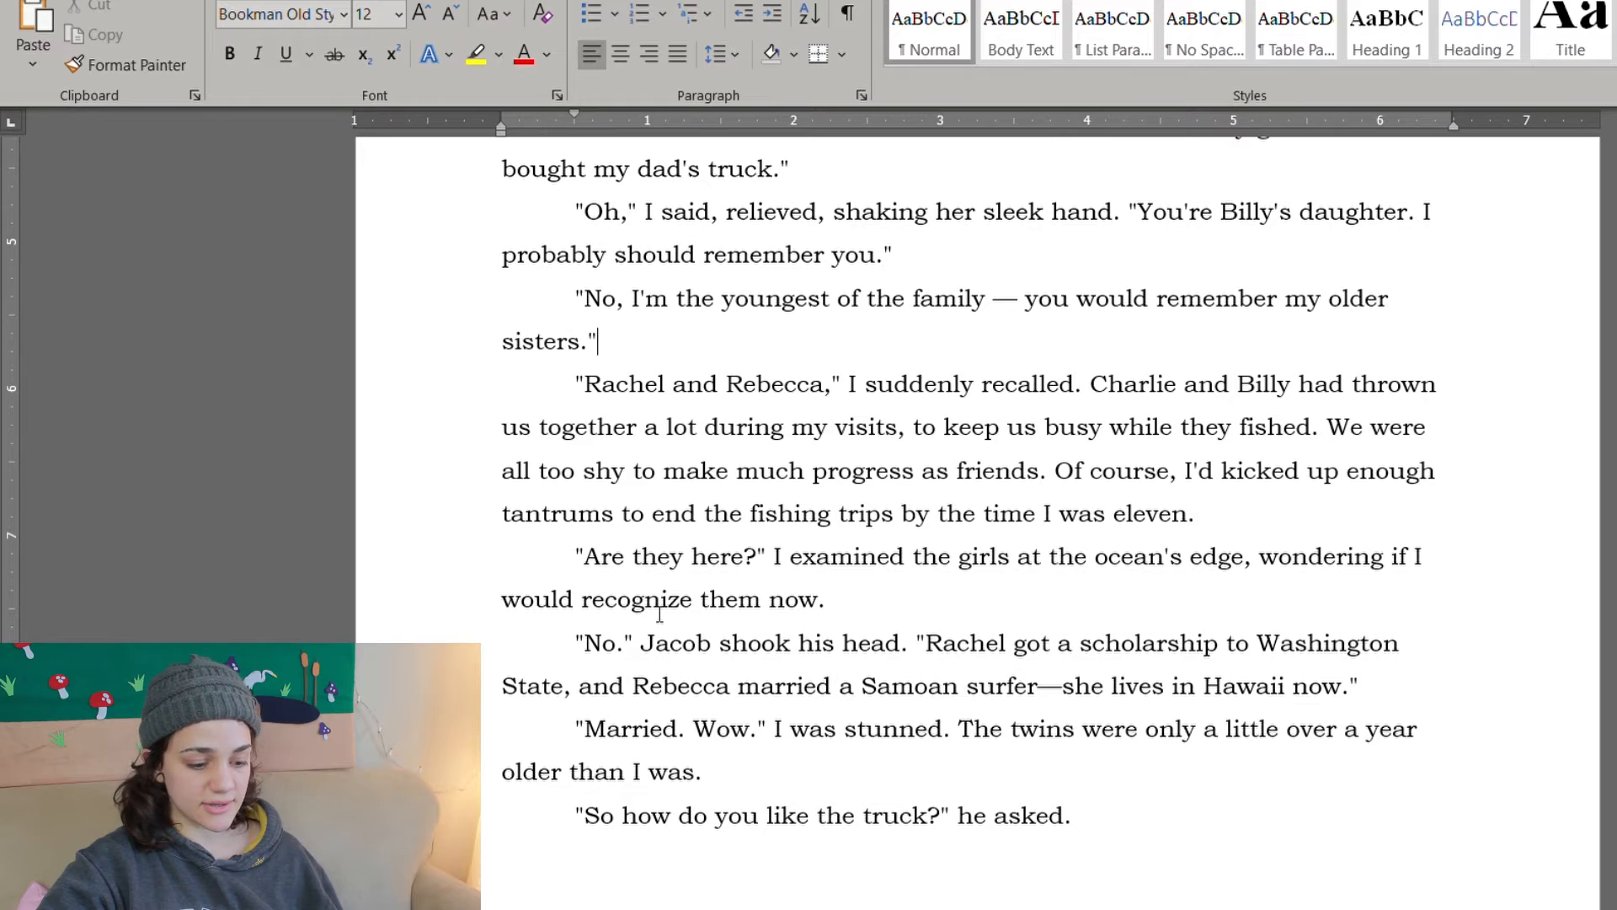
{"action": "scroll", "scroll_direction": "down", "scroll_amount": 3}
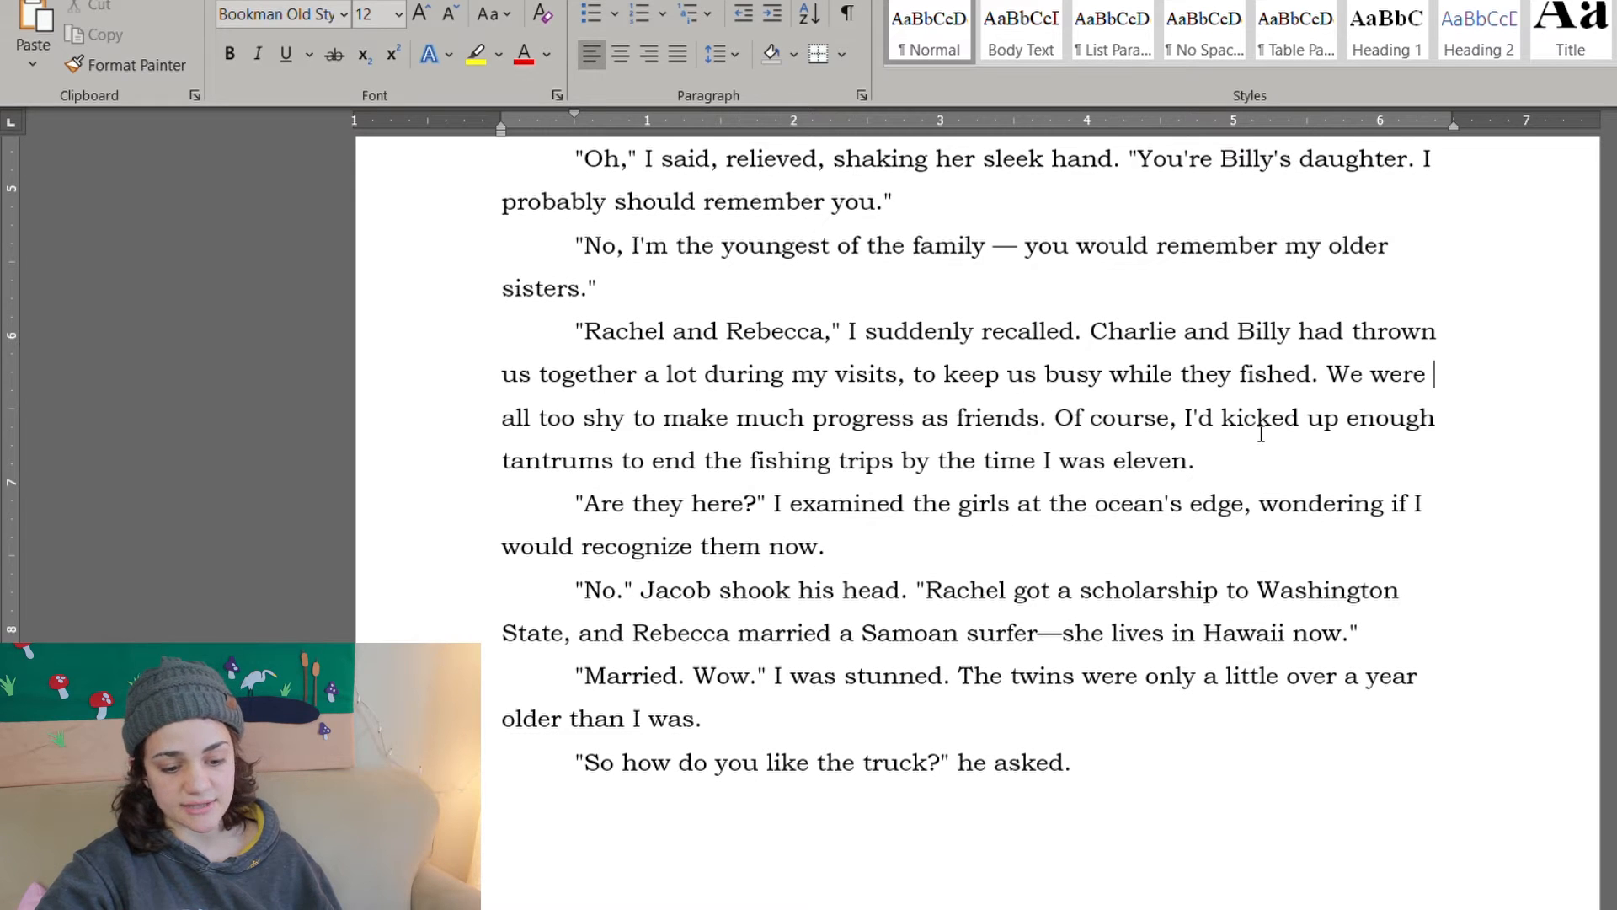
{"action": "double_click", "coordinate": [1146, 460]}
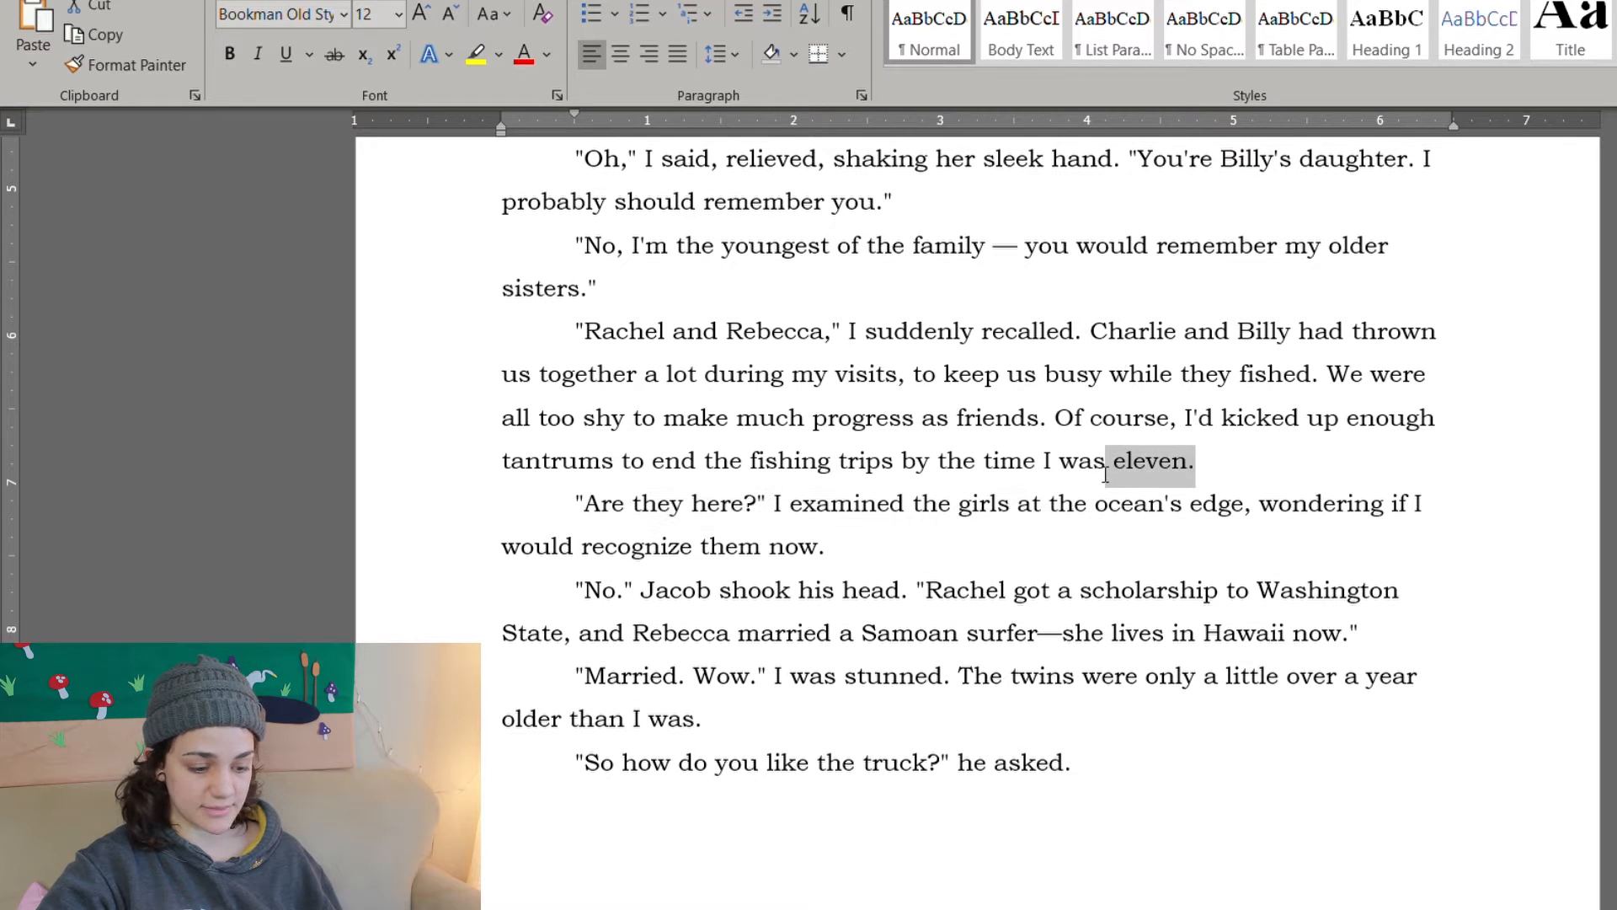
{"action": "left_click", "coordinate": [1278, 460]}
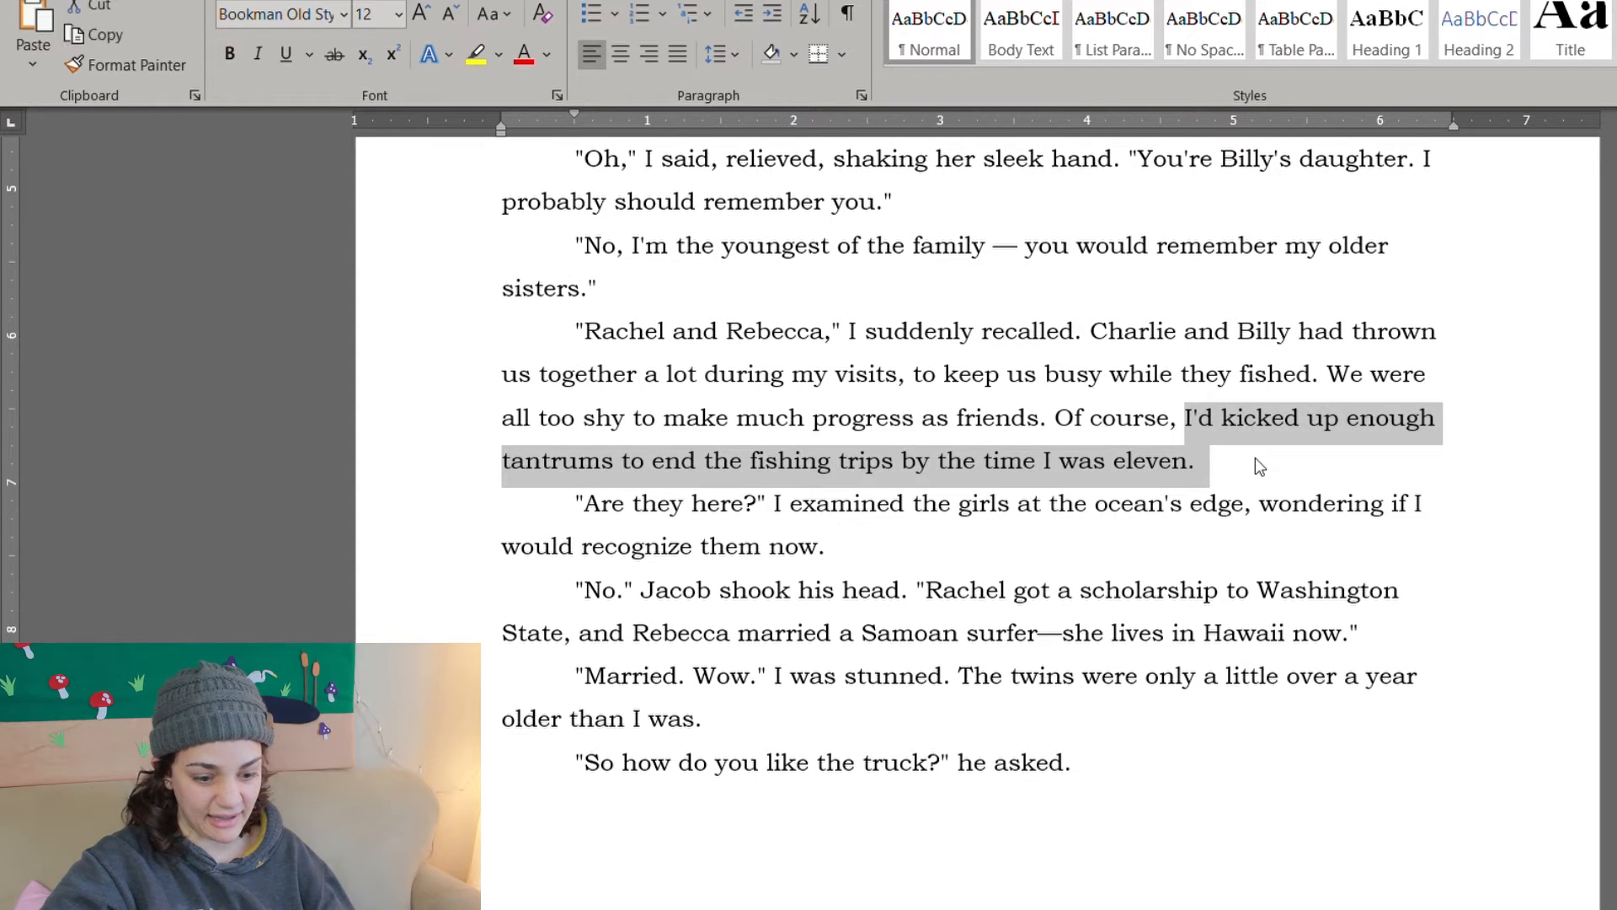
{"action": "left_click", "coordinate": [1090, 564]}
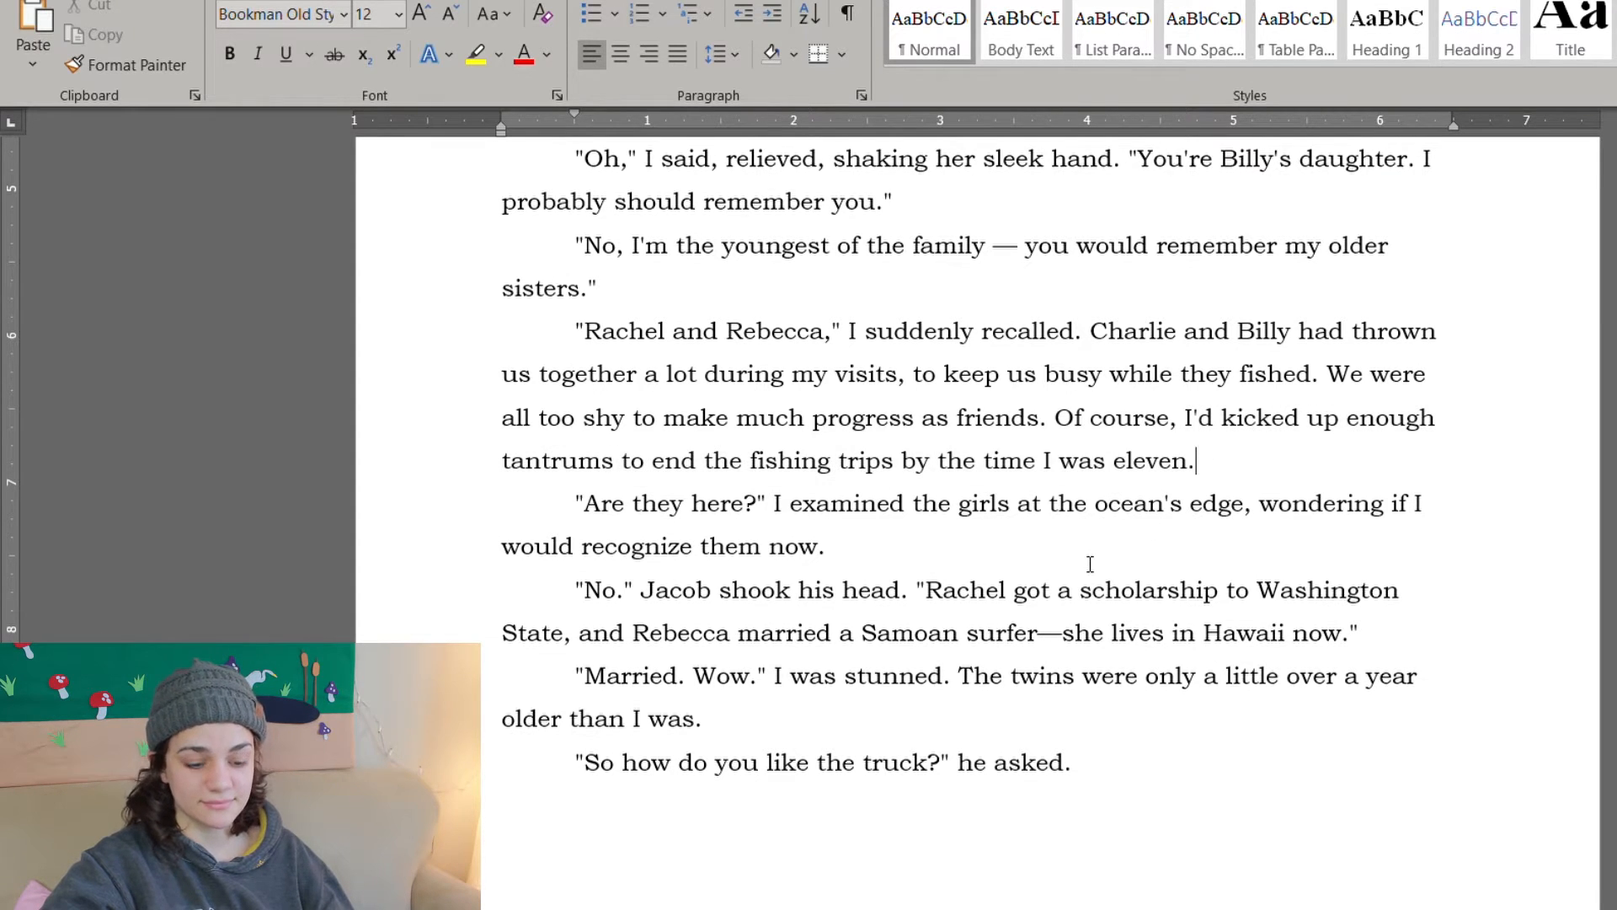
Step: Change "Jacob shook his head" to "Jasmine shook her head"
{"action": "scroll", "scroll_direction": "up", "scroll_amount": 3}
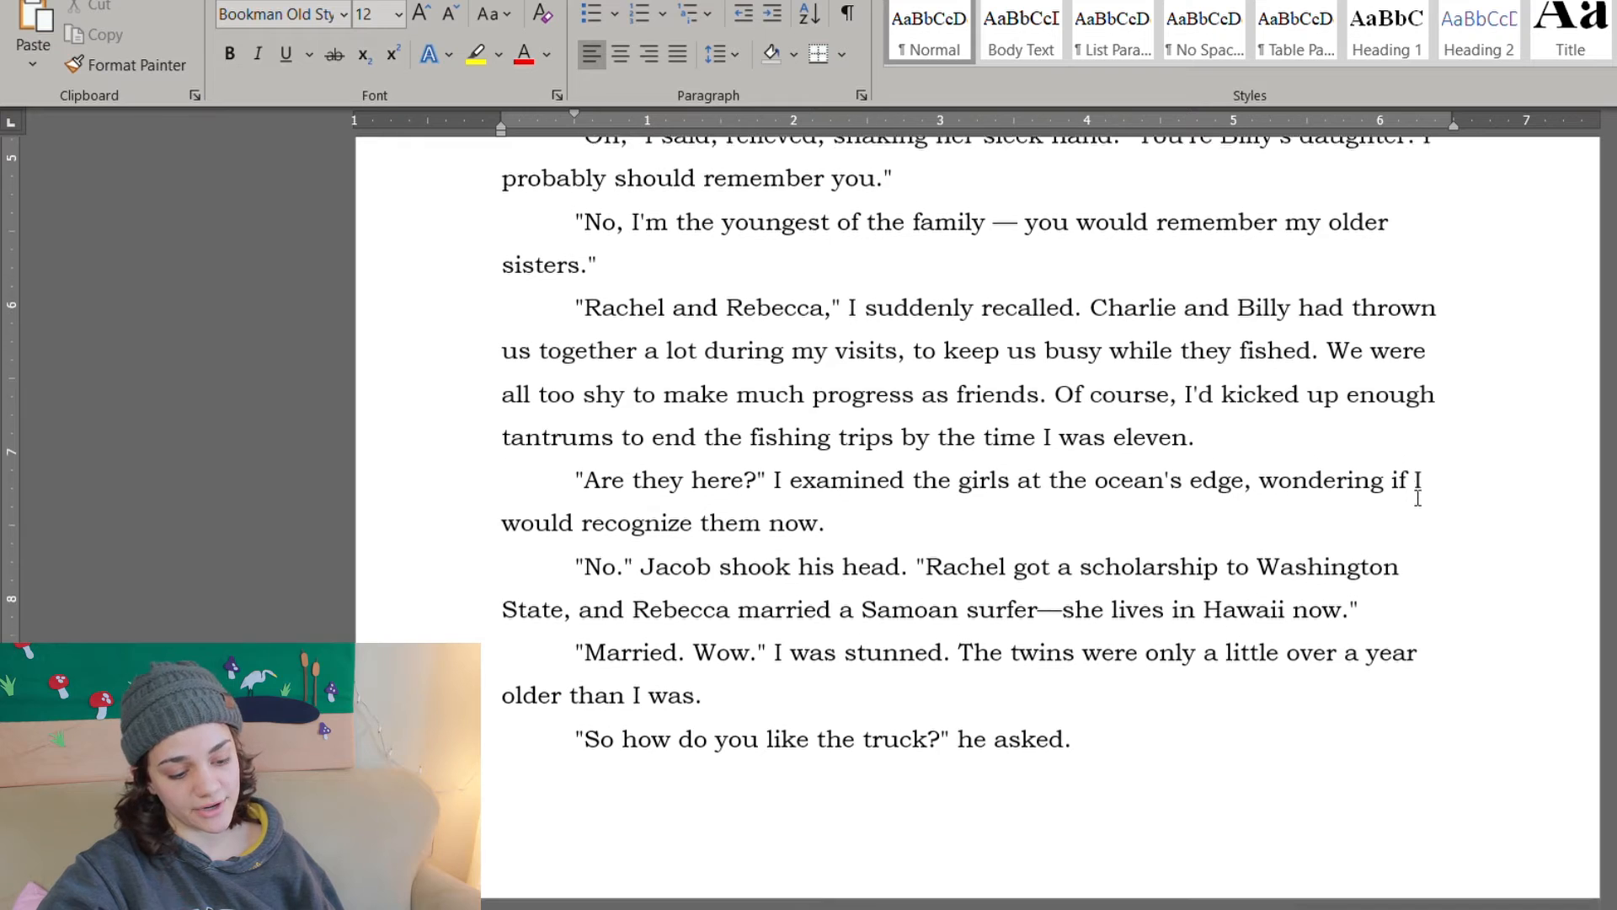
{"action": "scroll", "scroll_direction": "down", "scroll_amount": 3}
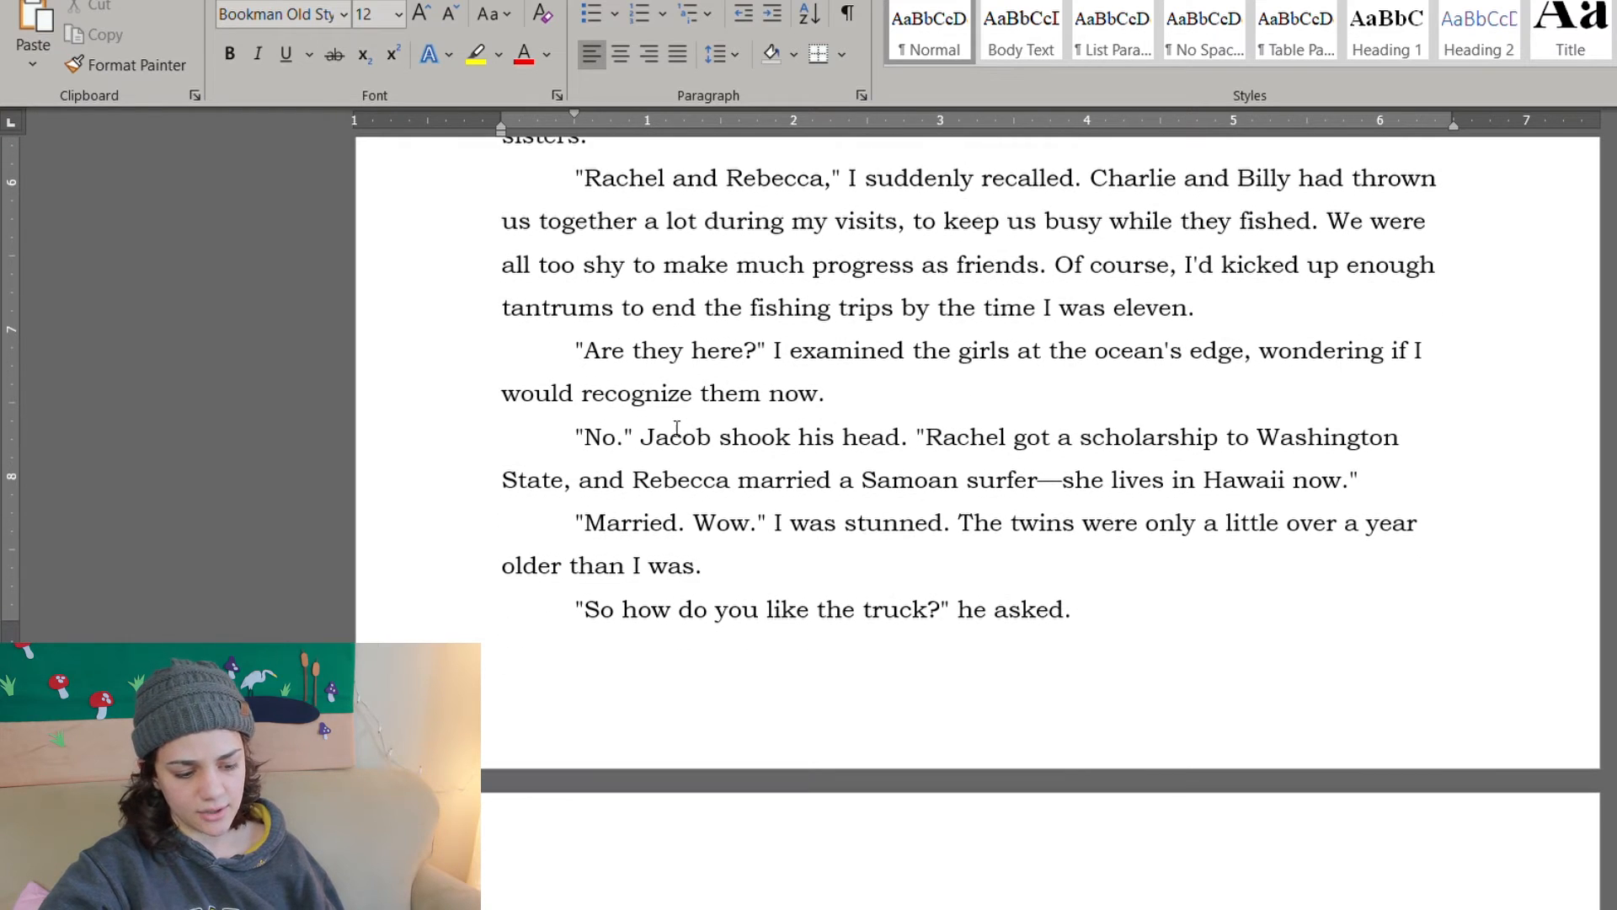
{"action": "type", "text": "Jasmine"}
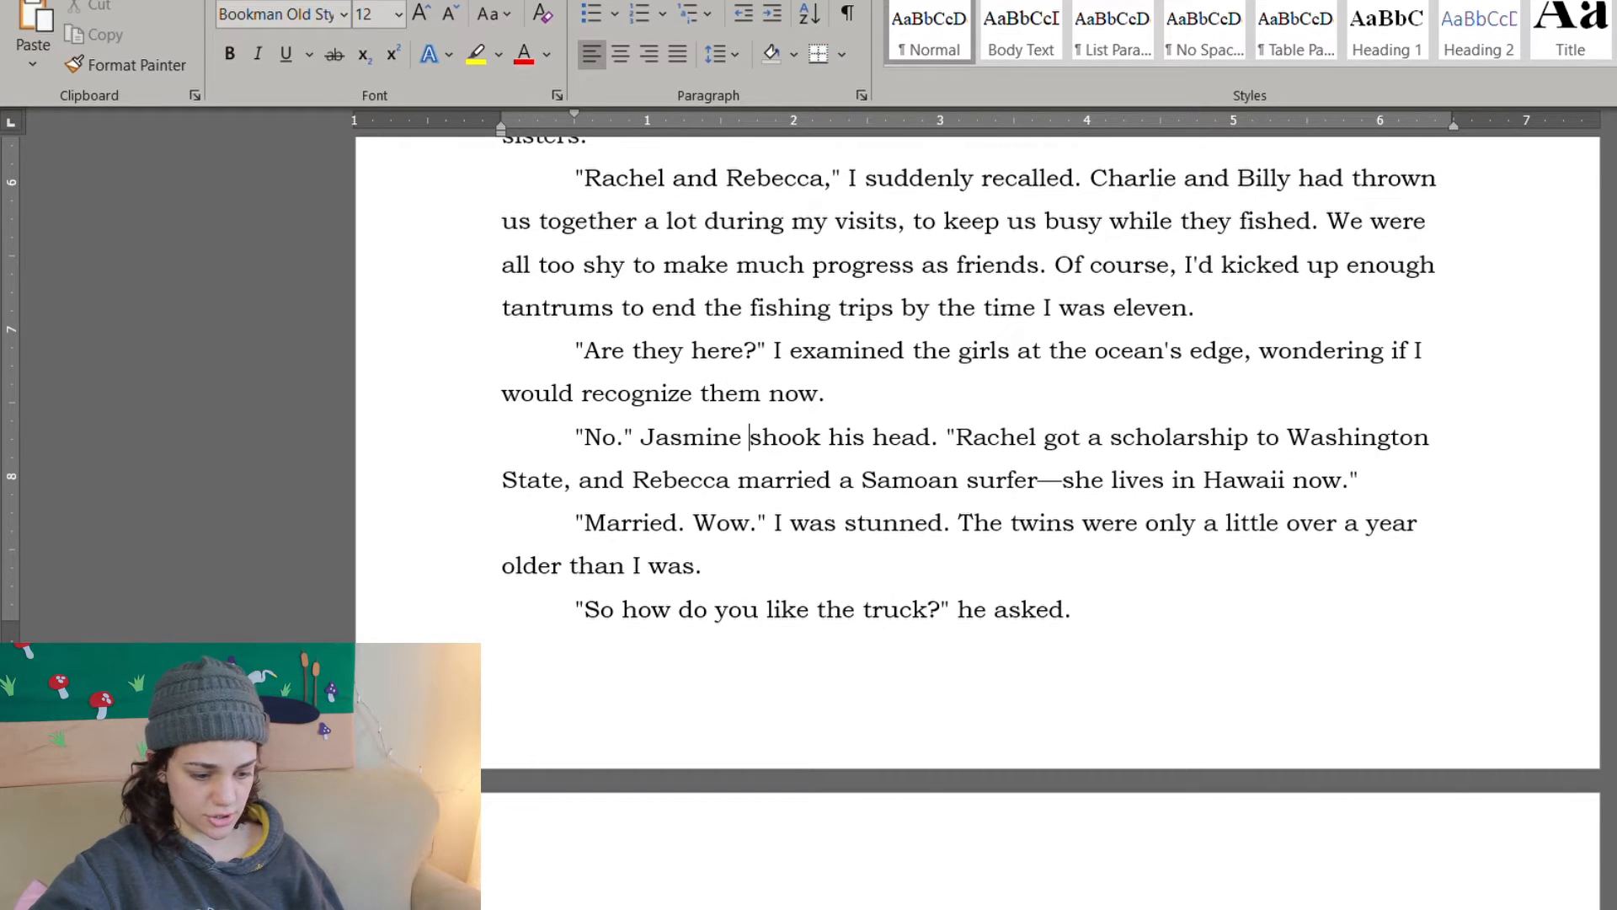
{"action": "scroll", "scroll_direction": "down", "scroll_amount": 3}
{"action": "type", "text": "er"}
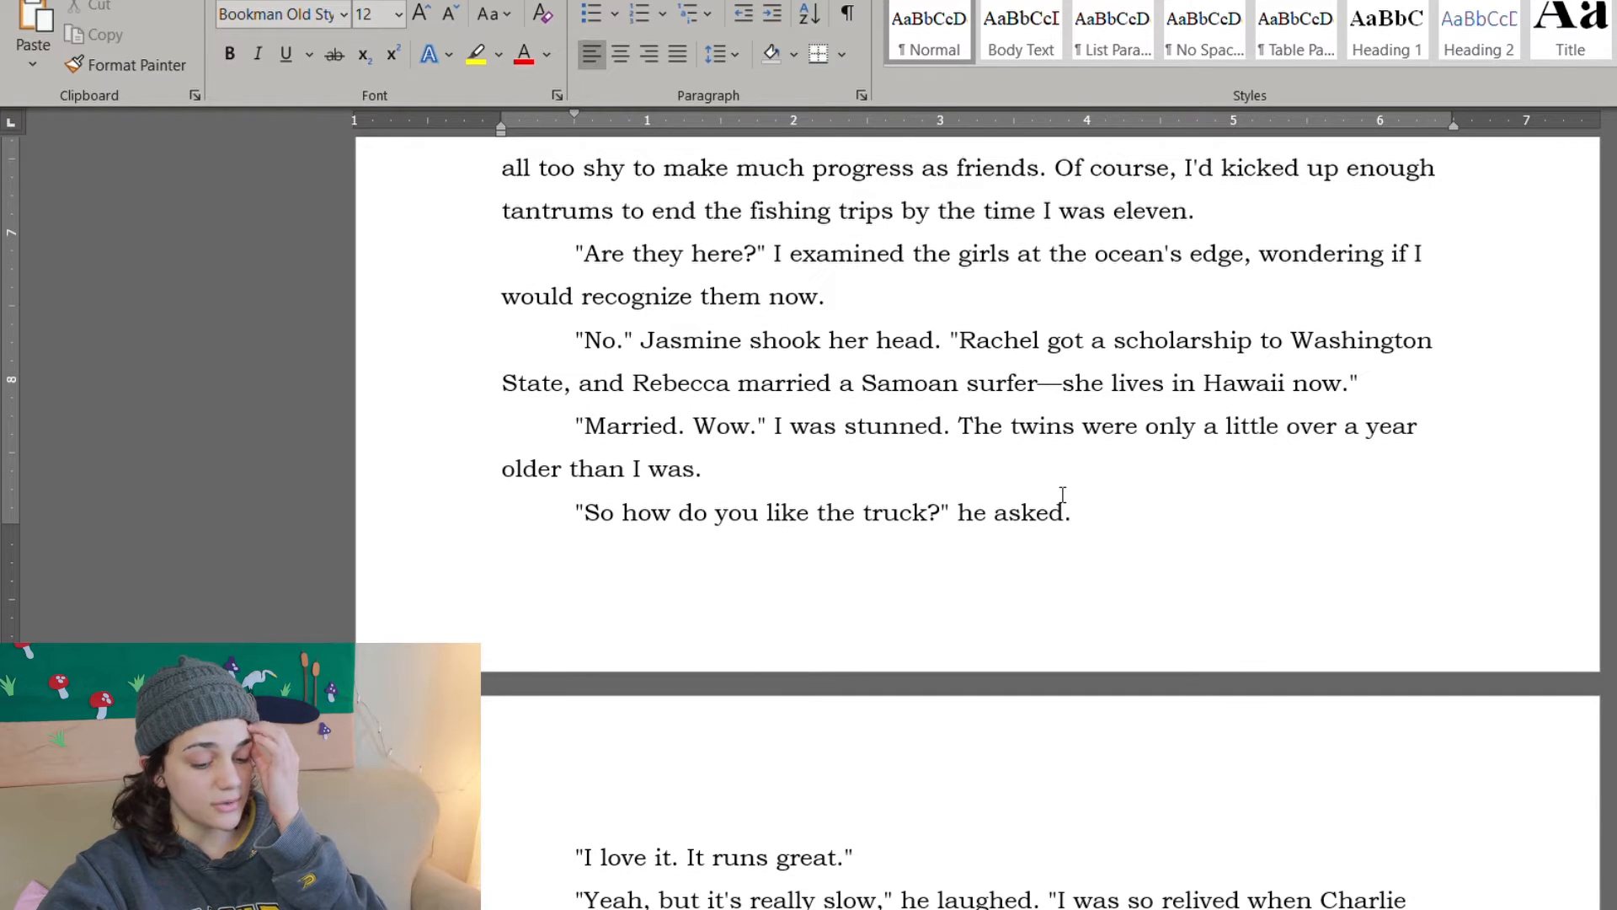
Step: Rewrite the twins sentence as "only two years older than me." and end the truck question with "she asked"
{"action": "left_click", "coordinate": [701, 469]}
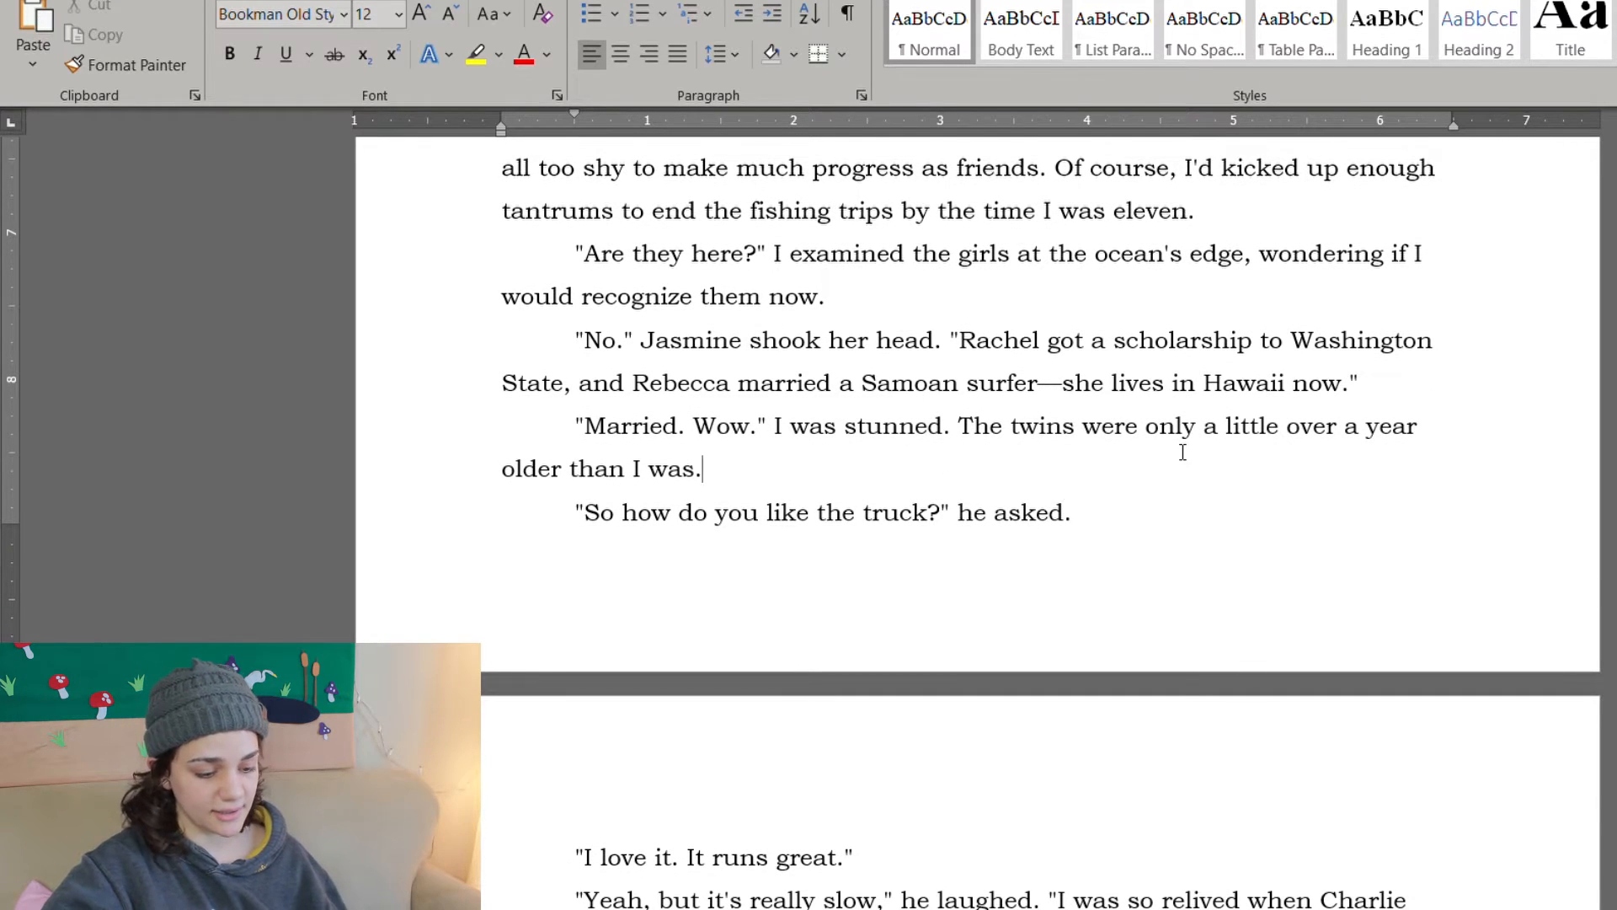
{"action": "scroll", "scroll_direction": "down", "scroll_amount": 3}
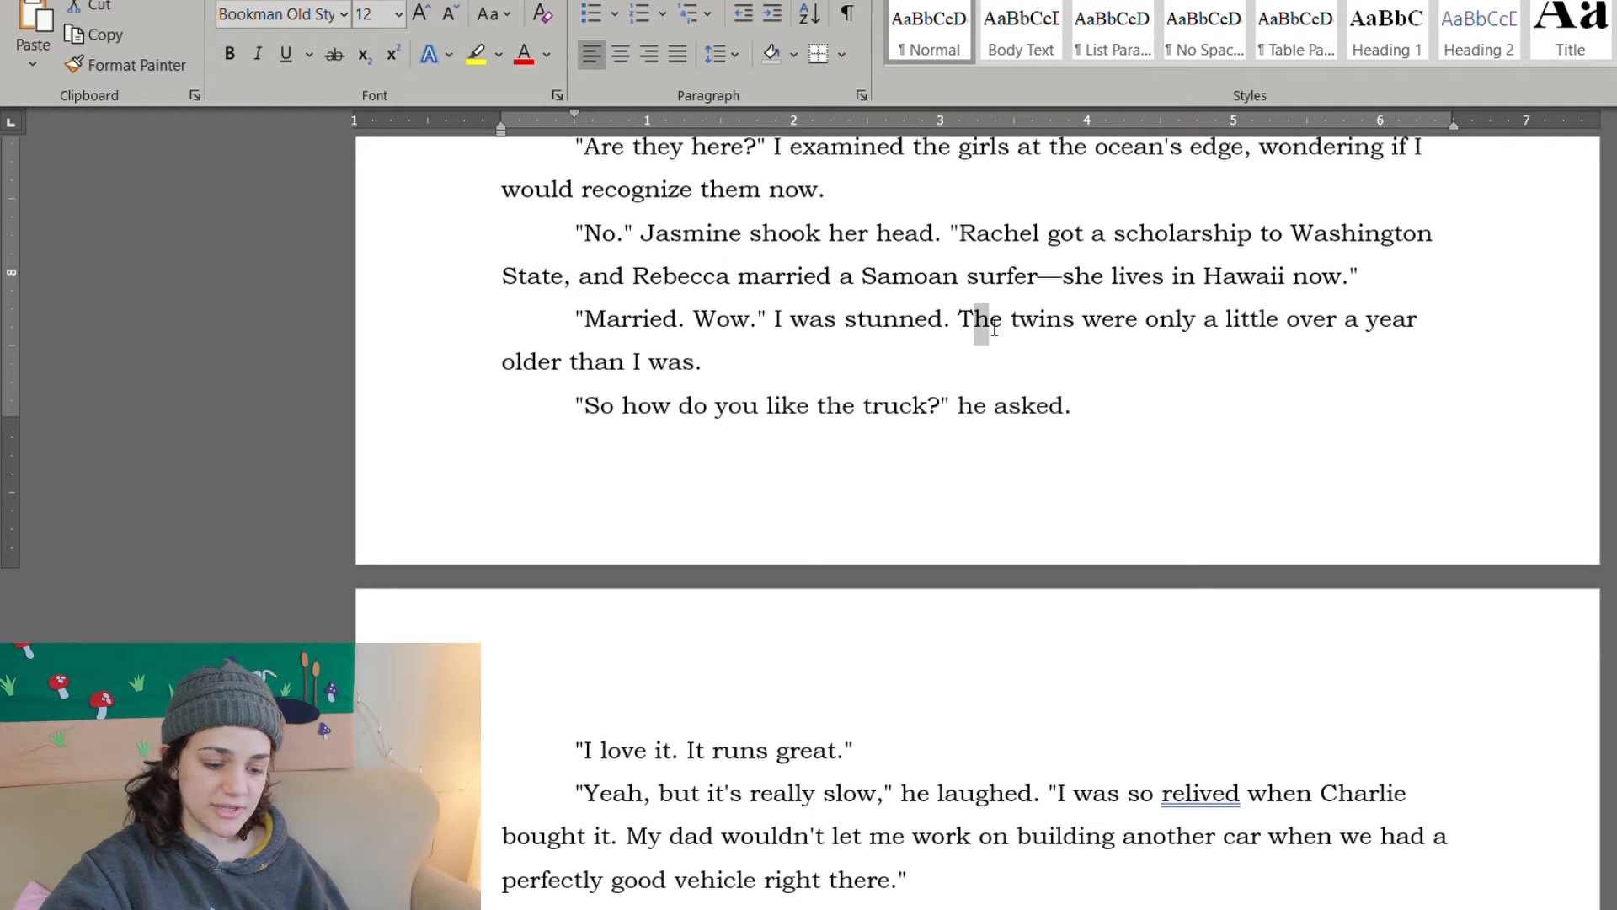
{"action": "scroll", "scroll_direction": "down", "scroll_amount": 3}
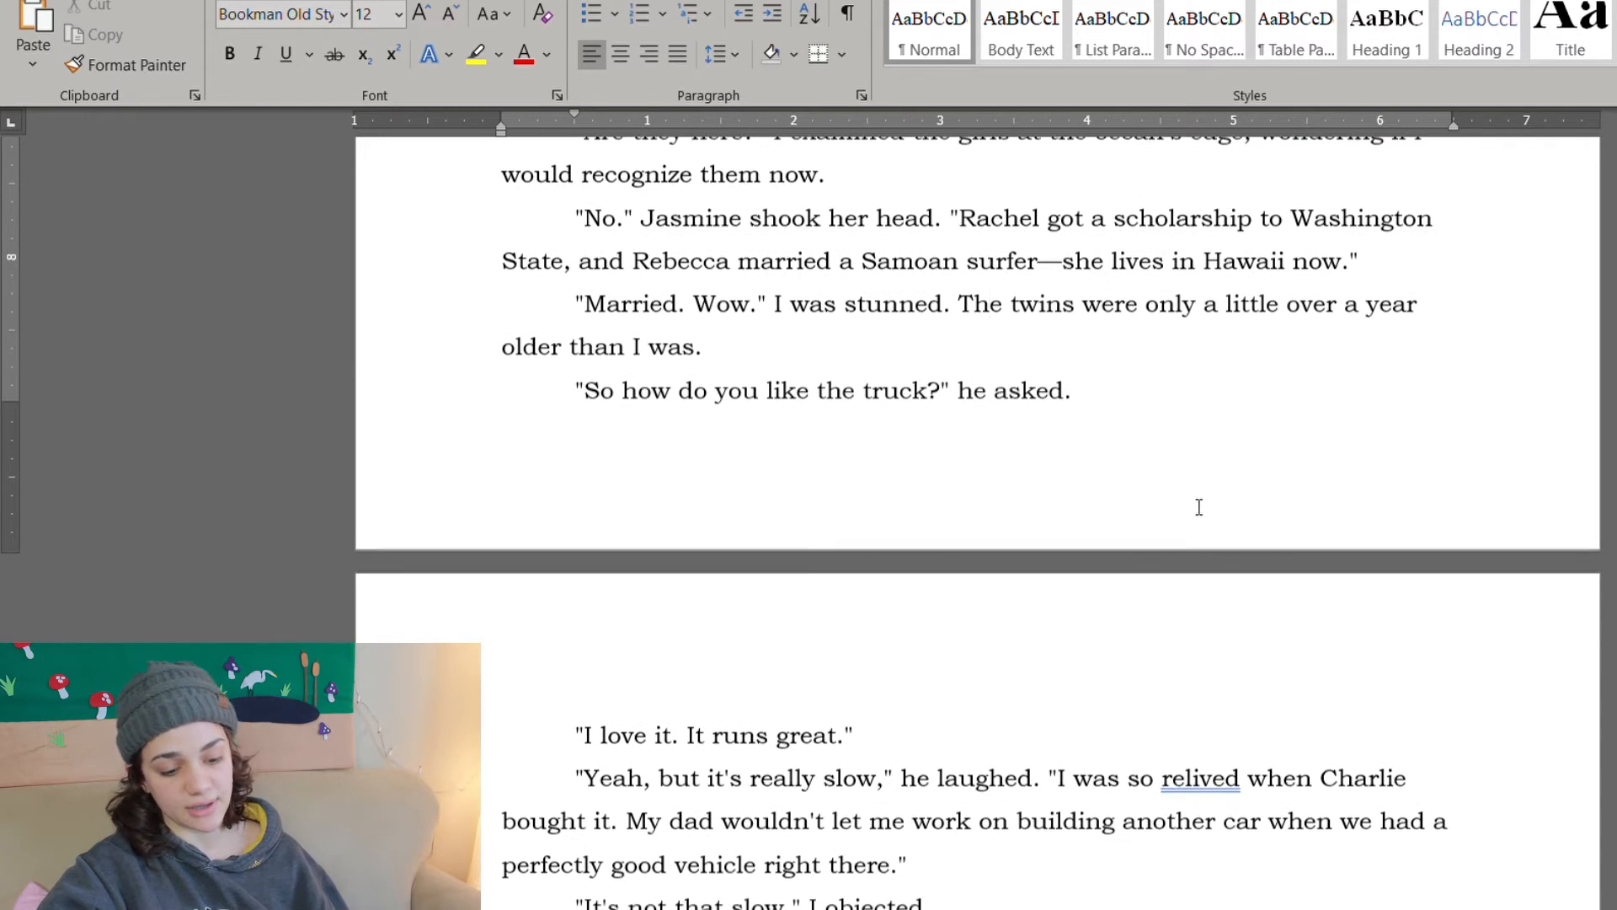
{"action": "mouse_move", "coordinate": [1294, 383]}
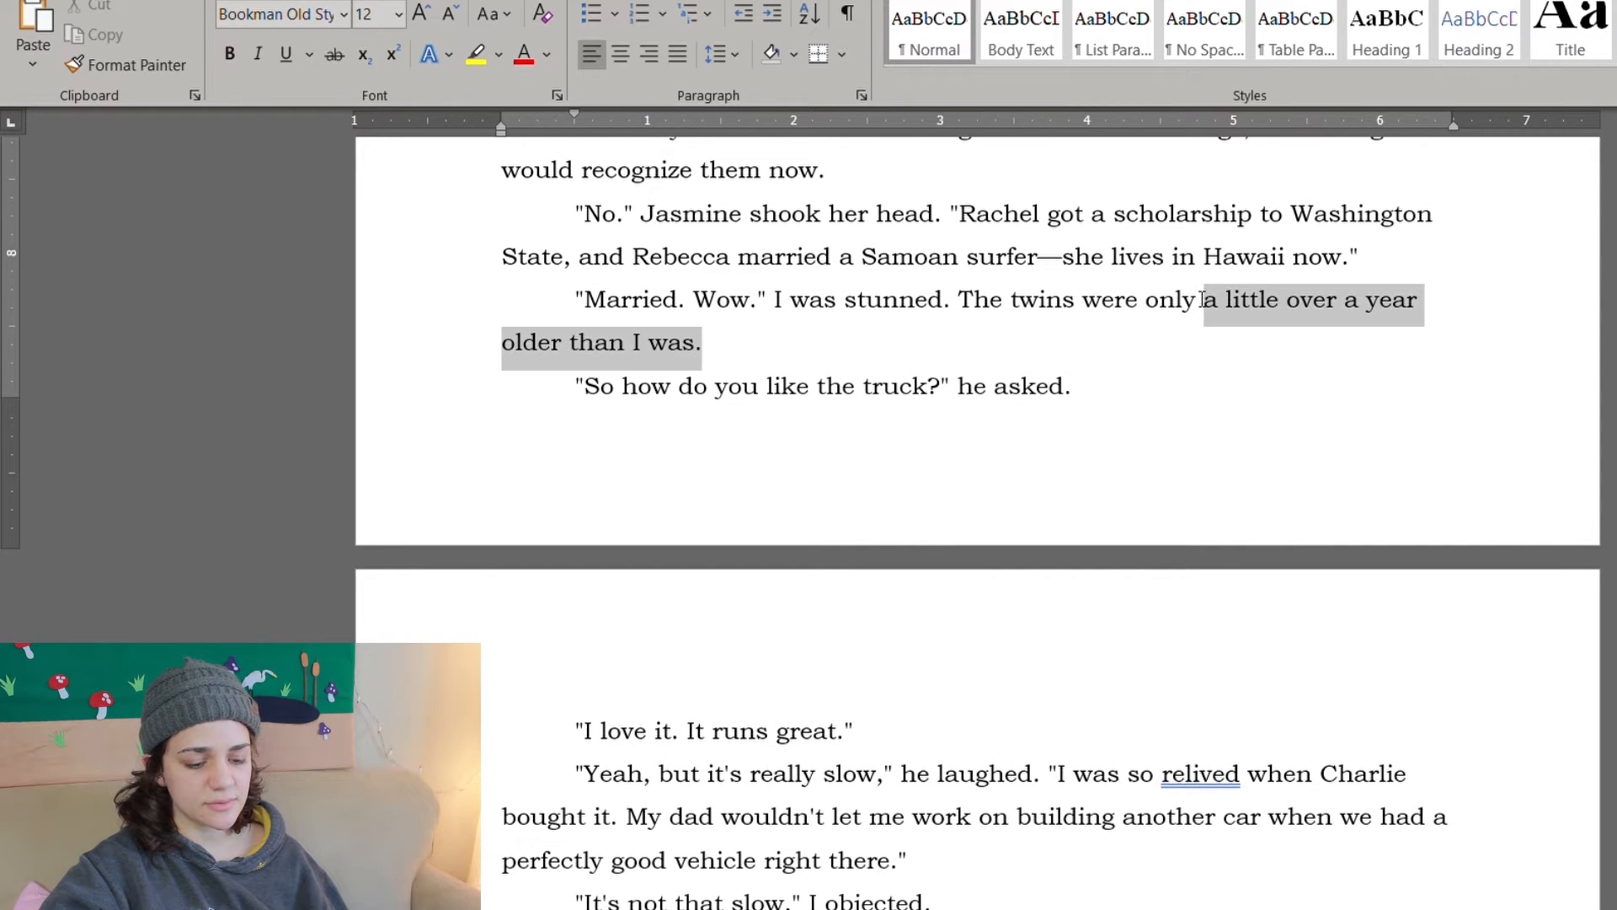
{"action": "type", "text": "two years older"}
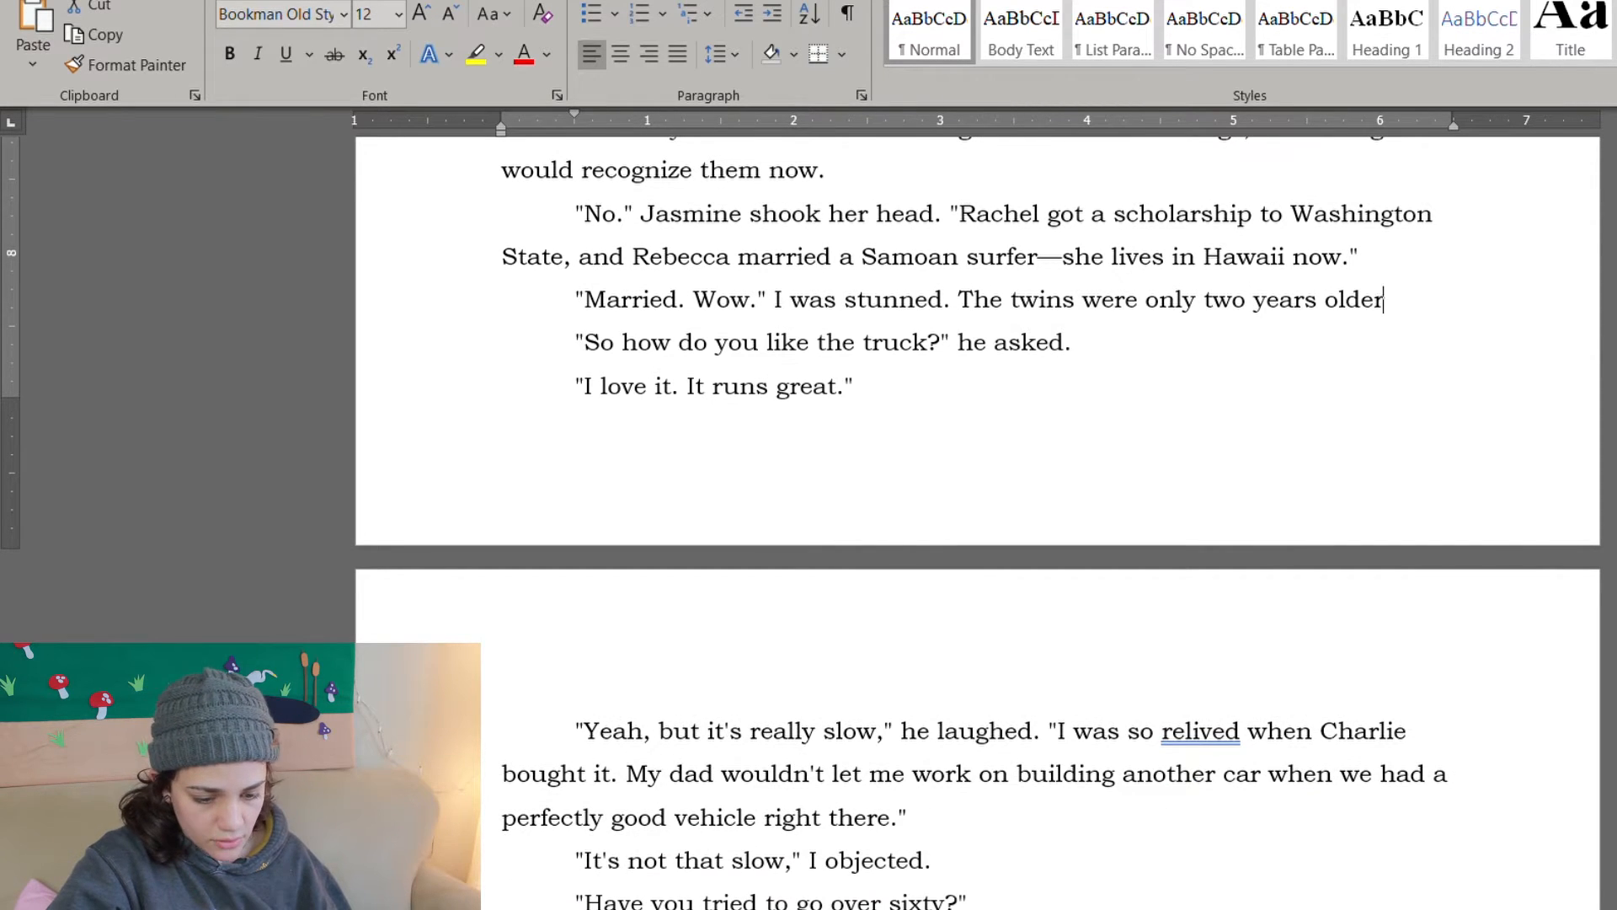
{"action": "type", "text": "than me."}
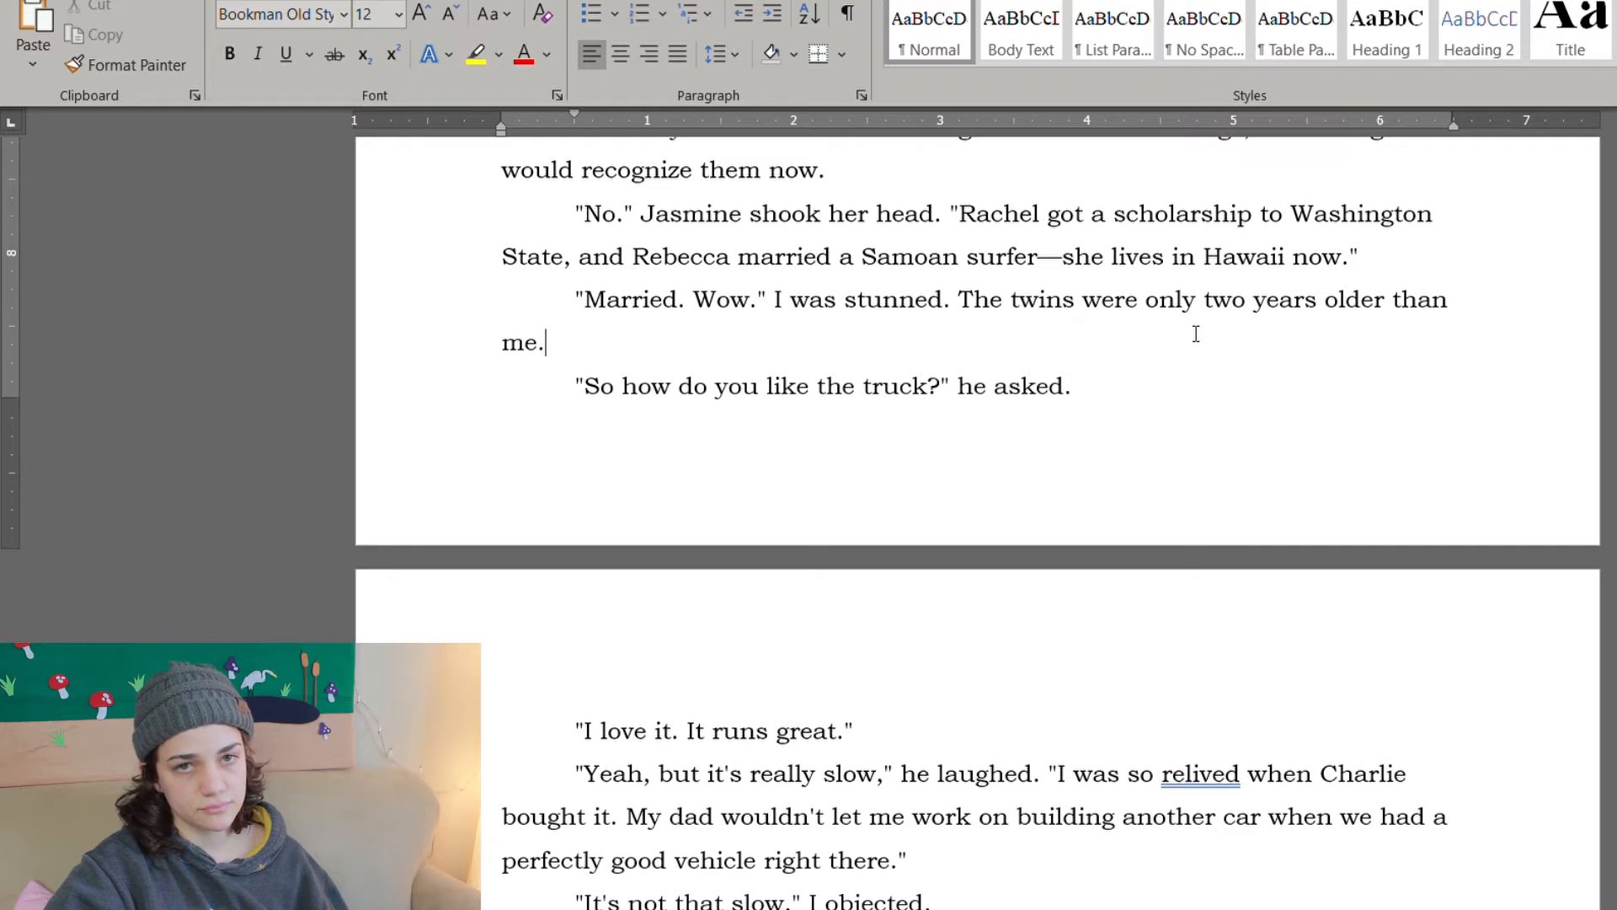
{"action": "mouse_move", "coordinate": [1192, 354]}
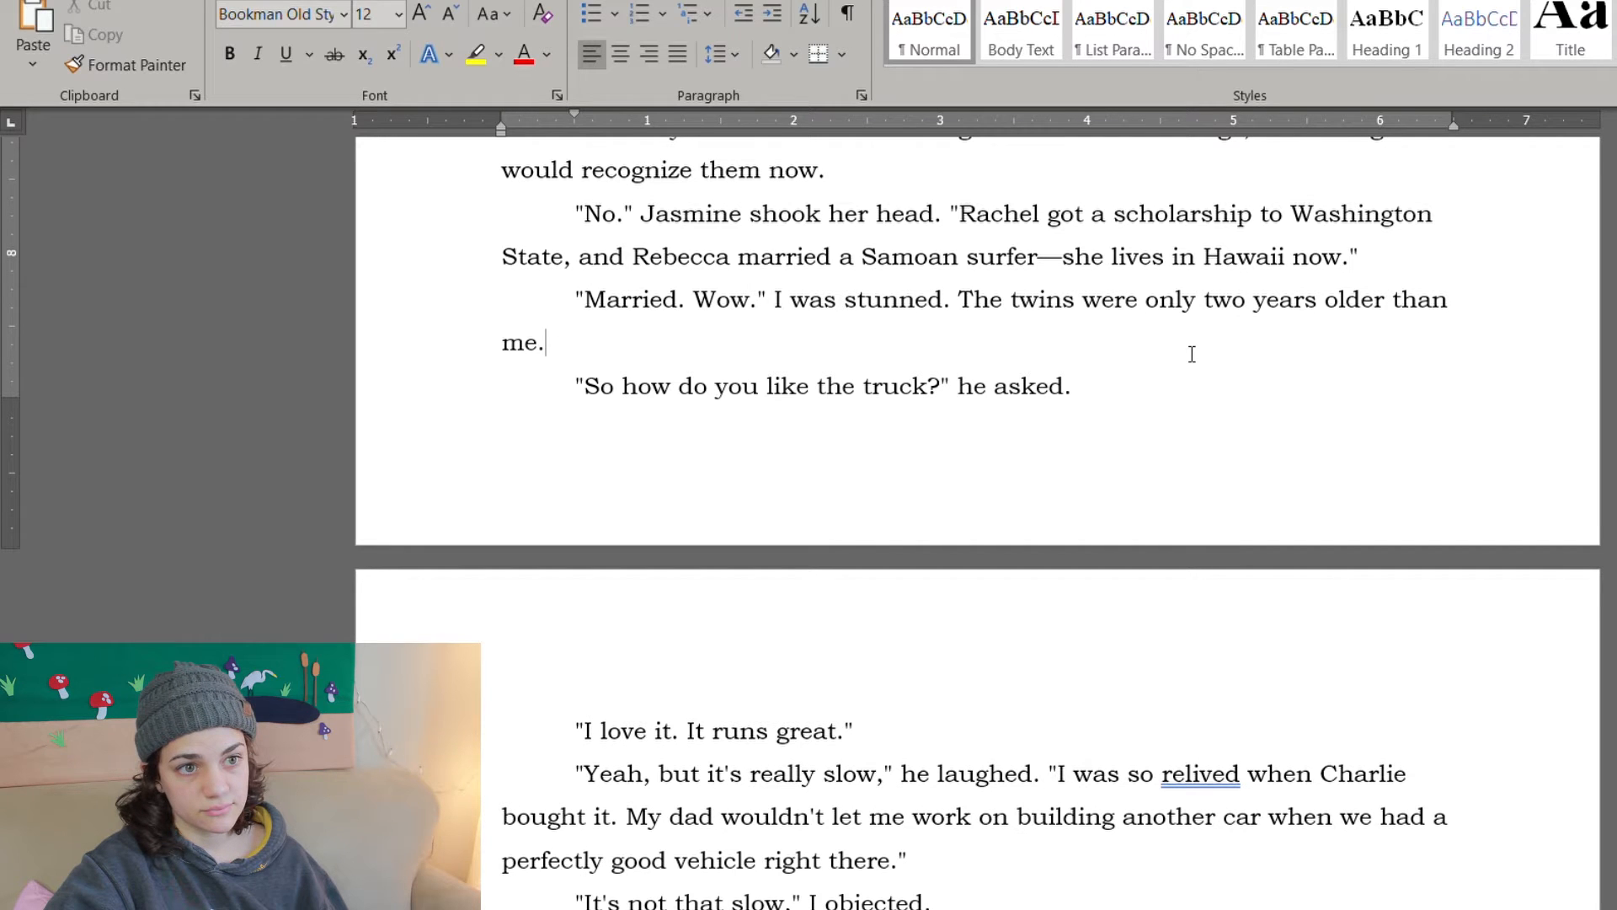
{"action": "scroll", "scroll_direction": "up", "scroll_amount": 3}
{"action": "type", "text": "s"}
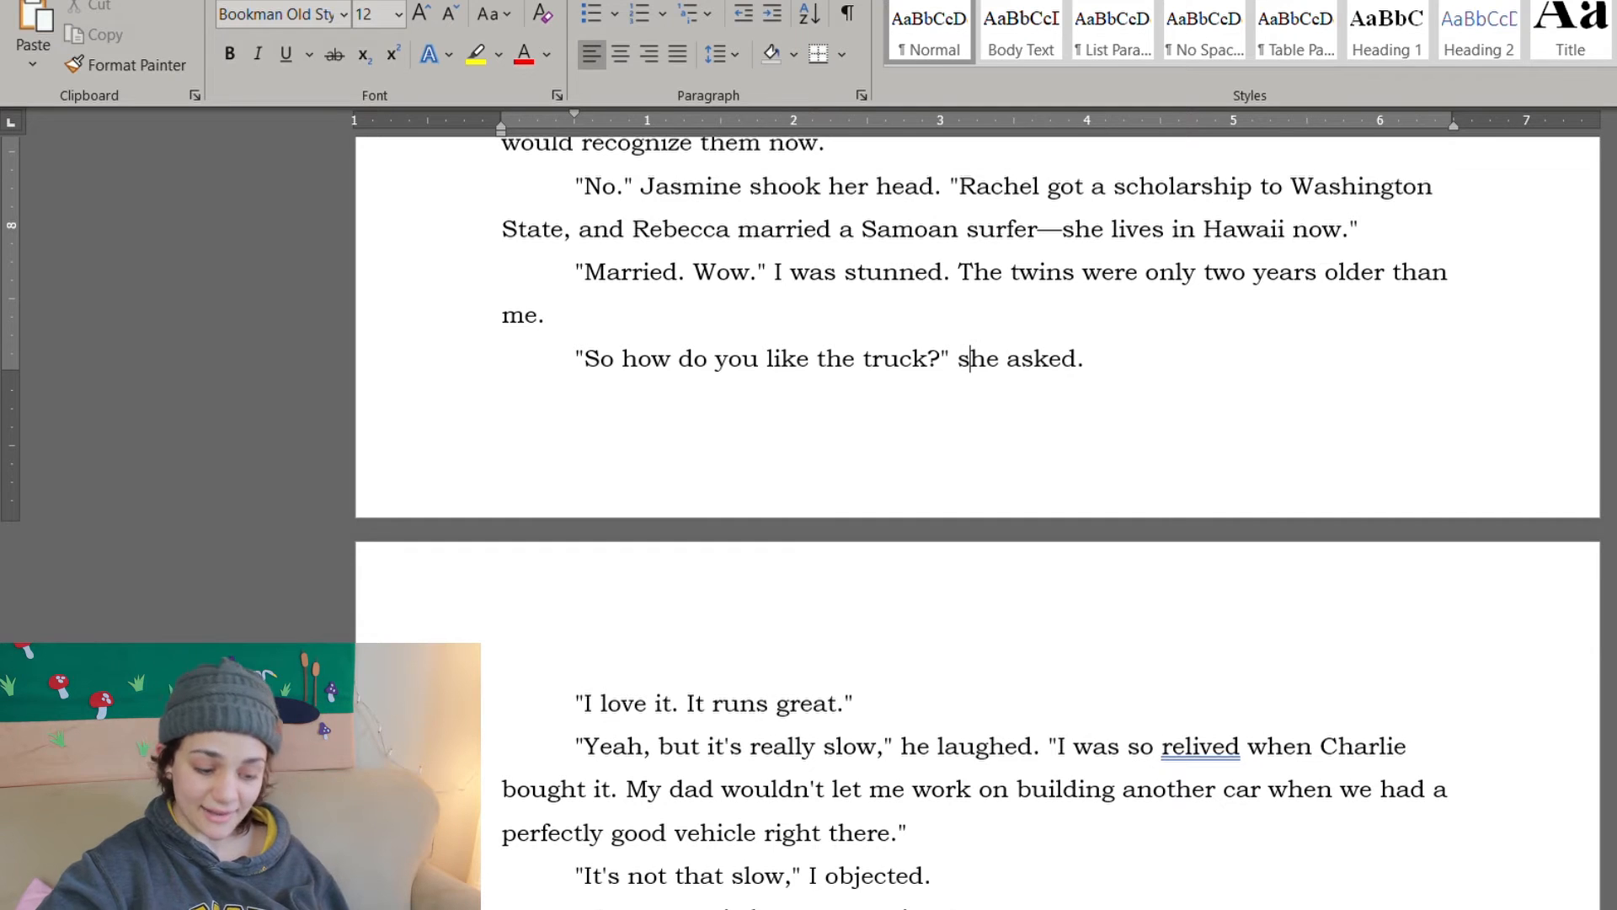
Step: Change the Rabbit-joke speaker's he/He to she/She: 'She grinned', 'she agreed', 'she added jokingly. She had a pleasant, husky voice.'
{"action": "scroll", "scroll_direction": "down", "scroll_amount": 3}
{"action": "type", "text": "s"}
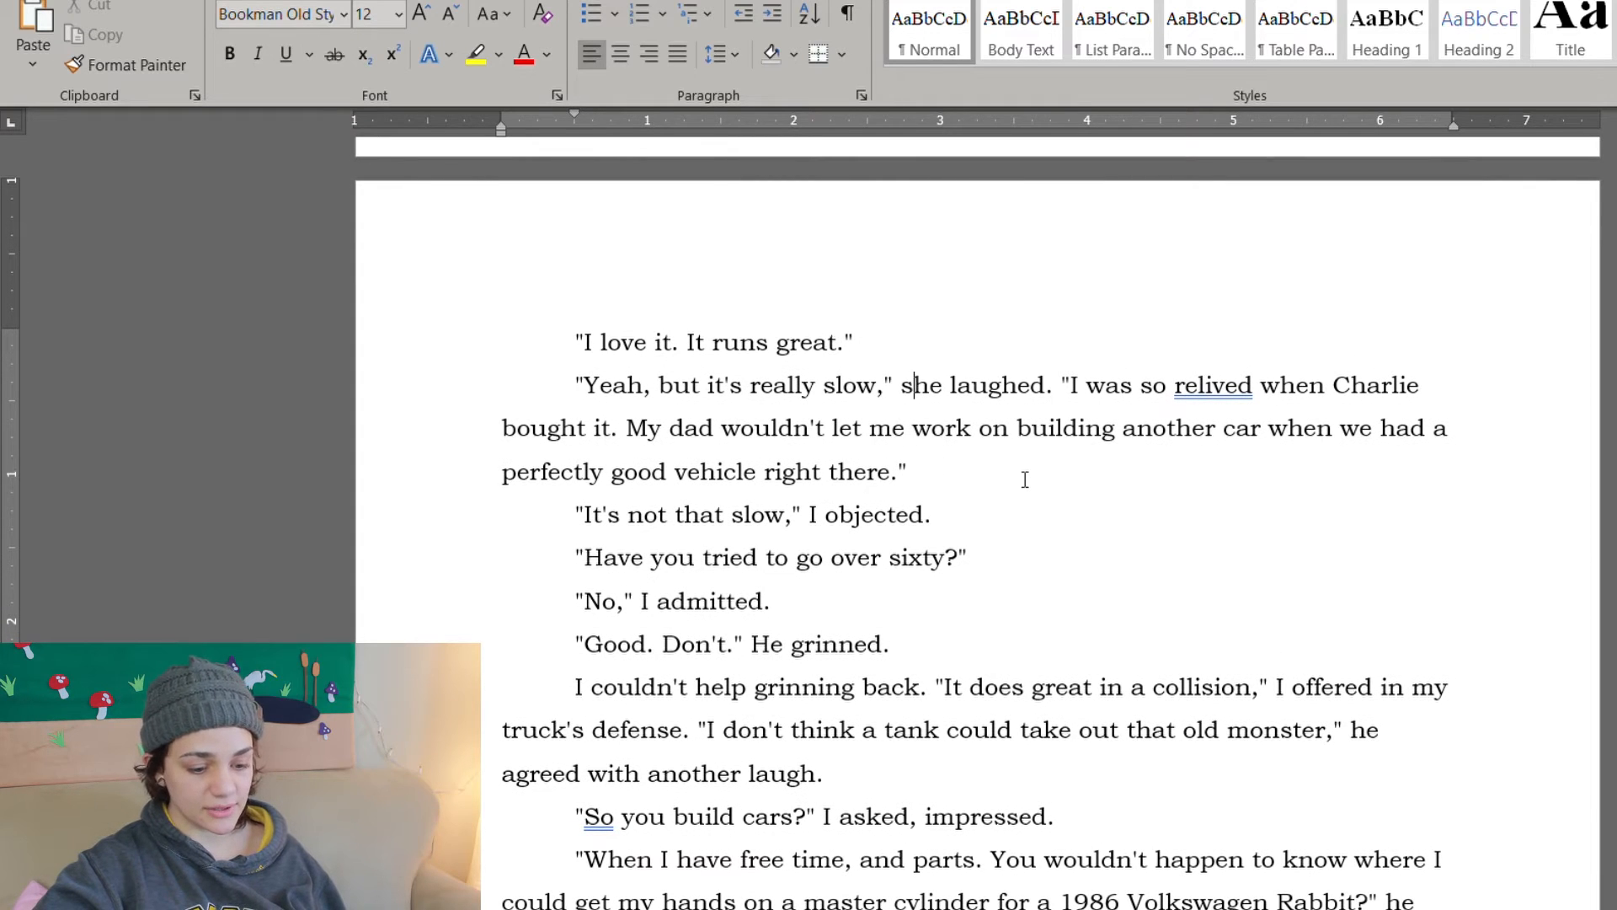
{"action": "scroll", "scroll_direction": "up", "scroll_amount": 3}
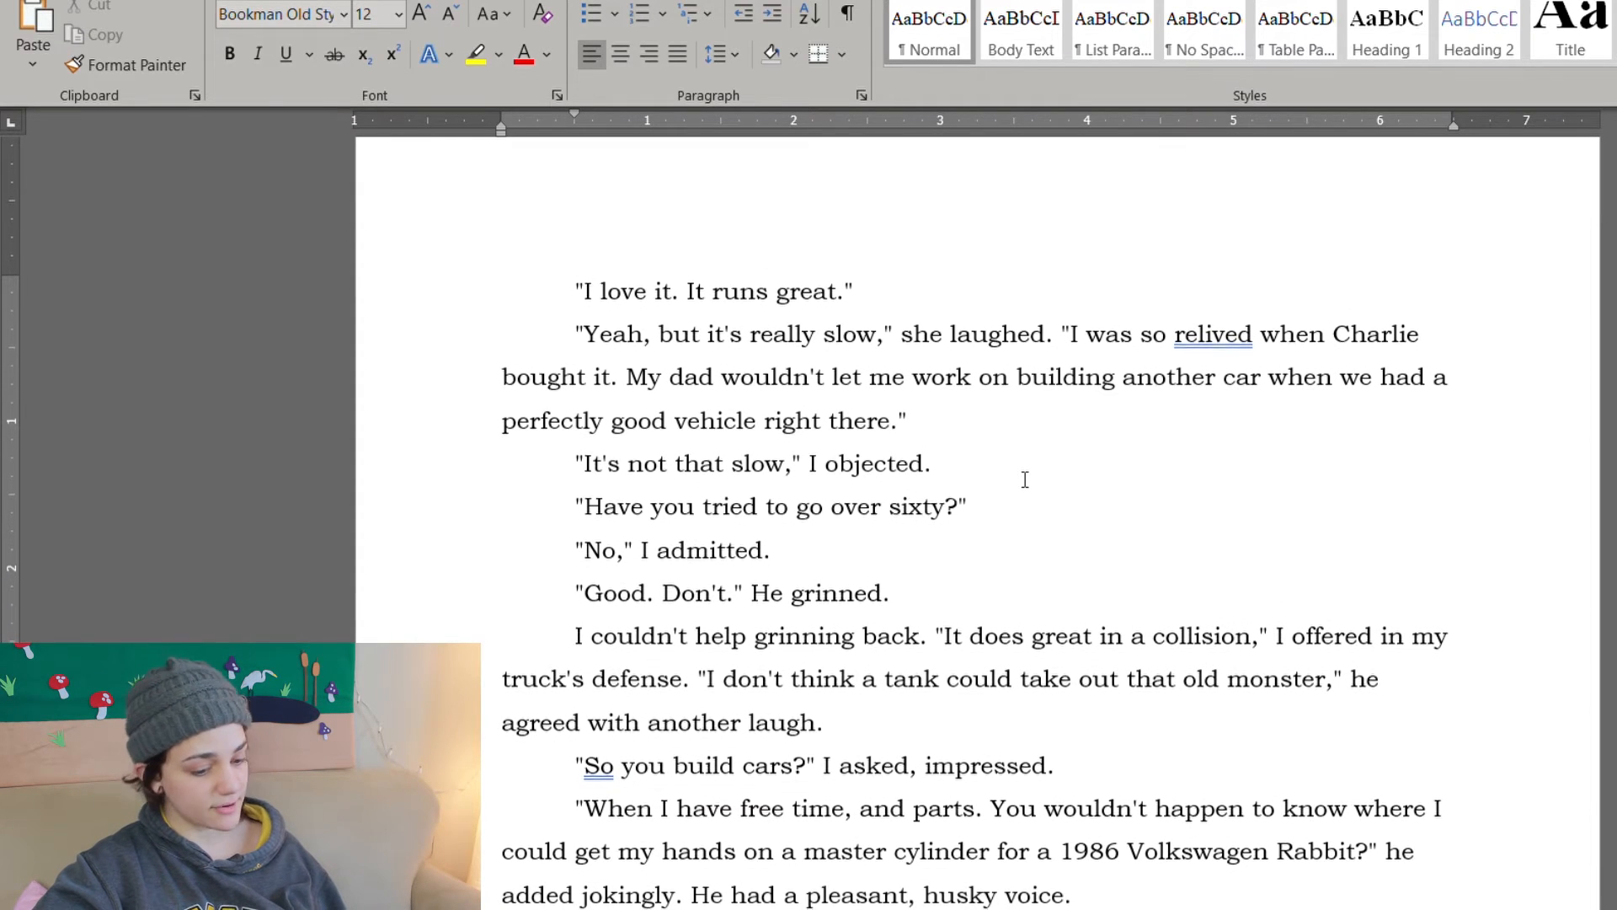
{"action": "scroll", "scroll_direction": "down", "scroll_amount": 3}
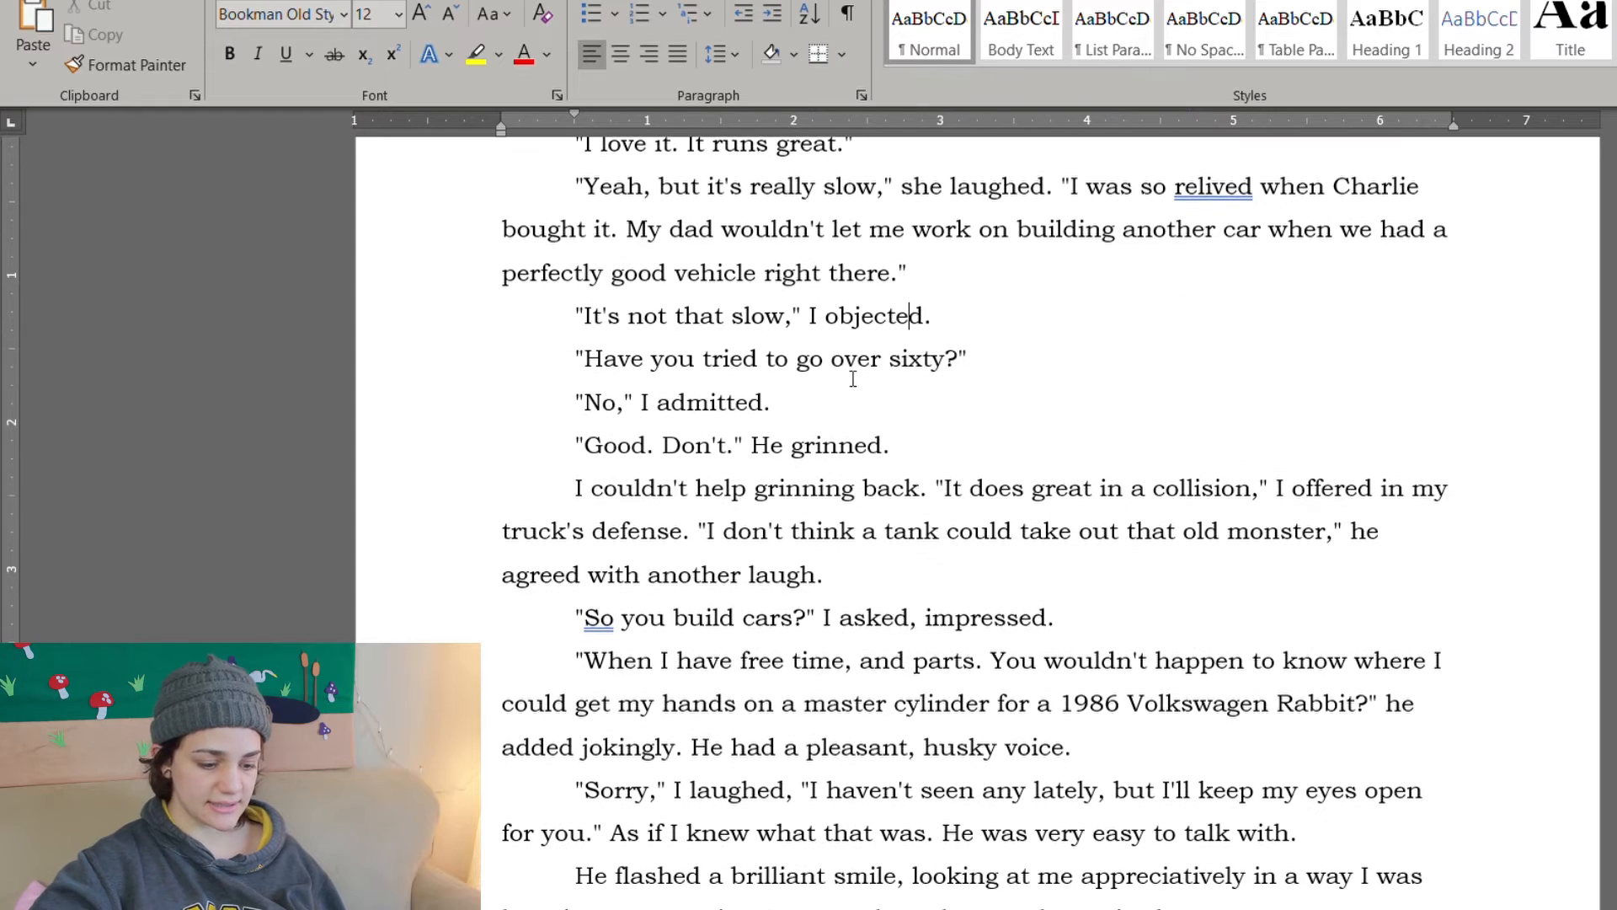
{"action": "scroll", "scroll_direction": "down", "scroll_amount": 3}
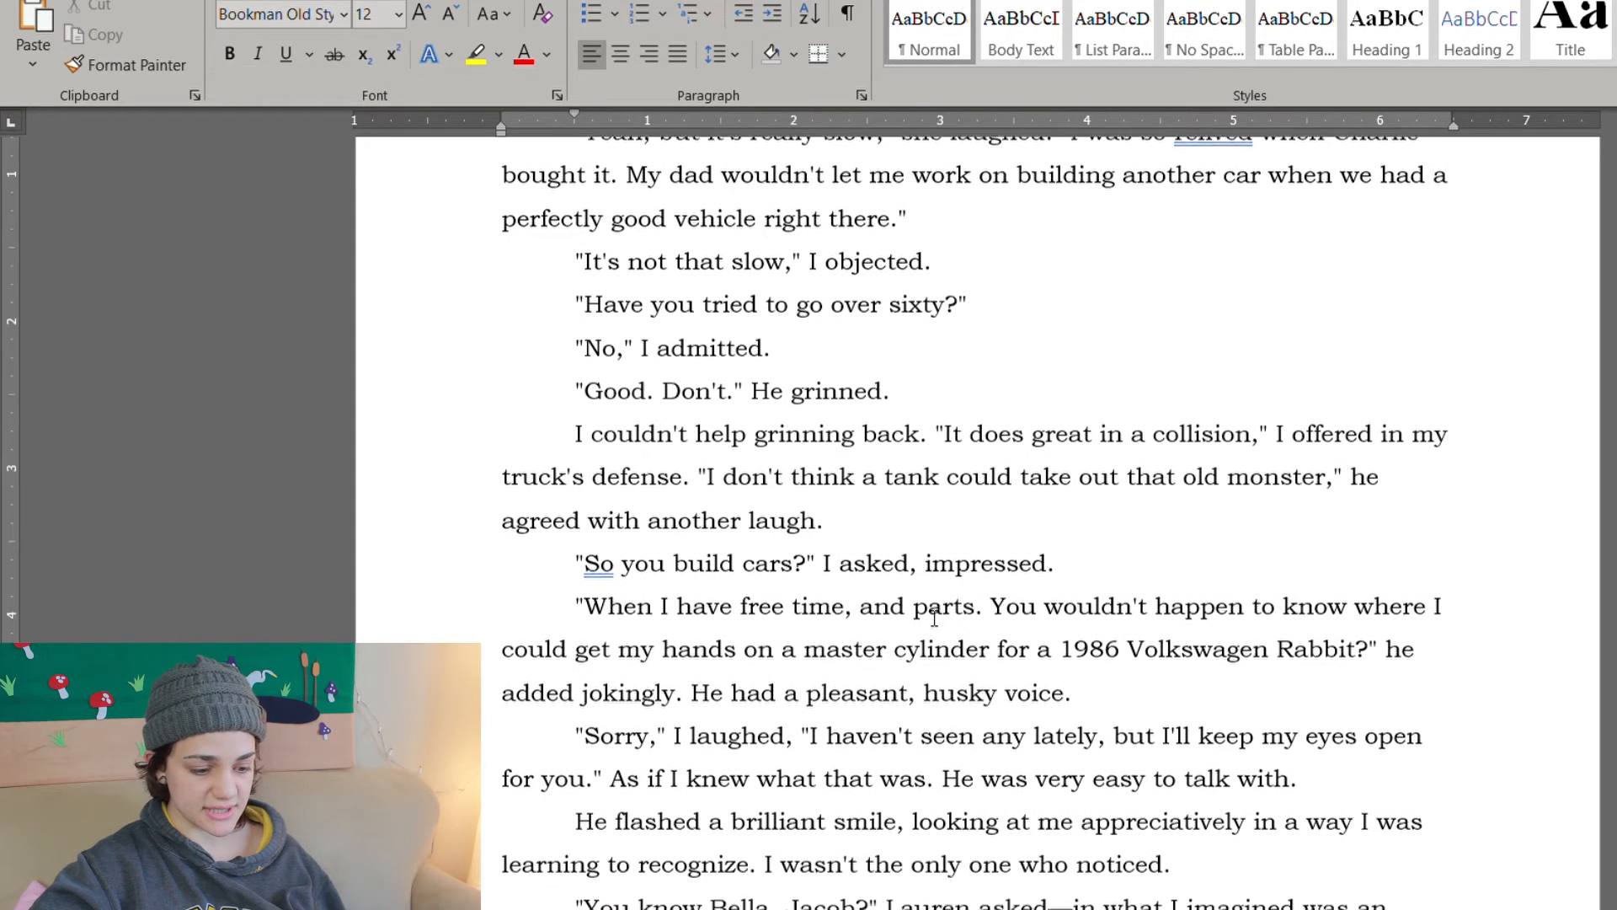
{"action": "scroll", "scroll_direction": "down", "scroll_amount": 3}
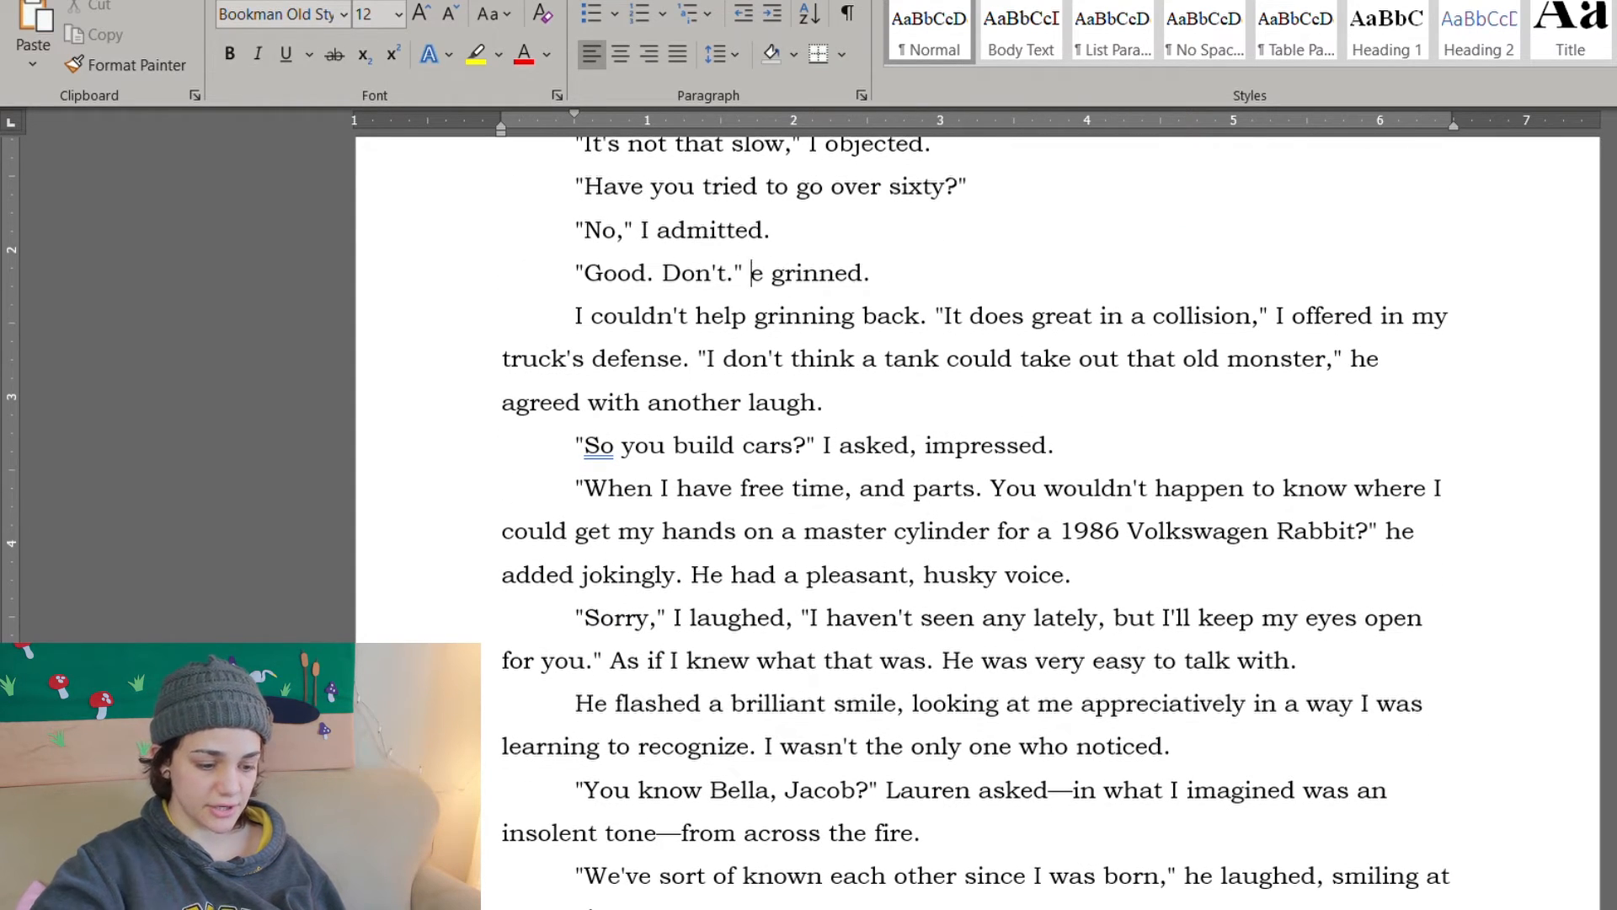
{"action": "type", "text": "She"}
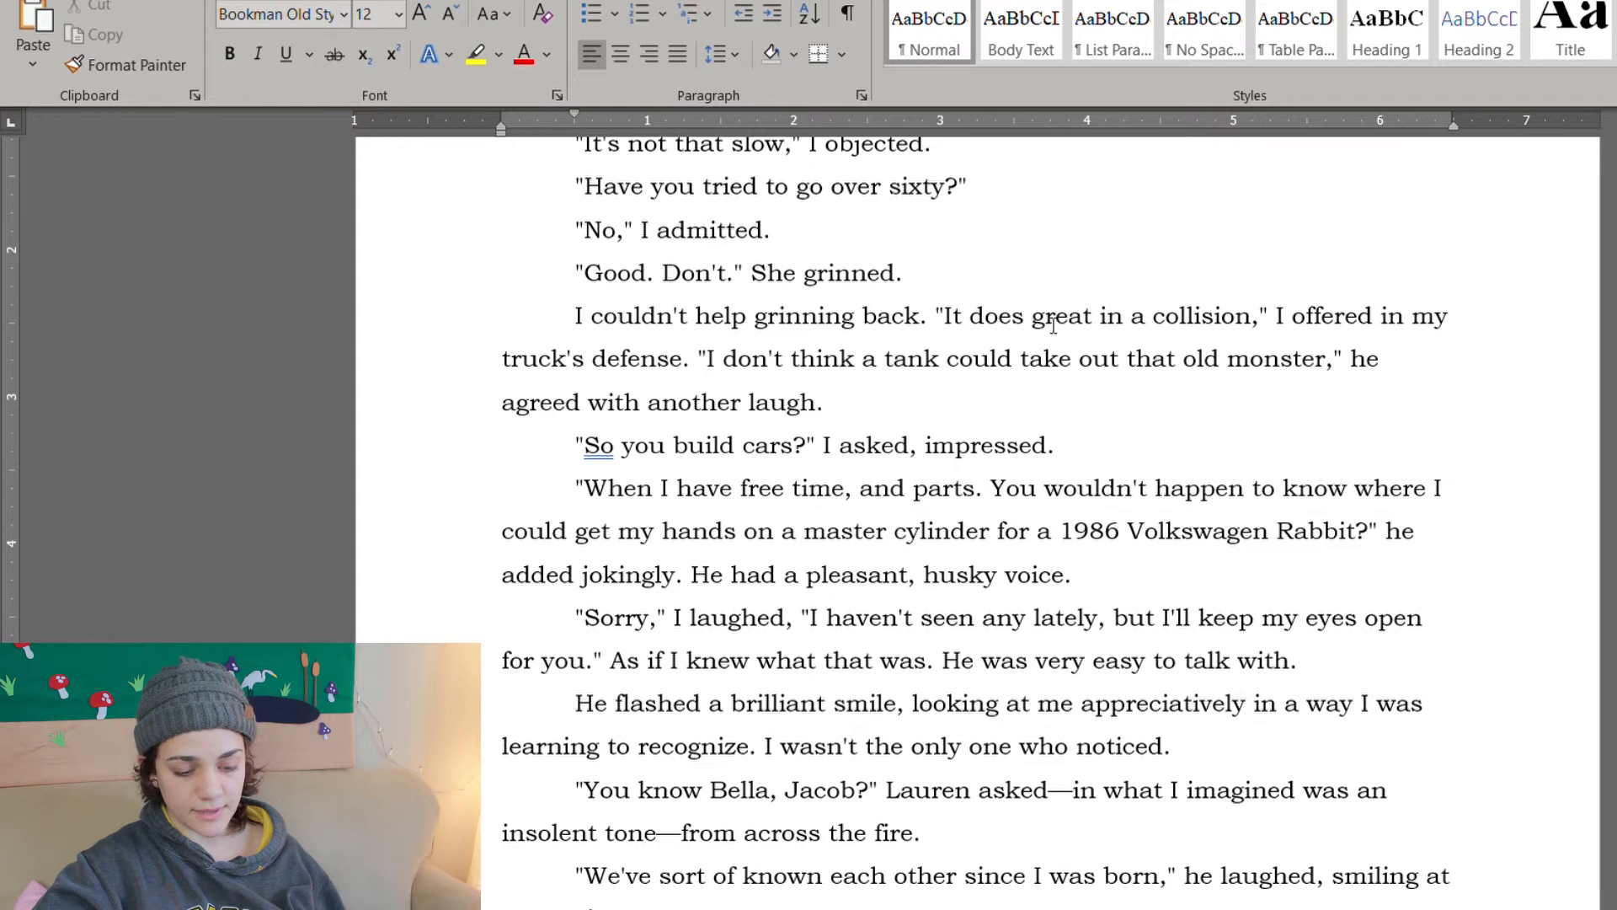
{"action": "scroll", "scroll_direction": "down", "scroll_amount": 3}
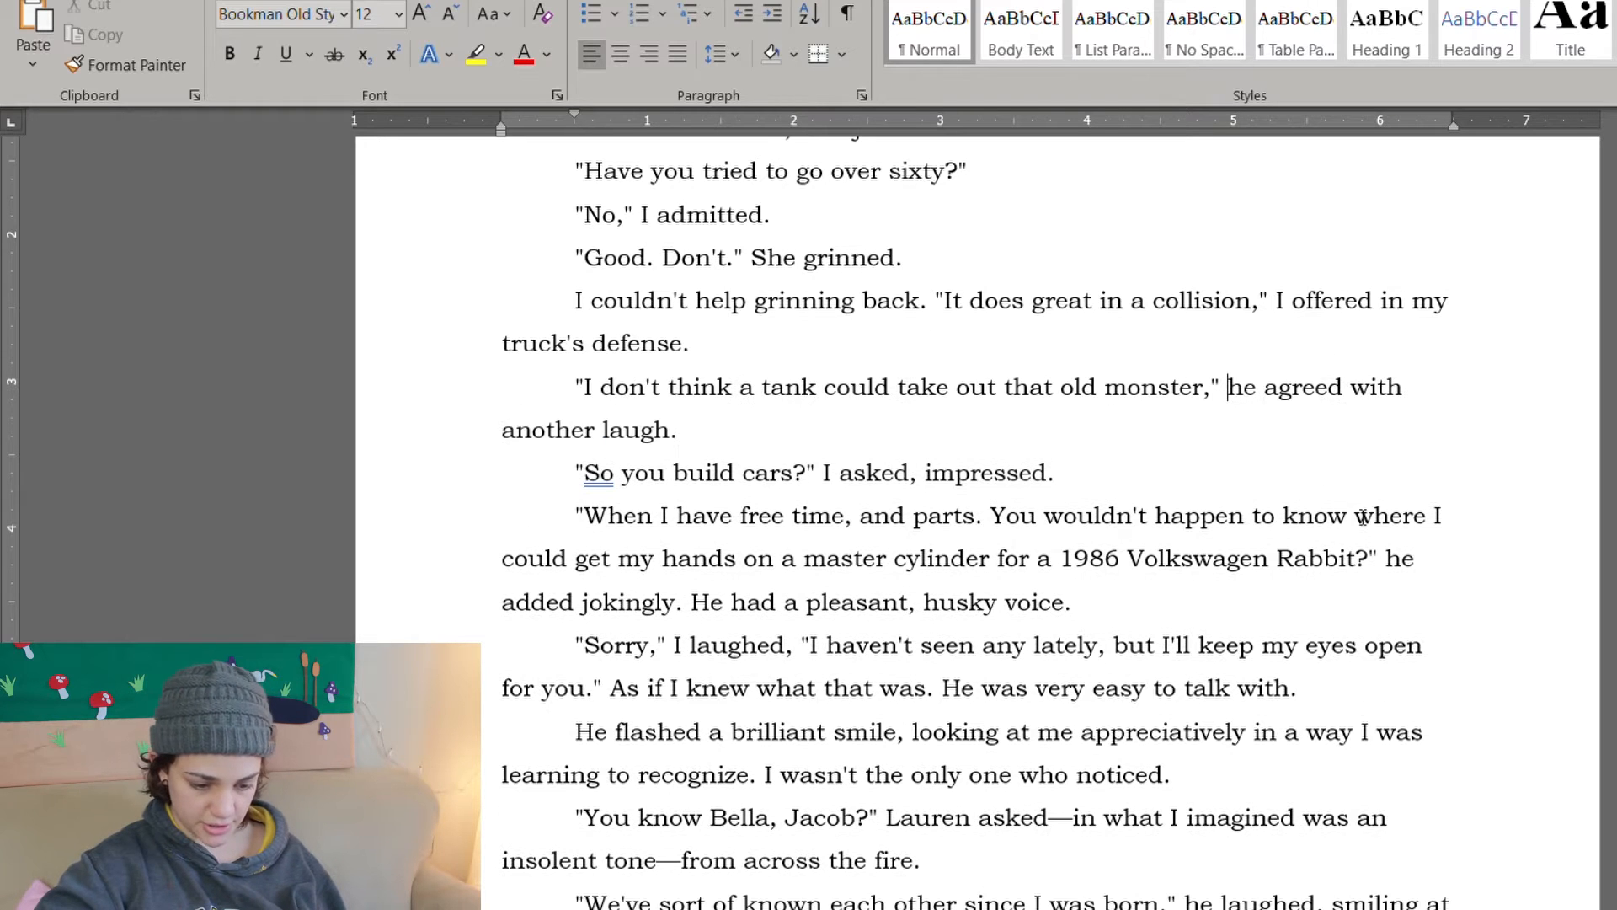
{"action": "scroll", "scroll_direction": "down", "scroll_amount": 3}
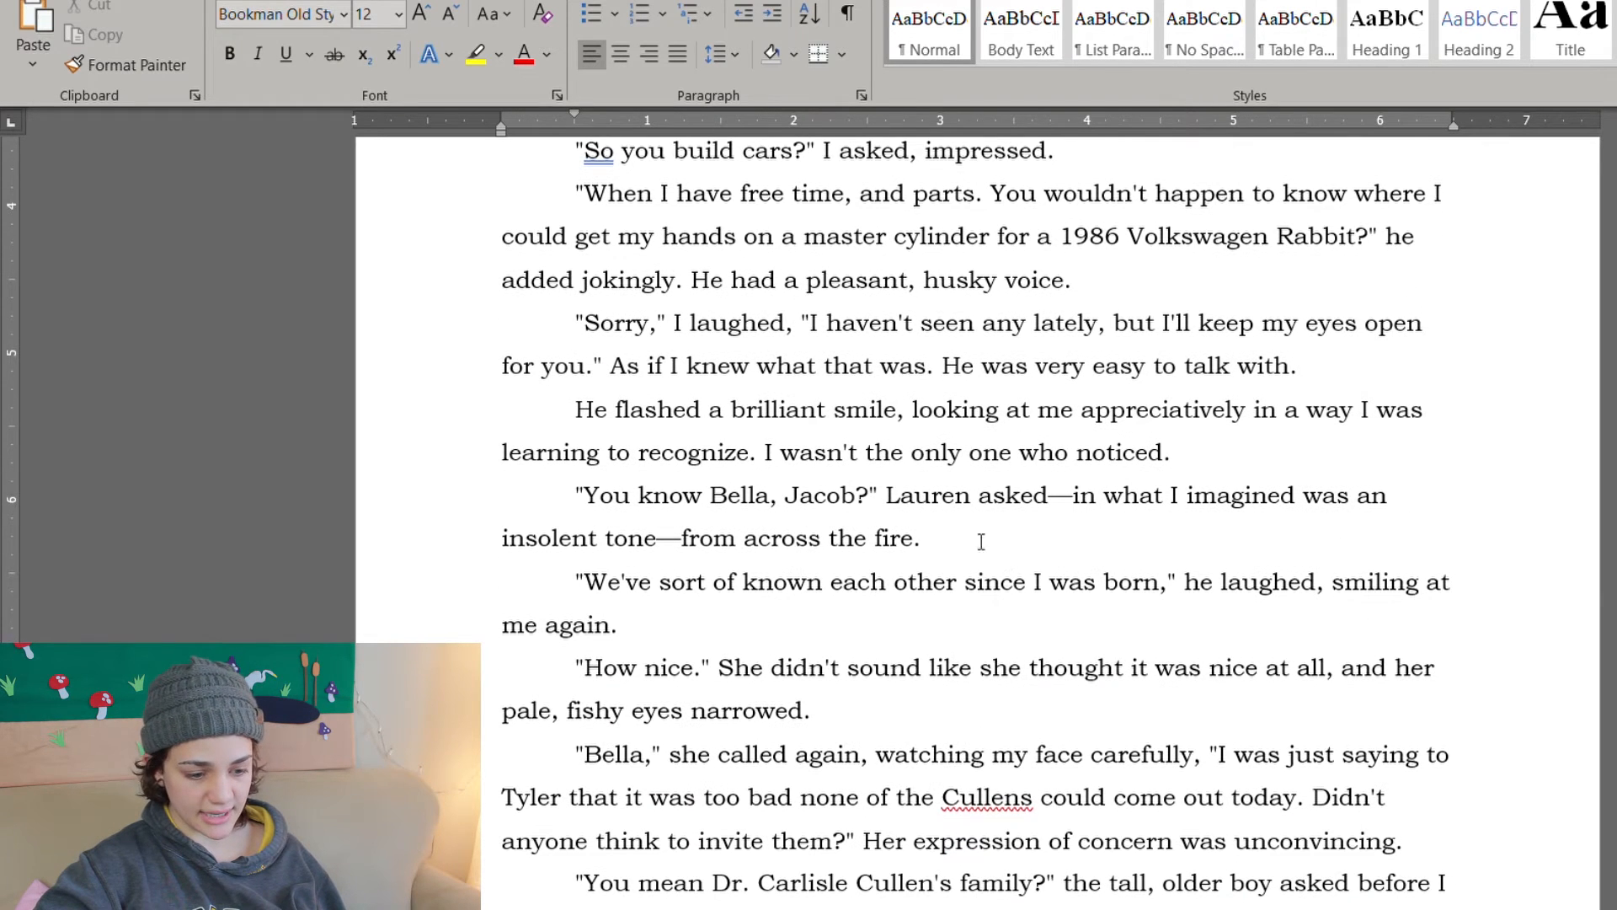
{"action": "scroll", "scroll_direction": "up", "scroll_amount": 3}
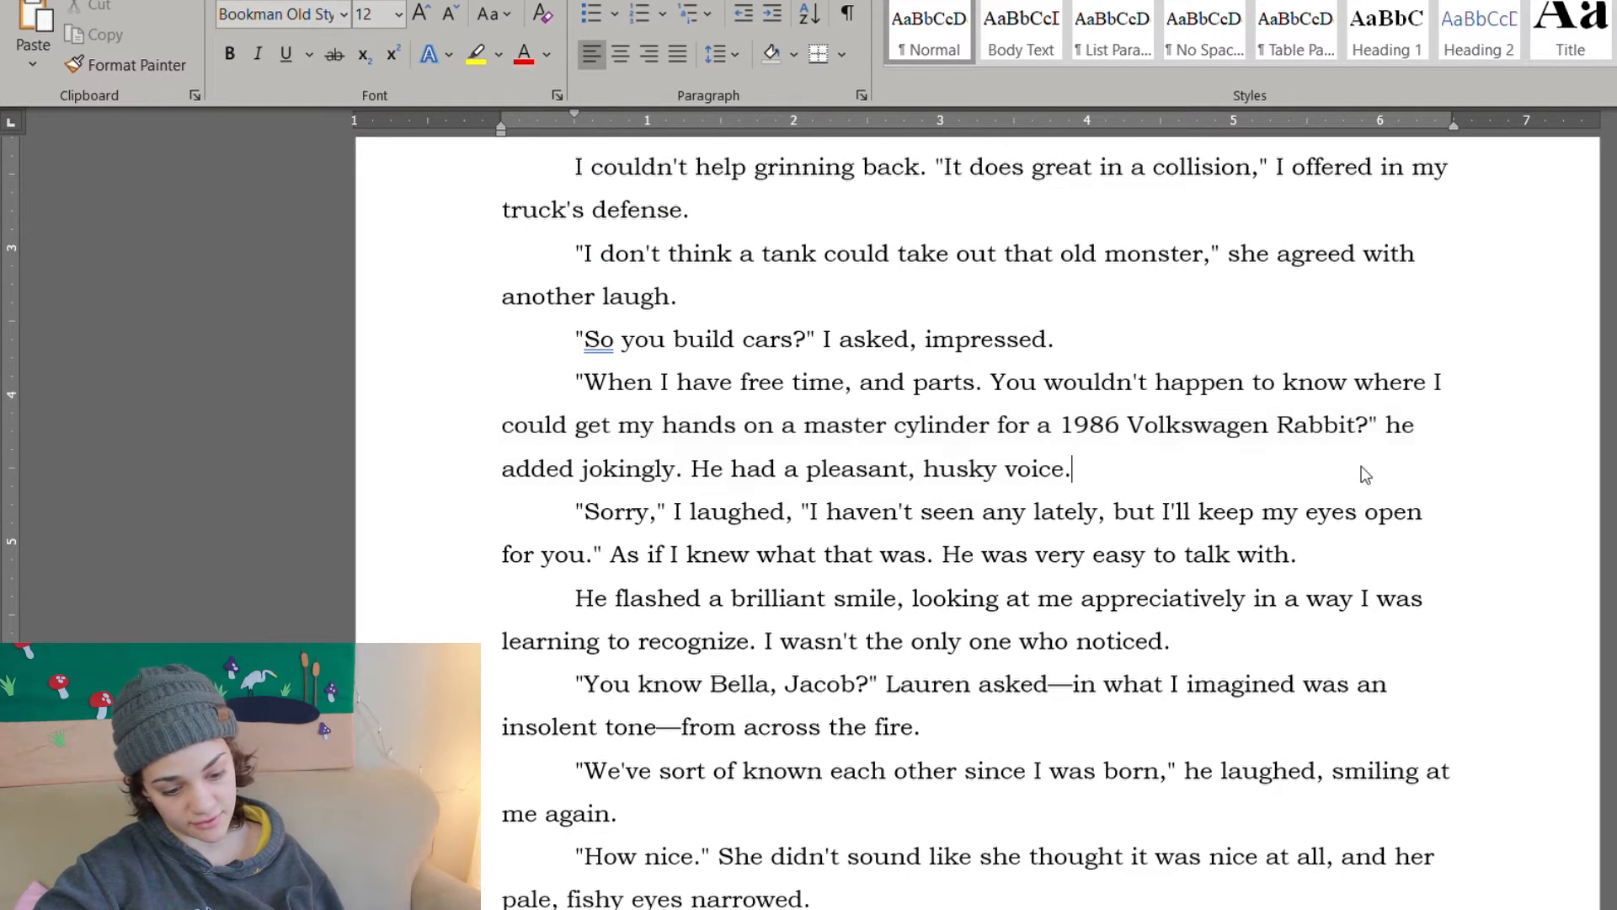
{"action": "scroll", "scroll_direction": "down", "scroll_amount": 3}
{"action": "type", "text": "Sh"}
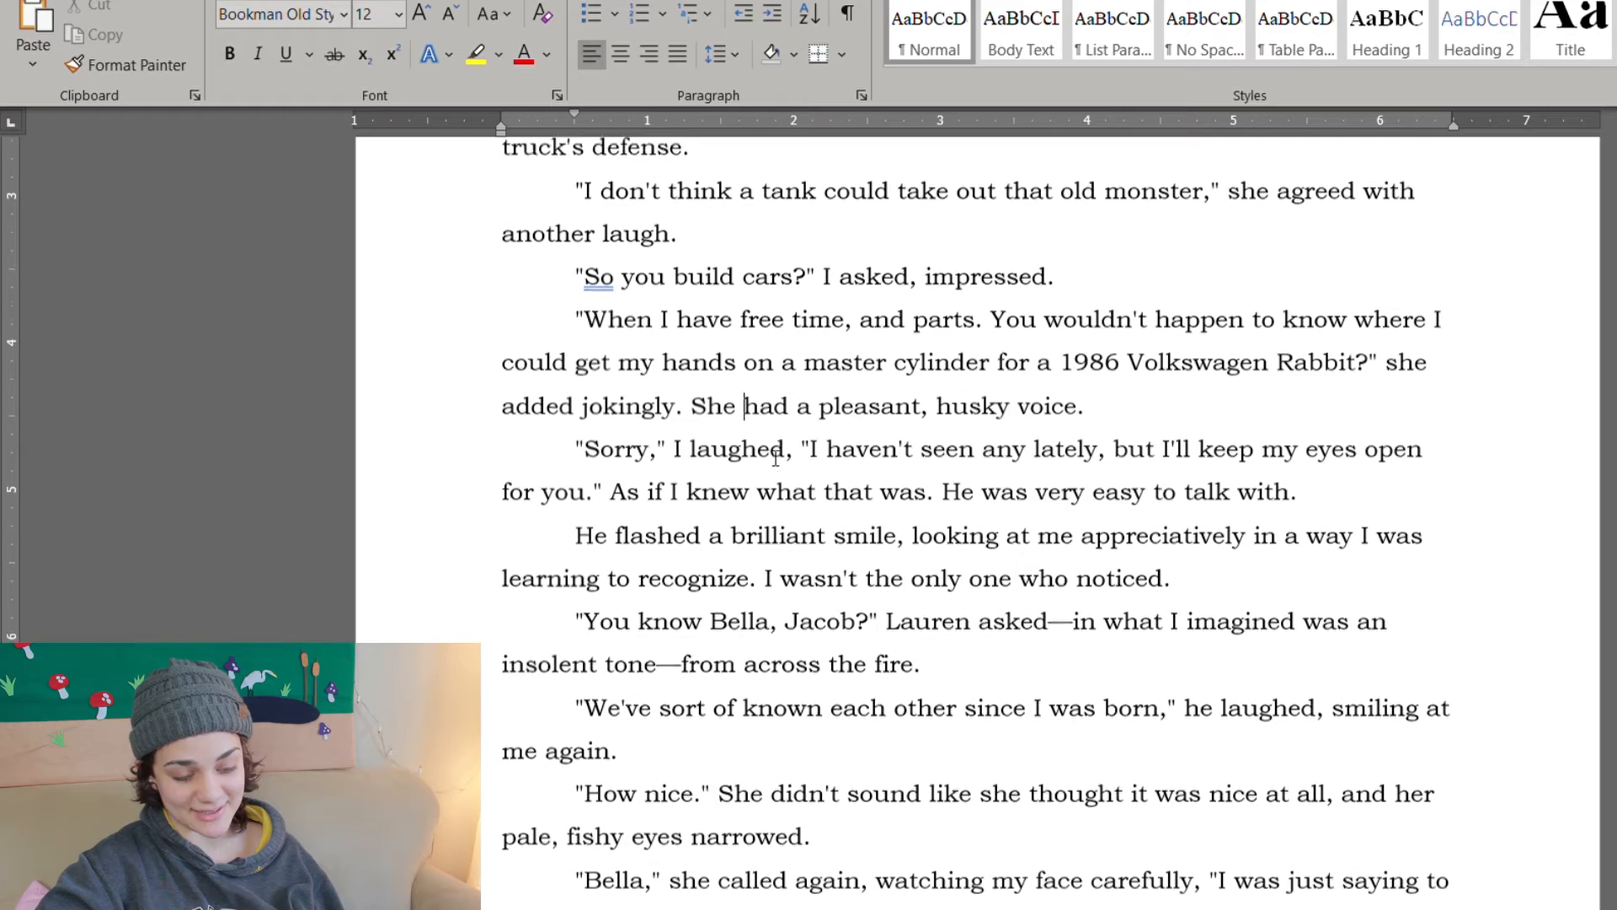
{"action": "scroll", "scroll_direction": "up", "scroll_amount": 3}
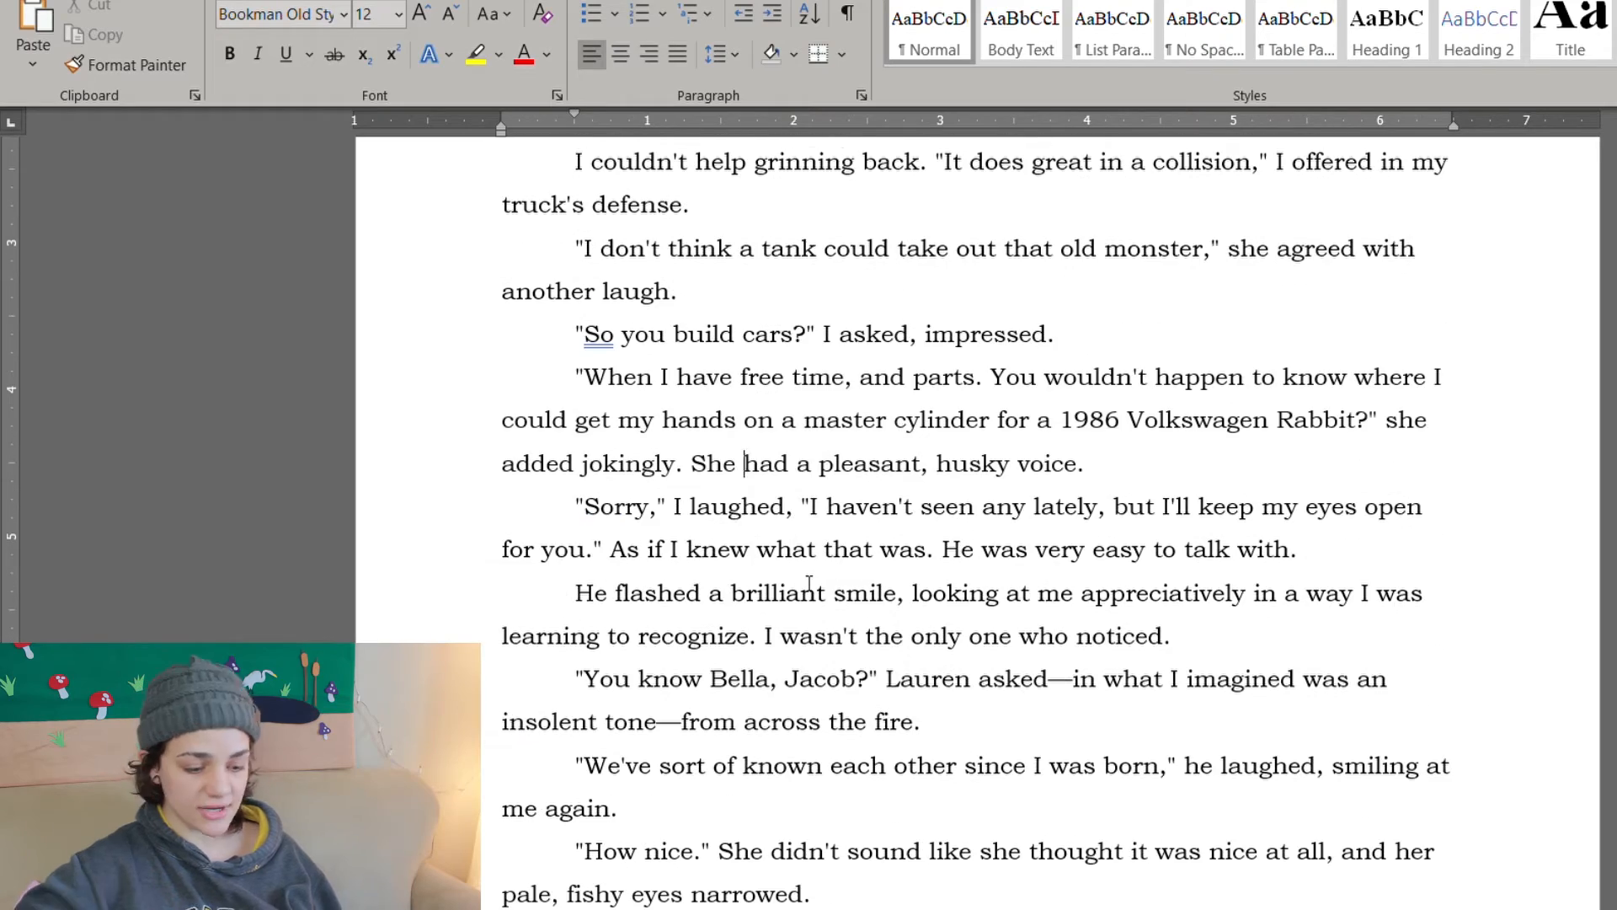
{"action": "scroll", "scroll_direction": "down", "scroll_amount": 3}
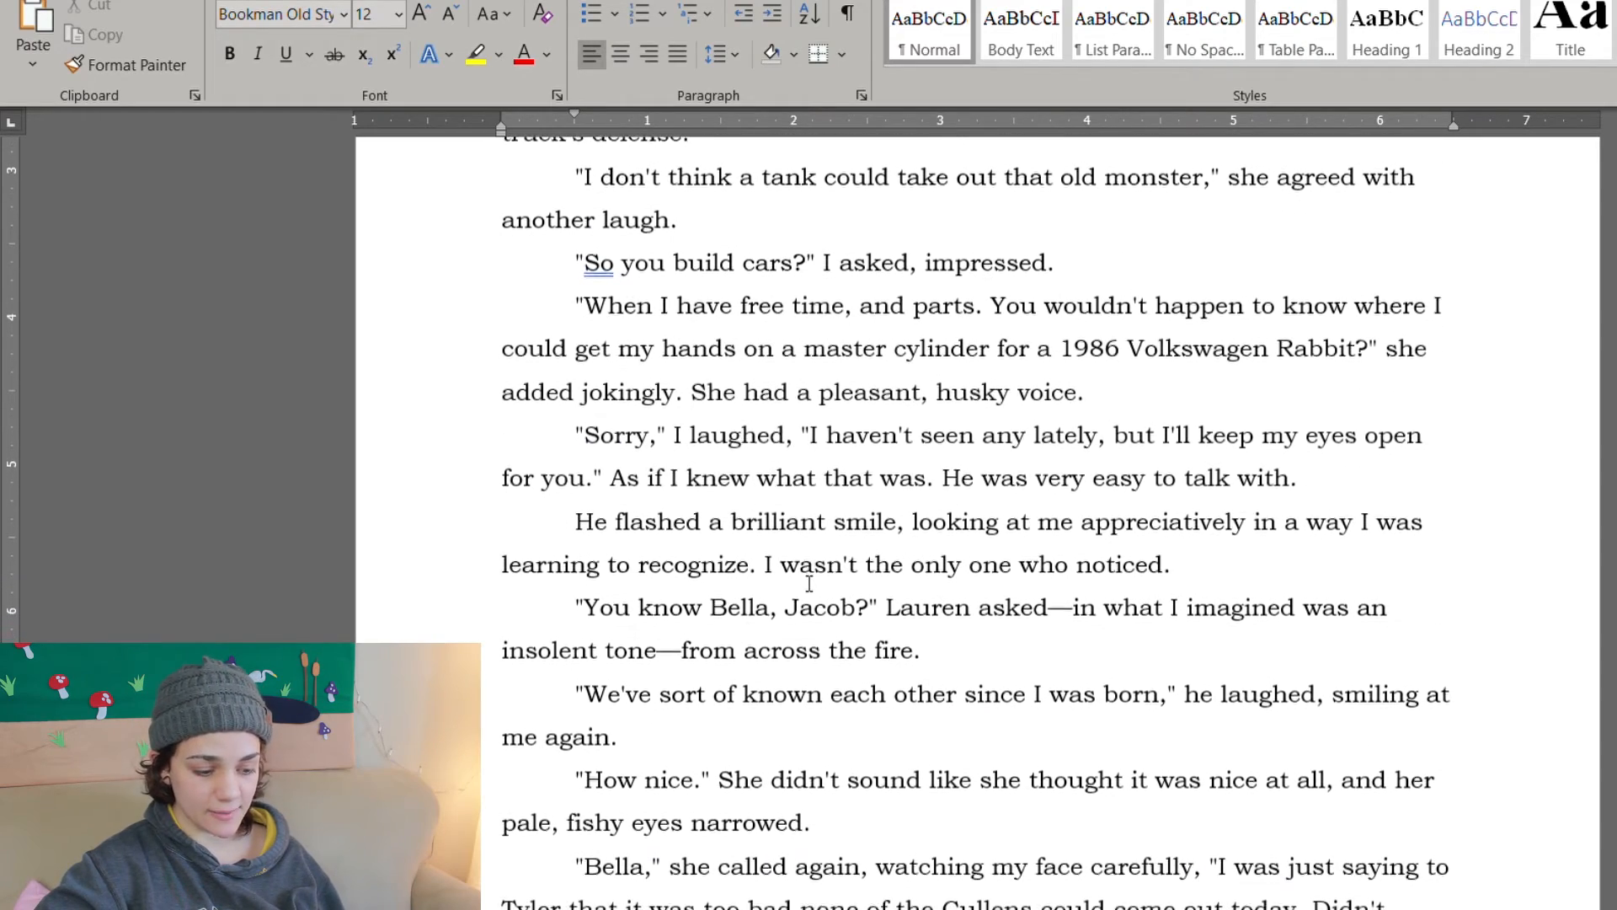
Step: Change 'He flashed a brilliant smile' to 'She' and rename Jacob to Jasmine in Lauren's question
{"action": "scroll", "scroll_direction": "down", "scroll_amount": 3}
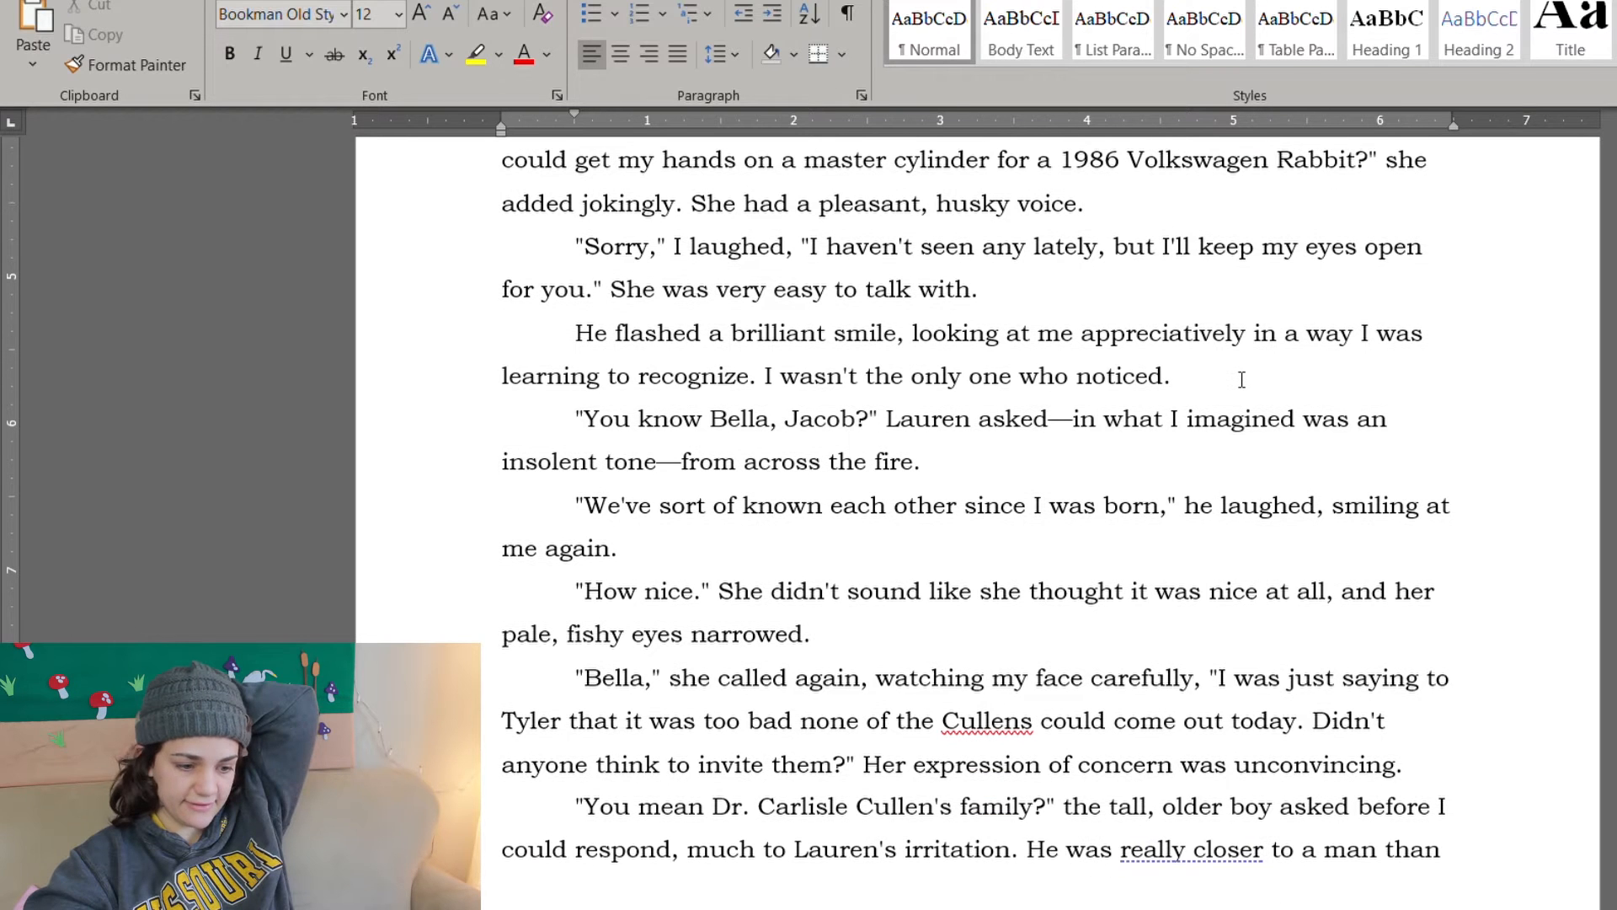
{"action": "left_click", "coordinate": [1171, 376]}
{"action": "type", "text": "Sh"}
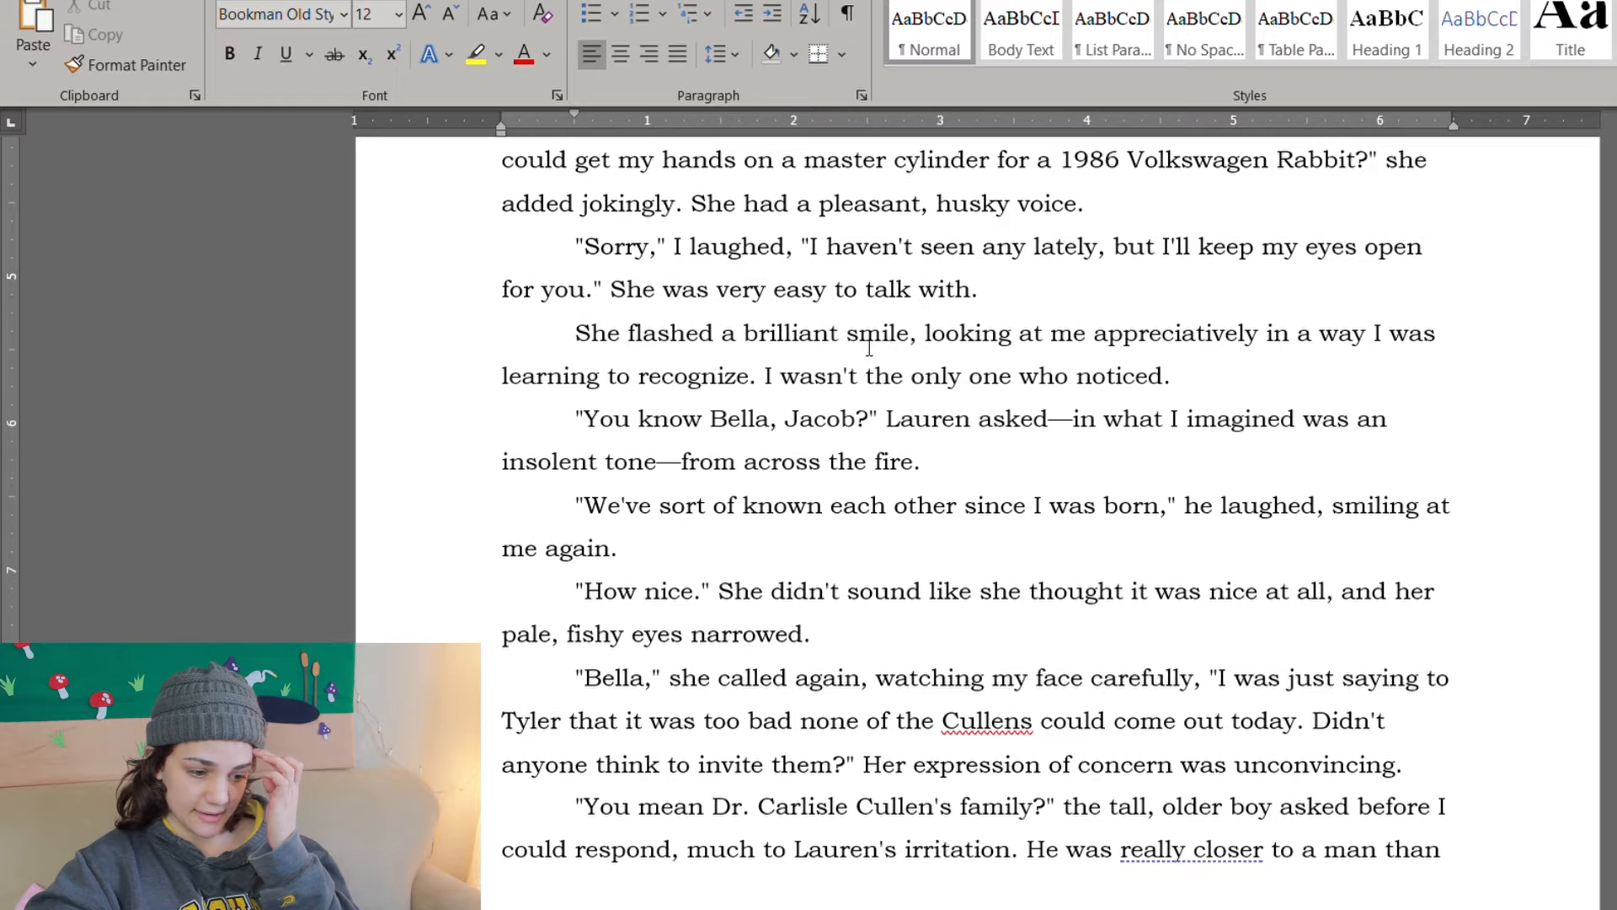
{"action": "scroll", "scroll_direction": "down", "scroll_amount": 3}
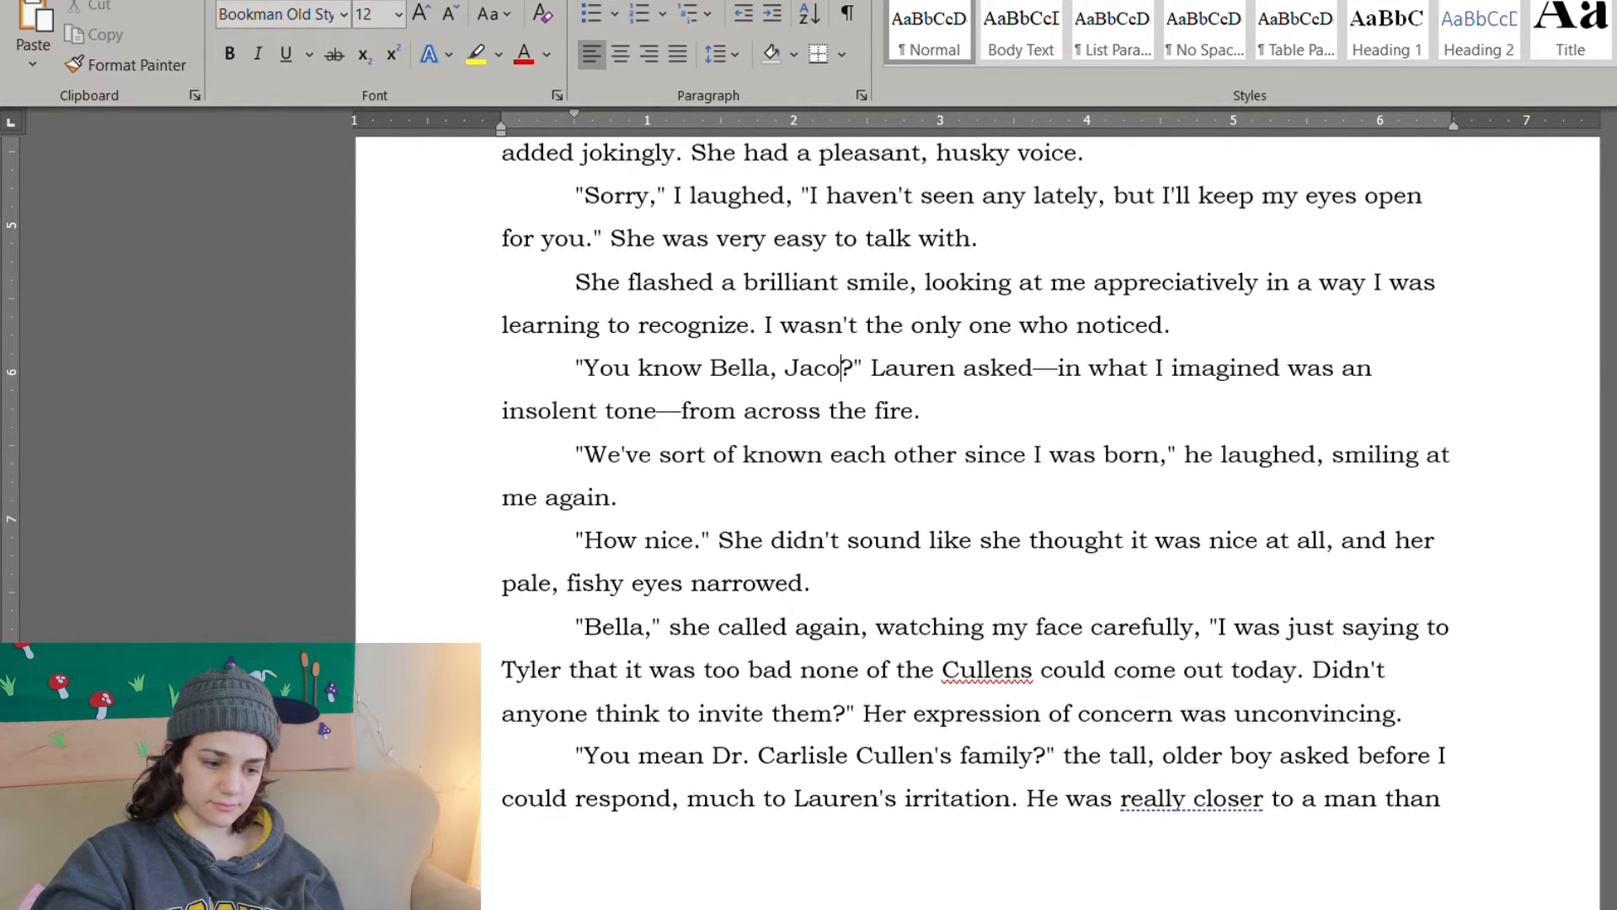
{"action": "type", "text": "Jasmine"}
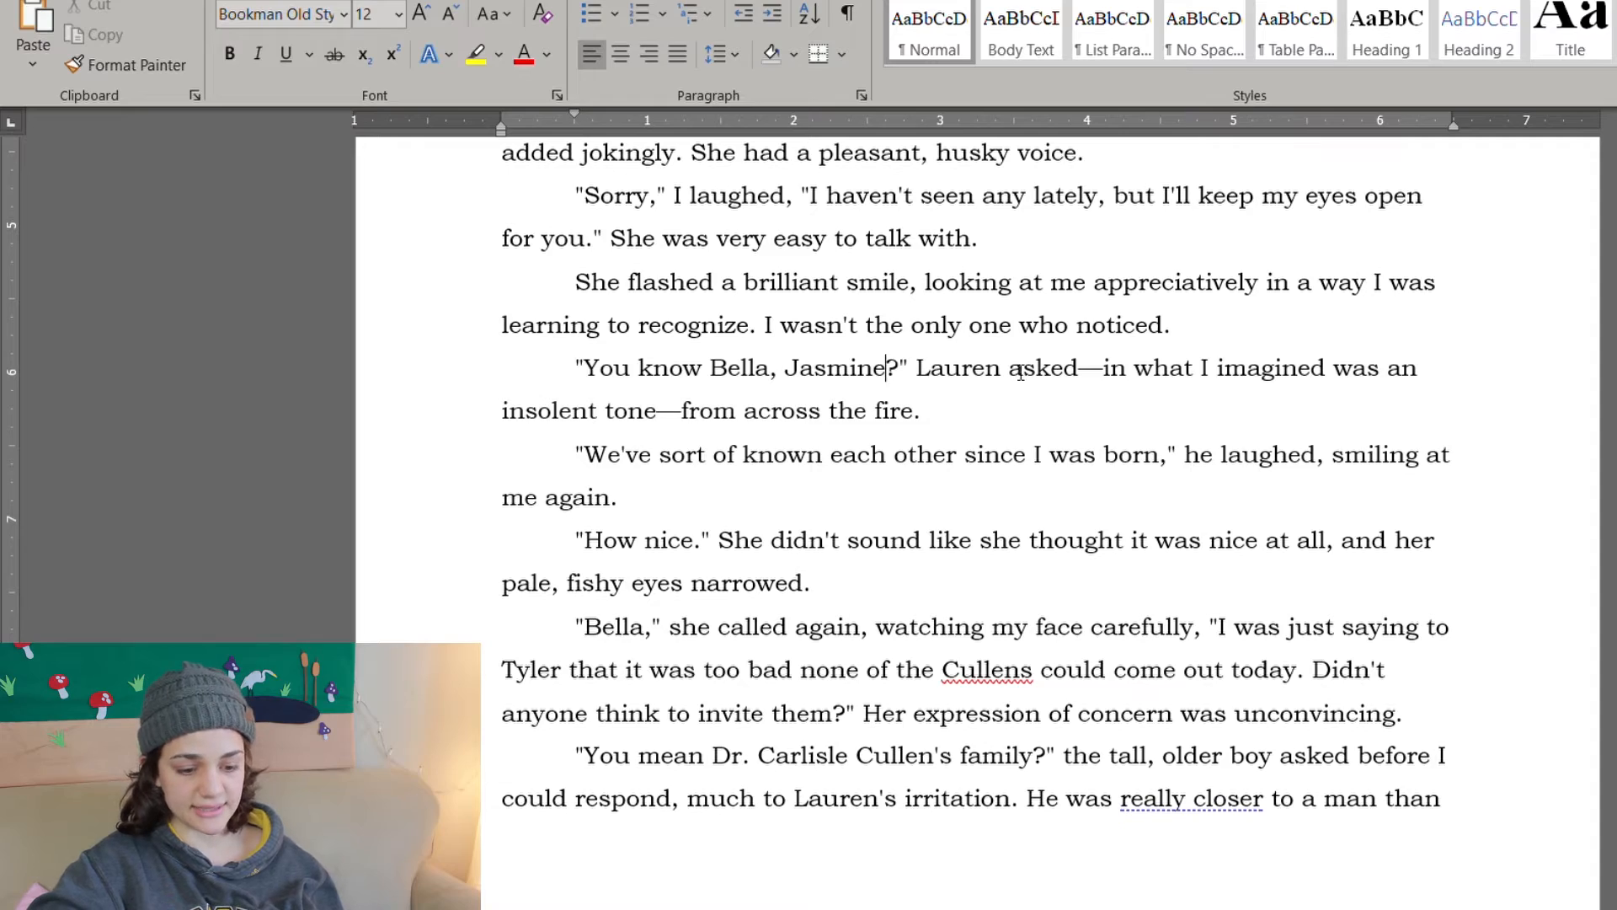
{"action": "scroll", "scroll_direction": "up", "scroll_amount": 3}
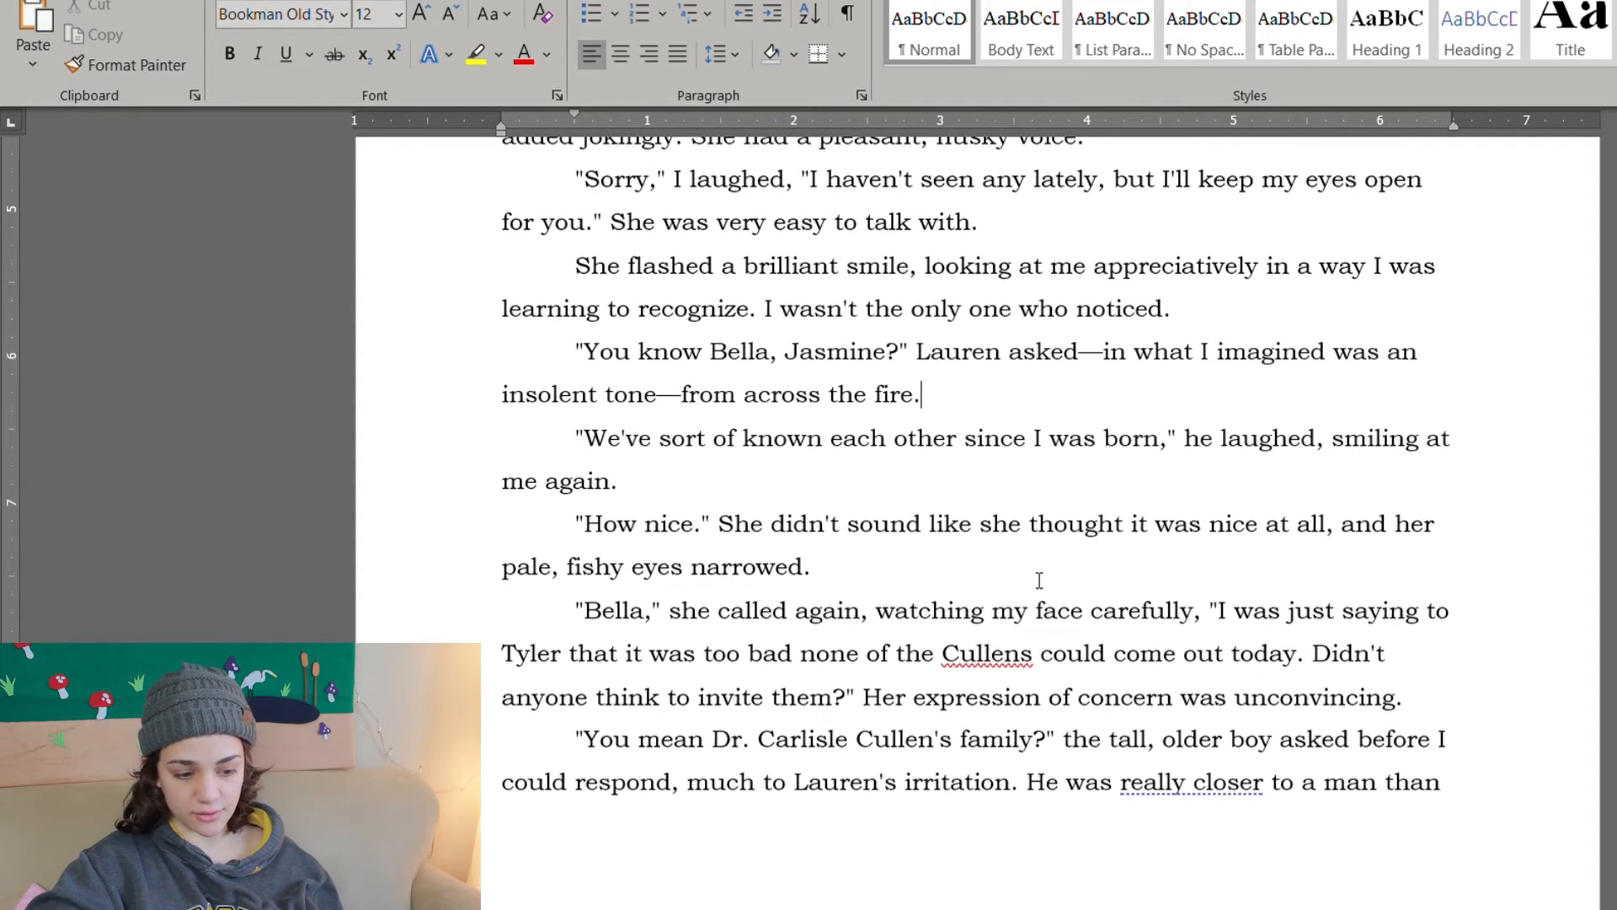
{"action": "scroll", "scroll_direction": "up", "scroll_amount": 3}
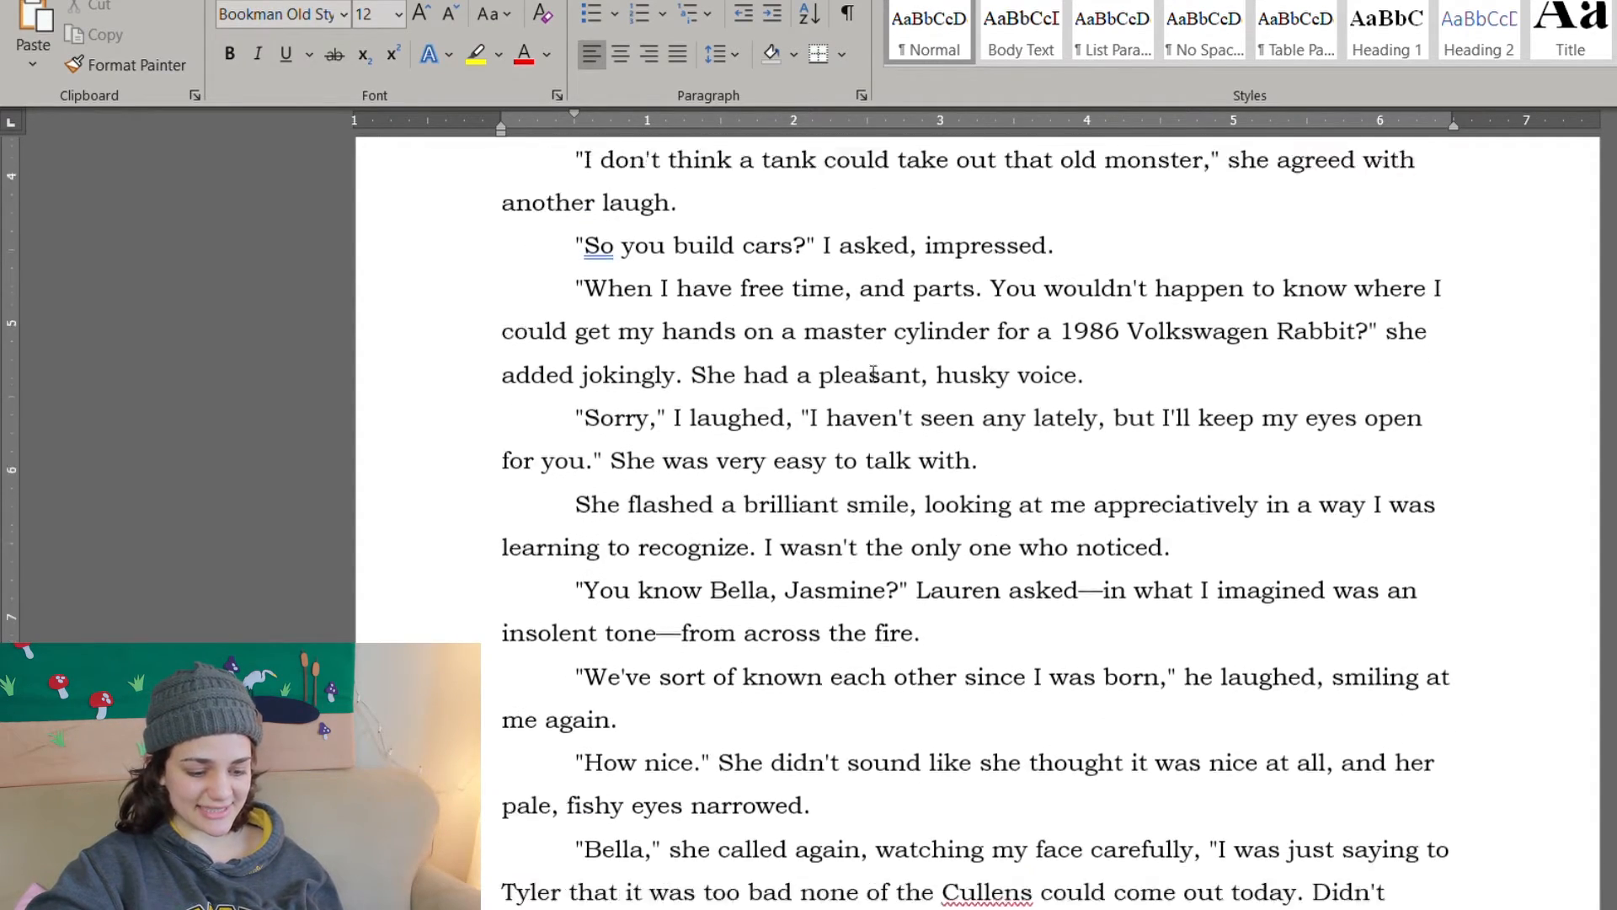
{"action": "scroll", "scroll_direction": "down", "scroll_amount": 3}
{"action": "type", "text": "s"}
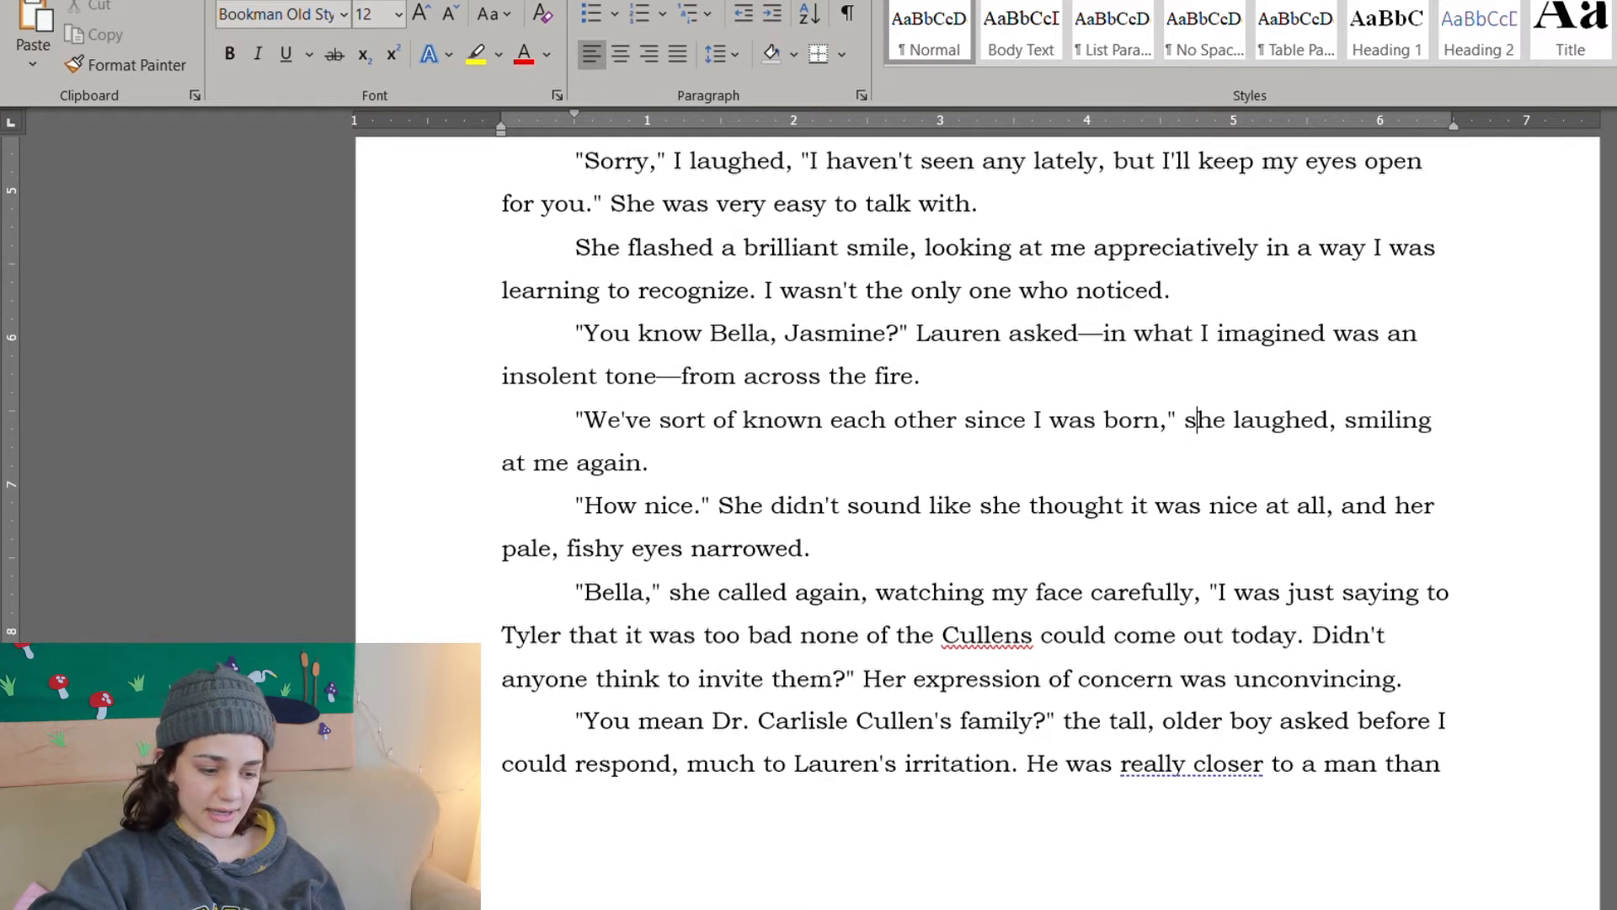
Step: Replace 'She' with 'Lauren asked', removing 'As if I knew what that was.' and 'she called again, watching my face carefully,'
{"action": "double_click", "coordinate": [738, 505]}
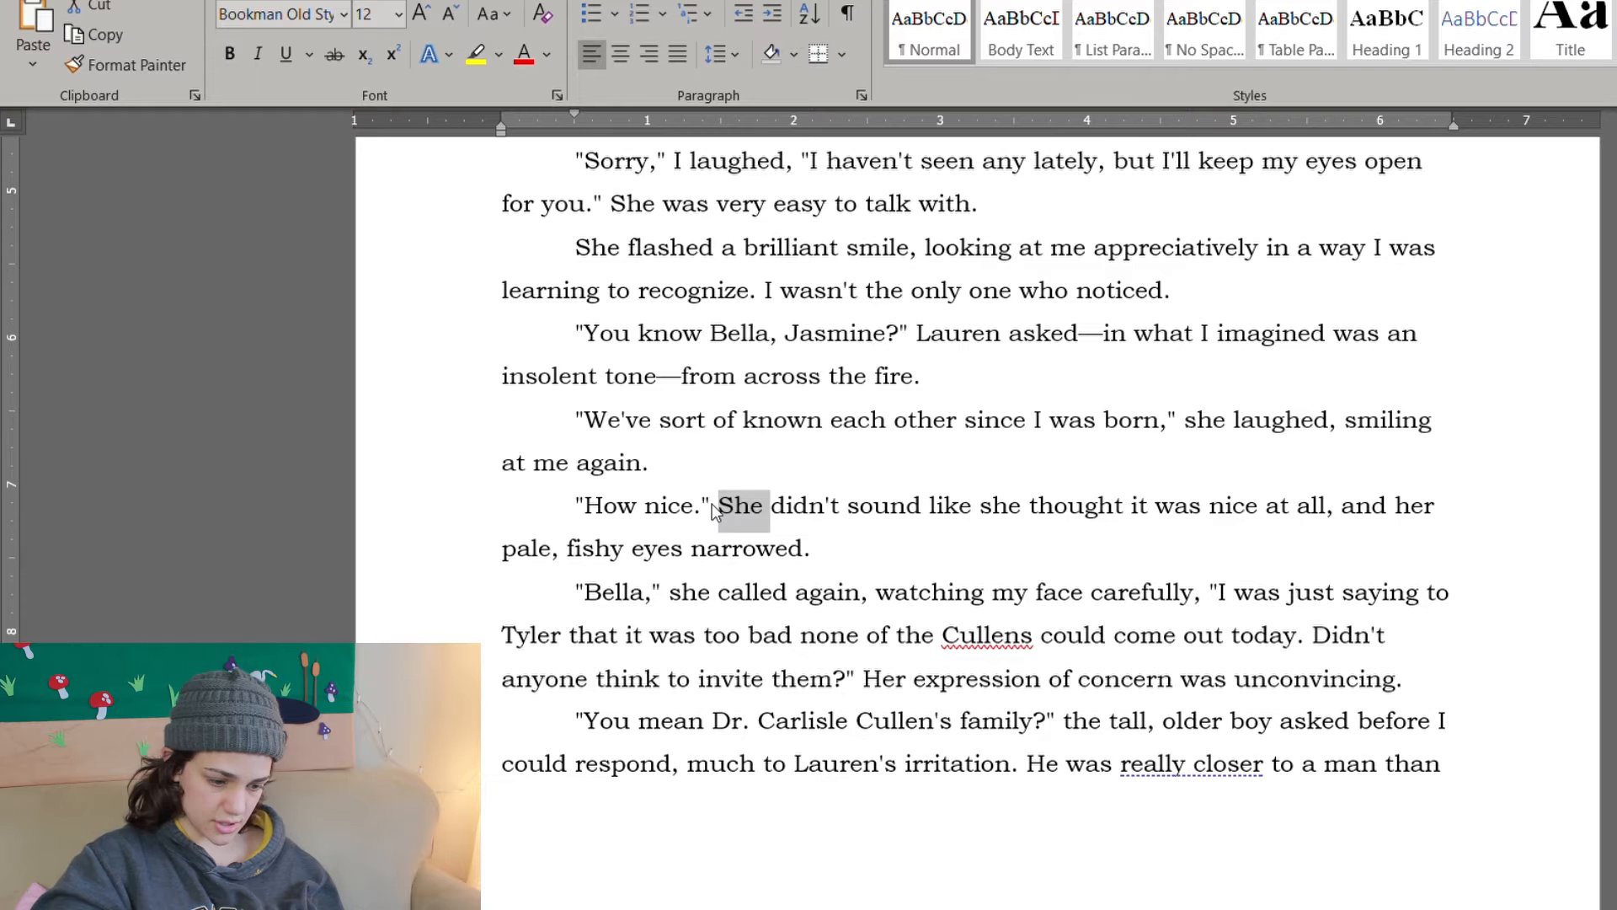
{"action": "type", "text": "Lauren"}
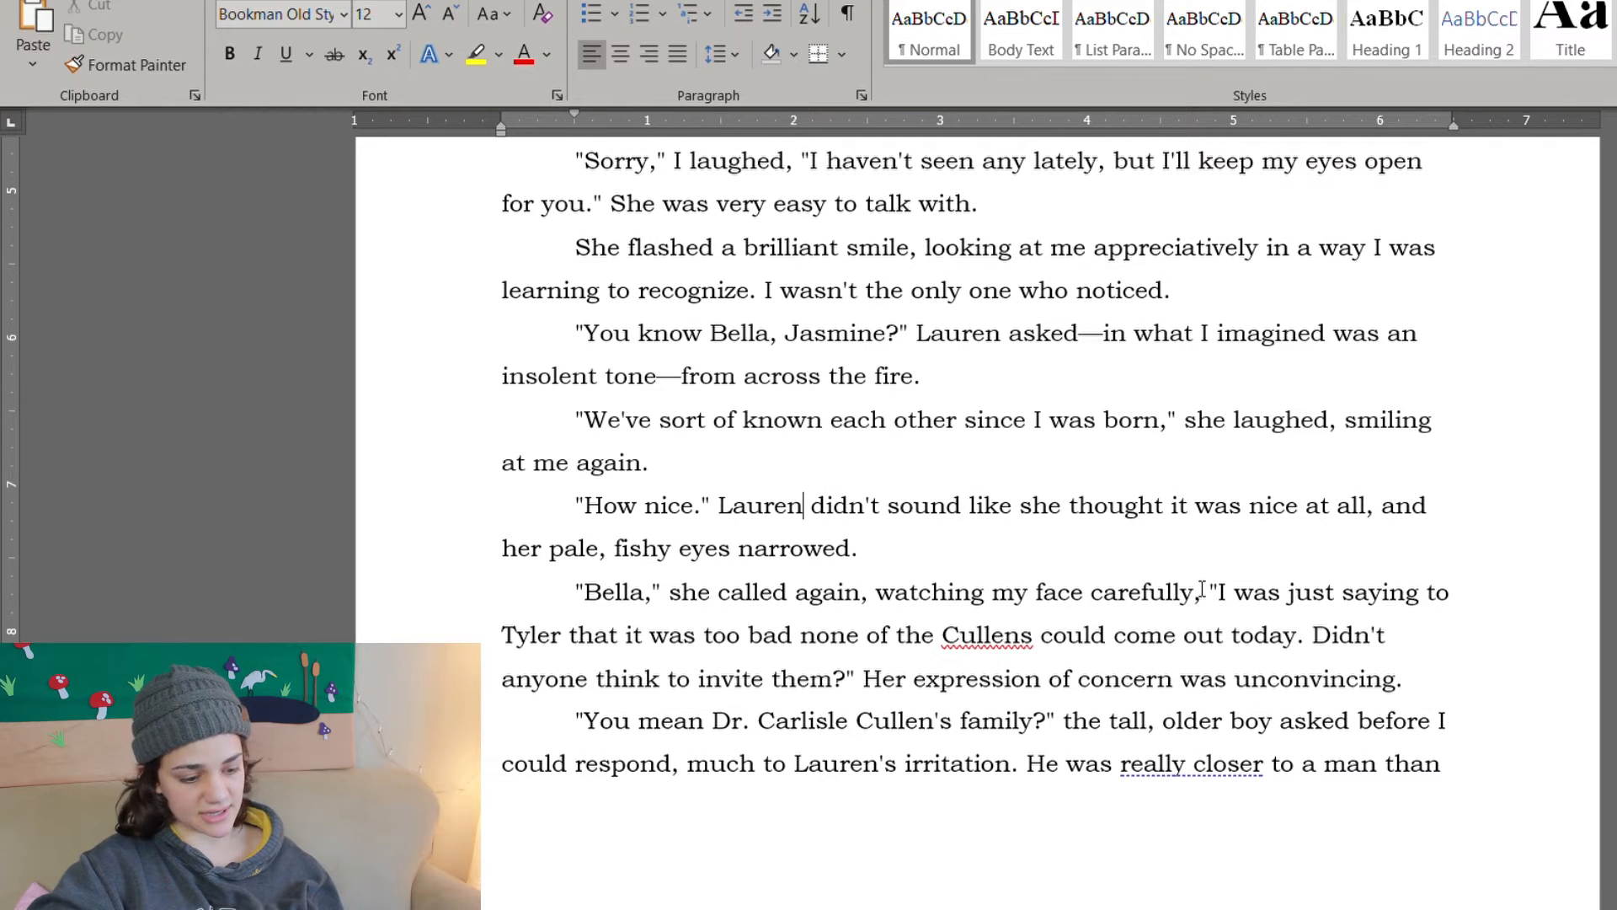
{"action": "scroll", "scroll_direction": "down", "scroll_amount": 3}
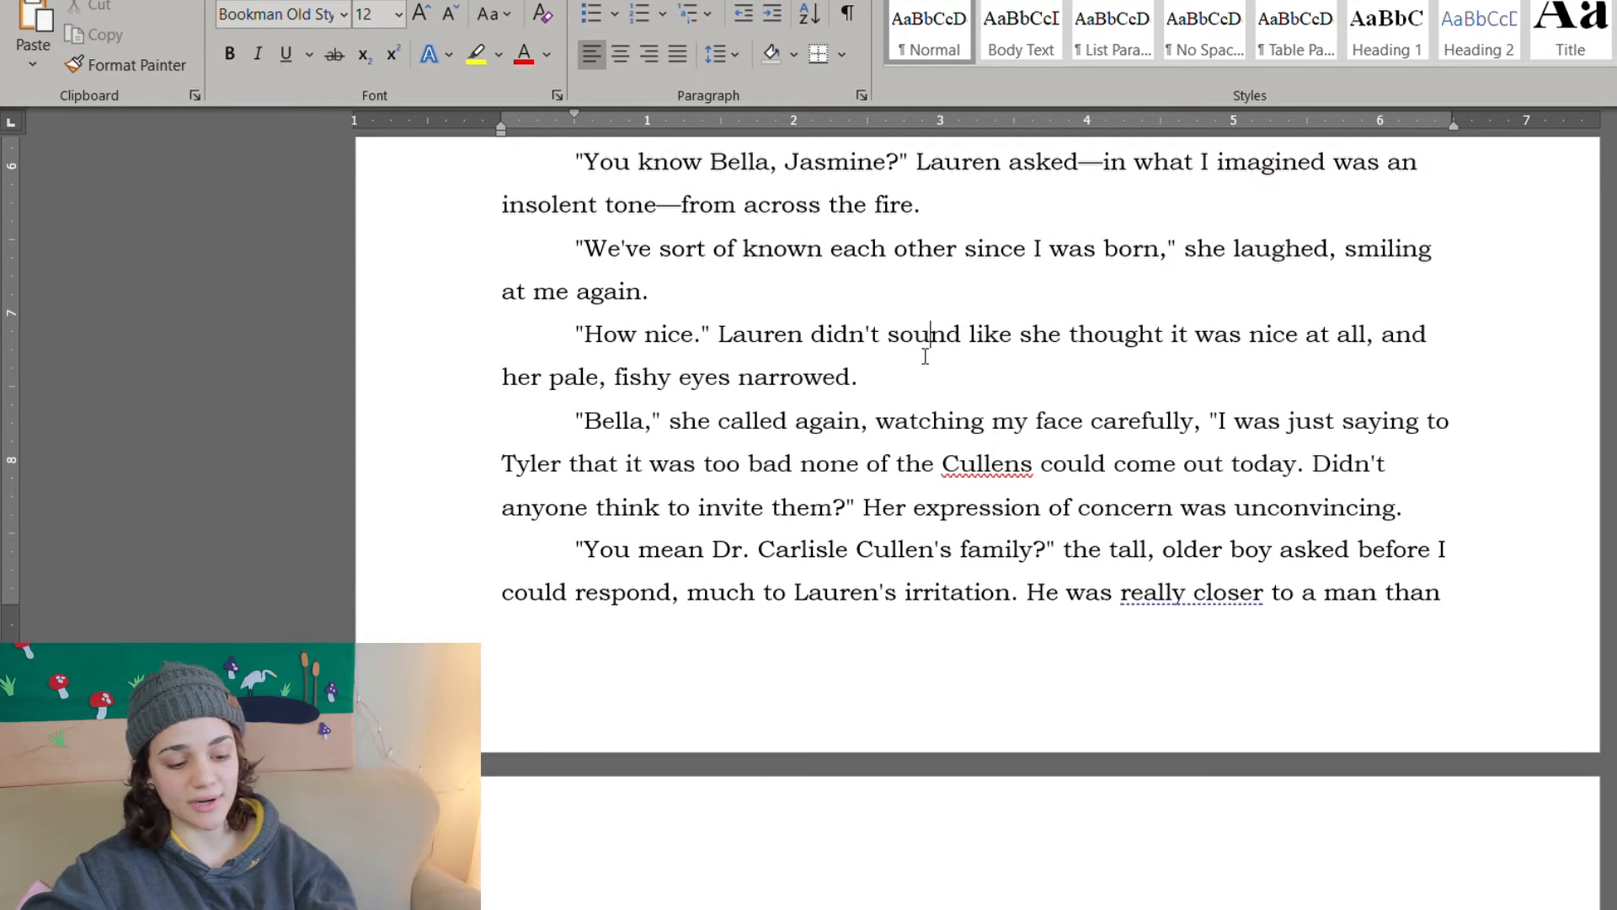
{"action": "left_click", "coordinate": [857, 376]}
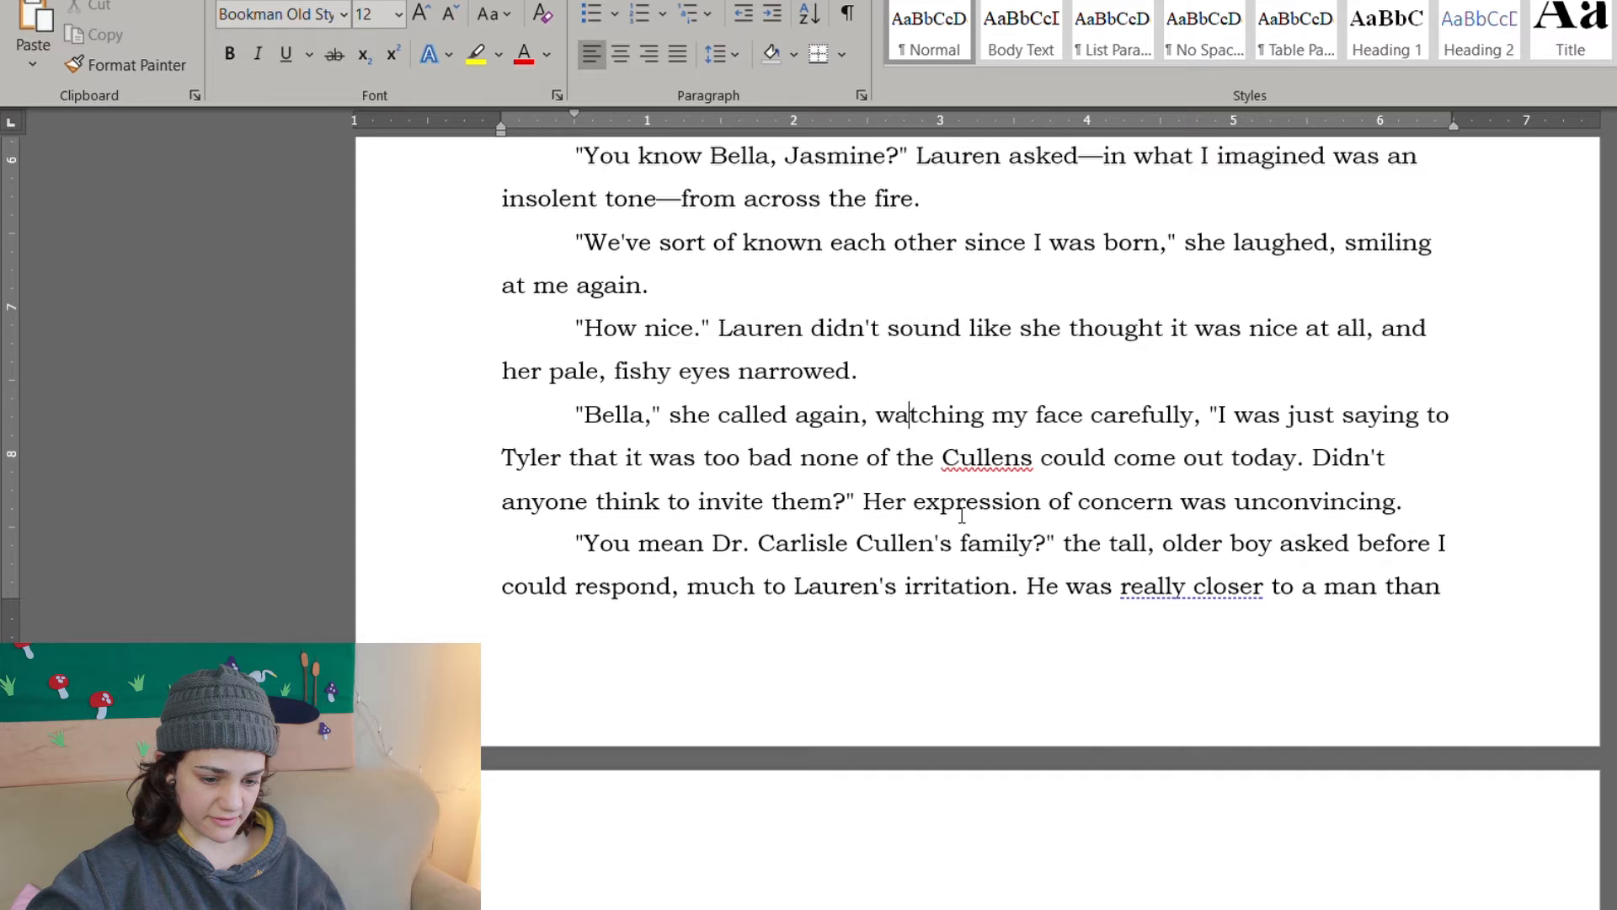
{"action": "scroll", "scroll_direction": "up", "scroll_amount": 3}
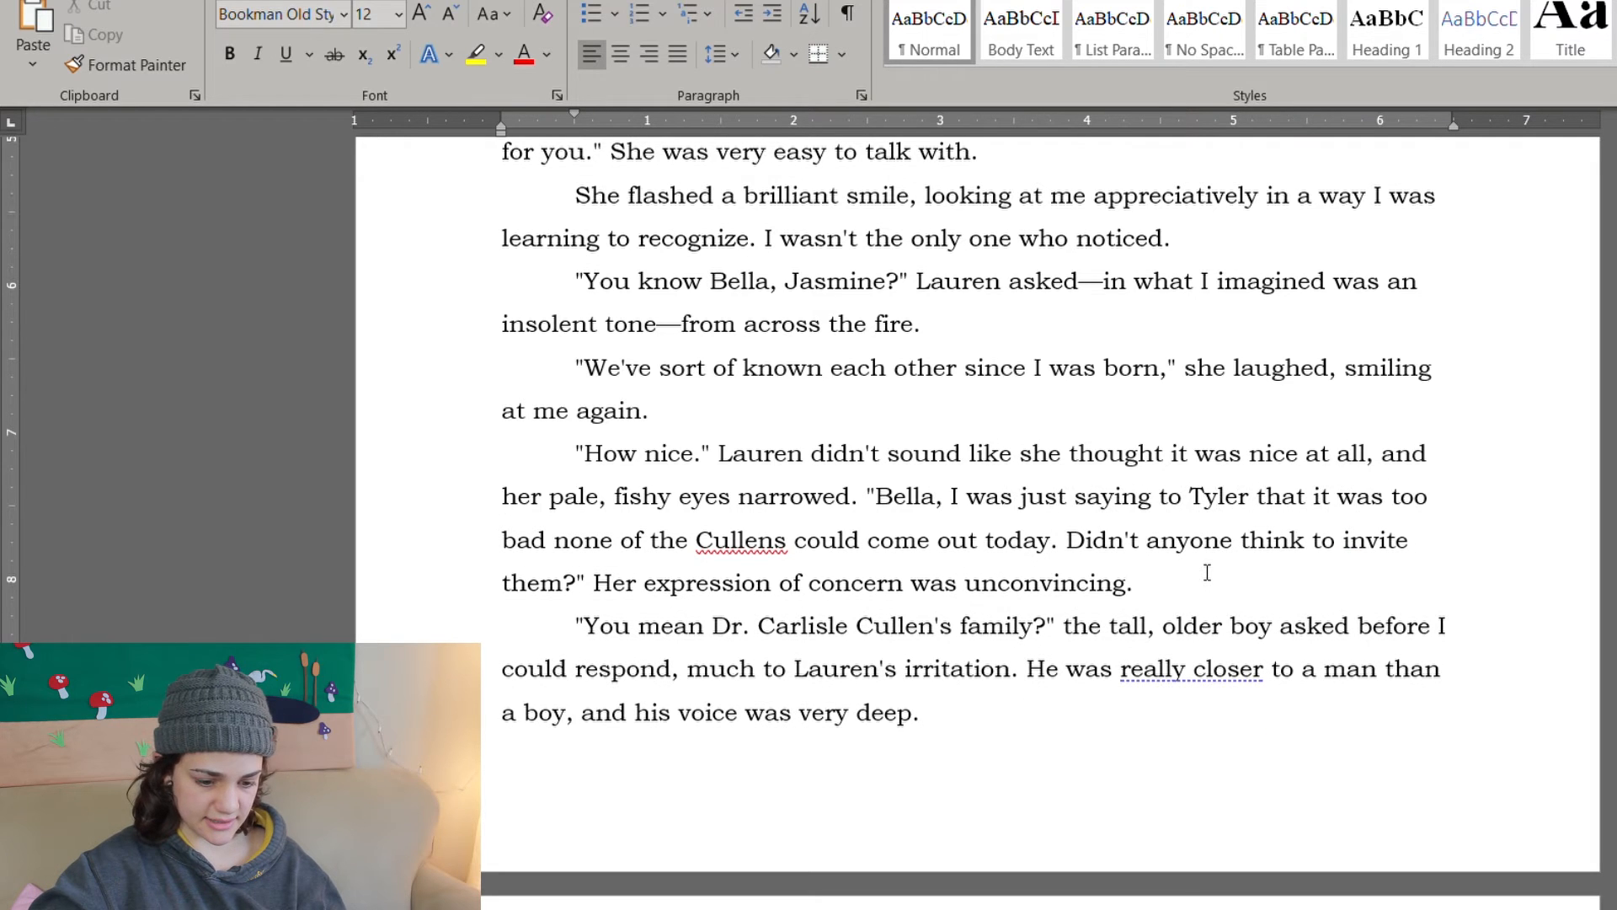
{"action": "scroll", "scroll_direction": "down", "scroll_amount": 3}
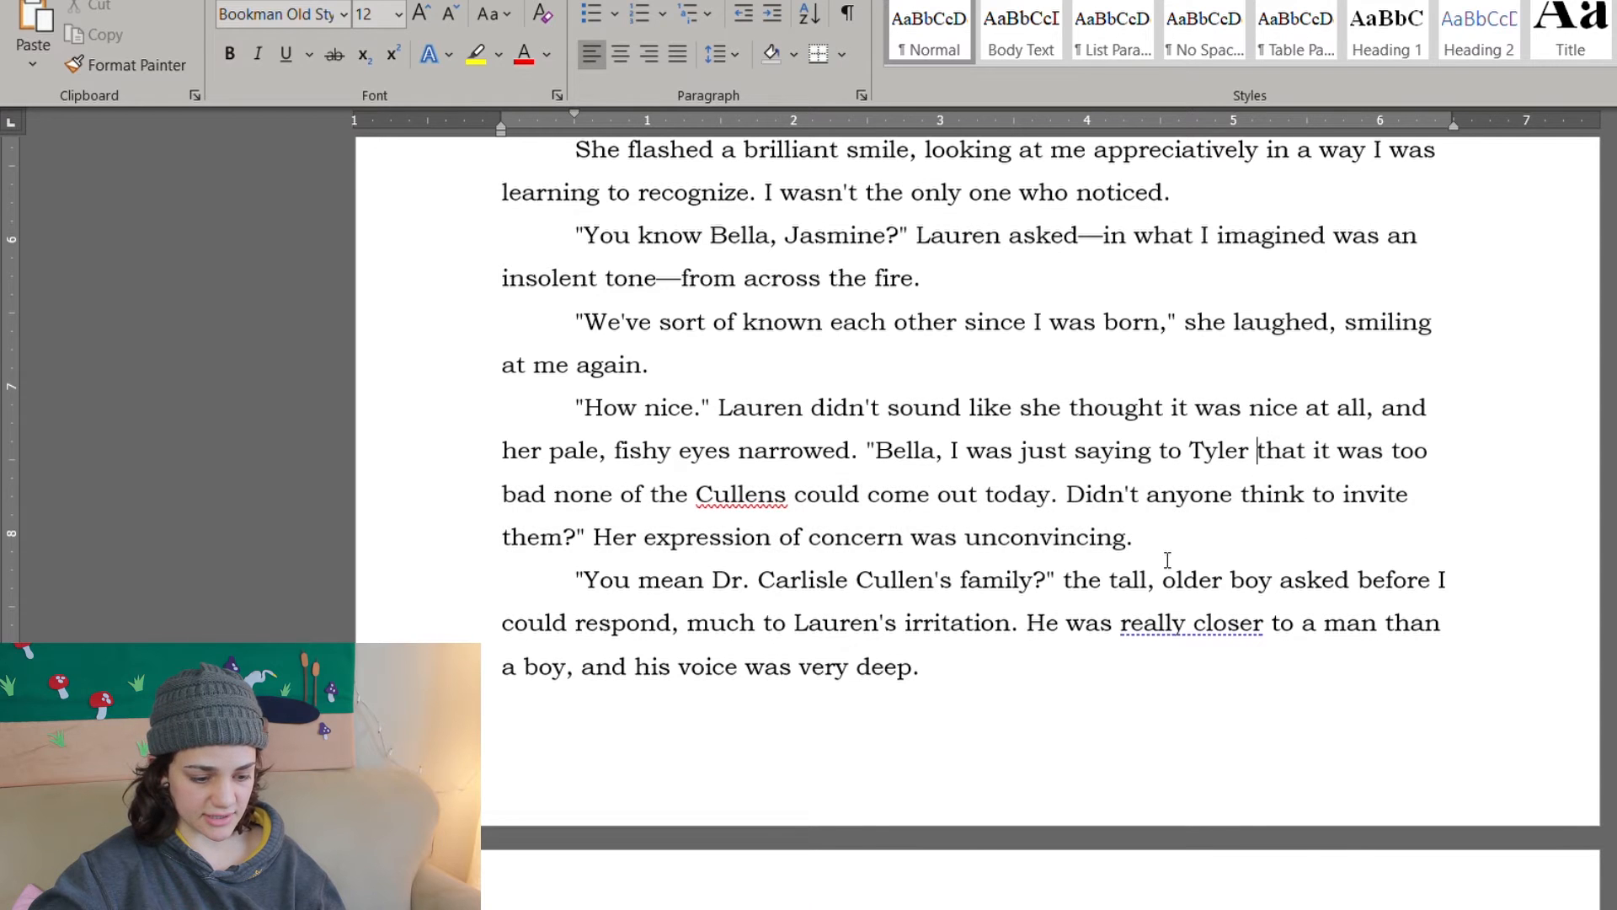
{"action": "scroll", "scroll_direction": "down", "scroll_amount": 3}
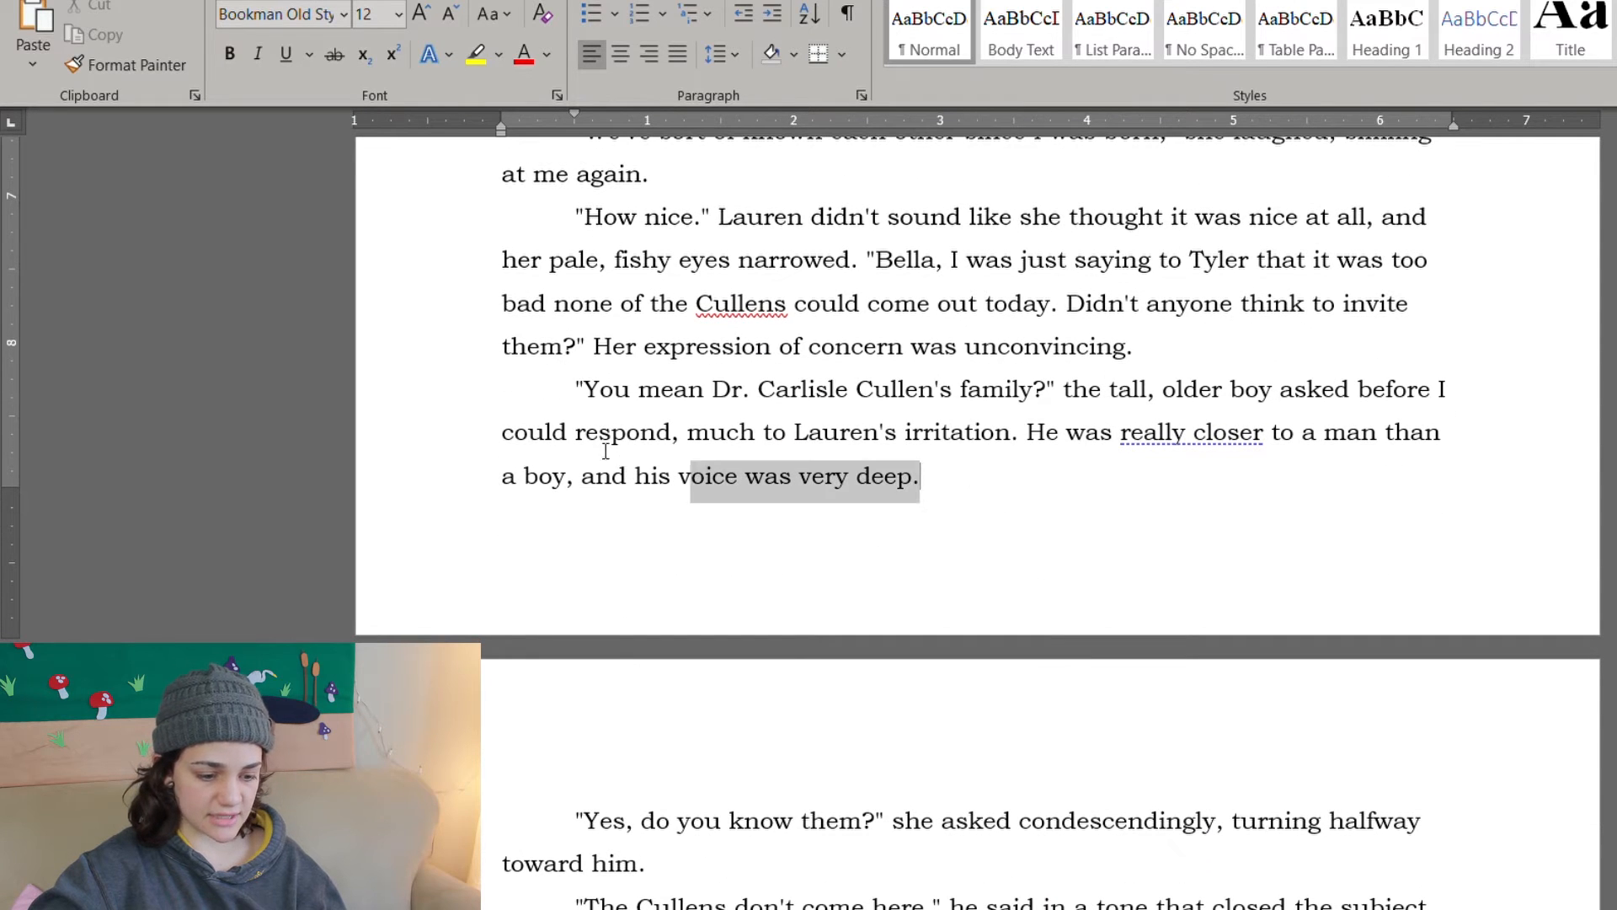
{"action": "left_click", "coordinate": [1056, 389]}
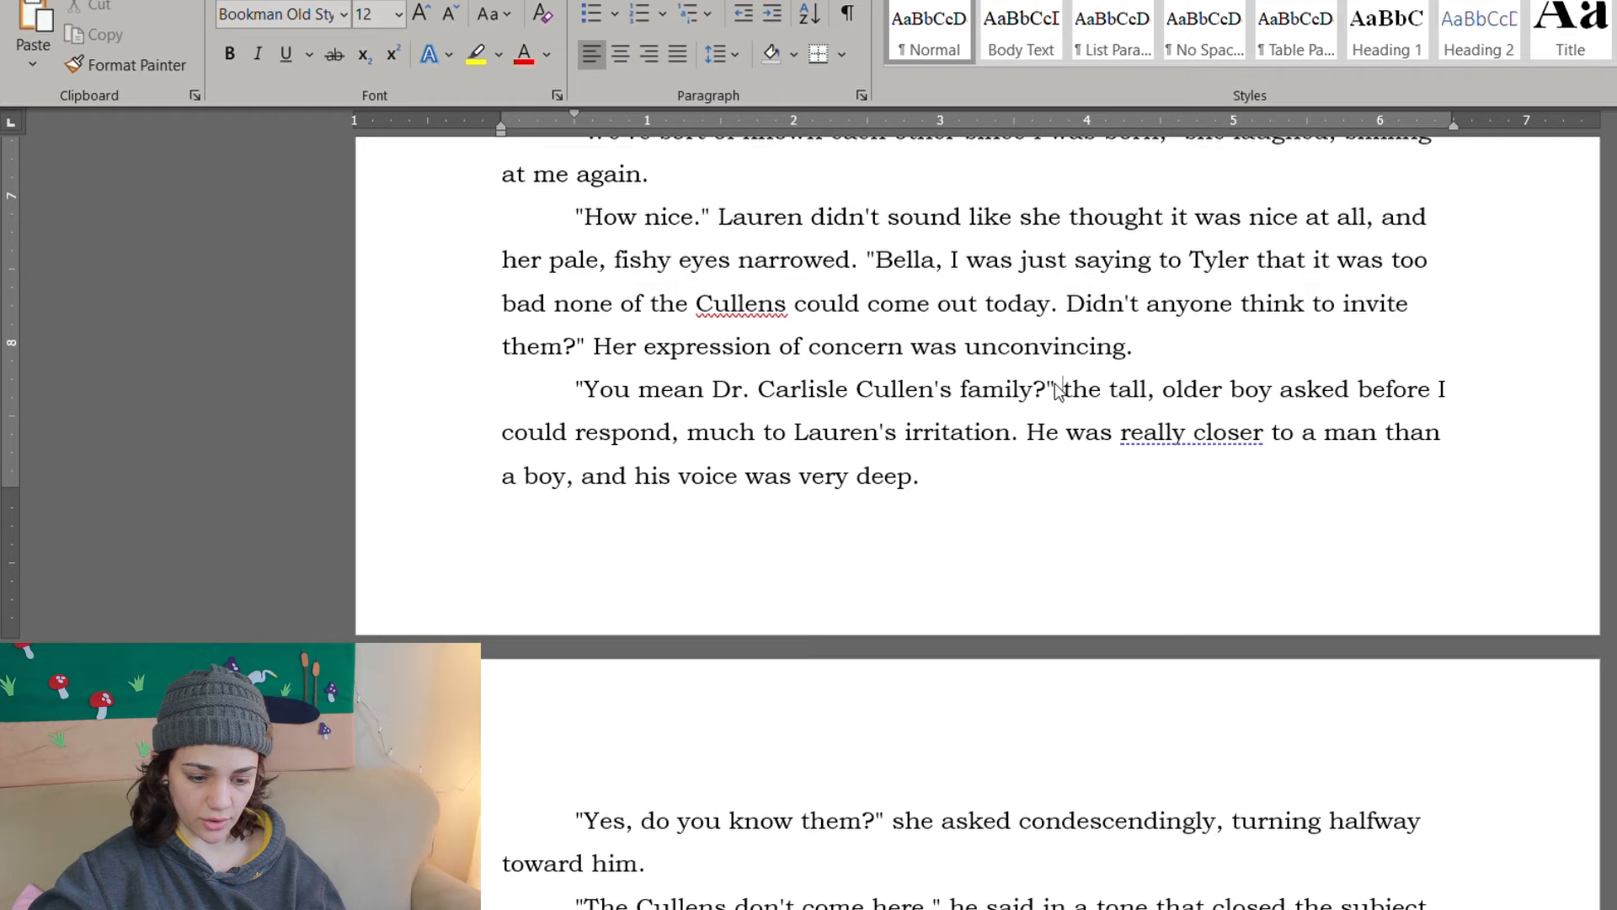
{"action": "scroll", "scroll_direction": "down", "scroll_amount": 3}
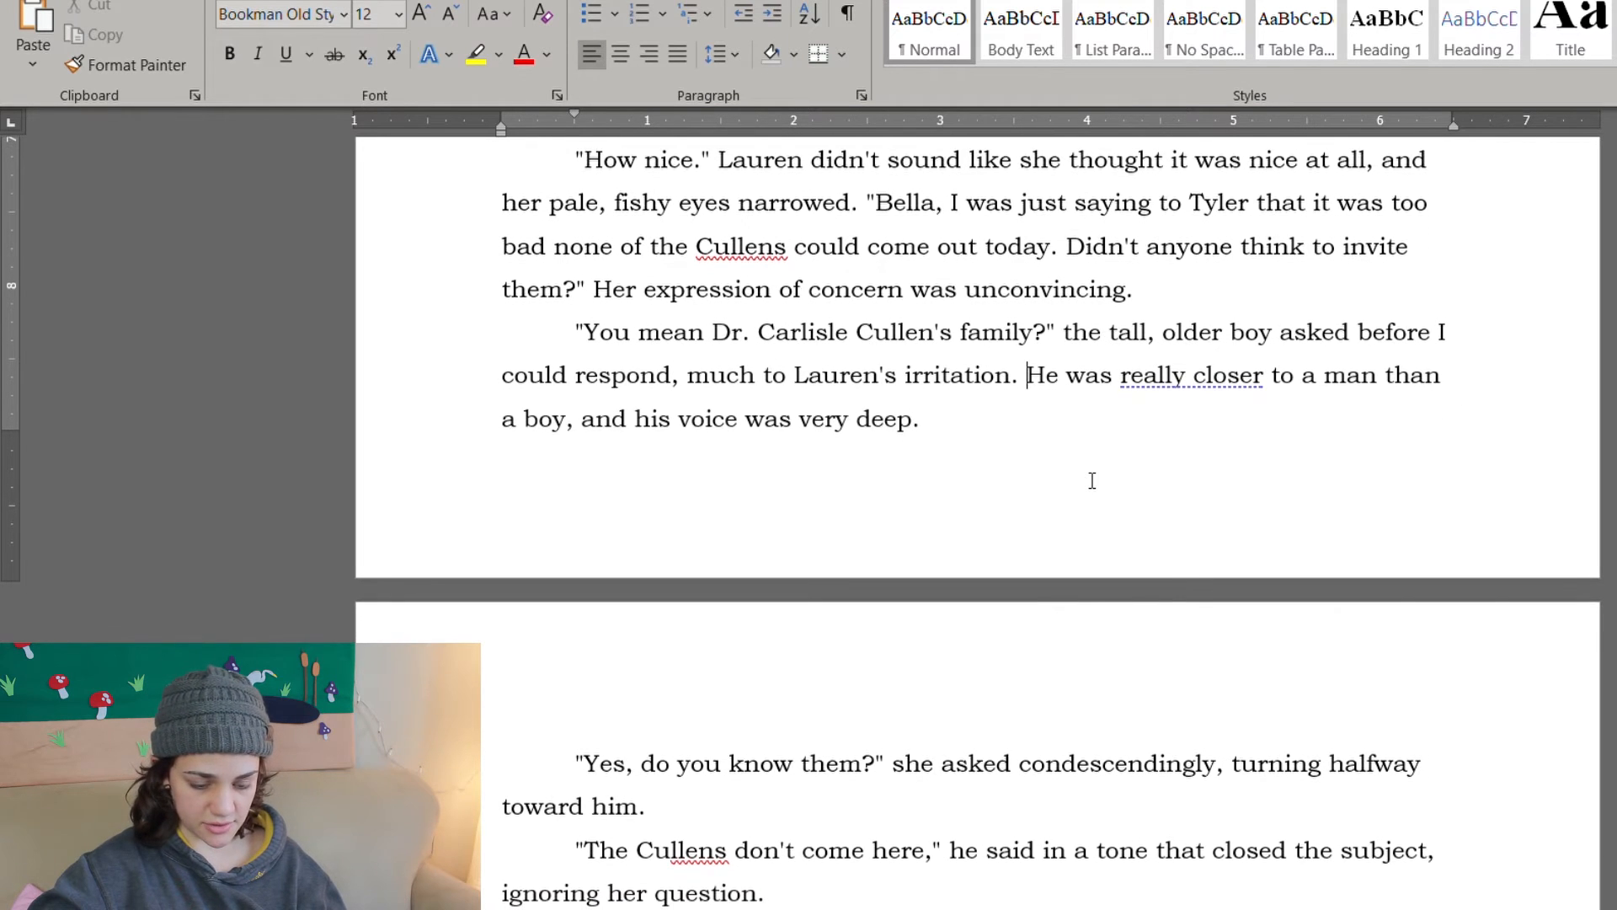
Step: Make the flirting passage read 'Jasmine interrupted', 'She grinned' and 'Jasmine was inexperienced around girls, so that she wouldn't see'
{"action": "scroll", "scroll_direction": "down", "scroll_amount": 3}
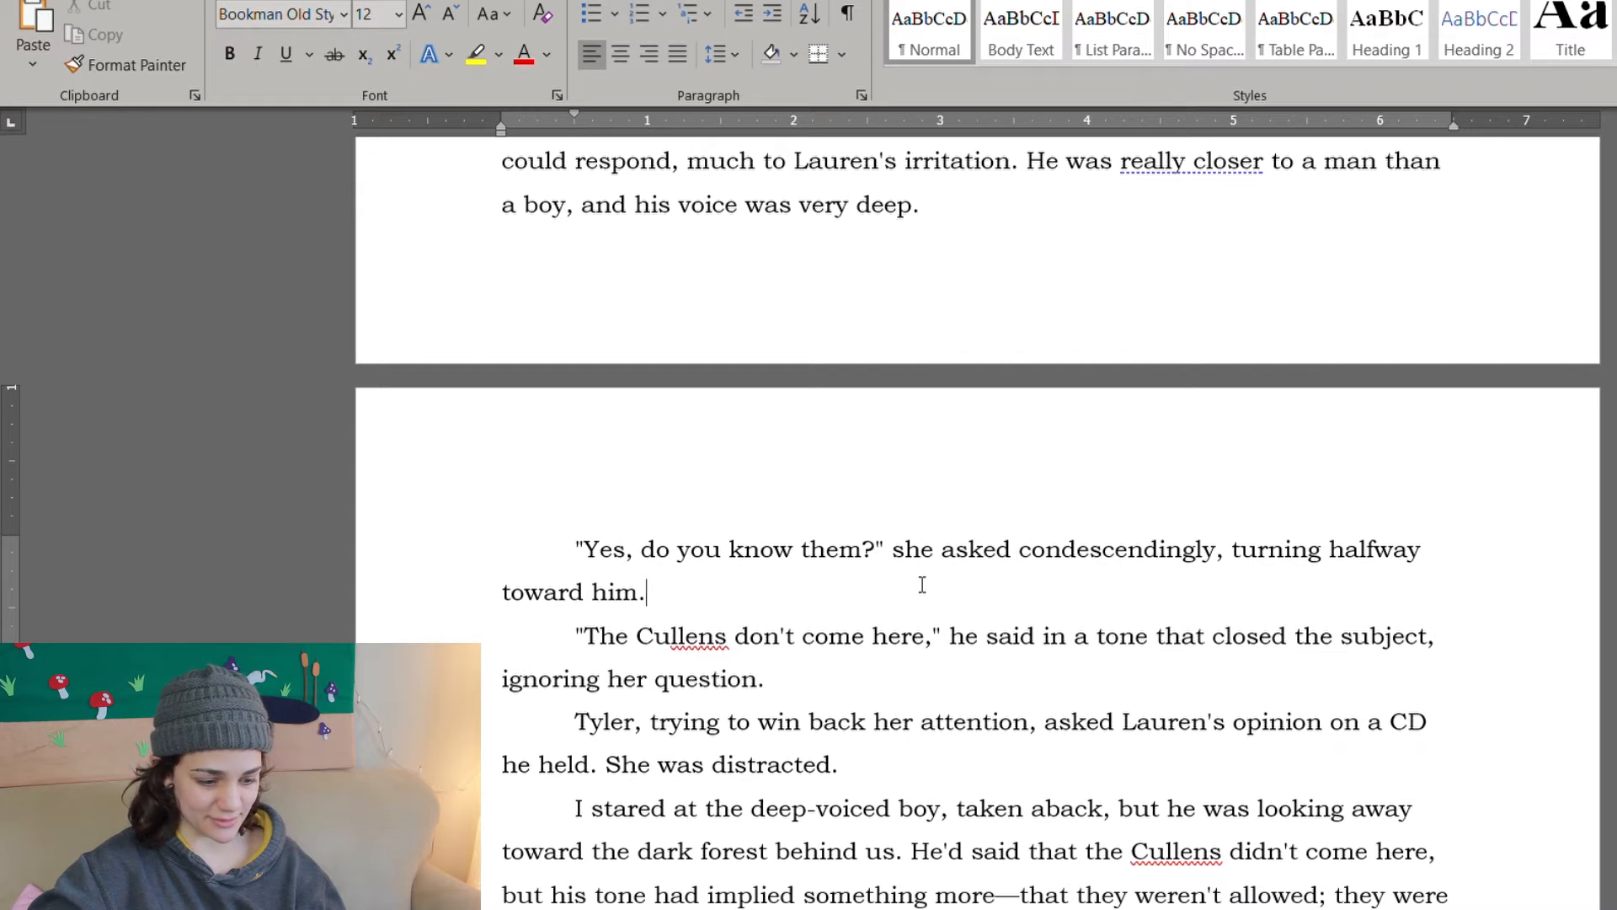
{"action": "scroll", "scroll_direction": "down", "scroll_amount": 3}
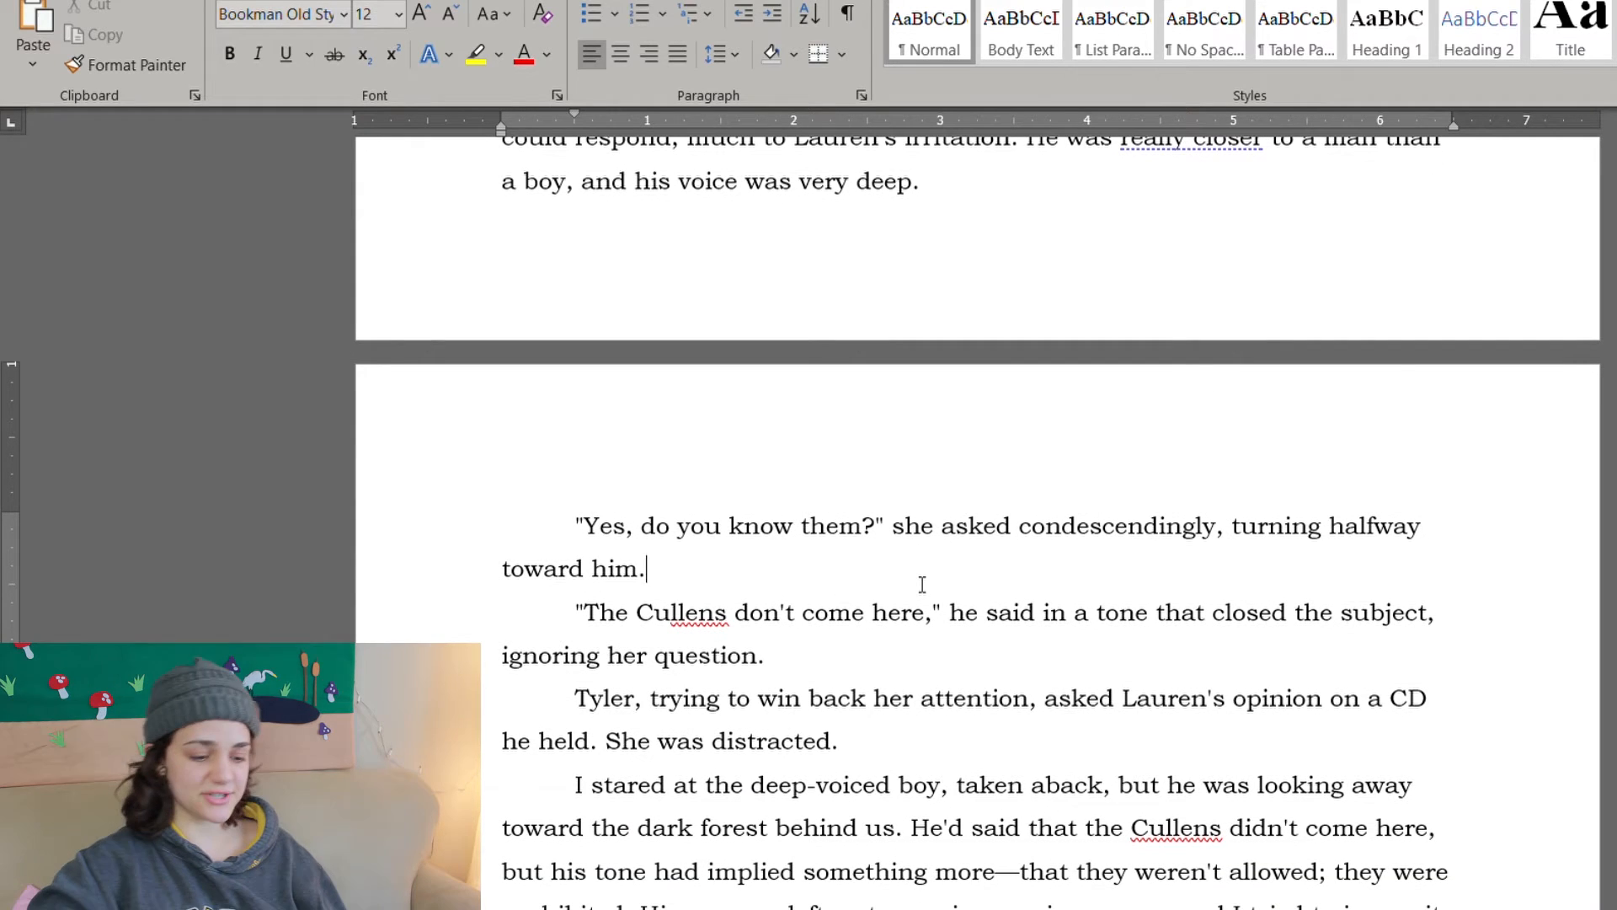
{"action": "scroll", "scroll_direction": "down", "scroll_amount": 3}
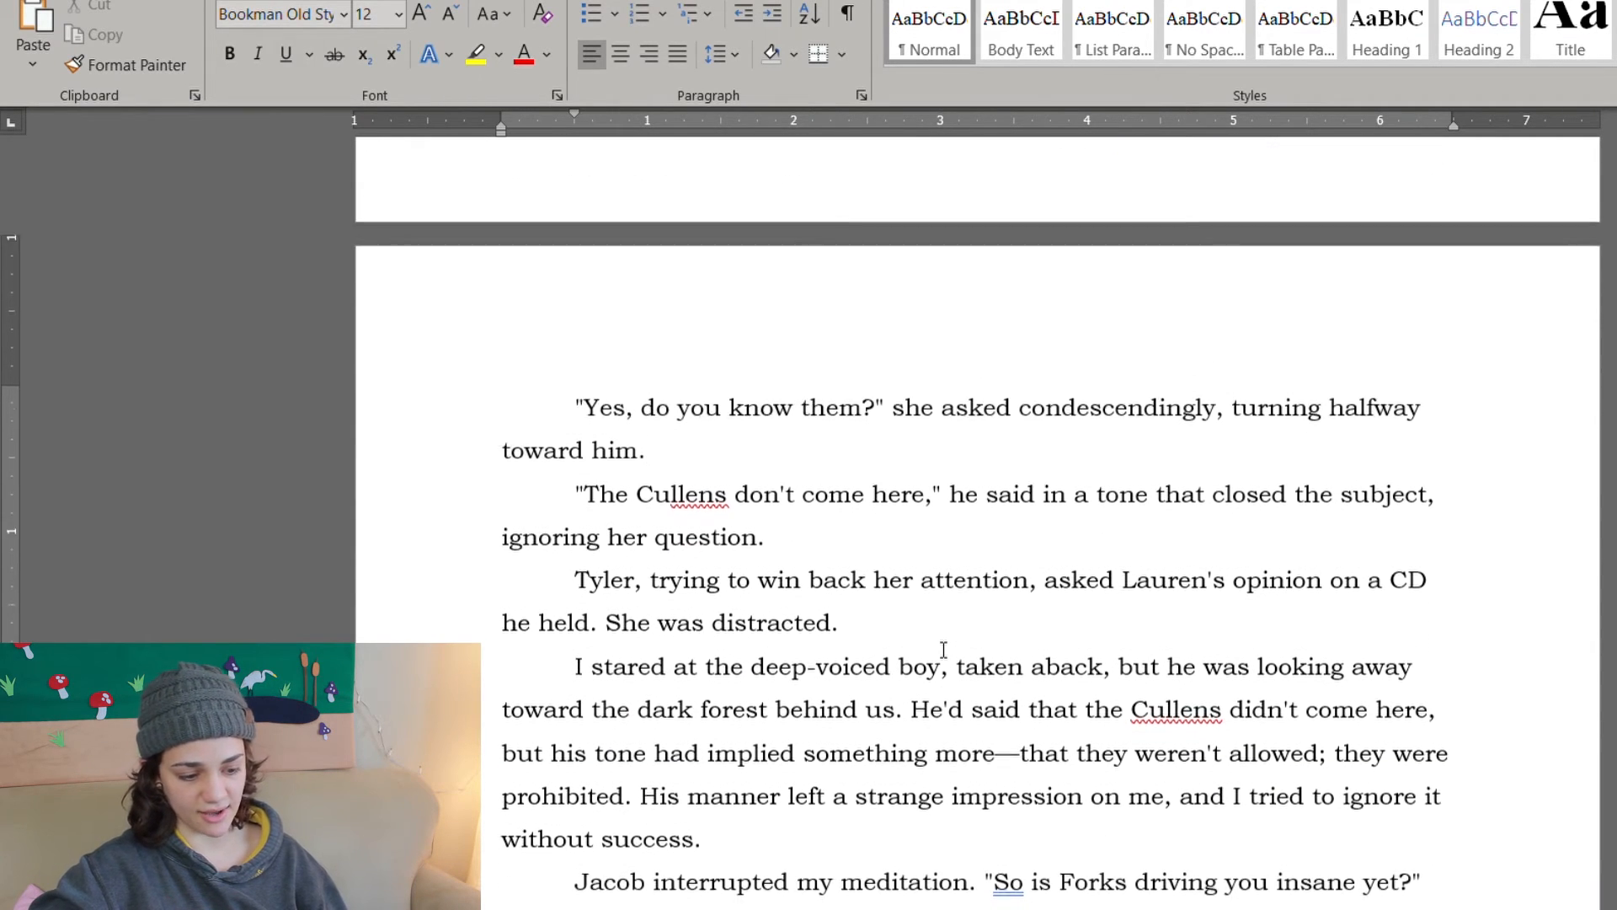
{"action": "scroll", "scroll_direction": "down", "scroll_amount": 3}
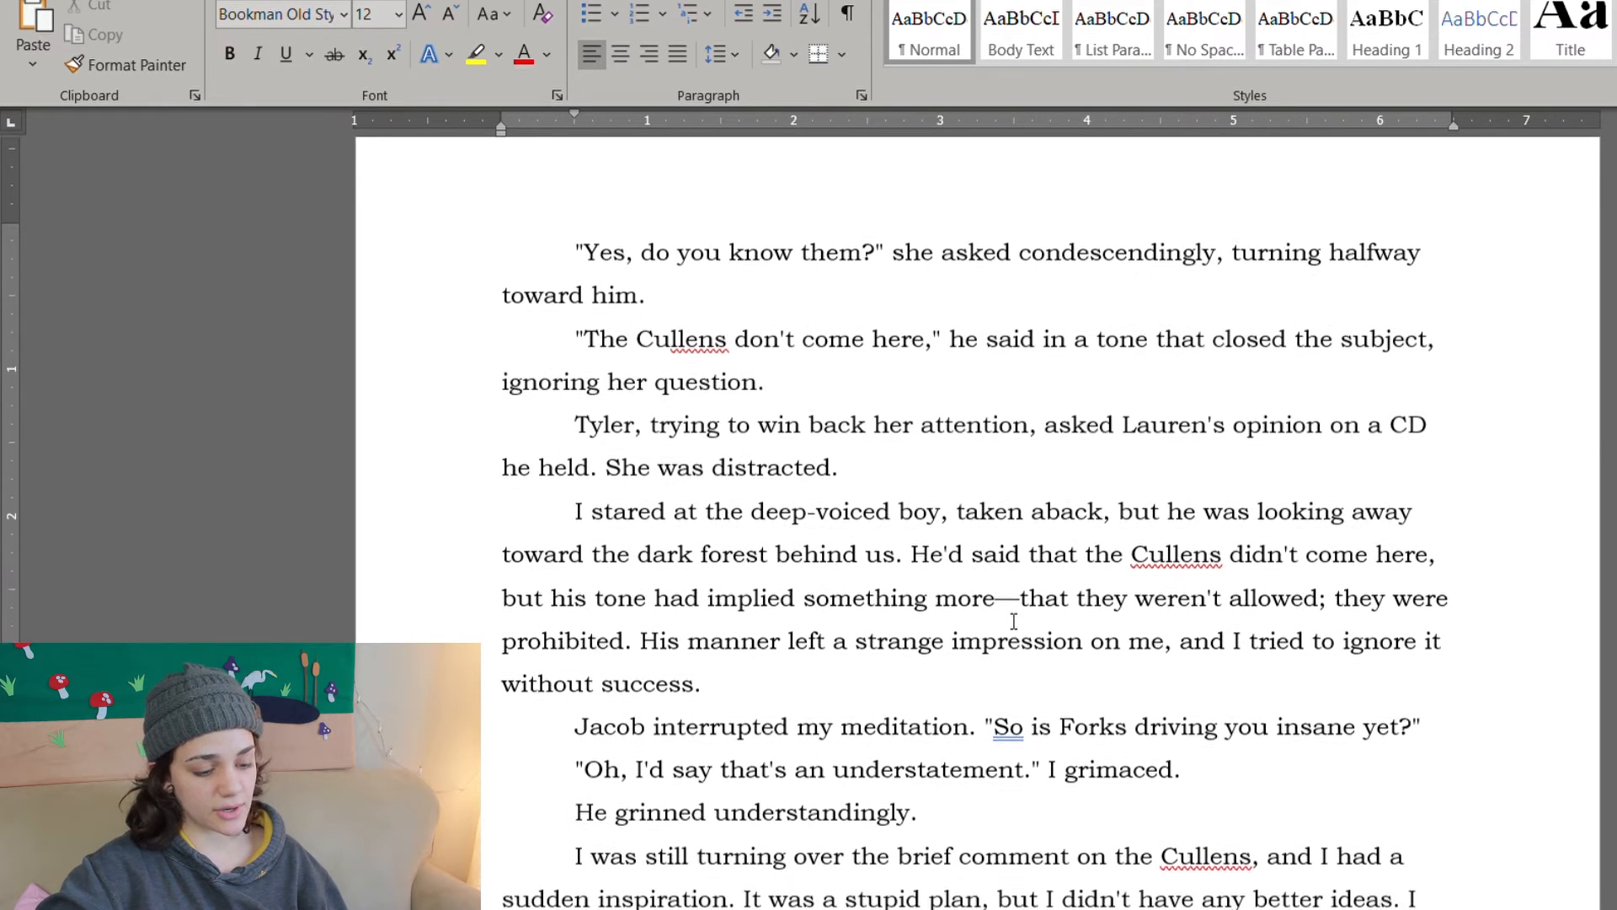
{"action": "scroll", "scroll_direction": "down", "scroll_amount": 3}
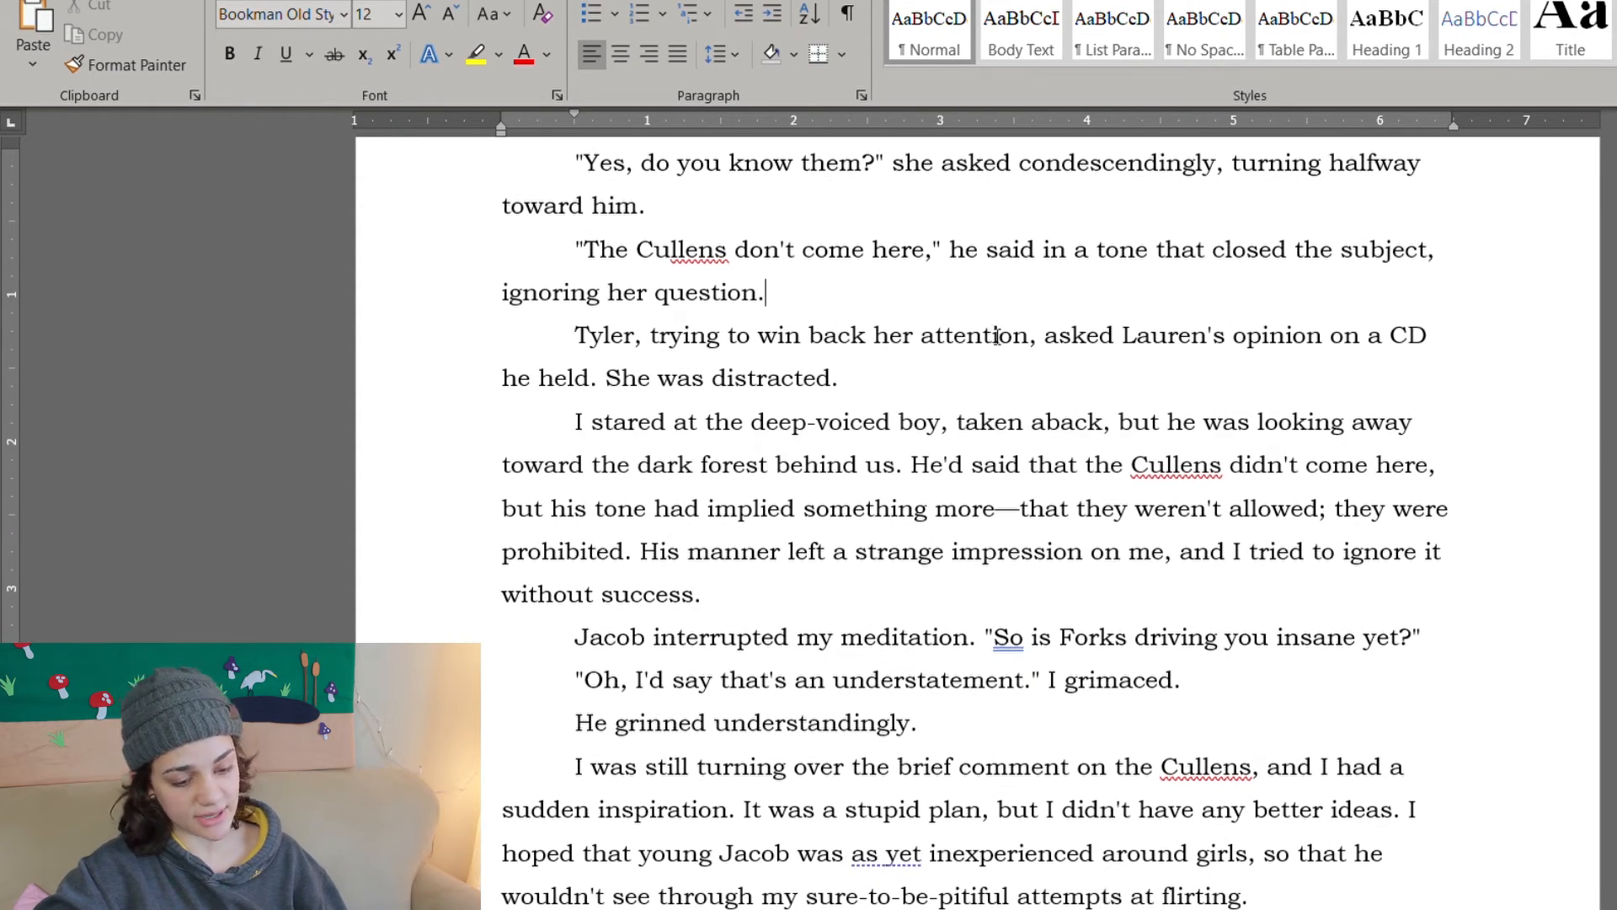
{"action": "scroll", "scroll_direction": "down", "scroll_amount": 3}
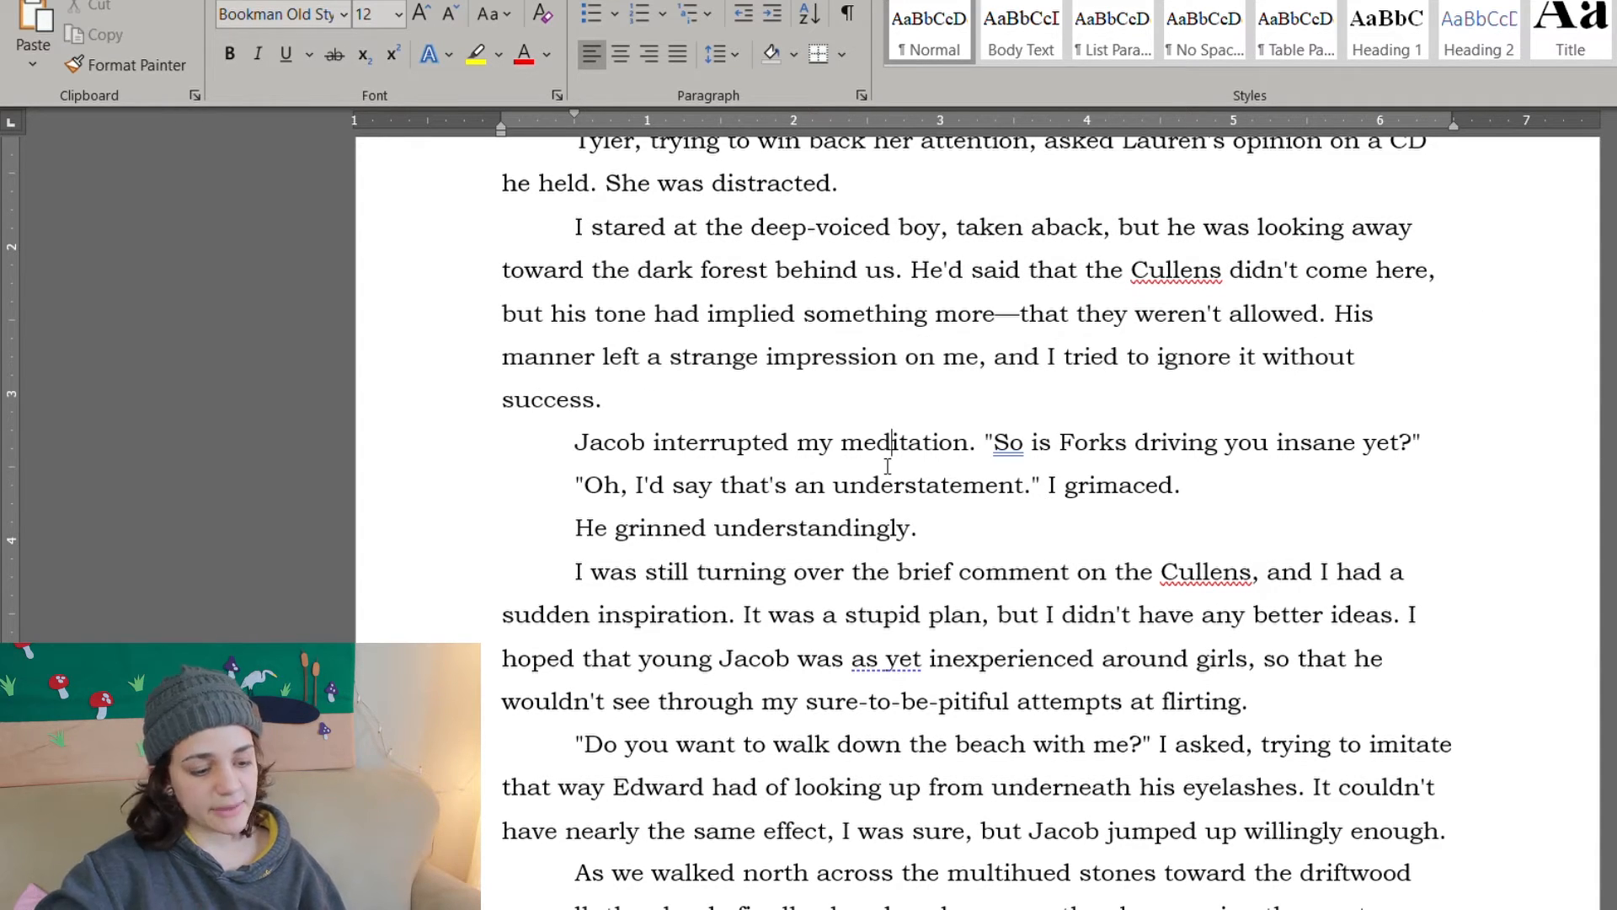
{"action": "scroll", "scroll_direction": "down", "scroll_amount": 3}
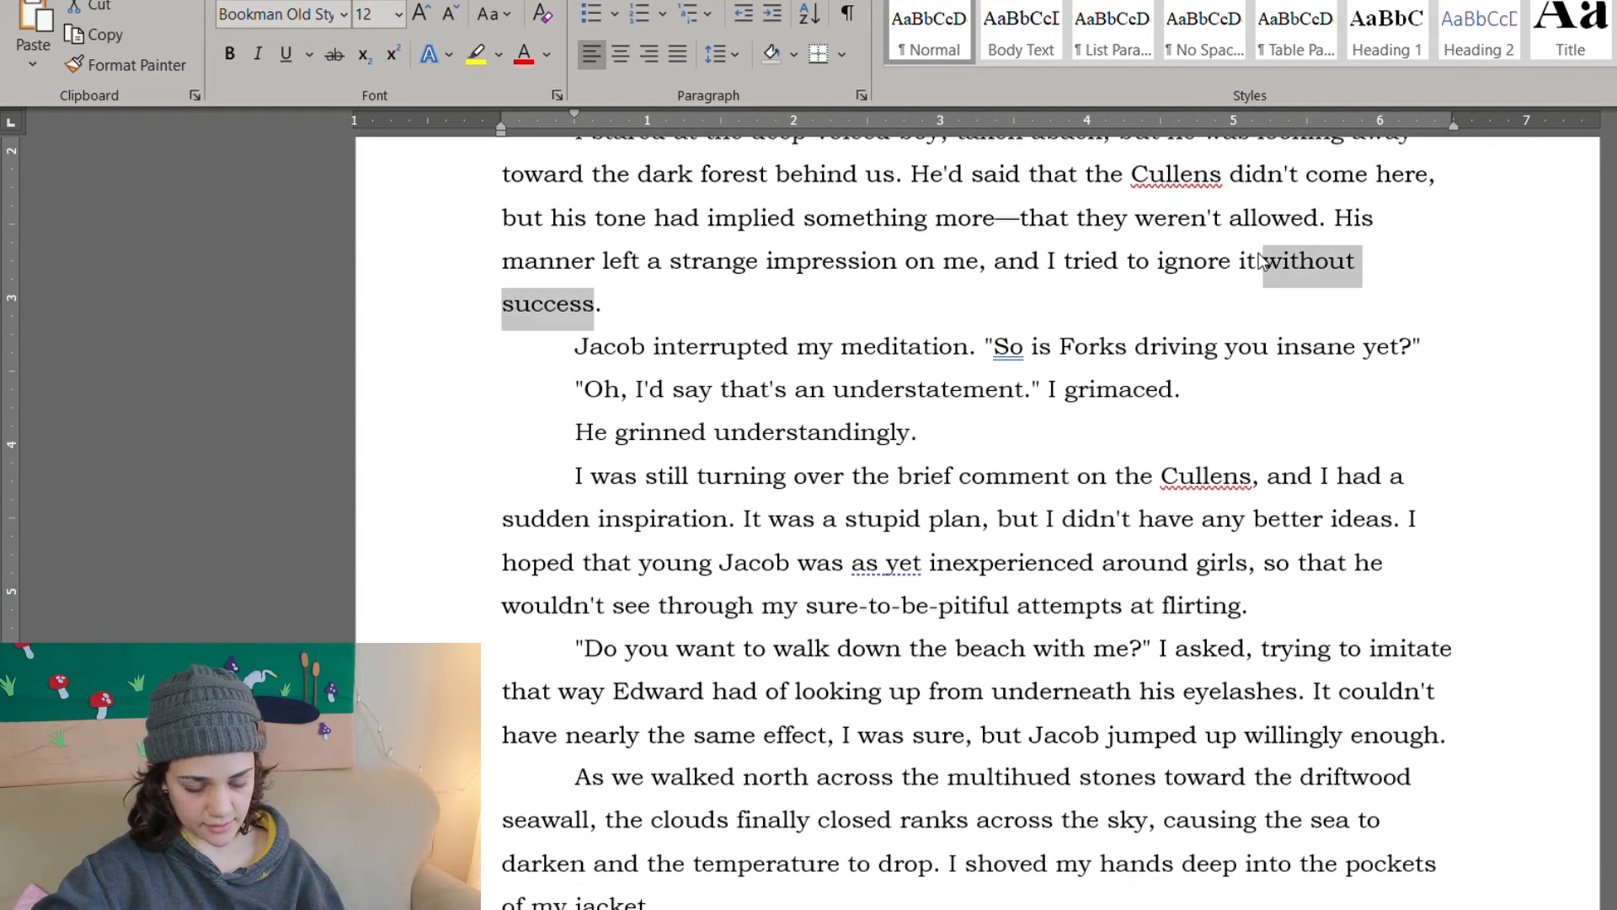
{"action": "key", "text": "Delete"}
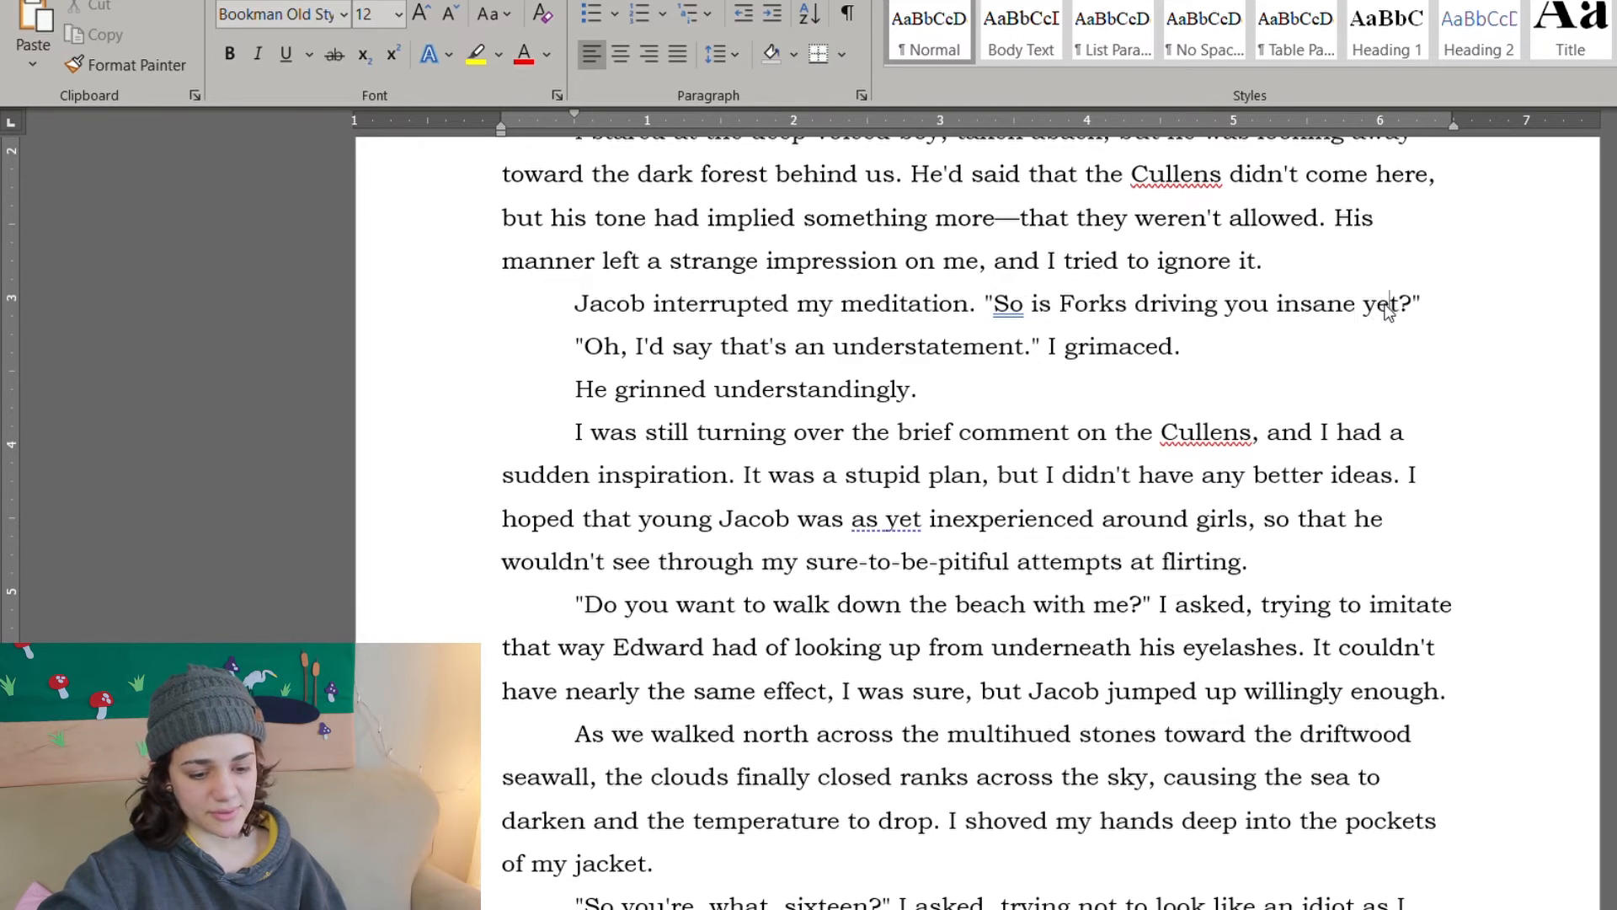
{"action": "scroll", "scroll_direction": "down", "scroll_amount": 3}
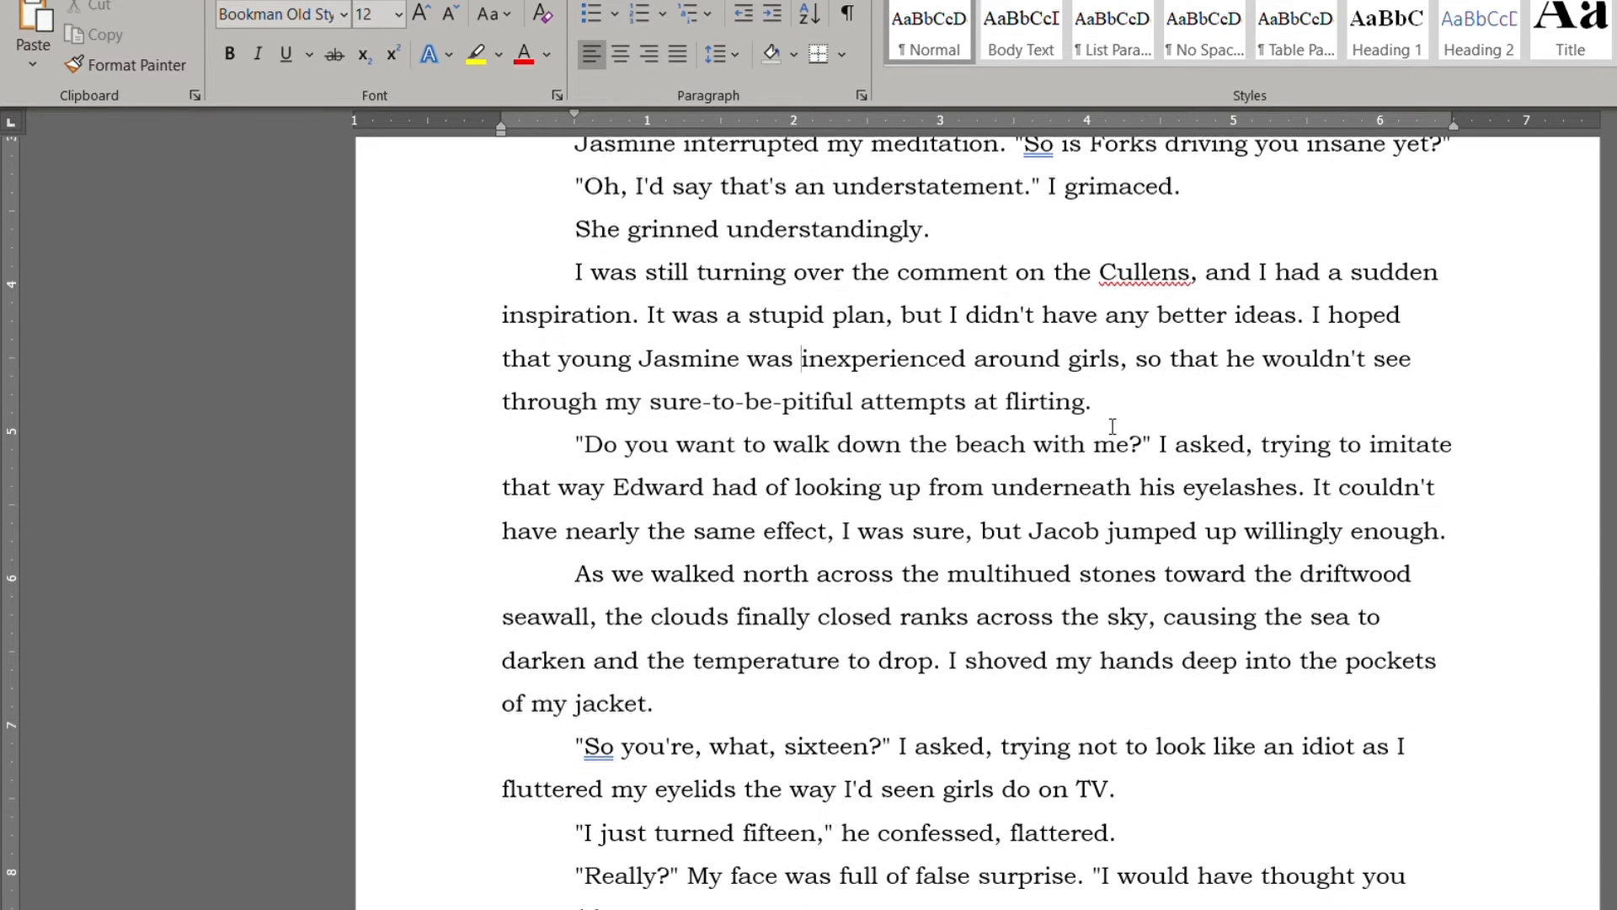
{"action": "double_click", "coordinate": [598, 357]}
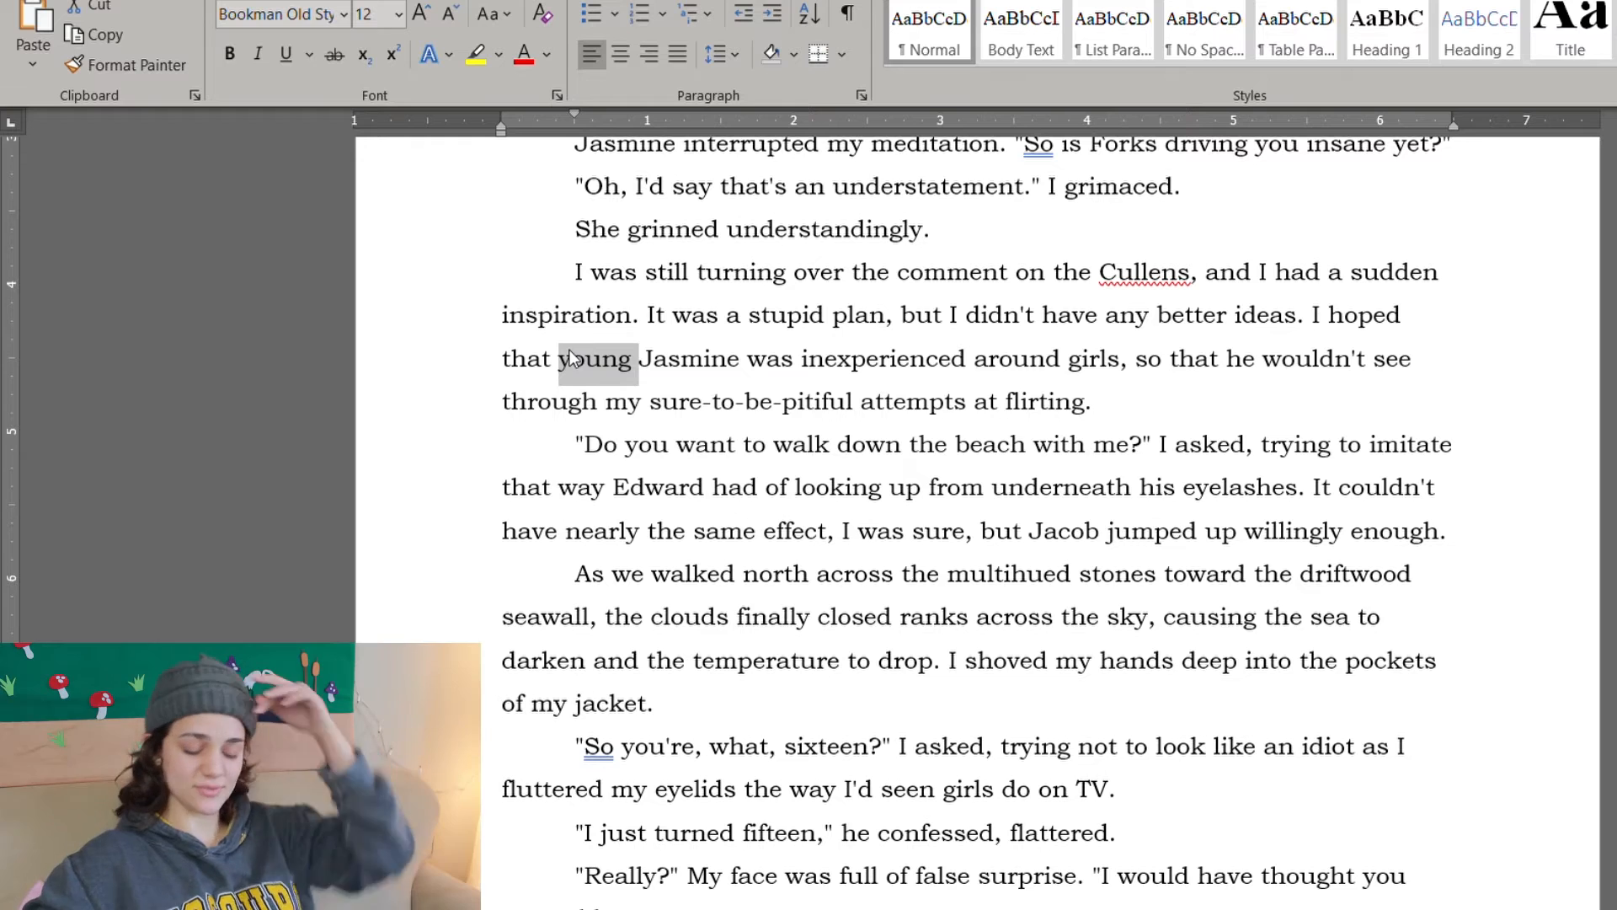
{"action": "scroll", "scroll_direction": "down", "scroll_amount": 3}
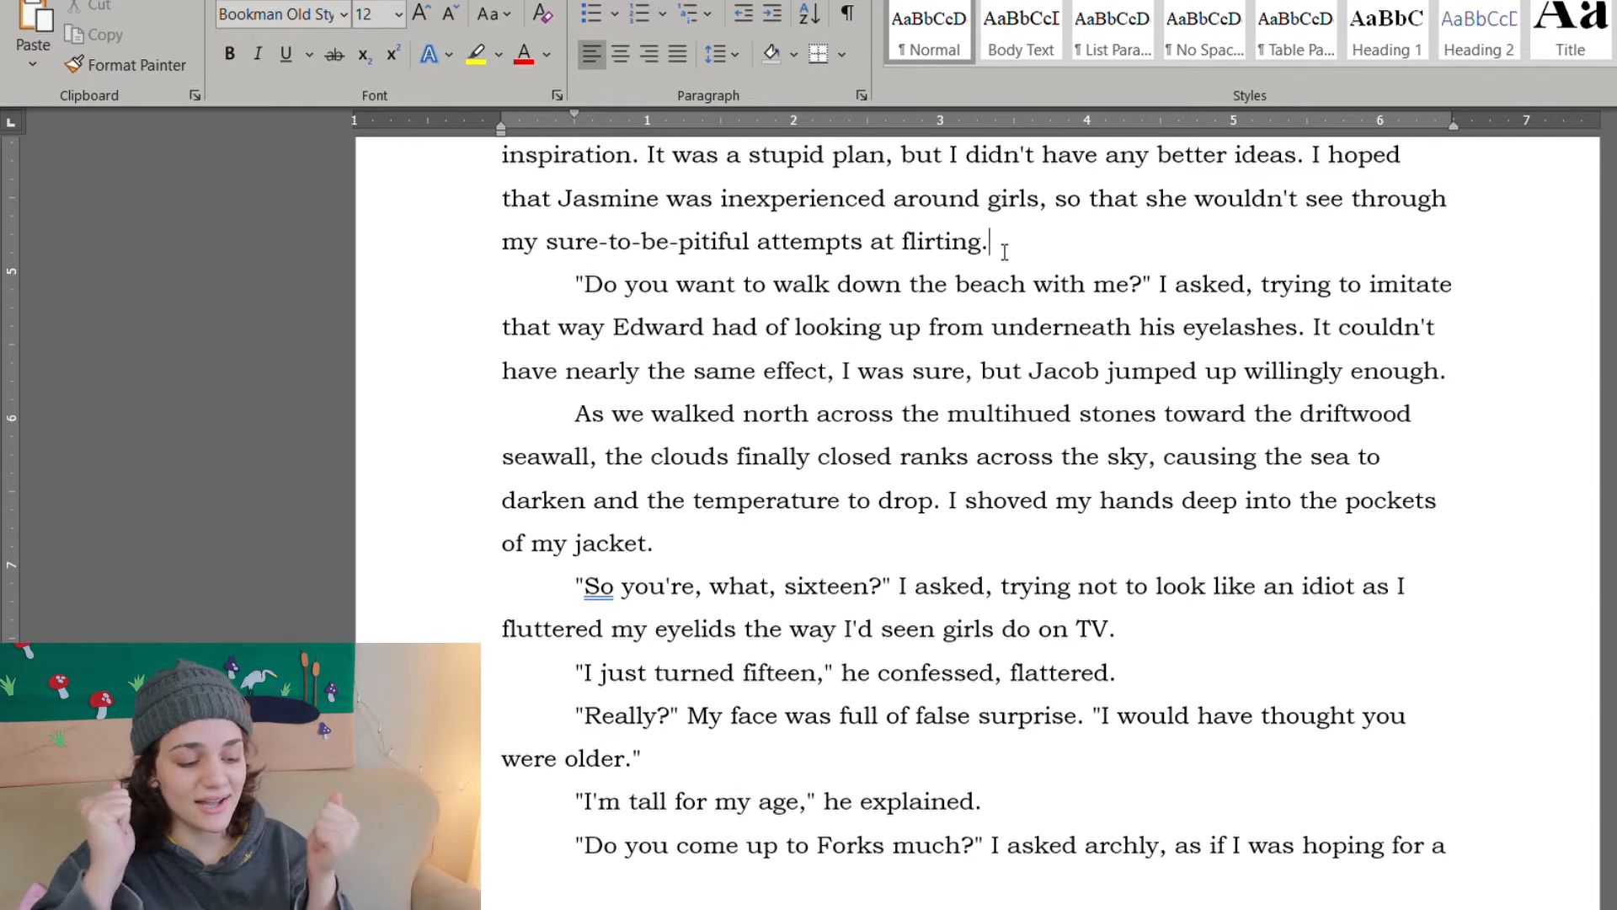
{"action": "mouse_move", "coordinate": [1217, 258]}
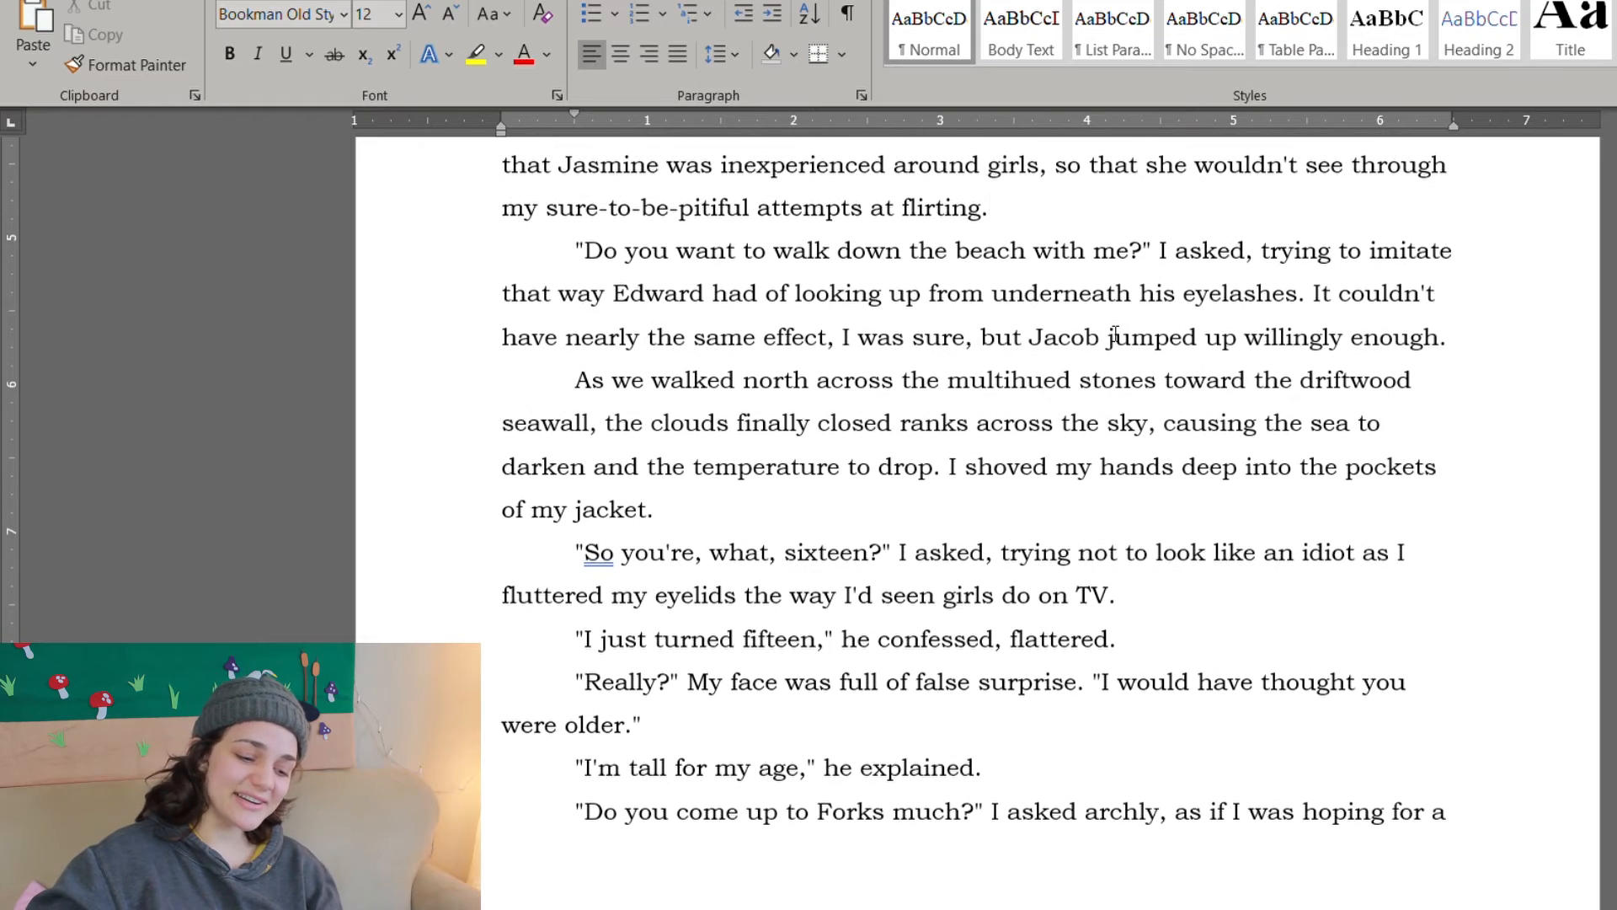
Step: Write Jasmine over Jacob, cut the eyelid-fluttering clause after 'I asked', and make it 'My voice', 'she confessed', 'she explained'
{"action": "scroll", "scroll_direction": "up", "scroll_amount": 3}
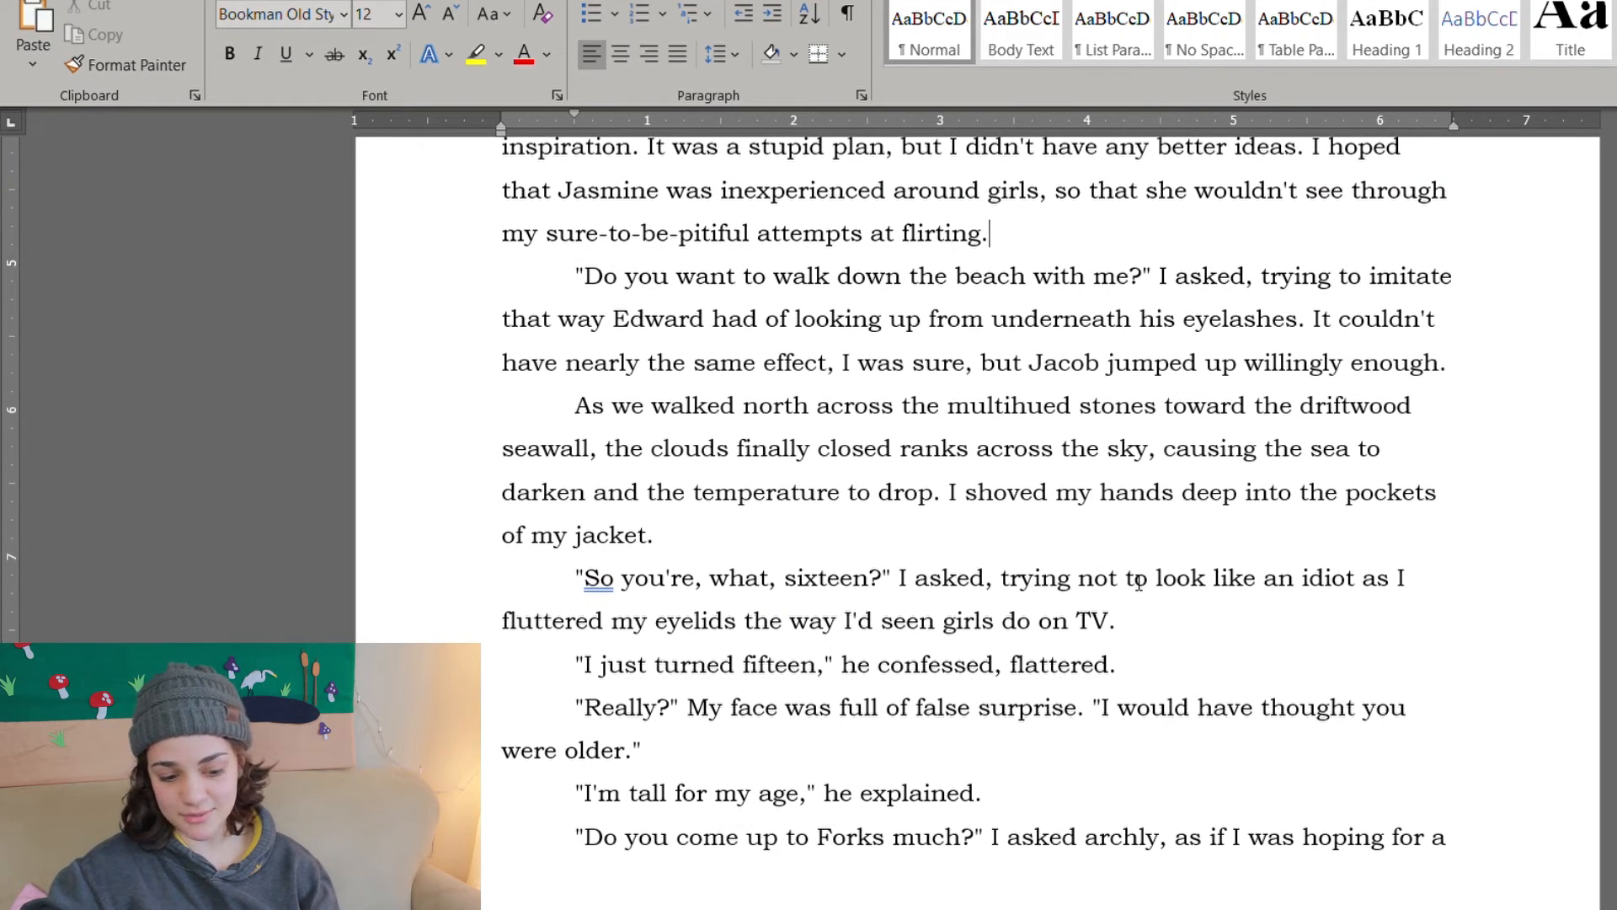
{"action": "scroll", "scroll_direction": "down", "scroll_amount": 3}
{"action": "type", "text": "smine"}
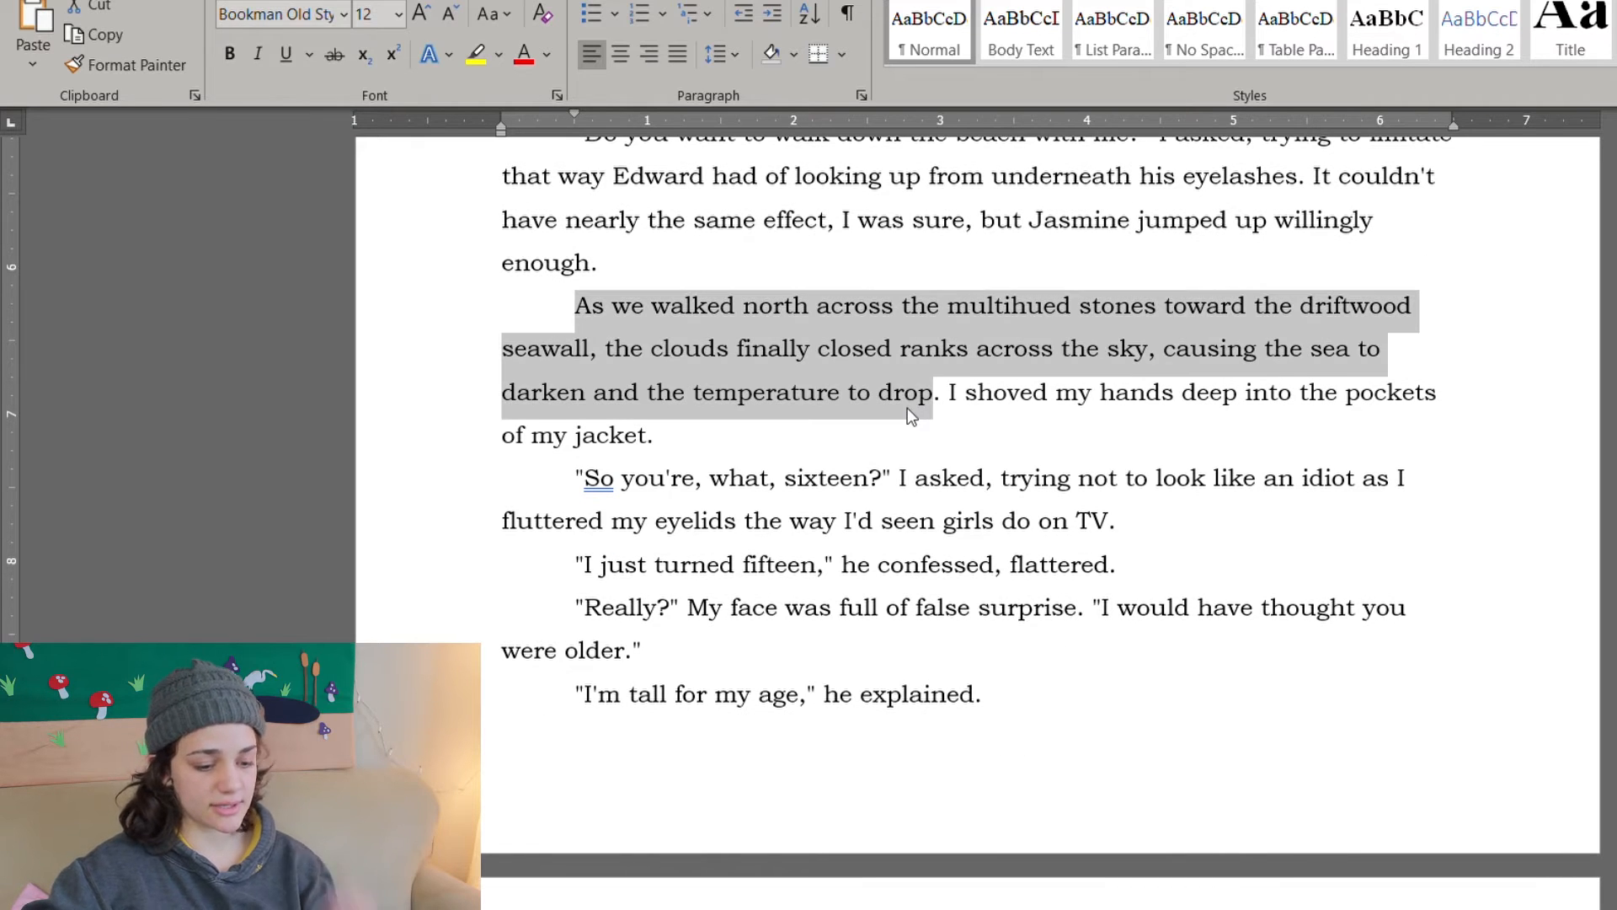
{"action": "left_click", "coordinate": [810, 347]}
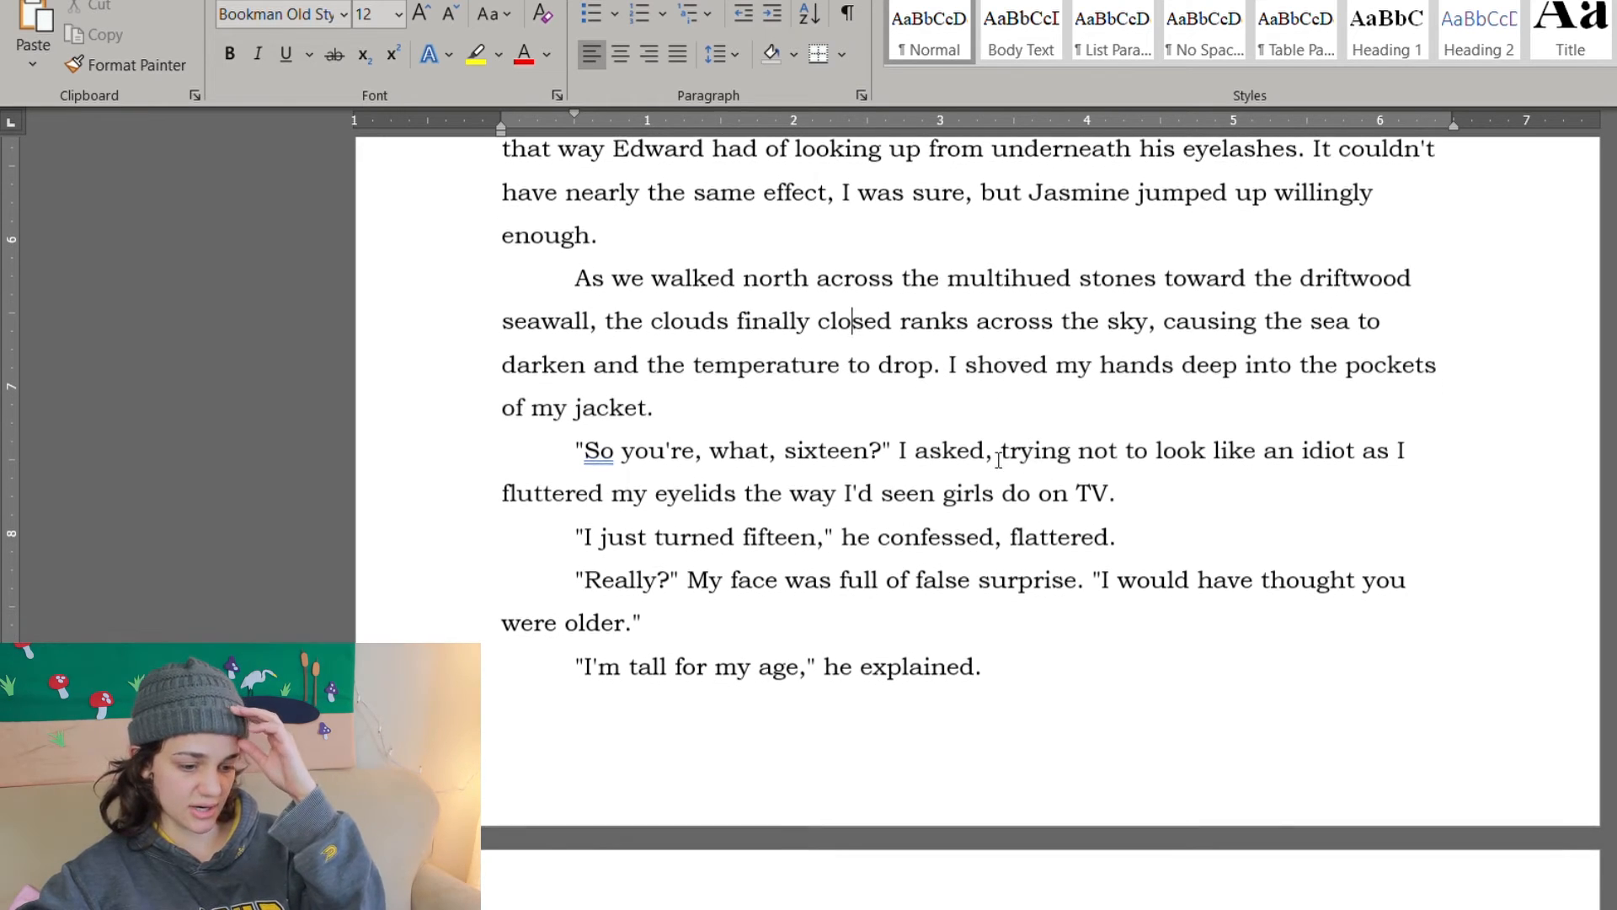
{"action": "scroll", "scroll_direction": "down", "scroll_amount": 3}
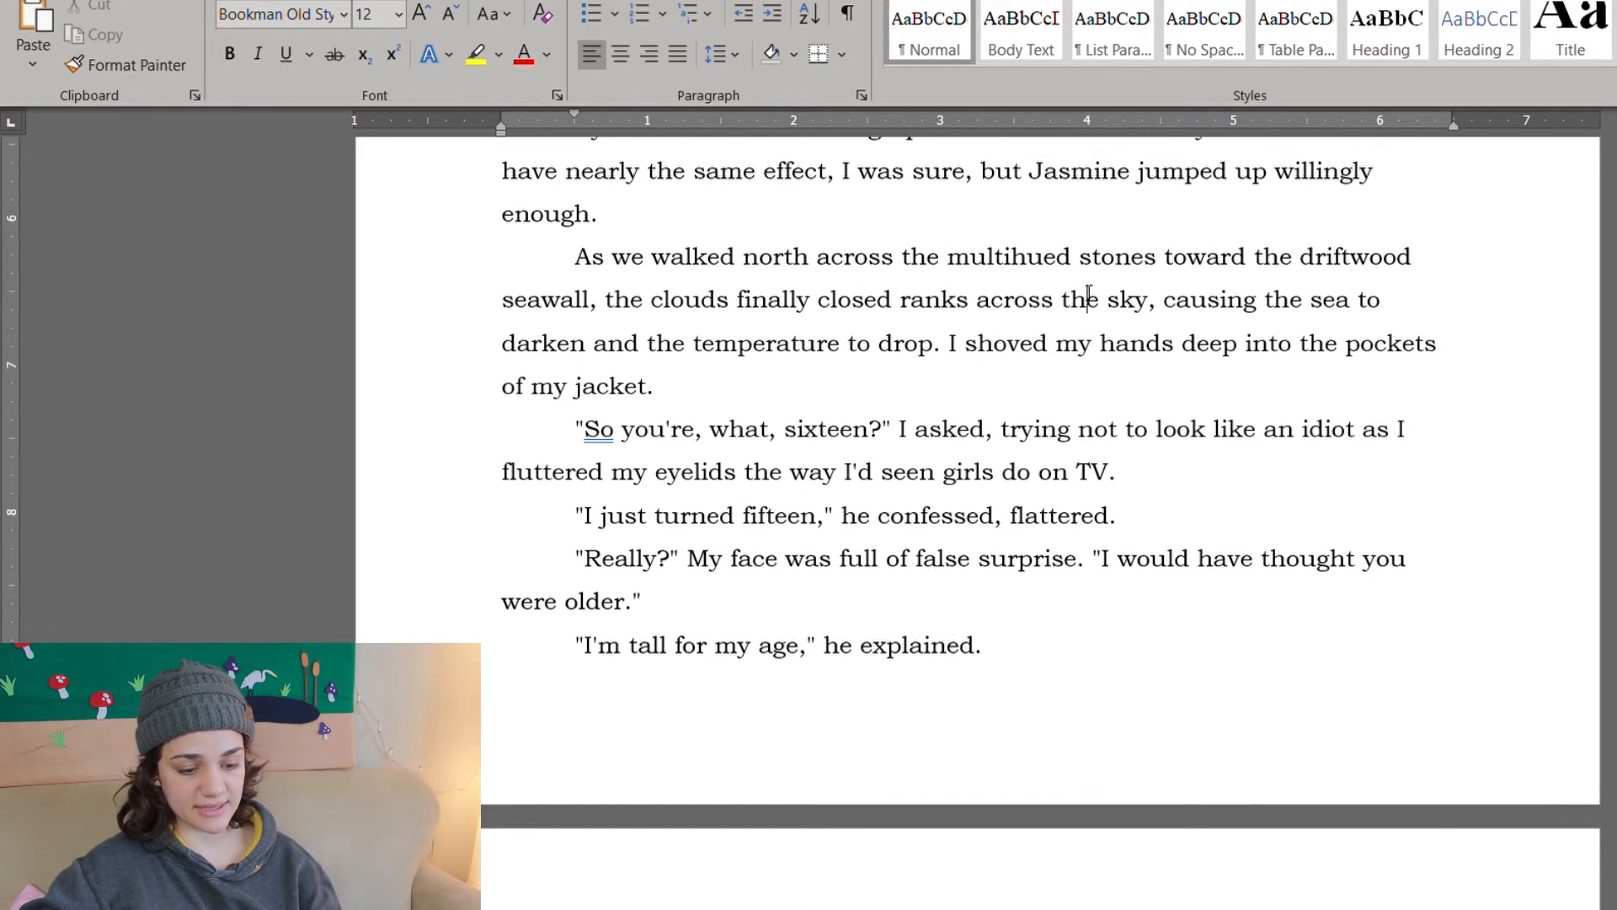
{"action": "scroll", "scroll_direction": "down", "scroll_amount": 3}
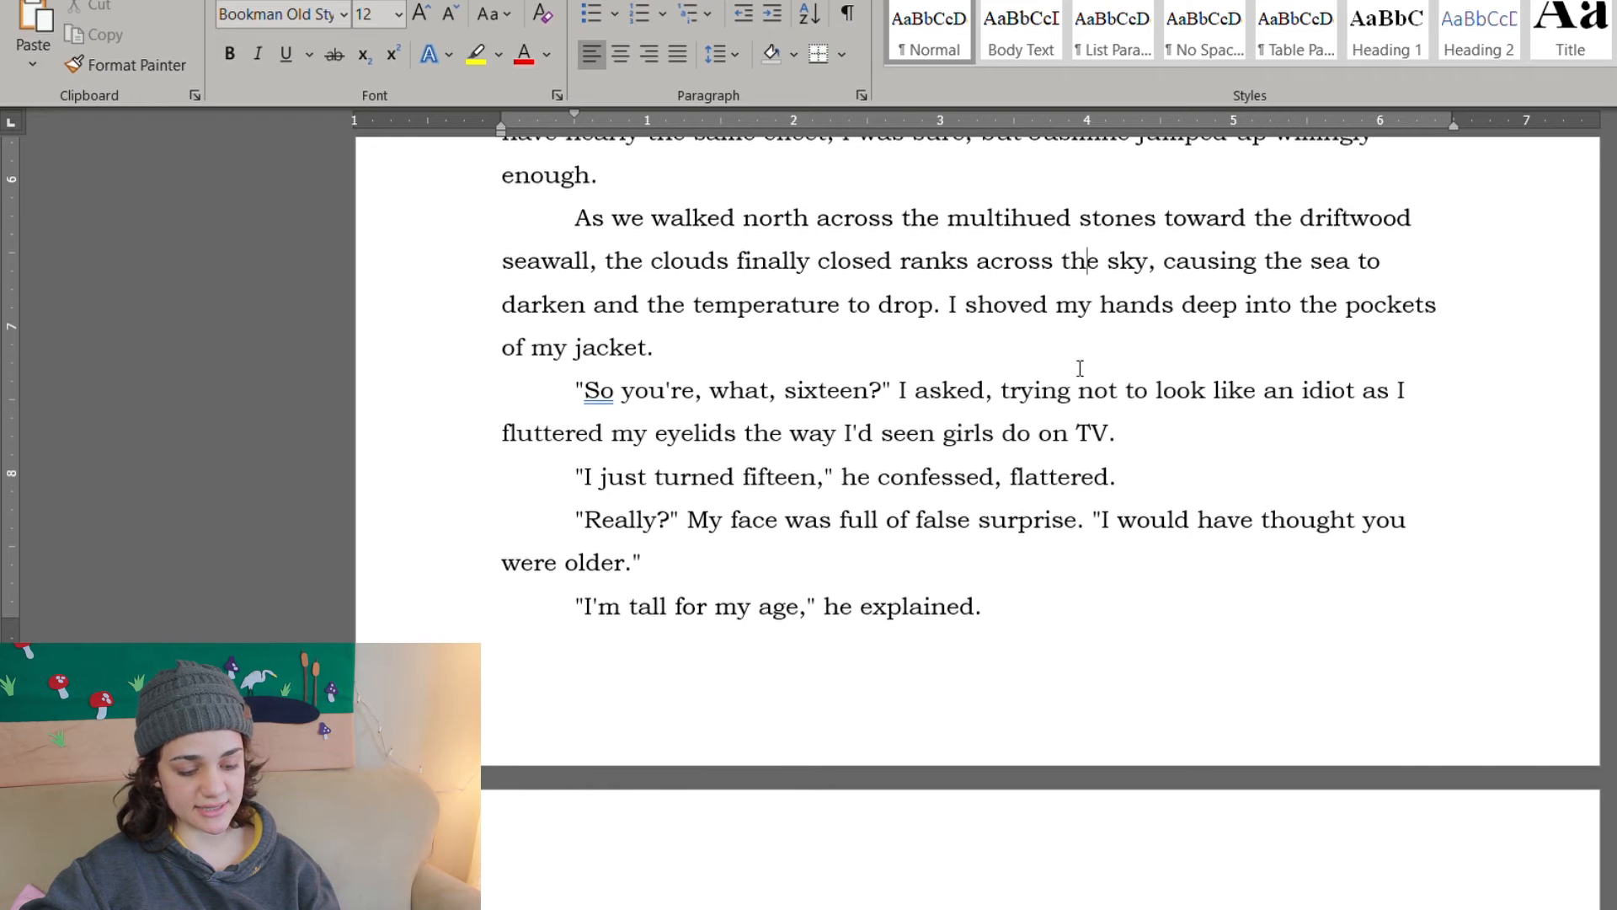
{"action": "scroll", "scroll_direction": "down", "scroll_amount": 3}
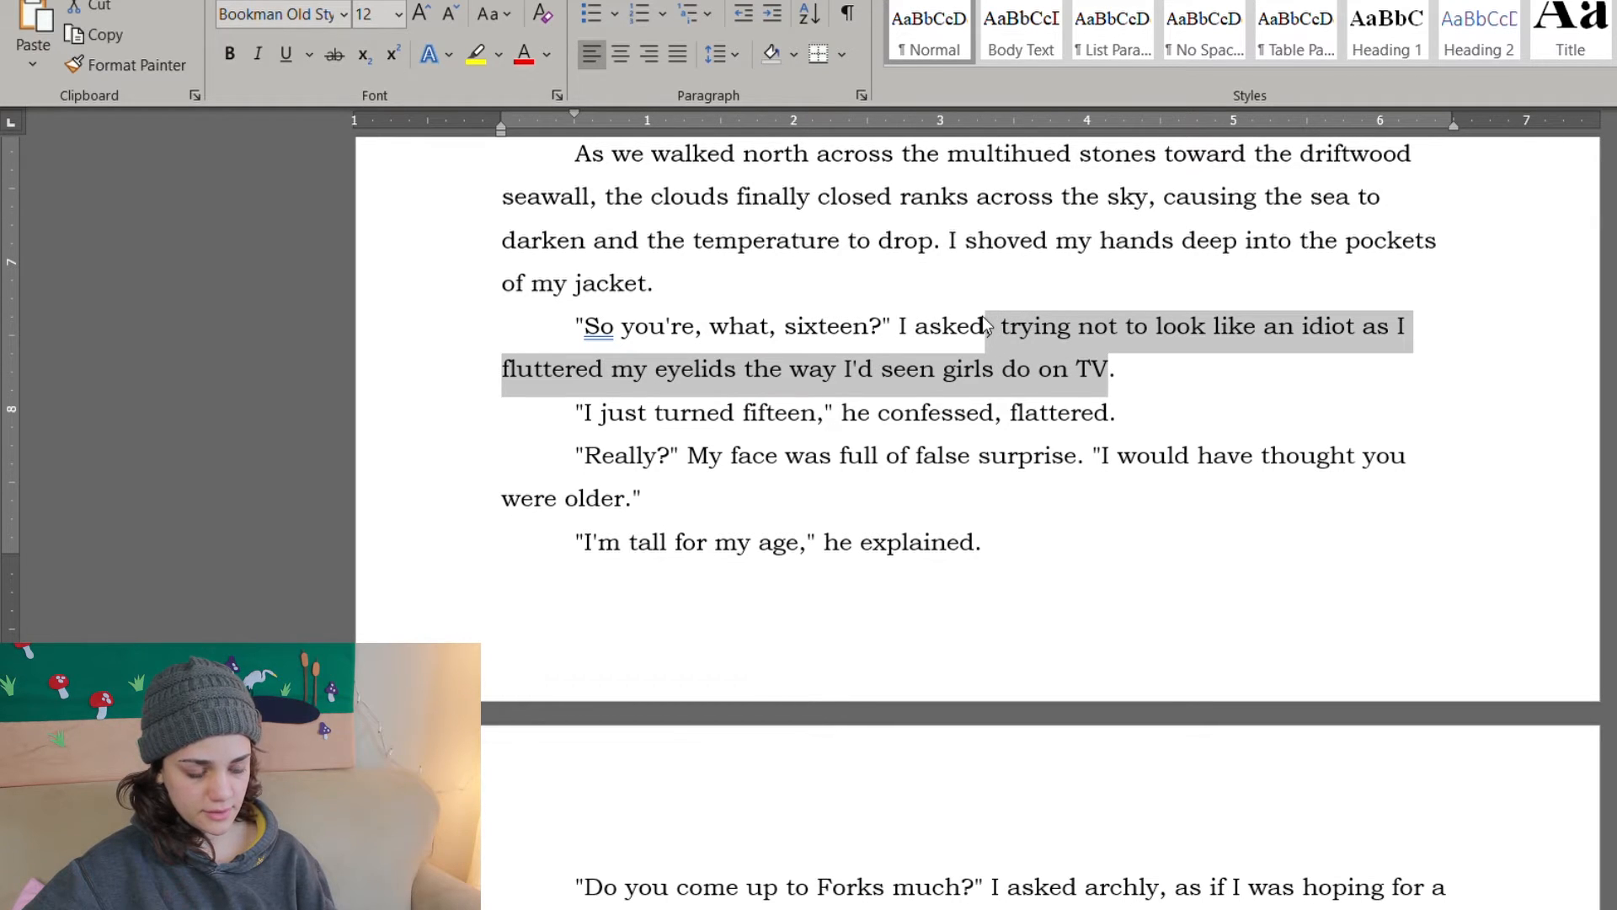
{"action": "key", "text": "Delete"}
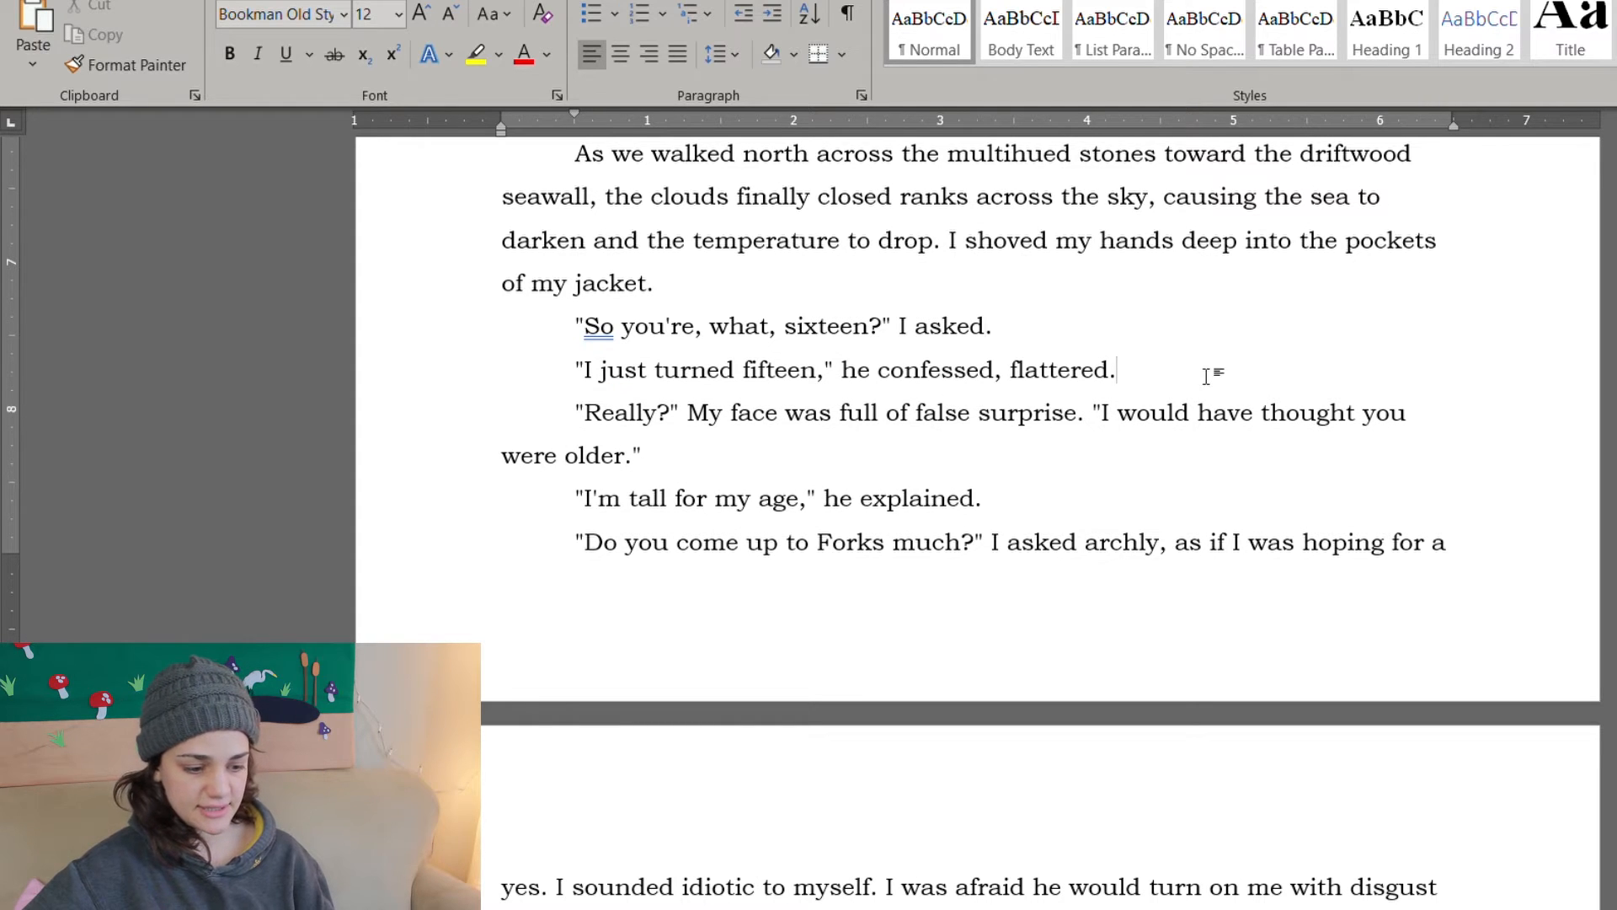
{"action": "scroll", "scroll_direction": "down", "scroll_amount": 3}
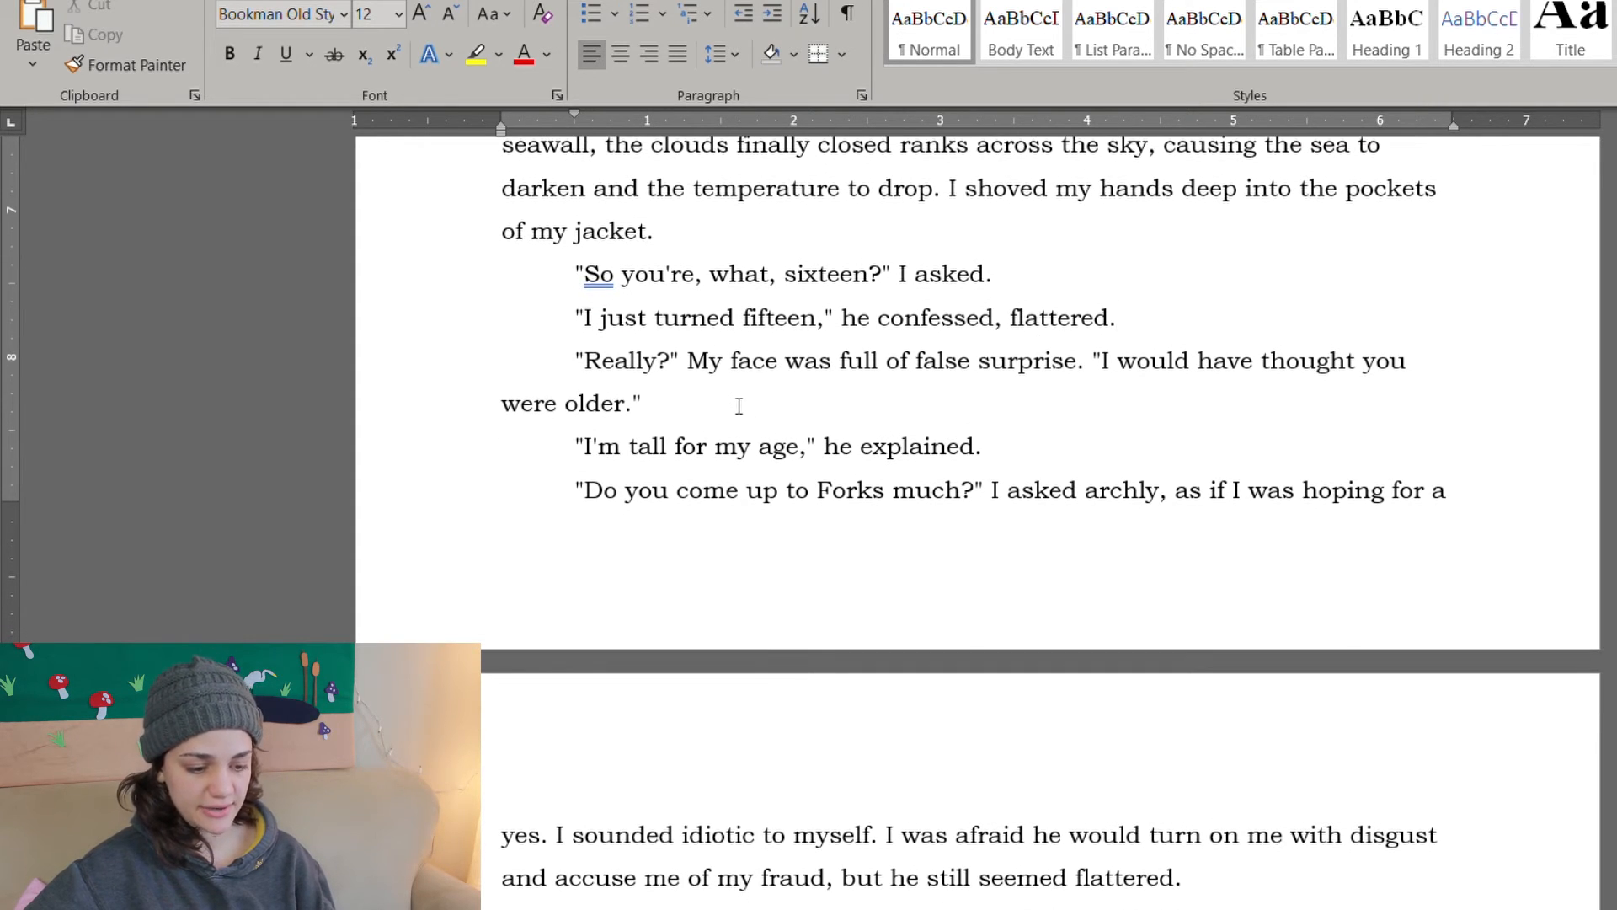
{"action": "scroll", "scroll_direction": "down", "scroll_amount": 3}
{"action": "type", "text": "voi"}
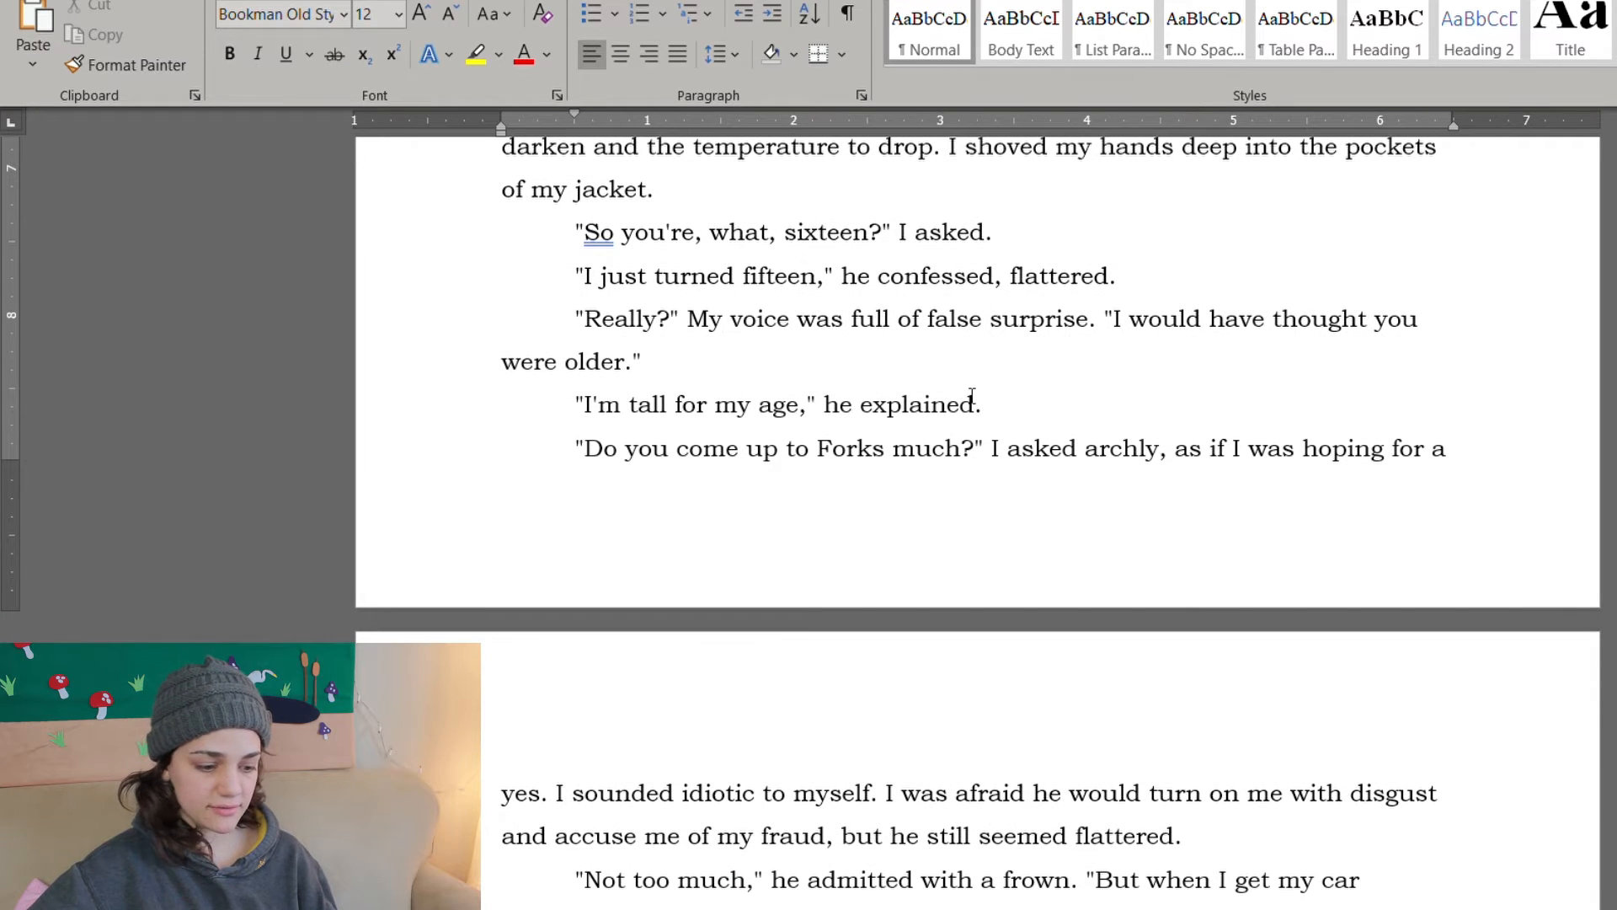
{"action": "scroll", "scroll_direction": "down", "scroll_amount": 3}
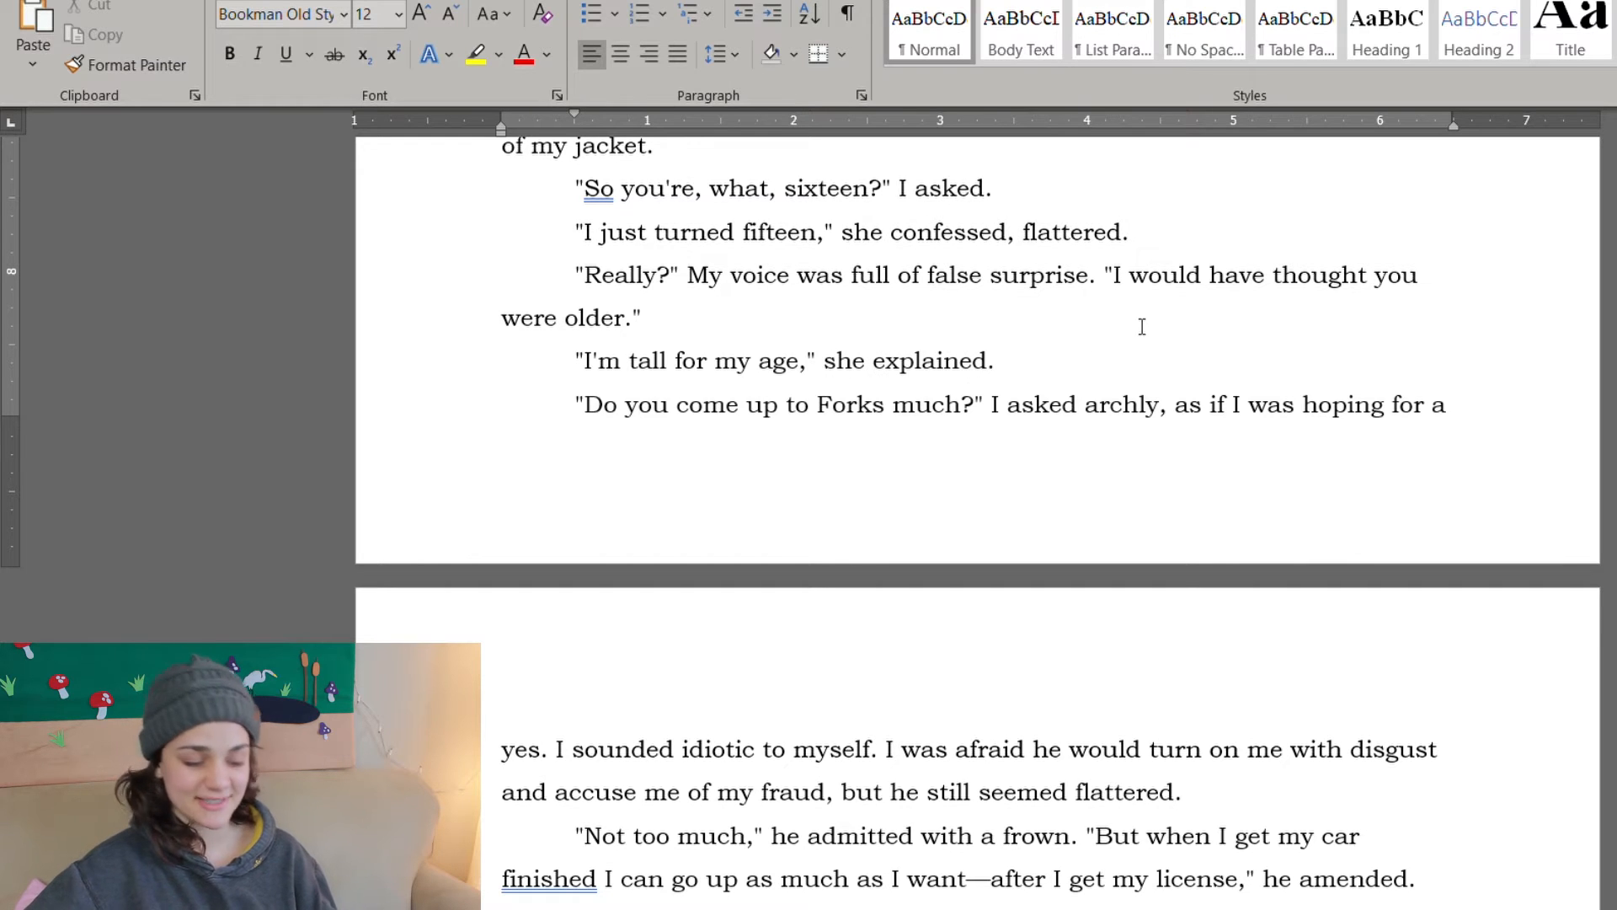
{"action": "scroll", "scroll_direction": "down", "scroll_amount": 3}
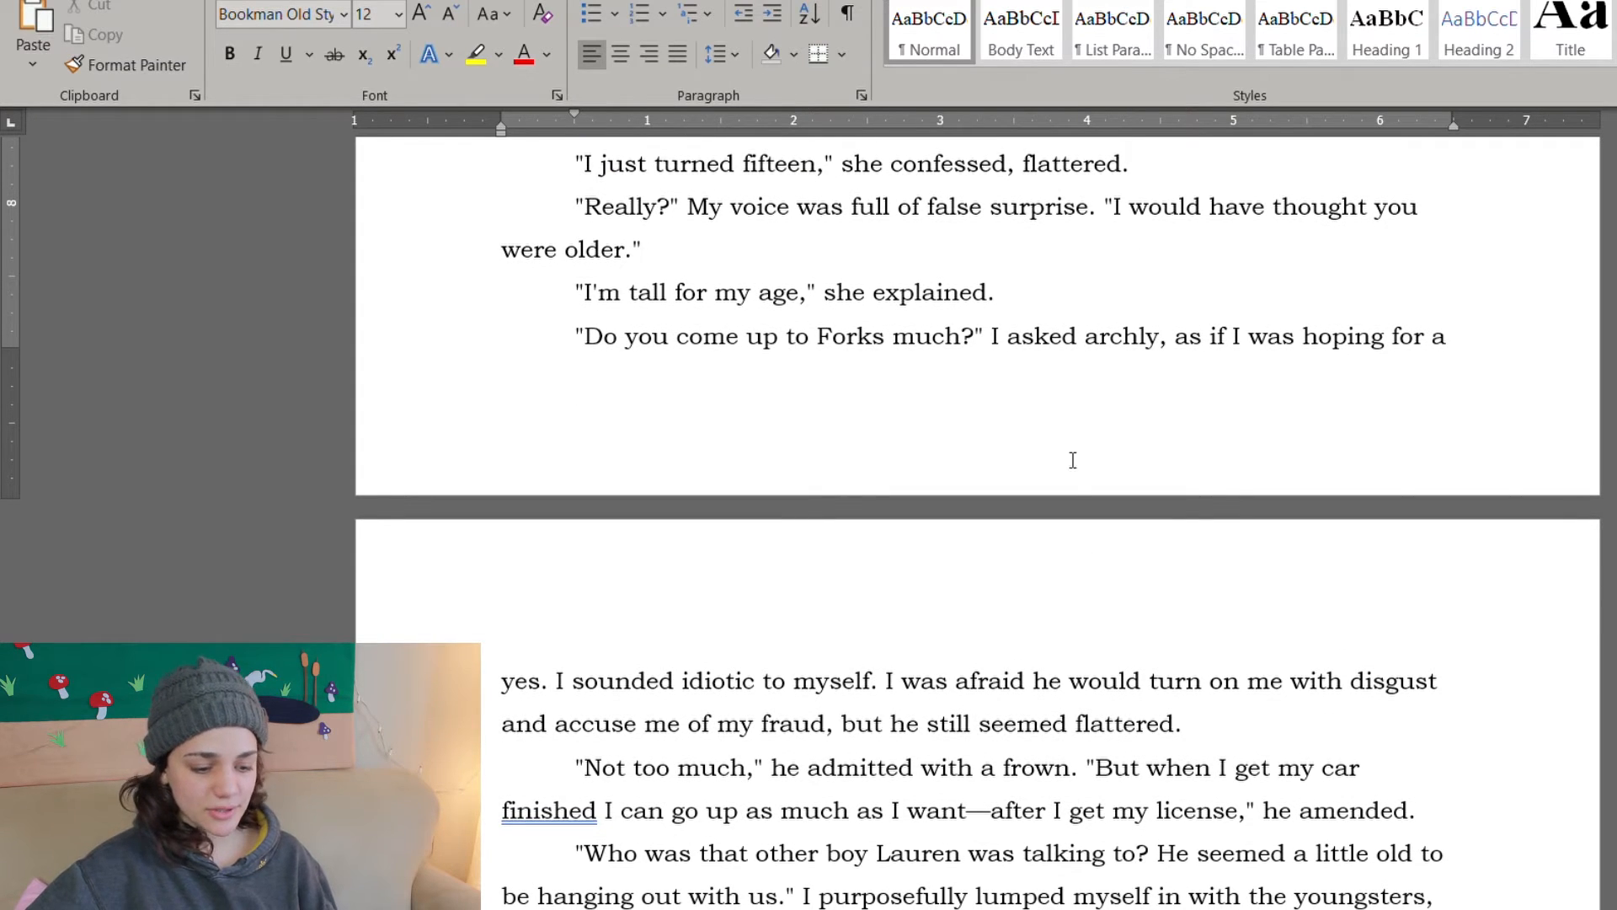
{"action": "scroll", "scroll_direction": "down", "scroll_amount": 3}
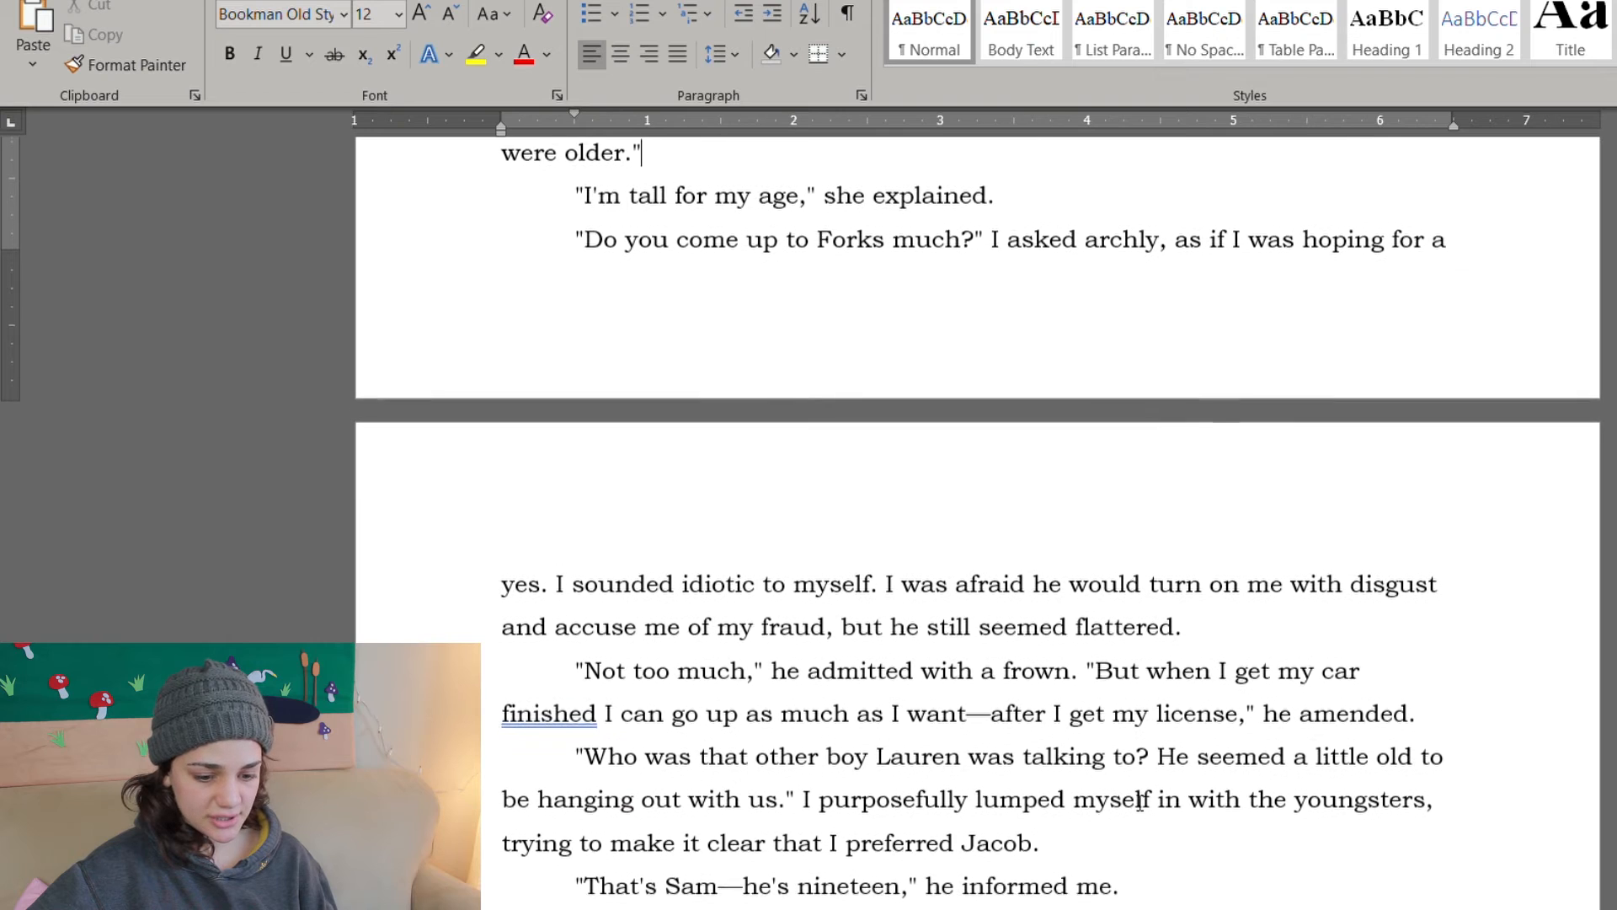
Step: Replace Jacob with Jasmine so the line reads 'Jasmine strolled to a nearby driftwood log'
{"action": "scroll", "scroll_direction": "down", "scroll_amount": 3}
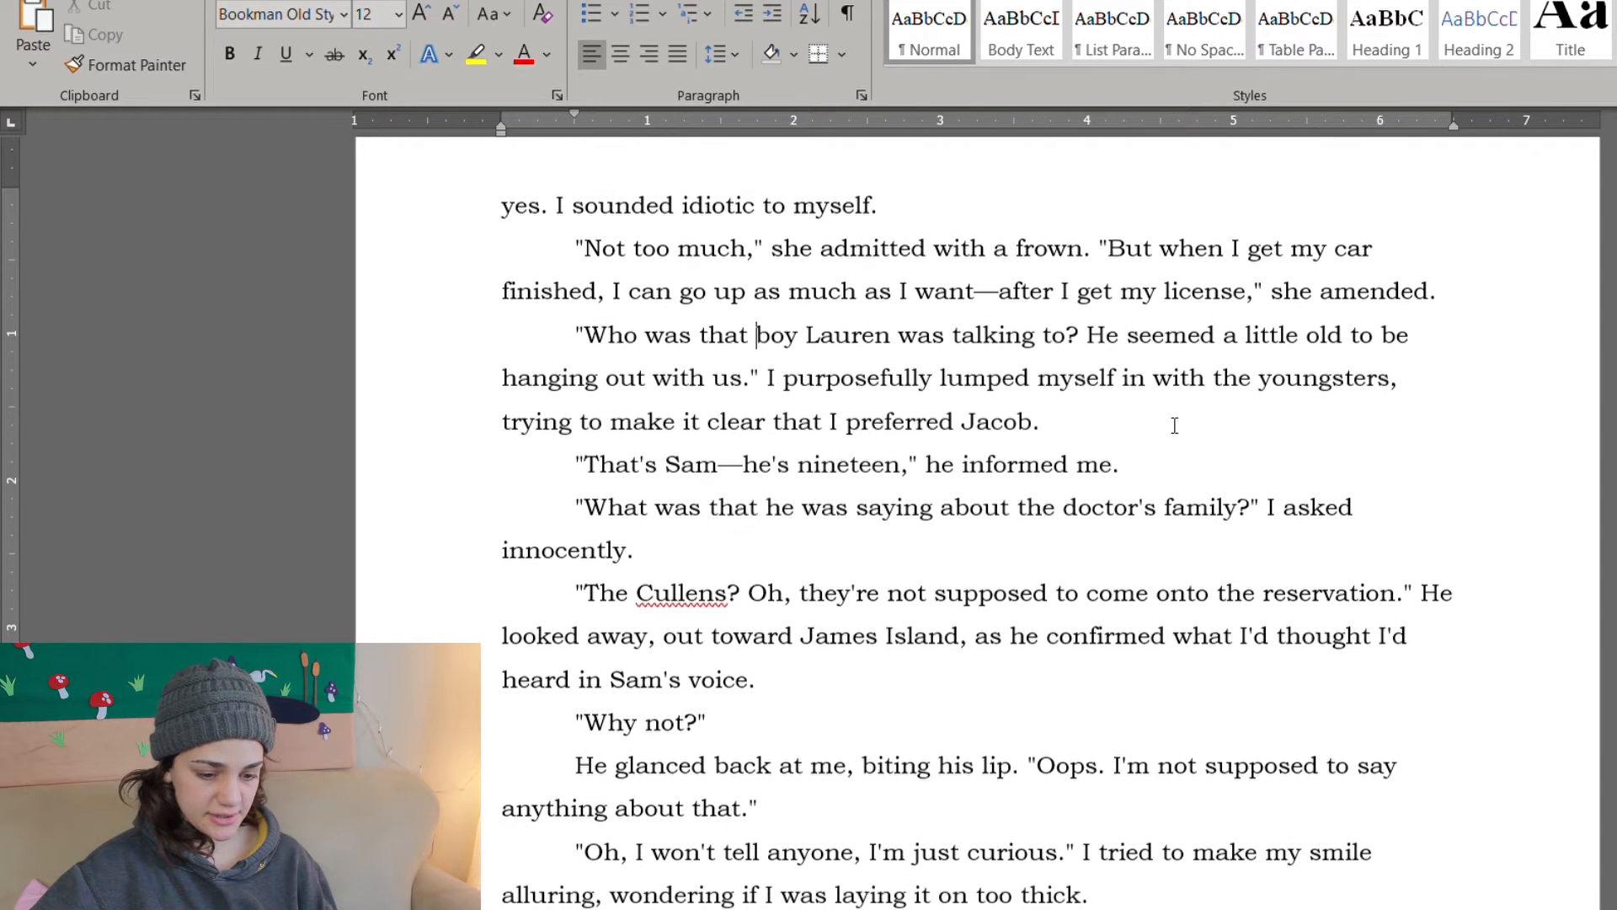
{"action": "scroll", "scroll_direction": "down", "scroll_amount": 3}
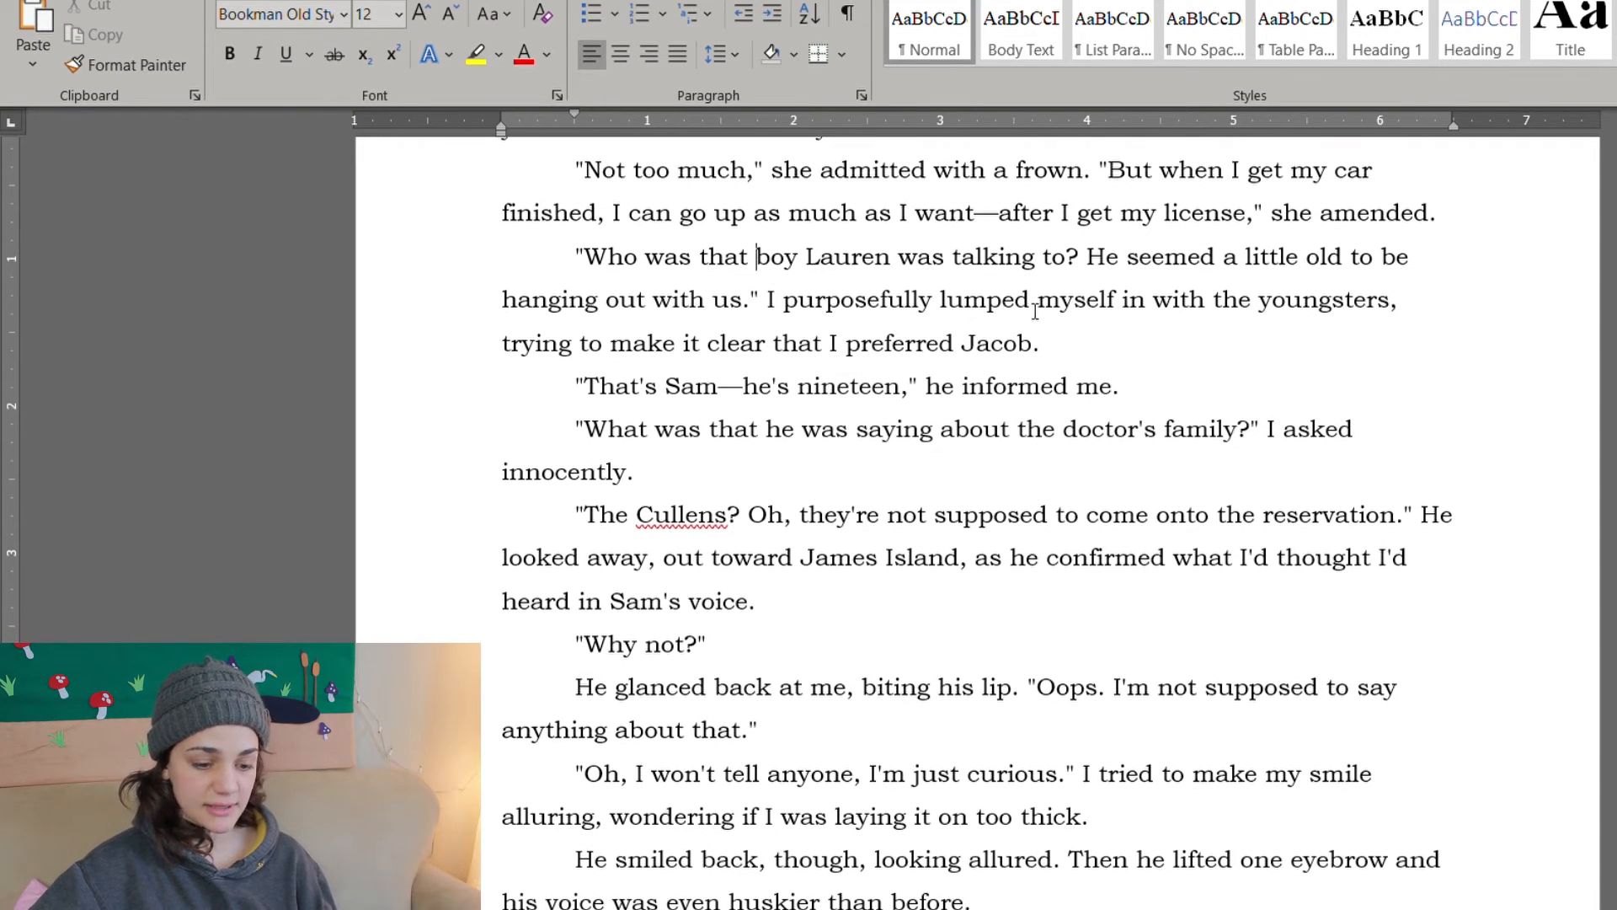
{"action": "double_click", "coordinate": [994, 342]}
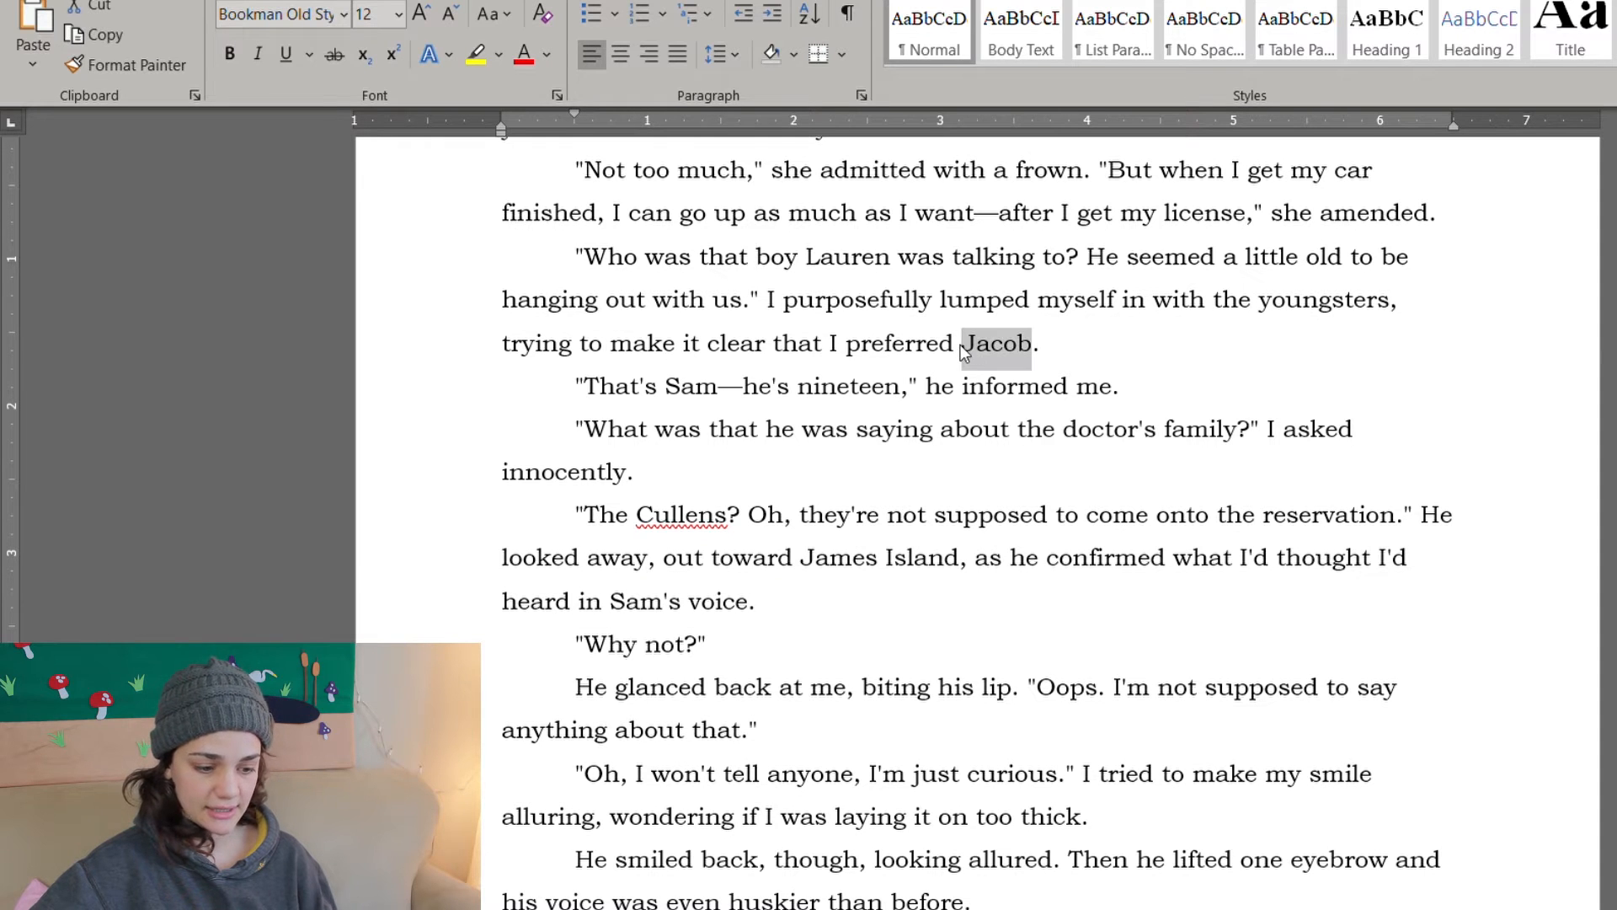
{"action": "type", "text": "Jasmine"}
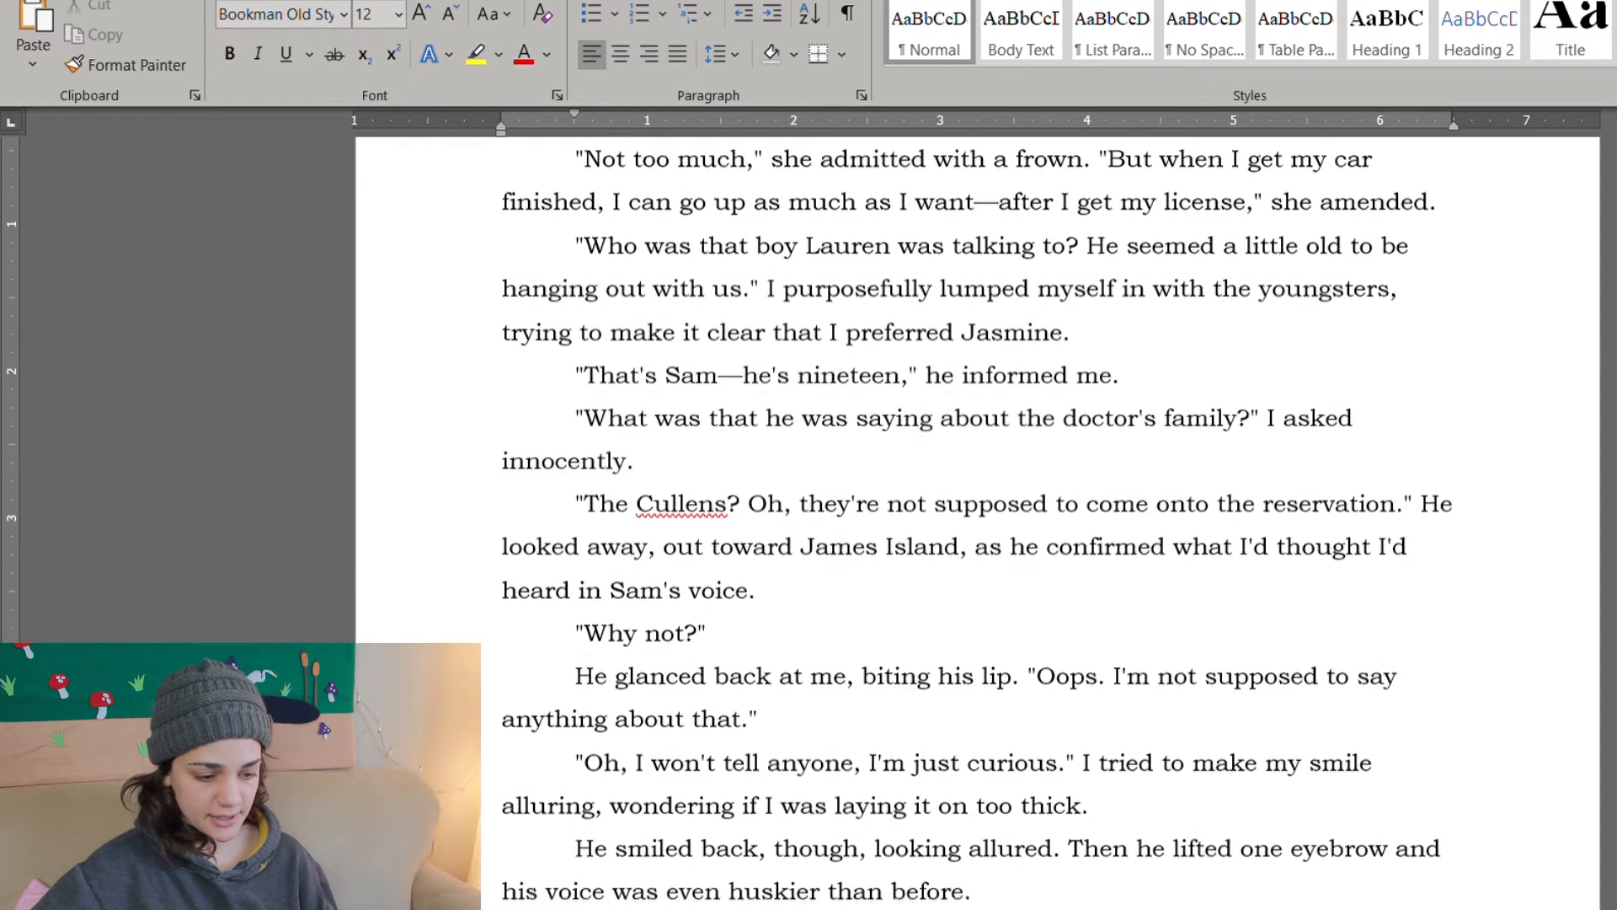
{"action": "scroll", "scroll_direction": "down", "scroll_amount": 3}
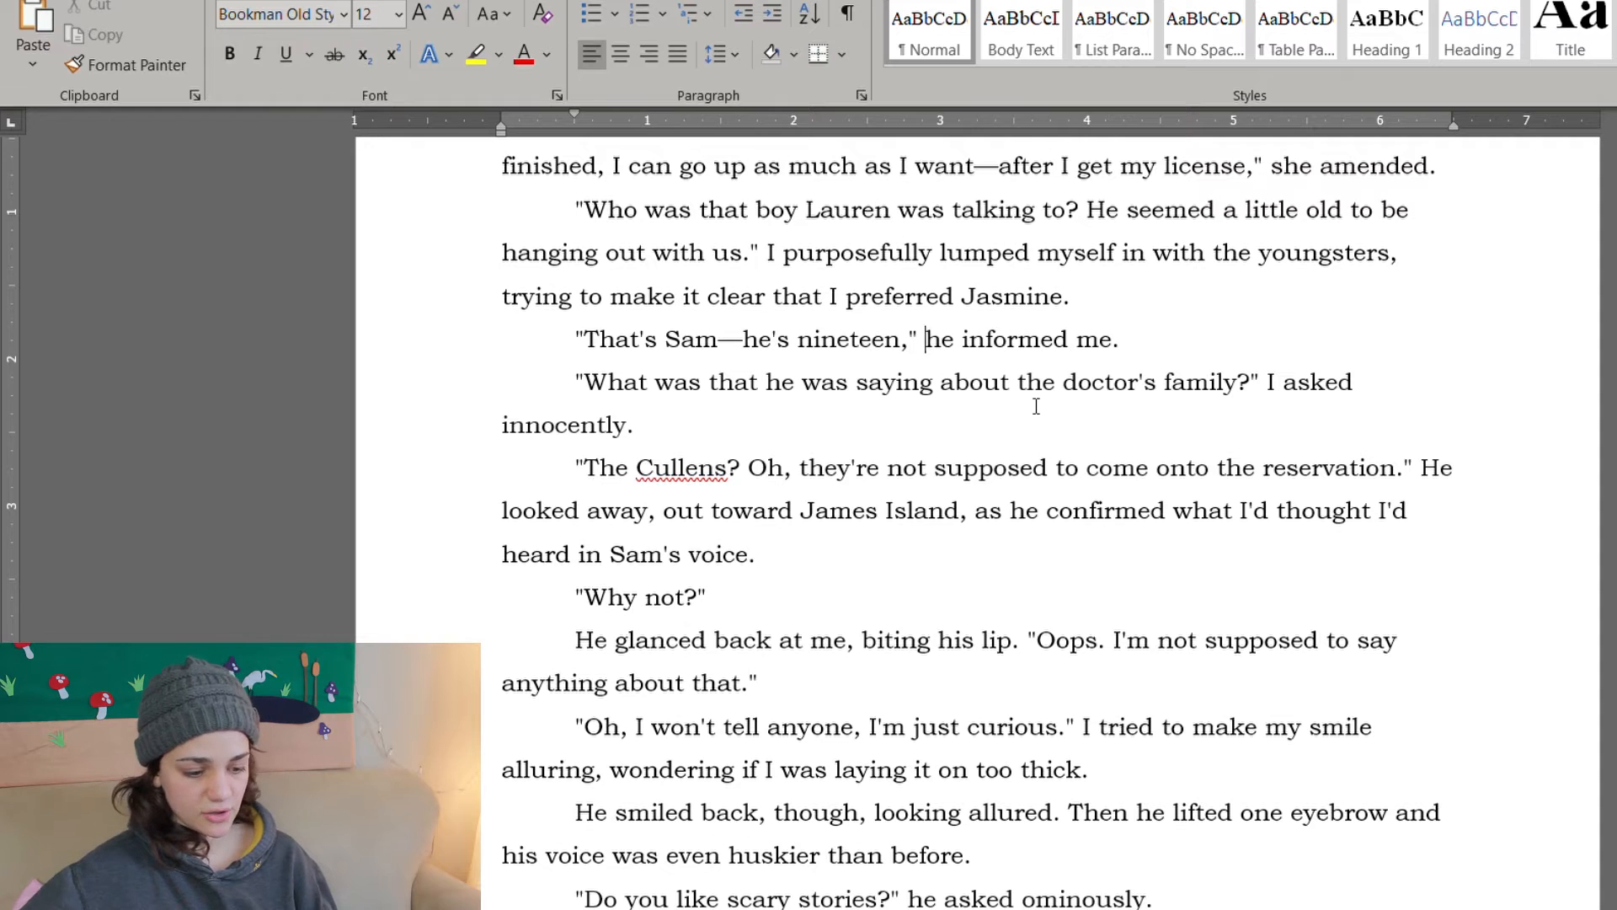
{"action": "scroll", "scroll_direction": "down", "scroll_amount": 3}
{"action": "type", "text": "s"}
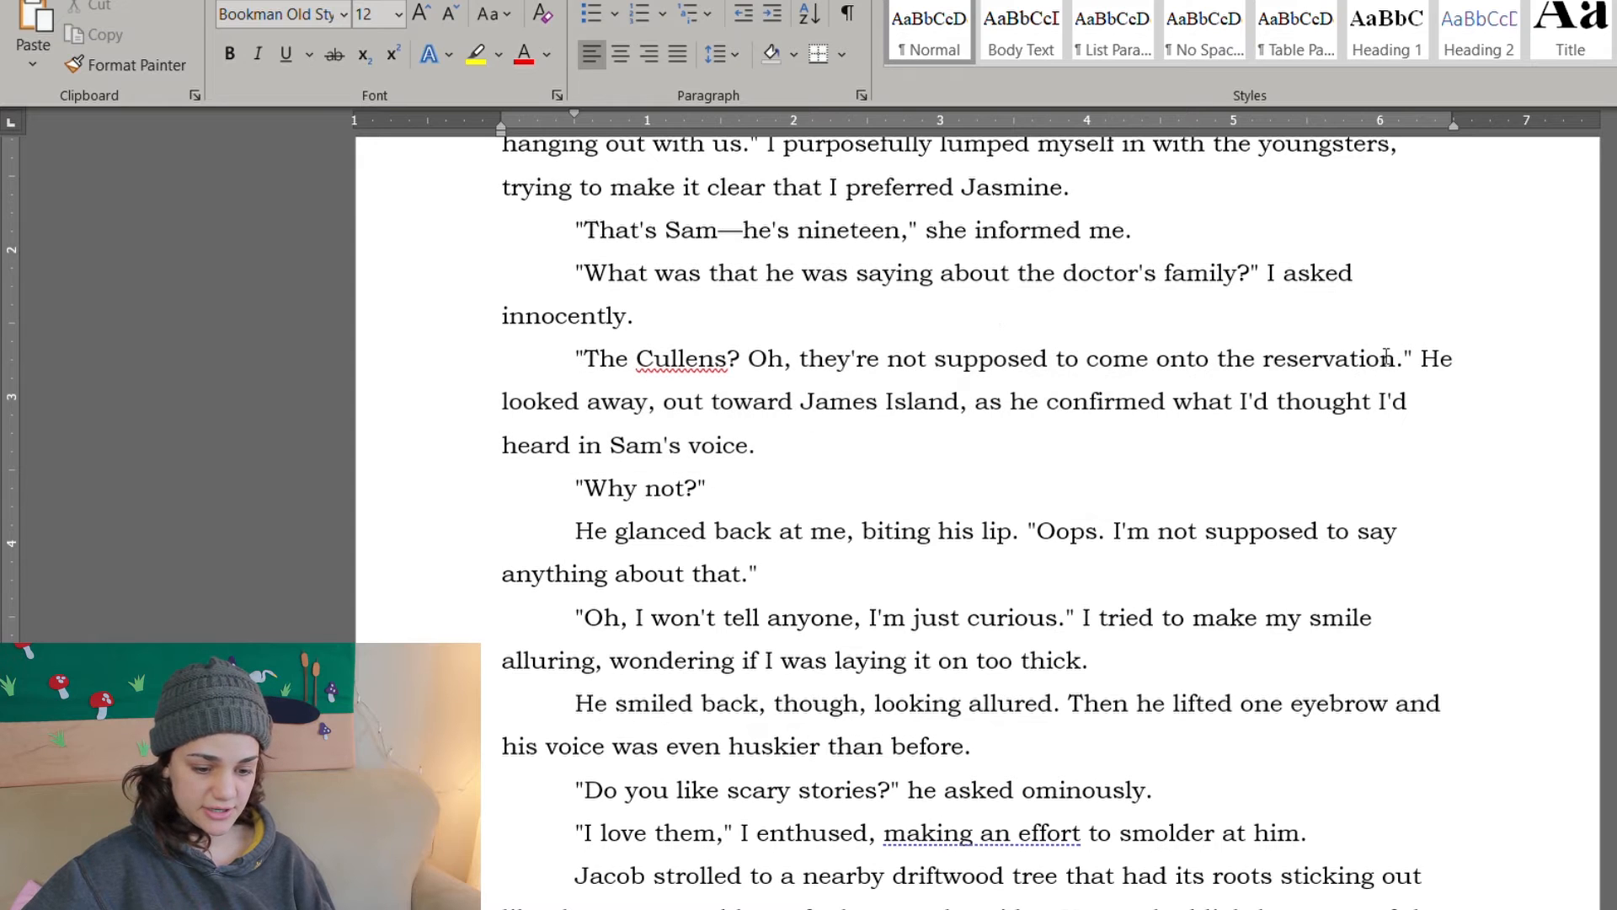
{"action": "scroll", "scroll_direction": "down", "scroll_amount": 3}
{"action": "type", "text": "She "}
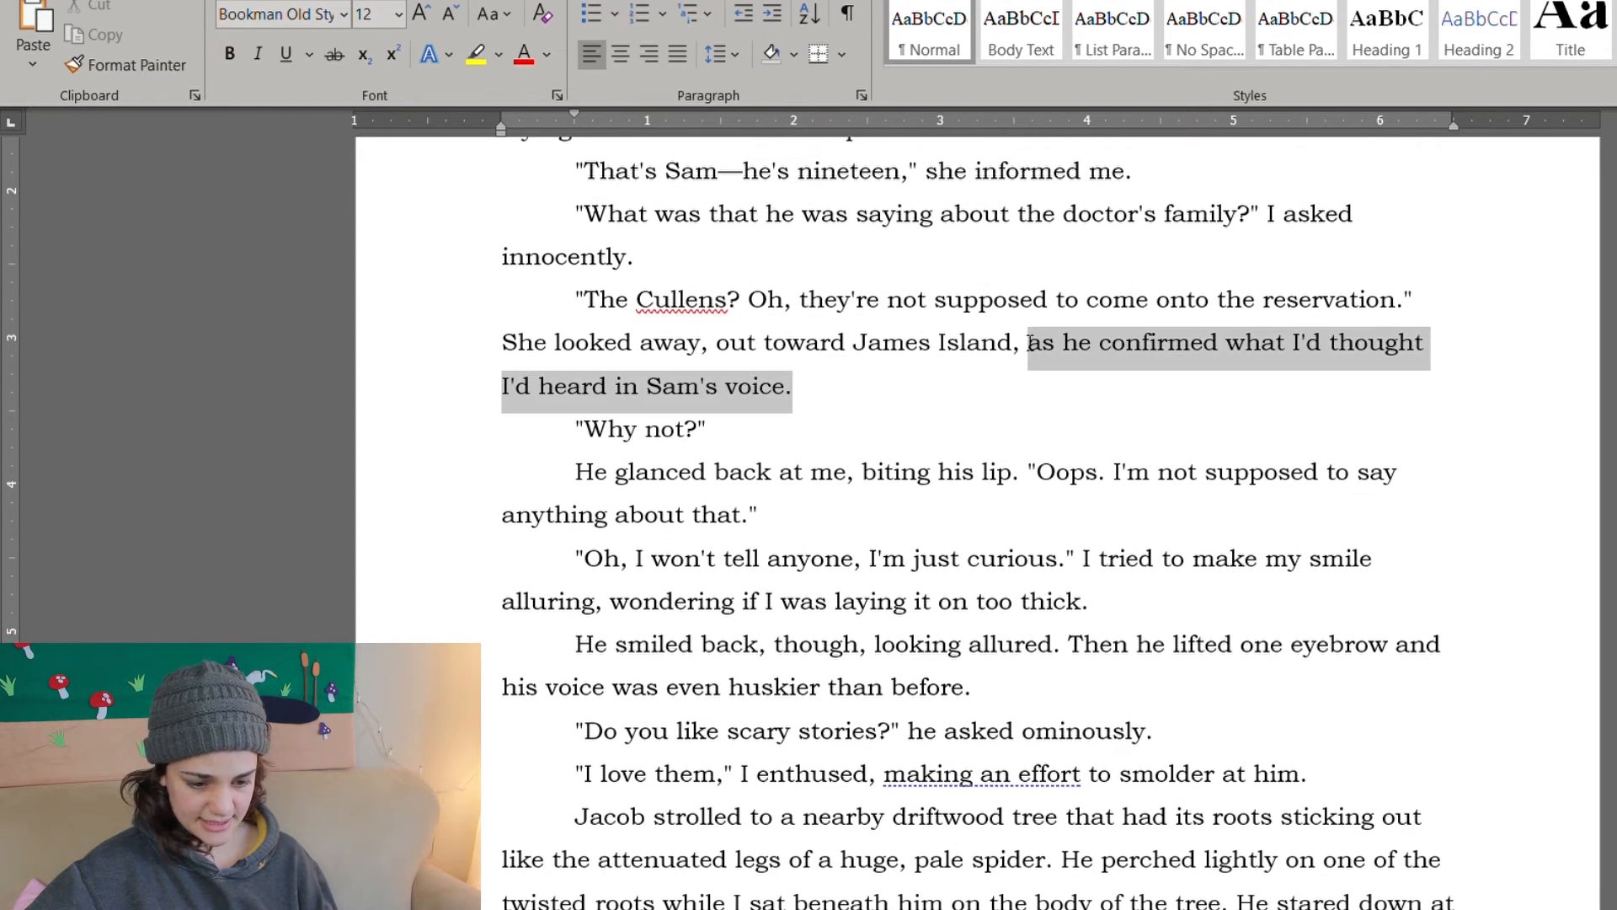
Step: Switch the driftwood paragraph's pronouns to 'She perched', 'beneath her', 'her broad lips', 'she was'
{"action": "left_click", "coordinate": [1062, 342]}
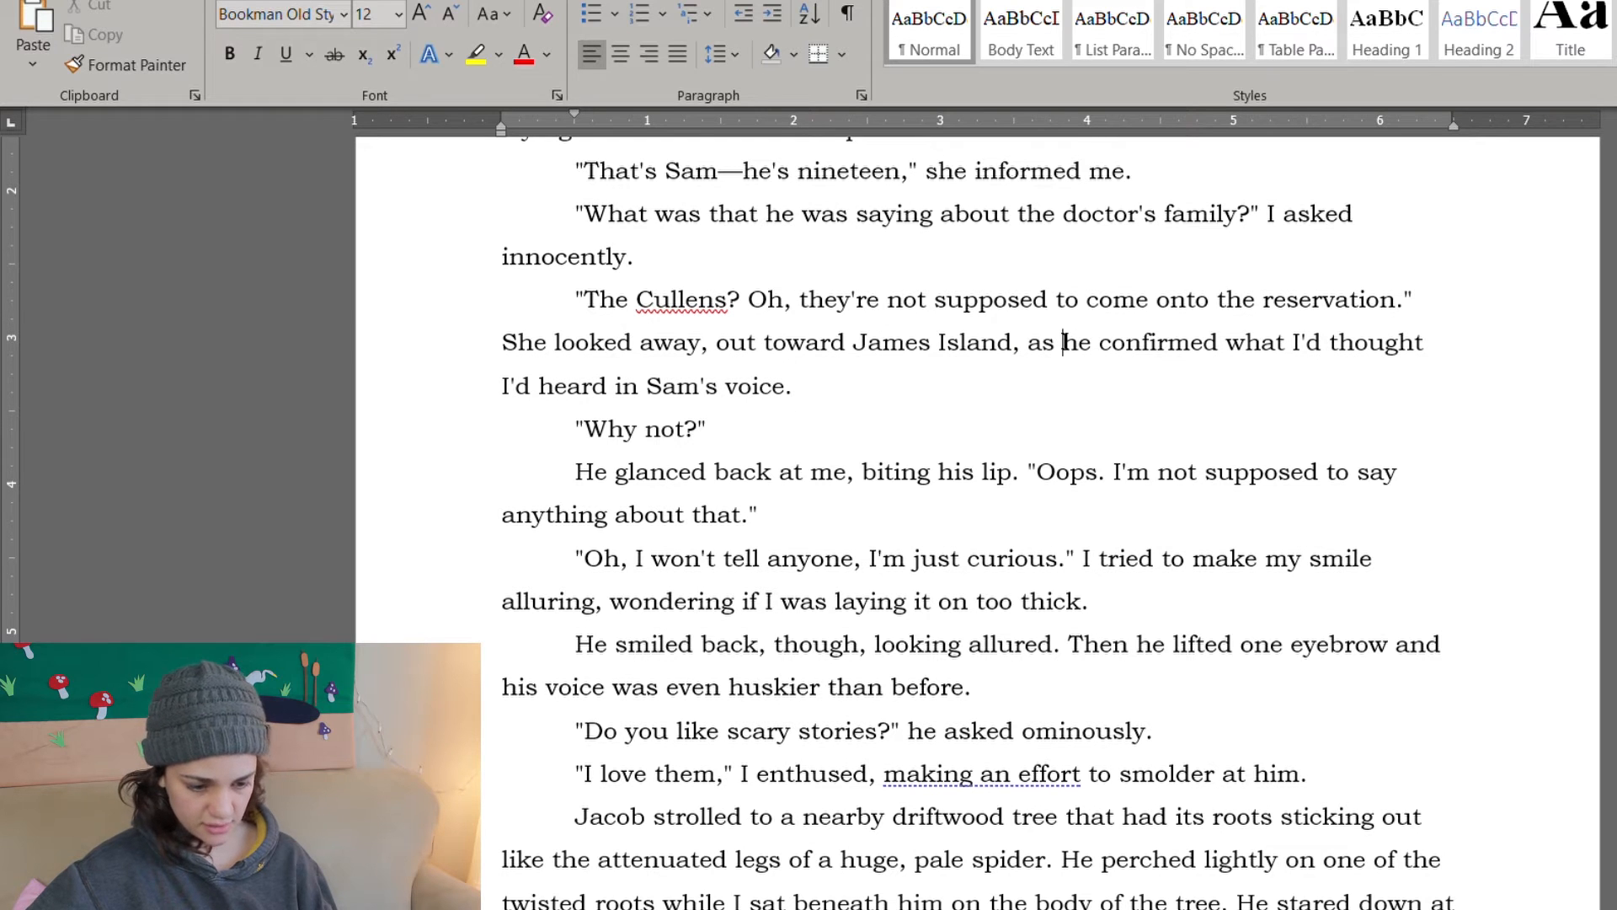
{"action": "scroll", "scroll_direction": "down", "scroll_amount": 3}
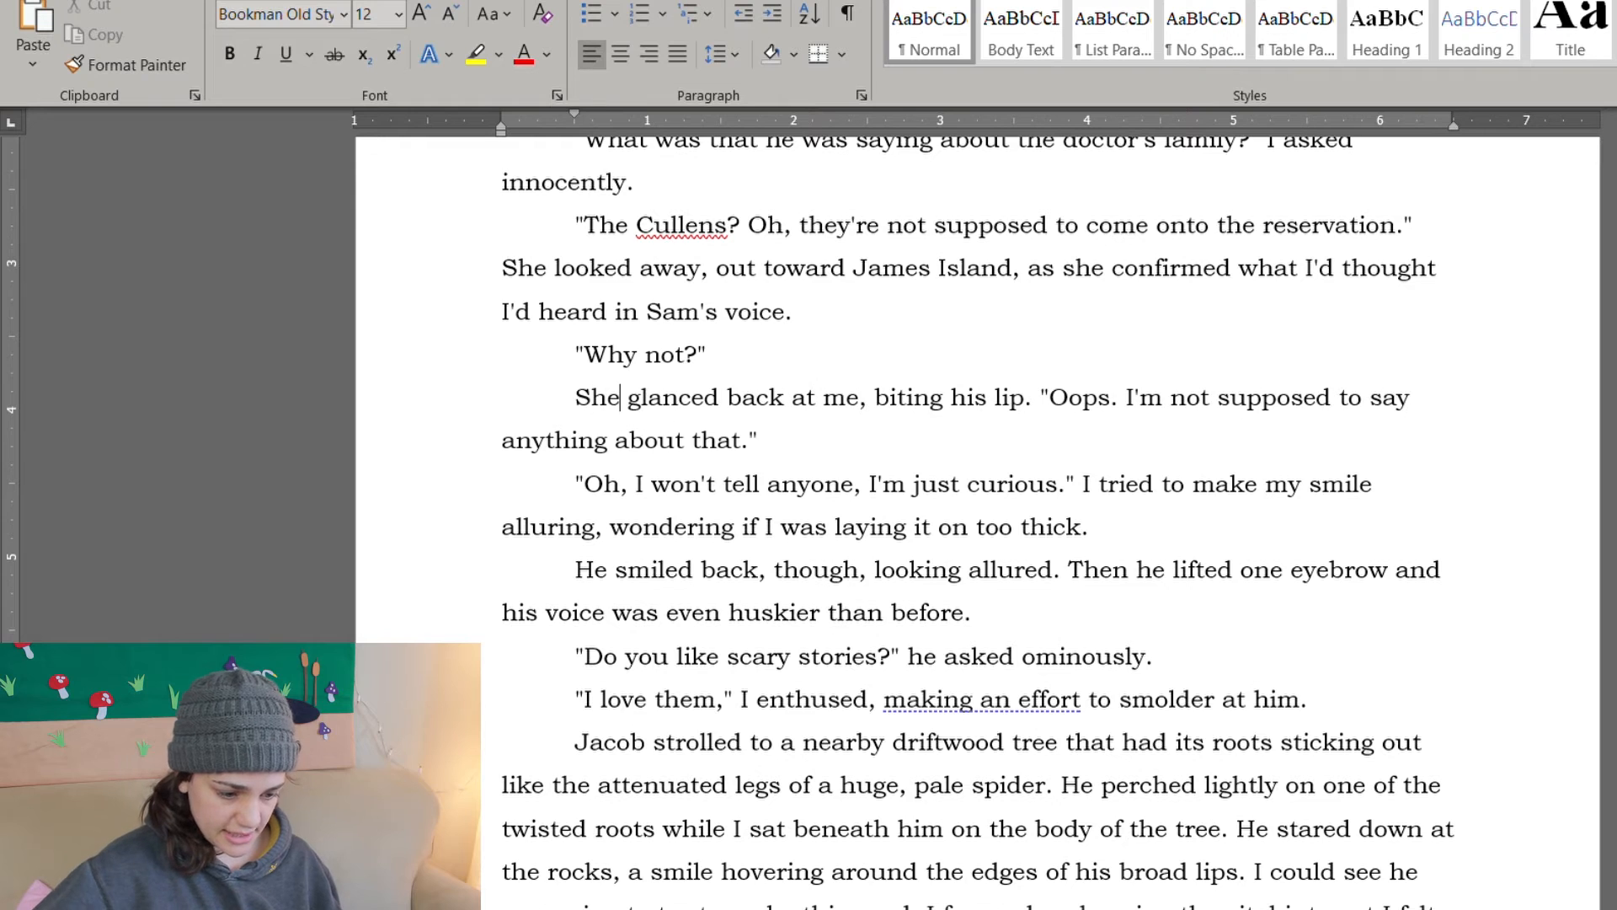
{"action": "scroll", "scroll_direction": "down", "scroll_amount": 3}
{"action": "type", "text": "er"}
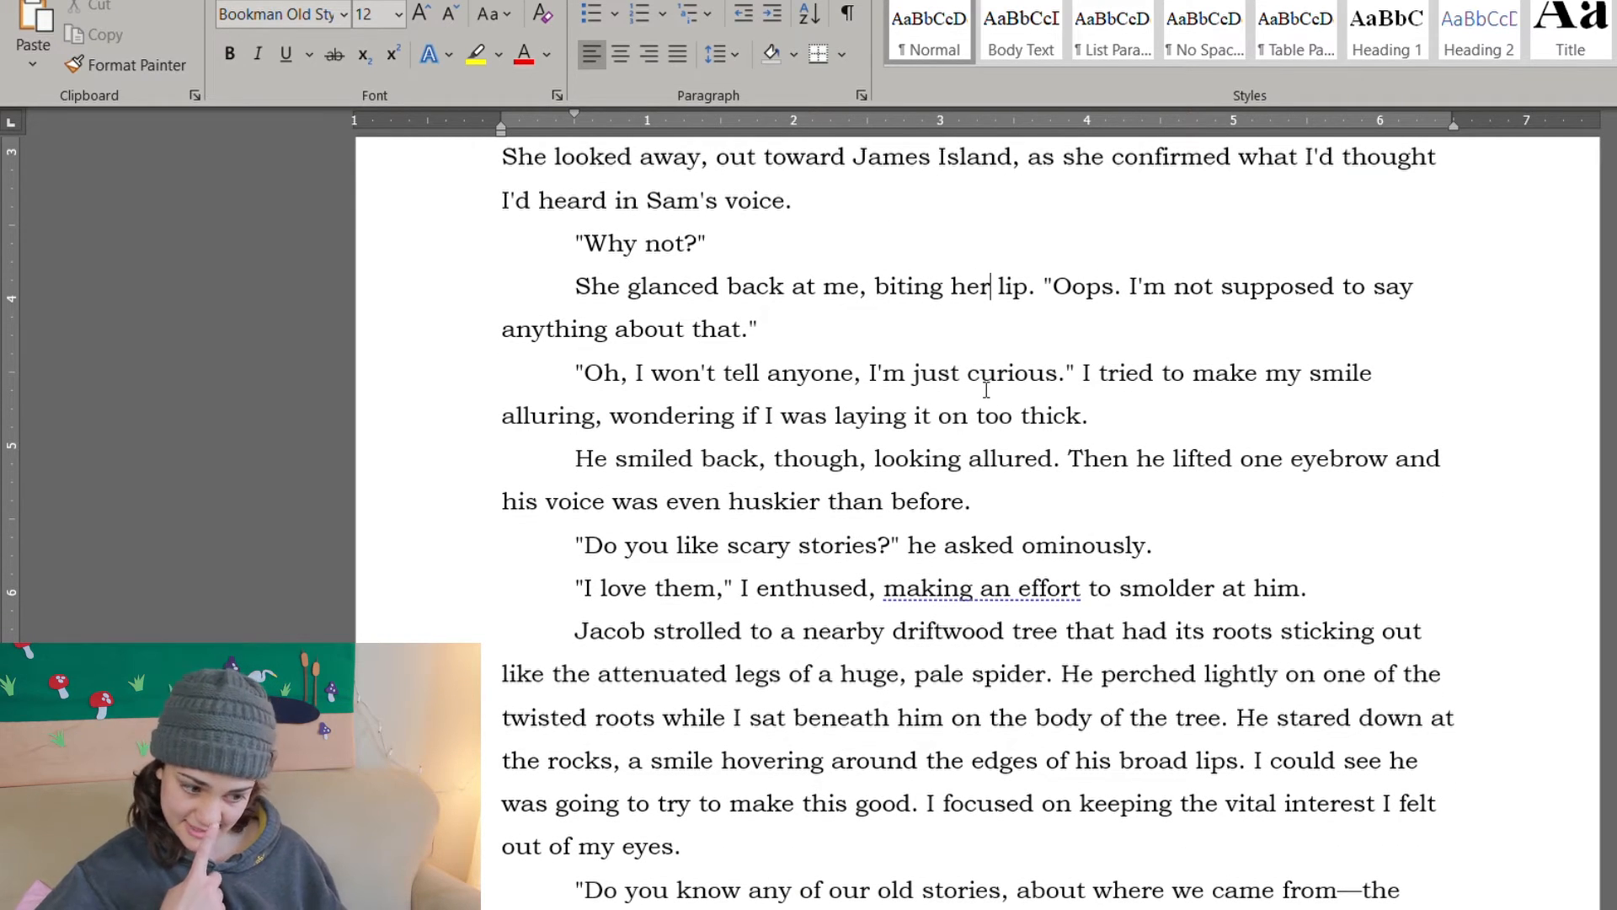
{"action": "scroll", "scroll_direction": "down", "scroll_amount": 3}
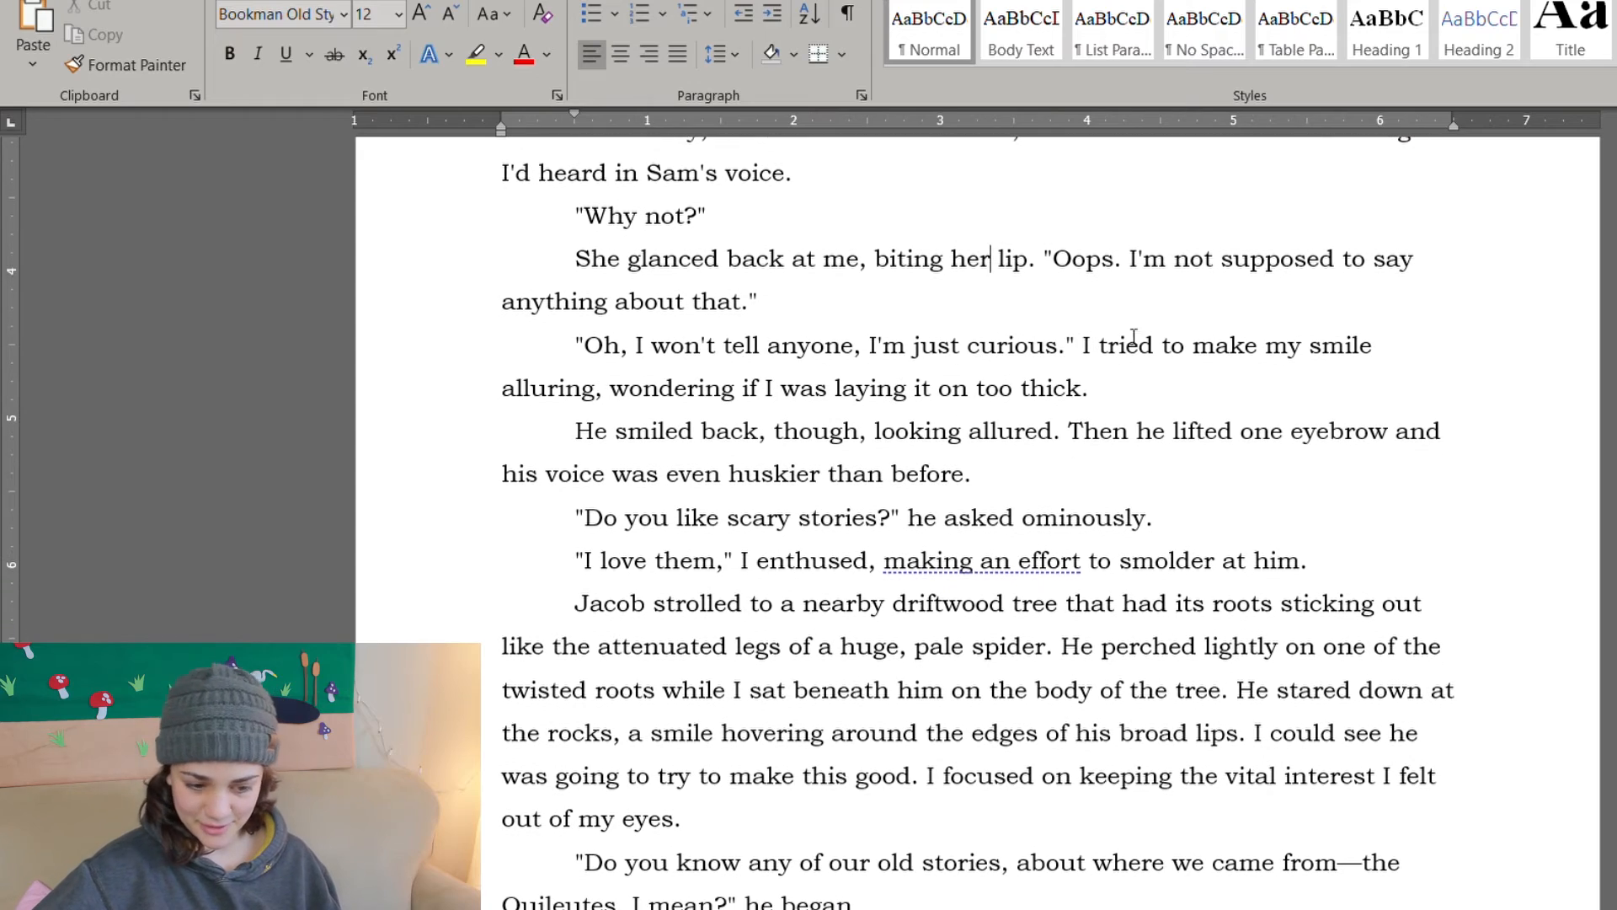
{"action": "scroll", "scroll_direction": "down", "scroll_amount": 3}
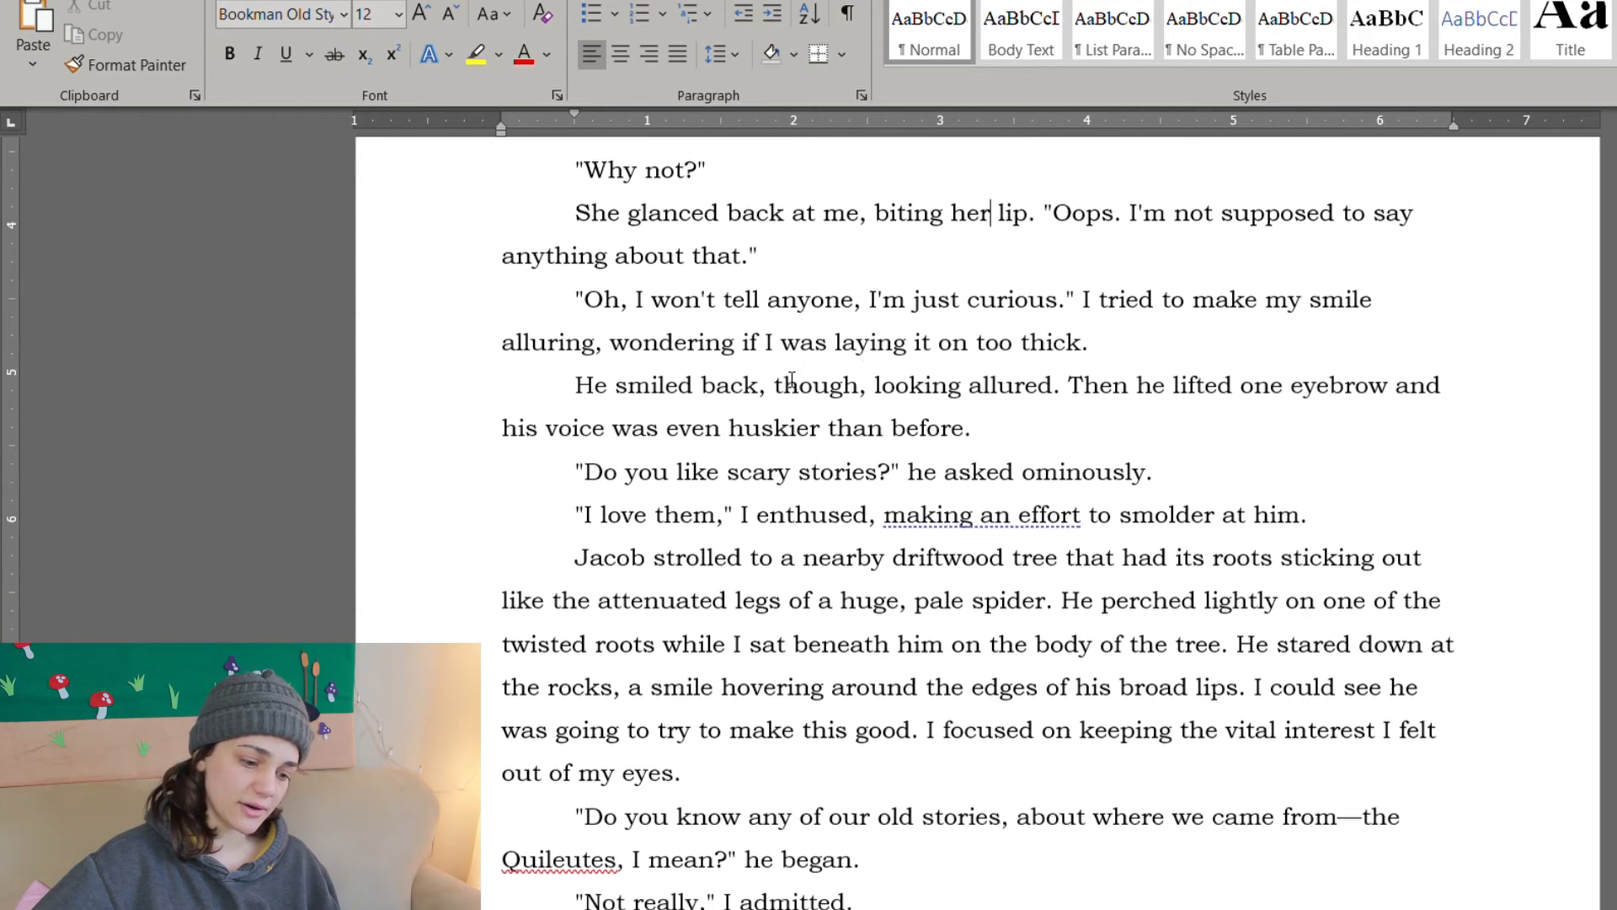
{"action": "scroll", "scroll_direction": "down", "scroll_amount": 3}
{"action": "type", "text": "Sh"}
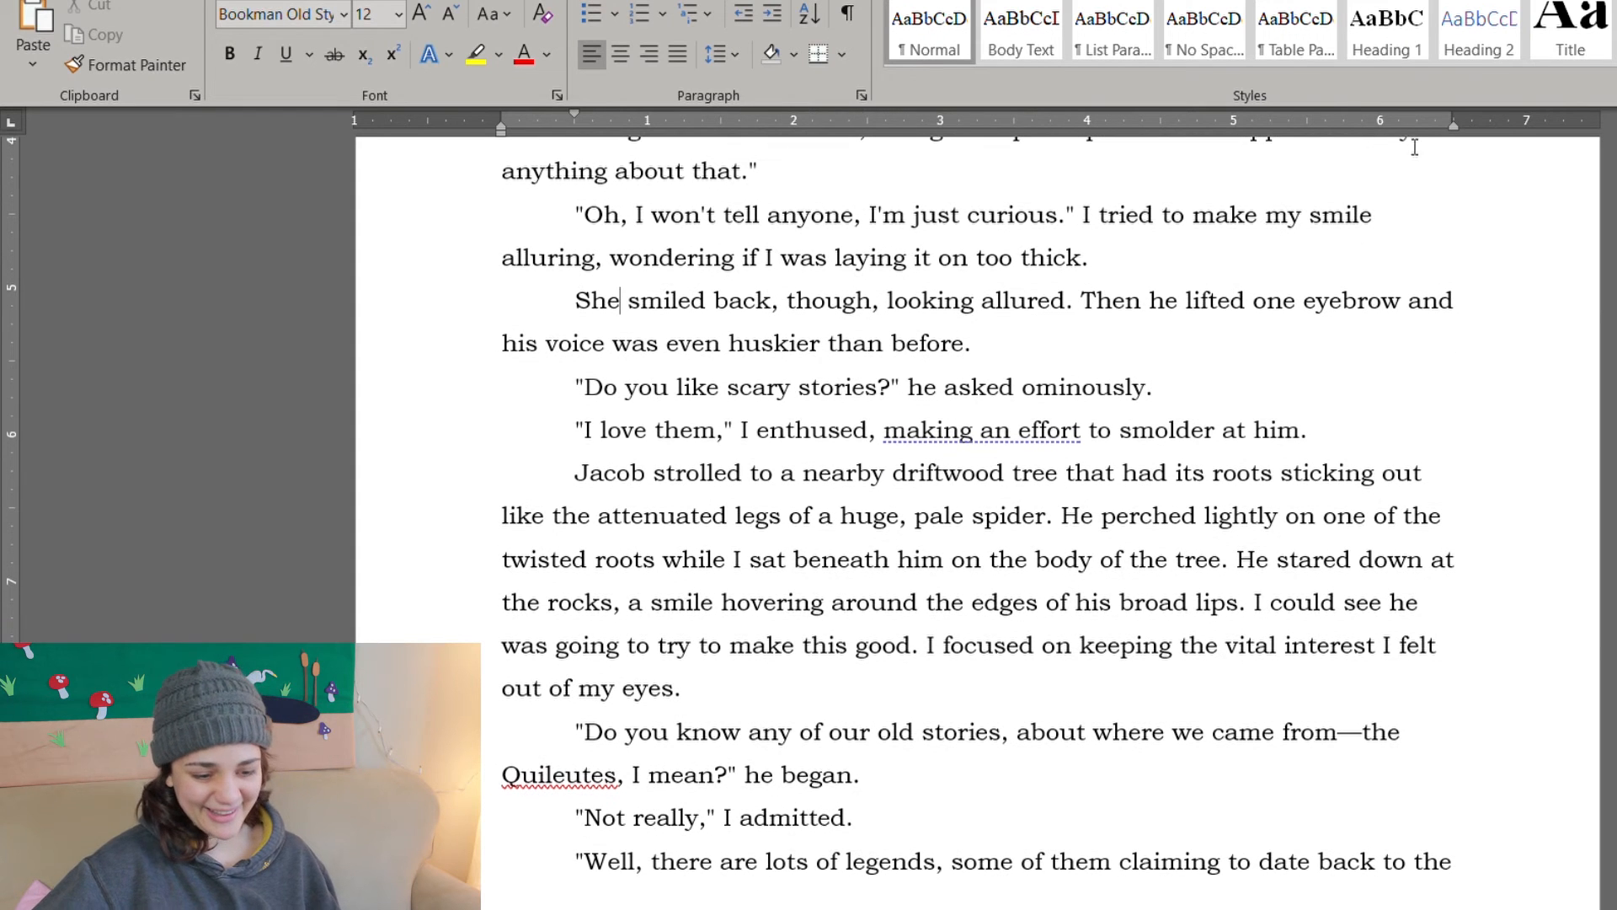
{"action": "type", "text": "she"}
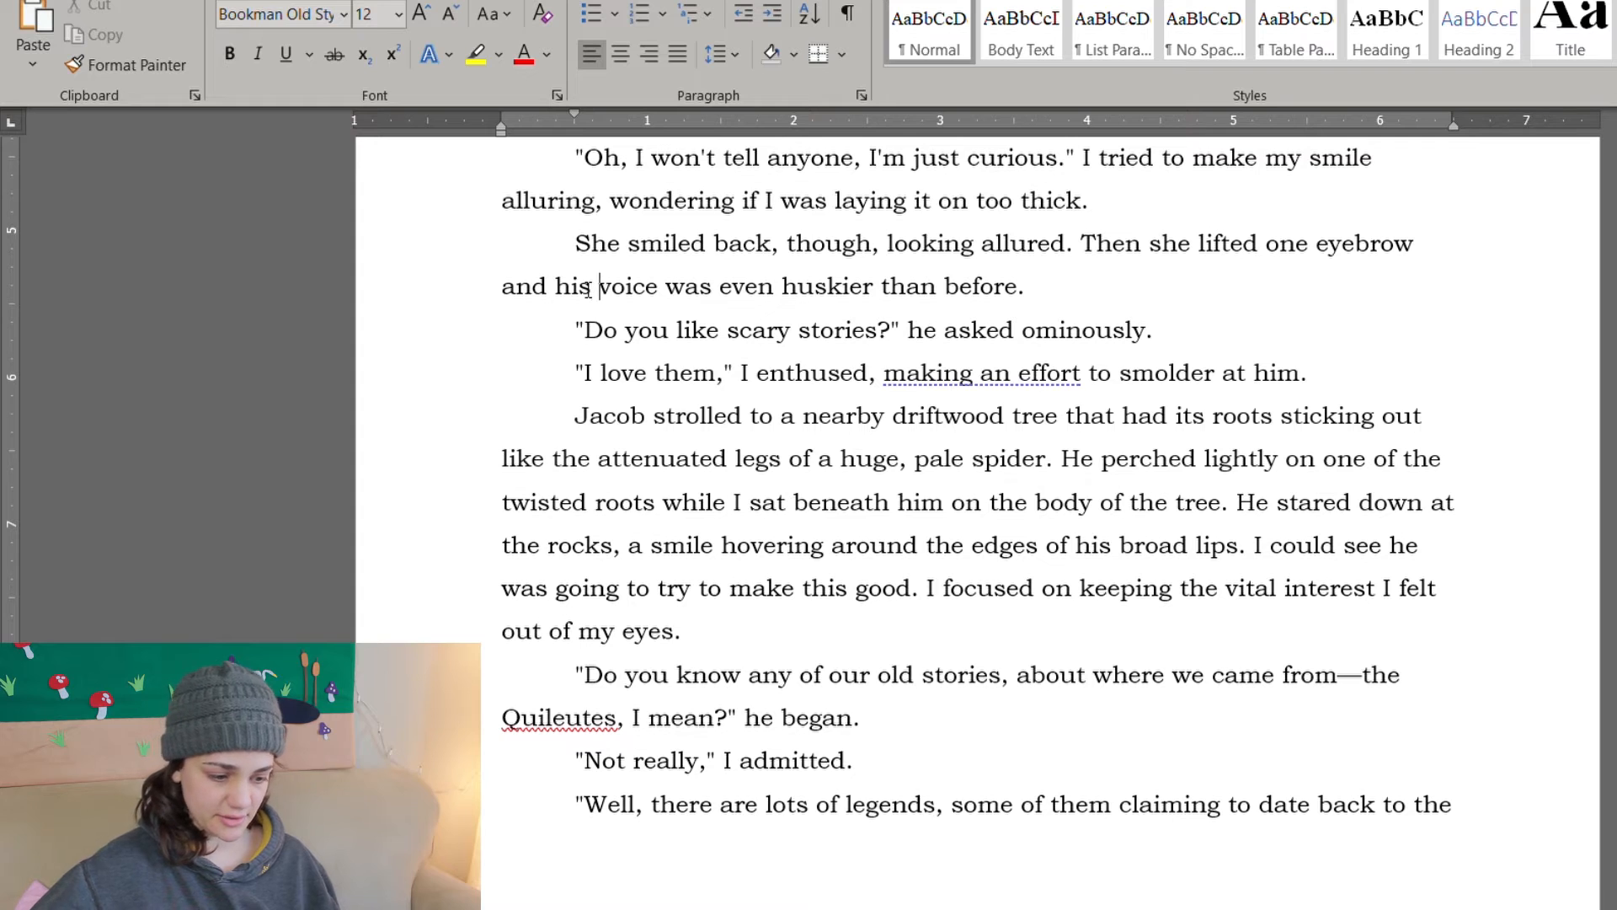
{"action": "type", "text": "er"}
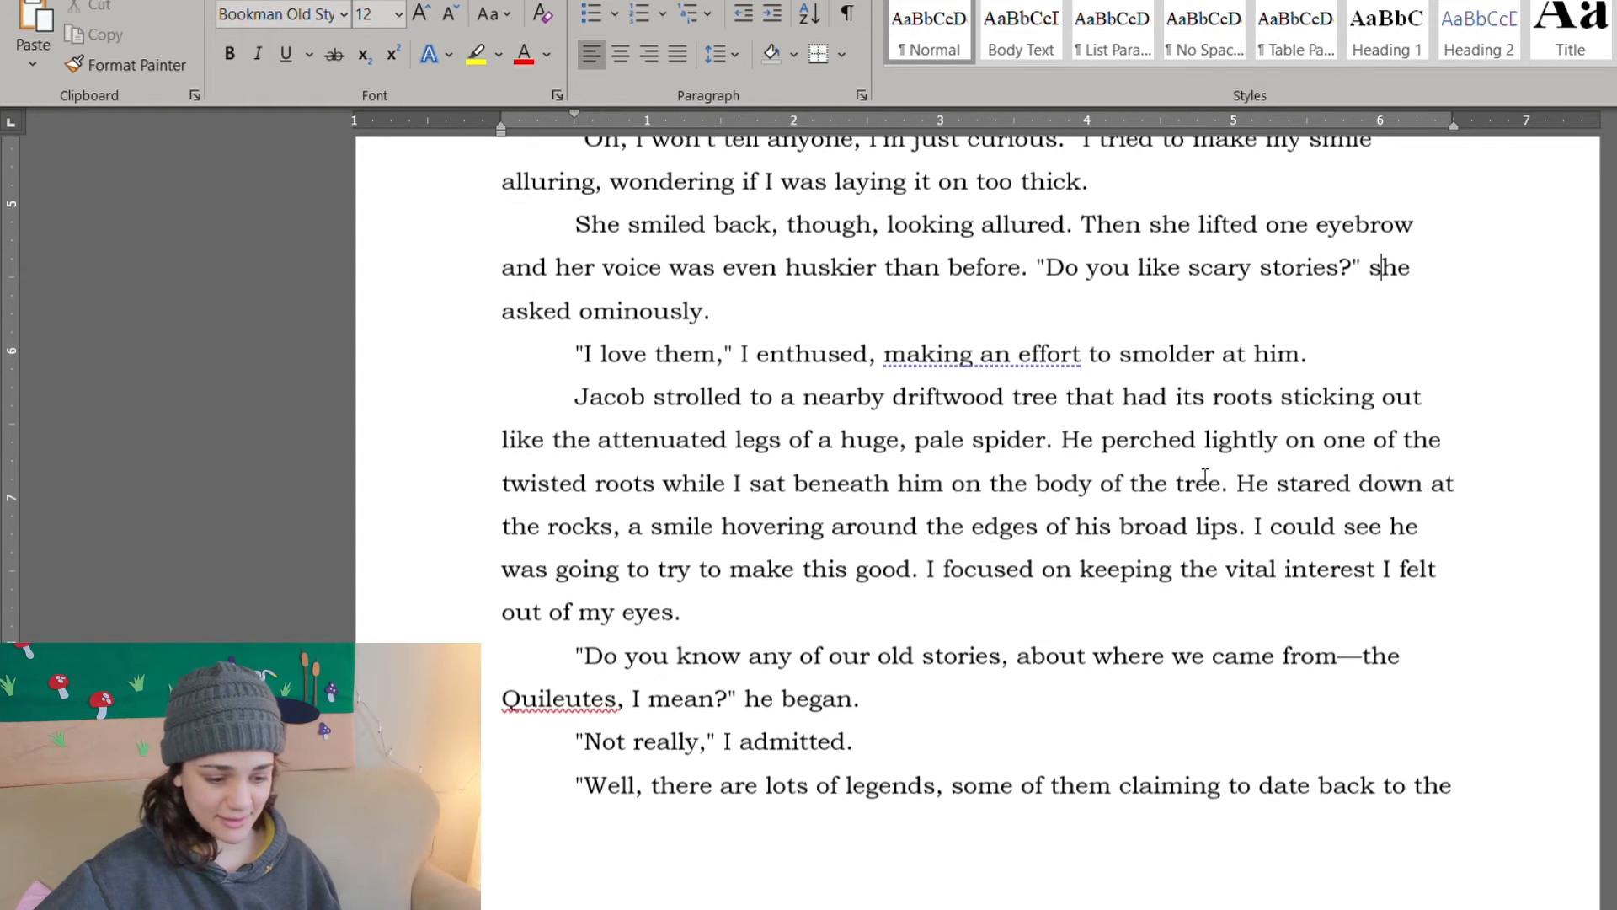
Step: Change 'driftwood tree' to 'driftwood log' and delete the word 'attenuated'
{"action": "scroll", "scroll_direction": "down", "scroll_amount": 3}
{"action": "type", "text": "smine"}
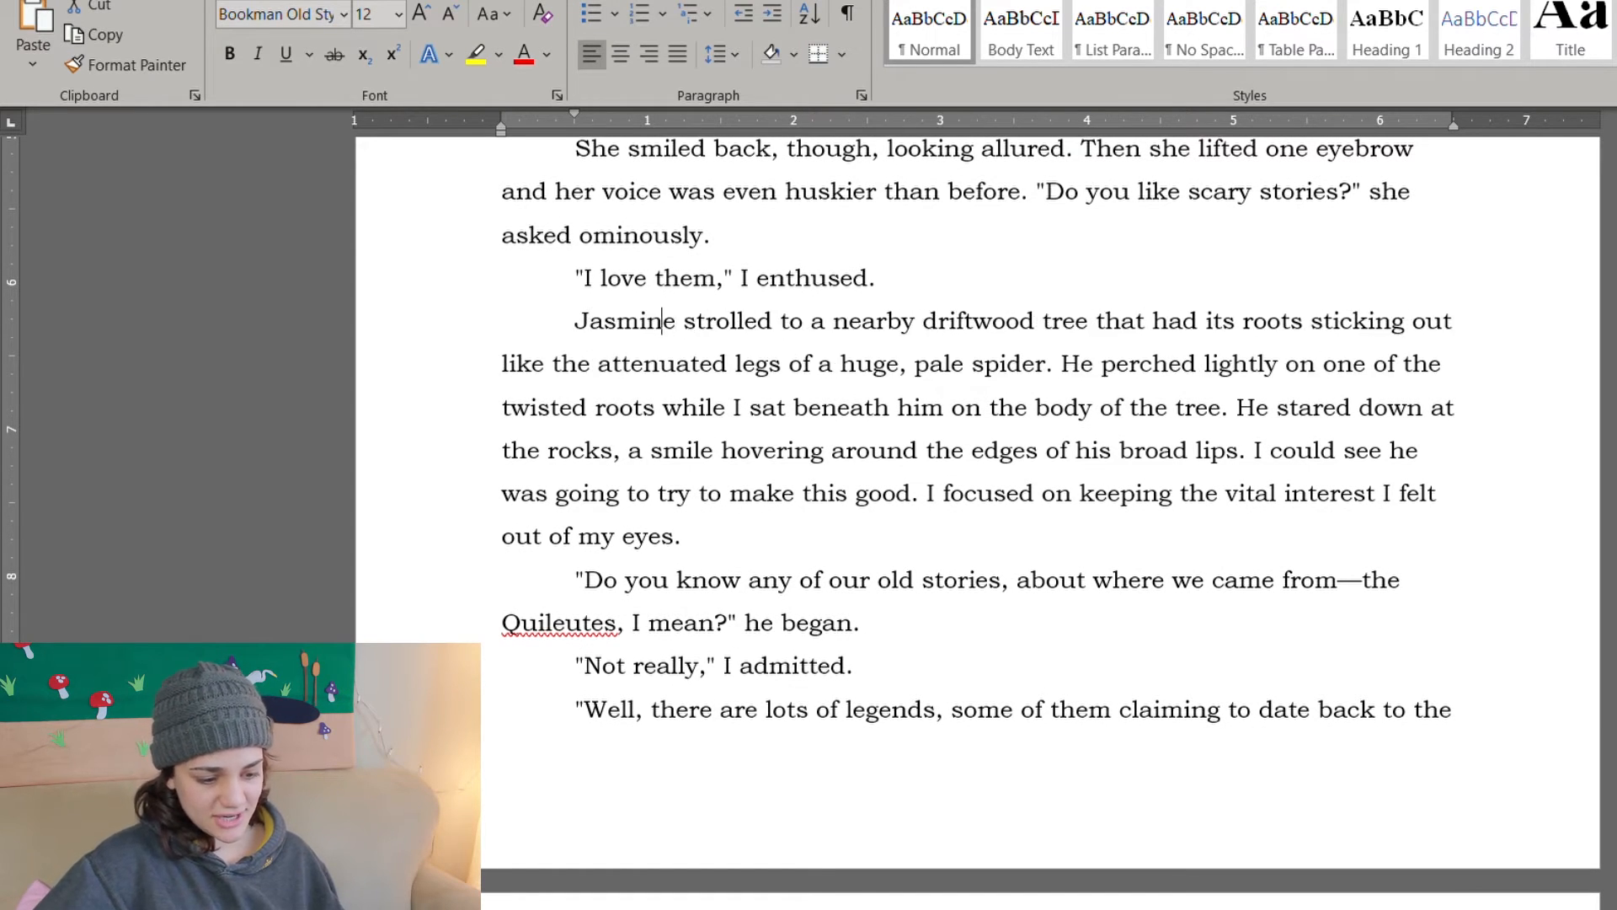
{"action": "scroll", "scroll_direction": "down", "scroll_amount": 3}
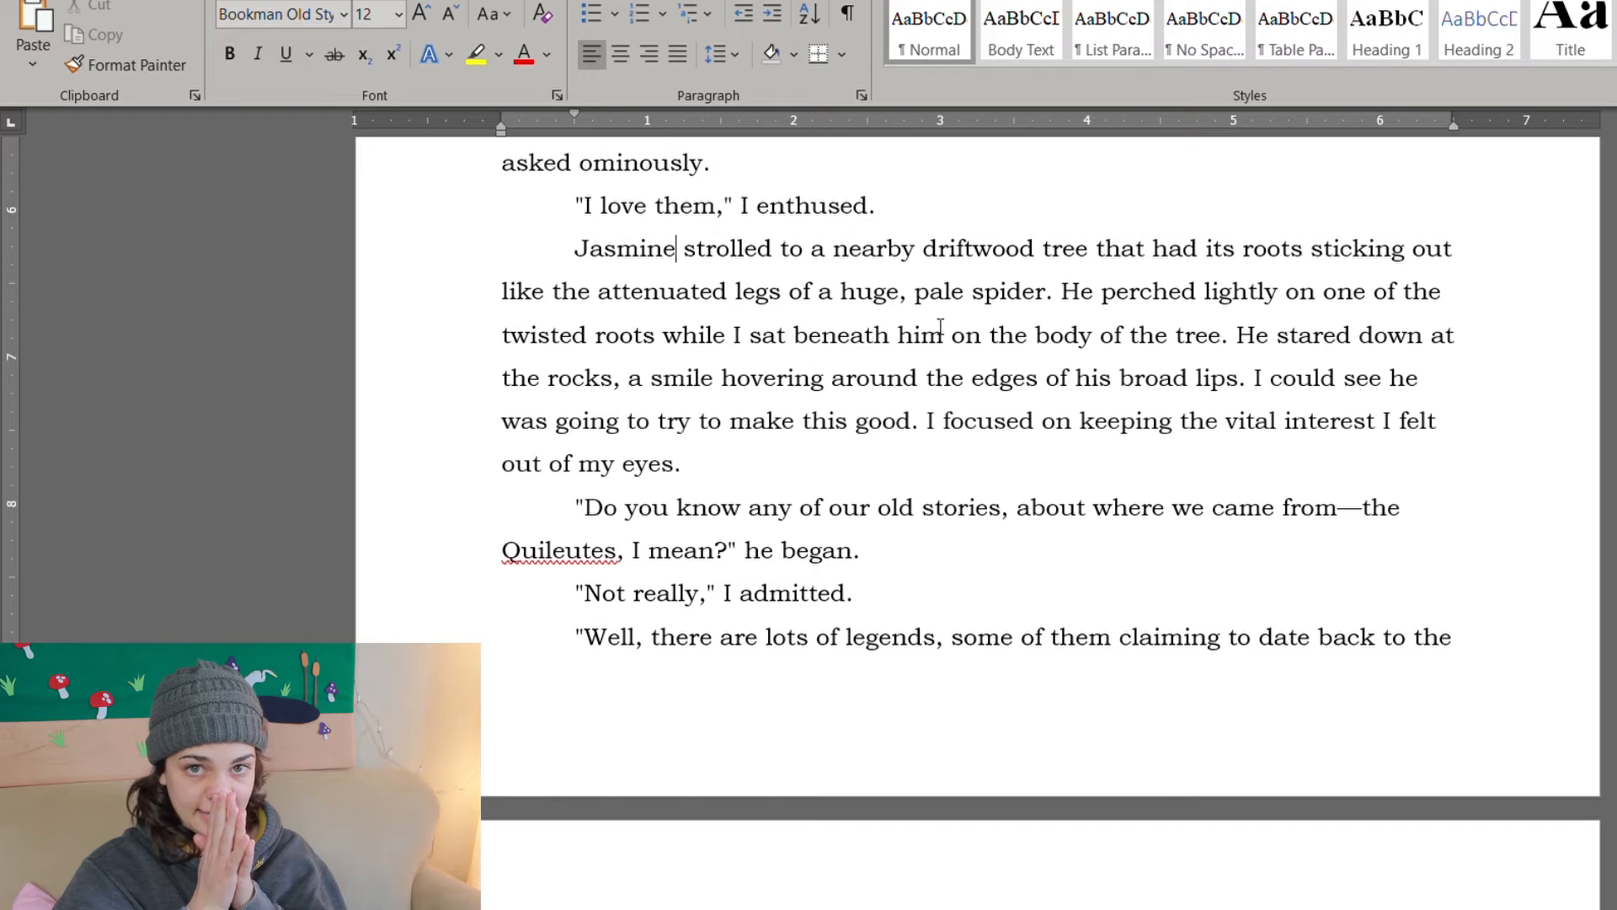
{"action": "double_click", "coordinate": [1068, 247]}
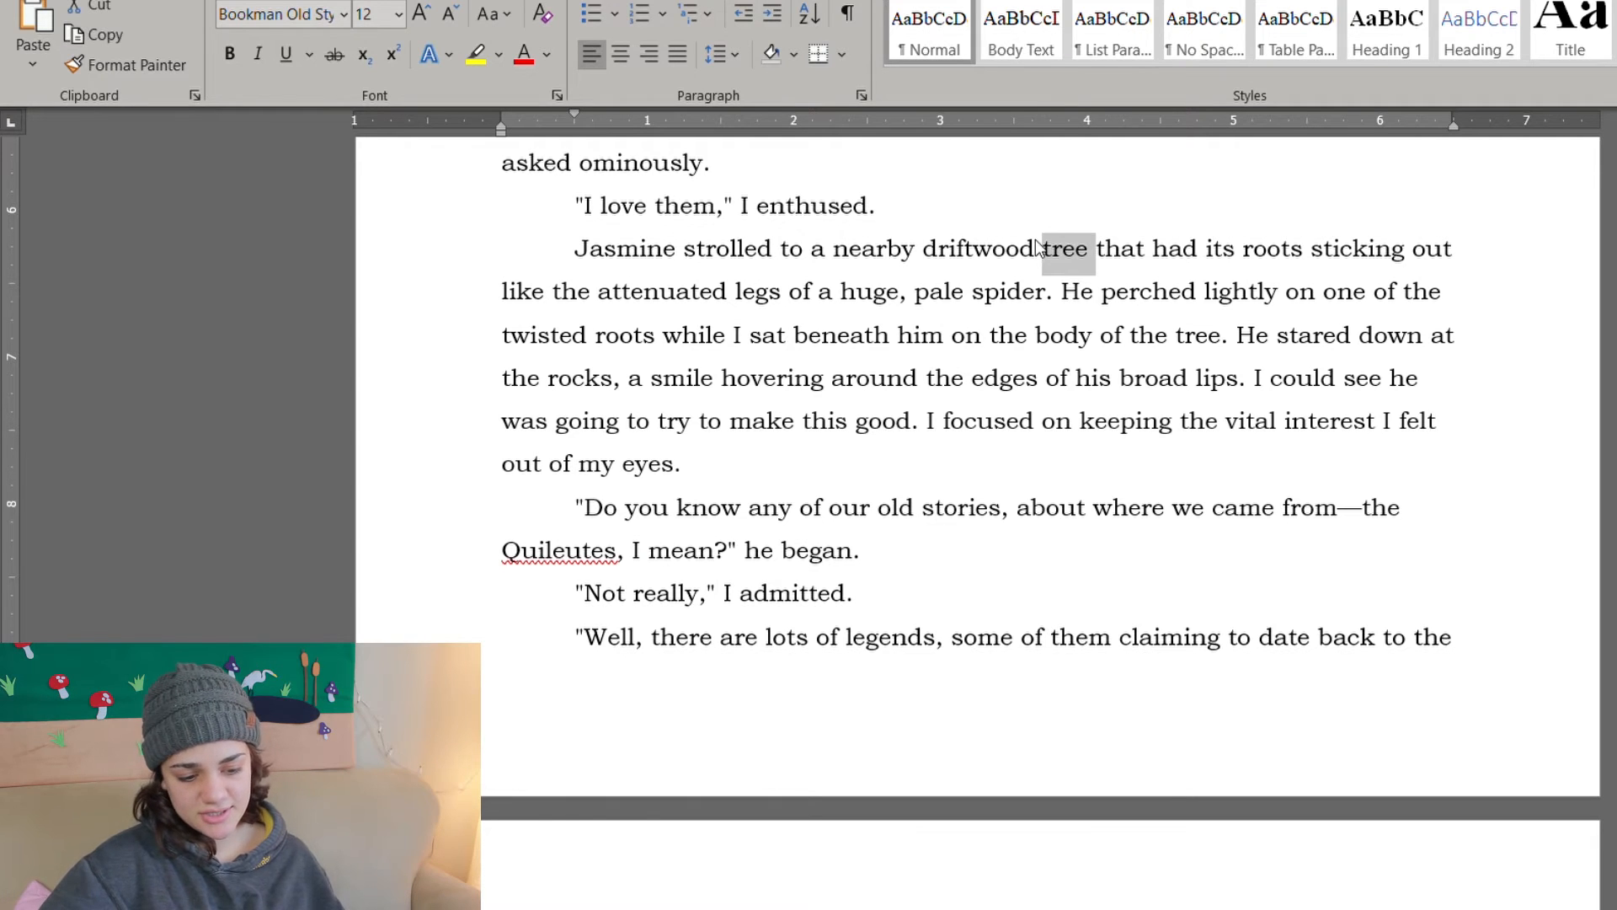
{"action": "type", "text": "log"}
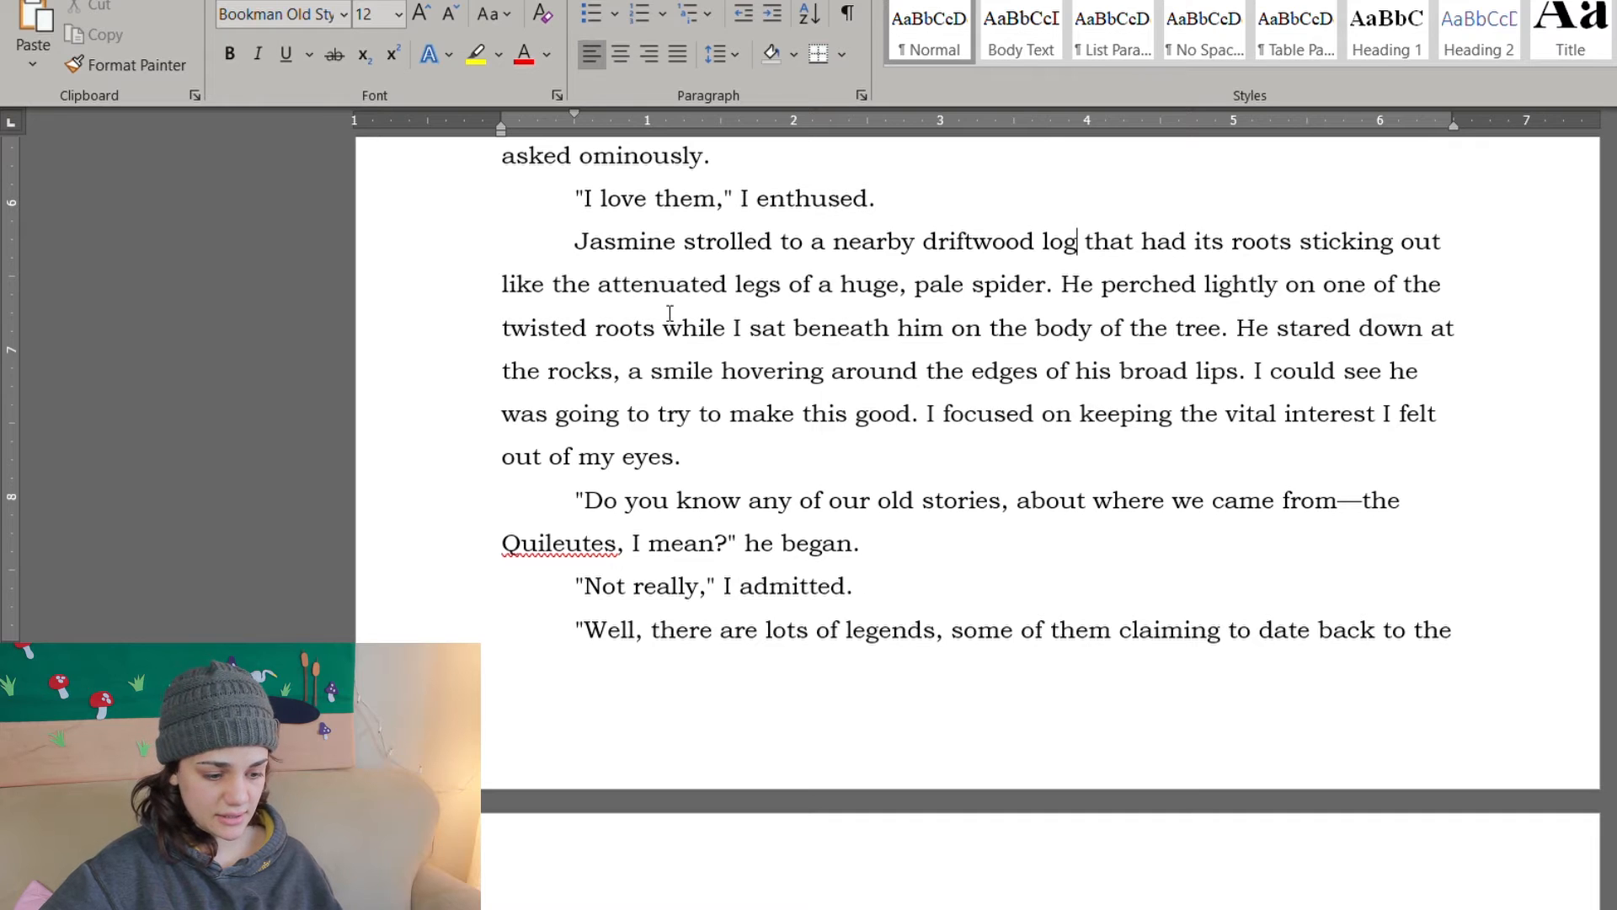
{"action": "double_click", "coordinate": [660, 283]}
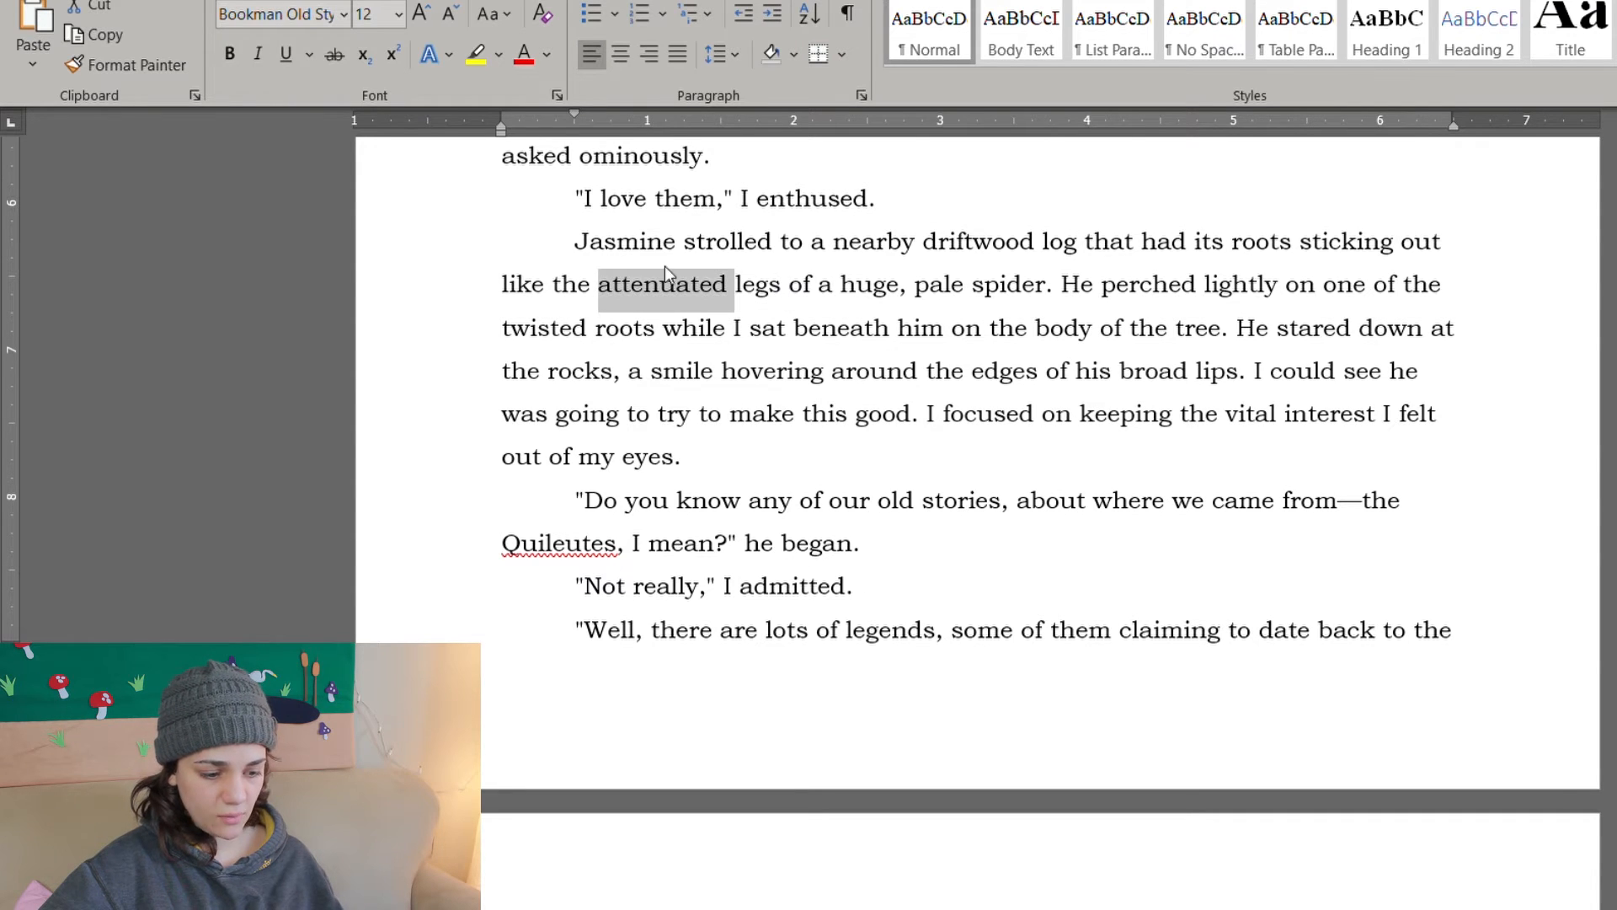
{"action": "key", "text": "Delete"}
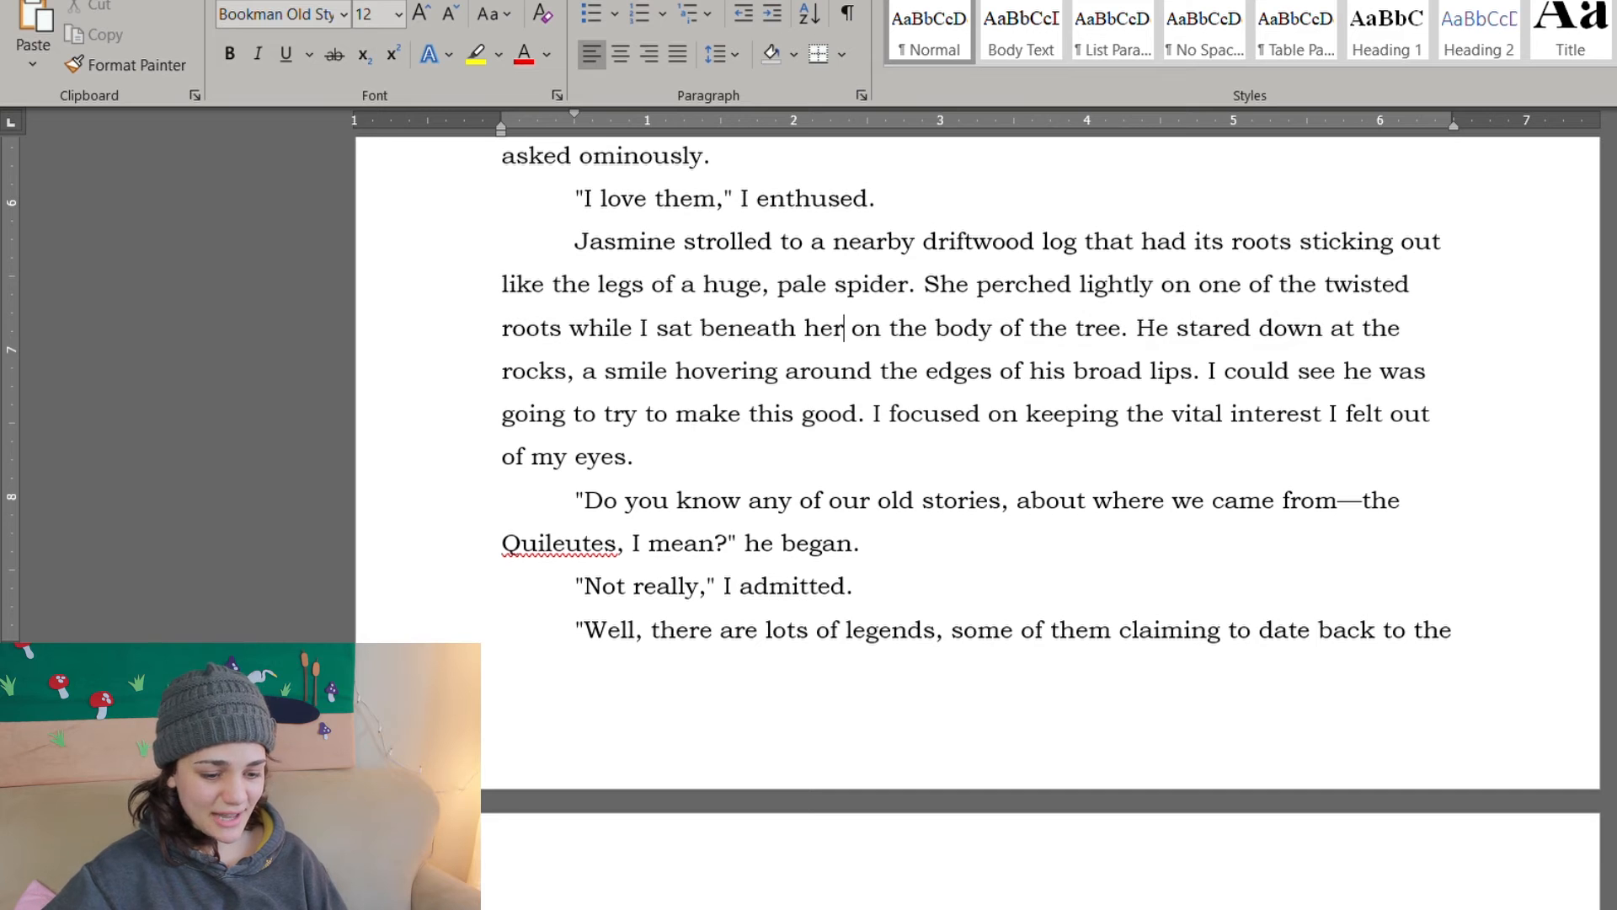
Step: Drop the vital-interest sentence and end the paragraph with 'she began'
{"action": "scroll", "scroll_direction": "up", "scroll_amount": 3}
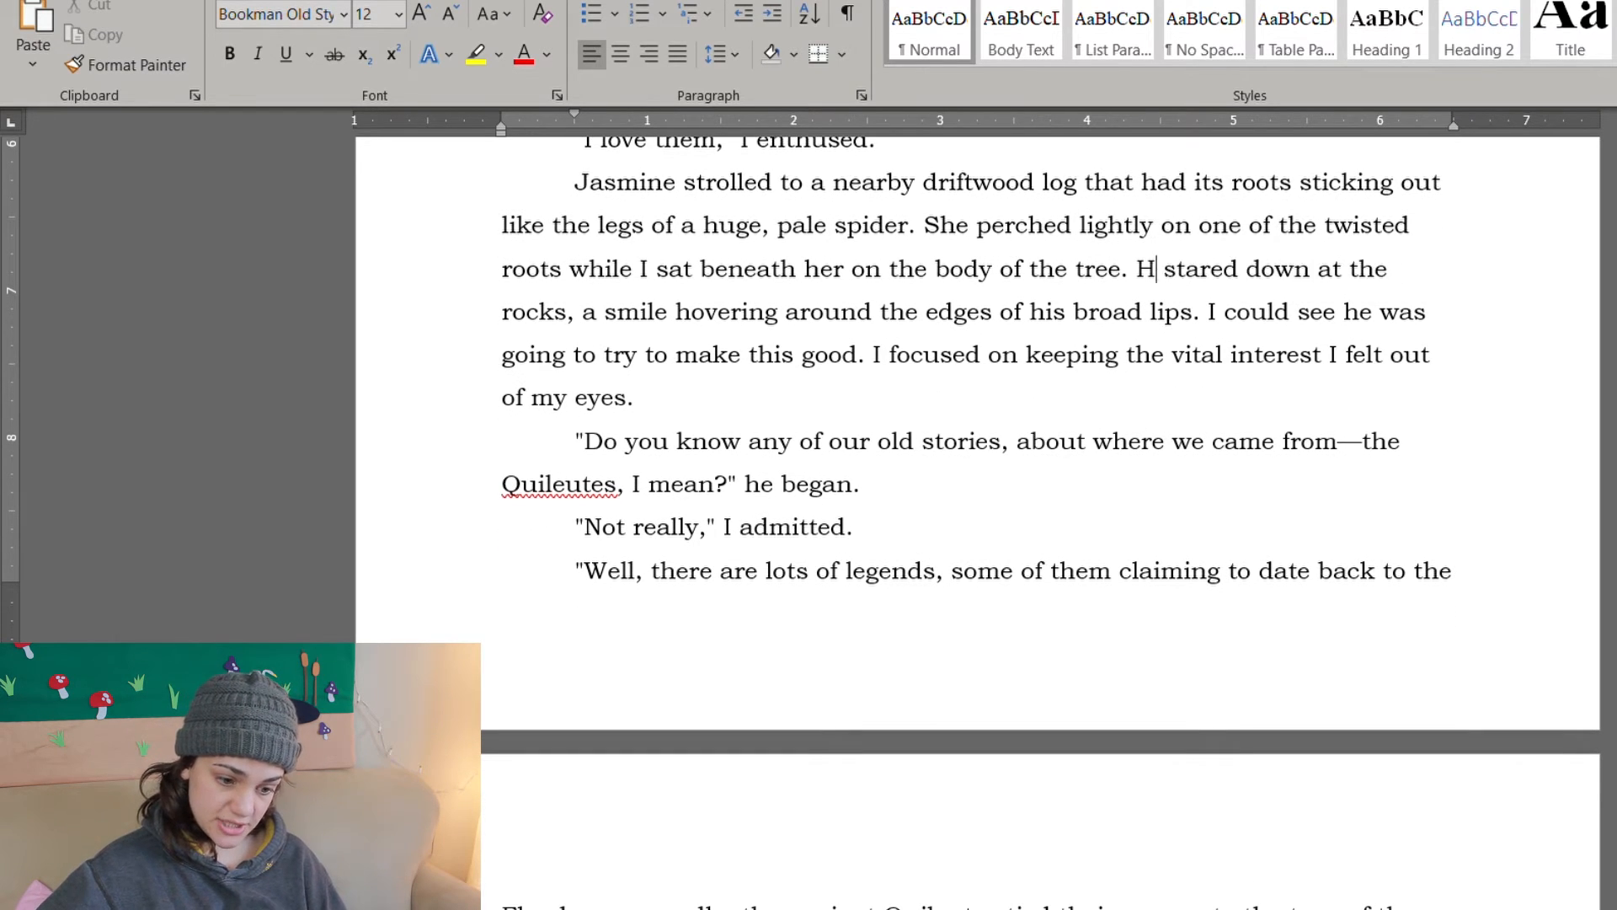
{"action": "type", "text": "she"}
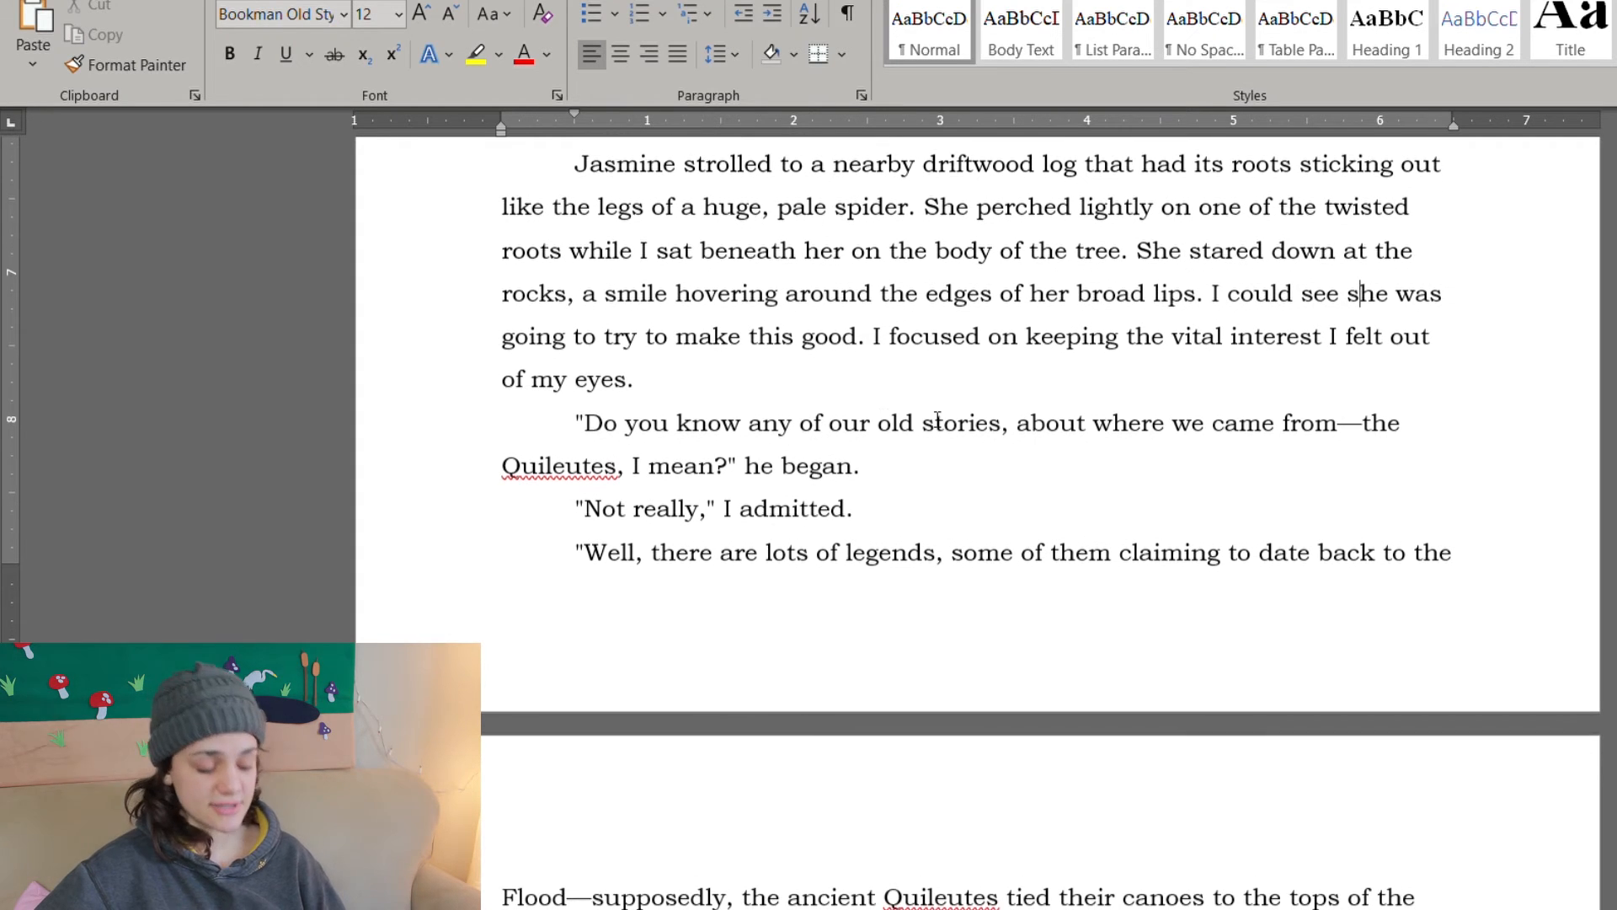
{"action": "scroll", "scroll_direction": "up", "scroll_amount": 3}
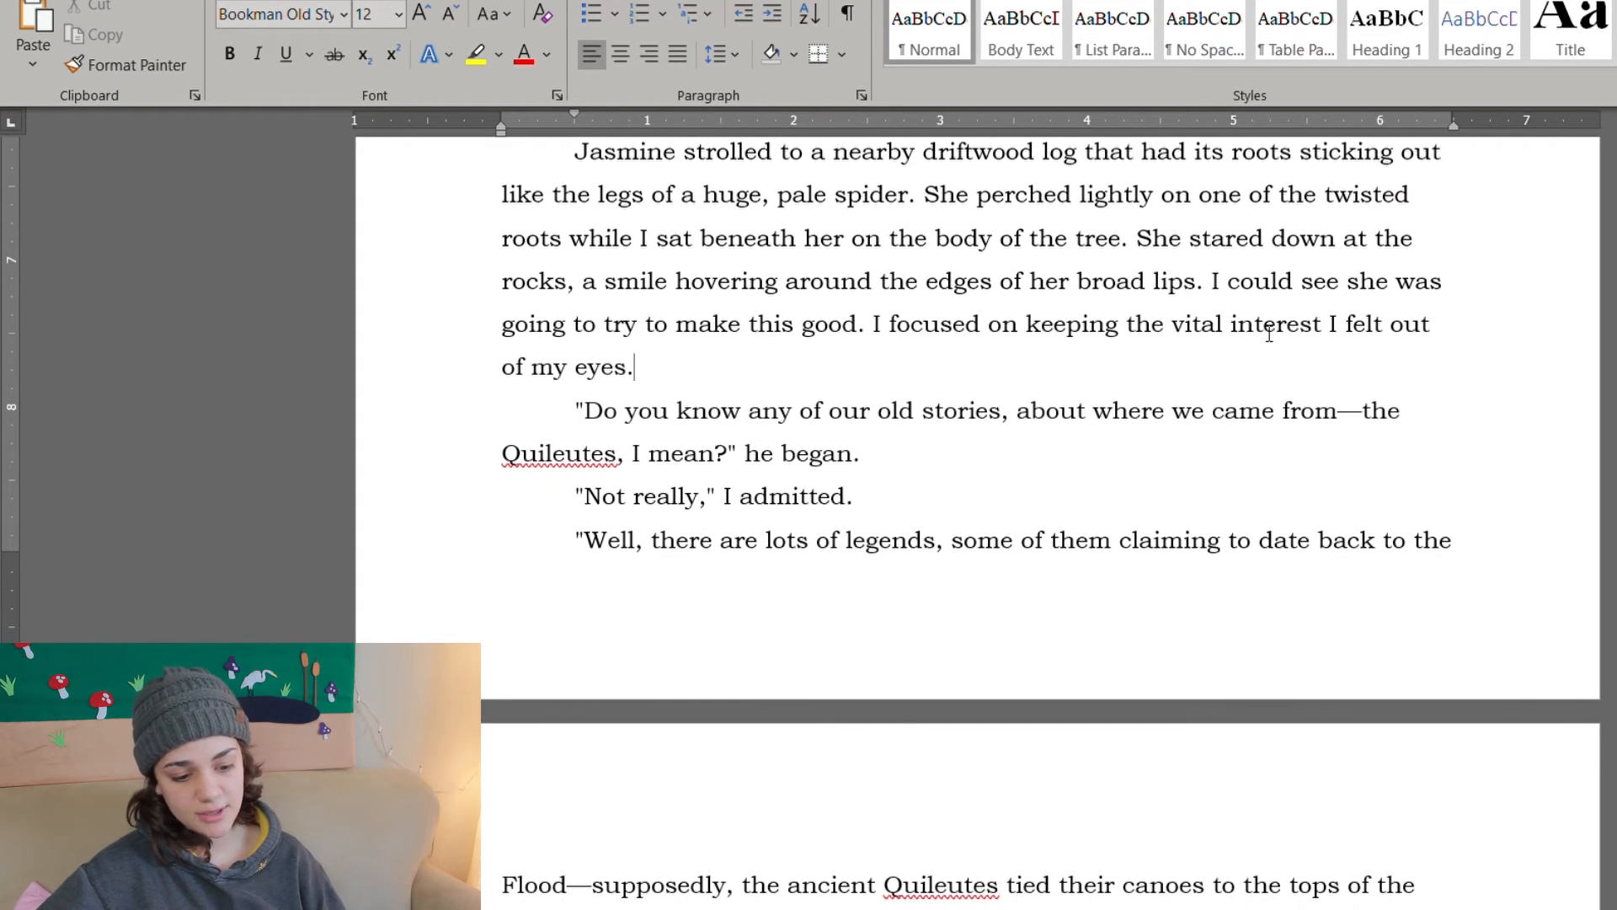
{"action": "scroll", "scroll_direction": "down", "scroll_amount": 3}
{"action": "type", "text": "s"}
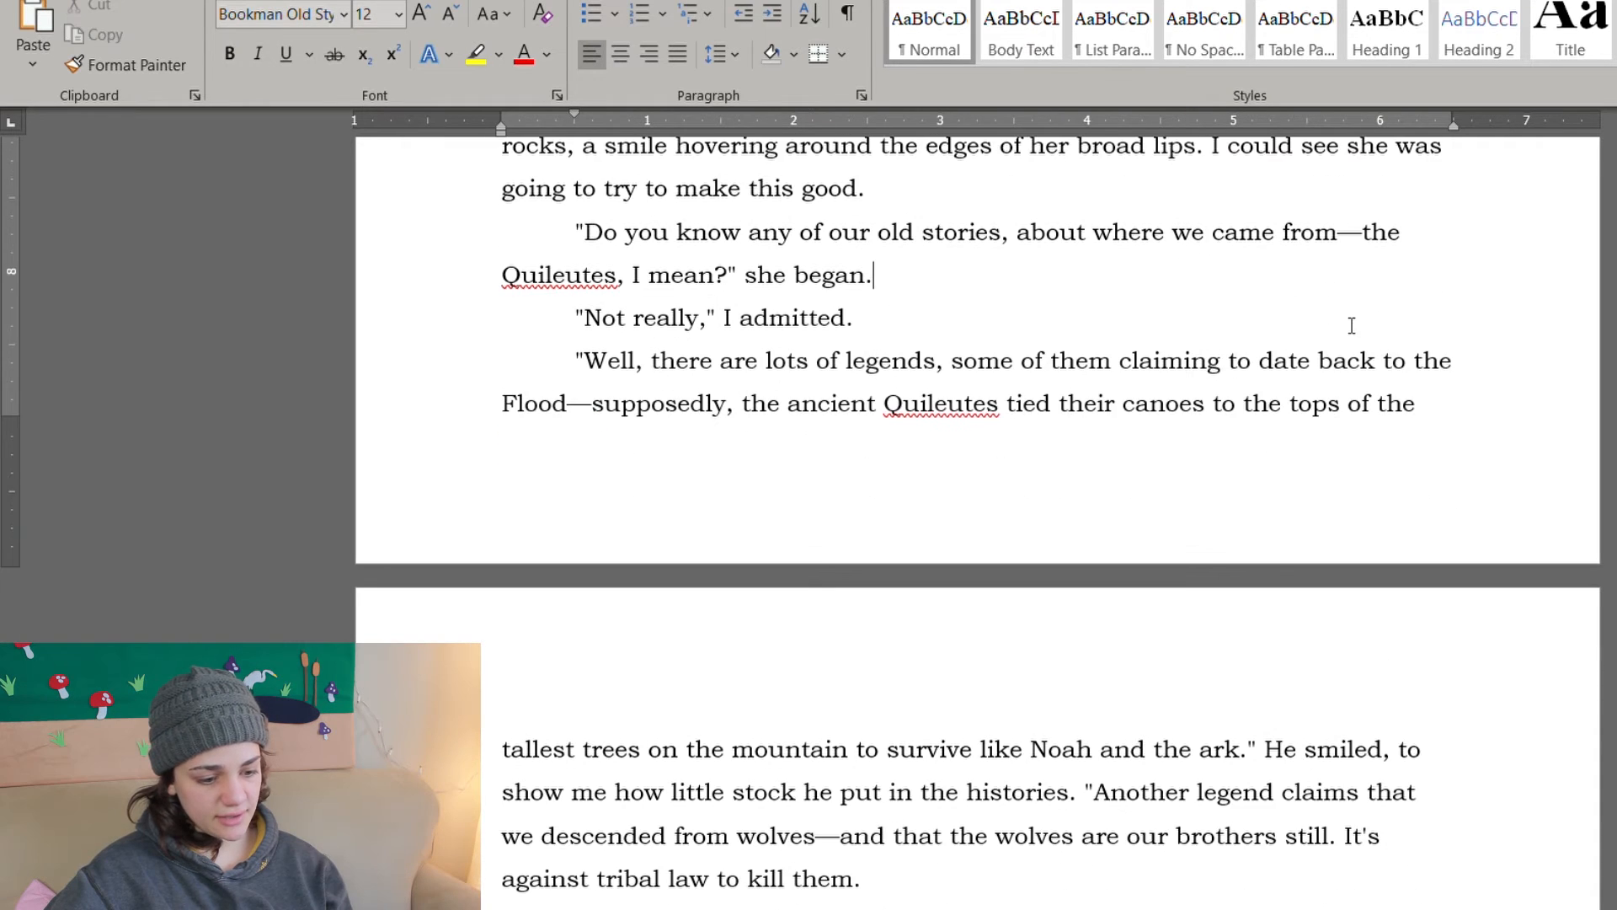
Step: Make the legends passage read 'She smiled' and 'she put in the histories'
{"action": "scroll", "scroll_direction": "up", "scroll_amount": 3}
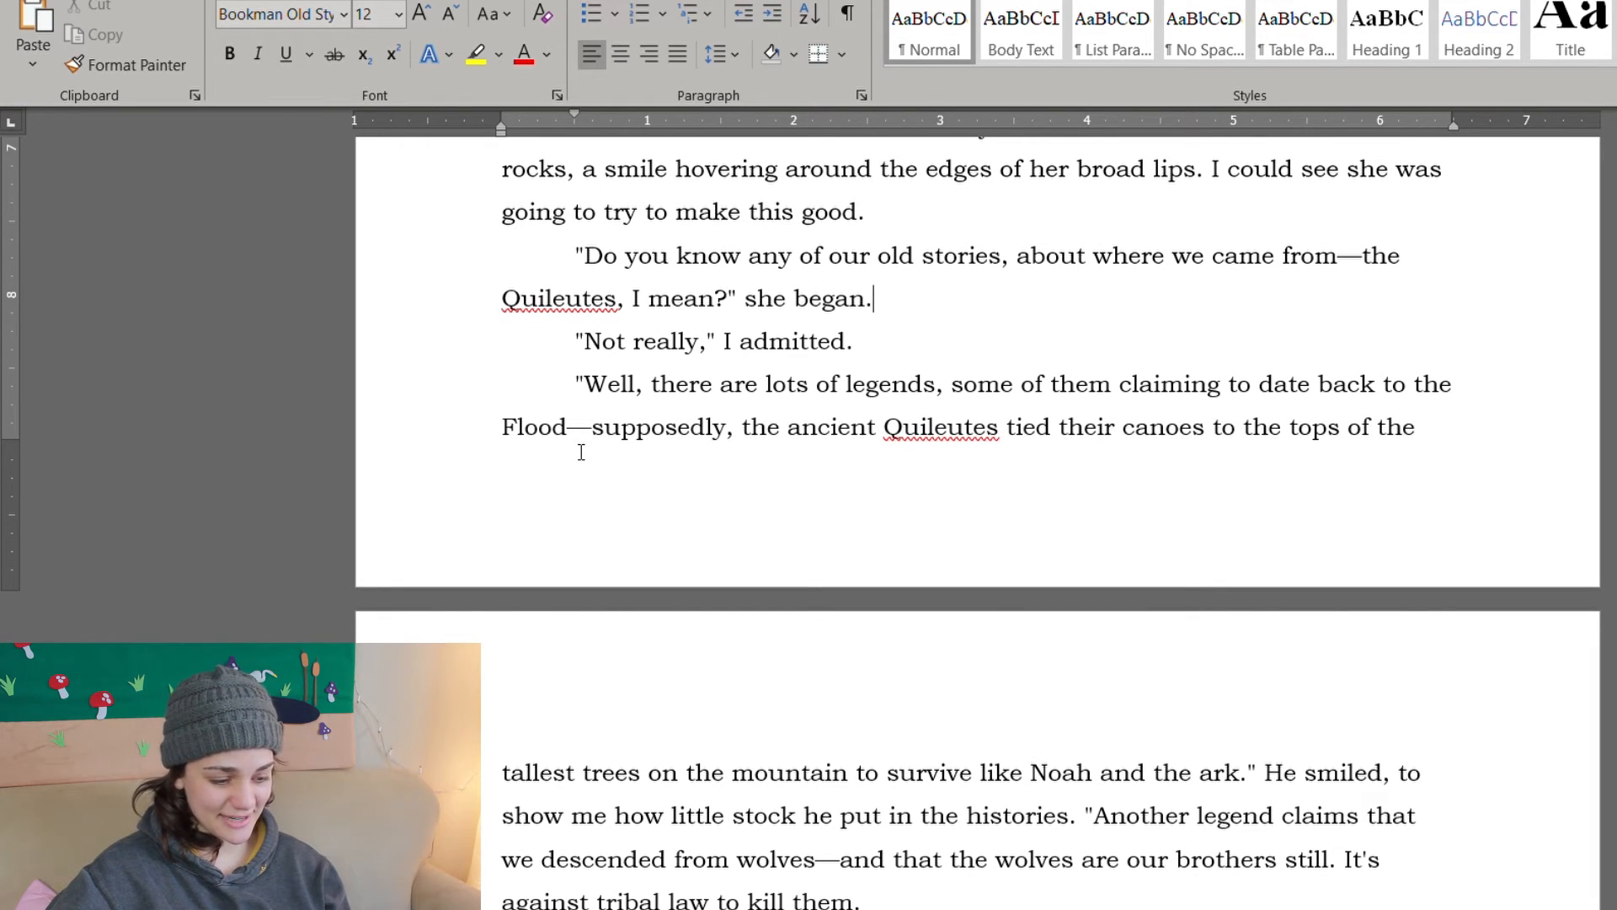
{"action": "scroll", "scroll_direction": "down", "scroll_amount": 3}
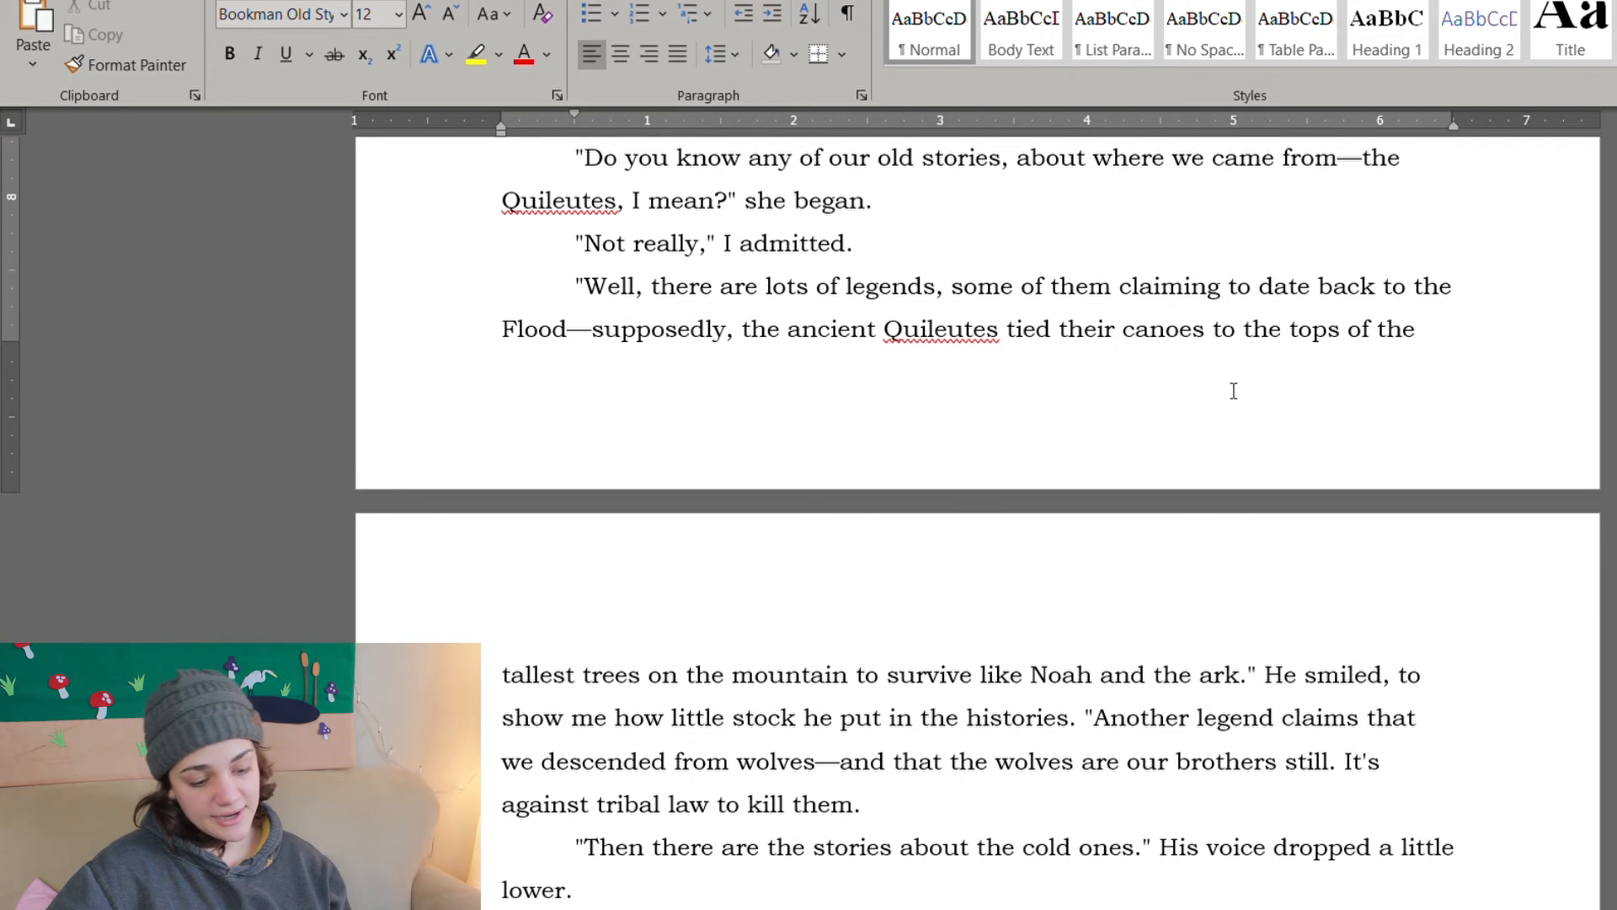
{"action": "scroll", "scroll_direction": "down", "scroll_amount": 3}
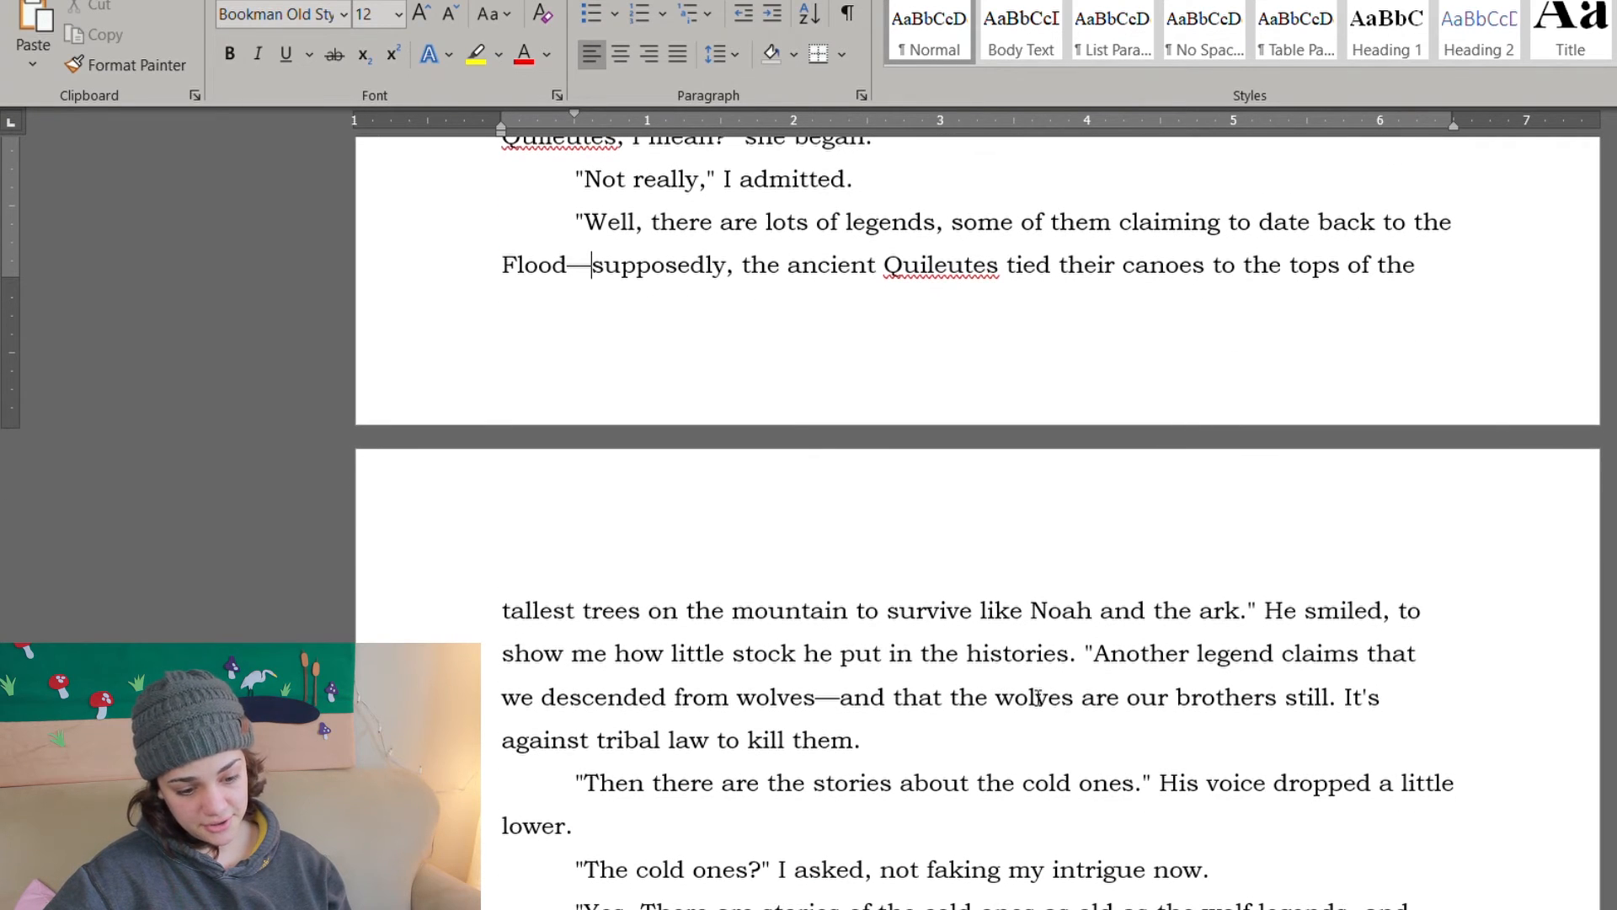
{"action": "scroll", "scroll_direction": "down", "scroll_amount": 3}
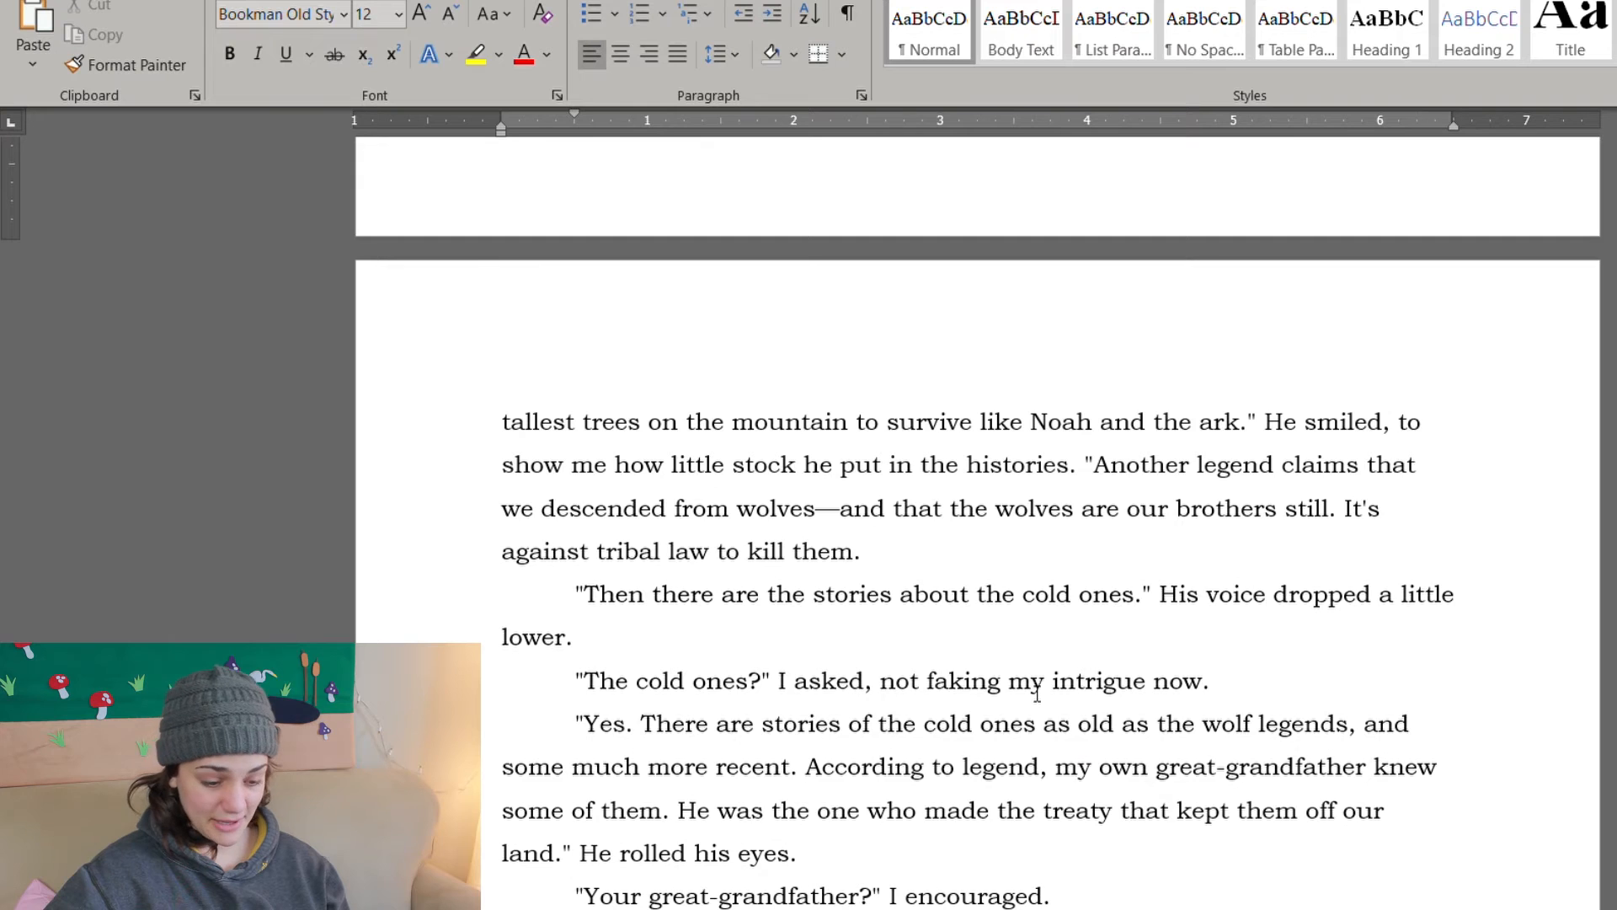
{"action": "scroll", "scroll_direction": "up", "scroll_amount": 3}
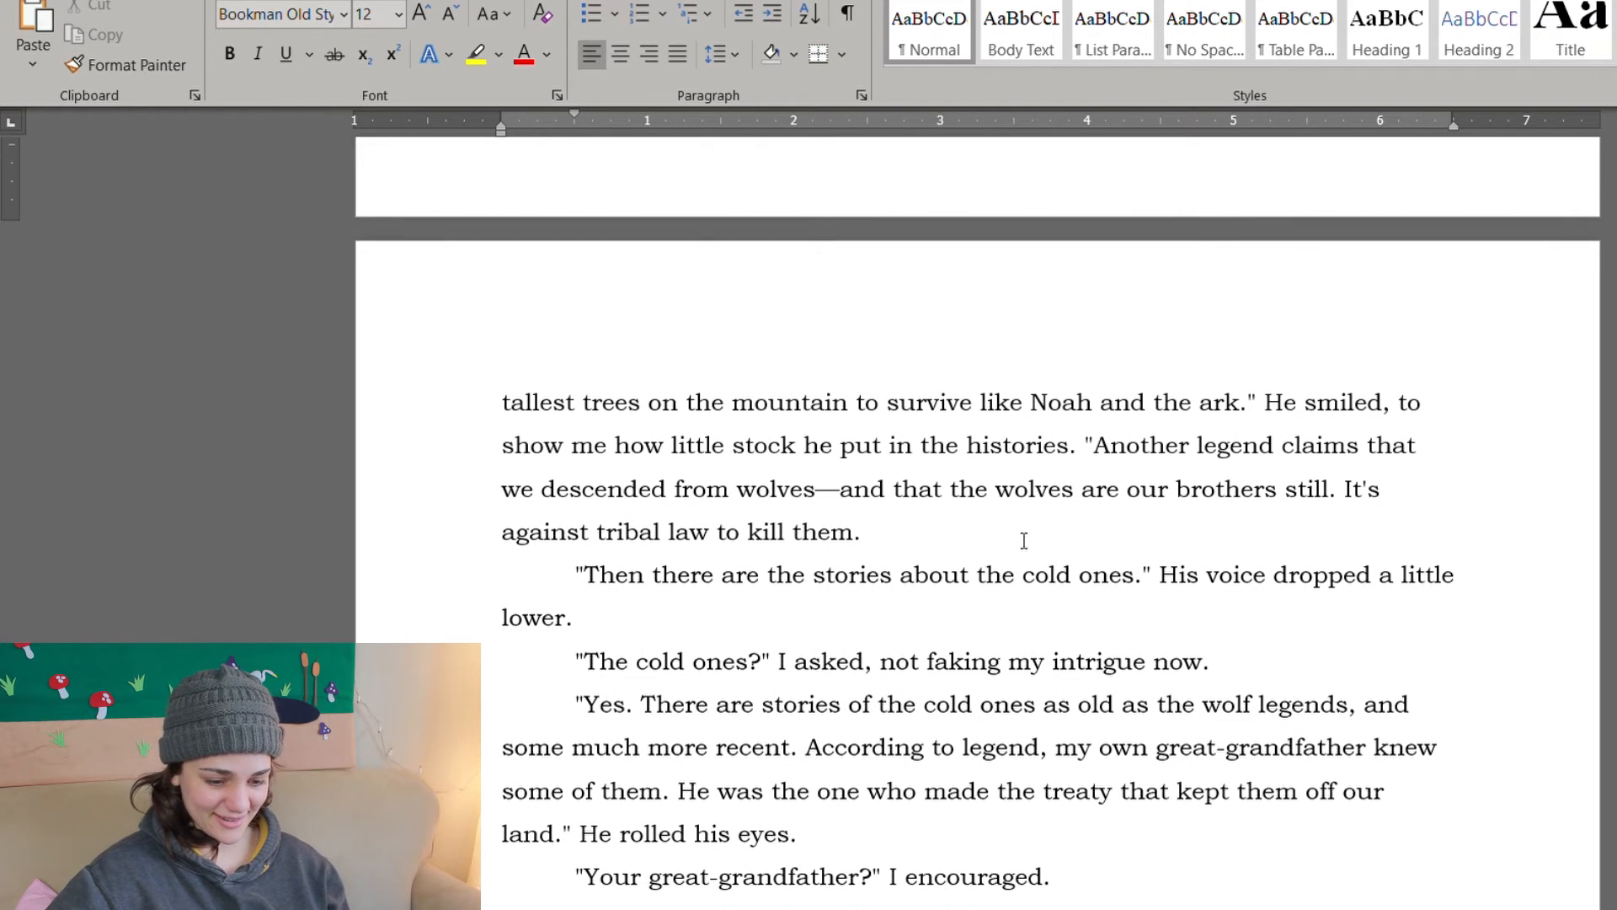
{"action": "left_click", "coordinate": [859, 530]}
{"action": "type", "text": "s"}
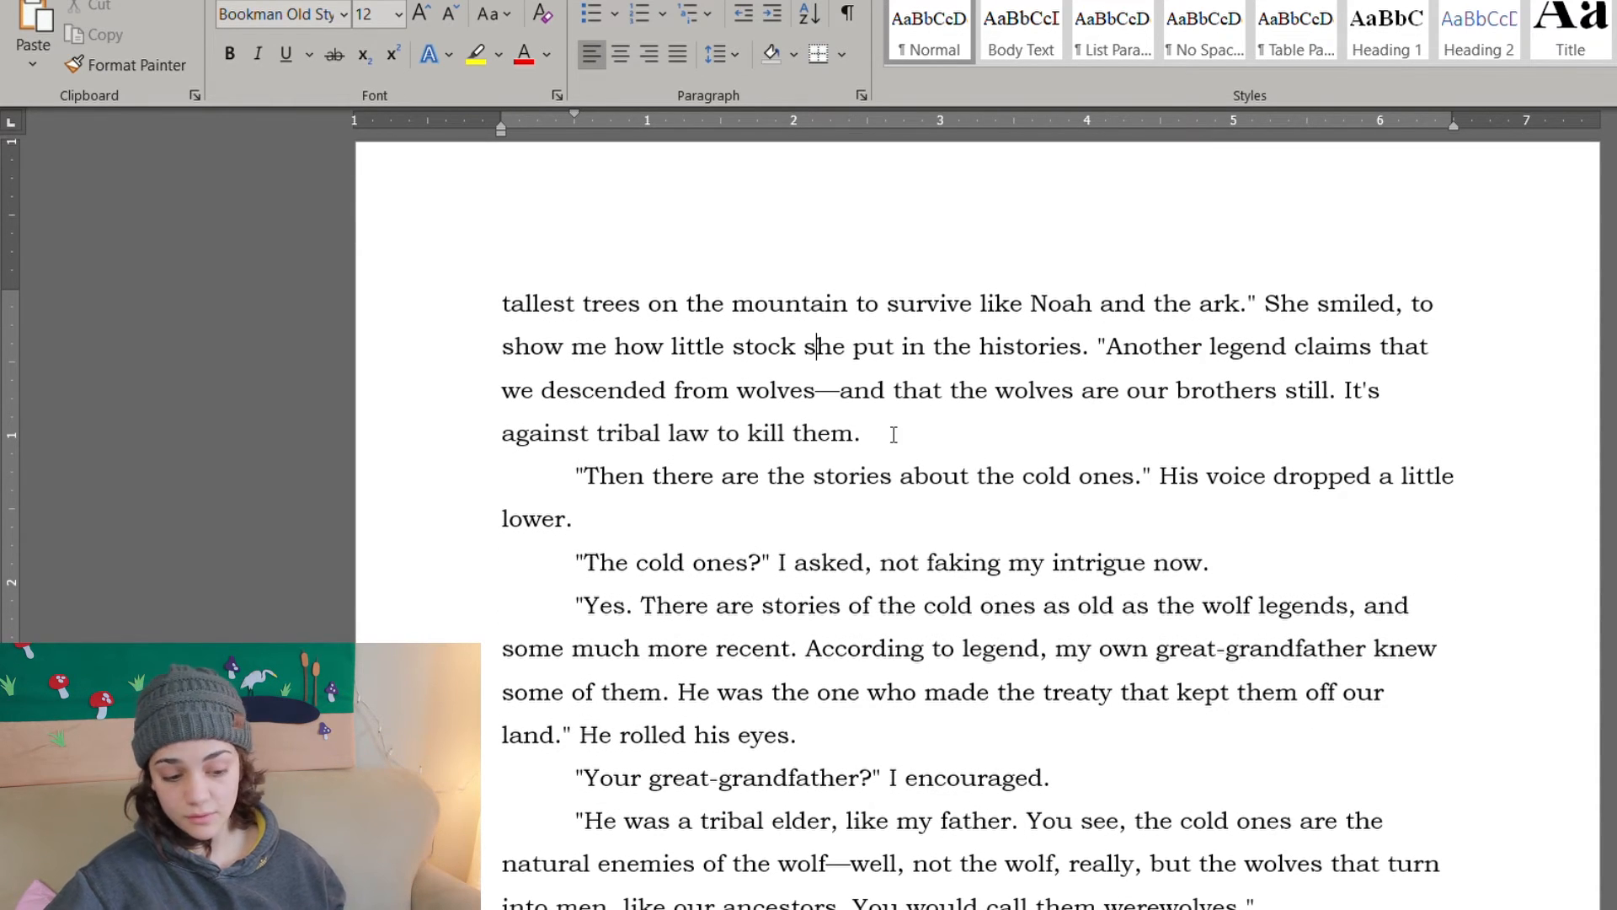
Step: Change 'He rolled his eyes' to 'She rolled her eyes' in the cold-ones legend passage
{"action": "scroll", "scroll_direction": "down", "scroll_amount": 3}
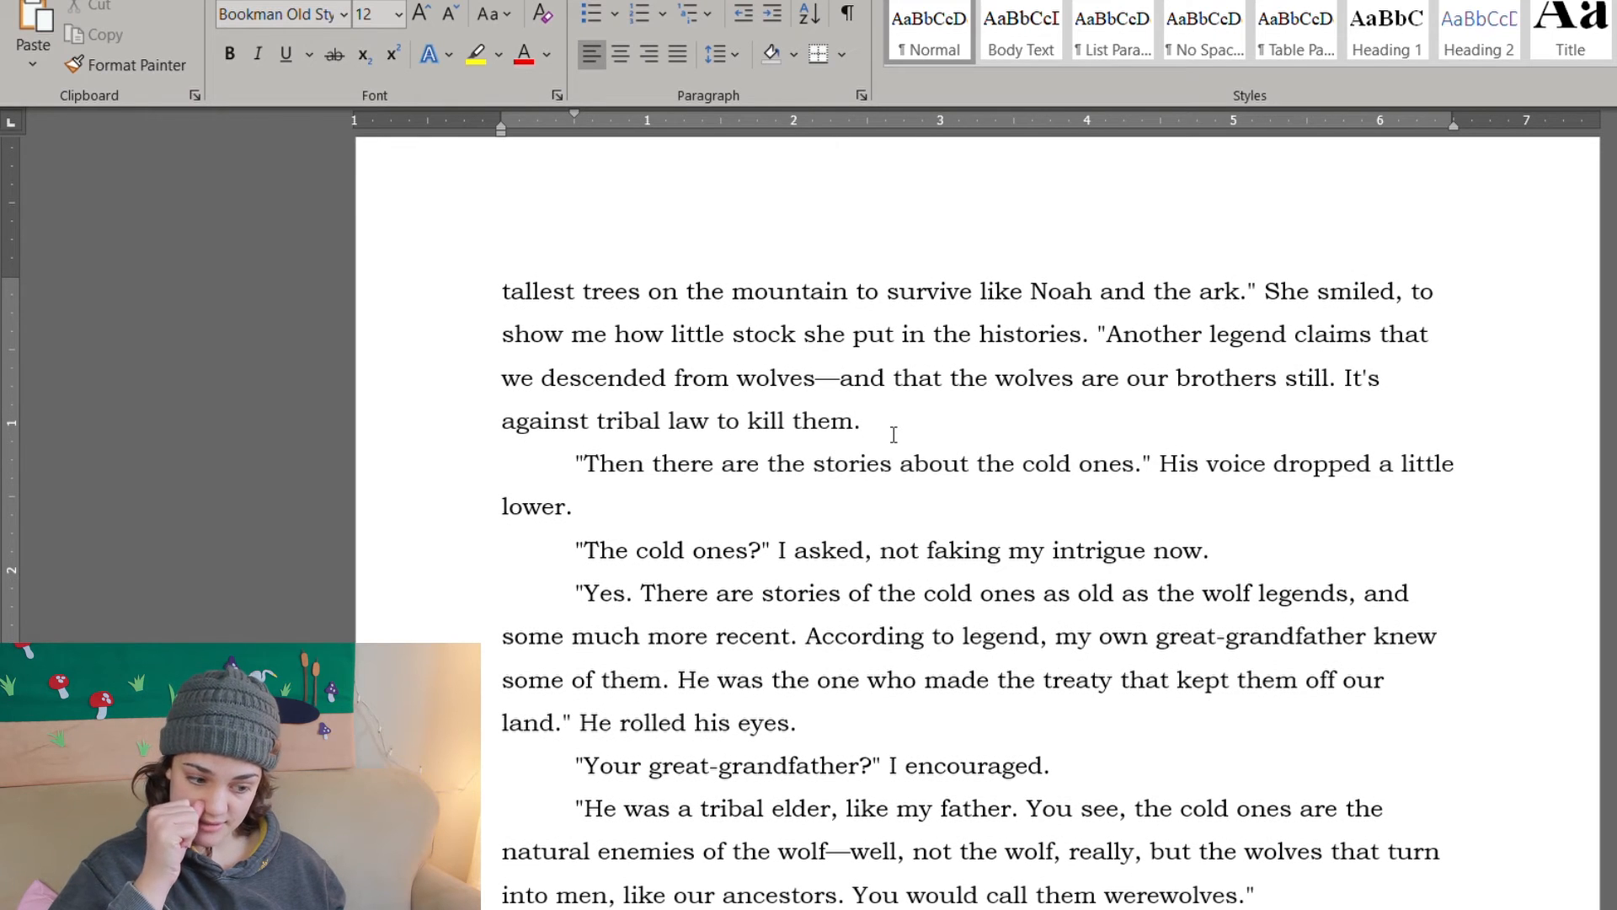
{"action": "scroll", "scroll_direction": "down", "scroll_amount": 3}
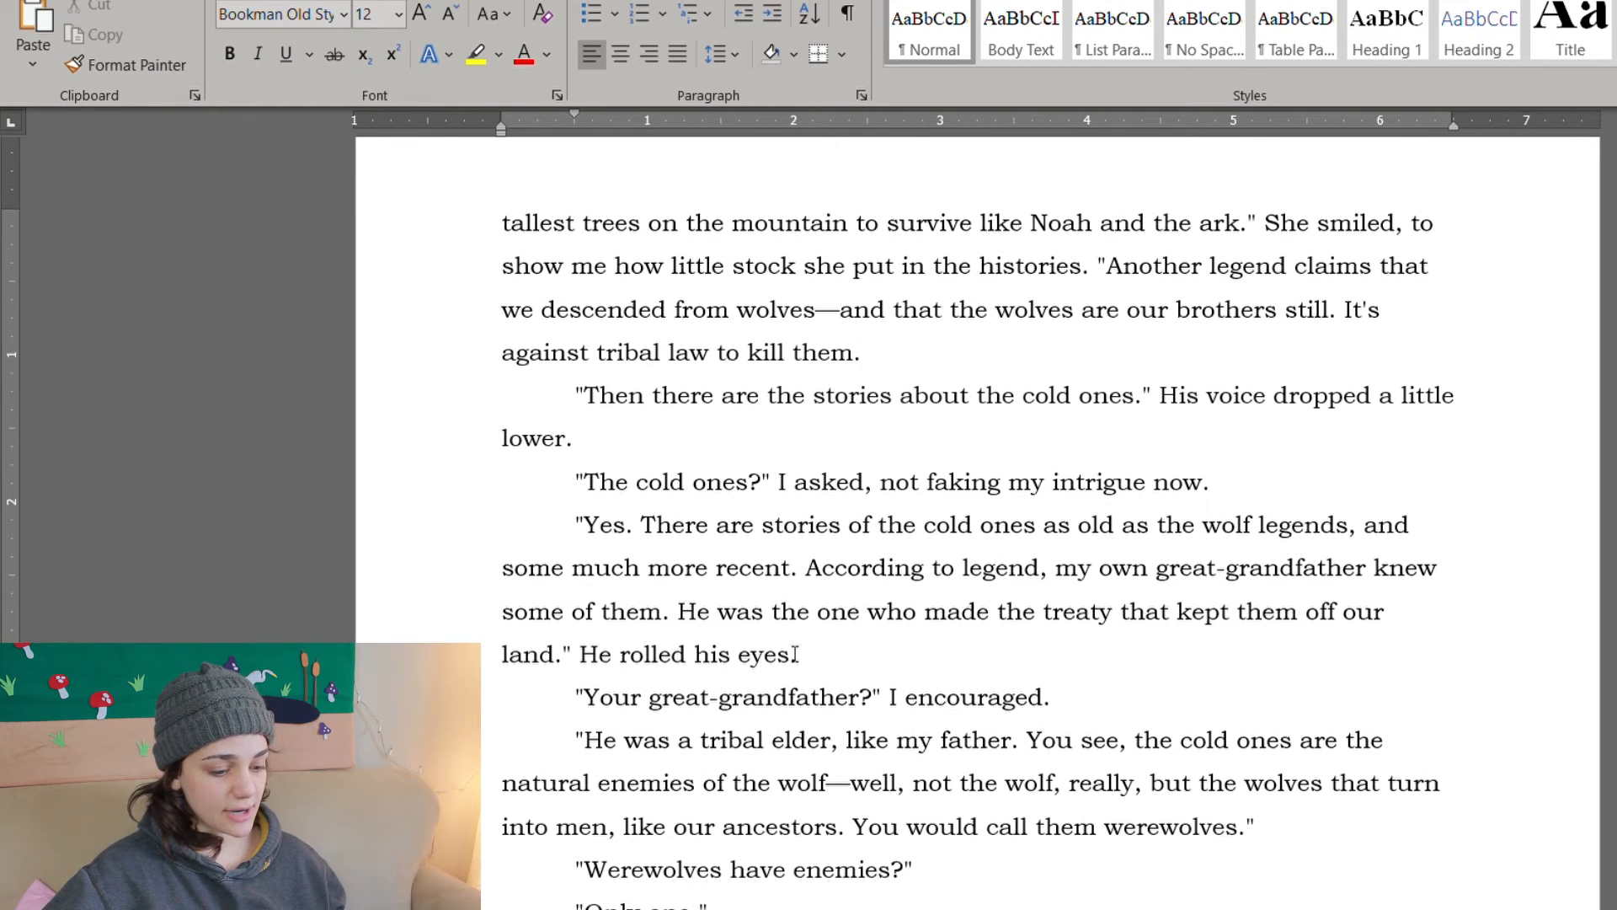
{"action": "scroll", "scroll_direction": "down", "scroll_amount": 3}
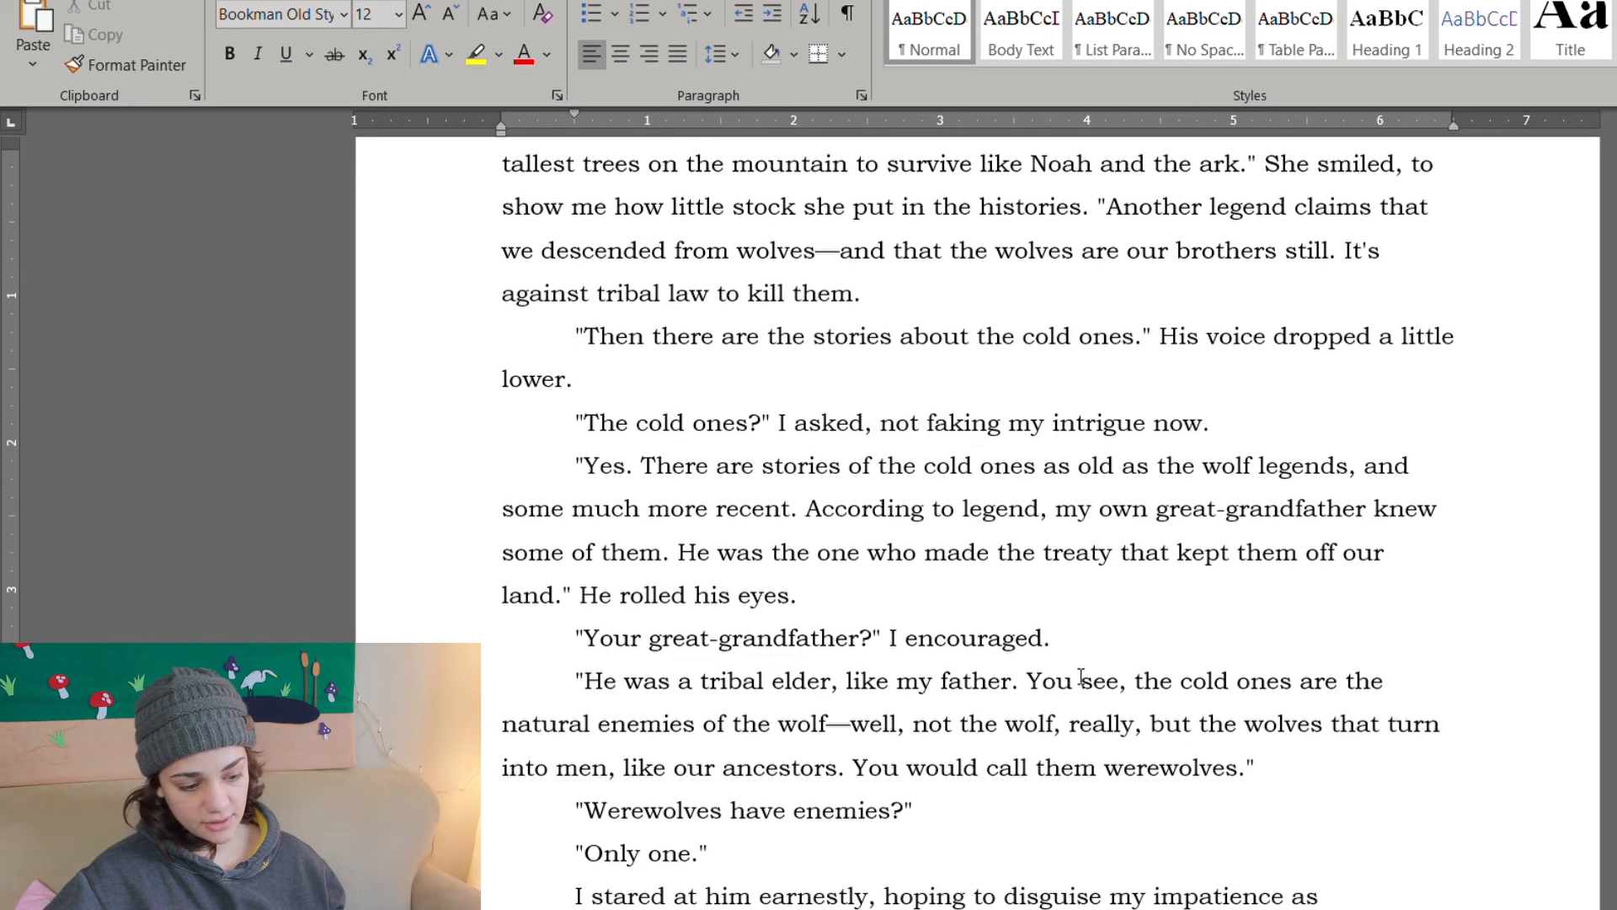
{"action": "scroll", "scroll_direction": "down", "scroll_amount": 3}
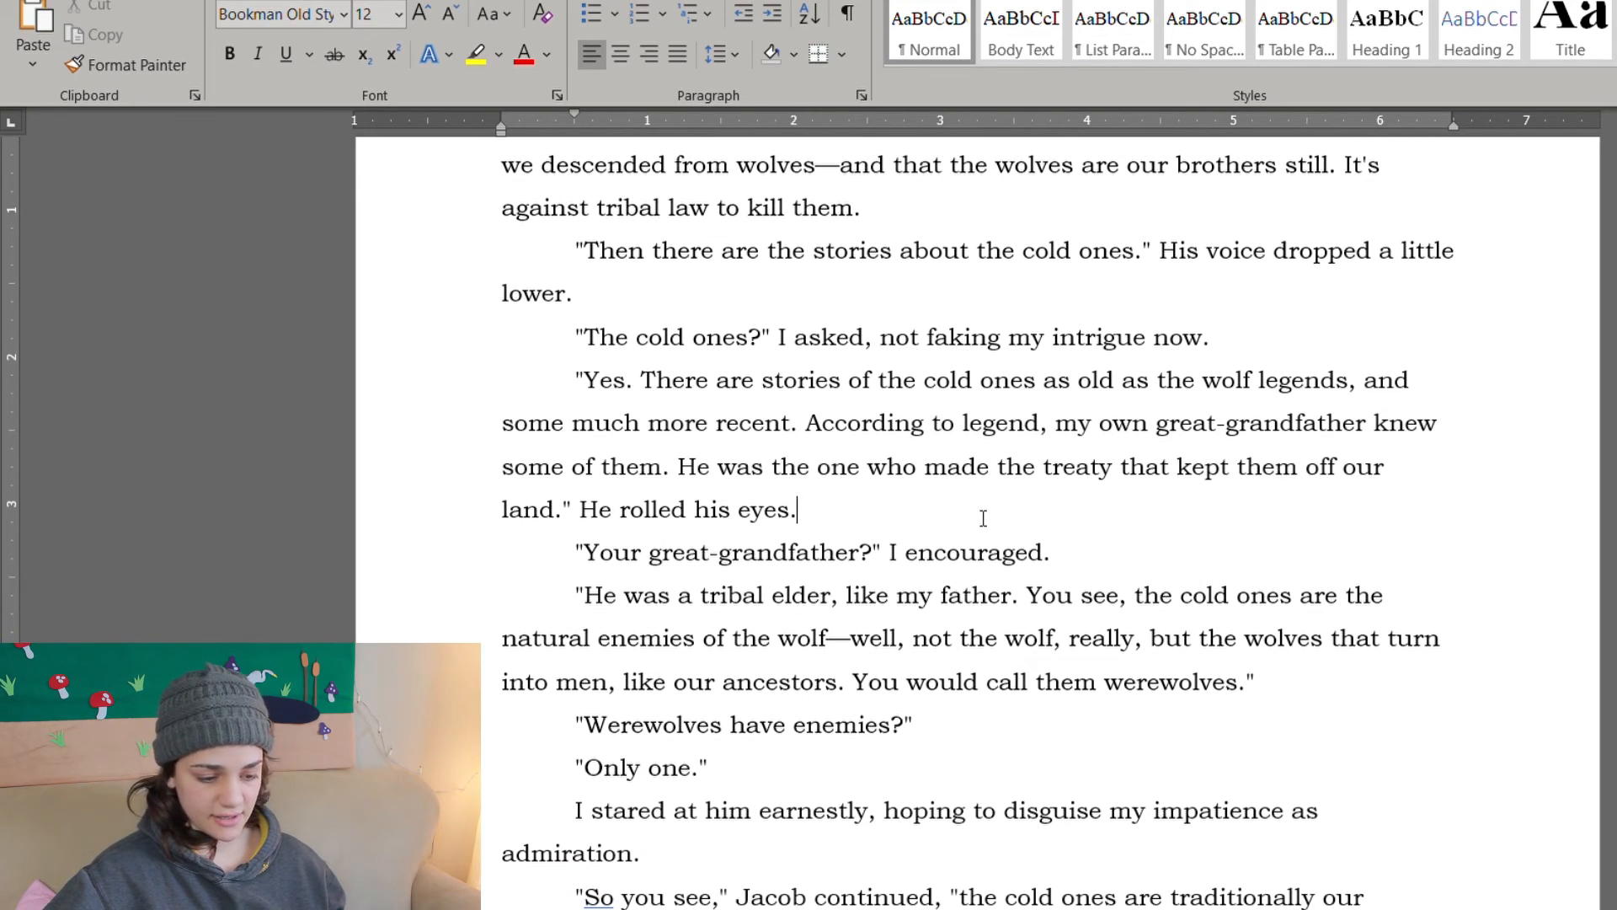
{"action": "scroll", "scroll_direction": "down", "scroll_amount": 3}
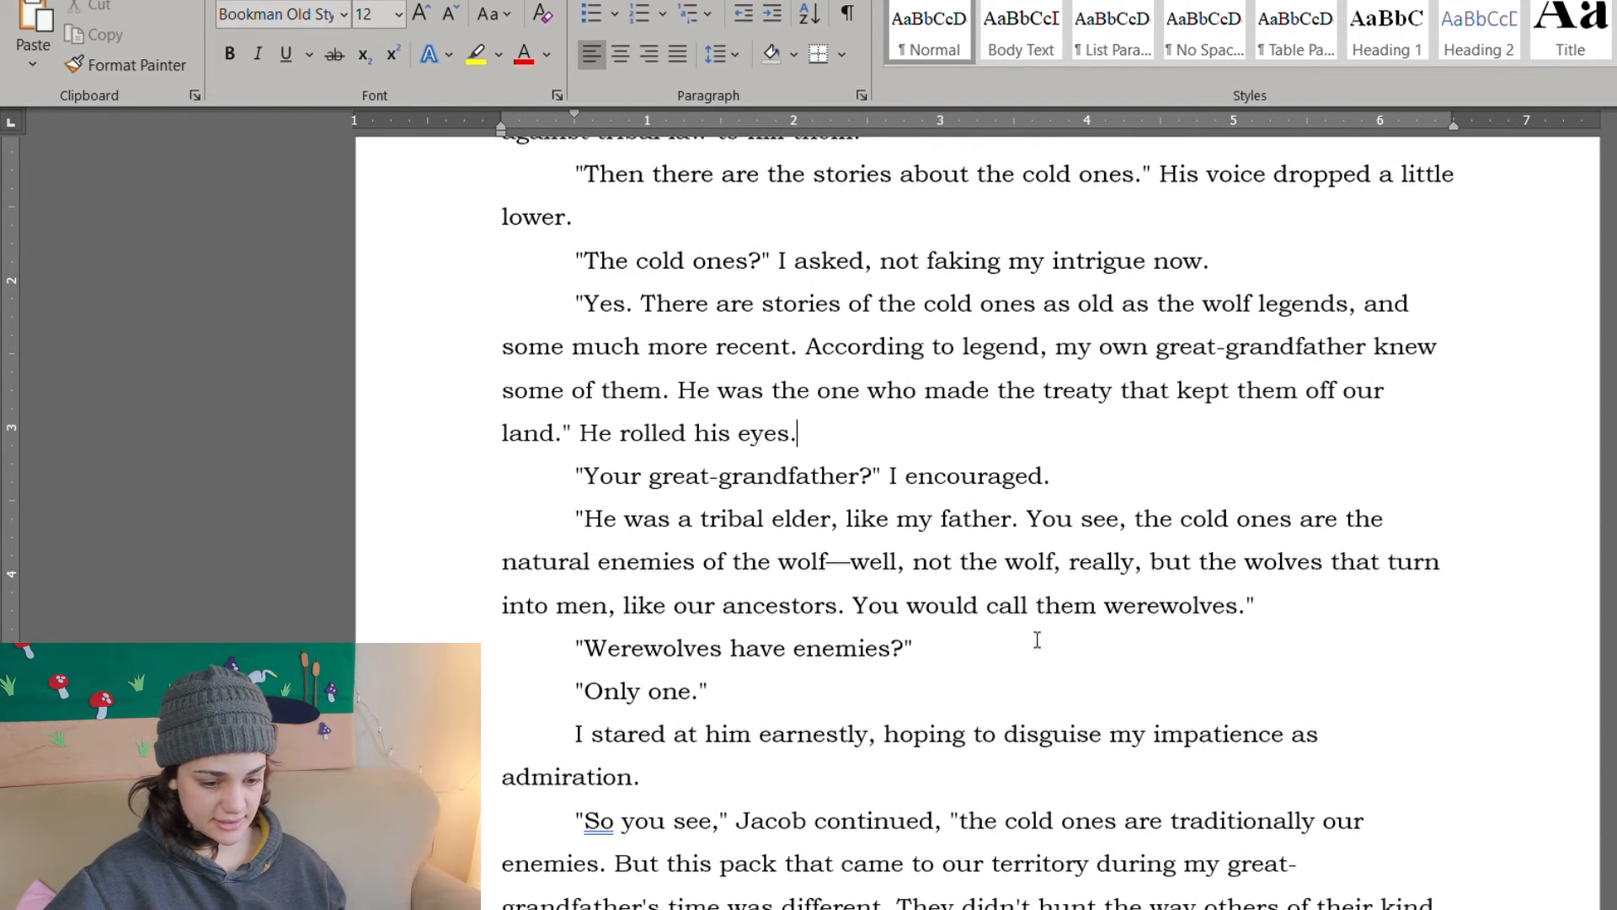
{"action": "scroll", "scroll_direction": "down", "scroll_amount": 3}
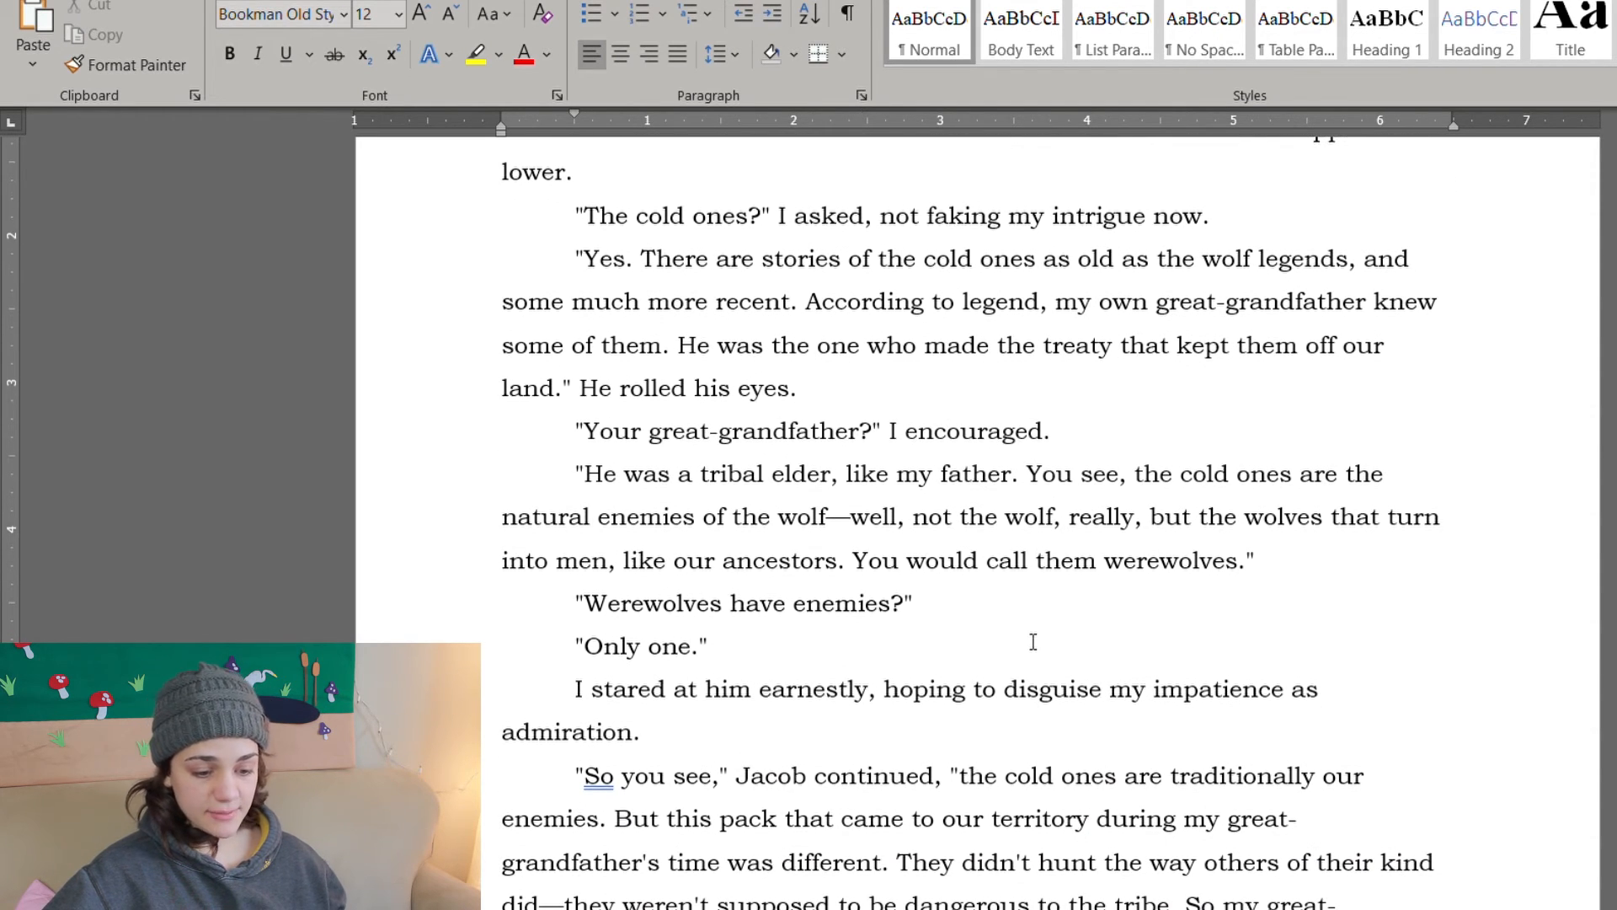
{"action": "mouse_move", "coordinate": [1186, 413]}
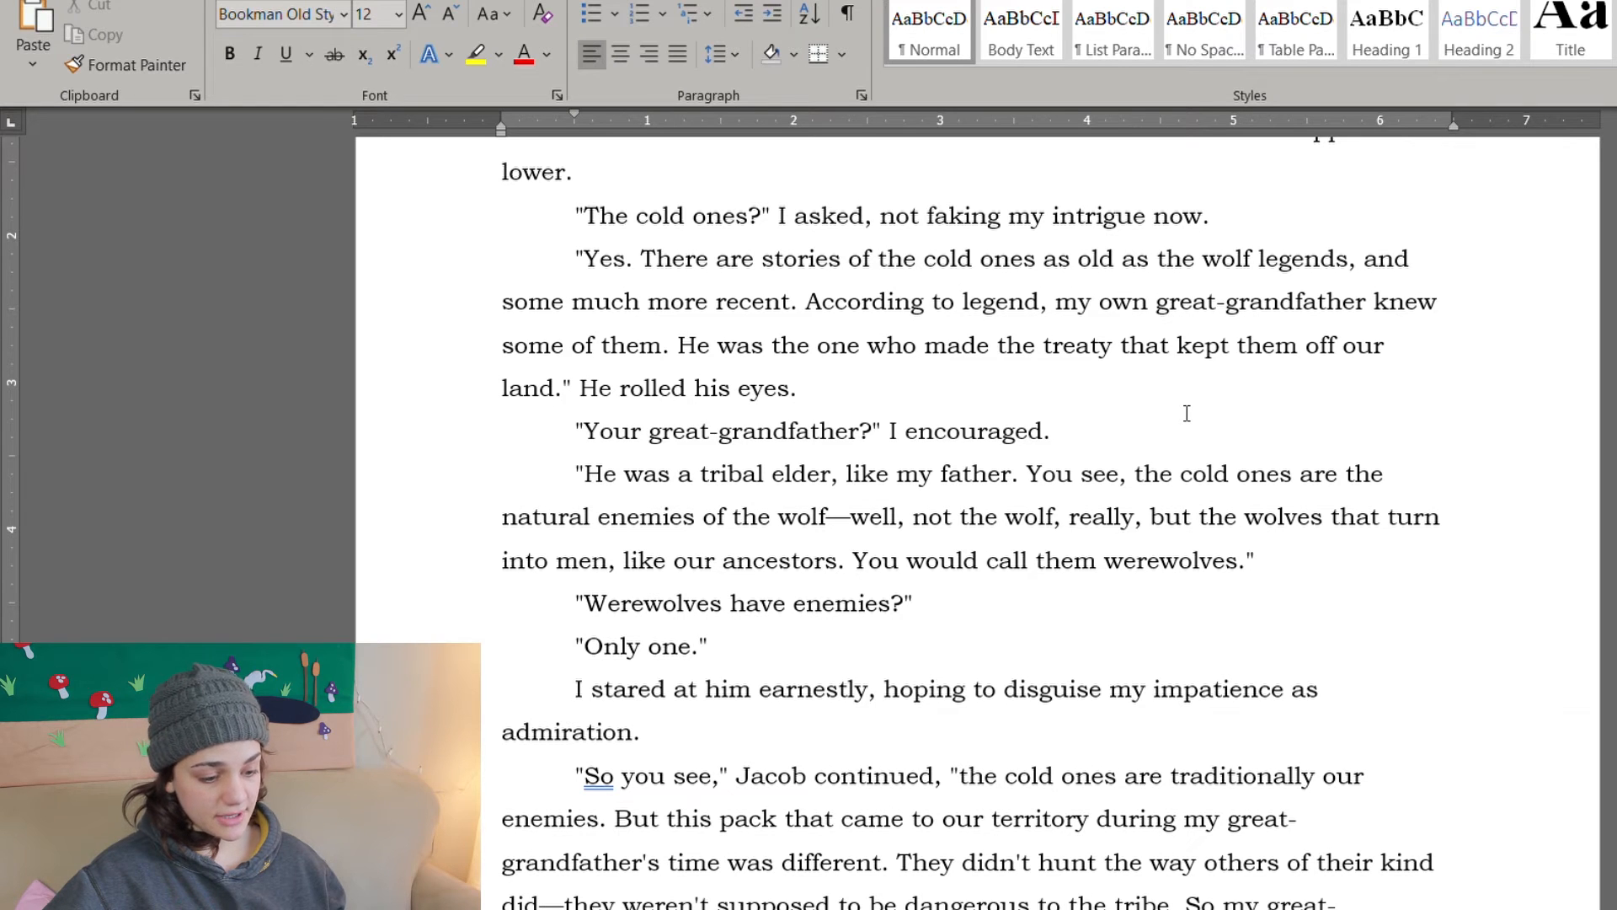
{"action": "mouse_move", "coordinate": [1114, 647]}
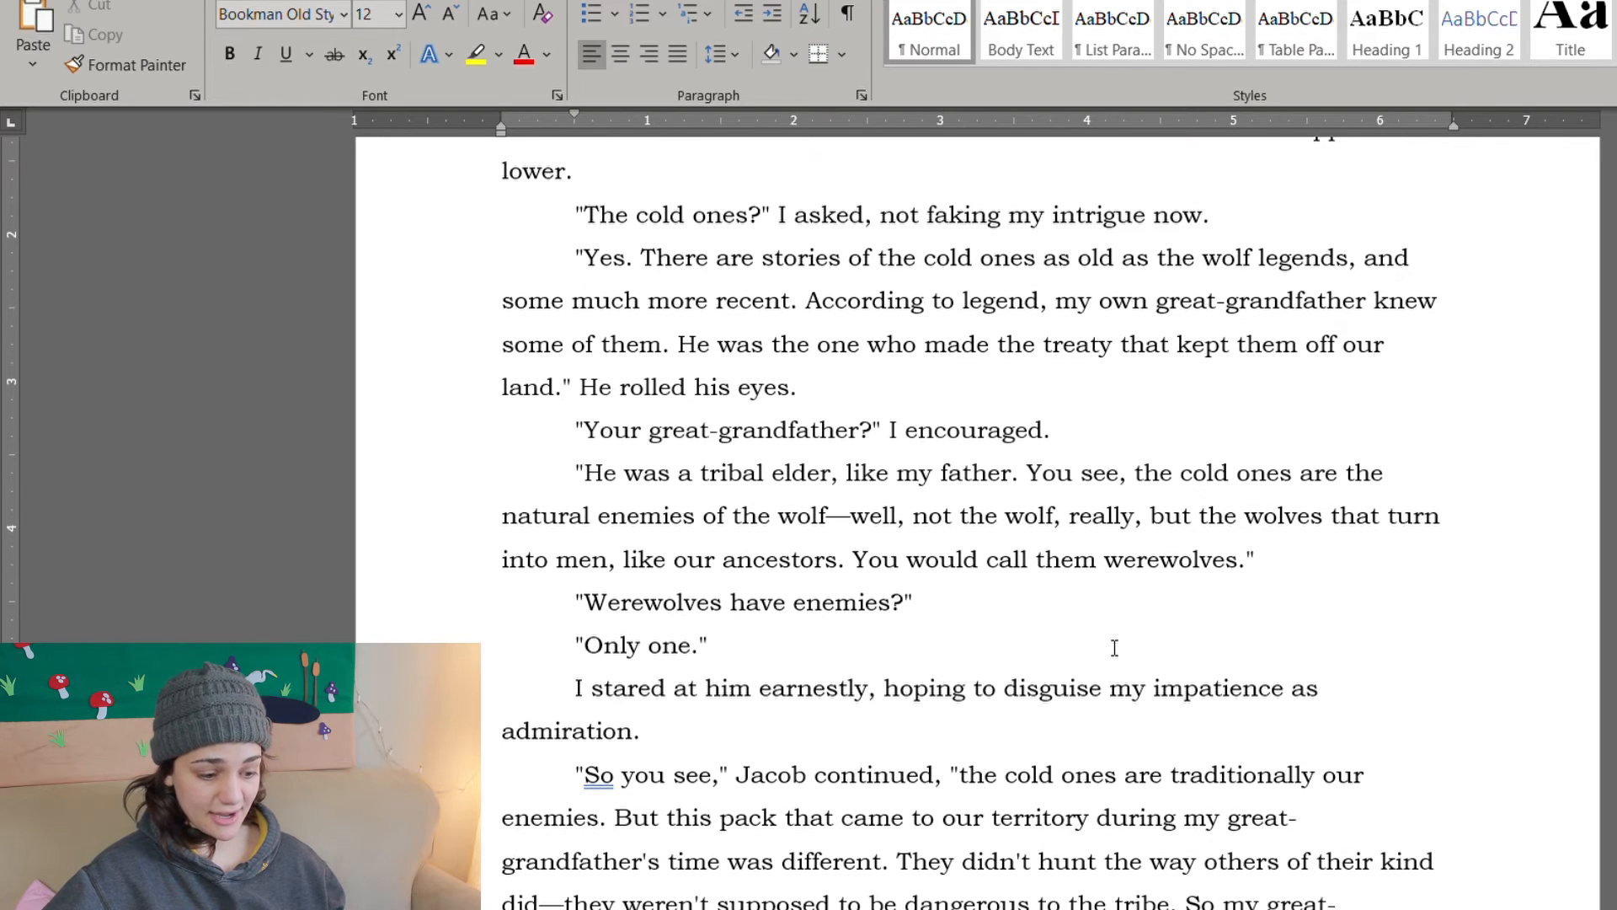
{"action": "scroll", "scroll_direction": "down", "scroll_amount": 3}
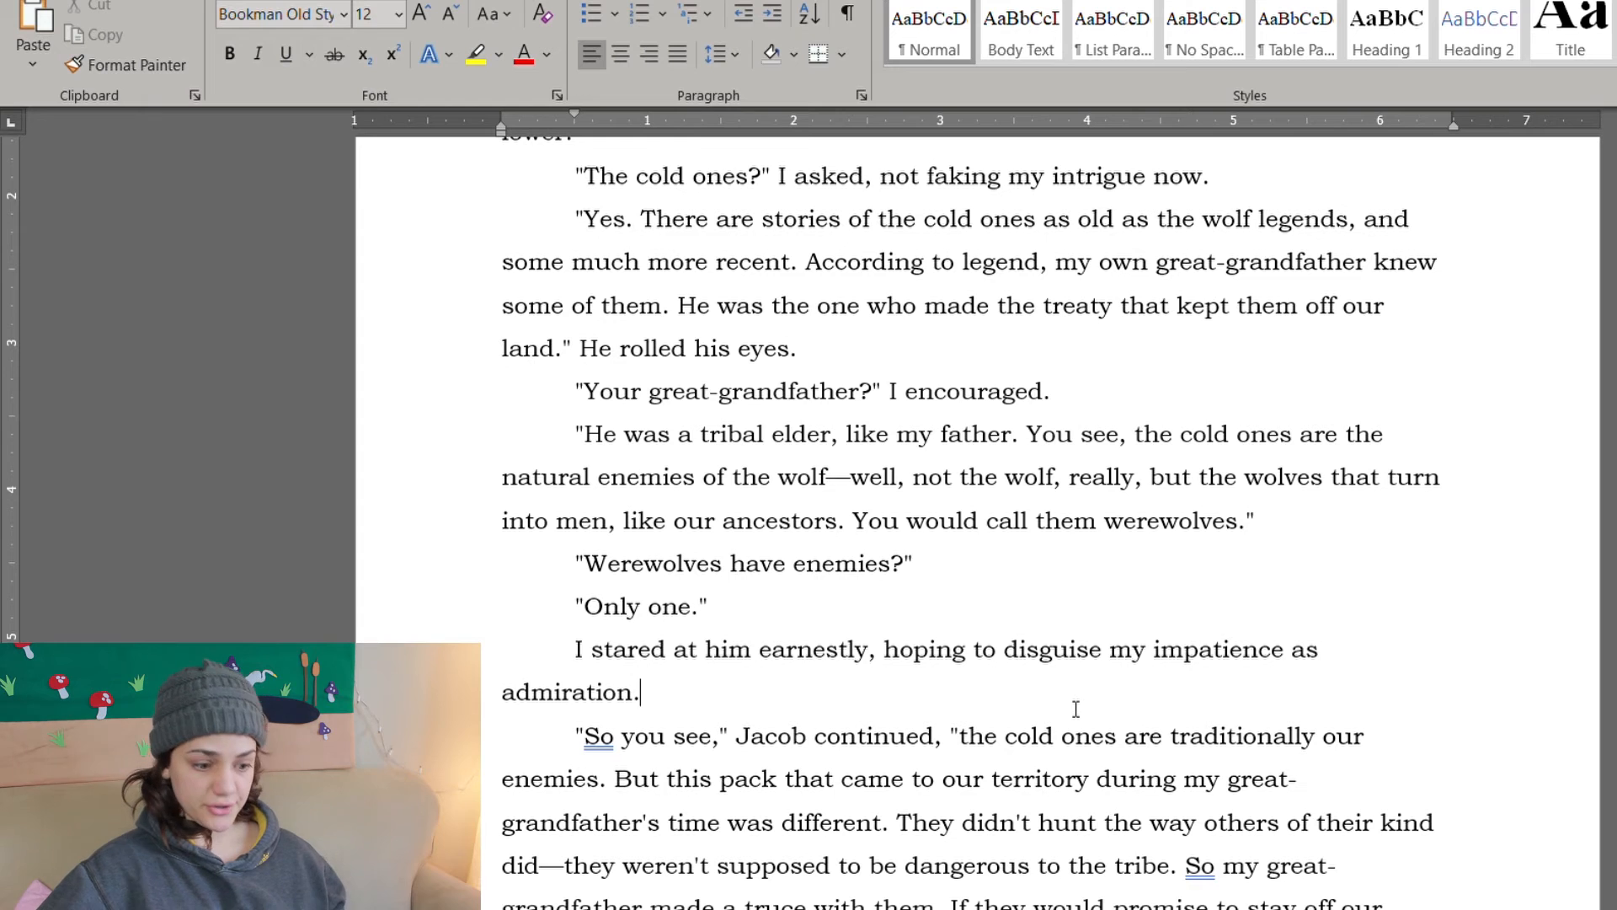
{"action": "scroll", "scroll_direction": "up", "scroll_amount": 3}
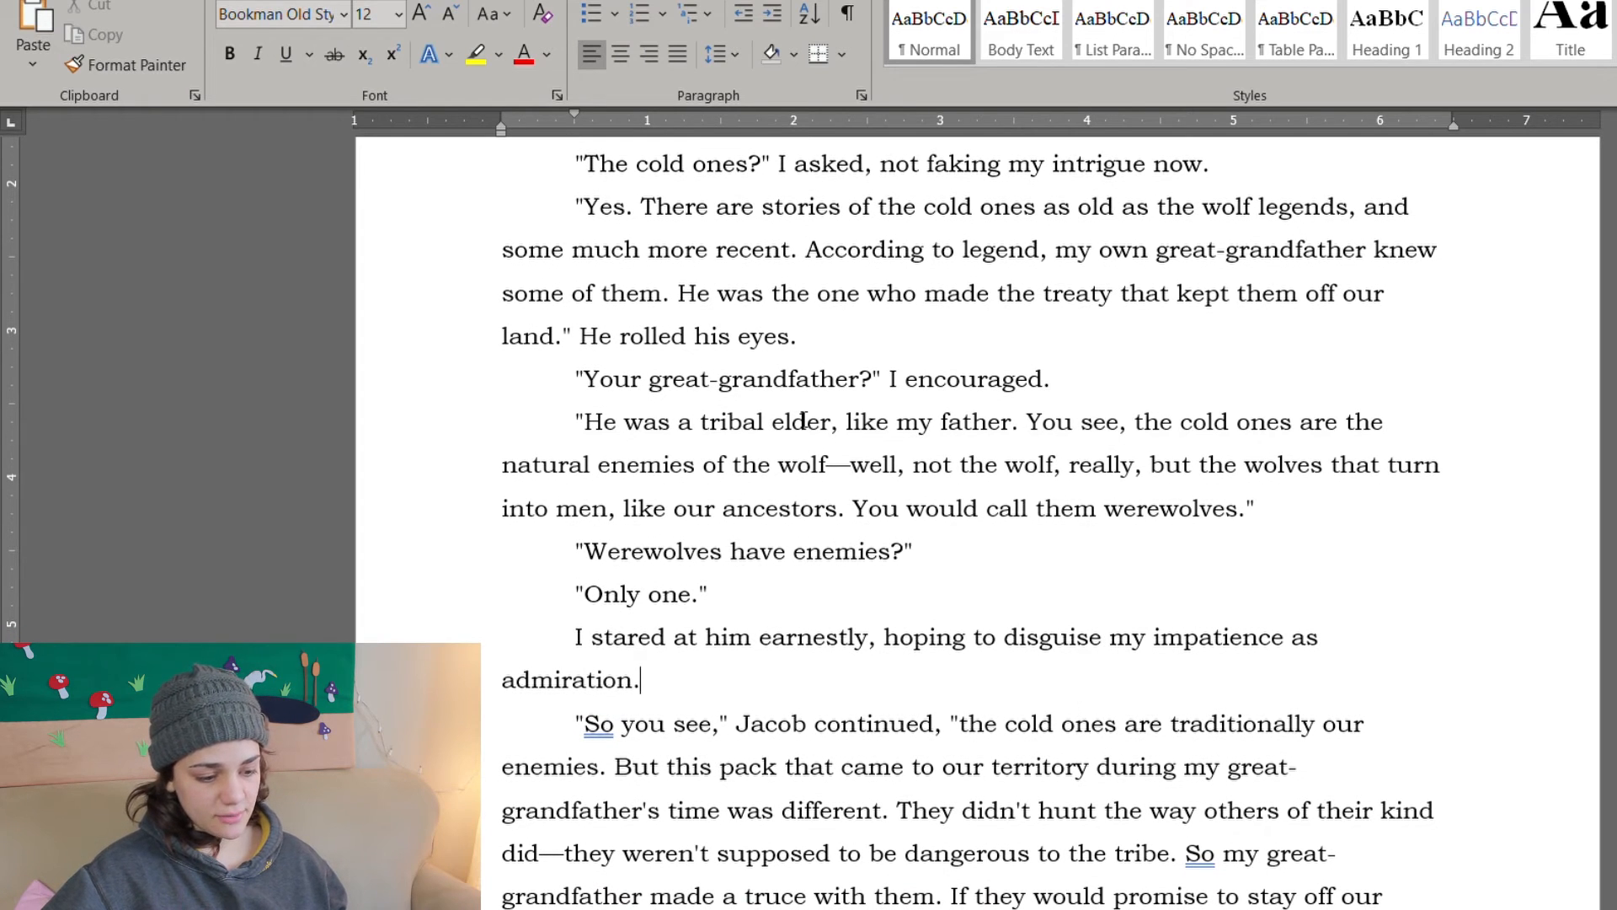
{"action": "scroll", "scroll_direction": "up", "scroll_amount": 3}
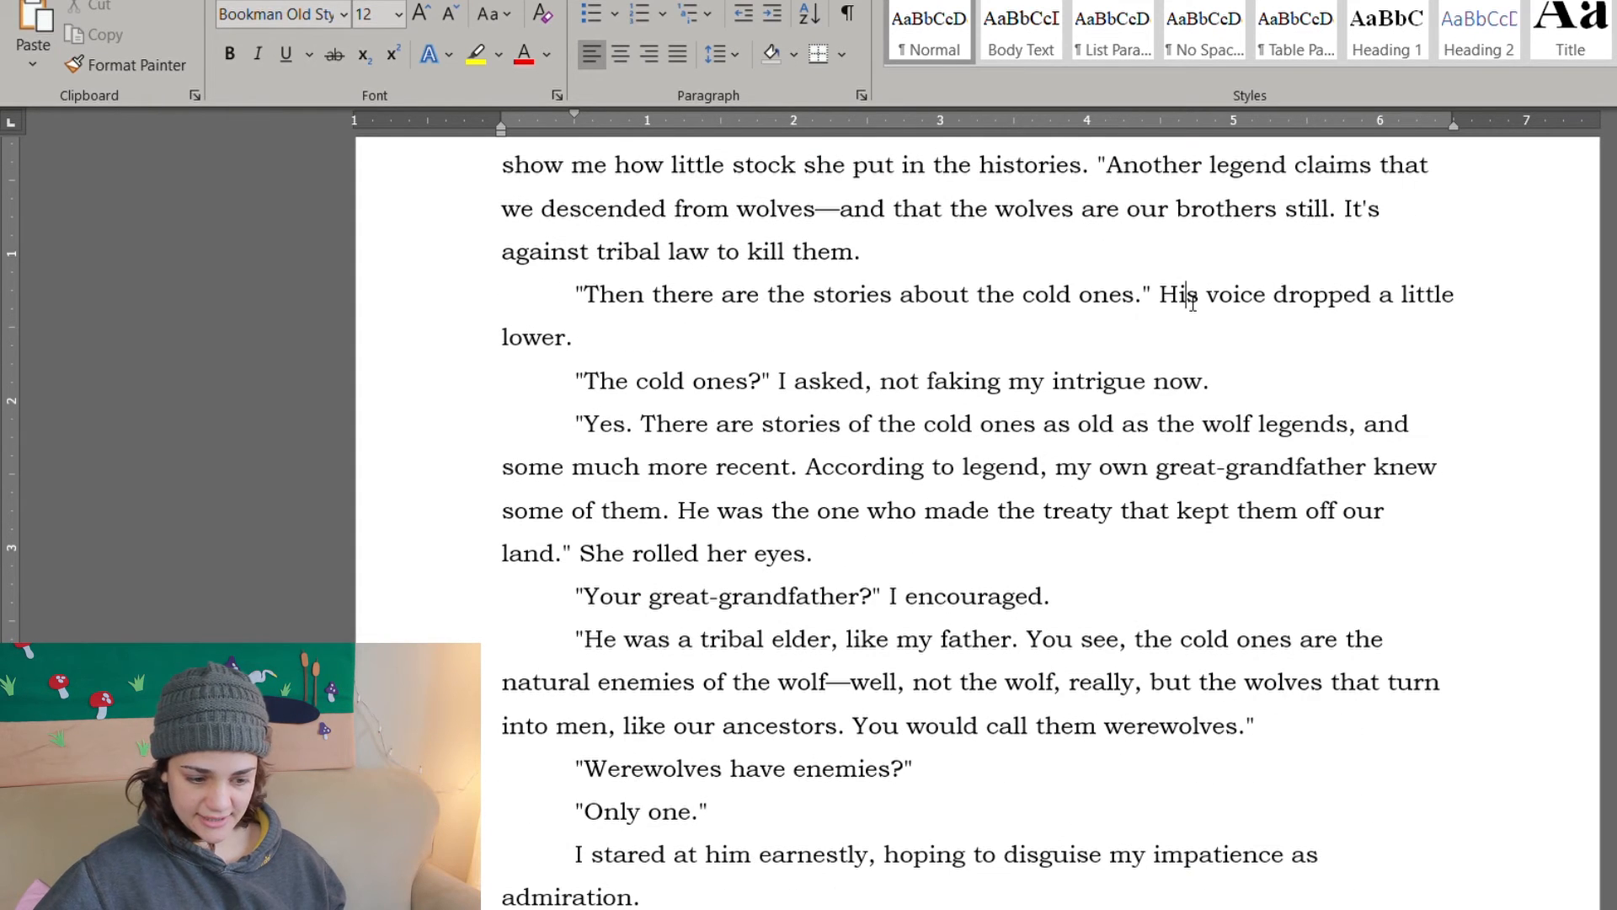
{"action": "scroll", "scroll_direction": "down", "scroll_amount": 3}
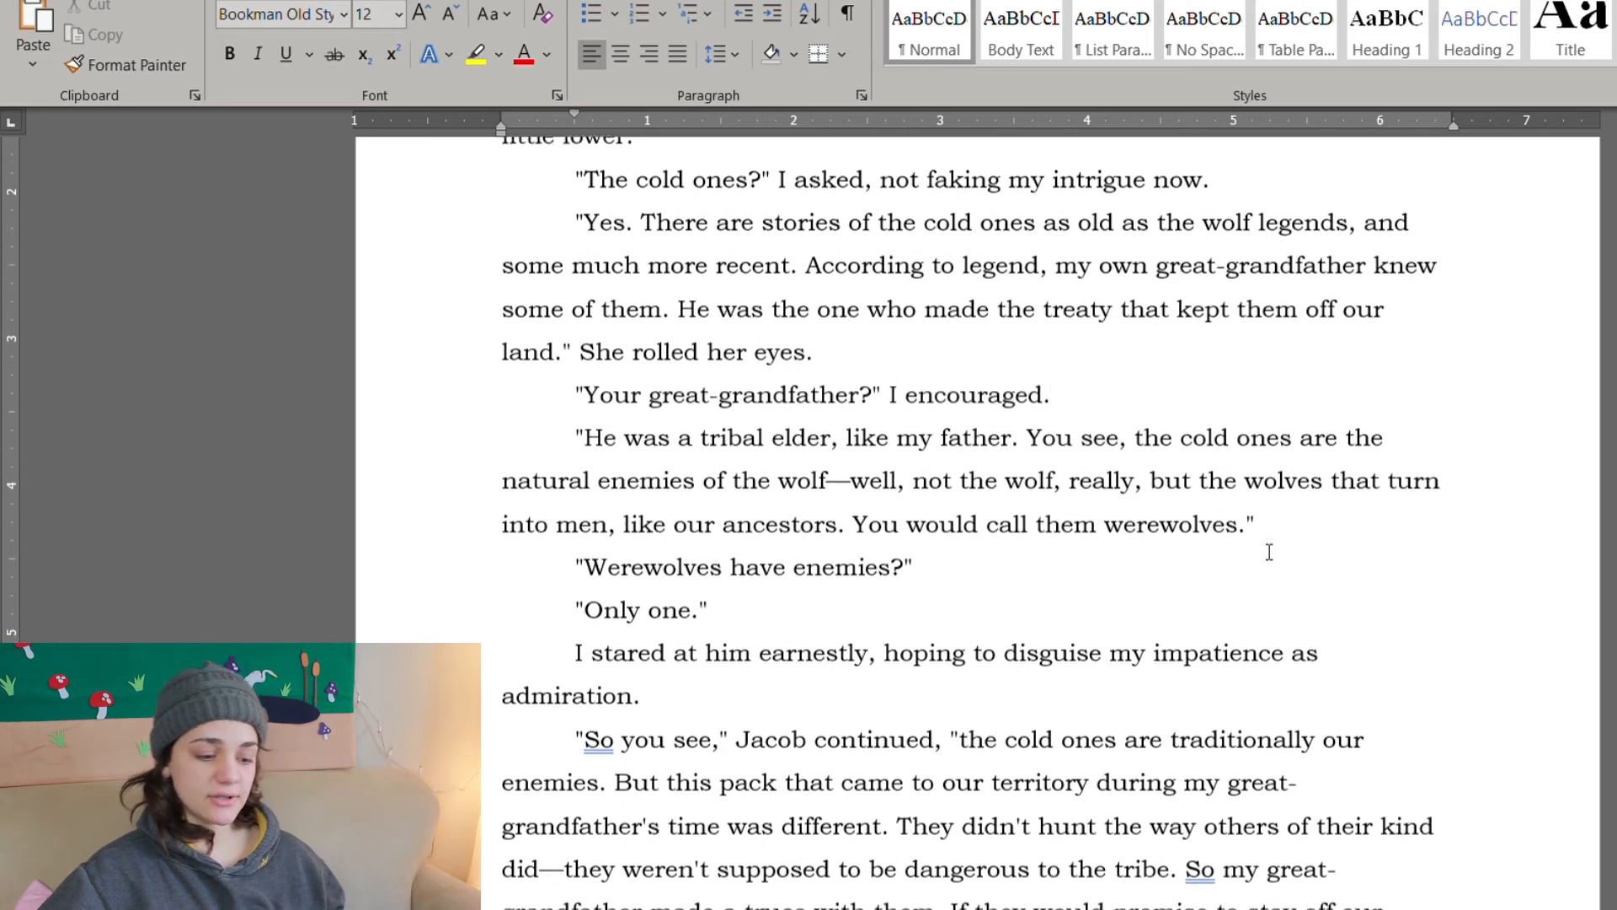
{"action": "scroll", "scroll_direction": "down", "scroll_amount": 3}
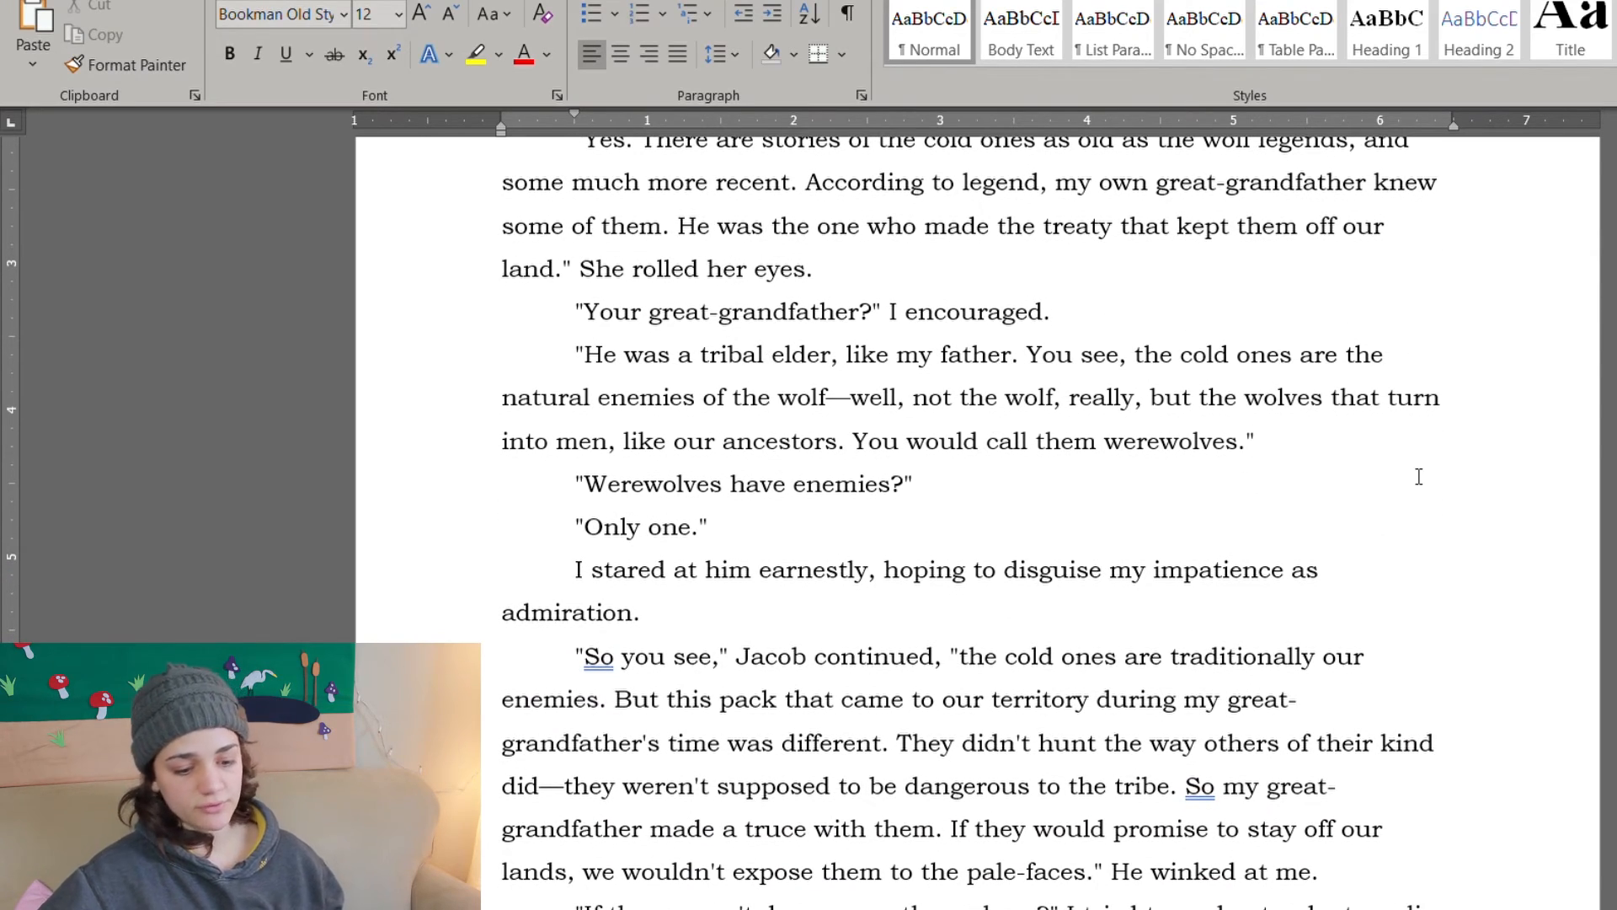
Step: Retype the truce-passage pronouns as 'She winked at me', 'let her see' and 'worked menace into her tone'
{"action": "left_click", "coordinate": [1252, 439]}
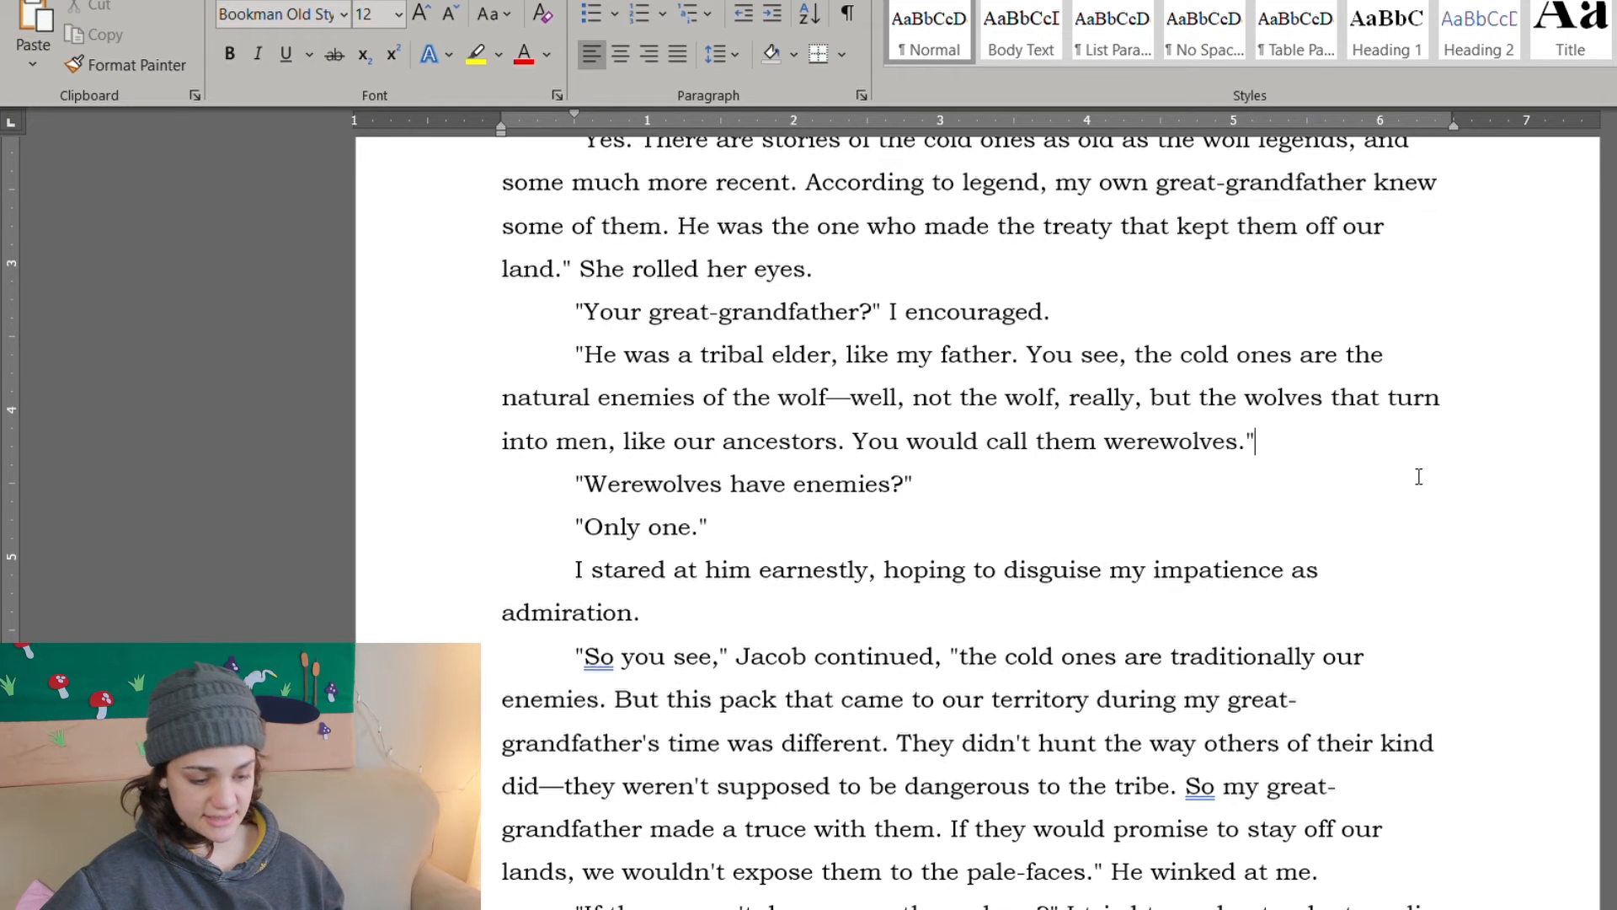
{"action": "scroll", "scroll_direction": "down", "scroll_amount": 3}
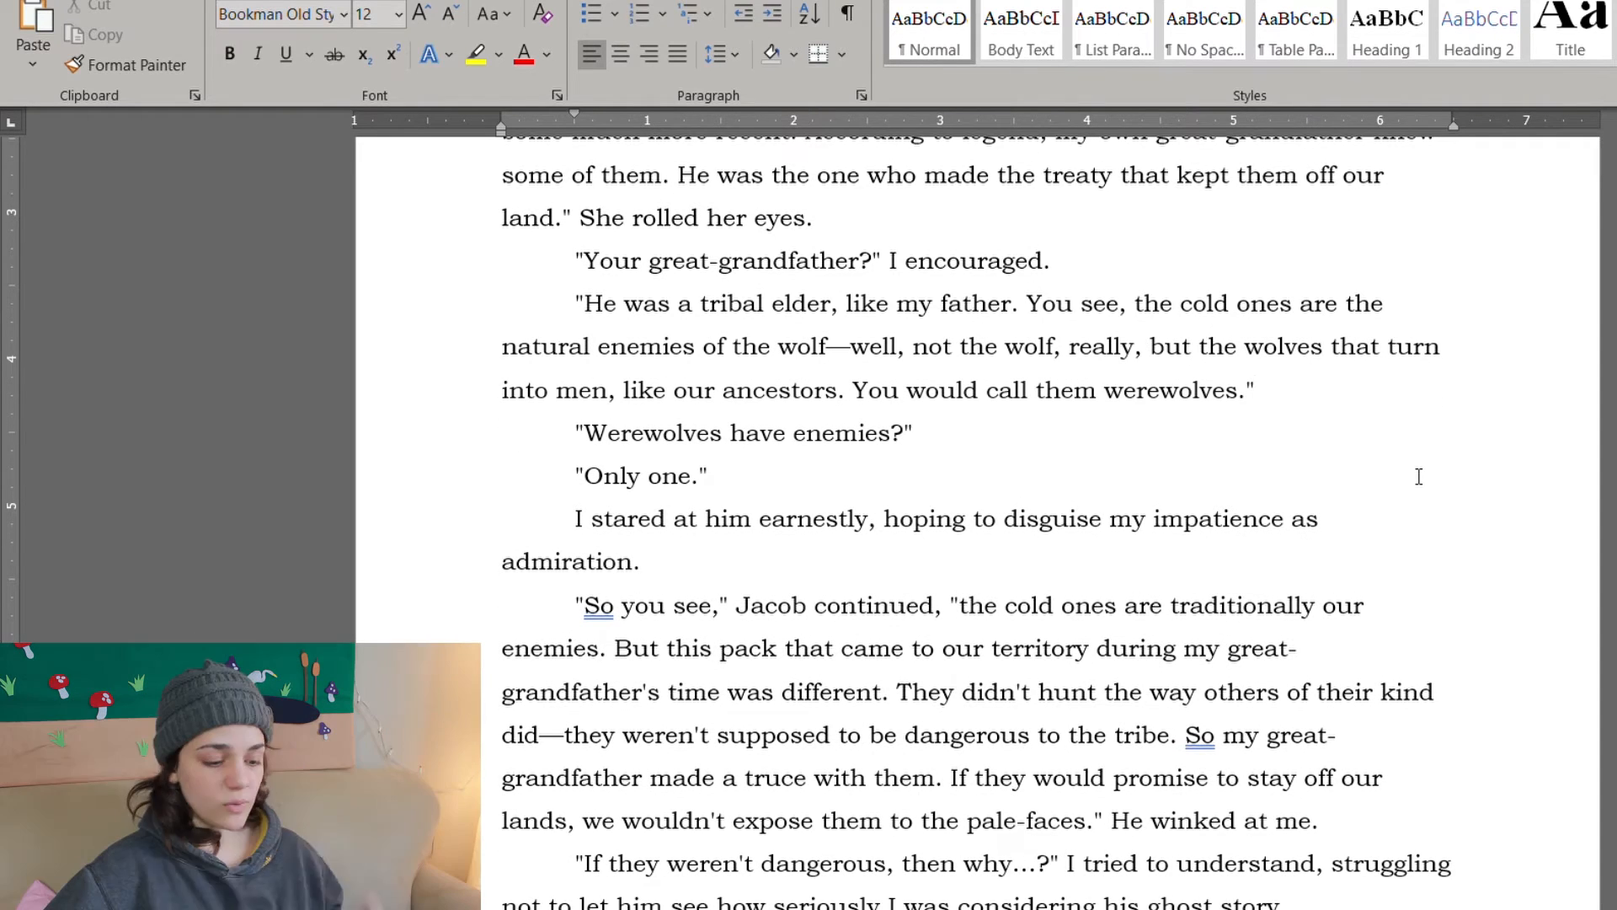
{"action": "scroll", "scroll_direction": "down", "scroll_amount": 3}
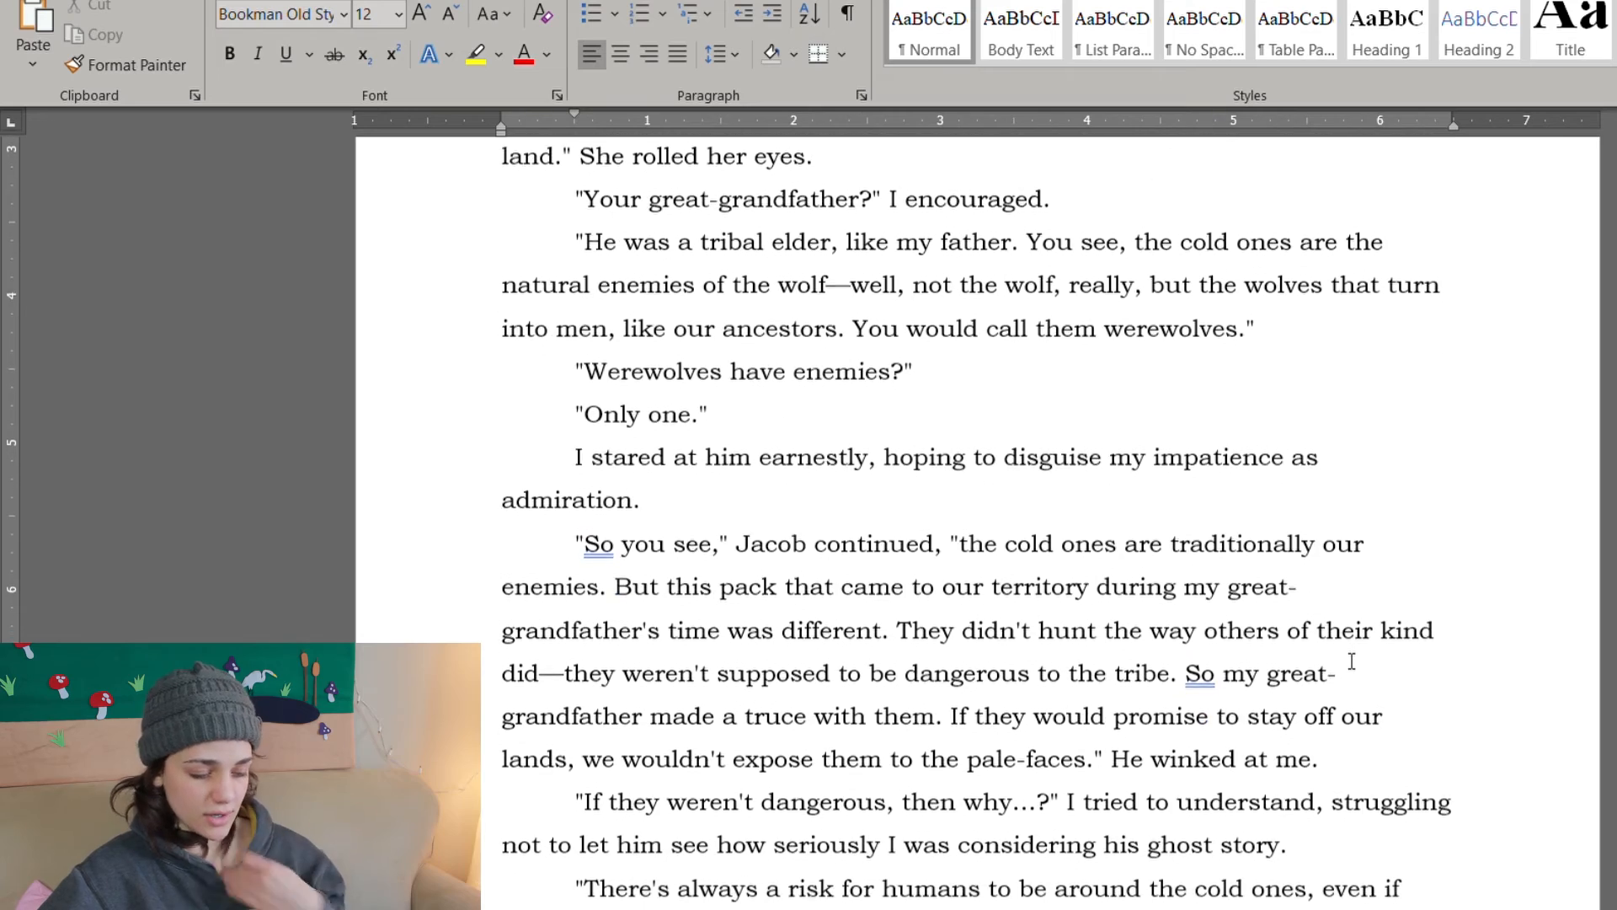
{"action": "scroll", "scroll_direction": "down", "scroll_amount": 3}
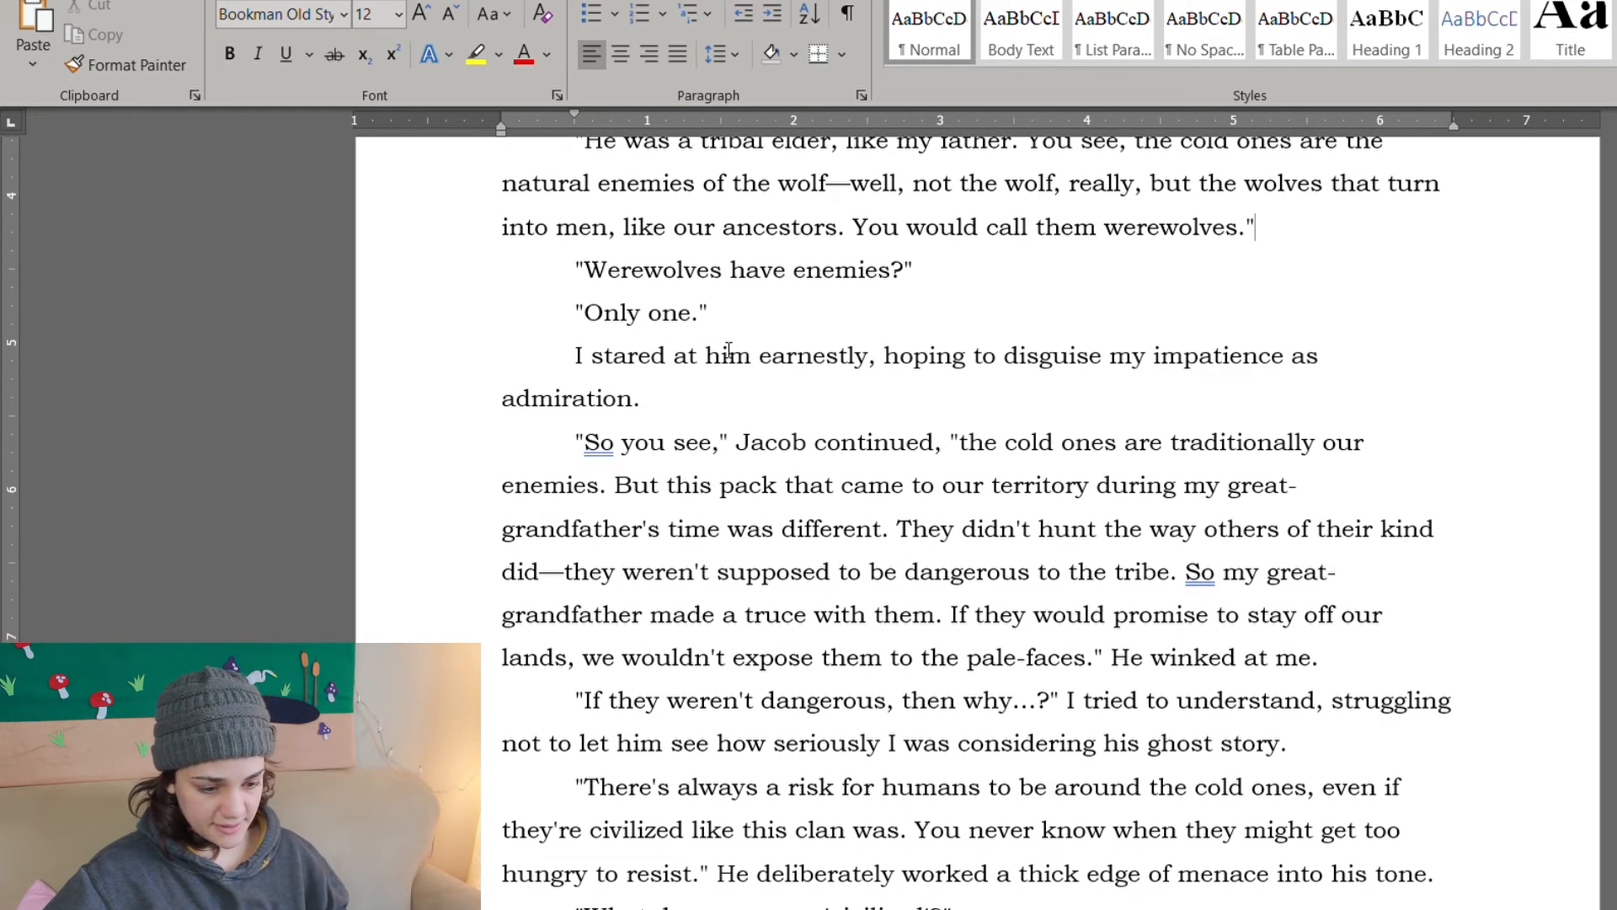
{"action": "type", "text": "her"}
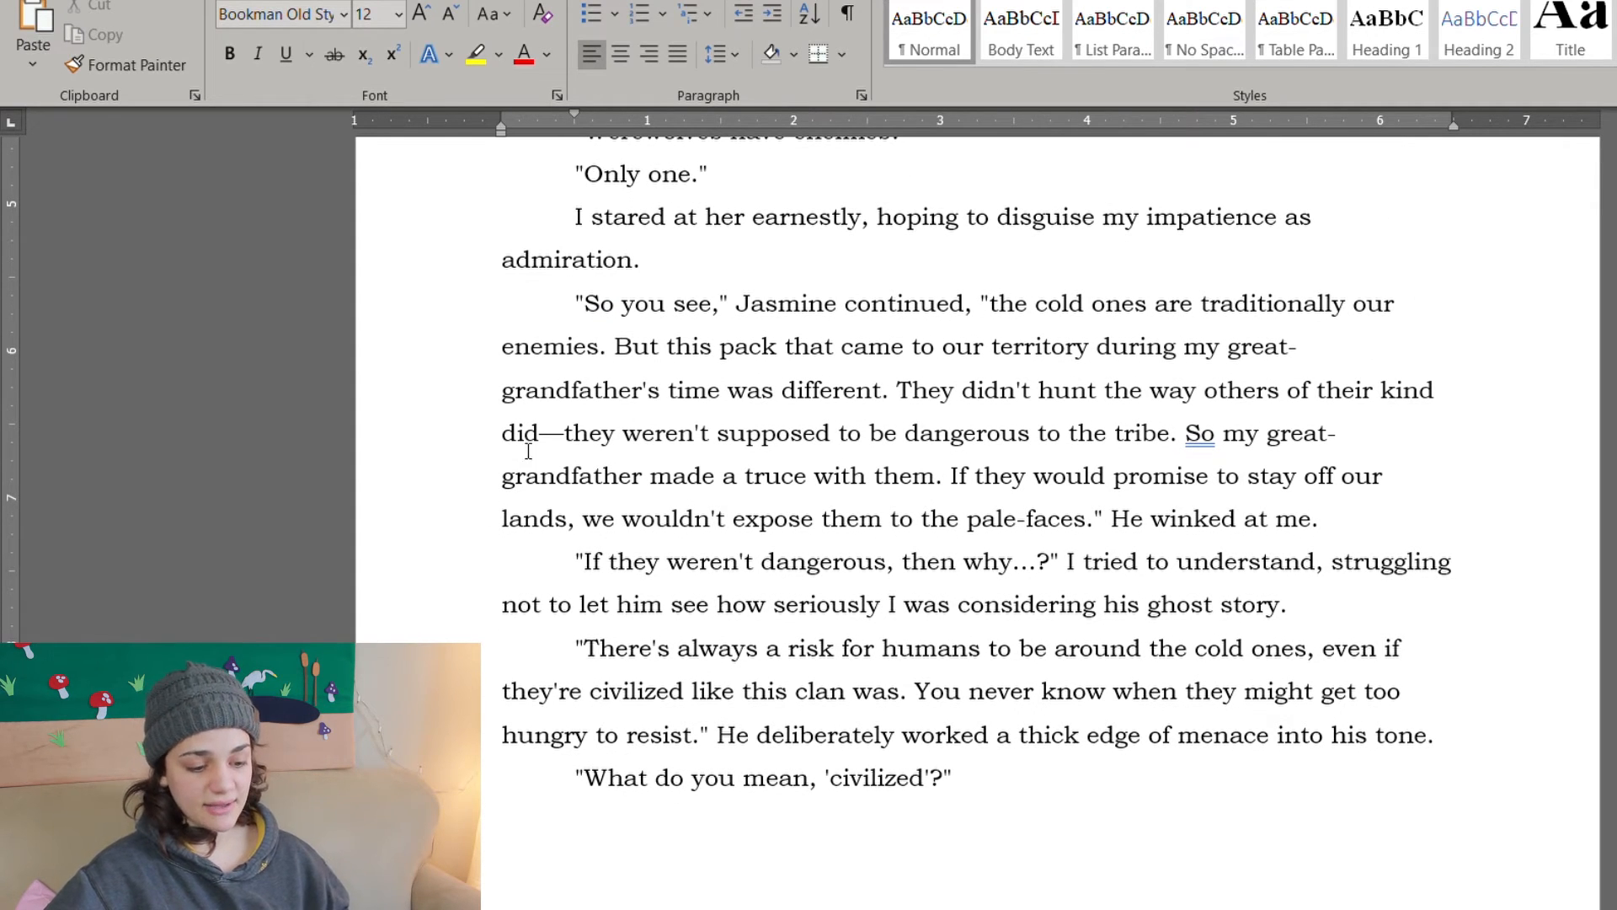
{"action": "mouse_move", "coordinate": [793, 379]}
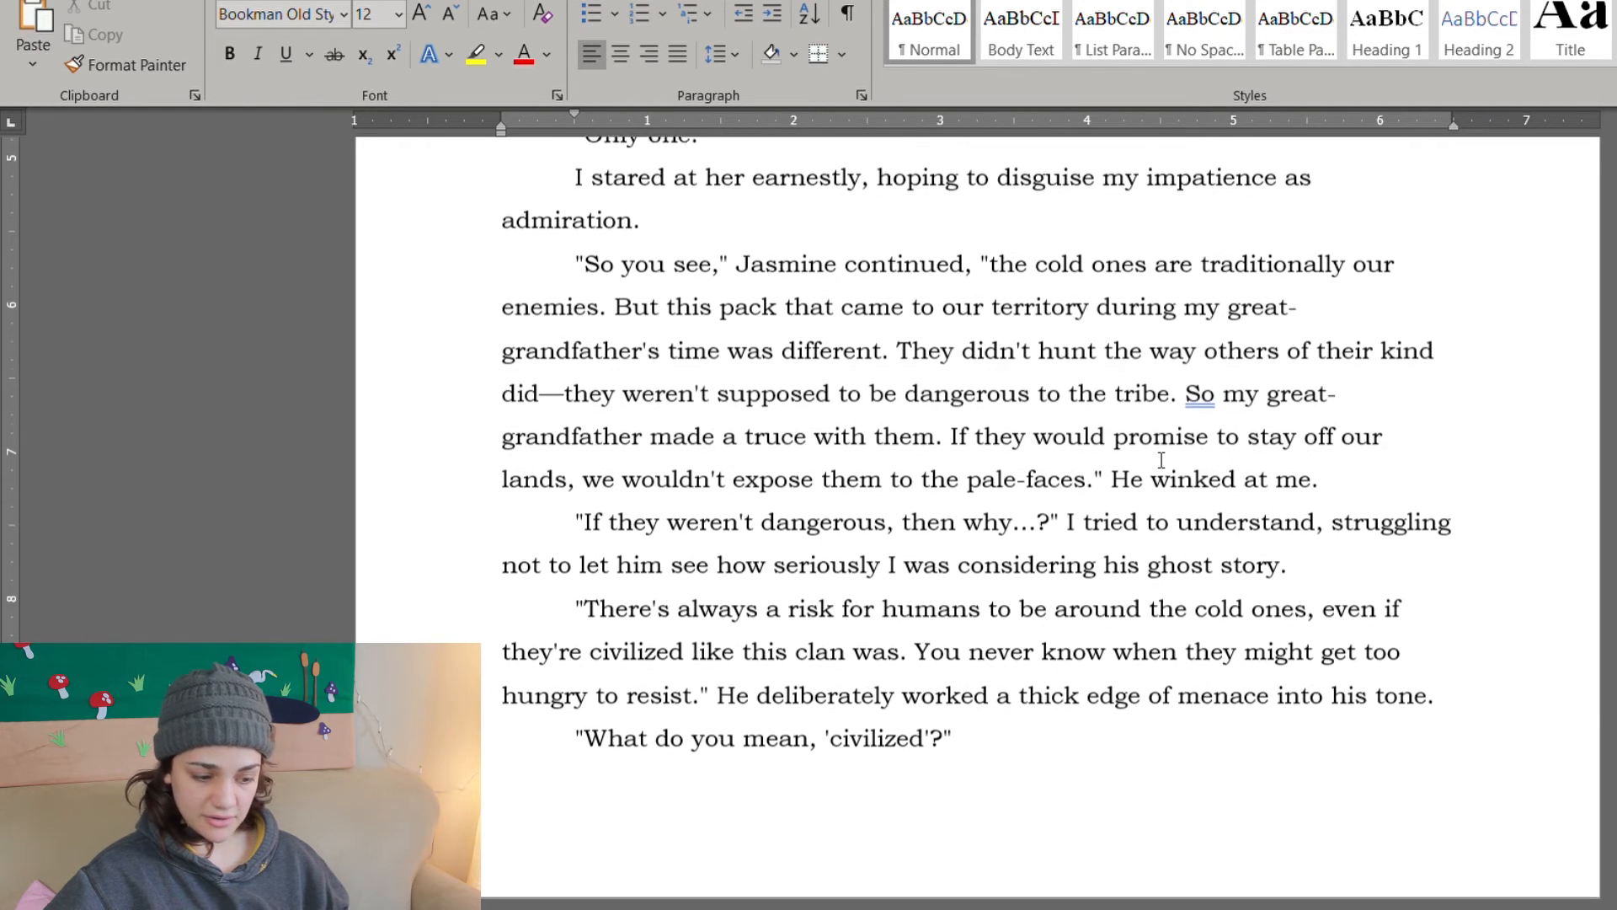
{"action": "scroll", "scroll_direction": "up", "scroll_amount": 3}
{"action": "type", "text": "Sh"}
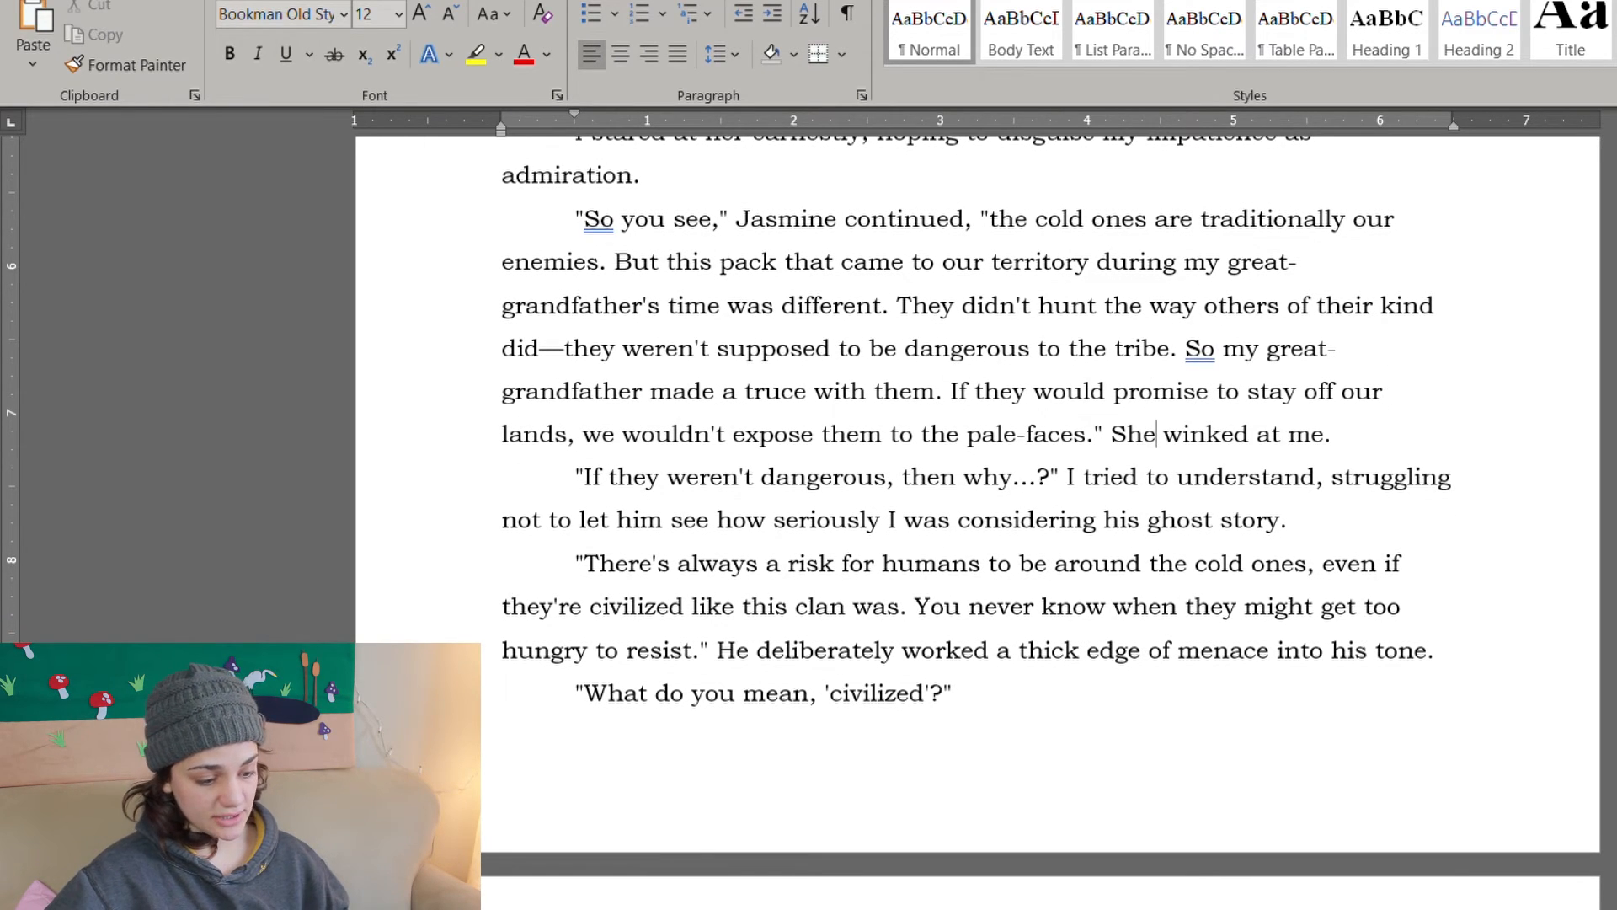
{"action": "scroll", "scroll_direction": "up", "scroll_amount": 3}
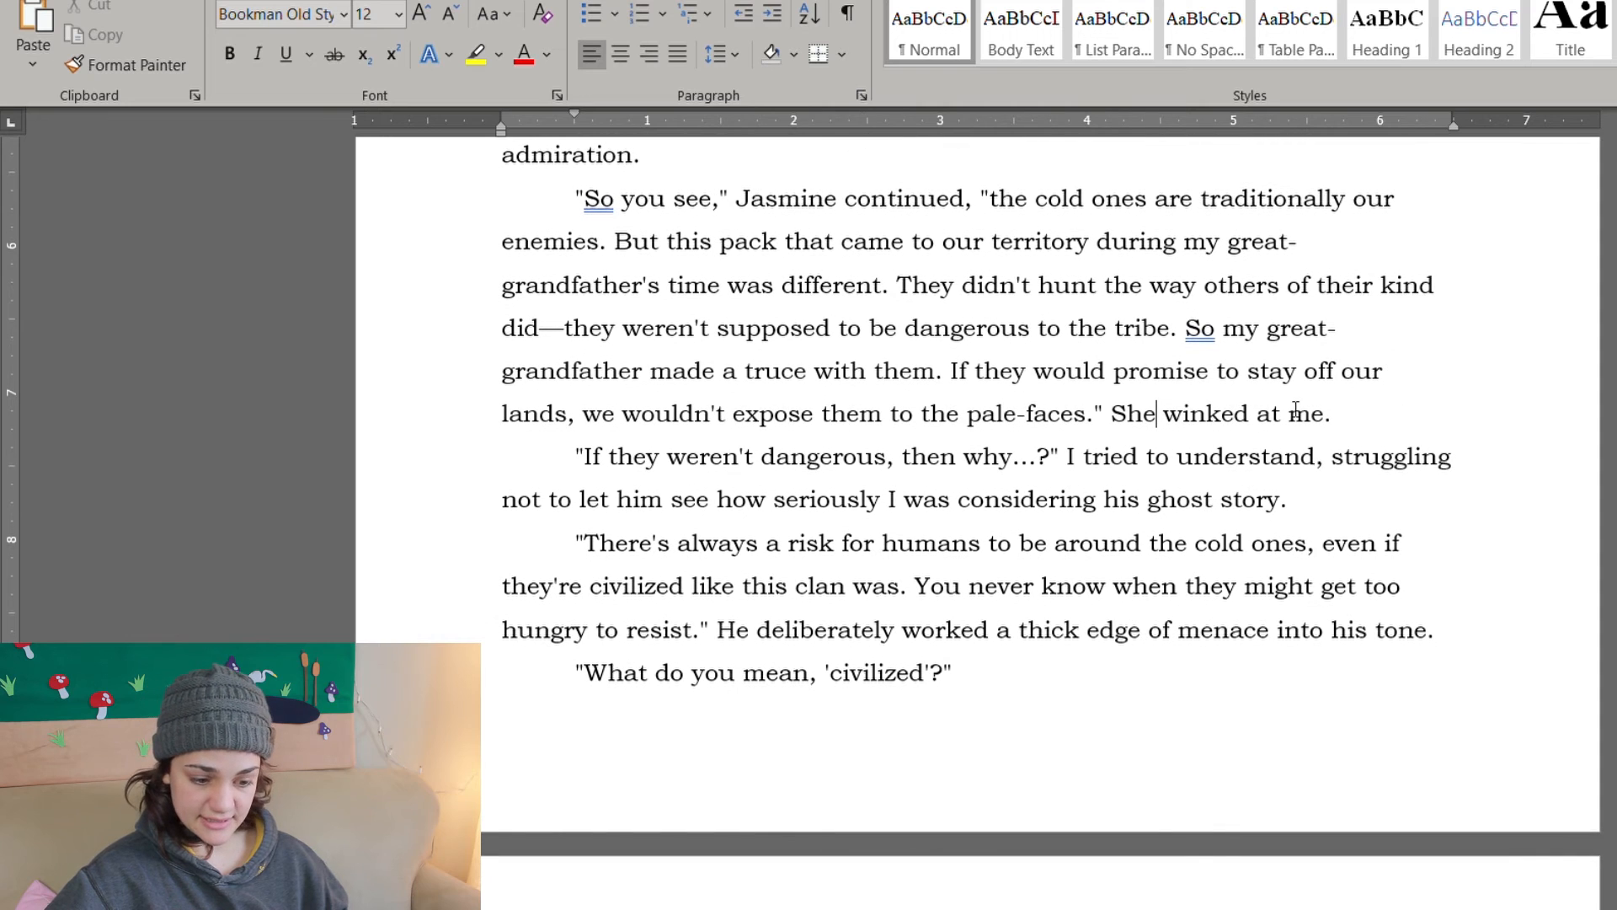
{"action": "scroll", "scroll_direction": "up", "scroll_amount": 3}
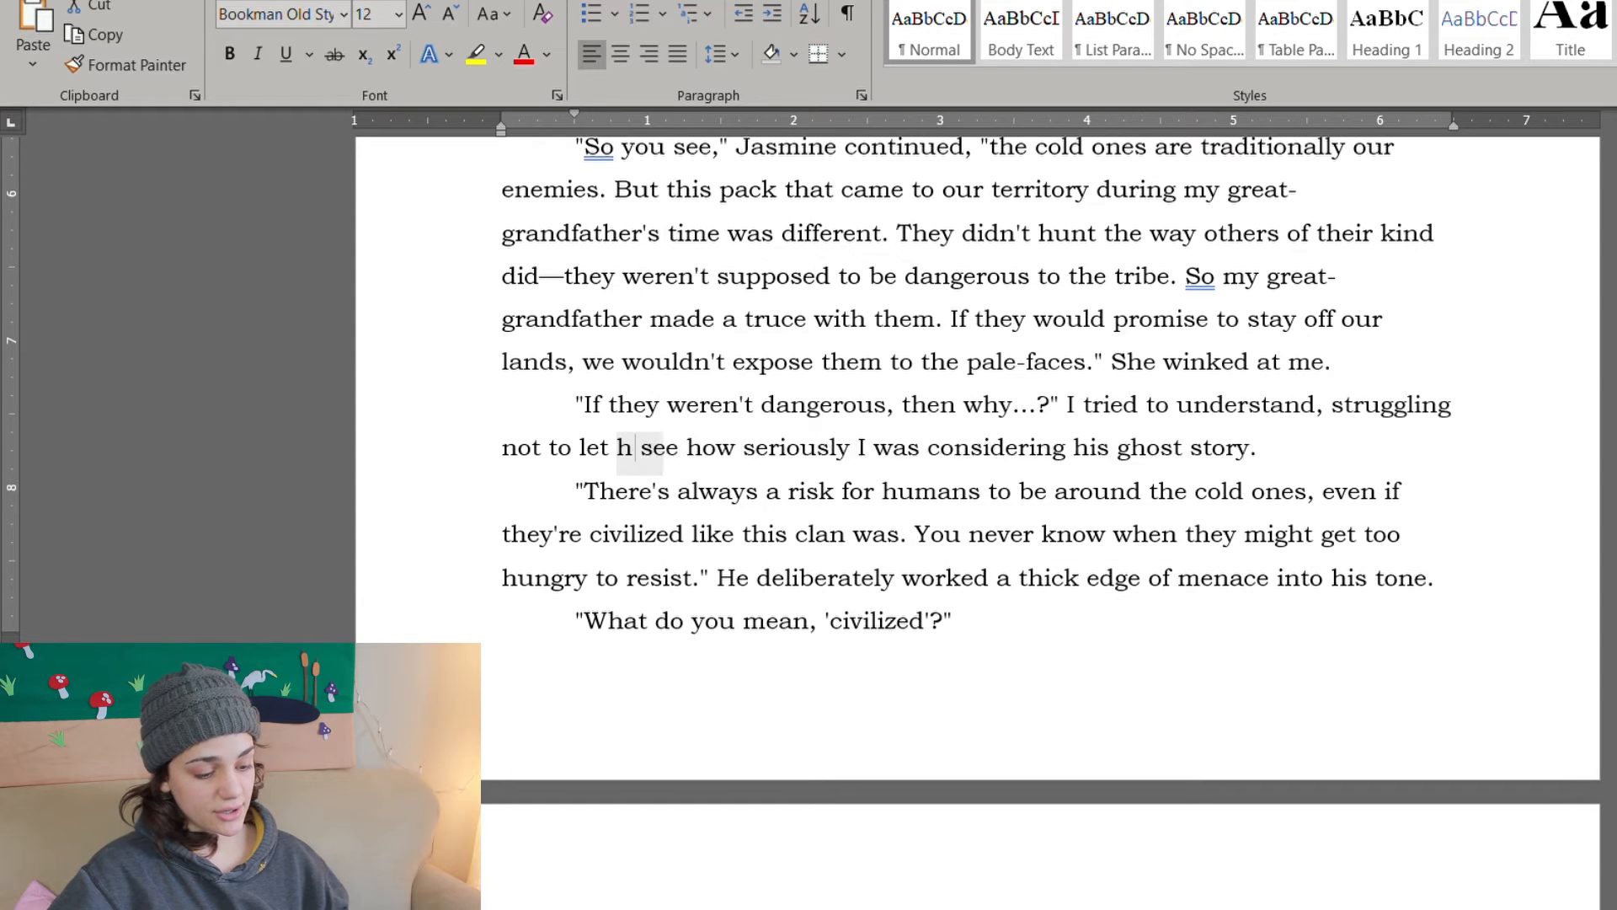
{"action": "type", "text": "er"}
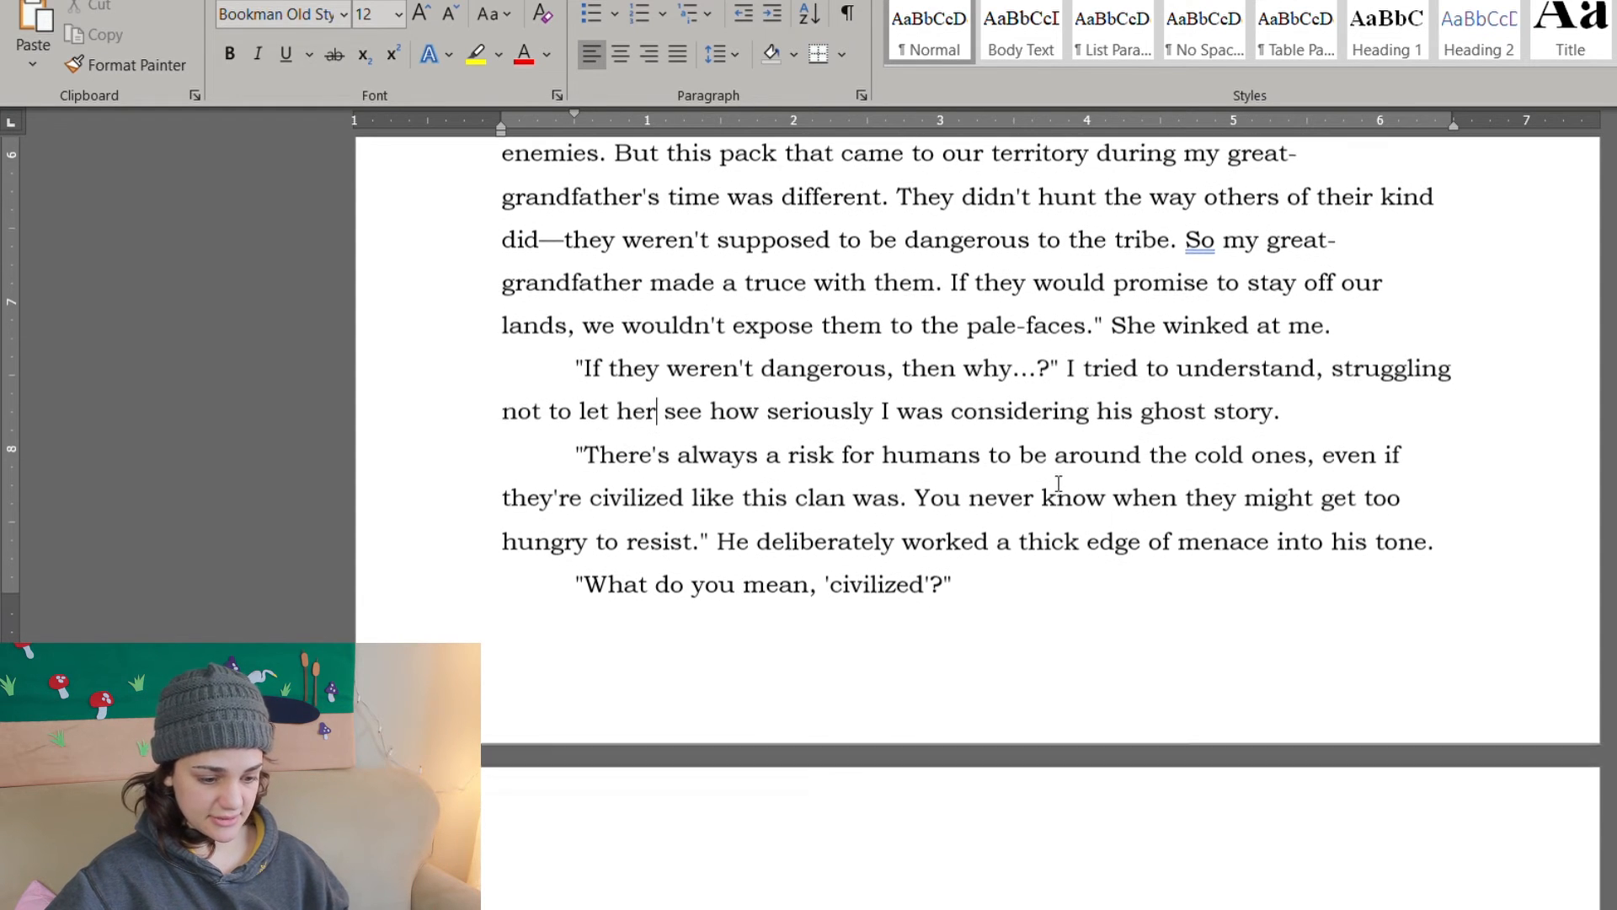
{"action": "scroll", "scroll_direction": "down", "scroll_amount": 3}
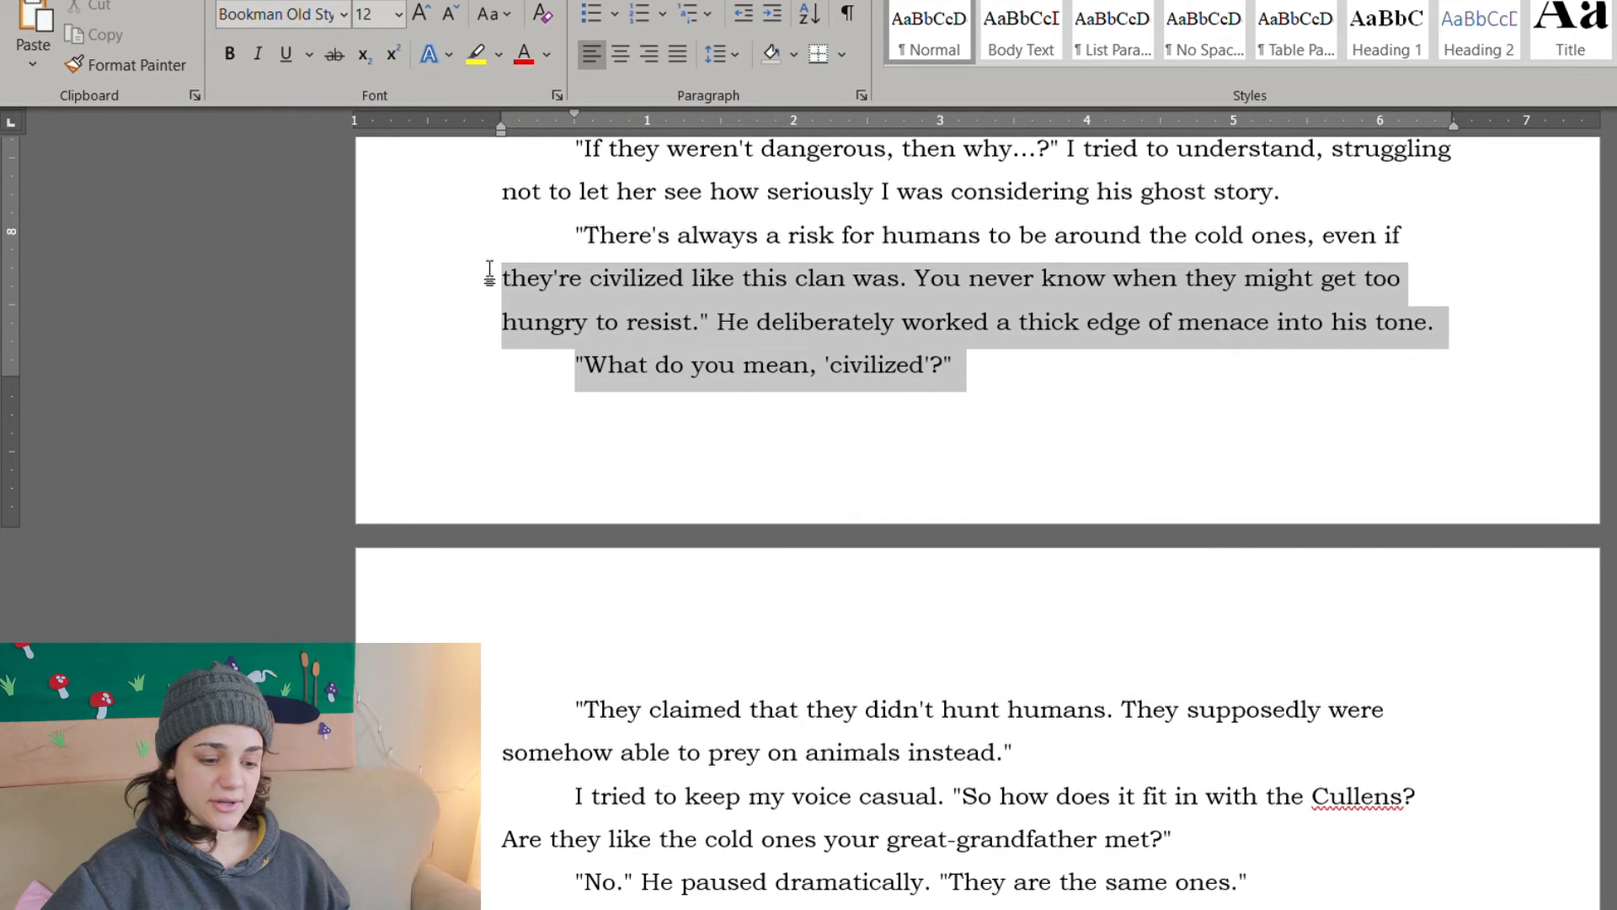
{"action": "scroll", "scroll_direction": "up", "scroll_amount": 3}
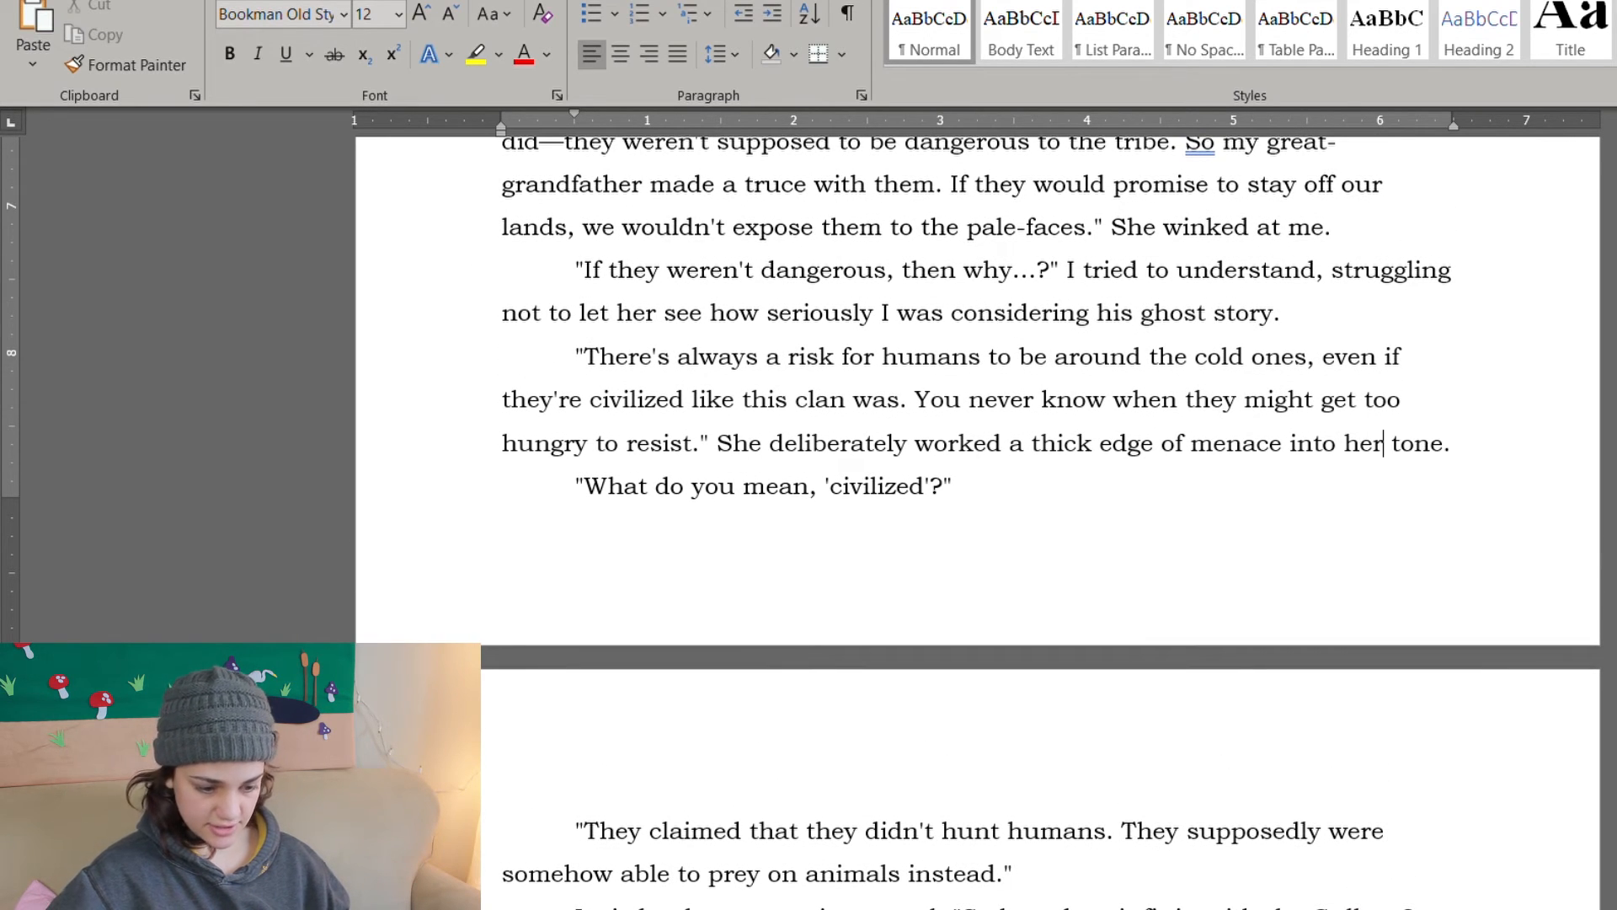
Step: Trim the line to 'They preyed on animals.' and make it 'She was fighting a smile'
{"action": "scroll", "scroll_direction": "down", "scroll_amount": 3}
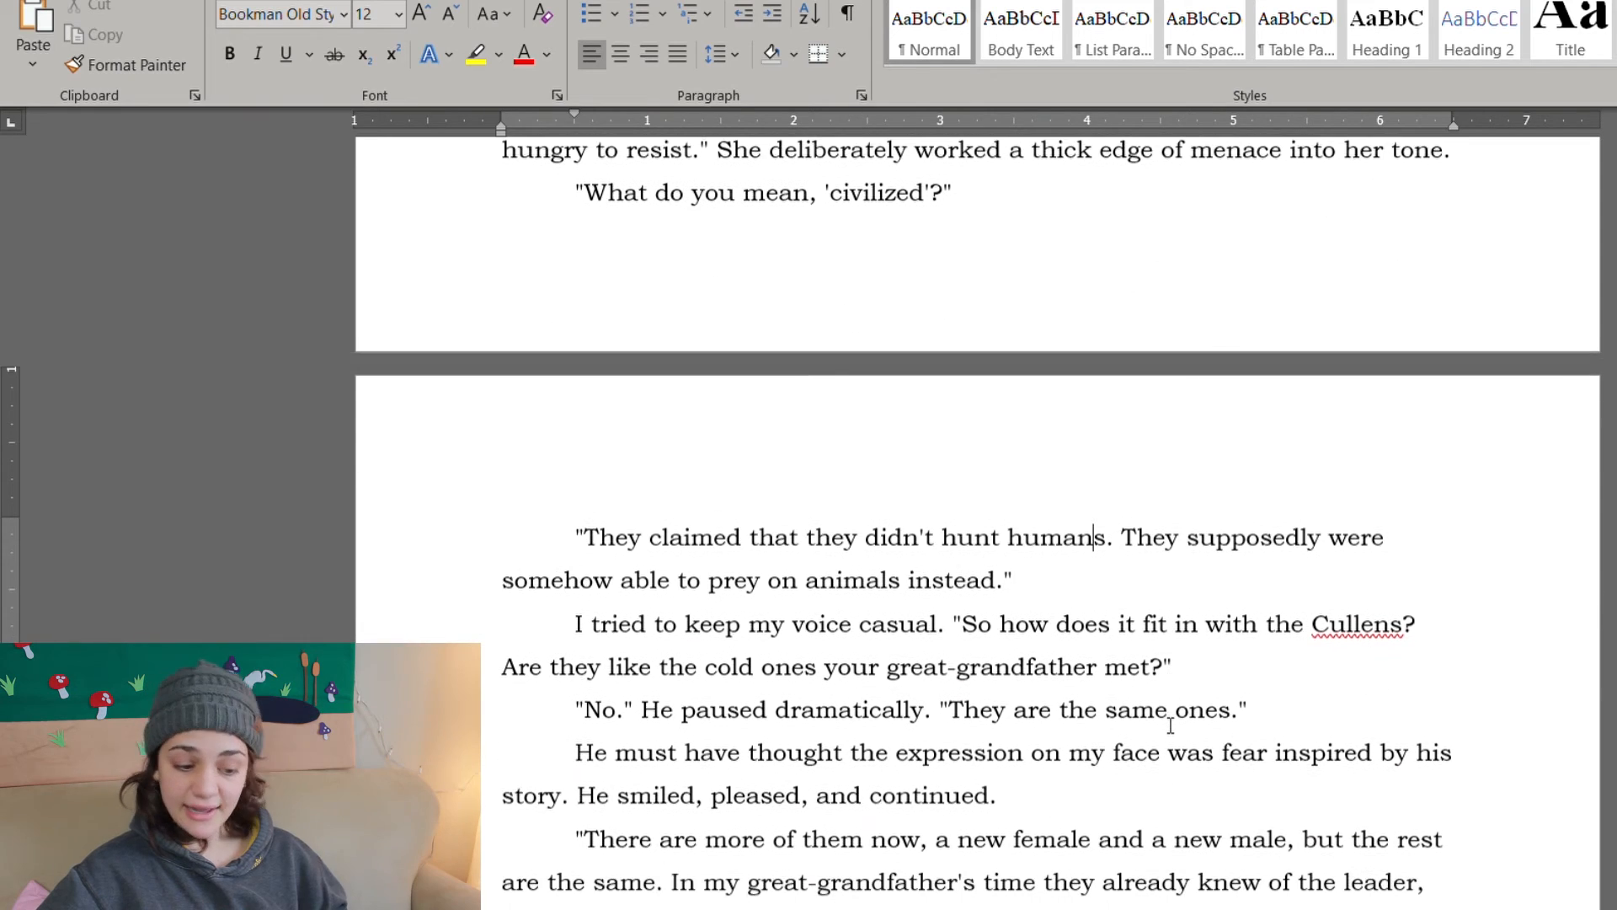
{"action": "scroll", "scroll_direction": "down", "scroll_amount": 3}
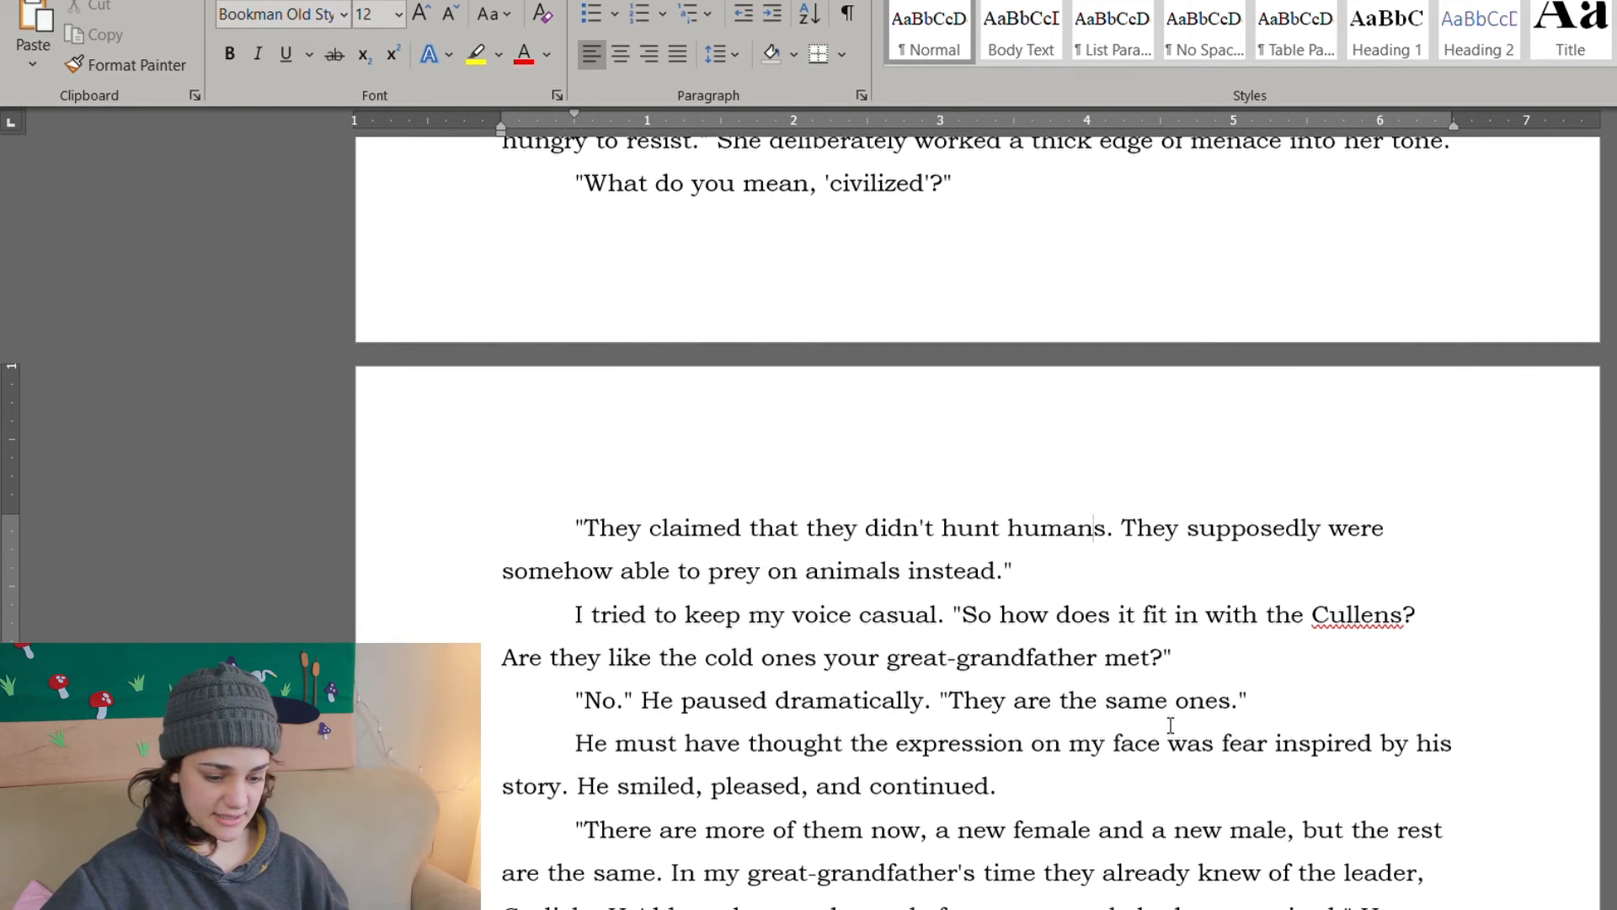
{"action": "scroll", "scroll_direction": "up", "scroll_amount": 3}
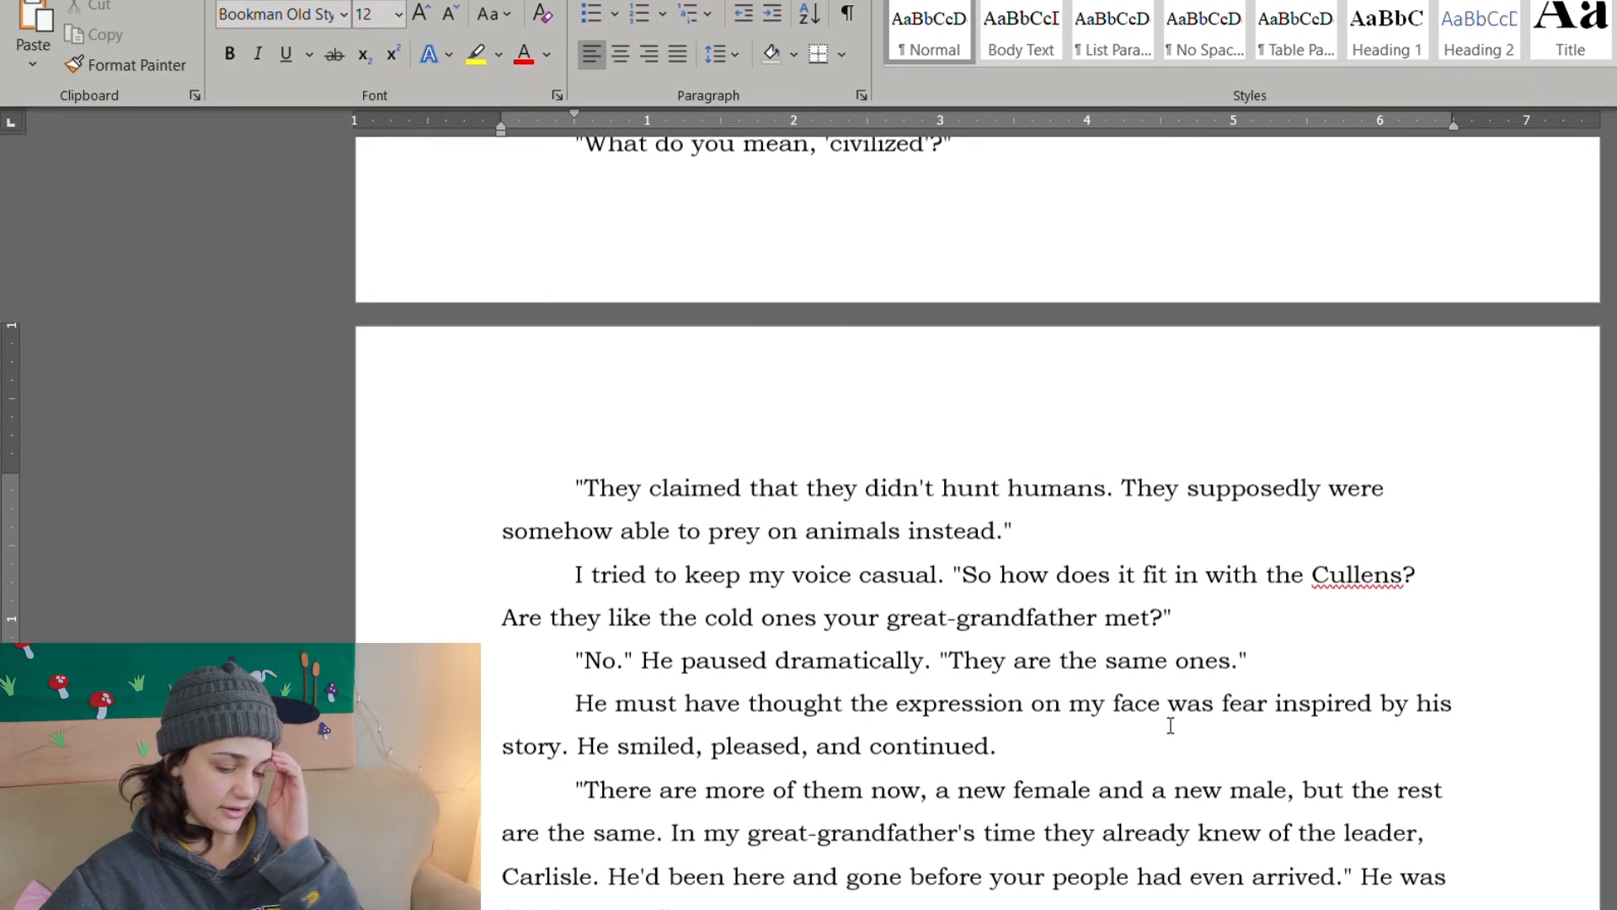
{"action": "scroll", "scroll_direction": "down", "scroll_amount": 3}
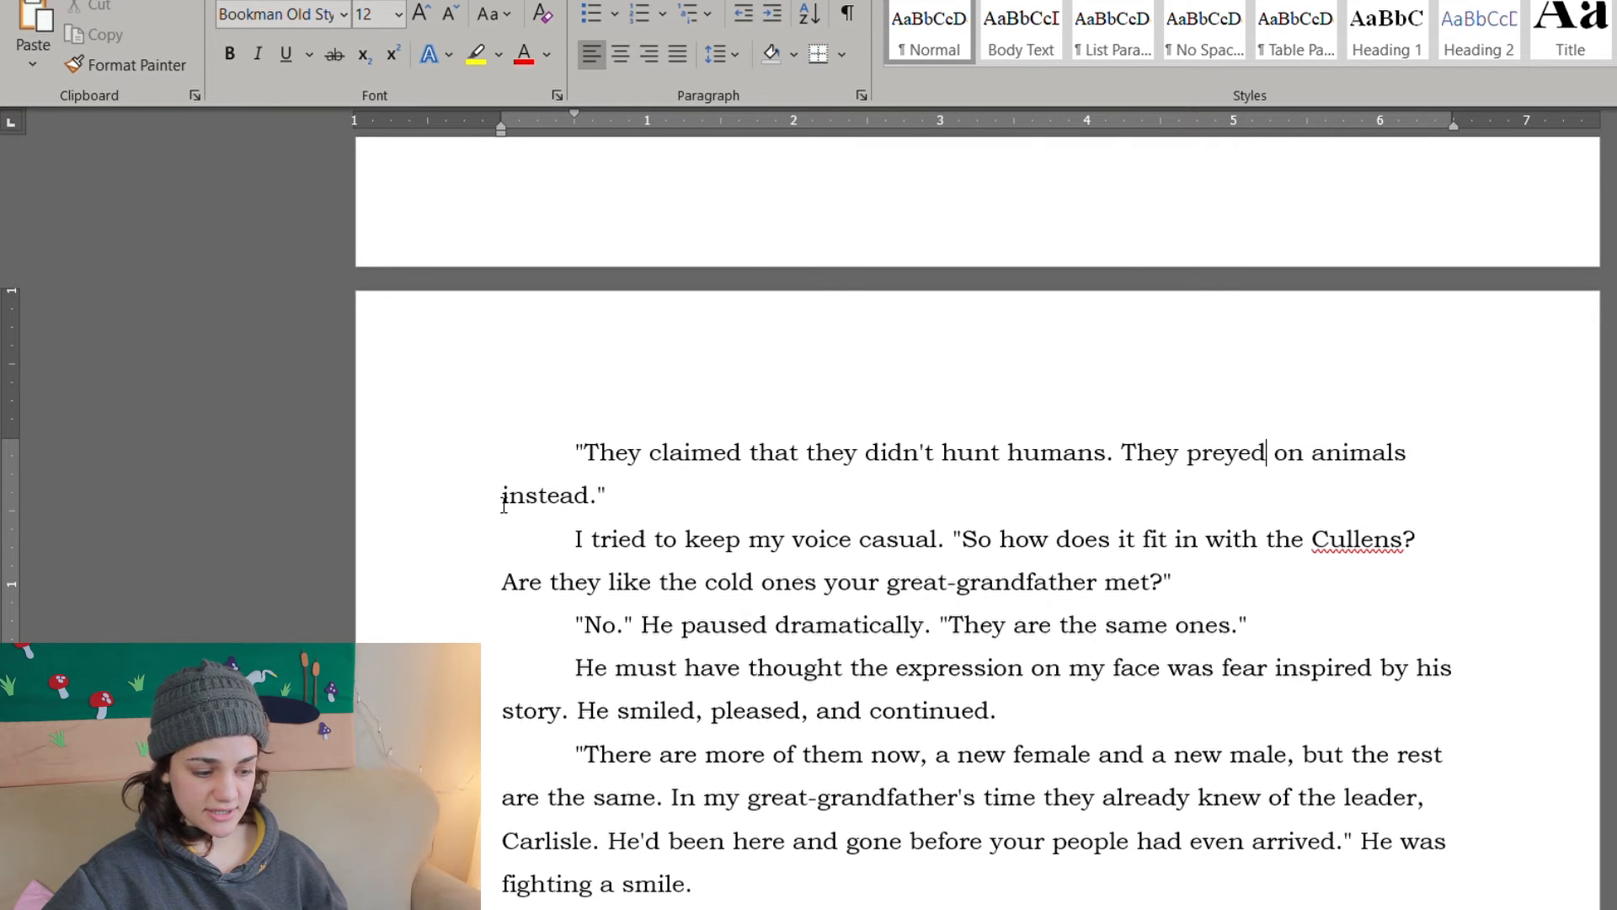
{"action": "scroll", "scroll_direction": "down", "scroll_amount": 3}
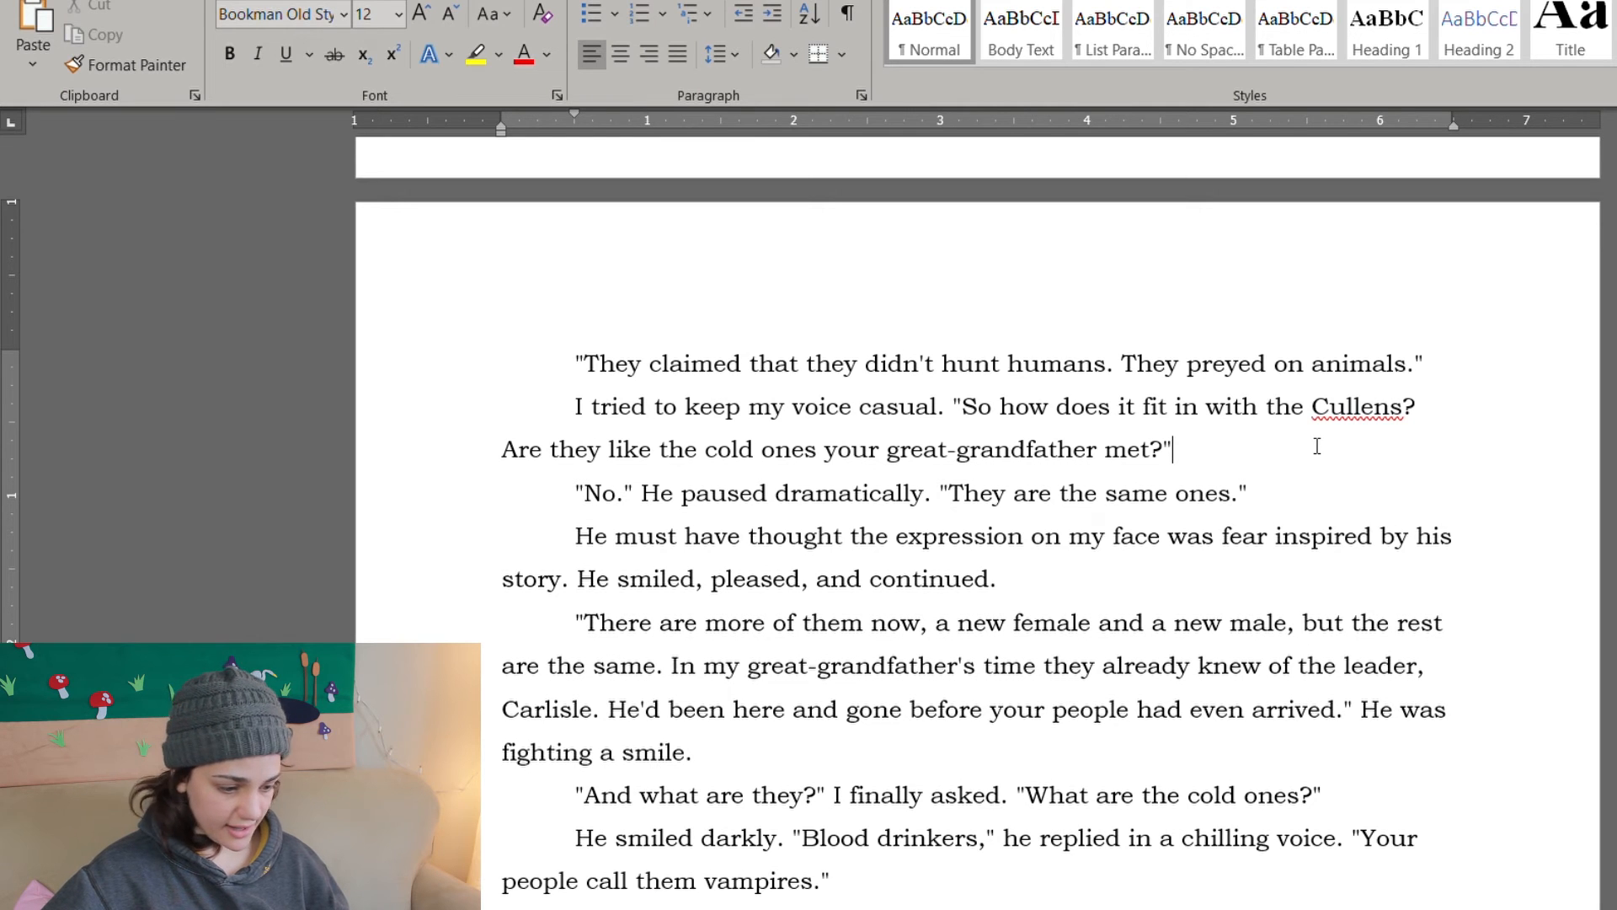
{"action": "scroll", "scroll_direction": "down", "scroll_amount": 3}
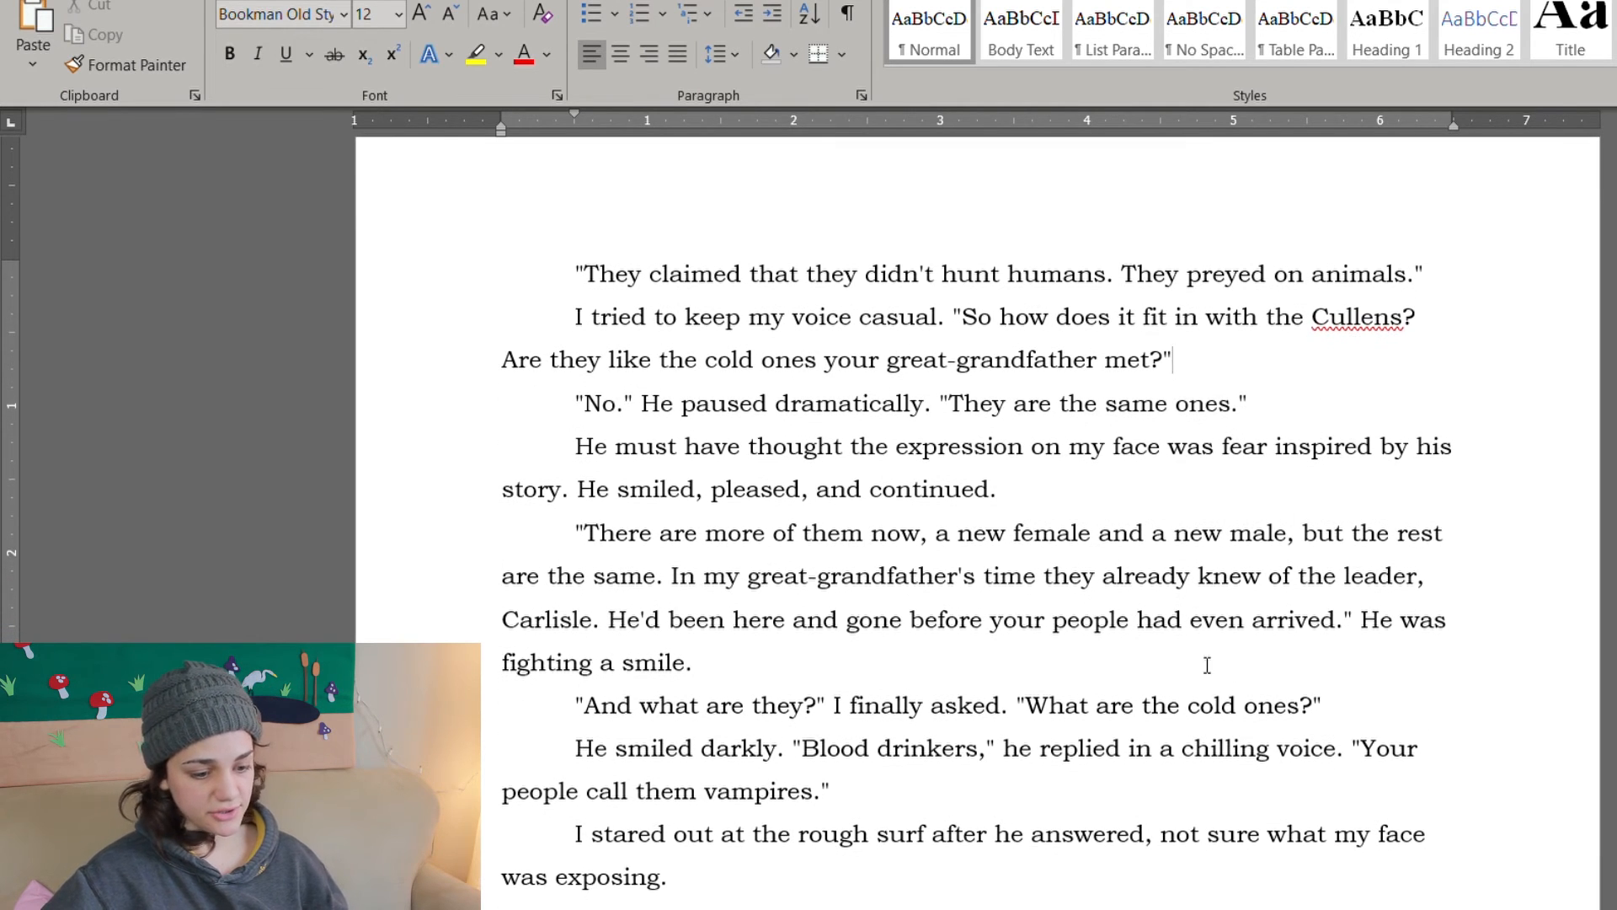
{"action": "scroll", "scroll_direction": "down", "scroll_amount": 3}
{"action": "type", "text": "Sh"}
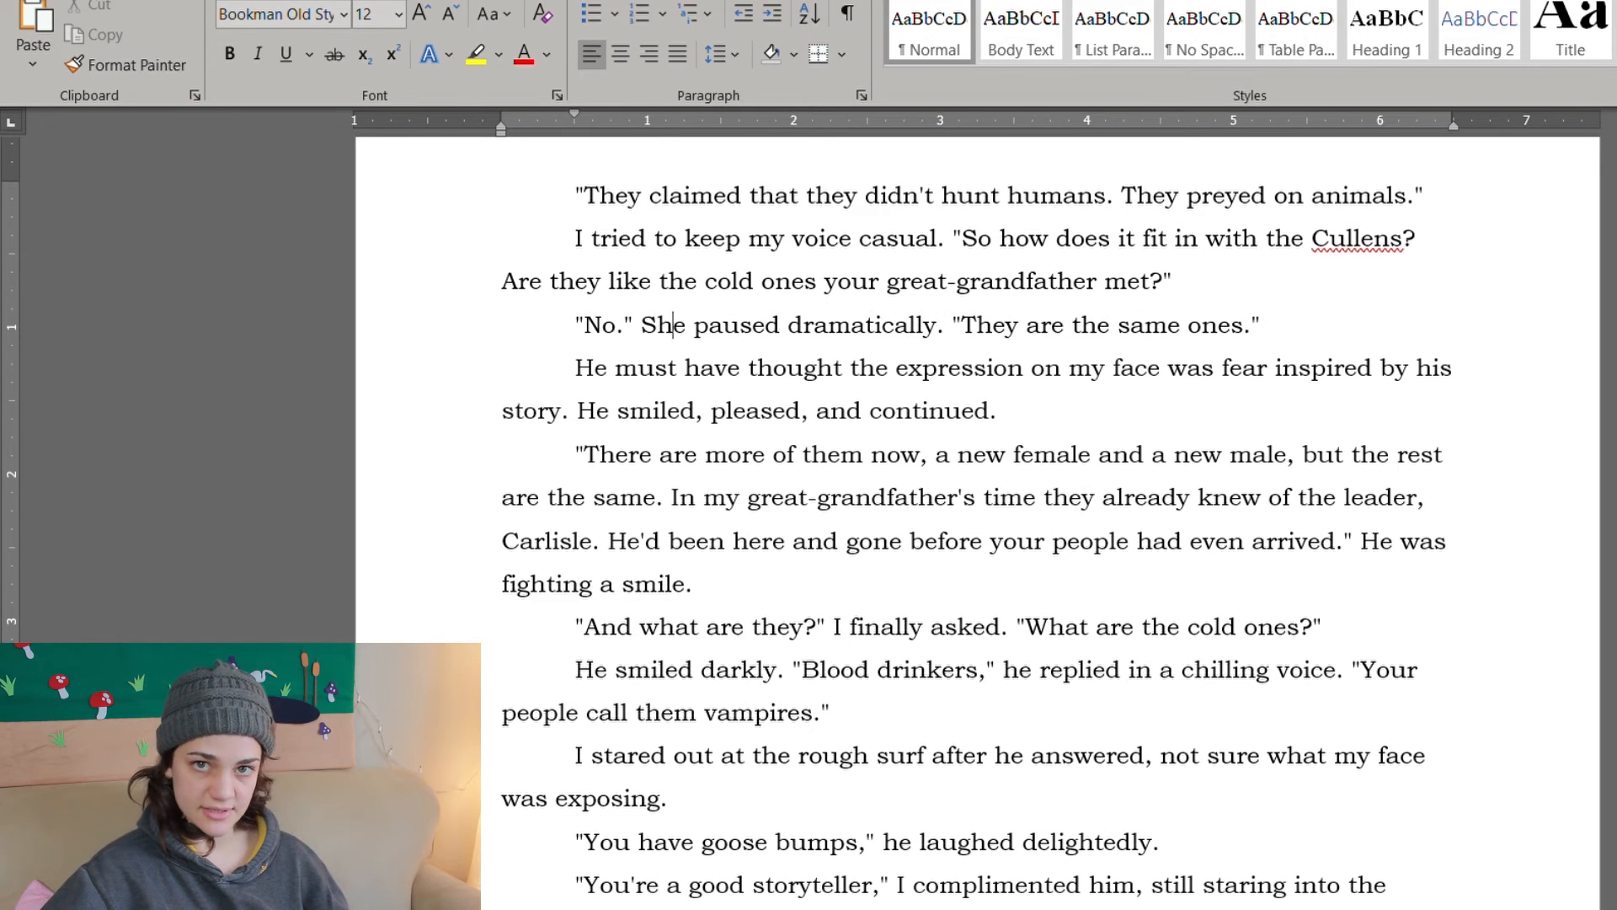
{"action": "scroll", "scroll_direction": "down", "scroll_amount": 3}
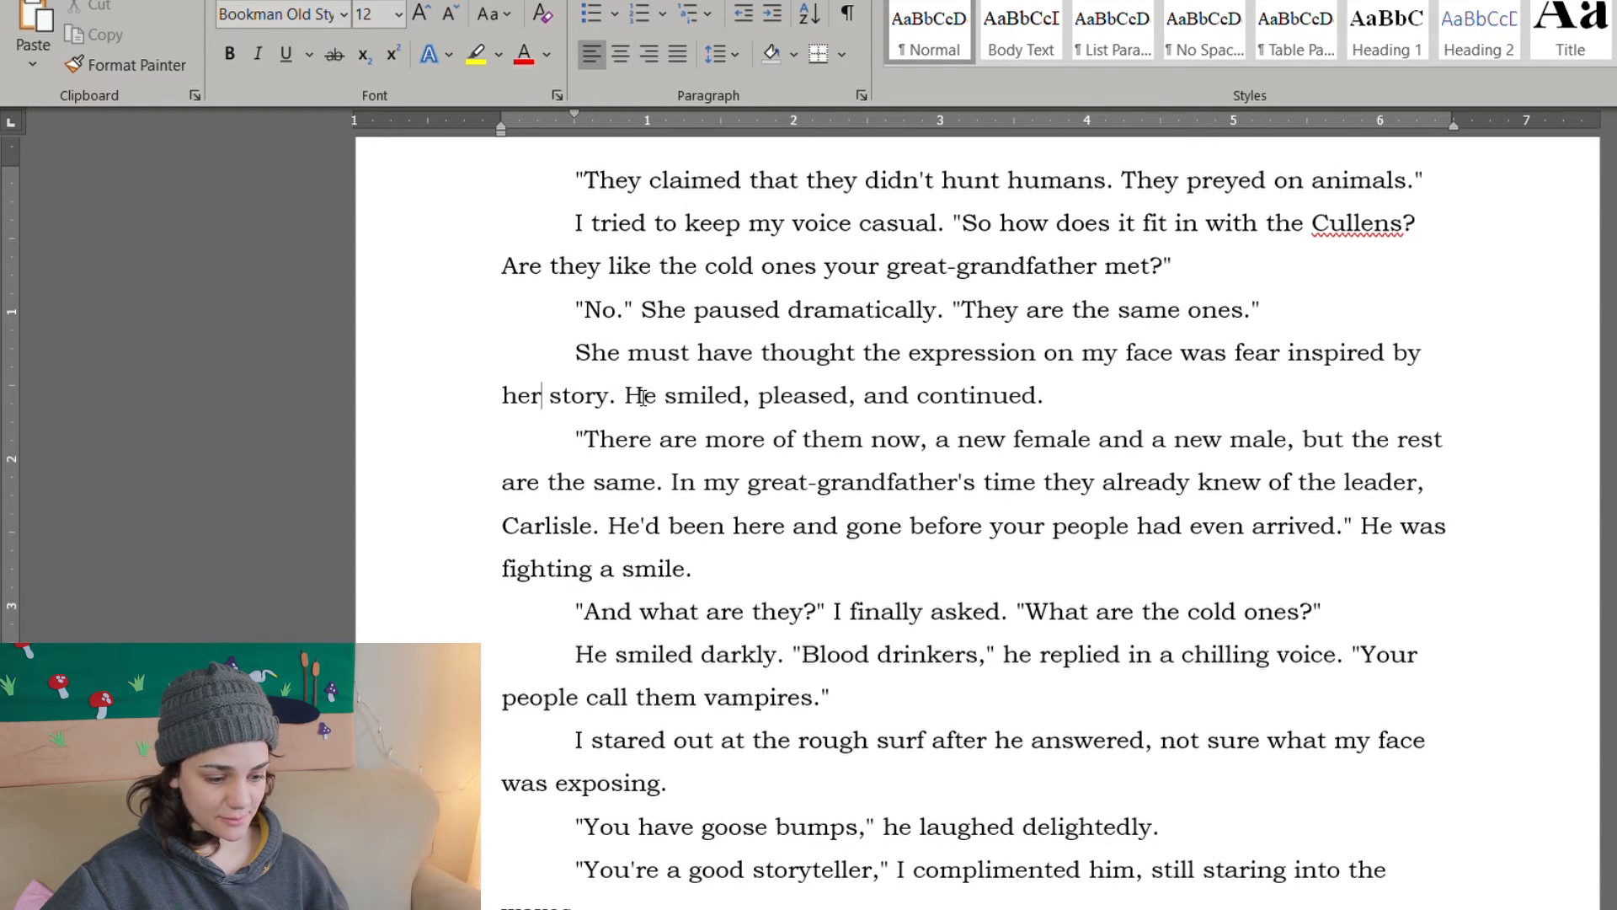
{"action": "scroll", "scroll_direction": "down", "scroll_amount": 3}
{"action": "type", "text": "Sh"}
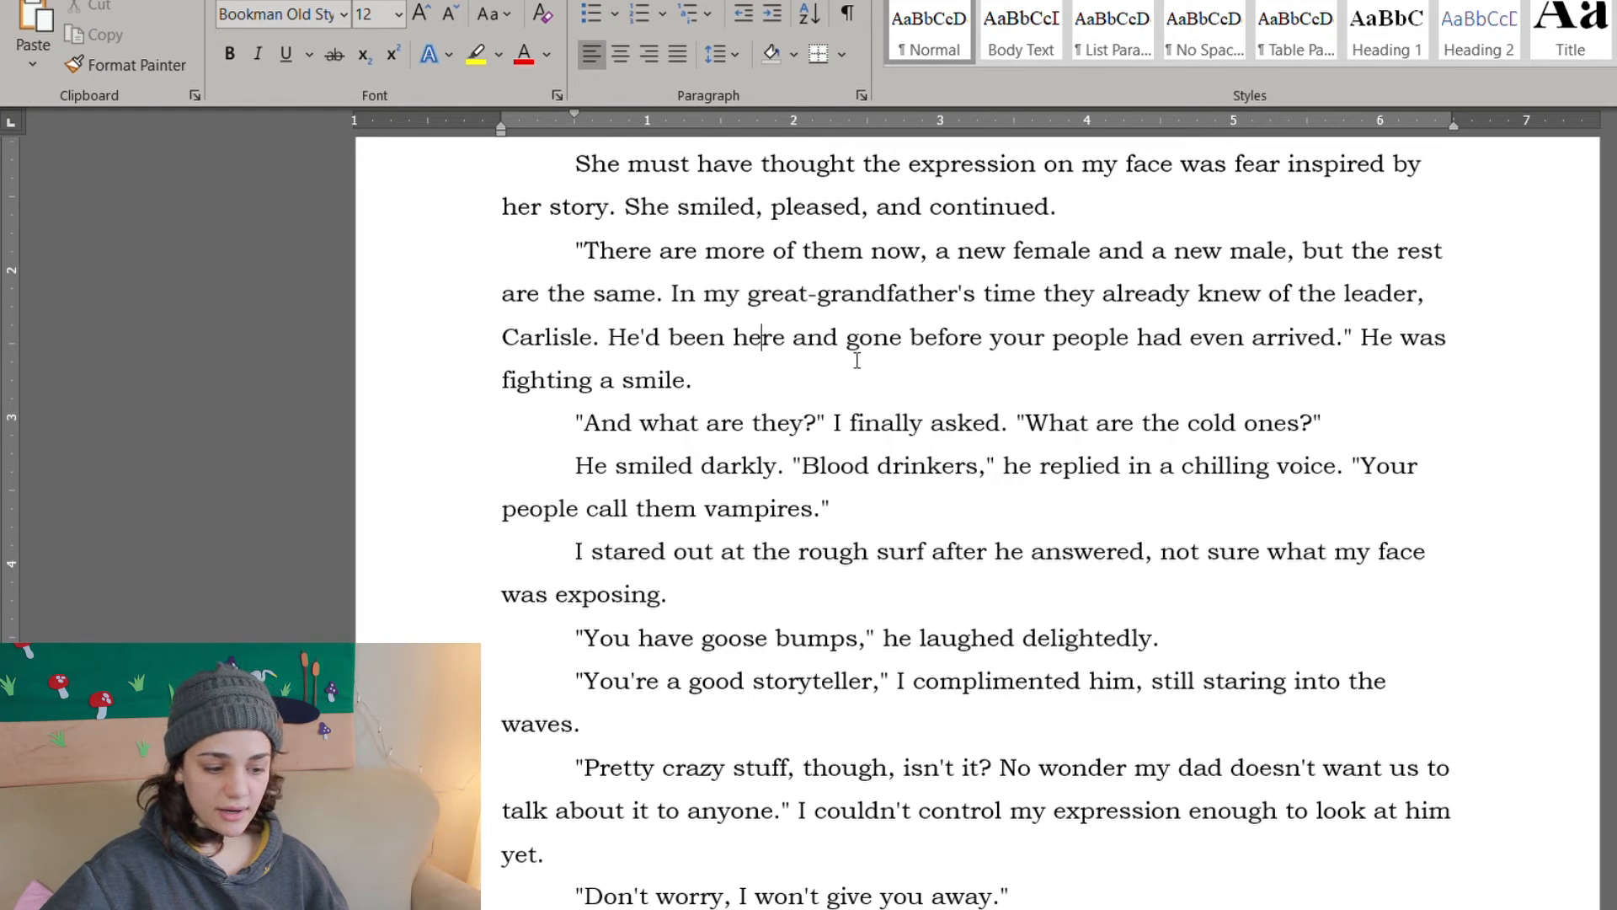
{"action": "mouse_move", "coordinate": [1303, 394]}
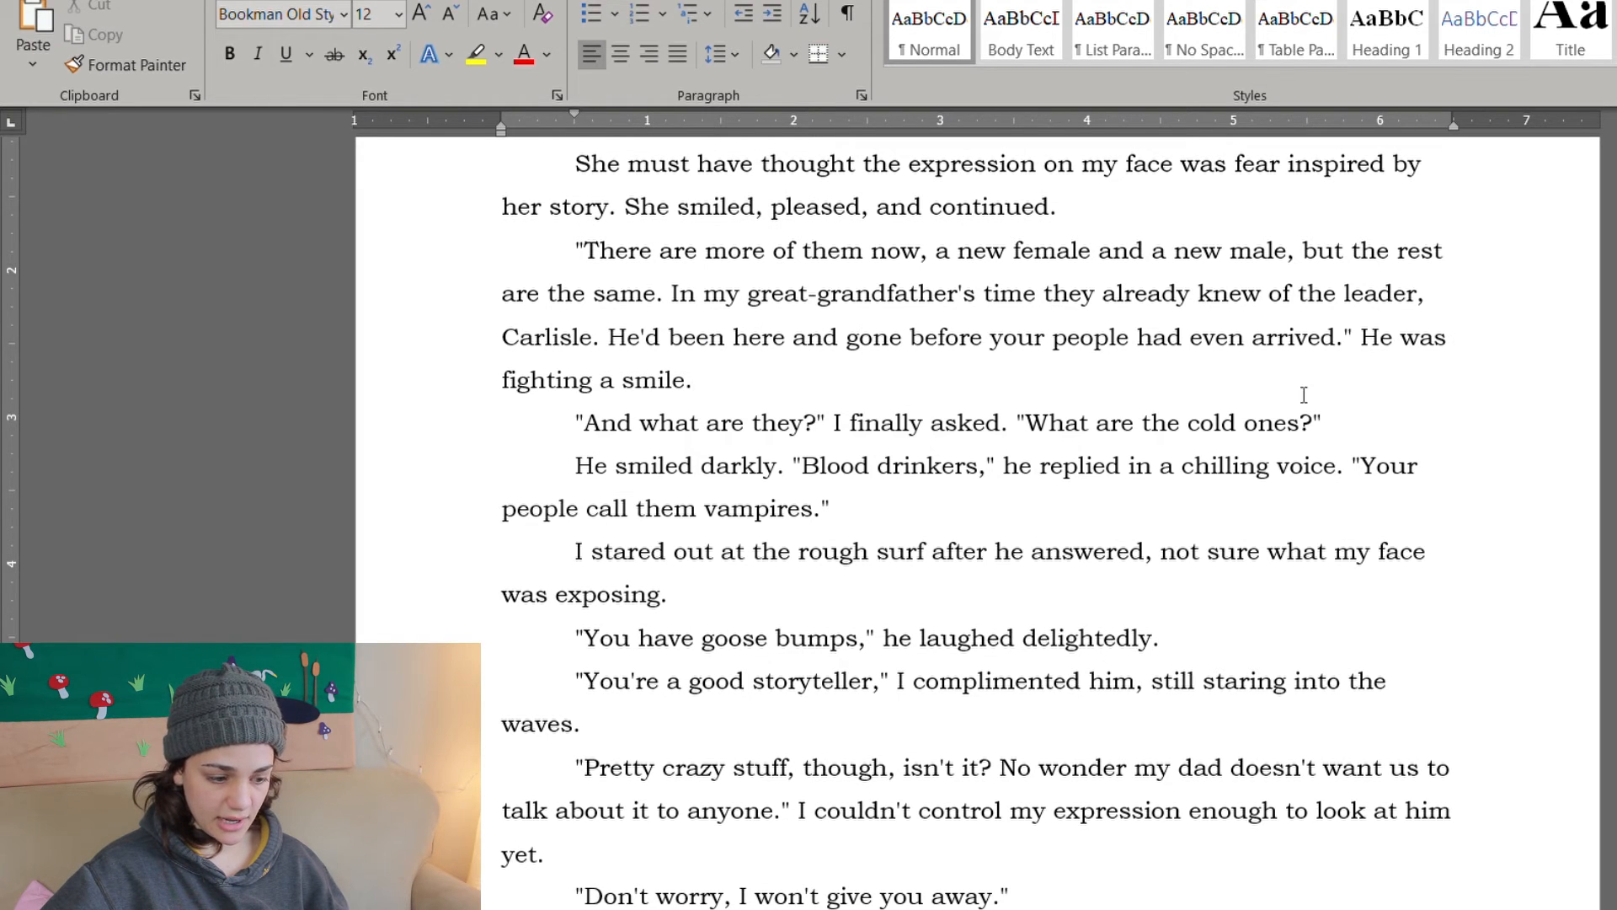
{"action": "scroll", "scroll_direction": "down", "scroll_amount": 3}
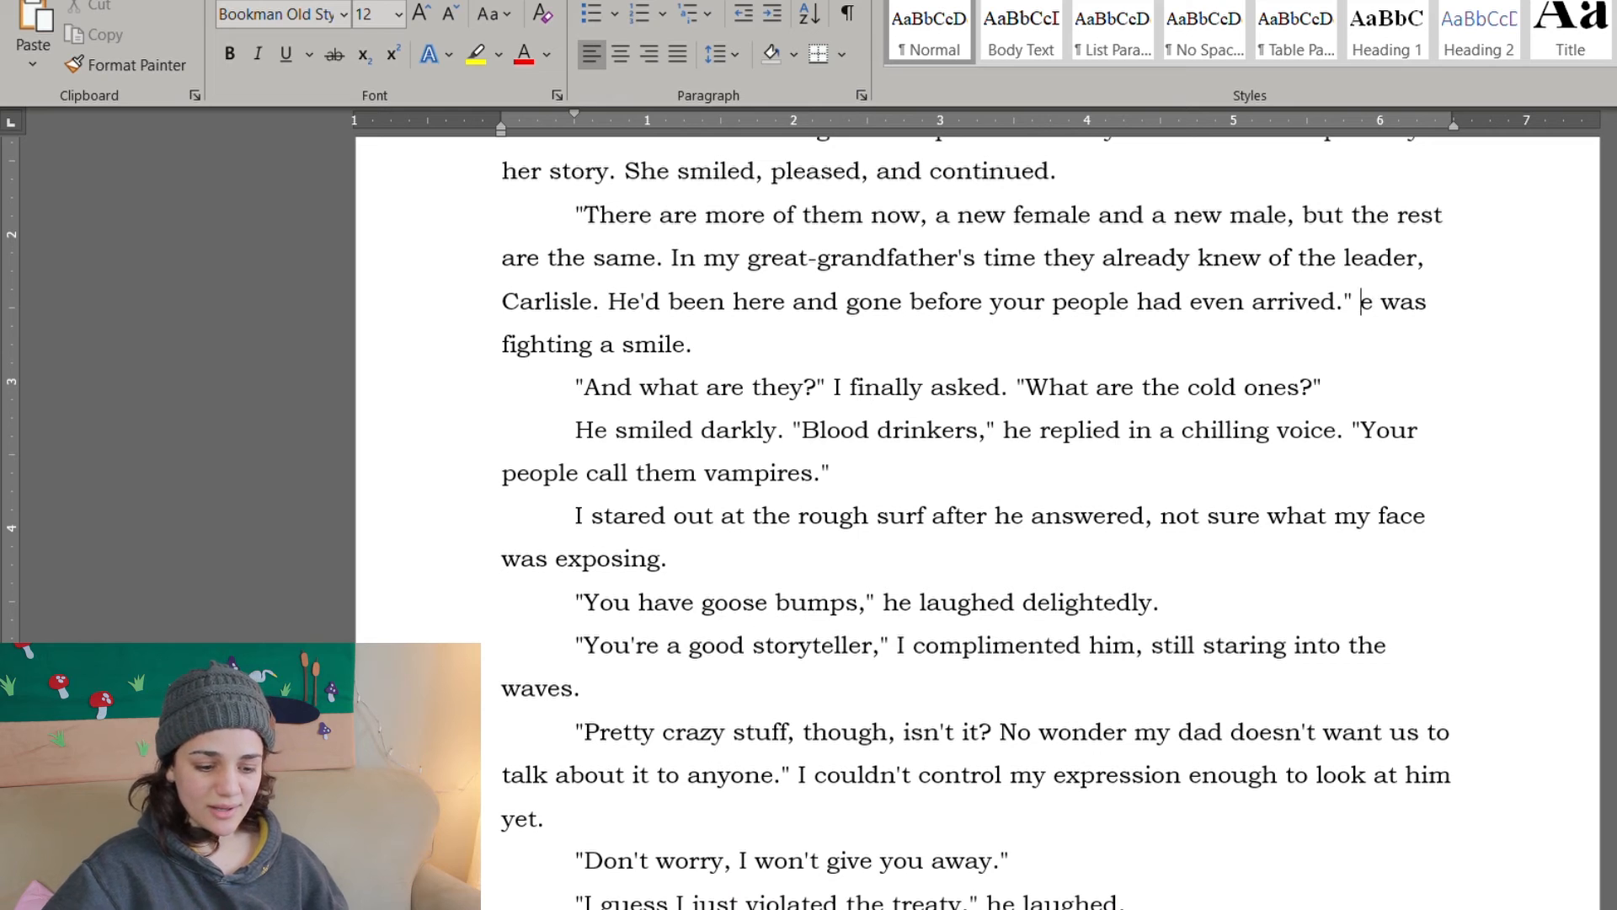
{"action": "type", "text": "Sh"}
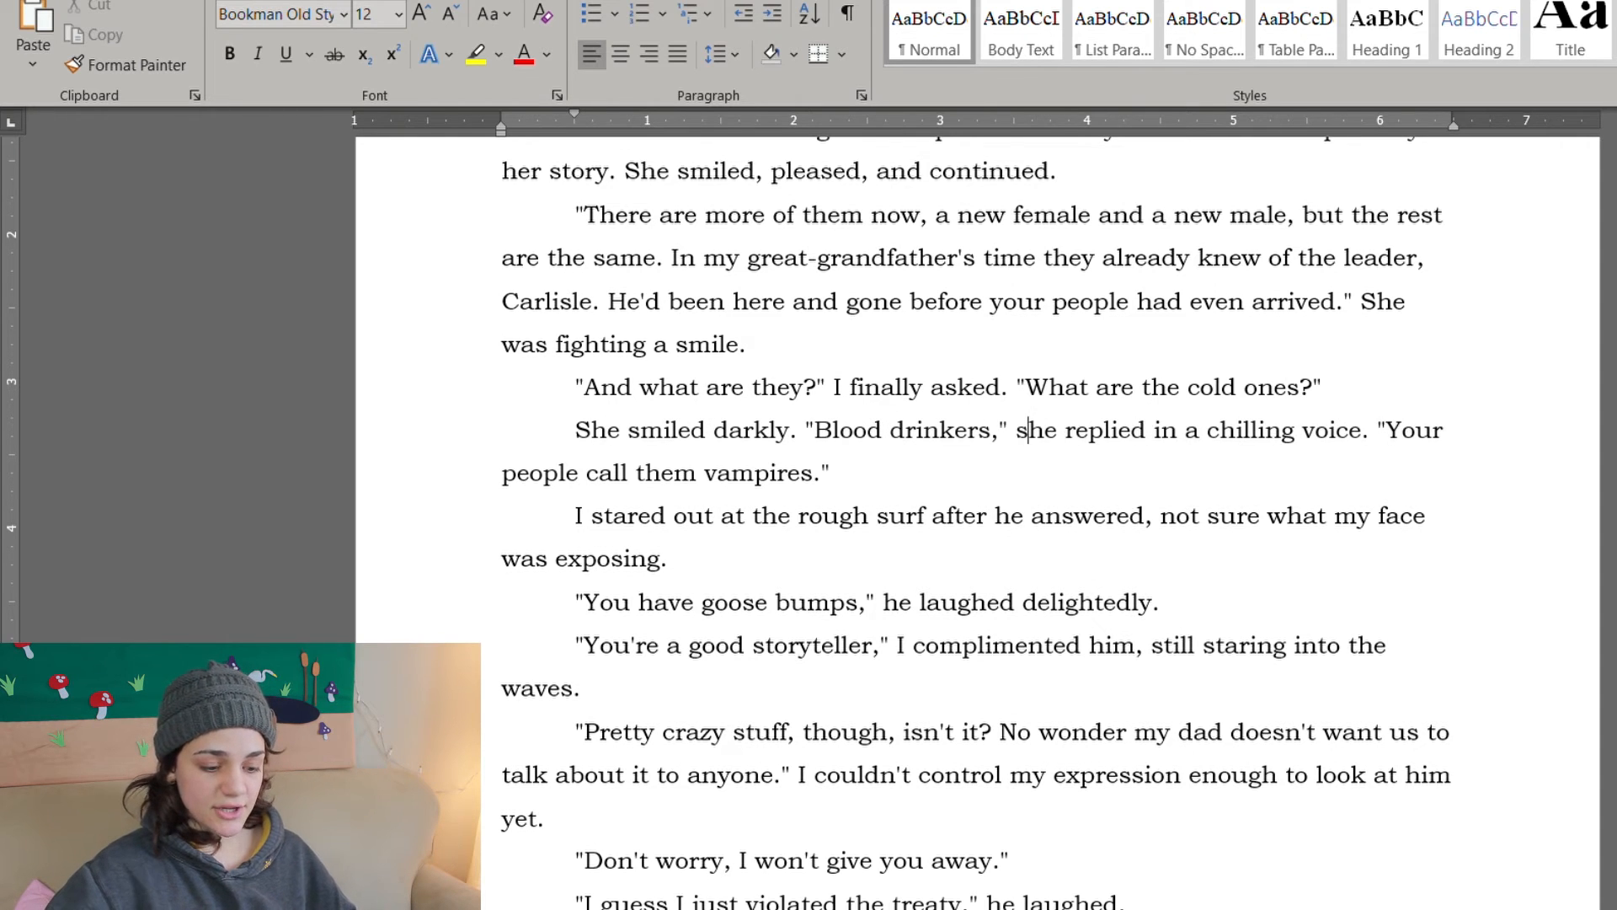
Step: Carry she/her through the reveal: 'She smiled darkly', 'she replied', 'after she answered', 'she laughed.'
{"action": "scroll", "scroll_direction": "down", "scroll_amount": 3}
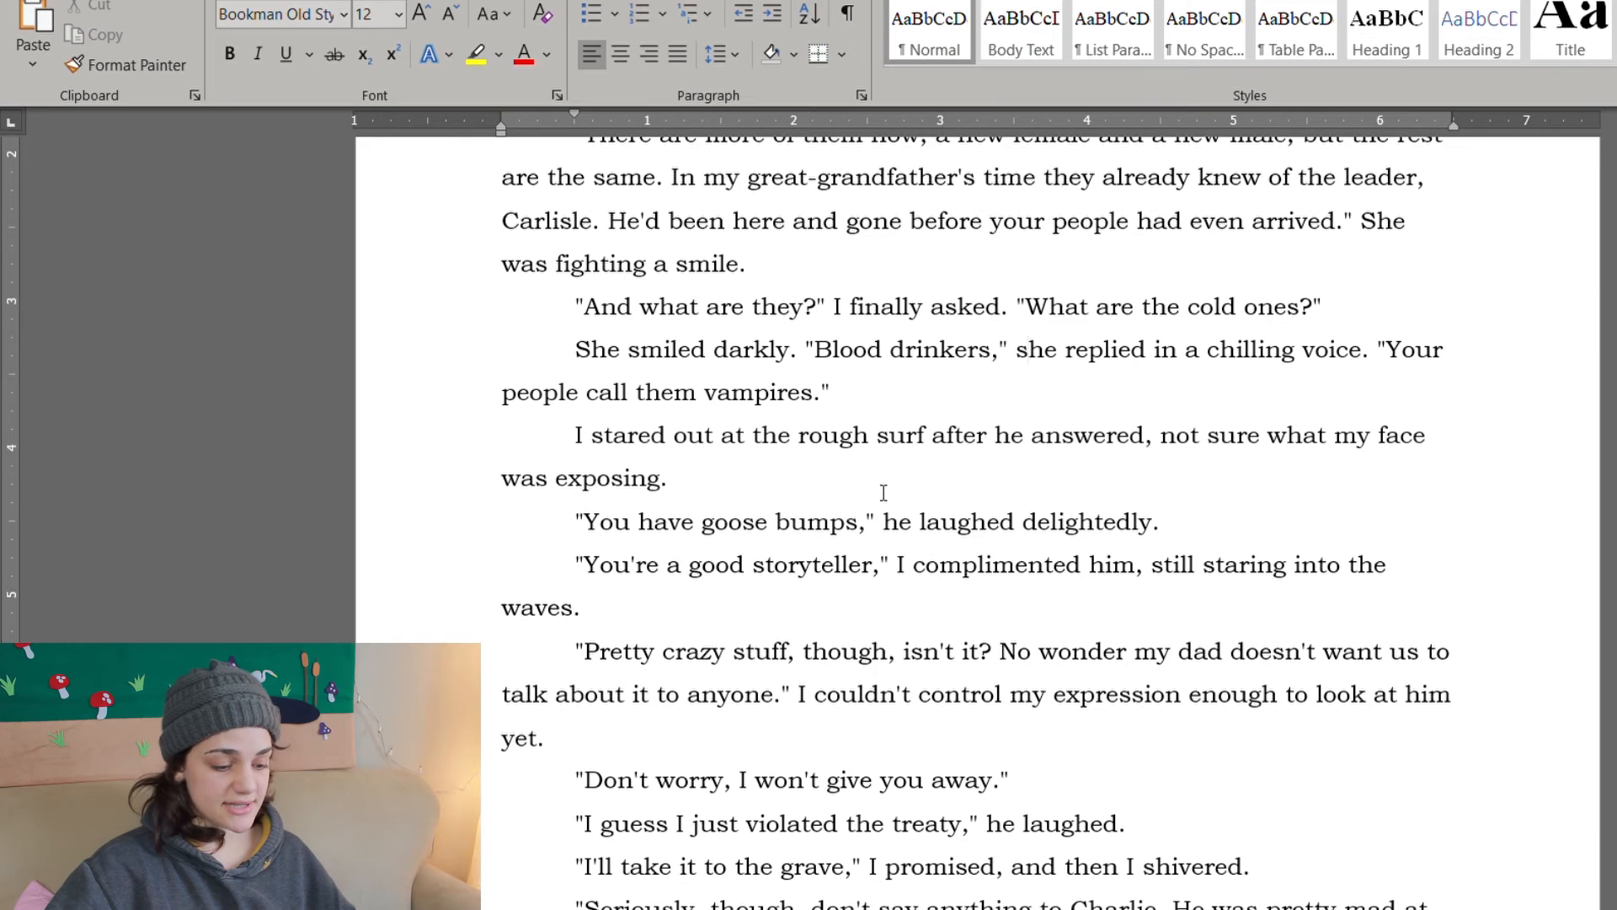
{"action": "scroll", "scroll_direction": "down", "scroll_amount": 3}
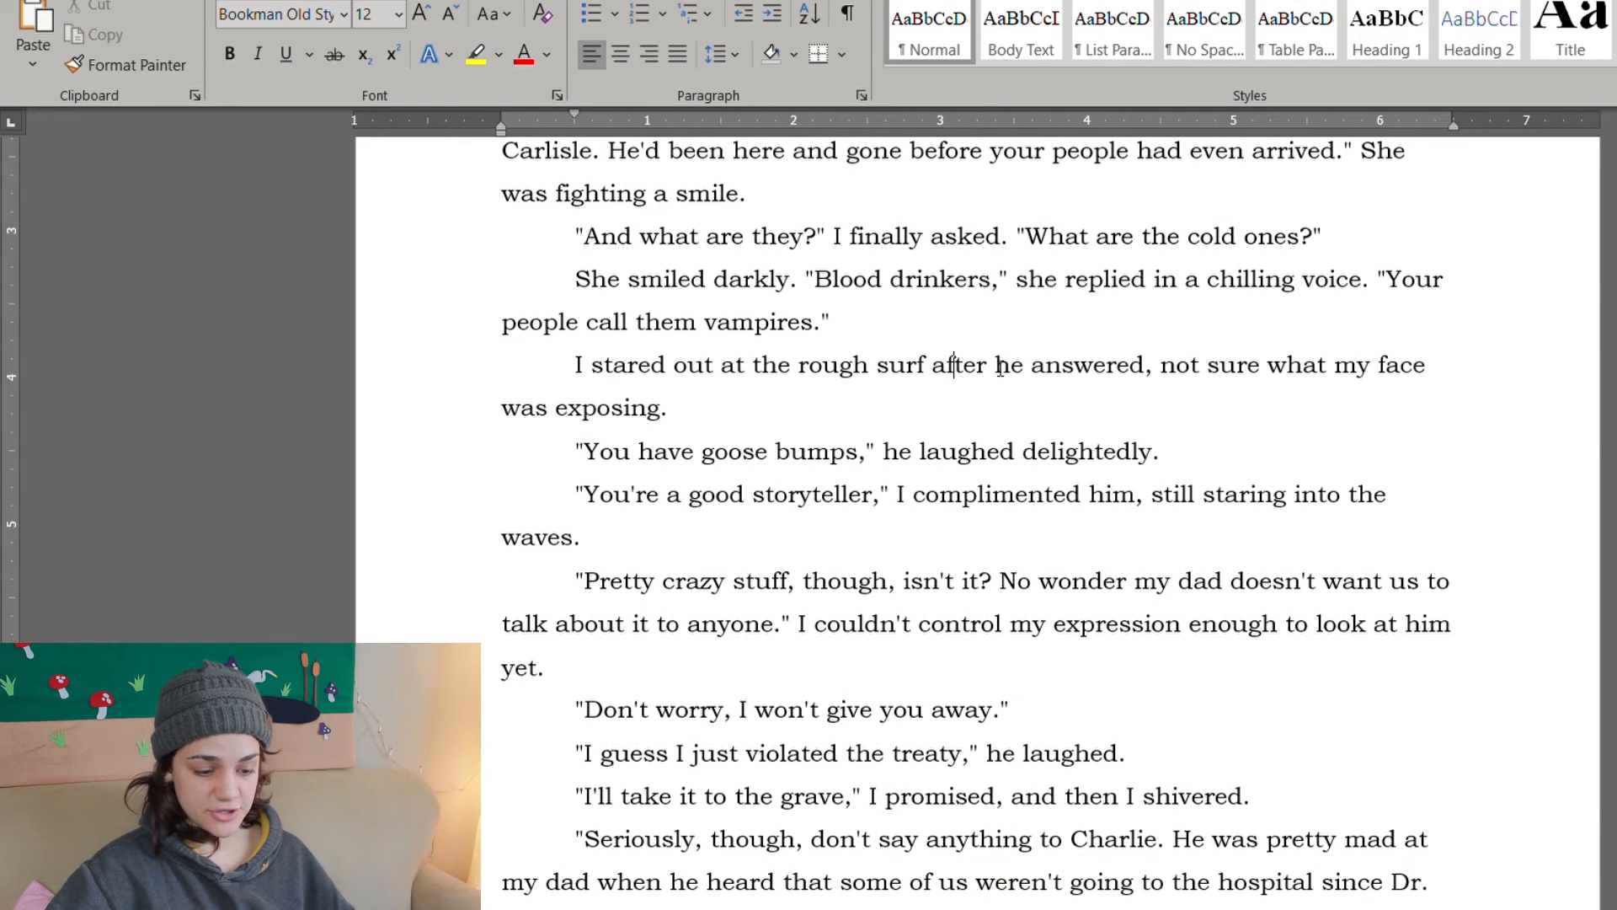
{"action": "scroll", "scroll_direction": "down", "scroll_amount": 3}
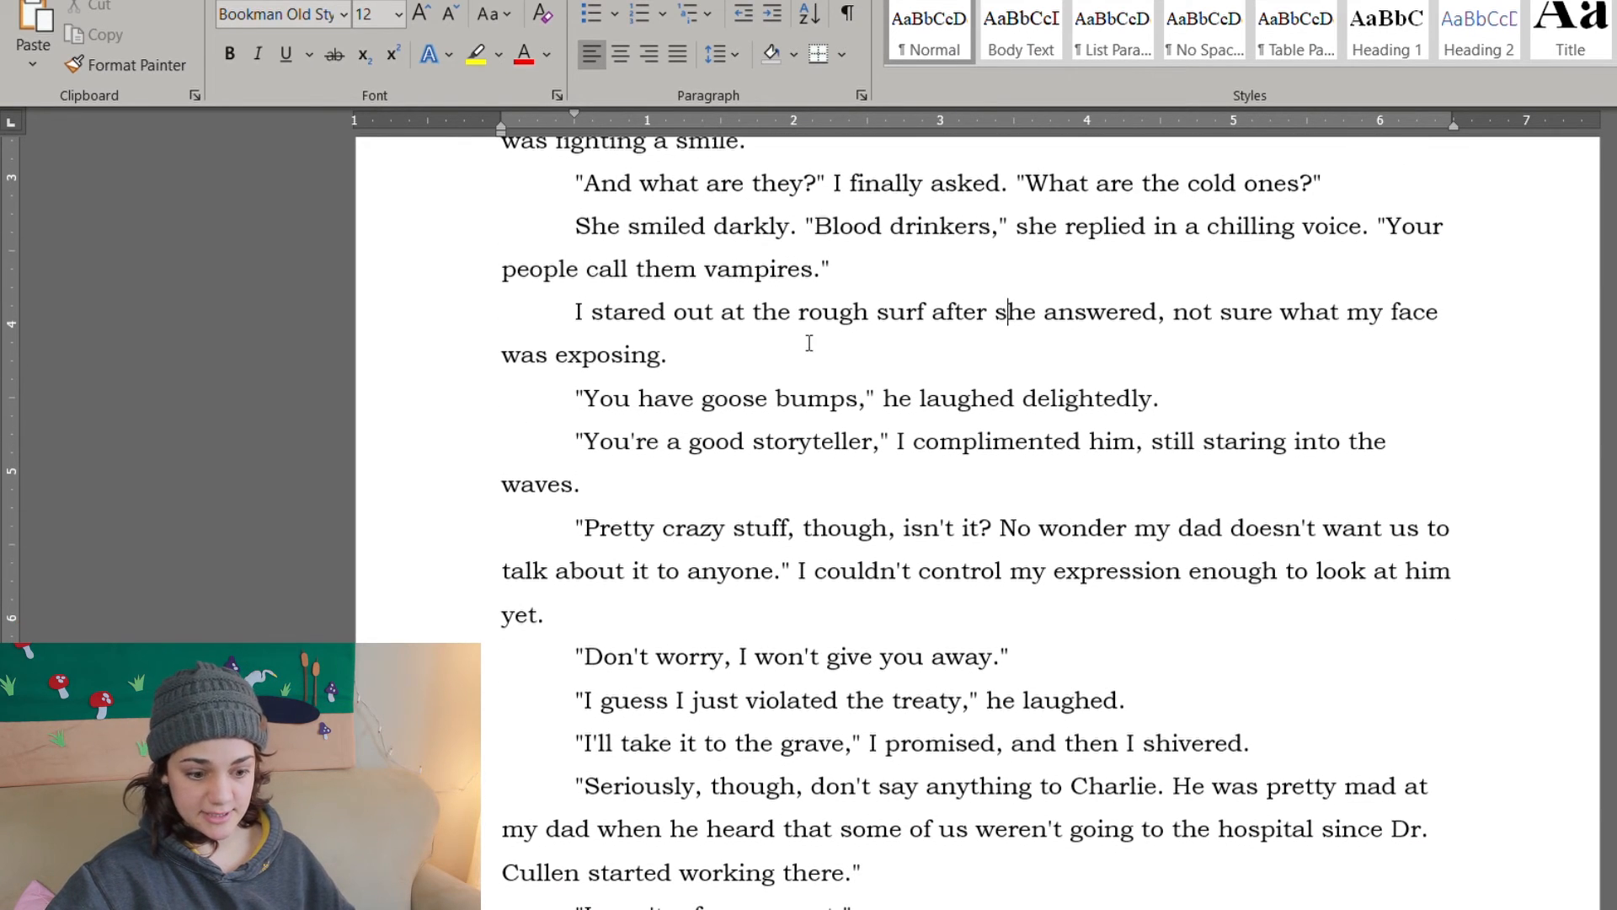
{"action": "scroll", "scroll_direction": "down", "scroll_amount": 3}
{"action": "type", "text": "s"}
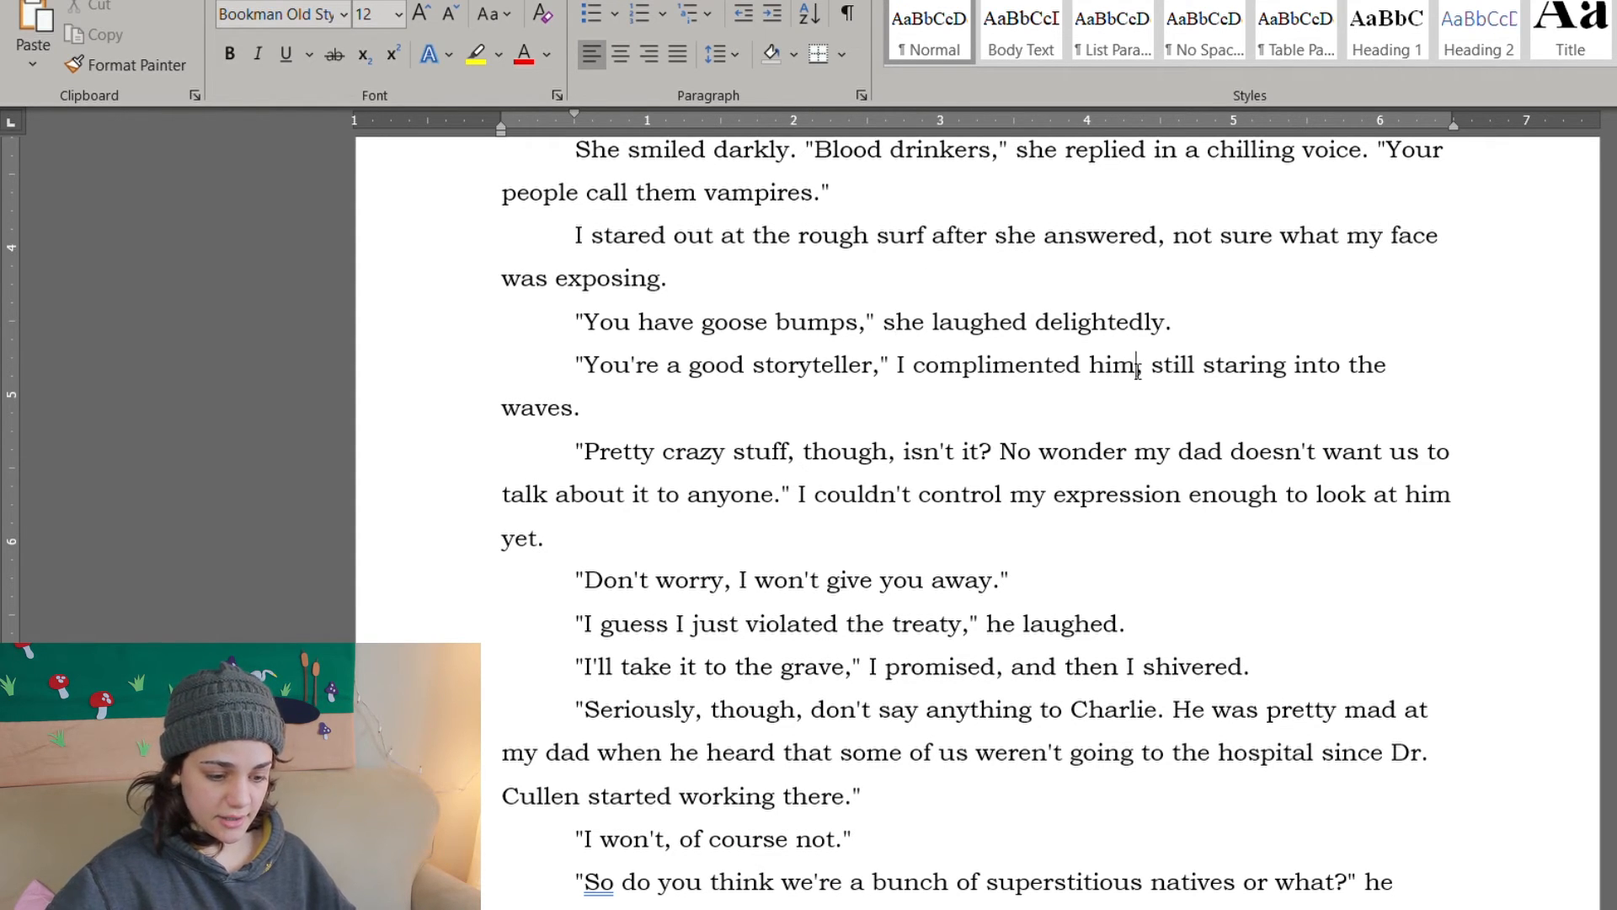
{"action": "scroll", "scroll_direction": "down", "scroll_amount": 3}
{"action": "type", "text": "s"}
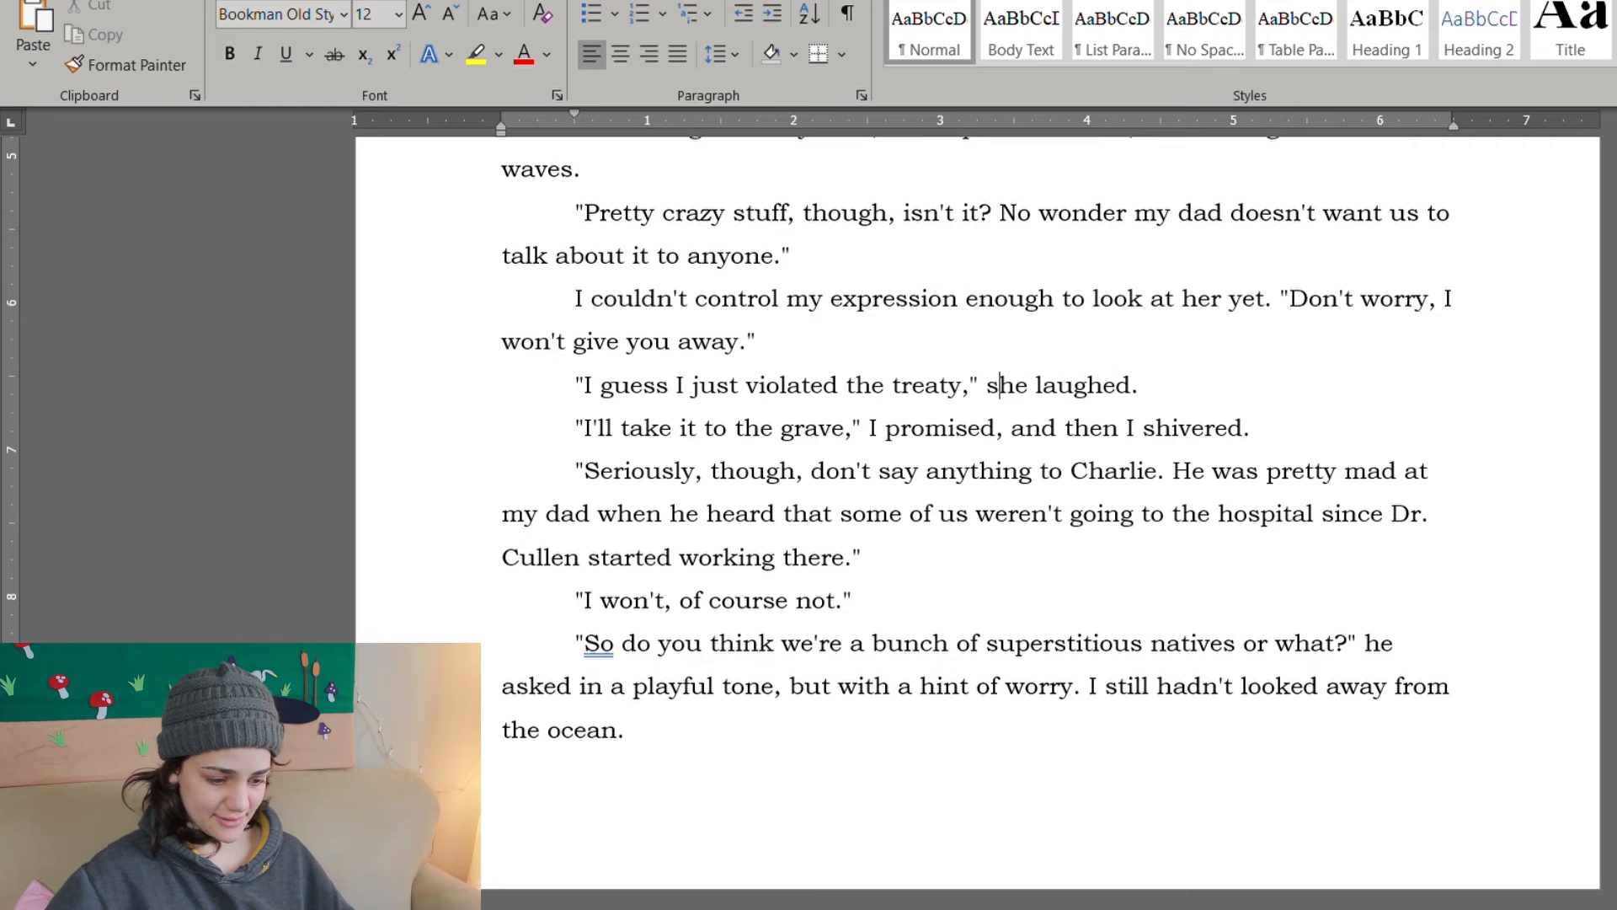
{"action": "scroll", "scroll_direction": "down", "scroll_amount": 3}
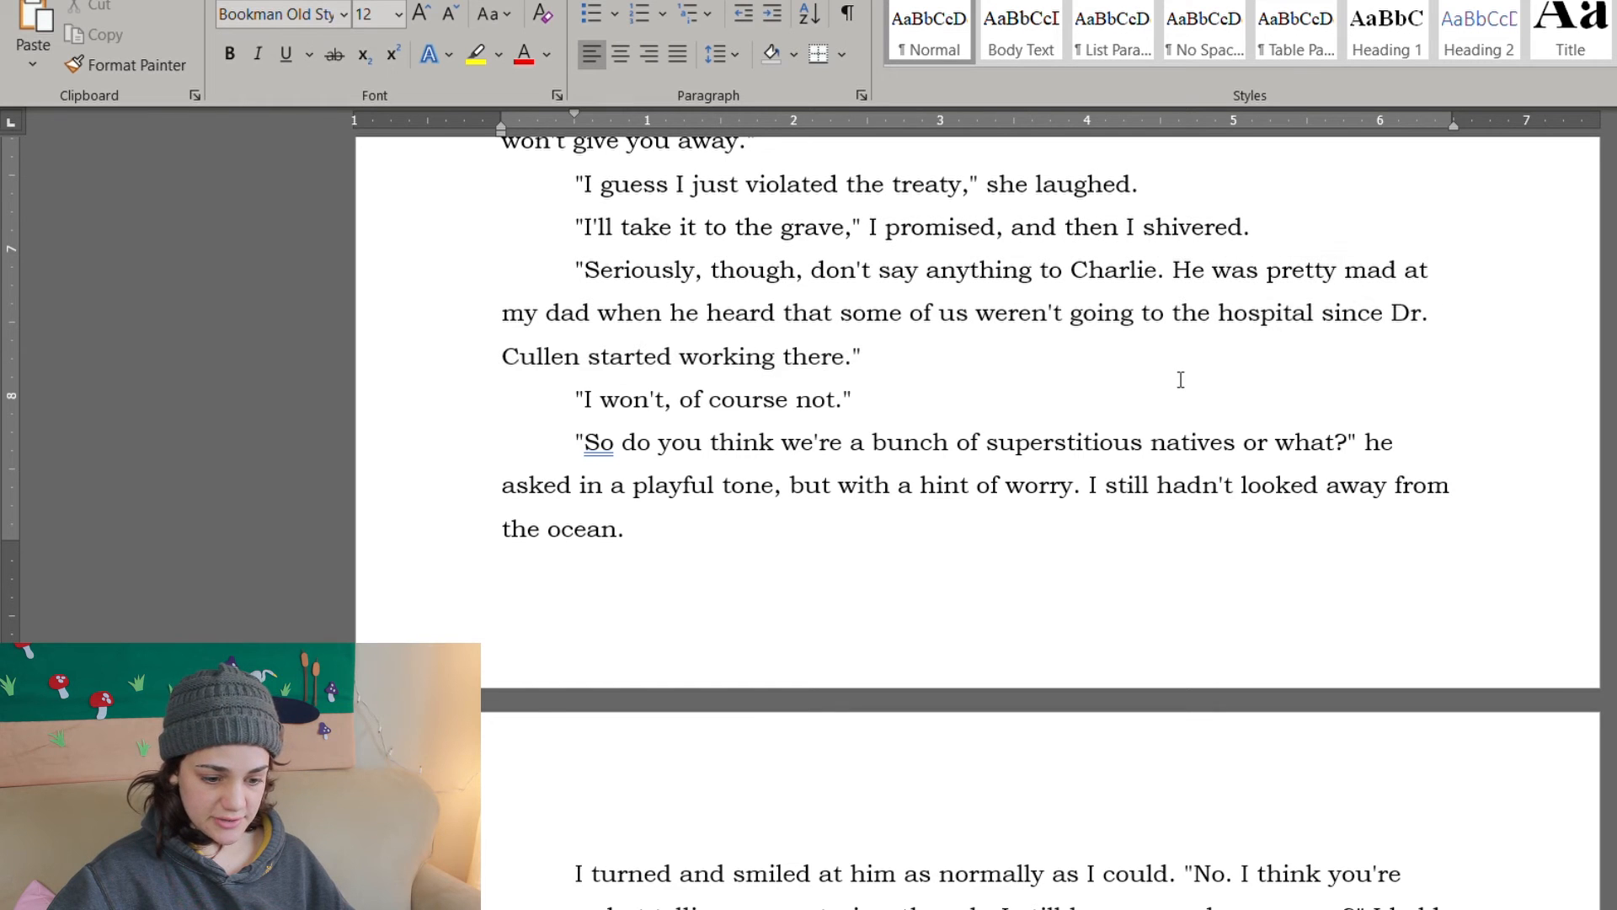
{"action": "left_click", "coordinate": [623, 527]}
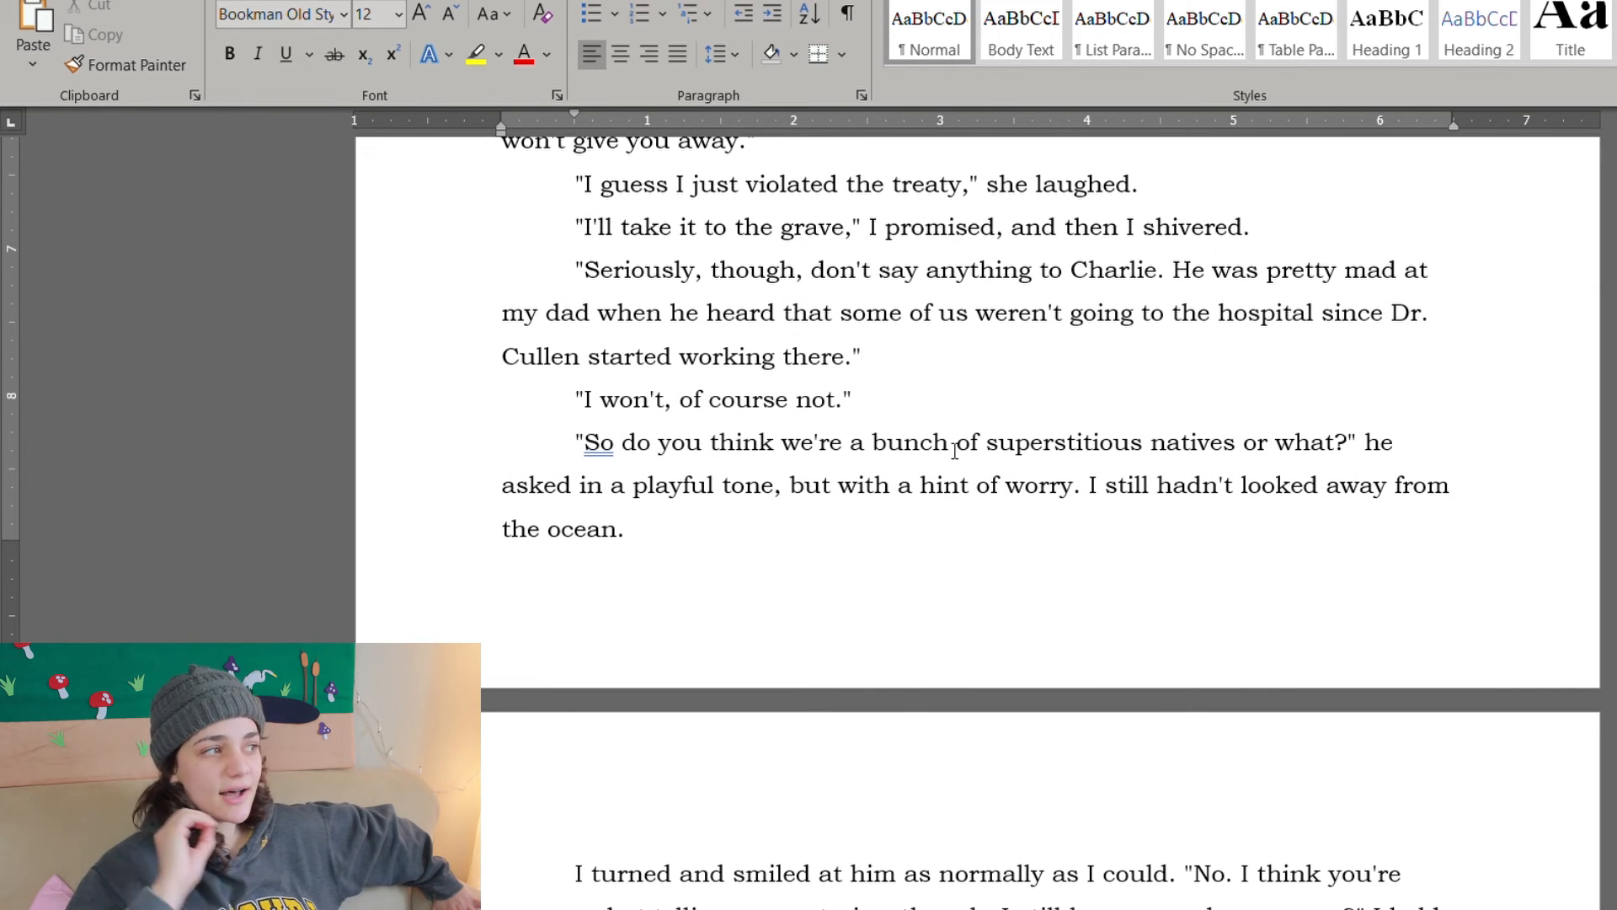
{"action": "left_click", "coordinate": [862, 355]}
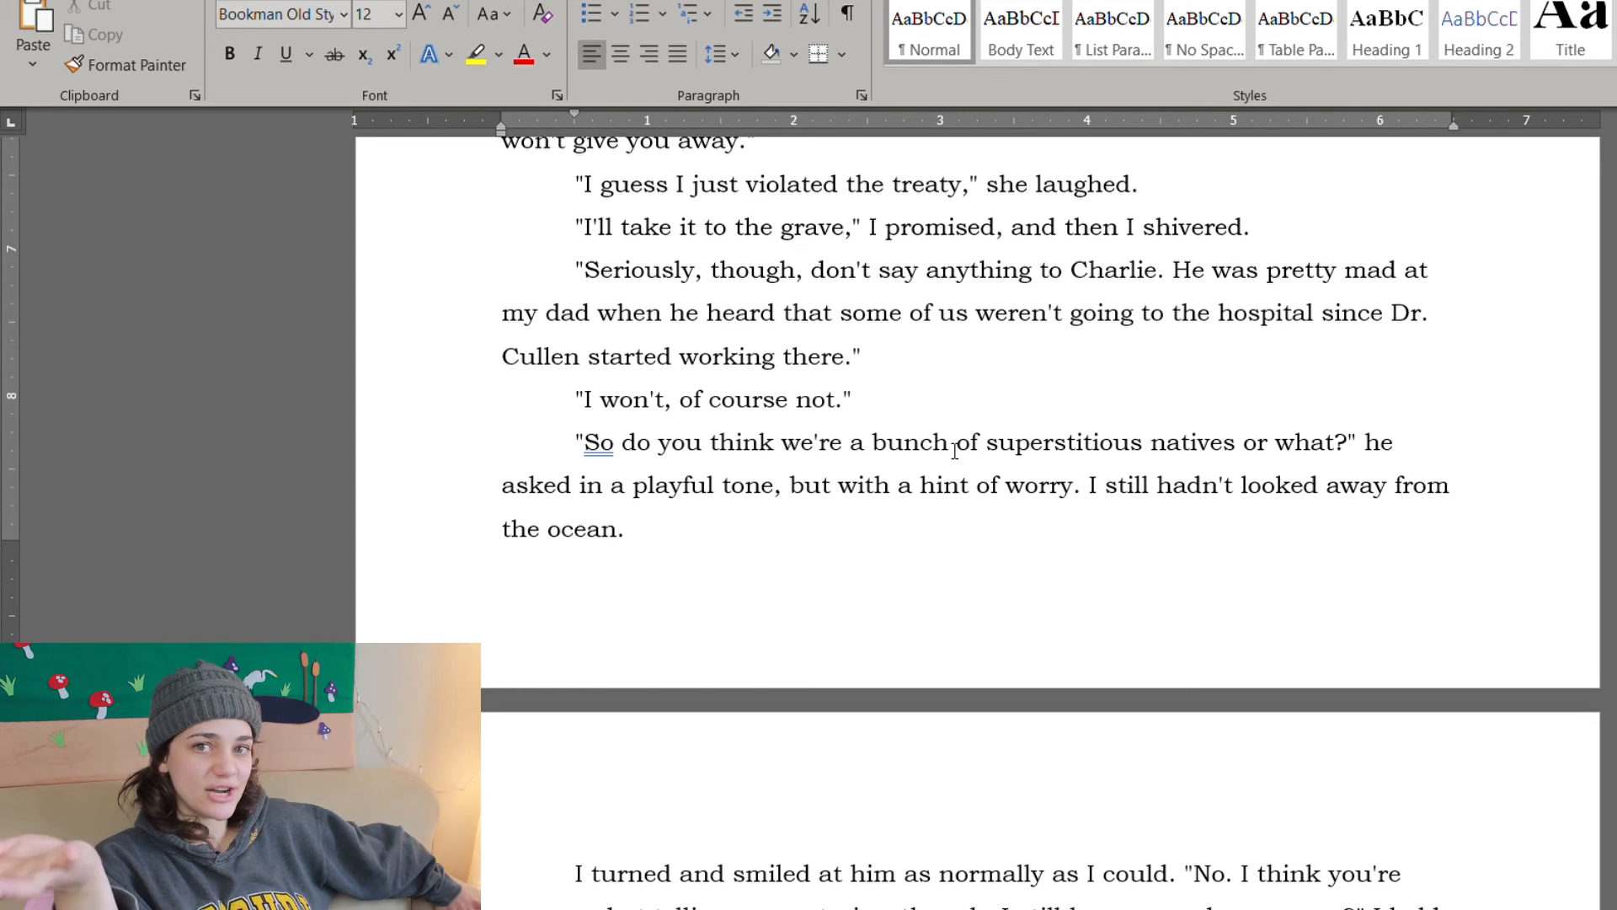
{"action": "left_click", "coordinate": [861, 356]}
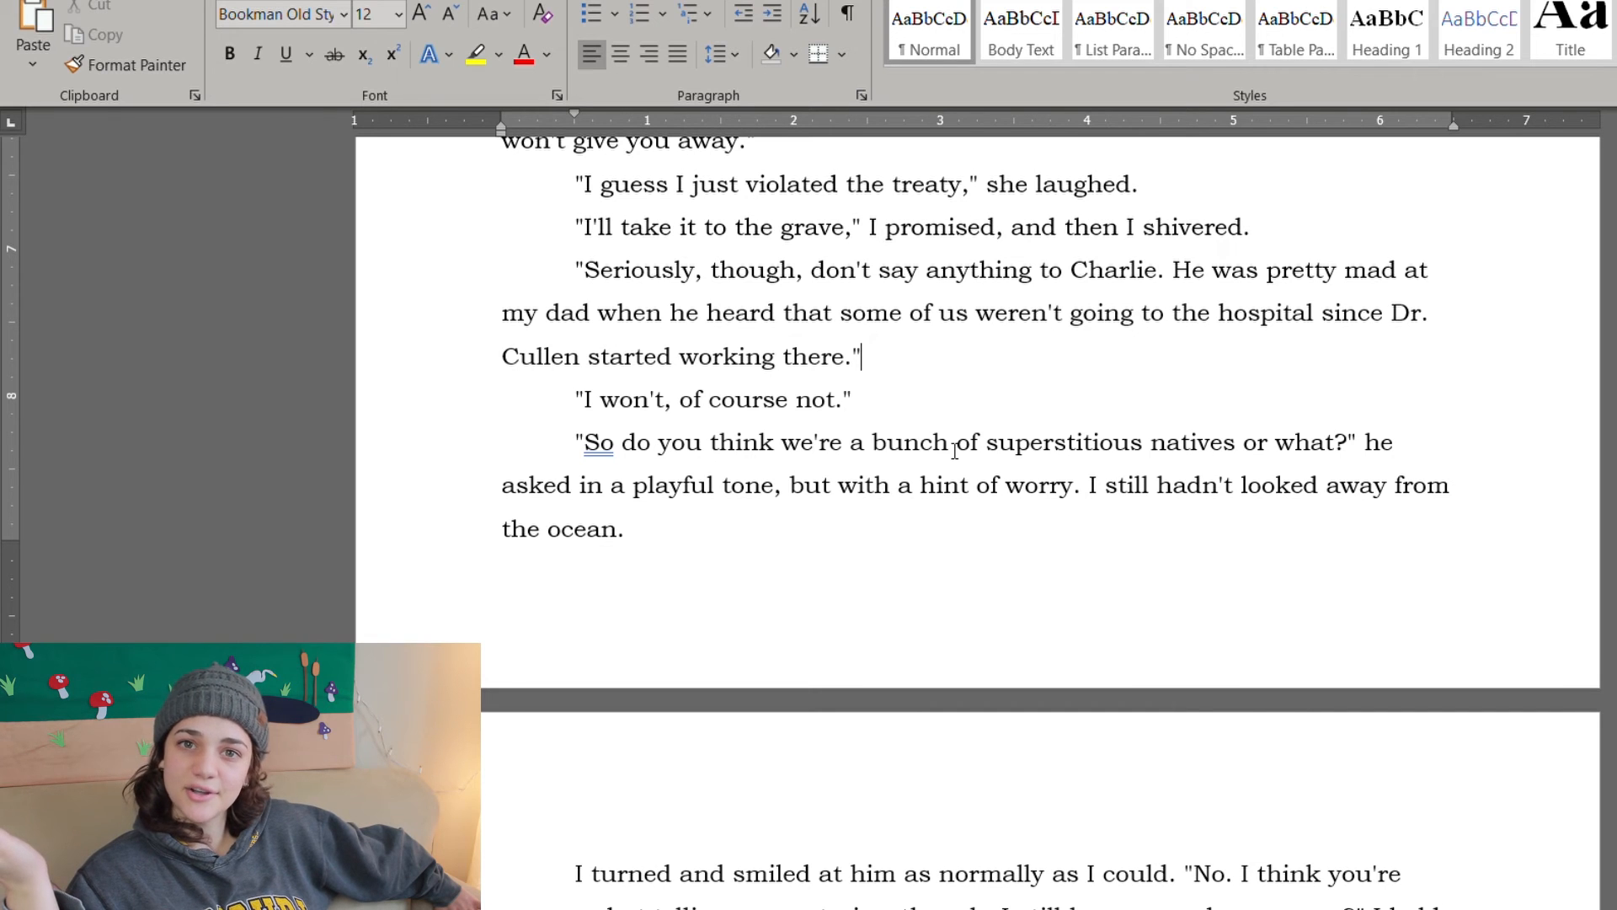
Step: Make it 'Jasmine asked', 'grateful to Jasmine', 'make her', 'winked at her', and cut the inept-flirting phrase to read 'She smiled. "So when I get my license…"'
{"action": "scroll", "scroll_direction": "down", "scroll_amount": 3}
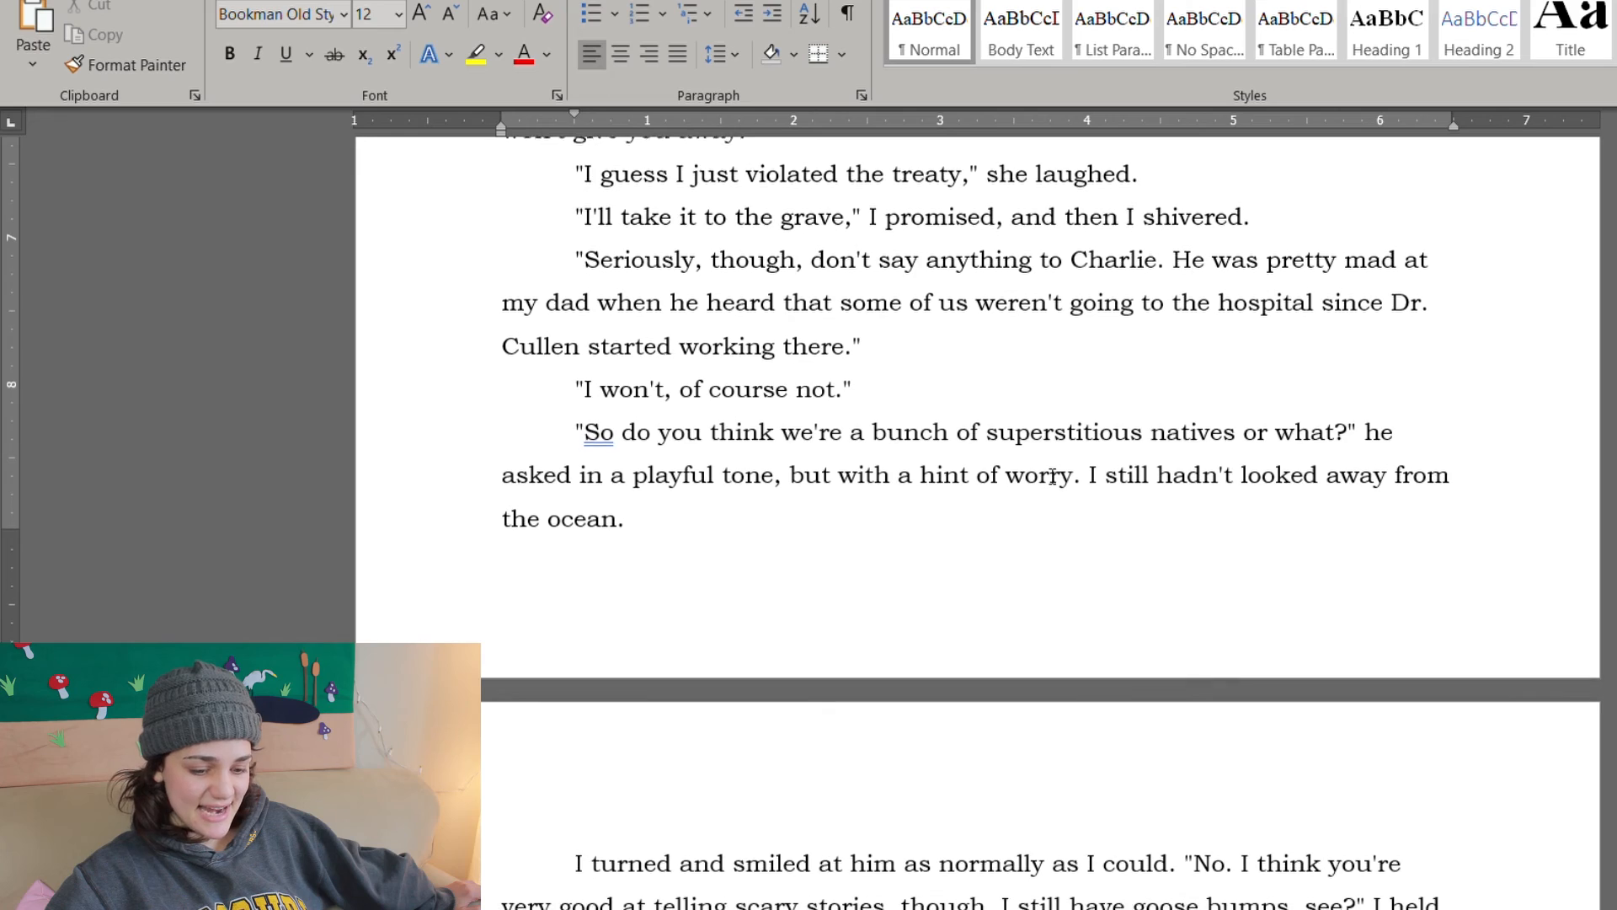
{"action": "scroll", "scroll_direction": "up", "scroll_amount": 3}
{"action": "type", "text": "s"}
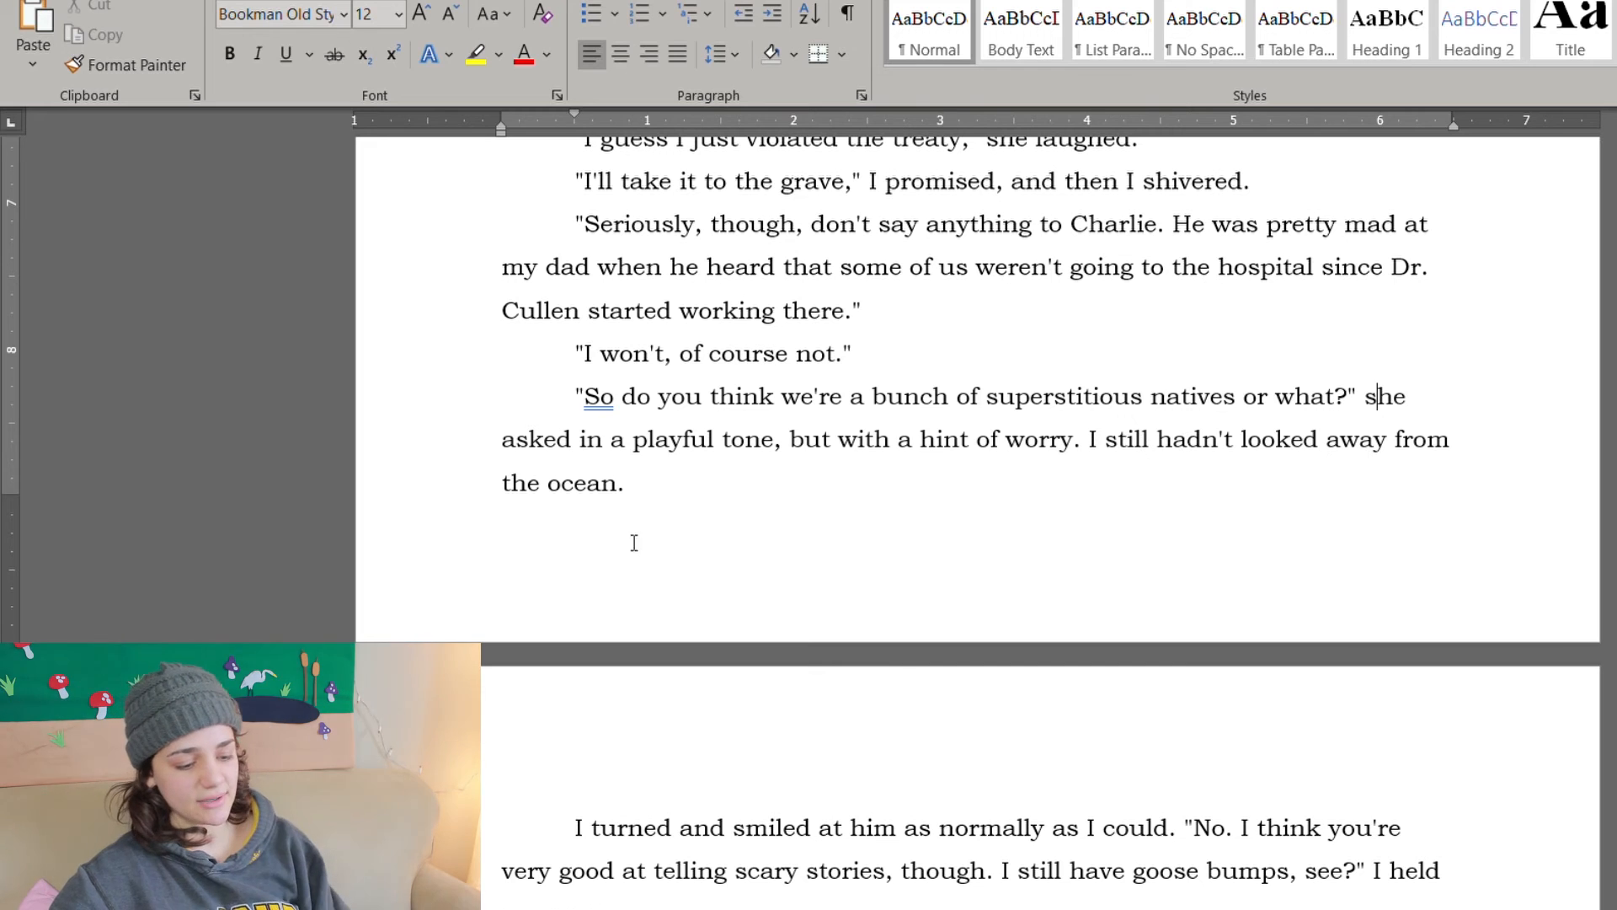
{"action": "scroll", "scroll_direction": "down", "scroll_amount": 3}
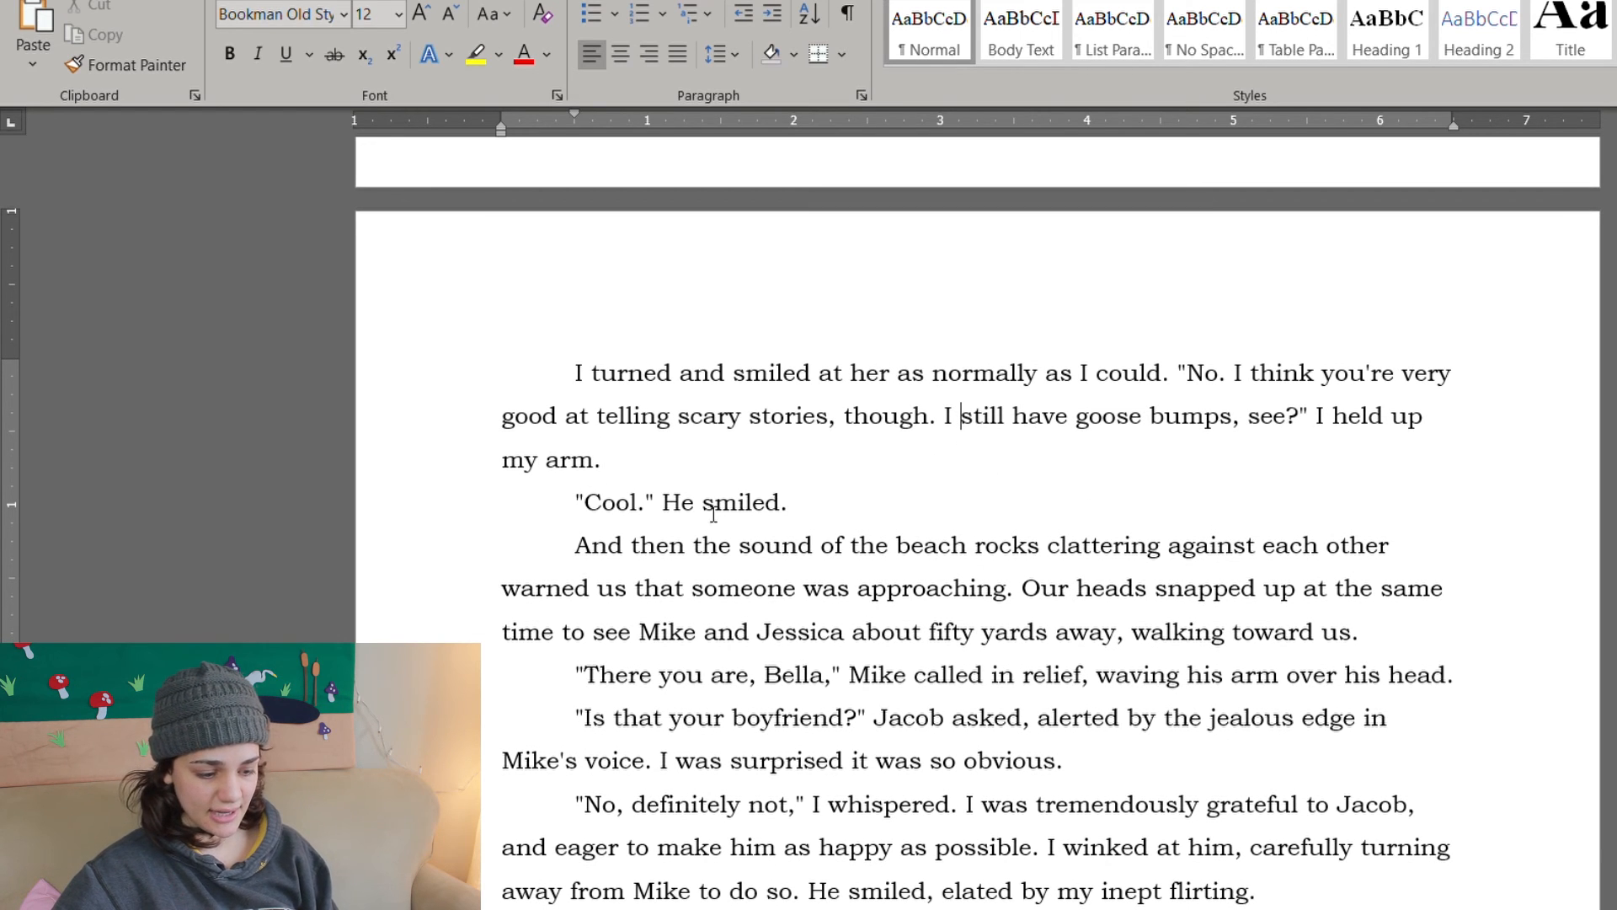
{"action": "scroll", "scroll_direction": "down", "scroll_amount": 3}
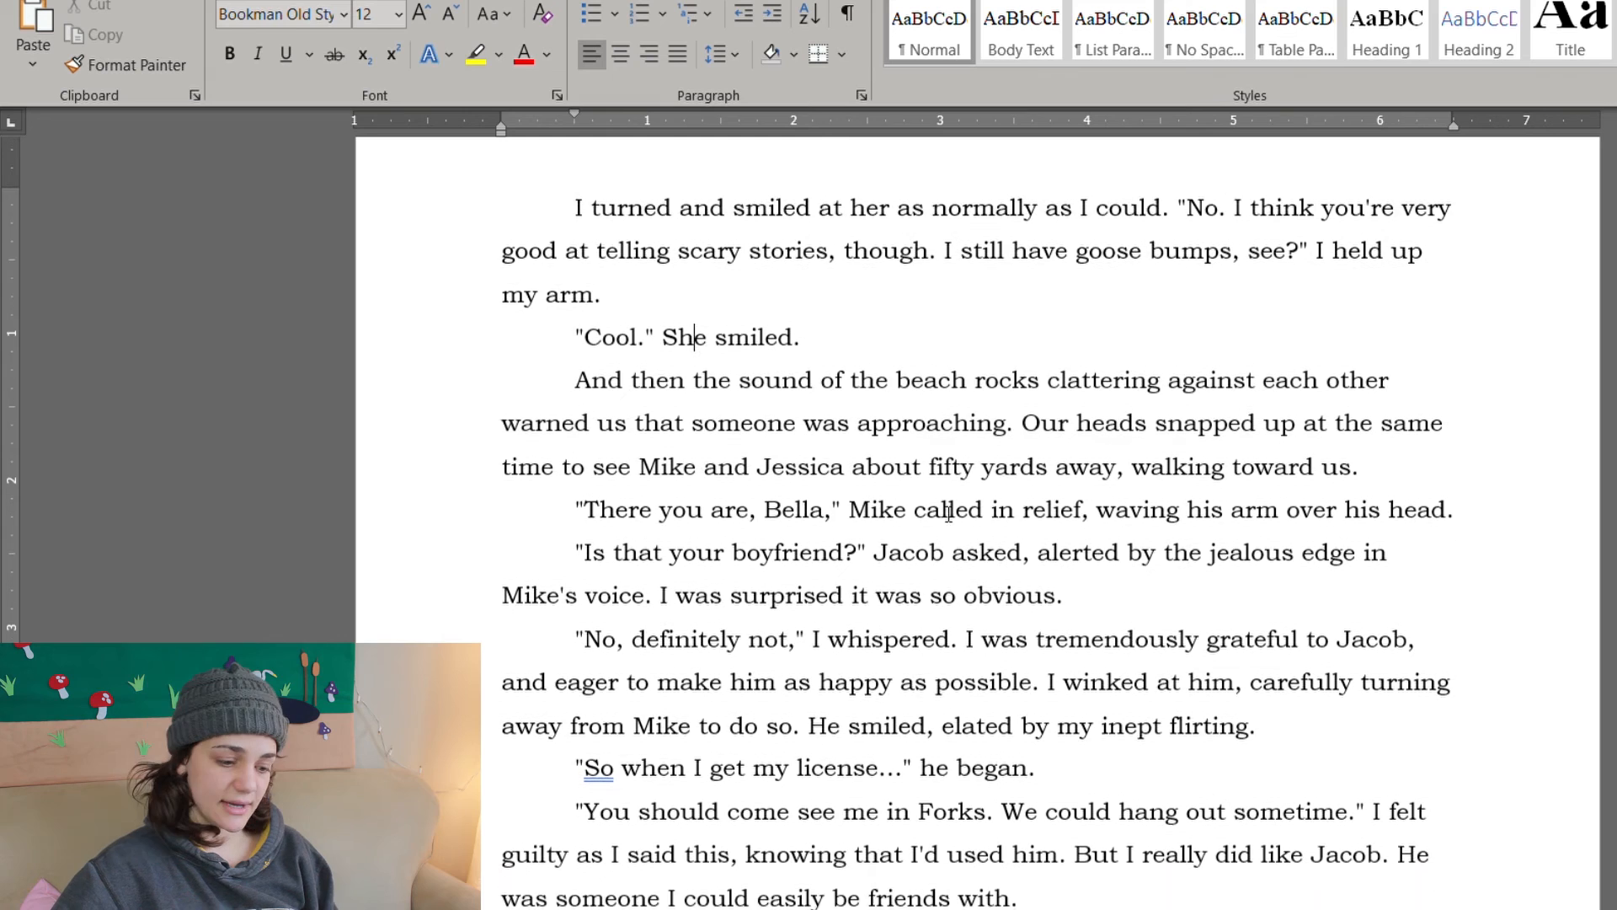
{"action": "scroll", "scroll_direction": "down", "scroll_amount": 3}
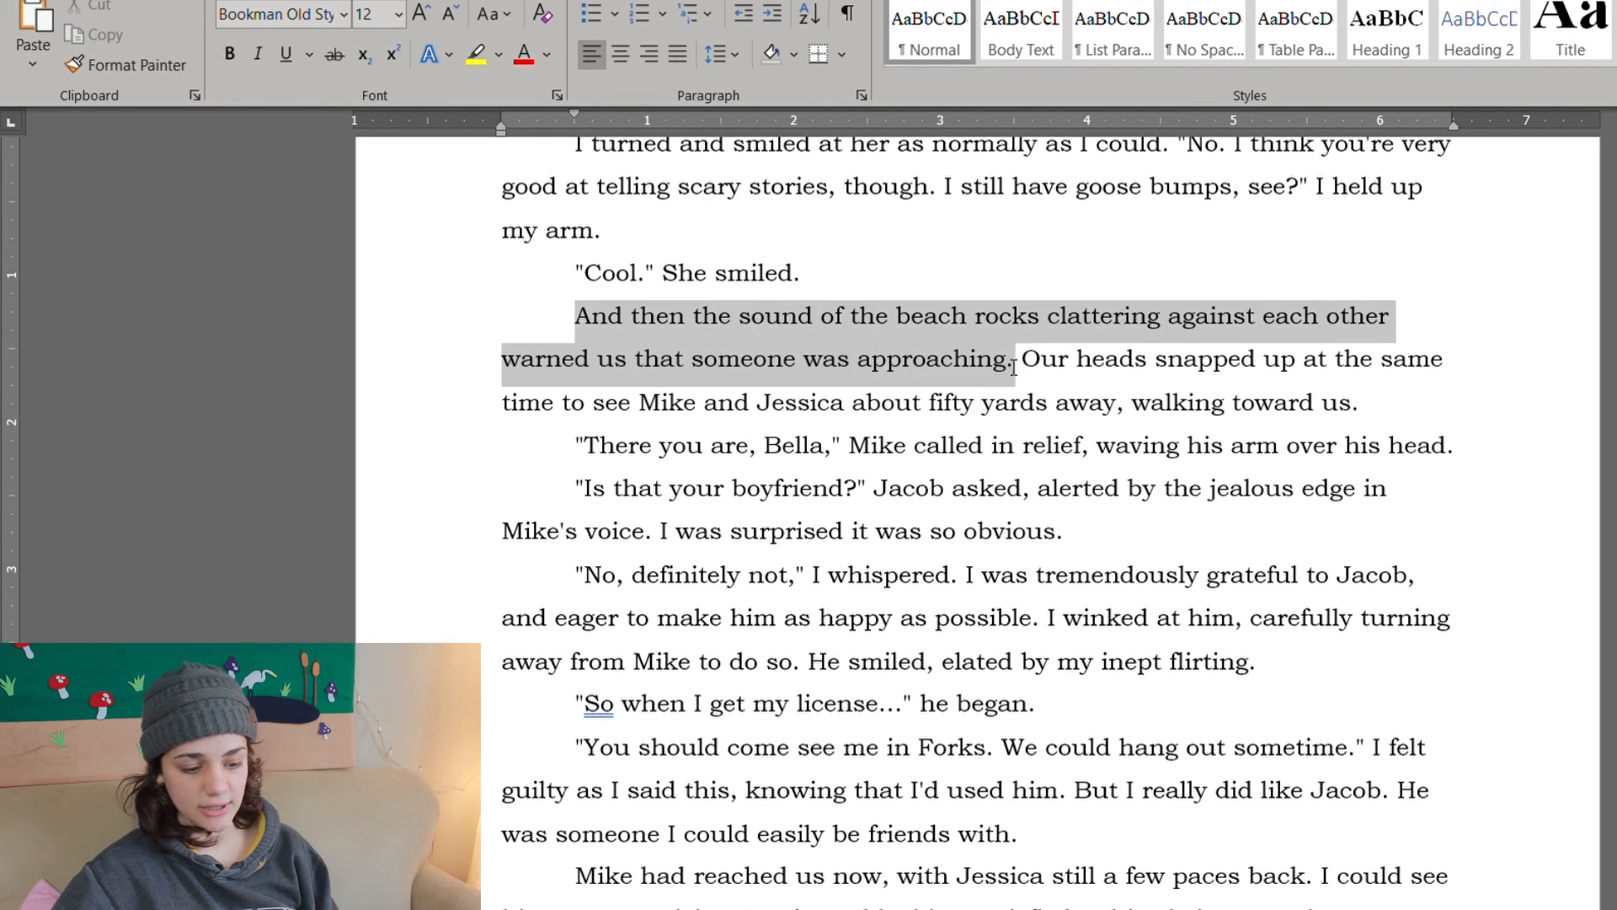
{"action": "scroll", "scroll_direction": "down", "scroll_amount": 3}
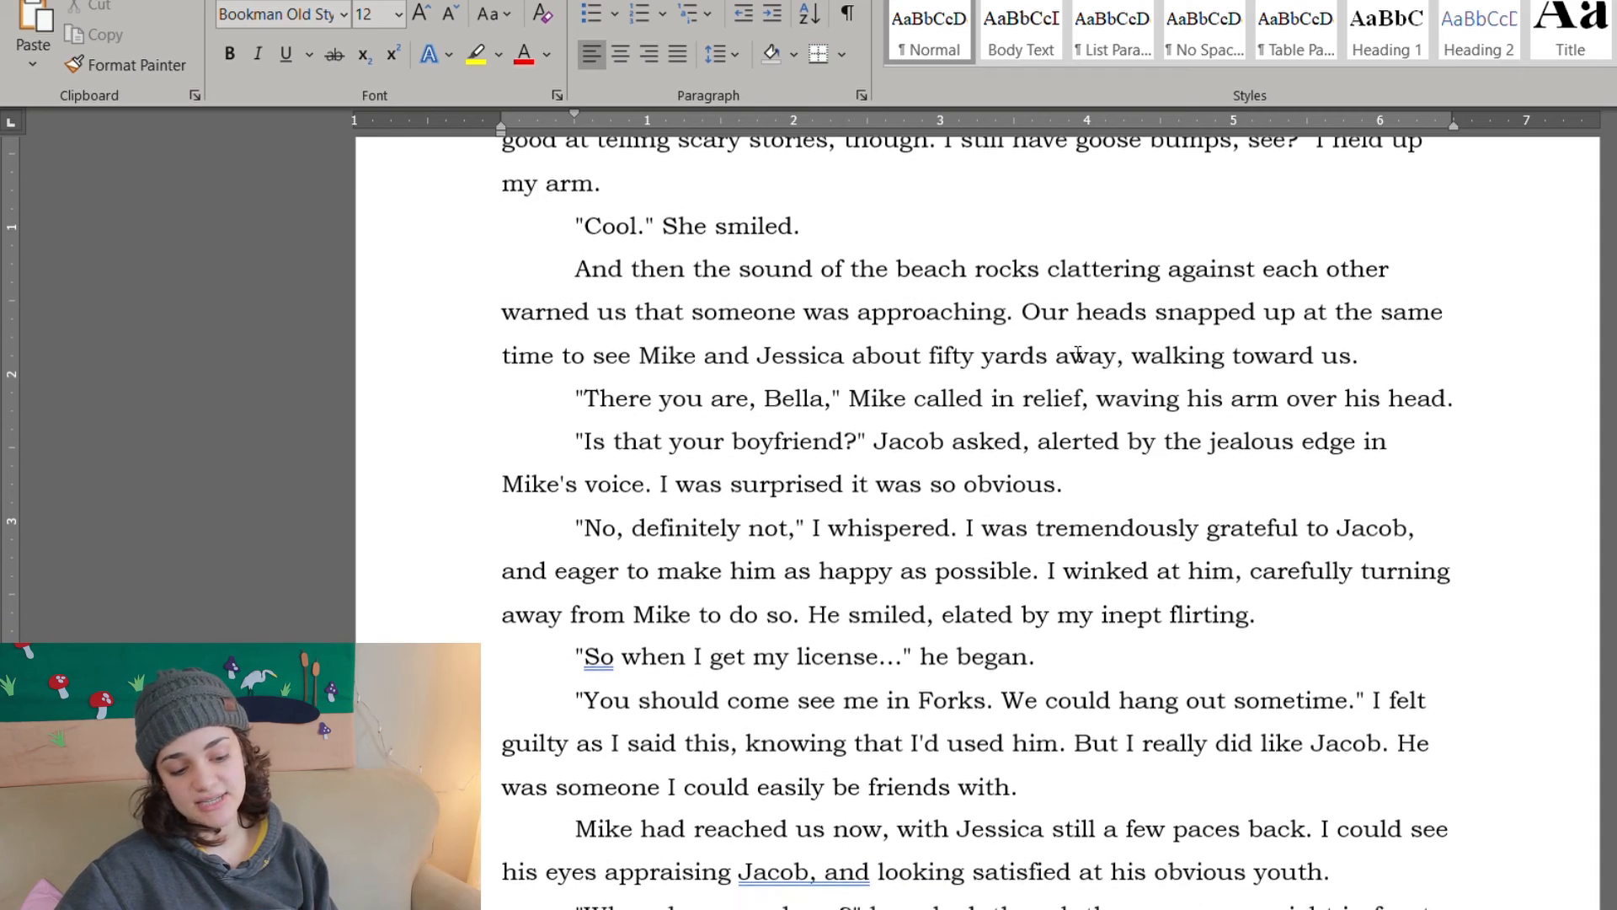
{"action": "scroll", "scroll_direction": "down", "scroll_amount": 3}
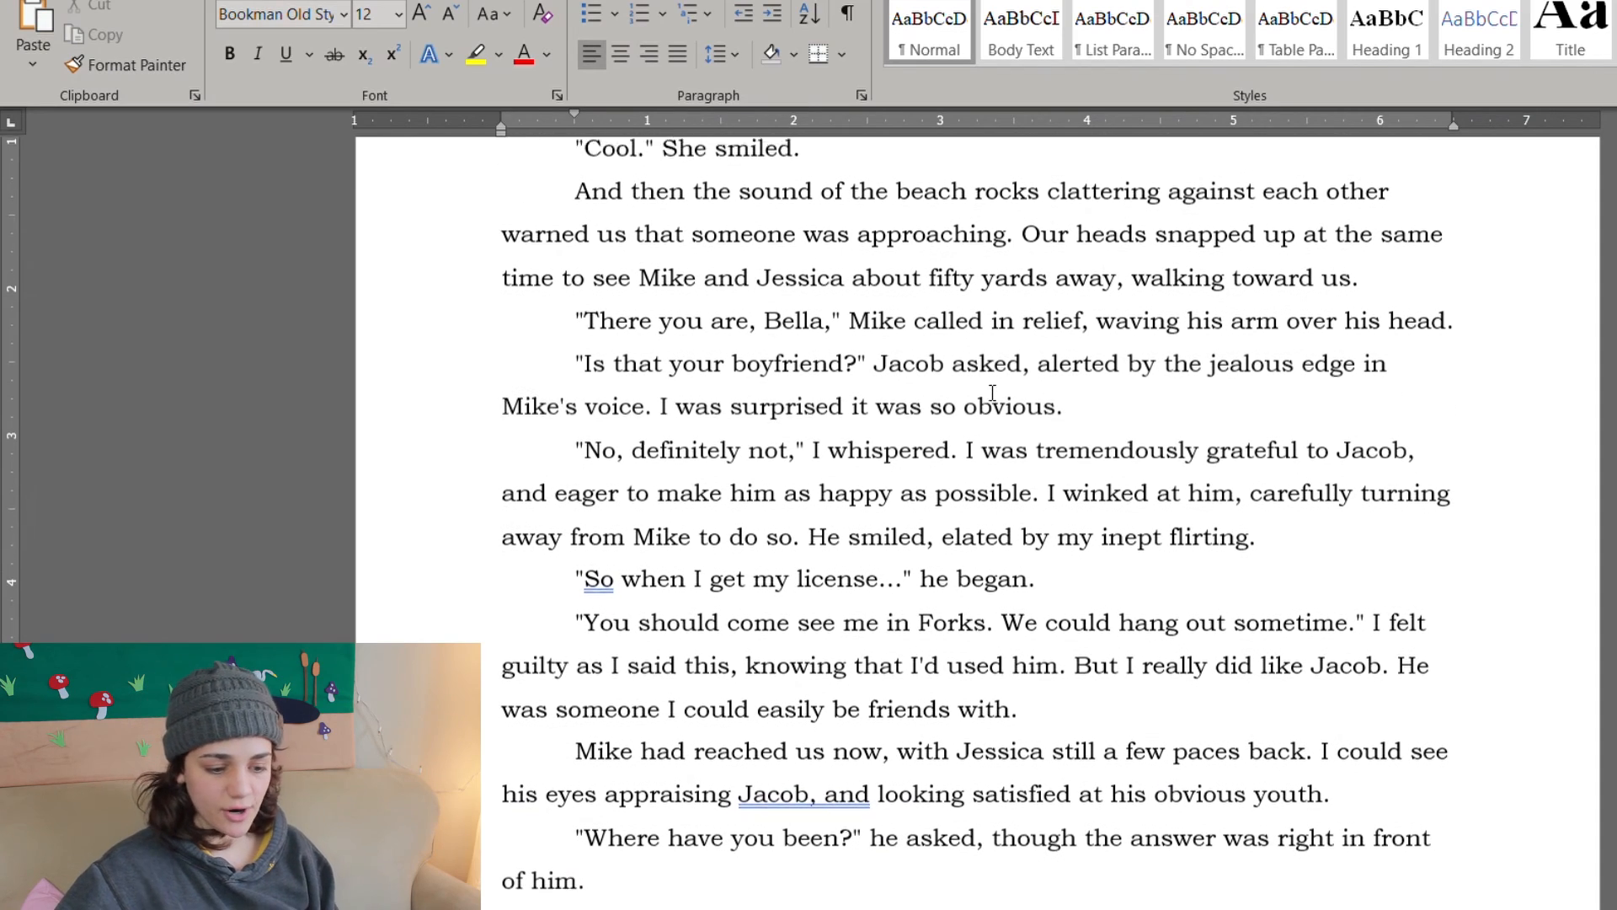
{"action": "scroll", "scroll_direction": "down", "scroll_amount": 3}
{"action": "type", "text": "smine"}
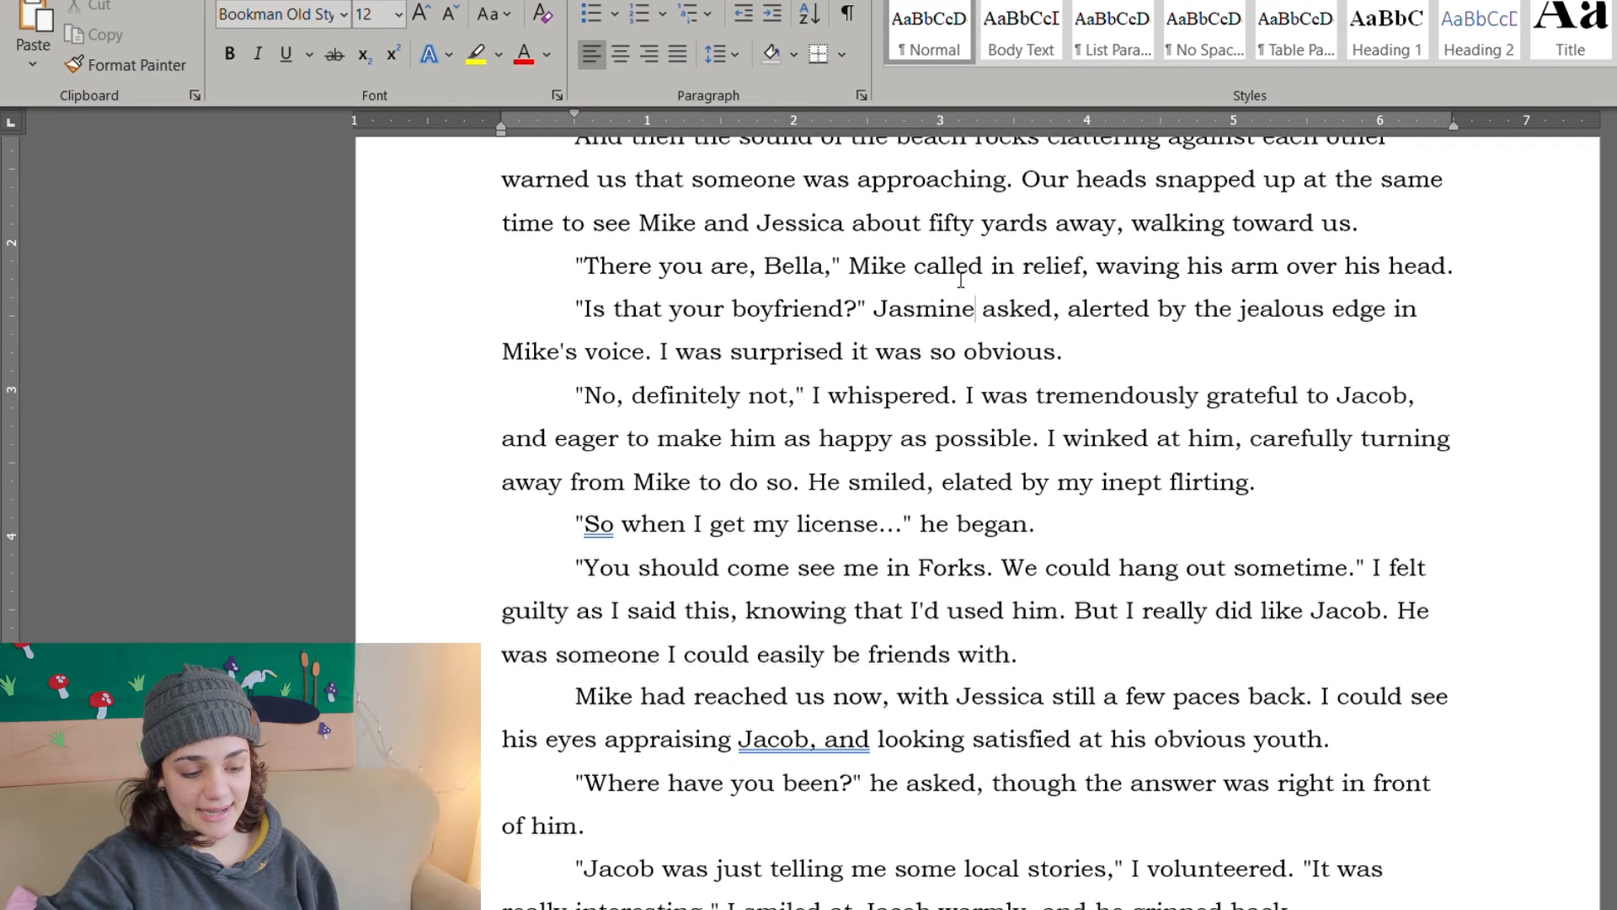
{"action": "scroll", "scroll_direction": "down", "scroll_amount": 3}
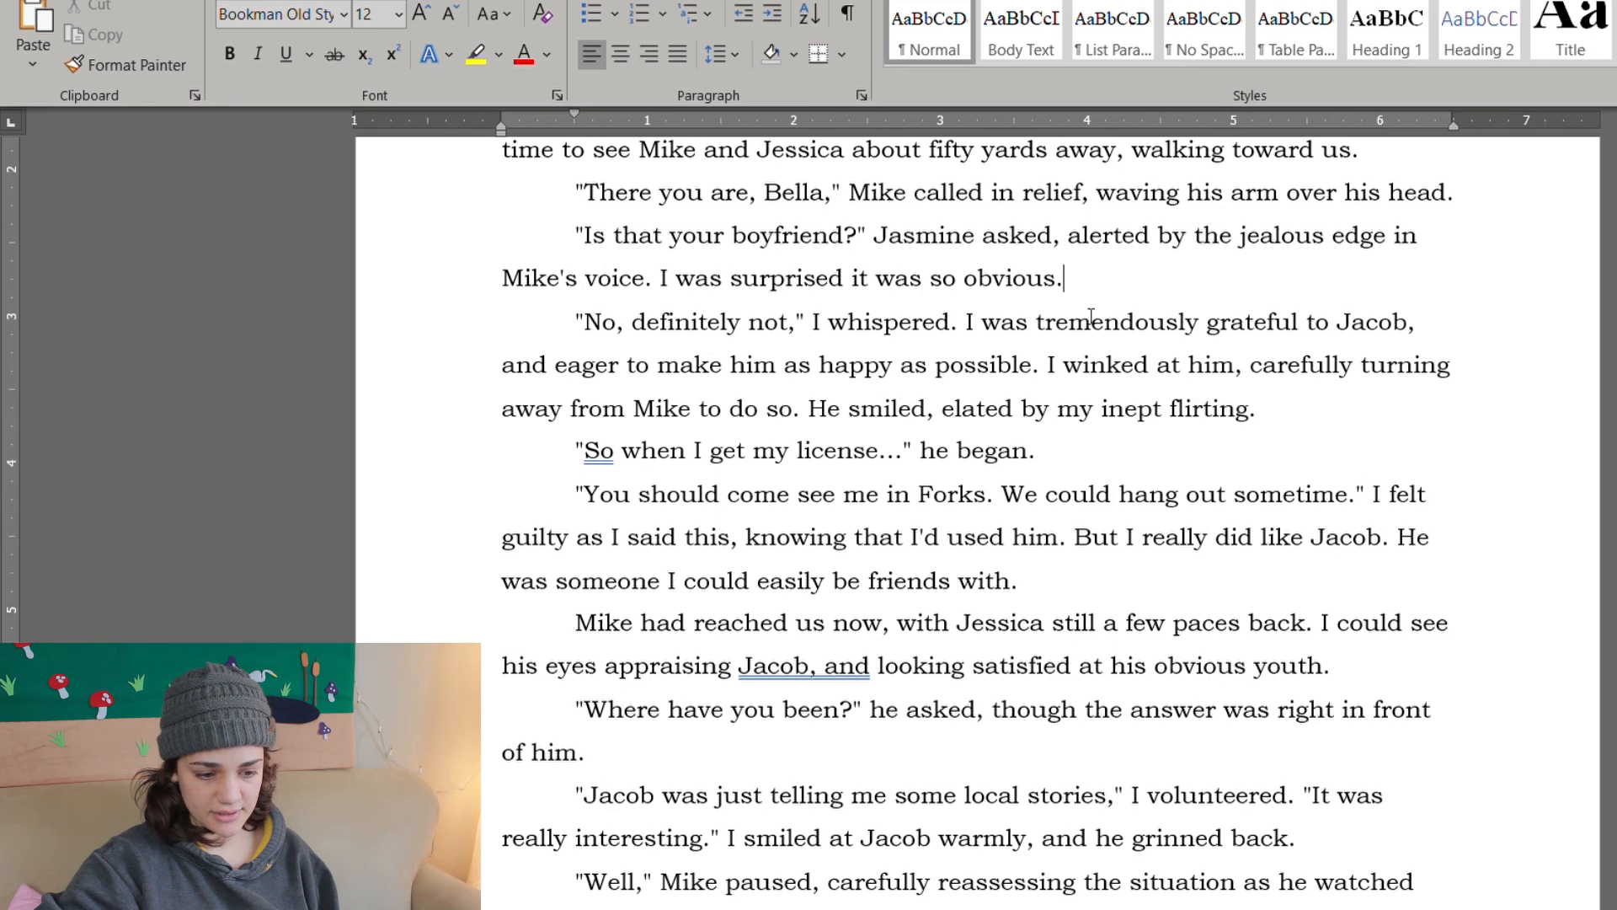
{"action": "scroll", "scroll_direction": "down", "scroll_amount": 3}
{"action": "type", "text": "smin"}
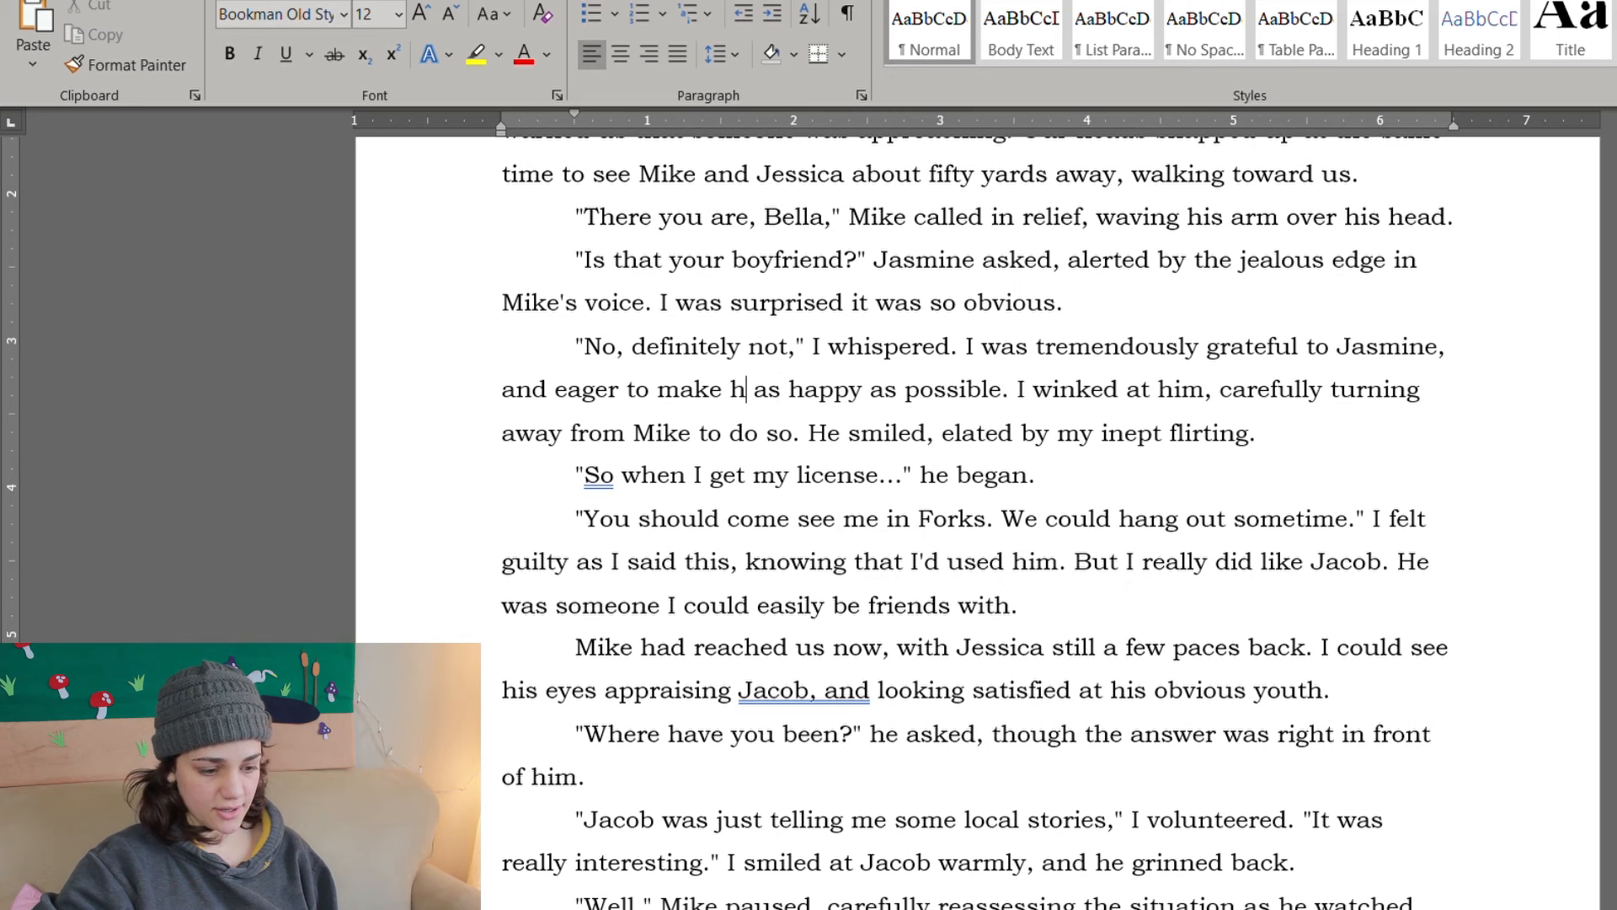
{"action": "type", "text": "er"}
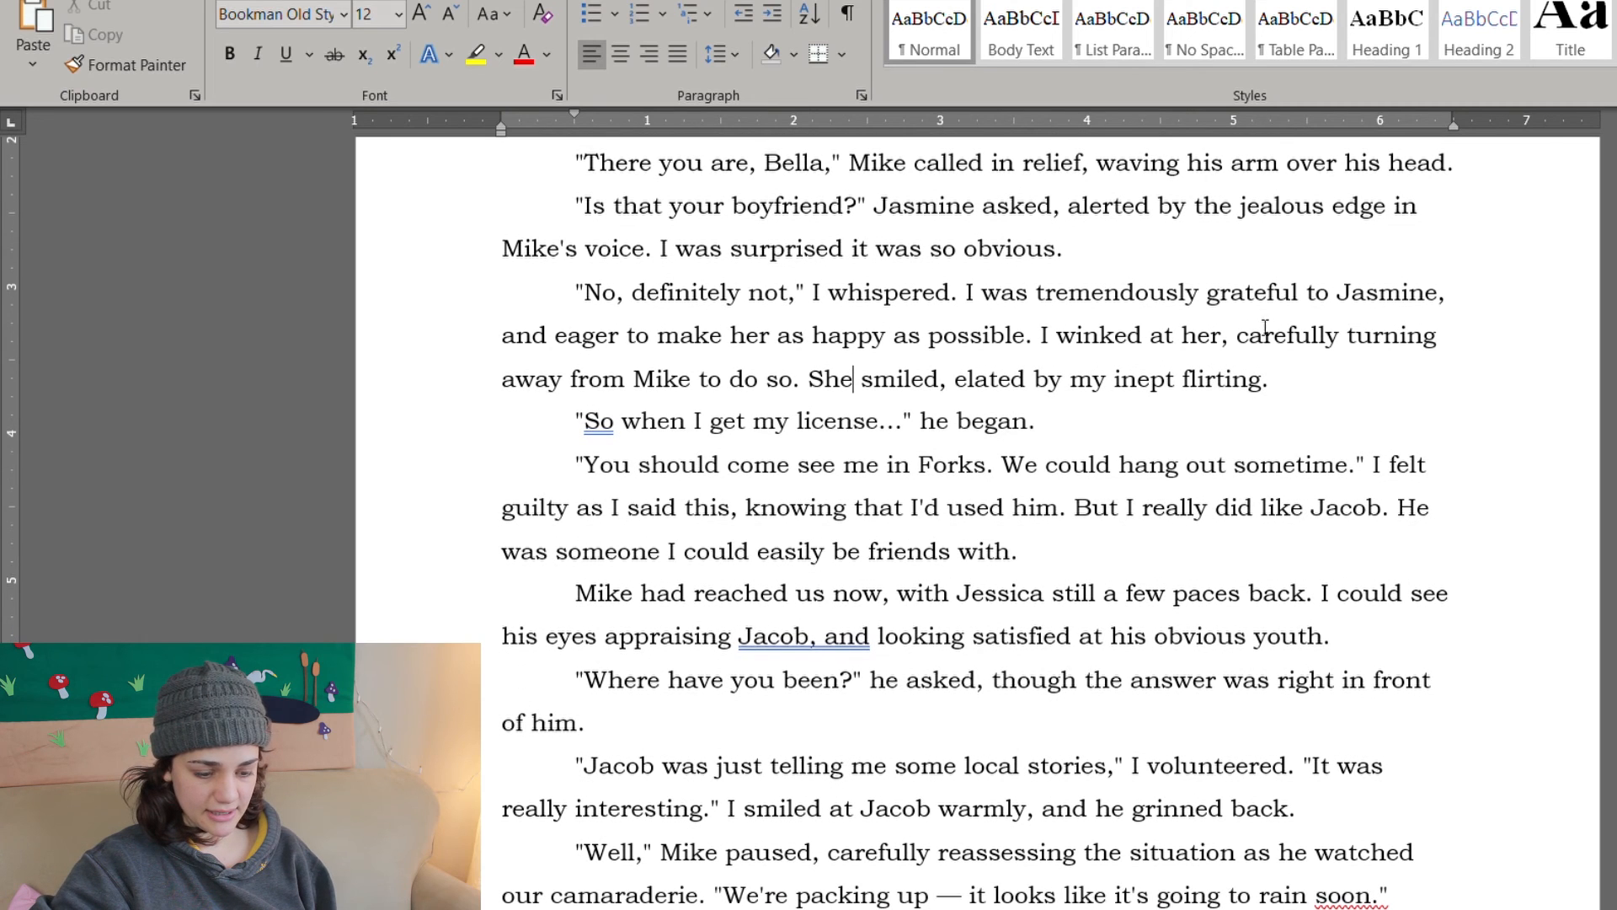
{"action": "key", "text": "Backspace"}
{"action": "type", "text": "She smiled. "}
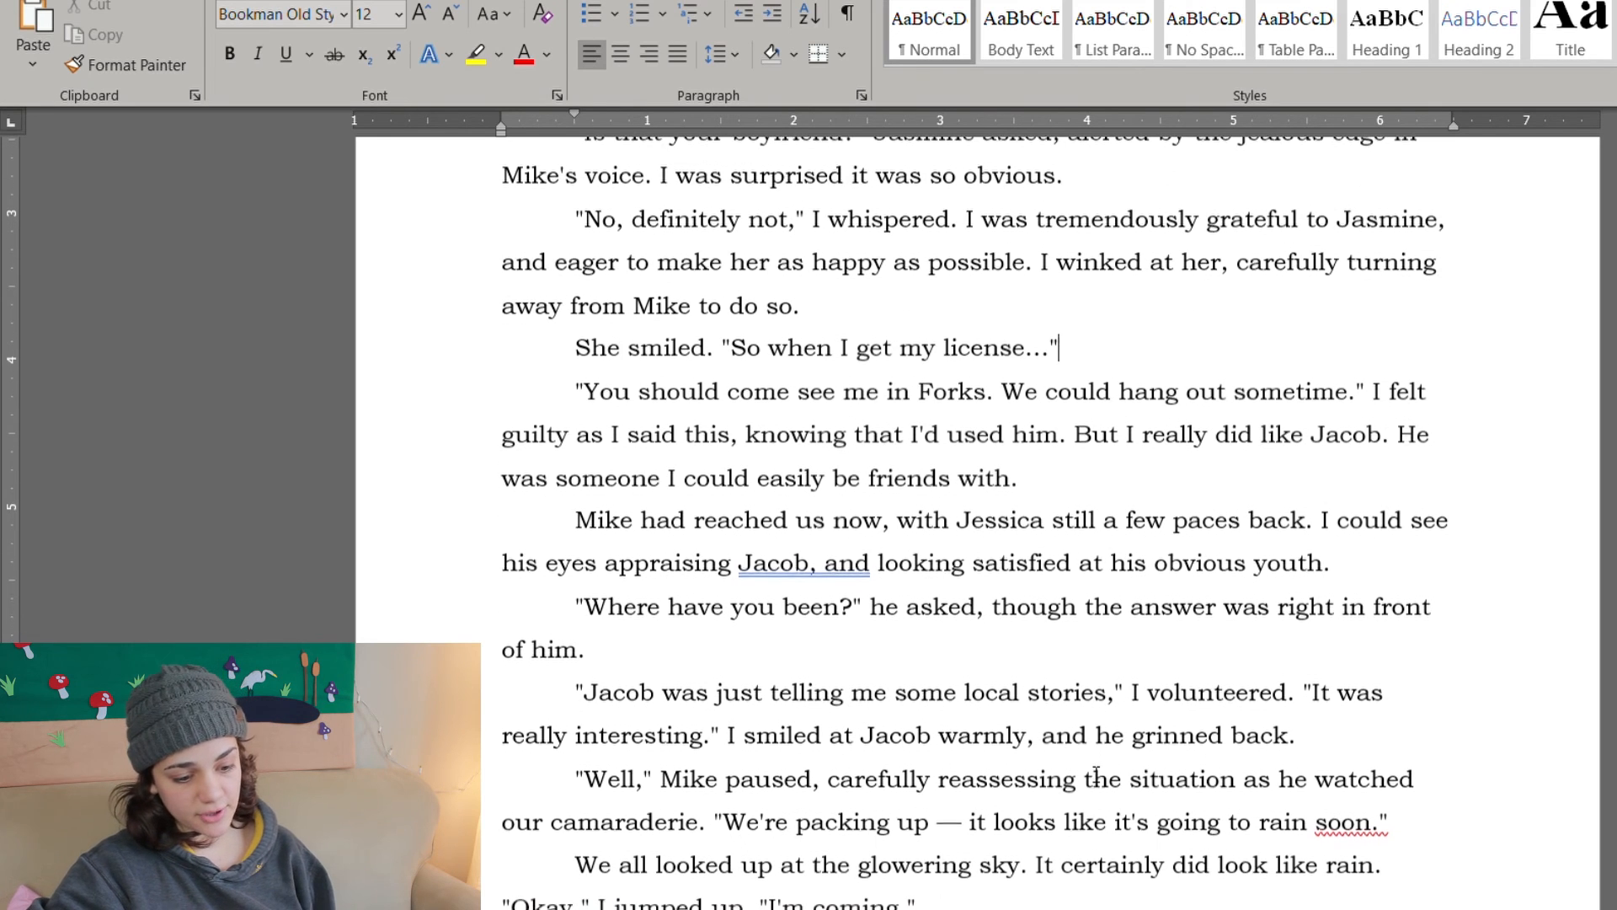
Step: Rewrite Mike's appraisal to end at 'appraising Jasmine.' and have 'Jasmine was just telling me'
{"action": "scroll", "scroll_direction": "down", "scroll_amount": 3}
{"action": "type", "text": "er"}
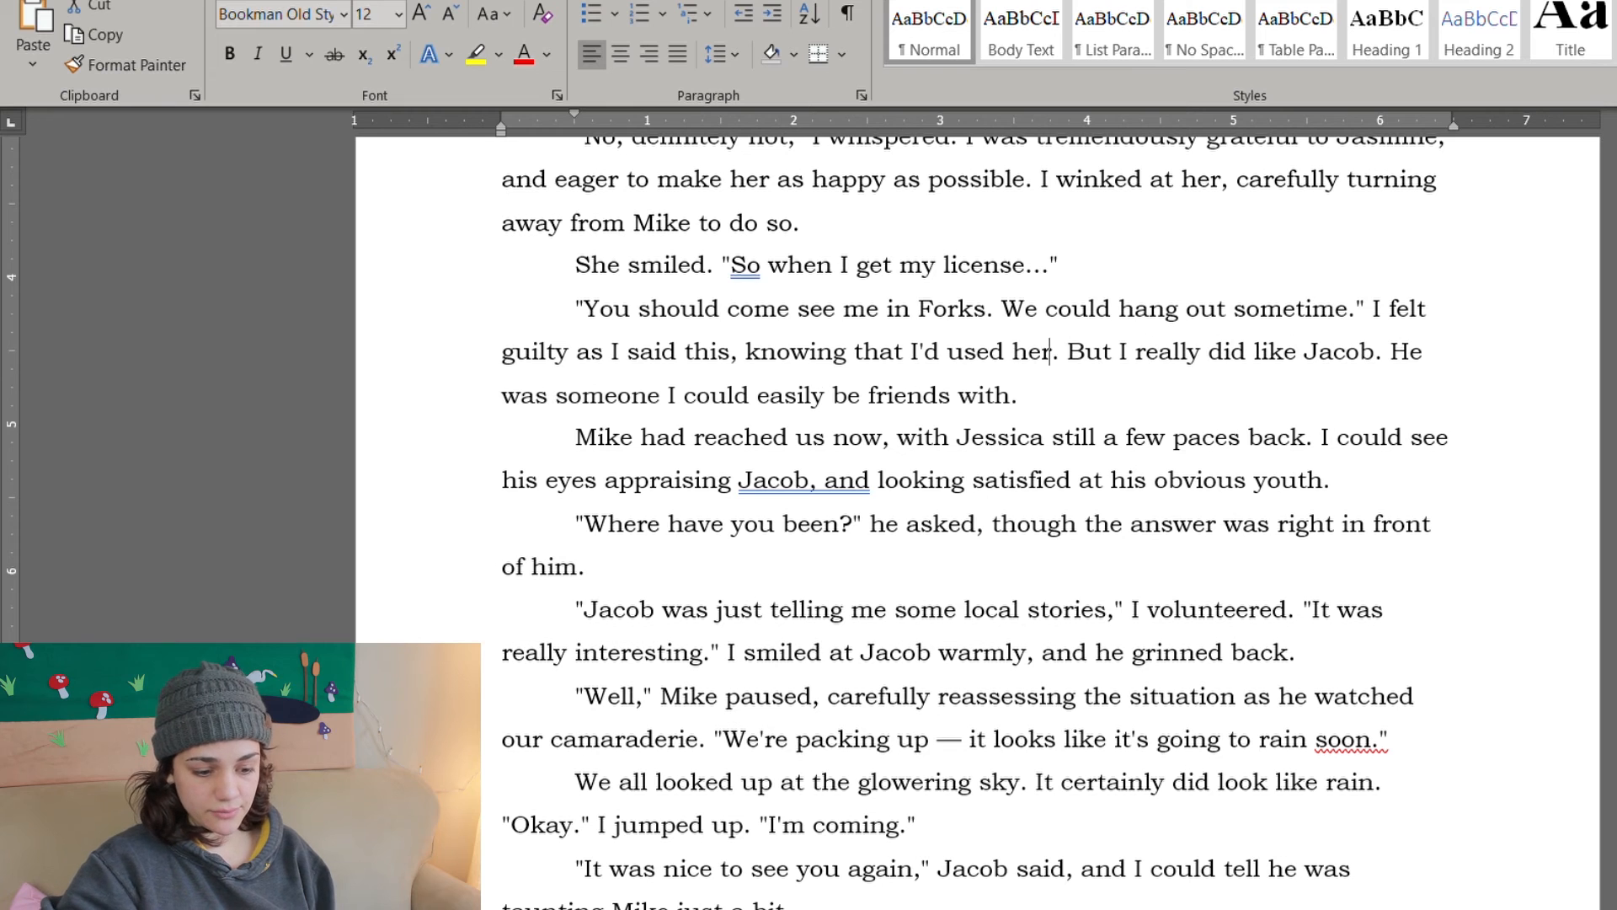
{"action": "type", "text": "Jasmine"}
{"action": "type", "text": "She "}
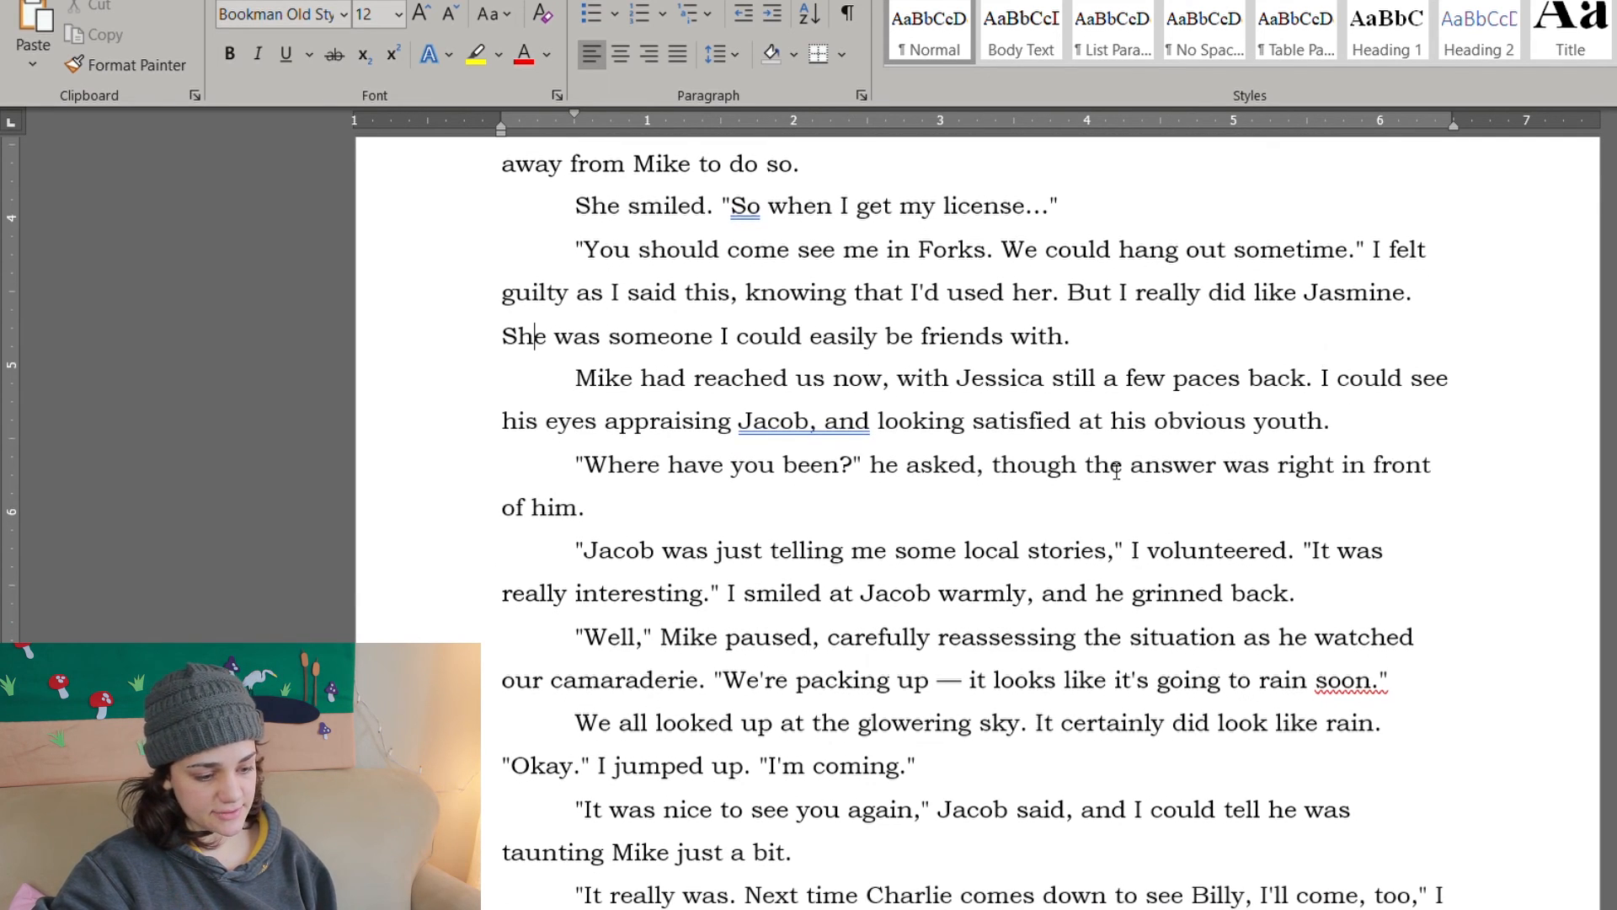
{"action": "scroll", "scroll_direction": "down", "scroll_amount": 3}
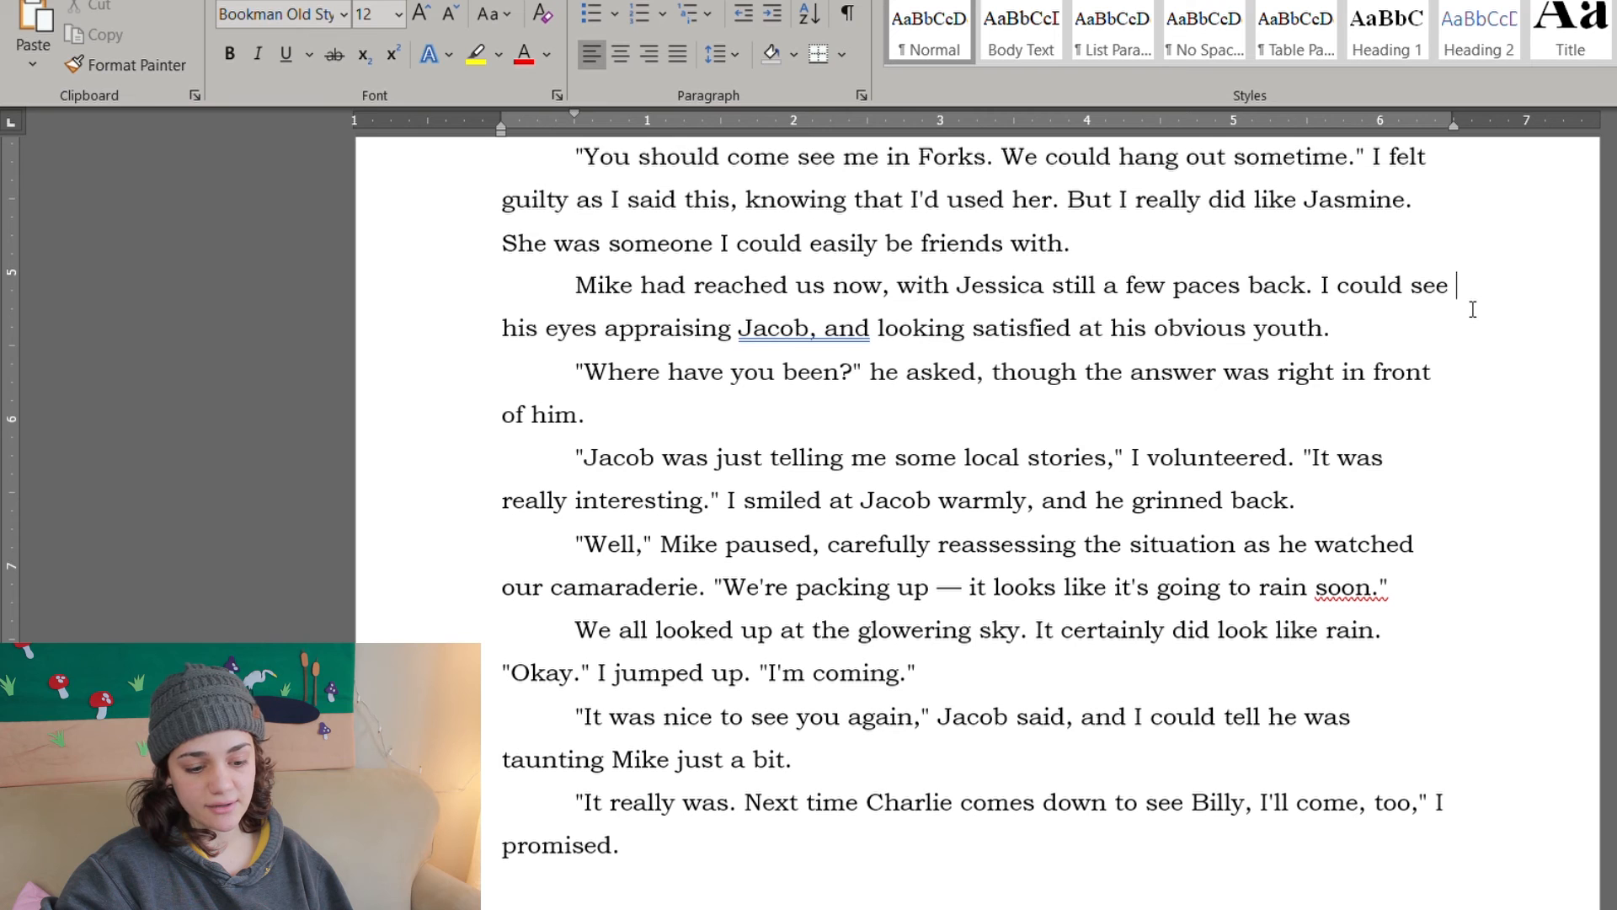
{"action": "scroll", "scroll_direction": "down", "scroll_amount": 3}
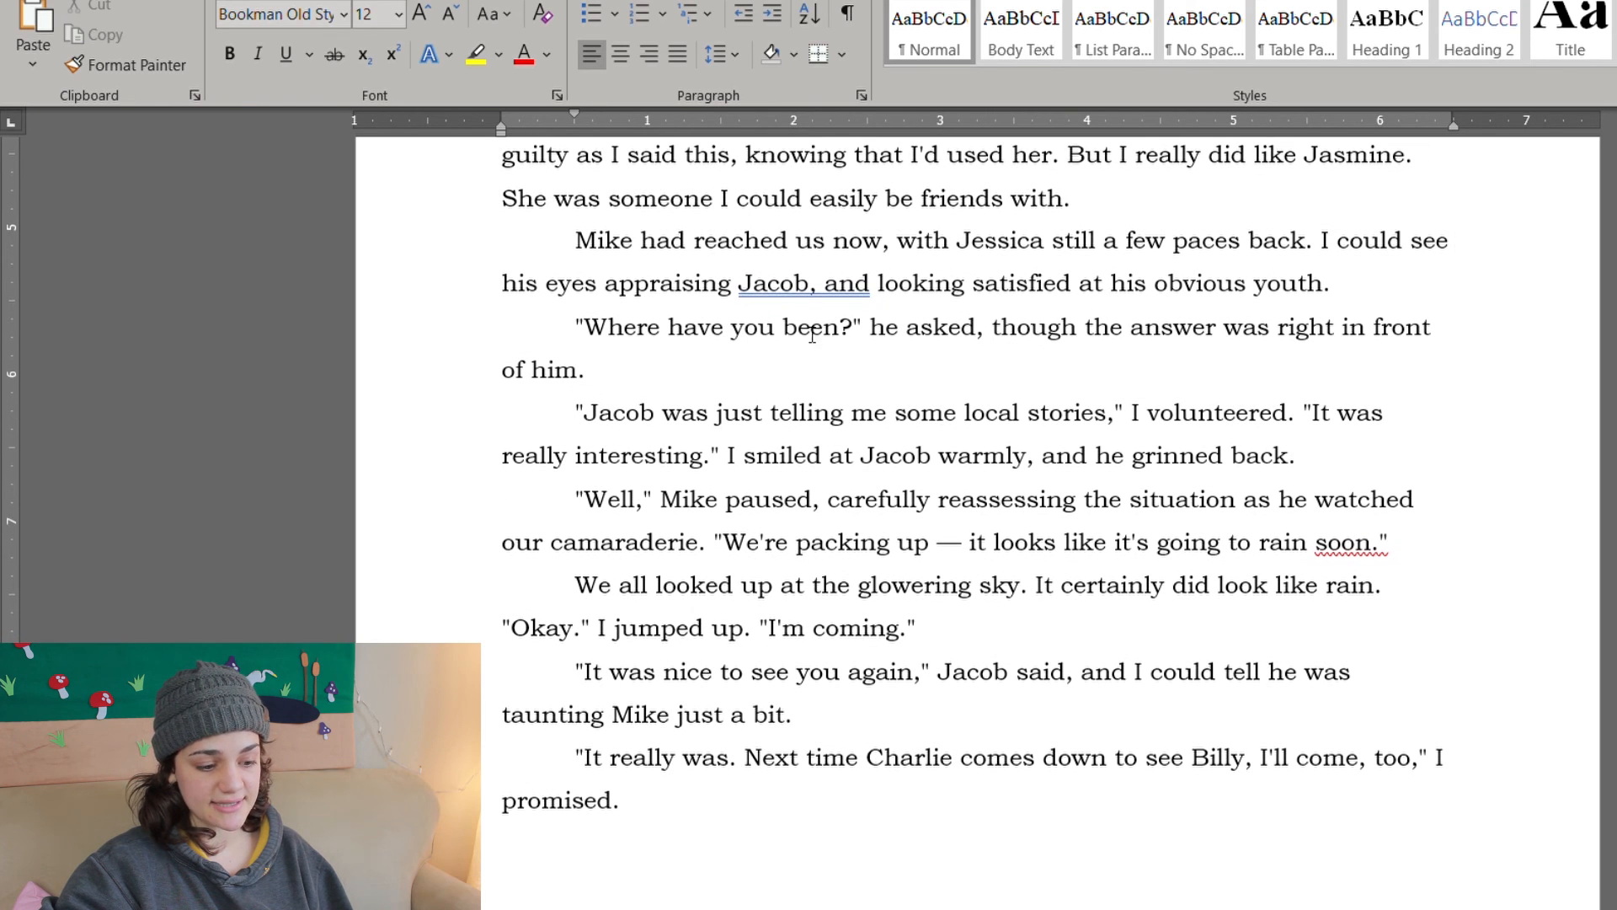
{"action": "type", "text": "Jasmine"}
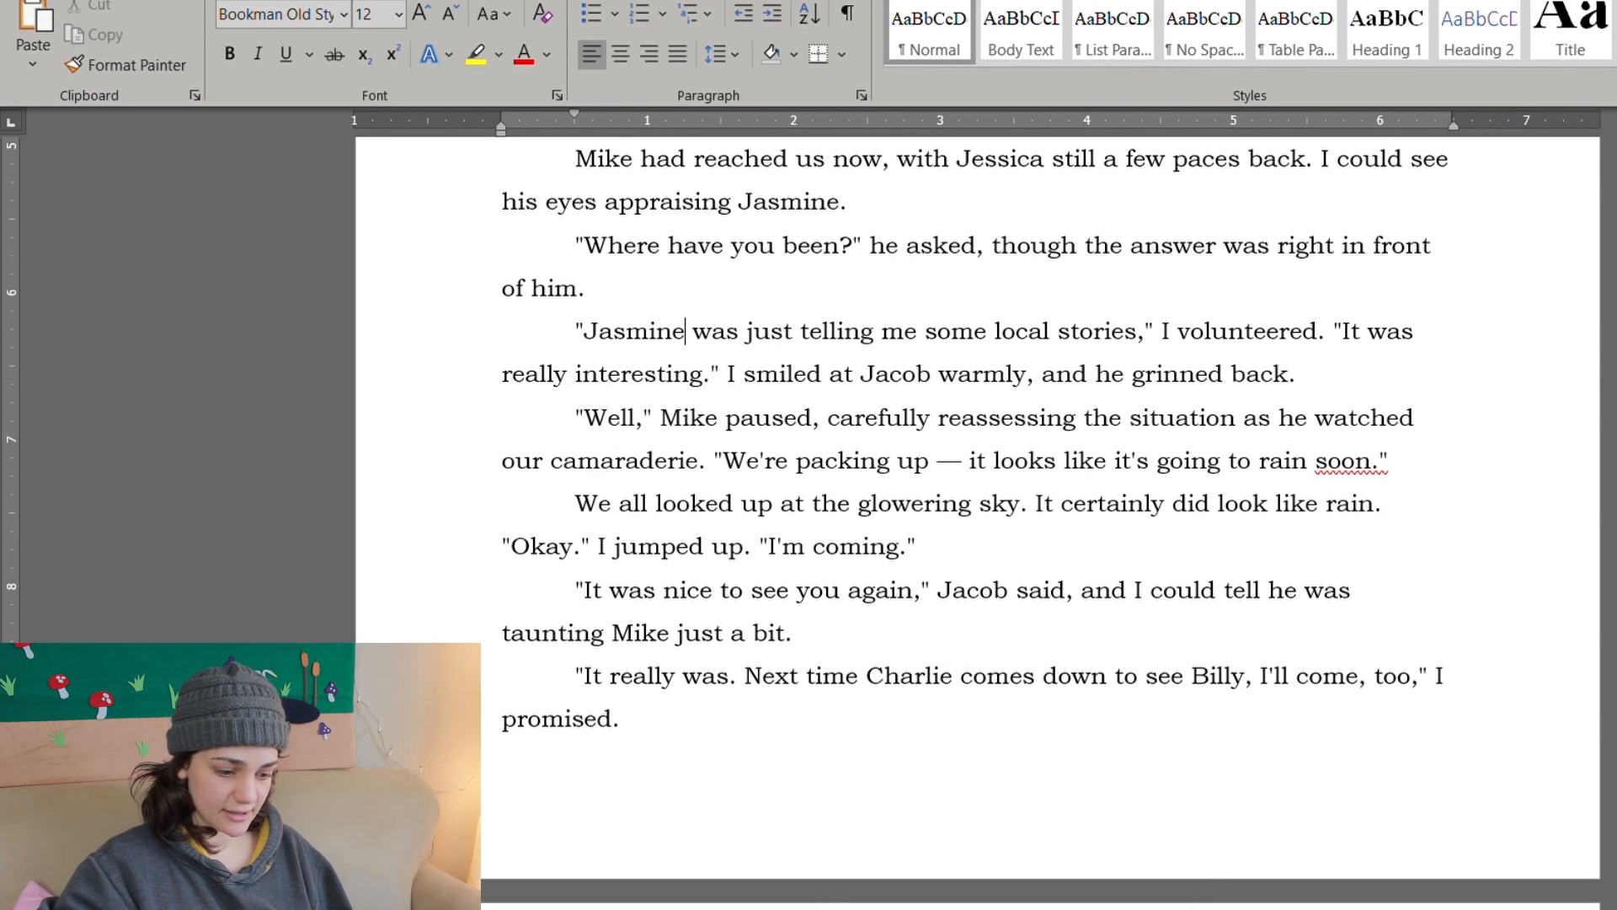
Step: Change the rest to 'smiled at Jasmine warmly, and she grinned' and 'Jasmine said… she was taunting'
{"action": "scroll", "scroll_direction": "down", "scroll_amount": 3}
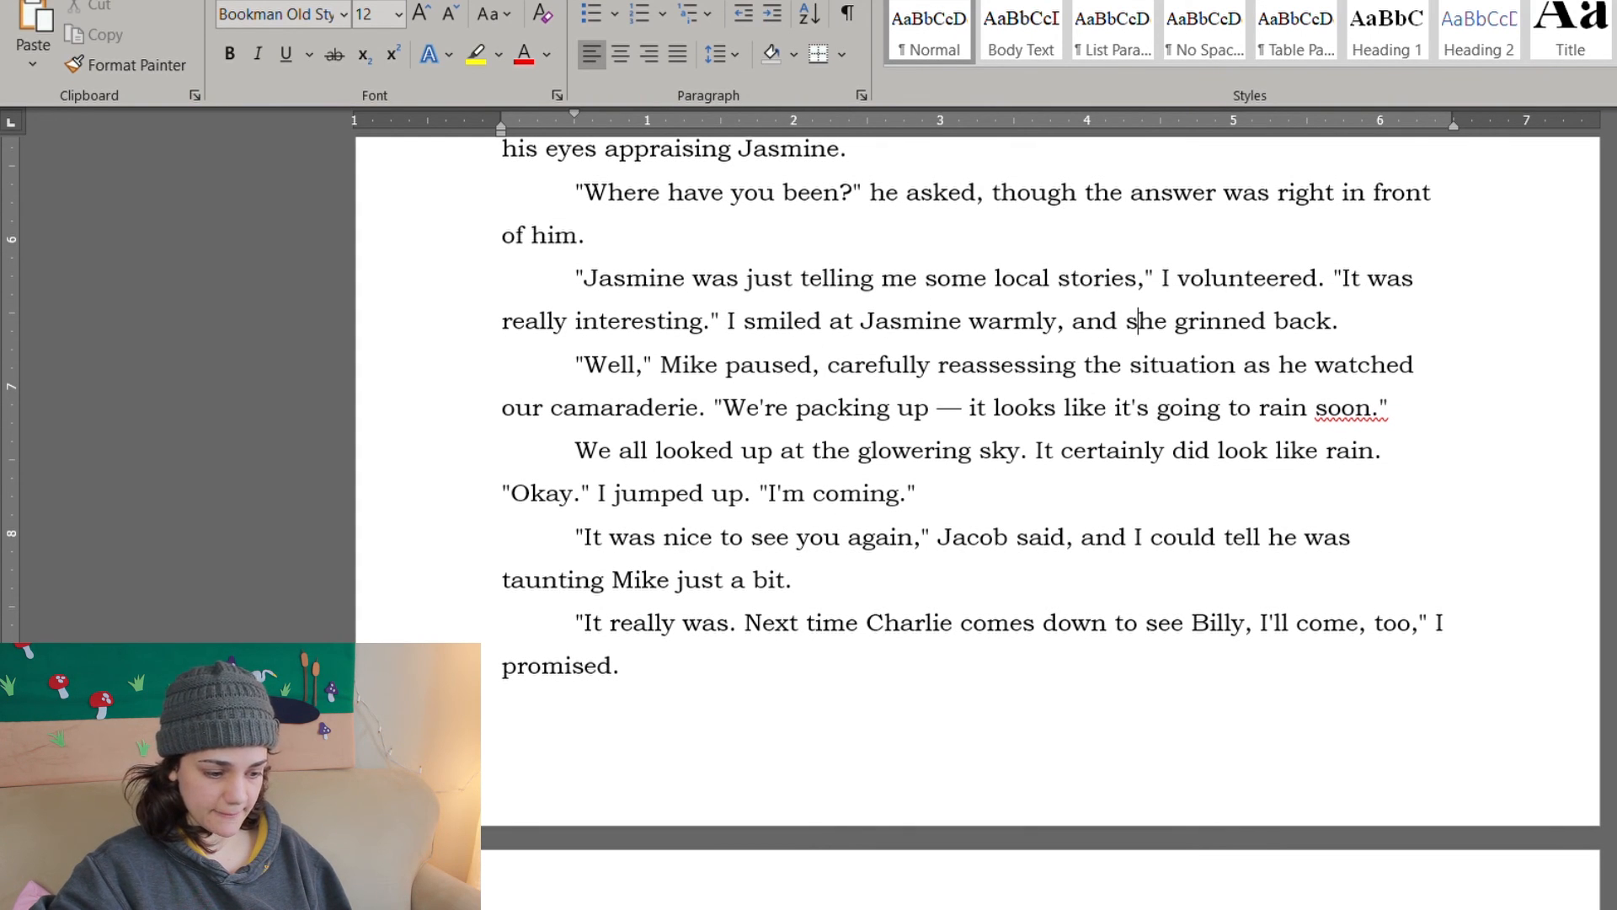
{"action": "scroll", "scroll_direction": "down", "scroll_amount": 3}
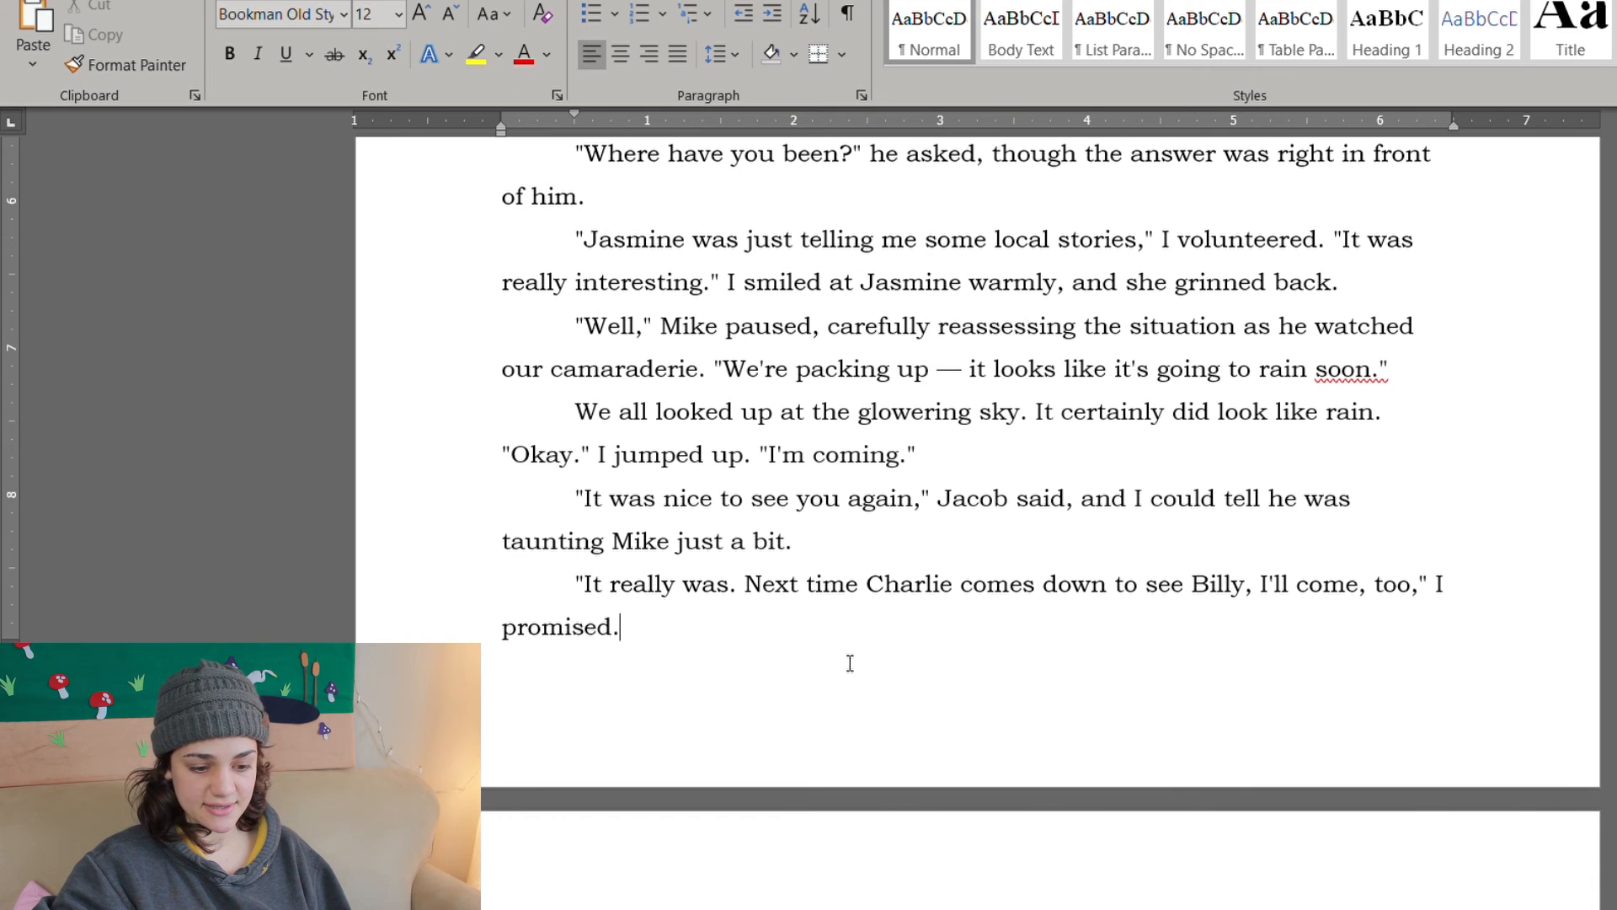
{"action": "scroll", "scroll_direction": "down", "scroll_amount": 3}
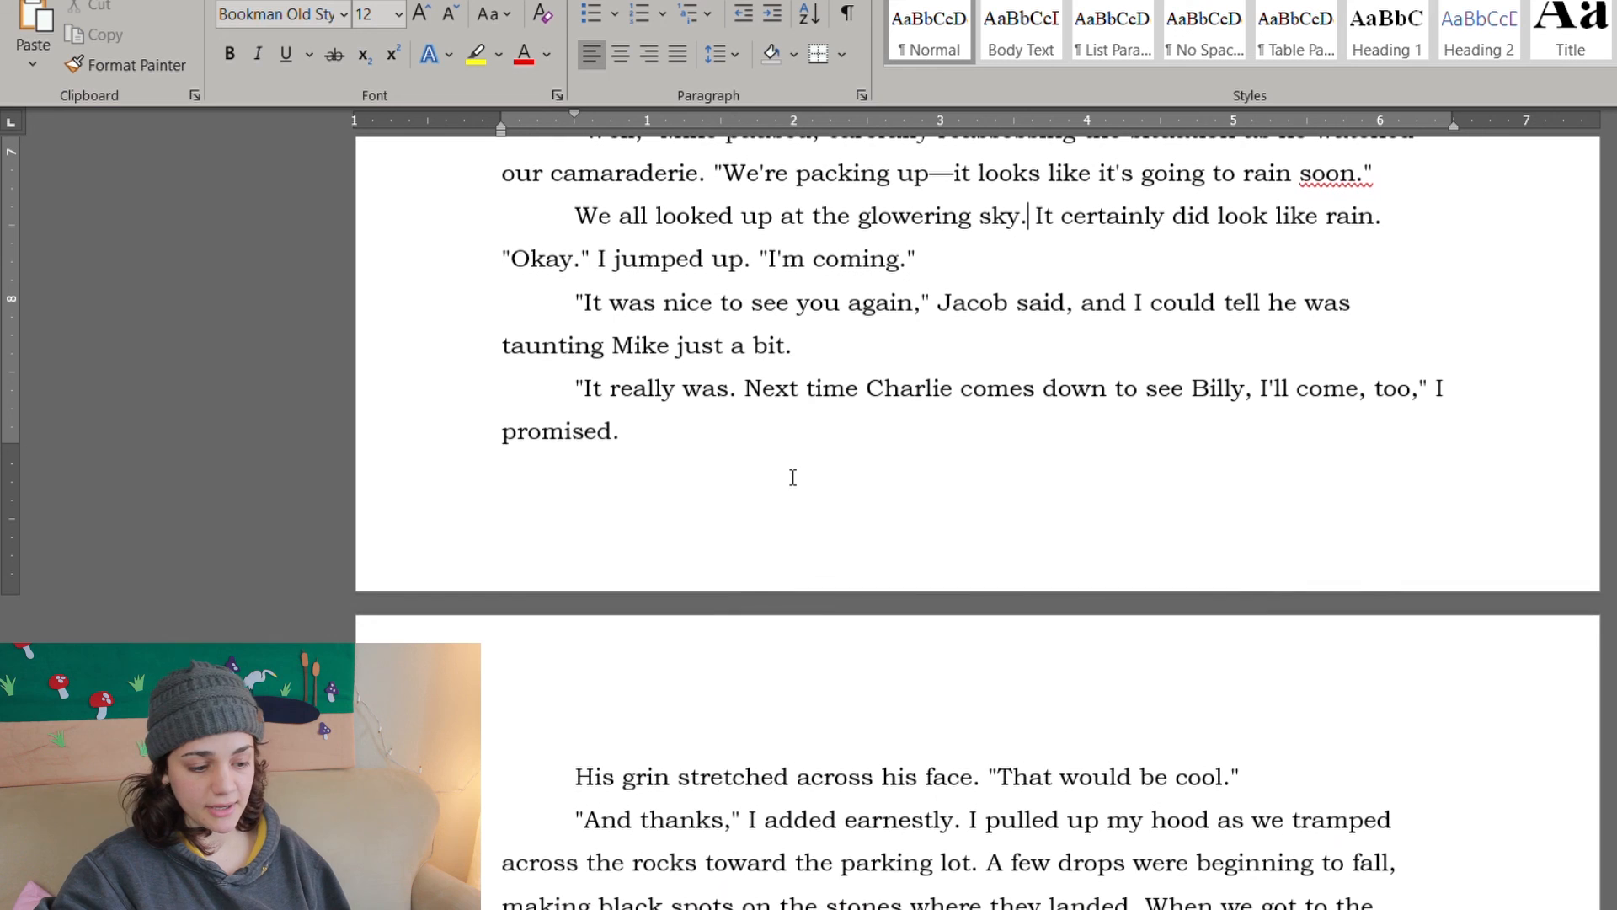
{"action": "type", "text": "Jasmi"}
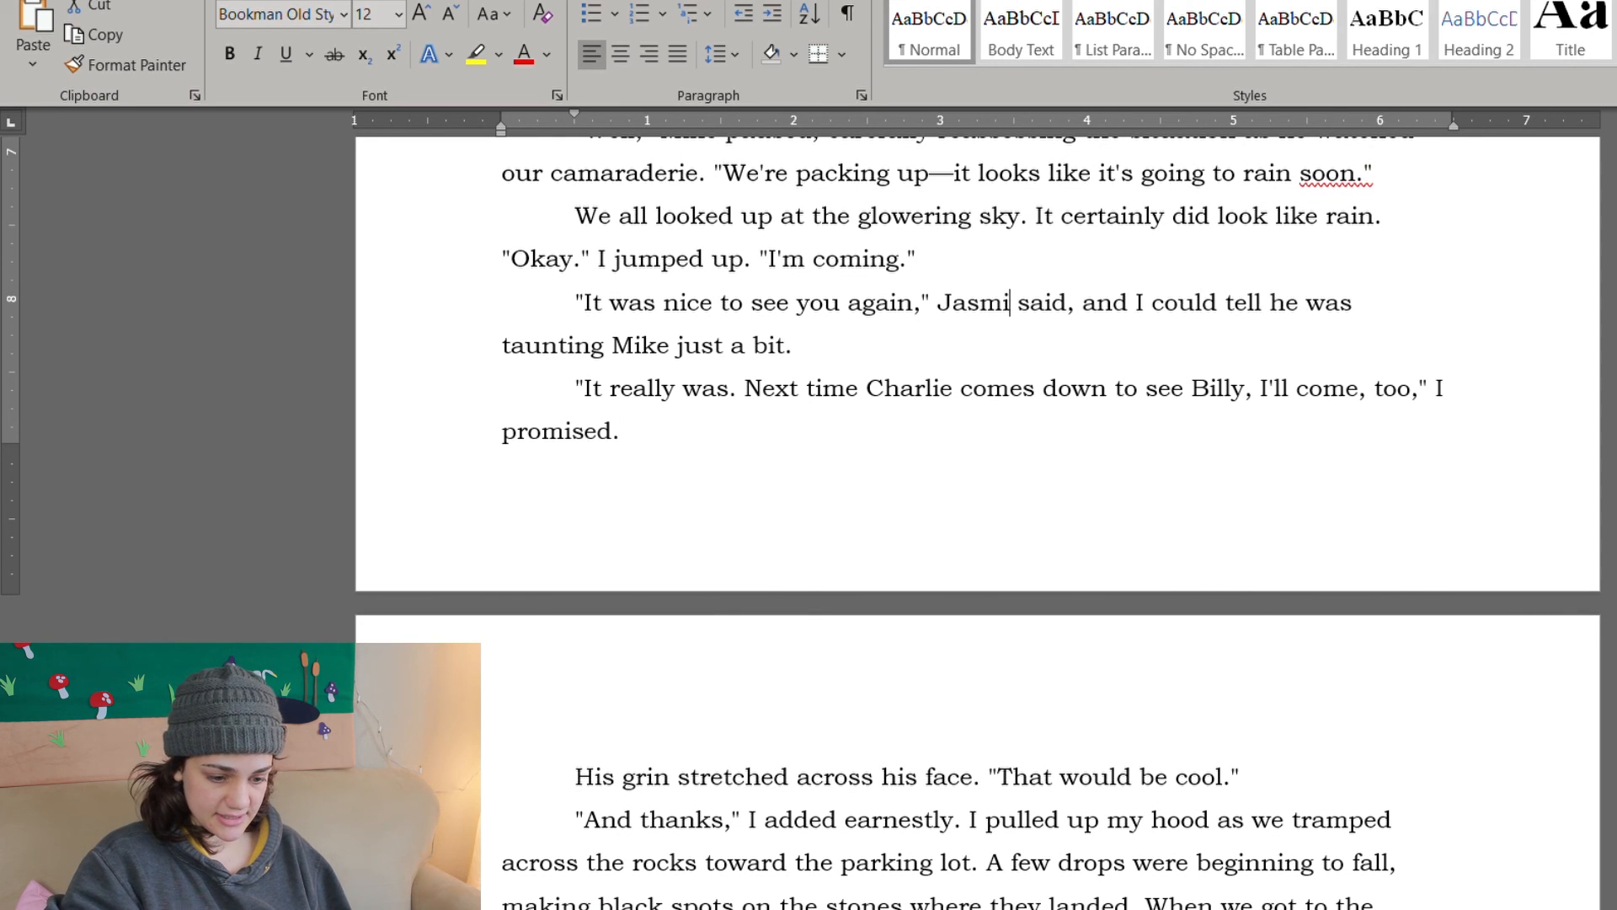
{"action": "type", "text": "ne"}
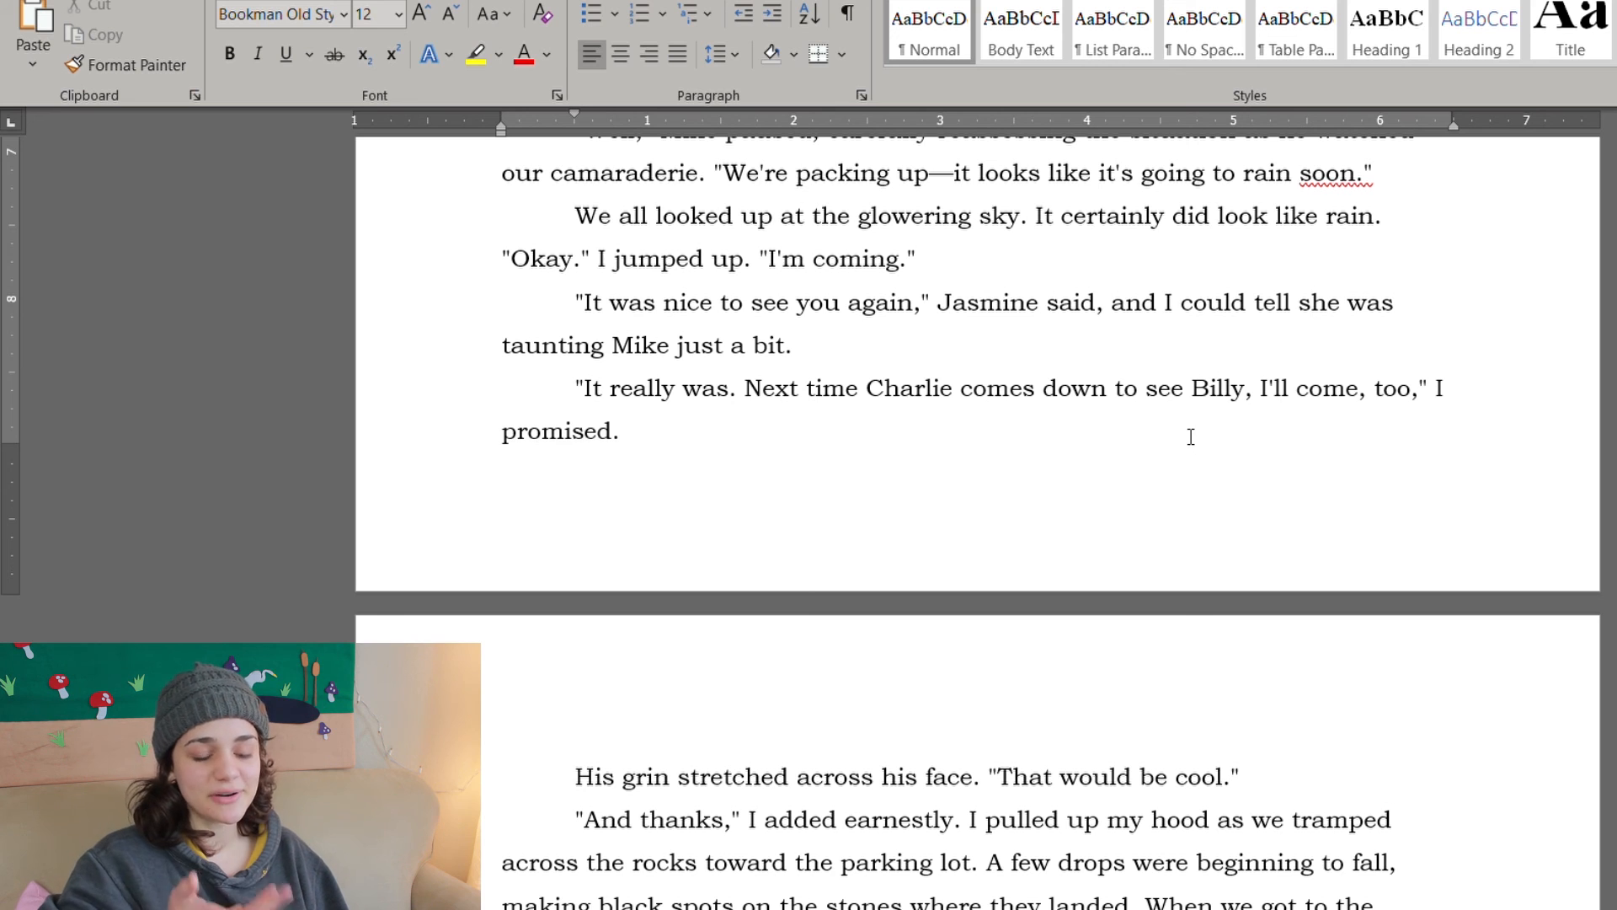
Step: Make the closing read 'Her grin stretched across her face' and 'Lauren pulled a novel out of her jacket'
{"action": "scroll", "scroll_direction": "down", "scroll_amount": 3}
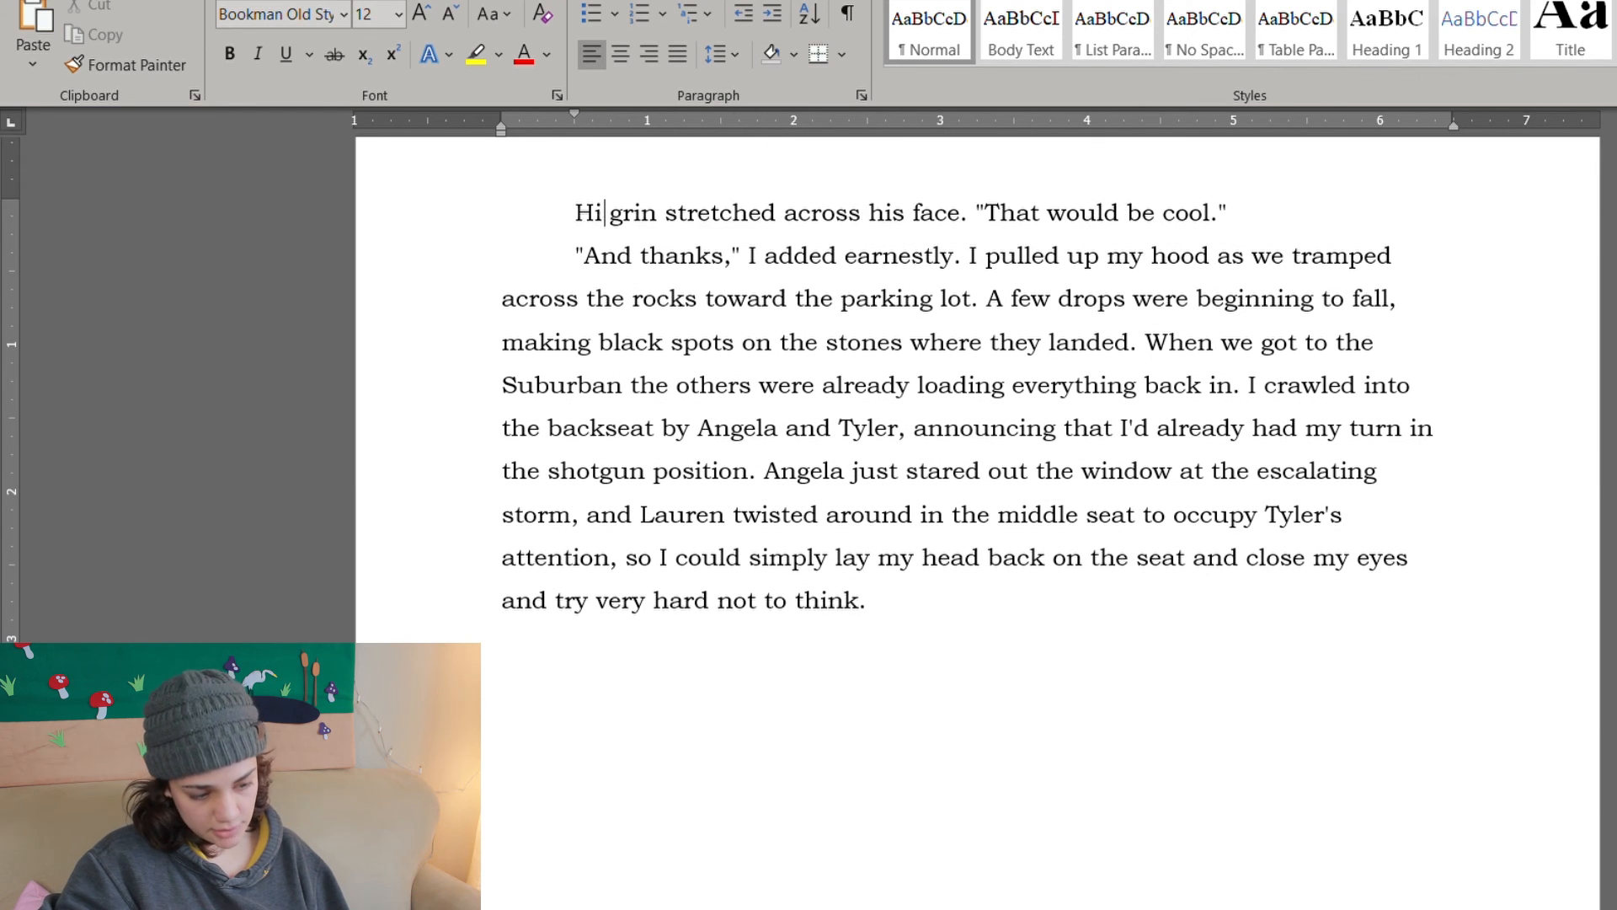
{"action": "type", "text": "Her"}
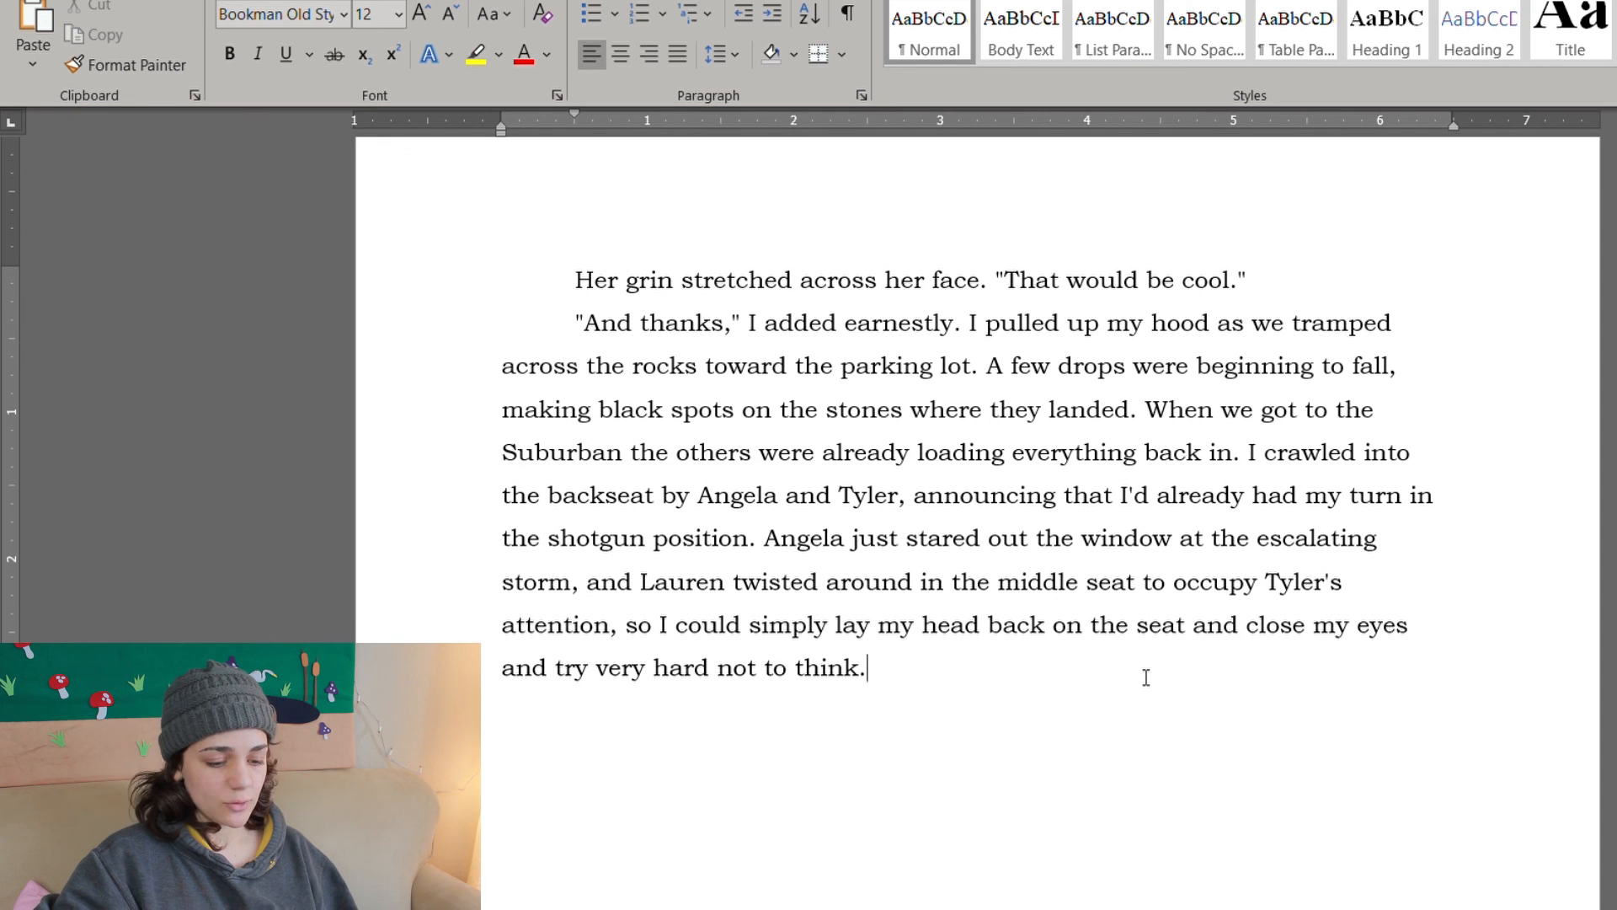
{"action": "mouse_move", "coordinate": [964, 451]}
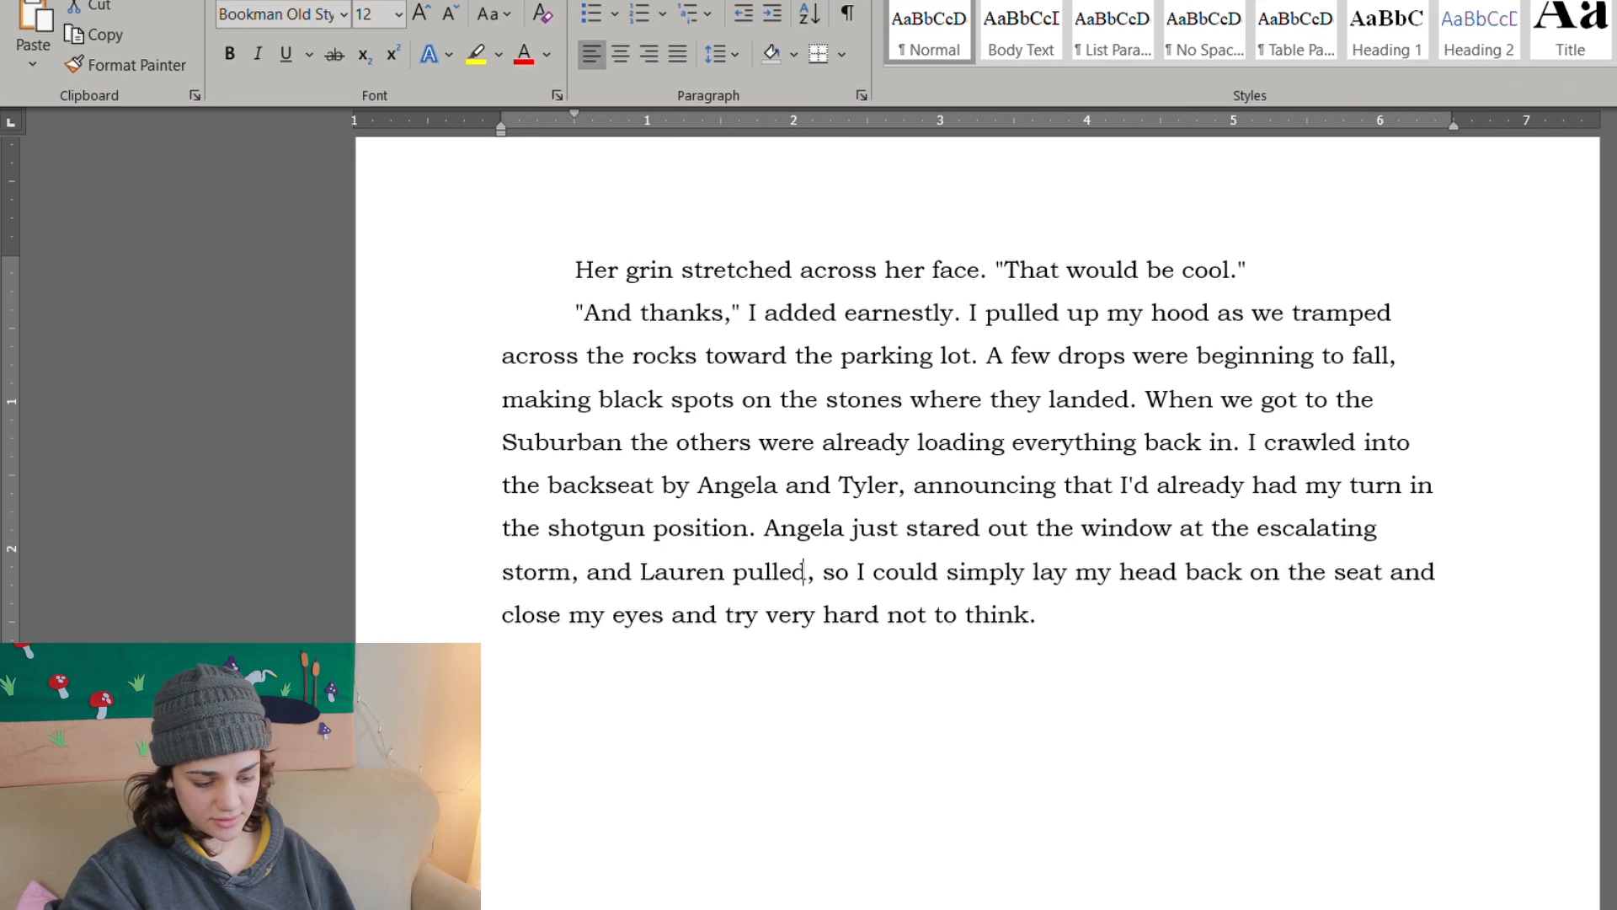
{"action": "type", "text": "a novel out of her j"}
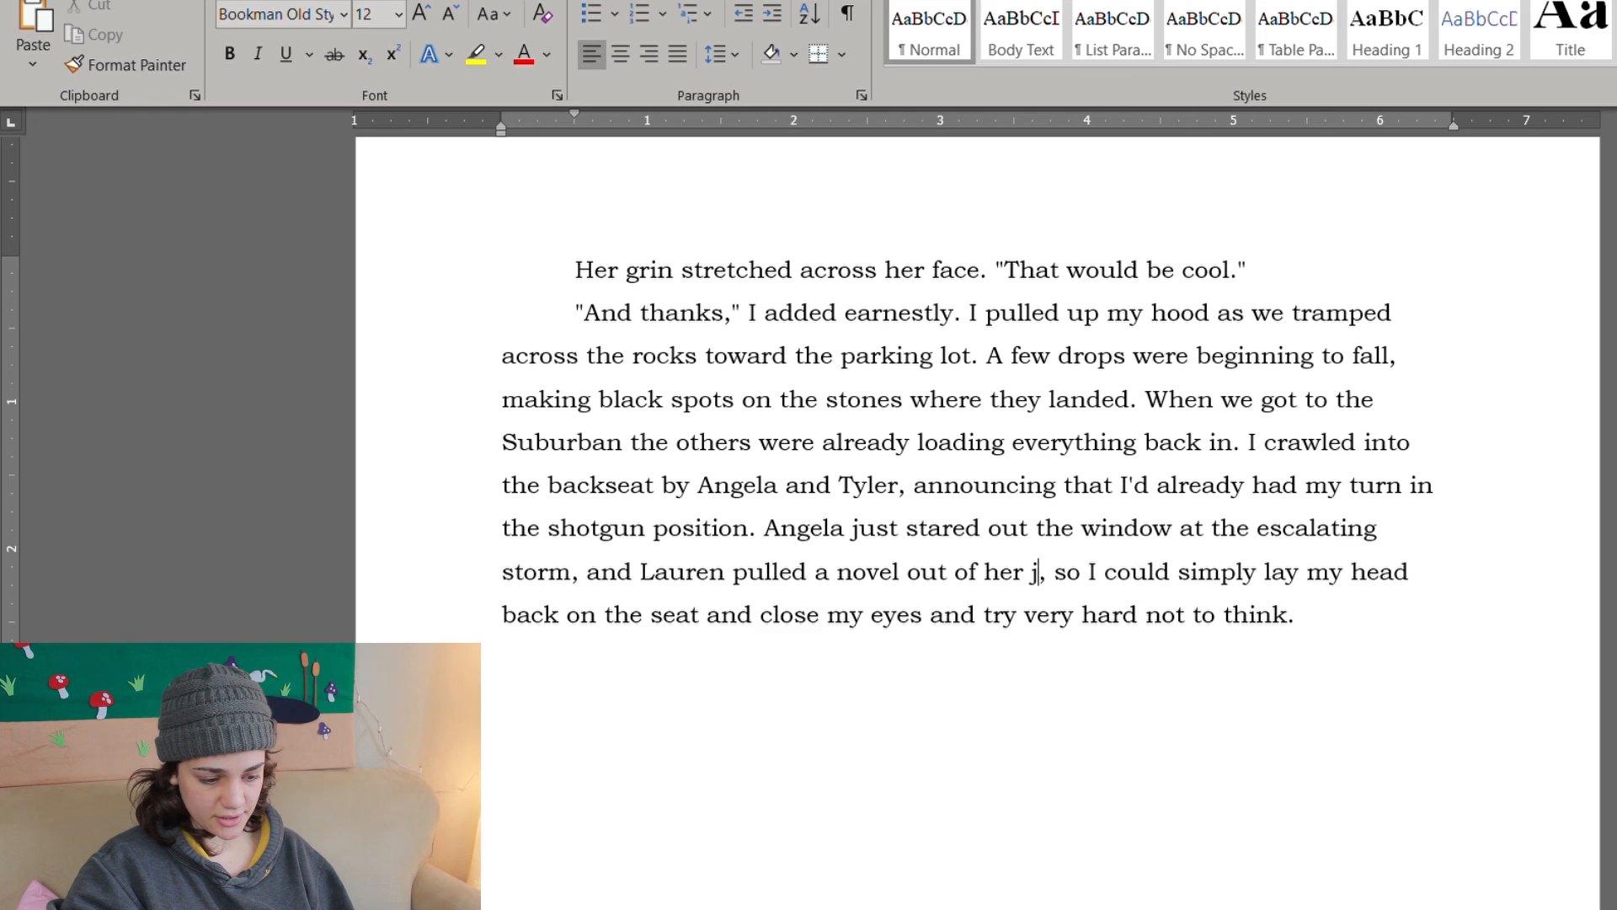
{"action": "type", "text": "acket"}
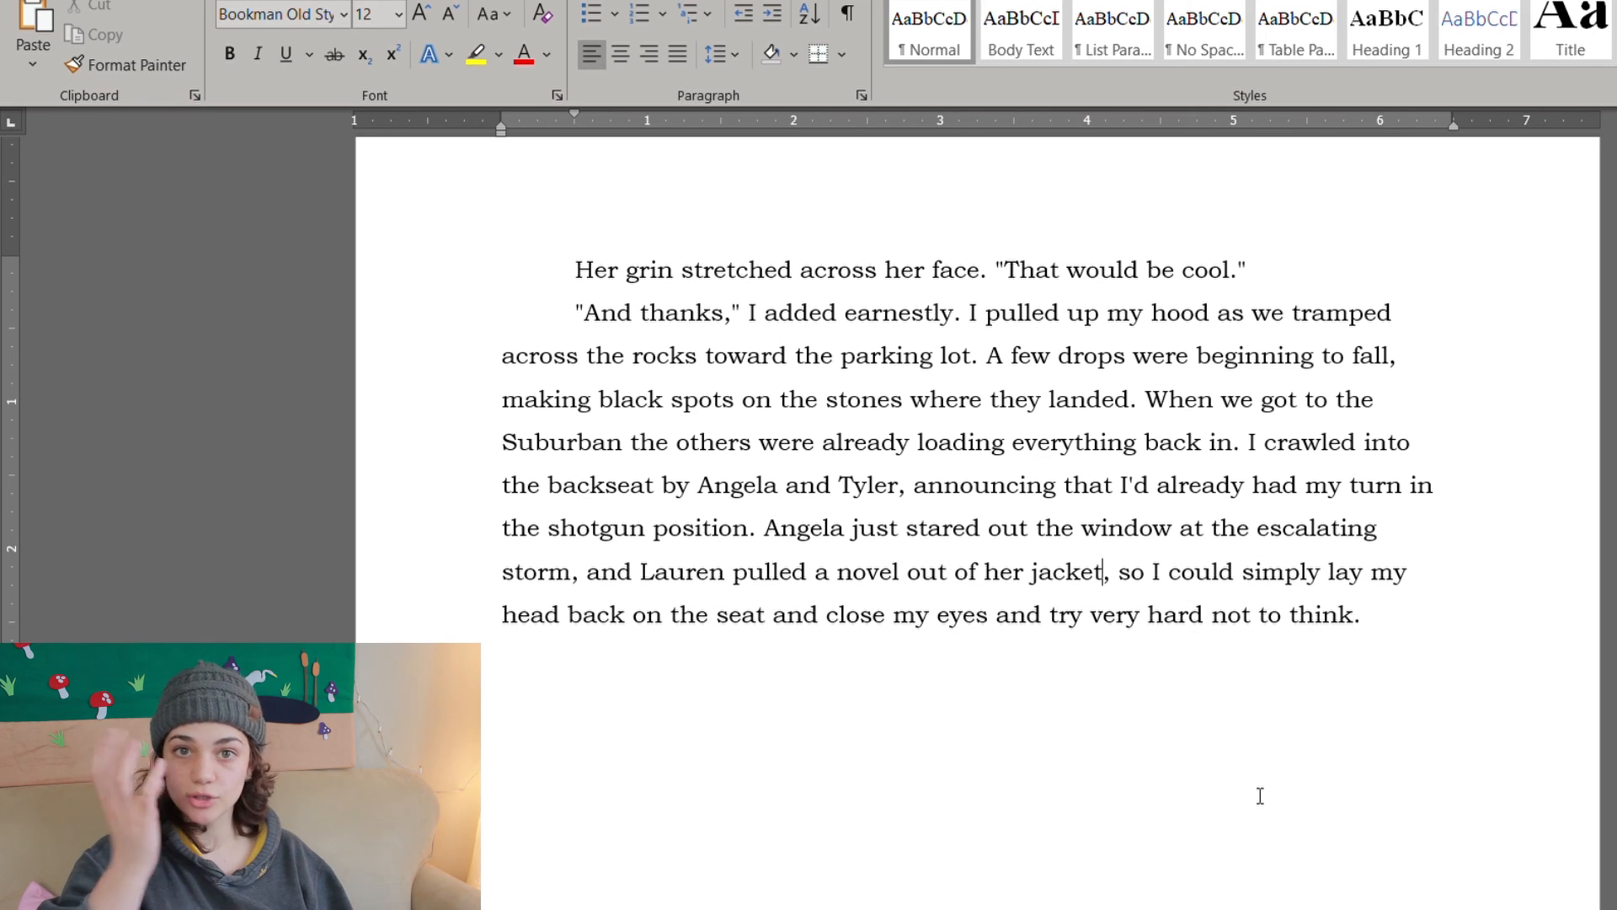